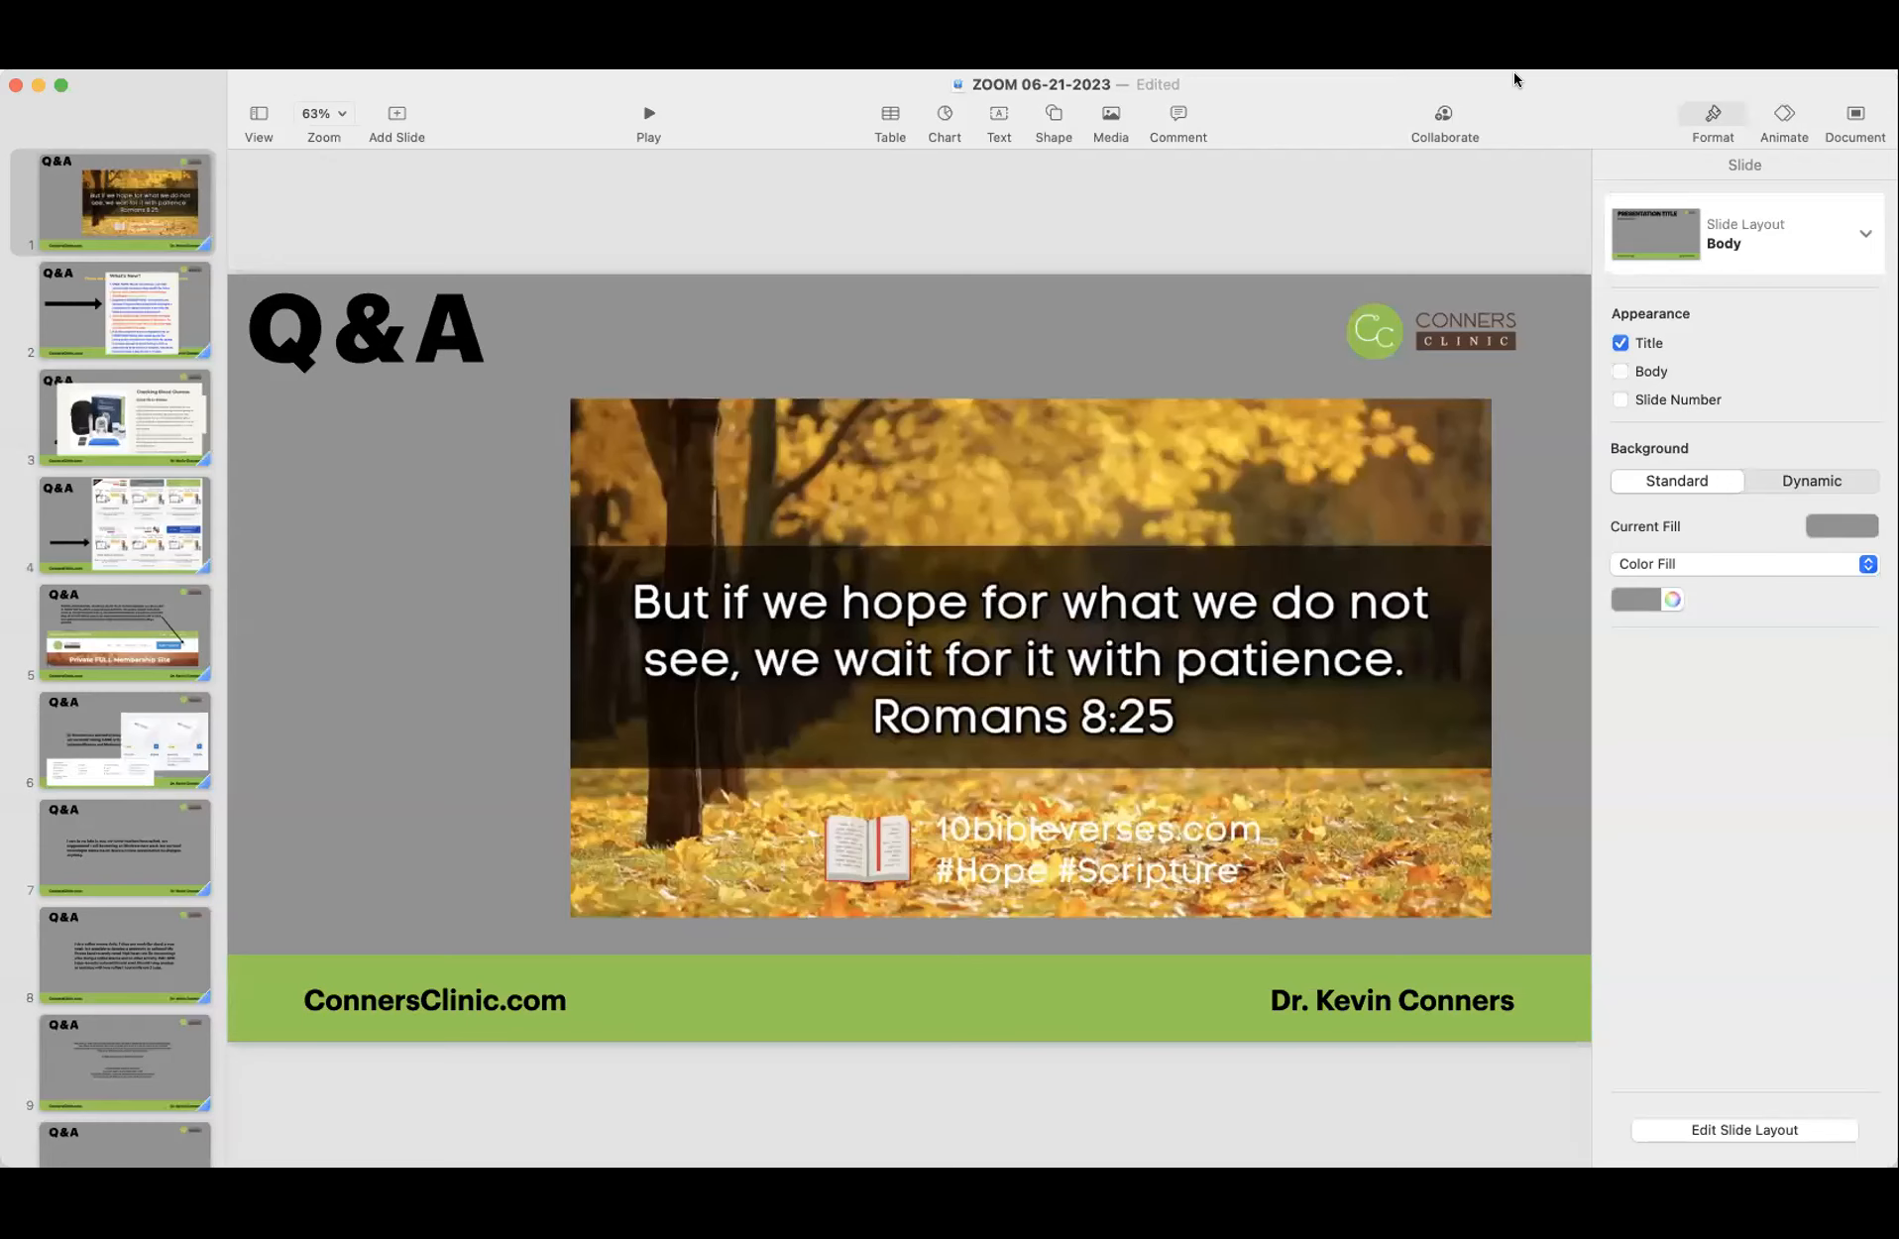
pyautogui.moveTo(1503, 105)
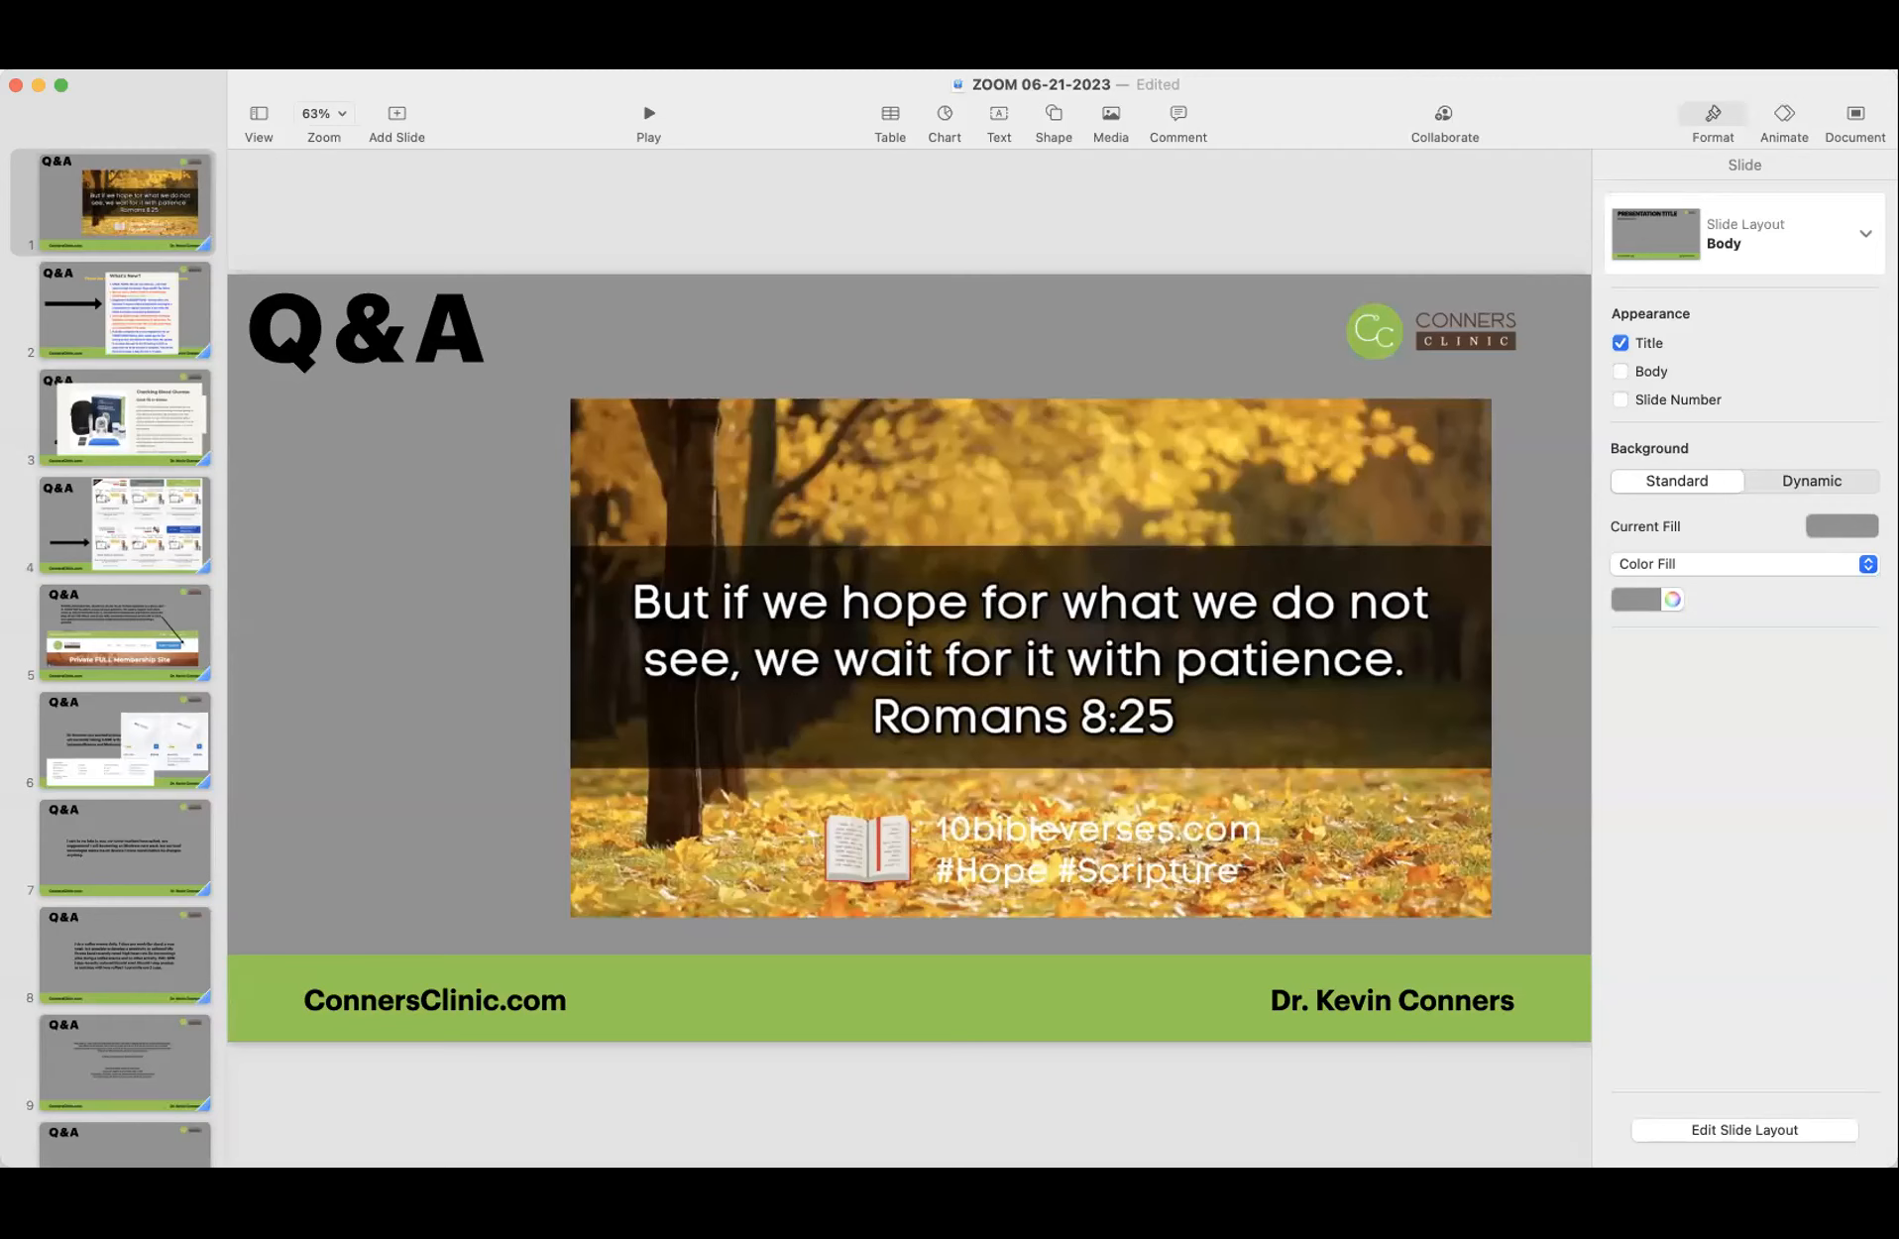
pyautogui.moveTo(644, 182)
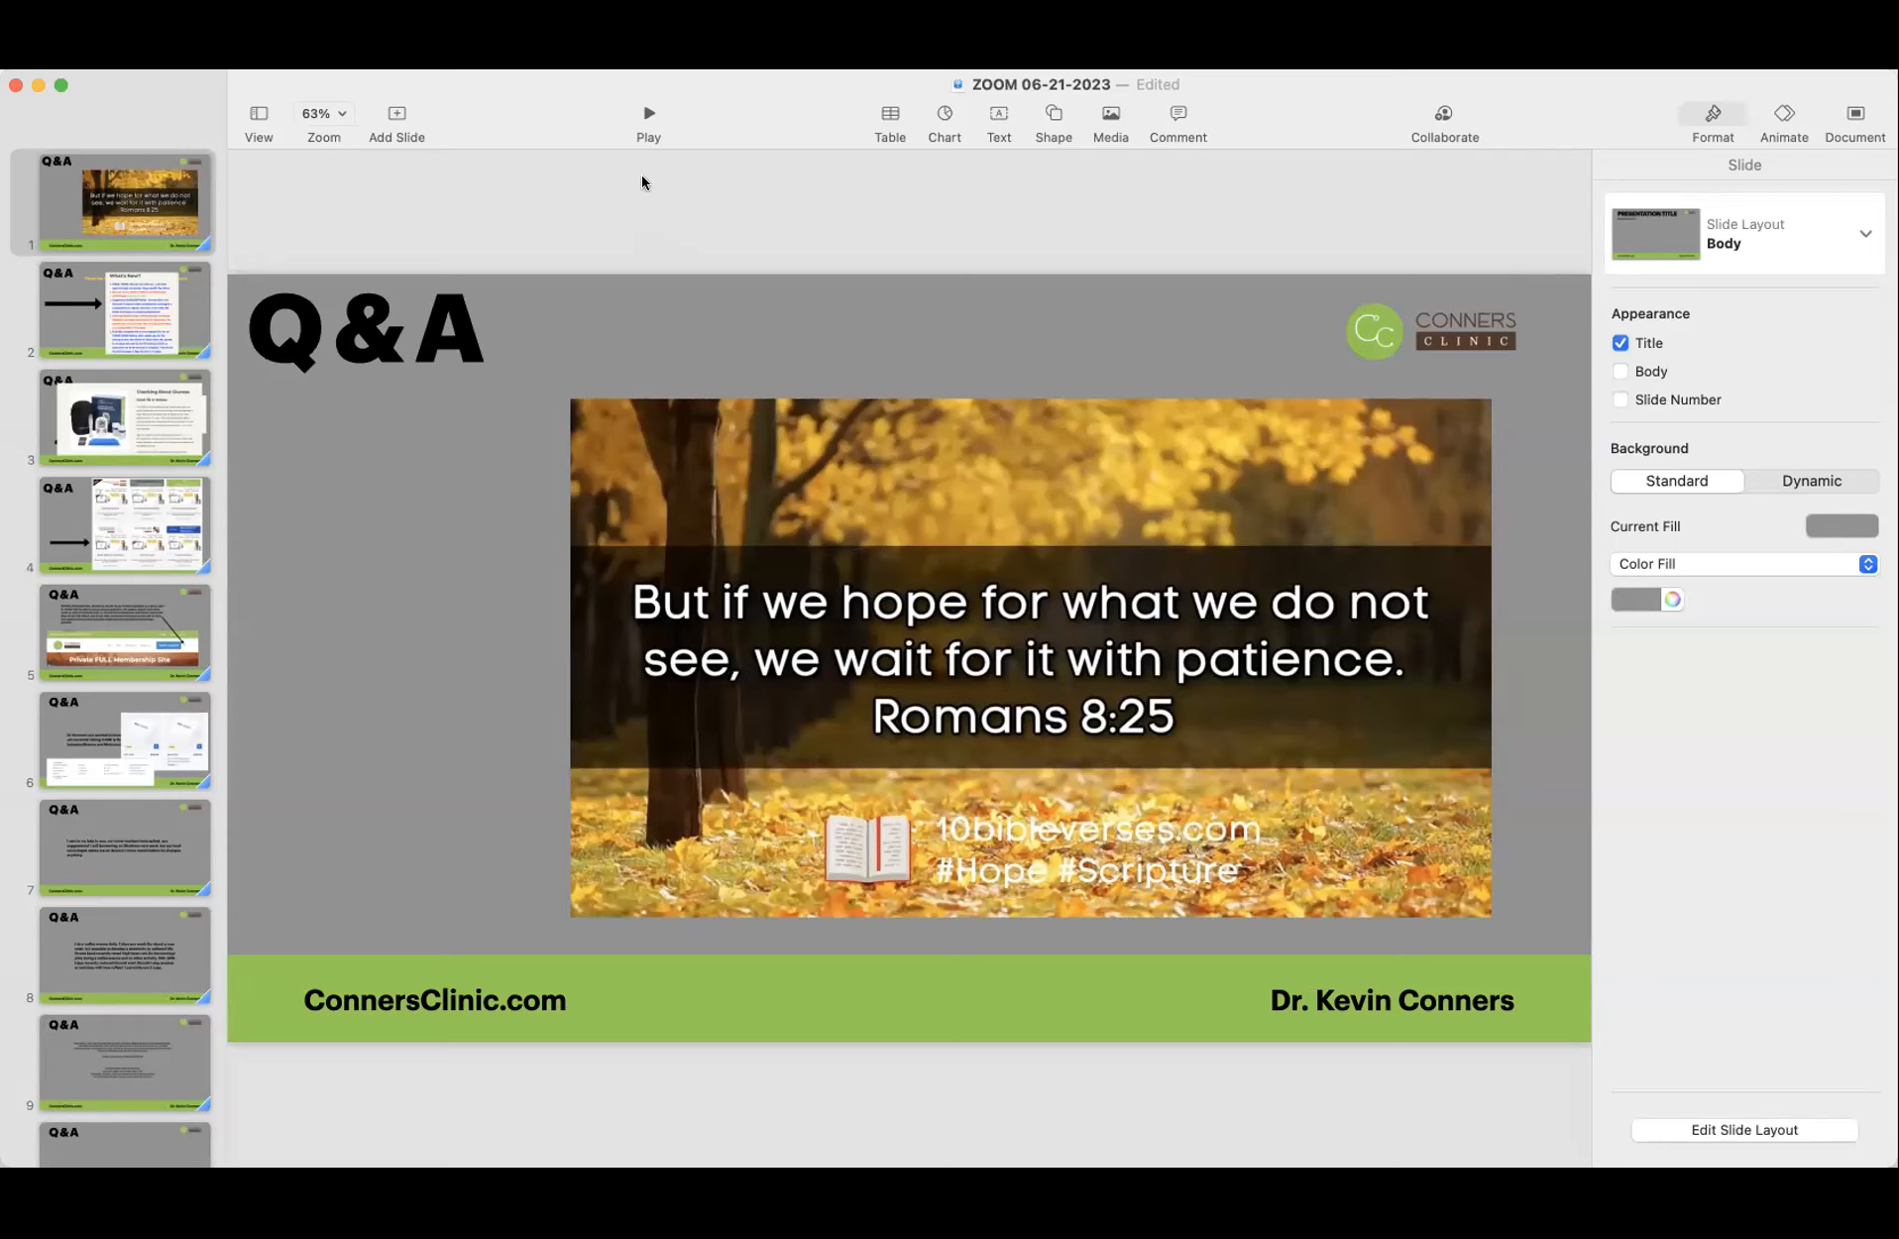
pyautogui.moveTo(267, 85)
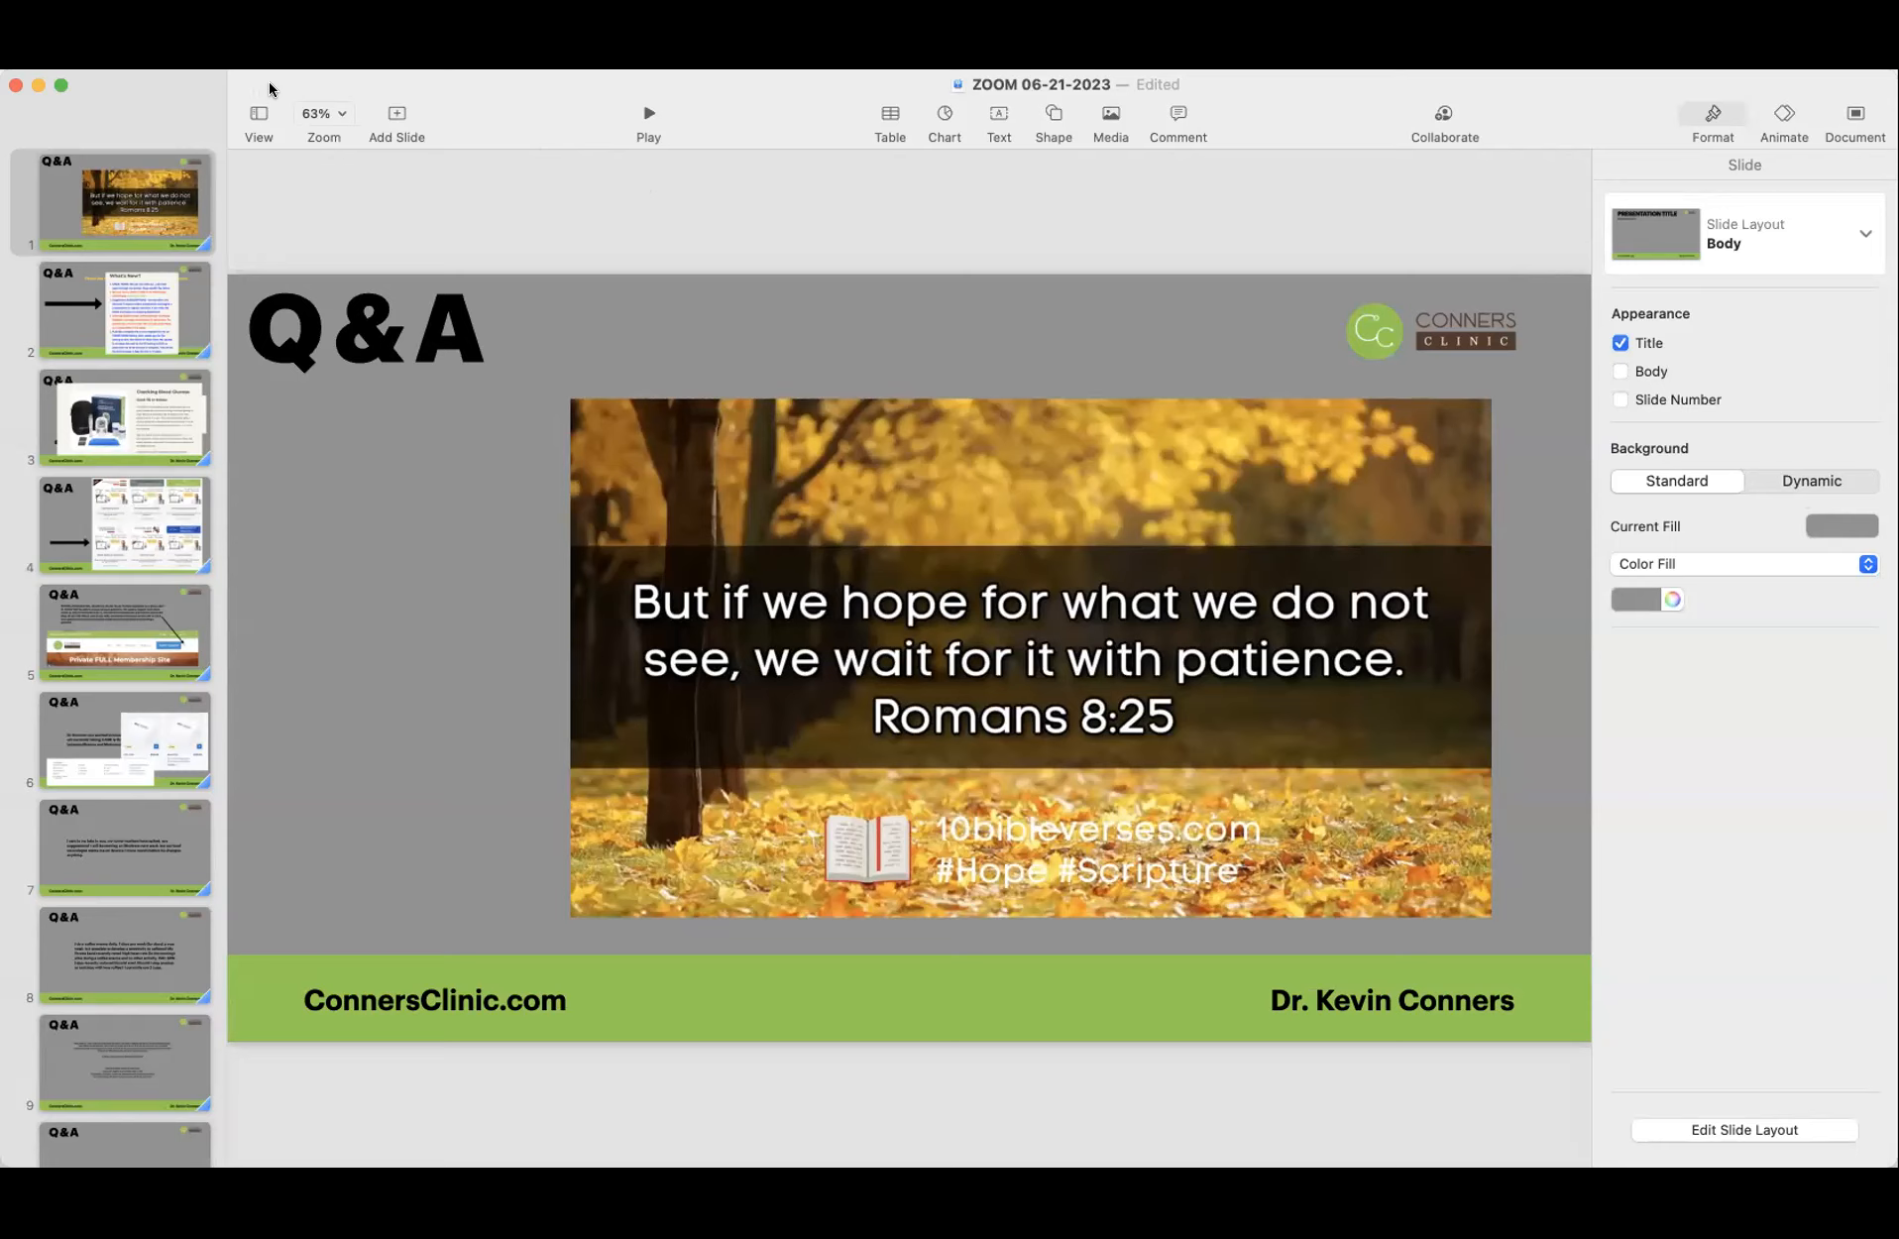
pyautogui.moveTo(301, 87)
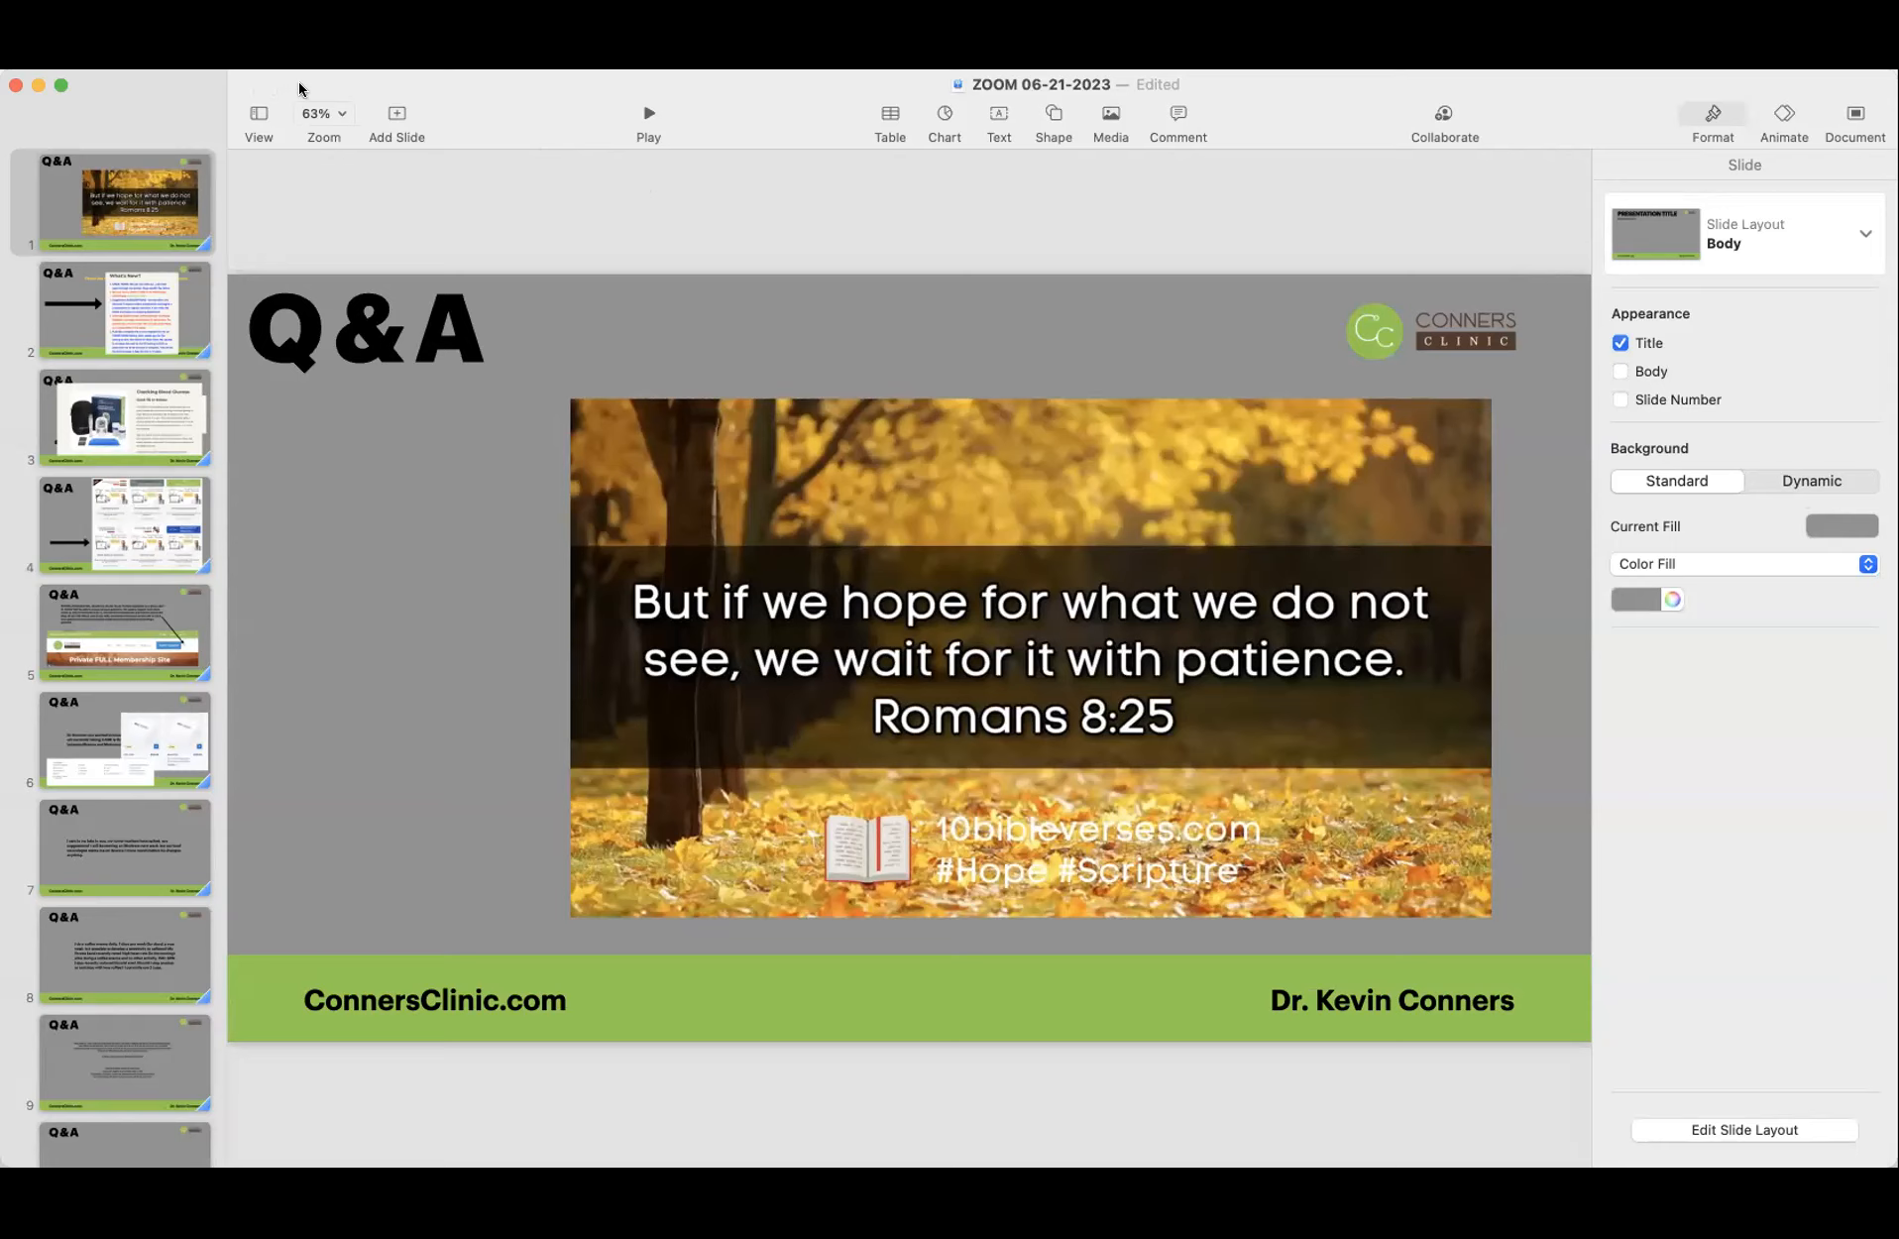
pyautogui.moveTo(317, 89)
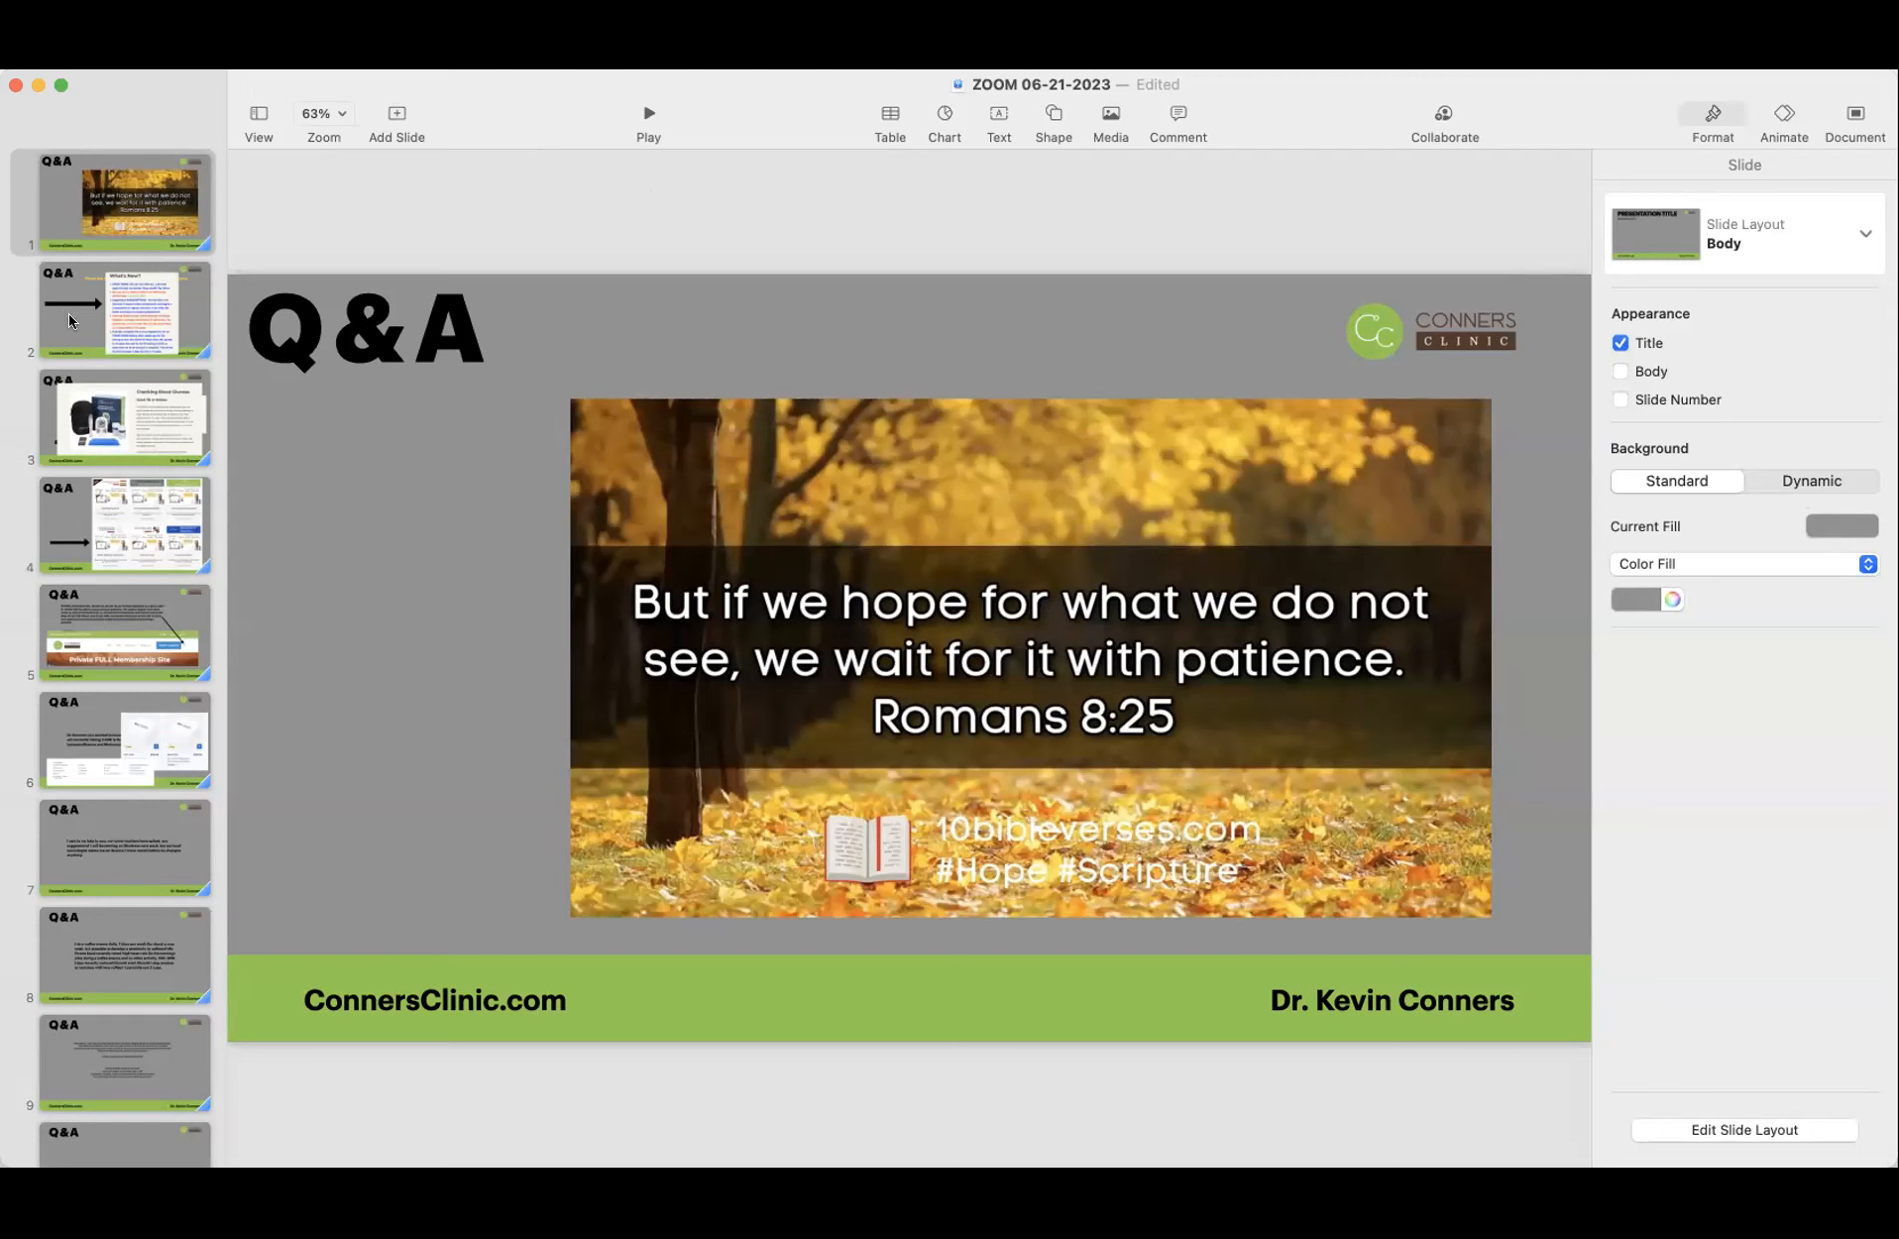
# Step: Show slide 2, the five-item 'What's New?' list of clinic updates
pyautogui.click(117, 308)
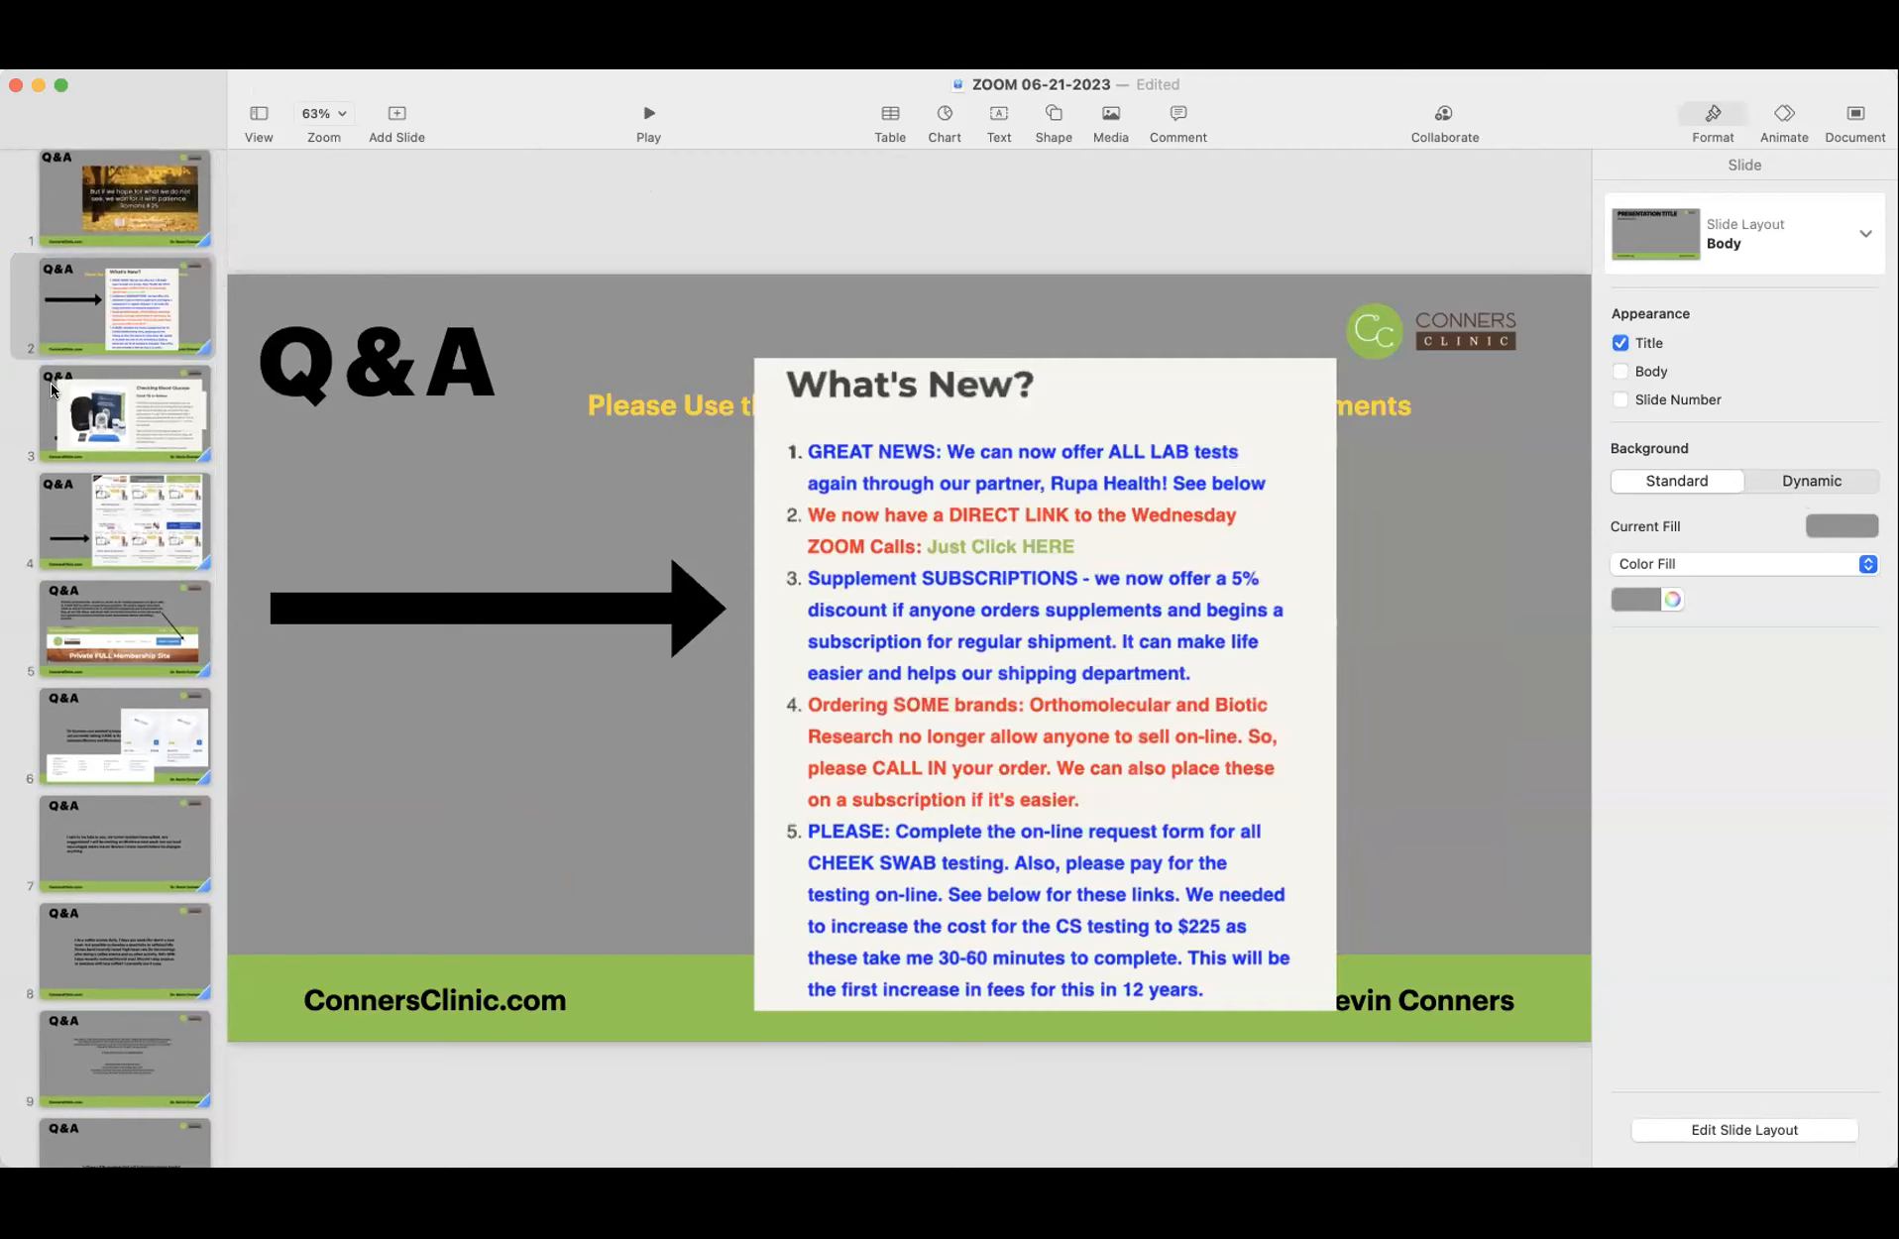
pyautogui.moveTo(43, 426)
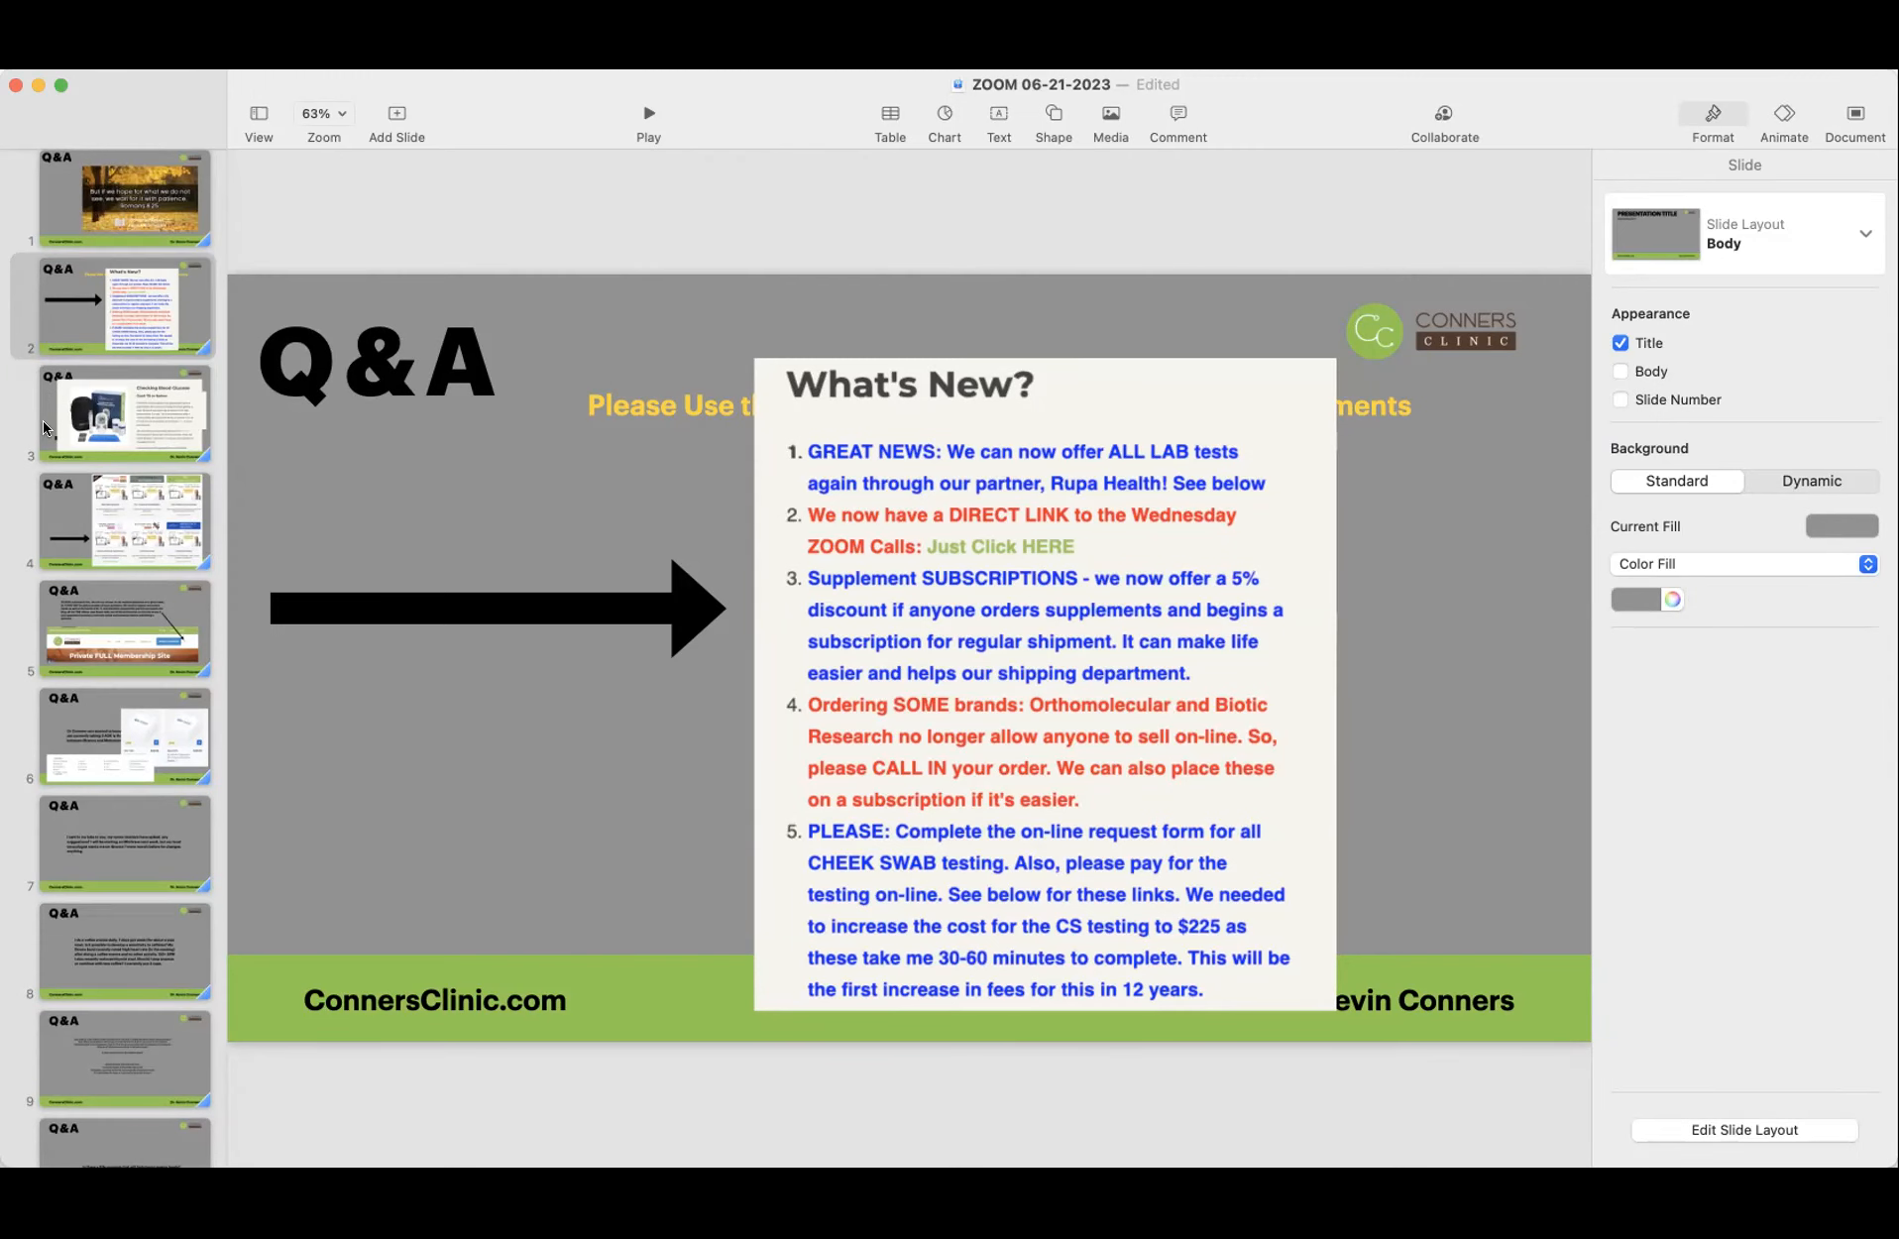
# Step: Show slide 3, 'Checking Blood Glucose', with the fasting goal of 75 or below
pyautogui.click(119, 412)
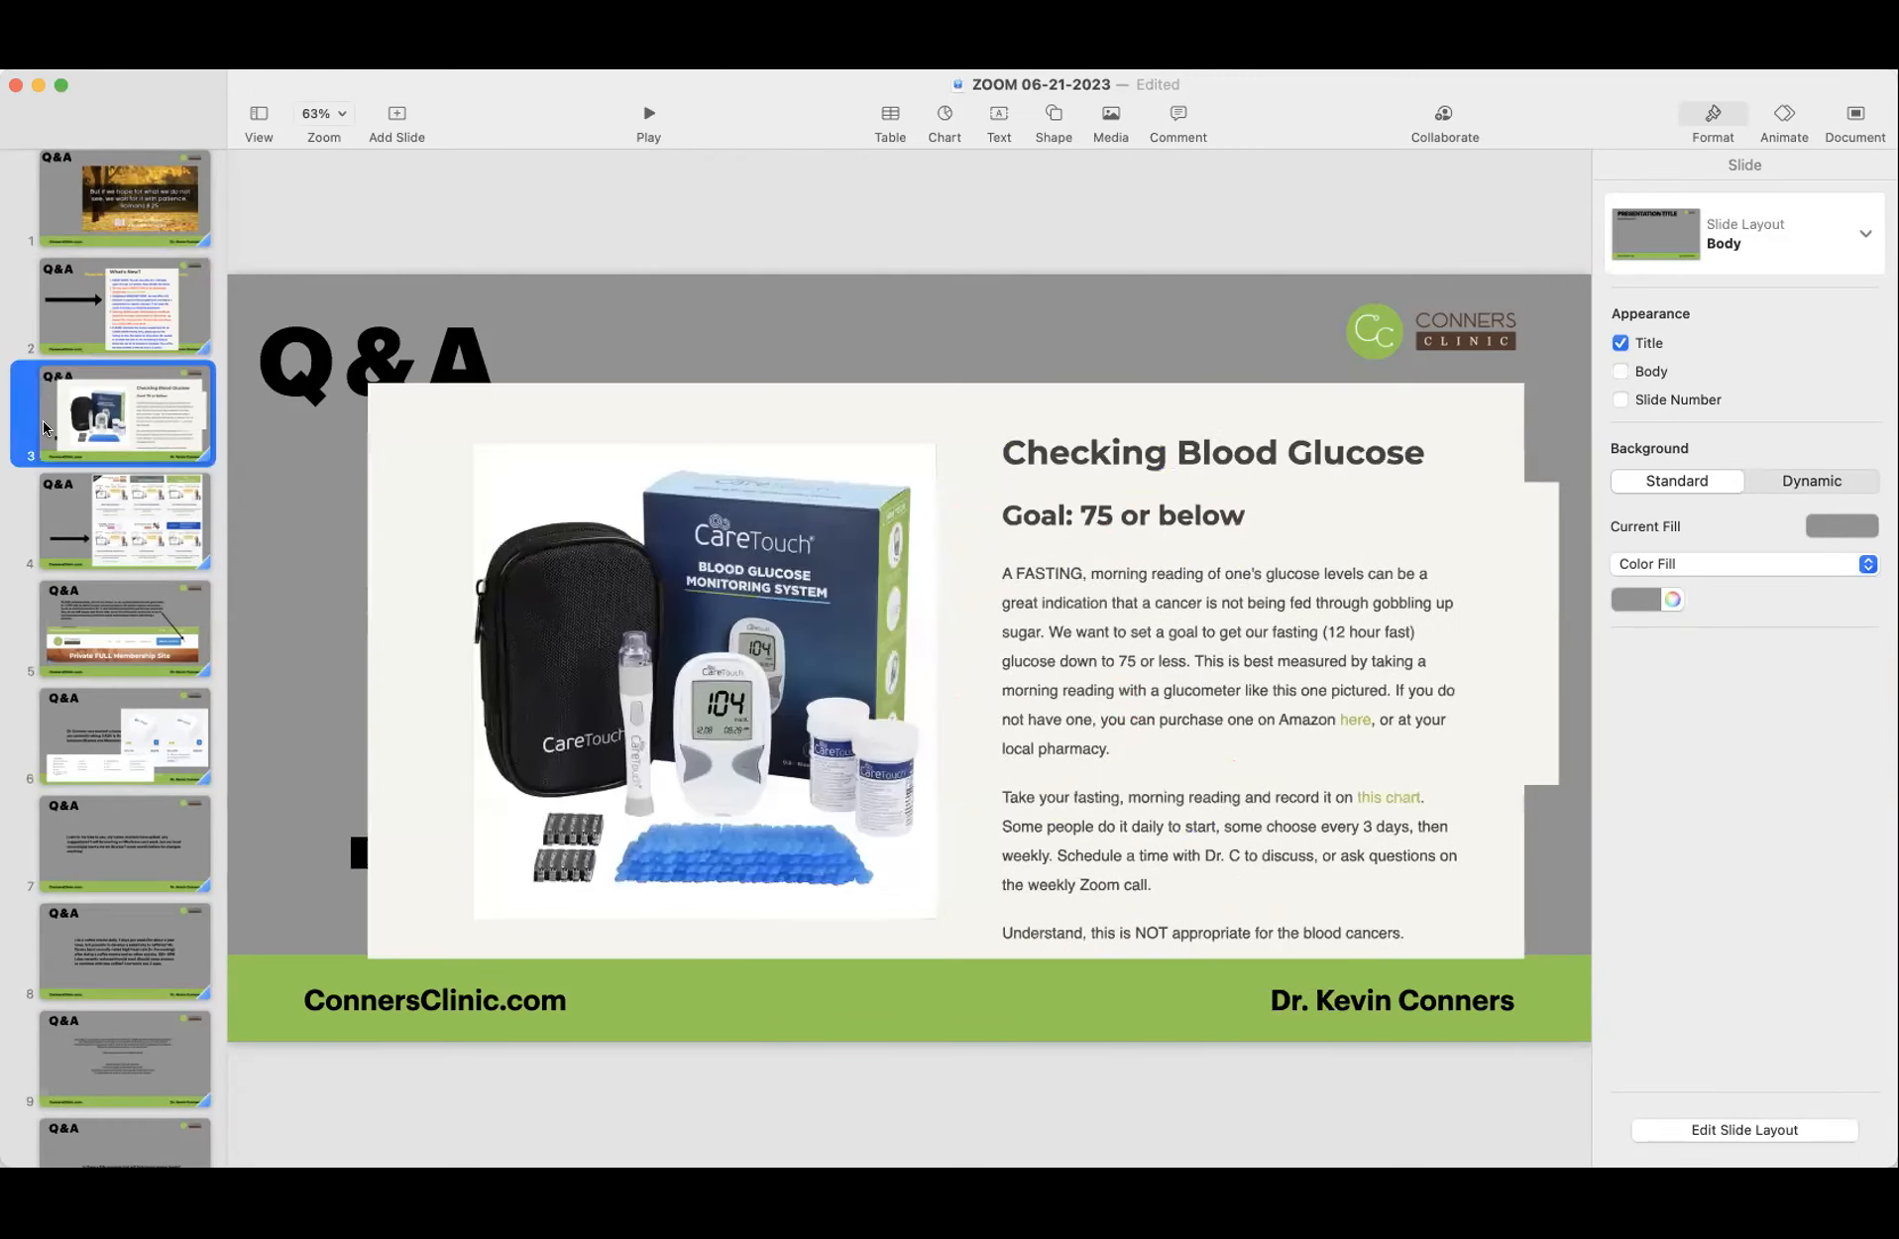
pyautogui.moveTo(583, 624)
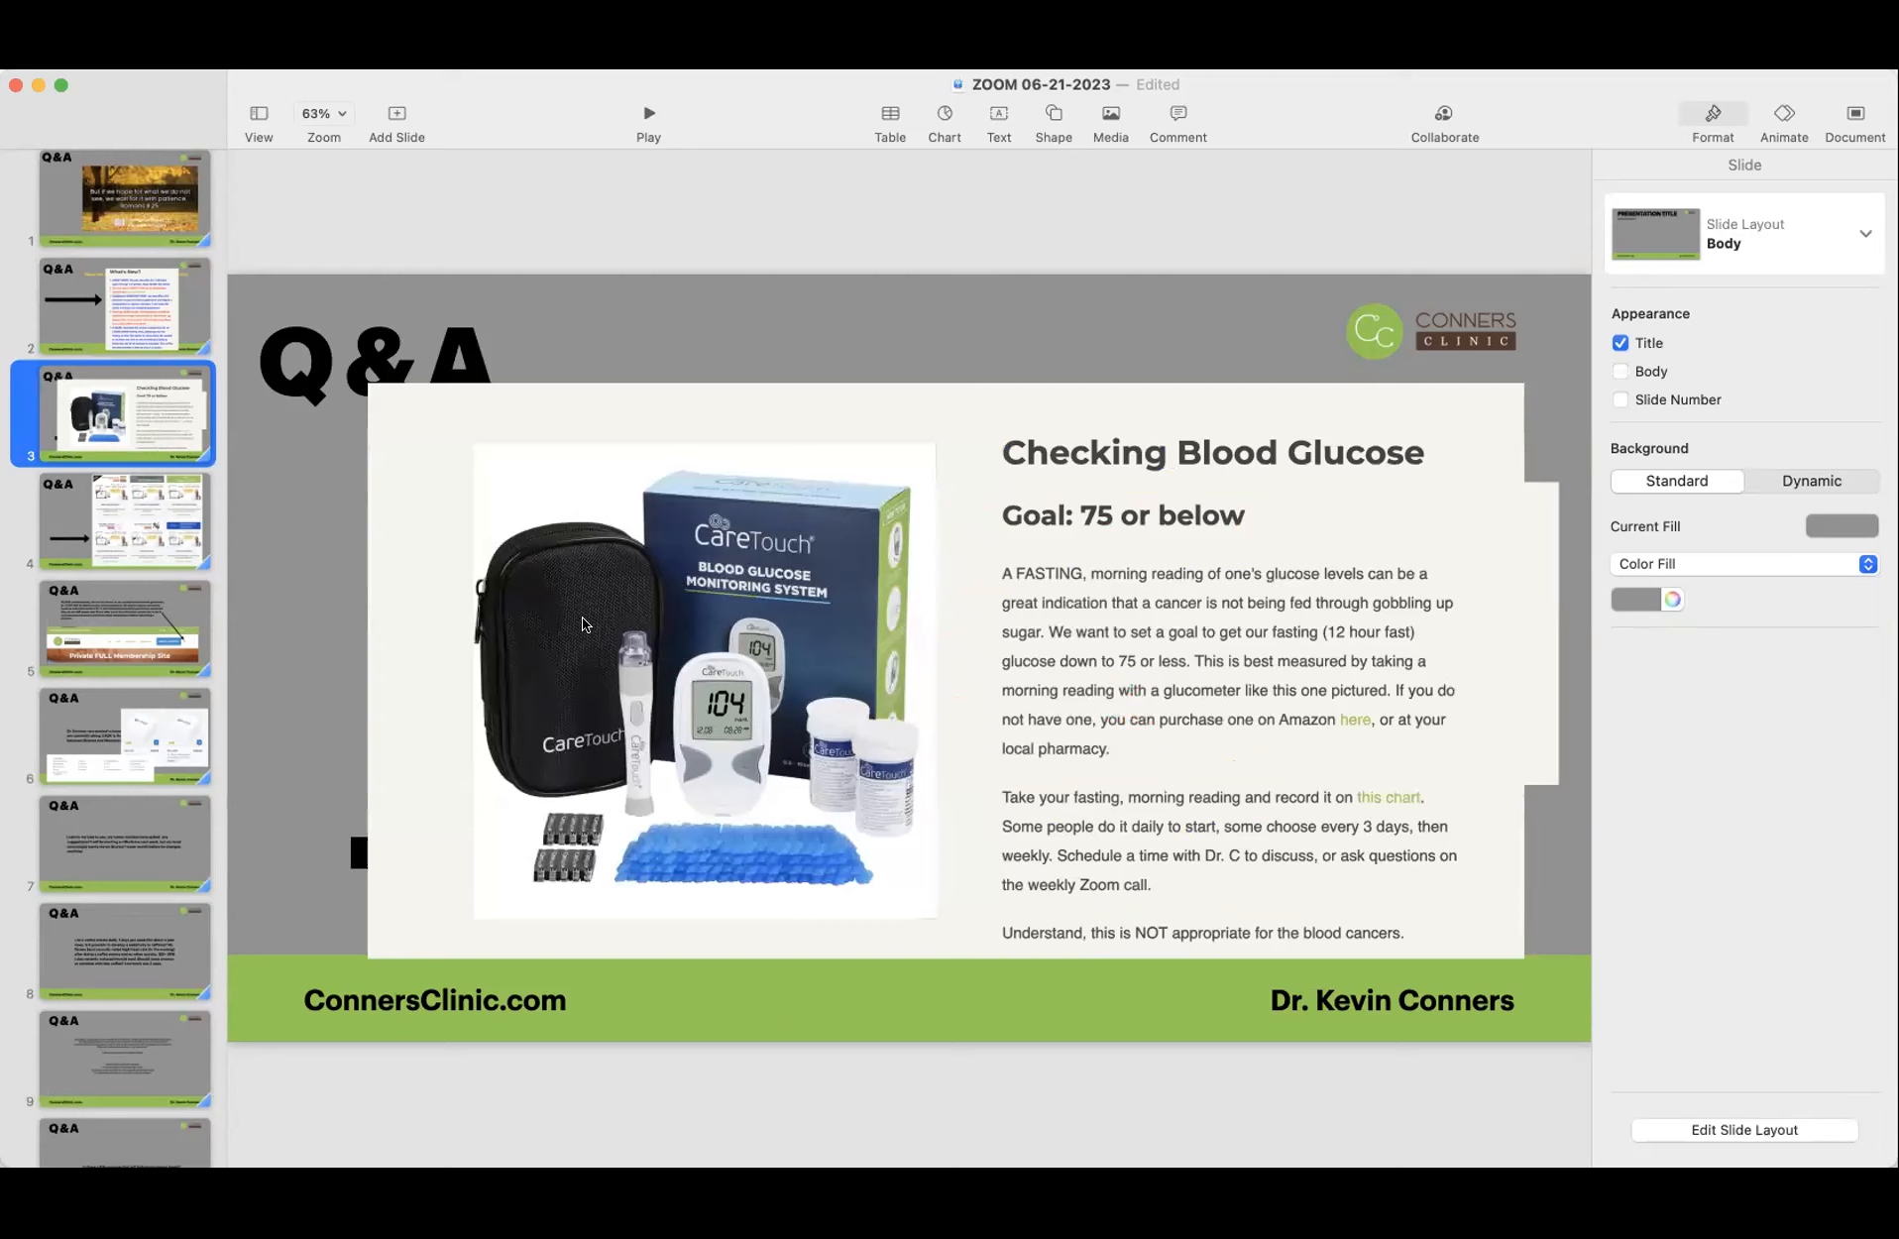
pyautogui.moveTo(892, 523)
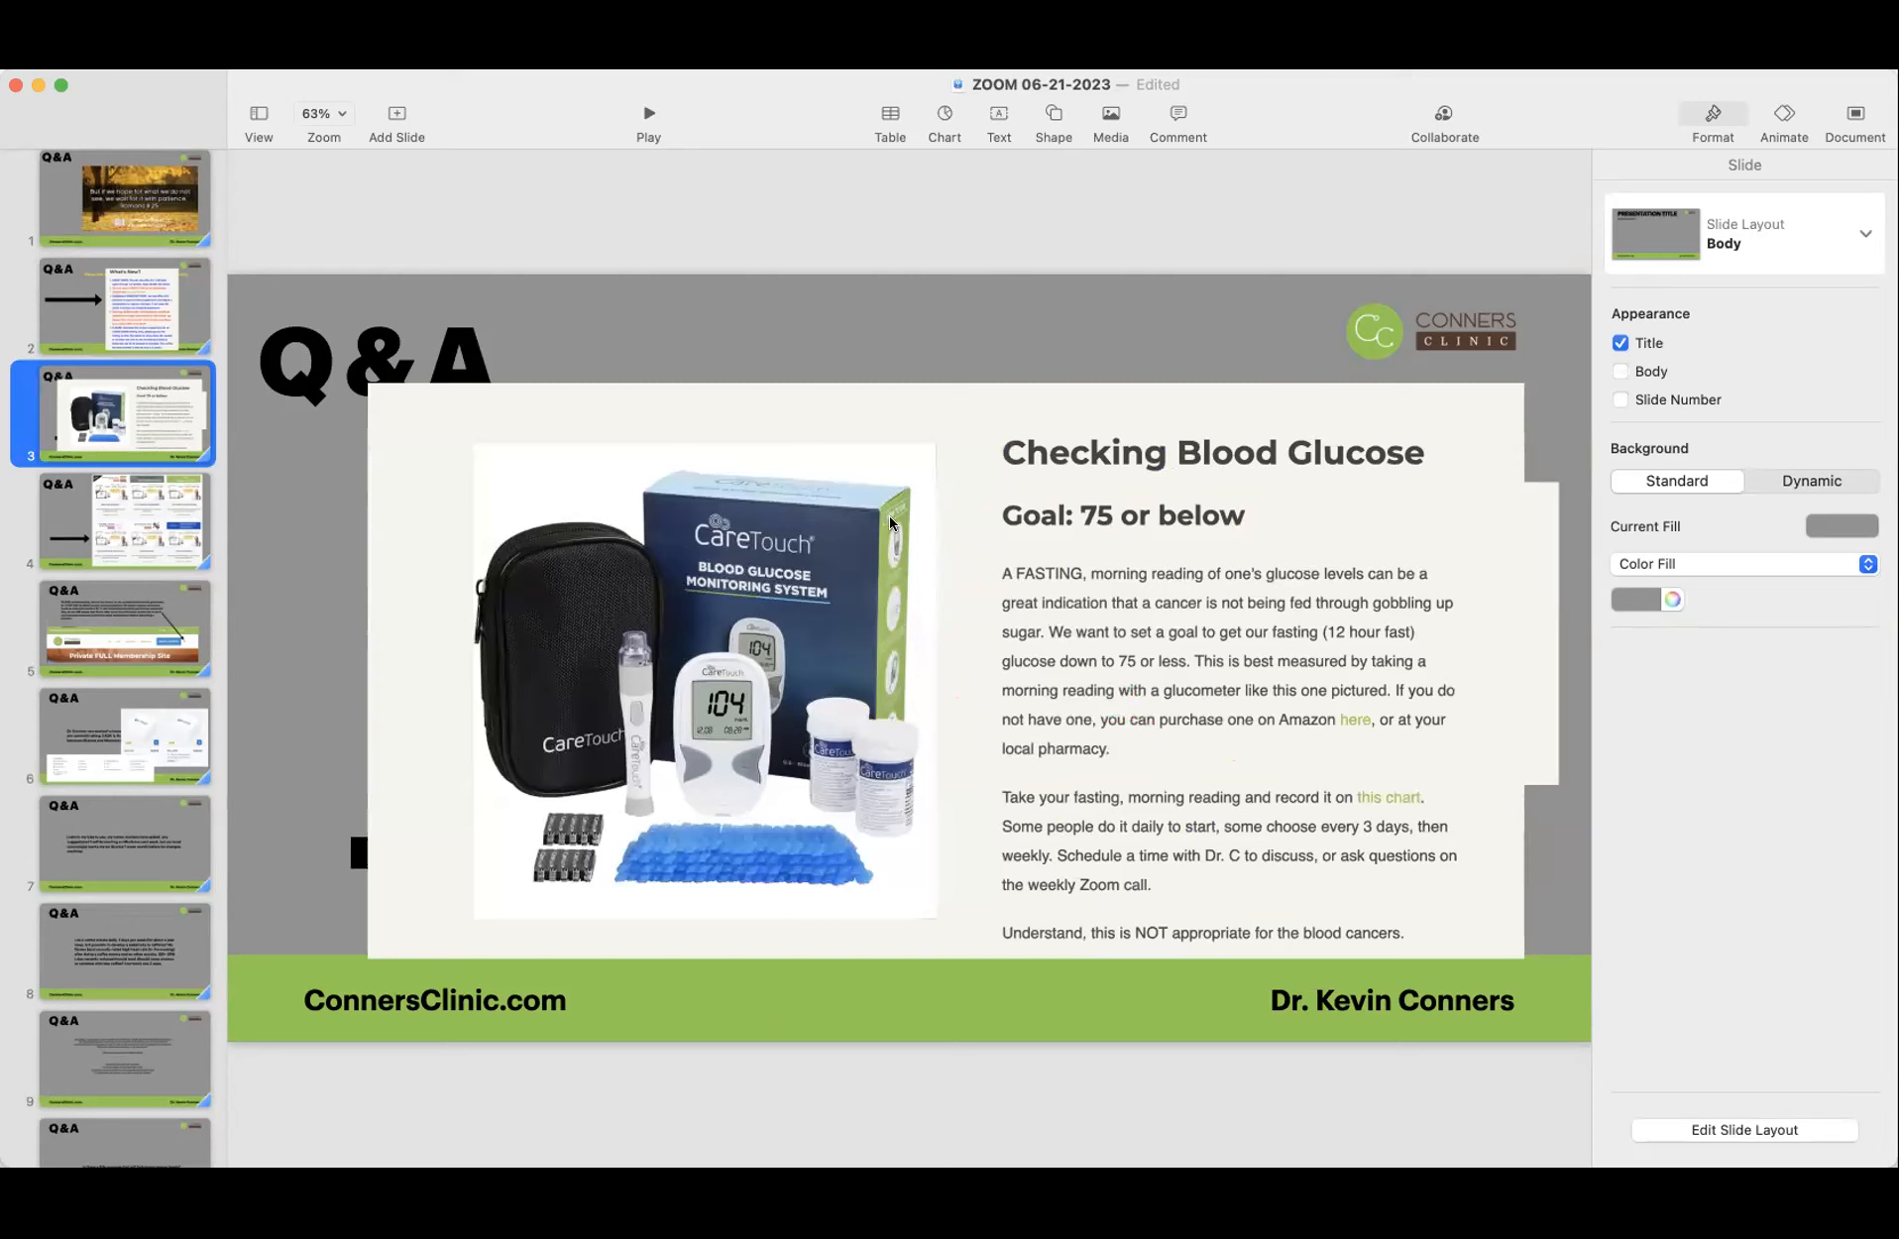
pyautogui.moveTo(422, 688)
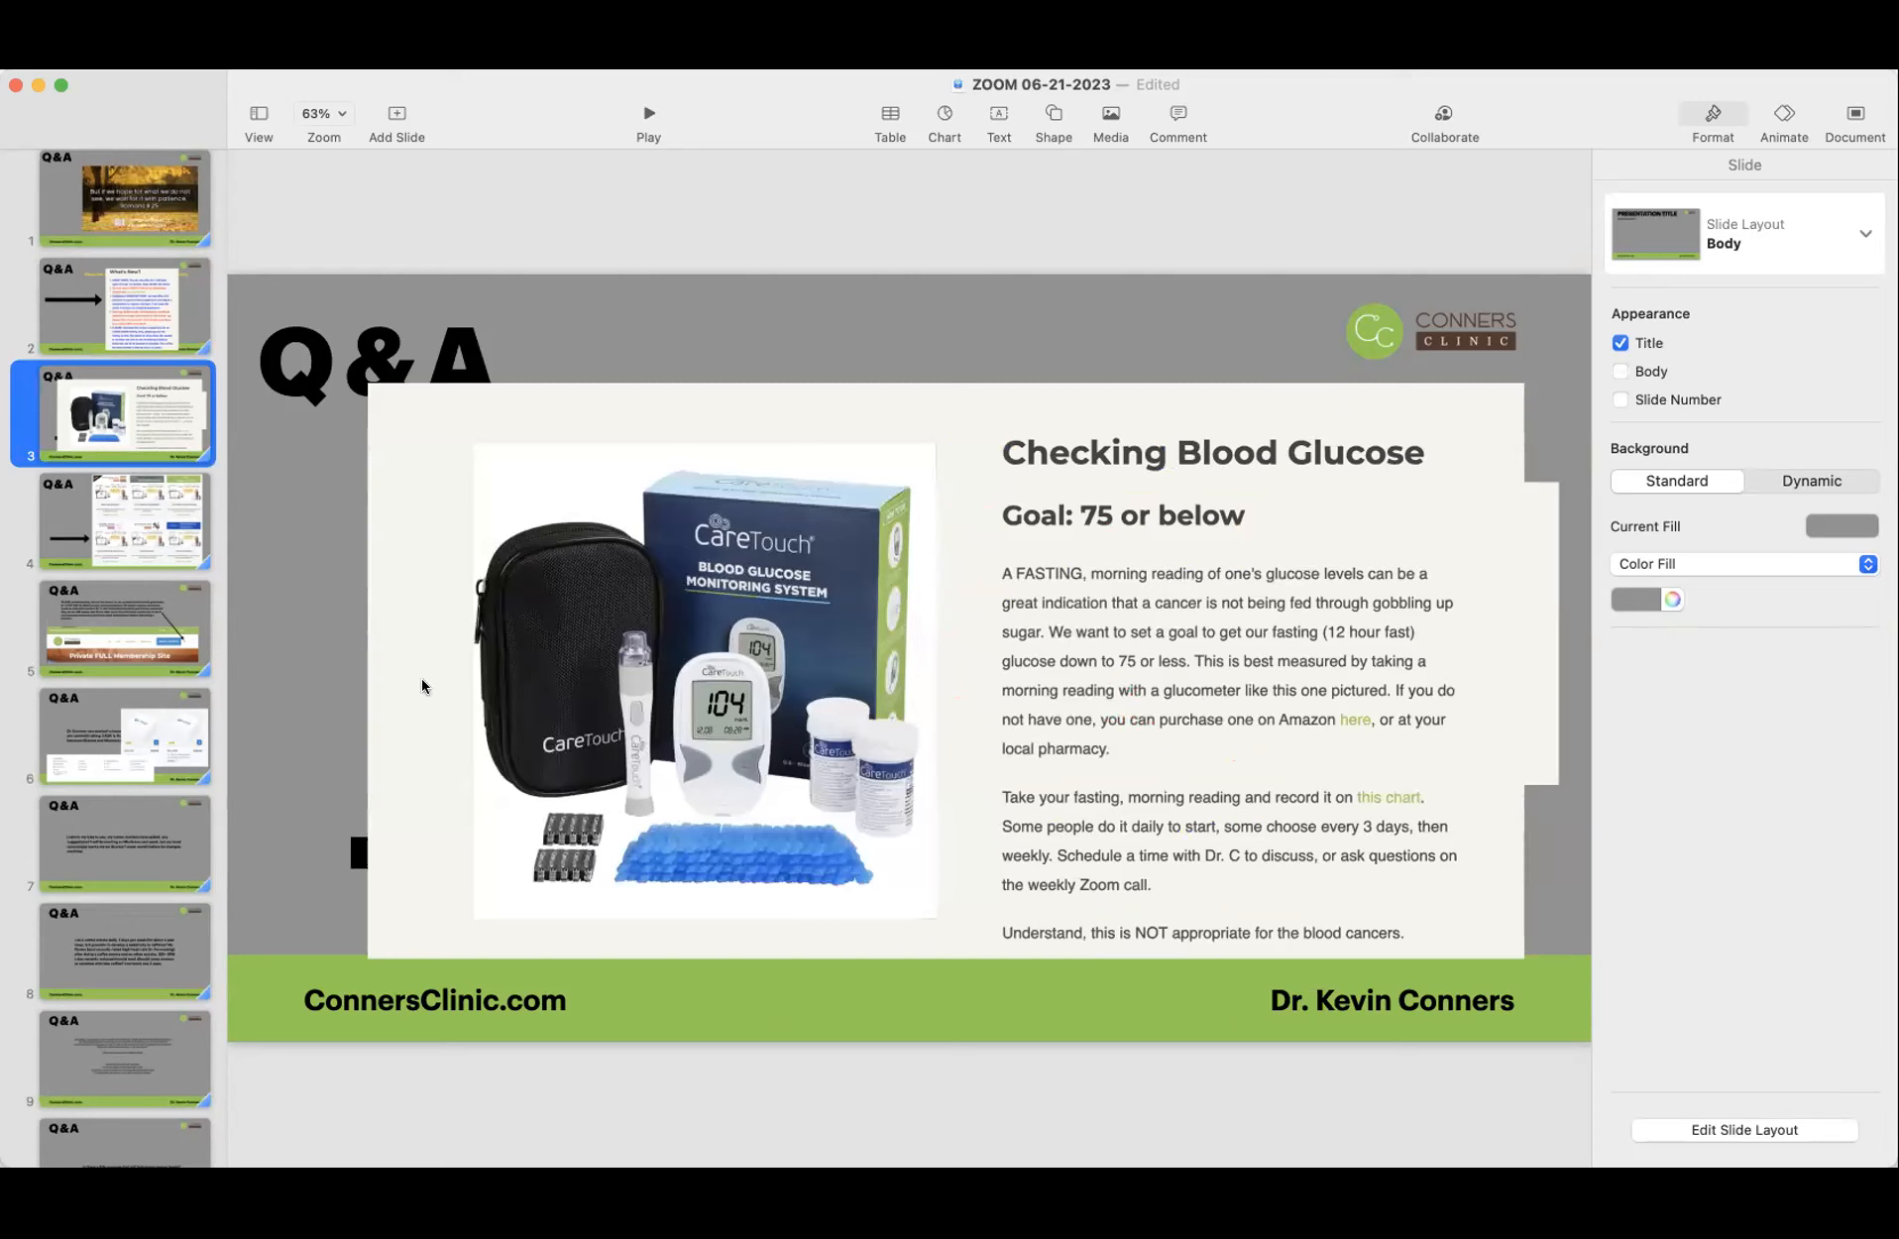
pyautogui.moveTo(927, 799)
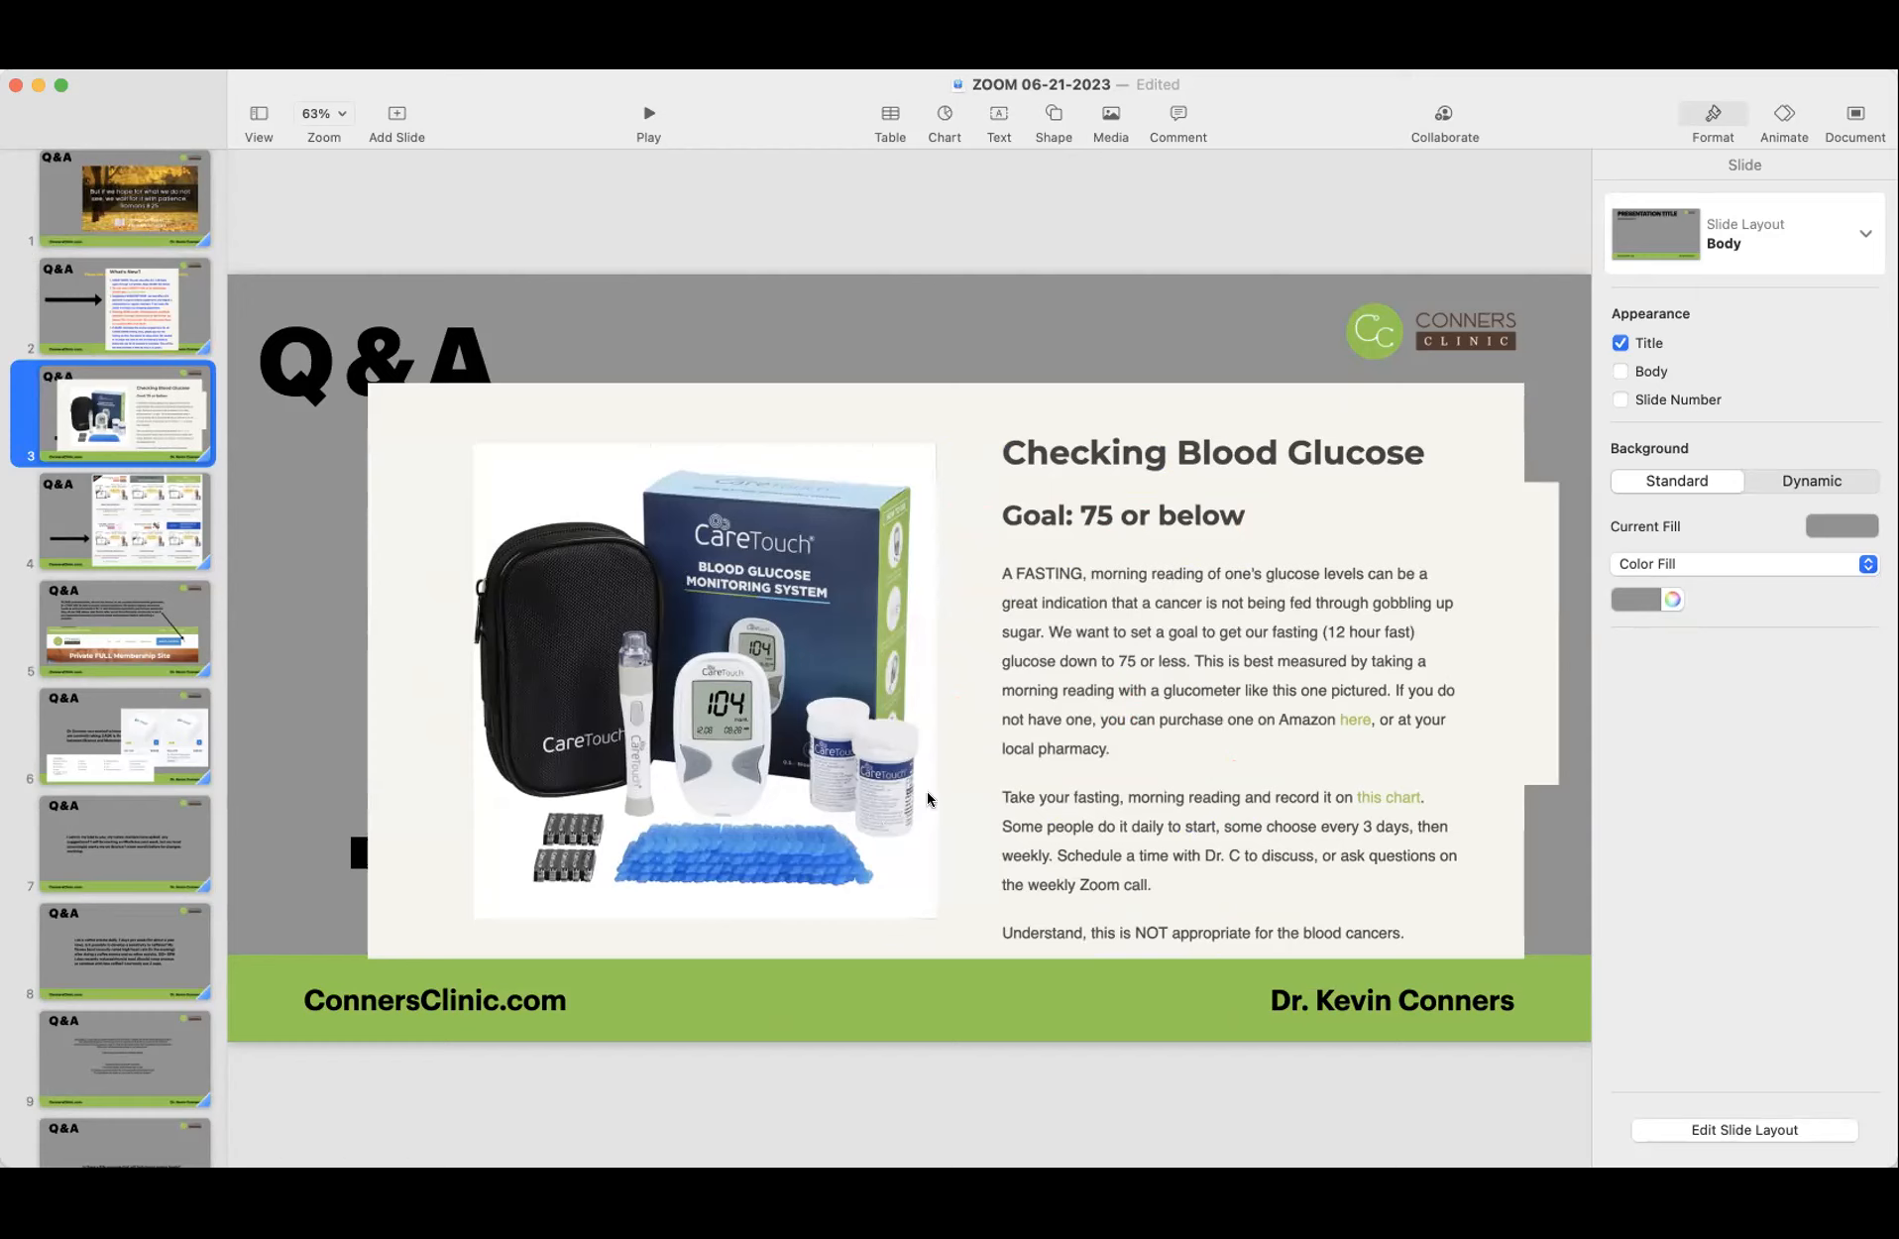
pyautogui.moveTo(903, 627)
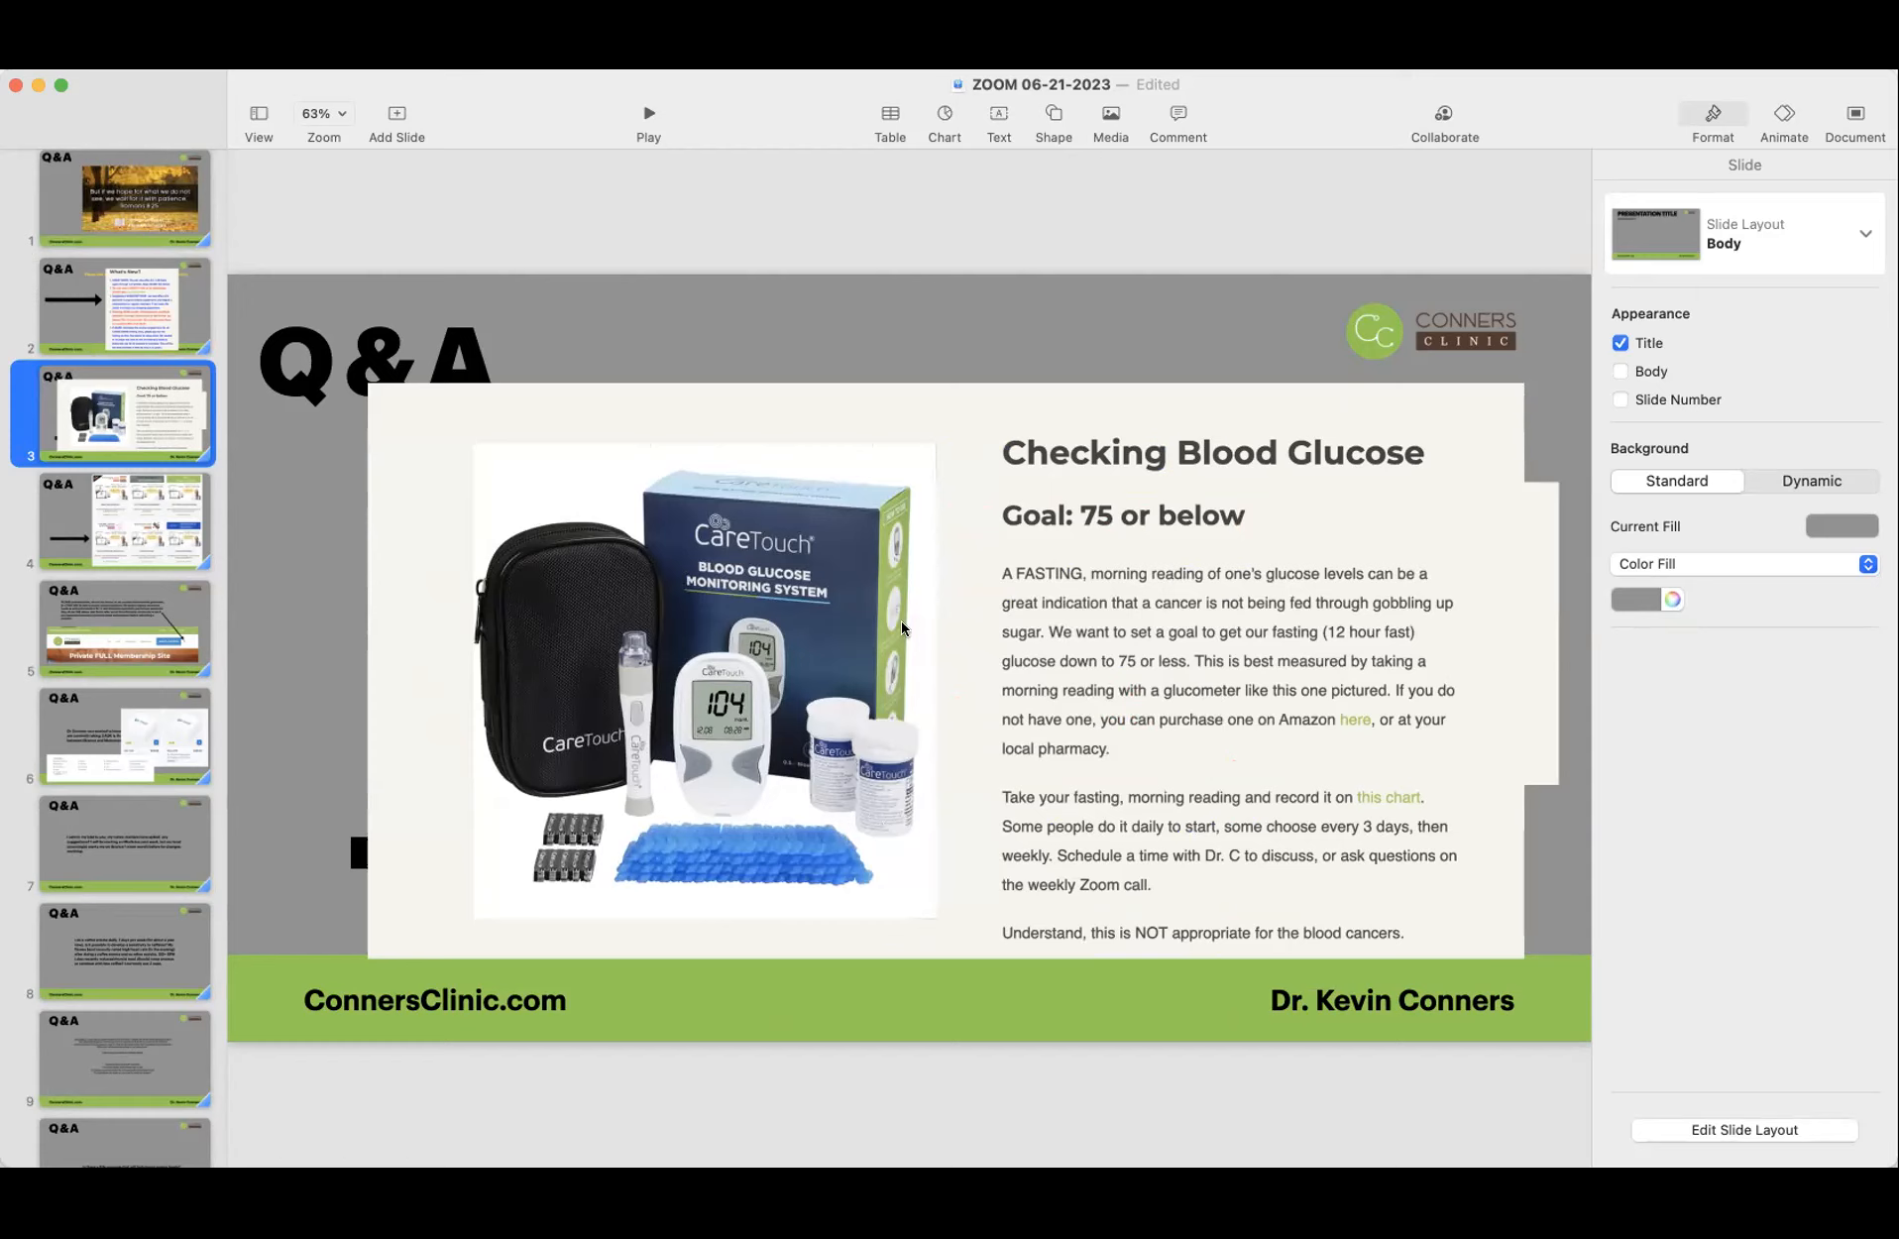
pyautogui.moveTo(1096, 516)
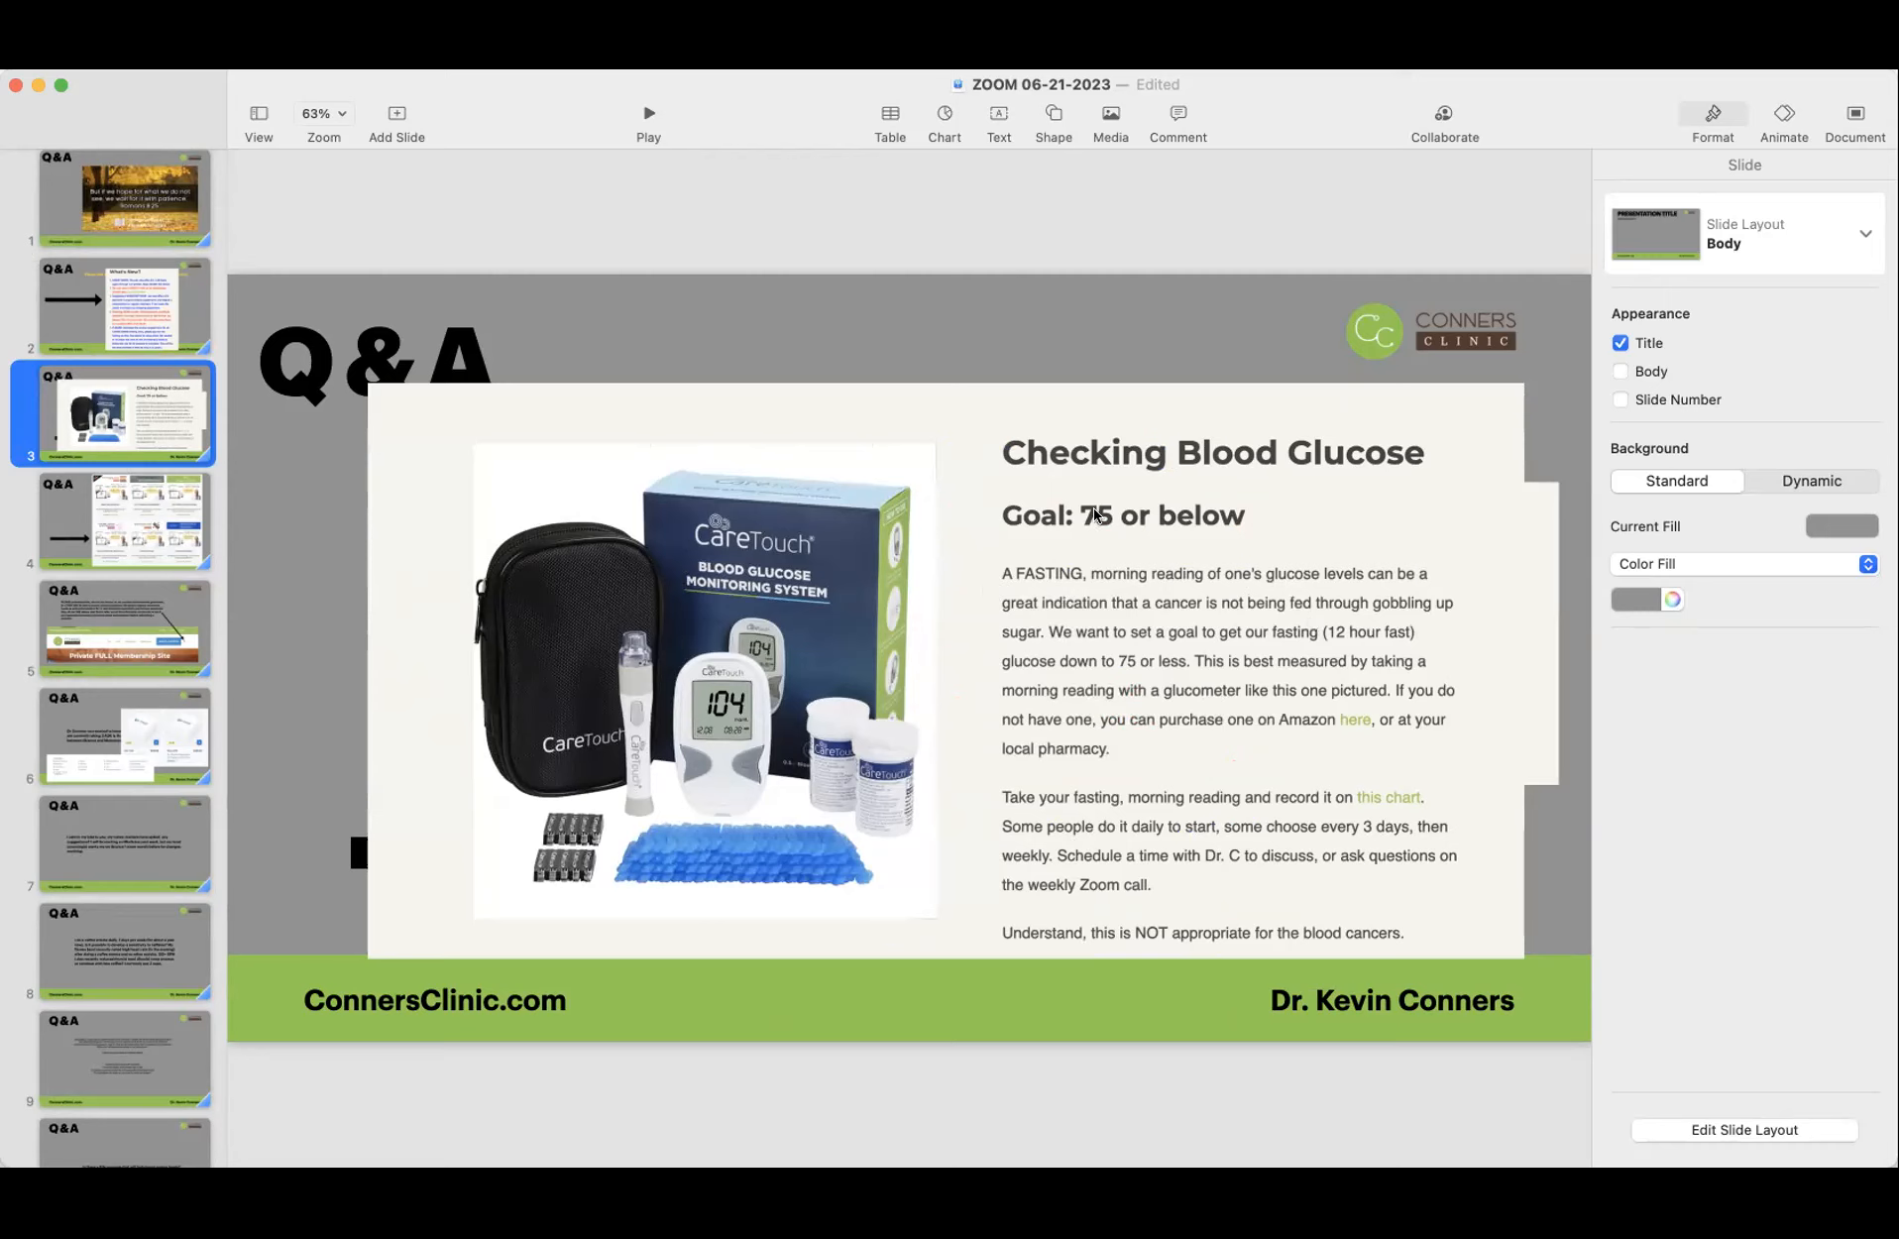
pyautogui.moveTo(641, 680)
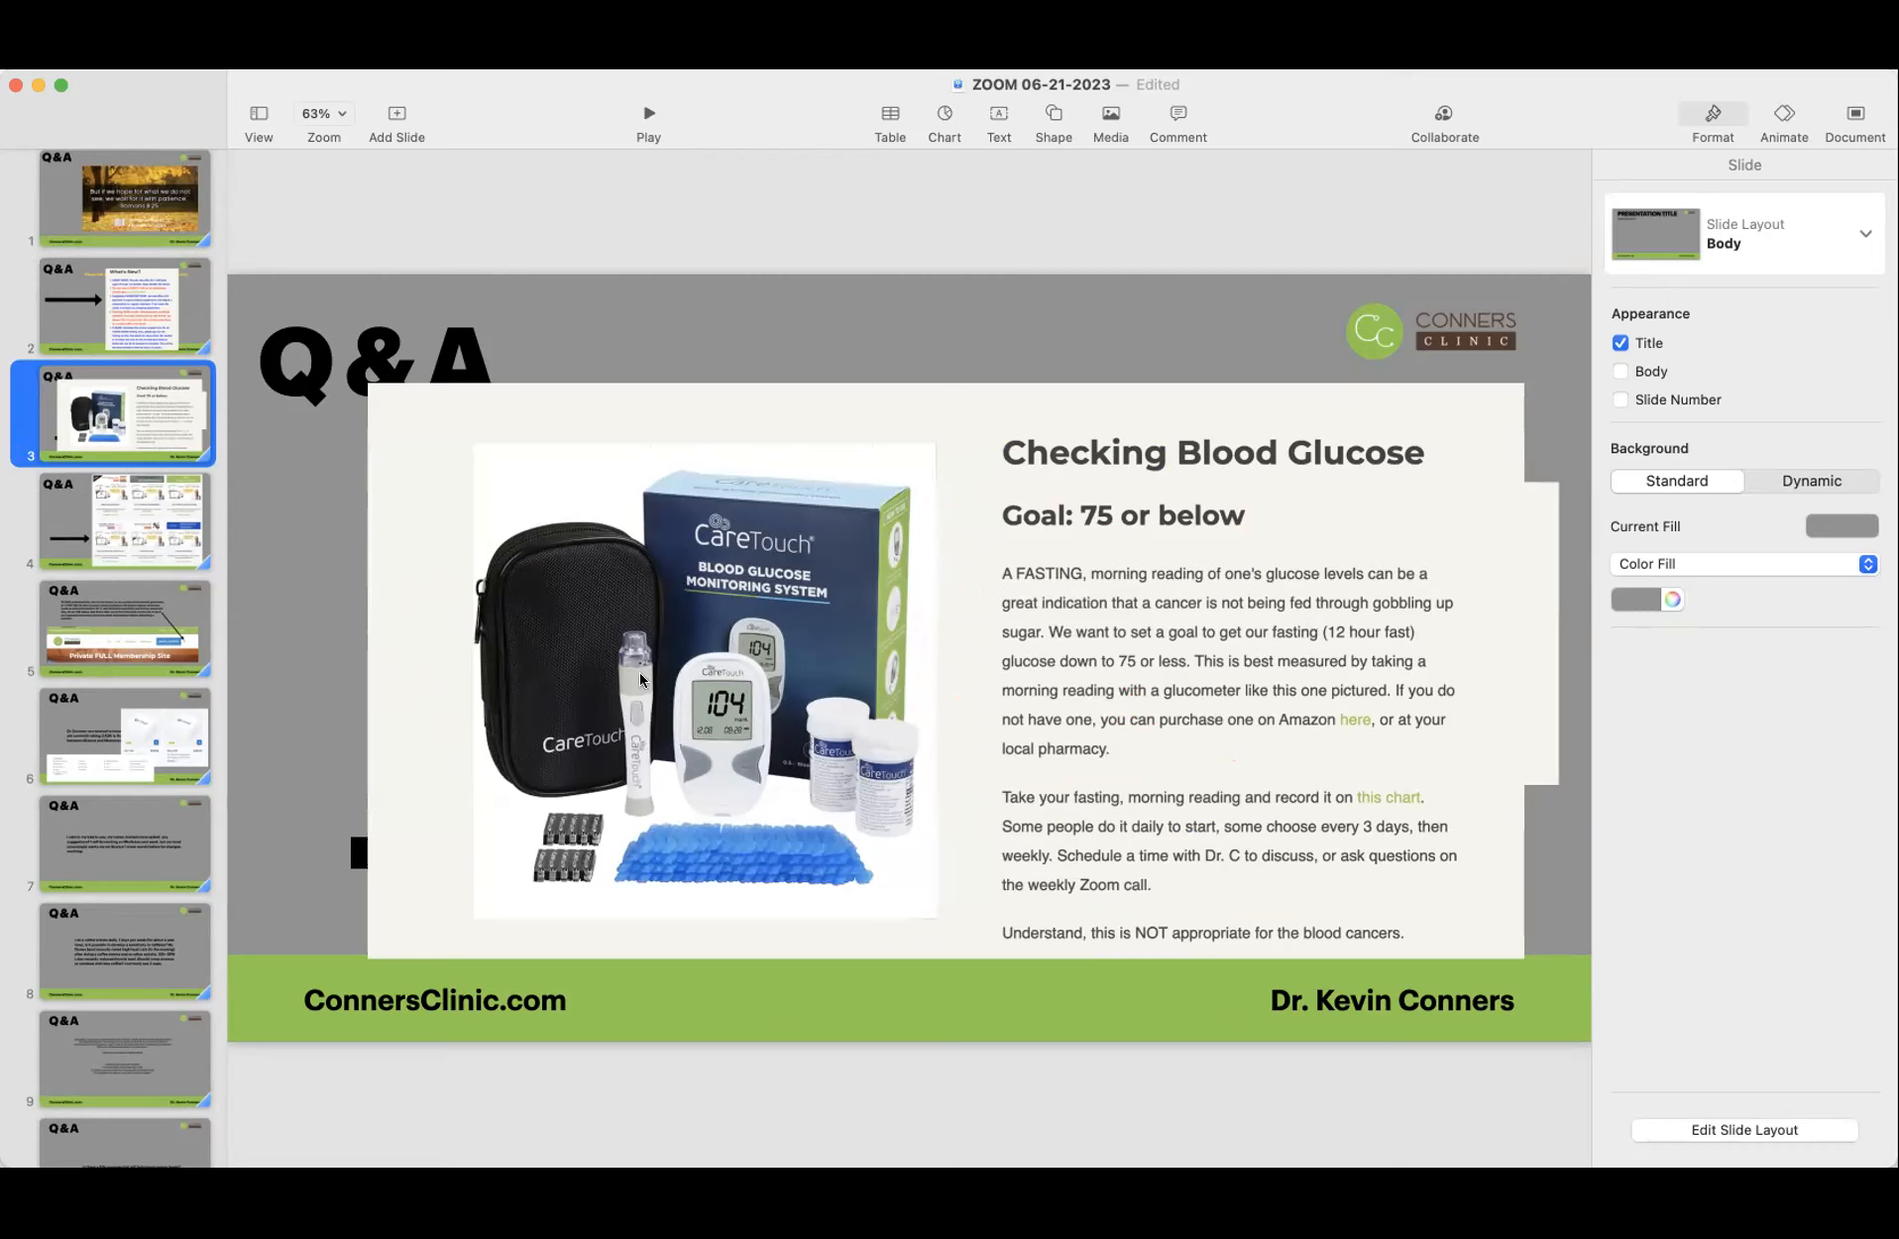
pyautogui.moveTo(1408, 775)
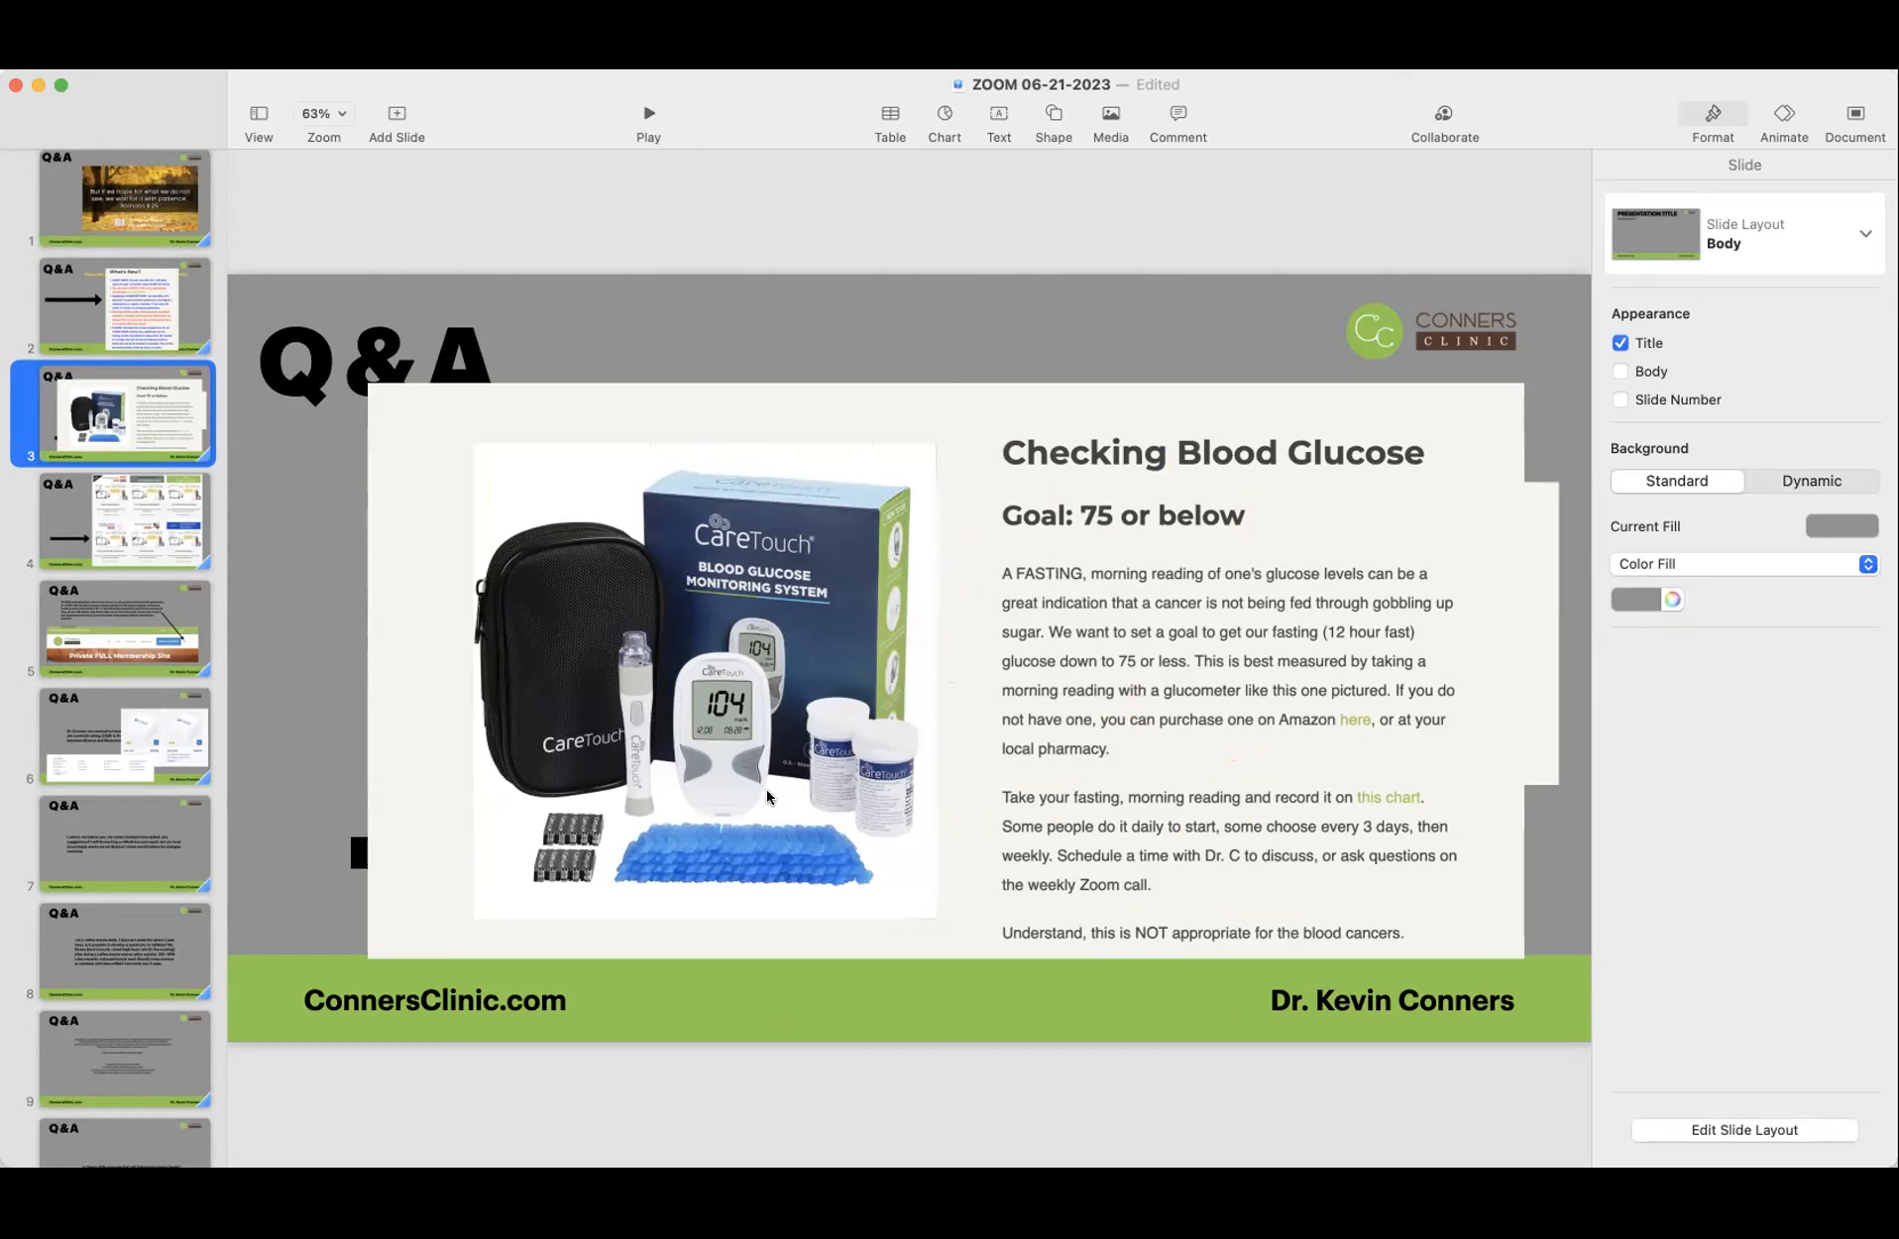
pyautogui.moveTo(1055, 811)
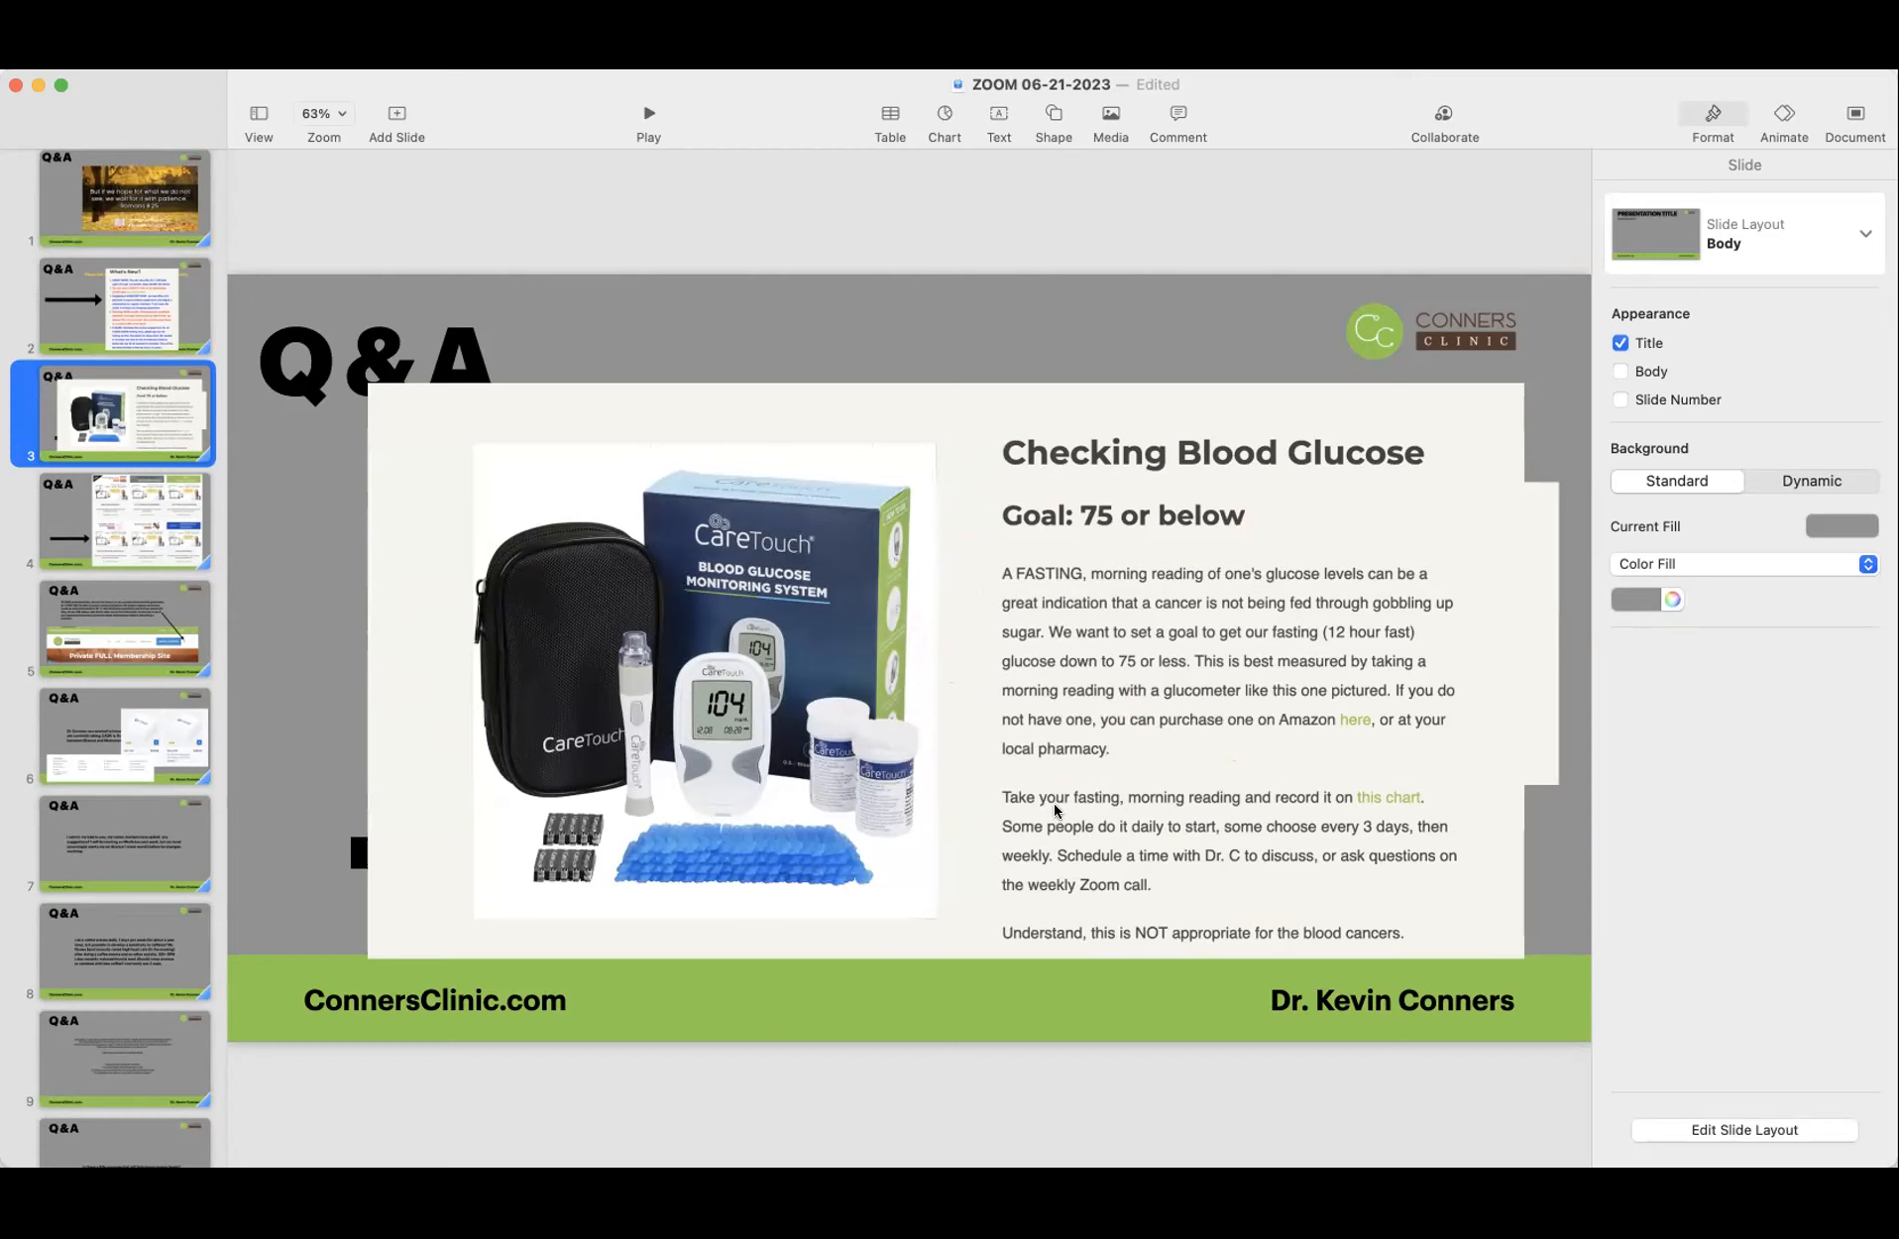
pyautogui.moveTo(1399, 781)
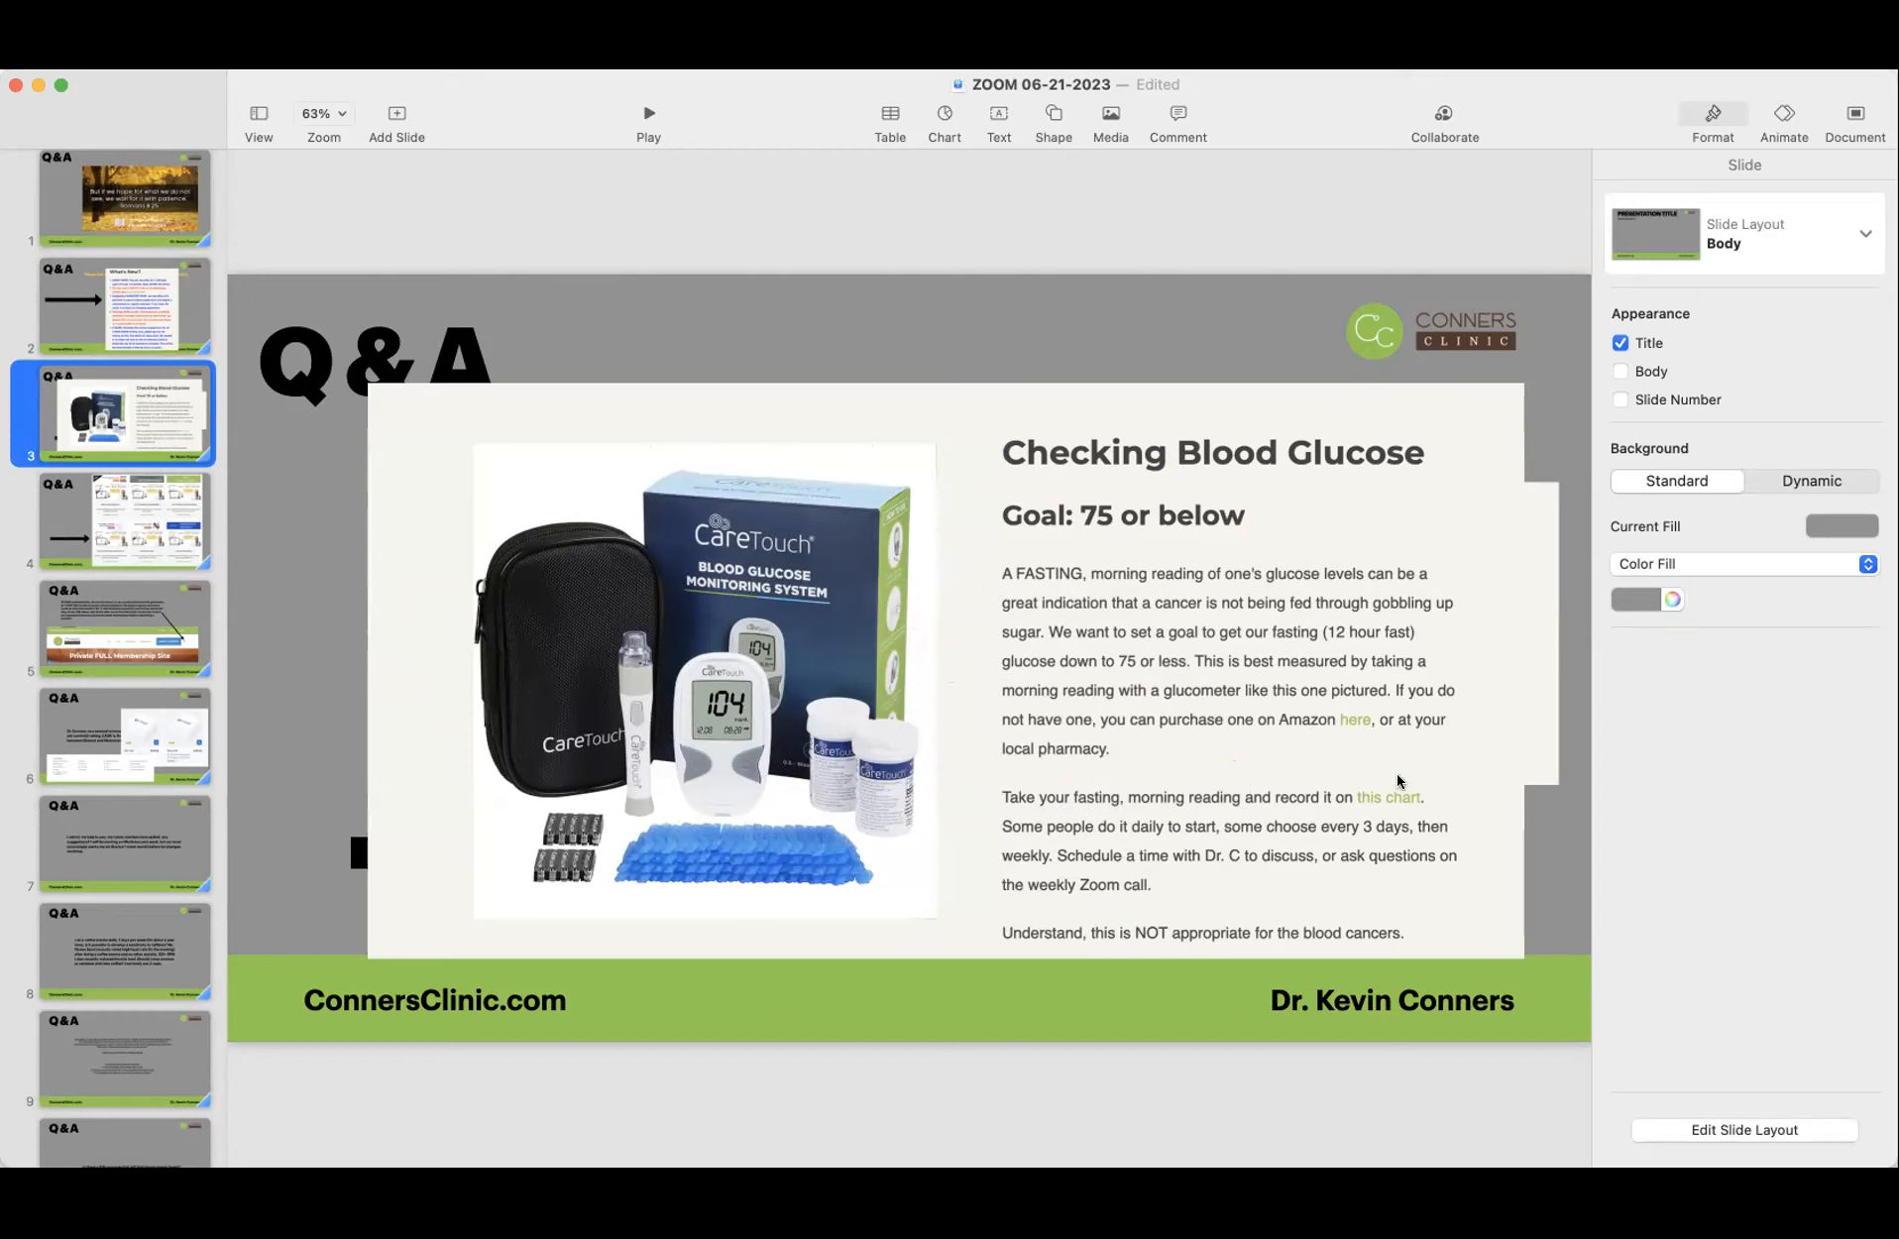
pyautogui.moveTo(1427, 775)
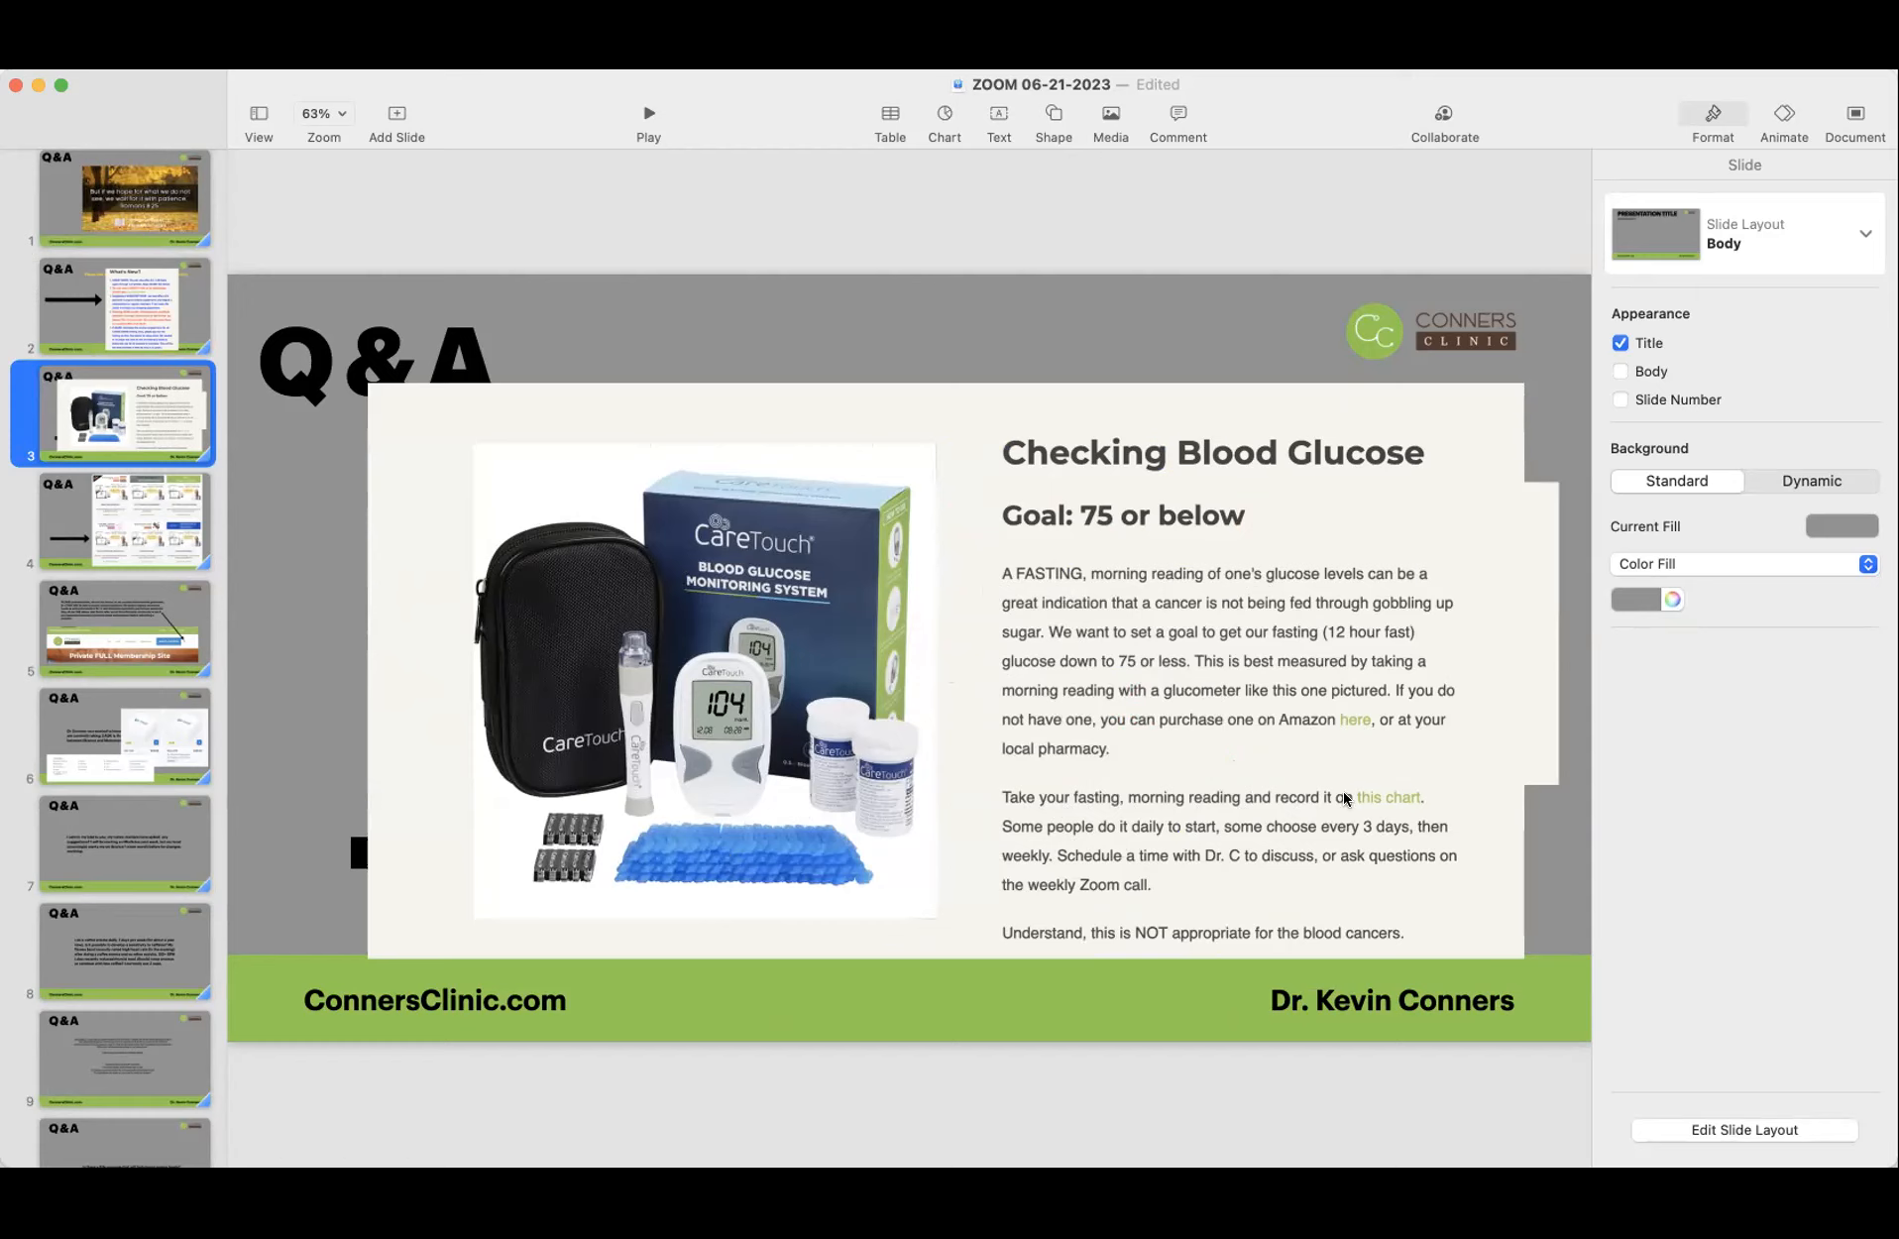
pyautogui.moveTo(1055, 773)
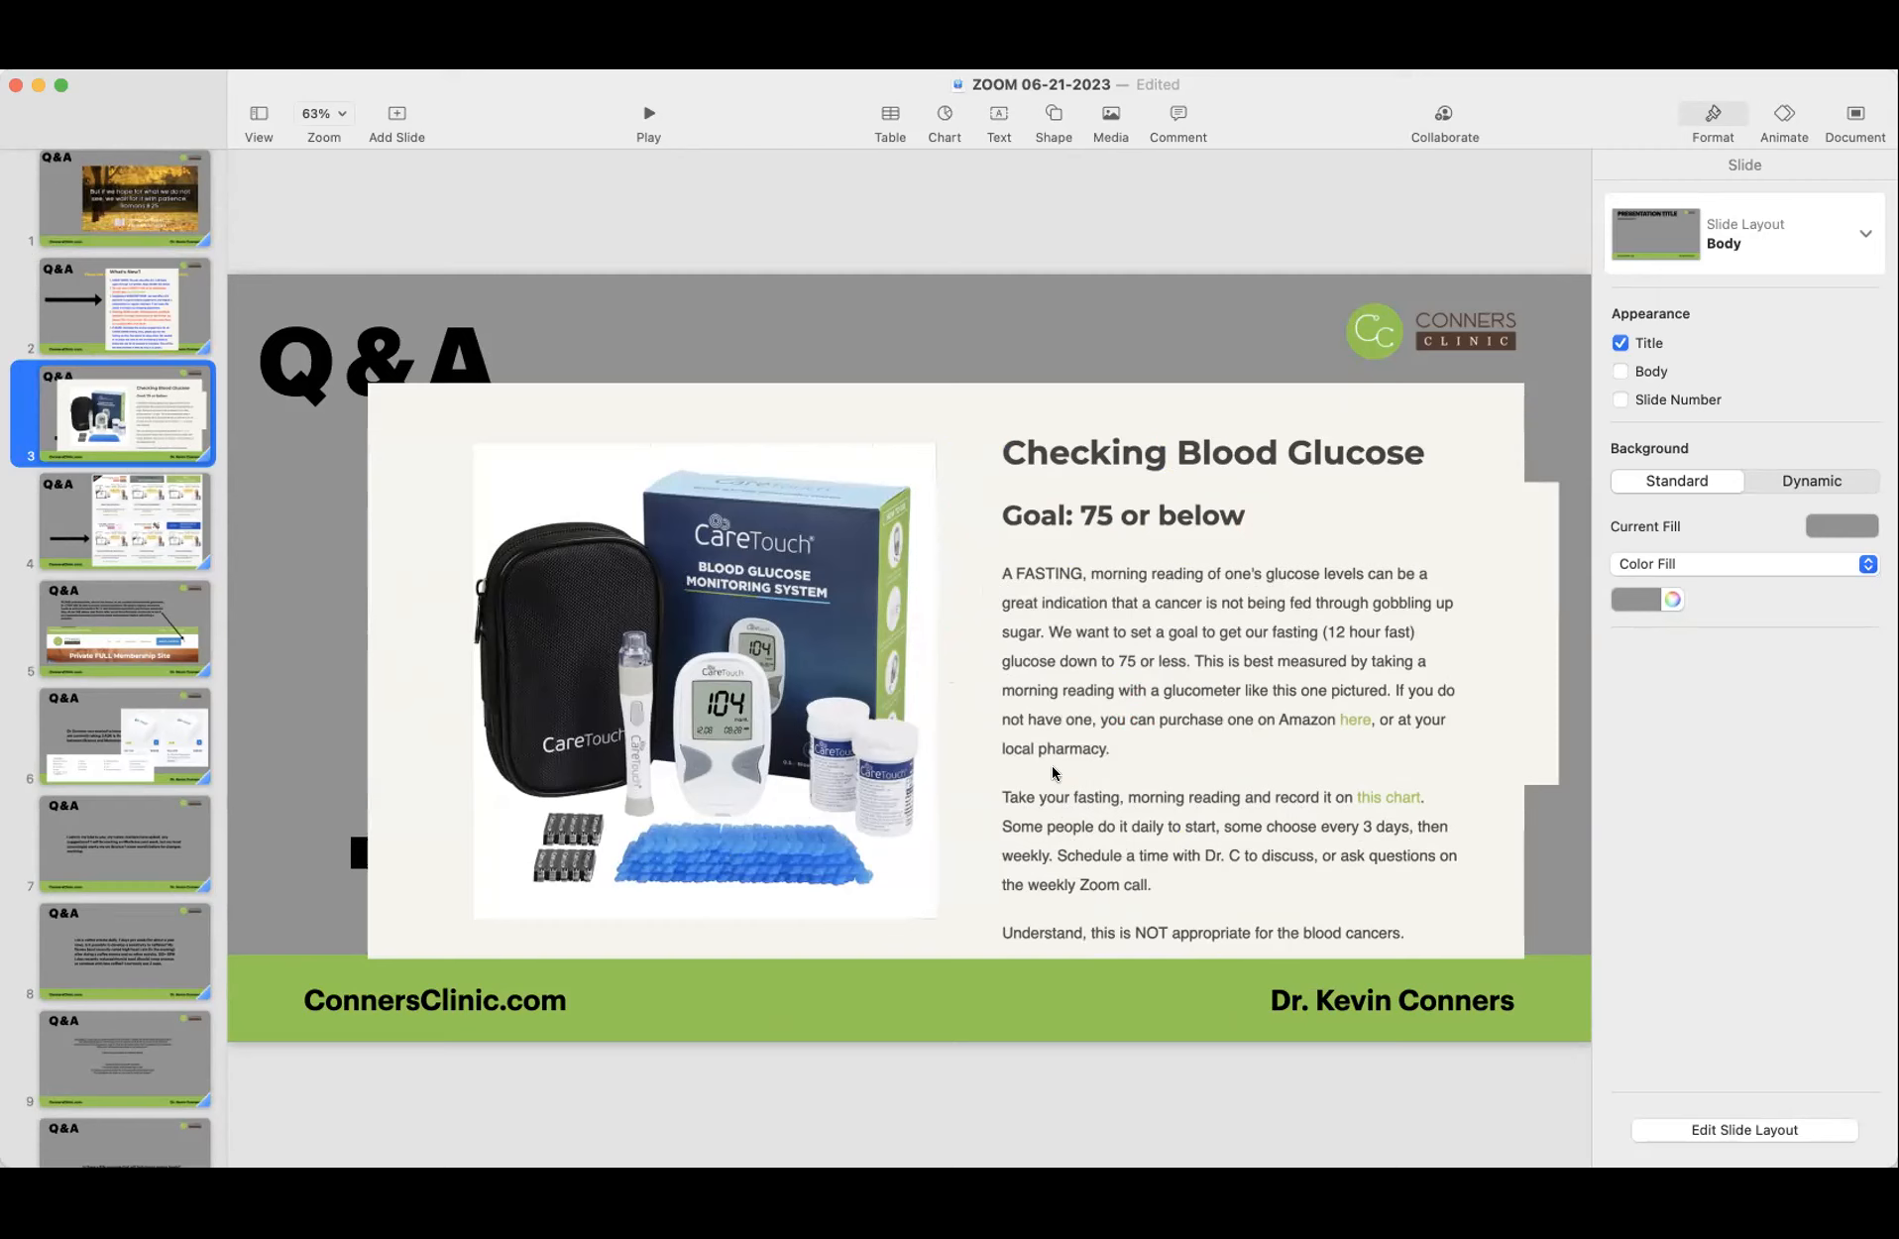
pyautogui.moveTo(1154, 876)
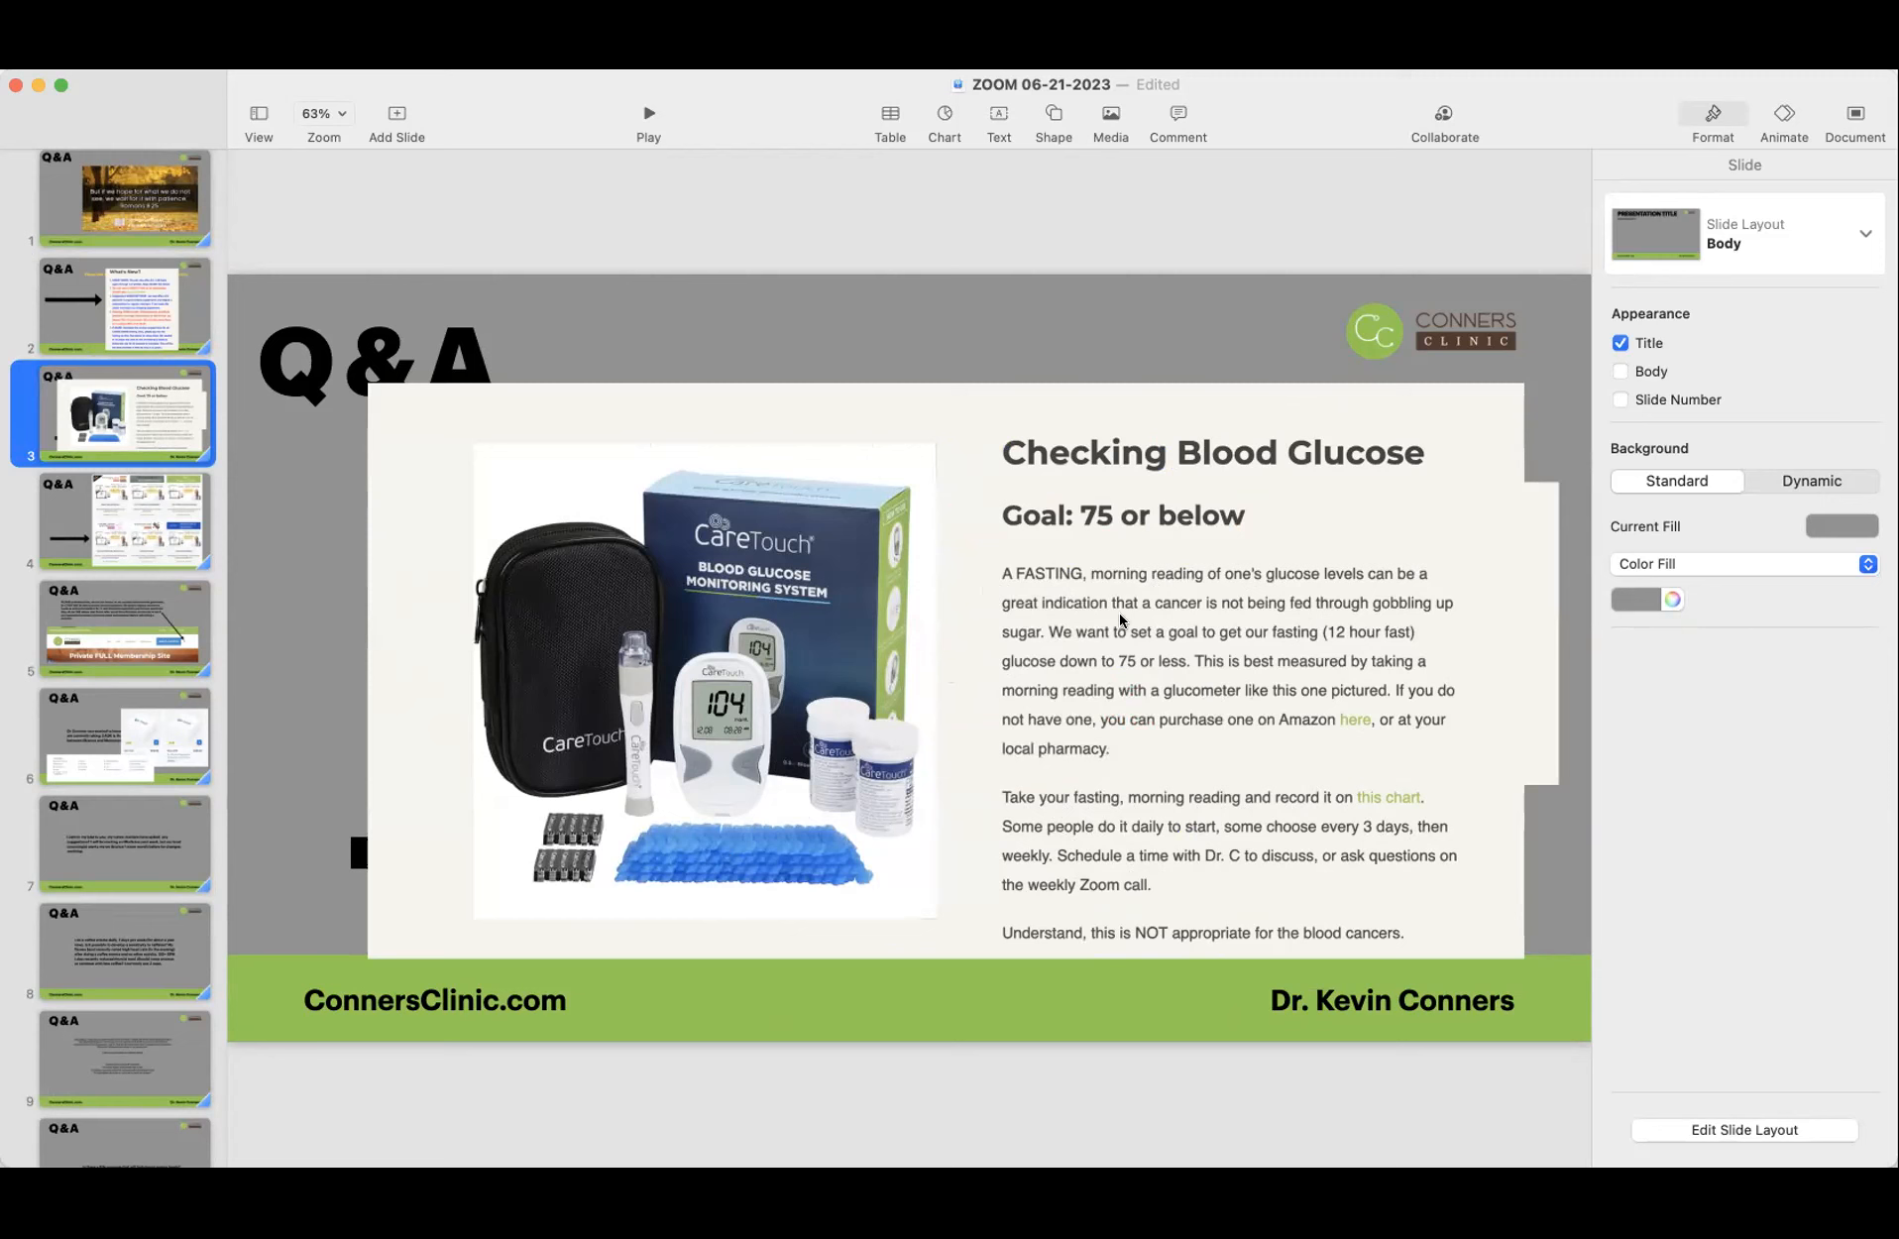
pyautogui.moveTo(1036, 753)
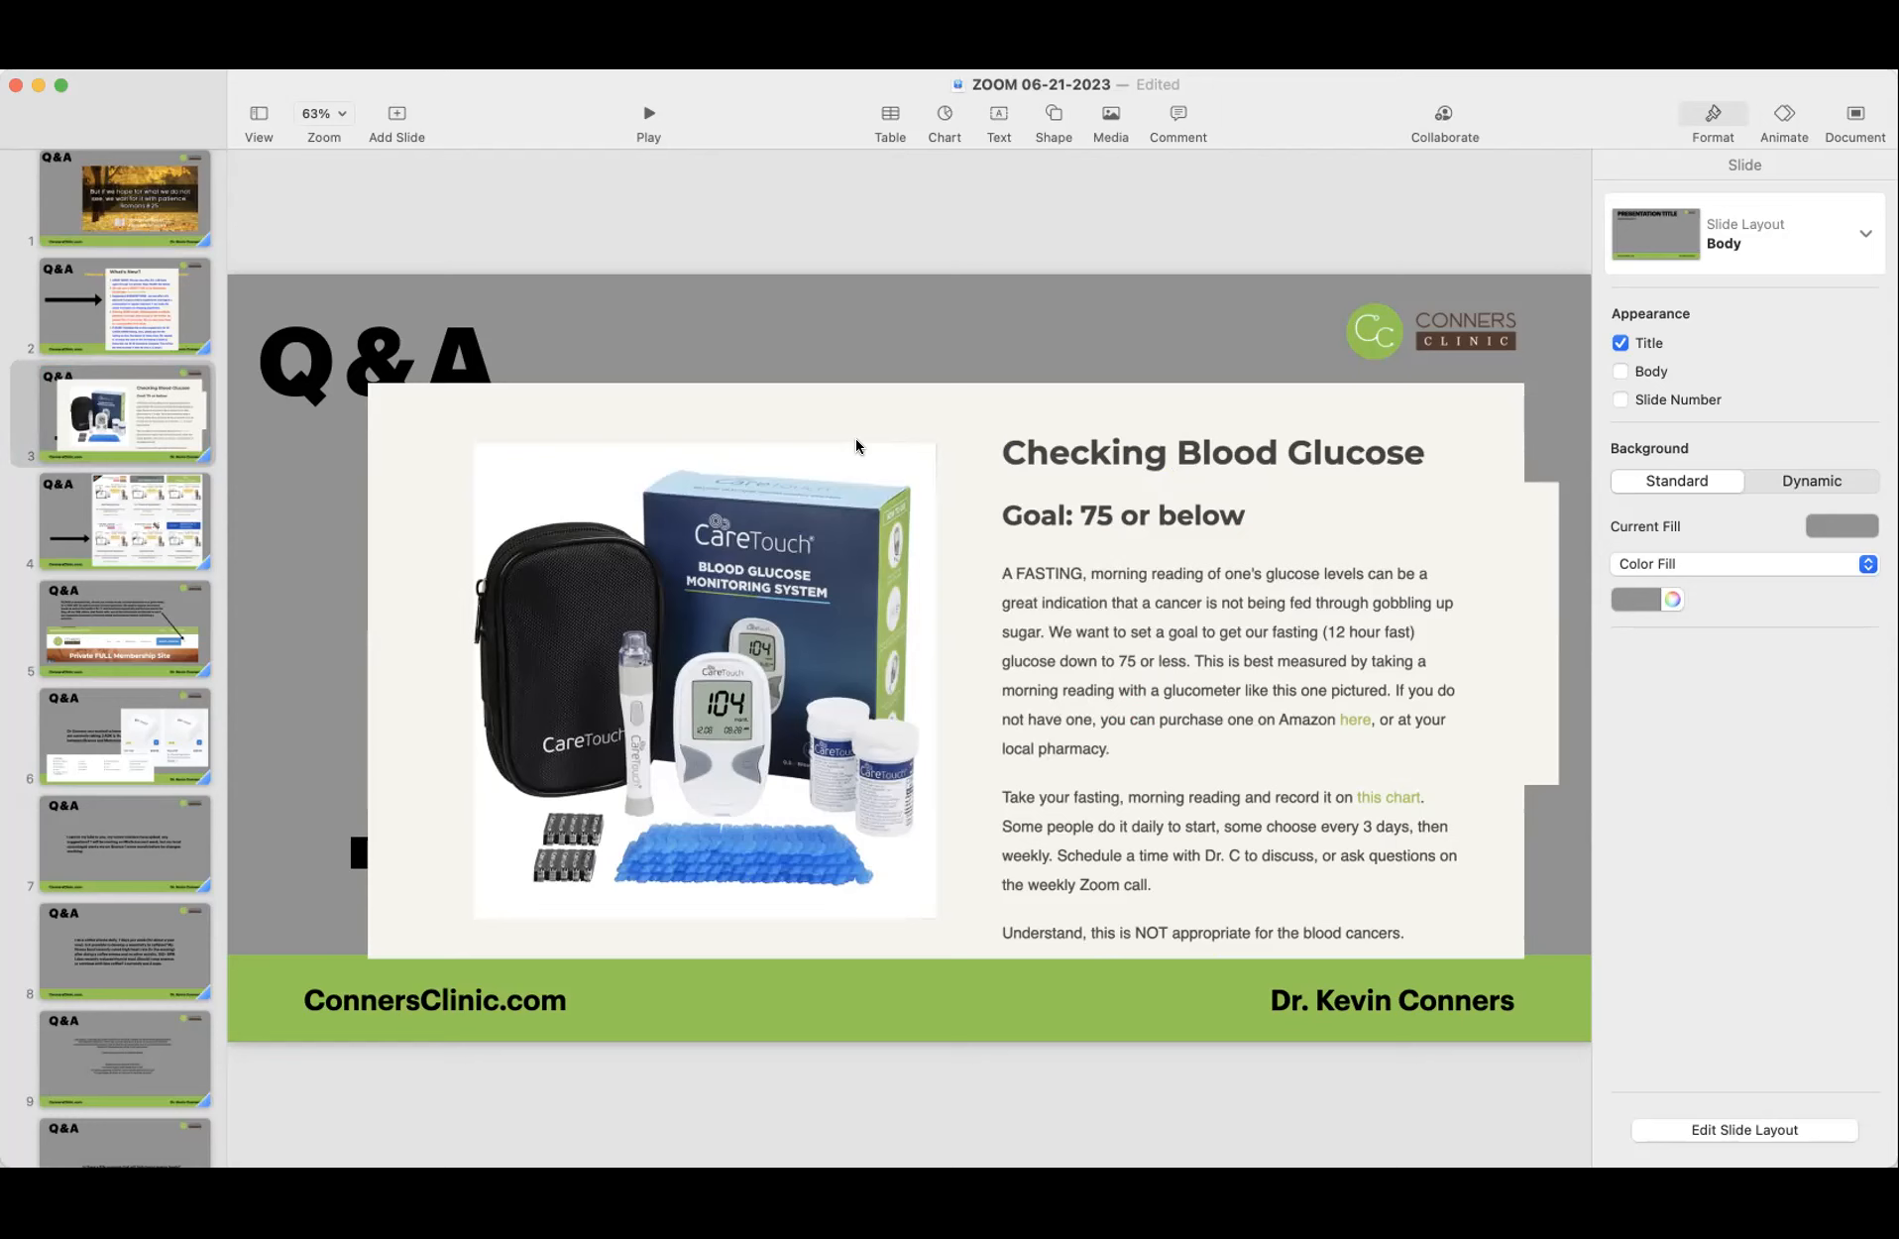
pyautogui.moveTo(555, 132)
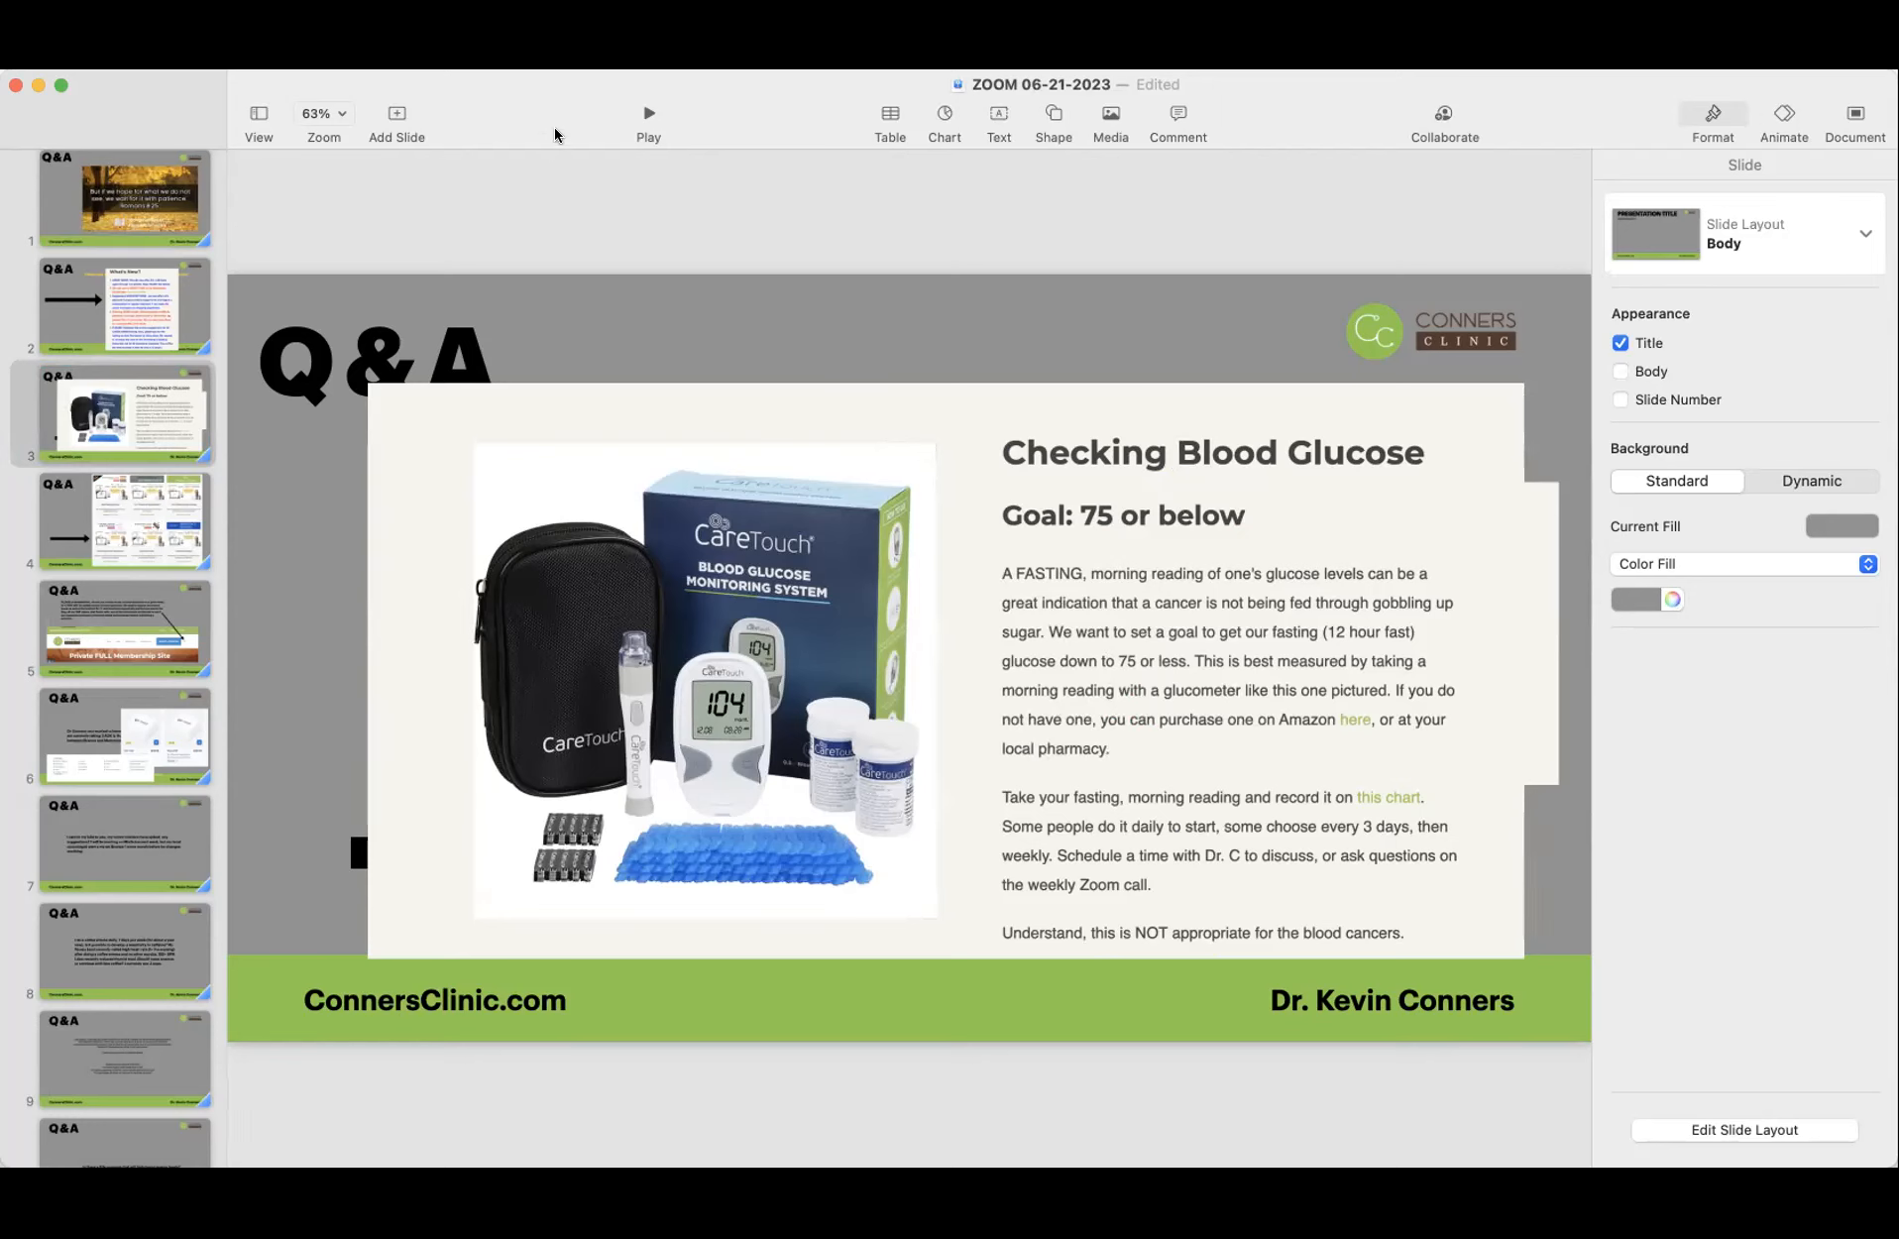
pyautogui.moveTo(775, 596)
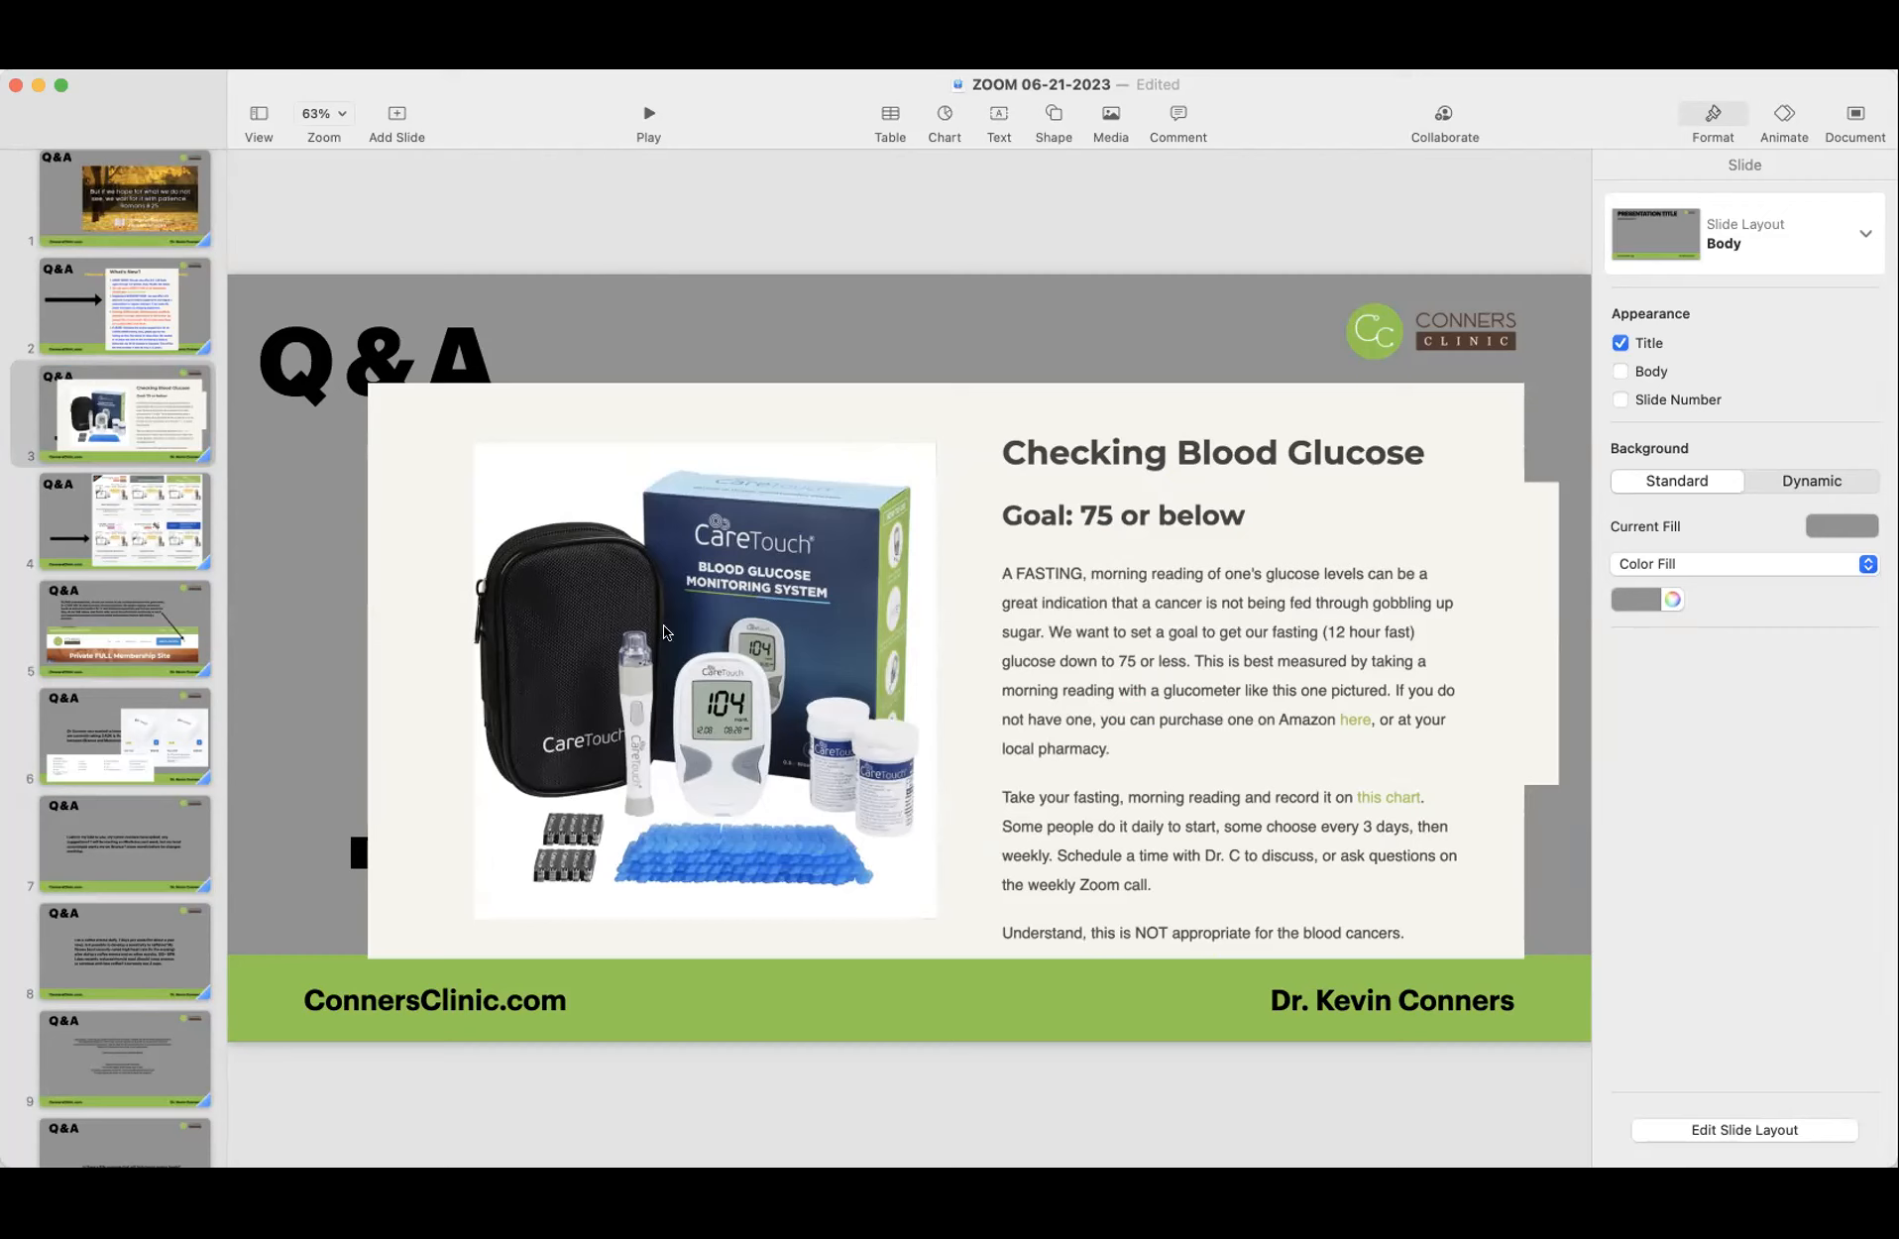
pyautogui.moveTo(823, 615)
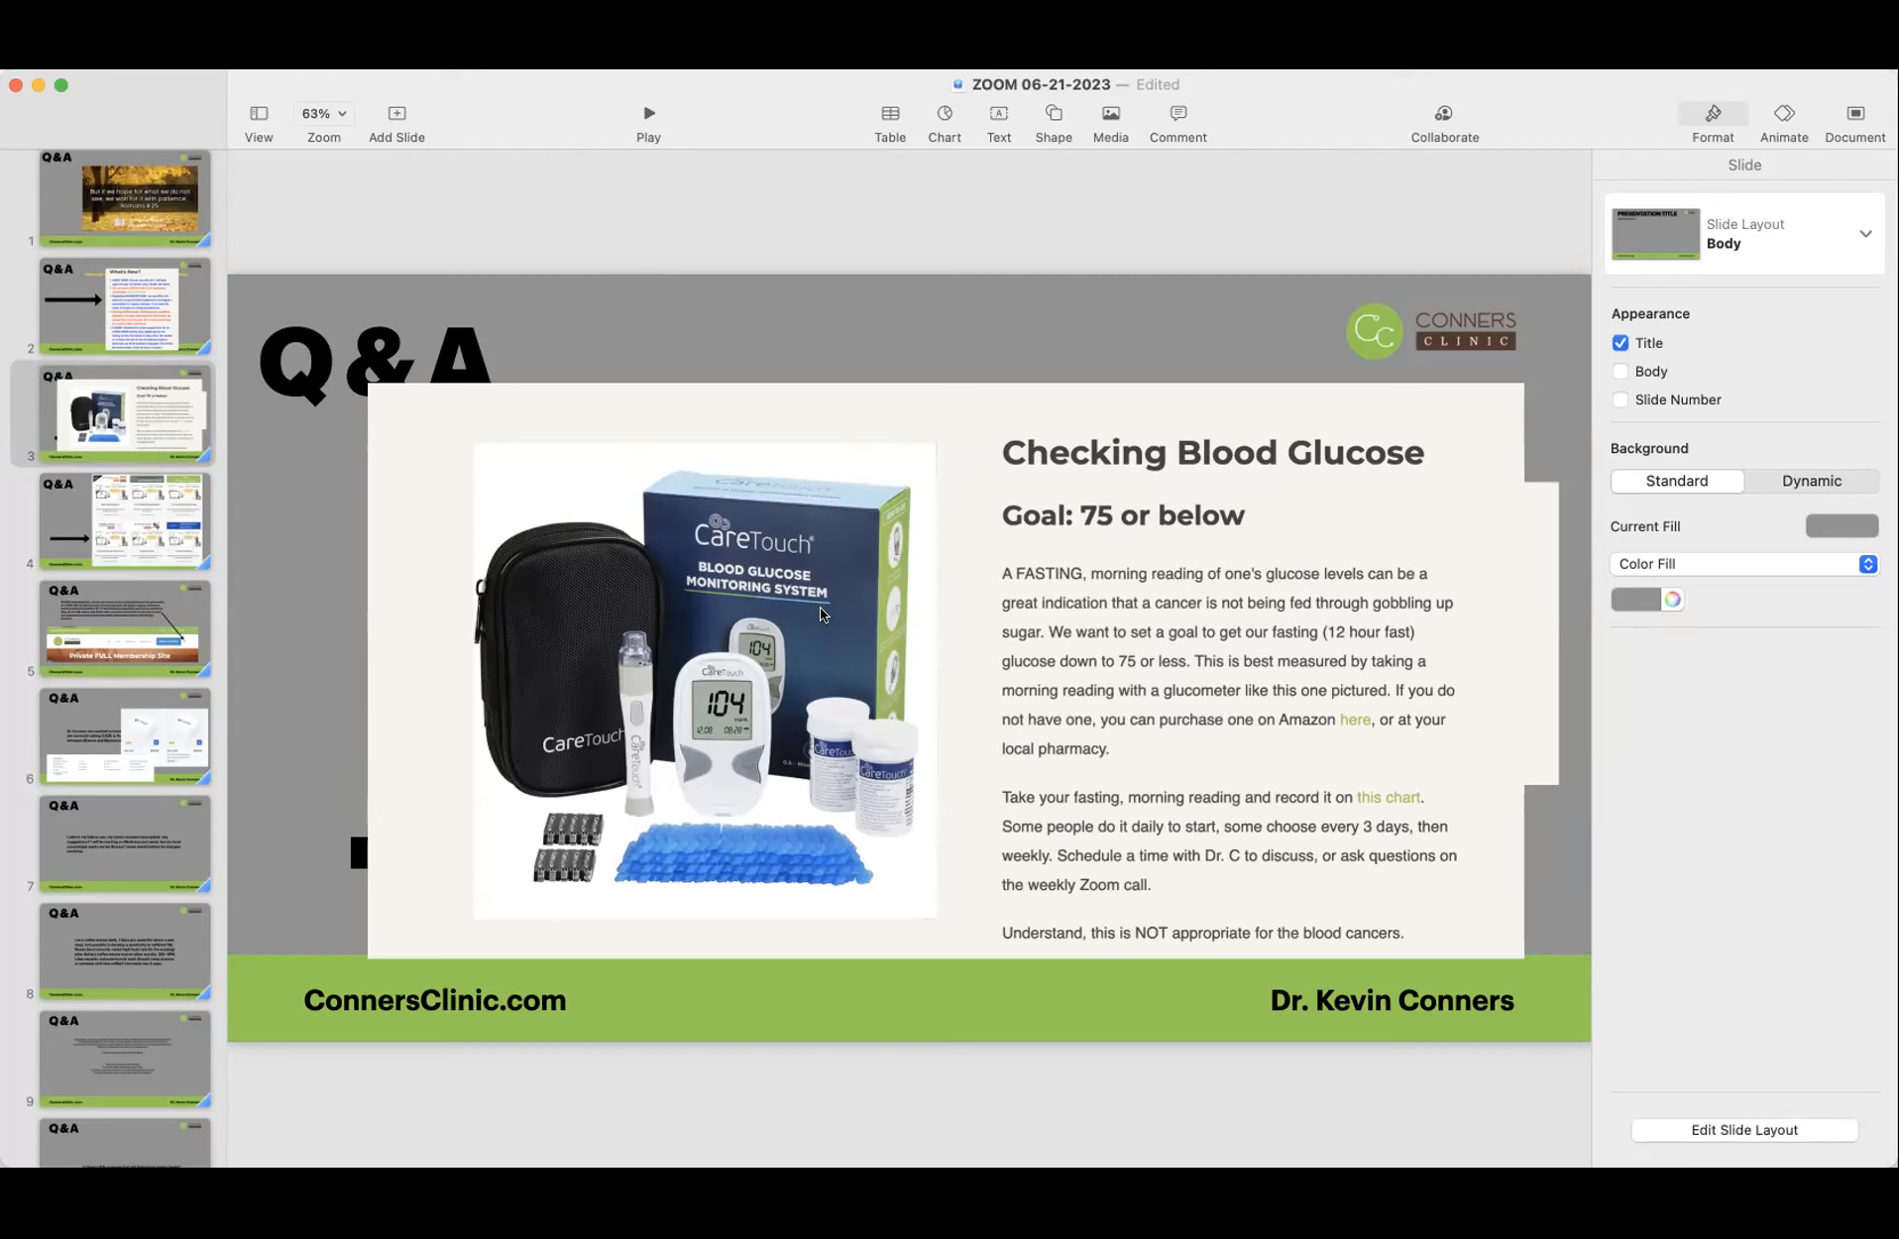
pyautogui.moveTo(80, 521)
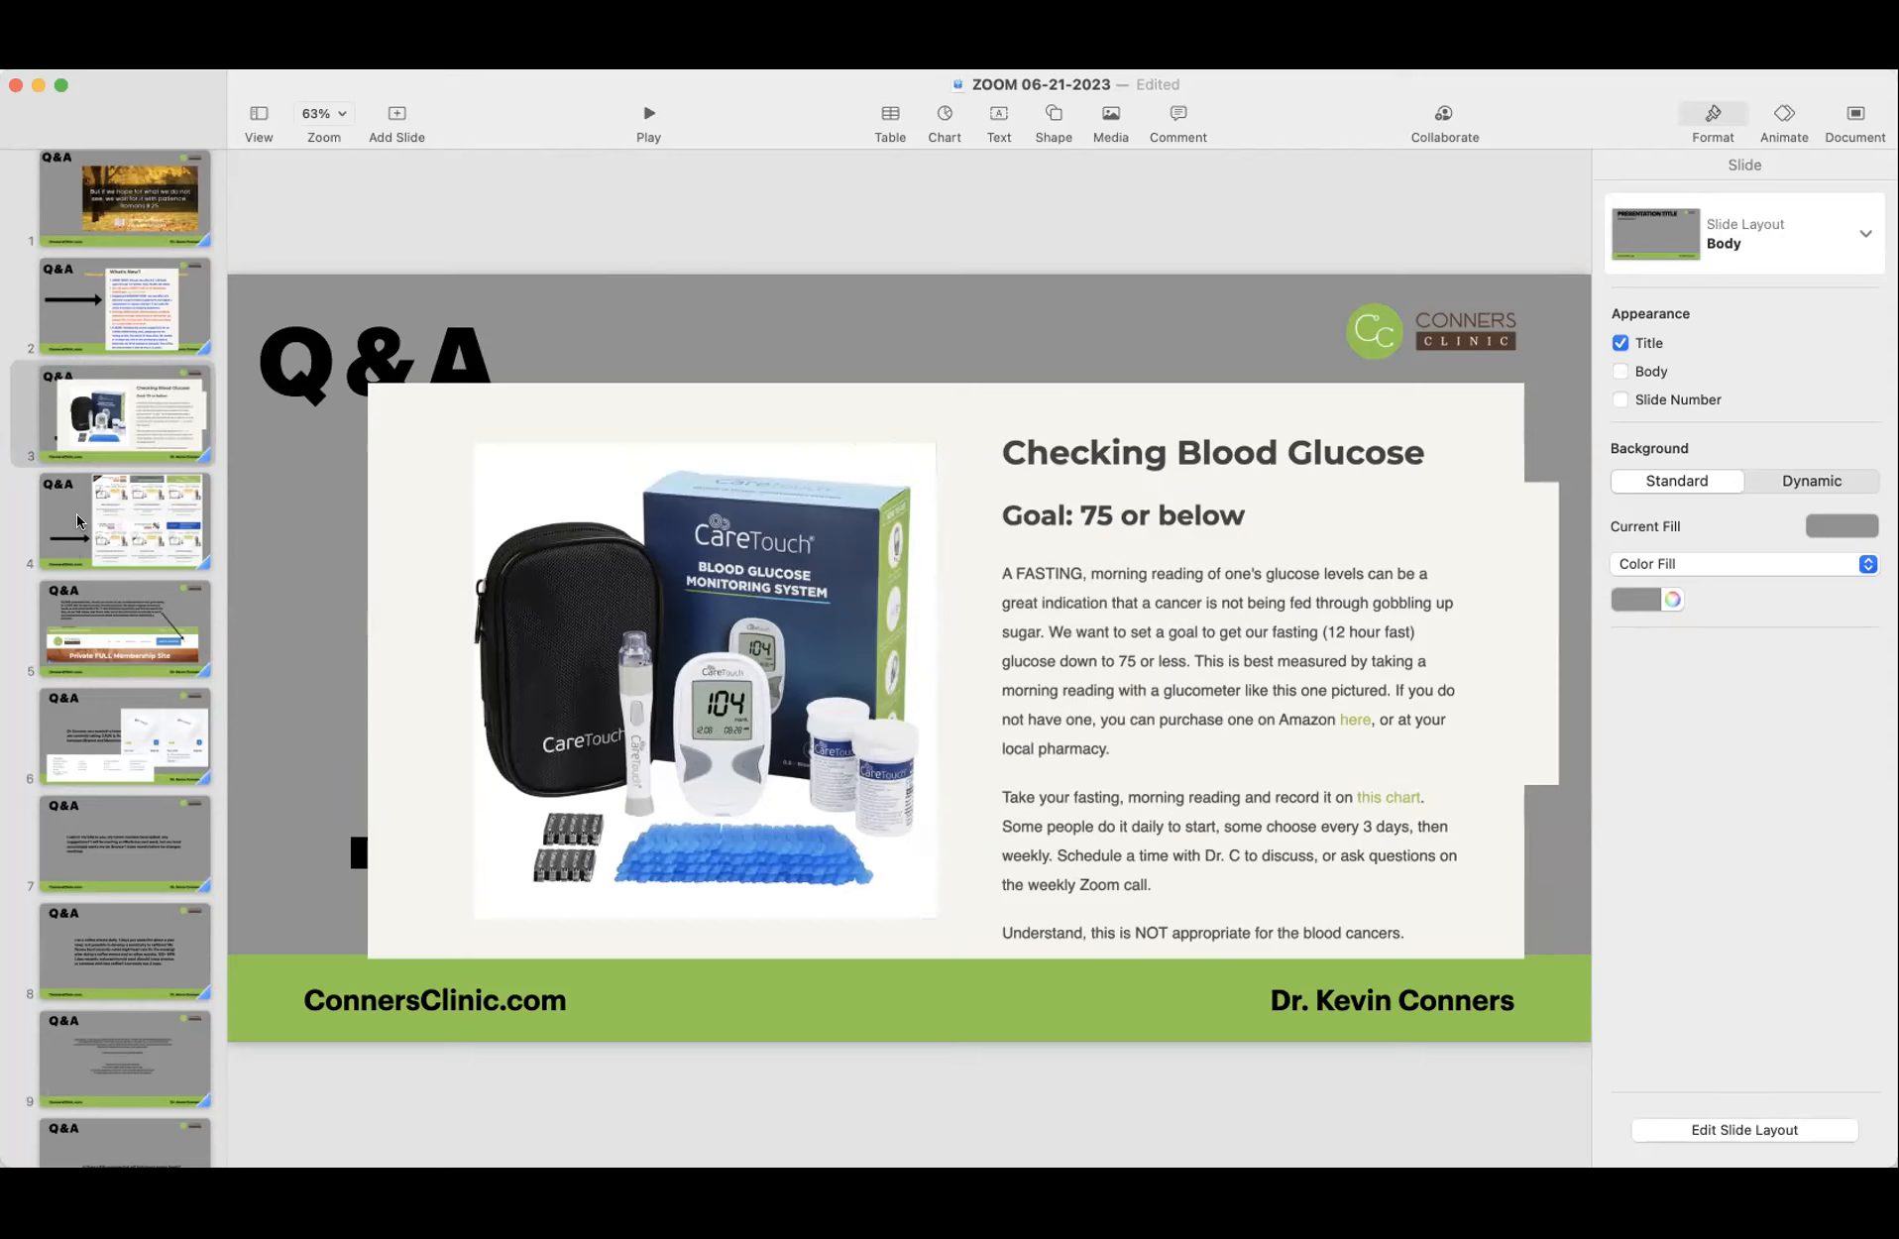
pyautogui.moveTo(1041, 594)
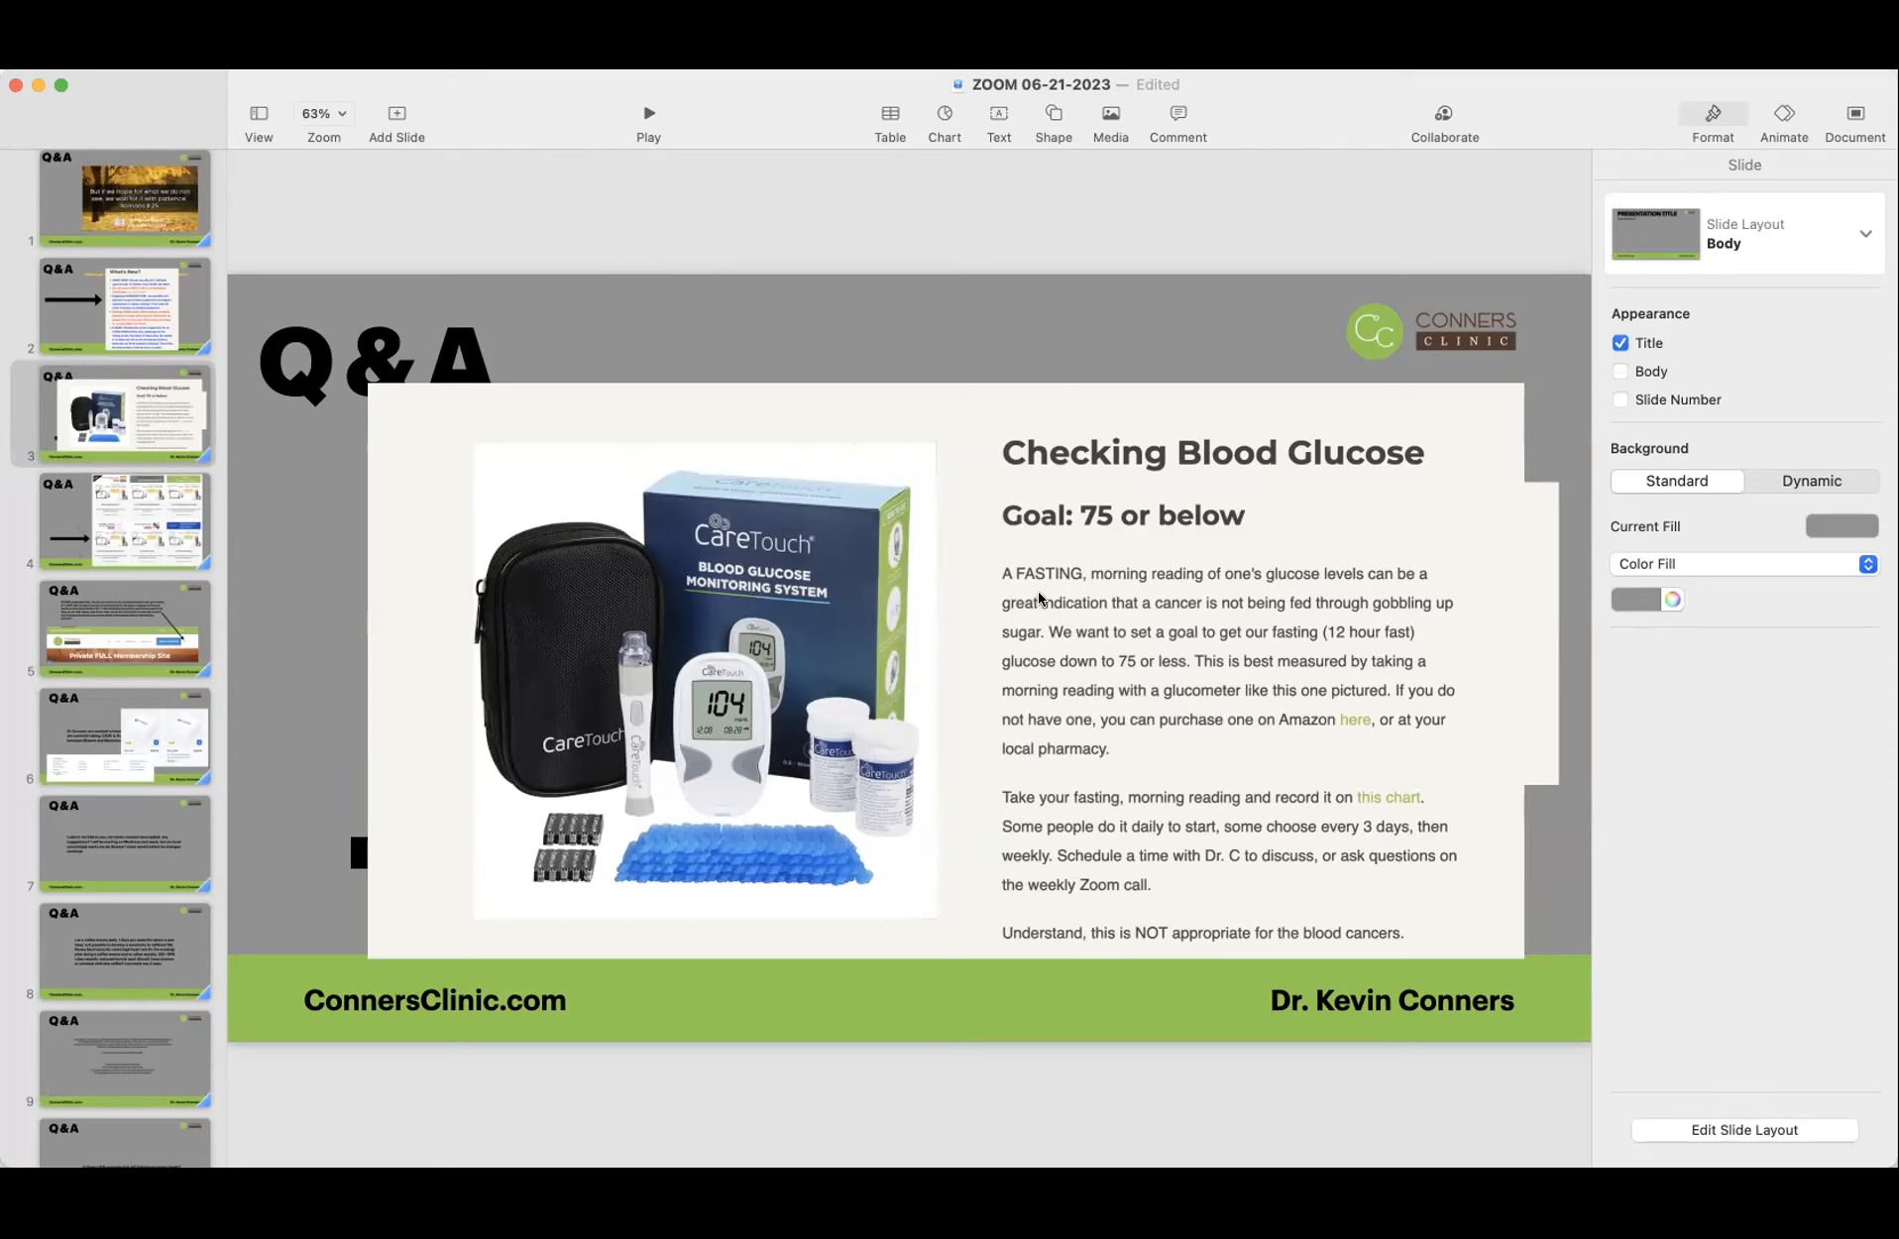
pyautogui.moveTo(83, 508)
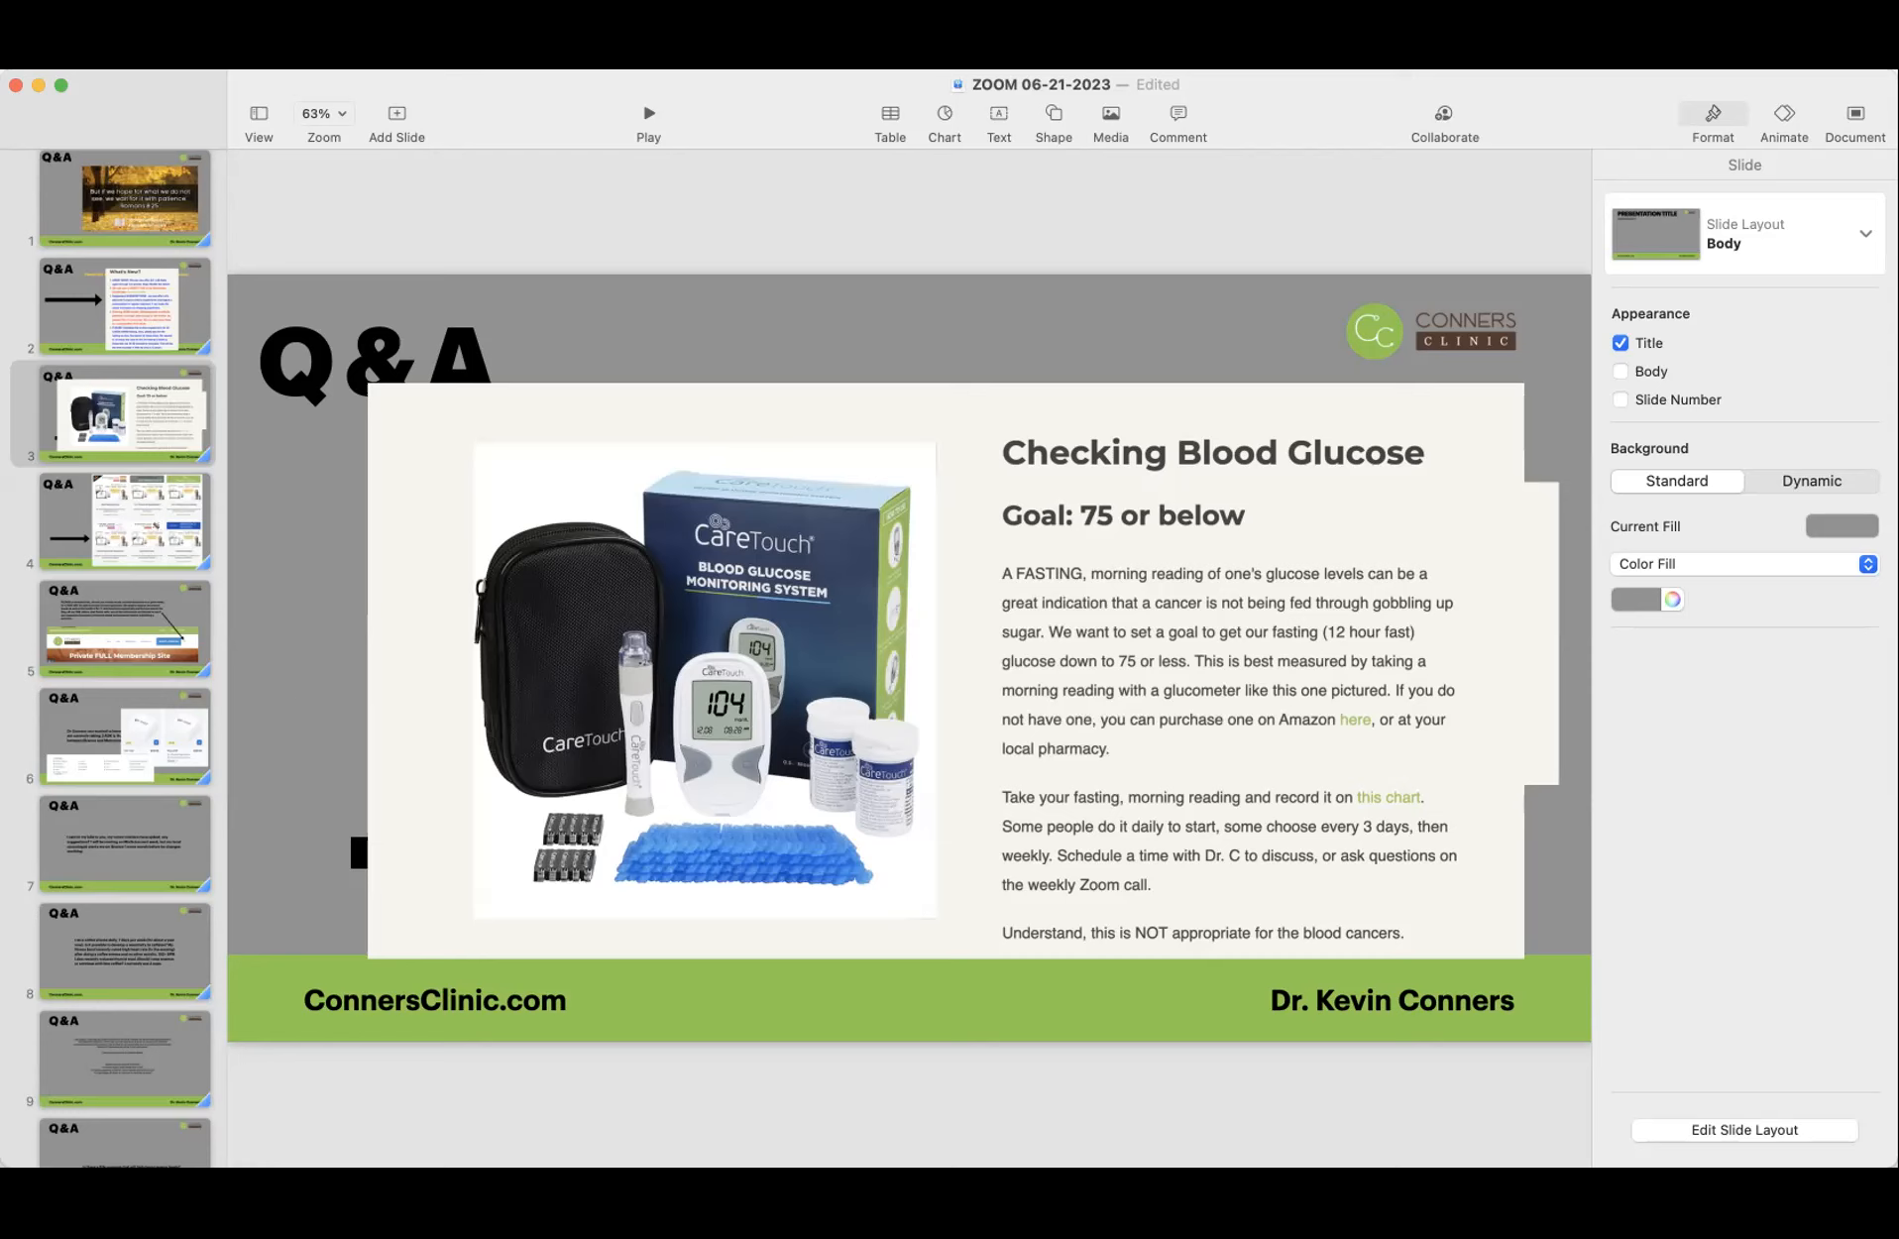
pyautogui.moveTo(619, 593)
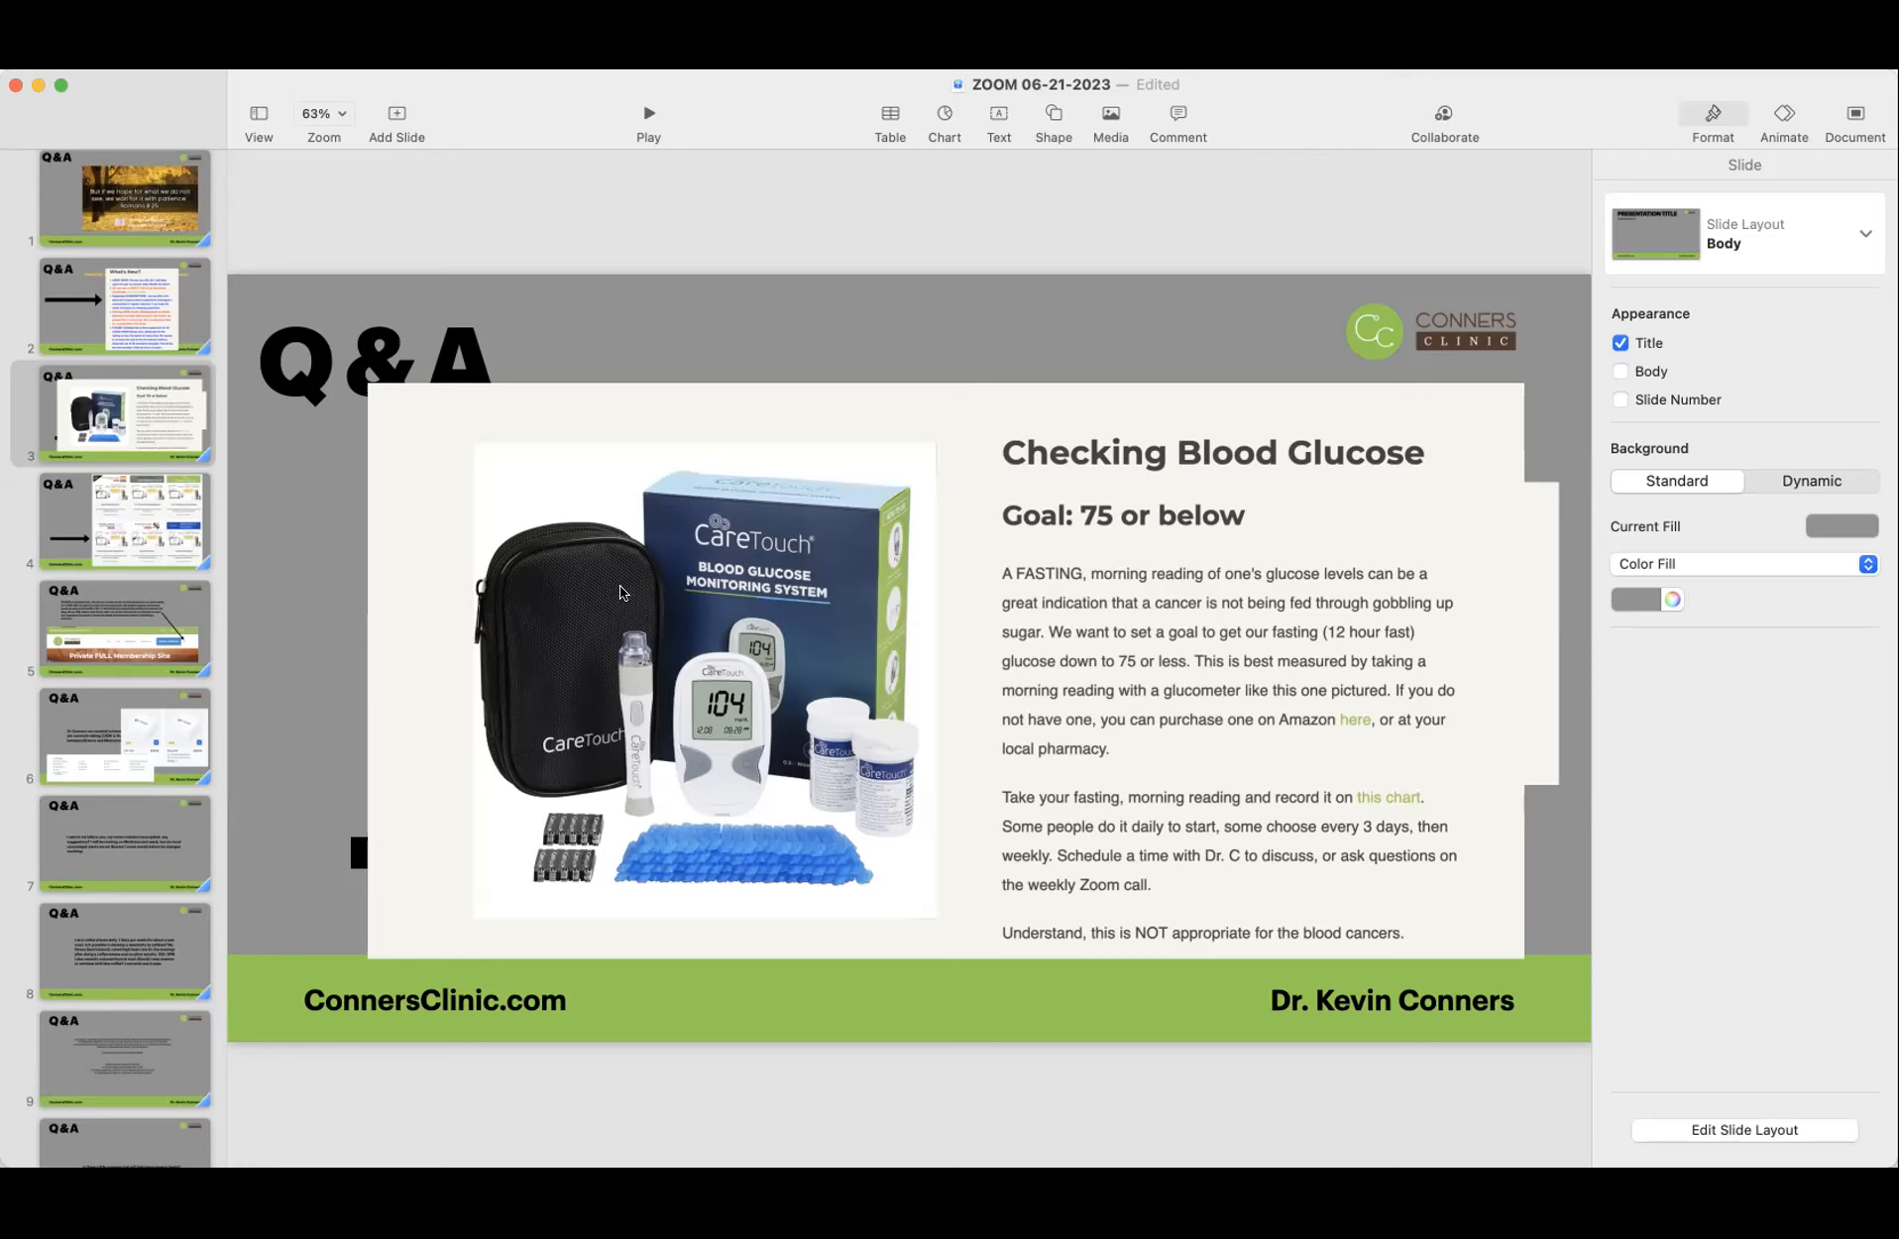
pyautogui.moveTo(595, 361)
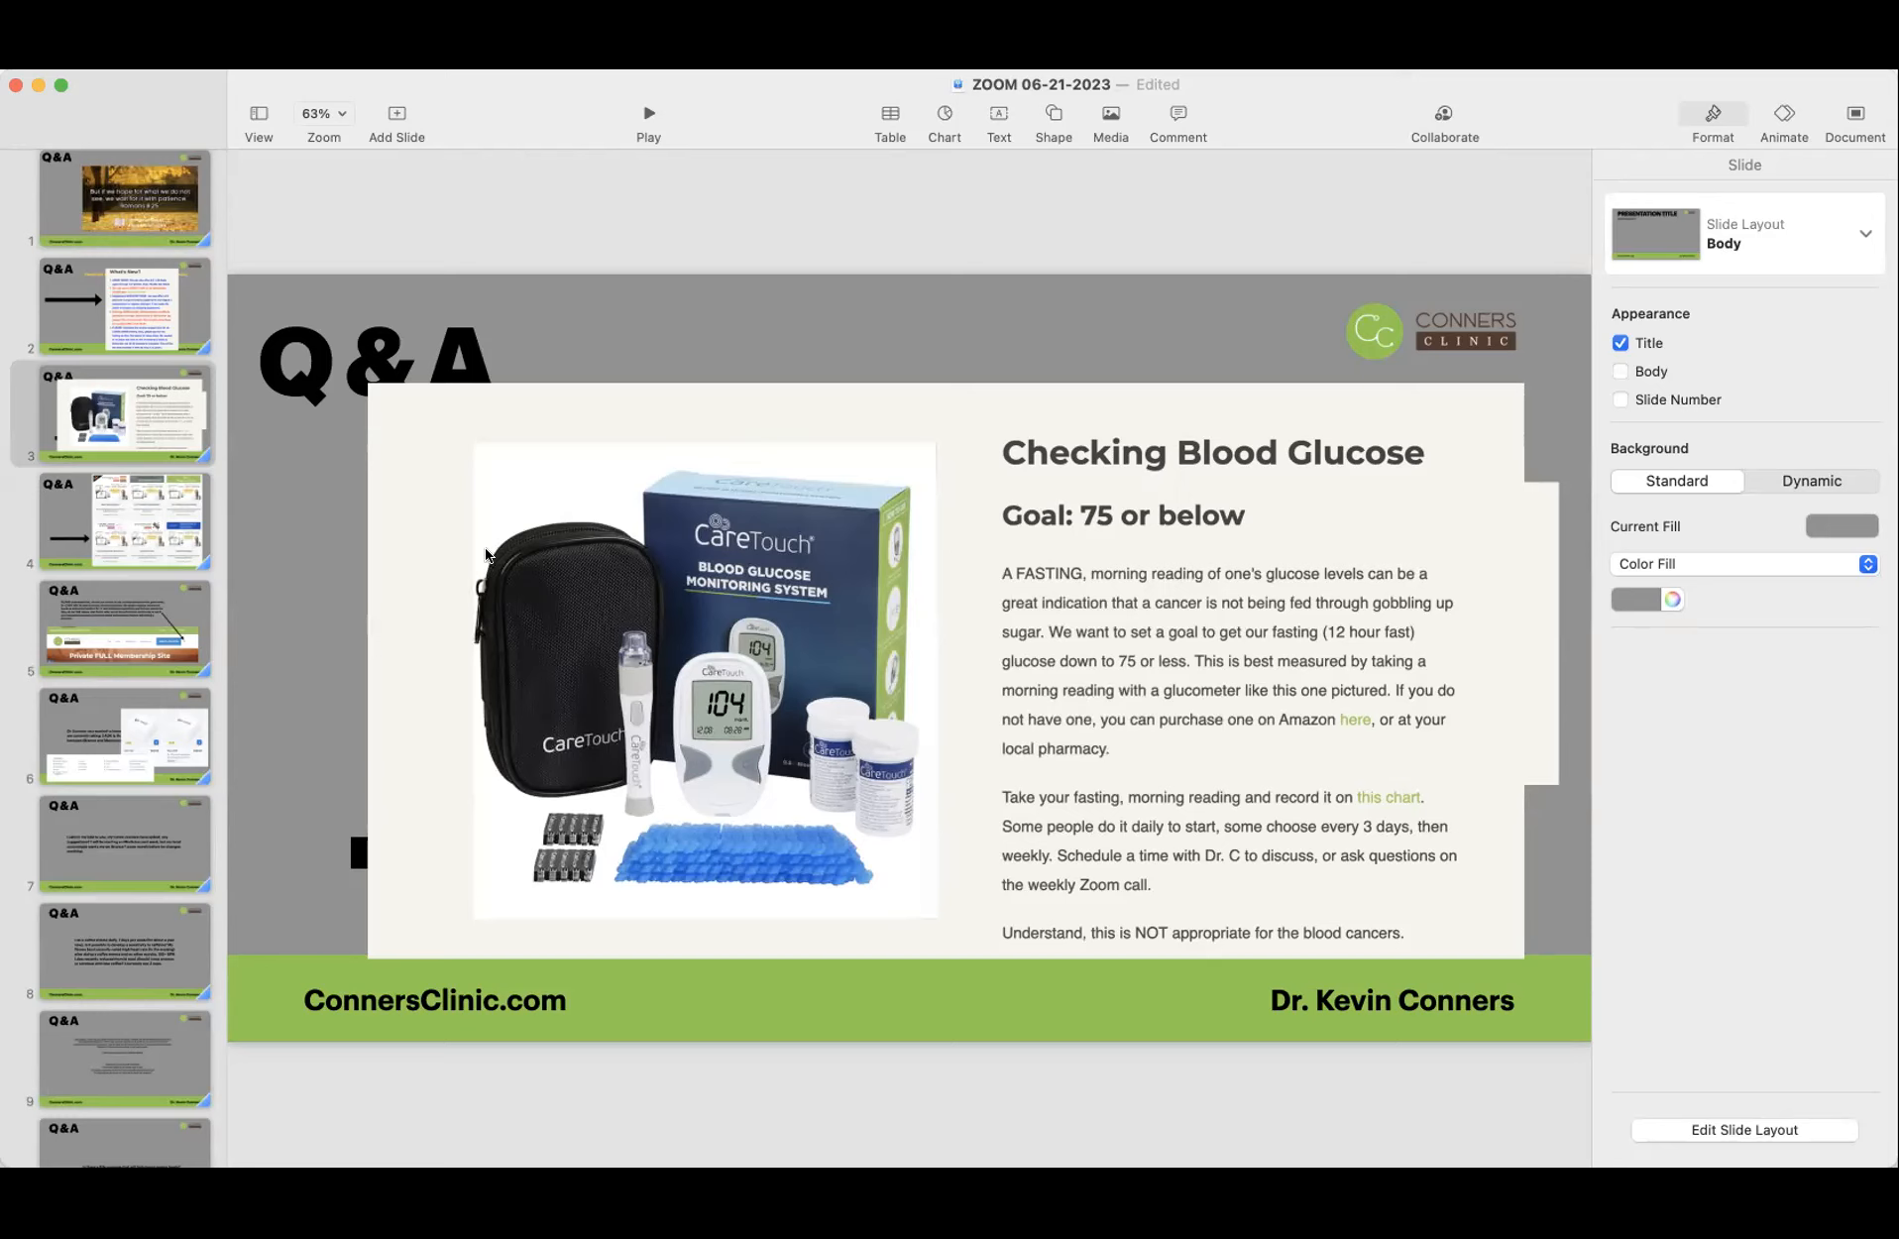
pyautogui.moveTo(62, 510)
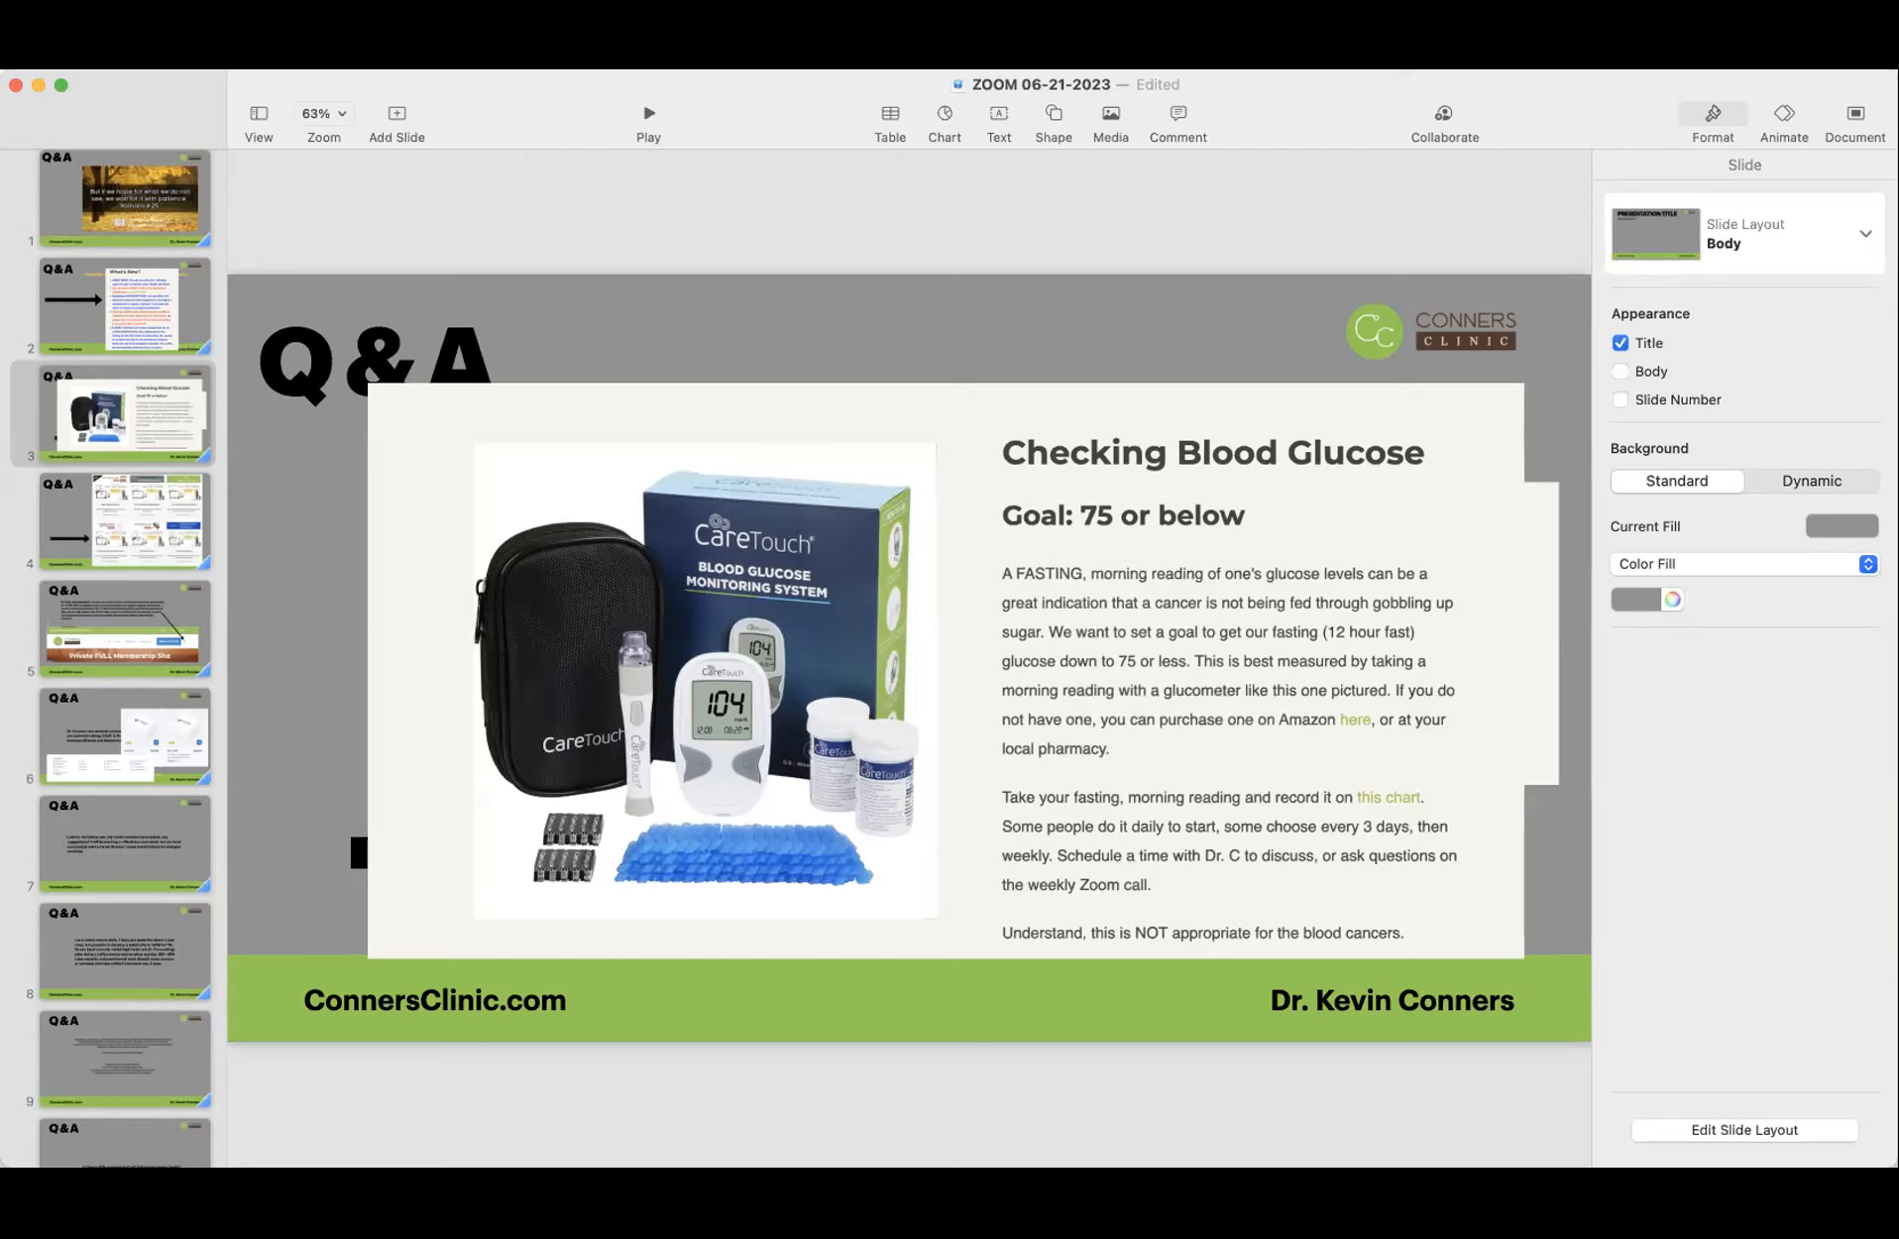
# Step: Page through slides 4, 5 and 6 to reach slide 7's tumor-marker and Mistletoe question
pyautogui.click(125, 520)
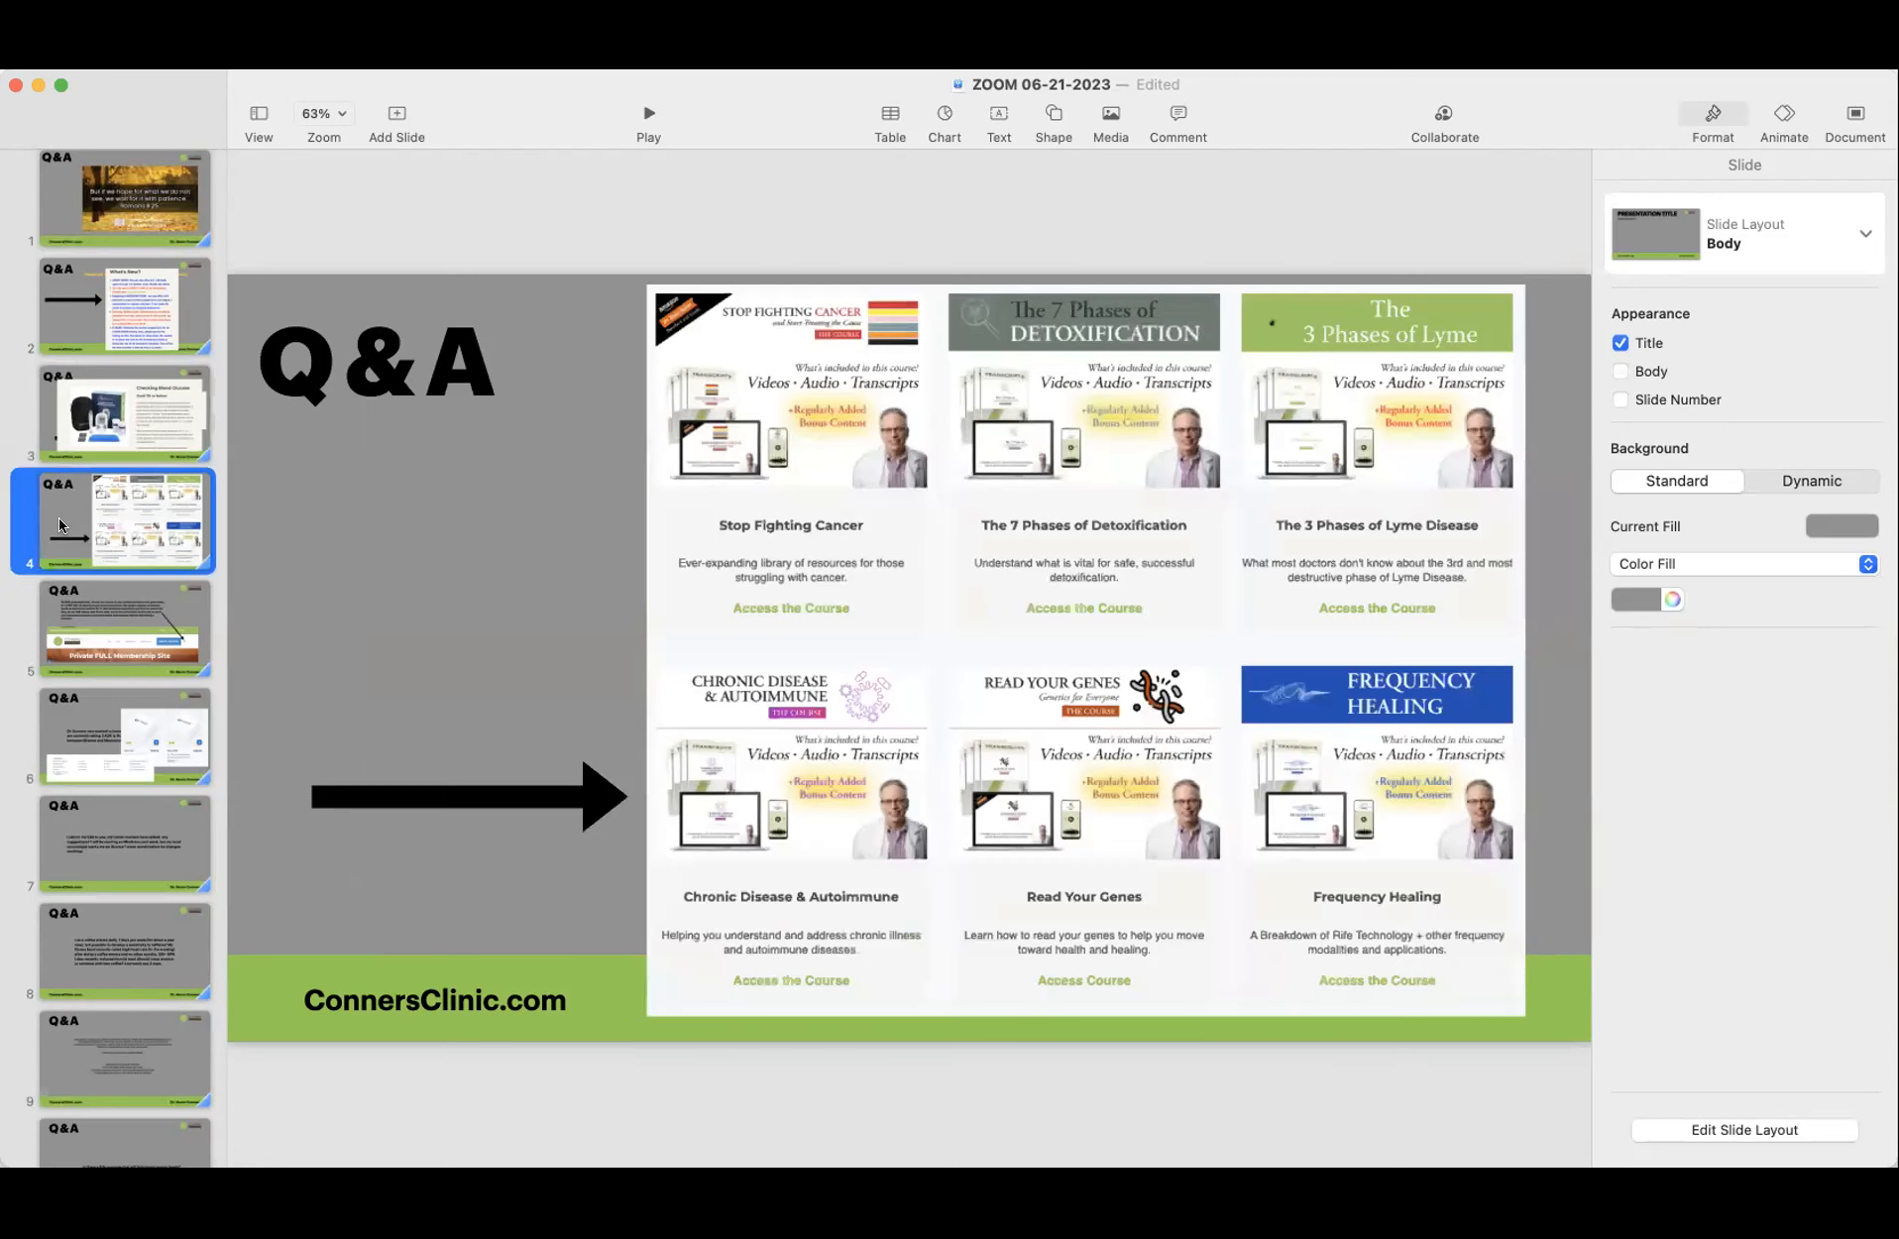
pyautogui.click(119, 628)
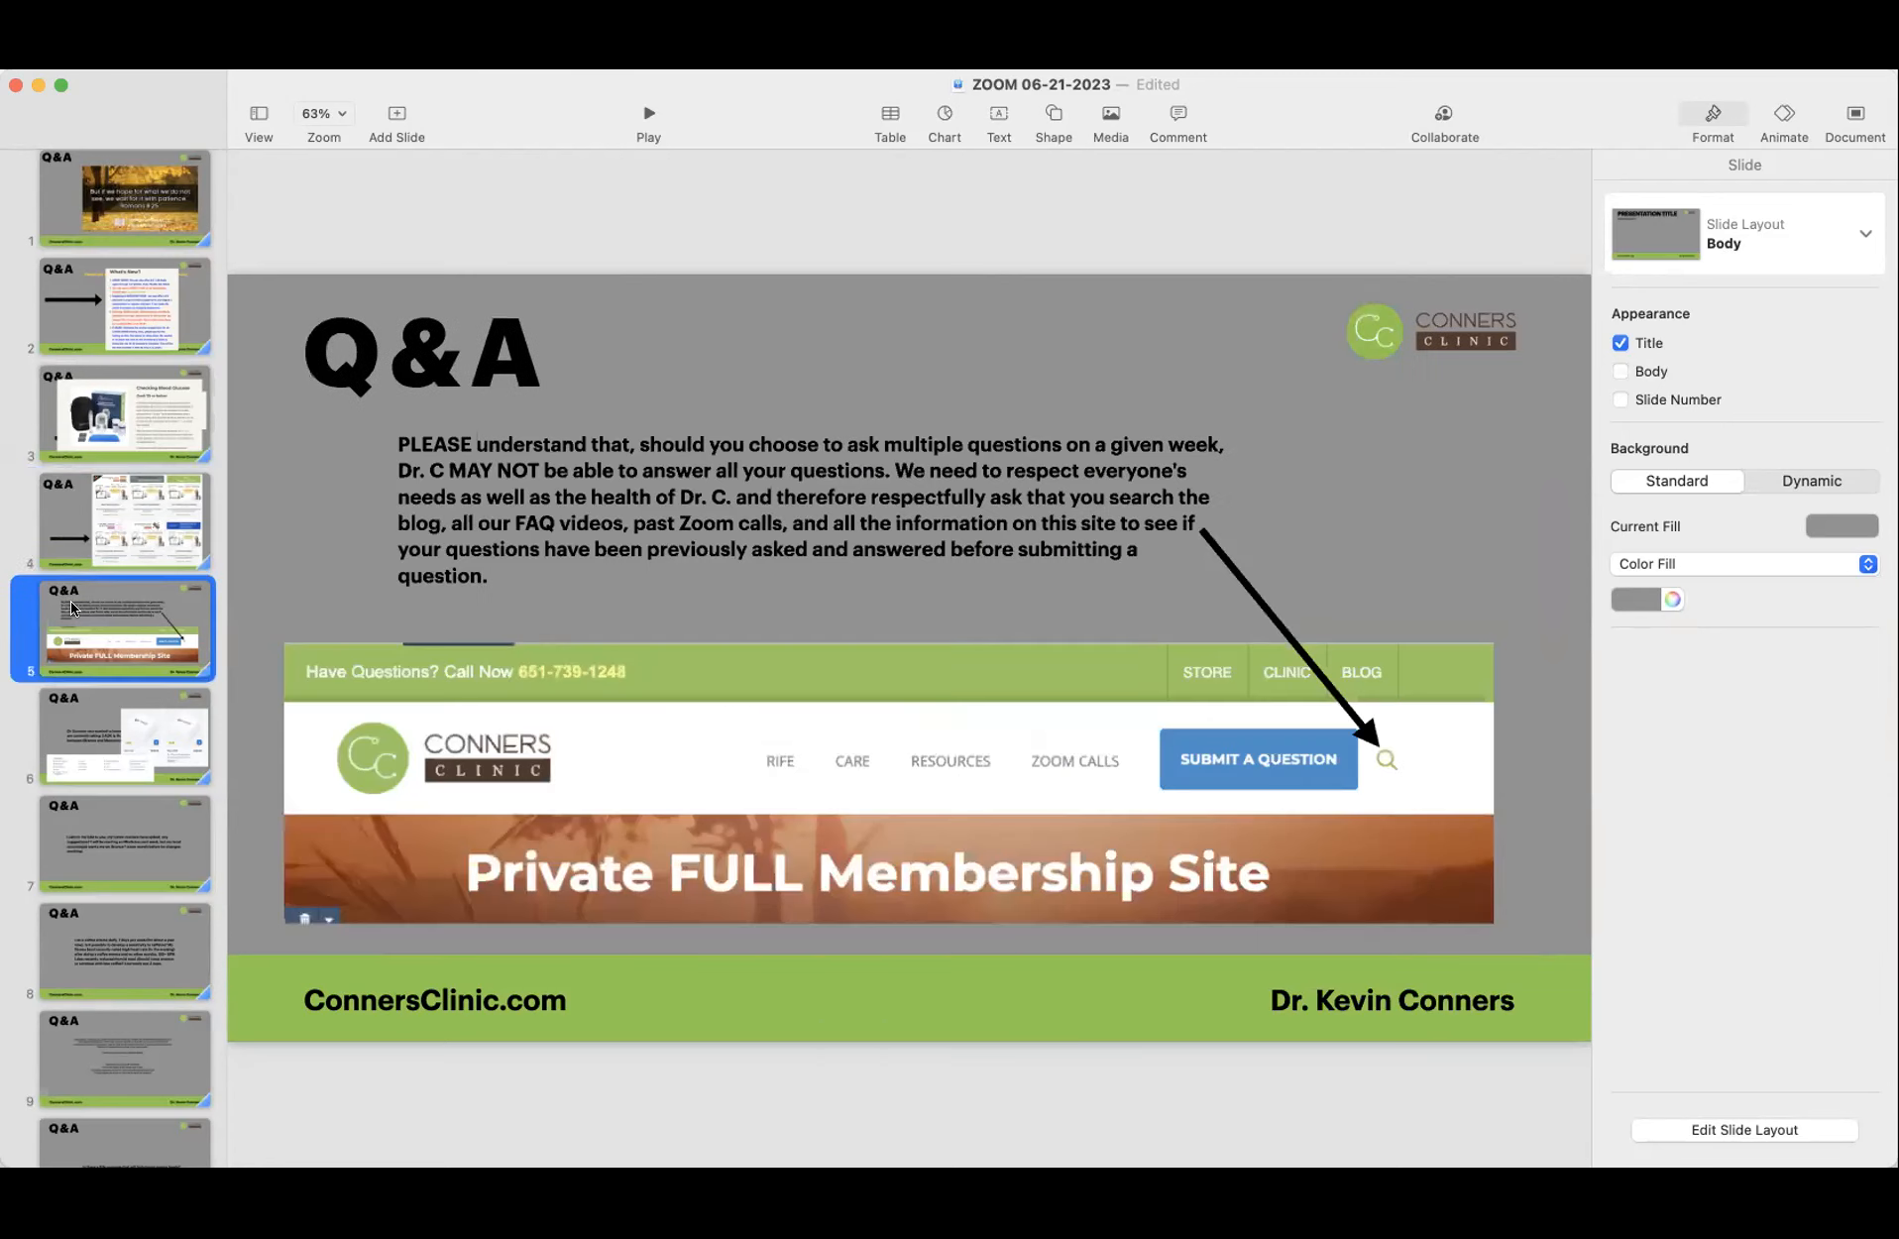
pyautogui.moveTo(79, 711)
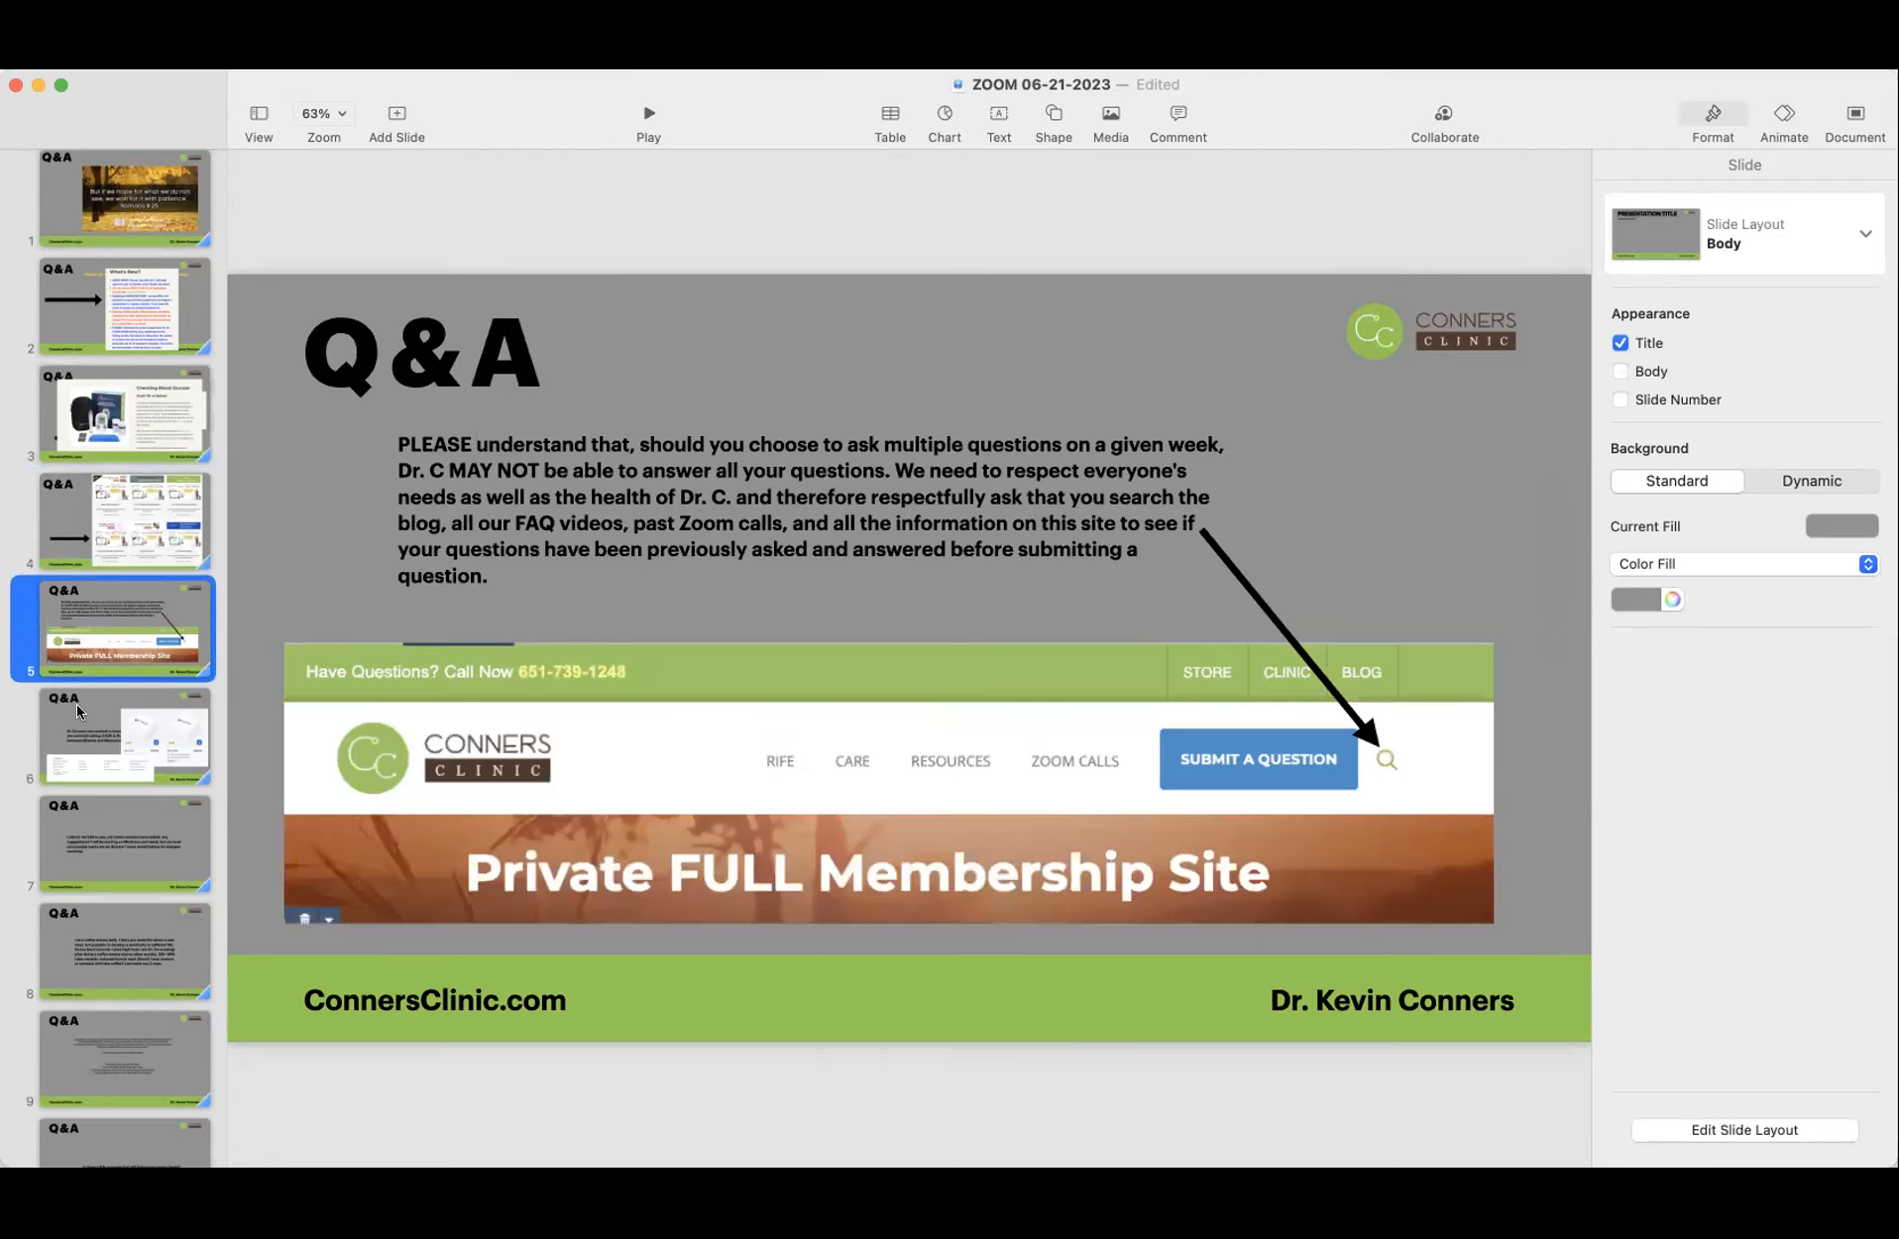
pyautogui.moveTo(79, 732)
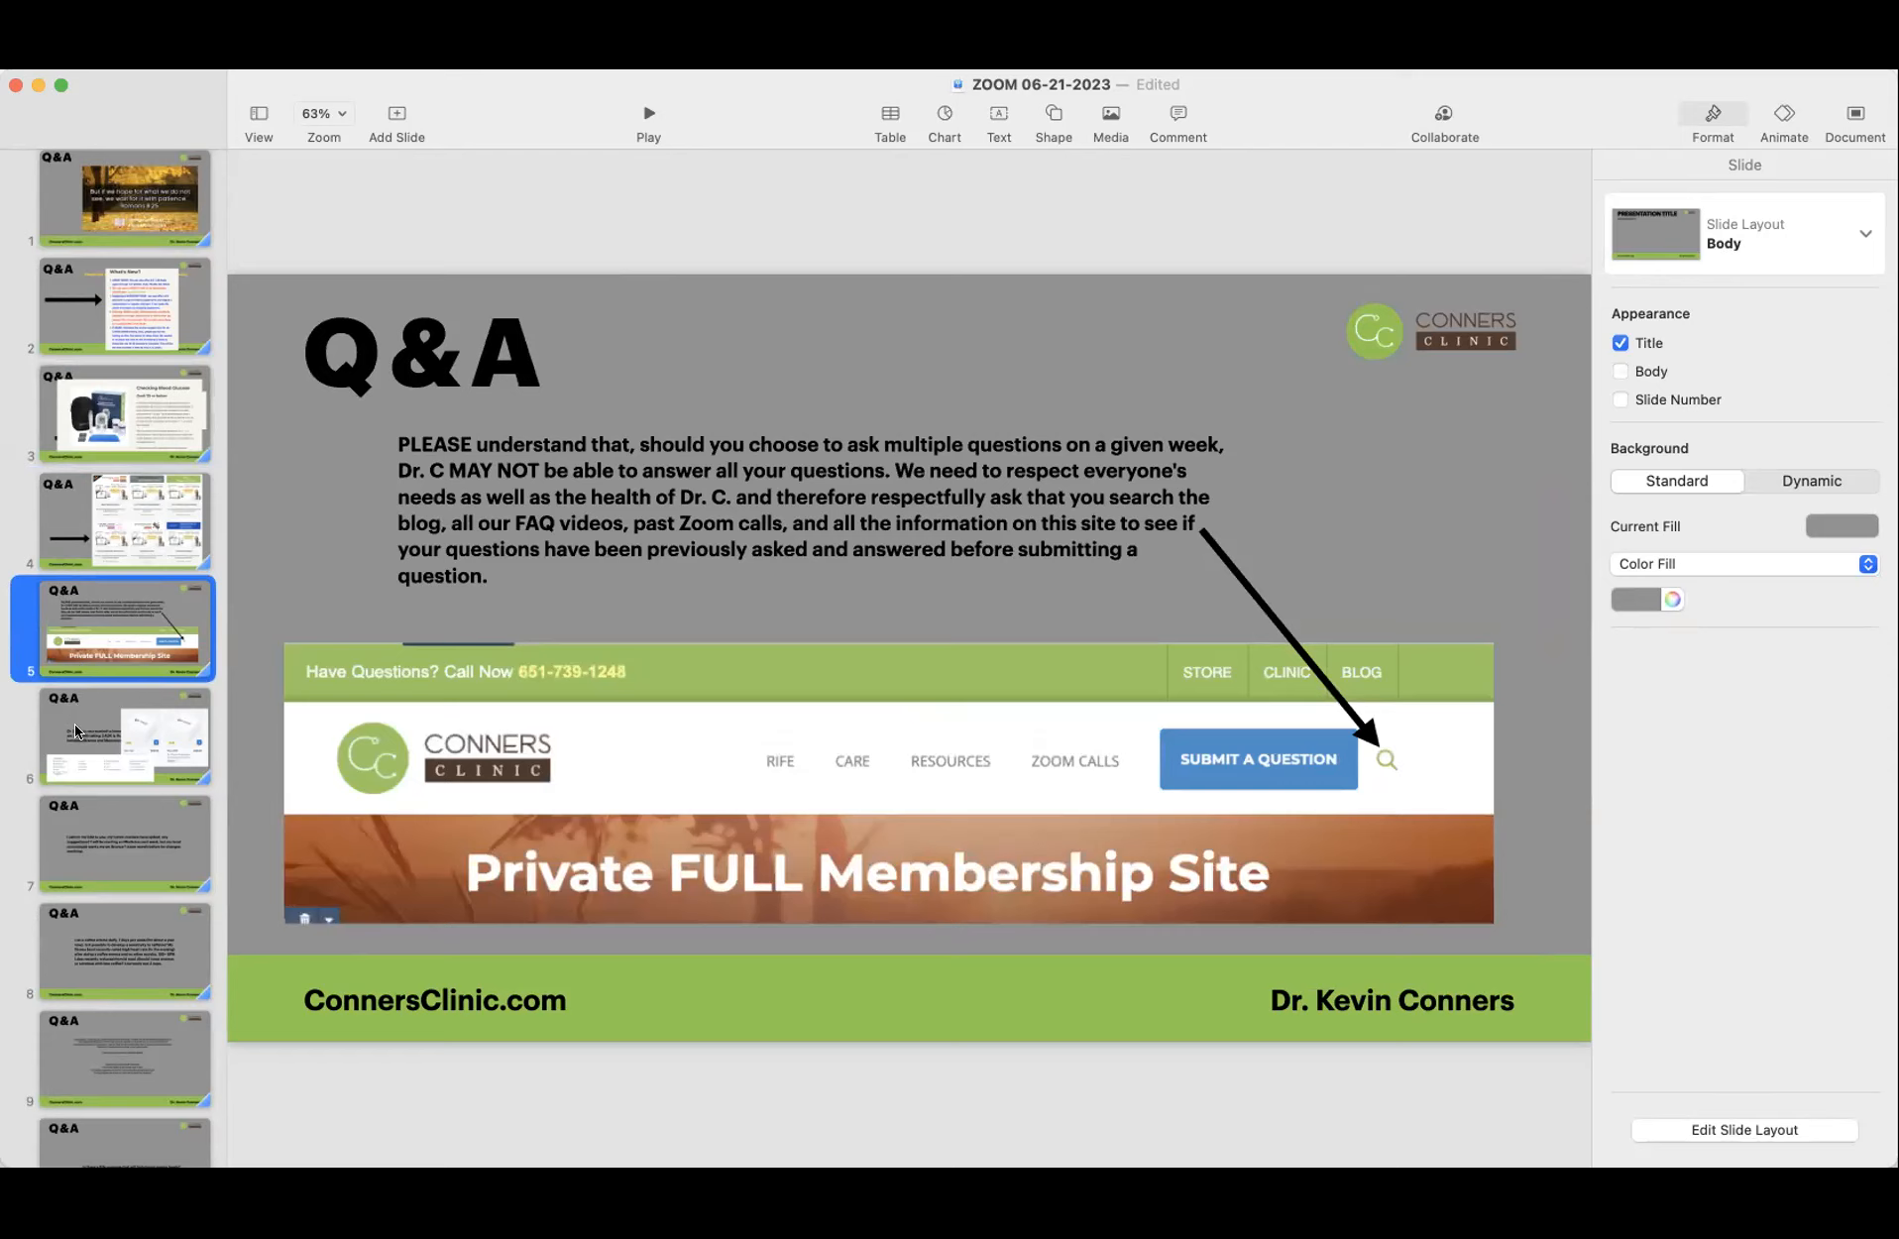
pyautogui.moveTo(51, 719)
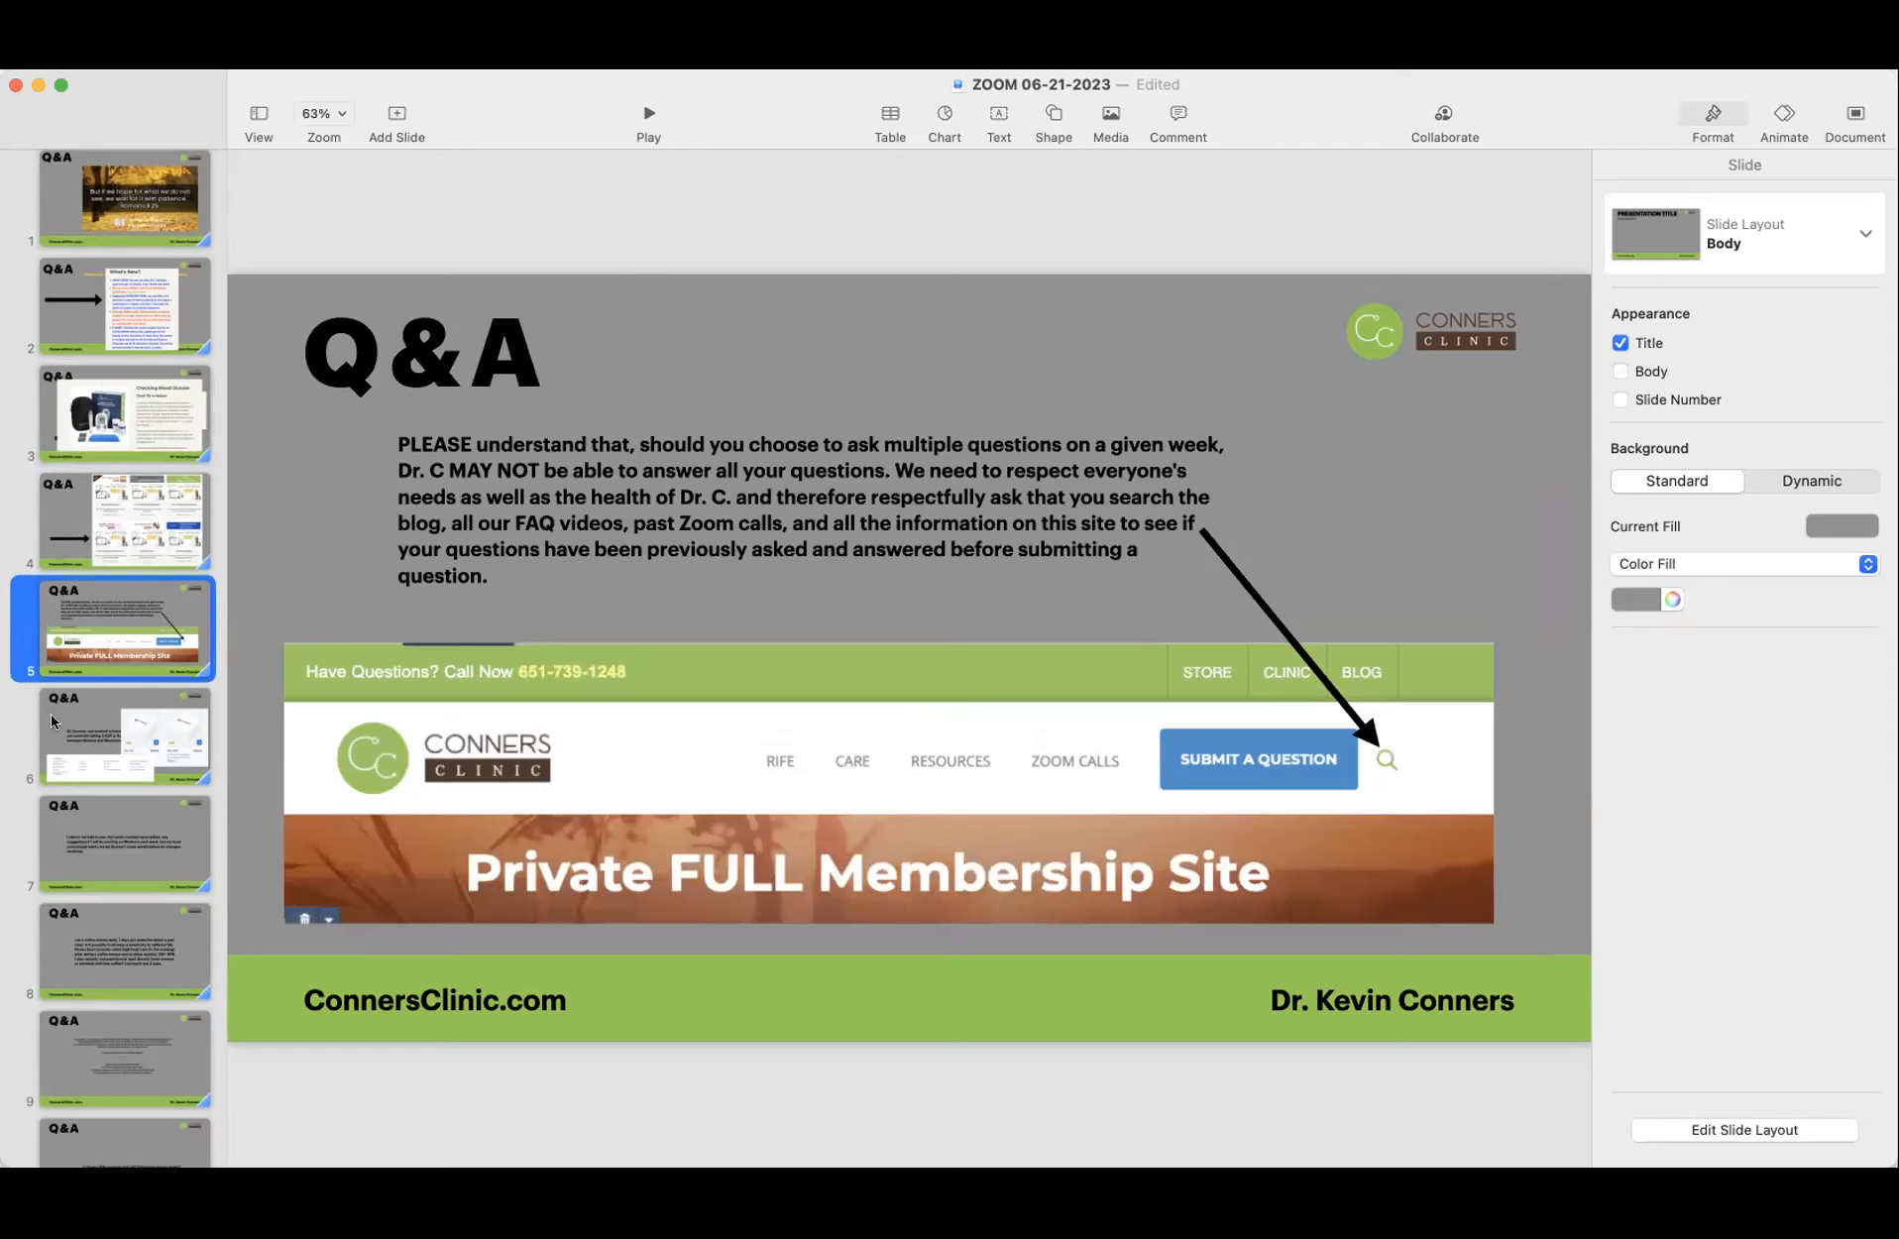
pyautogui.click(119, 735)
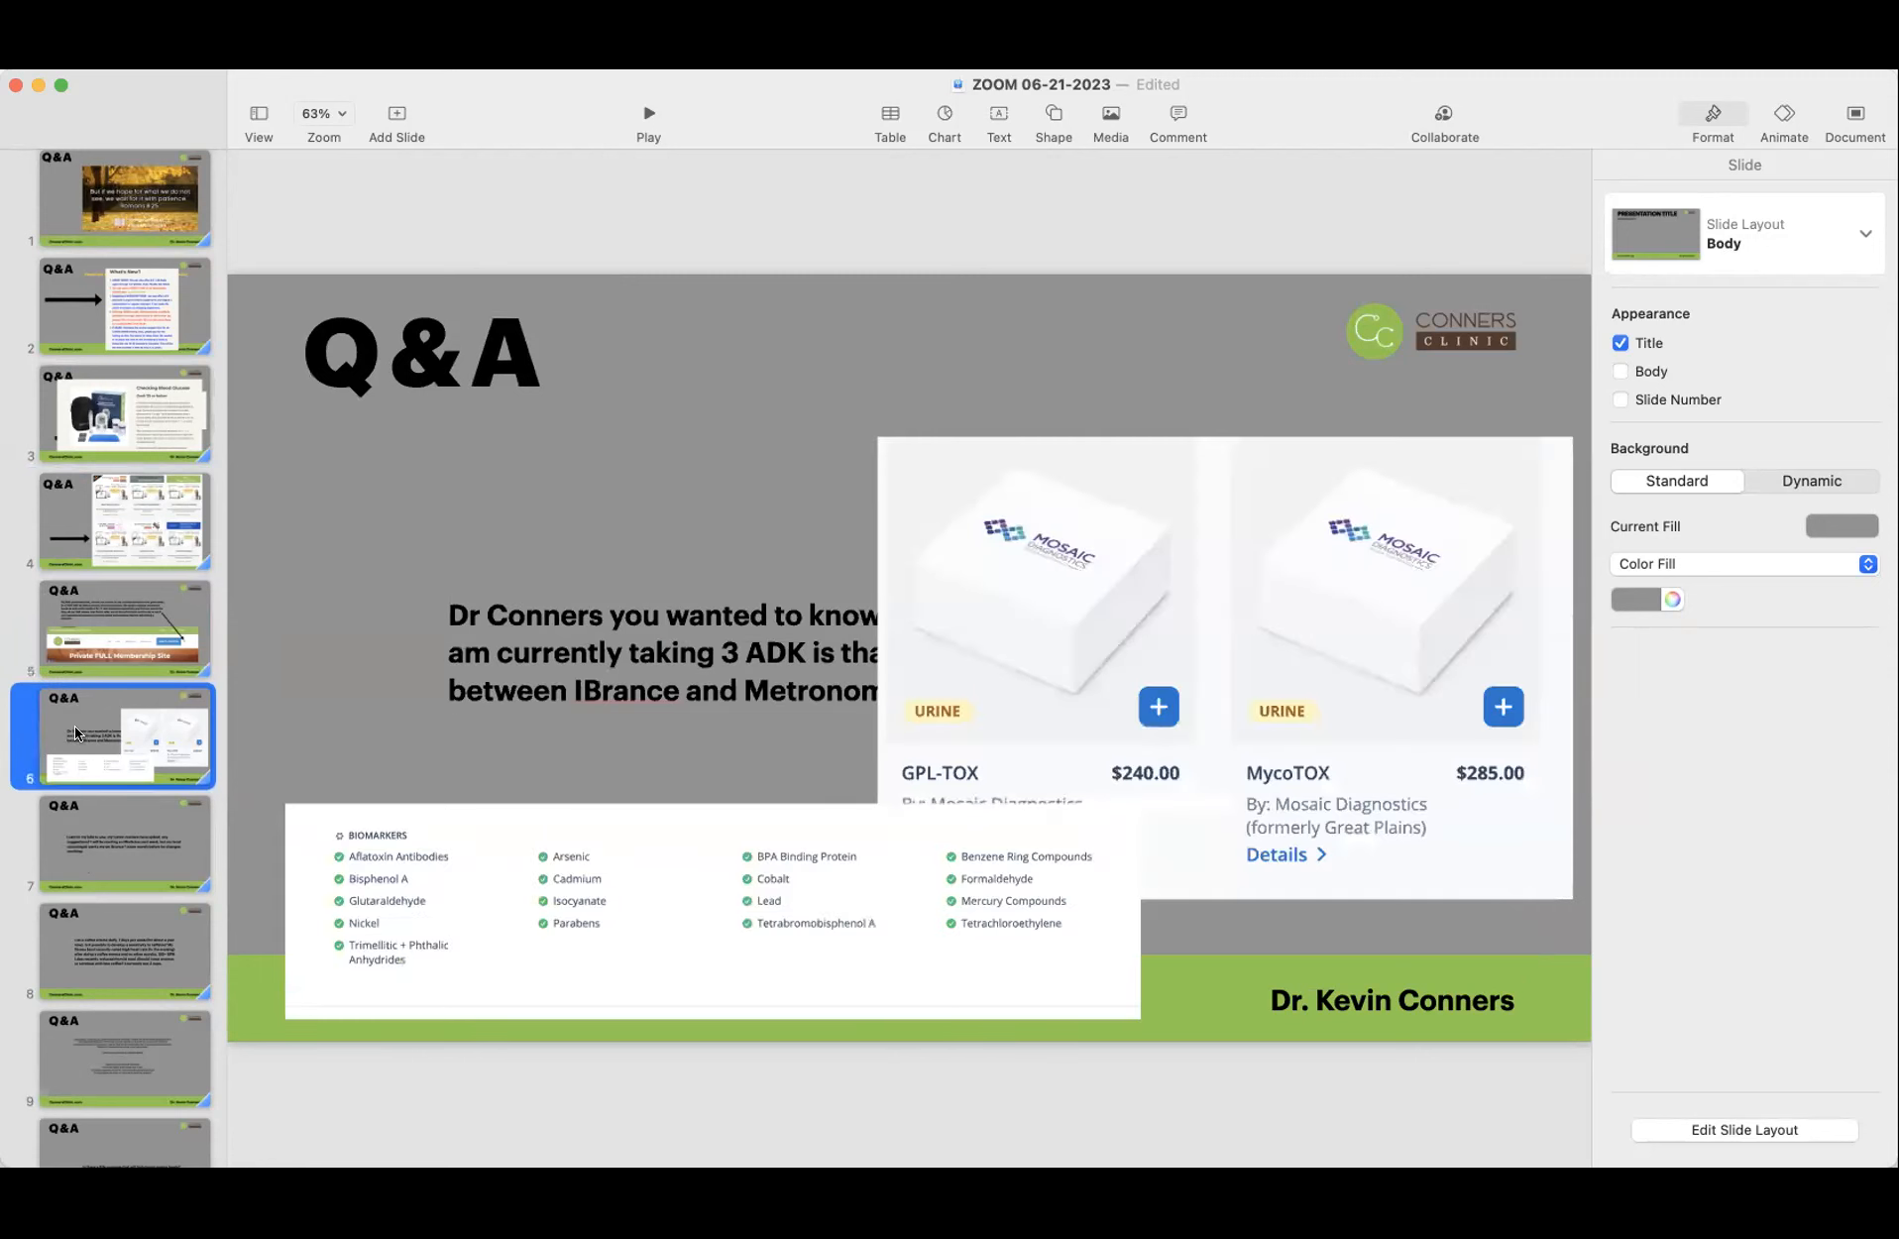
pyautogui.click(83, 841)
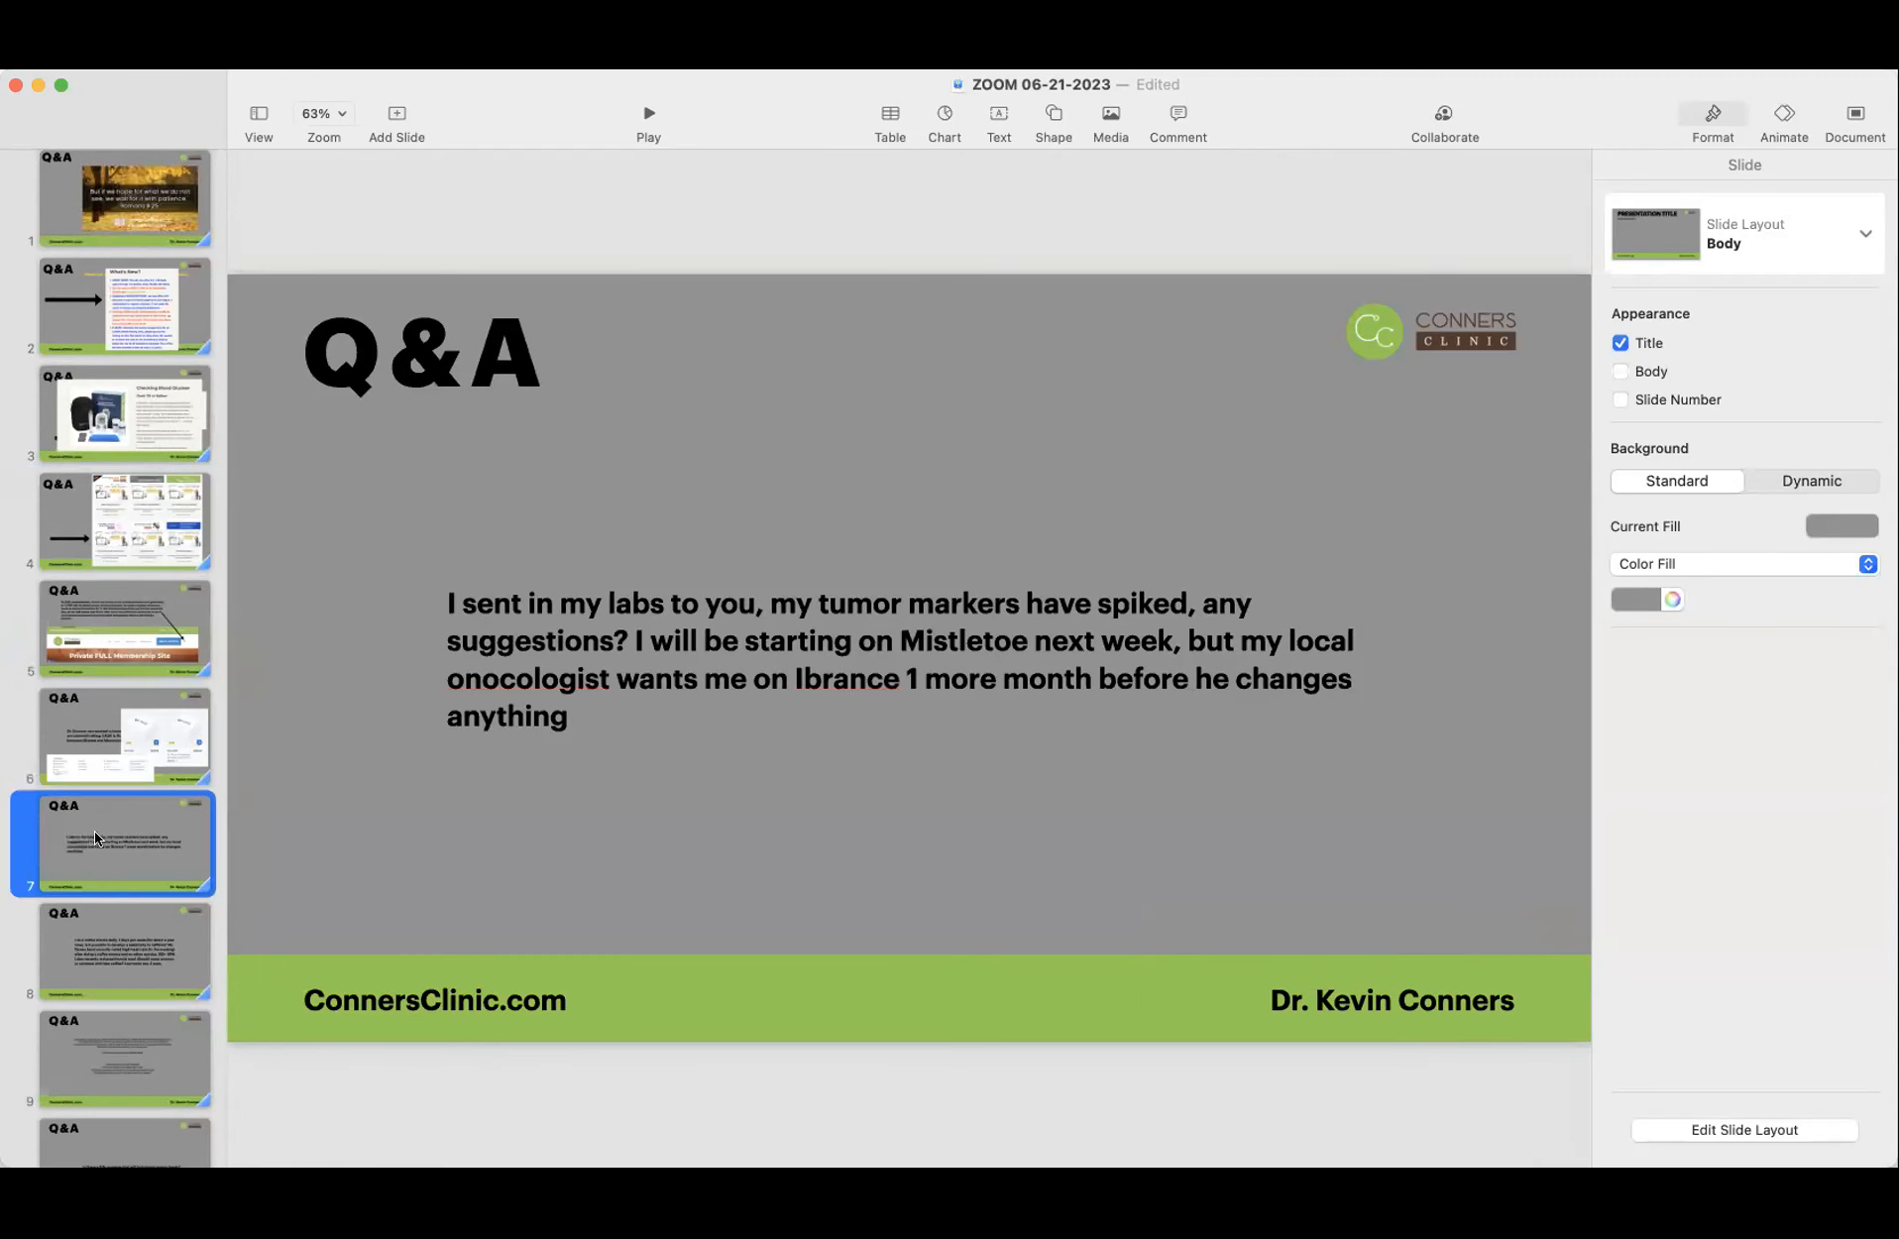
pyautogui.moveTo(470, 626)
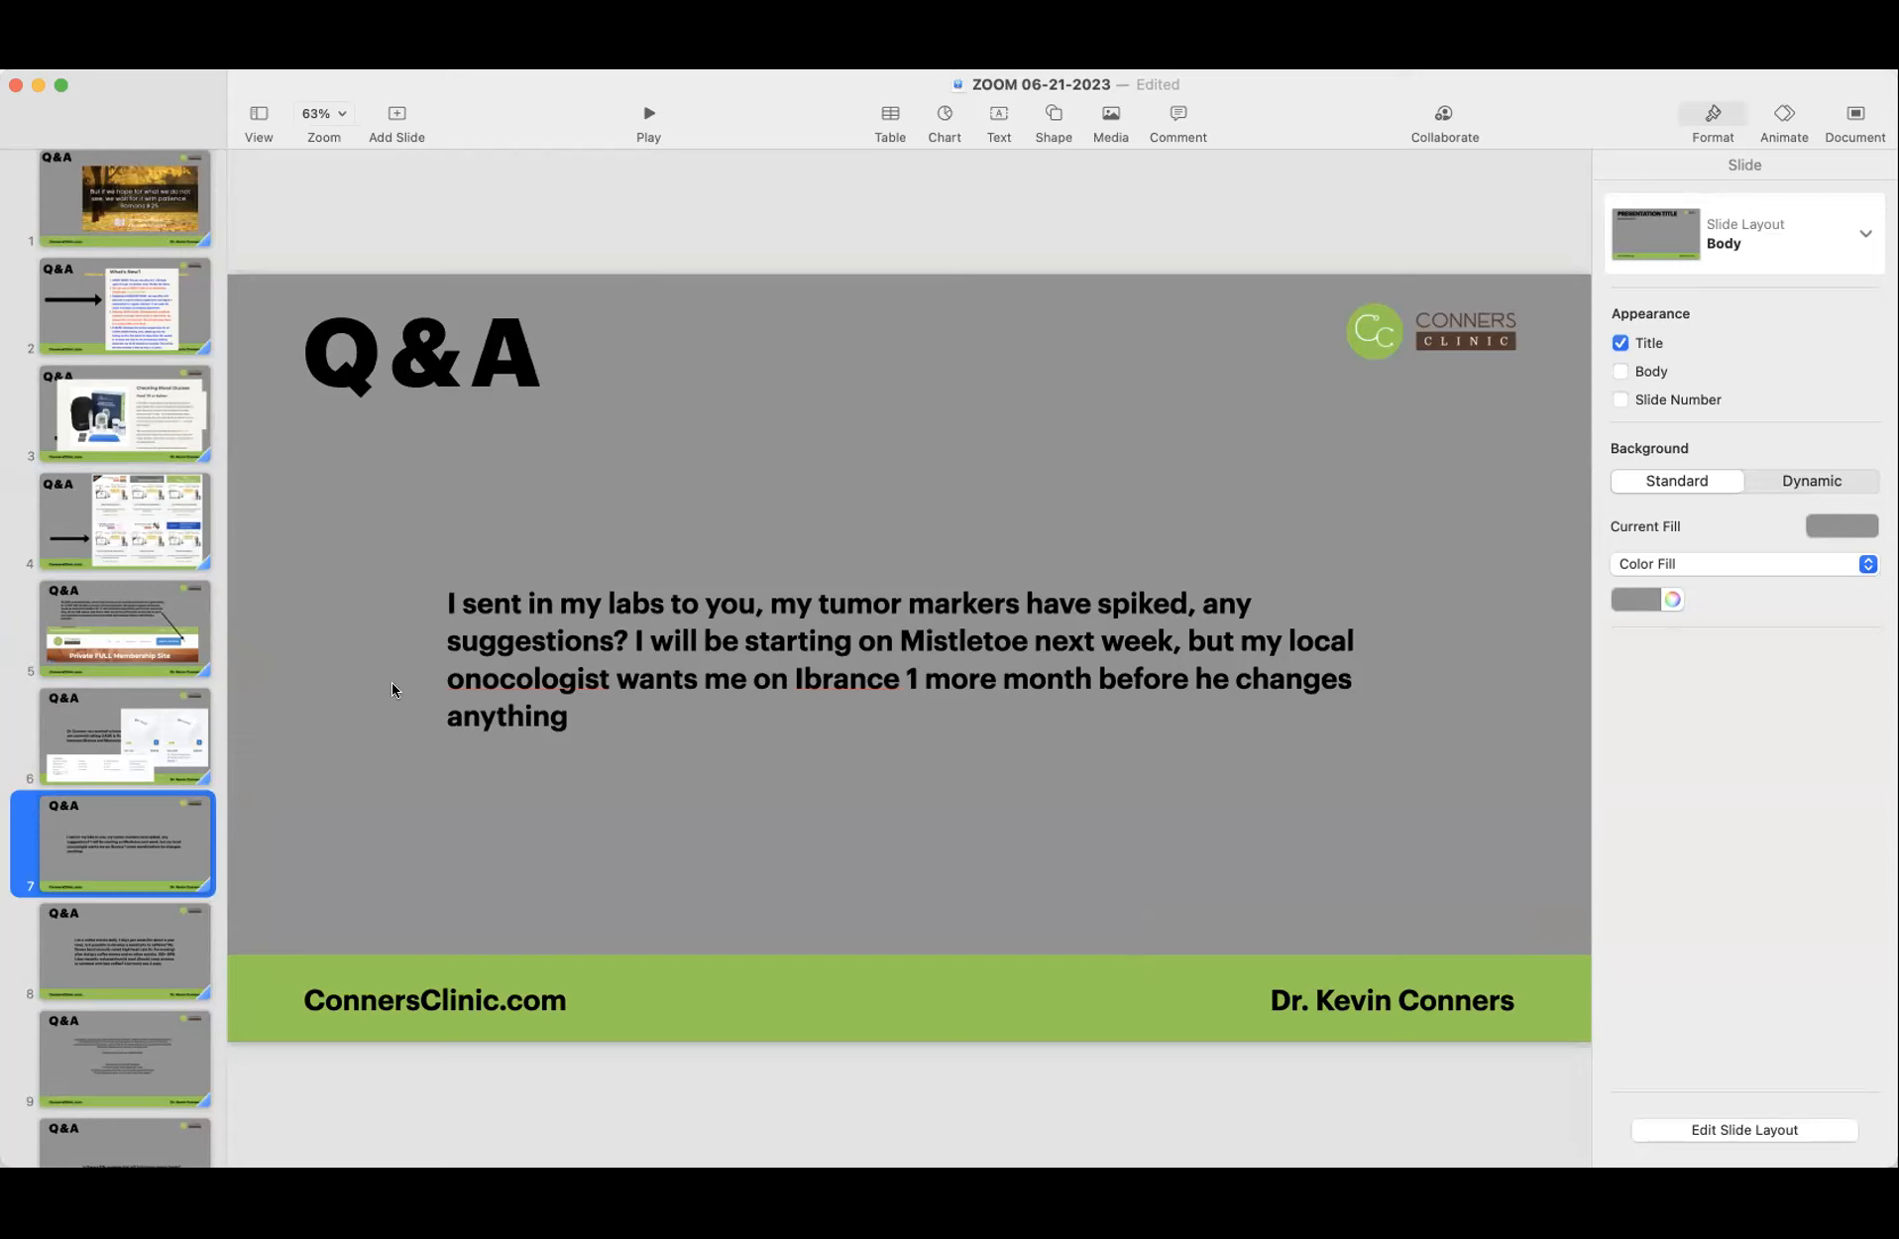
pyautogui.moveTo(462, 665)
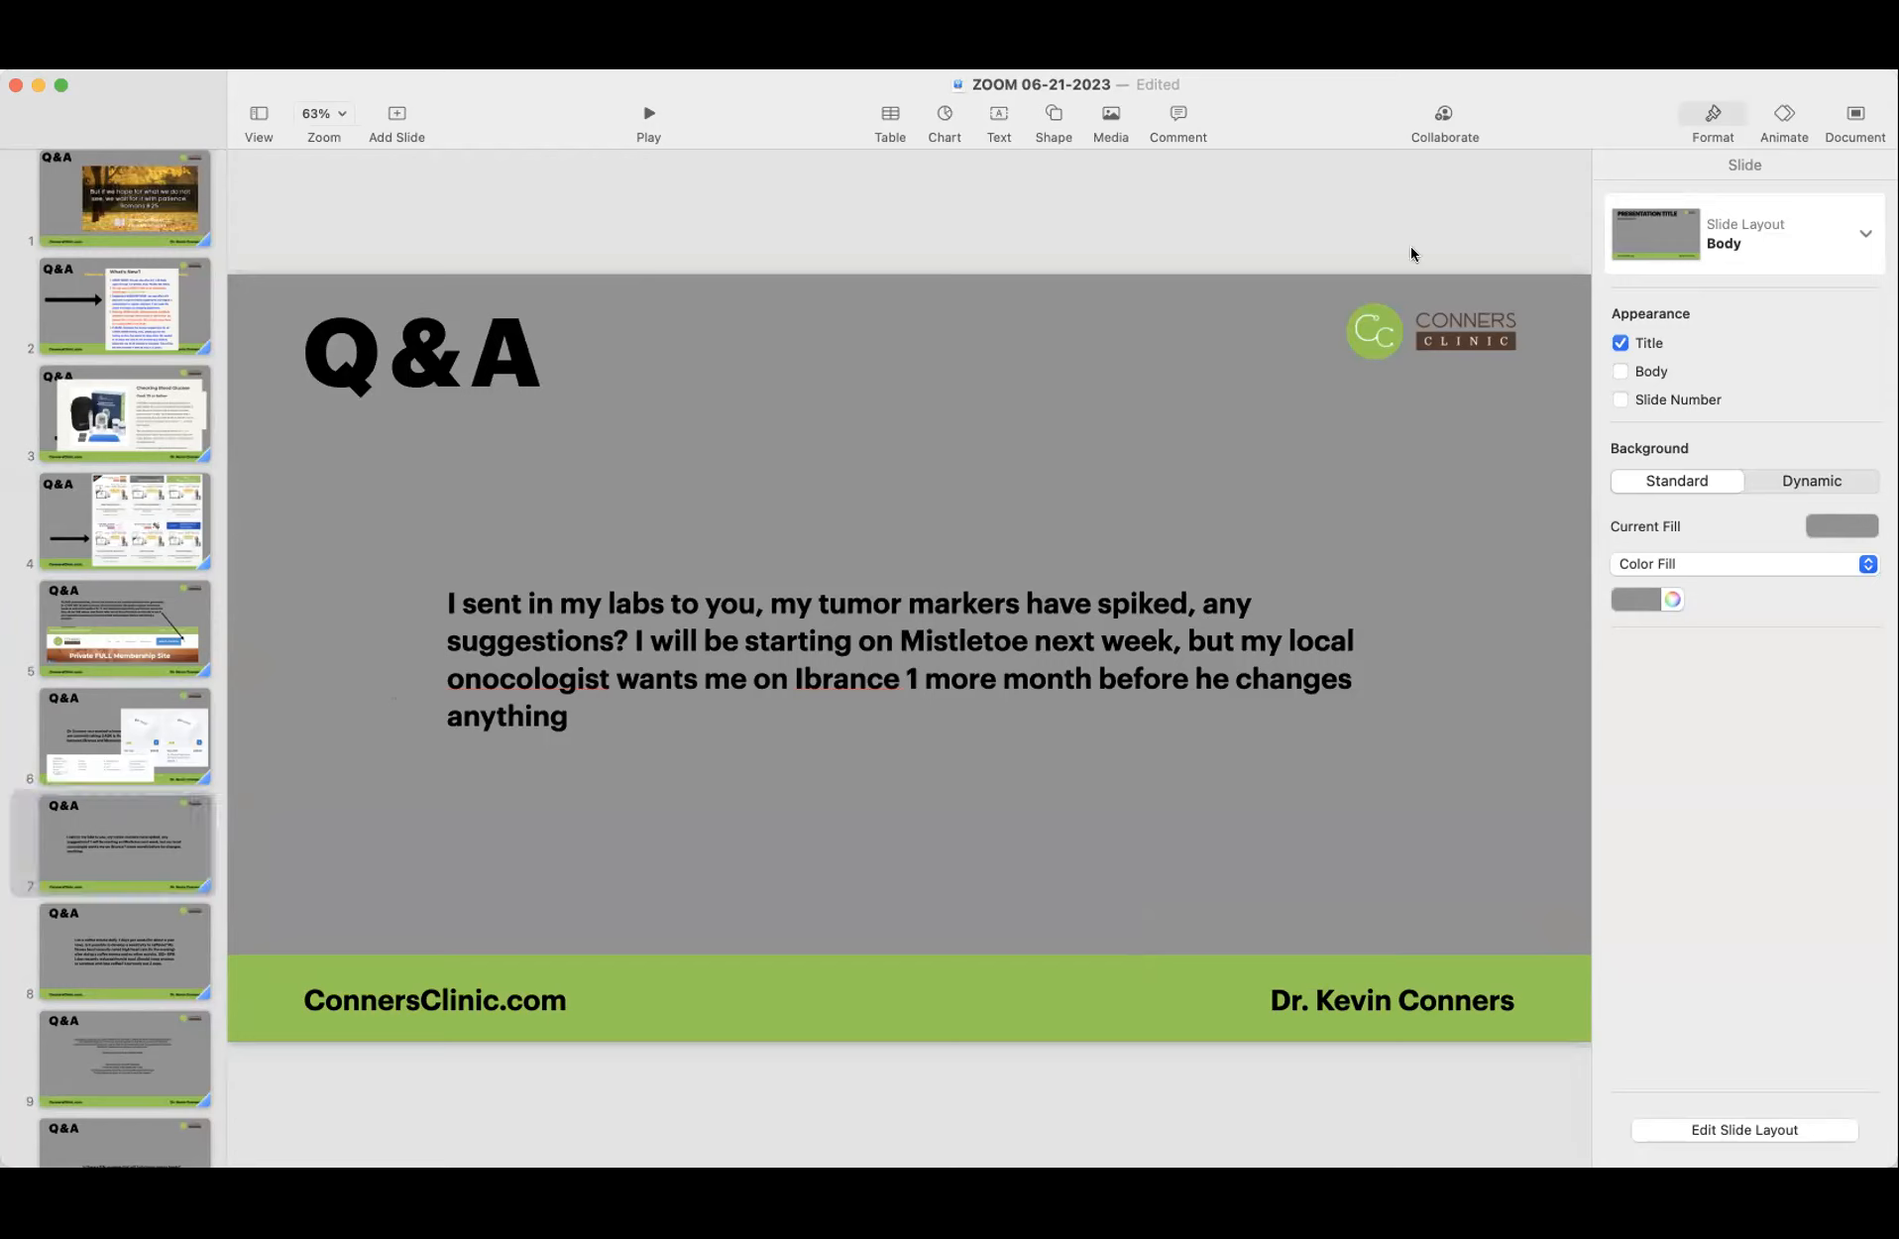
pyautogui.moveTo(379, 698)
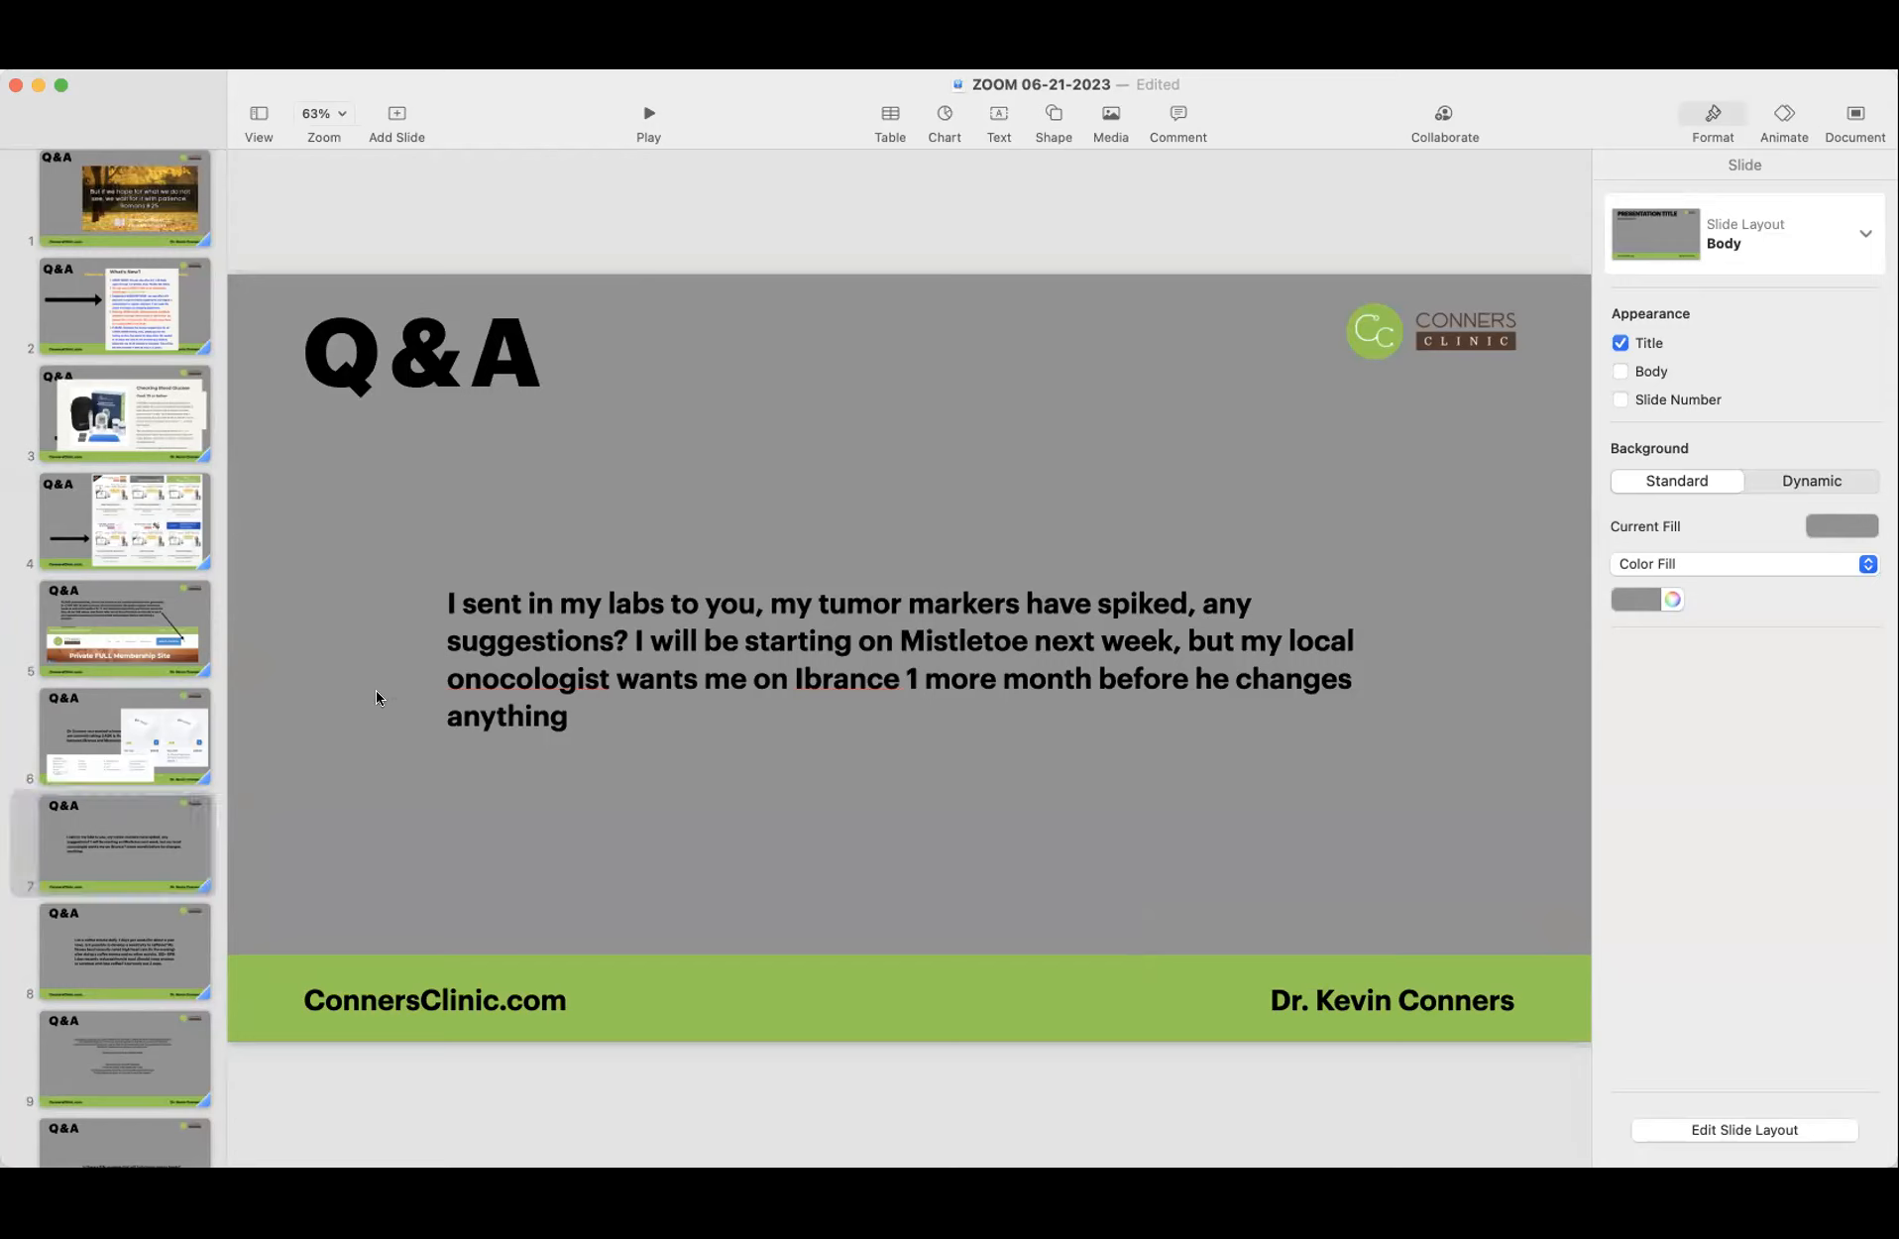
pyautogui.moveTo(1431, 720)
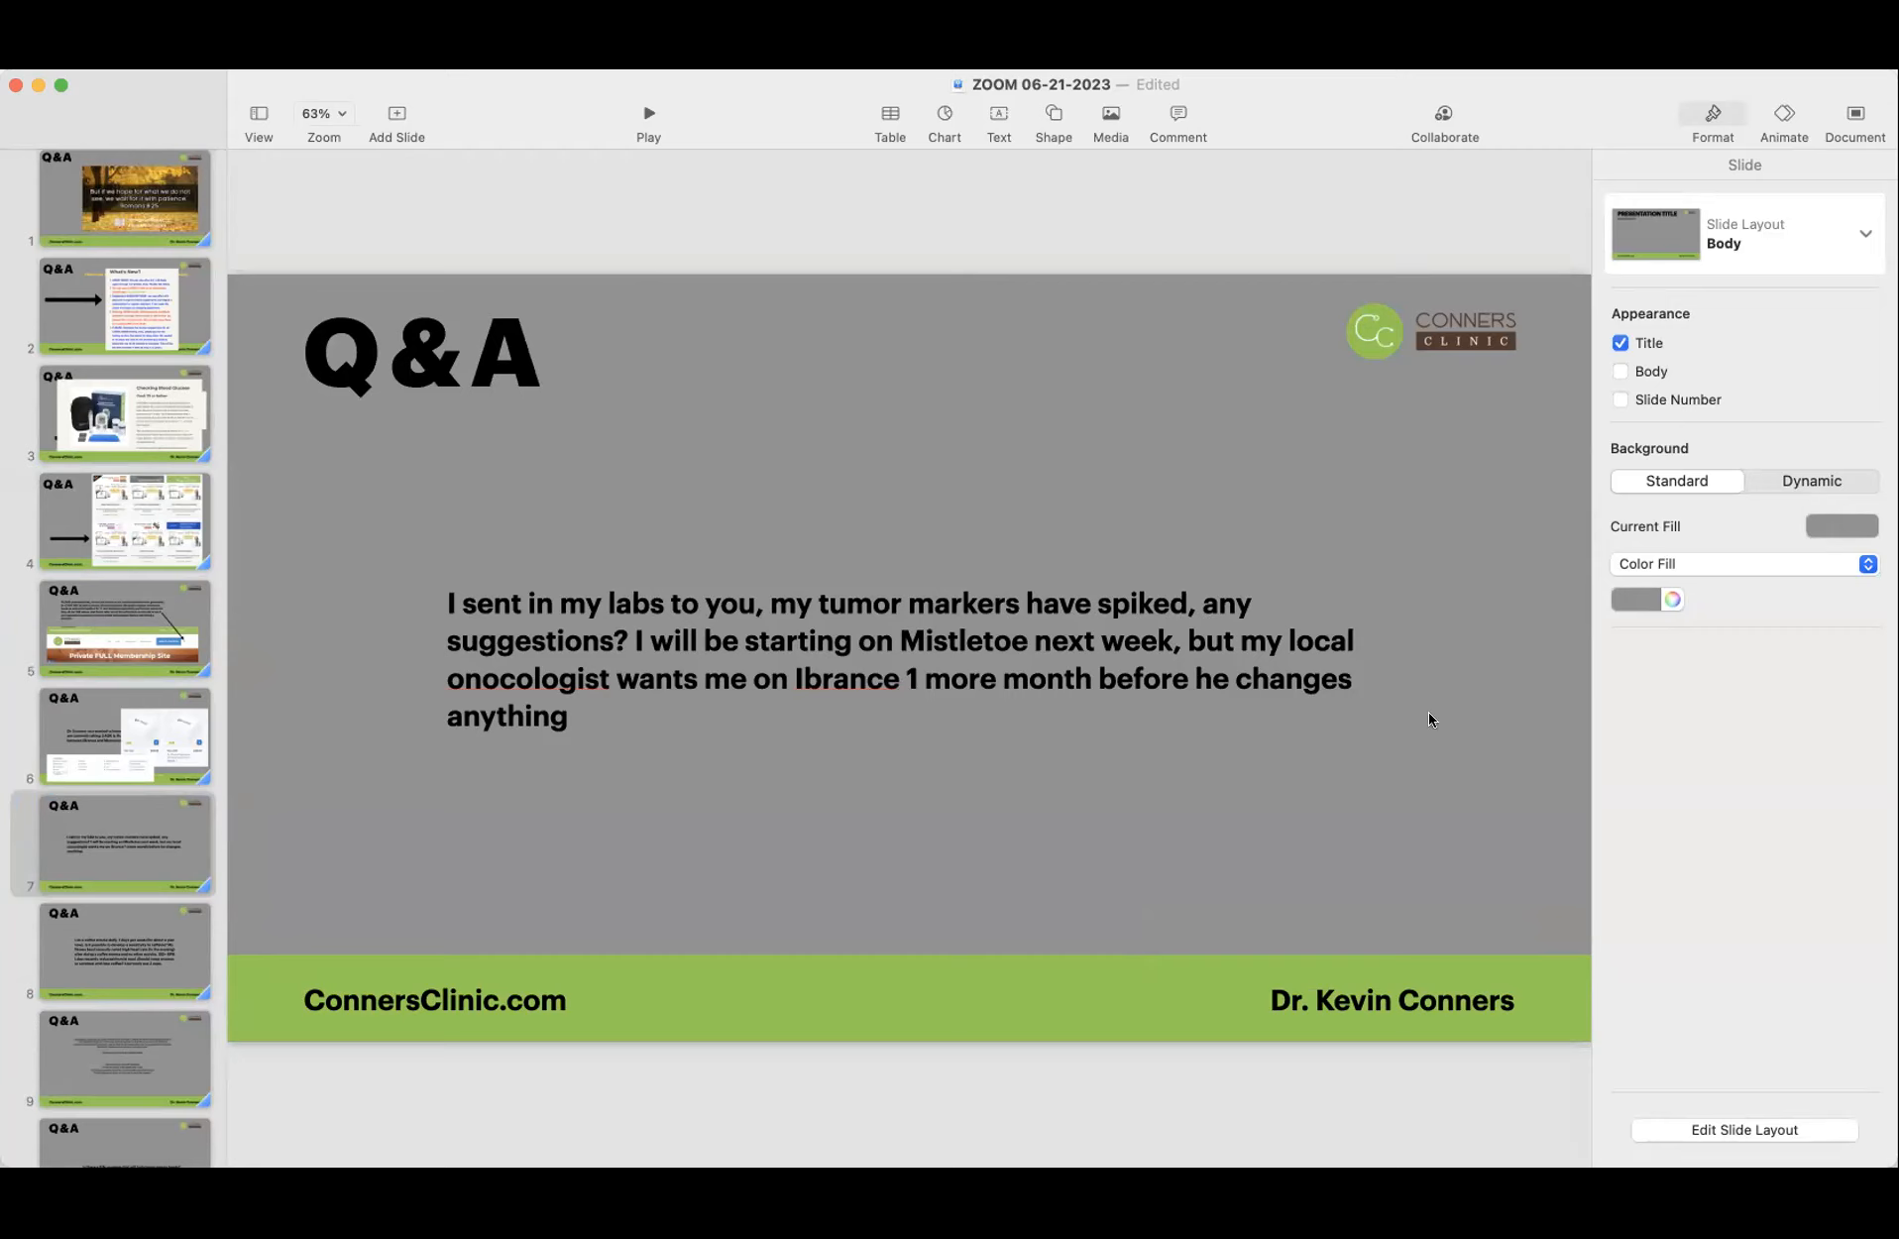
pyautogui.moveTo(1248, 652)
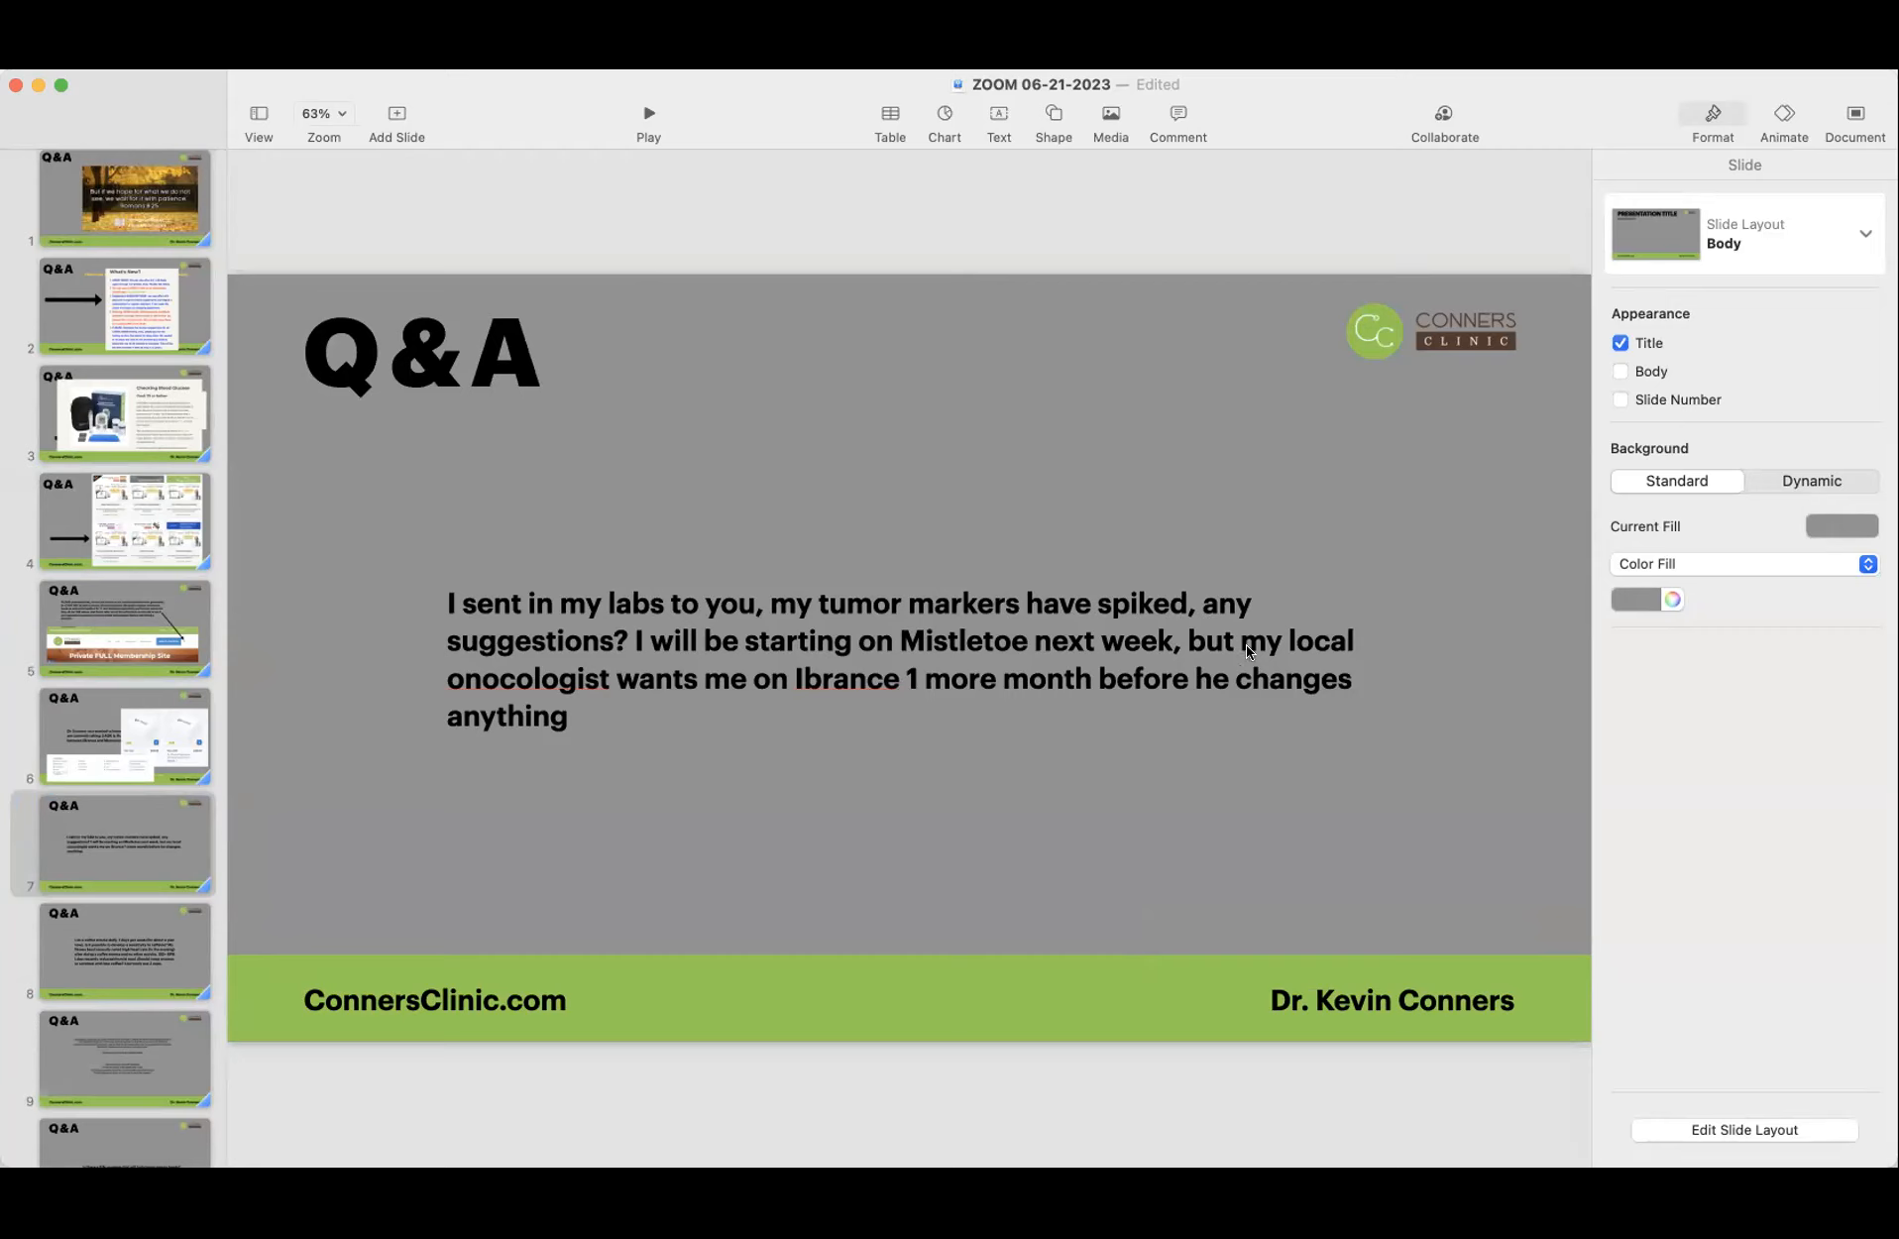
pyautogui.moveTo(573, 680)
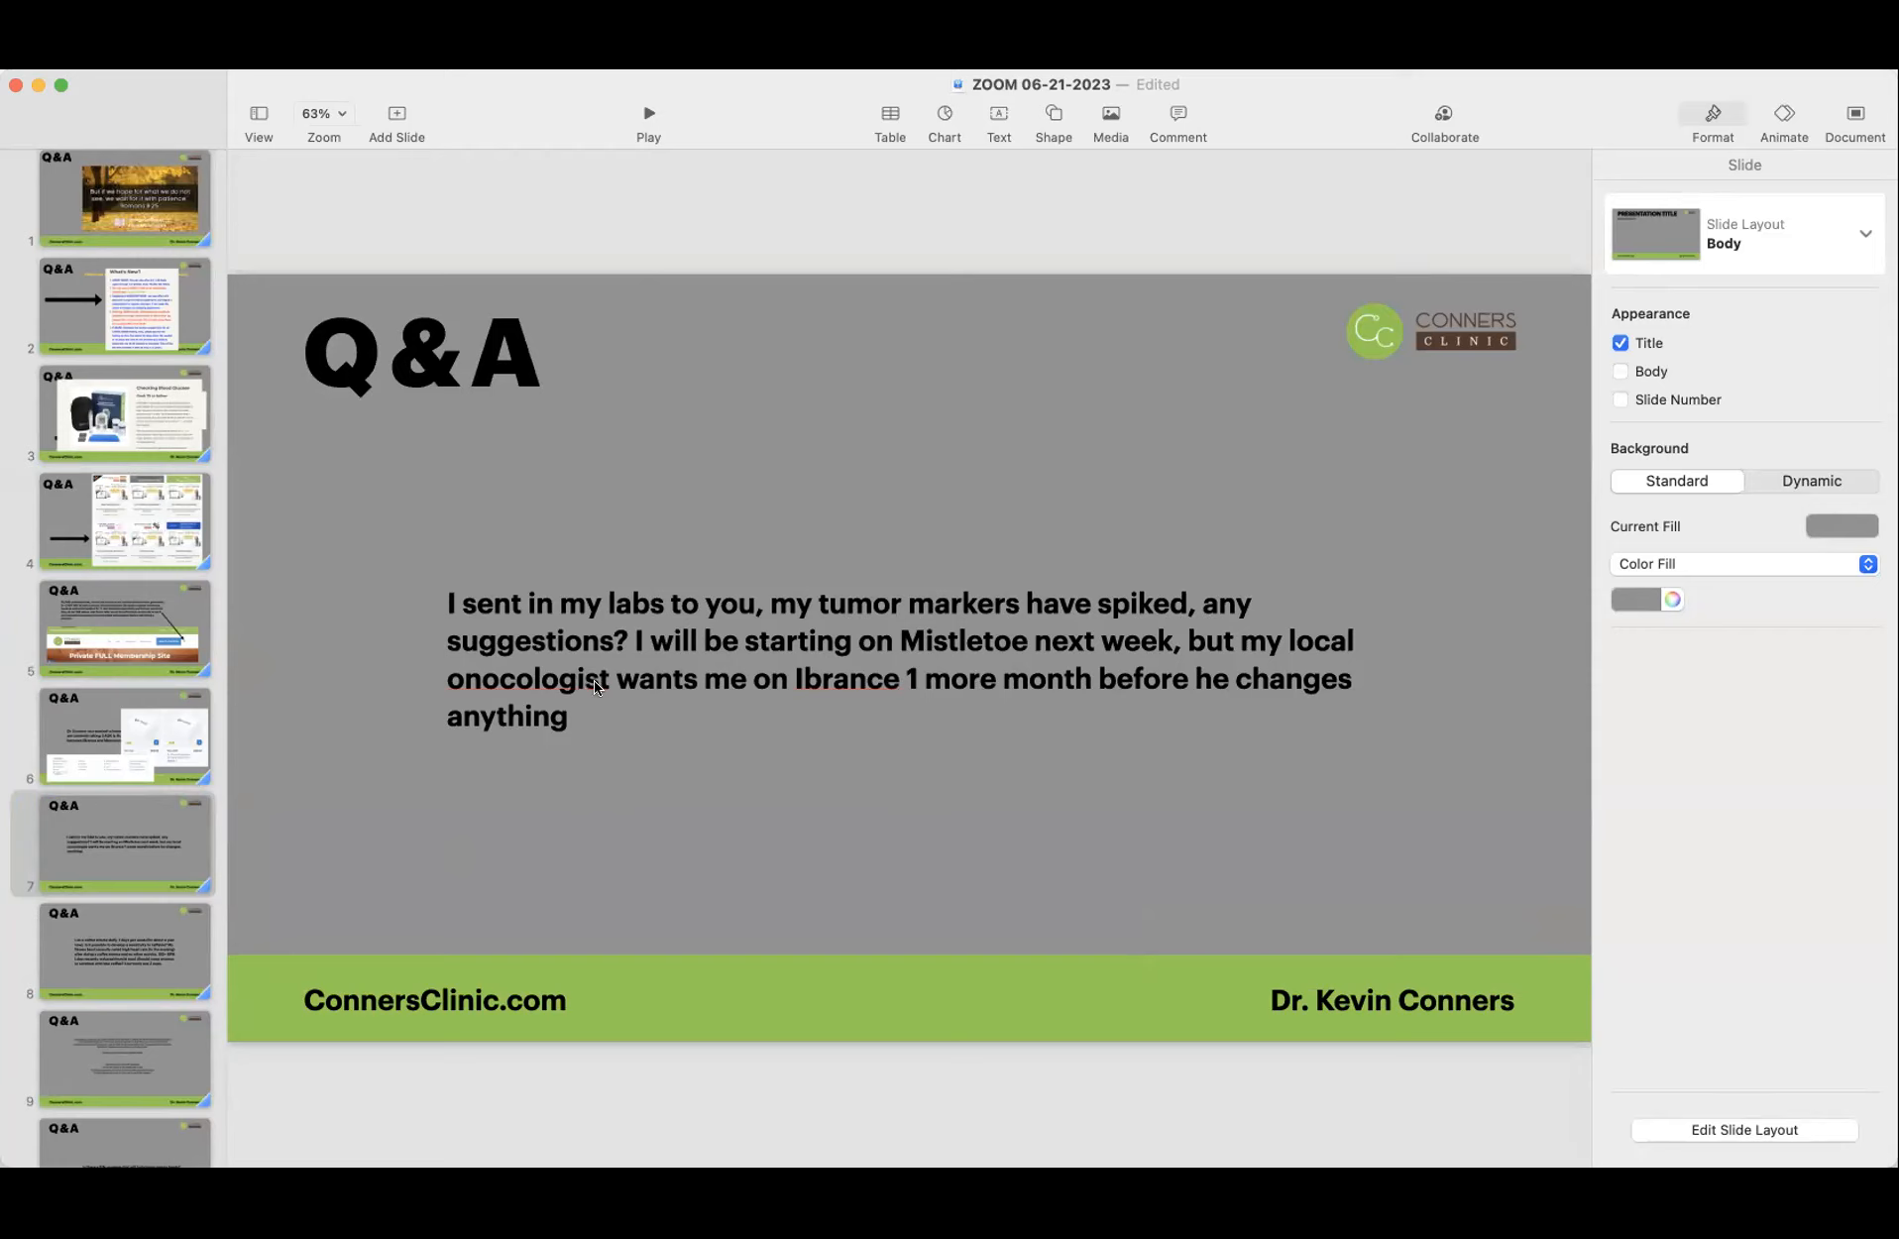
pyautogui.moveTo(872, 680)
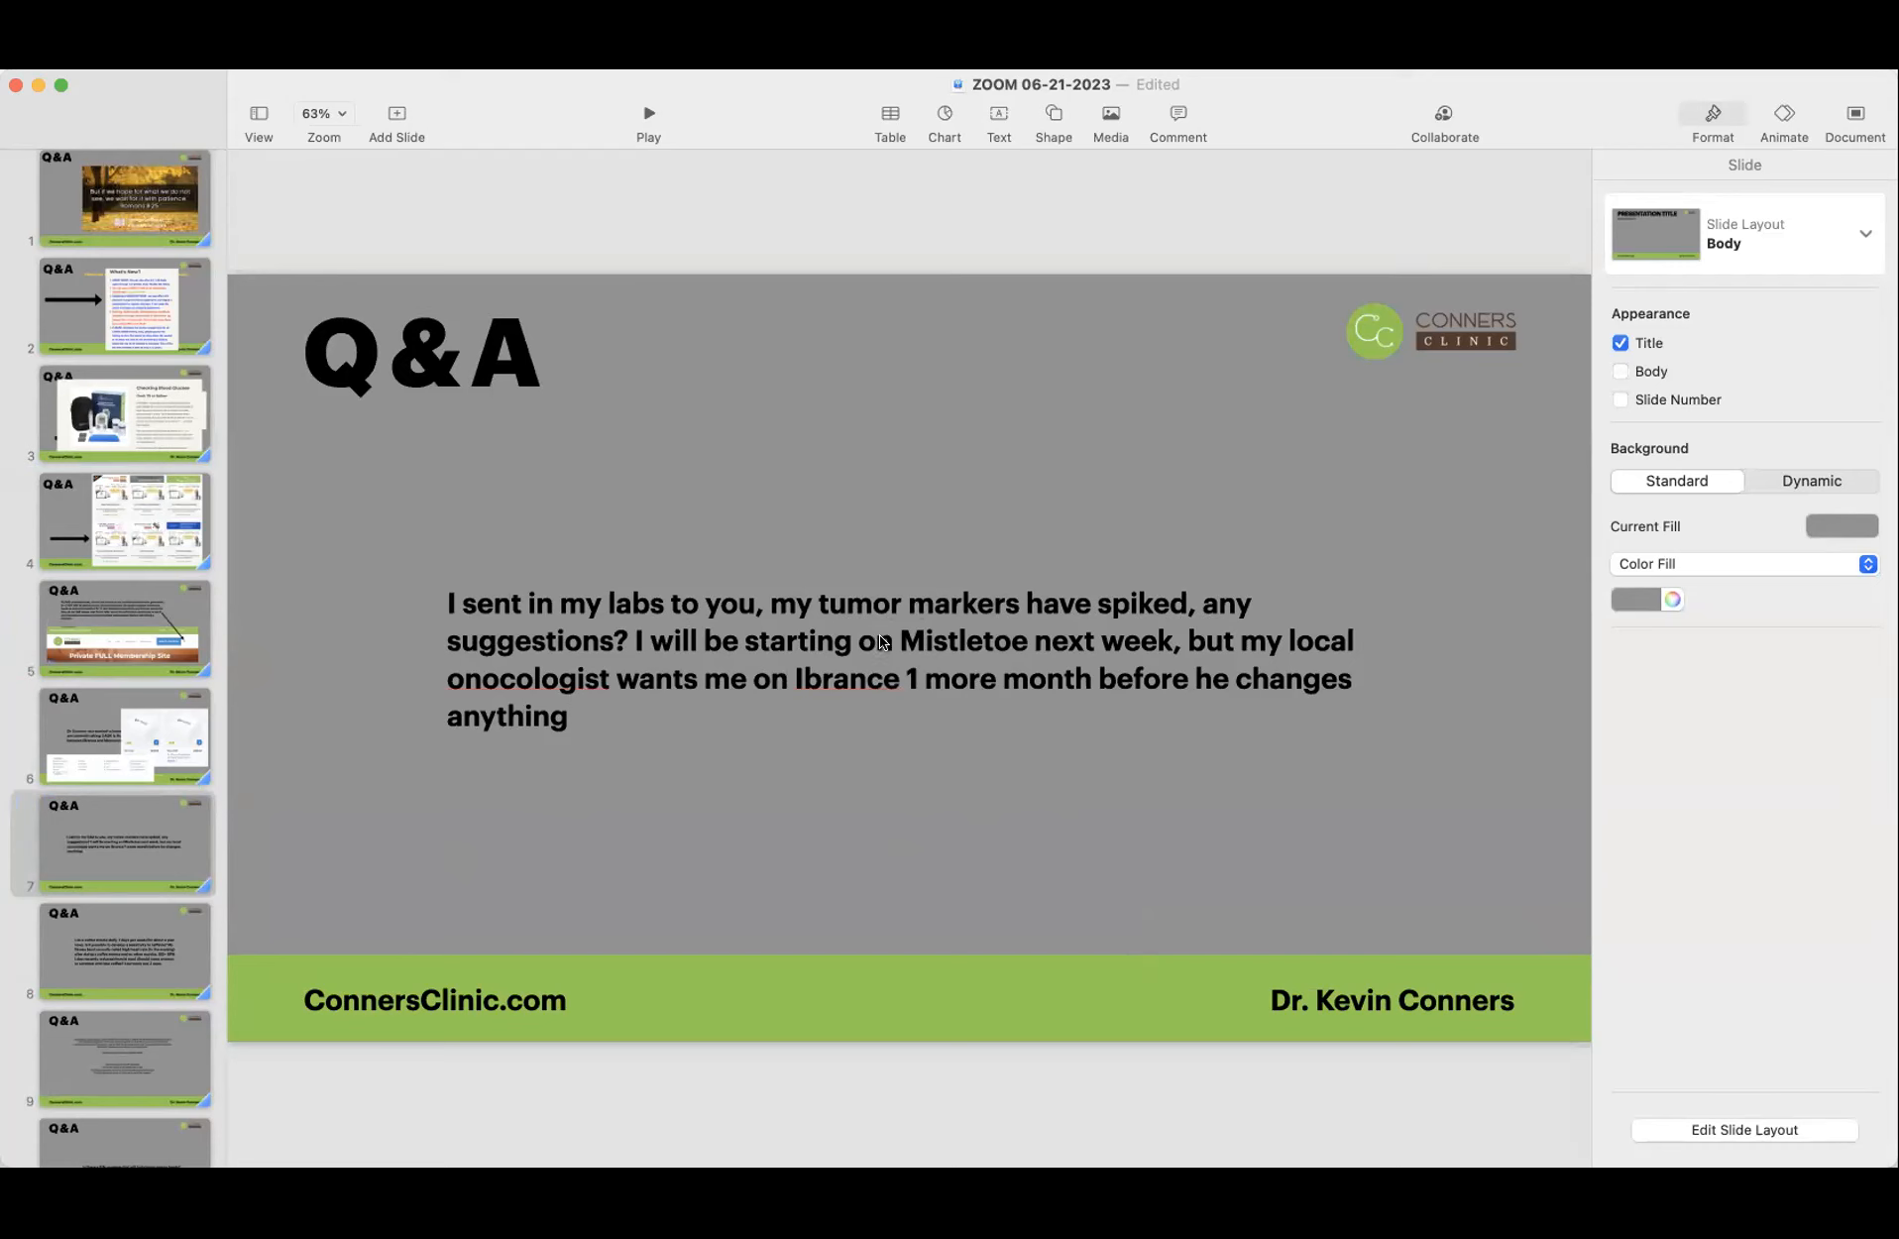
pyautogui.click(122, 950)
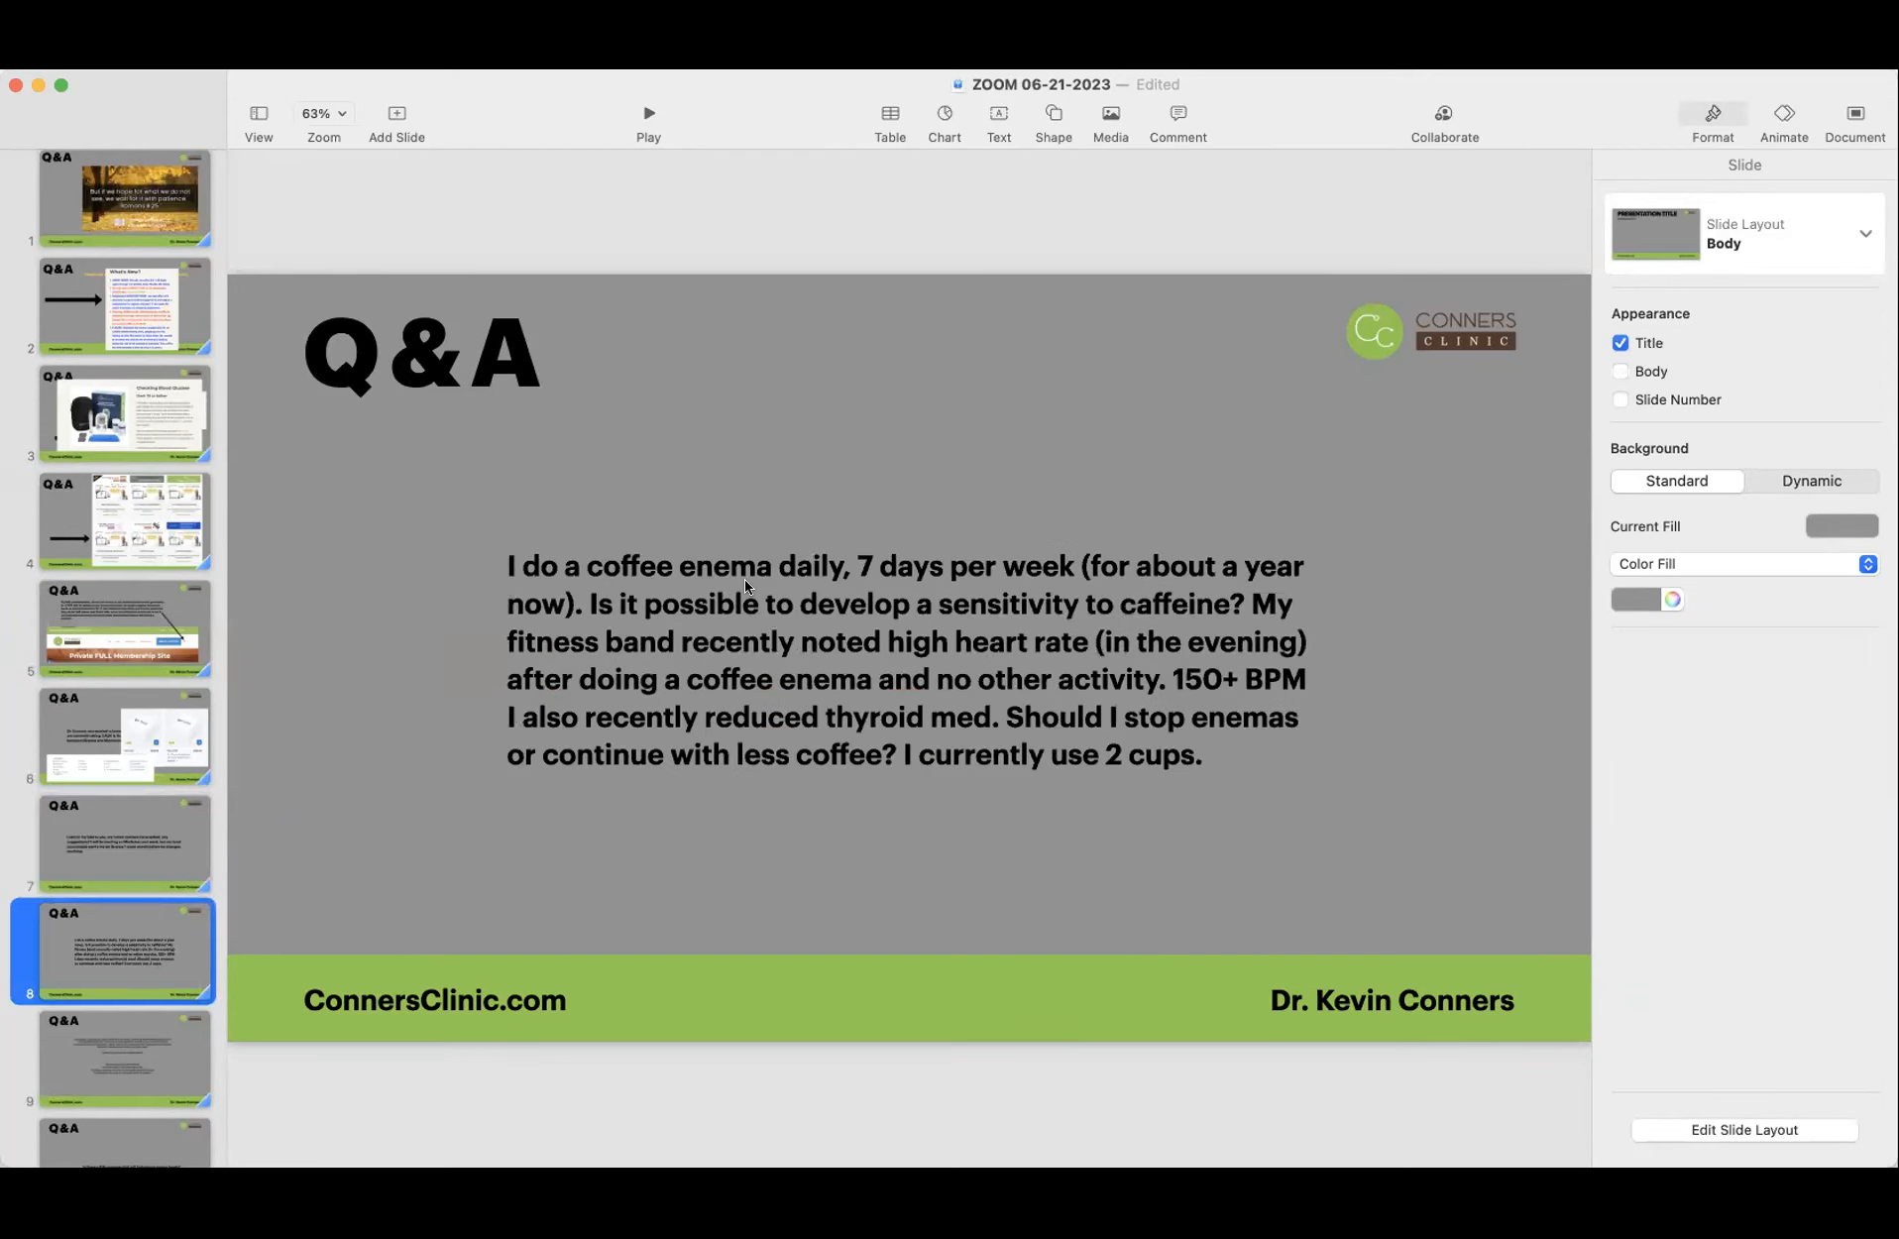
pyautogui.moveTo(918, 571)
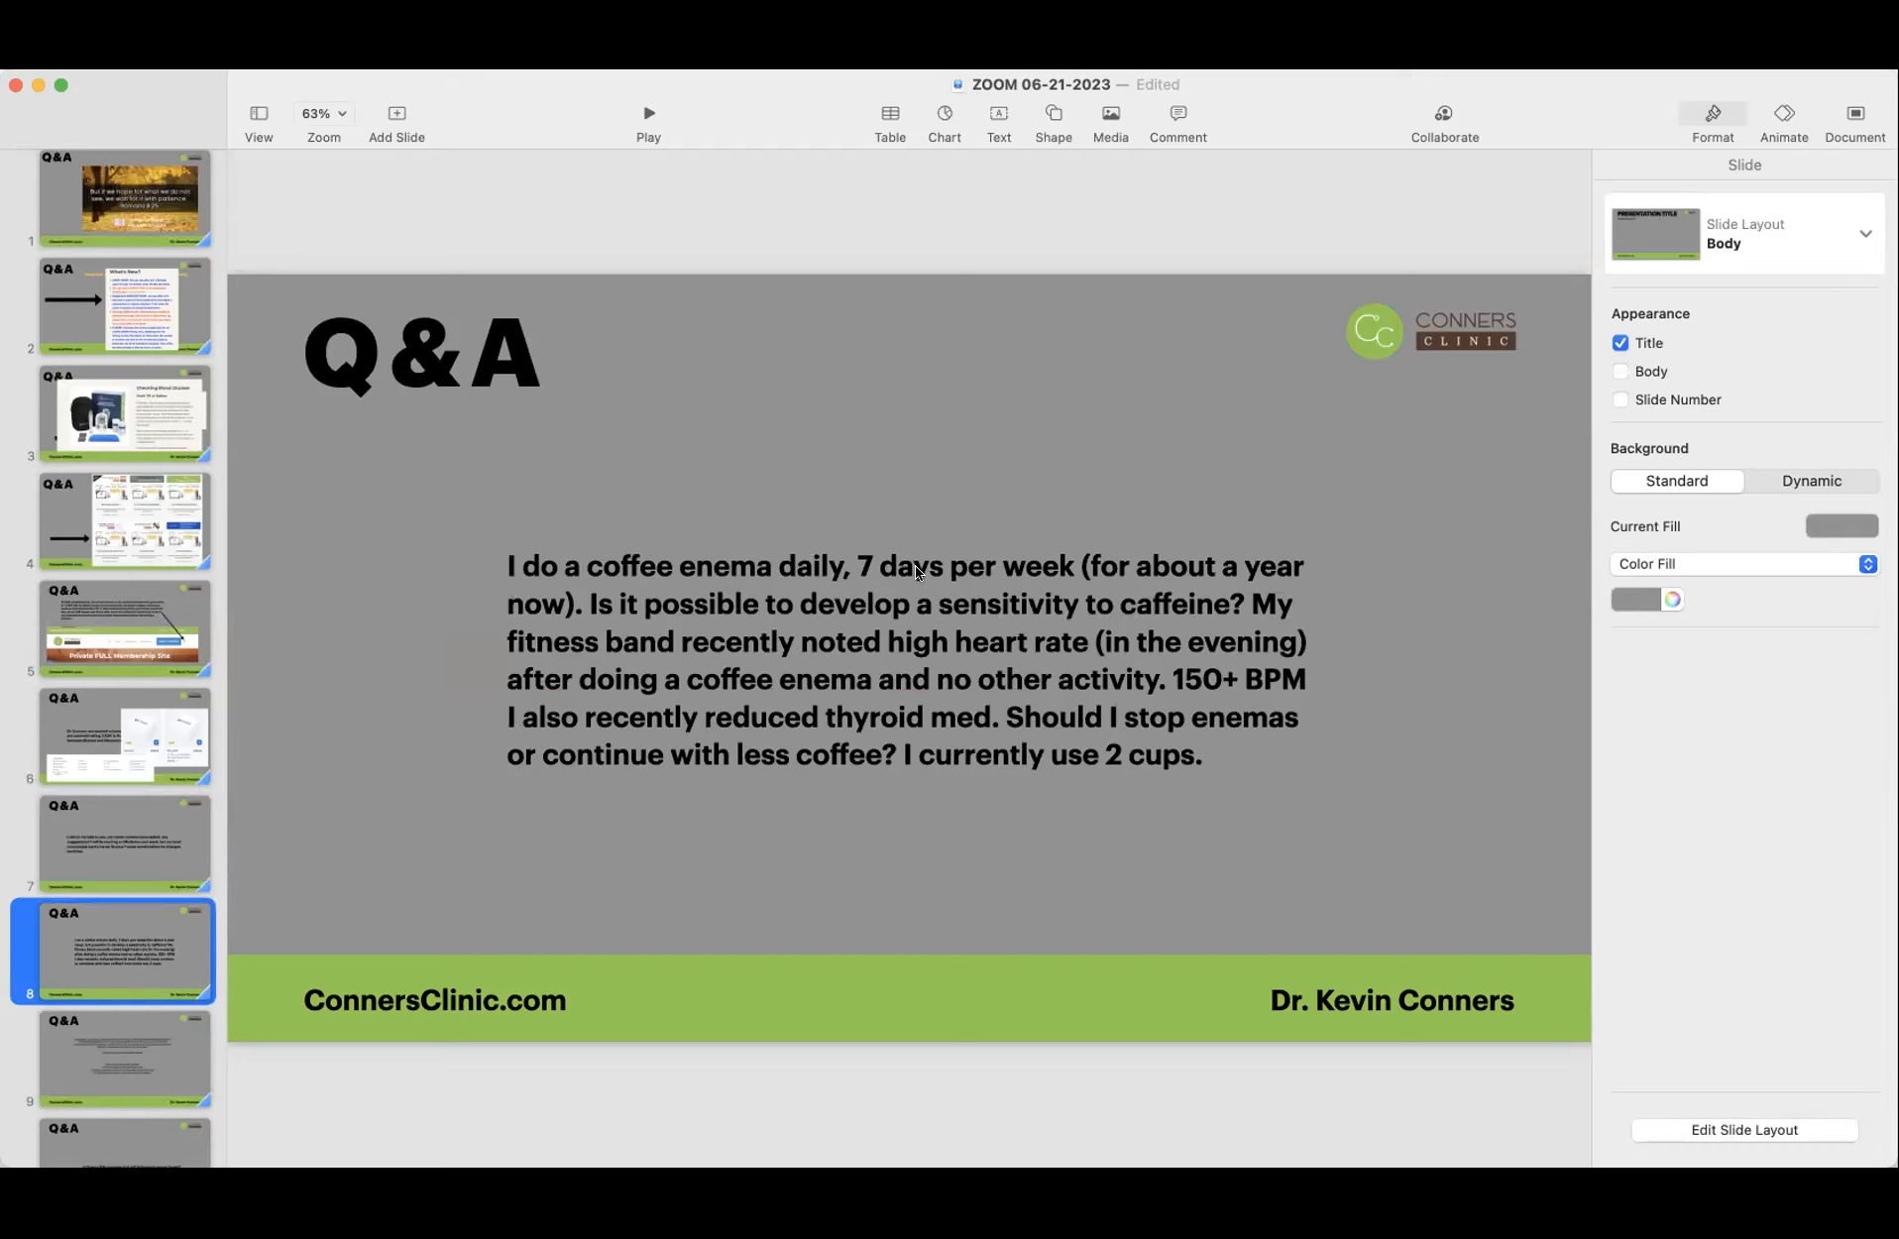
pyautogui.moveTo(1187, 603)
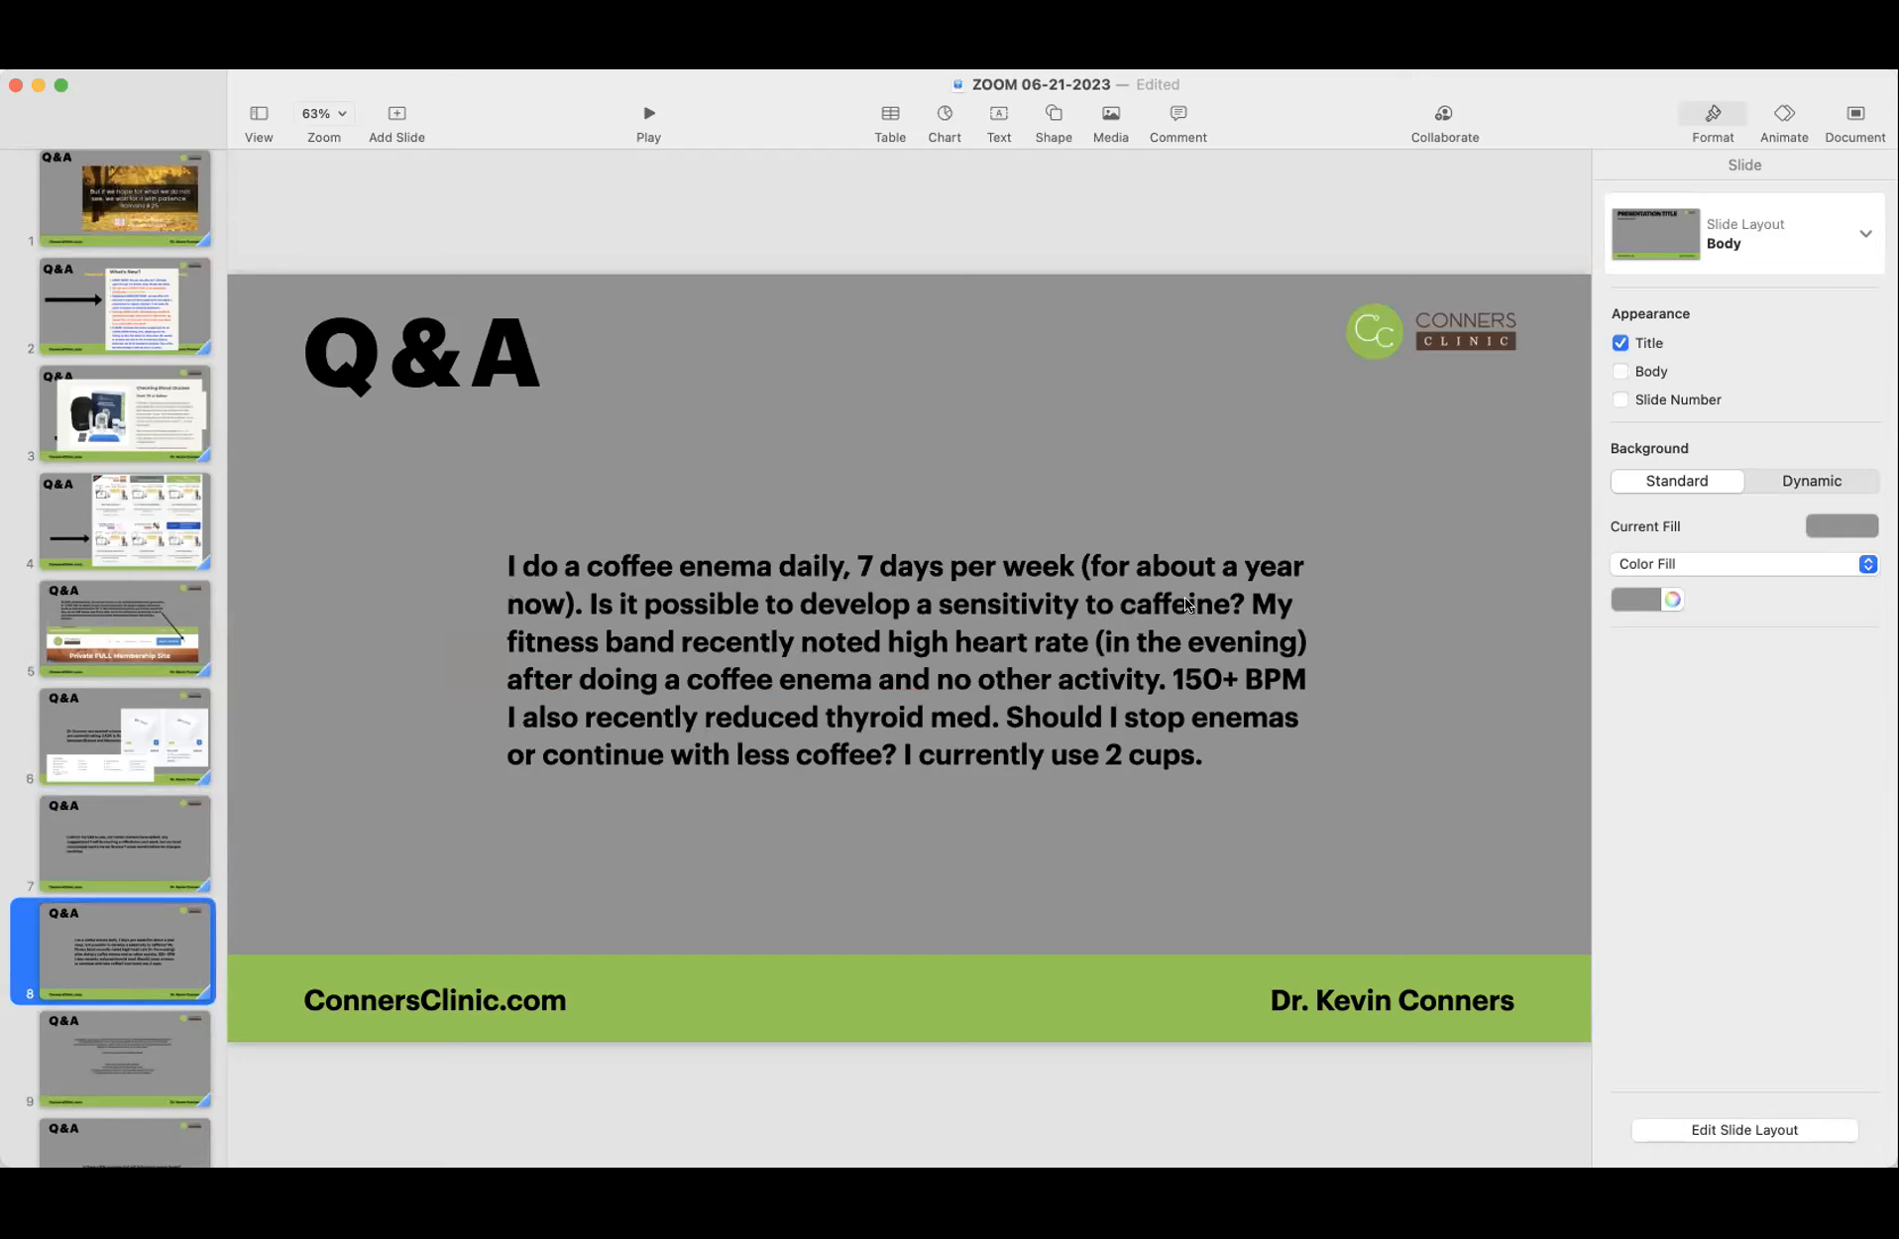
pyautogui.moveTo(565, 626)
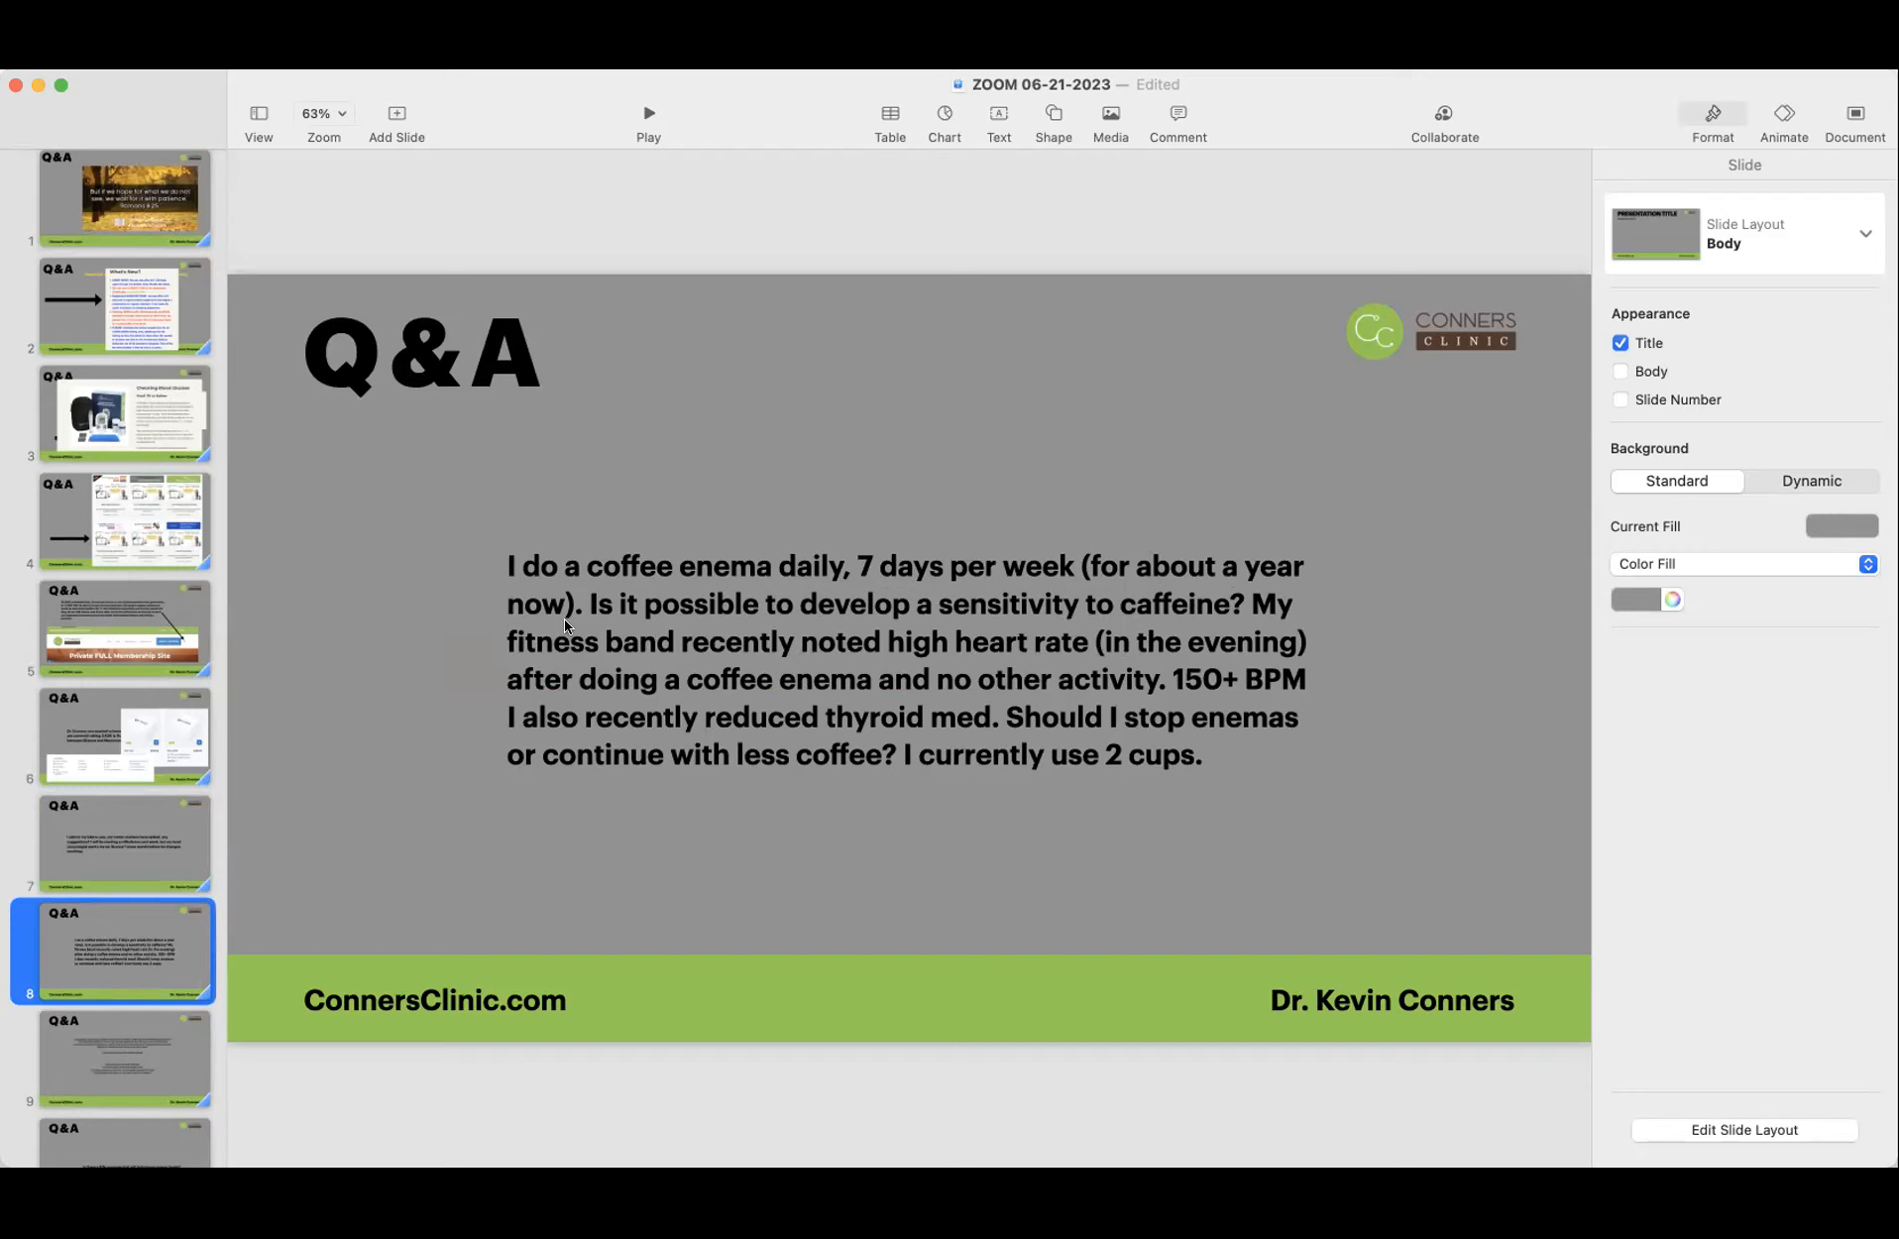
pyautogui.moveTo(733, 672)
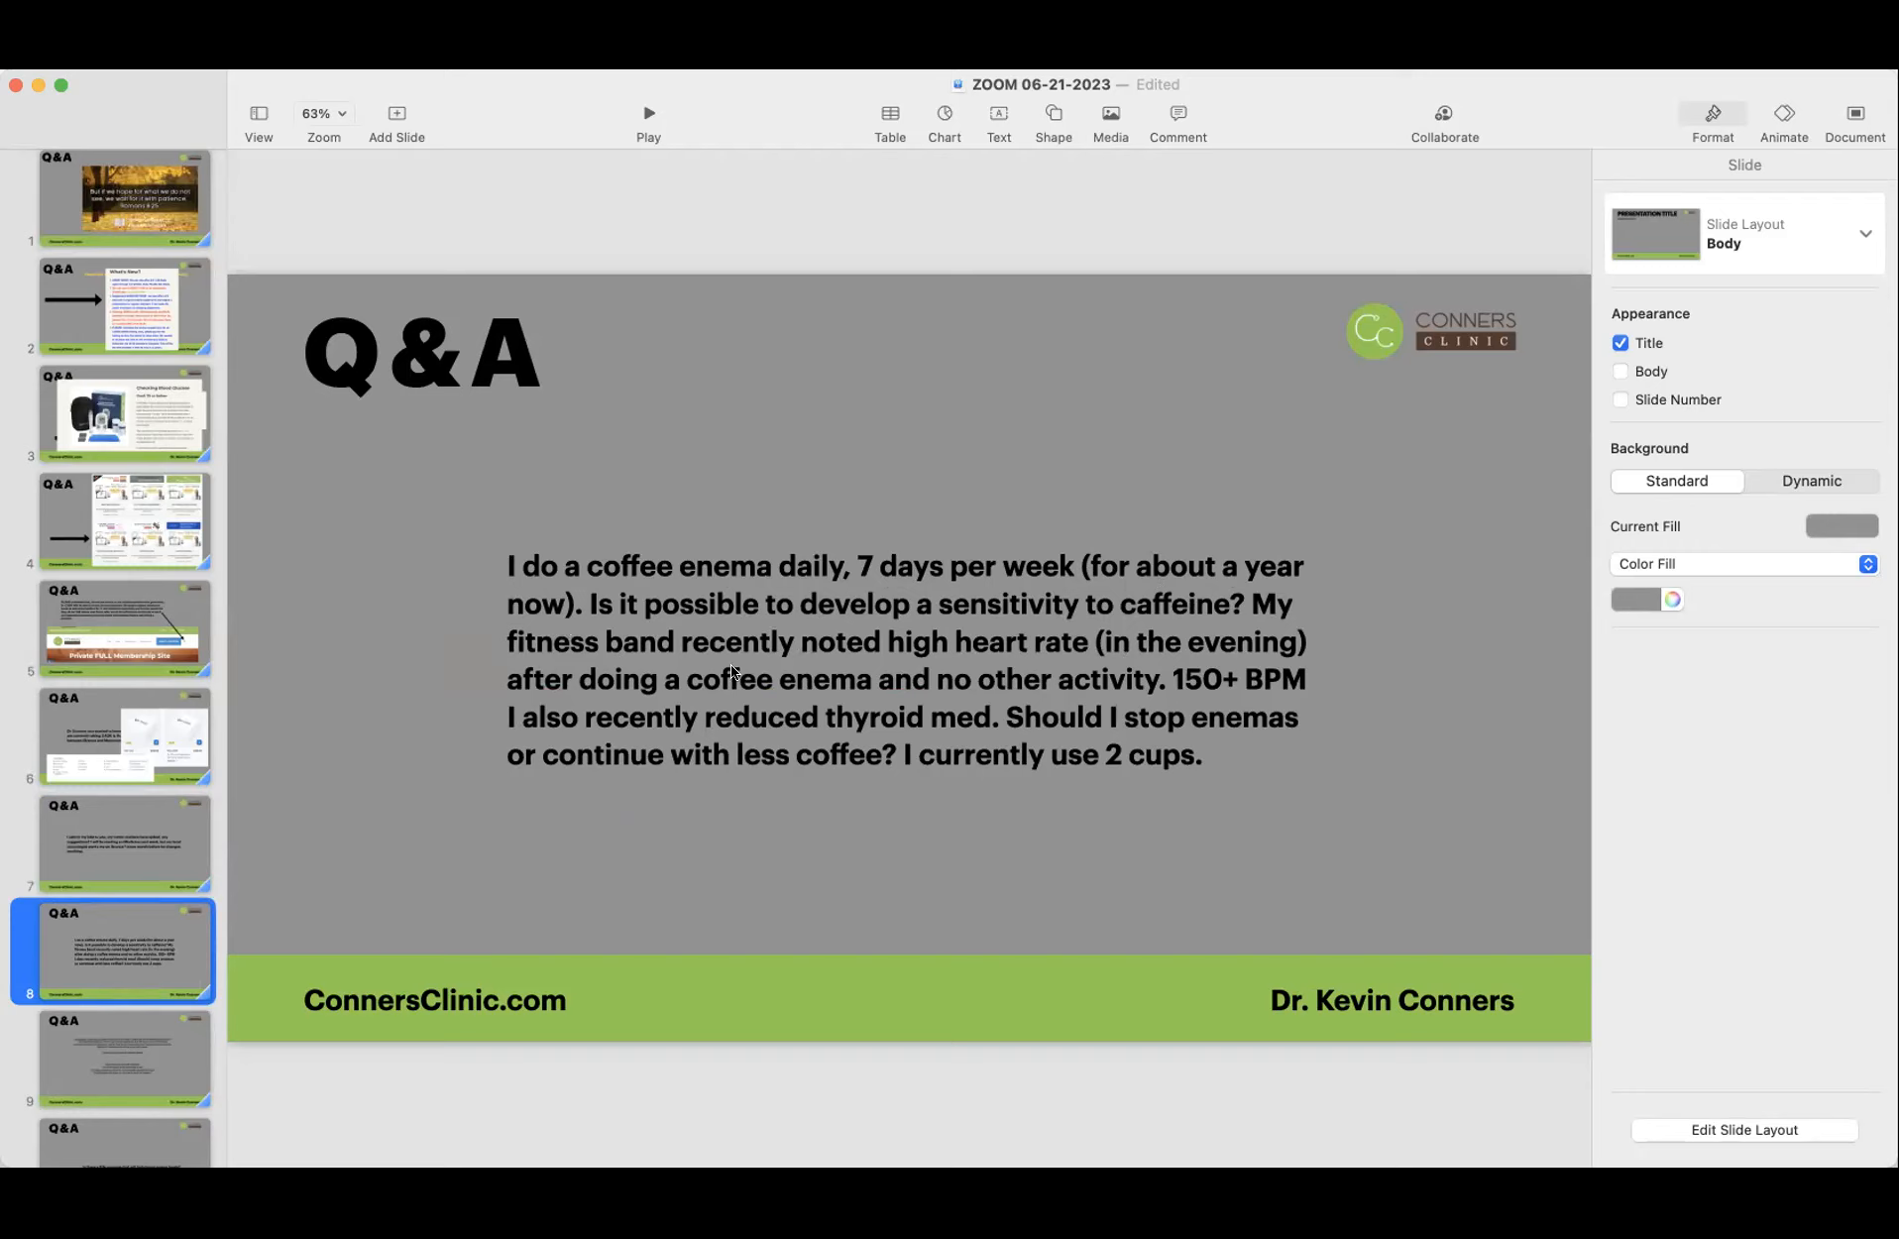
pyautogui.moveTo(902, 648)
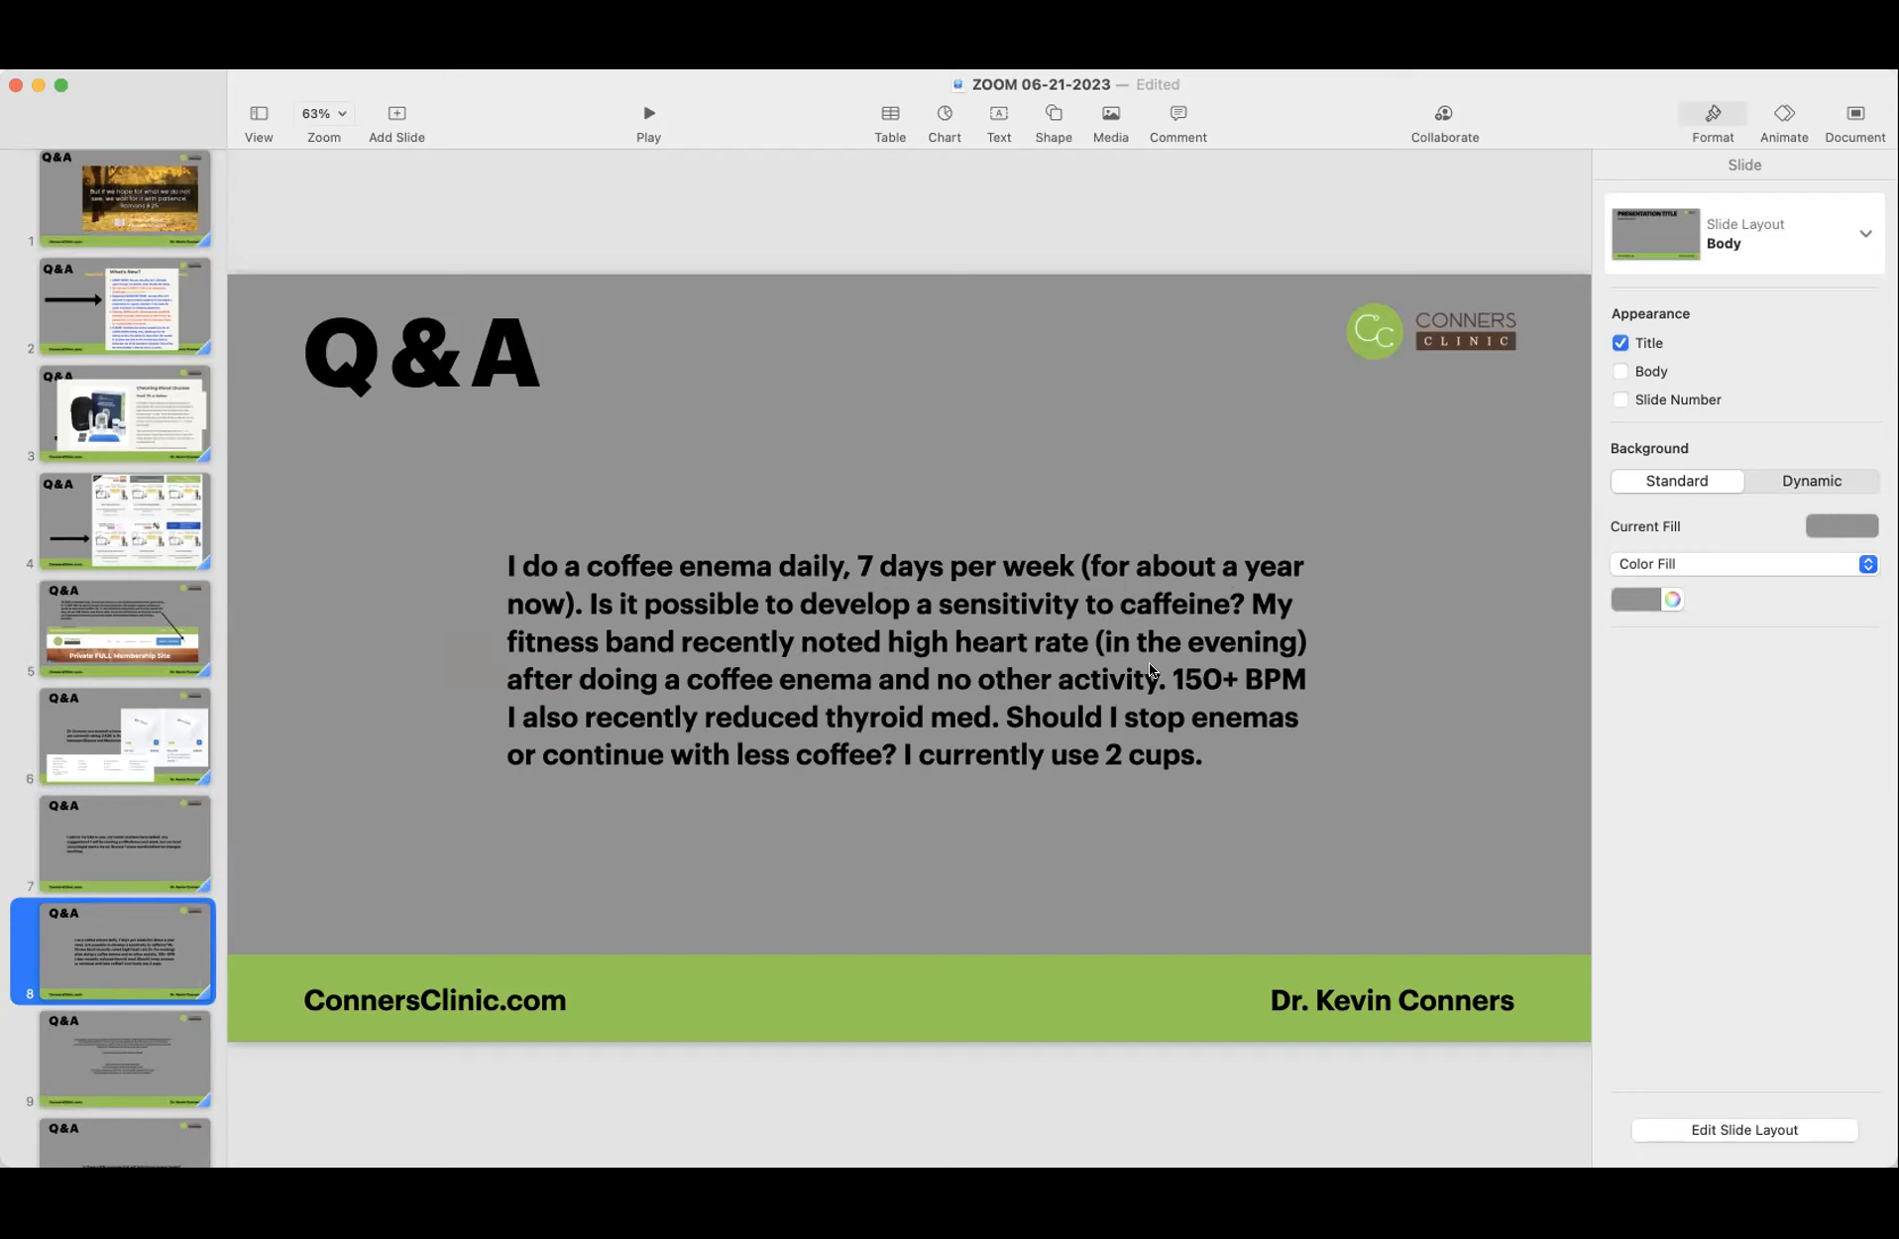
pyautogui.moveTo(650, 701)
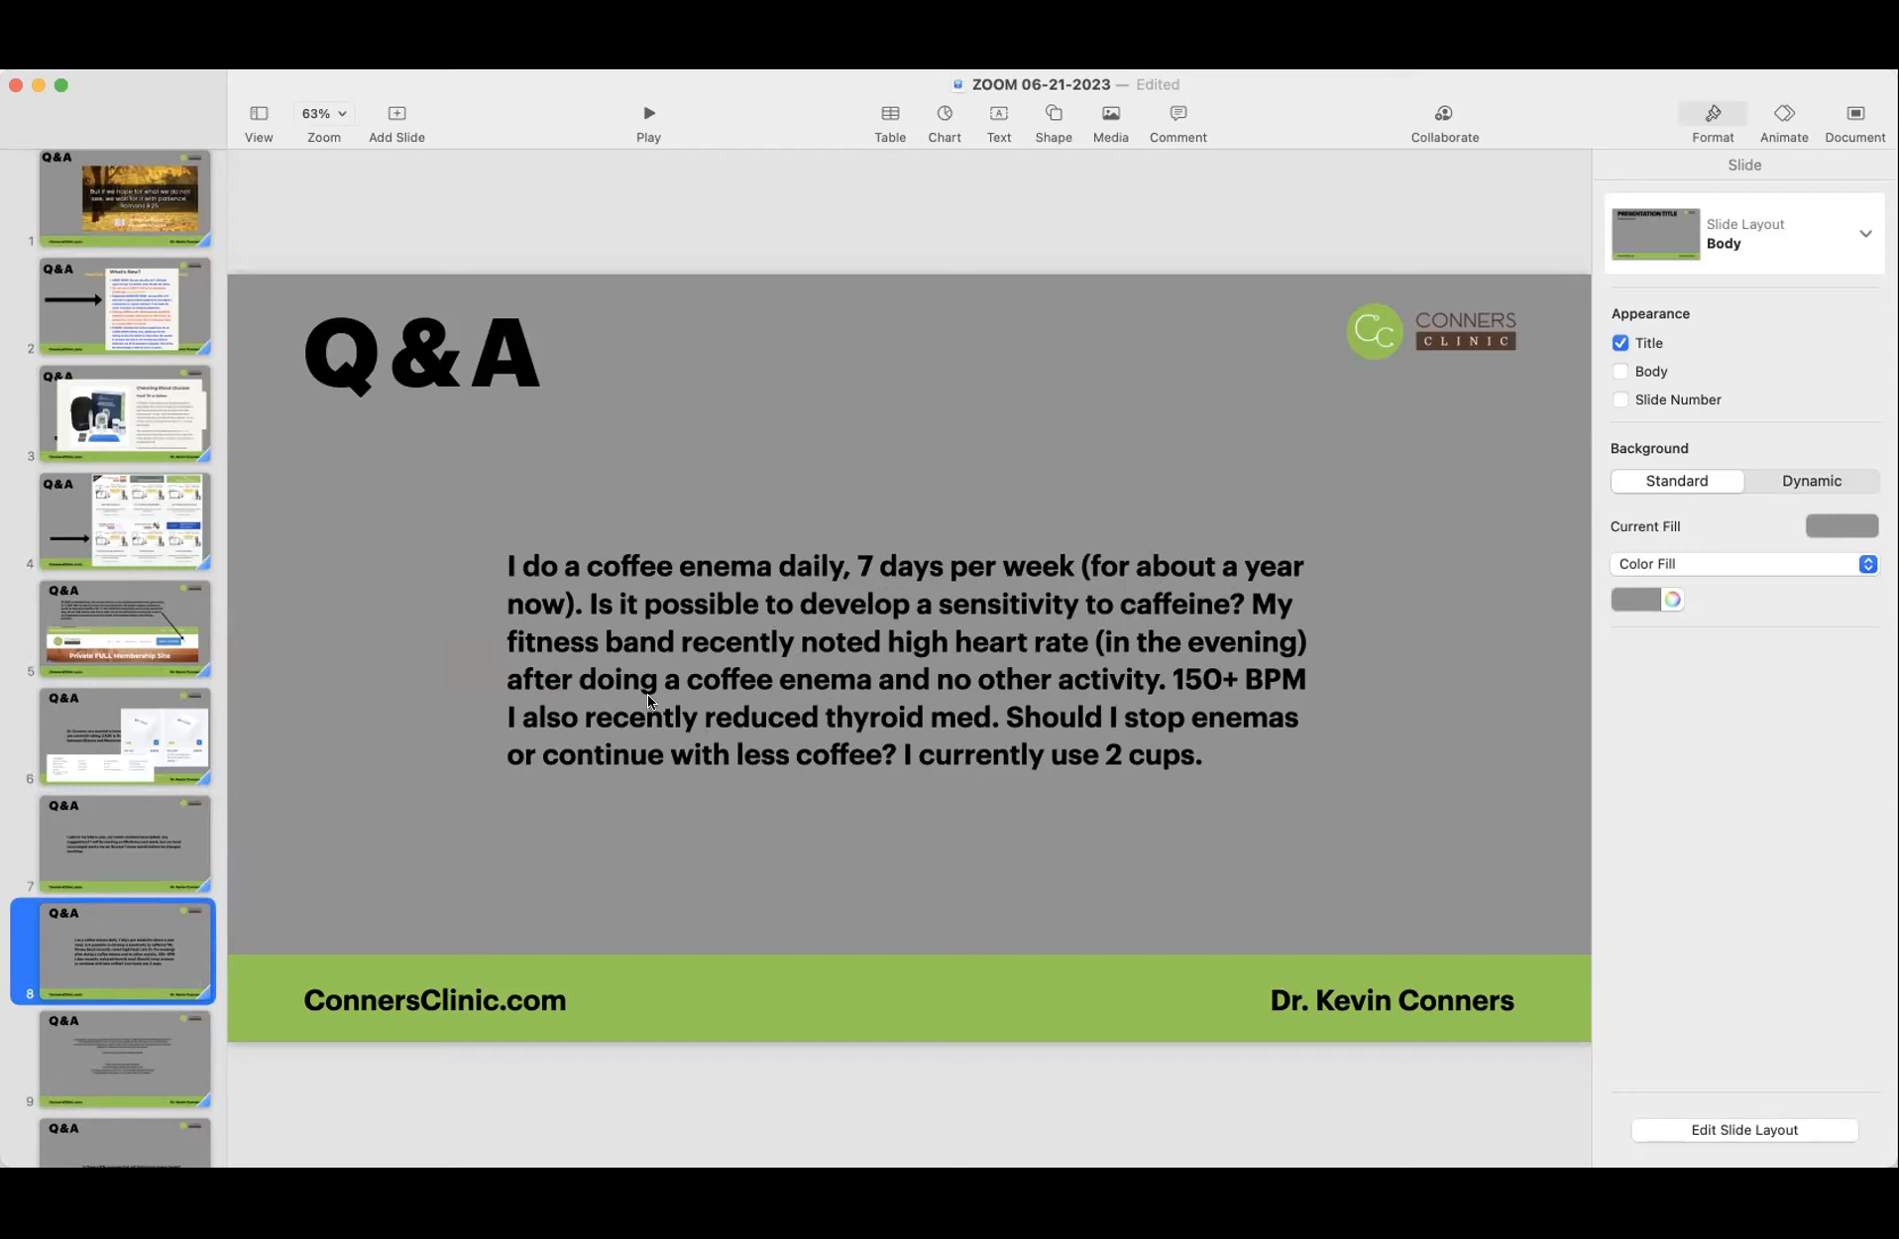
pyautogui.moveTo(813, 799)
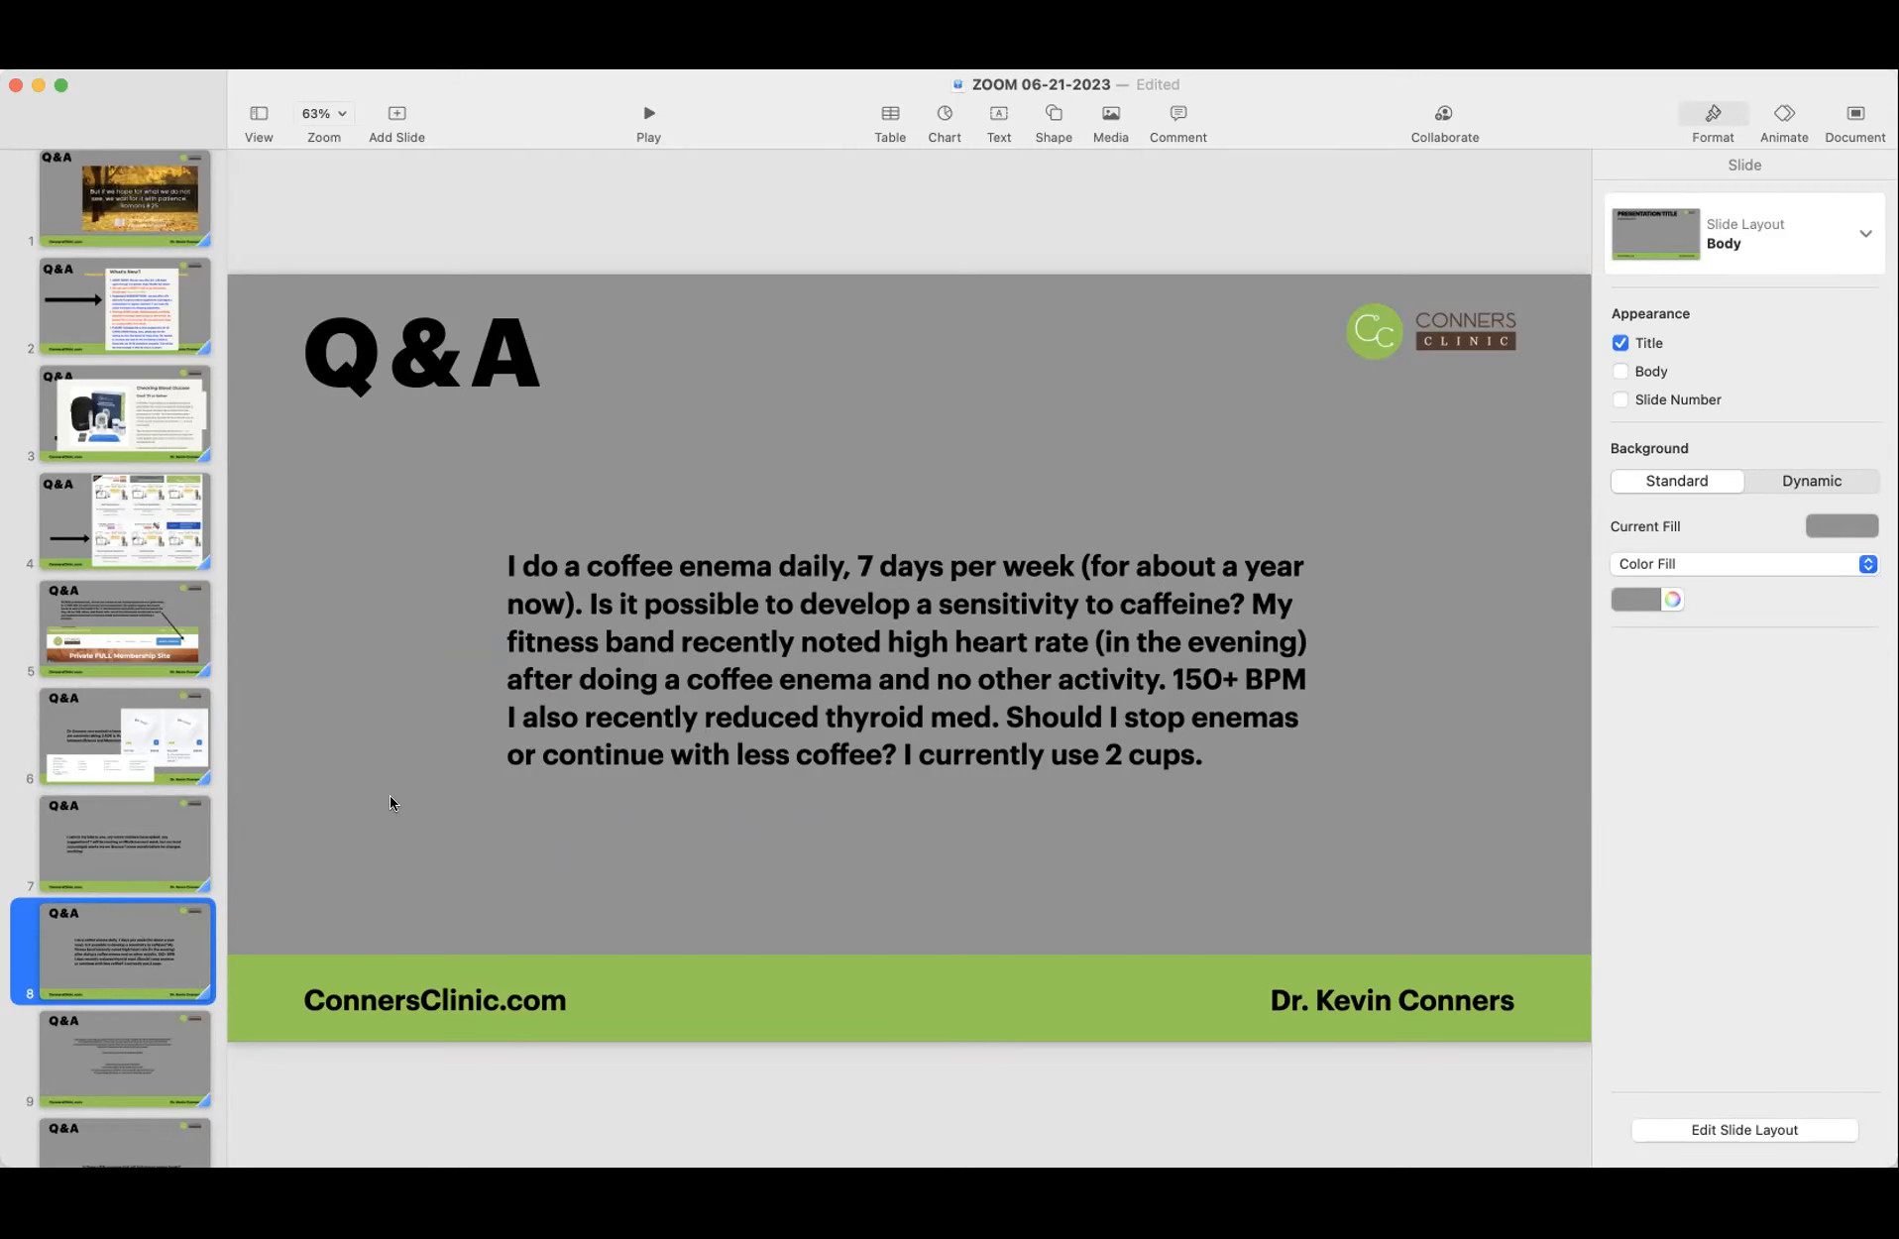
pyautogui.moveTo(819, 752)
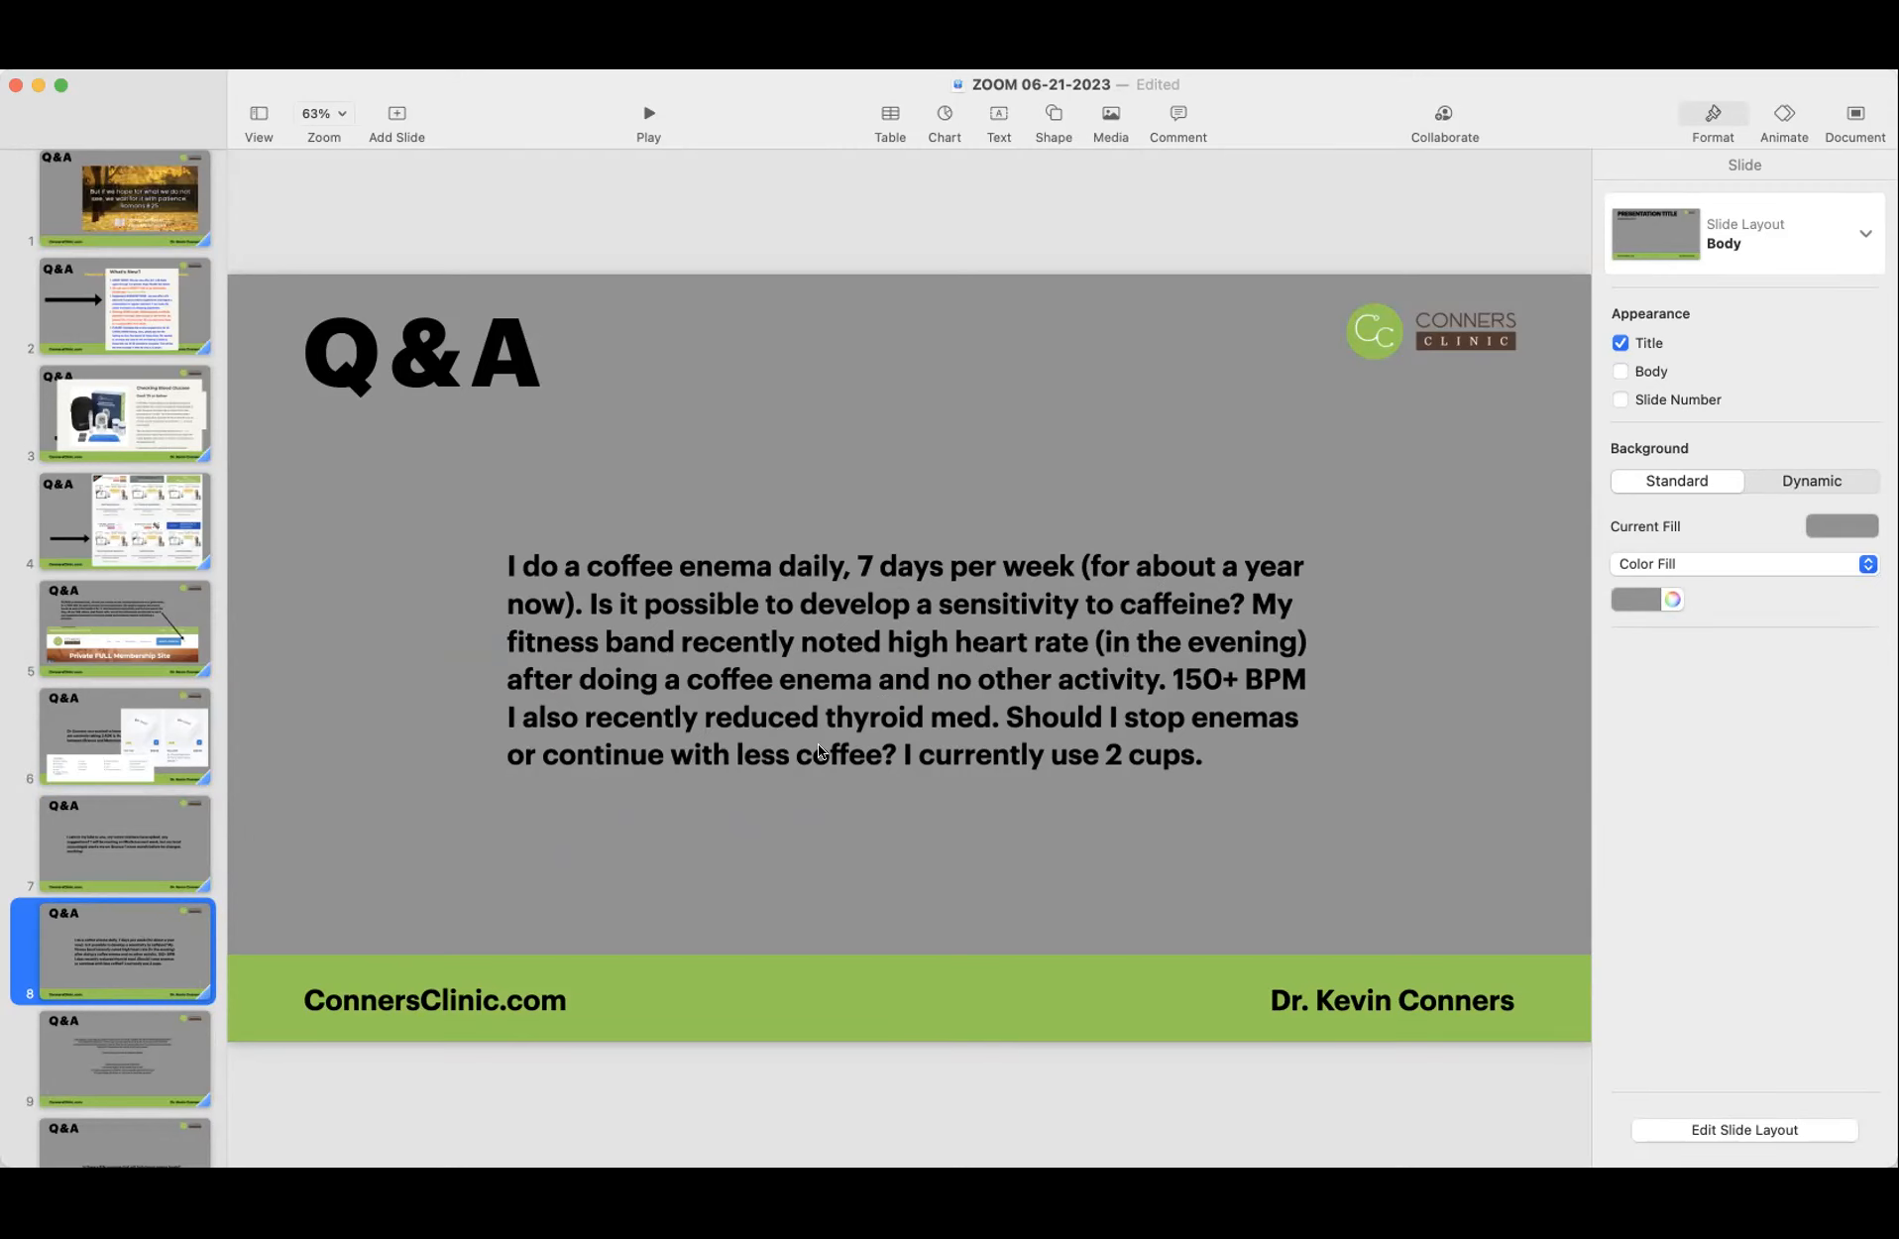
pyautogui.moveTo(999, 735)
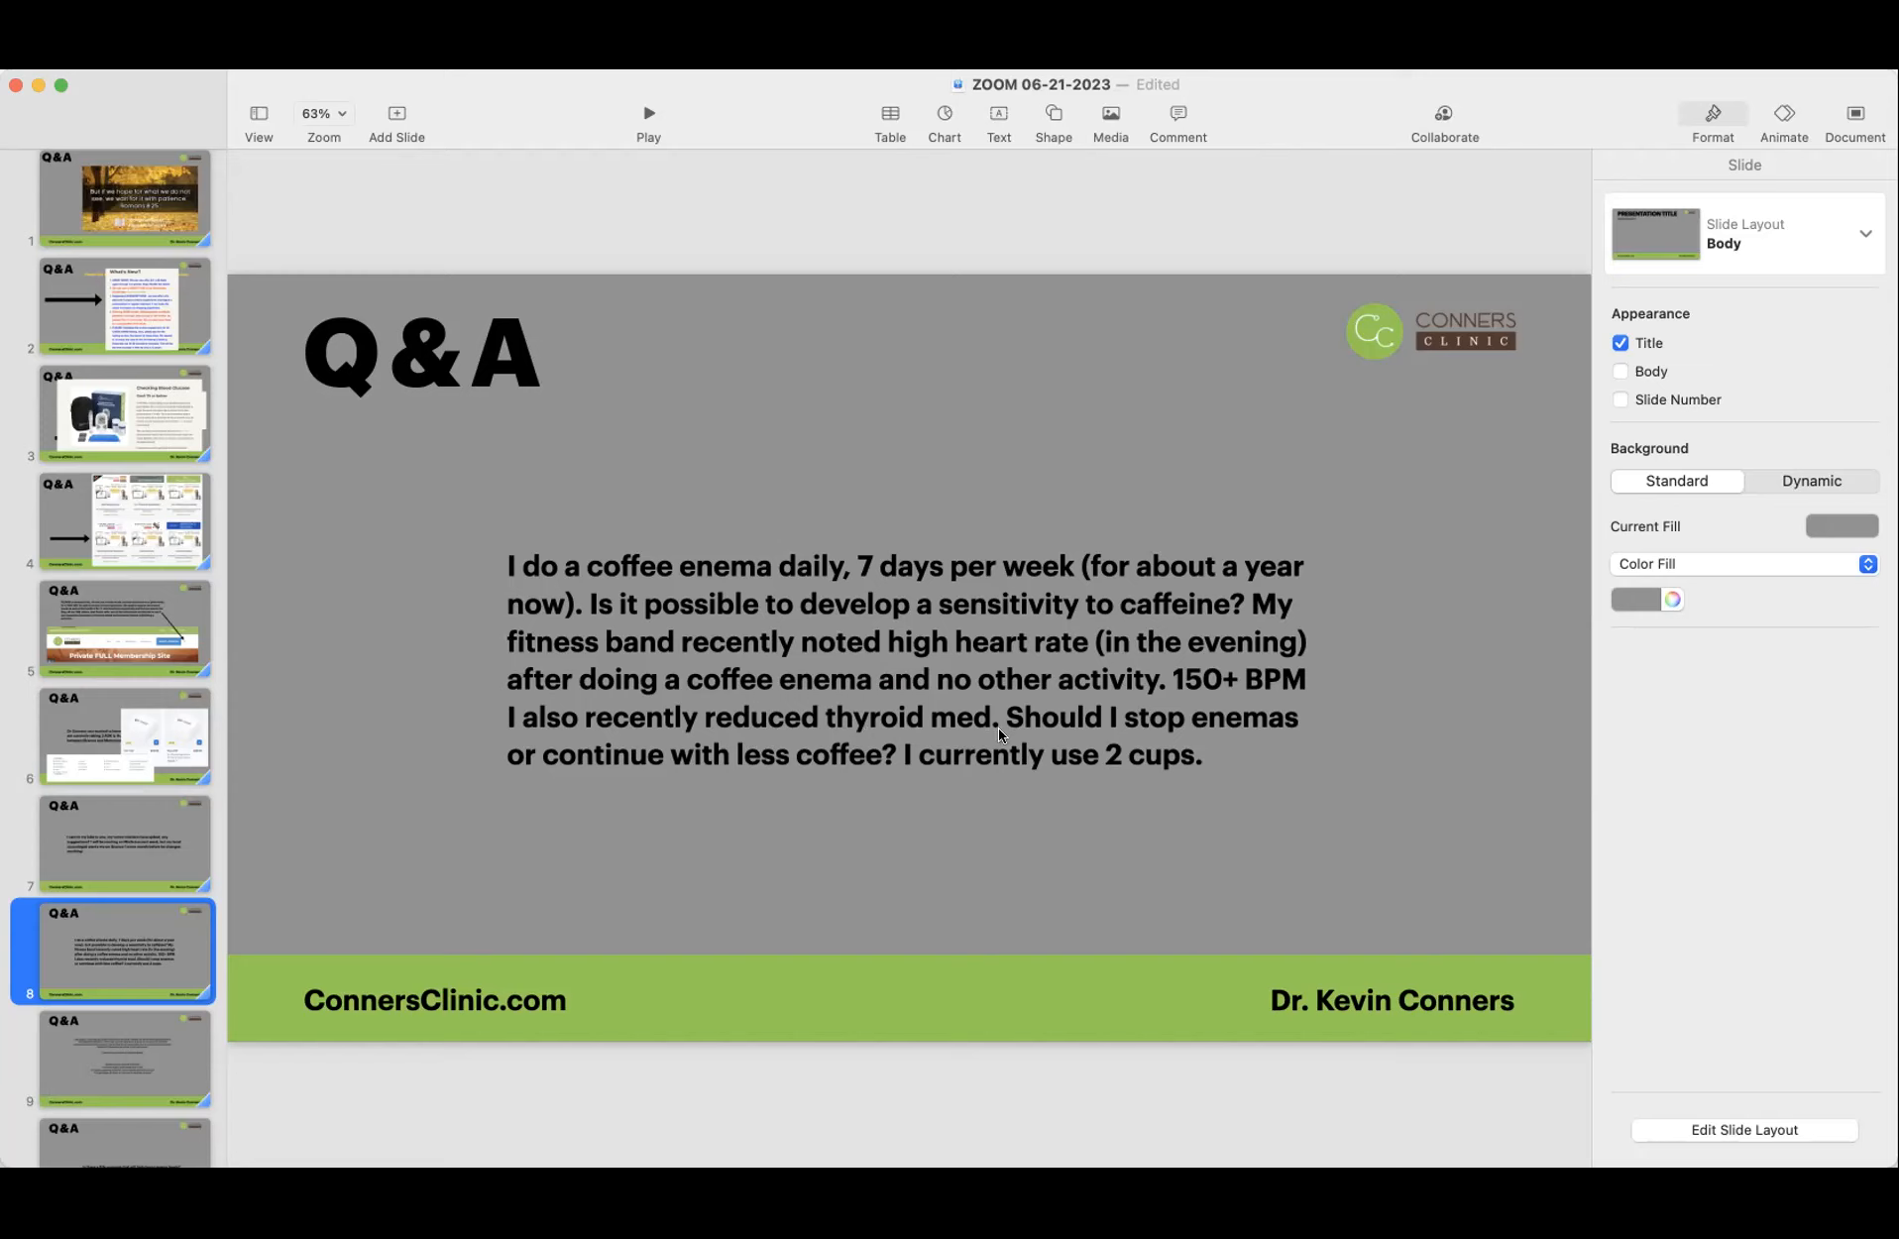
pyautogui.moveTo(985, 730)
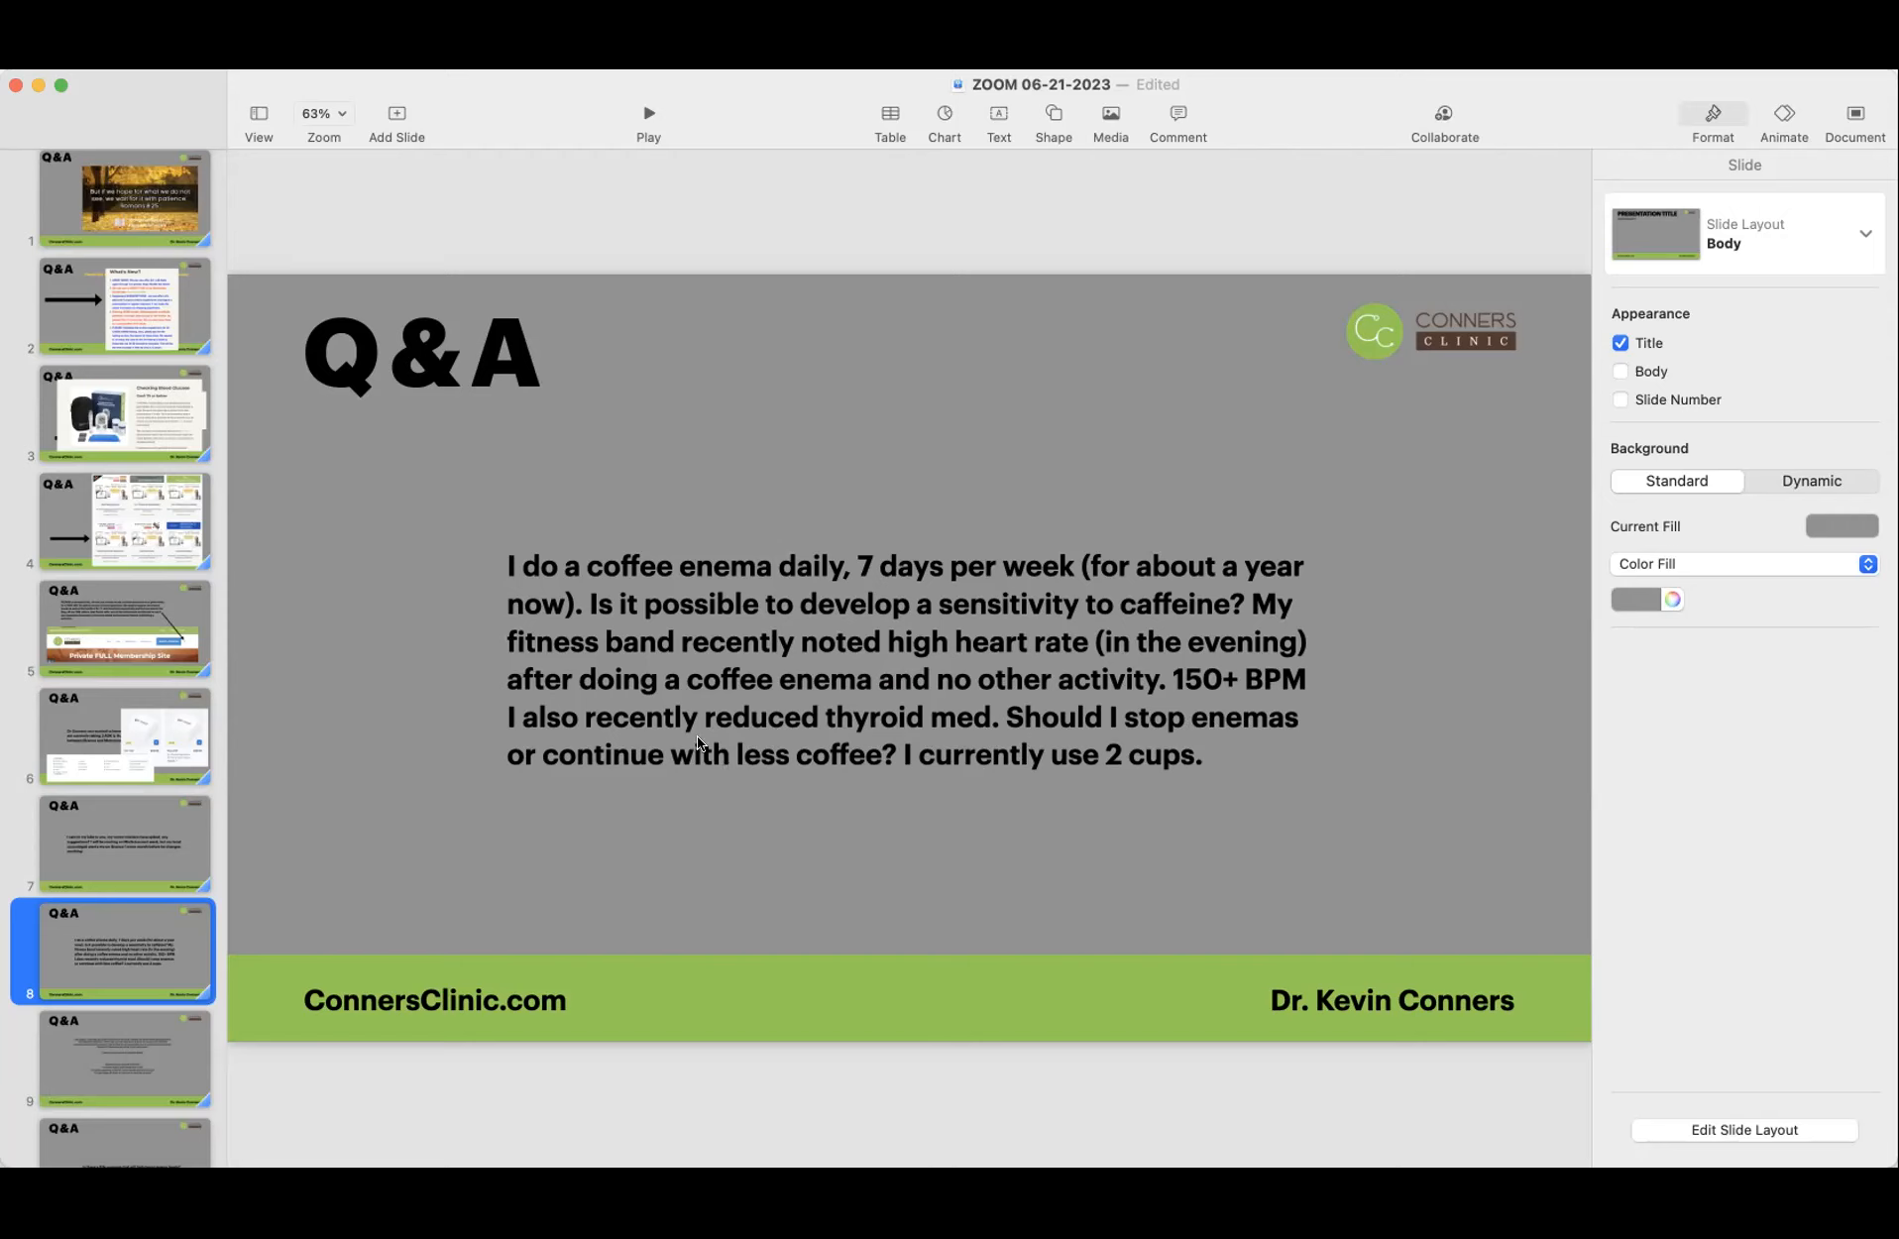
pyautogui.moveTo(476, 759)
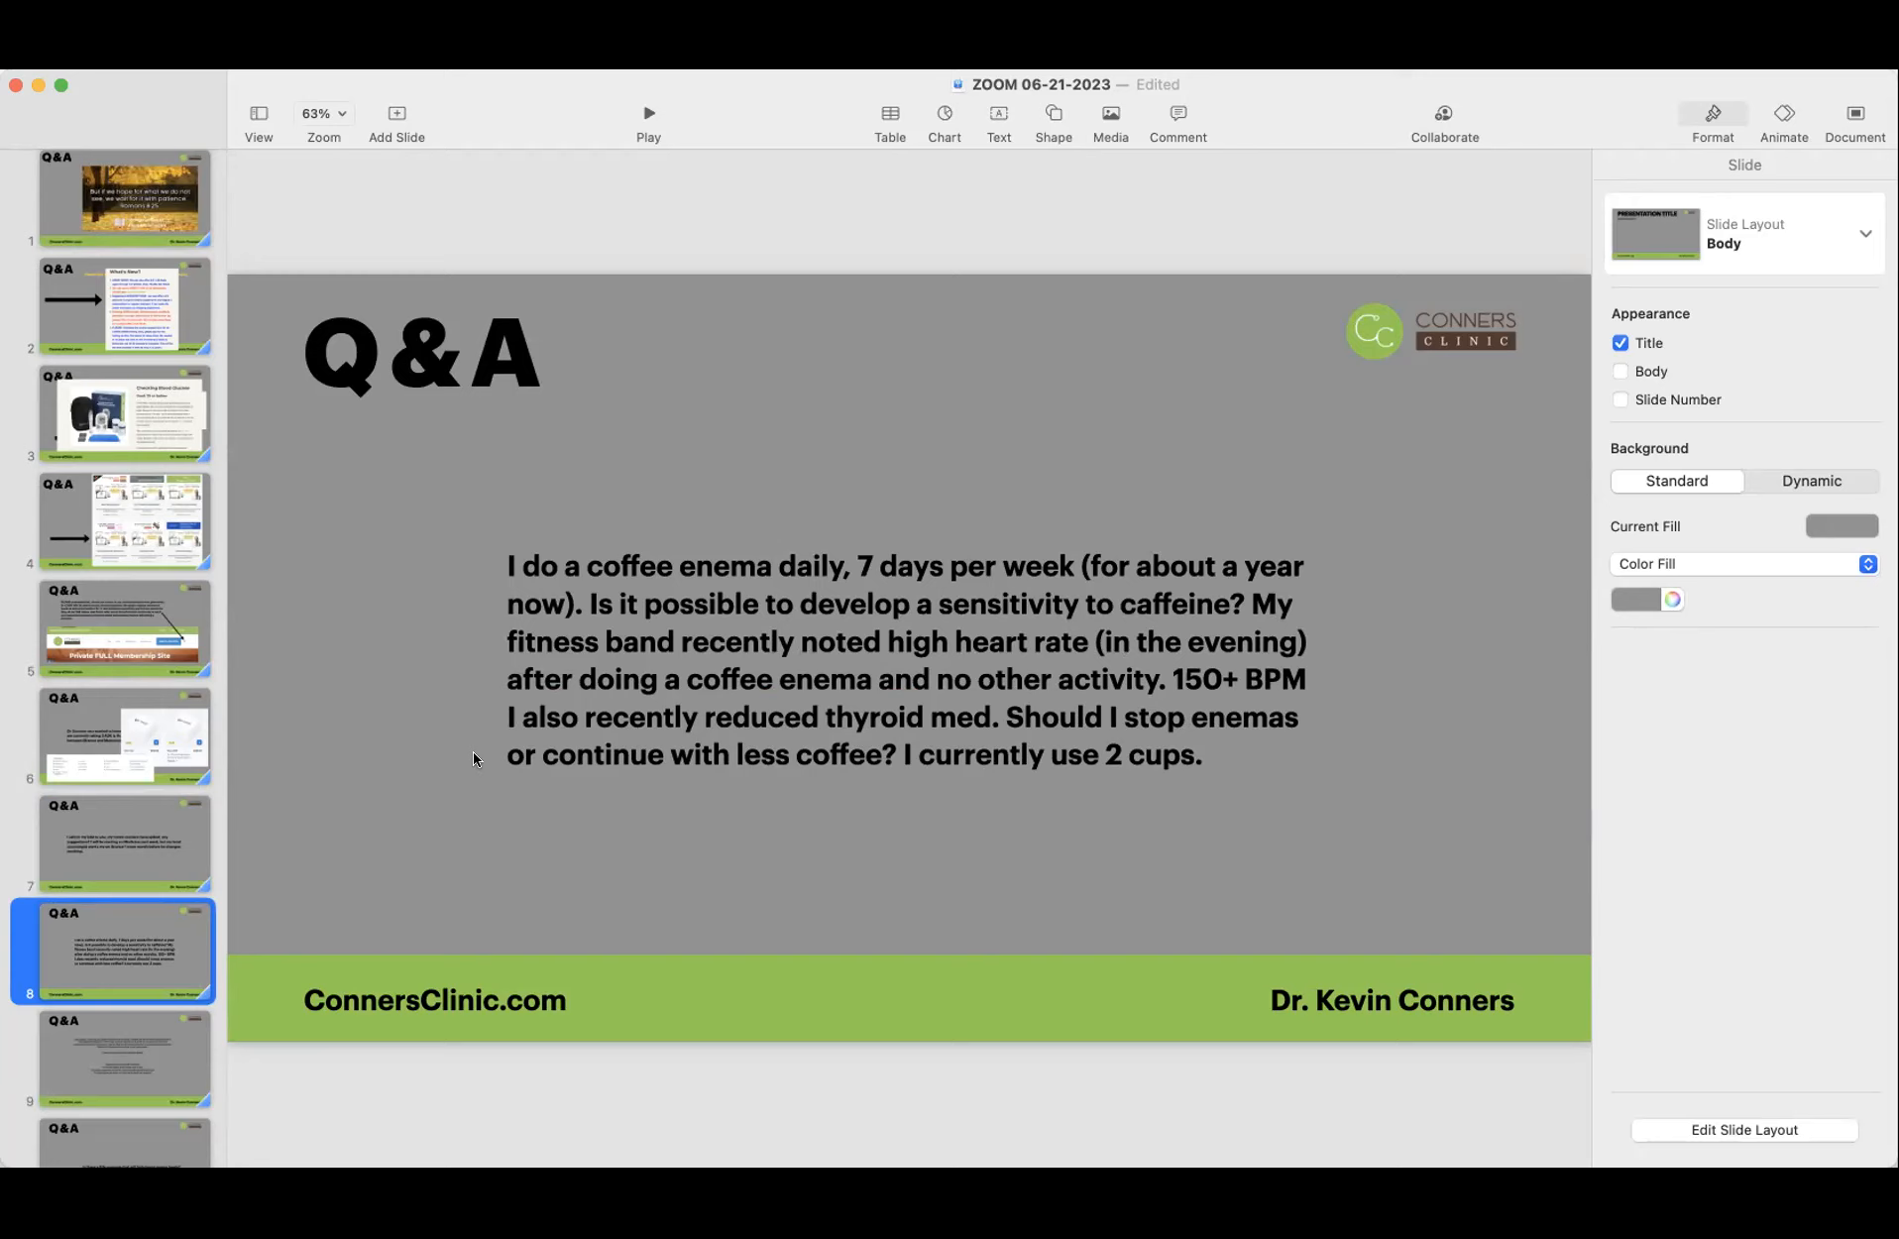
pyautogui.moveTo(591, 680)
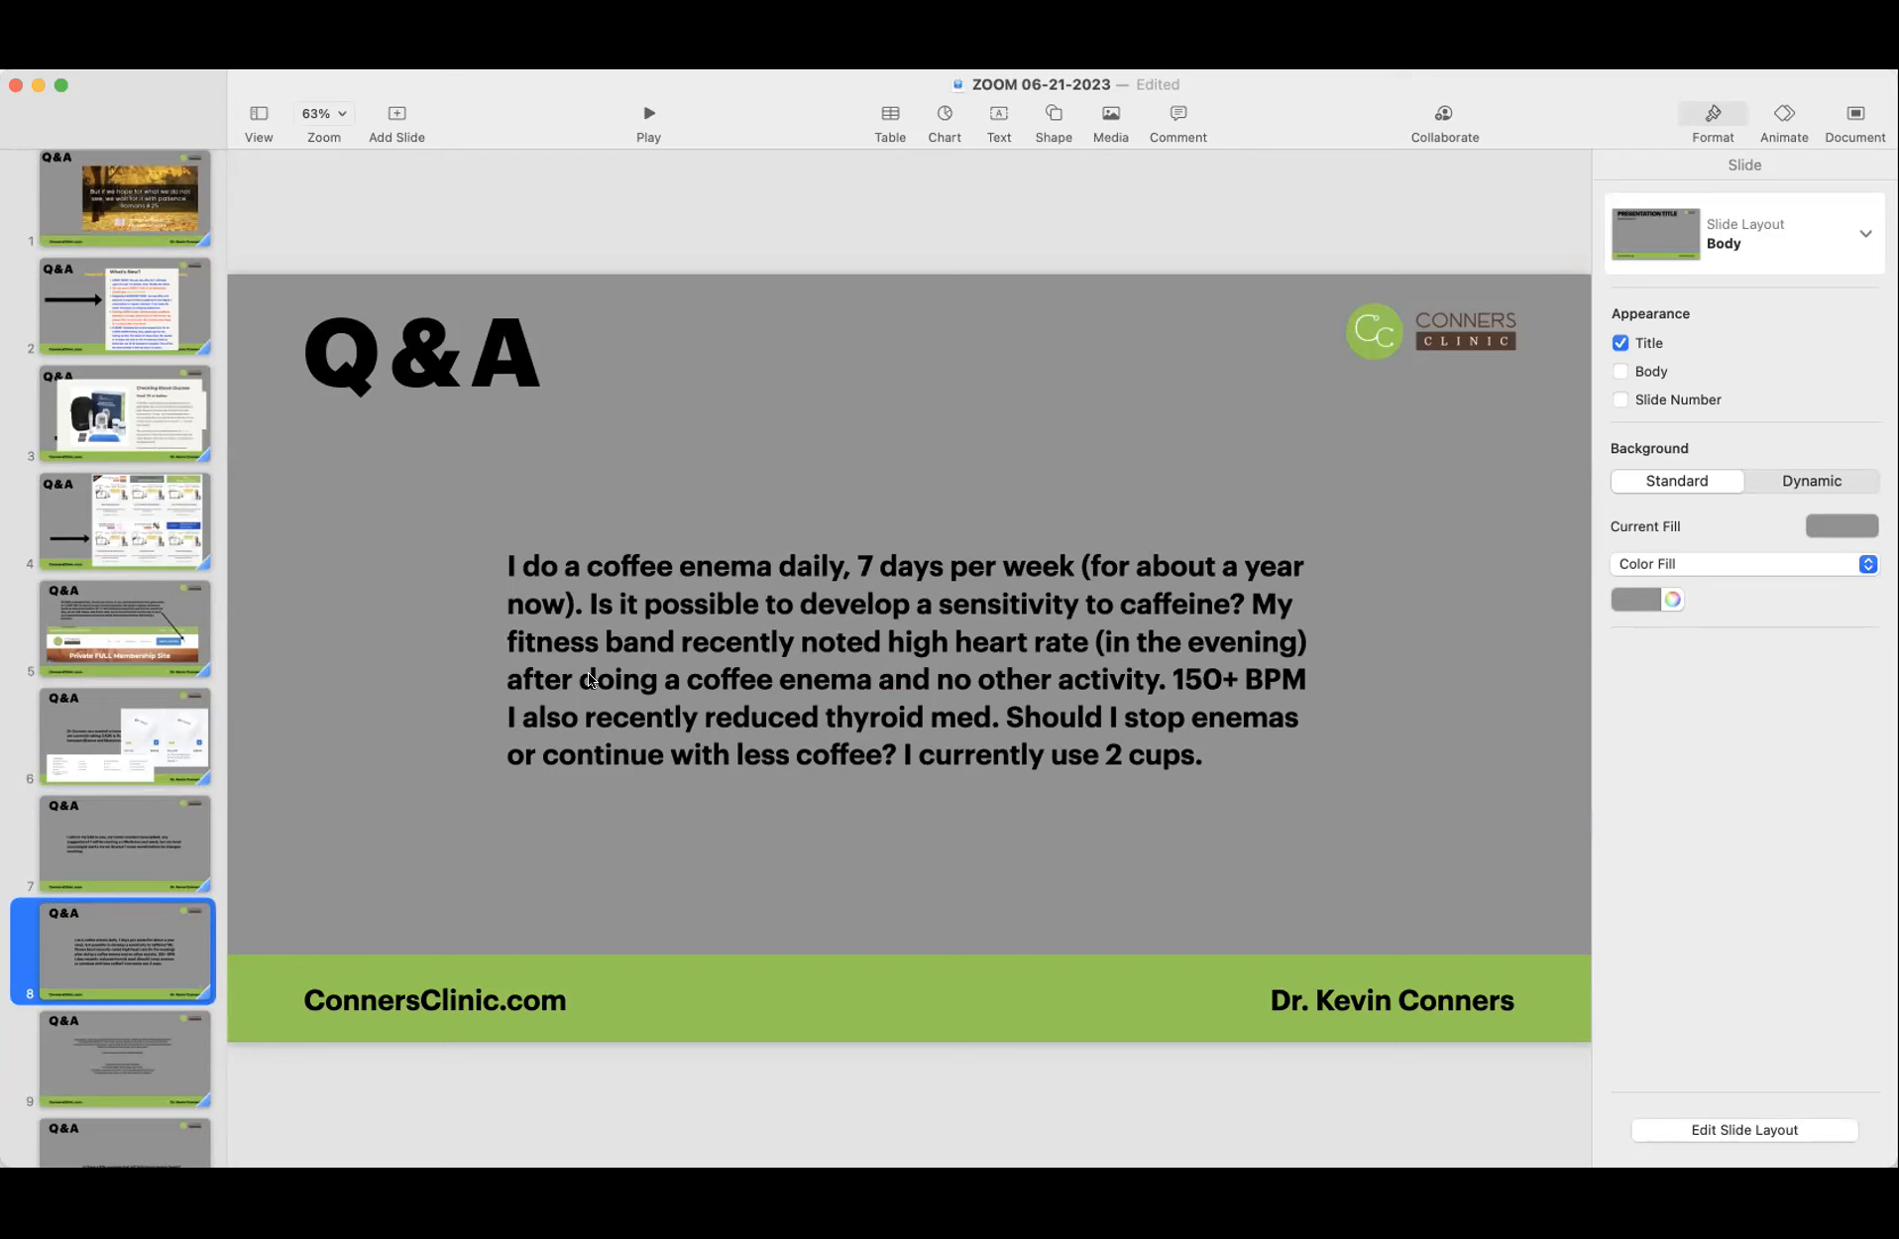
pyautogui.click(589, 678)
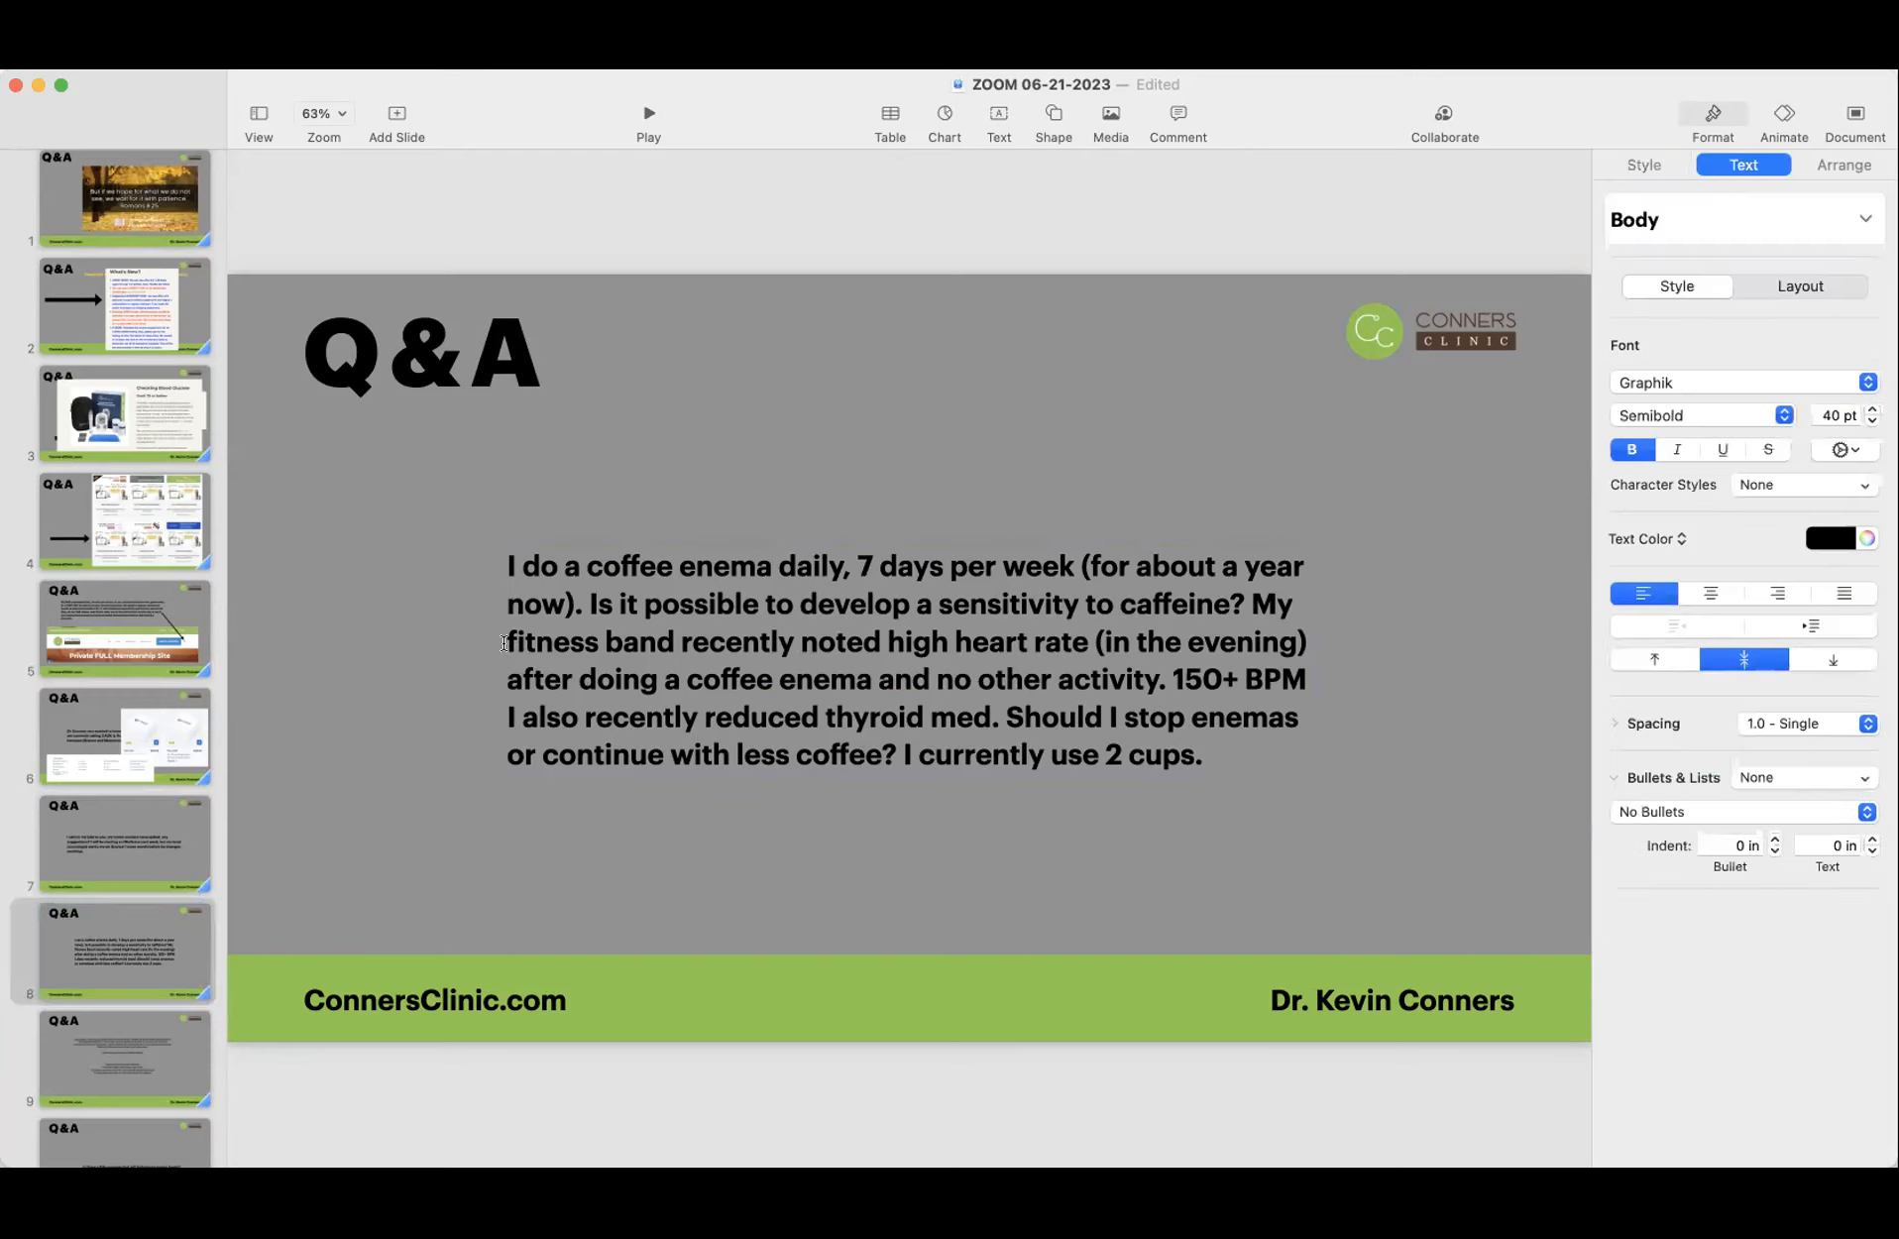
pyautogui.doubleClick(551, 640)
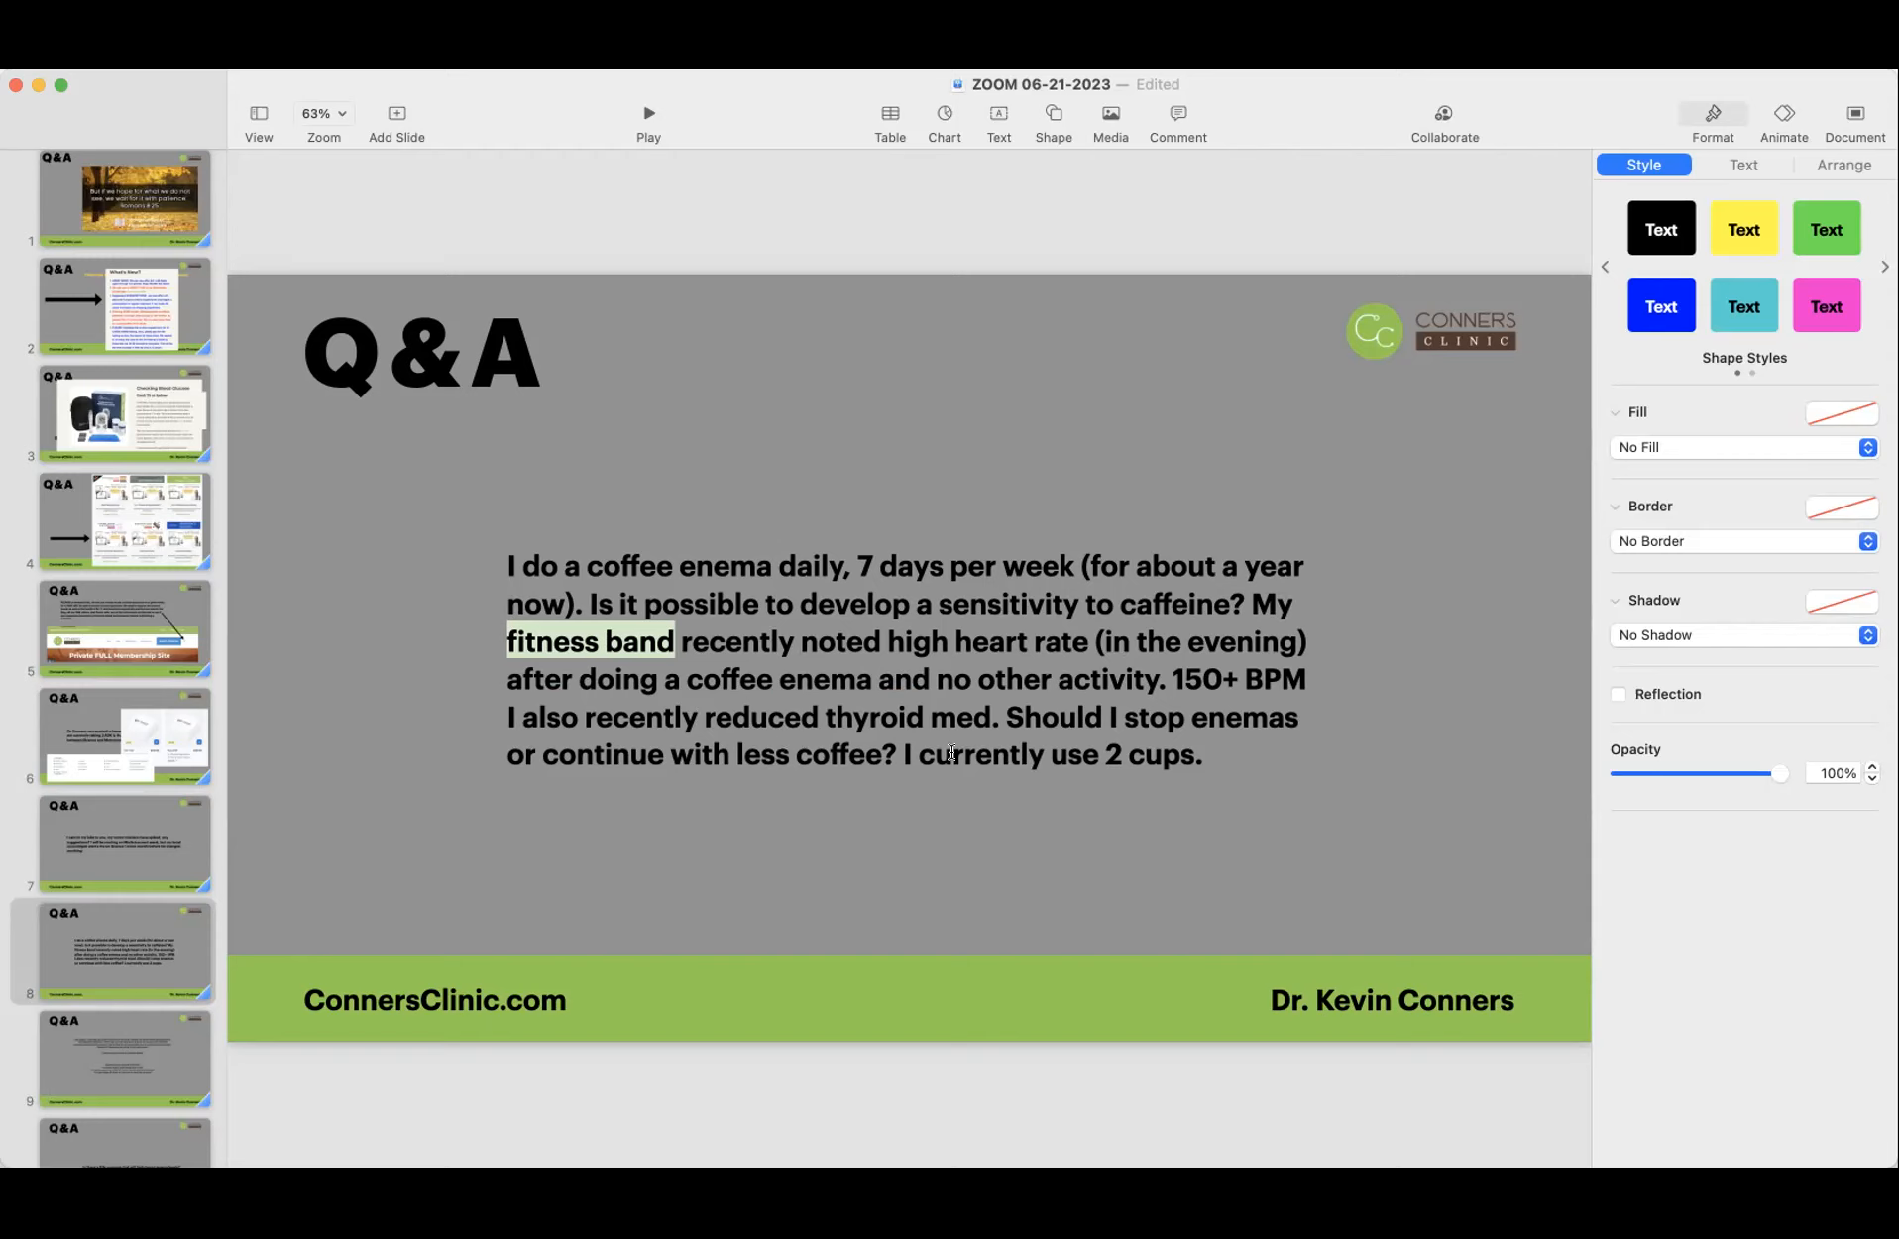
pyautogui.doubleClick(766, 753)
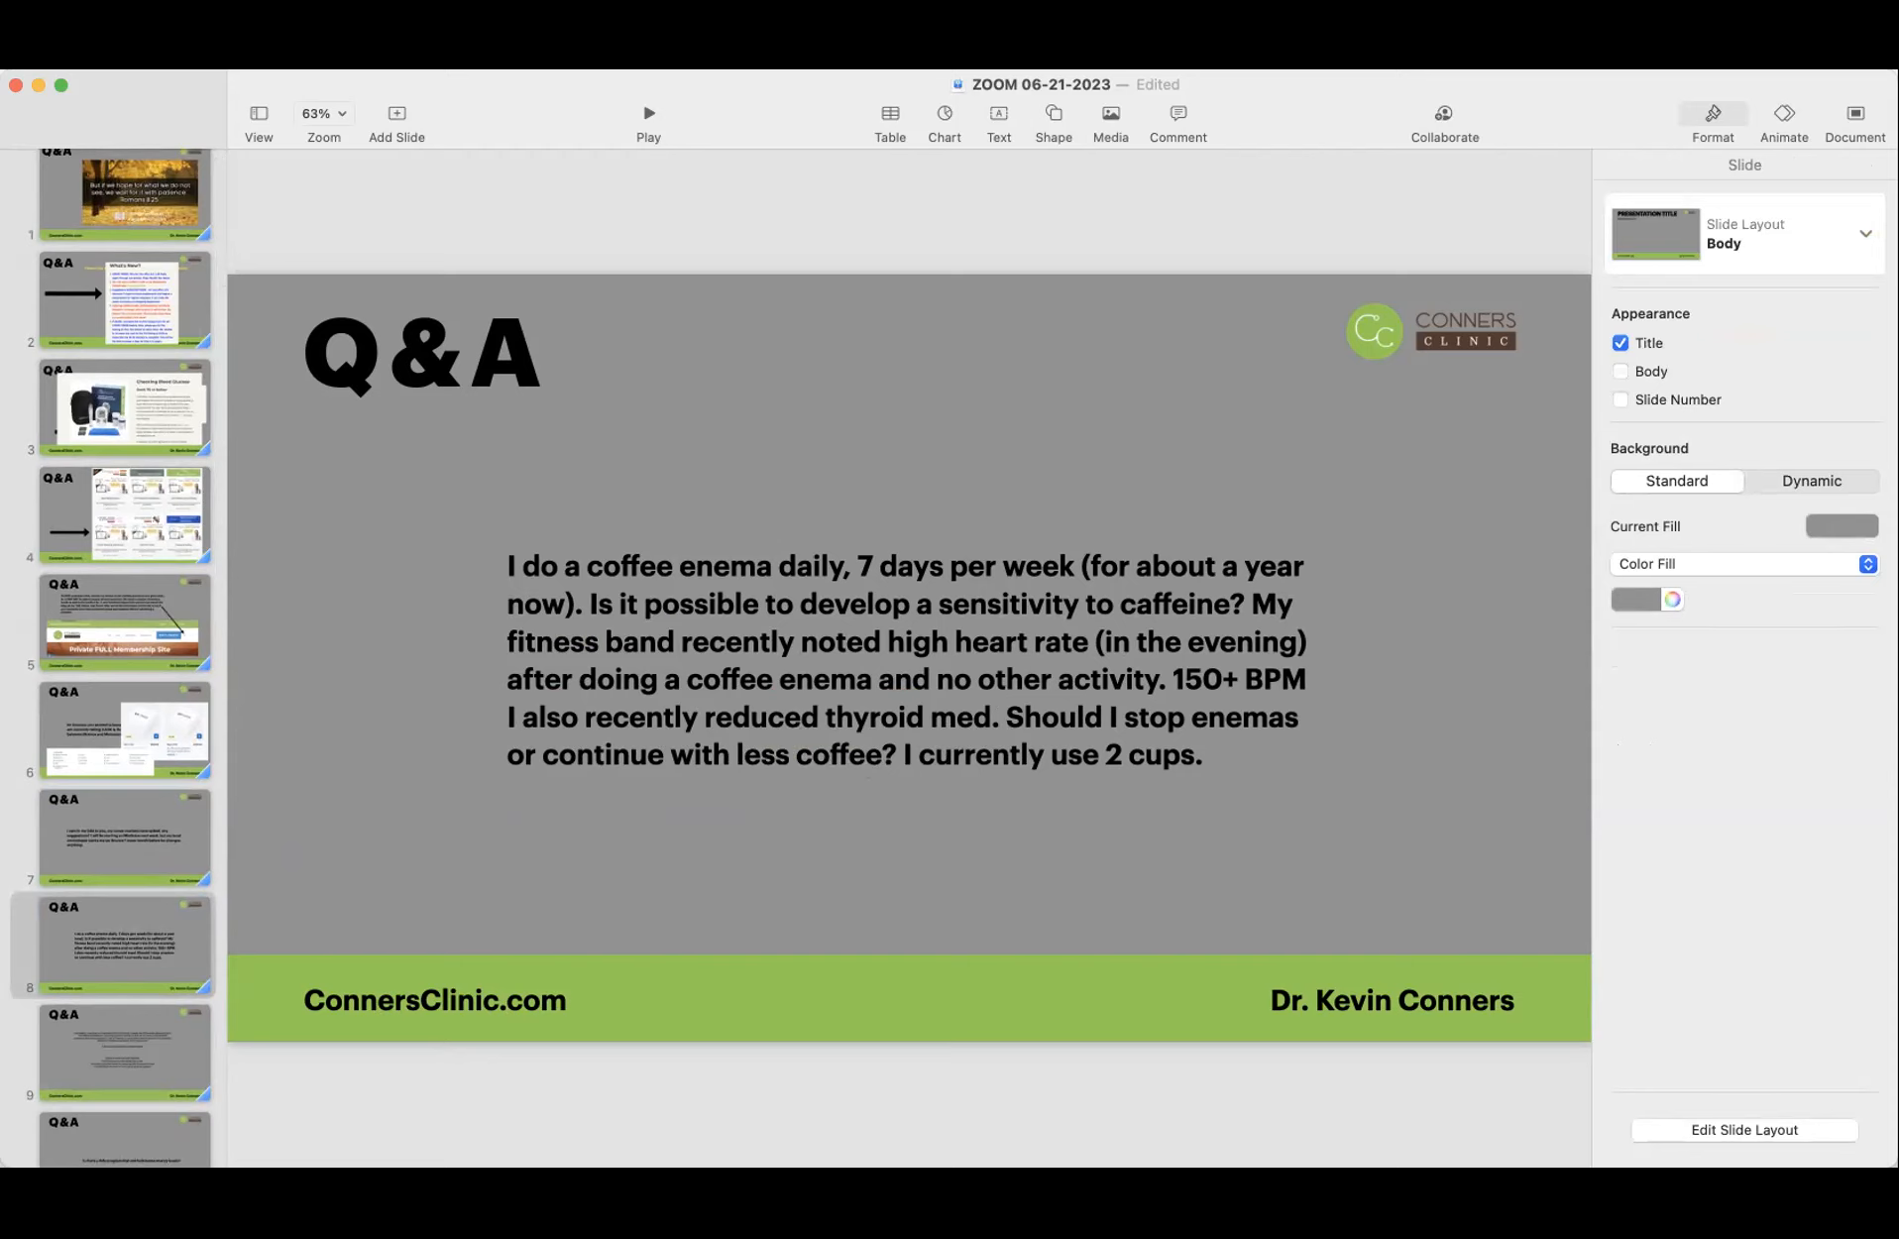
pyautogui.moveTo(1855, 856)
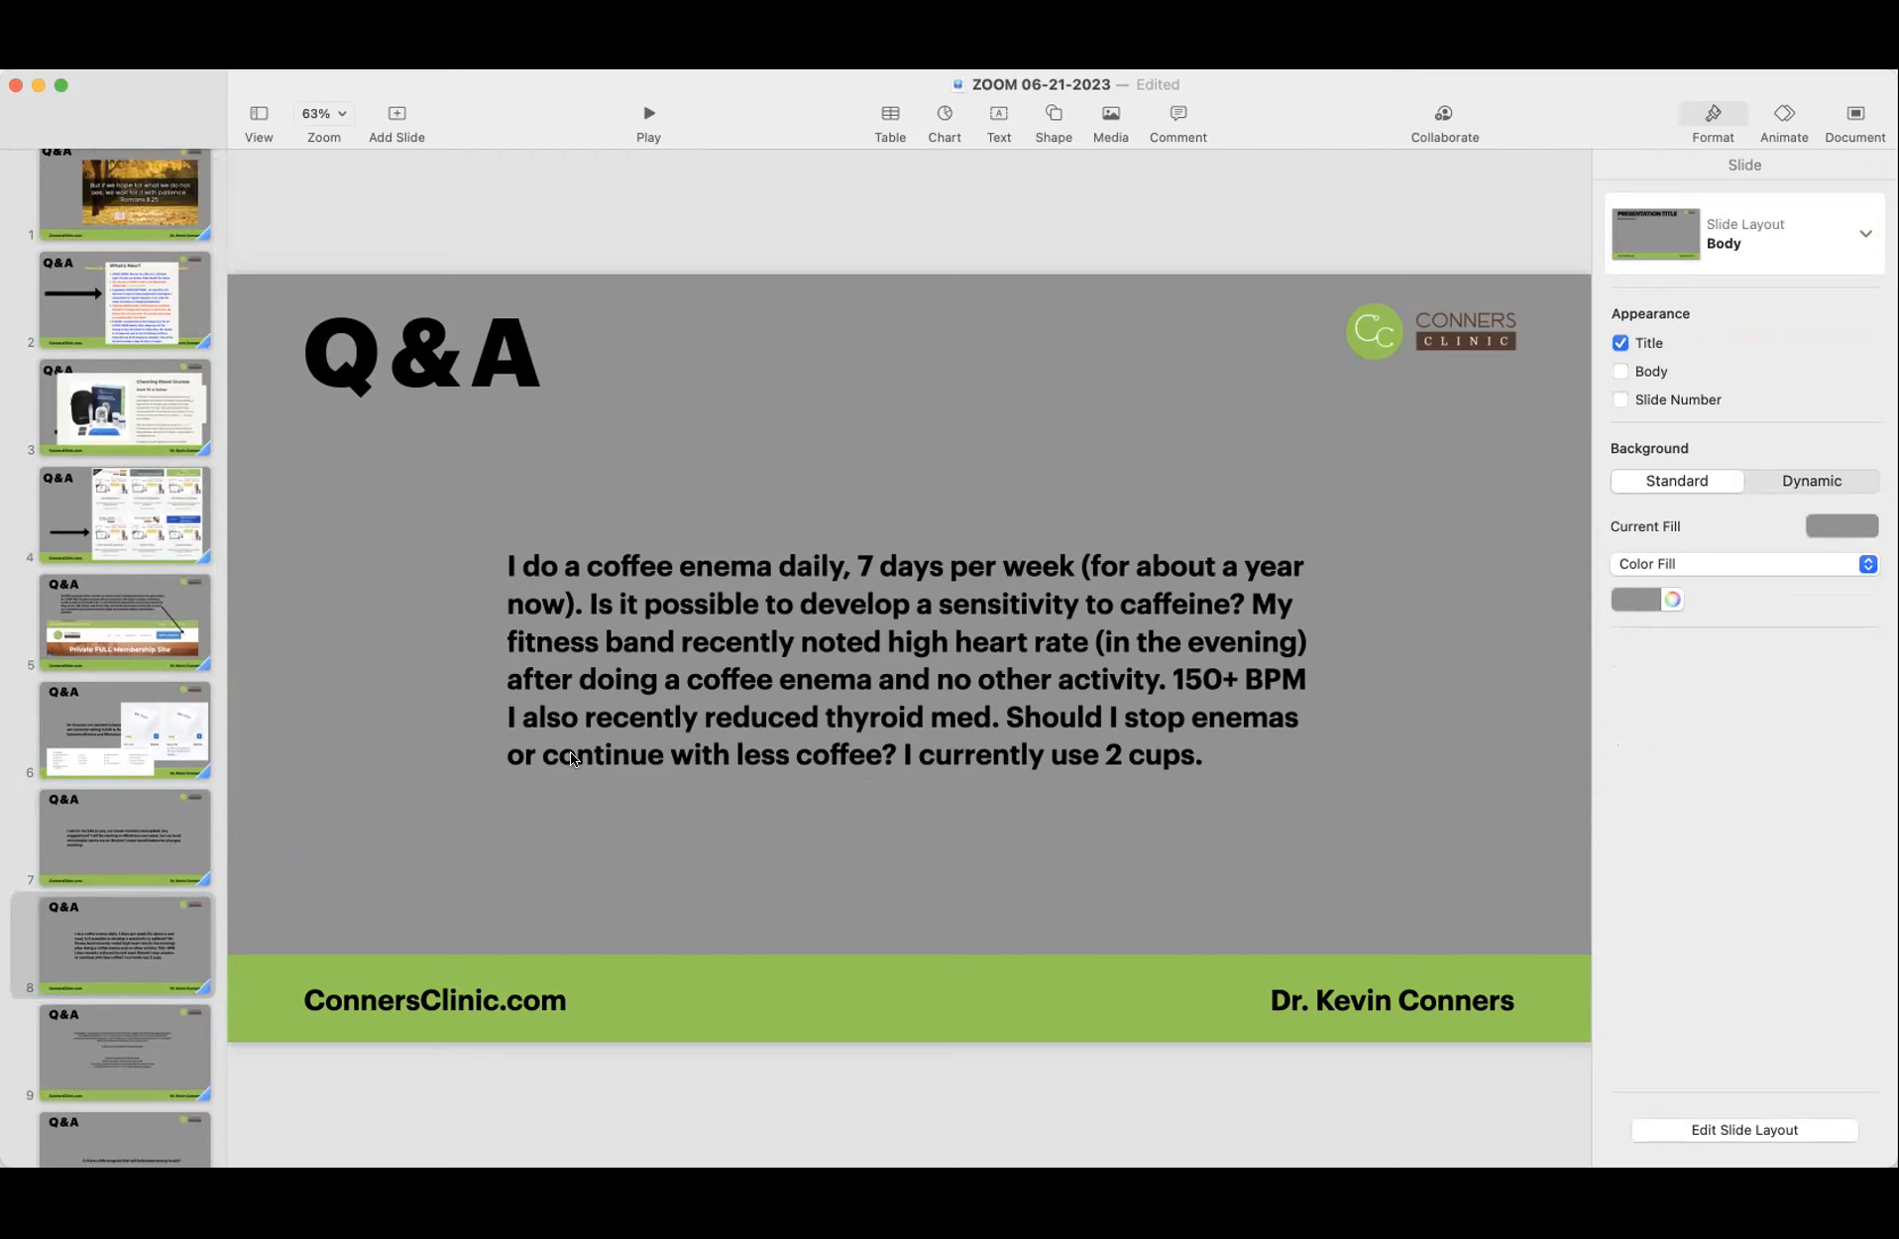
pyautogui.moveTo(498, 670)
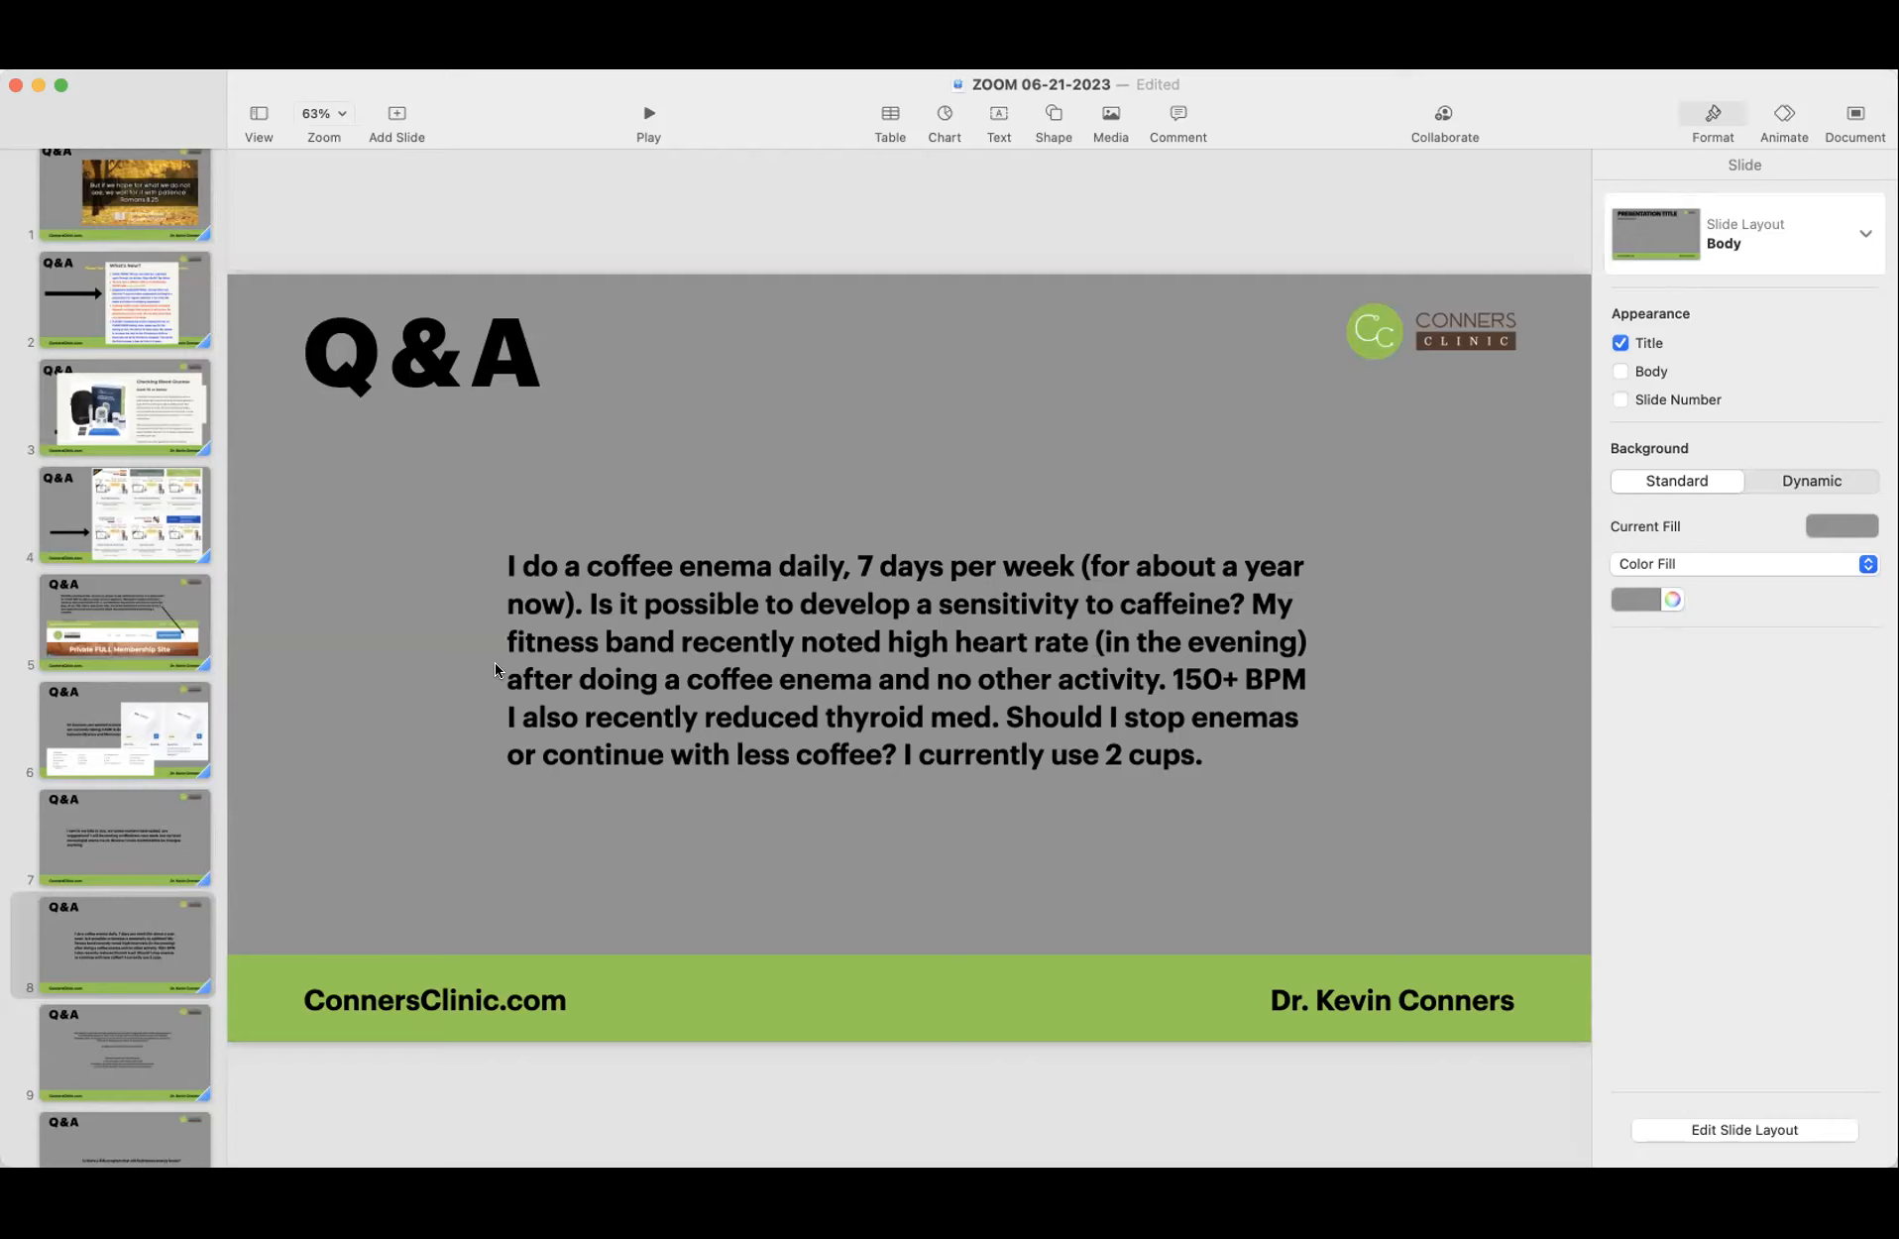
pyautogui.moveTo(349, 644)
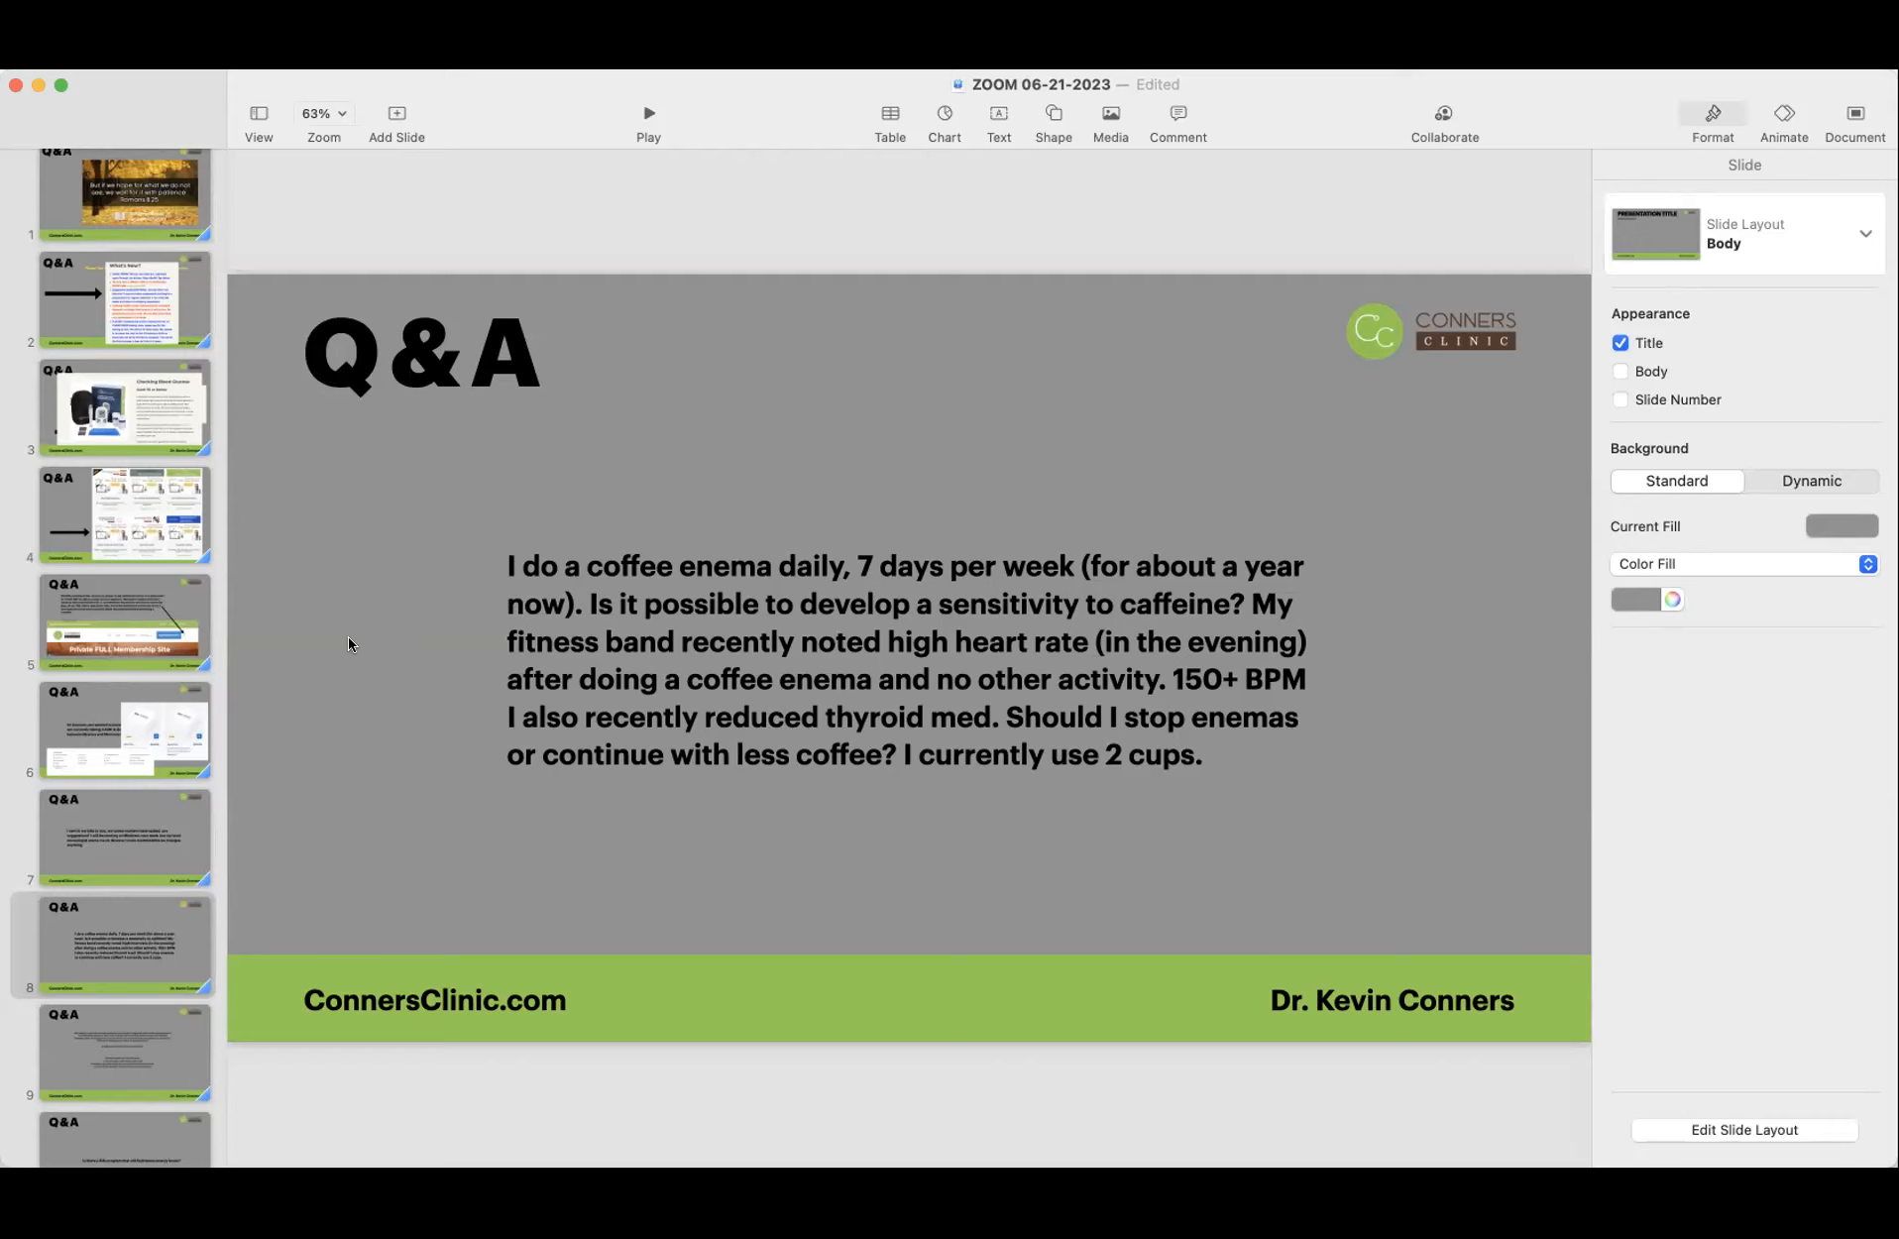
pyautogui.moveTo(645, 644)
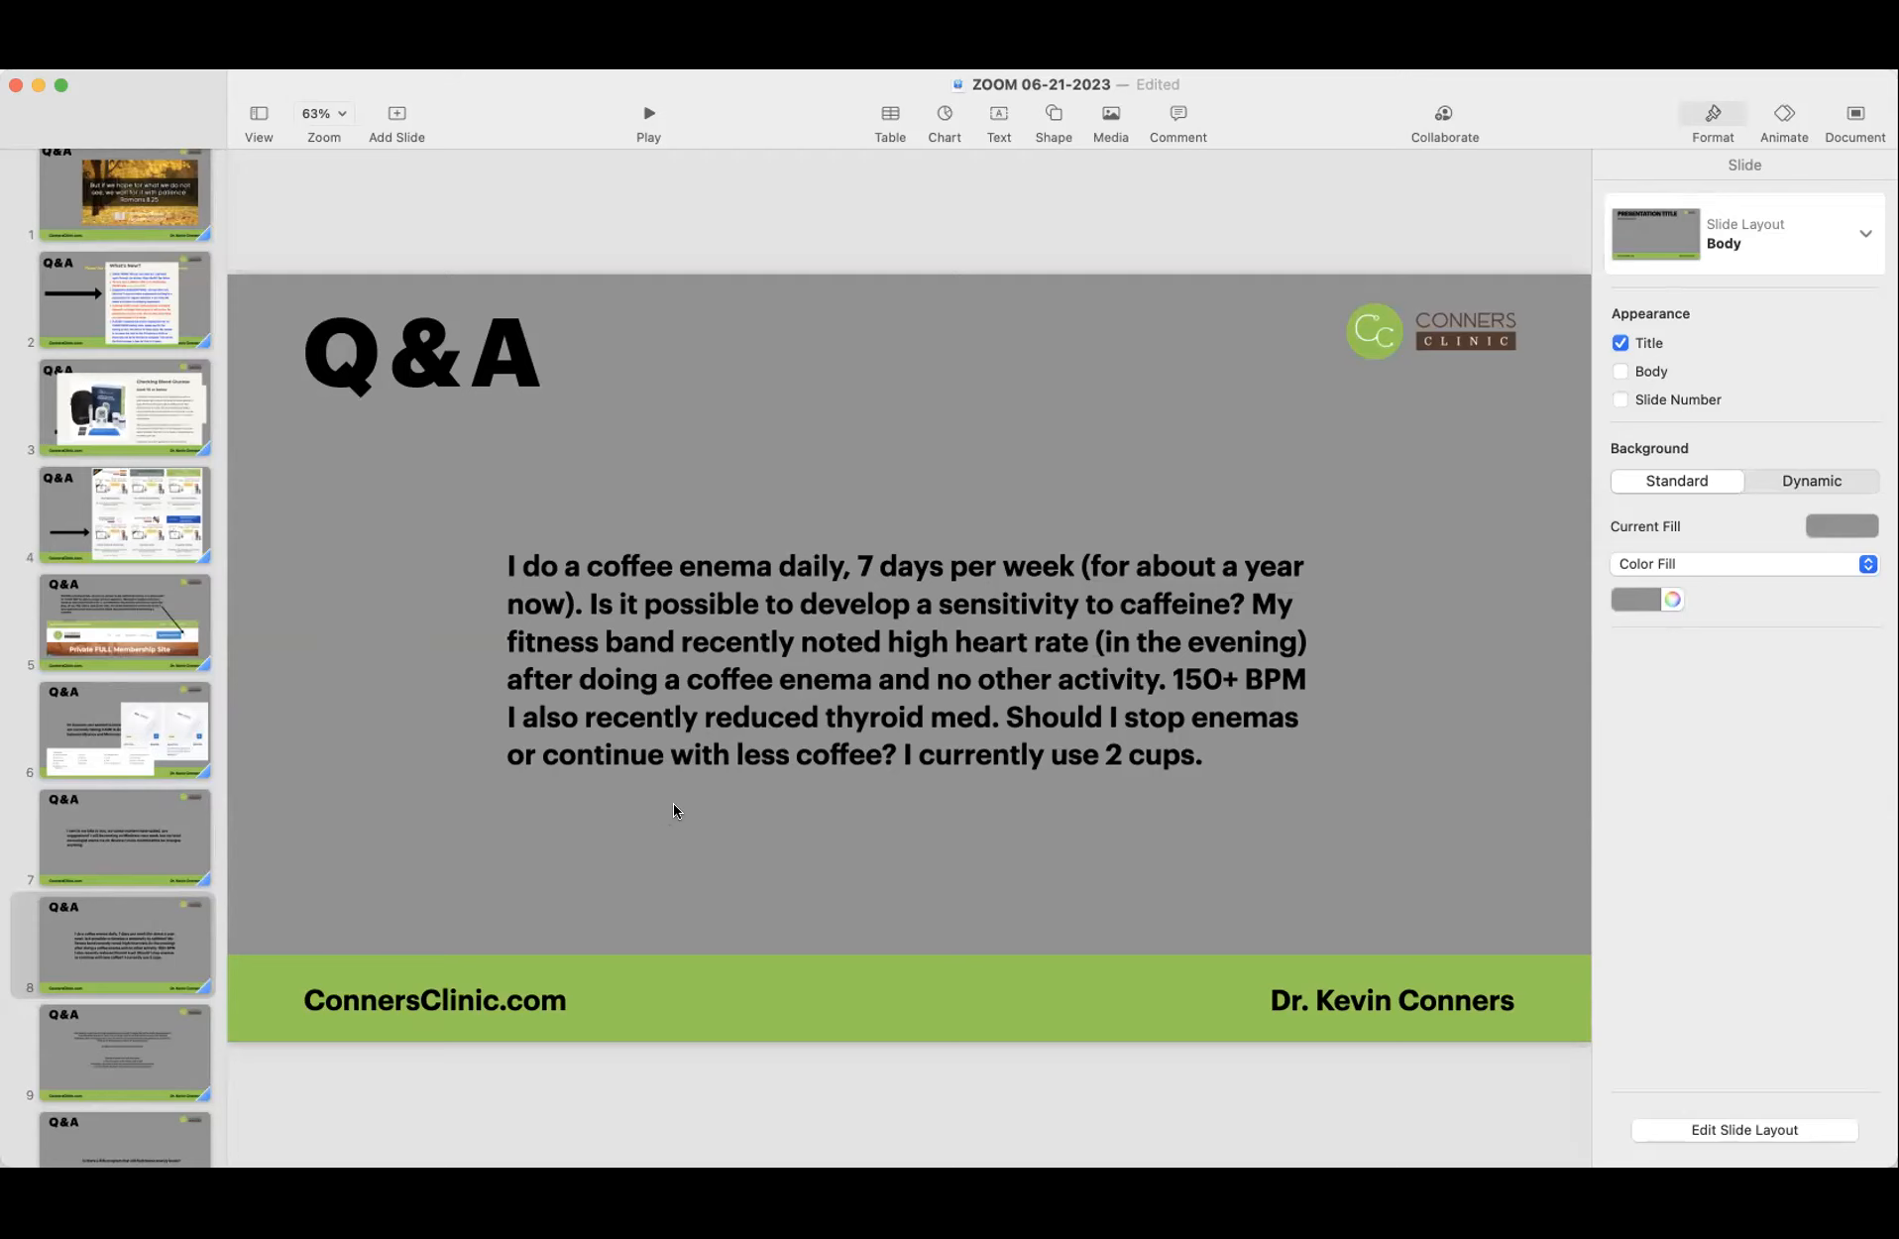
pyautogui.moveTo(682, 809)
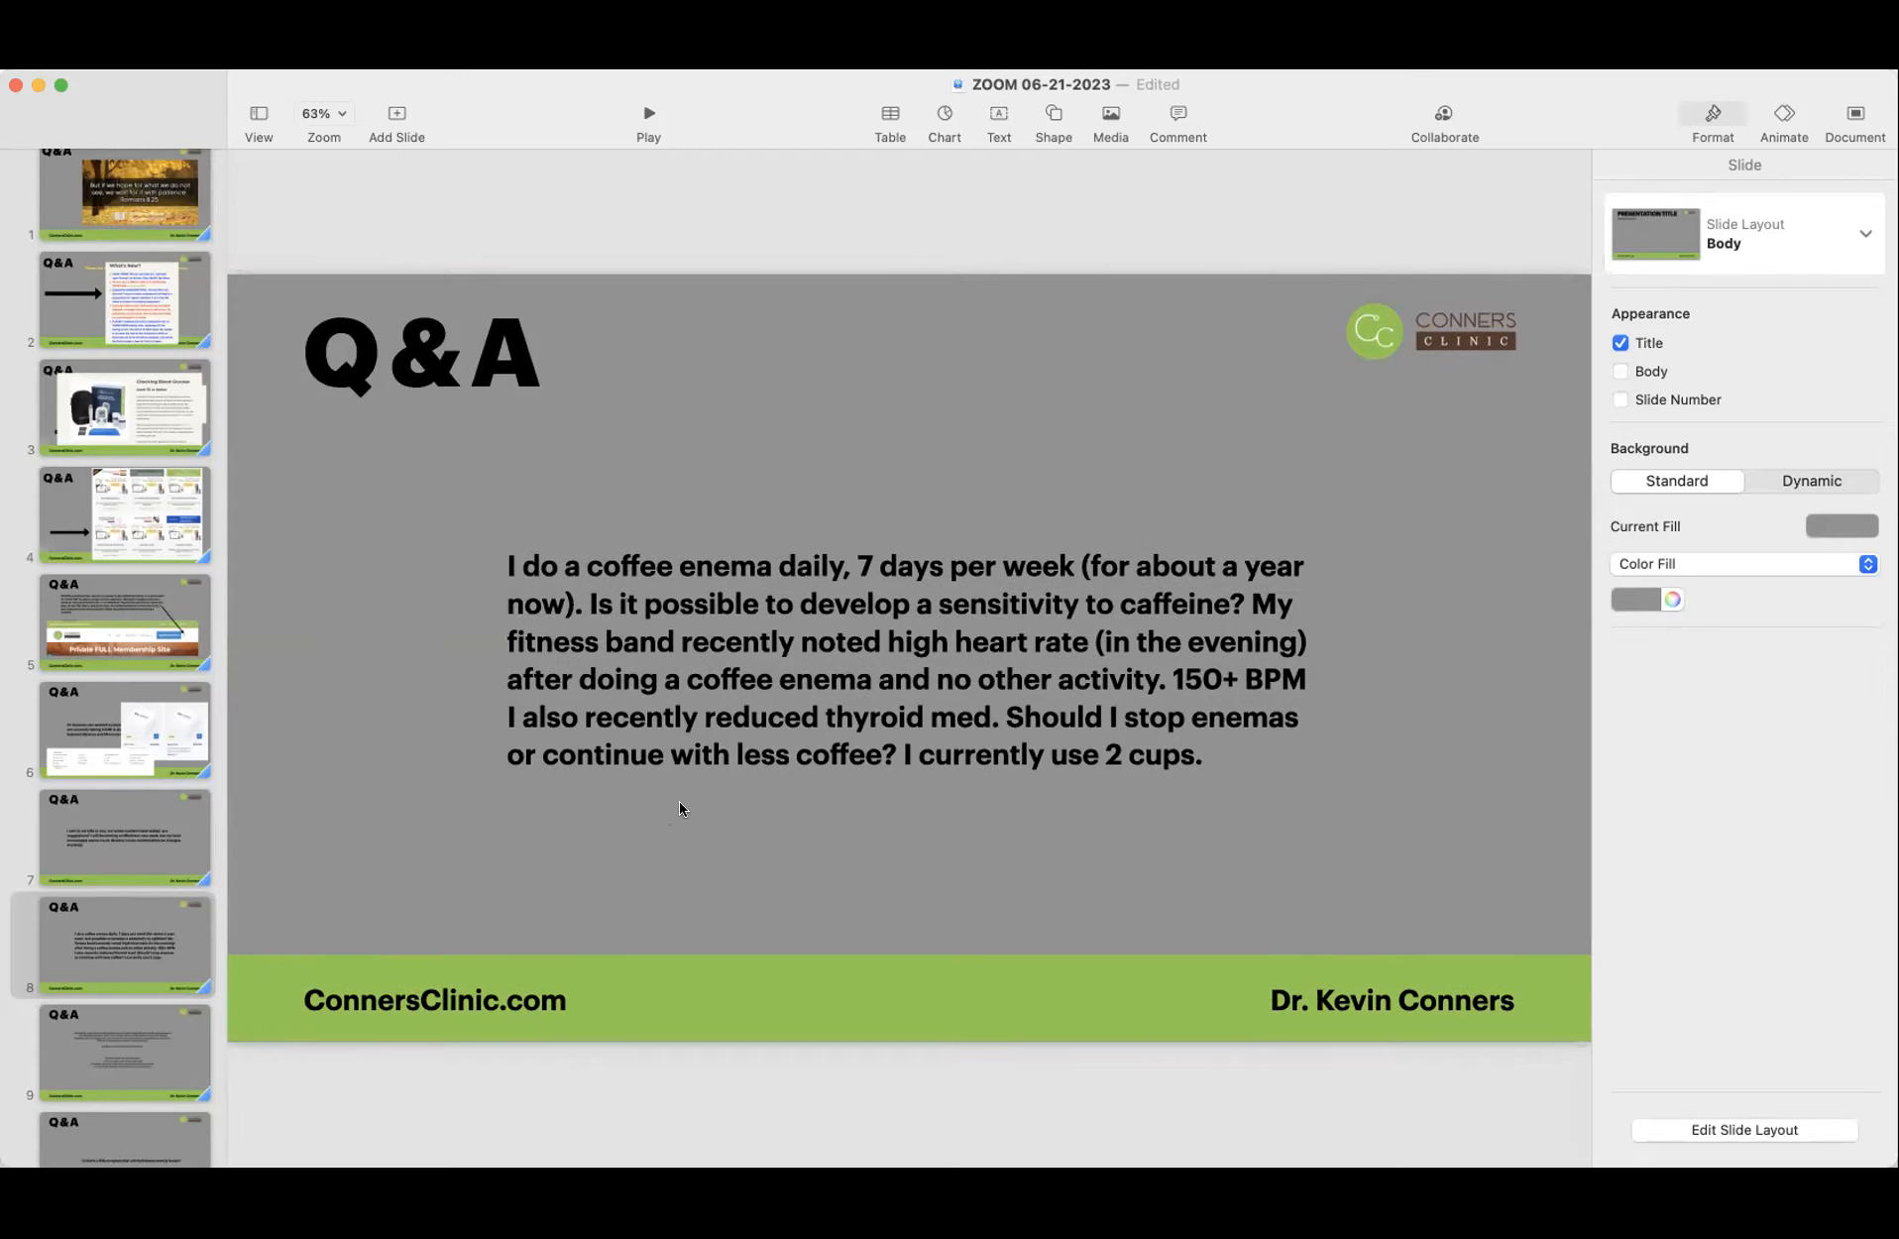
pyautogui.moveTo(119, 1065)
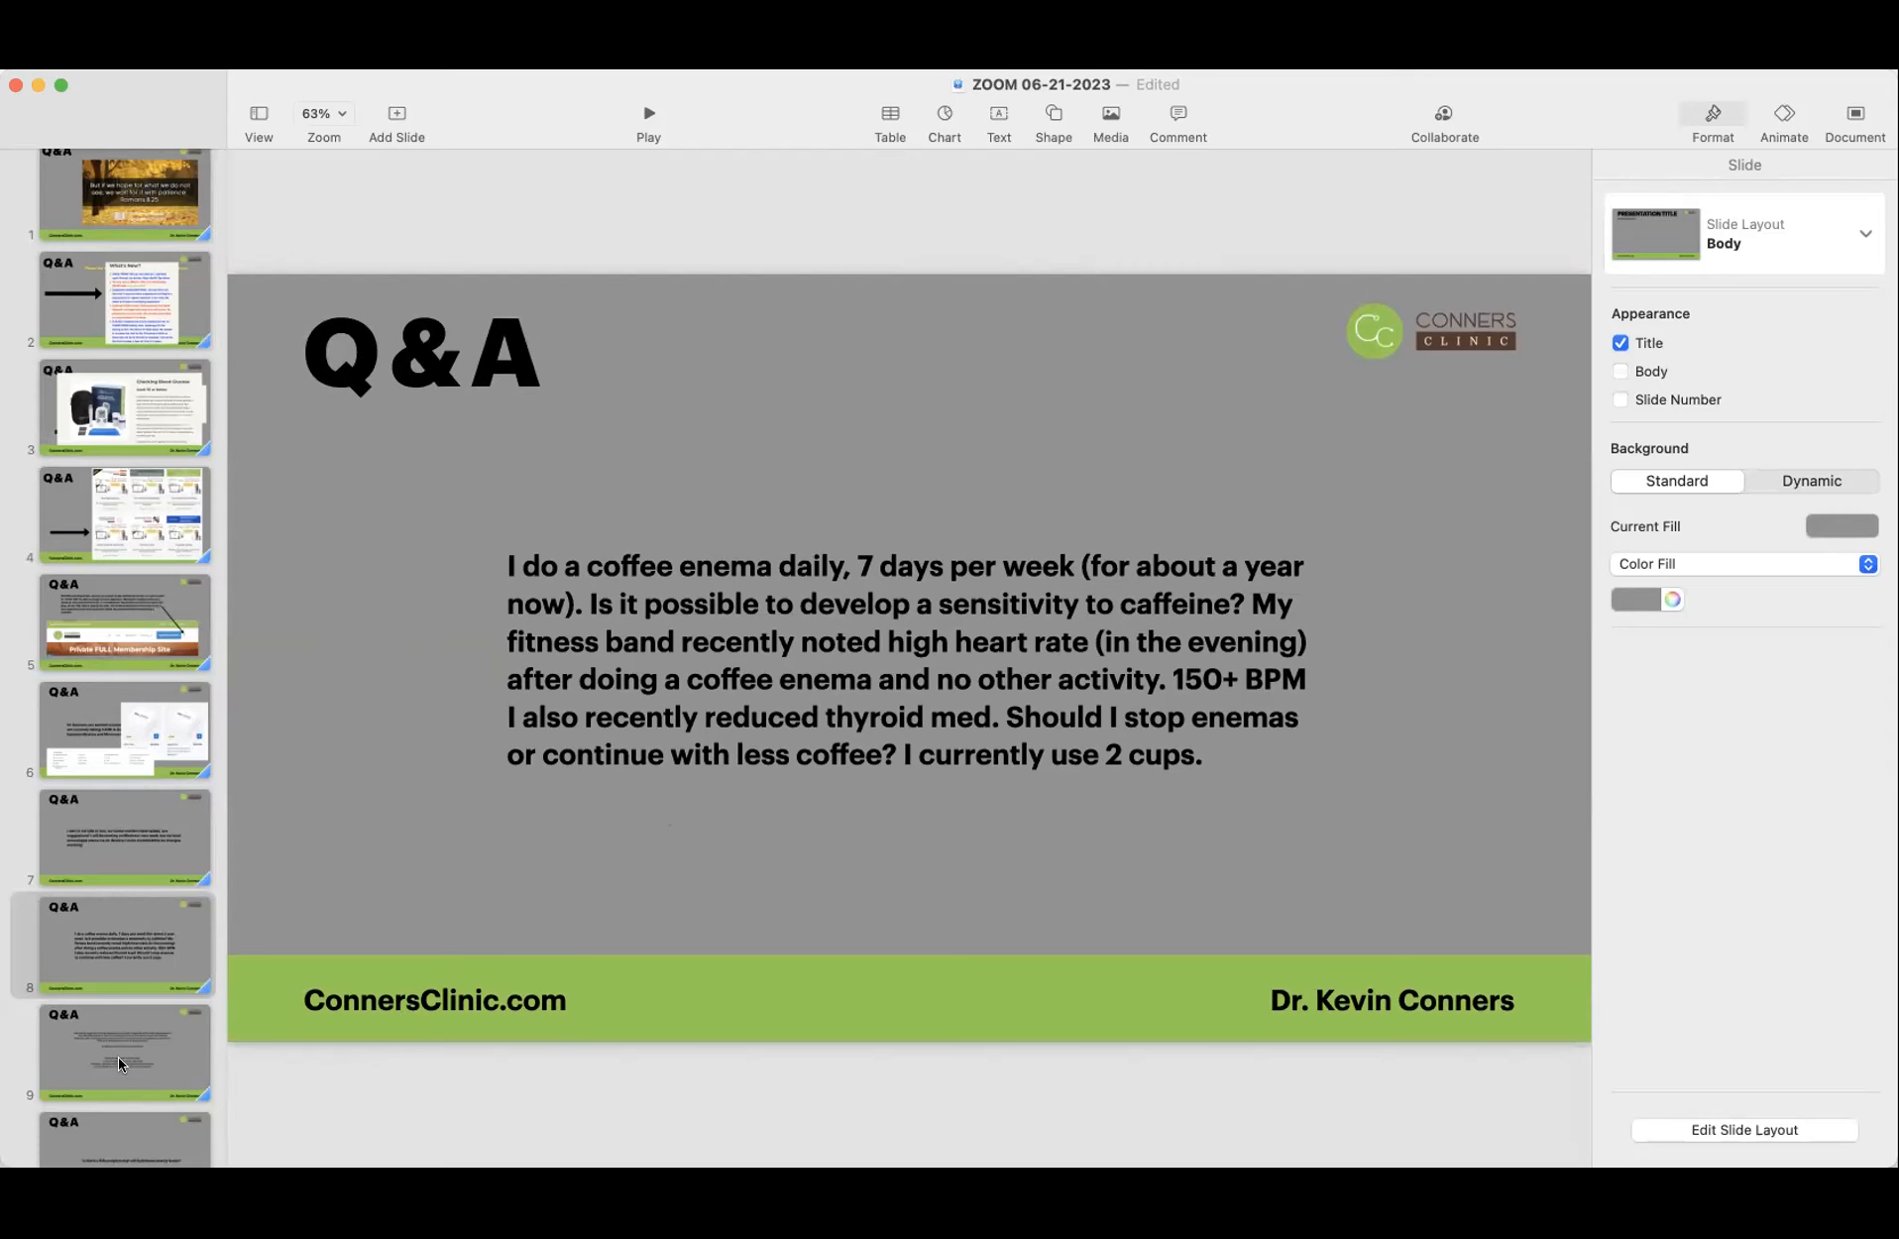
# Step: Show slide 9 with the histamine intolerance root-cause and safe-meats questions
pyautogui.click(123, 1057)
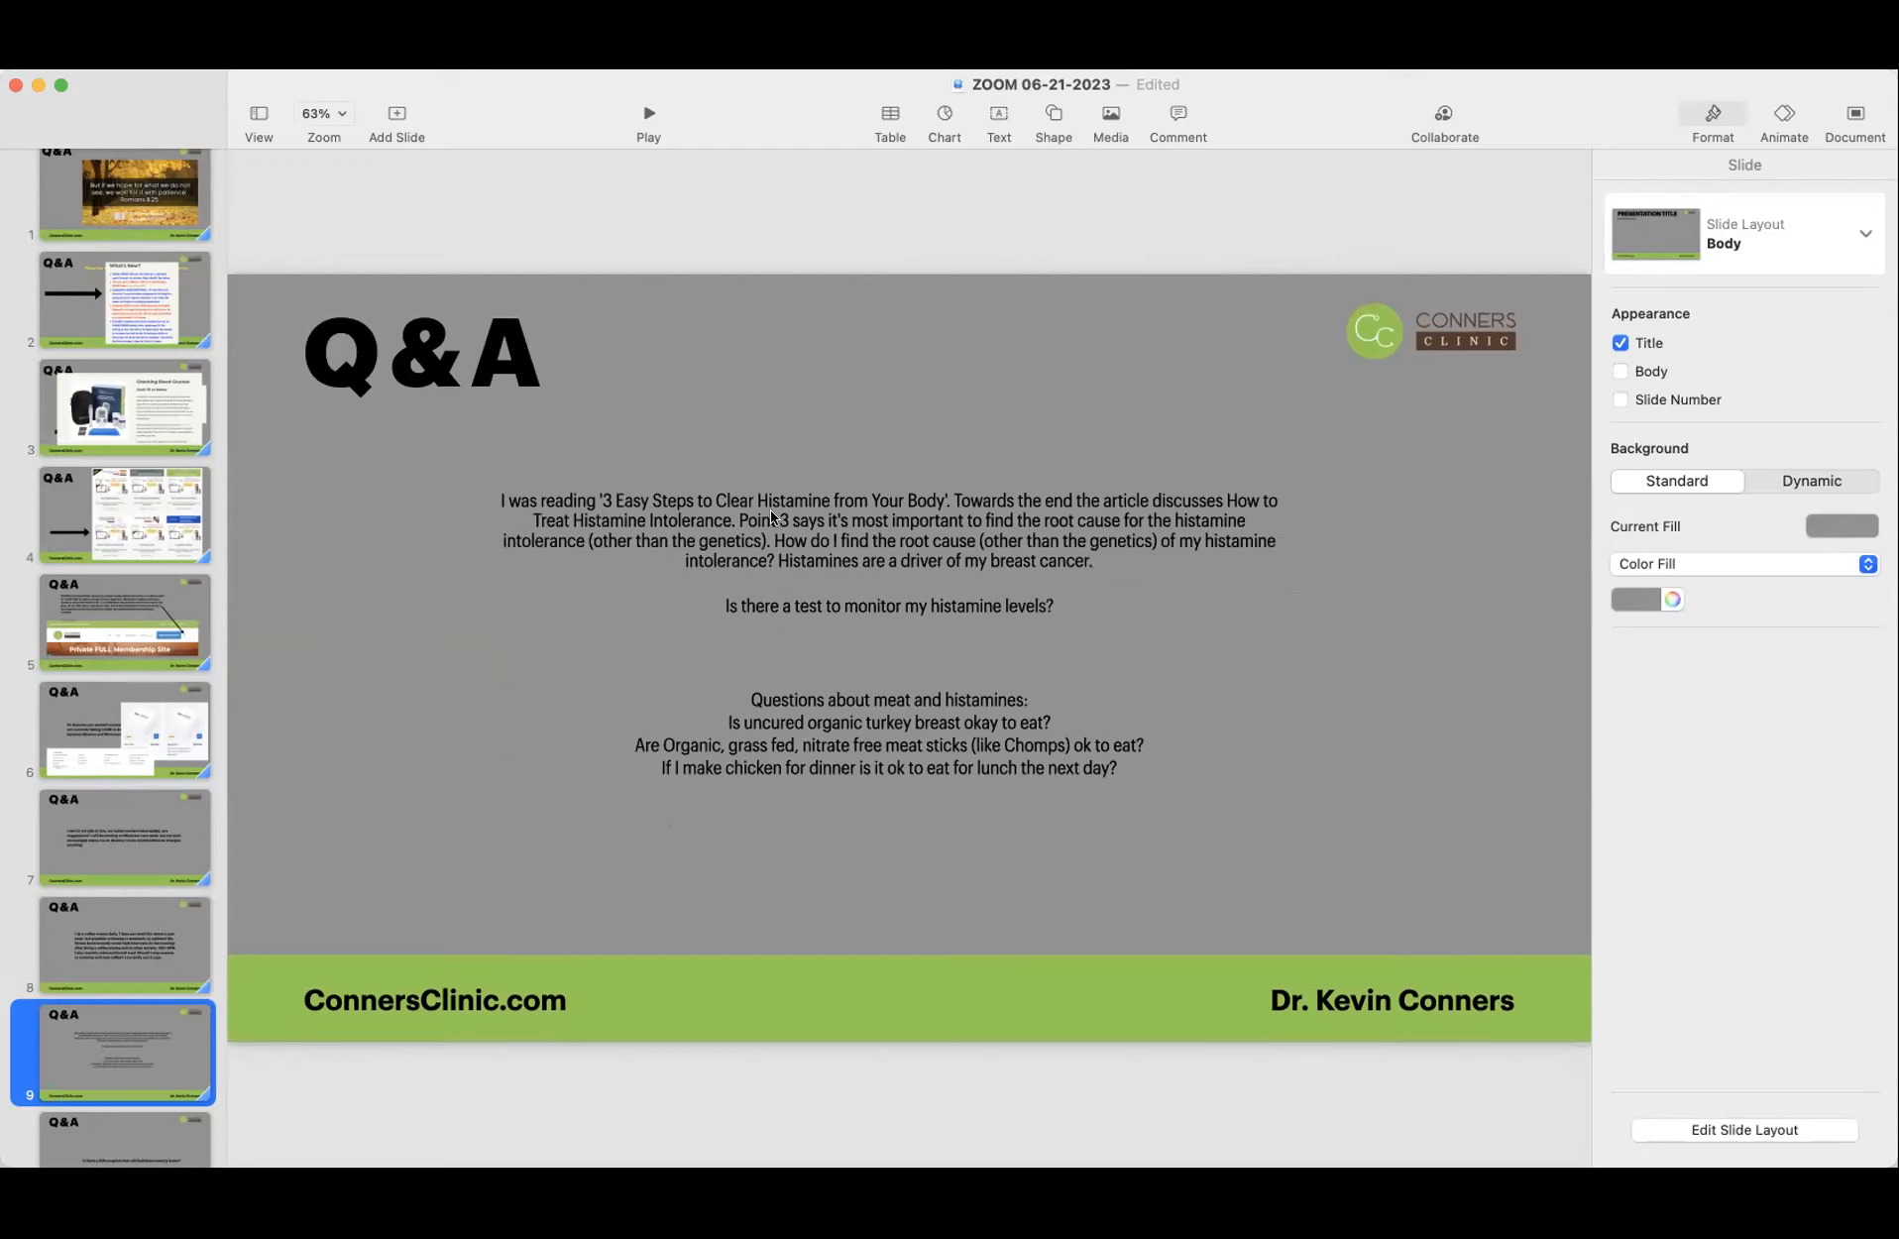
pyautogui.moveTo(973, 516)
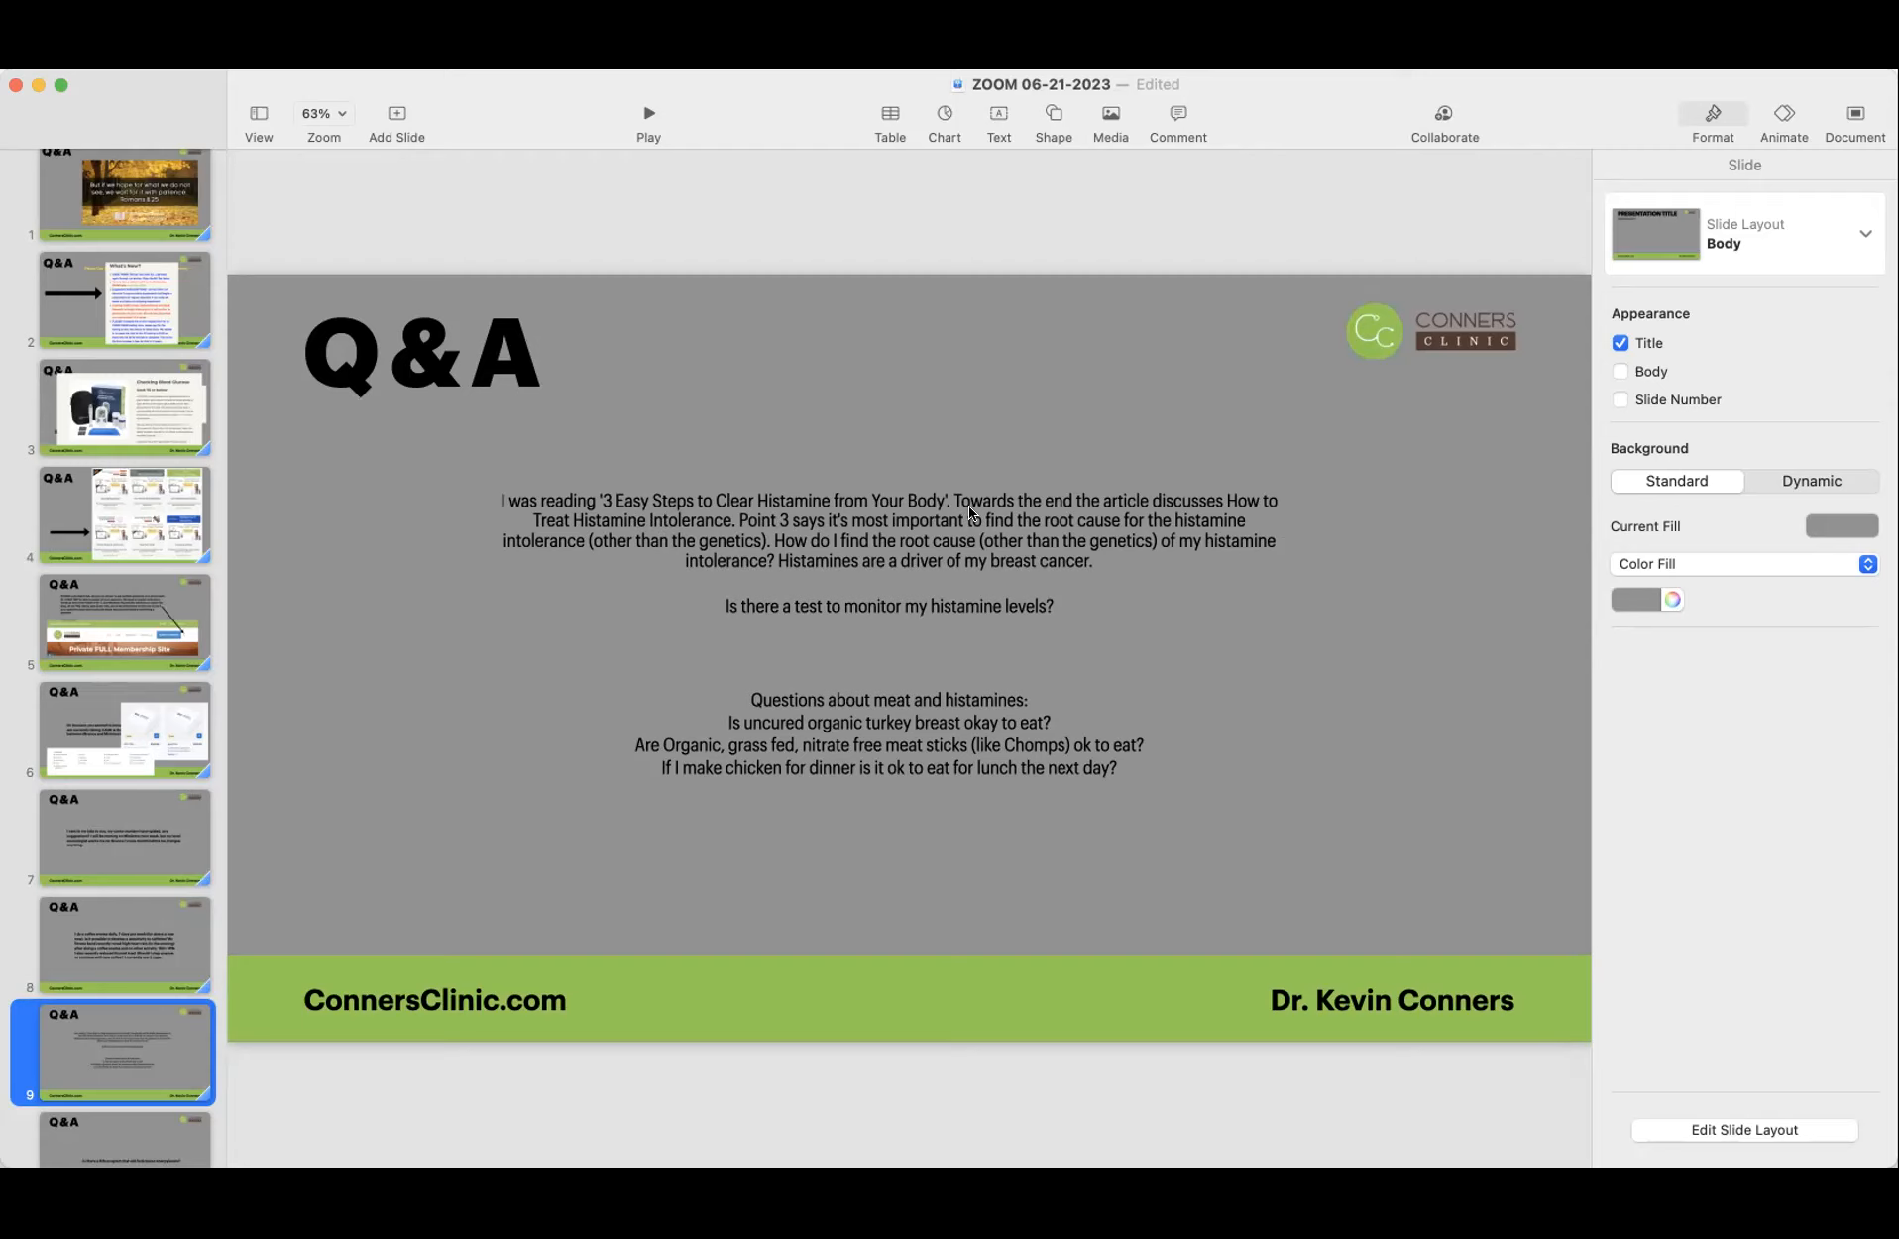
pyautogui.moveTo(920, 507)
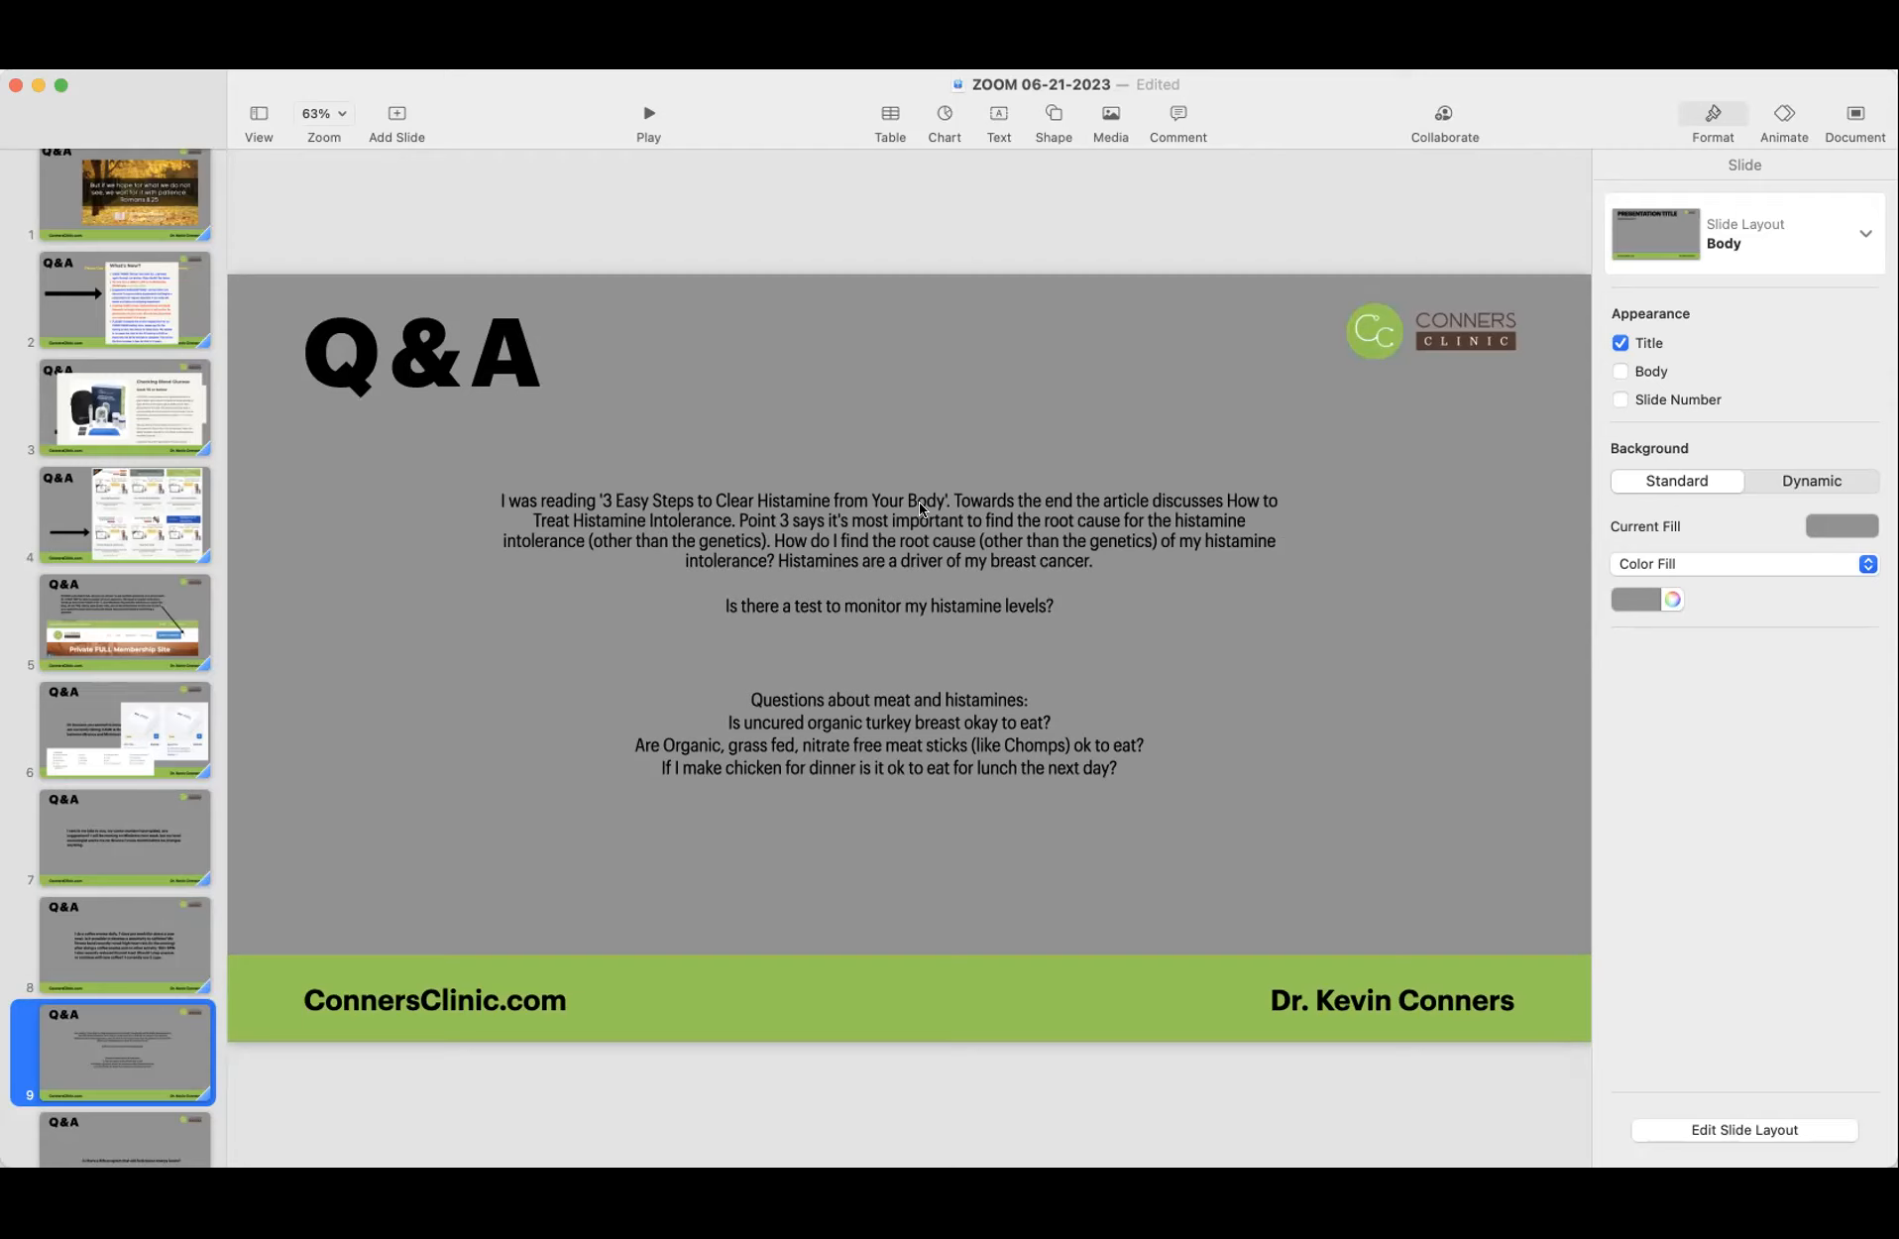
pyautogui.moveTo(989, 516)
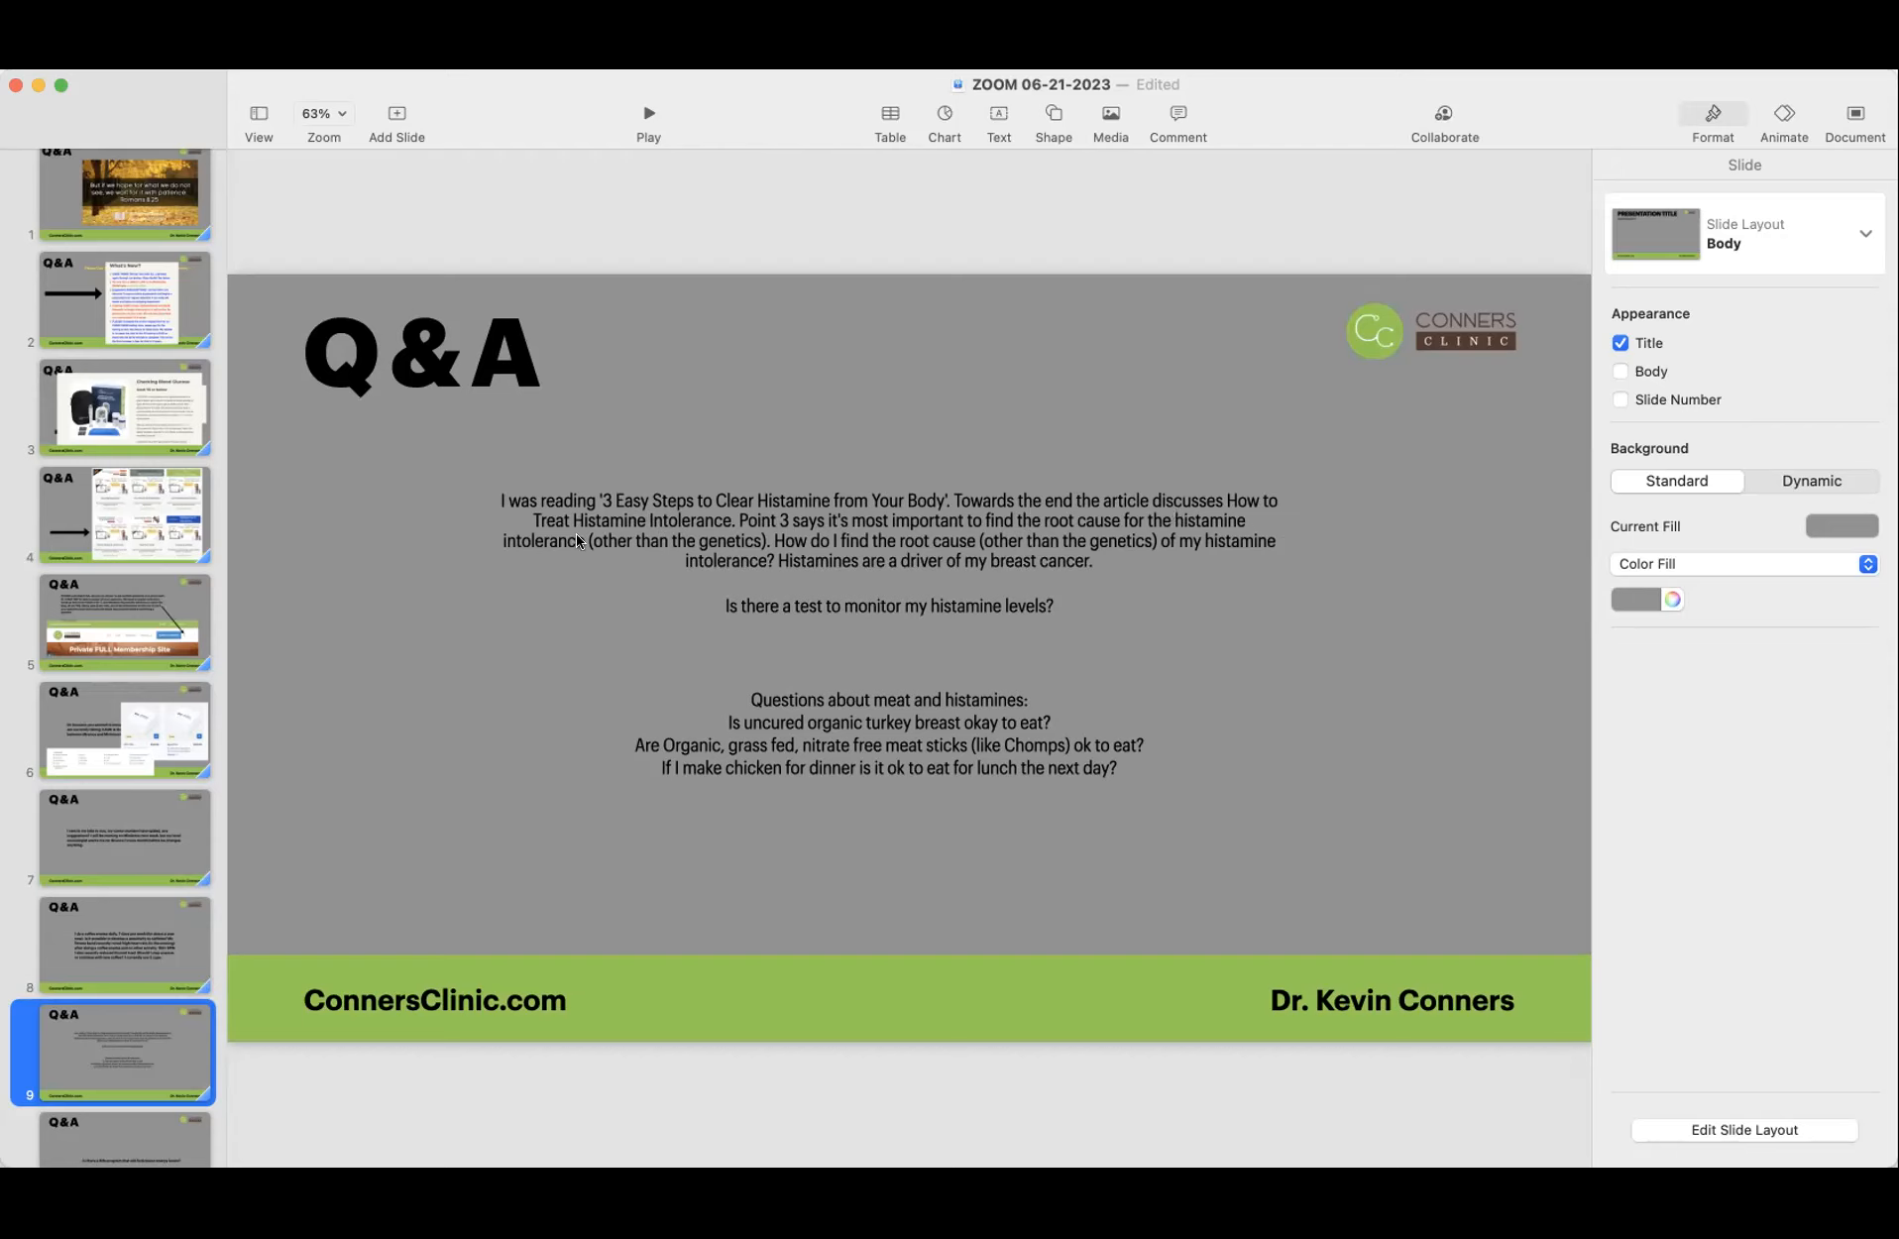
pyautogui.moveTo(701, 543)
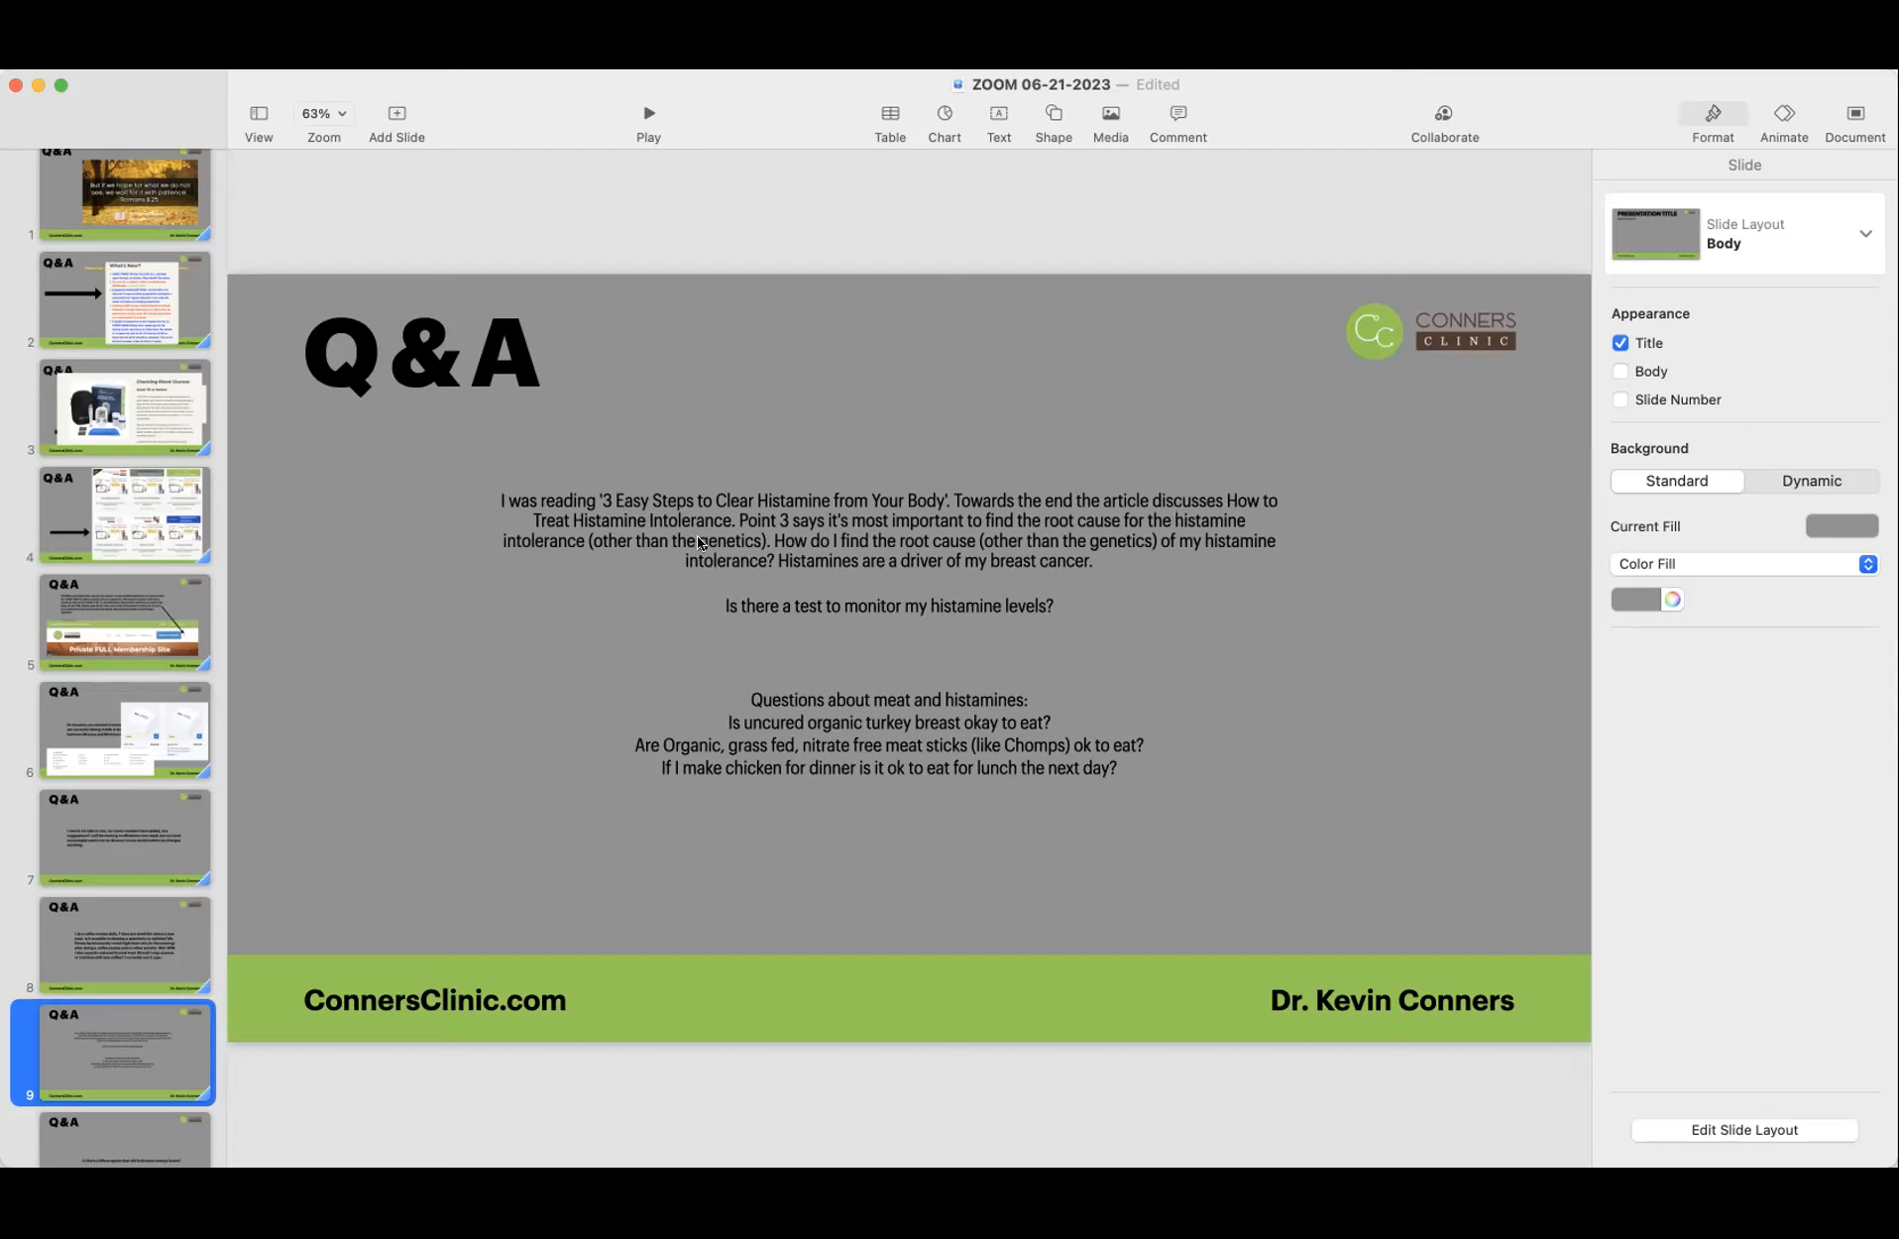
pyautogui.moveTo(1011, 533)
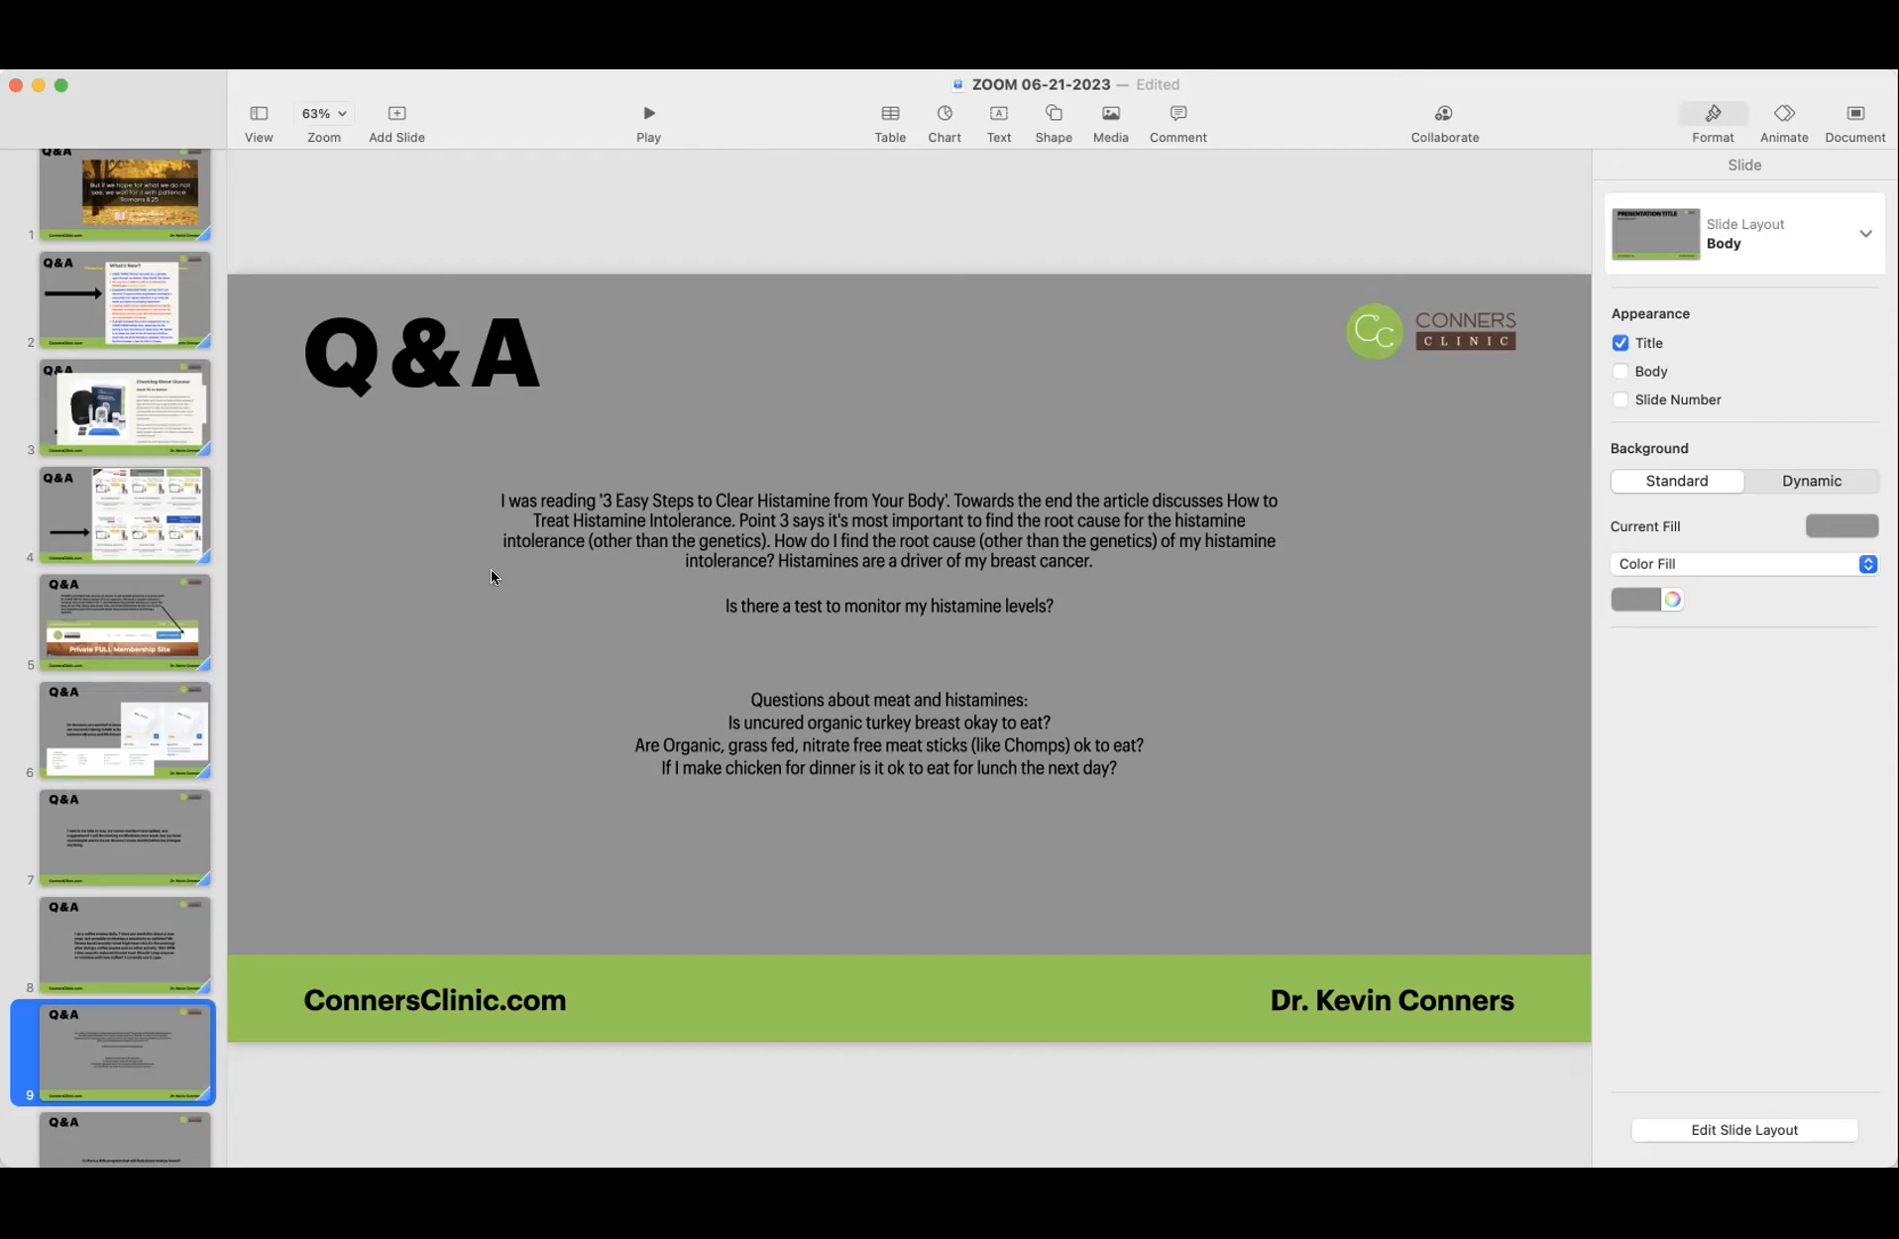
pyautogui.moveTo(432, 697)
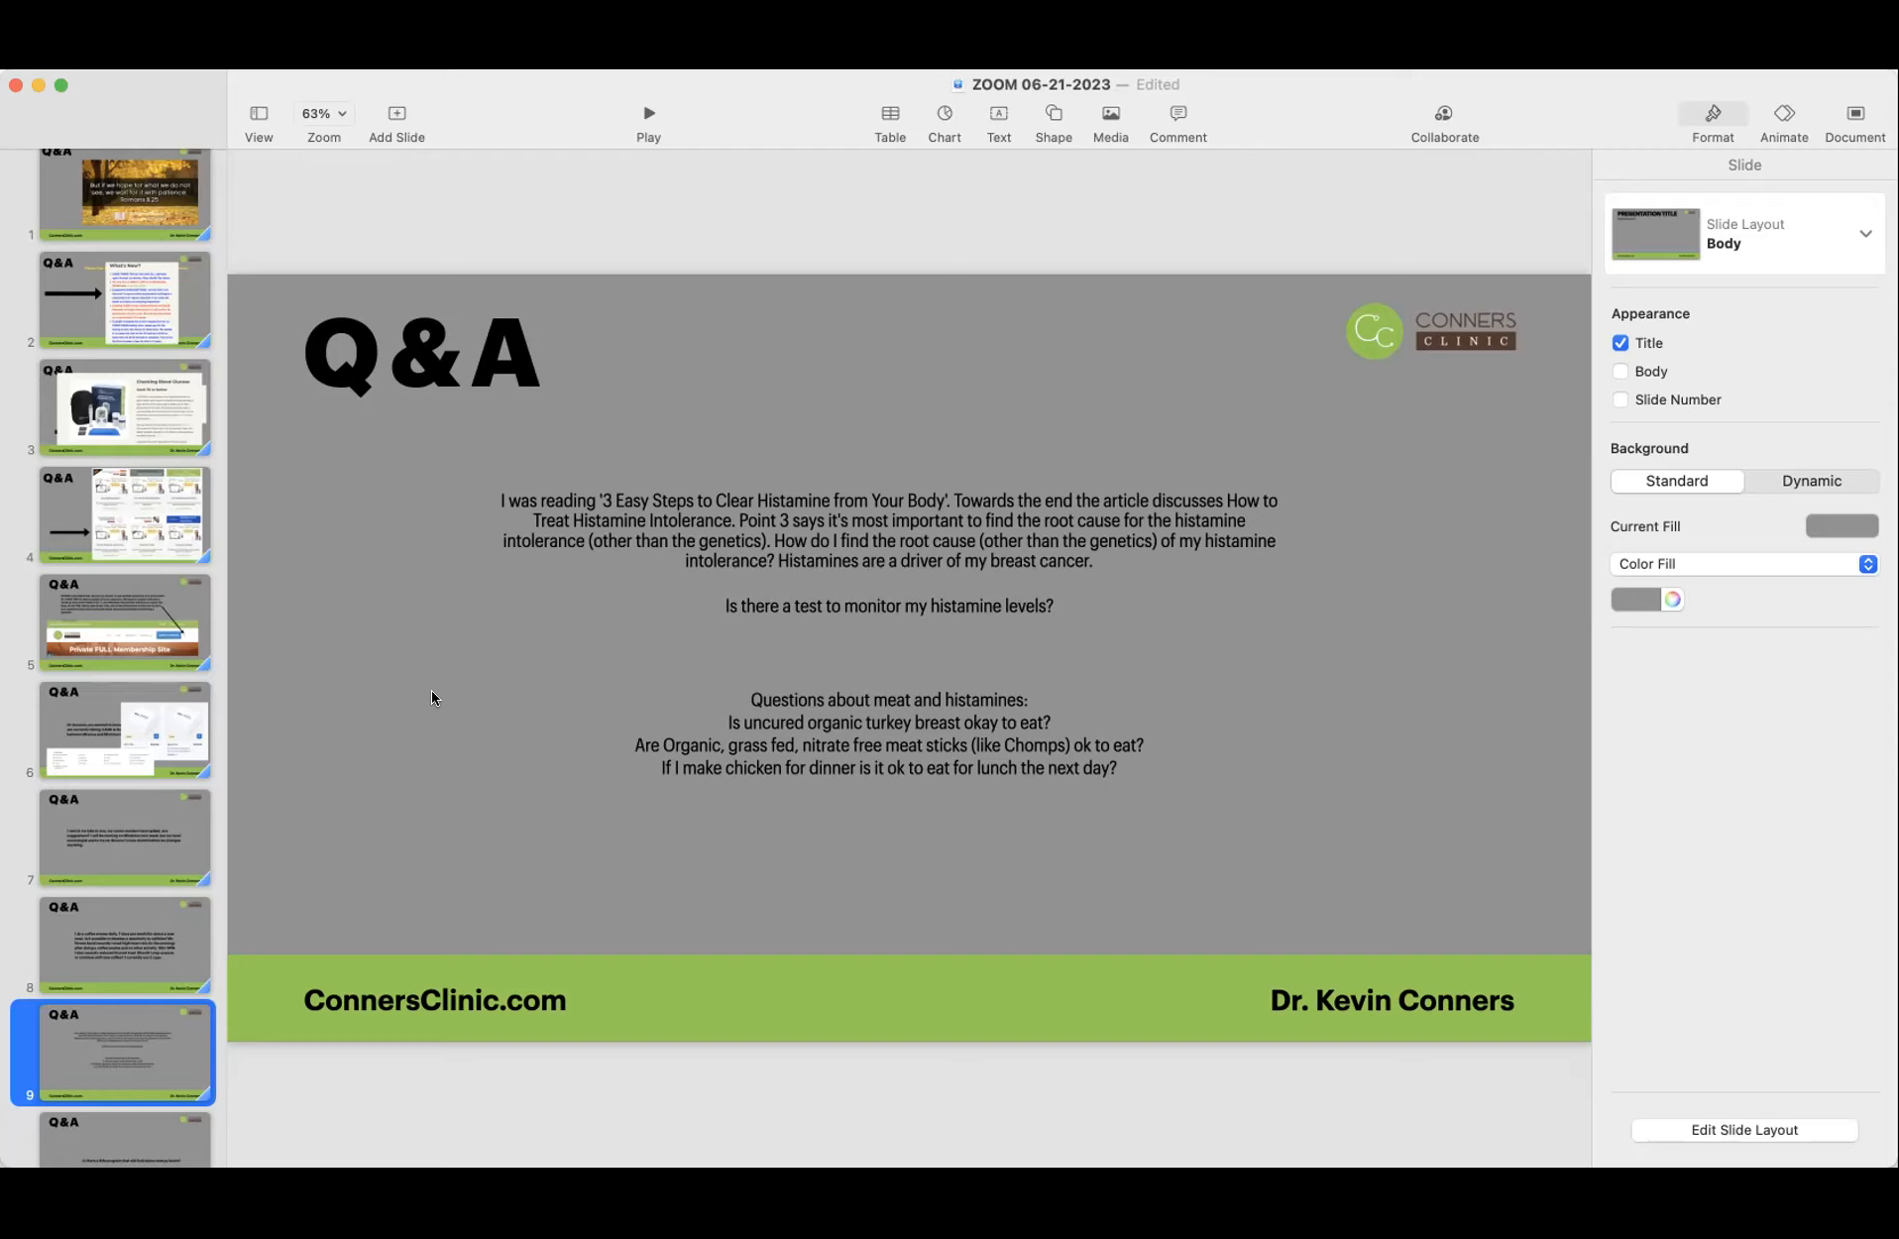
pyautogui.moveTo(470, 688)
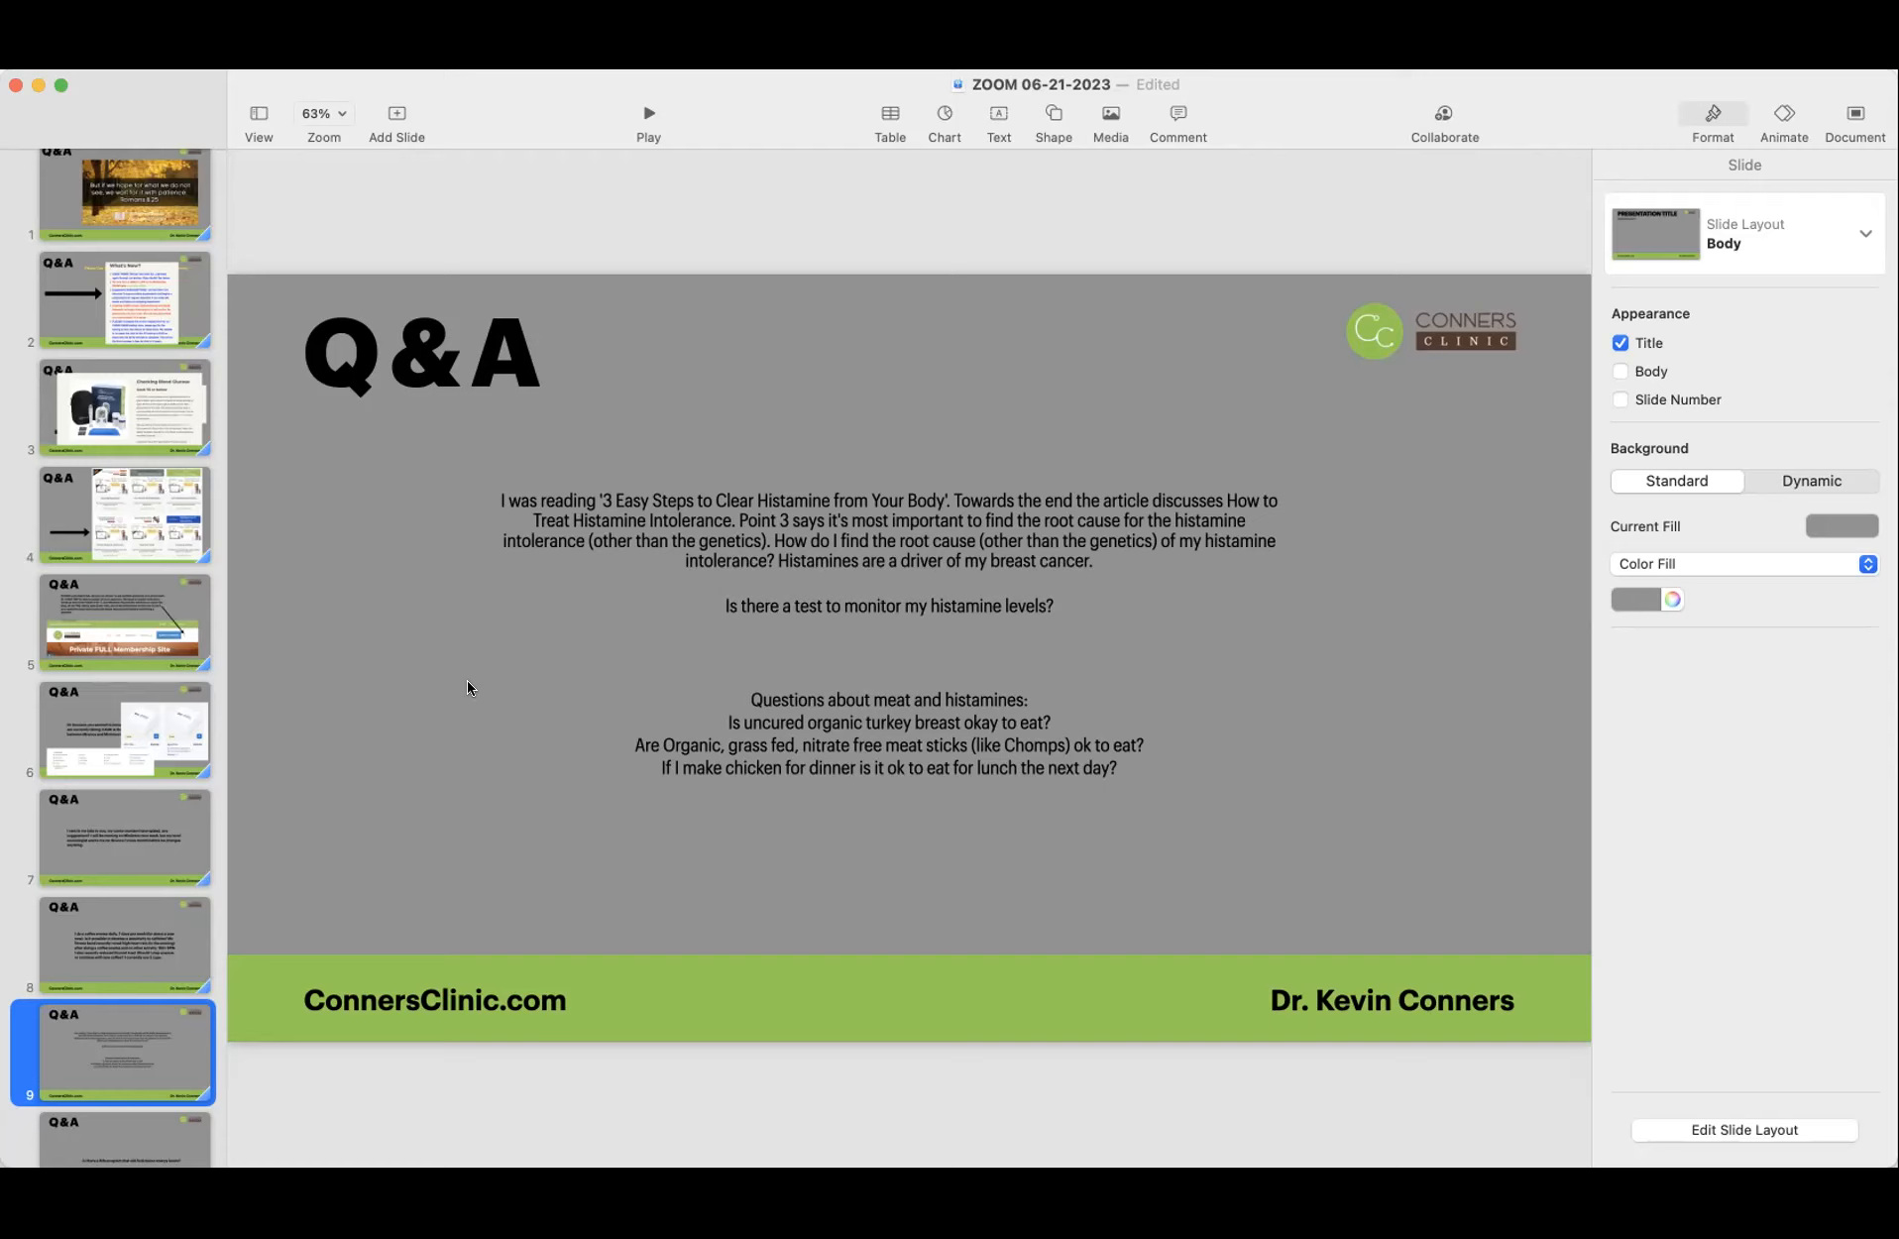
pyautogui.moveTo(501, 733)
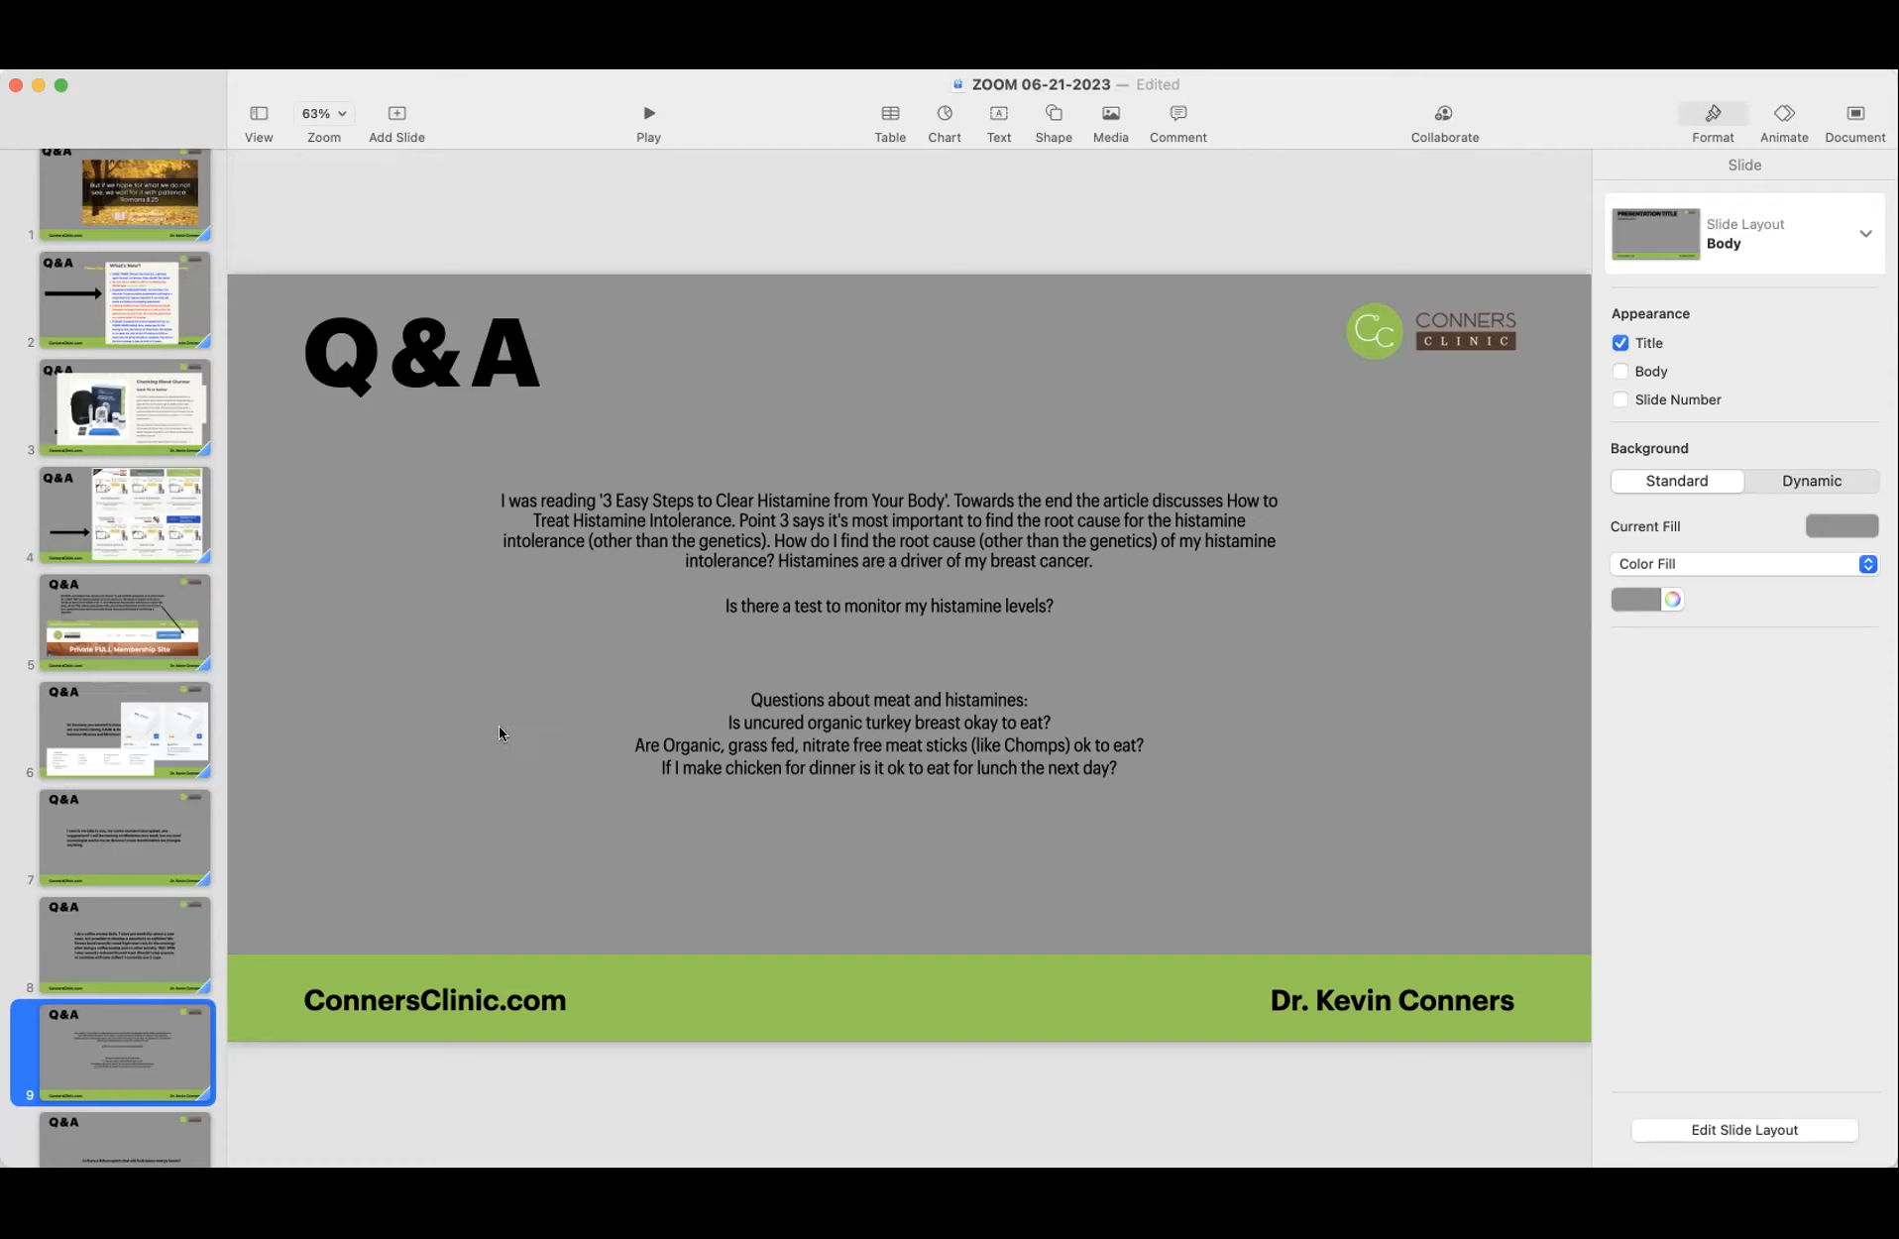
pyautogui.moveTo(409, 789)
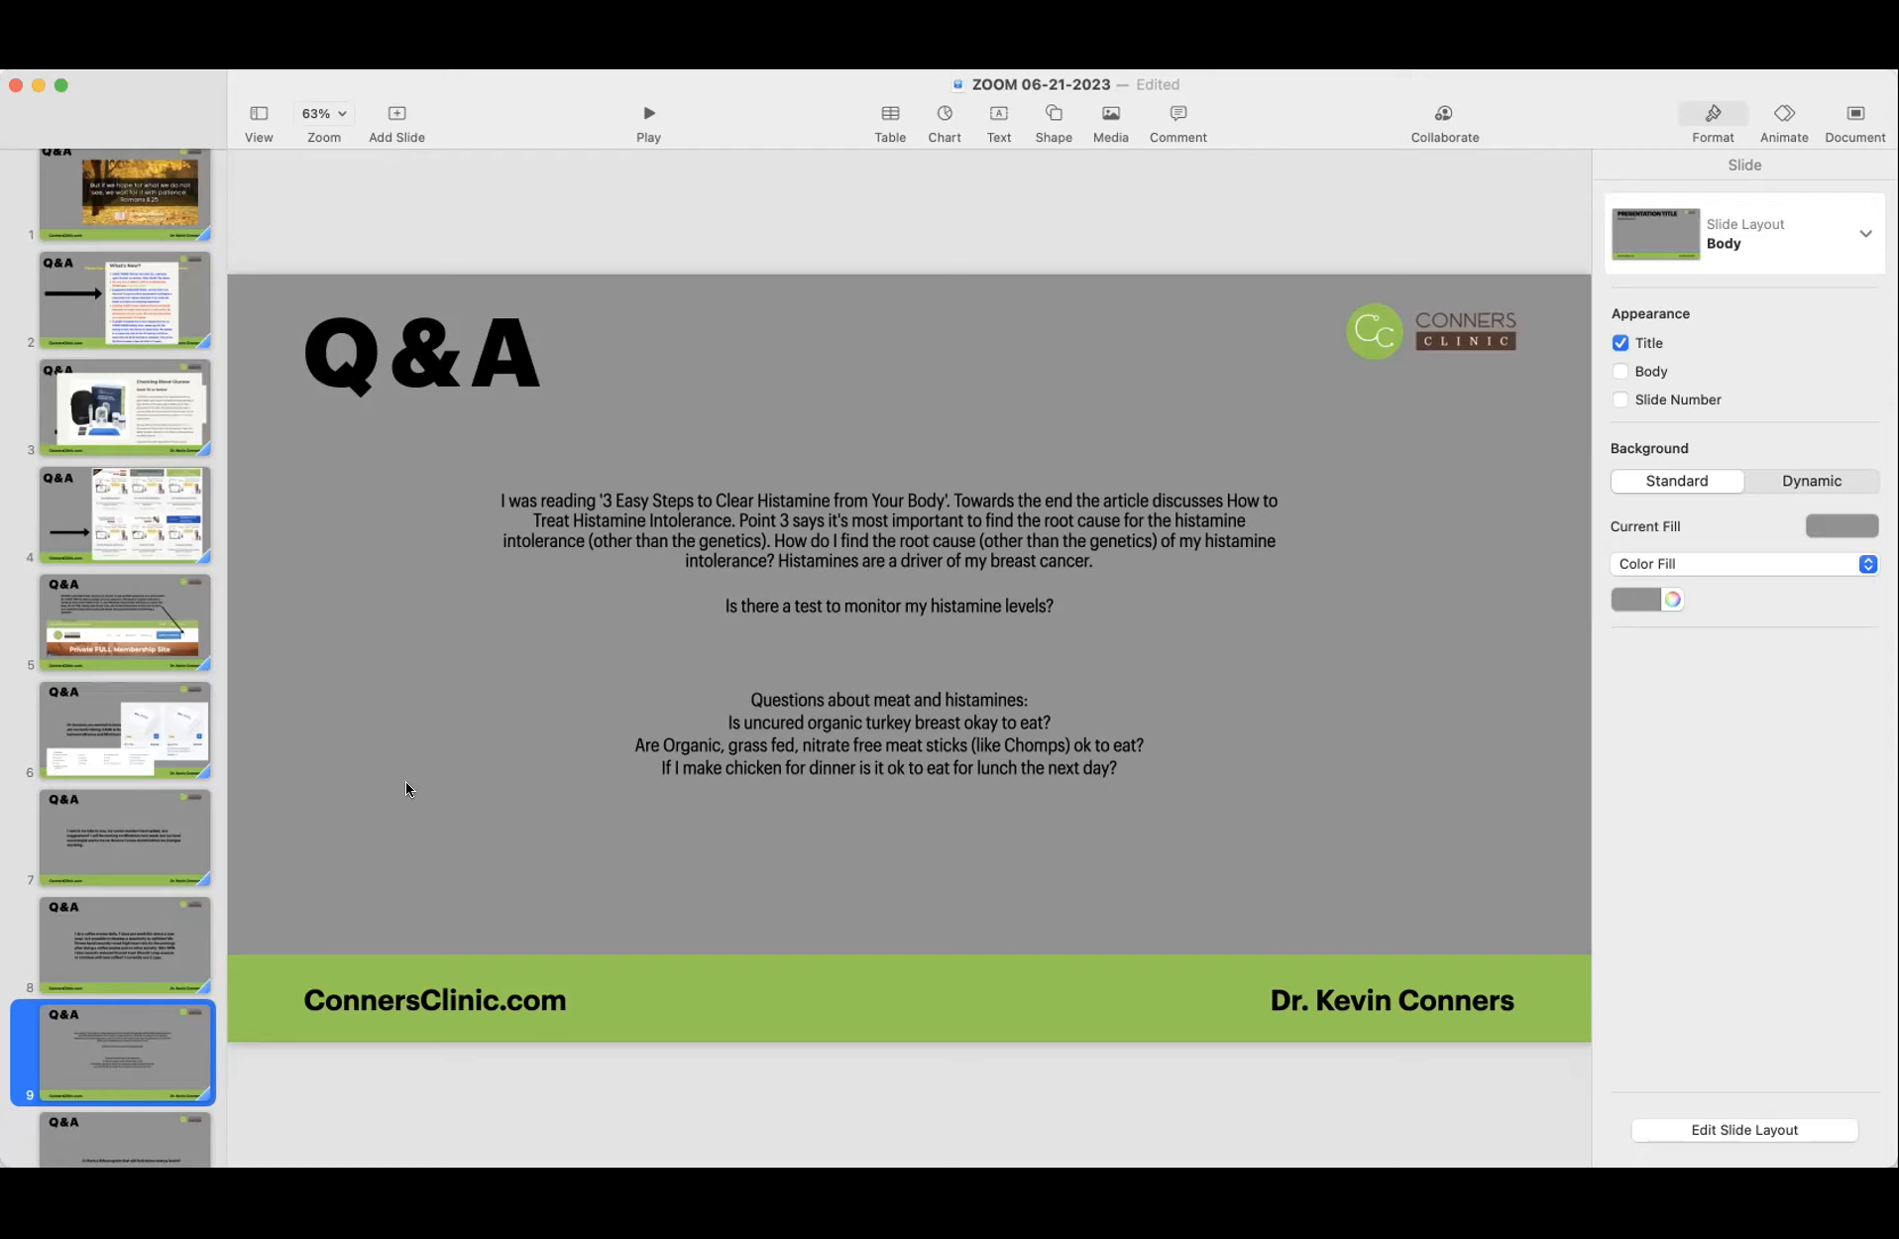
pyautogui.moveTo(417, 827)
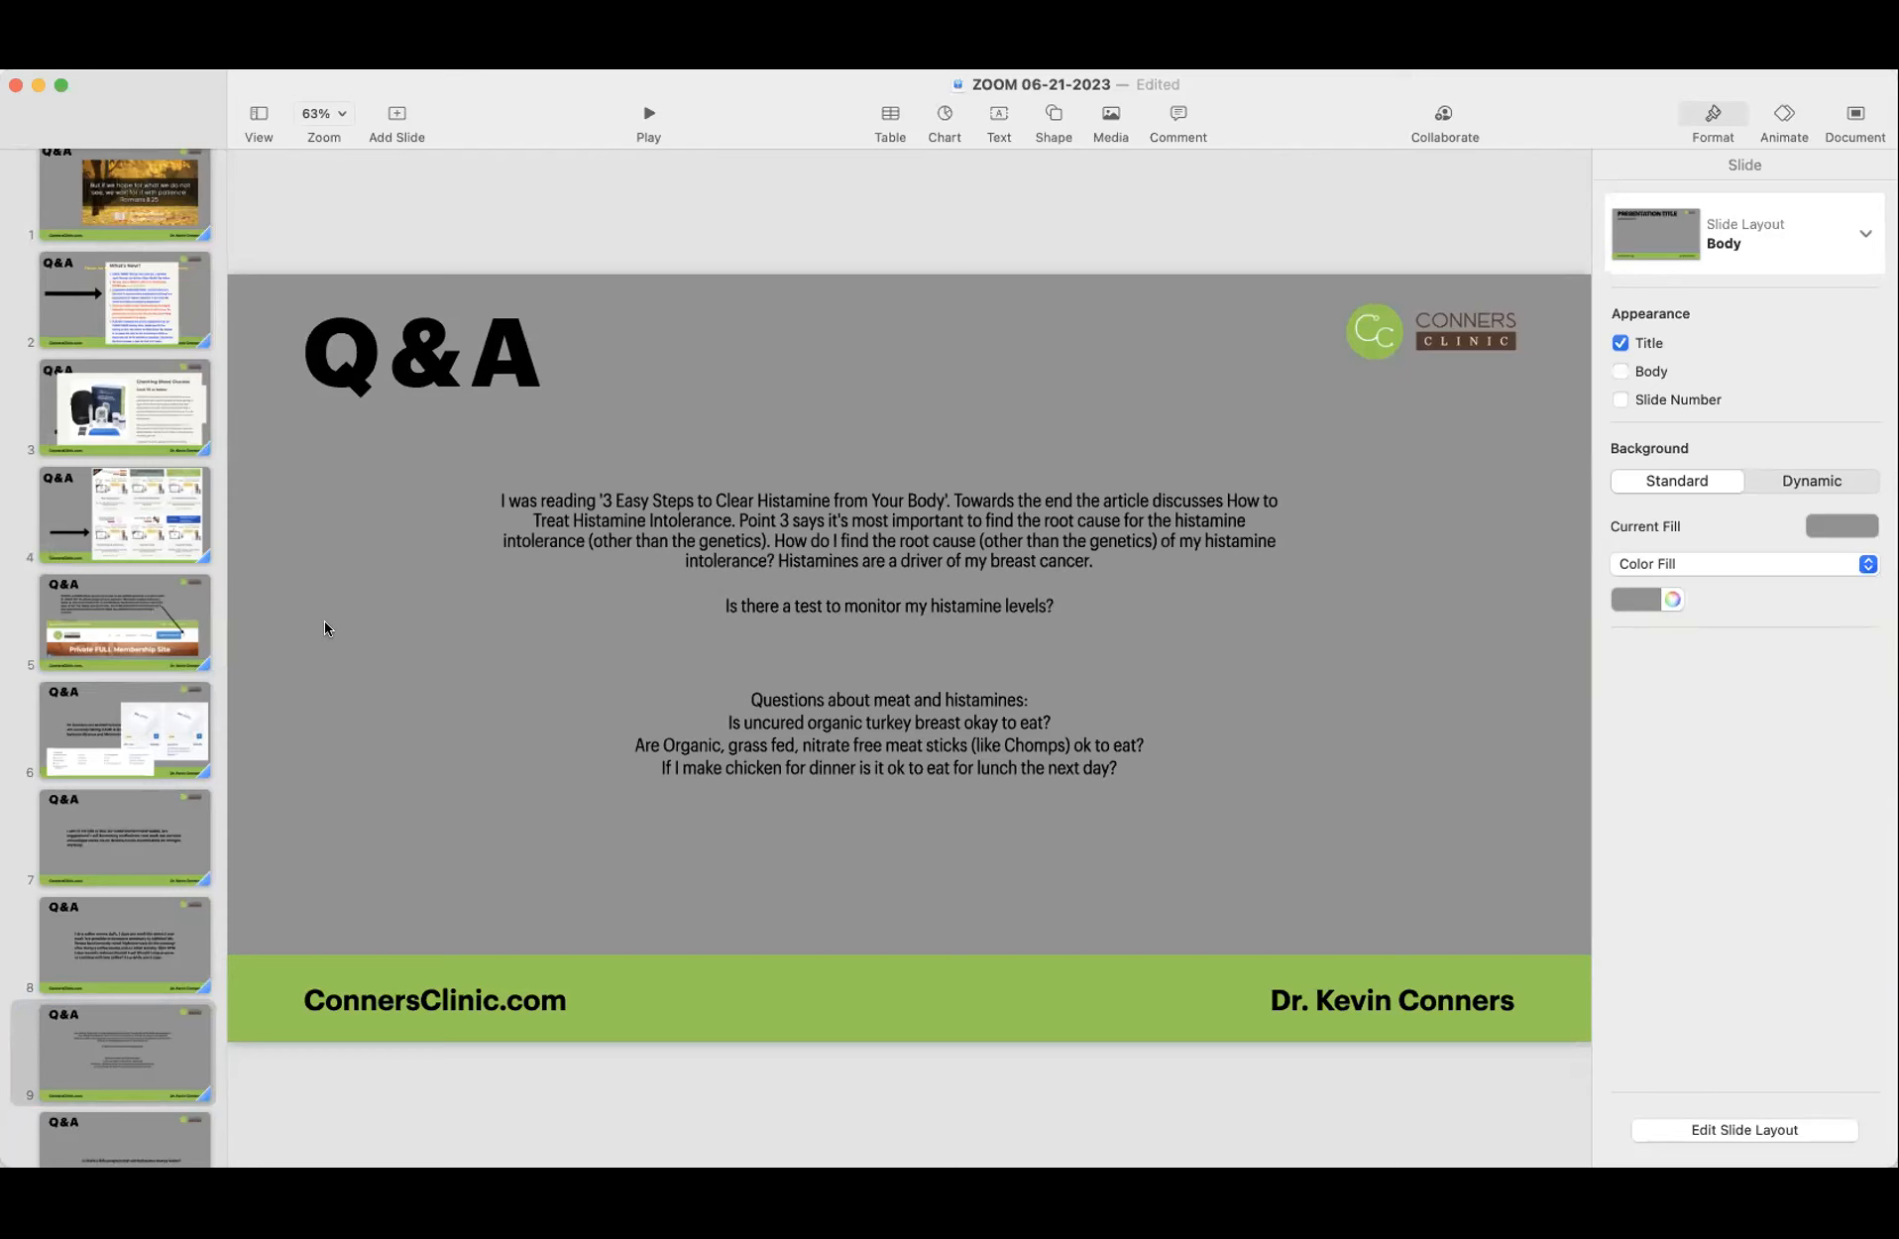
pyautogui.moveTo(436, 686)
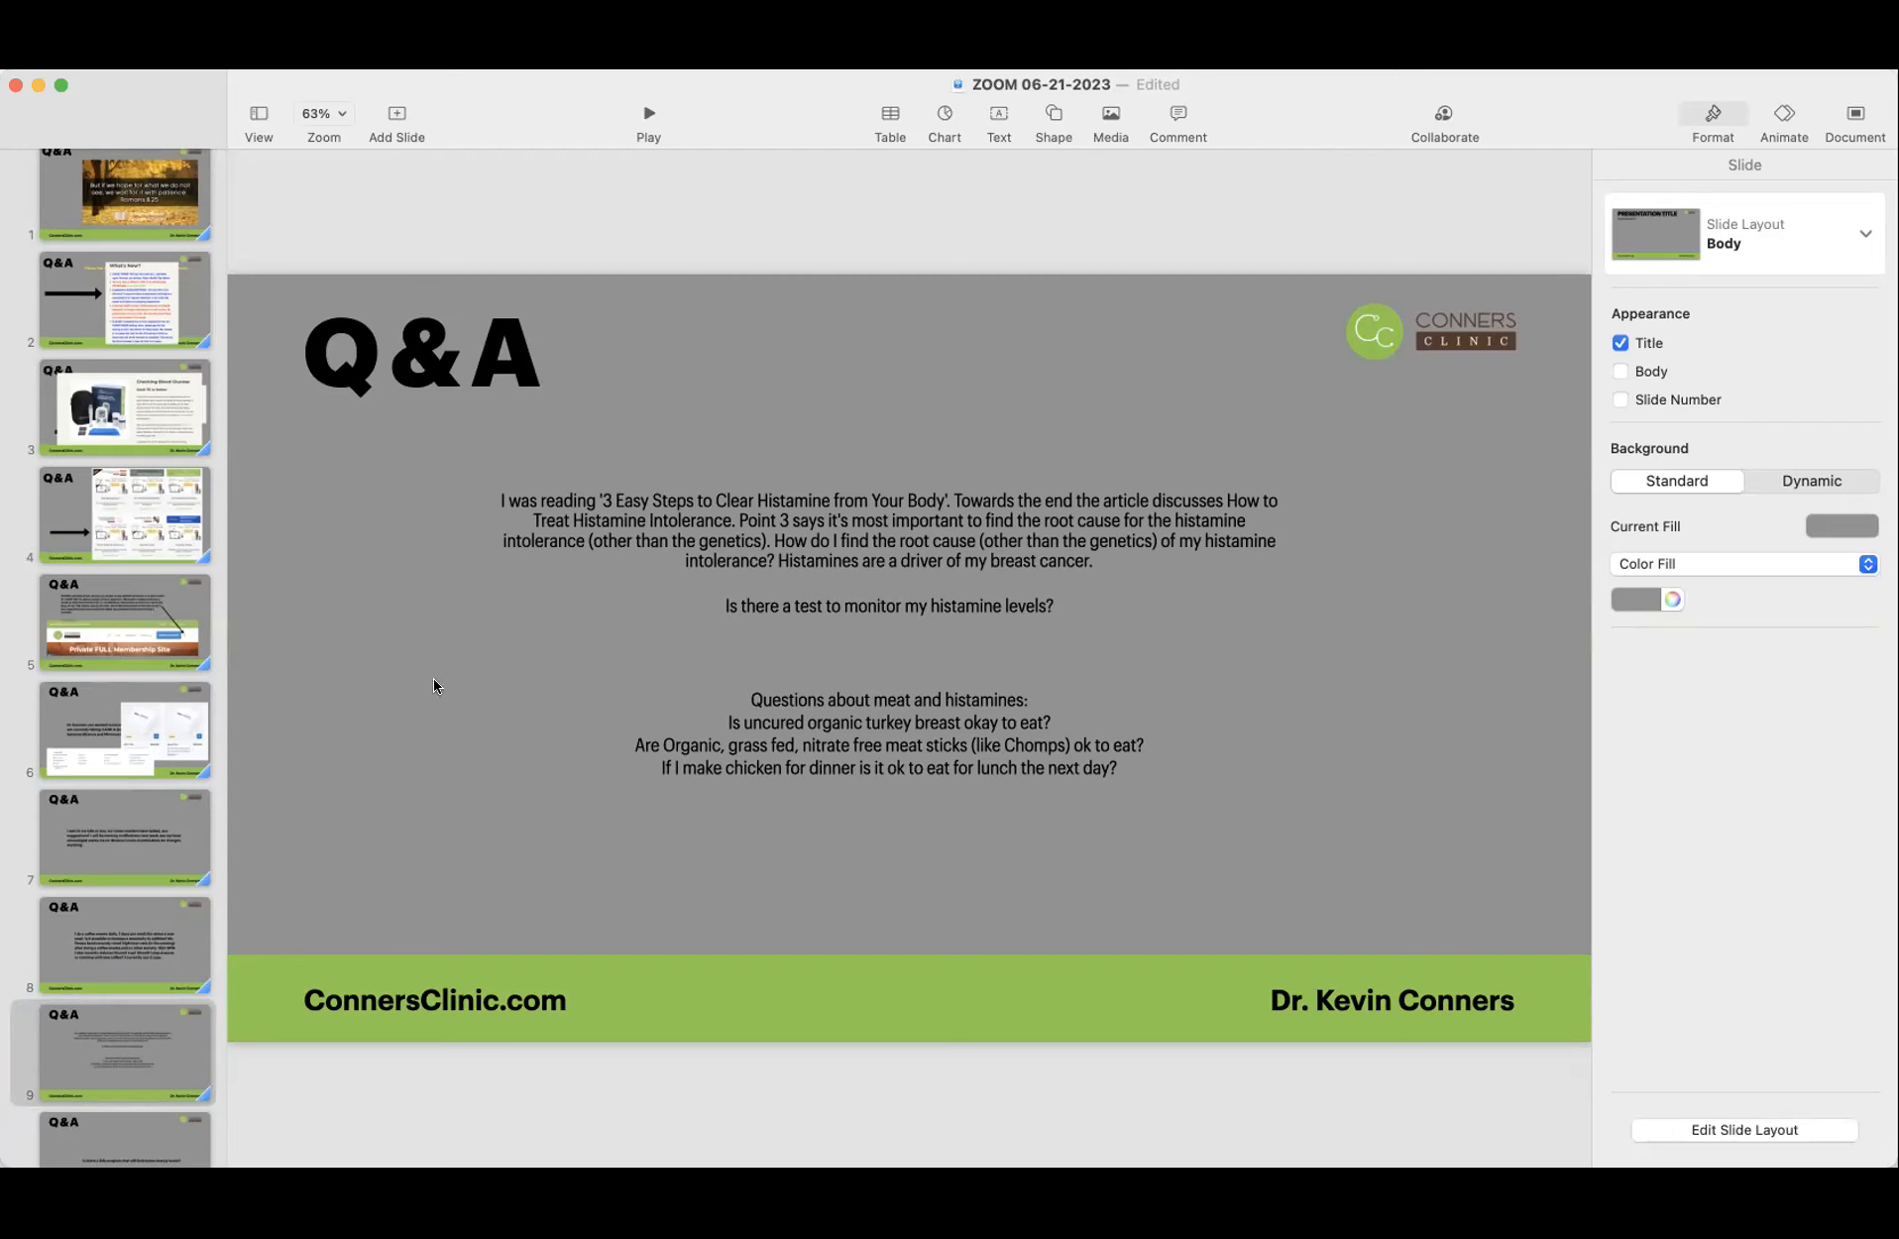
pyautogui.moveTo(415, 713)
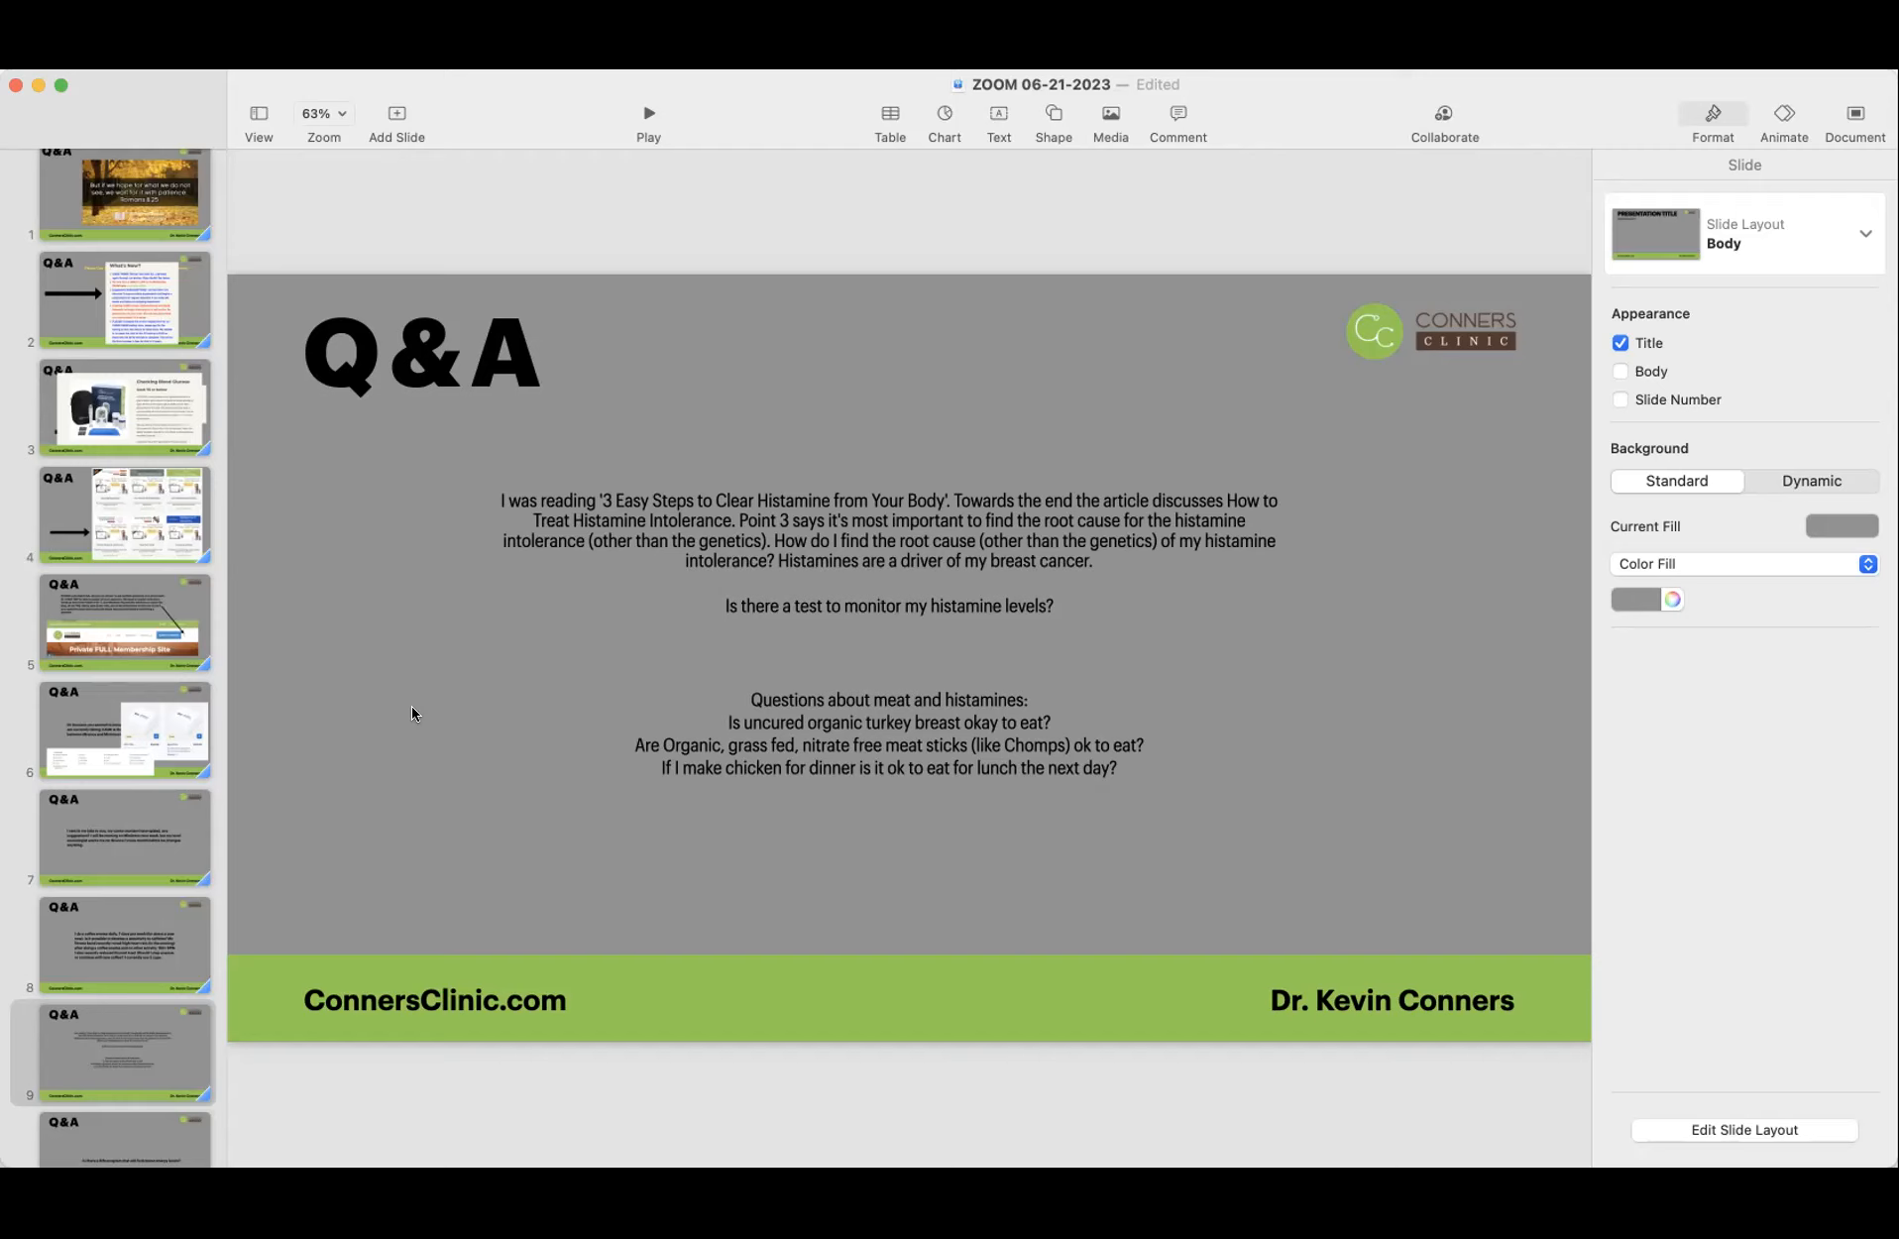
pyautogui.moveTo(389, 718)
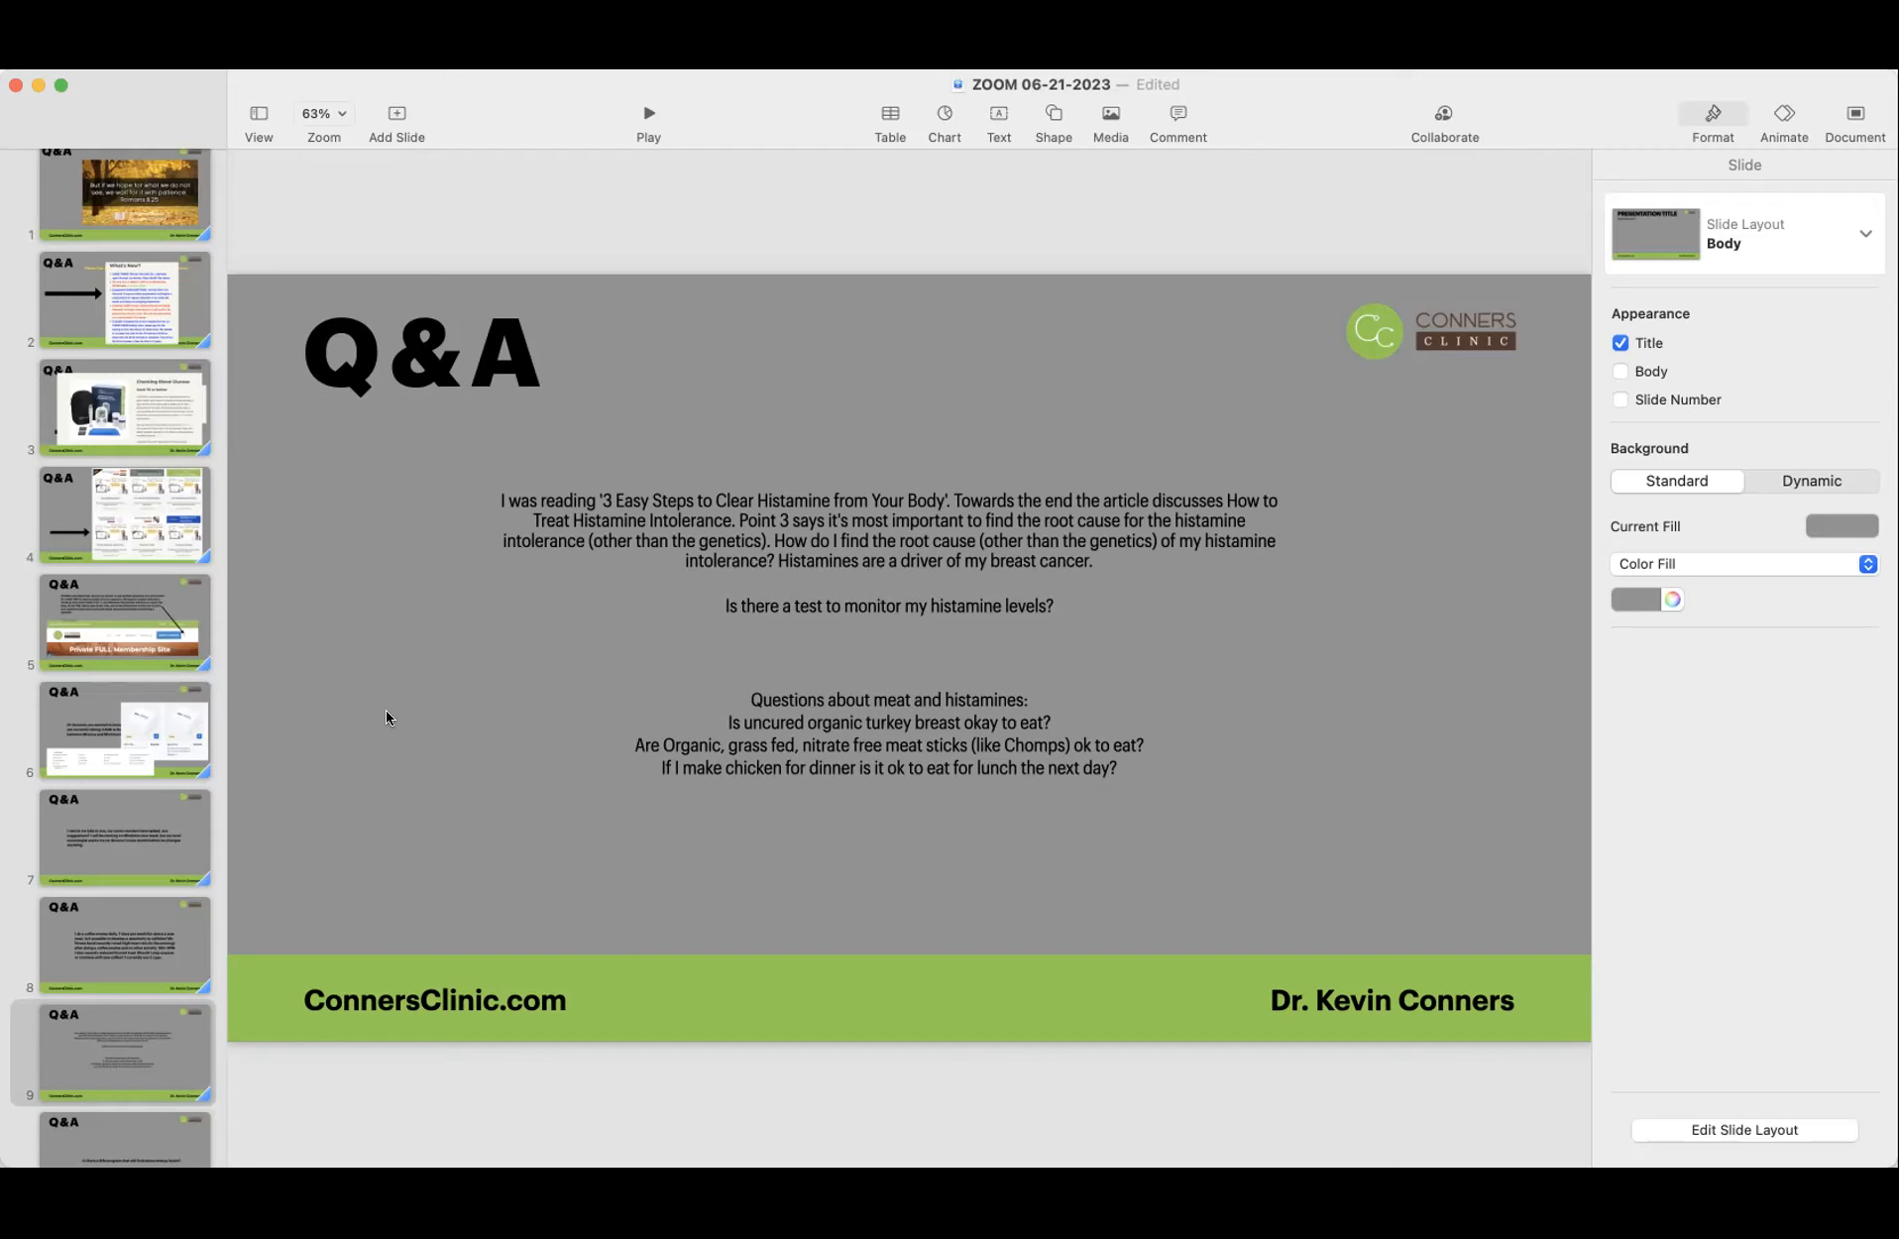
pyautogui.moveTo(373, 775)
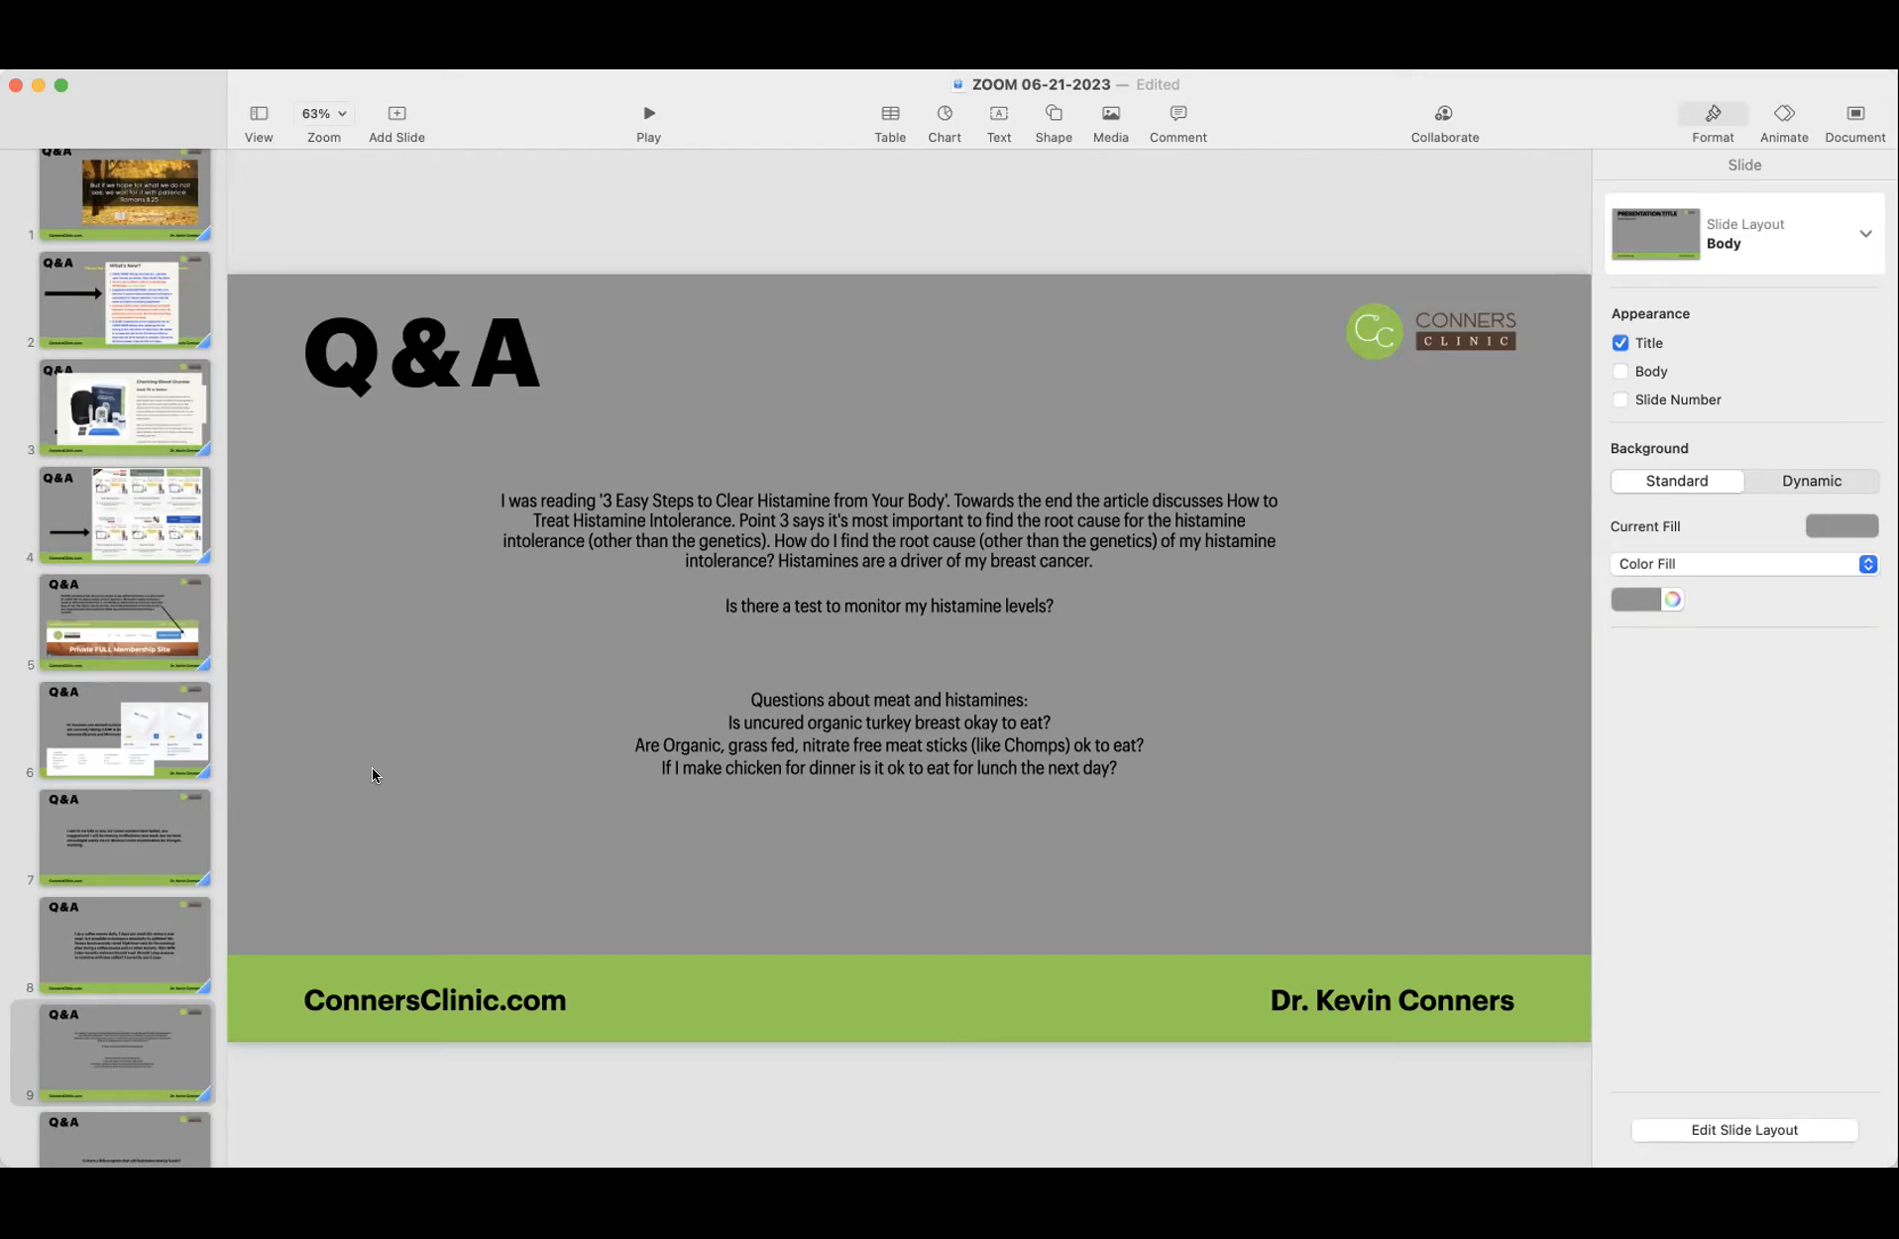
pyautogui.moveTo(365, 793)
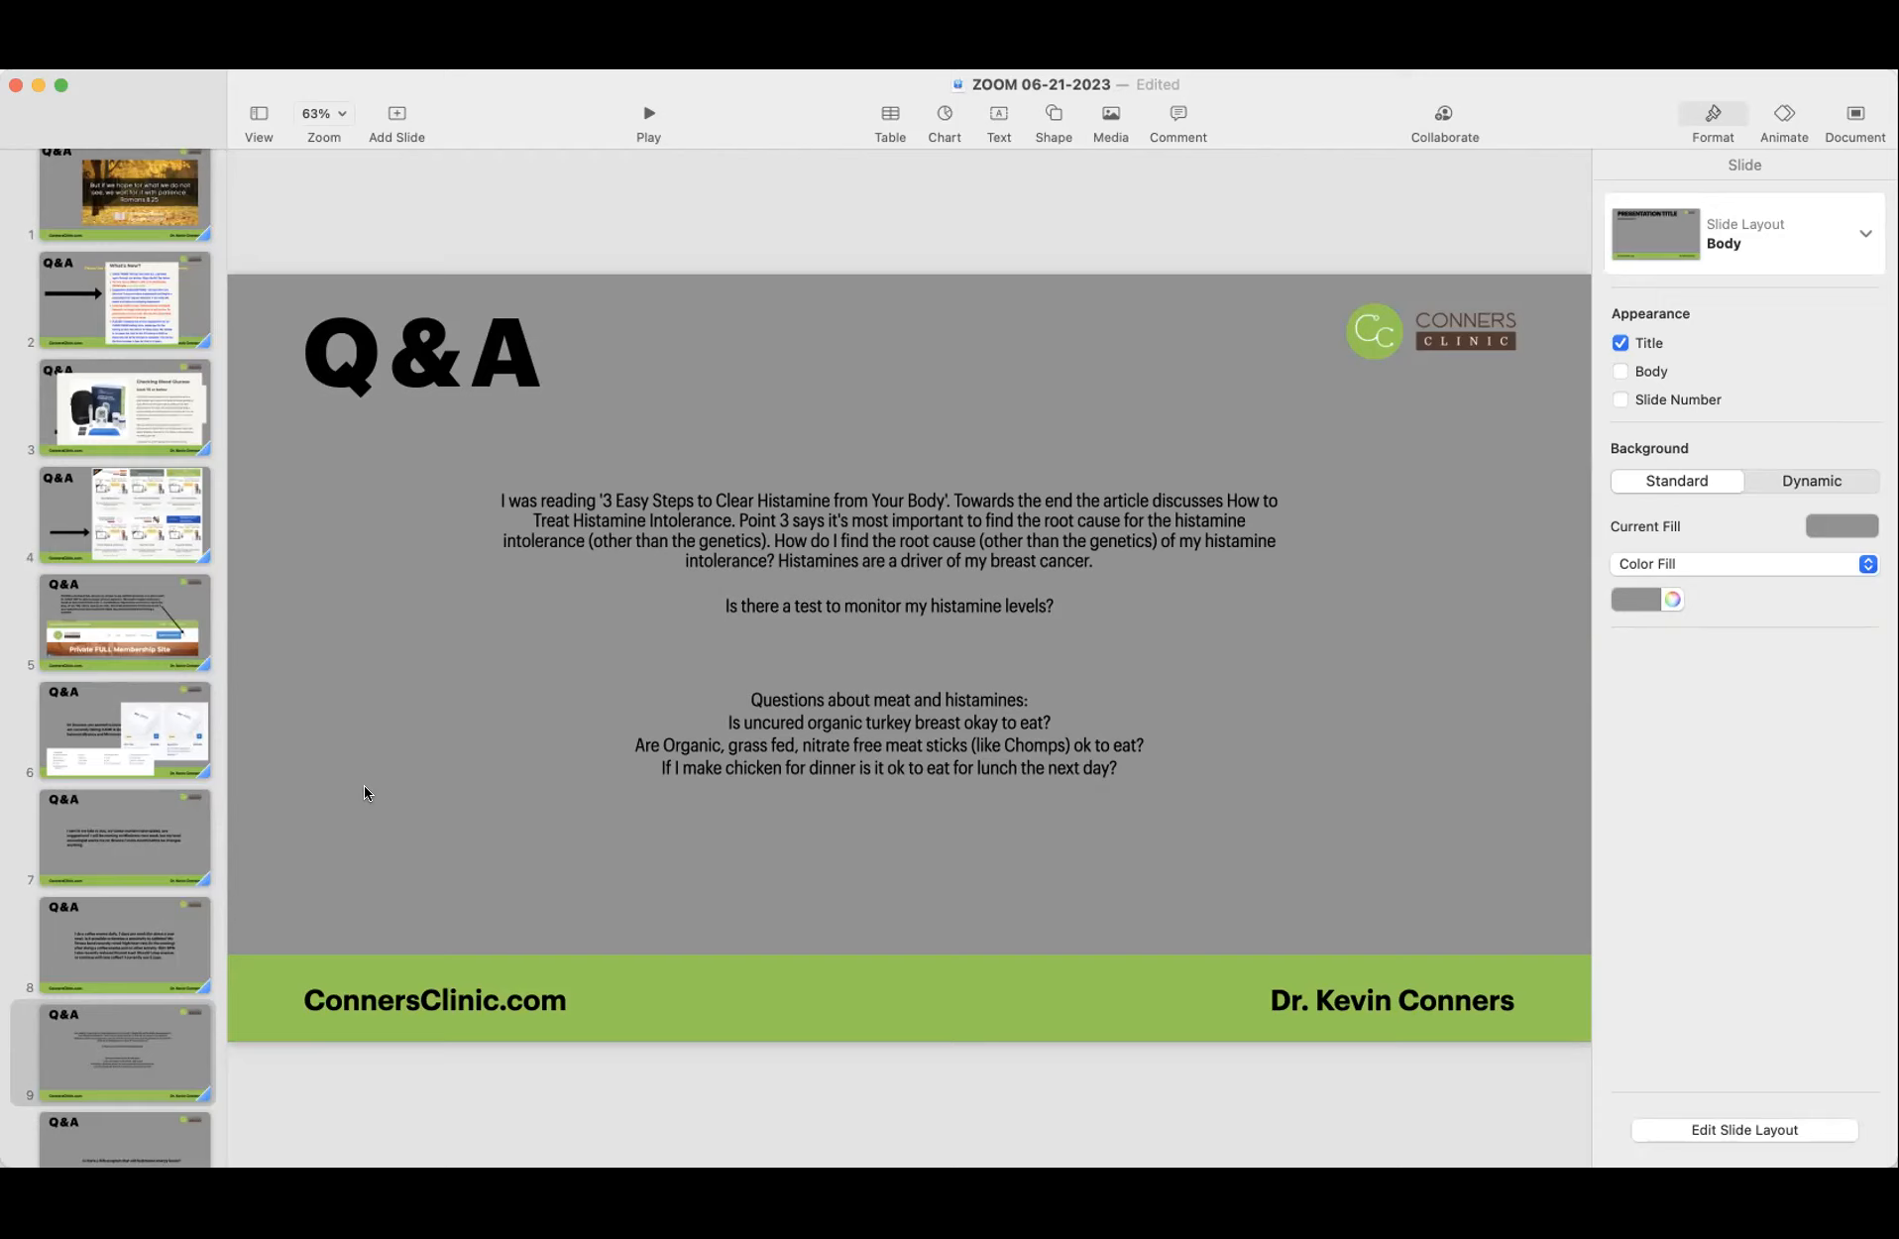
pyautogui.moveTo(402, 805)
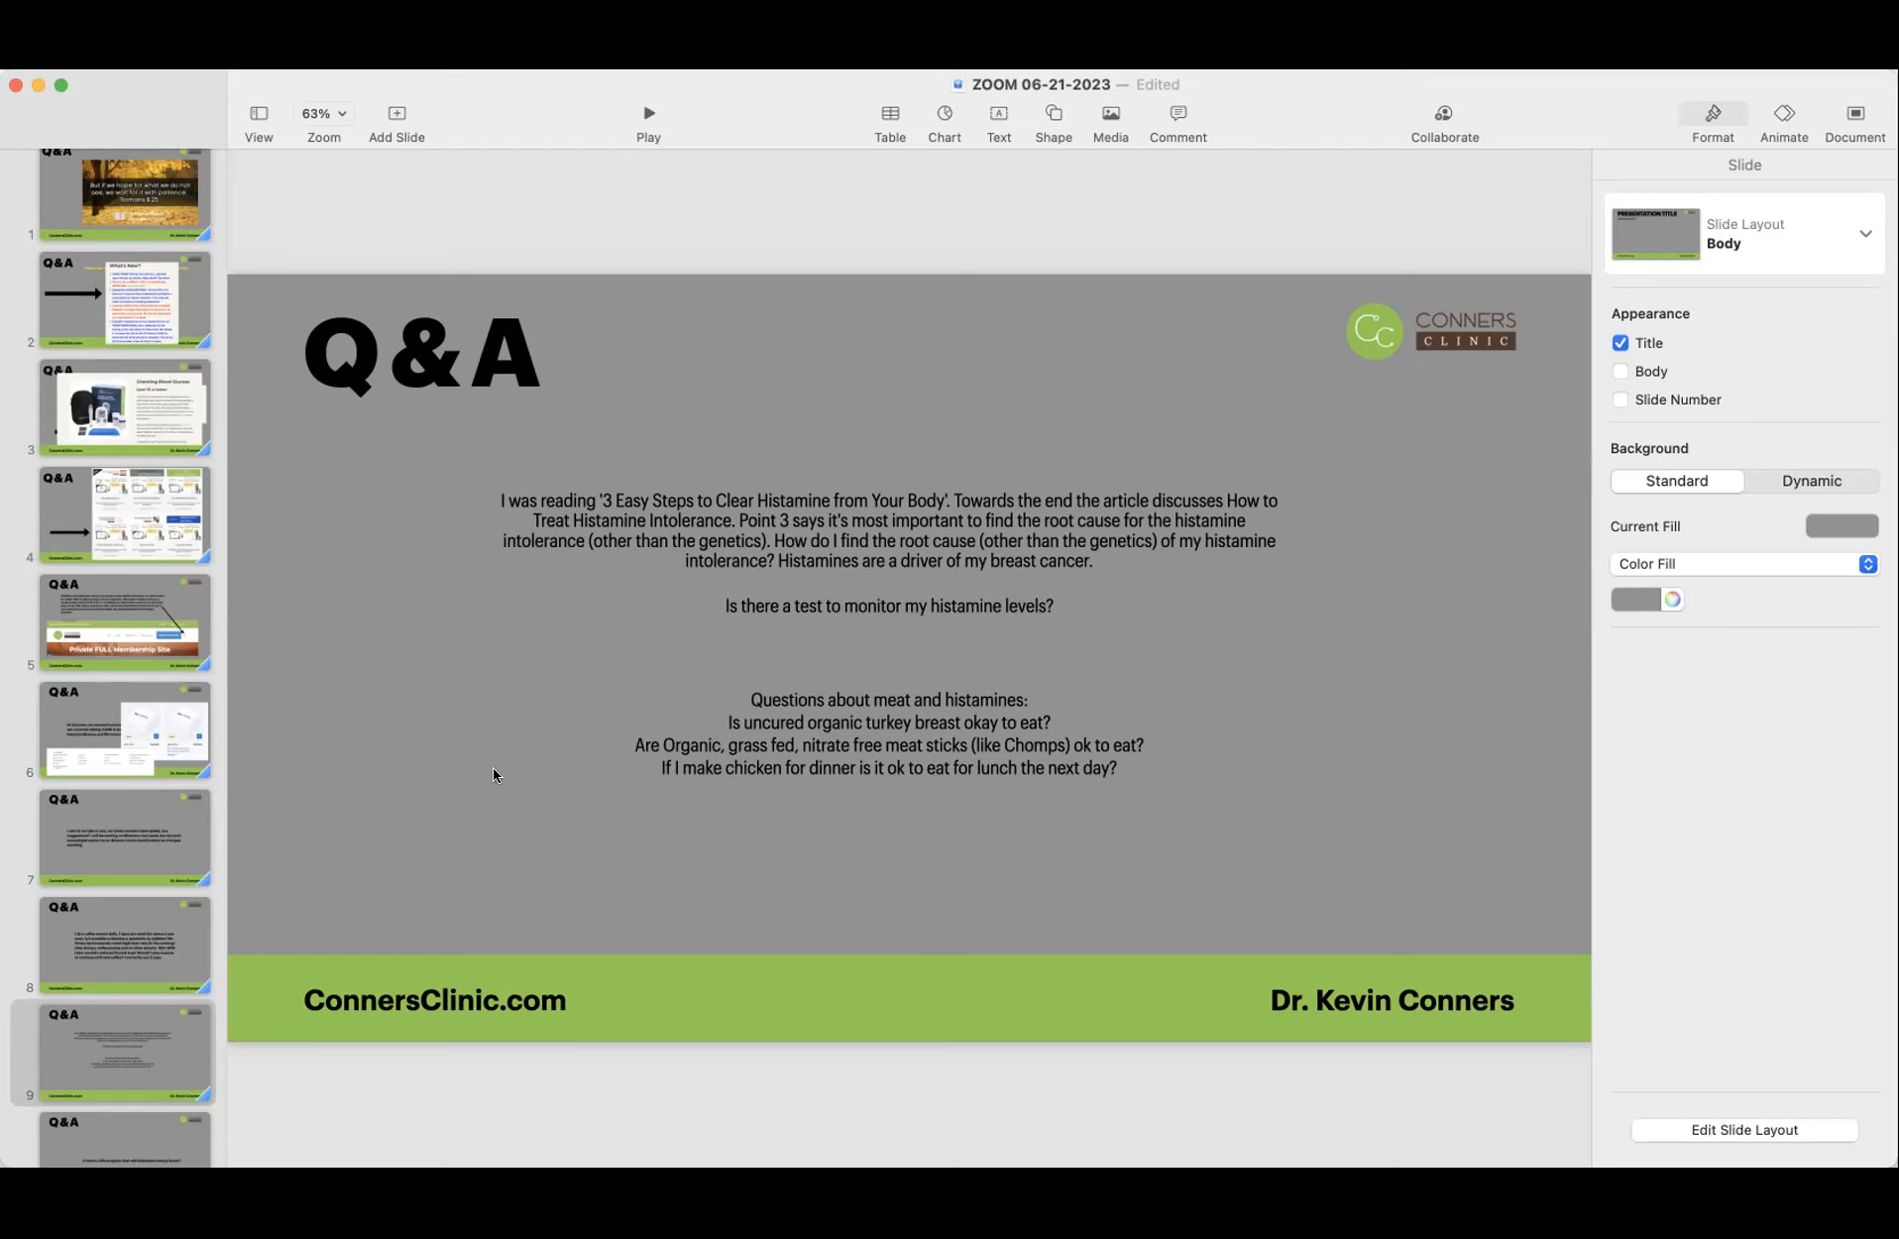
pyautogui.moveTo(756, 714)
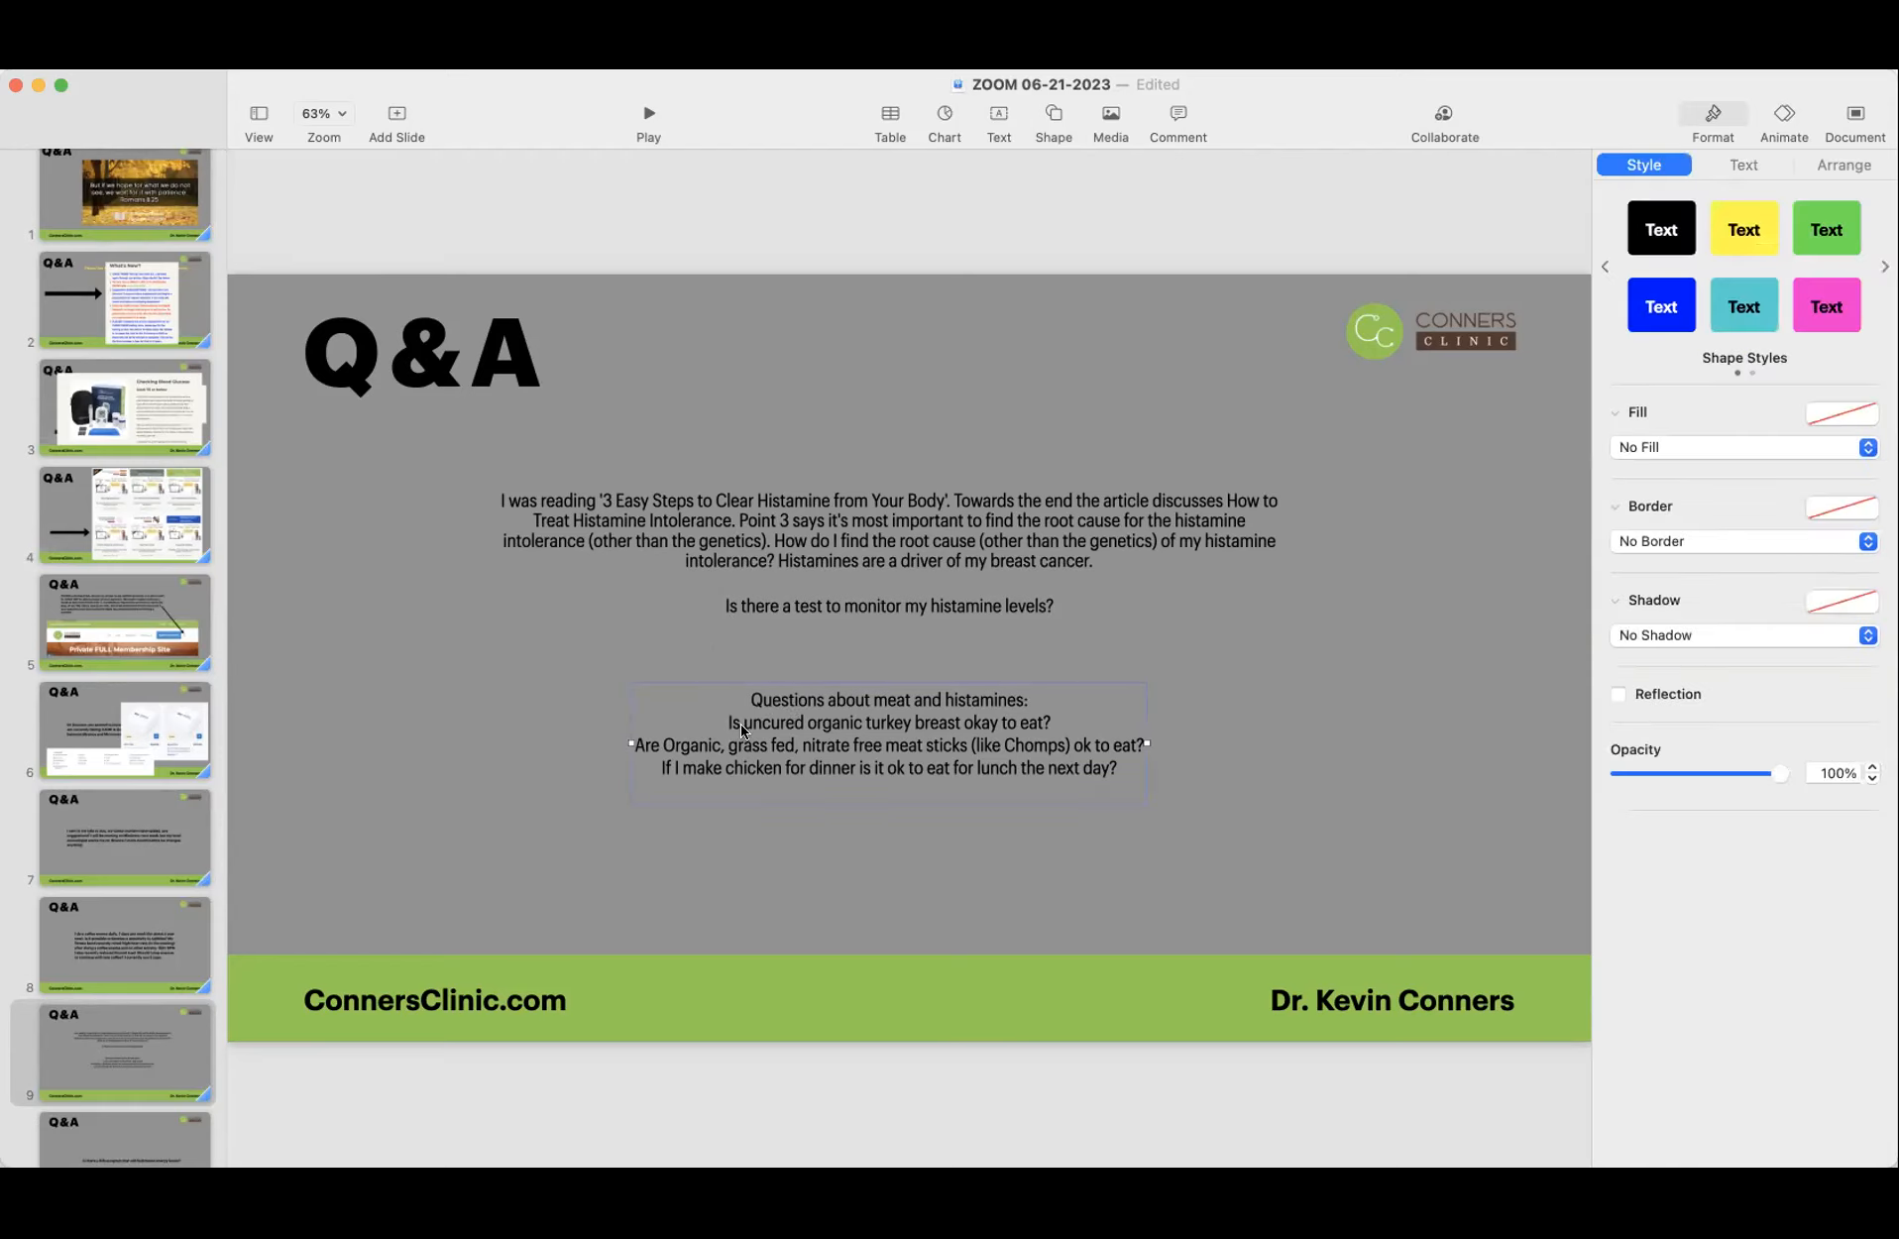
pyautogui.moveTo(832, 718)
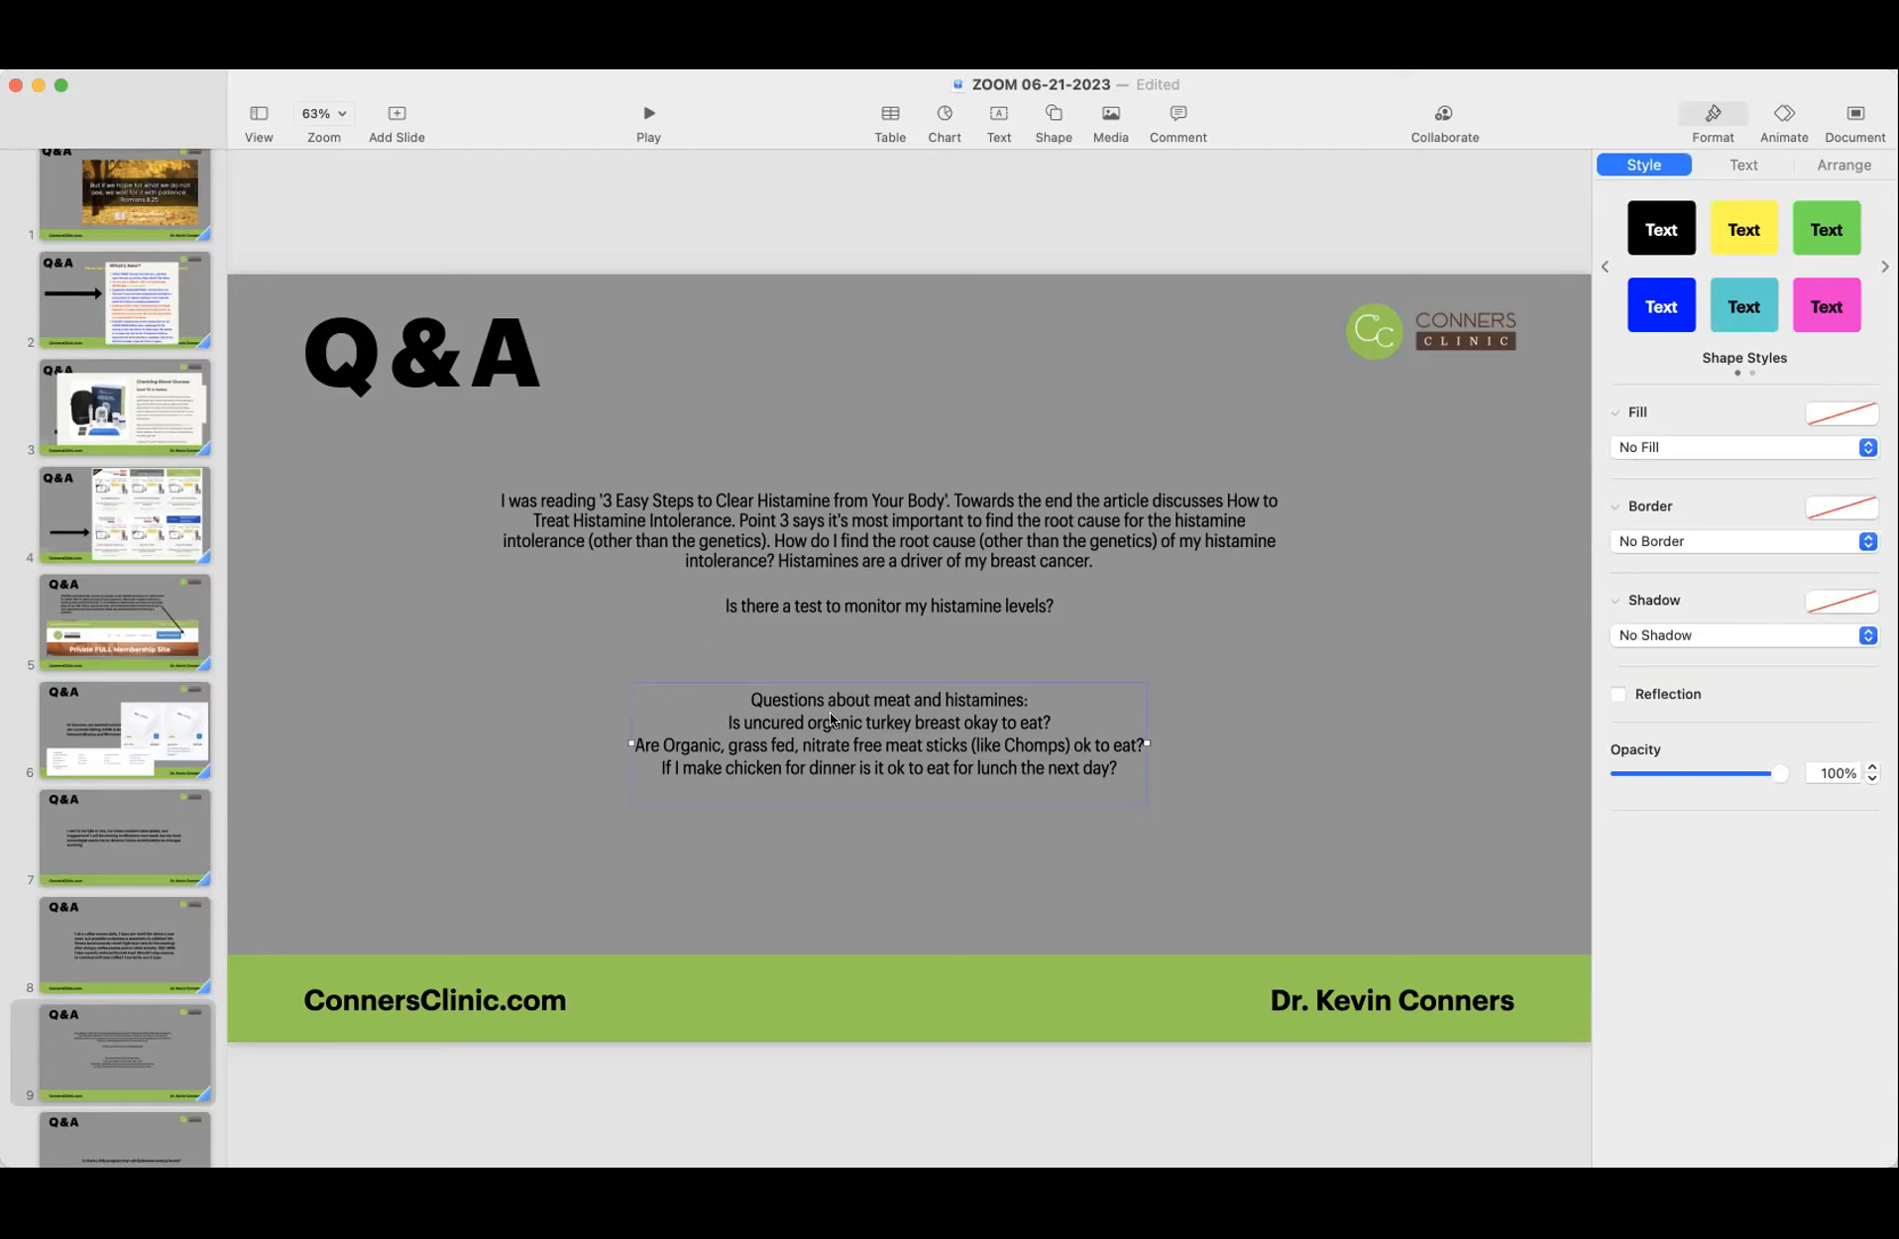
pyautogui.moveTo(722, 843)
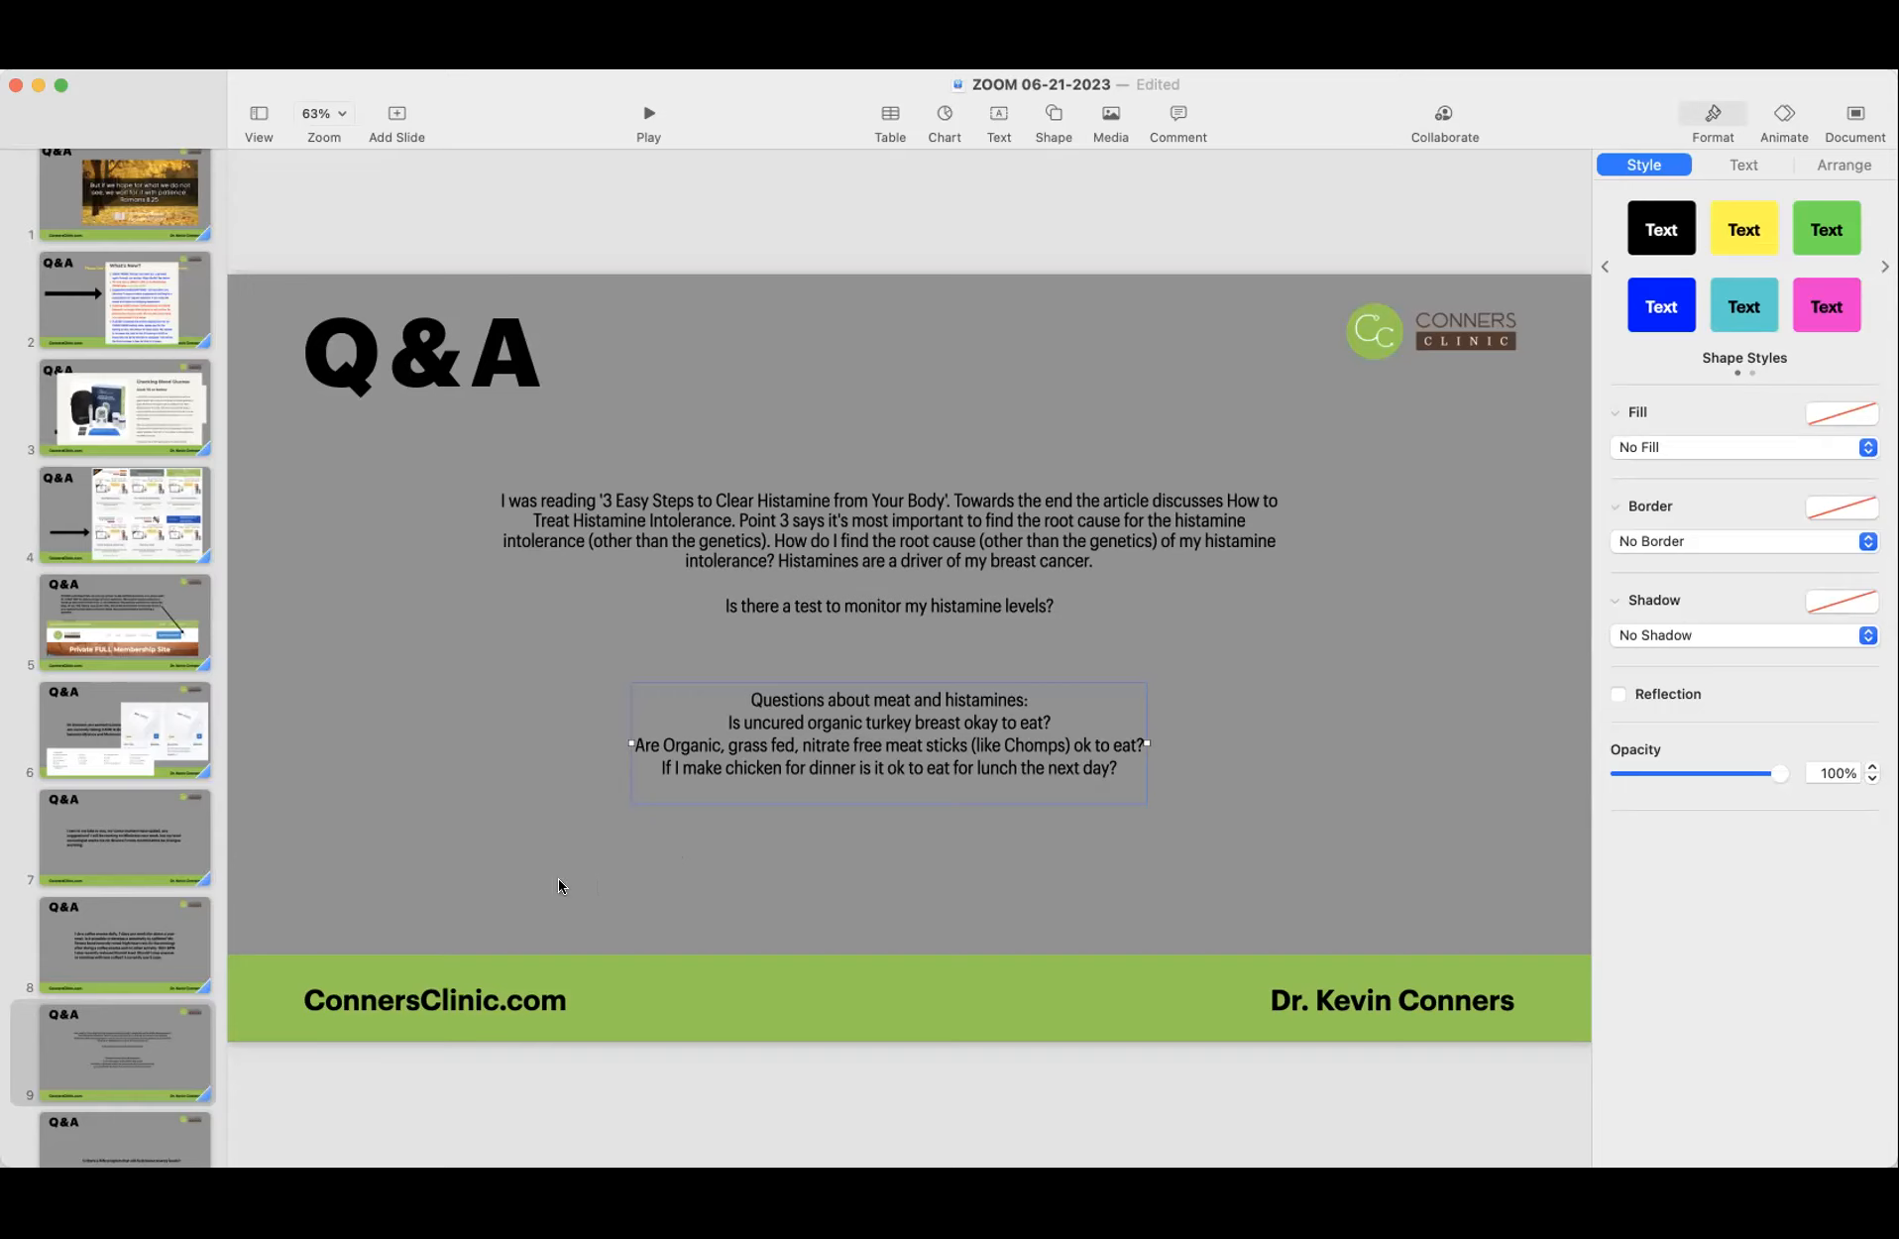
pyautogui.moveTo(533, 888)
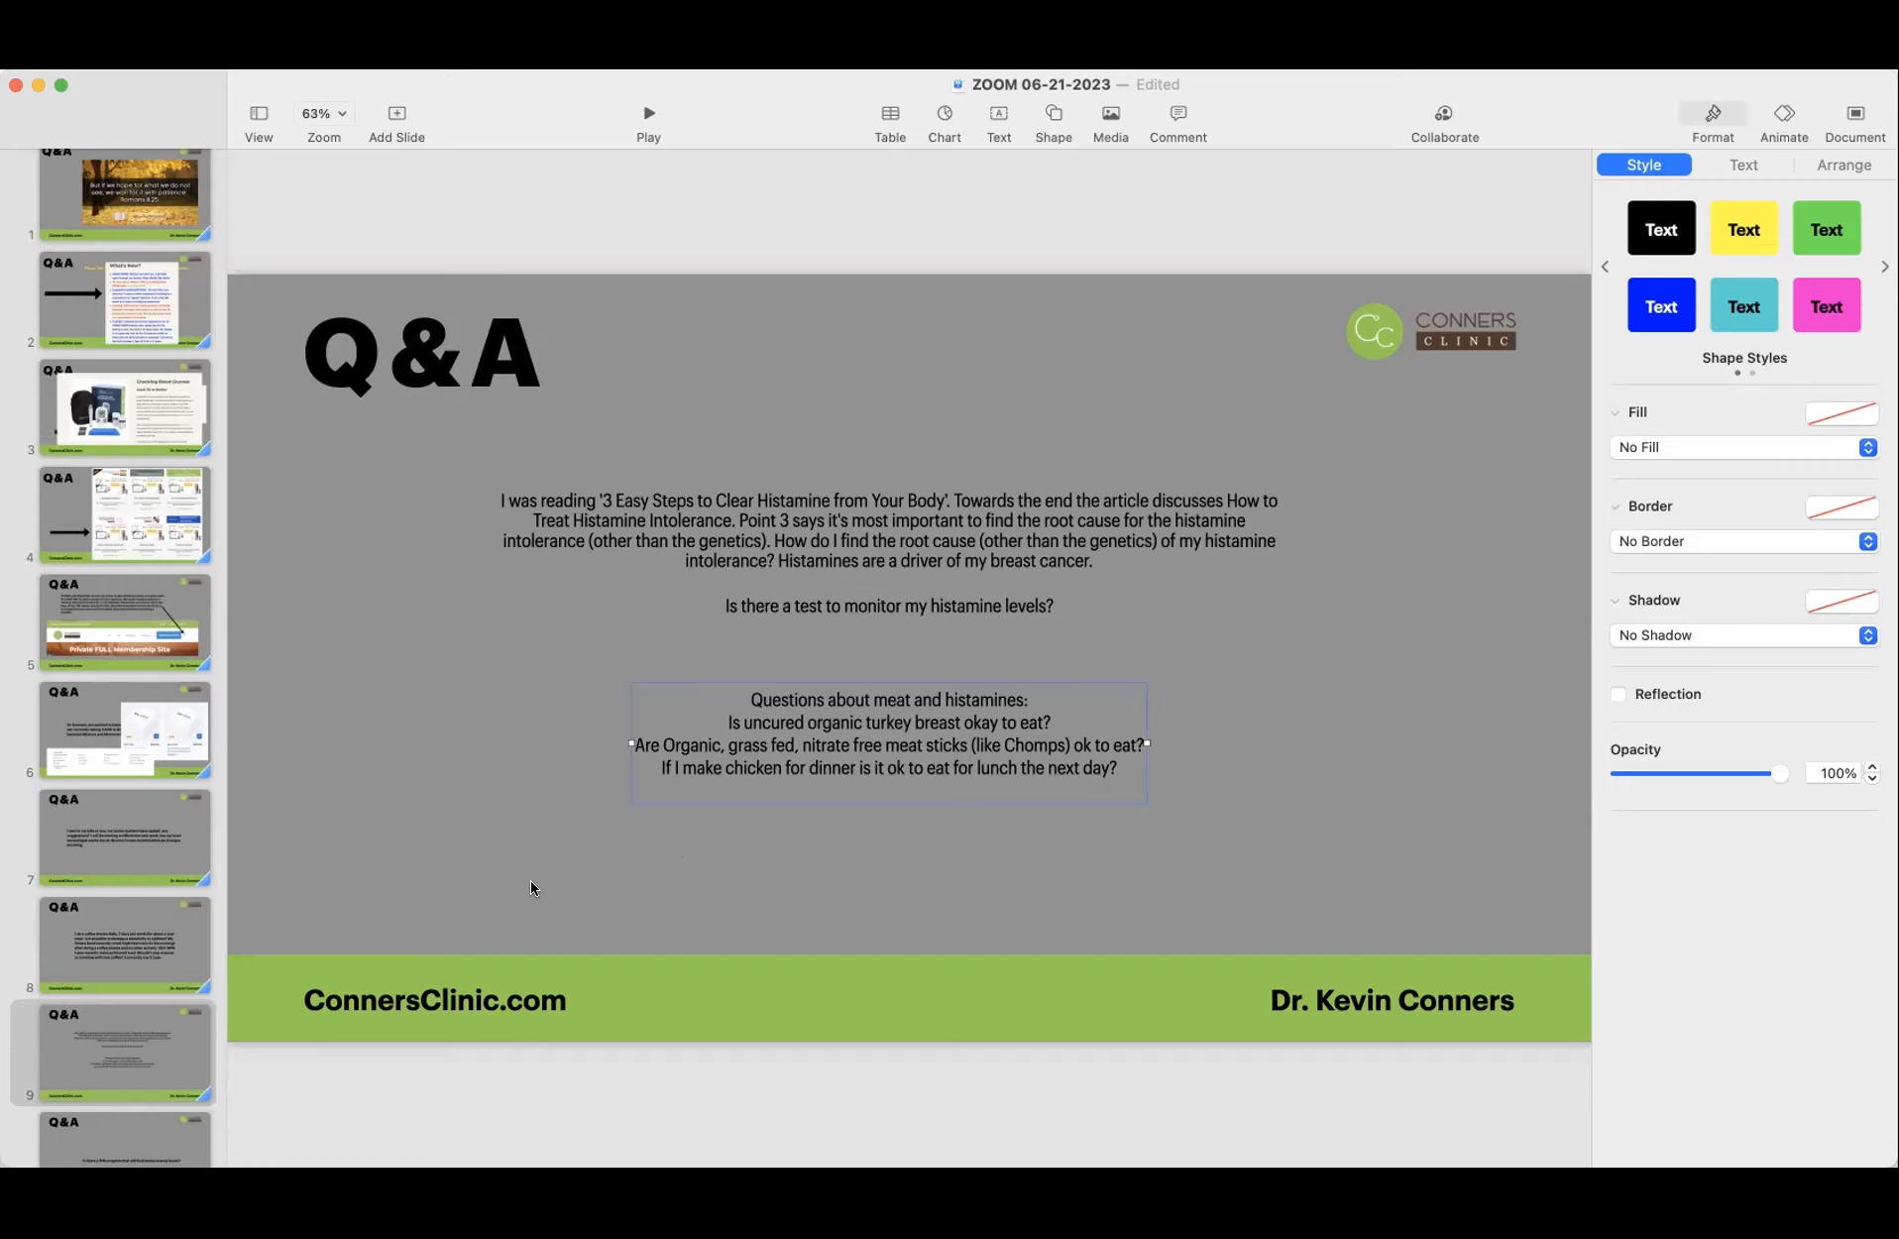
pyautogui.moveTo(533, 864)
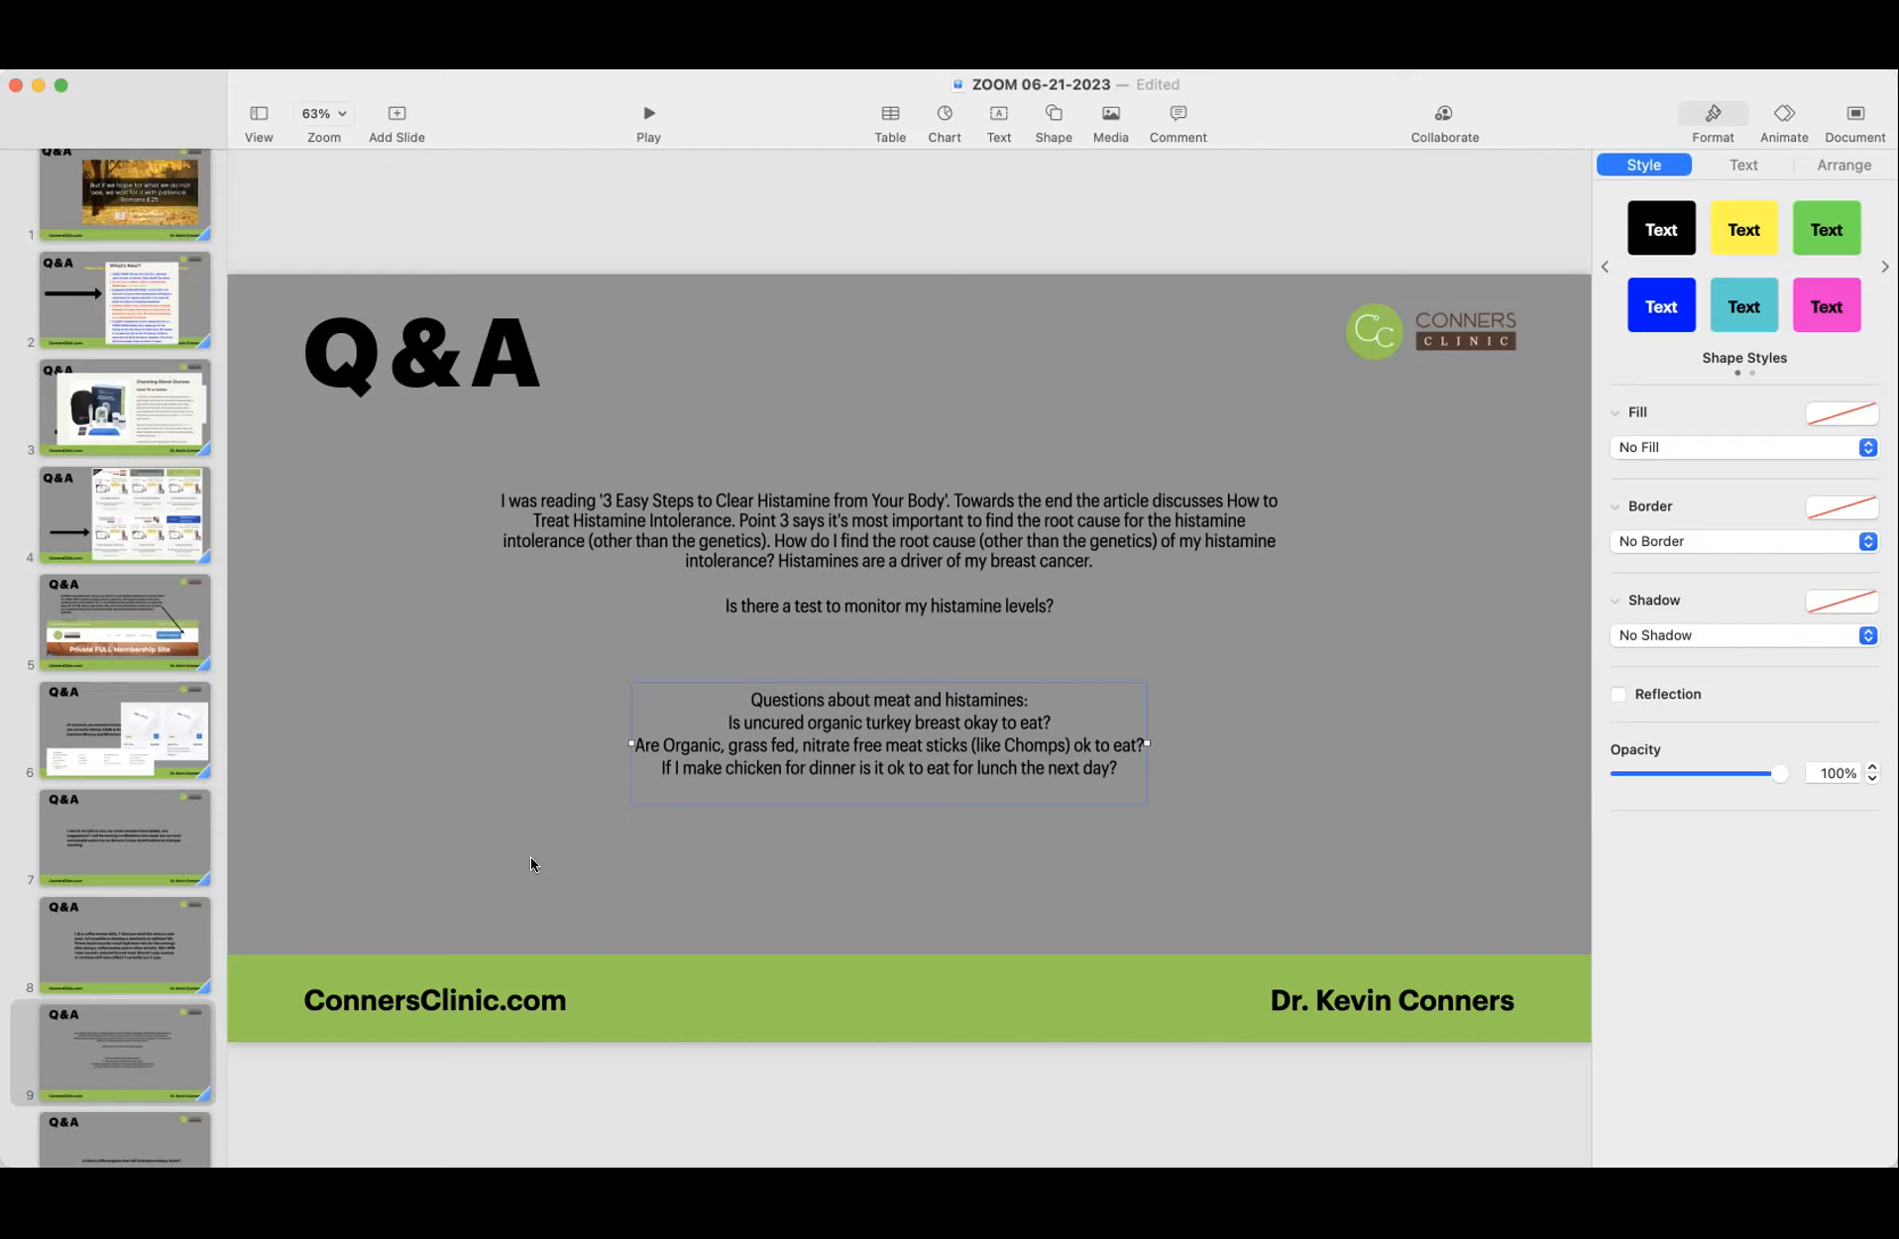
pyautogui.moveTo(251, 830)
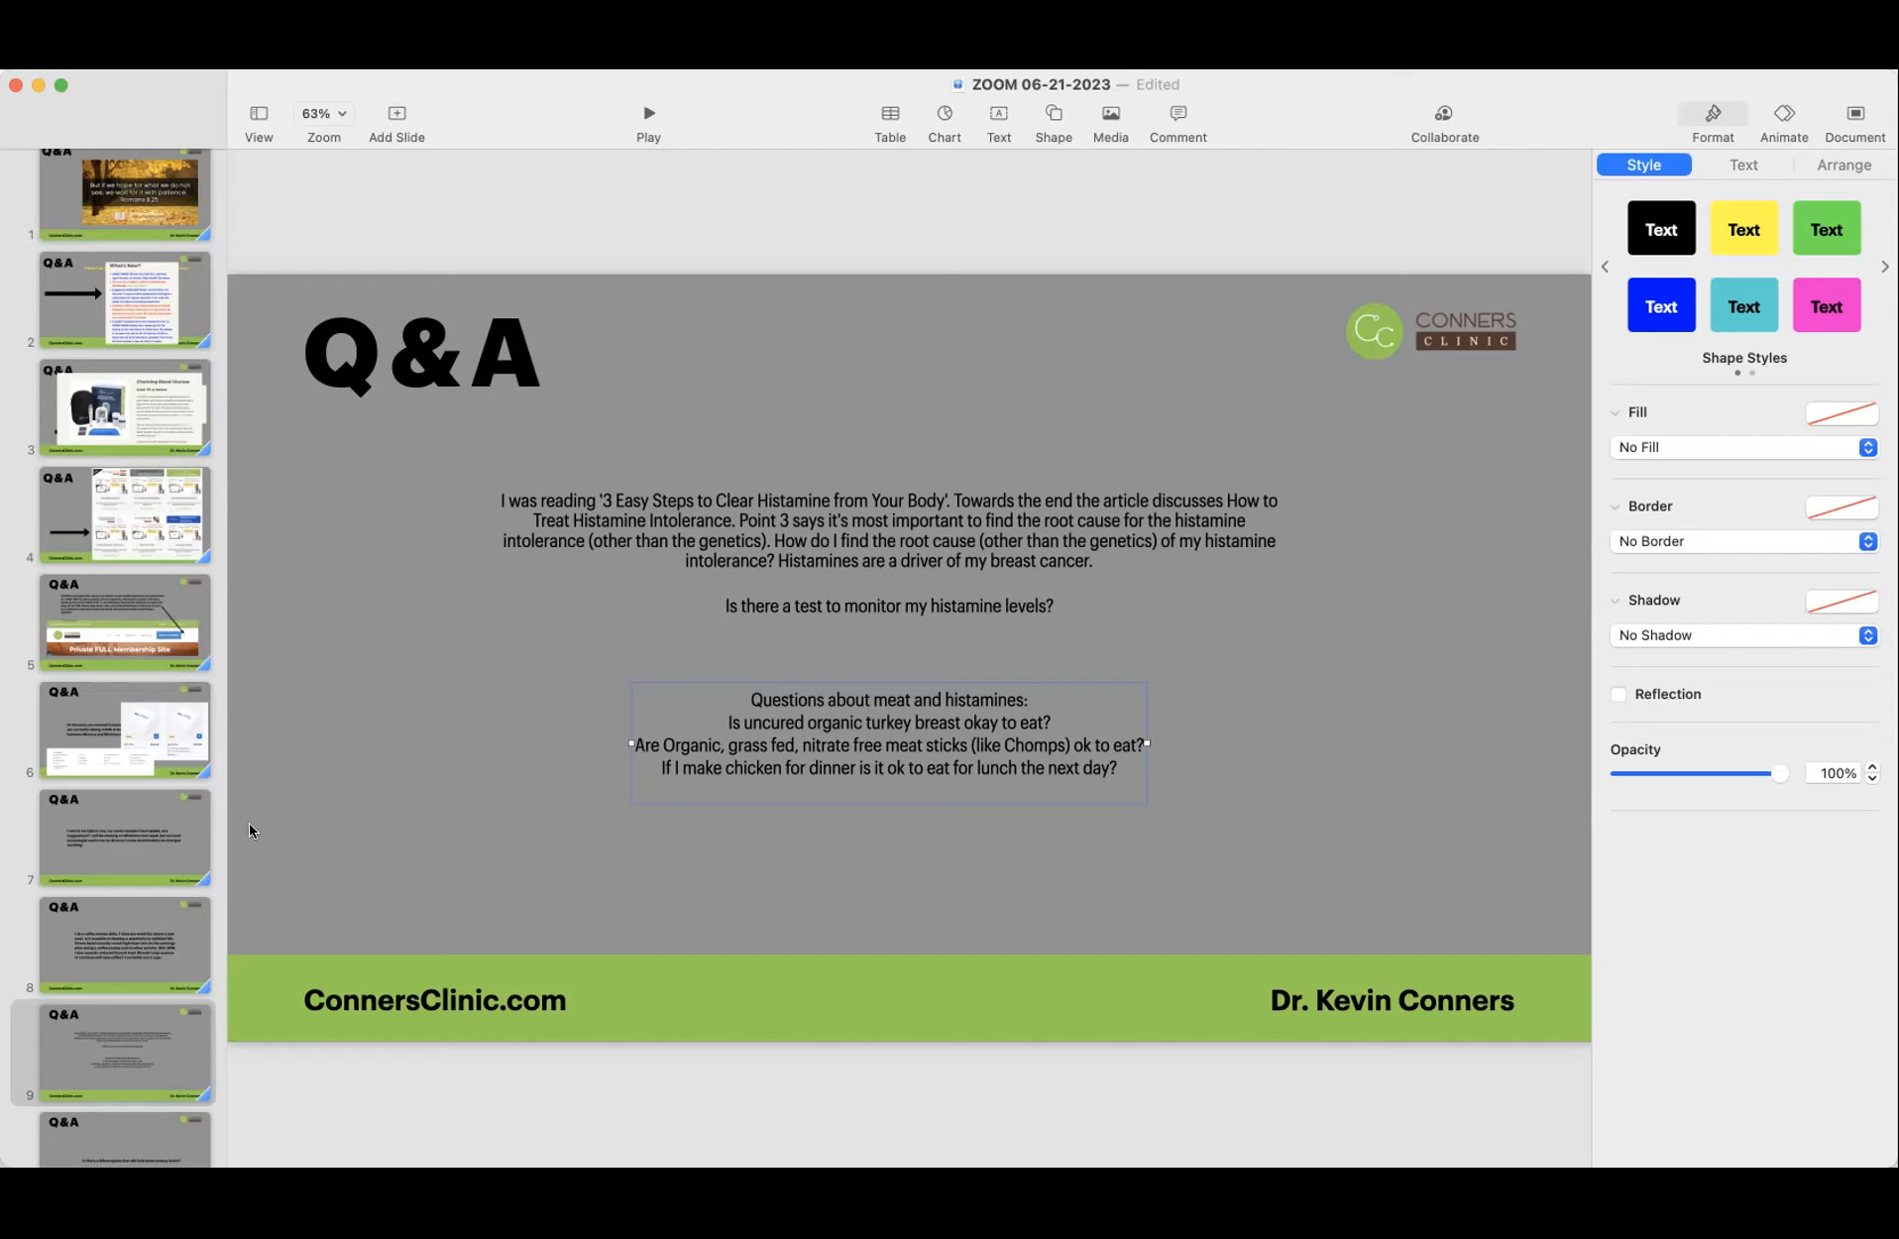
pyautogui.moveTo(930, 922)
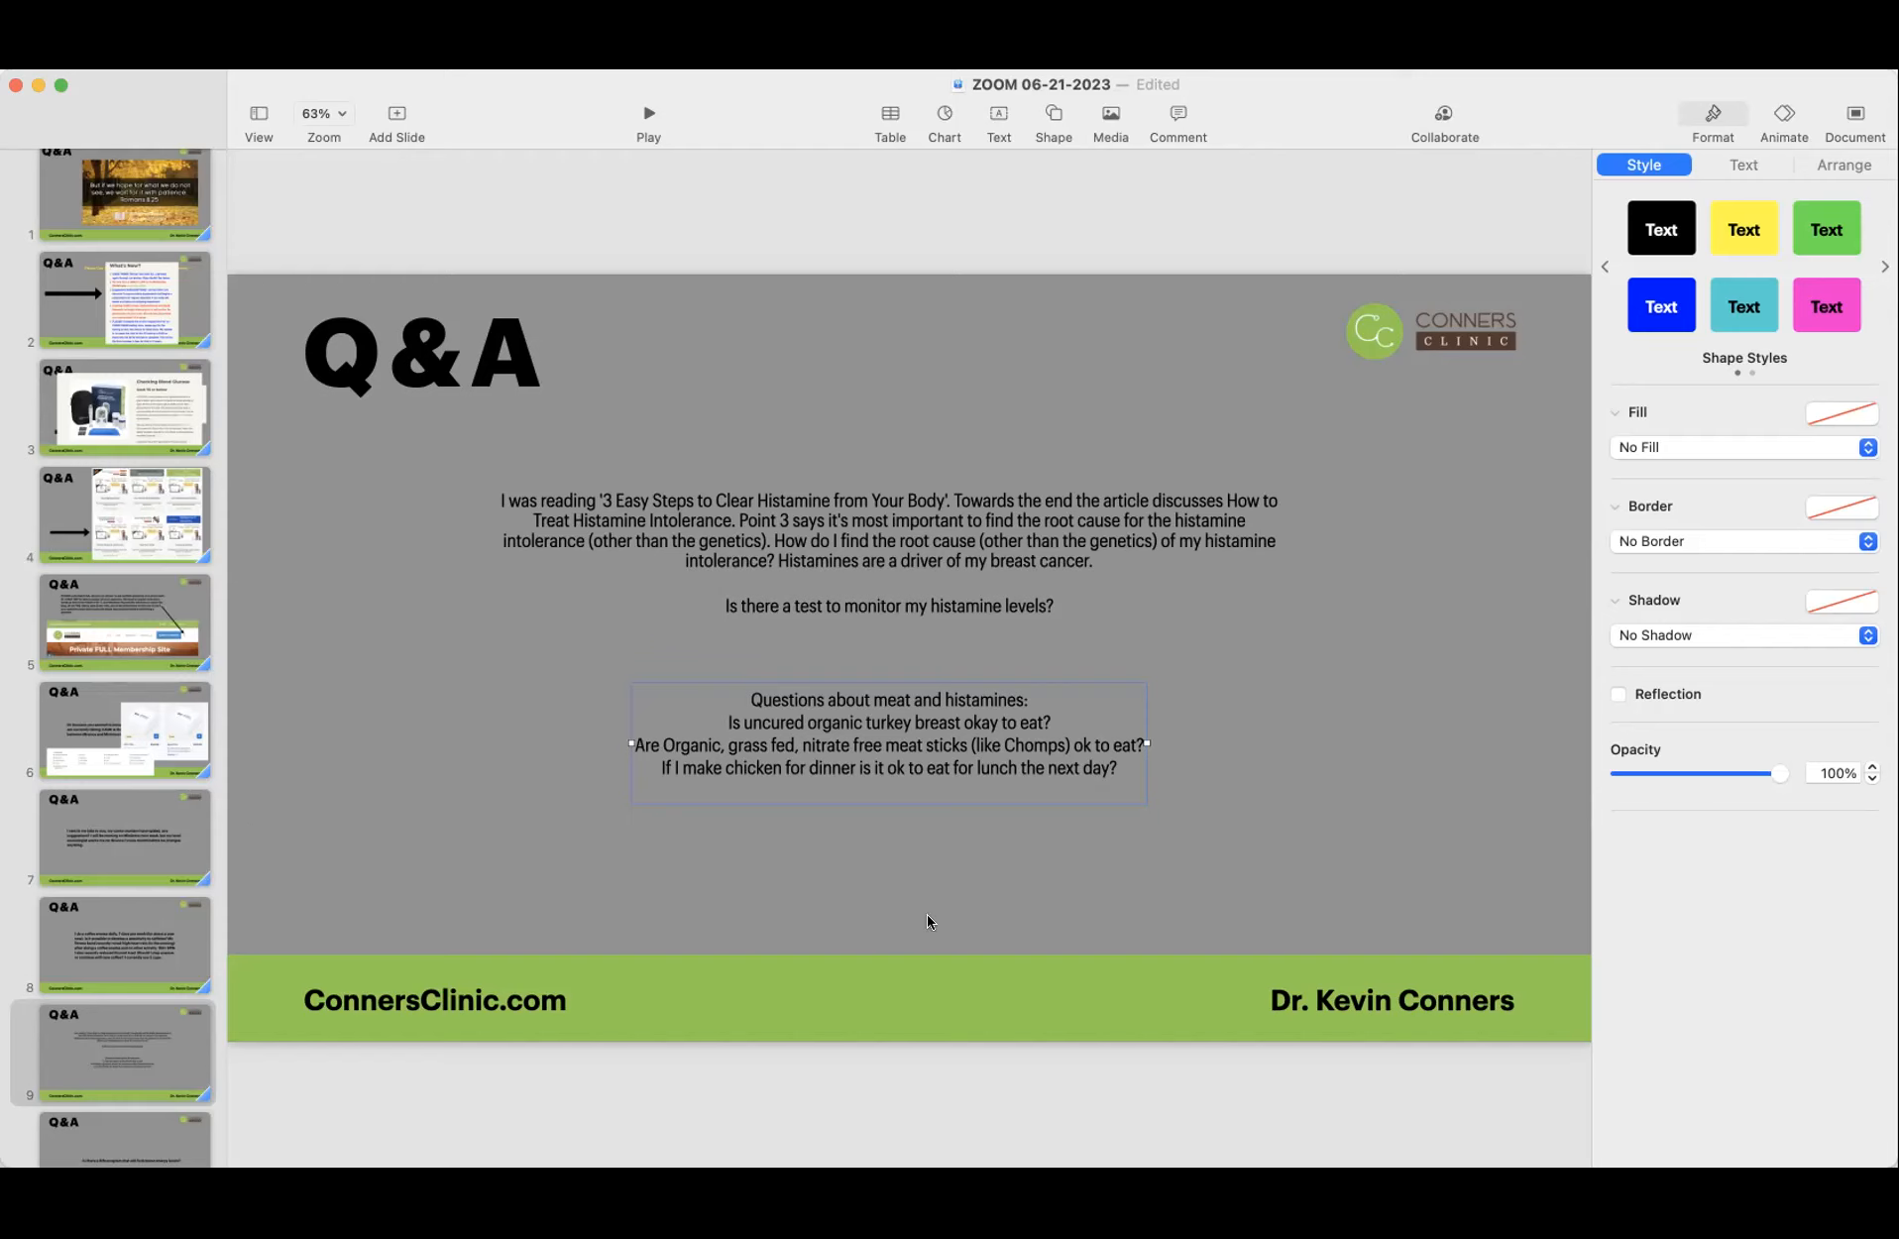
pyautogui.moveTo(892, 758)
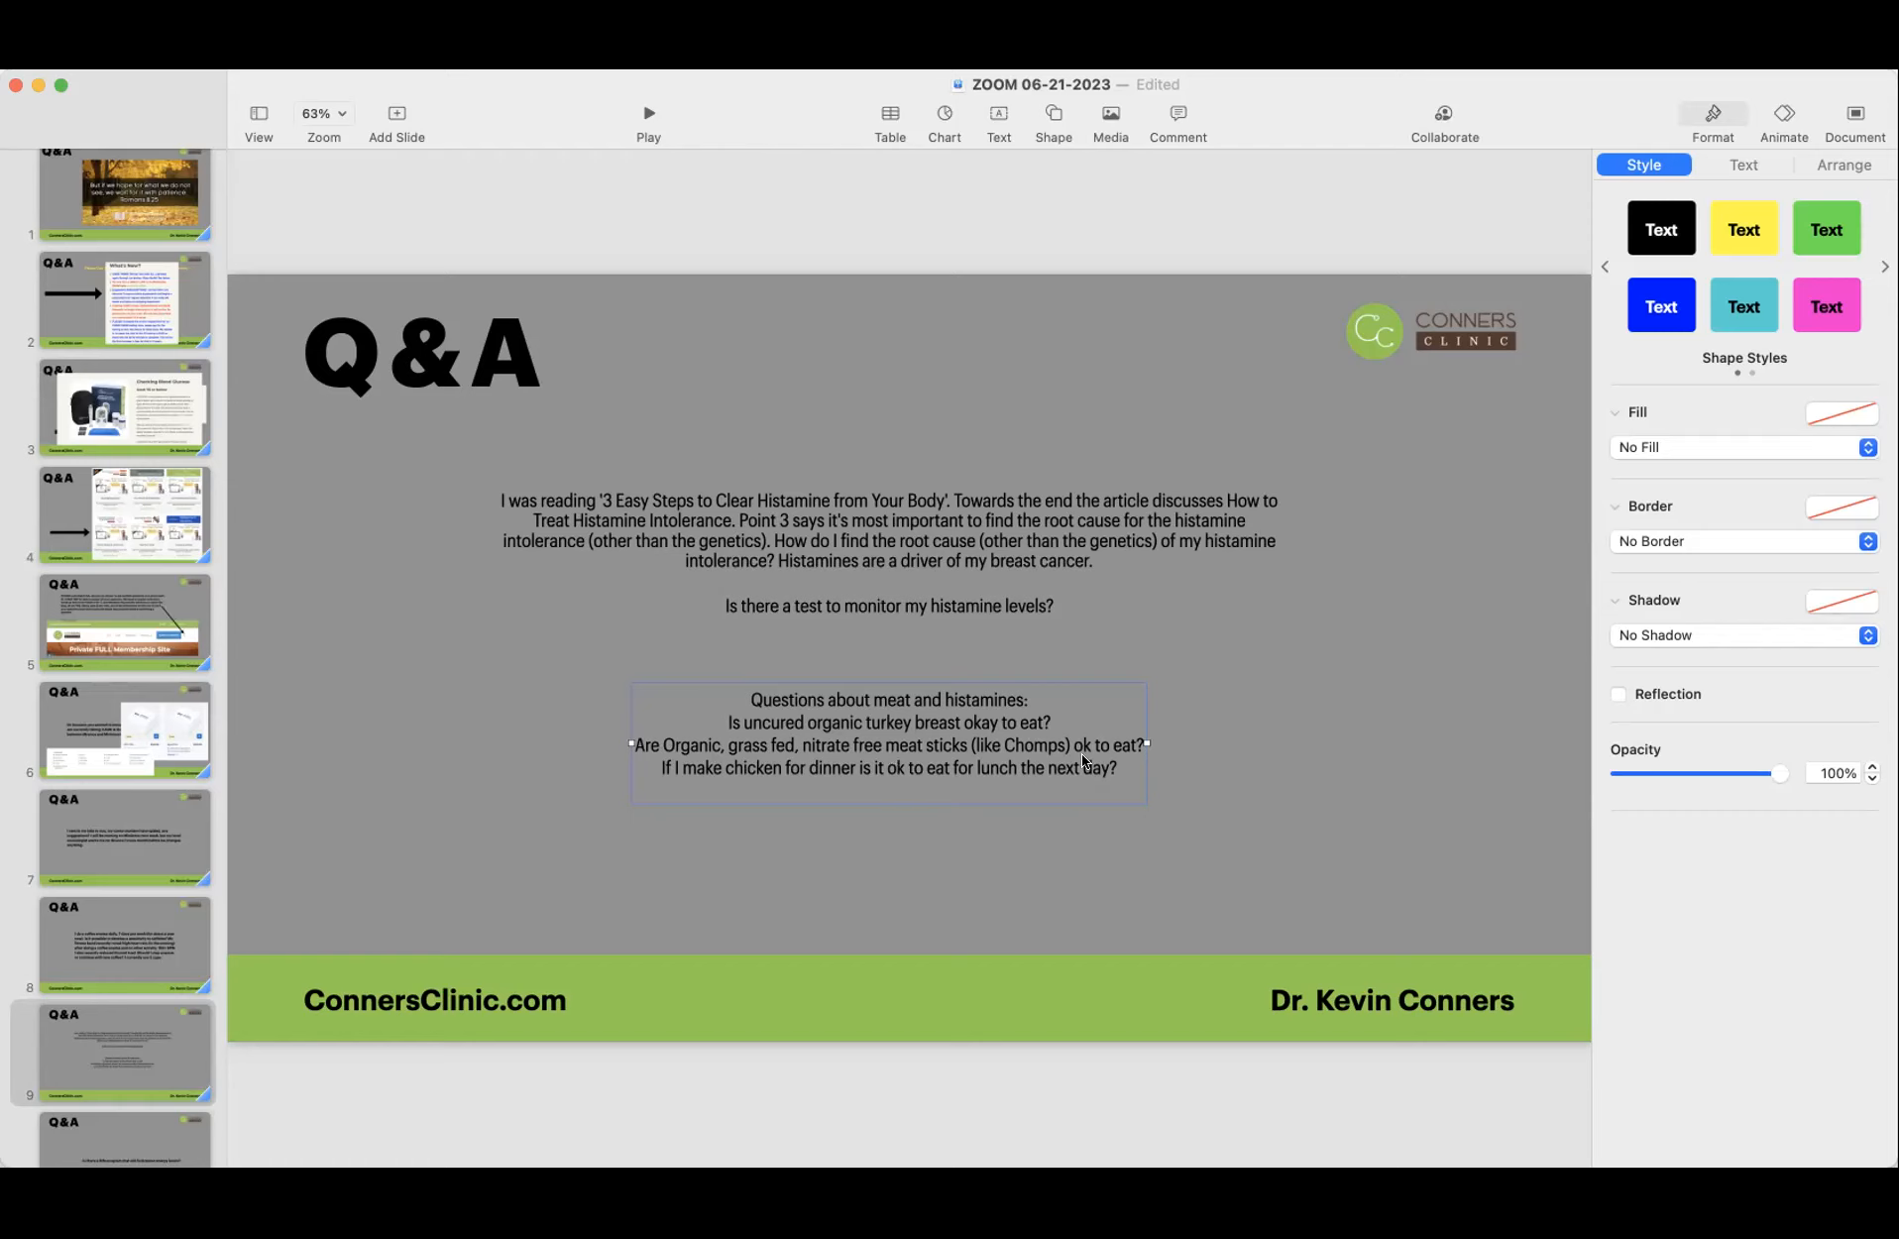
pyautogui.click(757, 919)
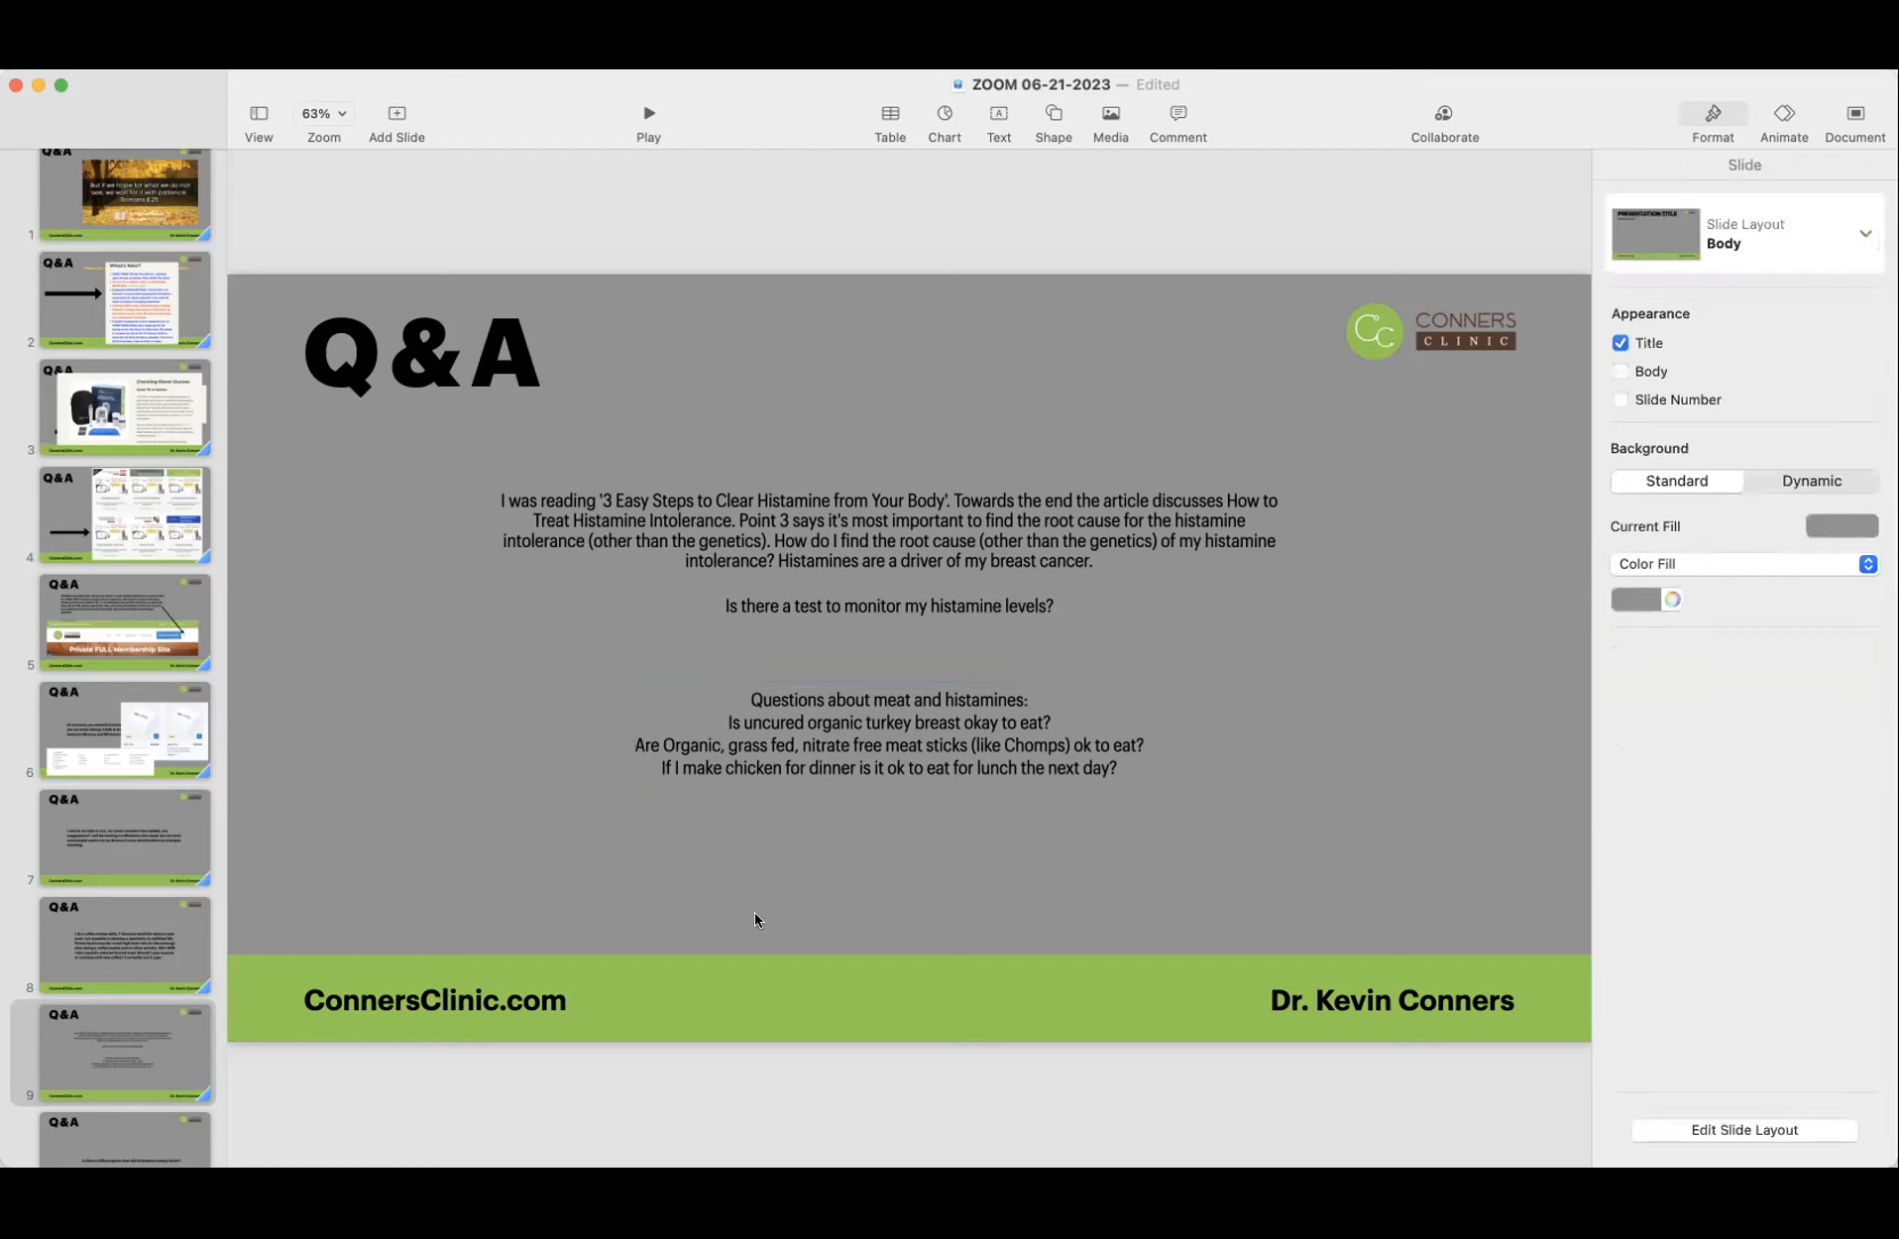
pyautogui.moveTo(482, 847)
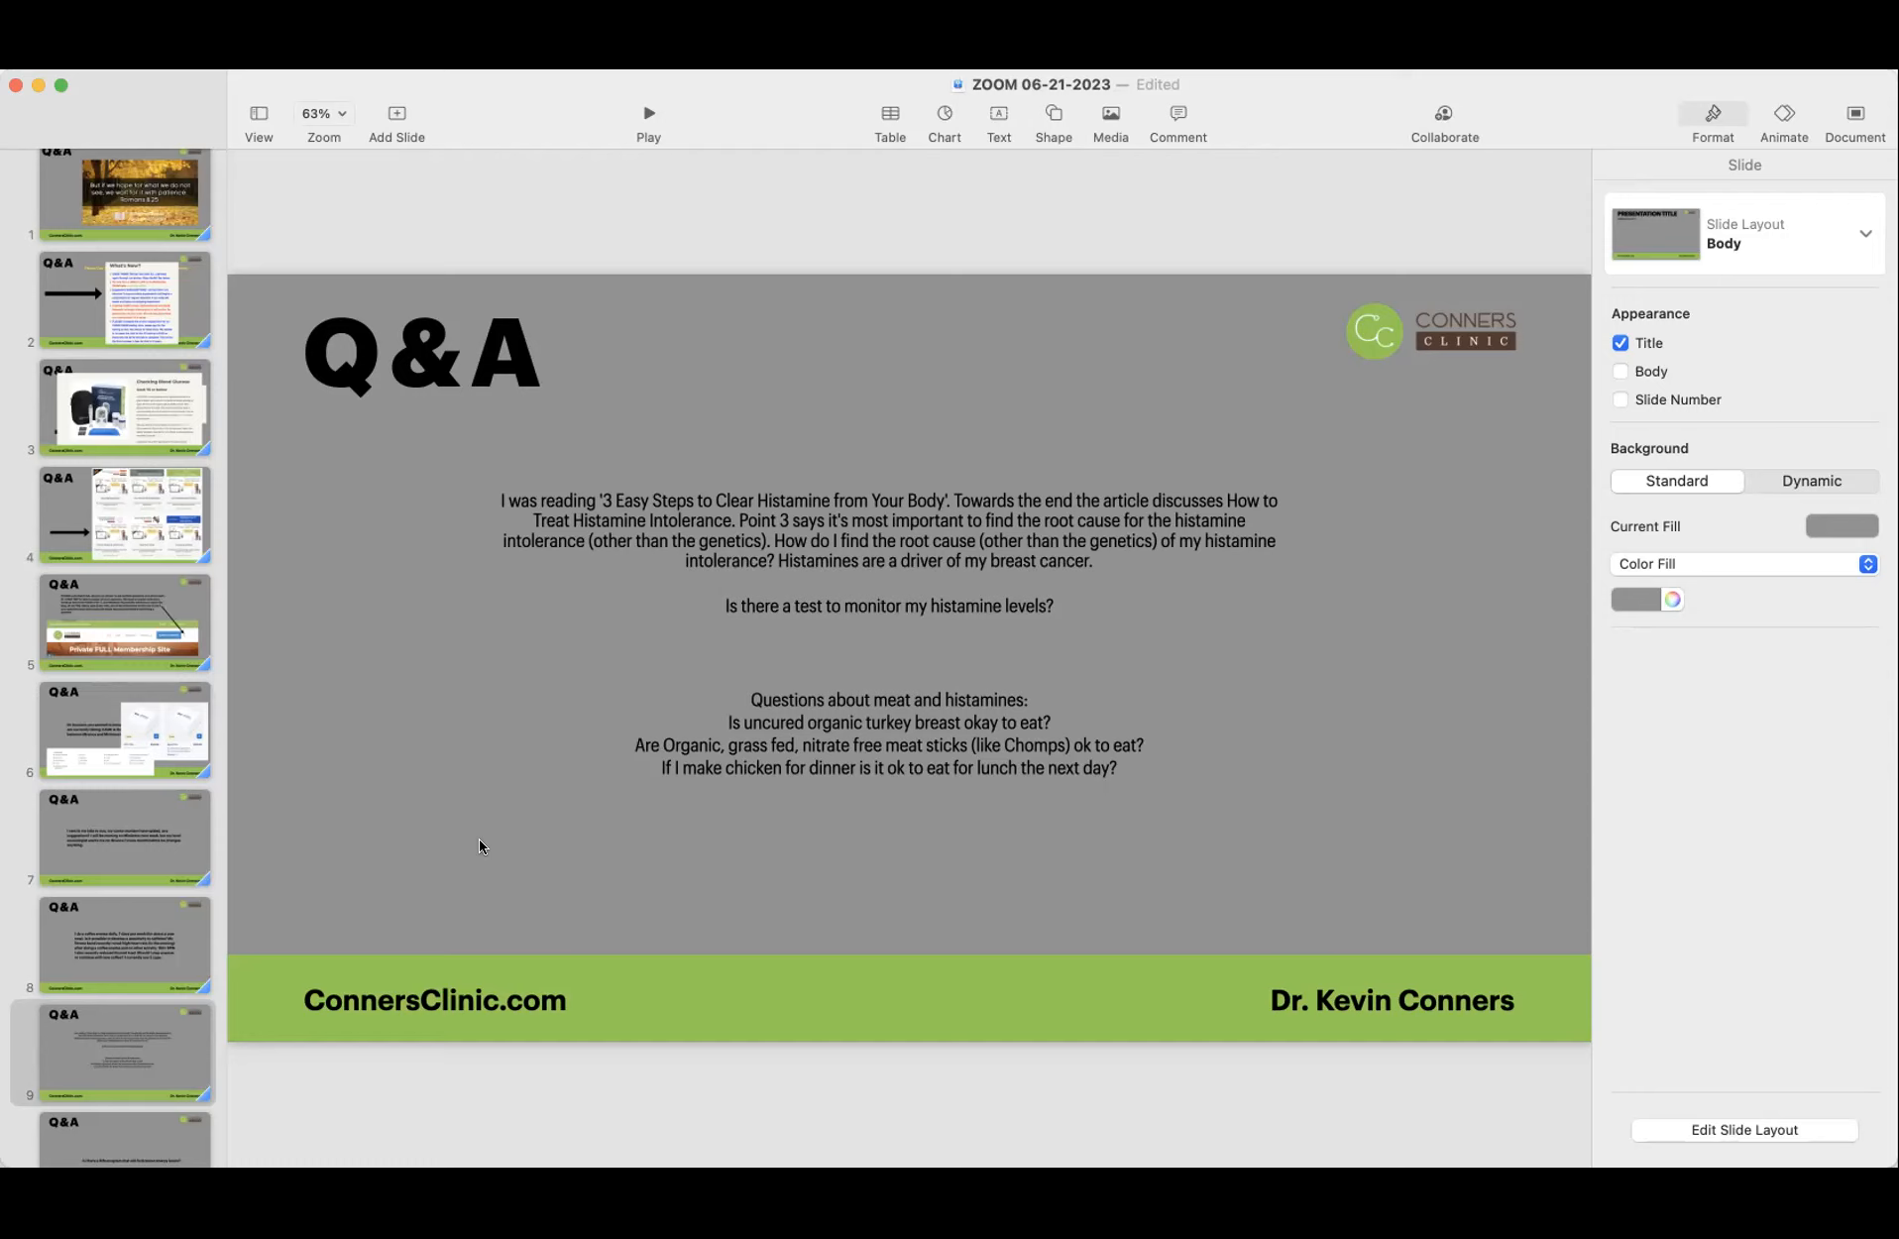
pyautogui.scroll(-3)
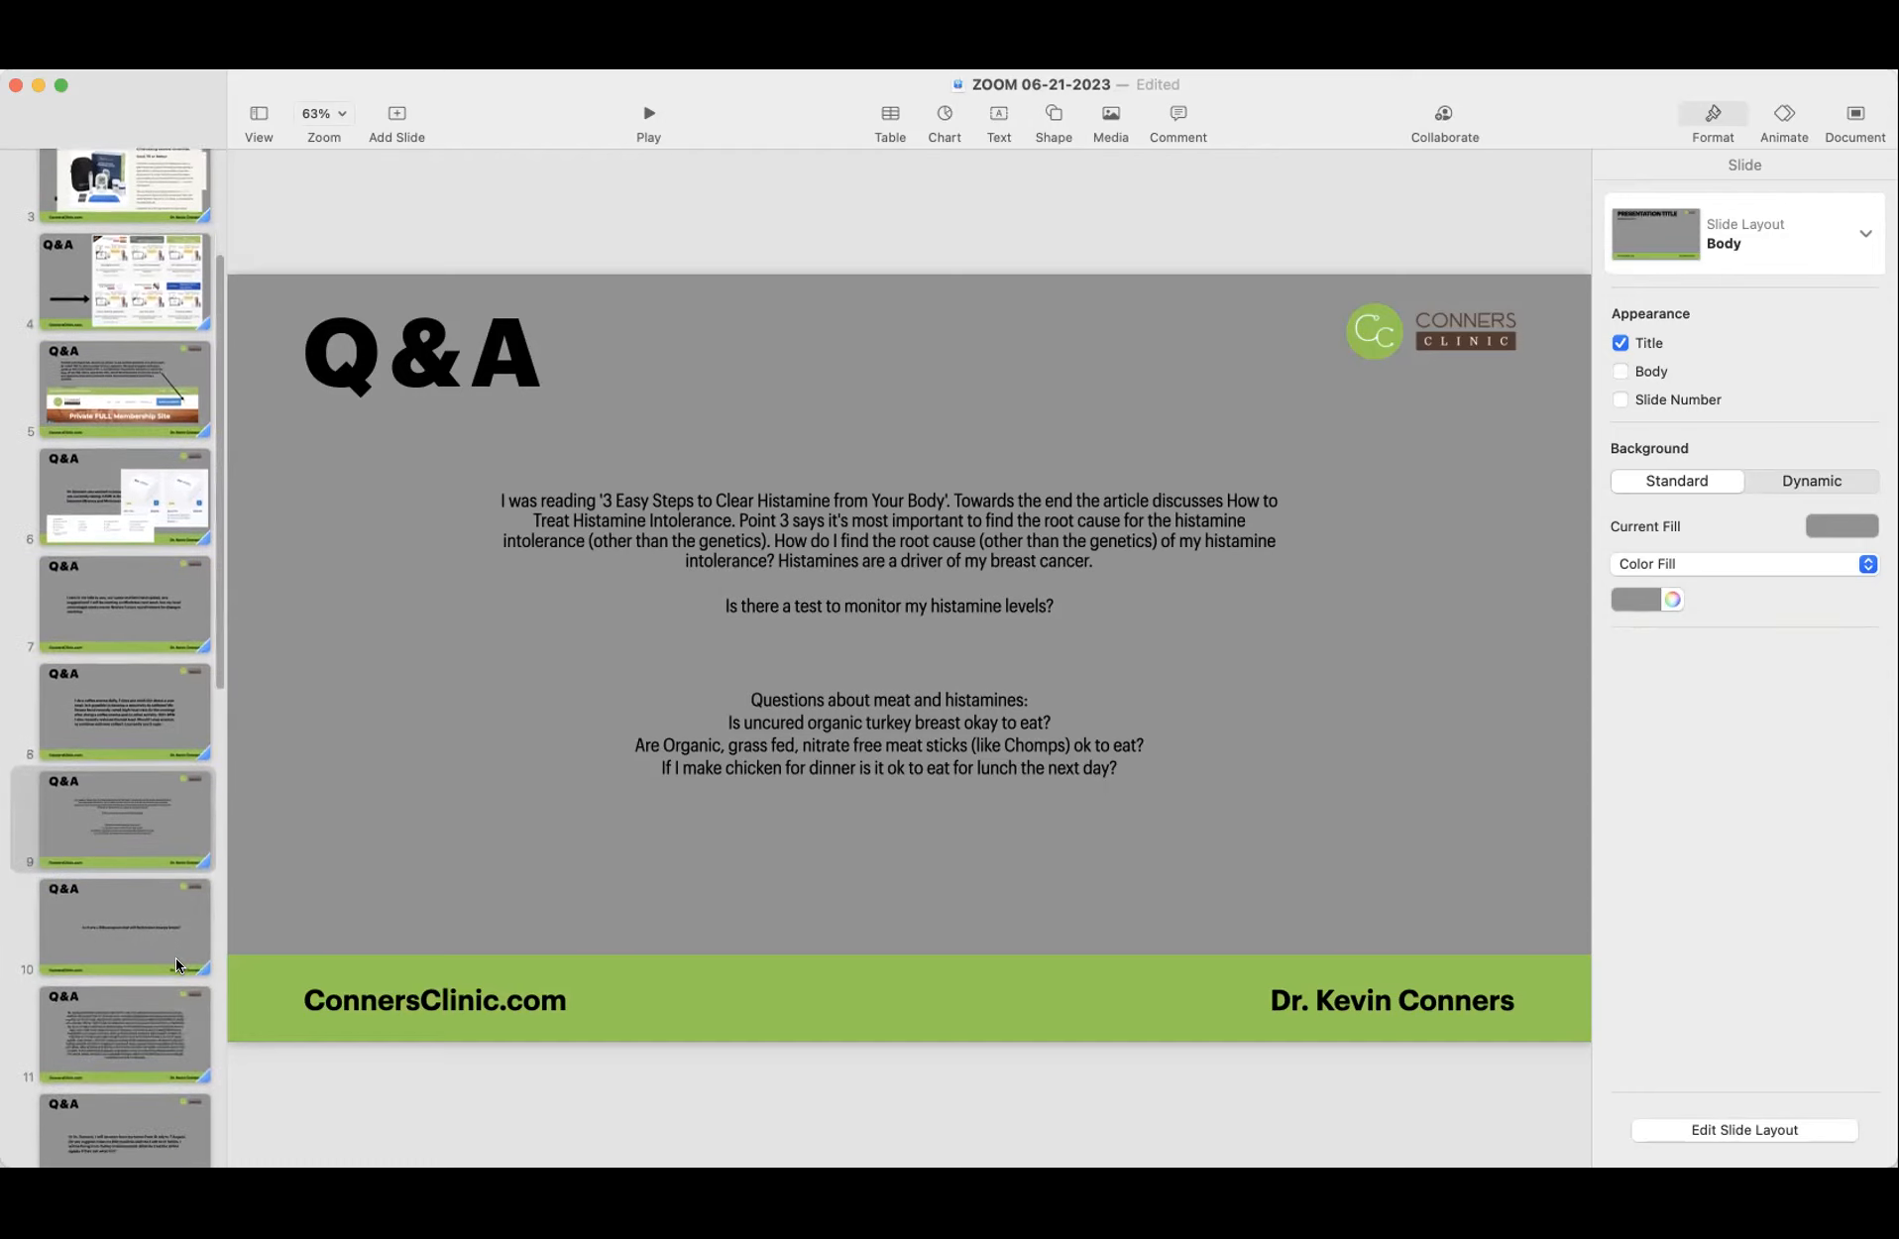
pyautogui.scroll(-3)
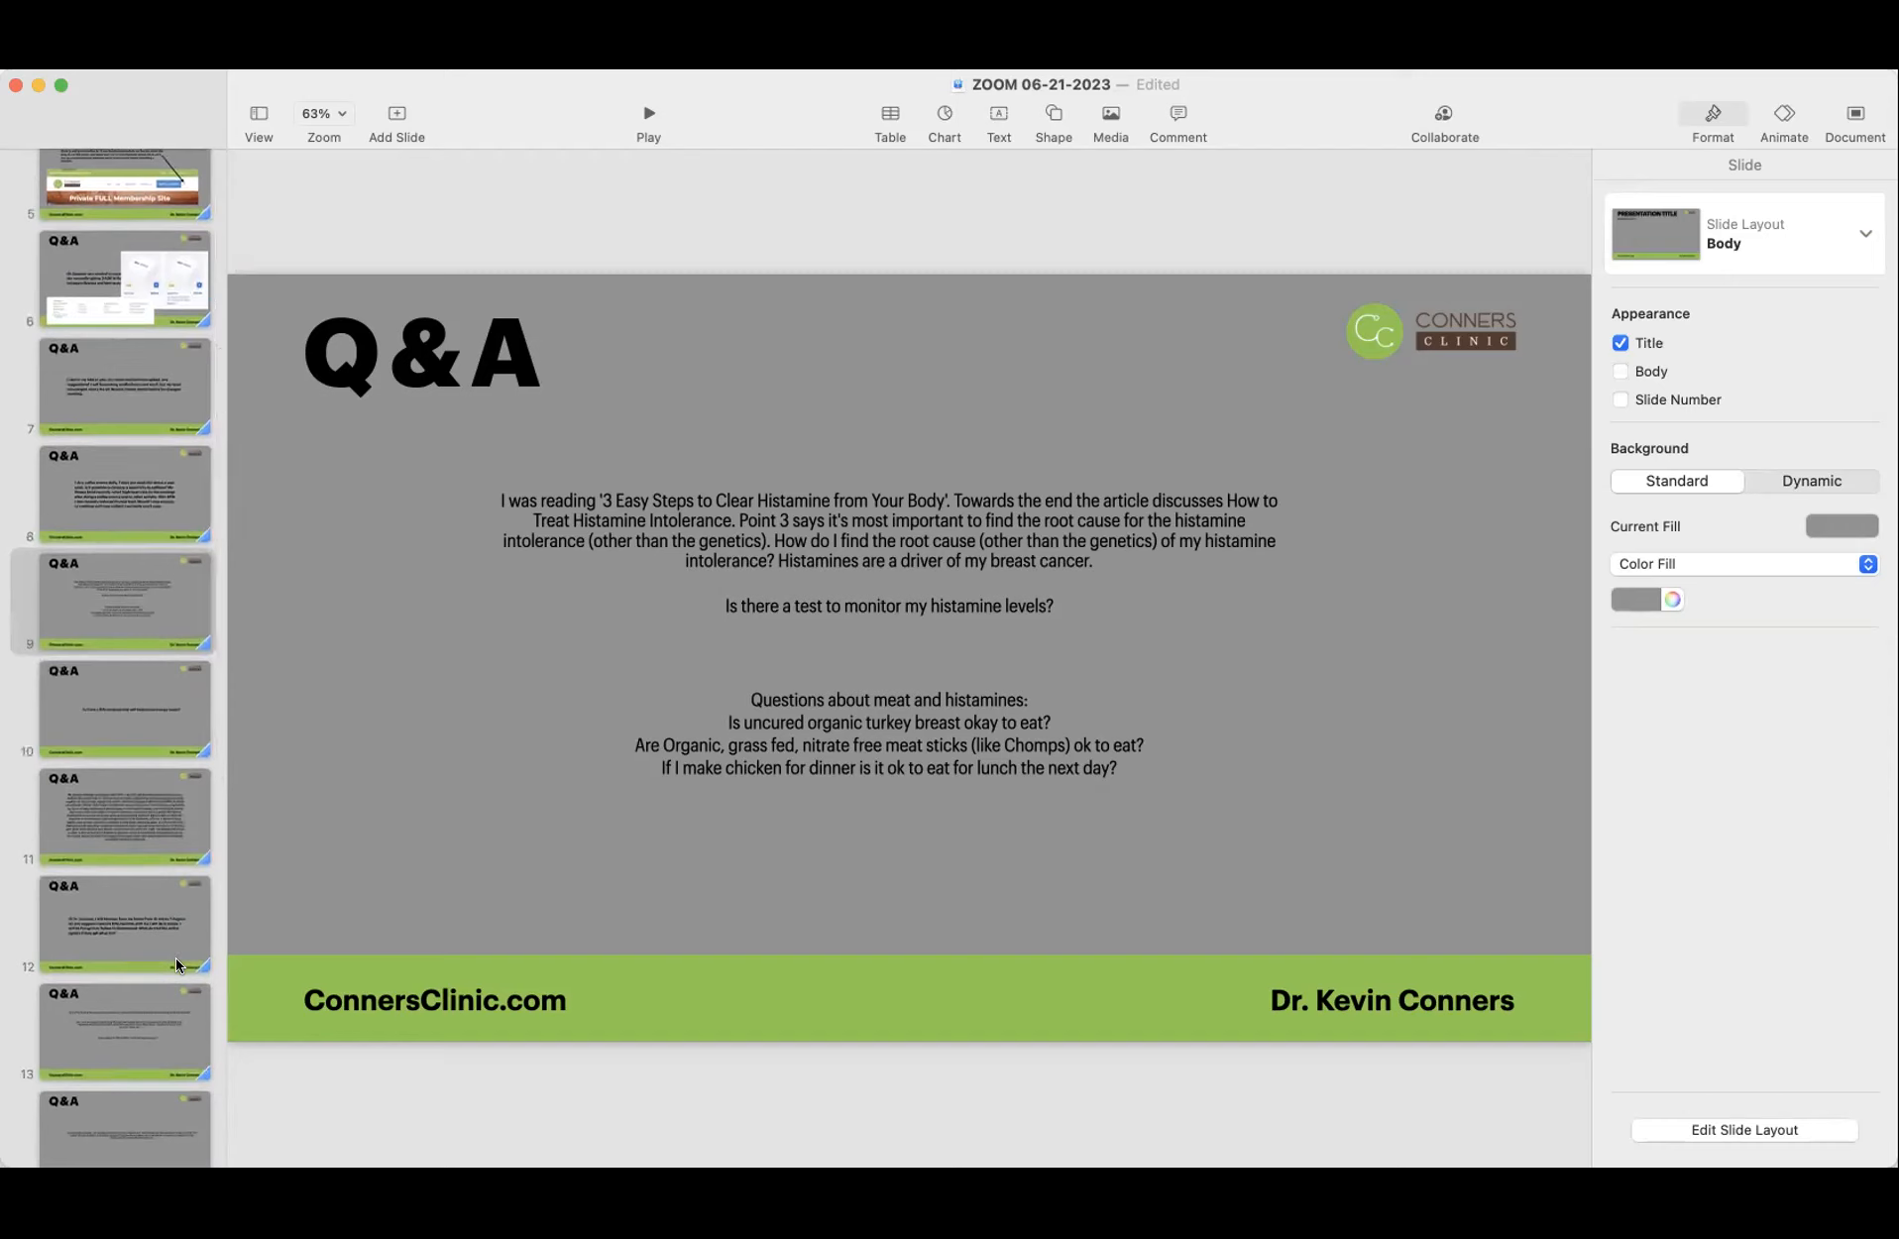
pyautogui.moveTo(115, 690)
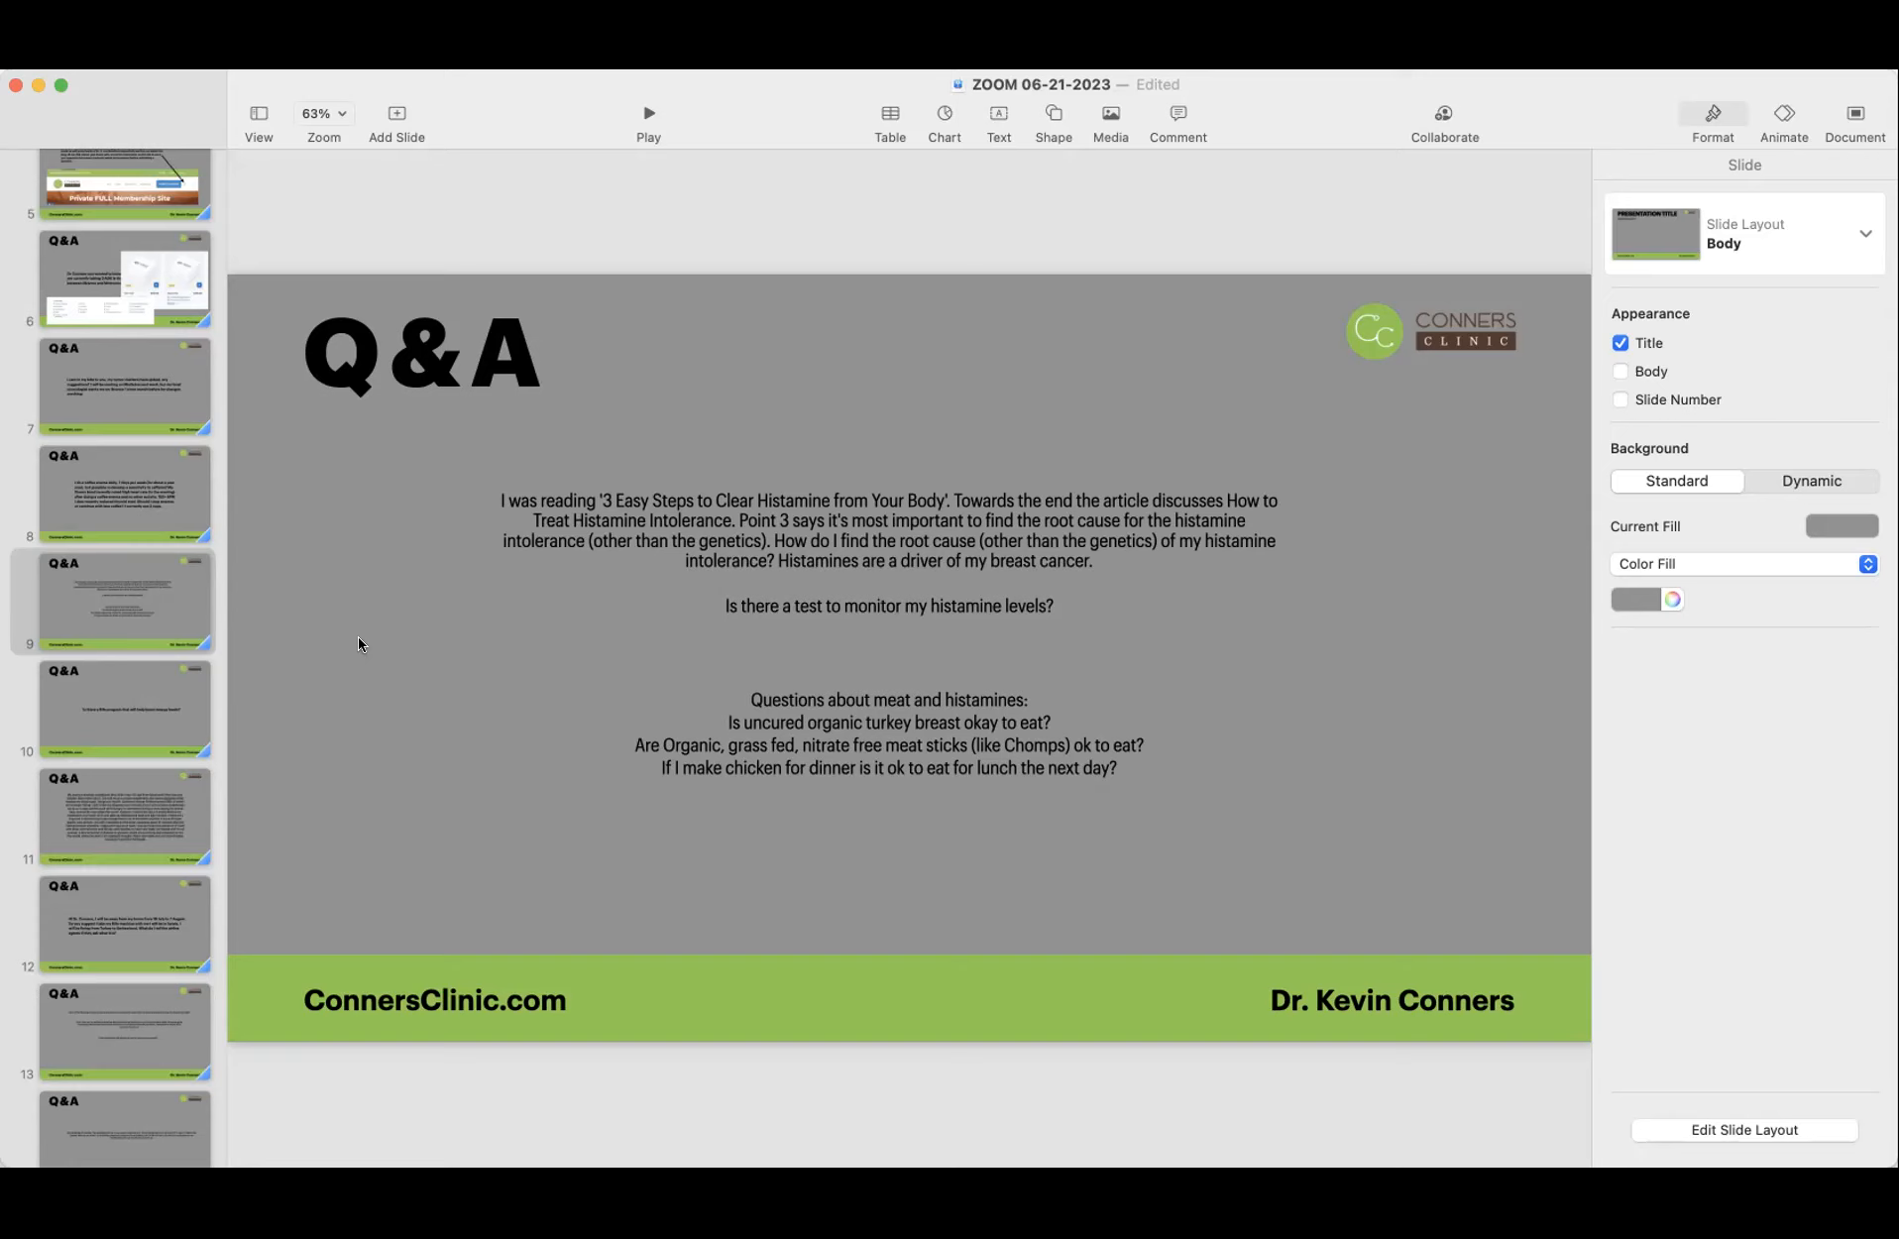
# Step: Show slide 10, the question about a Rife program to boost energy levels
pyautogui.click(123, 709)
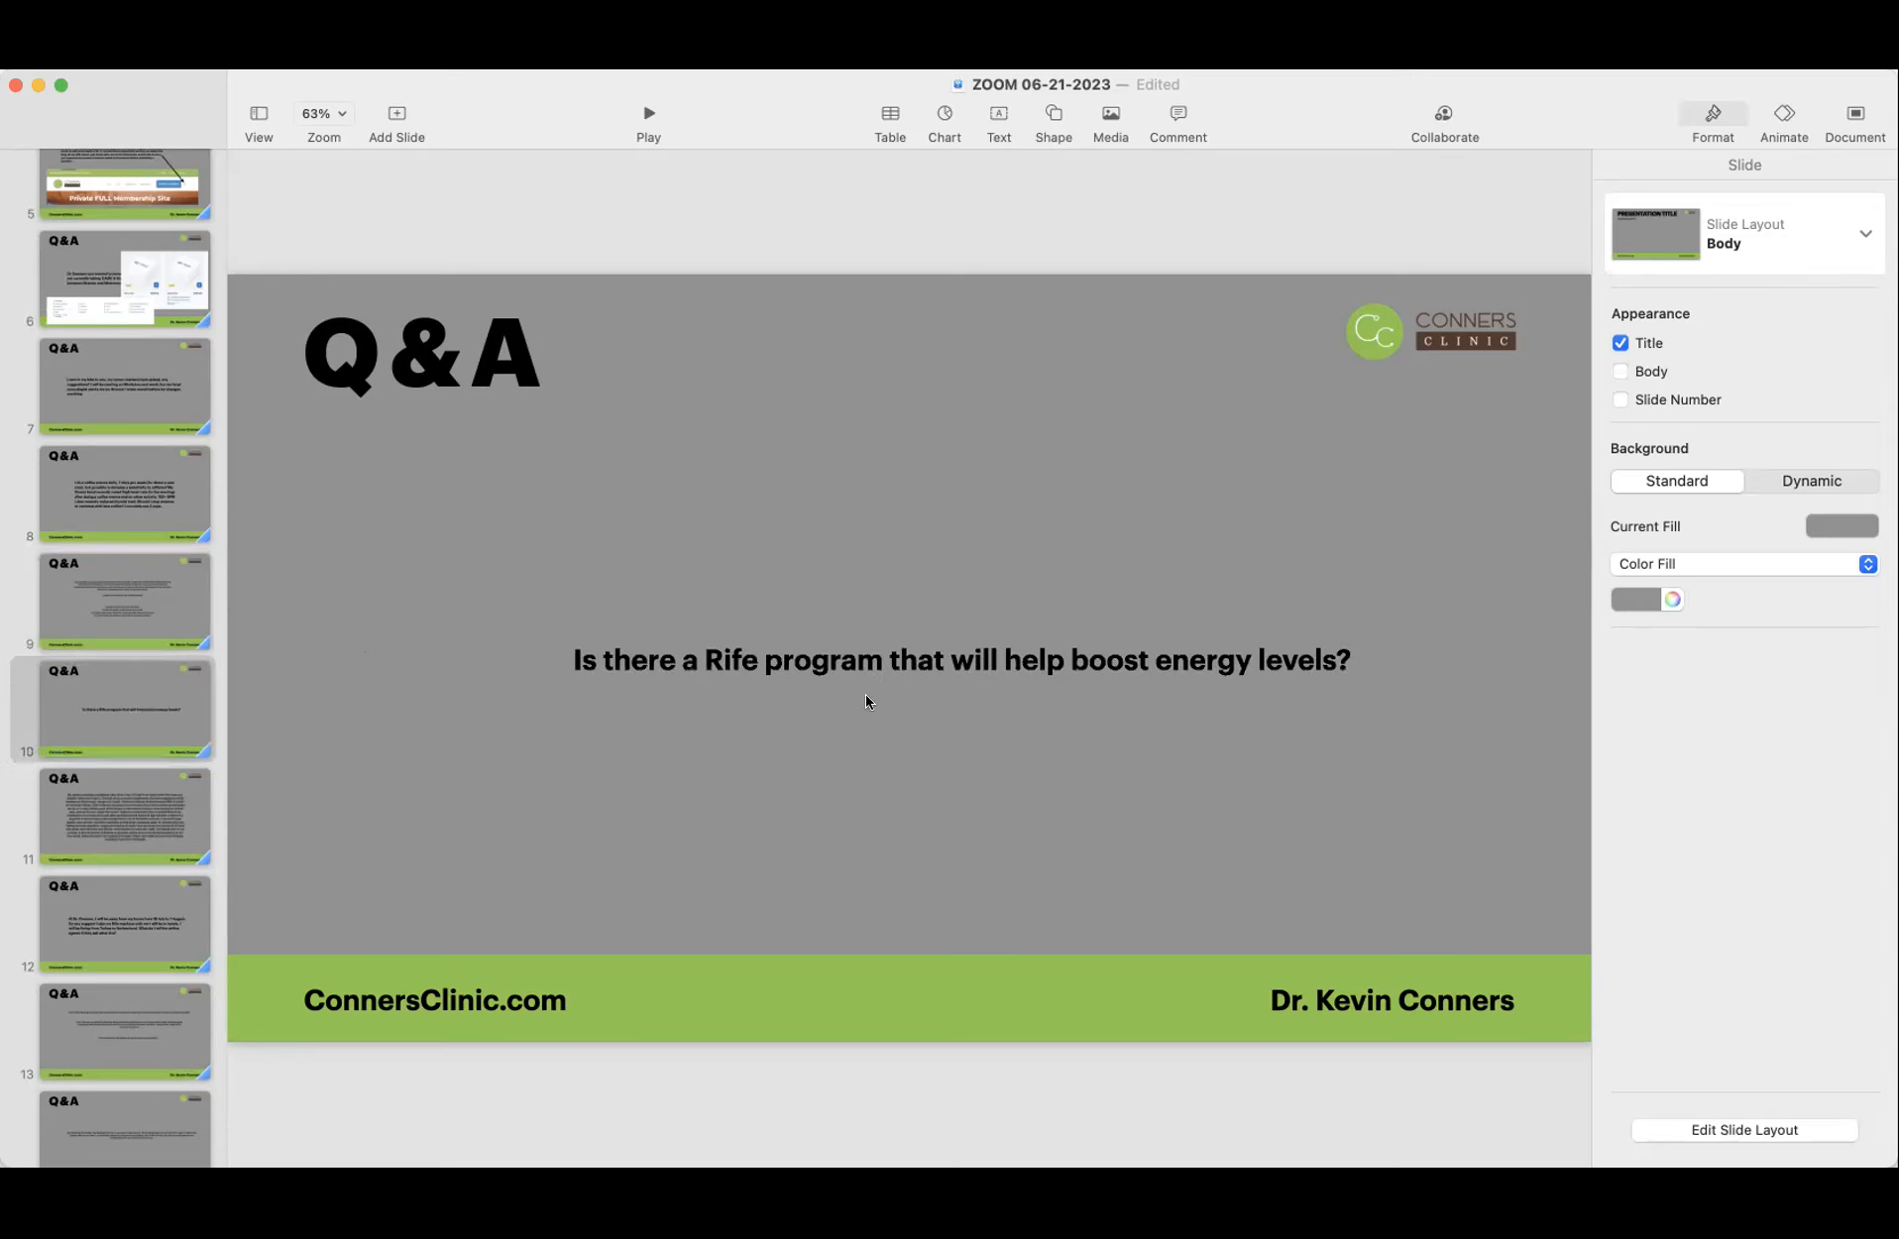
pyautogui.moveTo(537, 680)
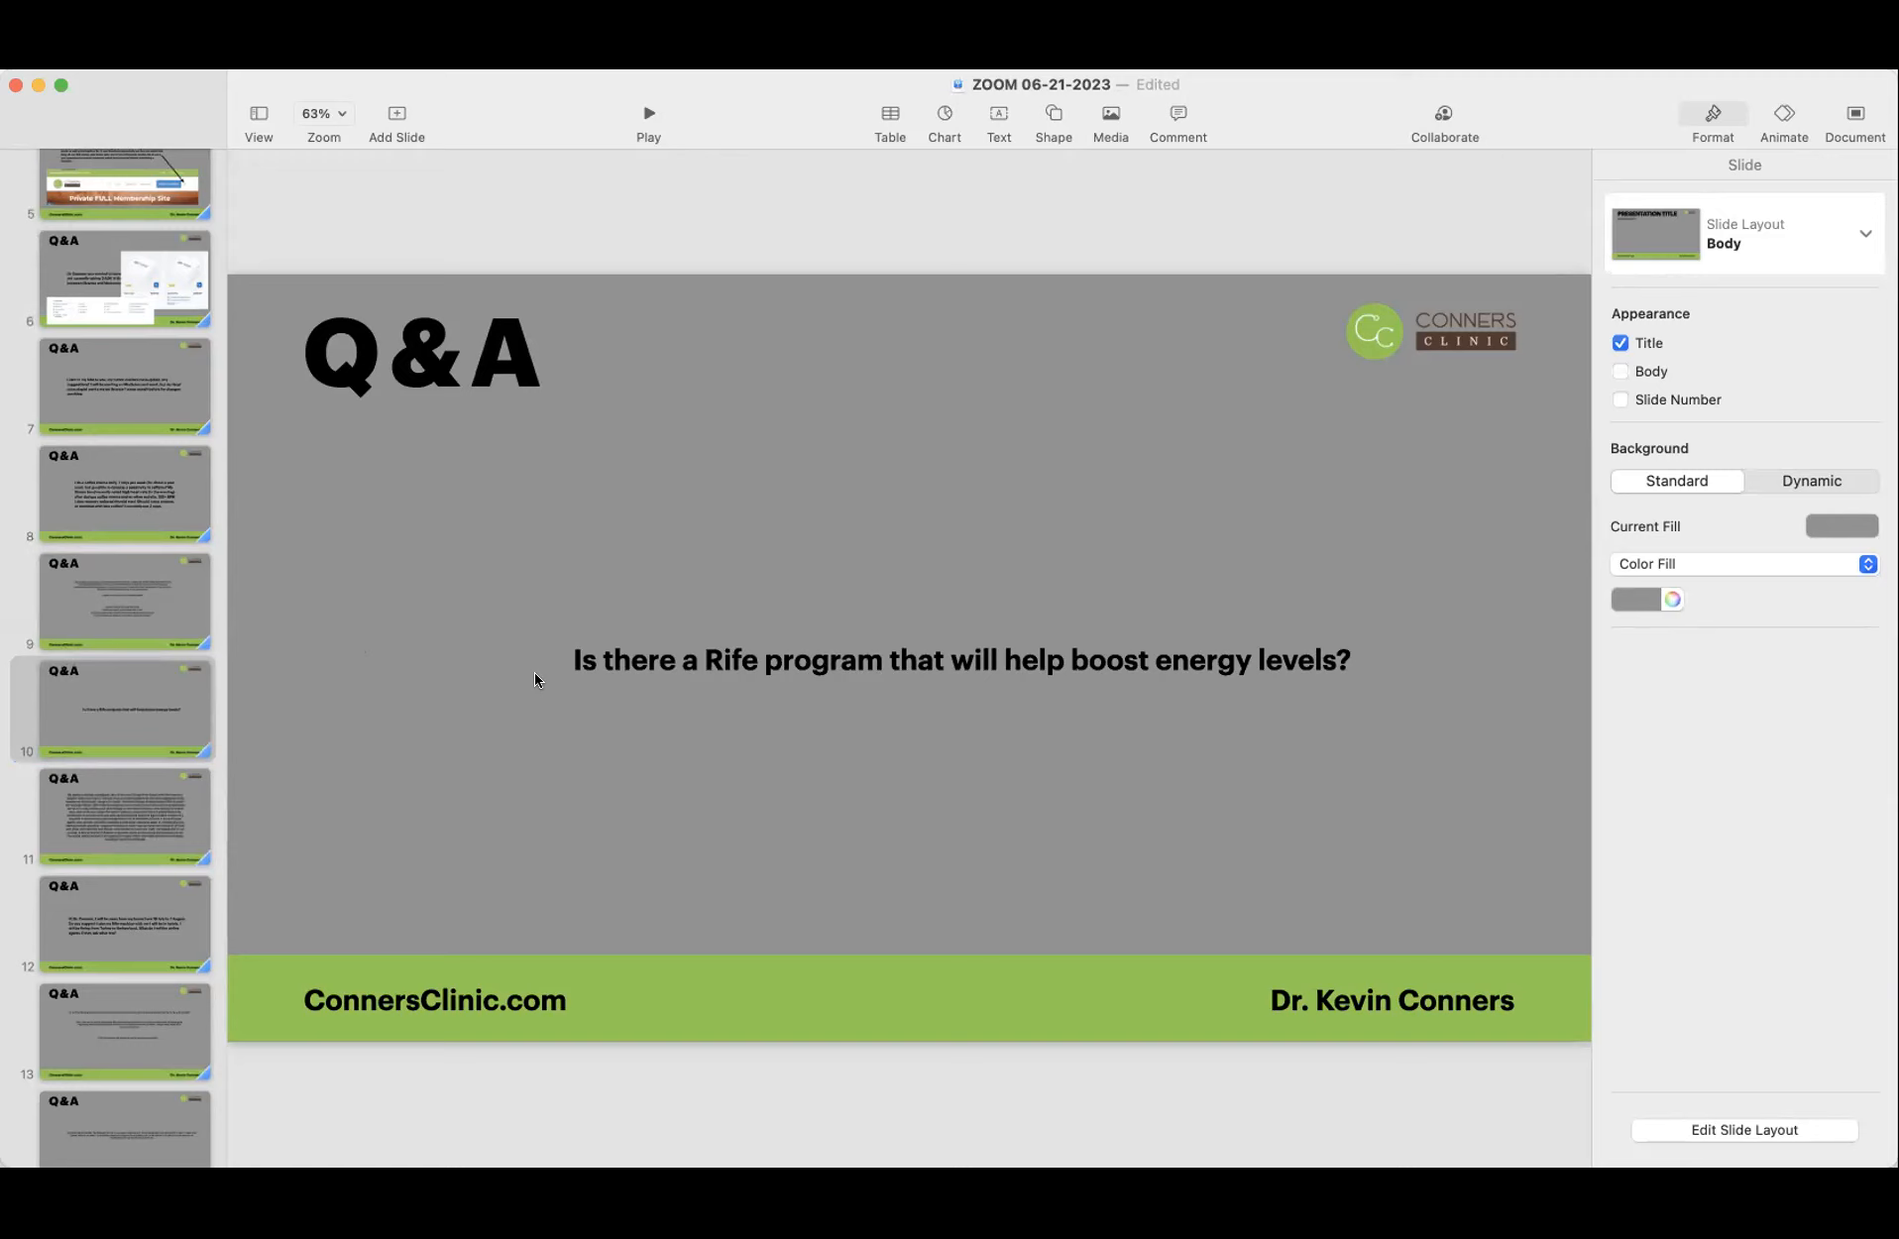
pyautogui.moveTo(753, 771)
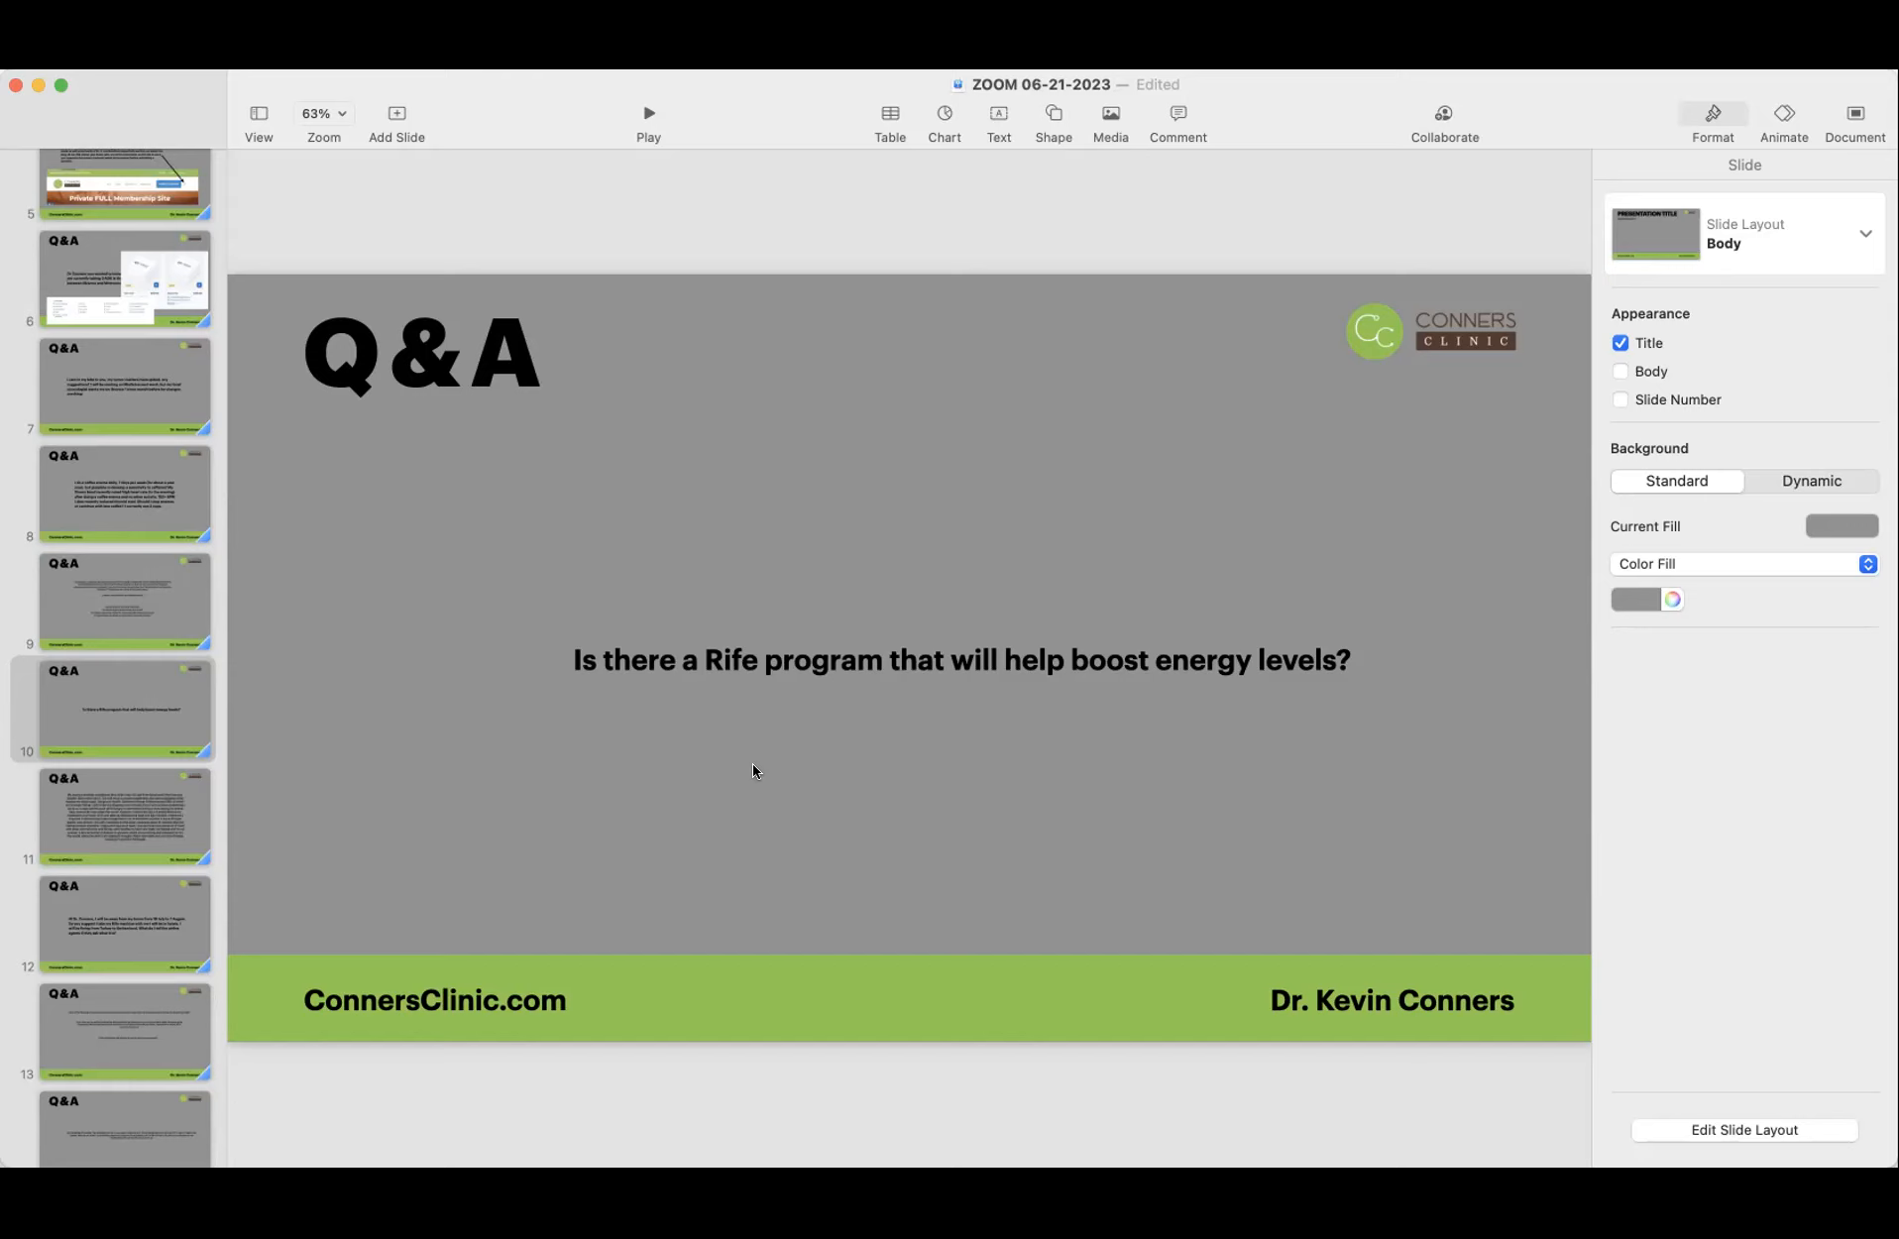
pyautogui.moveTo(79, 825)
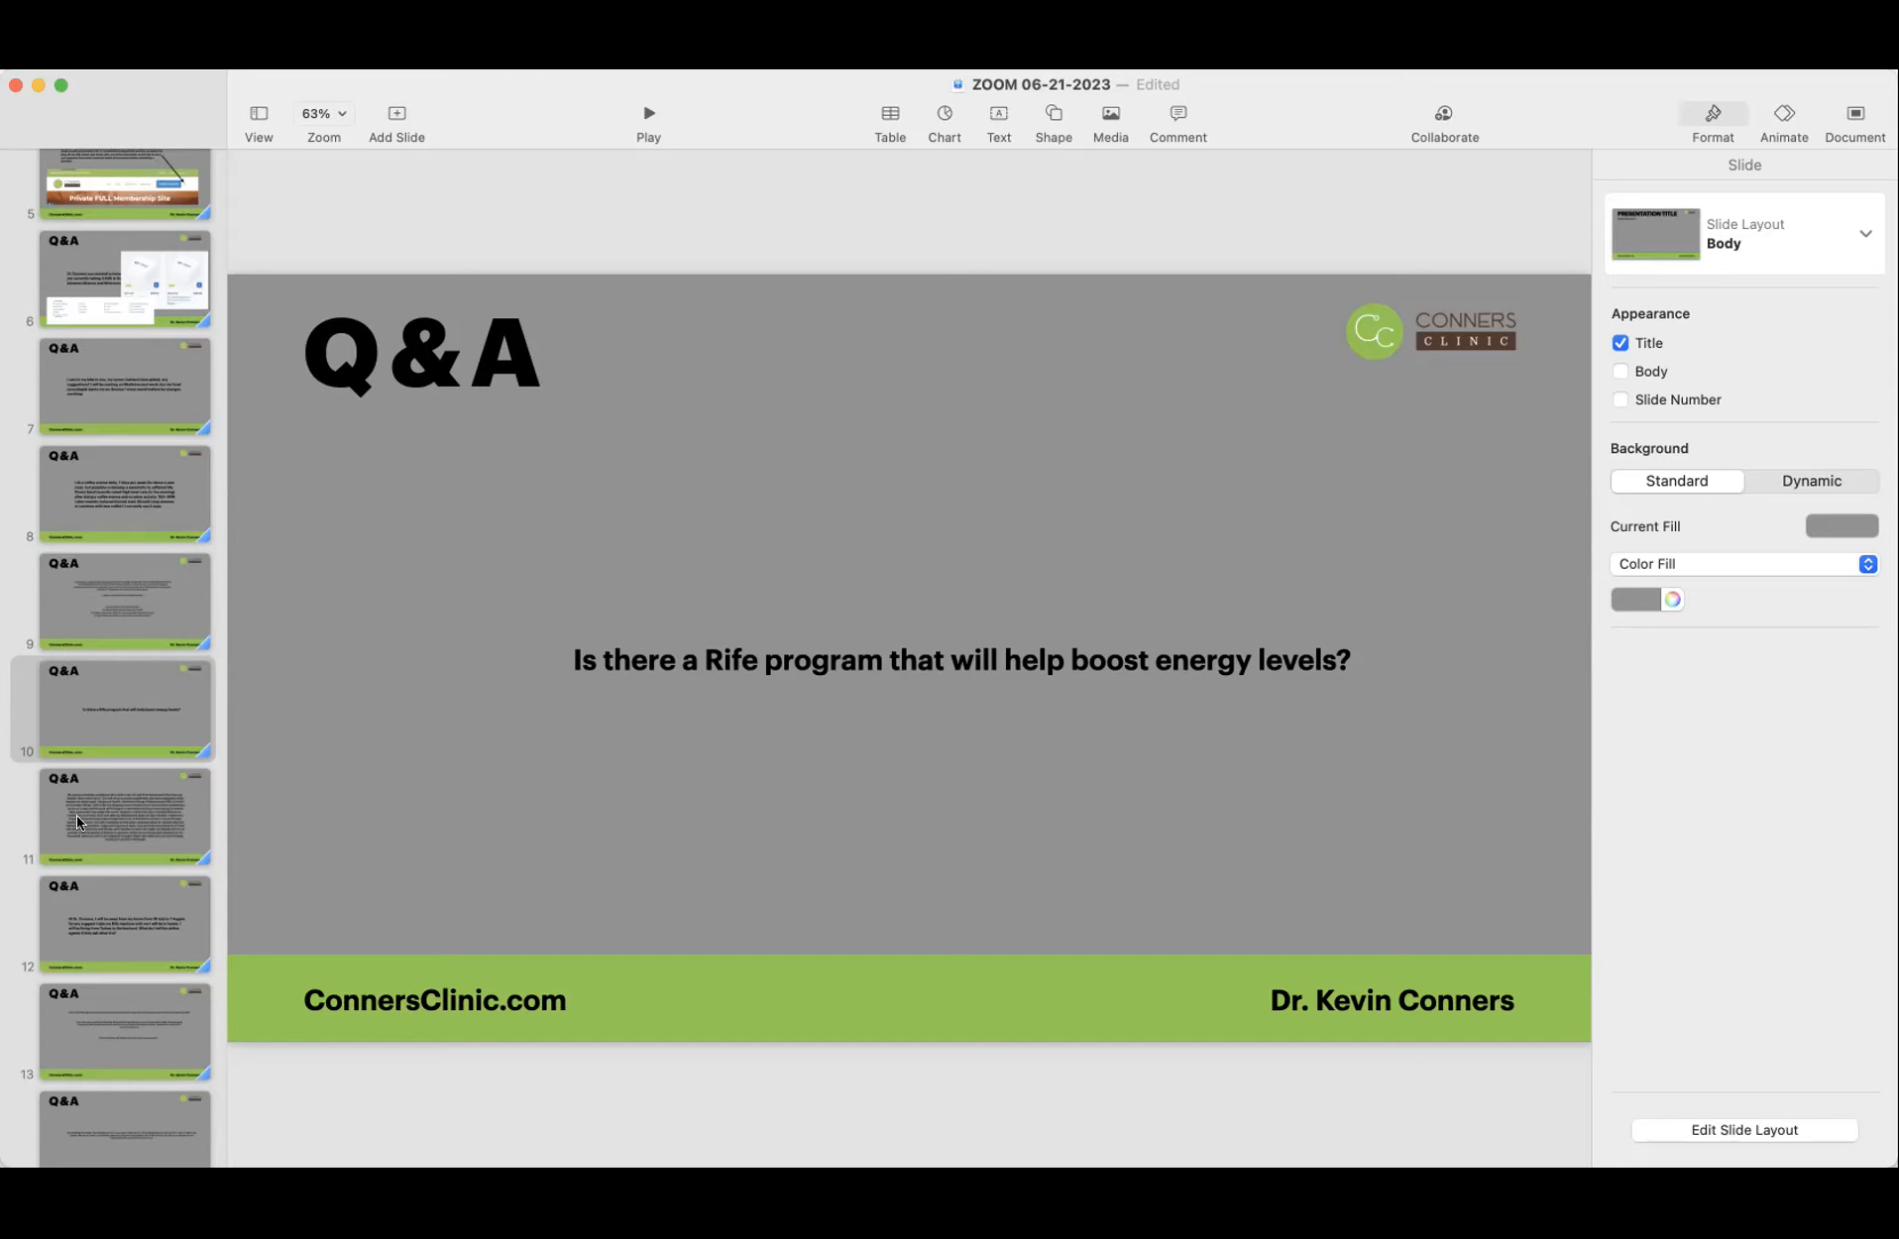
pyautogui.moveTo(48, 829)
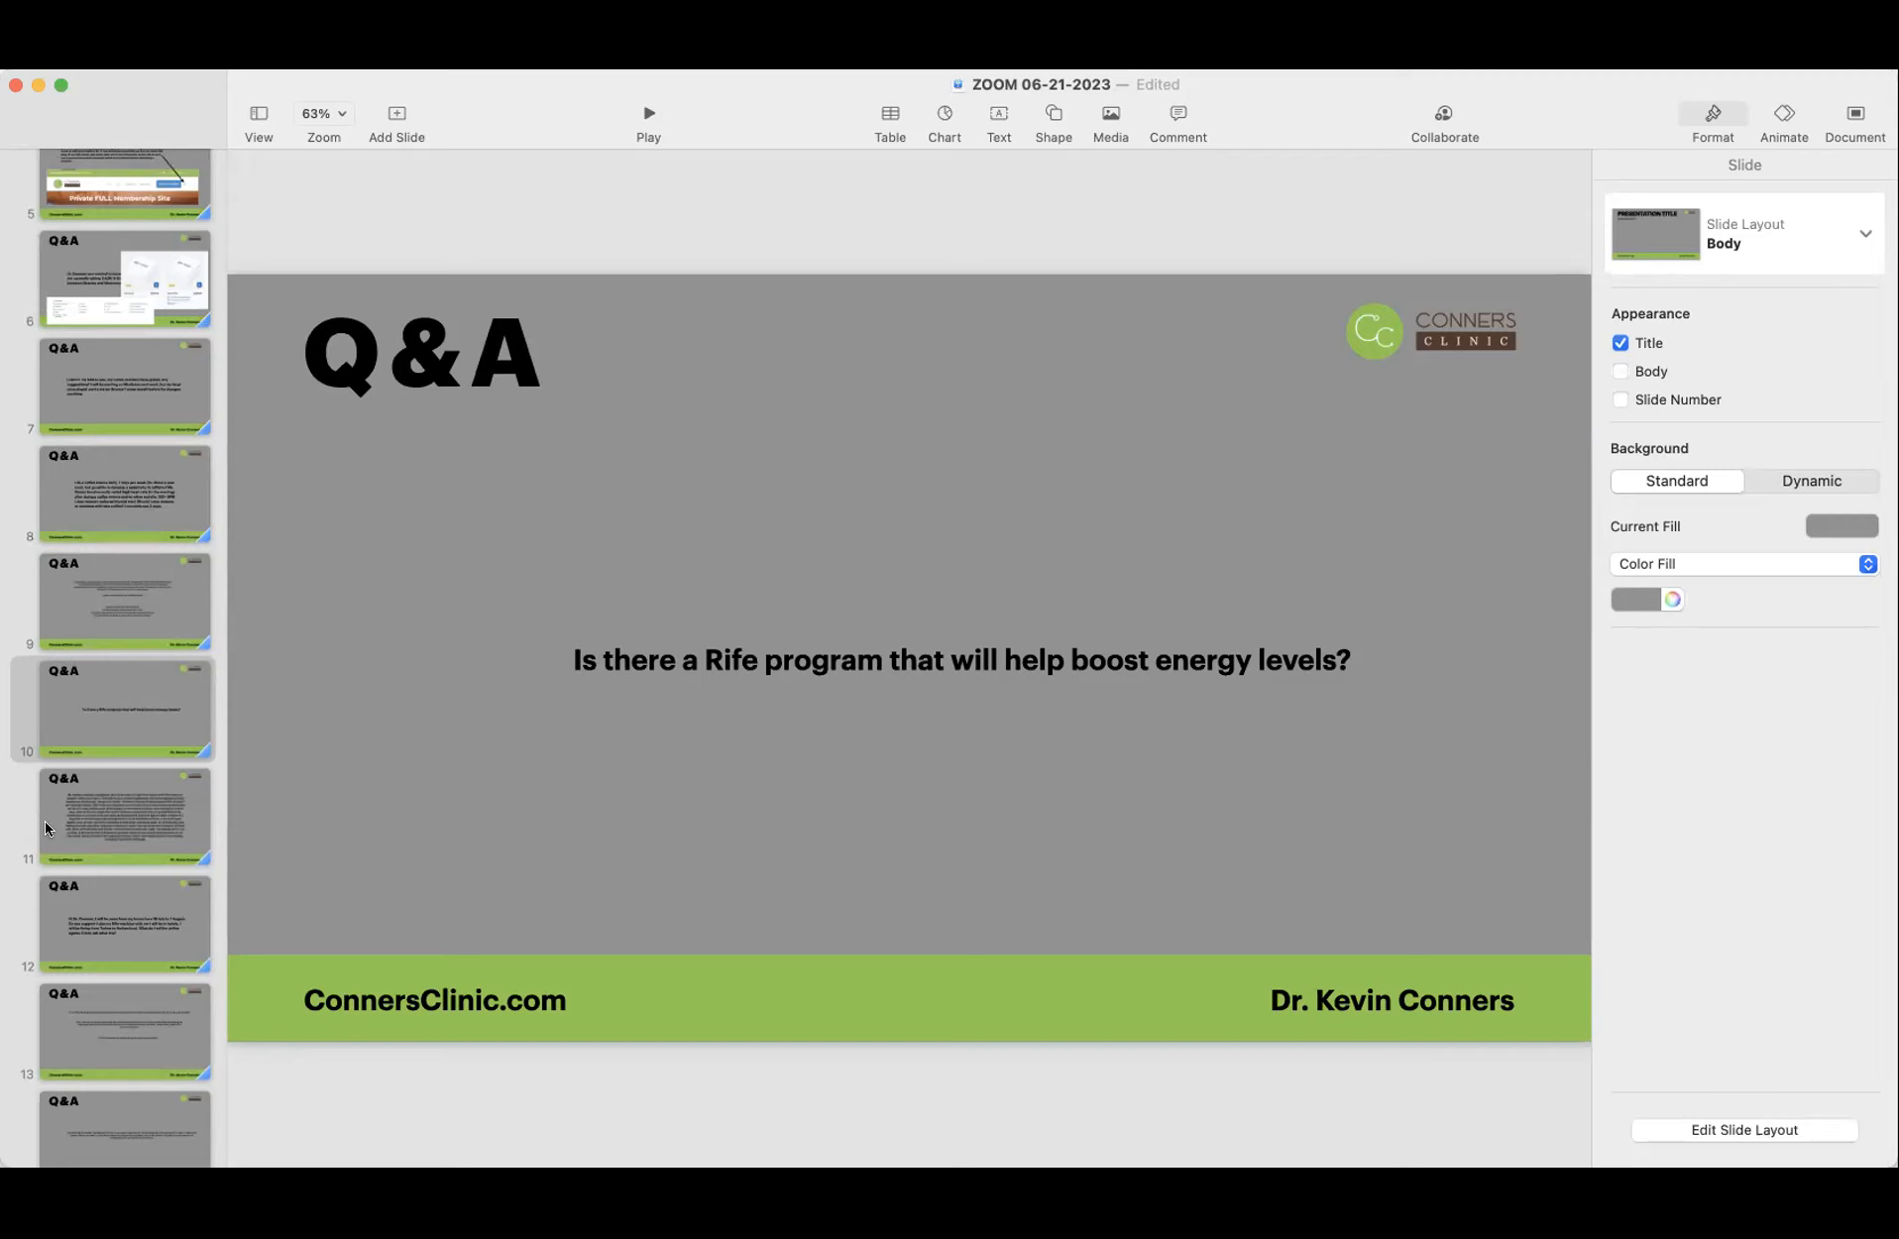
# Step: Show slide 11, the long question about pre-diabetes, blood sugar crashes and weakness before chemo
pyautogui.click(123, 817)
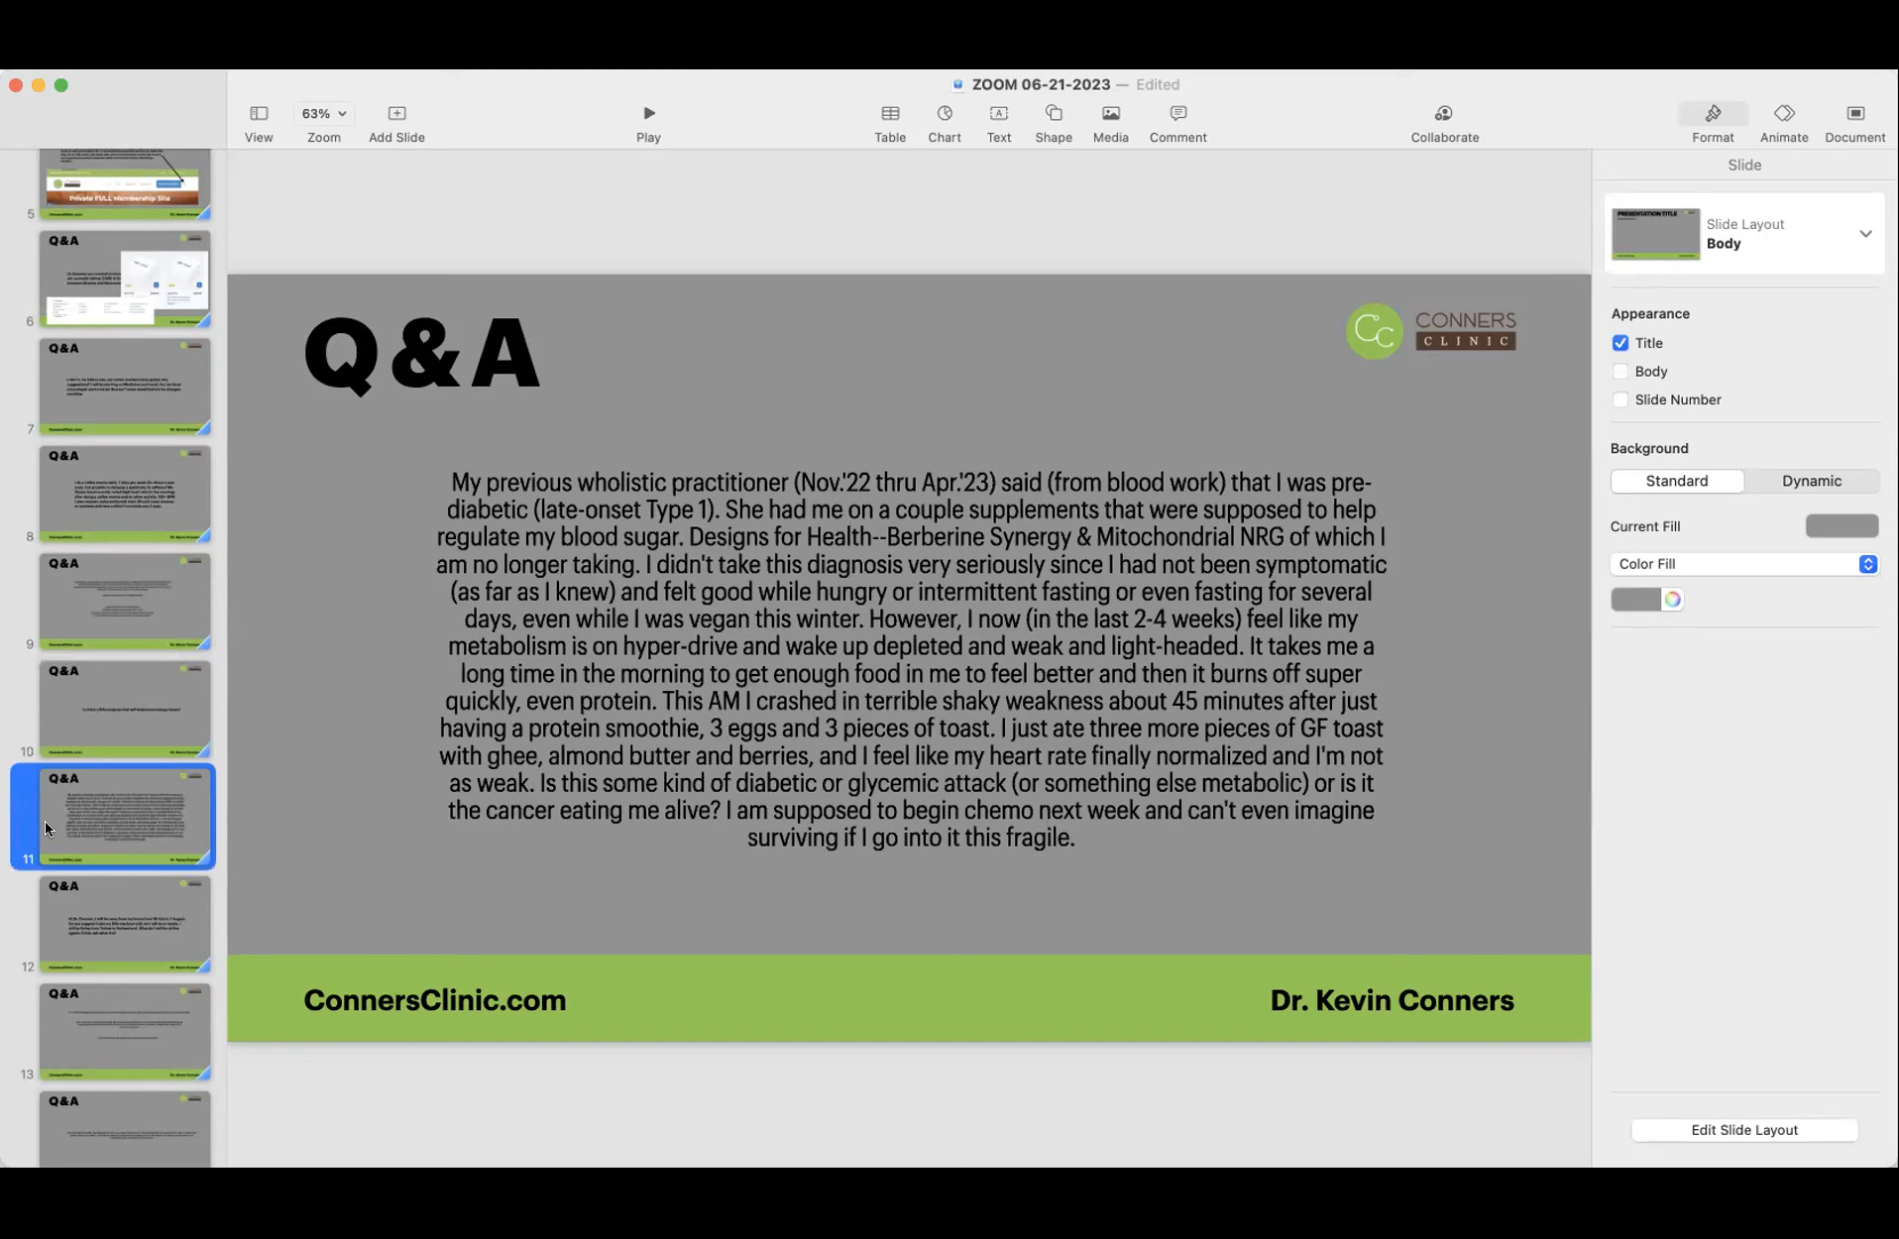
pyautogui.moveTo(497, 591)
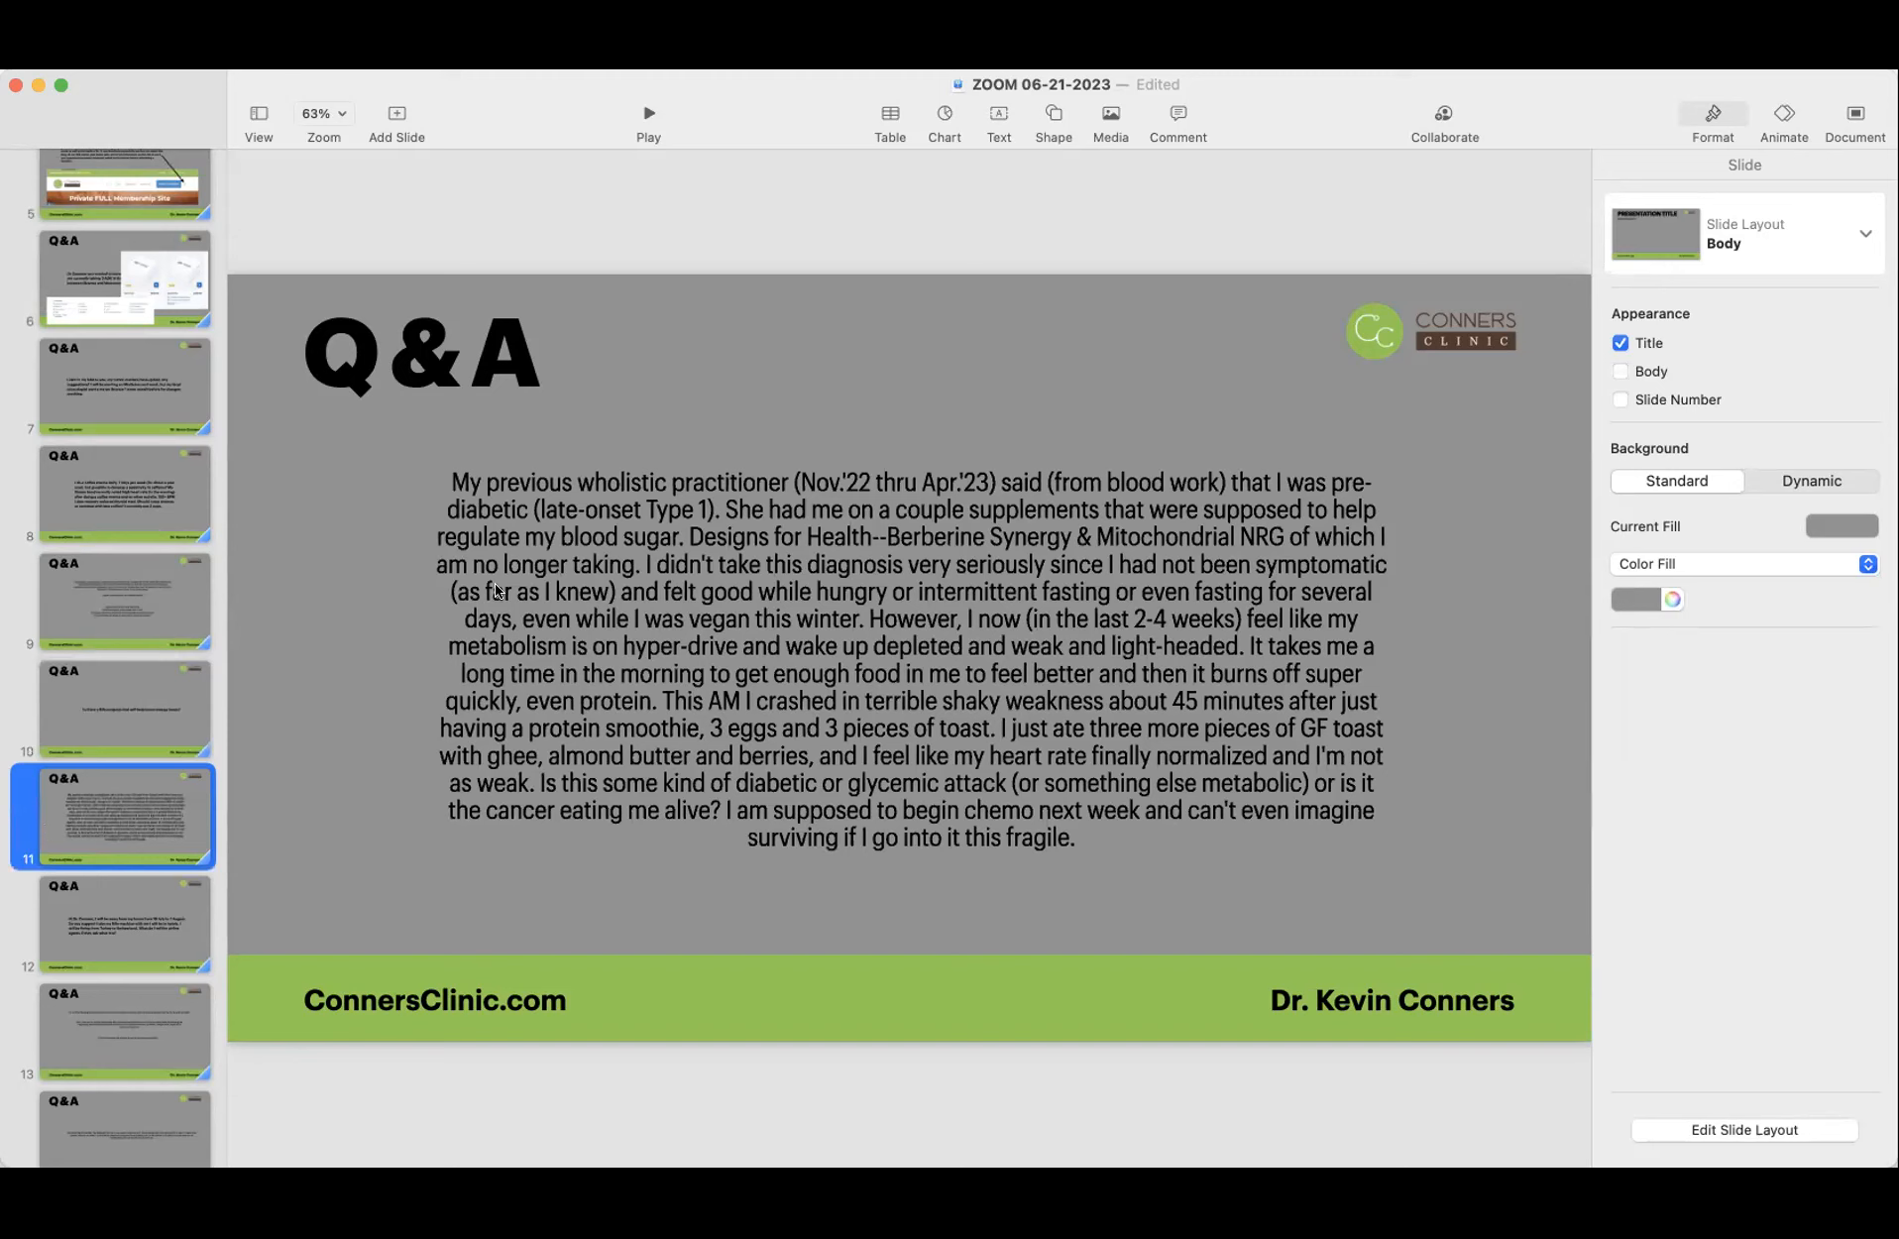
pyautogui.moveTo(1266, 484)
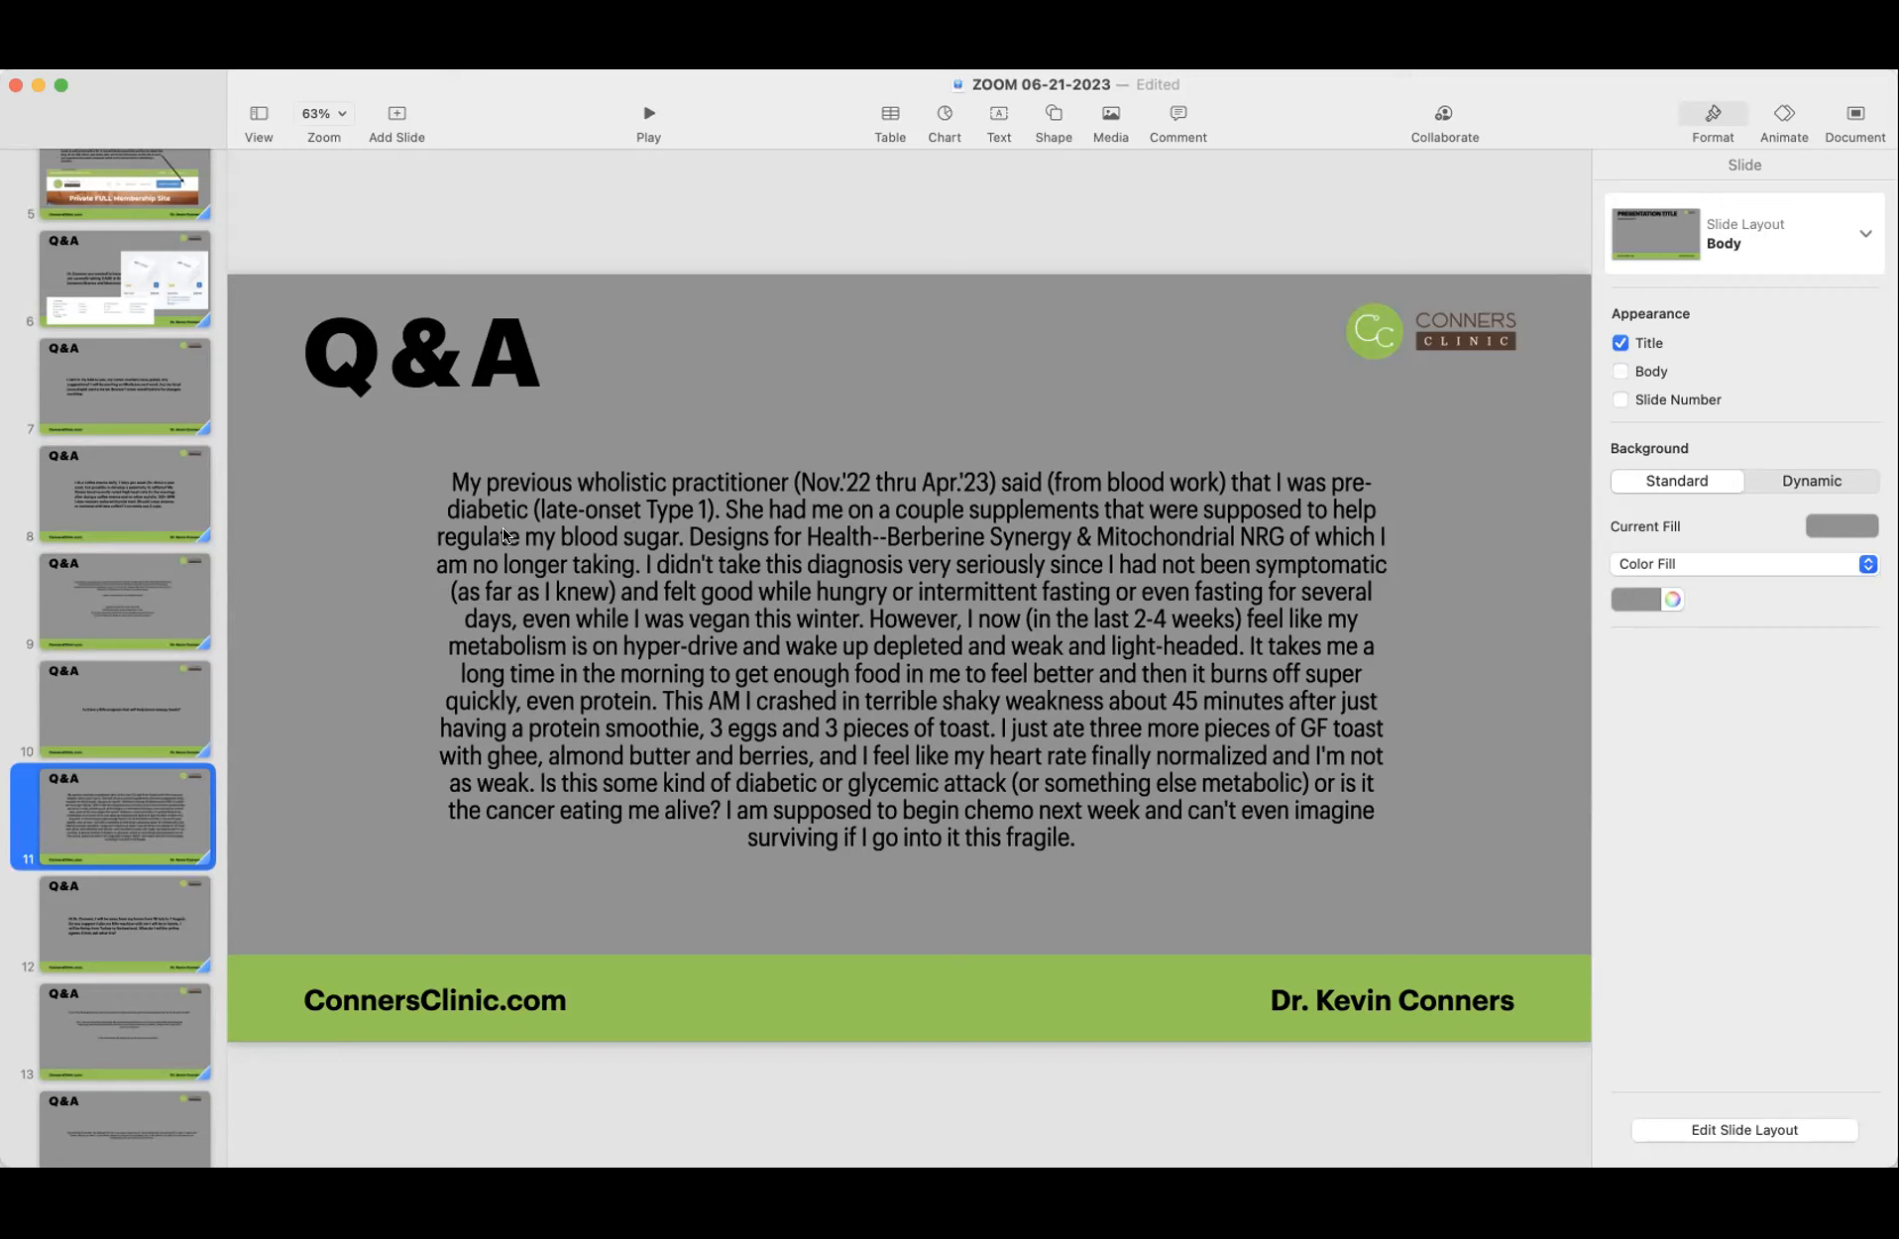
pyautogui.moveTo(733, 527)
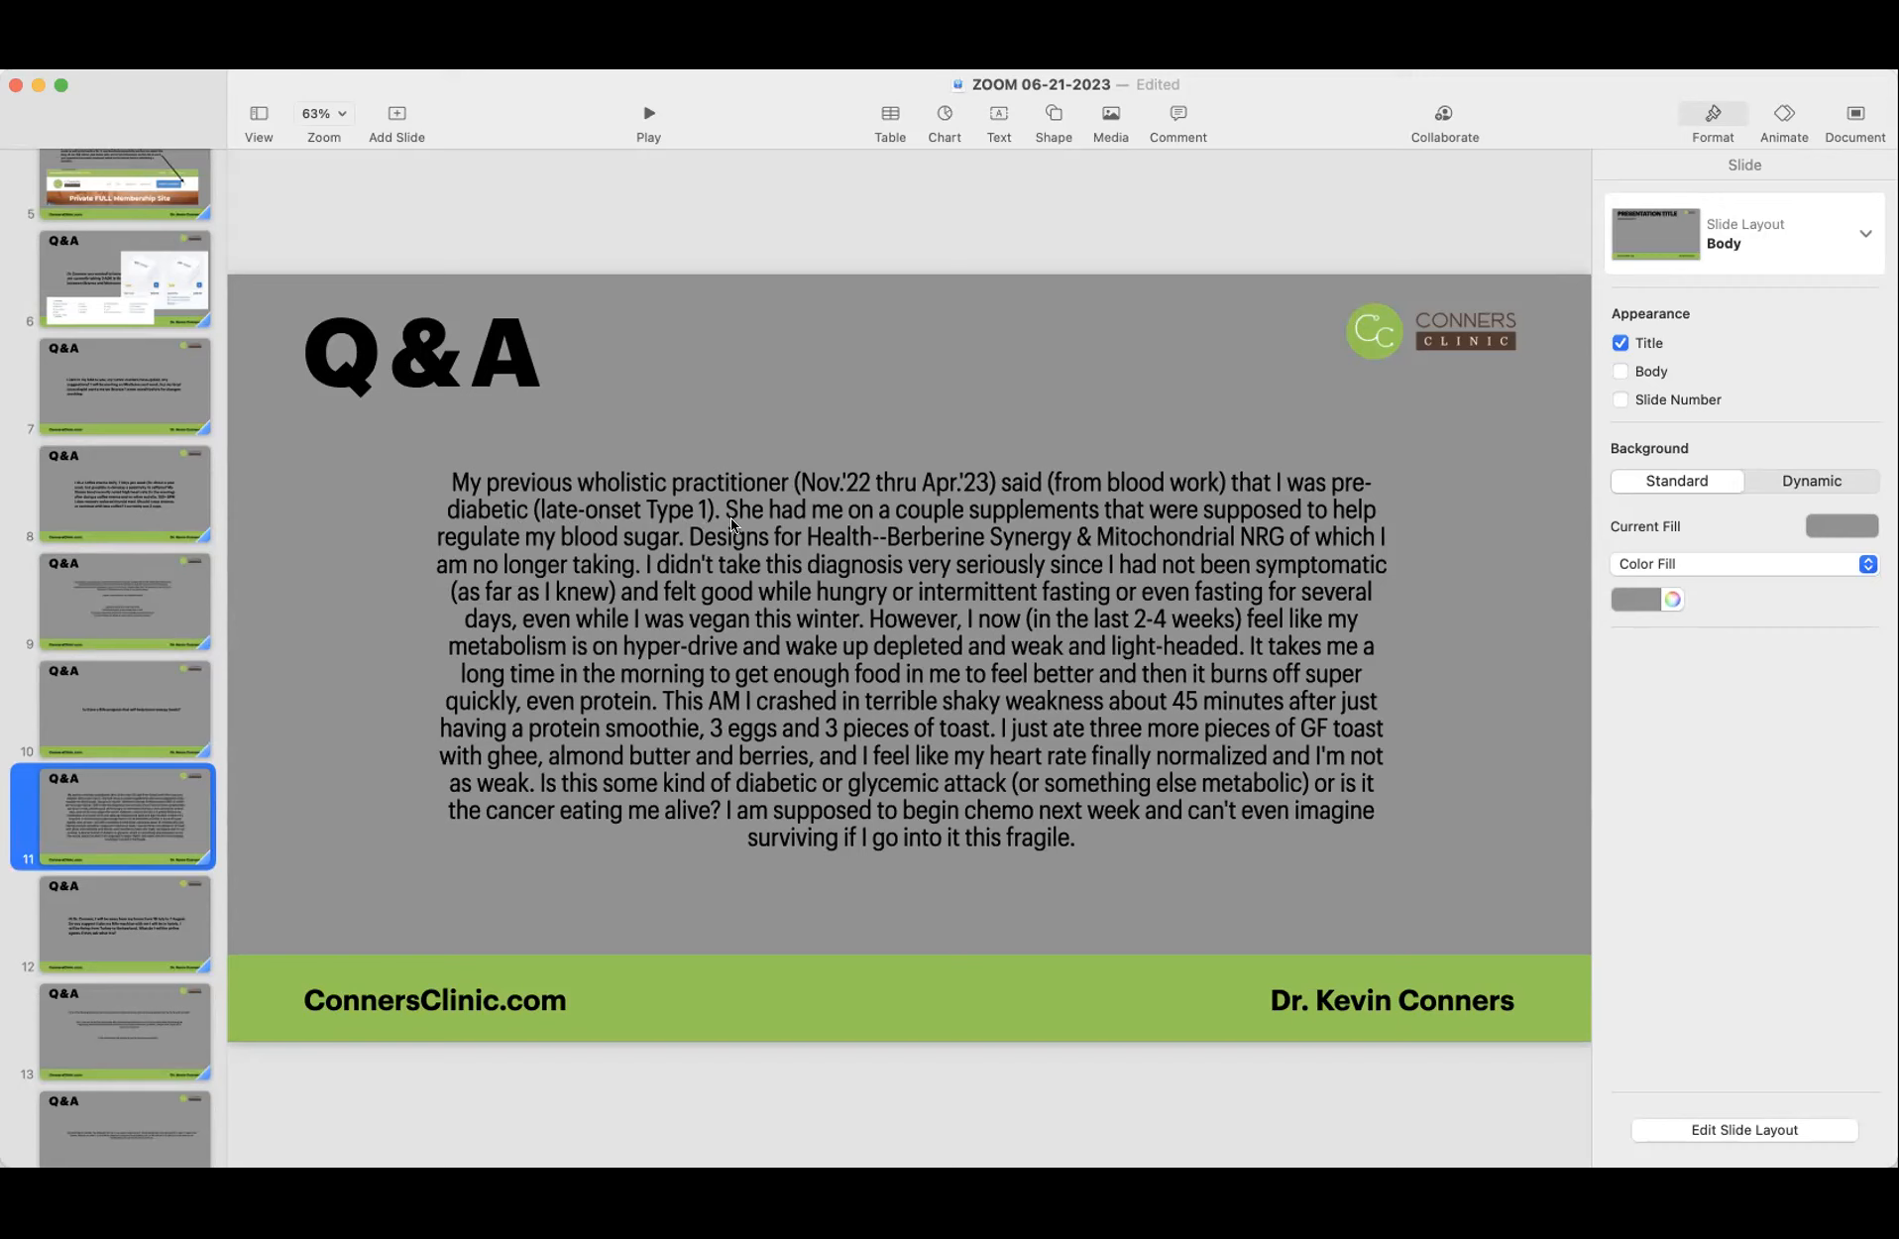
pyautogui.moveTo(1152, 520)
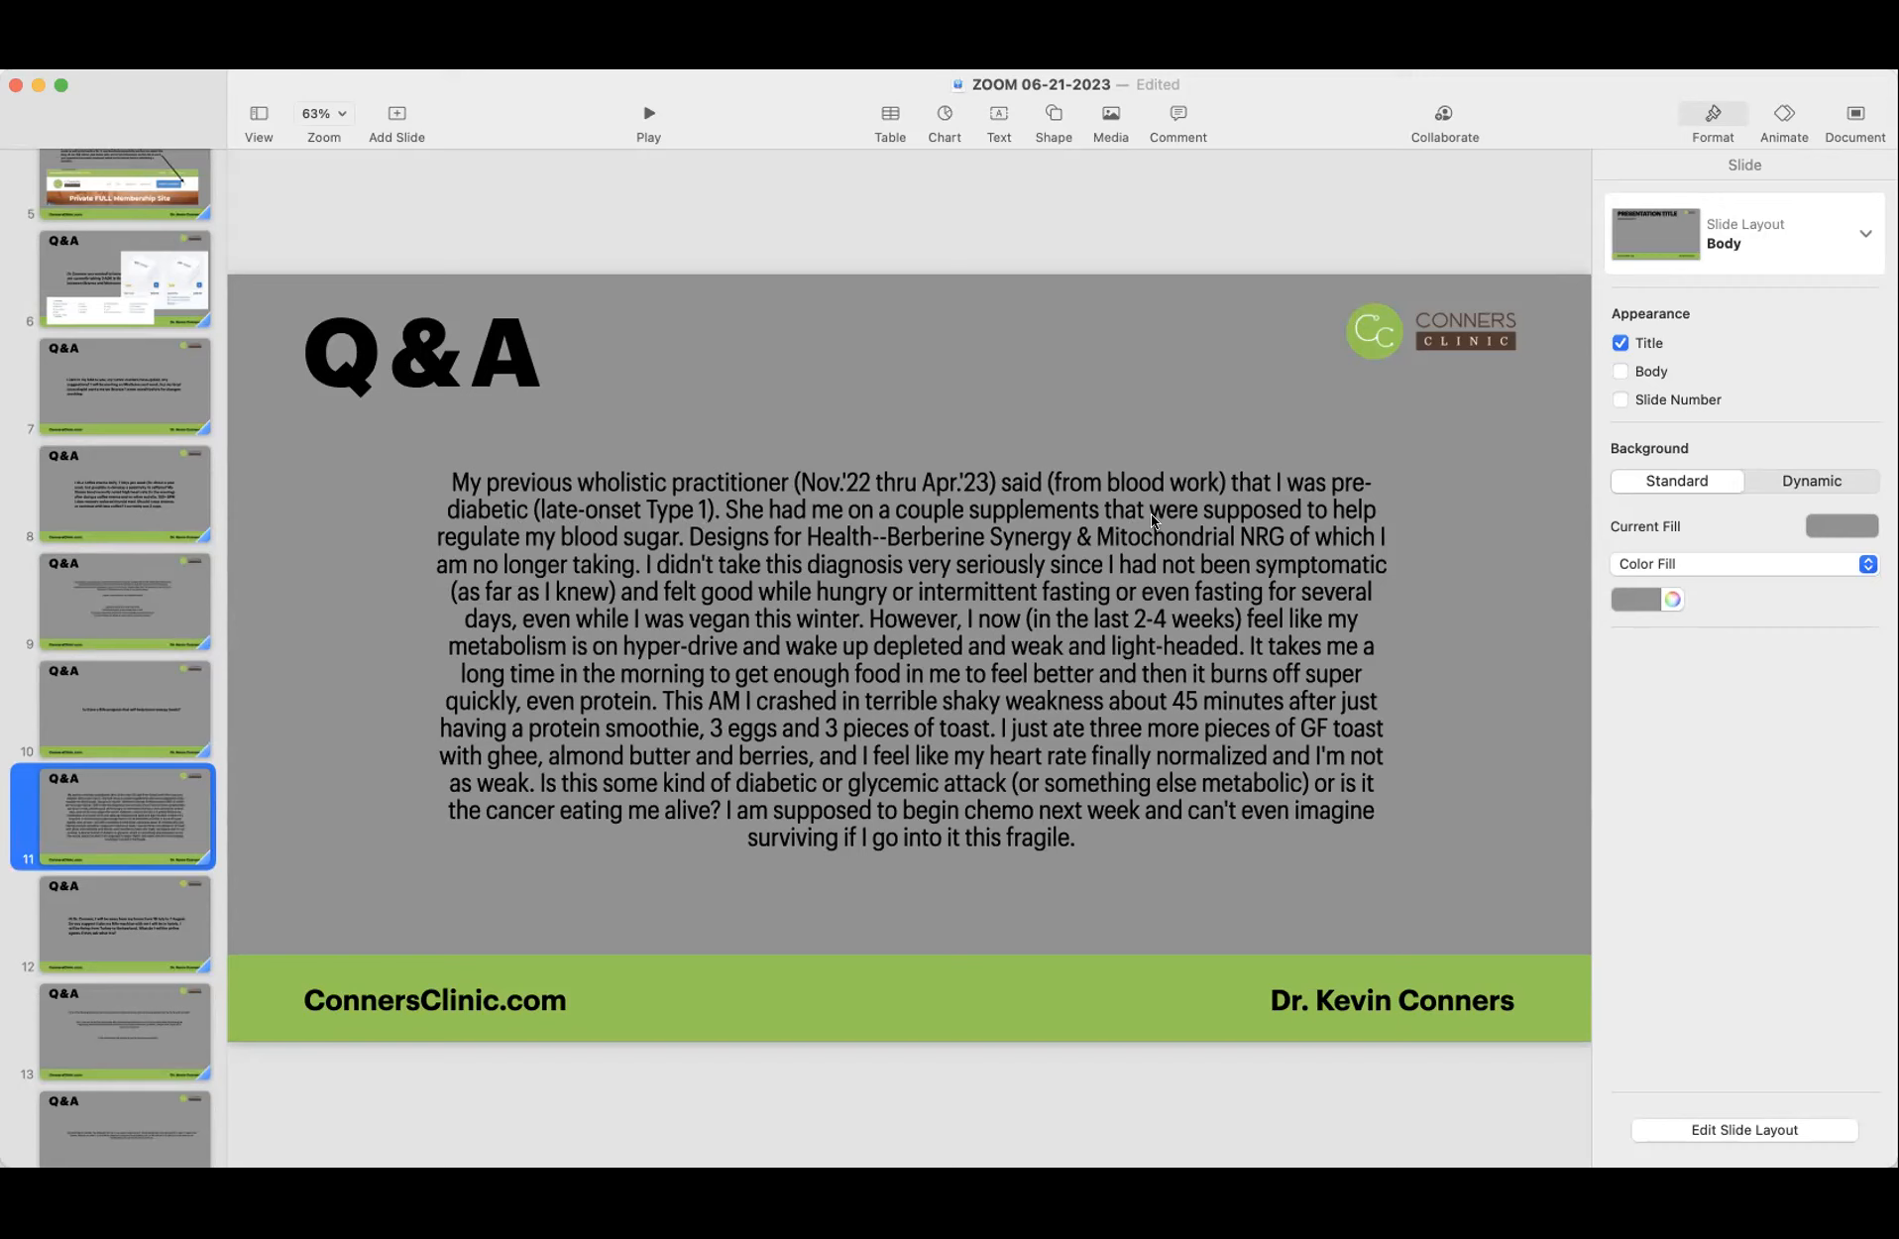
pyautogui.moveTo(575, 549)
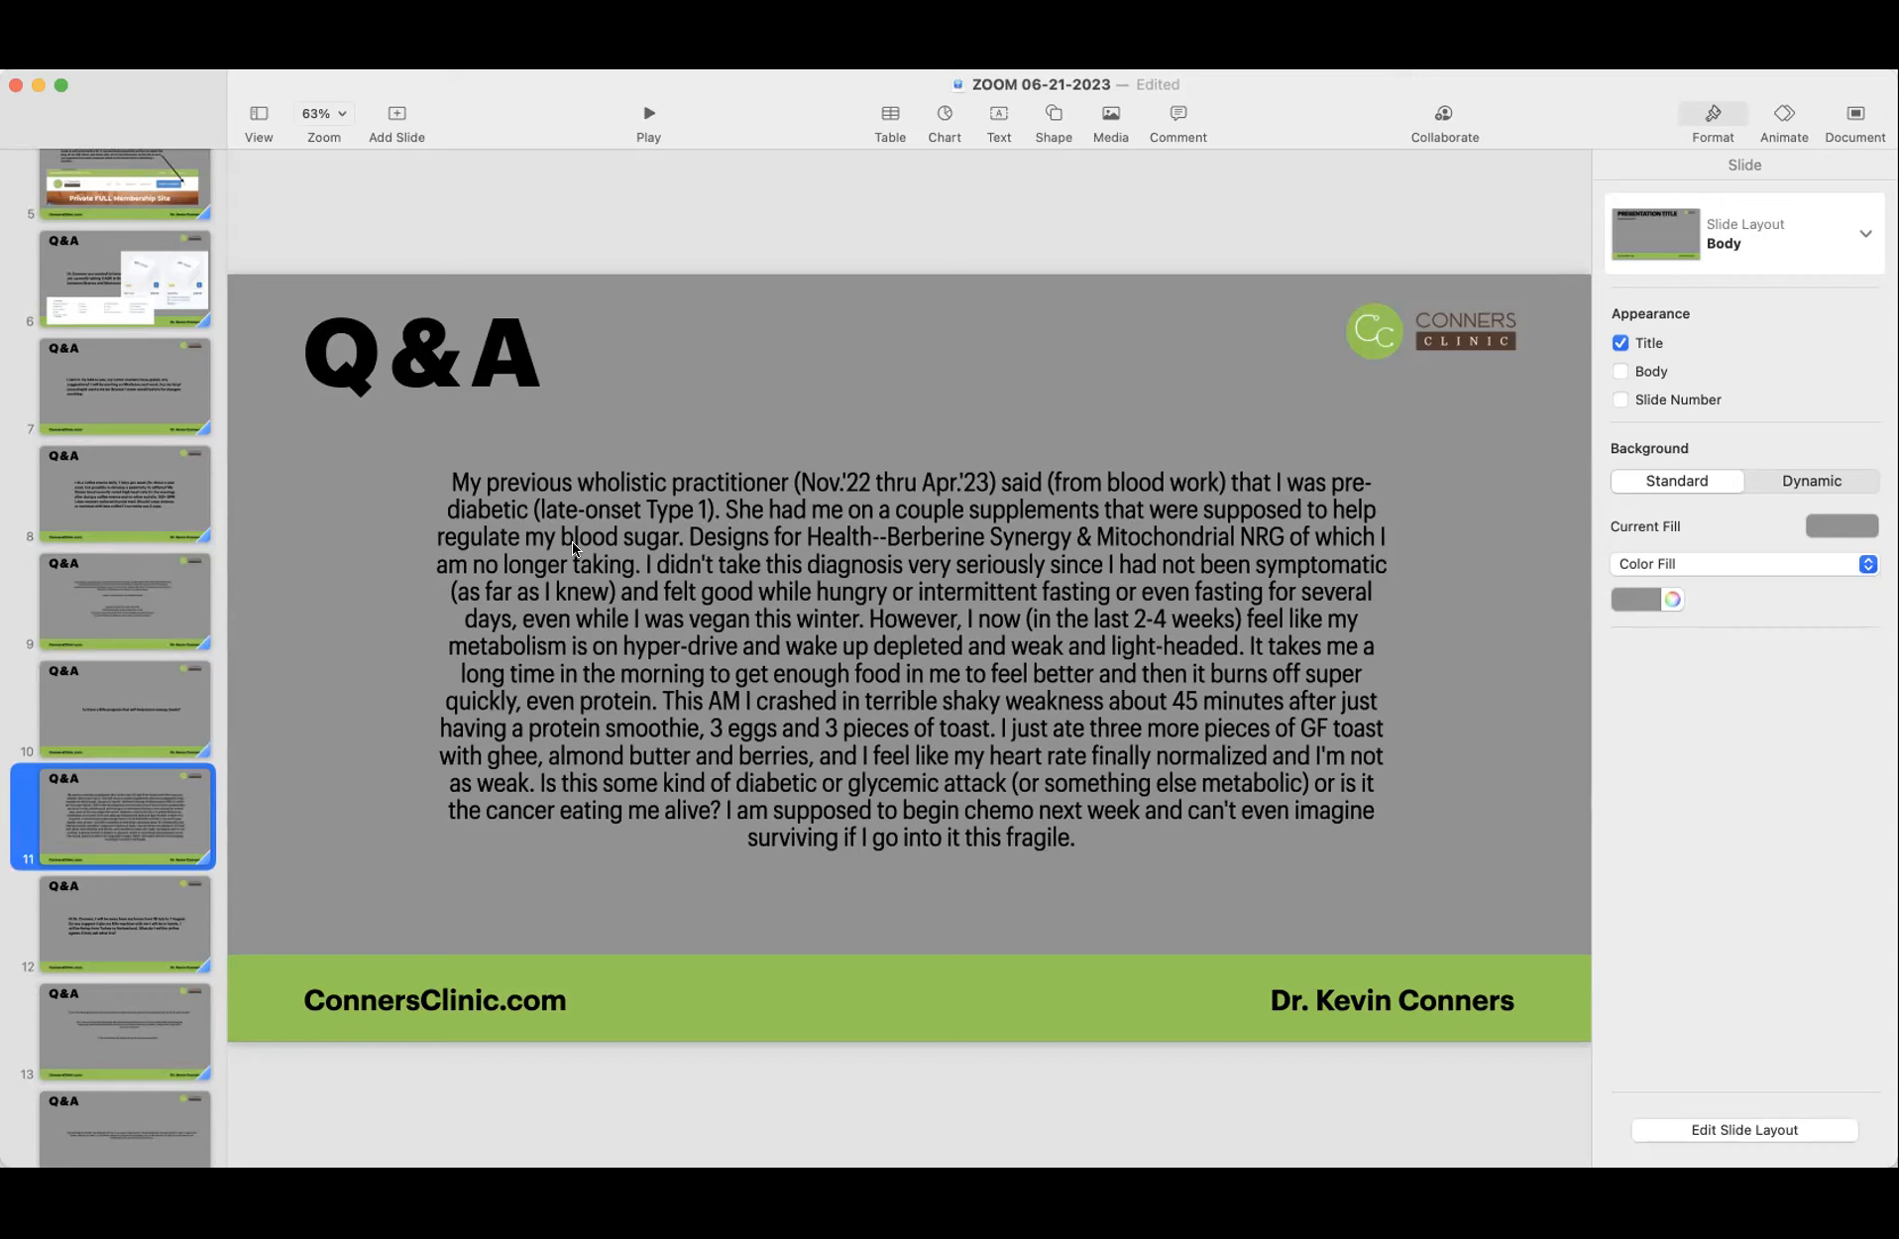
pyautogui.moveTo(1003, 549)
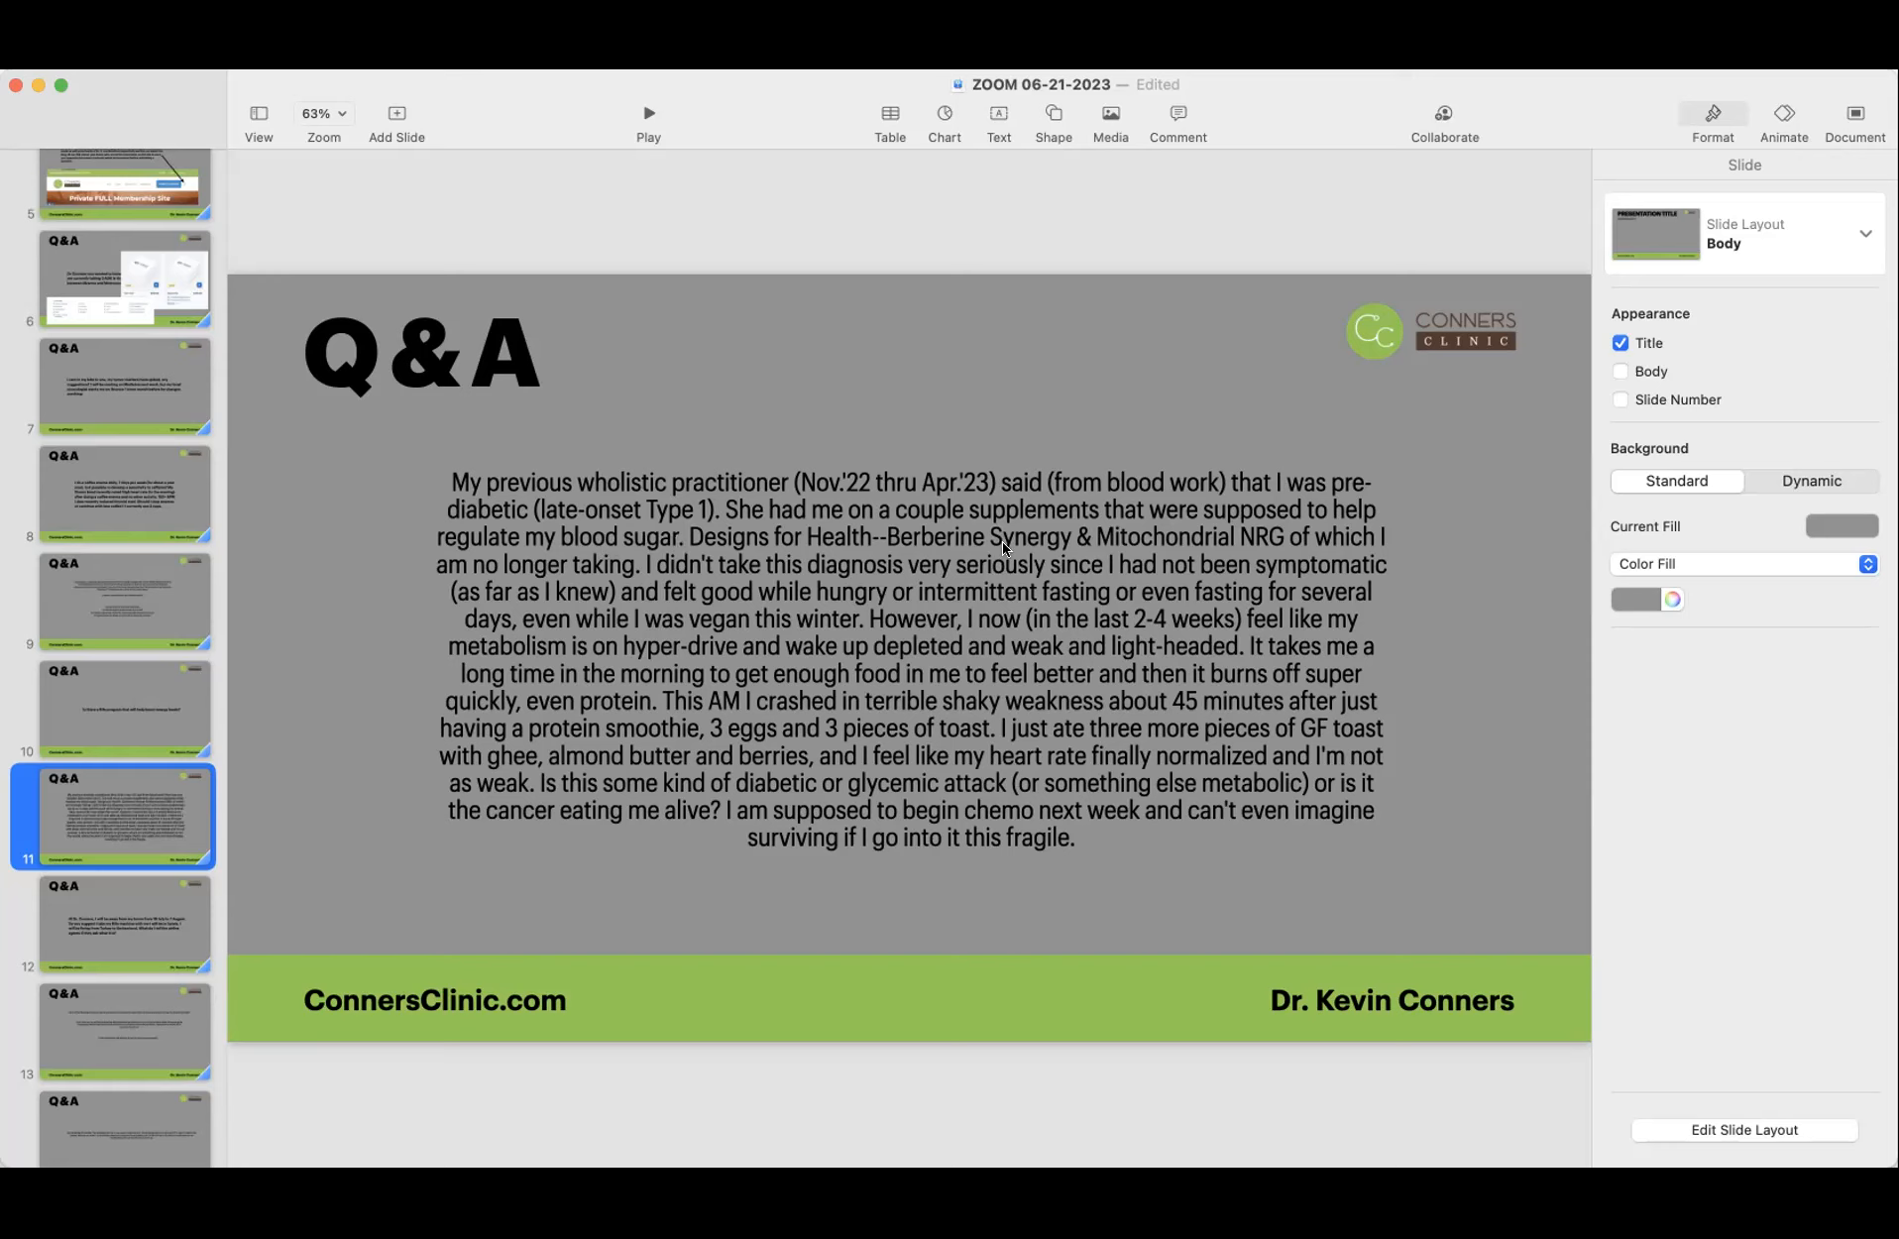
pyautogui.moveTo(1352, 547)
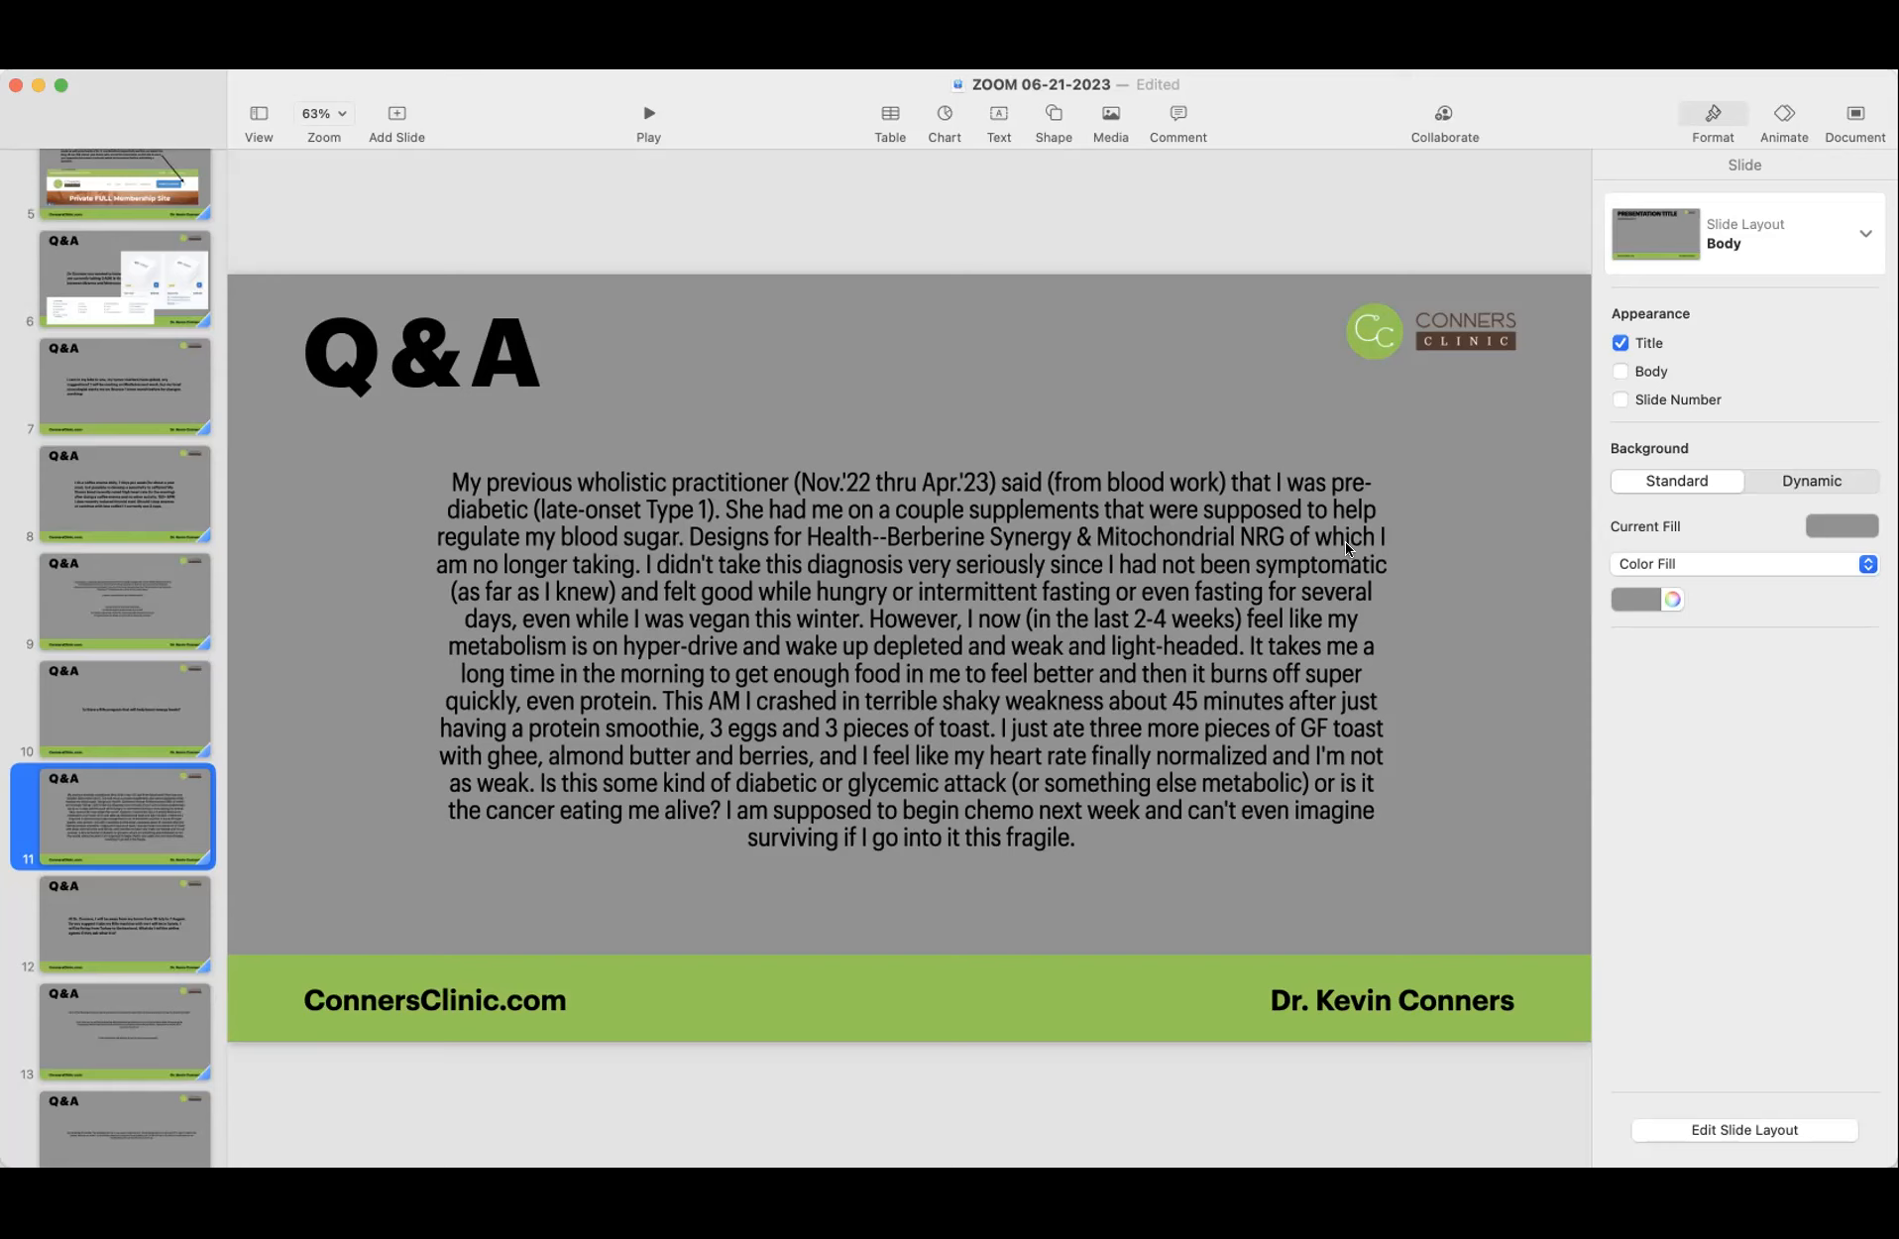
pyautogui.moveTo(464, 587)
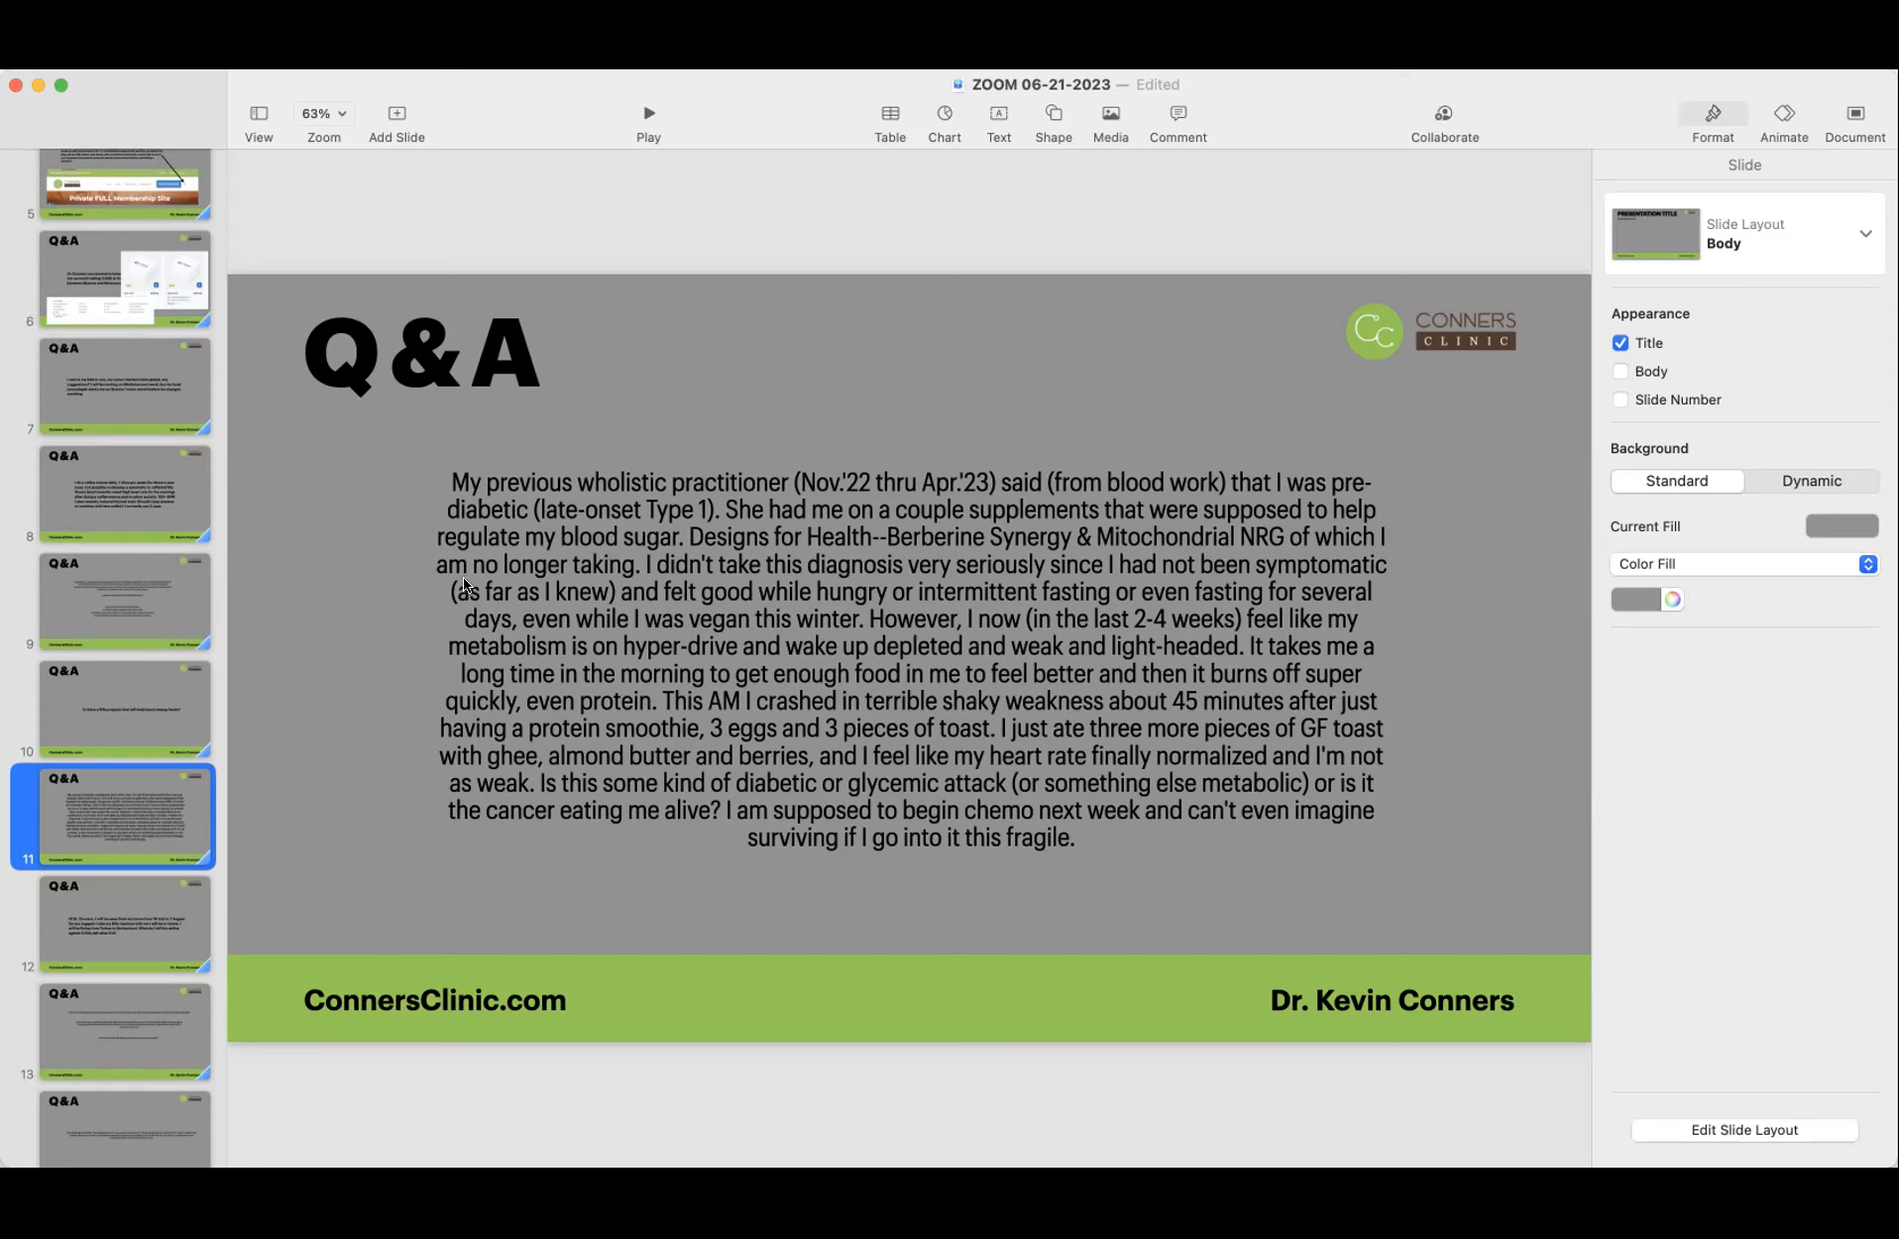
pyautogui.moveTo(777, 577)
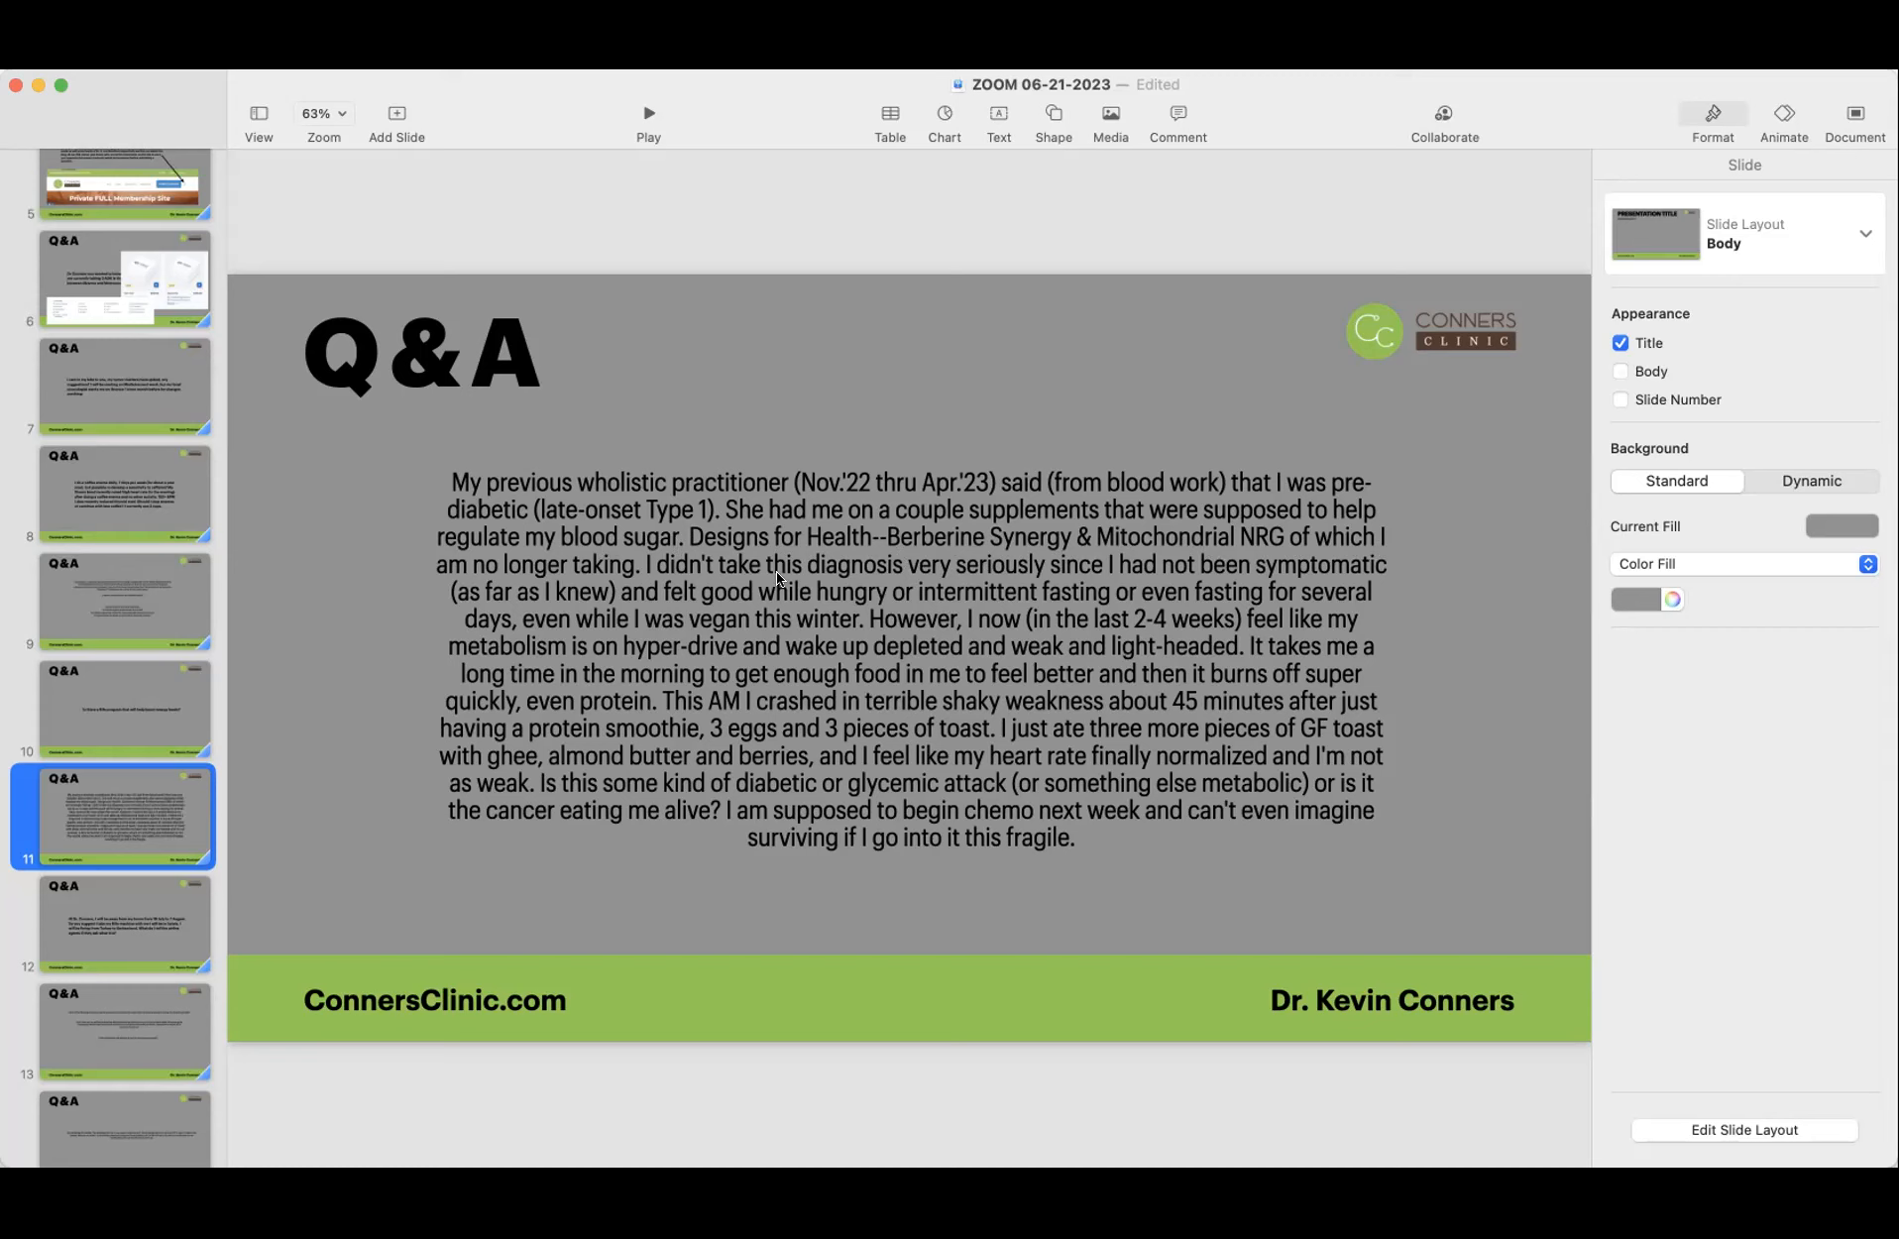
pyautogui.moveTo(1162, 575)
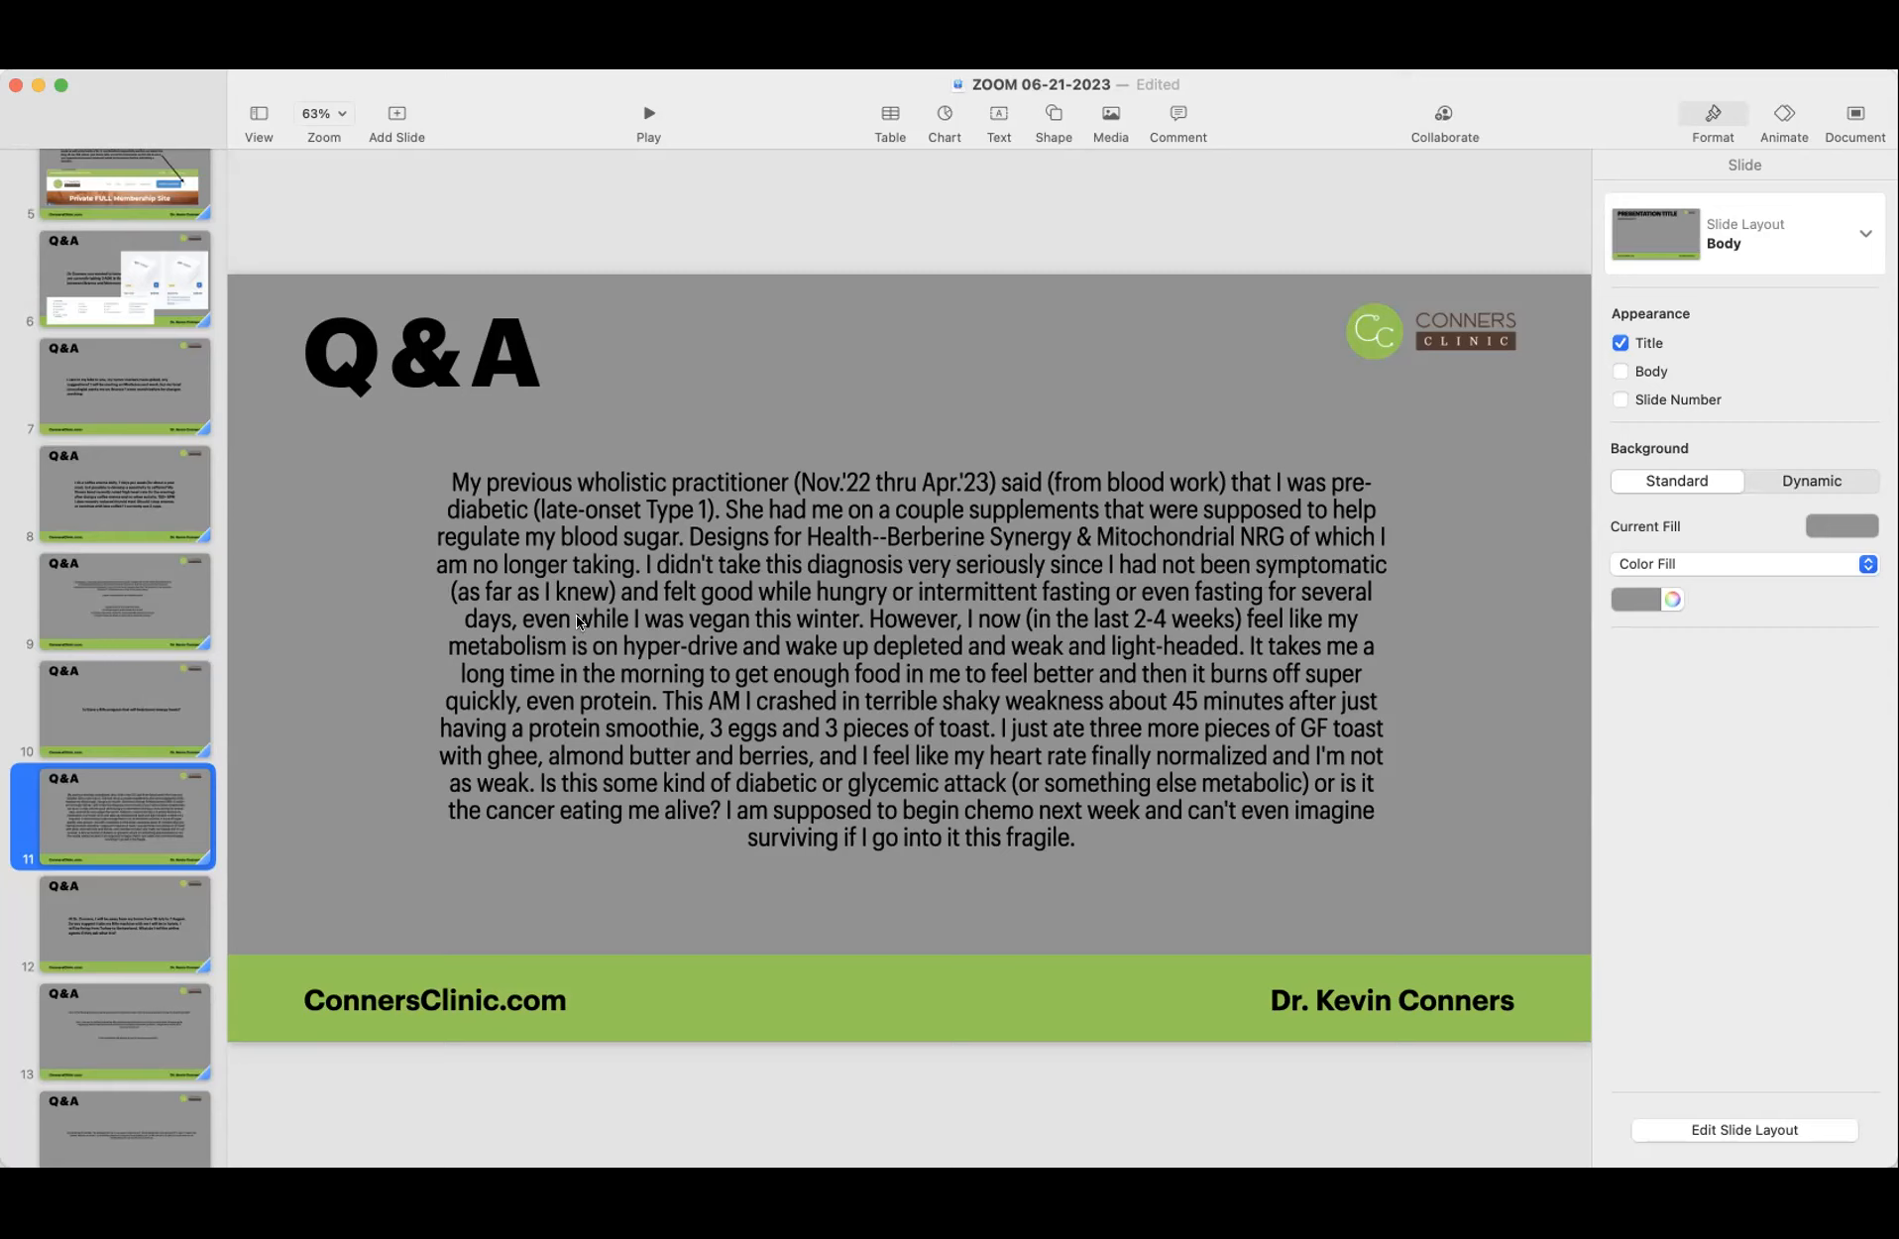
pyautogui.moveTo(868, 615)
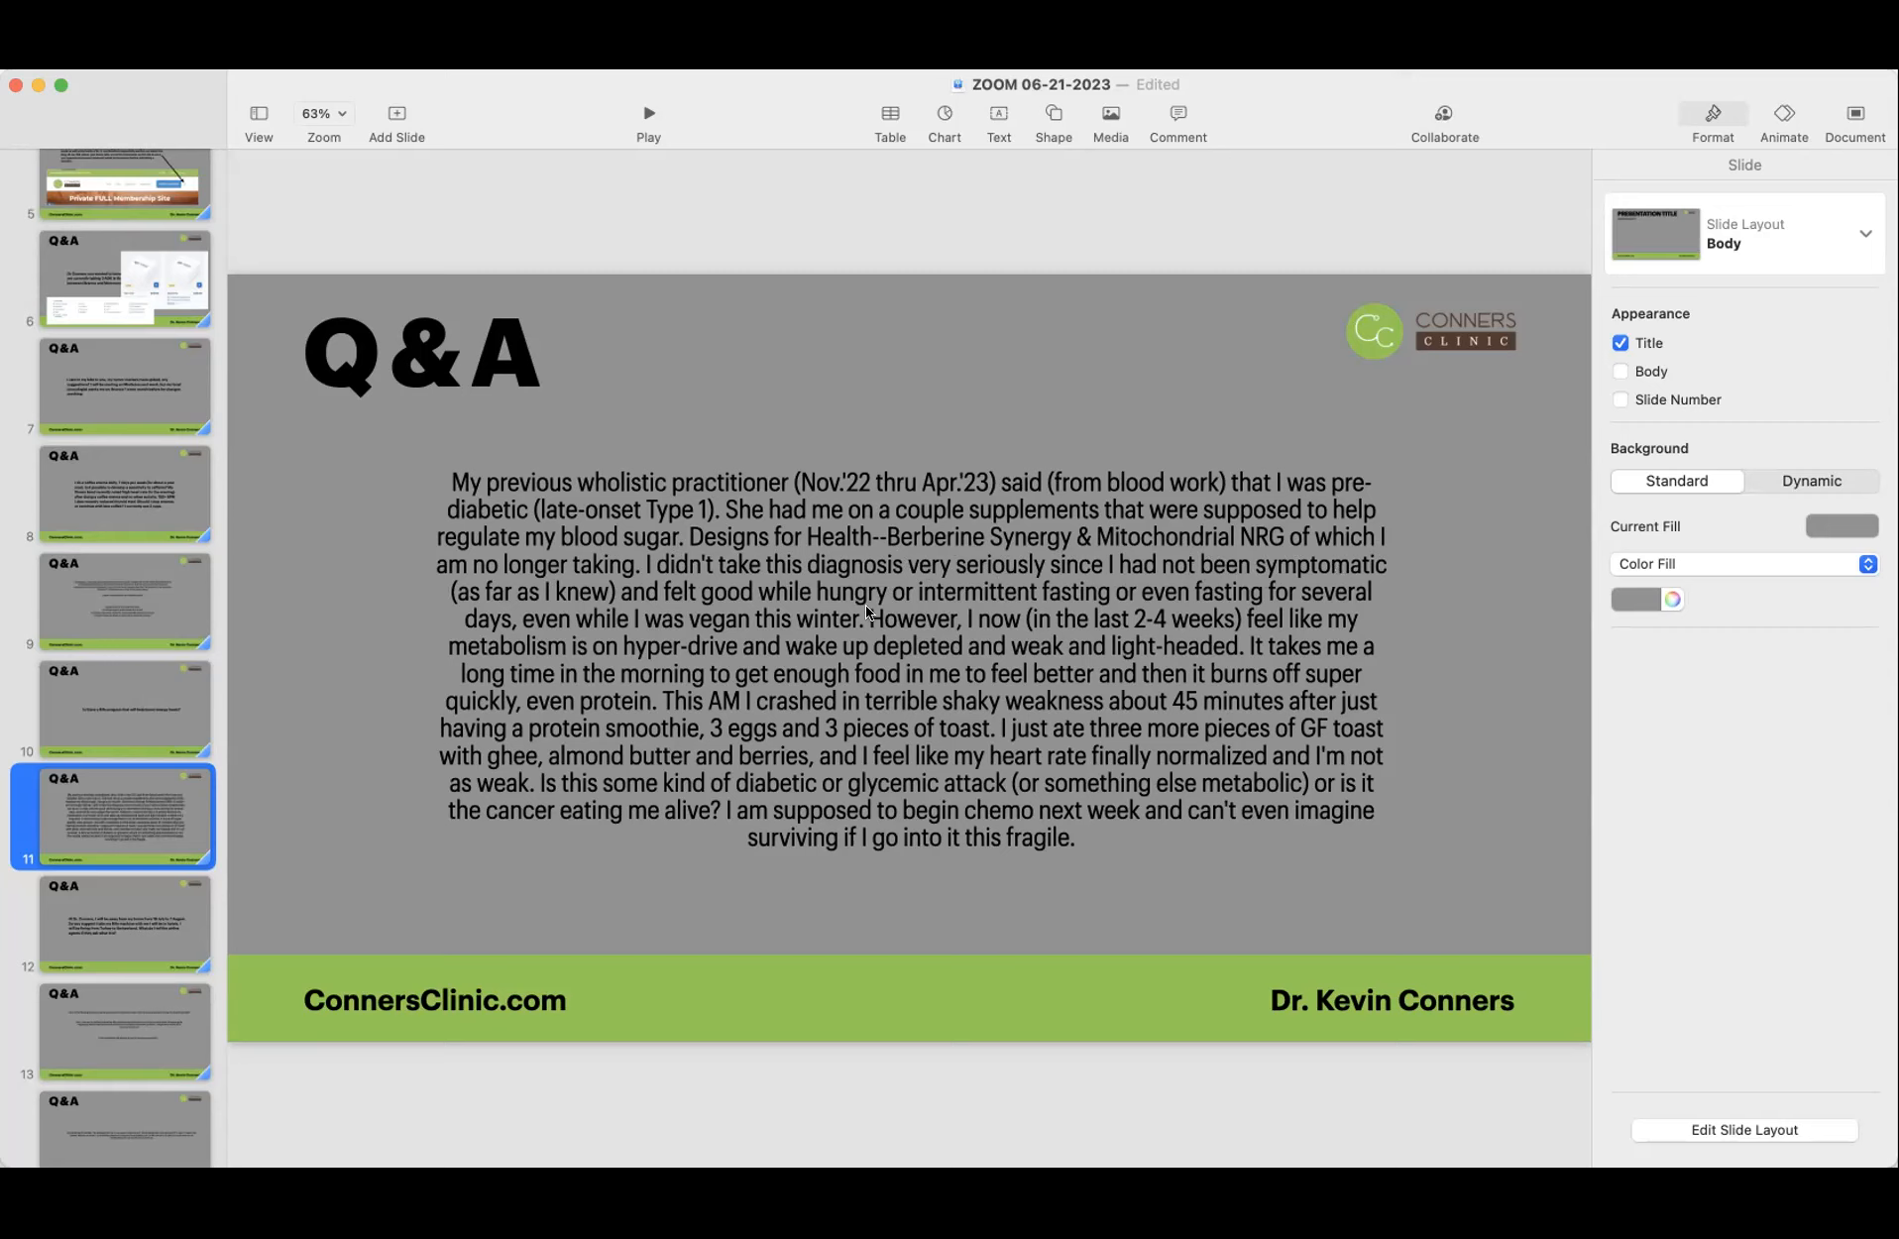
pyautogui.moveTo(967, 603)
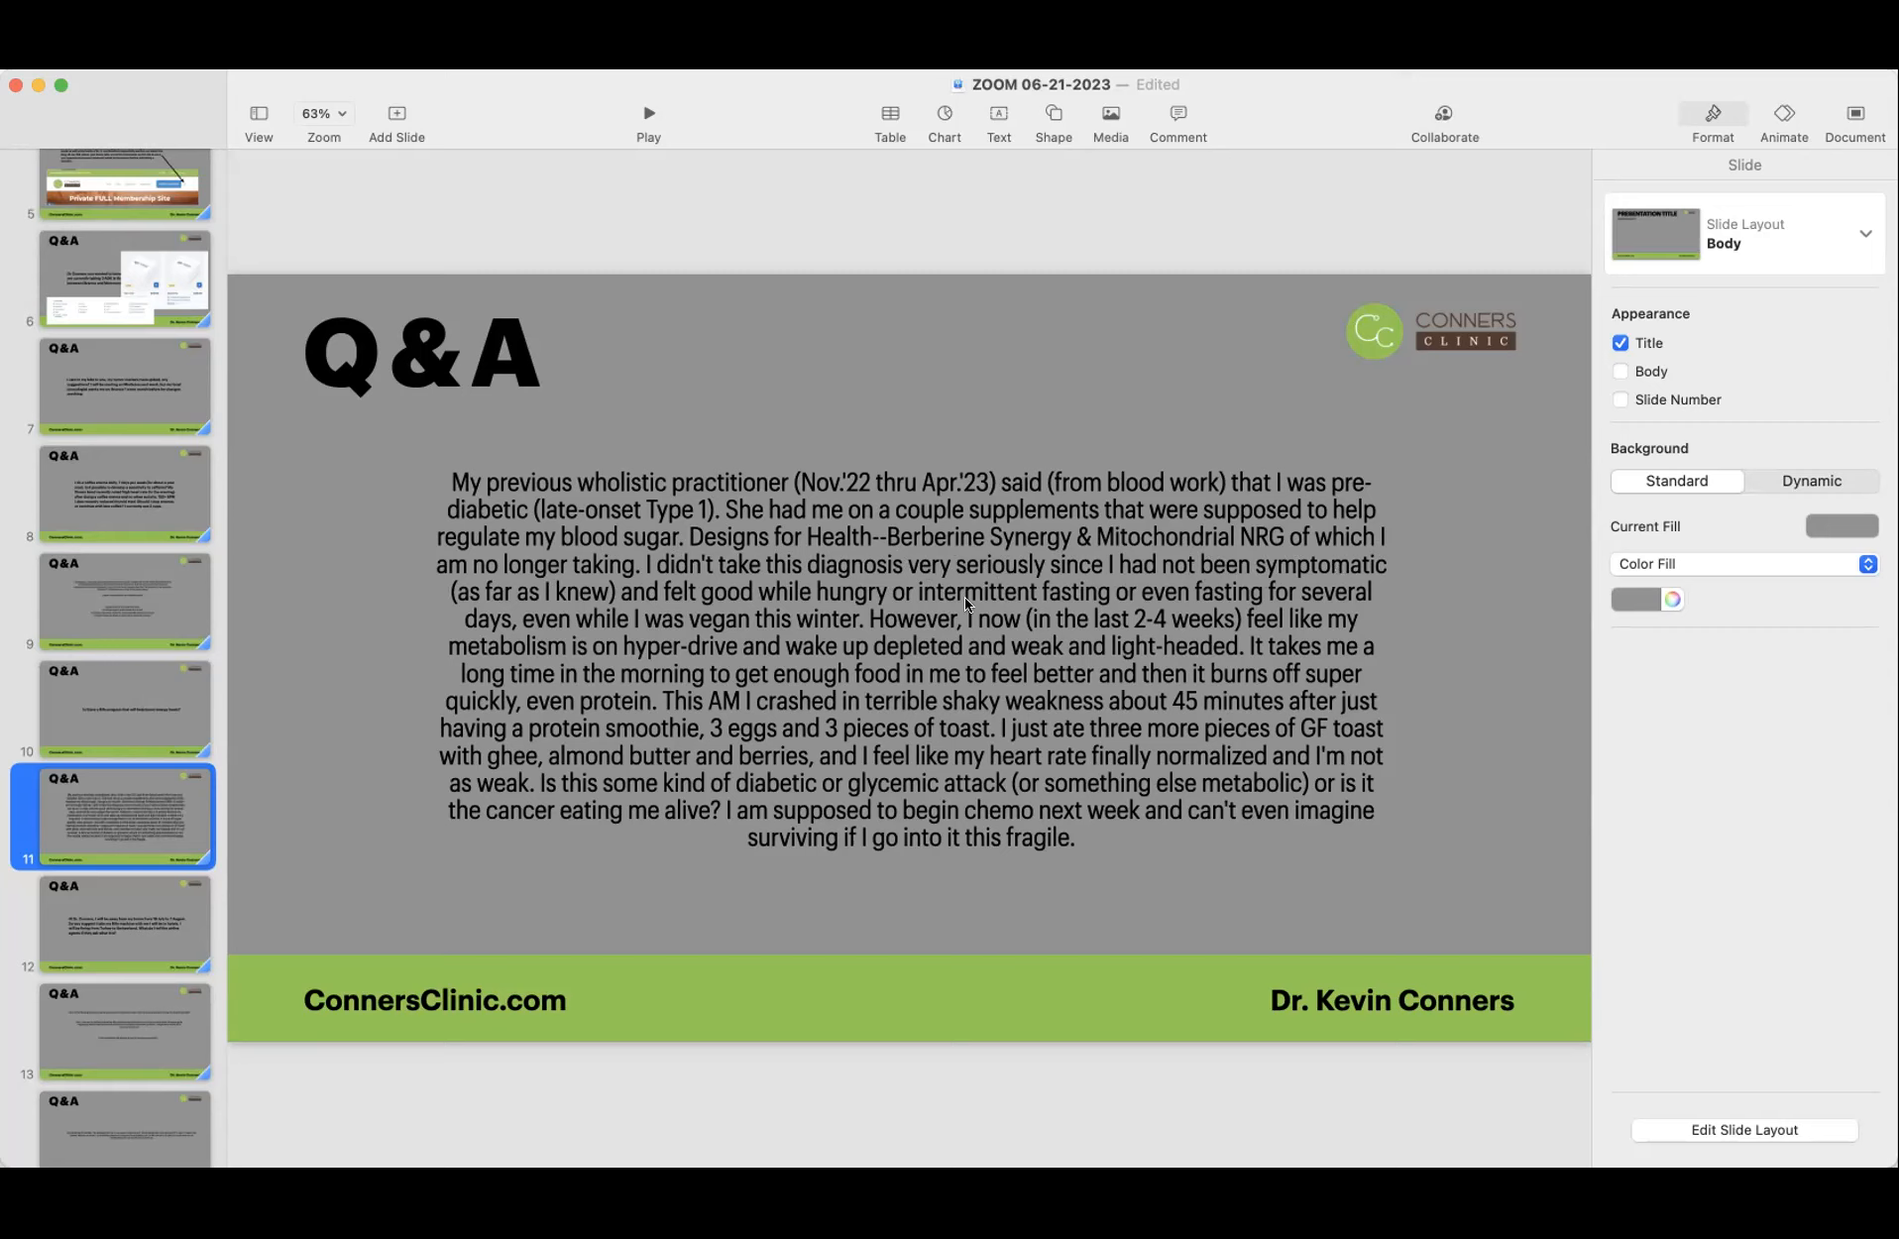
pyautogui.moveTo(1078, 600)
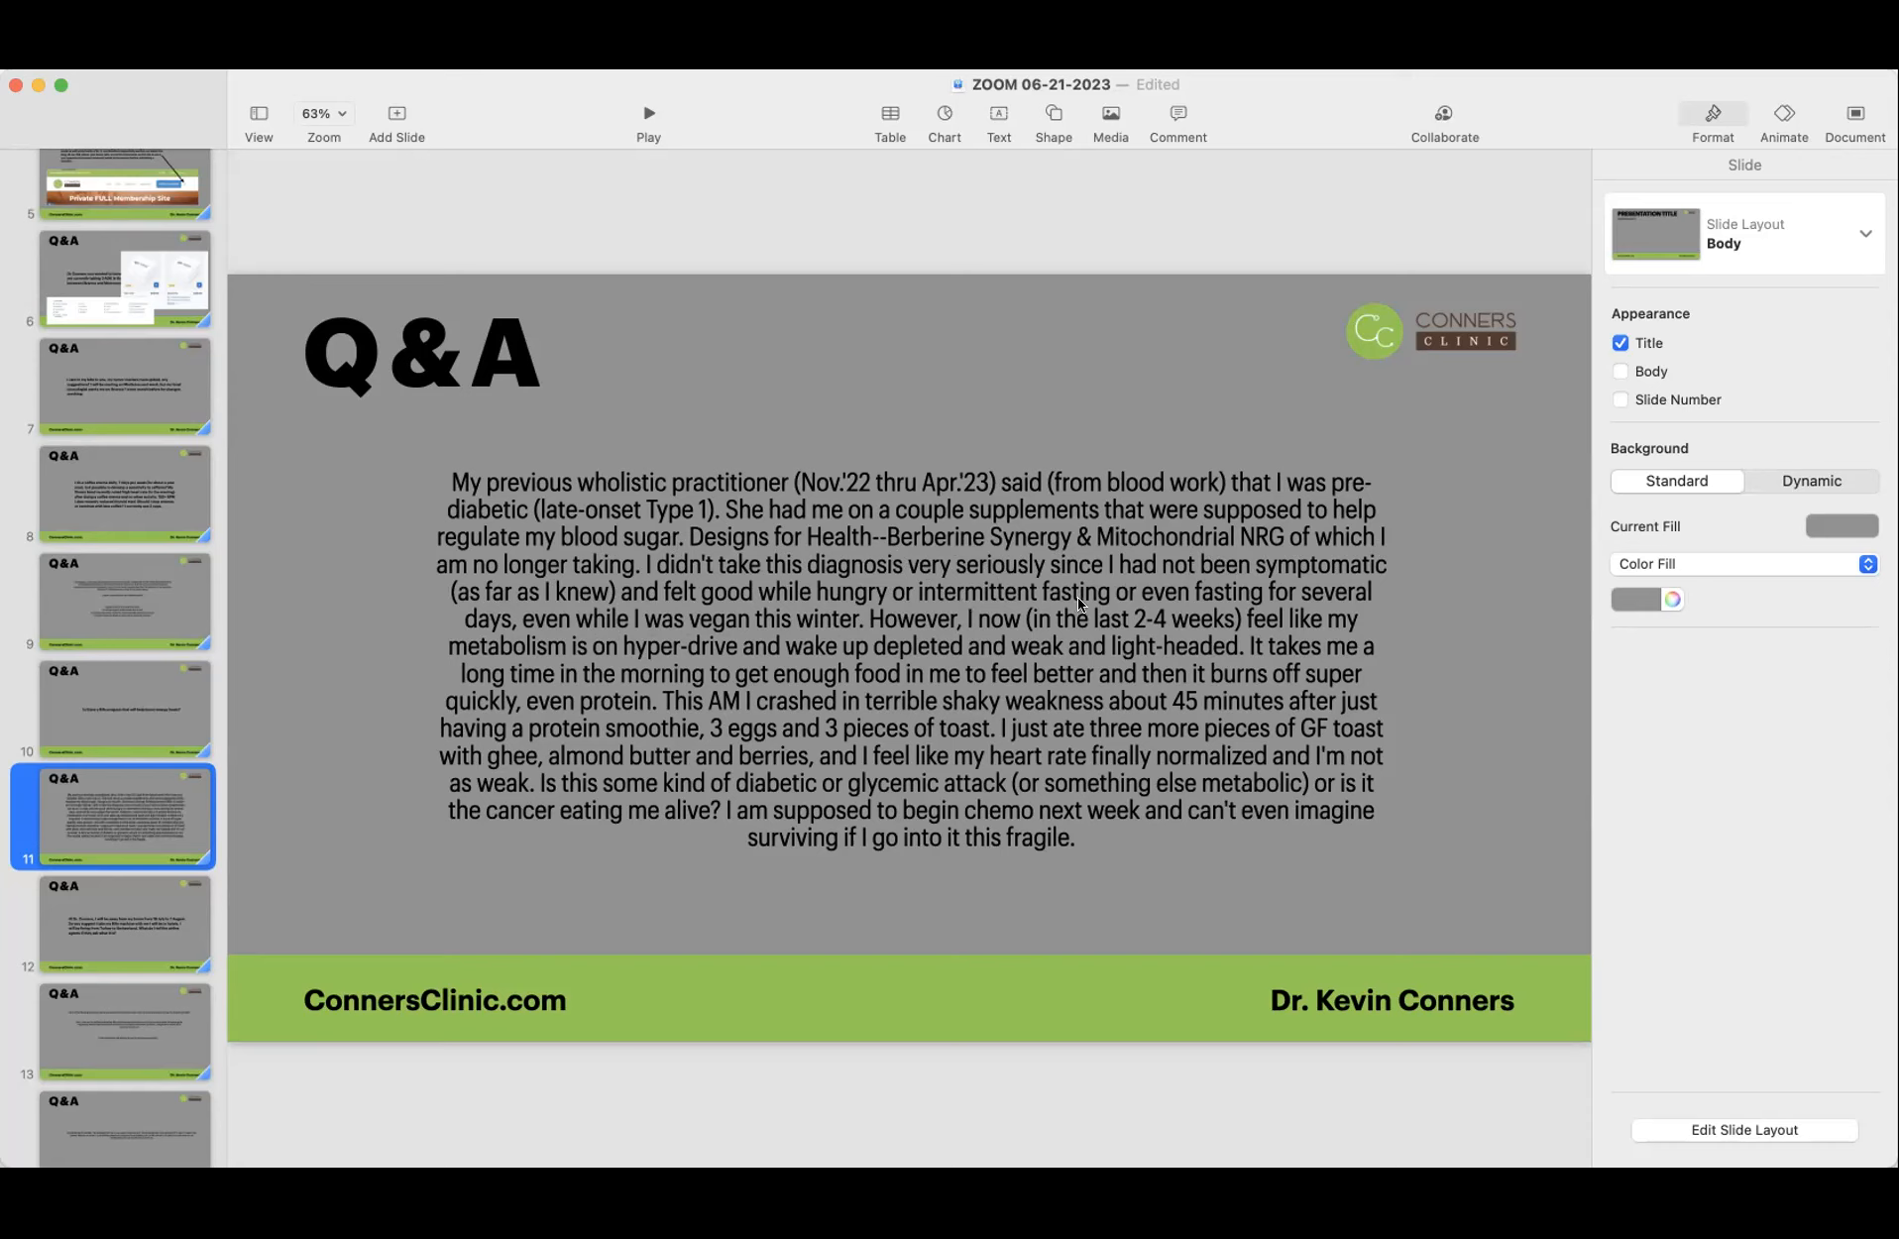
pyautogui.moveTo(448, 628)
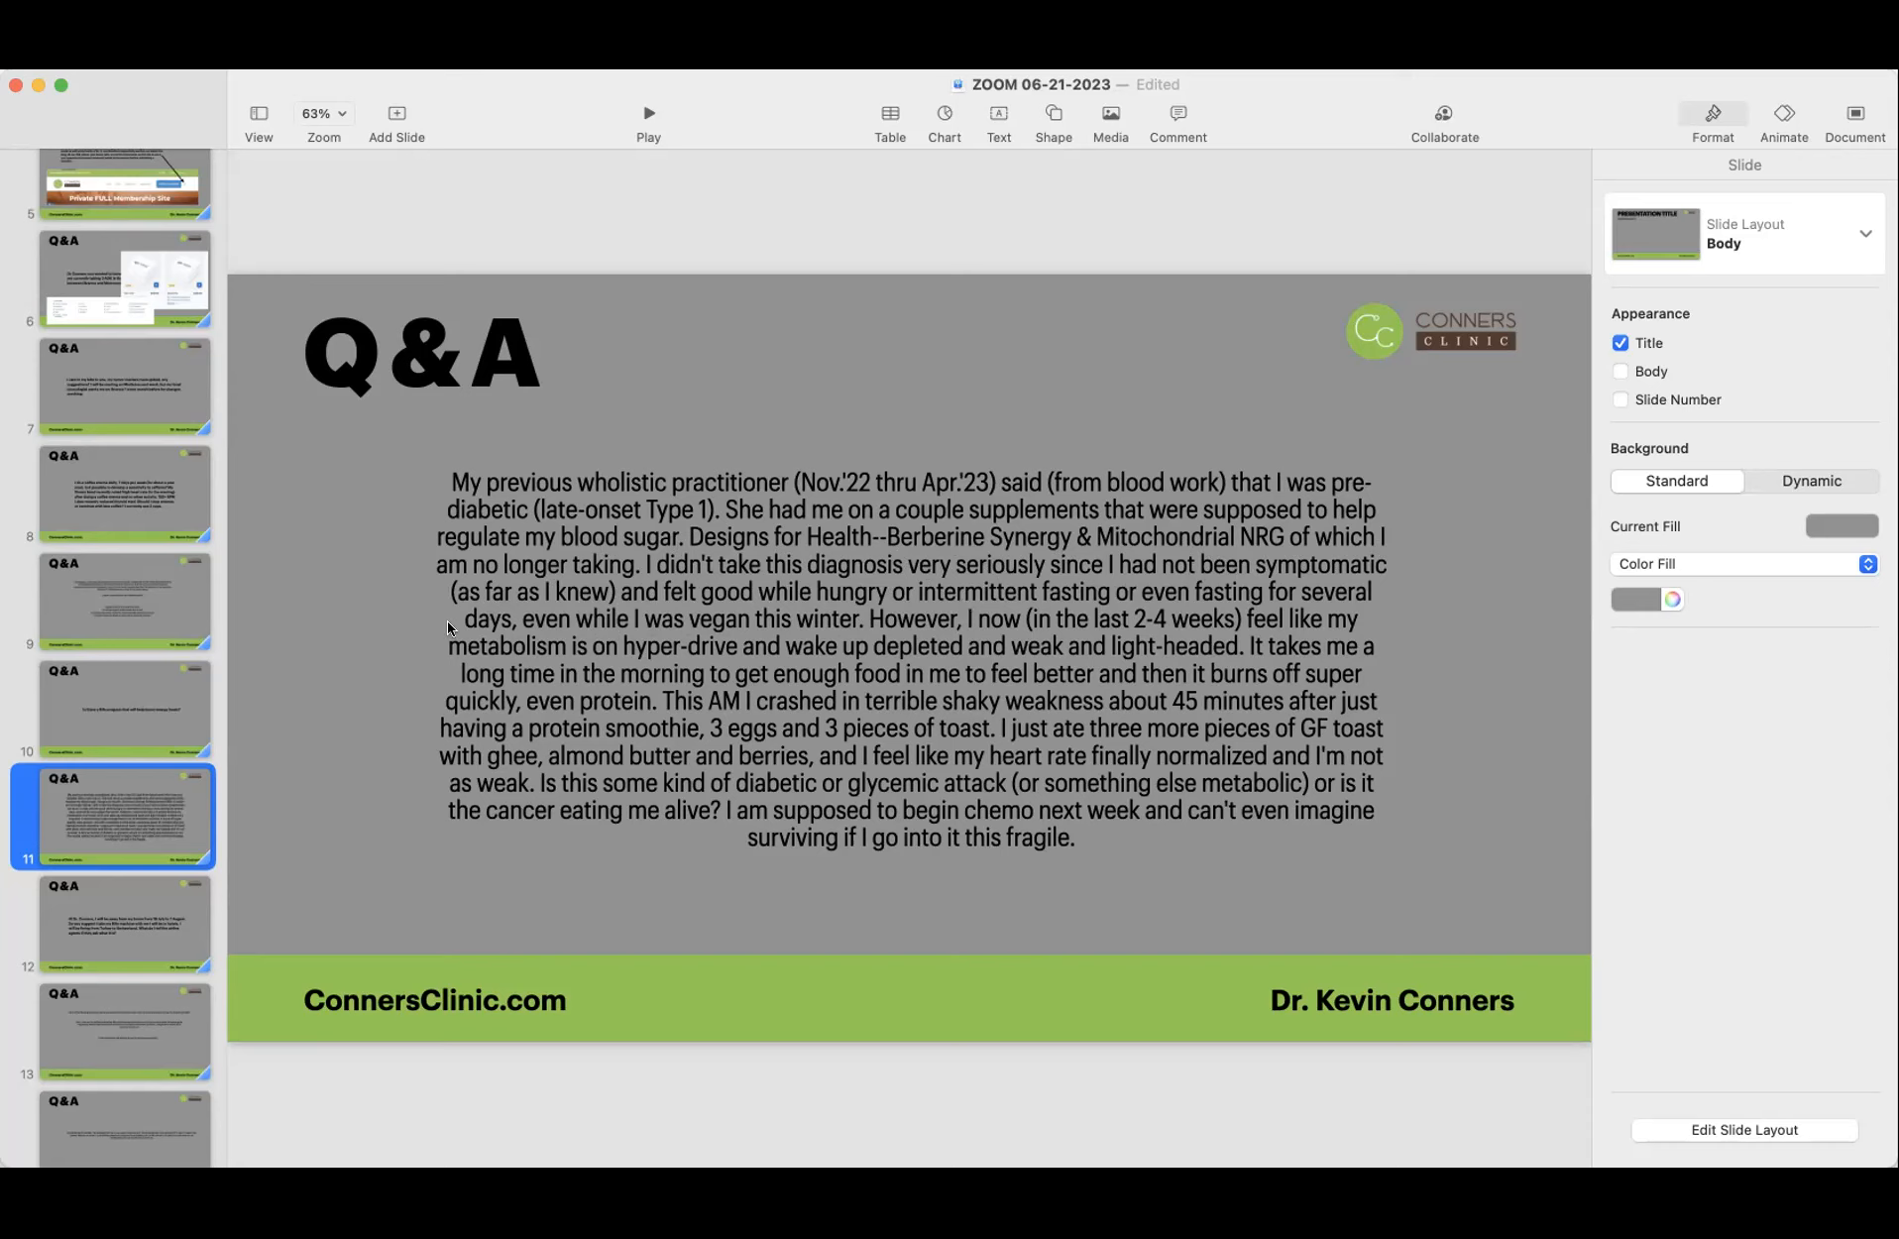
pyautogui.moveTo(706, 628)
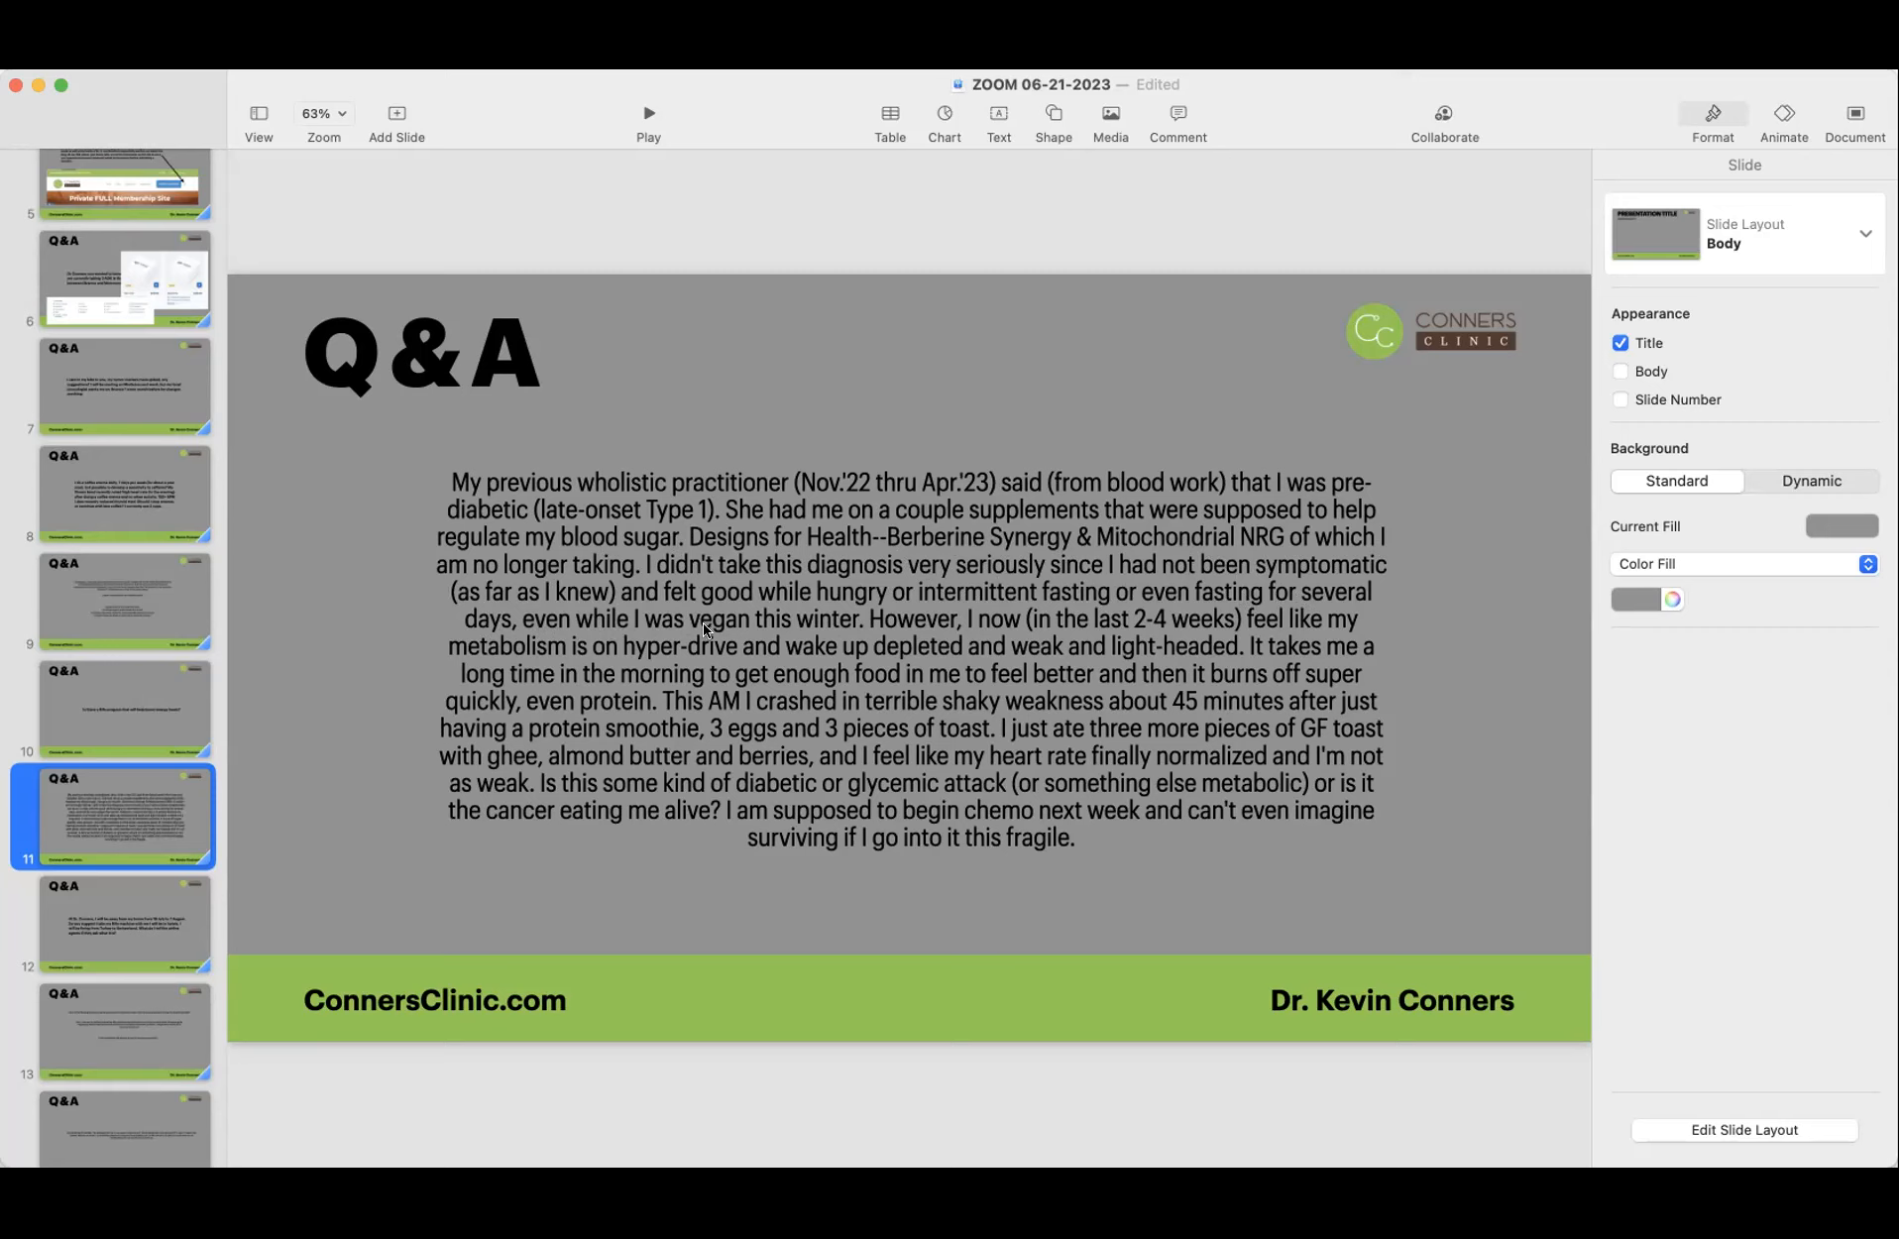
pyautogui.moveTo(954, 603)
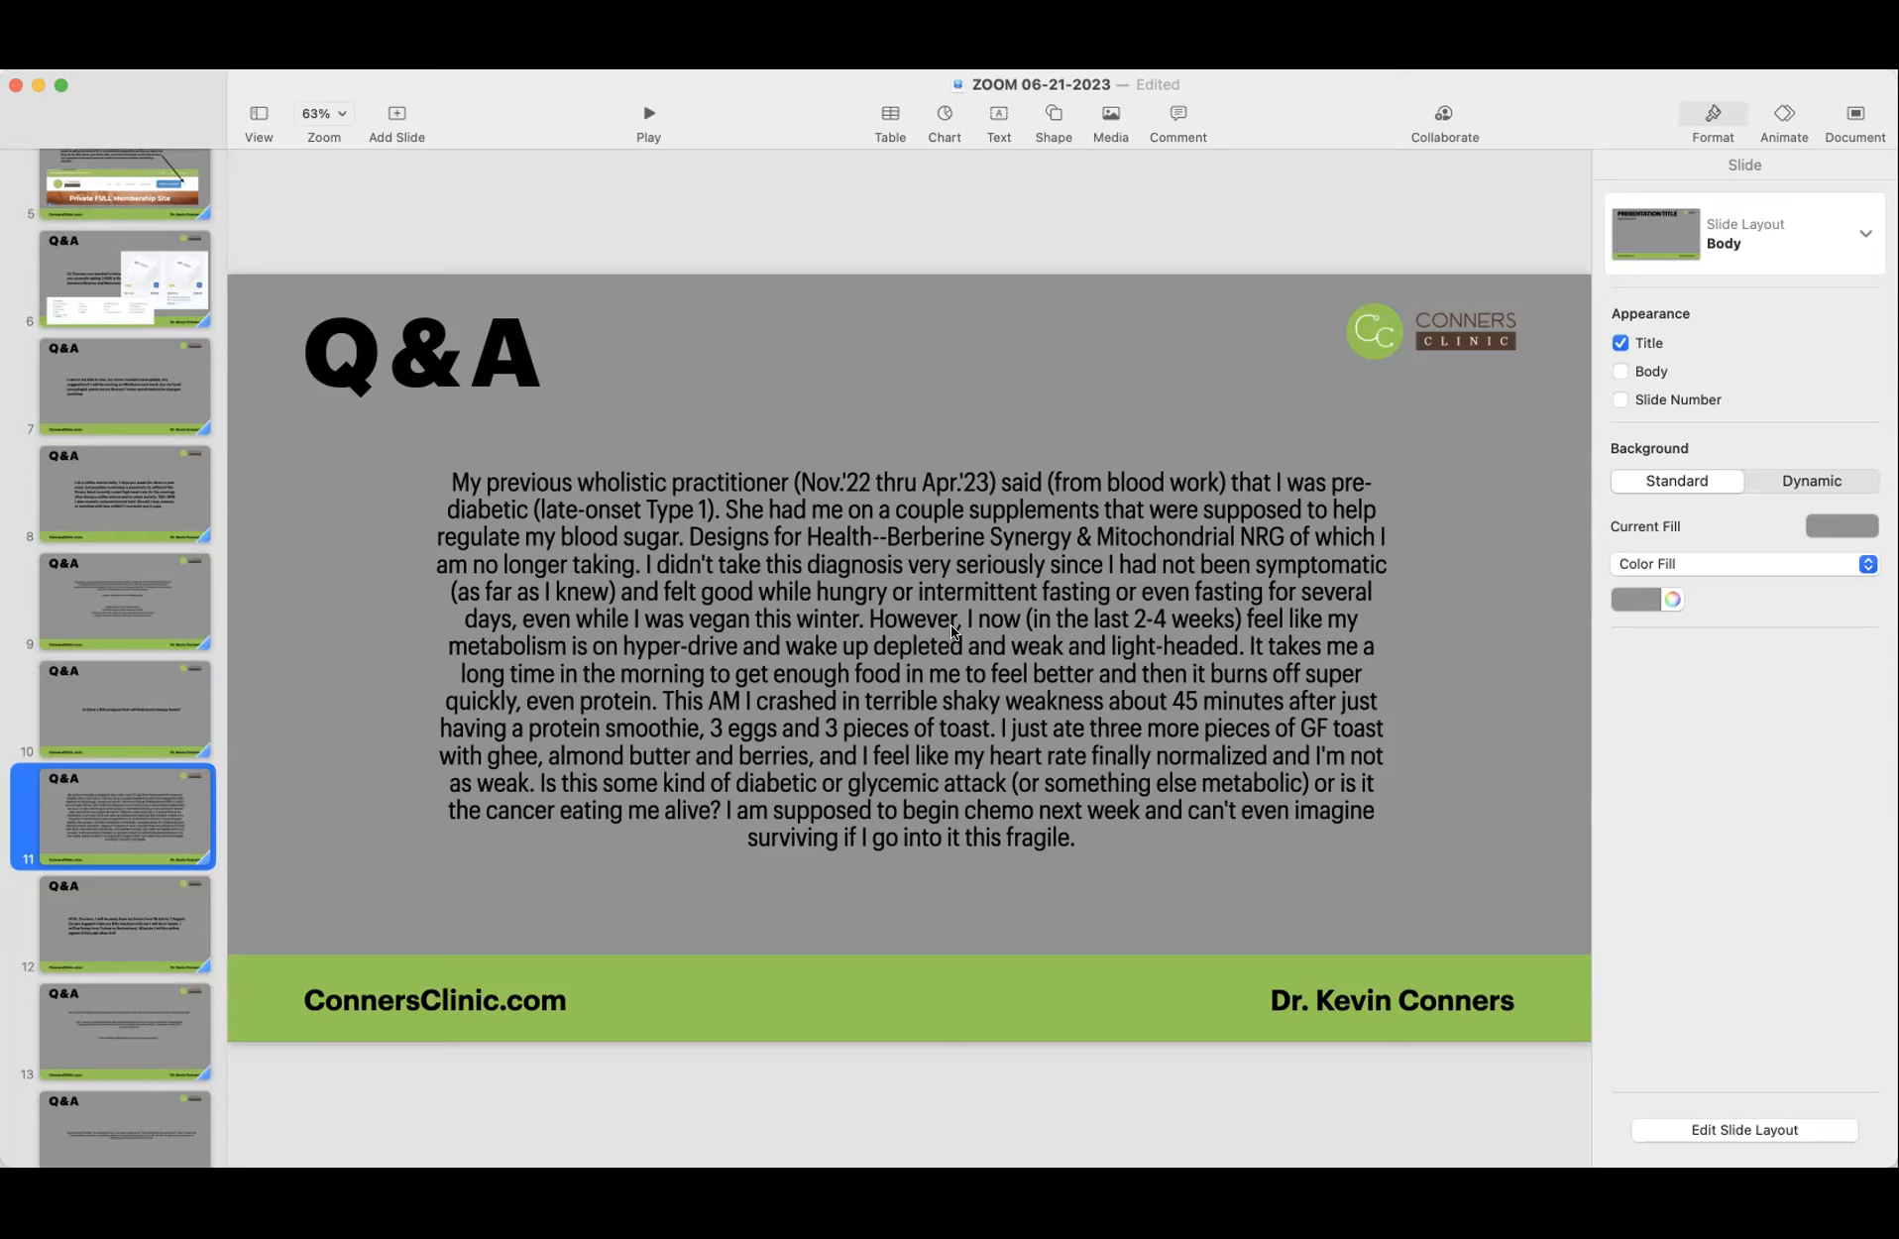
pyautogui.moveTo(1193, 628)
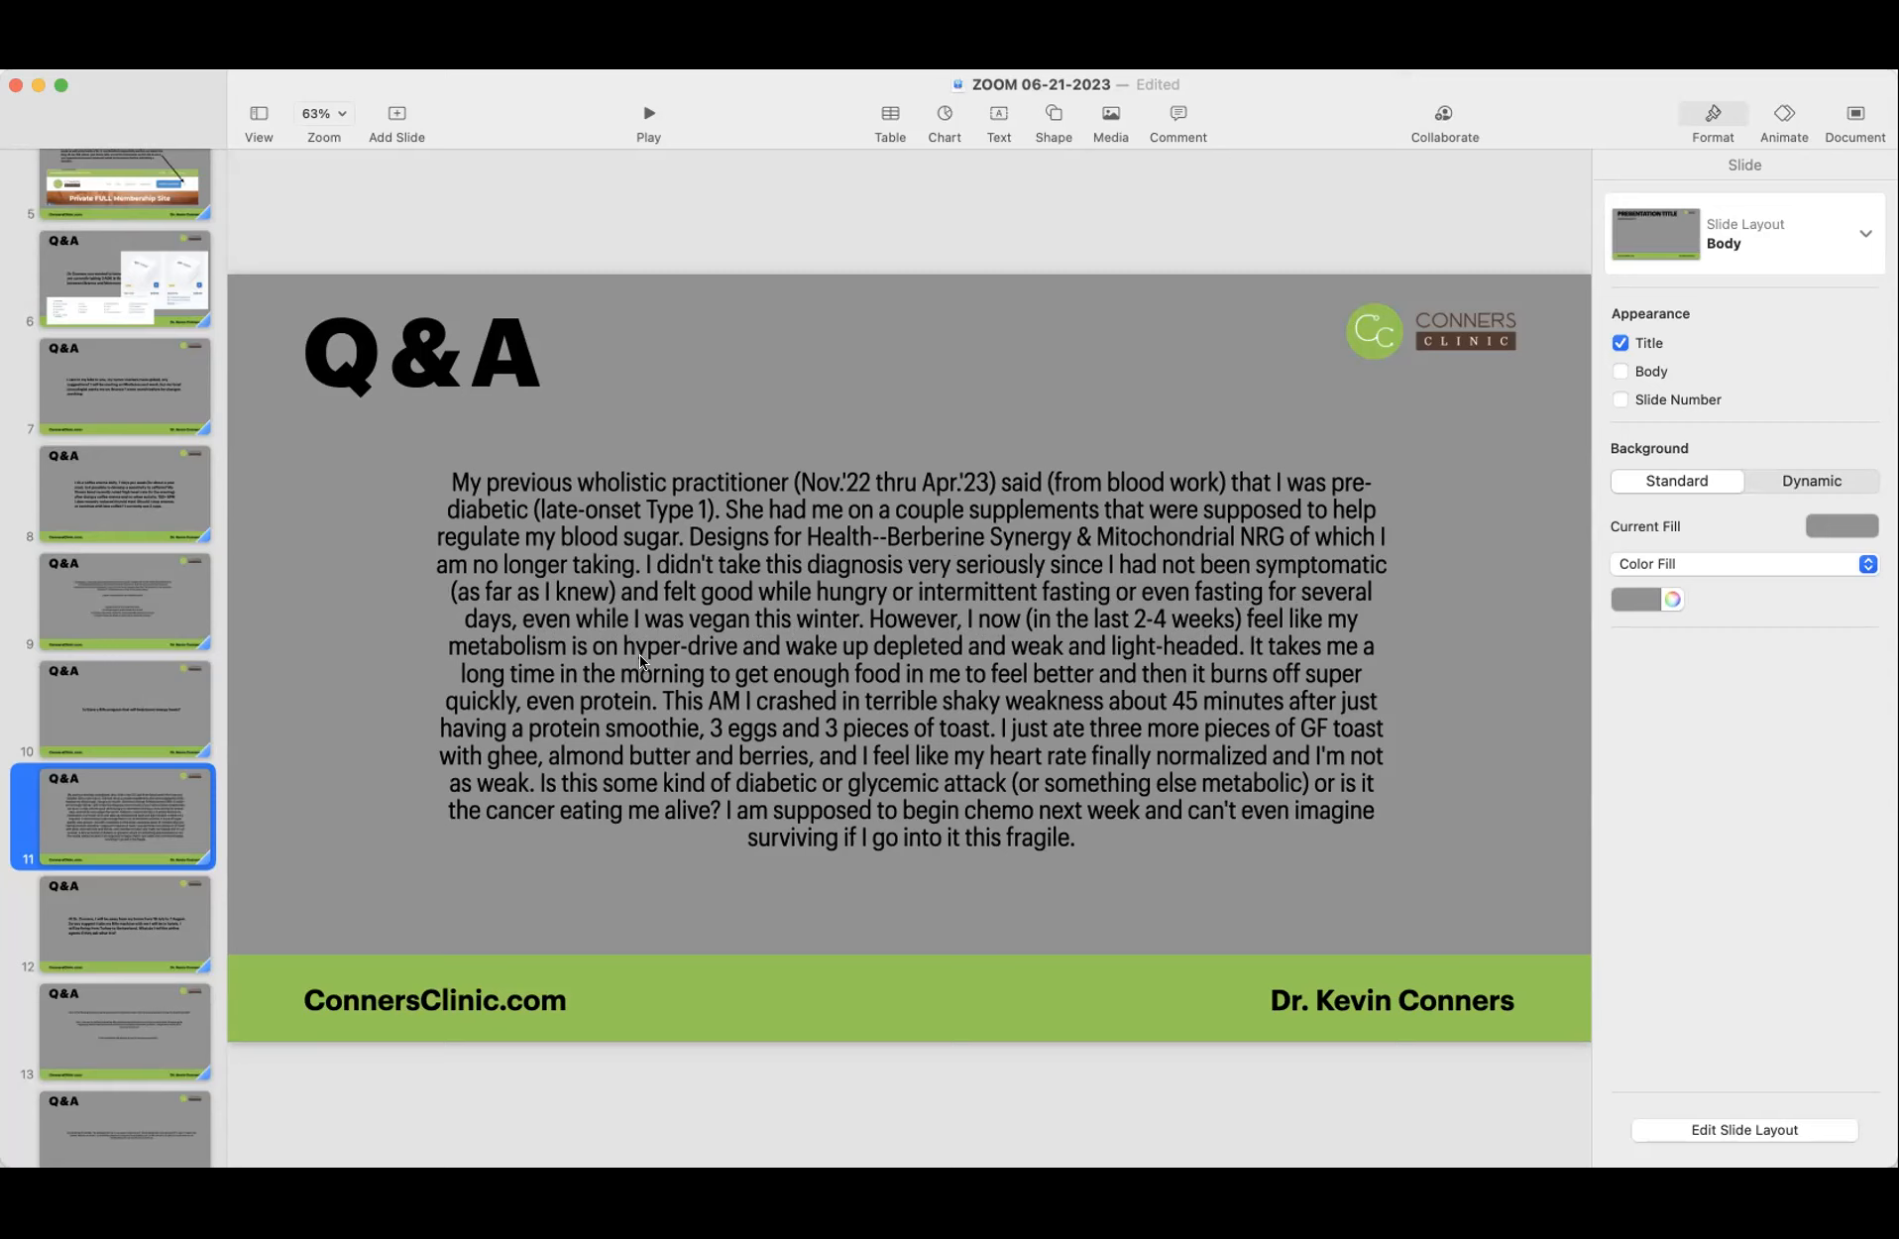
pyautogui.moveTo(817, 660)
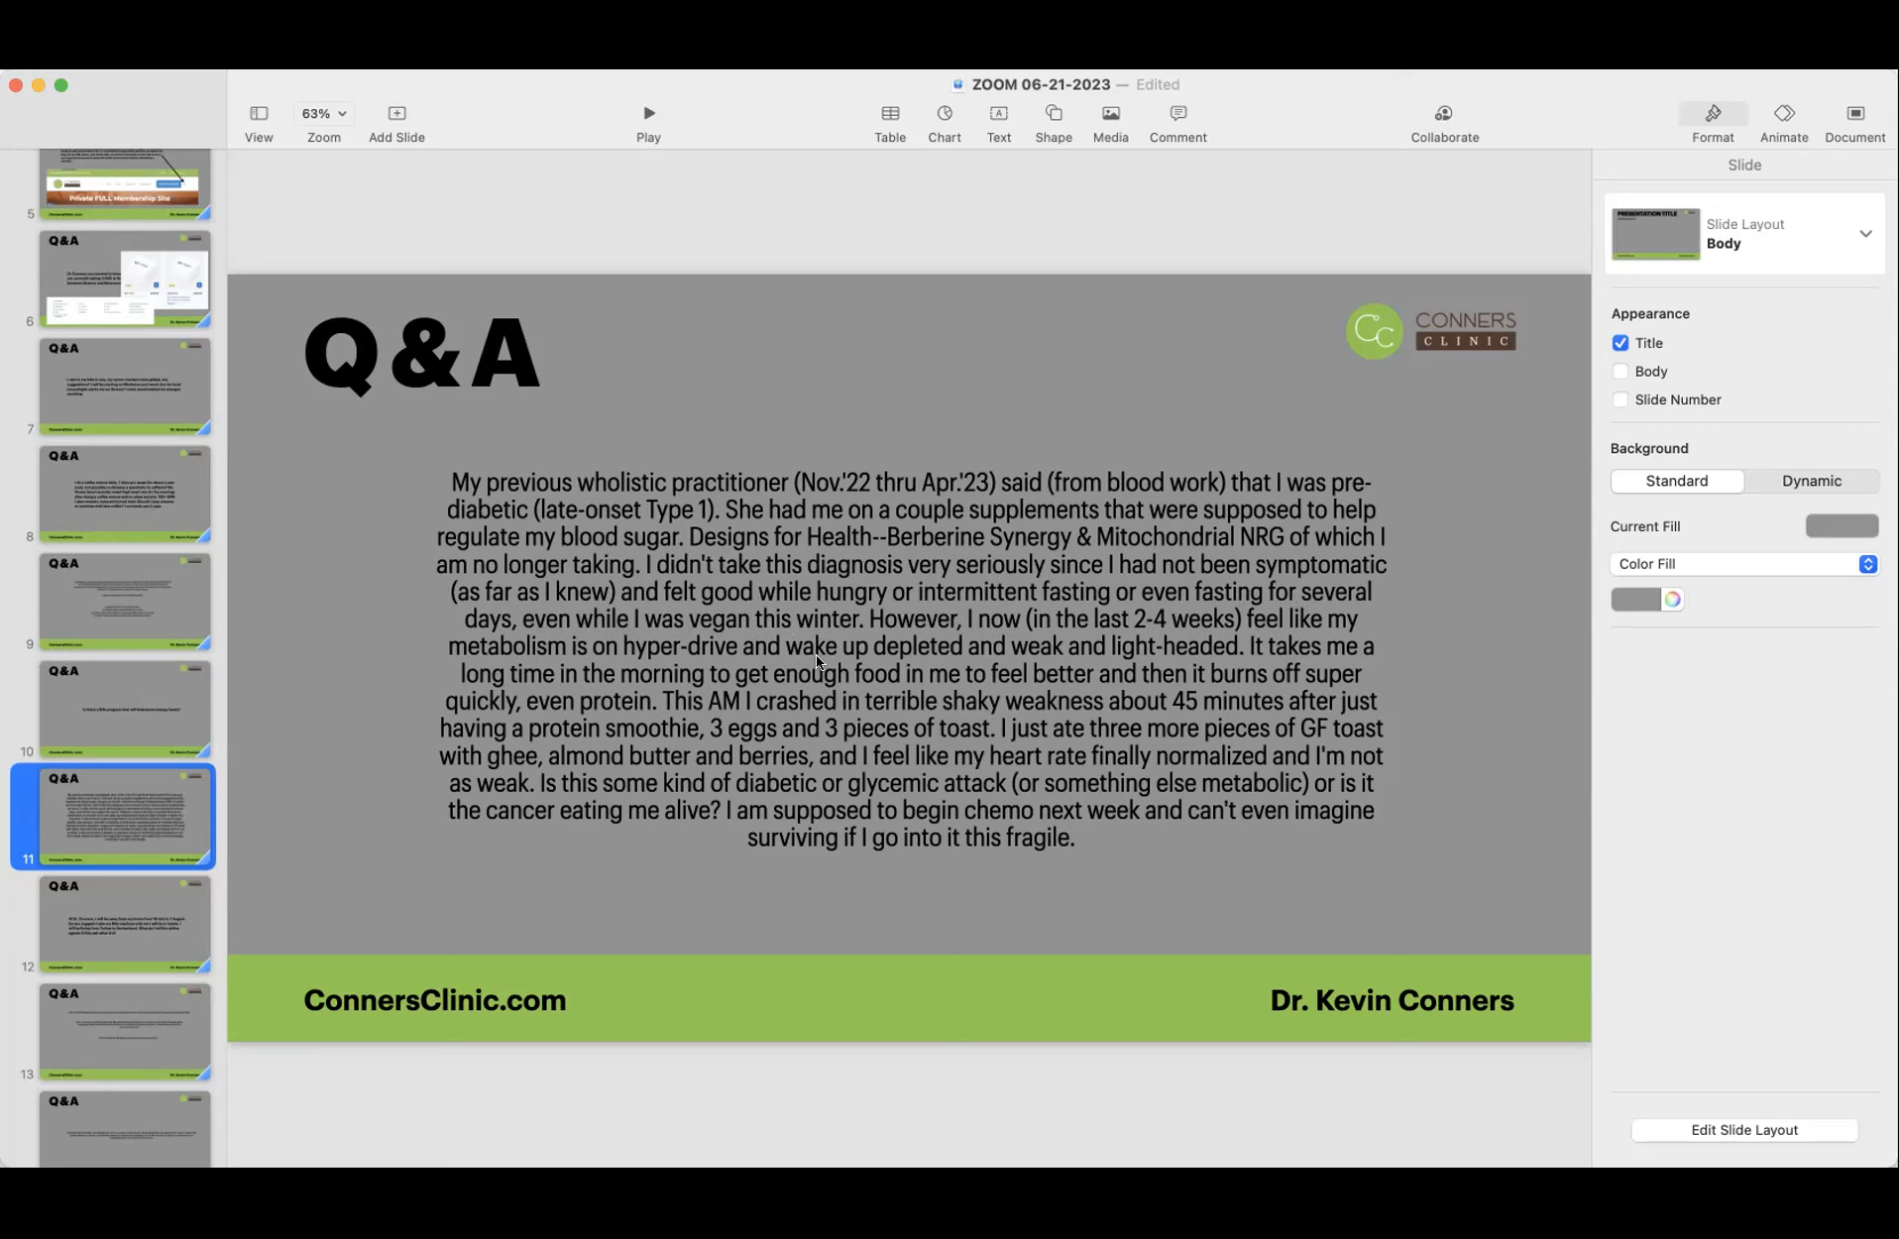
pyautogui.moveTo(919, 686)
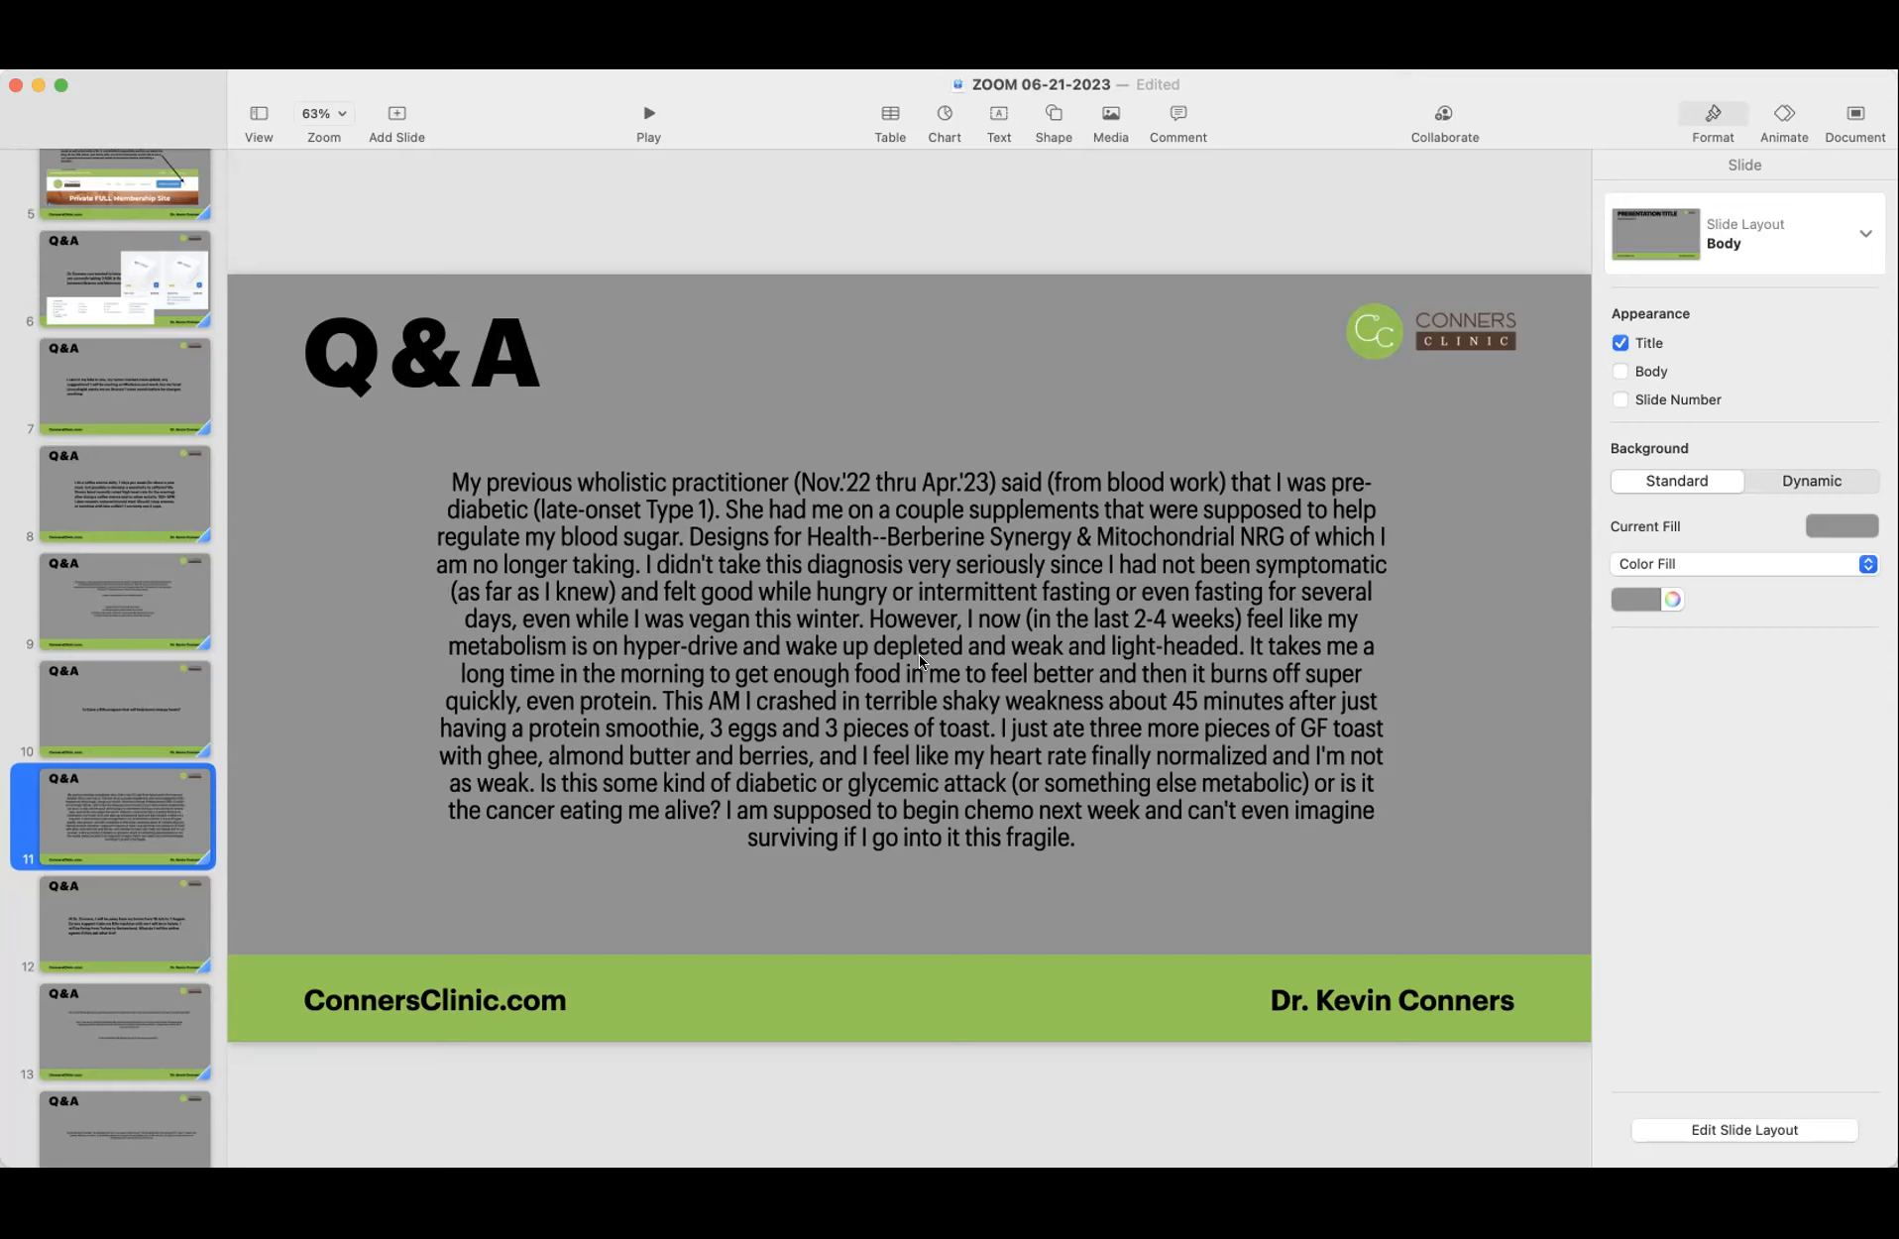
pyautogui.moveTo(1215, 658)
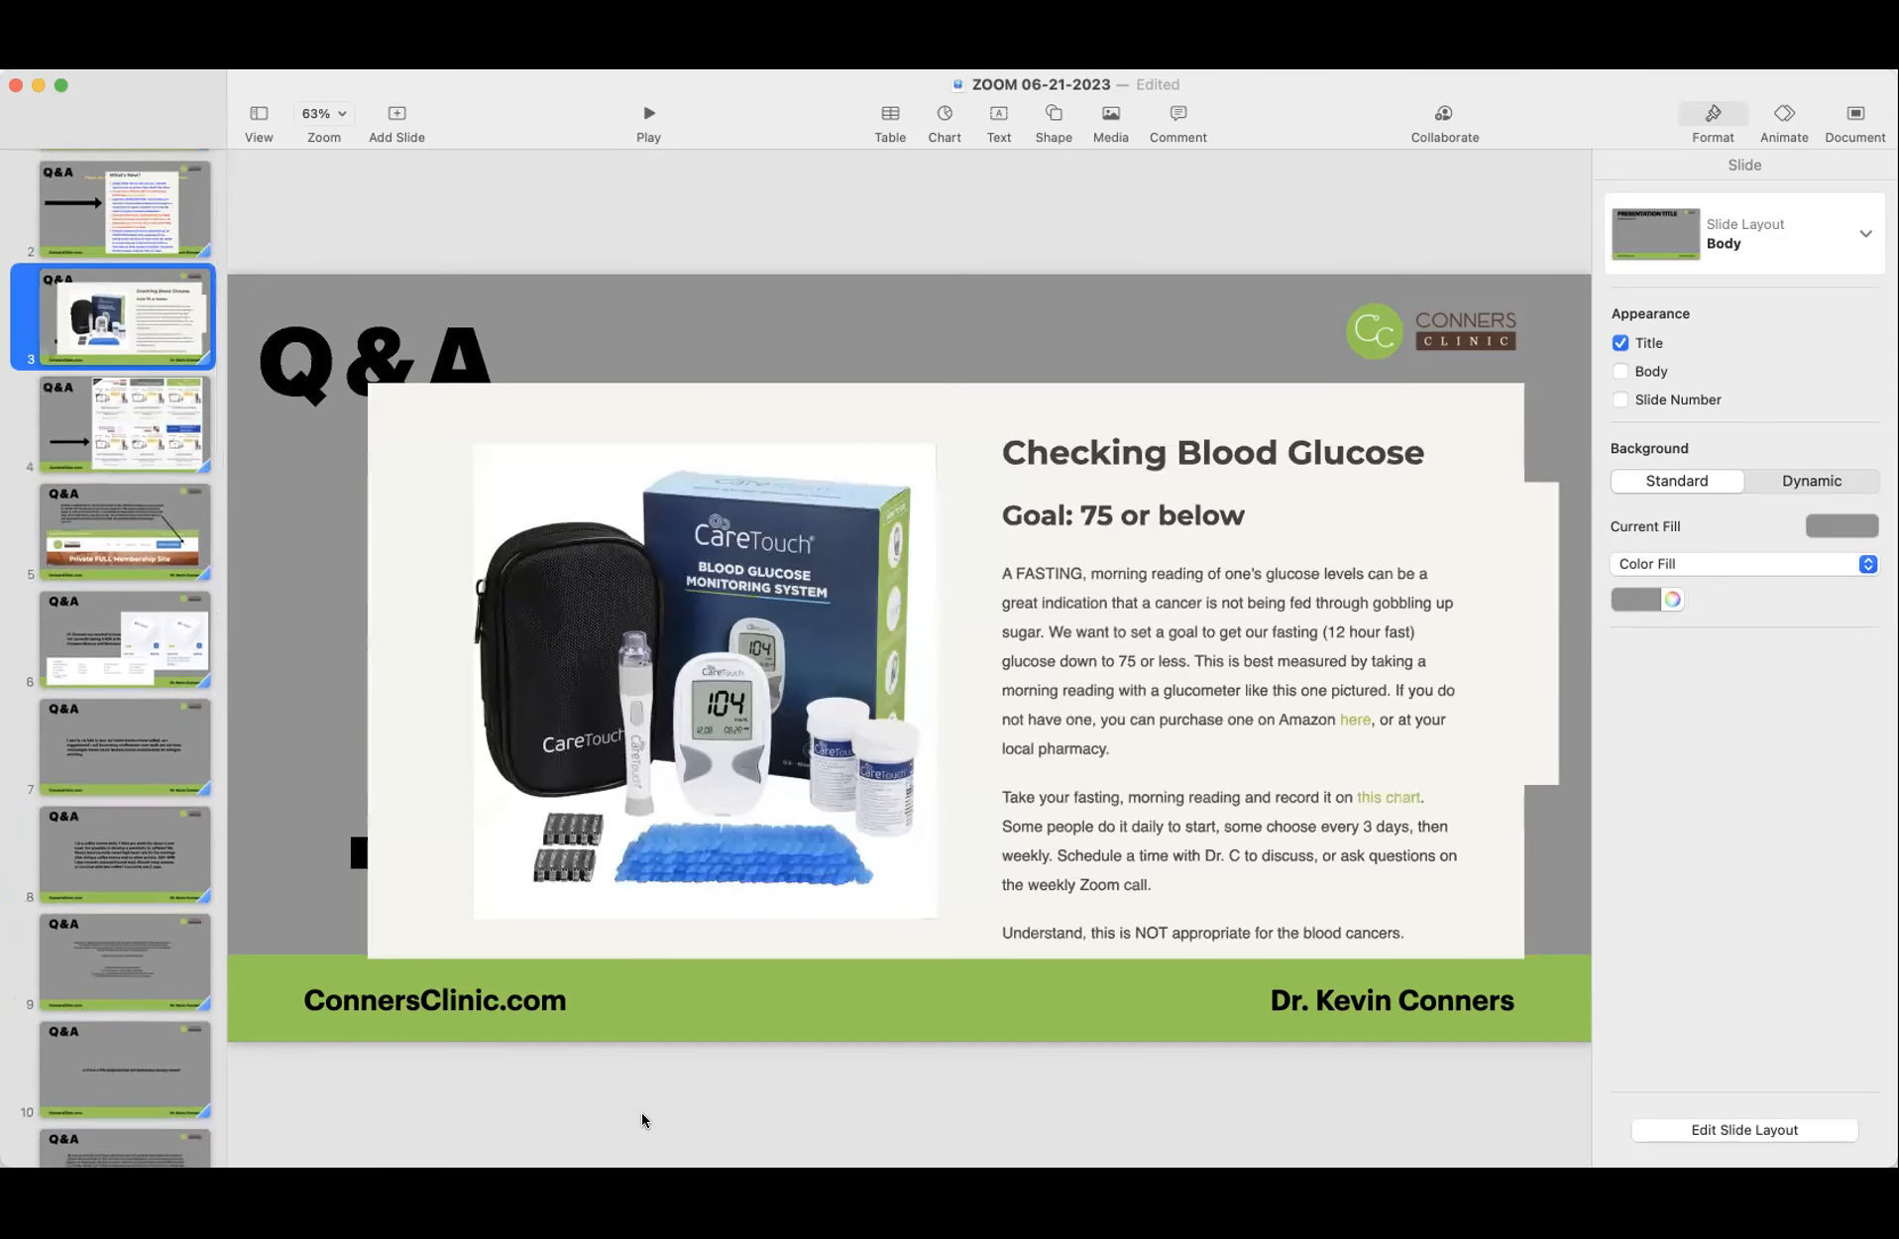
pyautogui.scroll(-3)
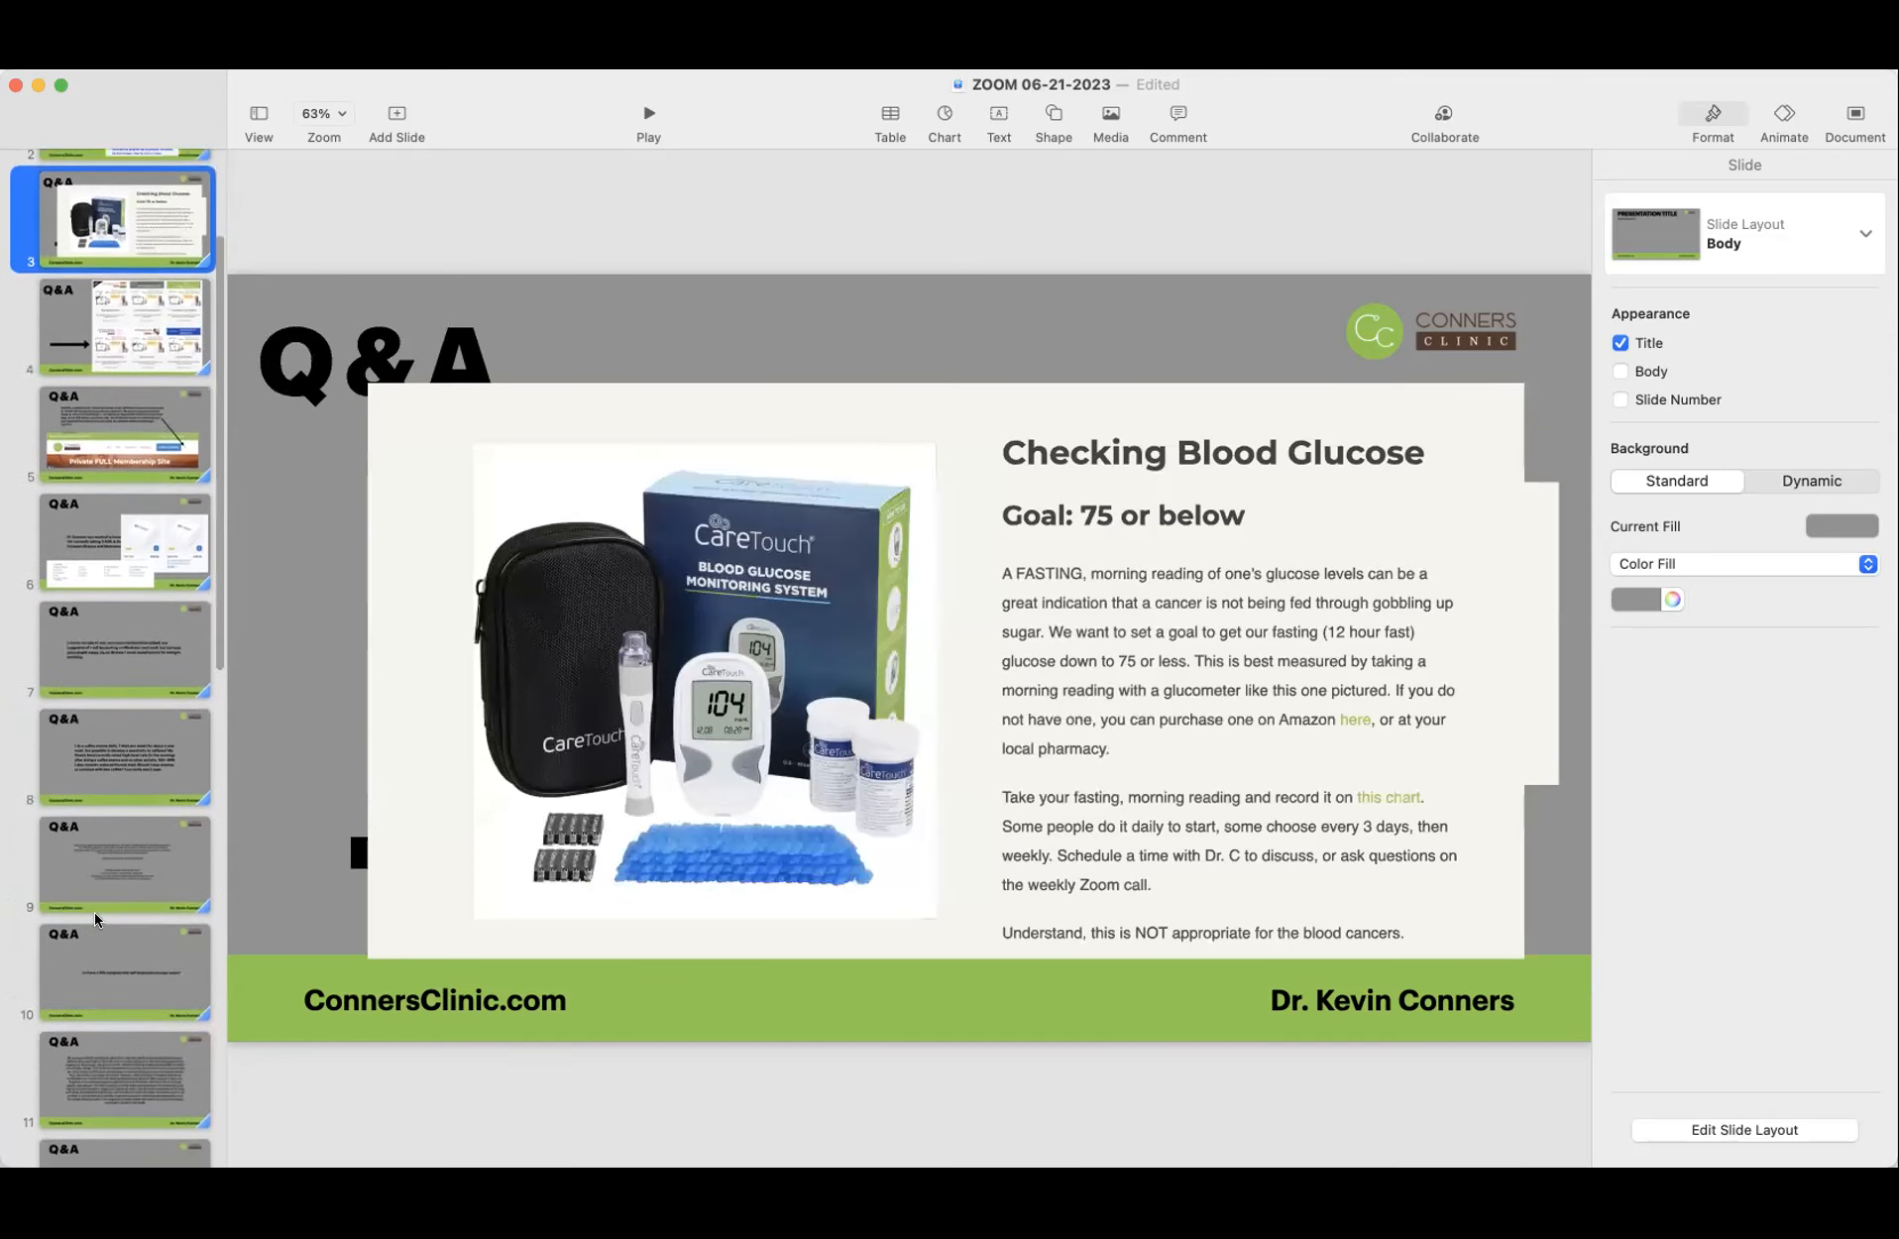
pyautogui.scroll(-3)
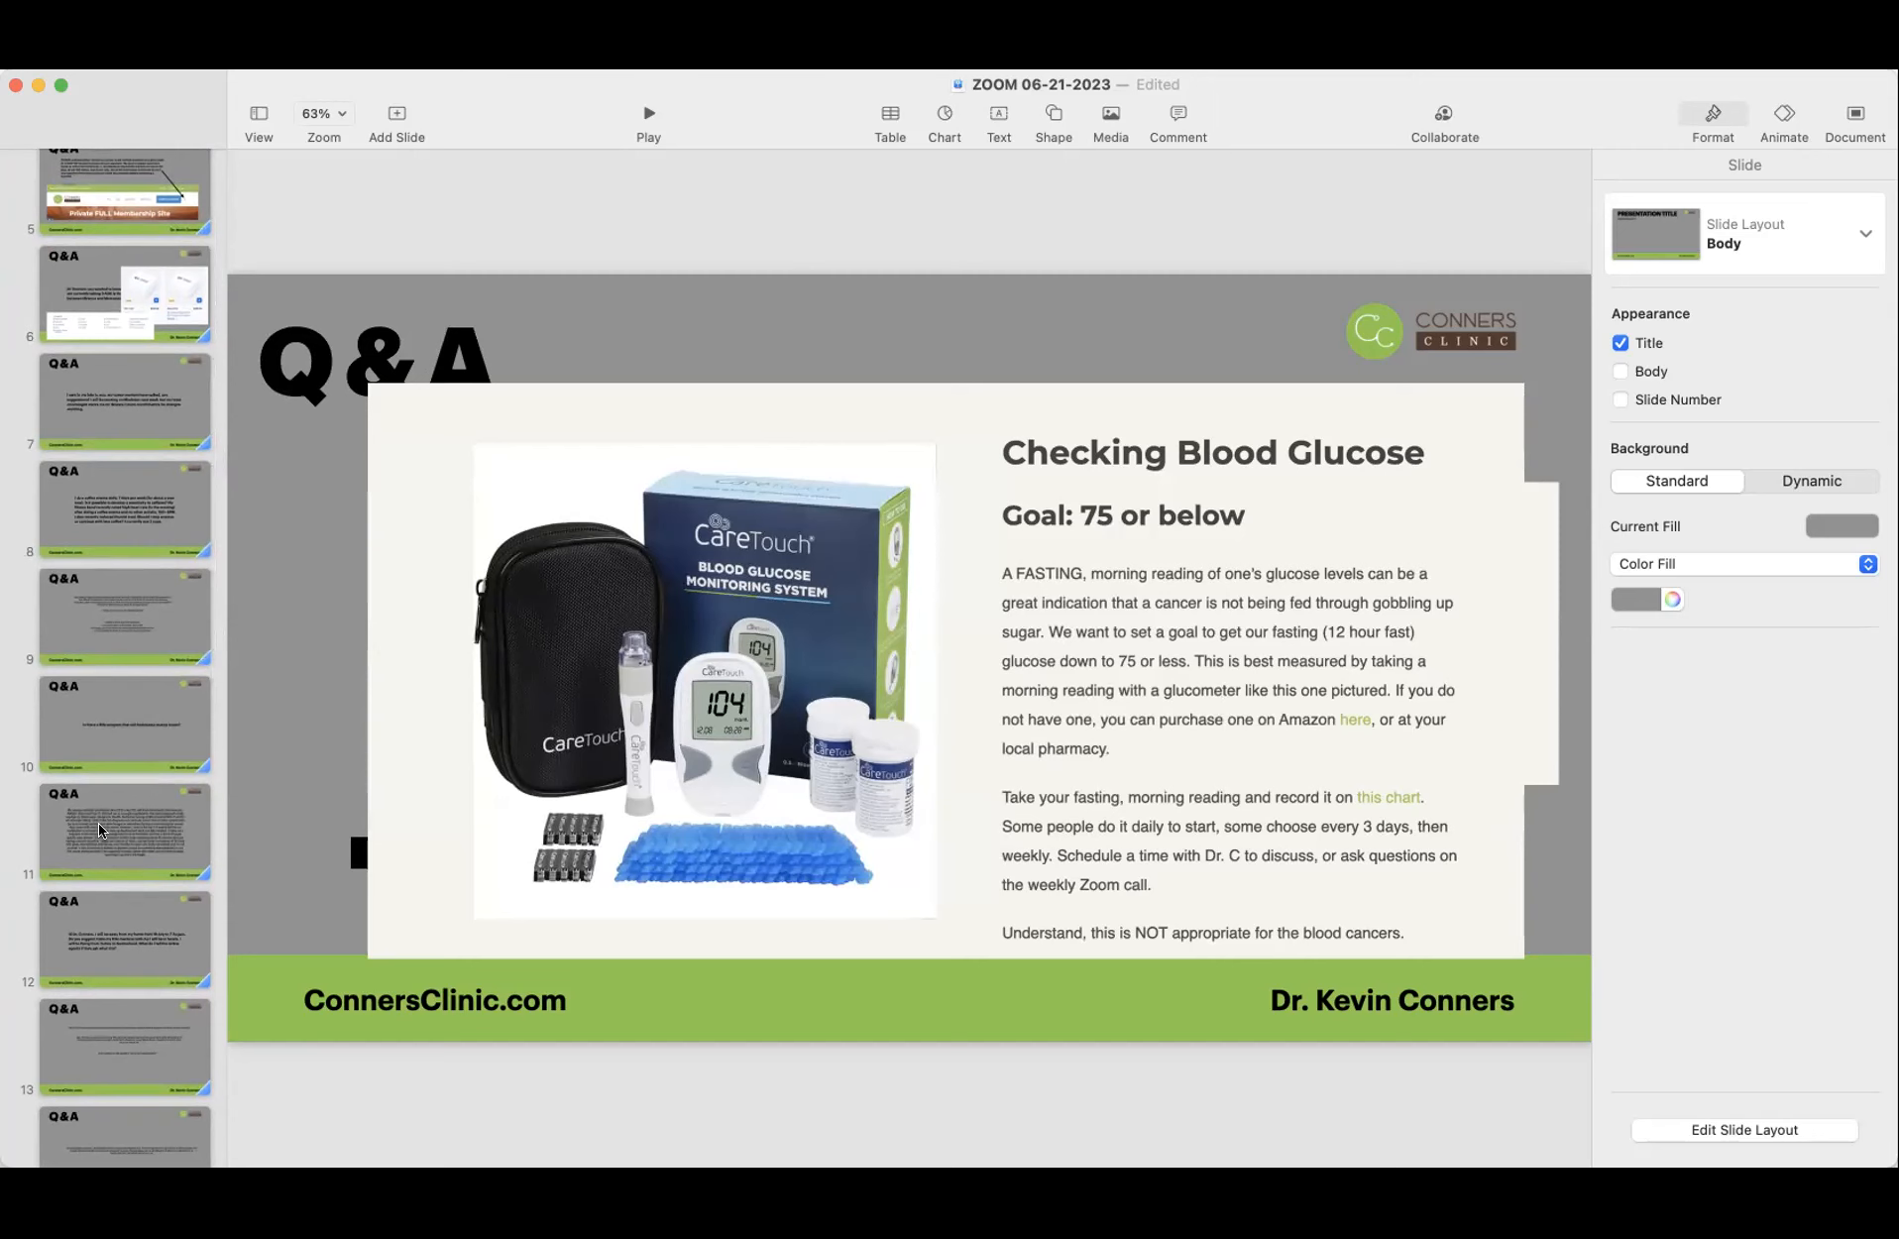
# Step: Return to slide 11, the long pre-diabetes and weakness question
pyautogui.click(125, 832)
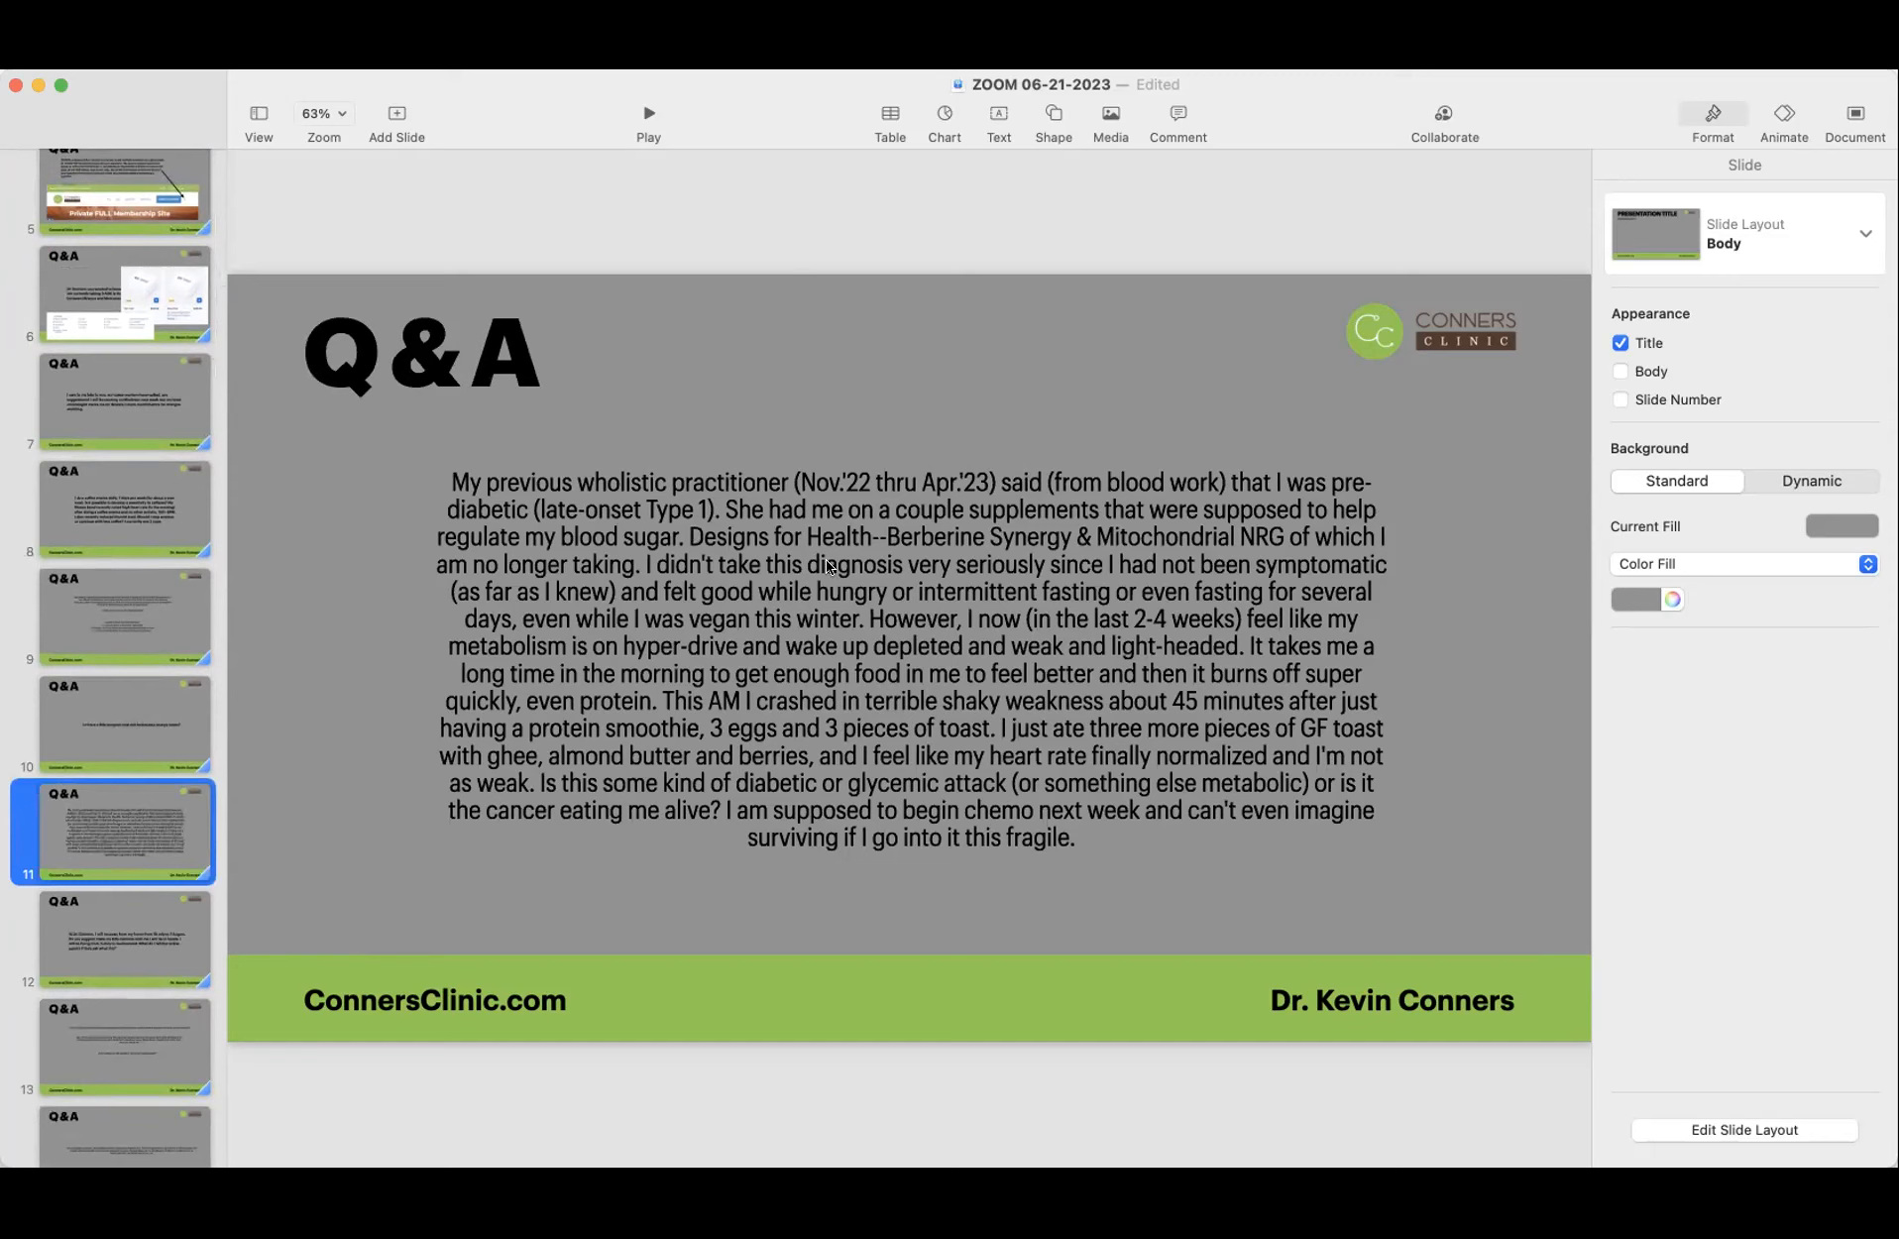
pyautogui.moveTo(660, 722)
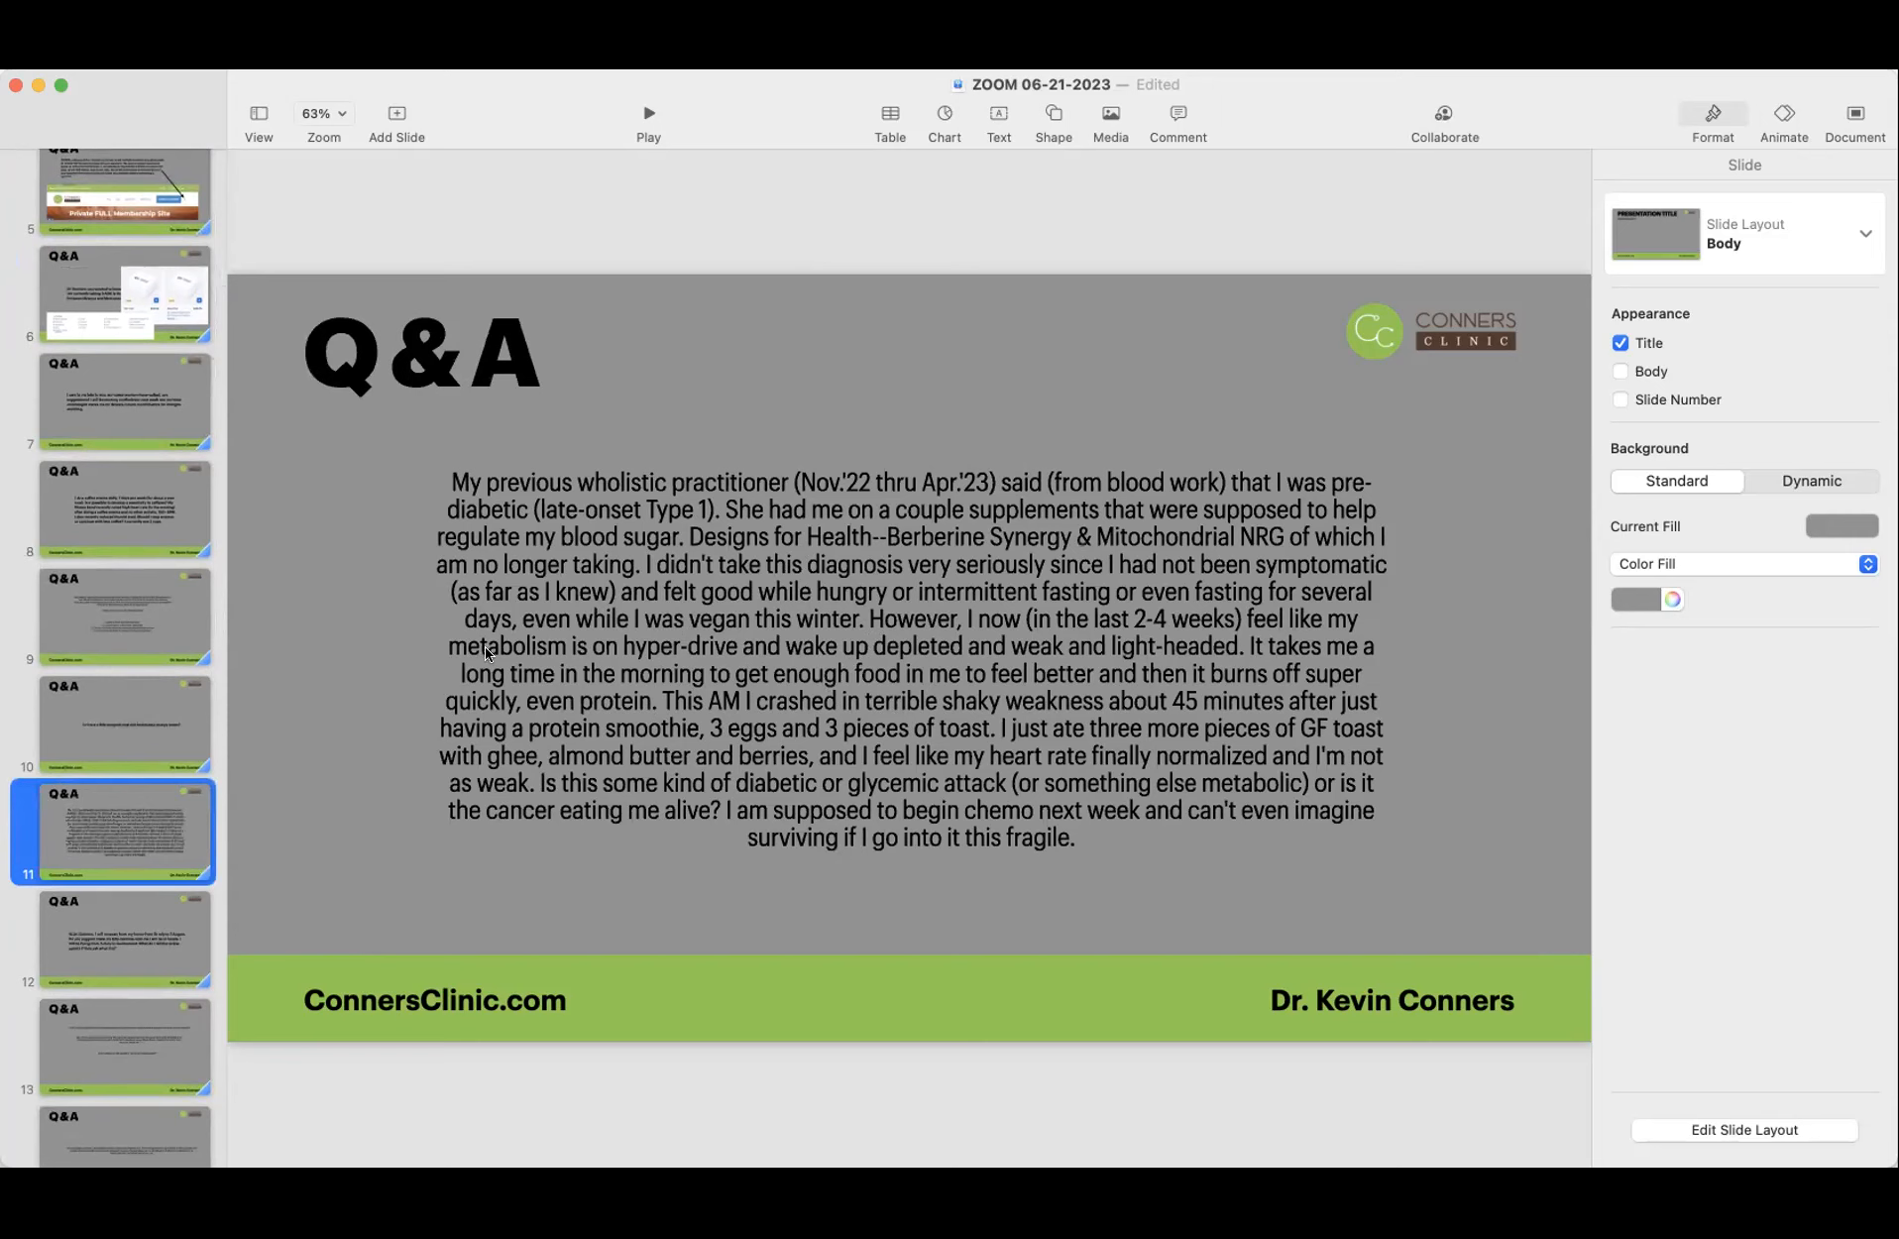
pyautogui.moveTo(497, 660)
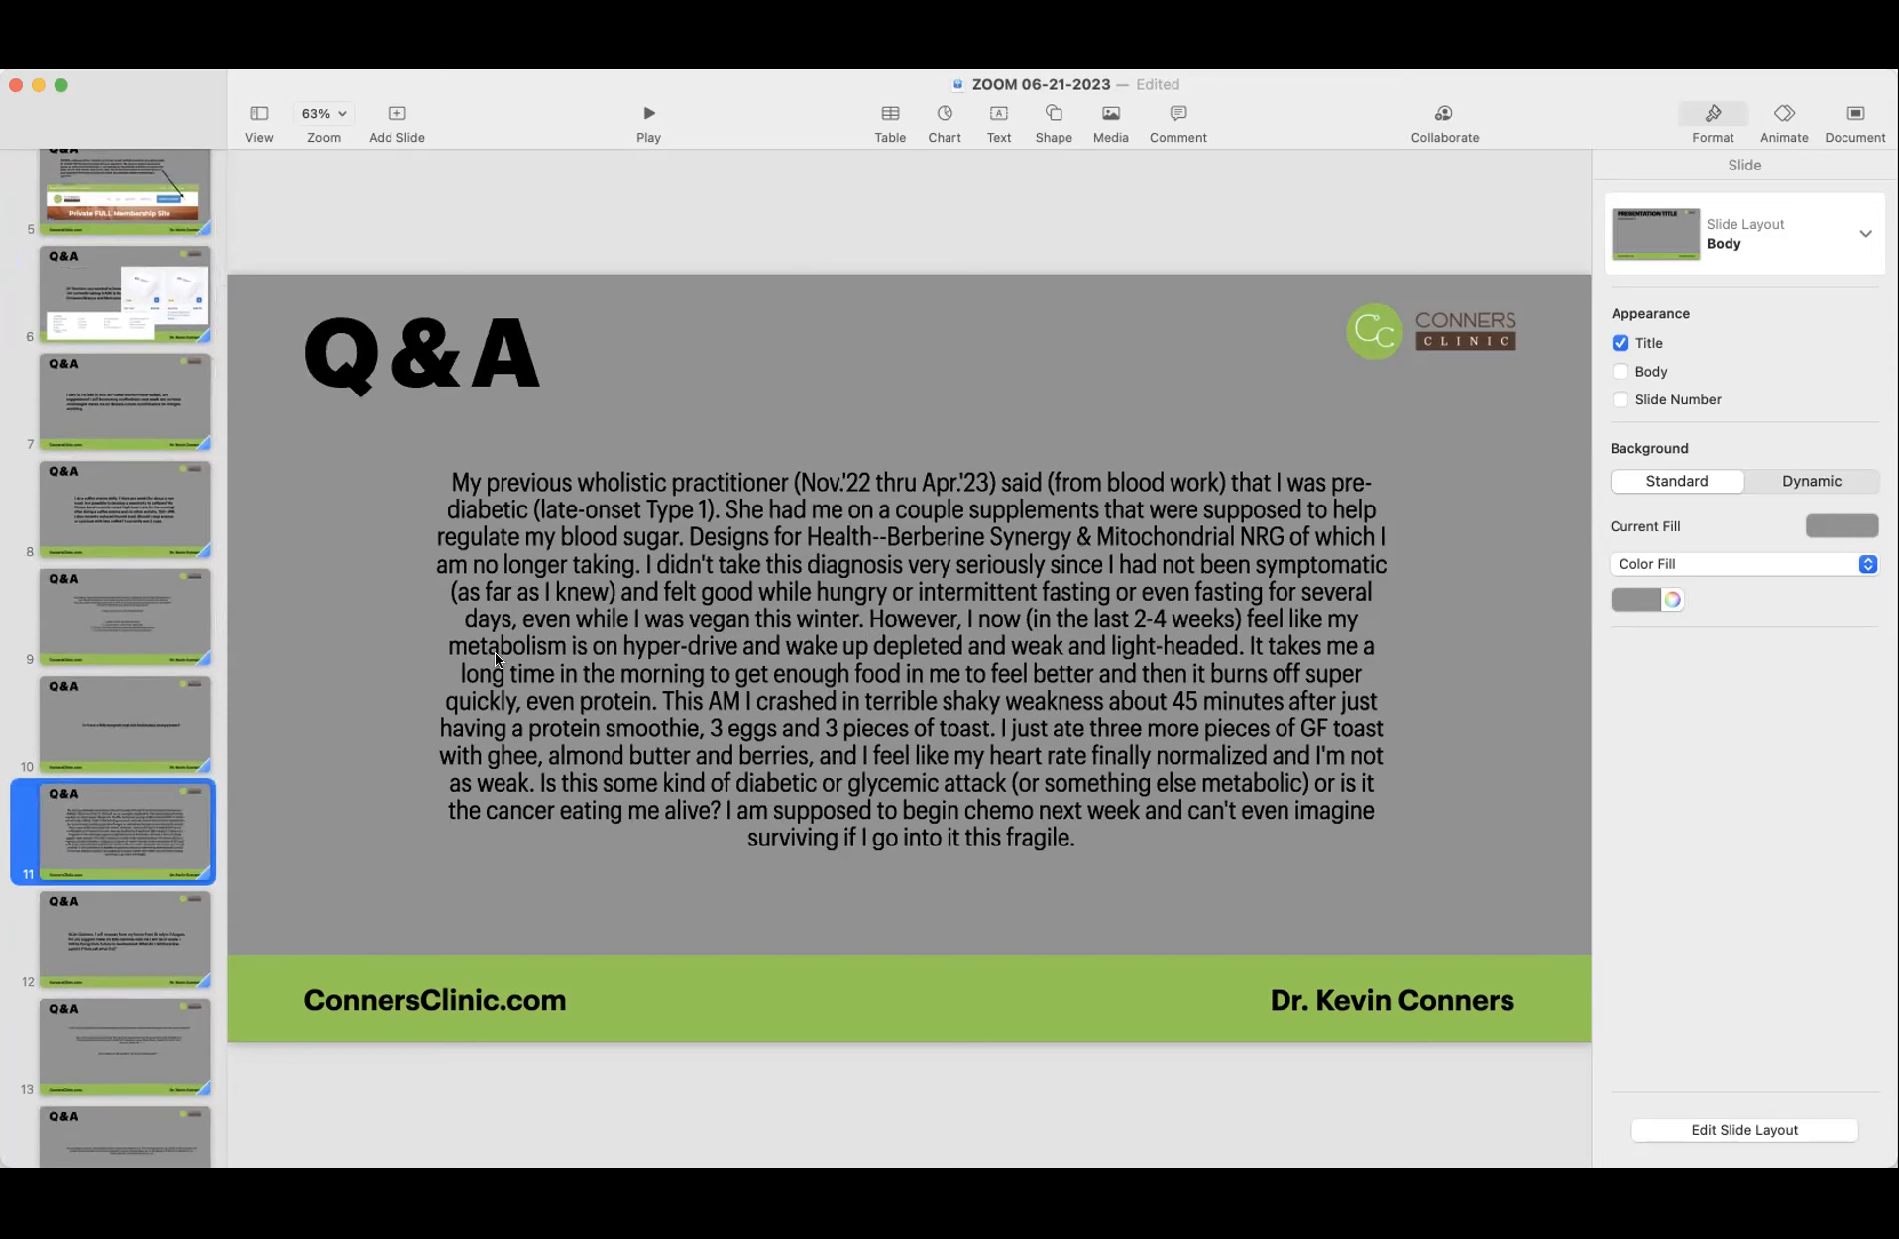
pyautogui.moveTo(722, 660)
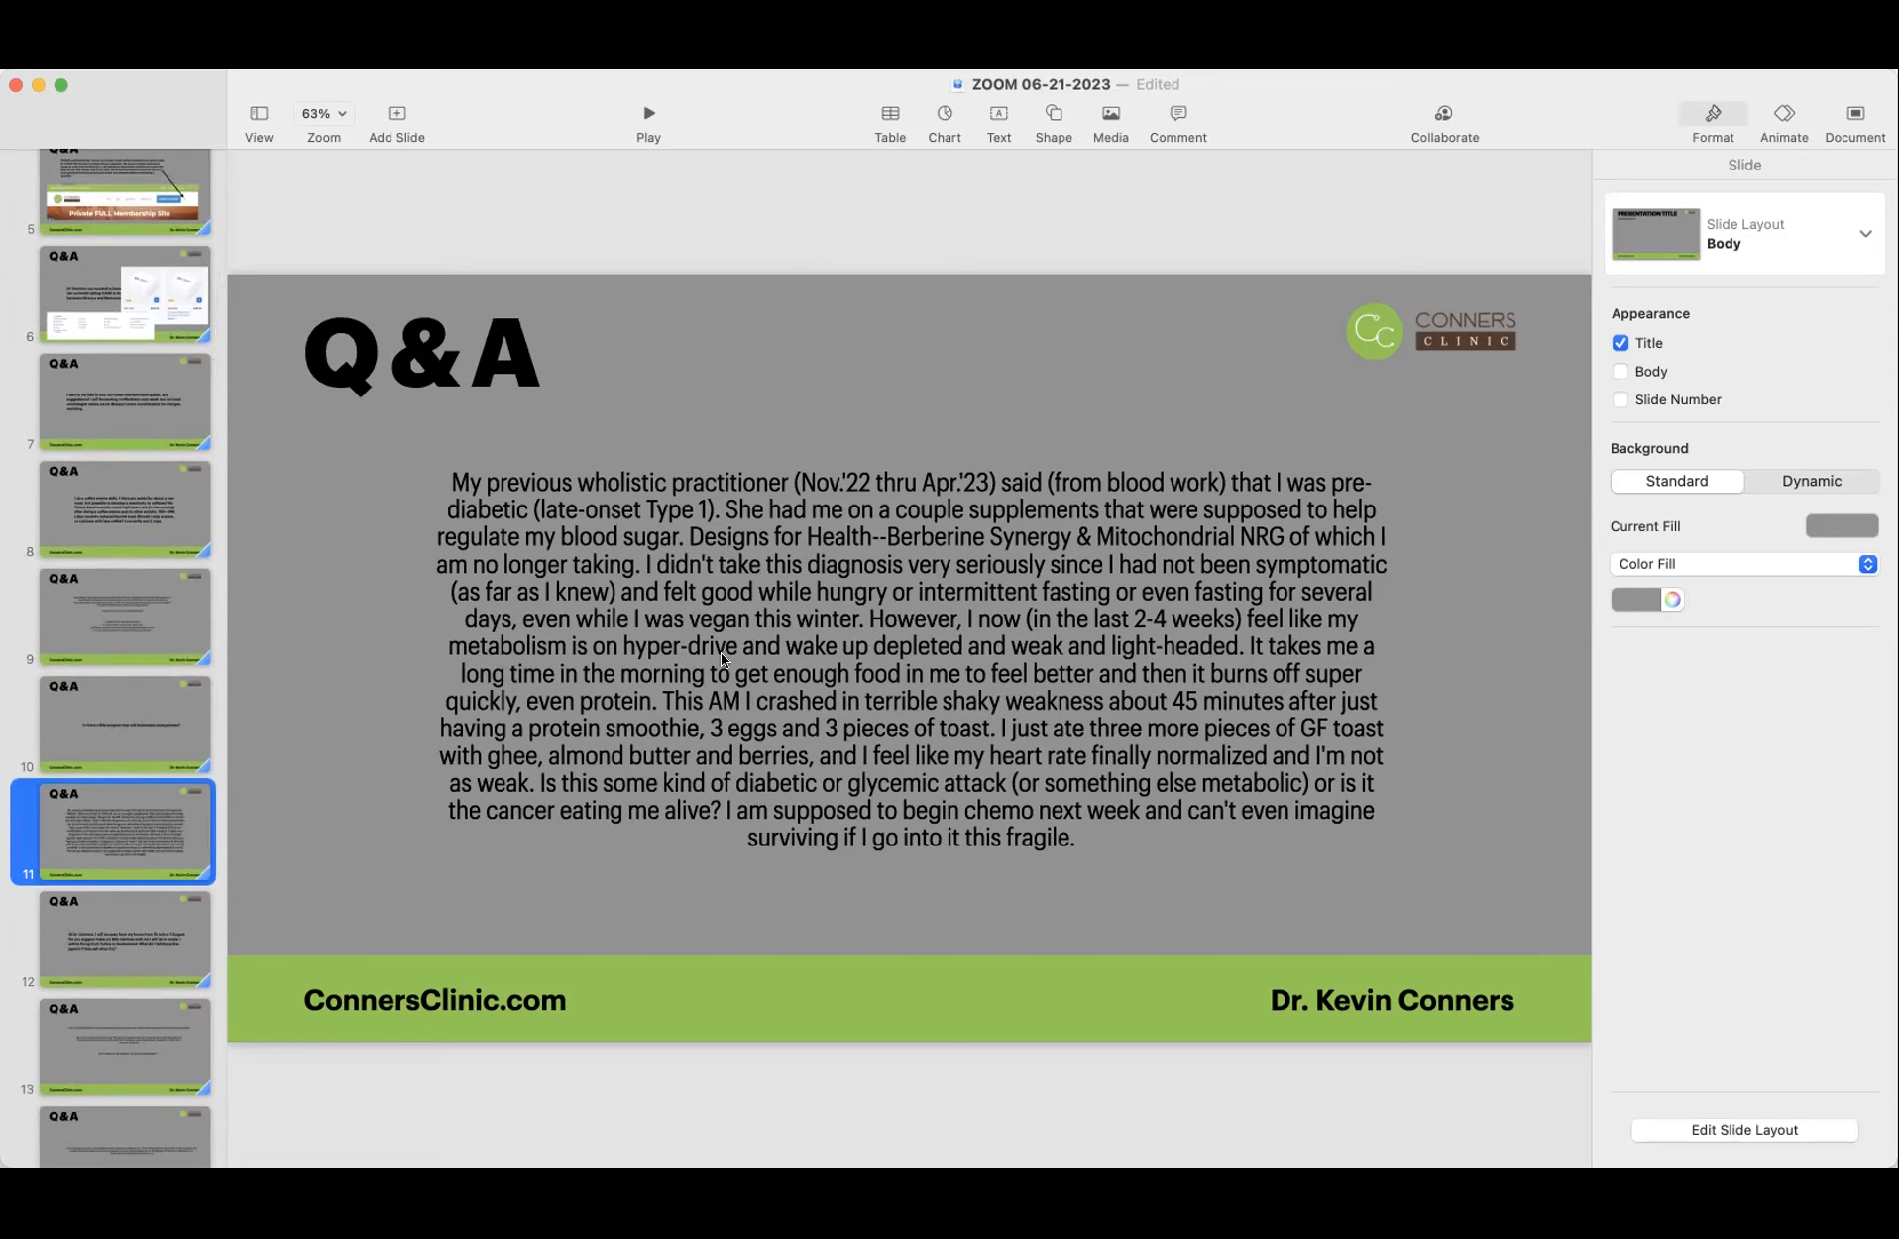
# Step: Select the phrase 'wake up depleted and weak and light-headed' in the slide 11 body text
pyautogui.doubleClick(710, 645)
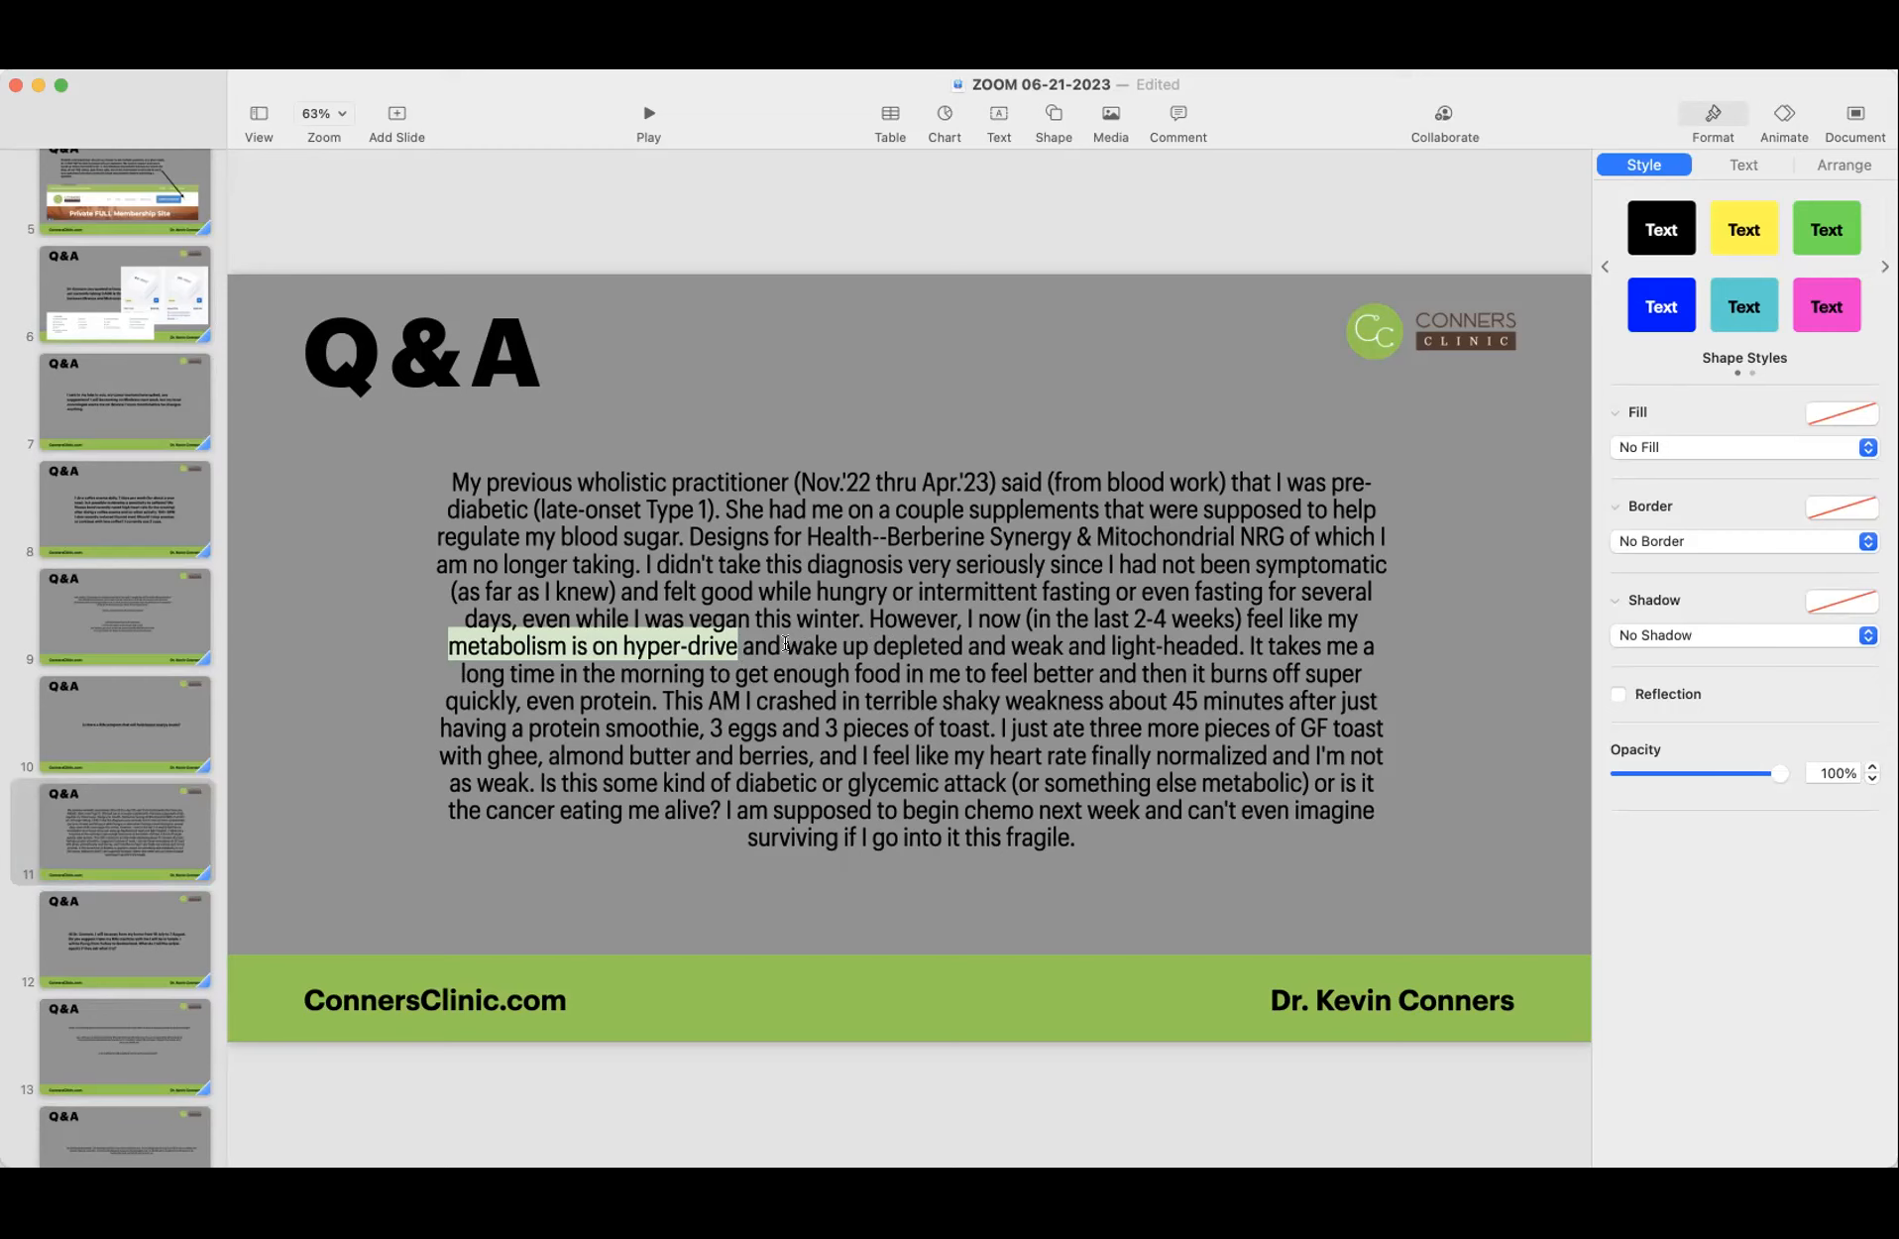
pyautogui.moveTo(785, 647); pyautogui.dragTo(1235, 647)
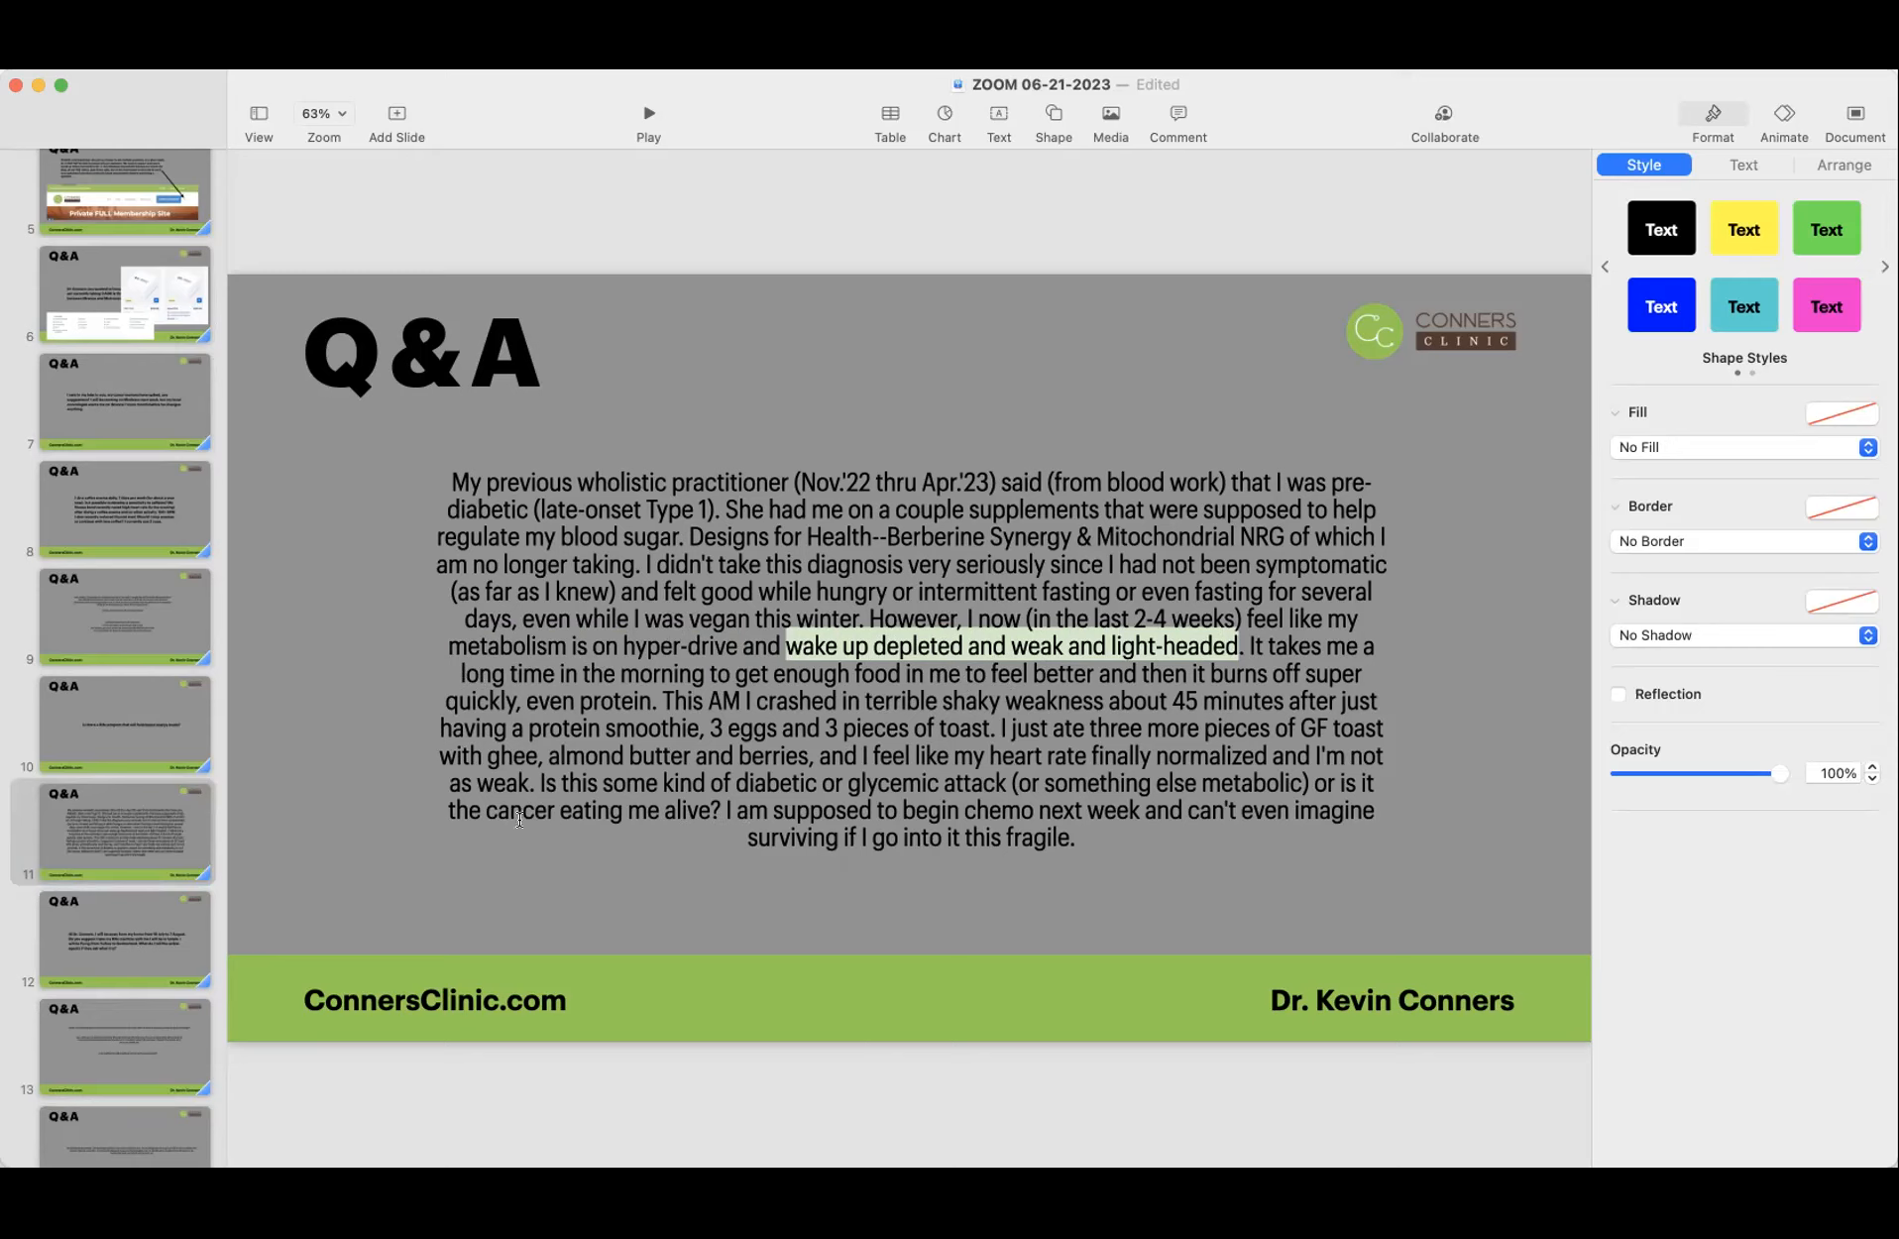
pyautogui.moveTo(1266, 646)
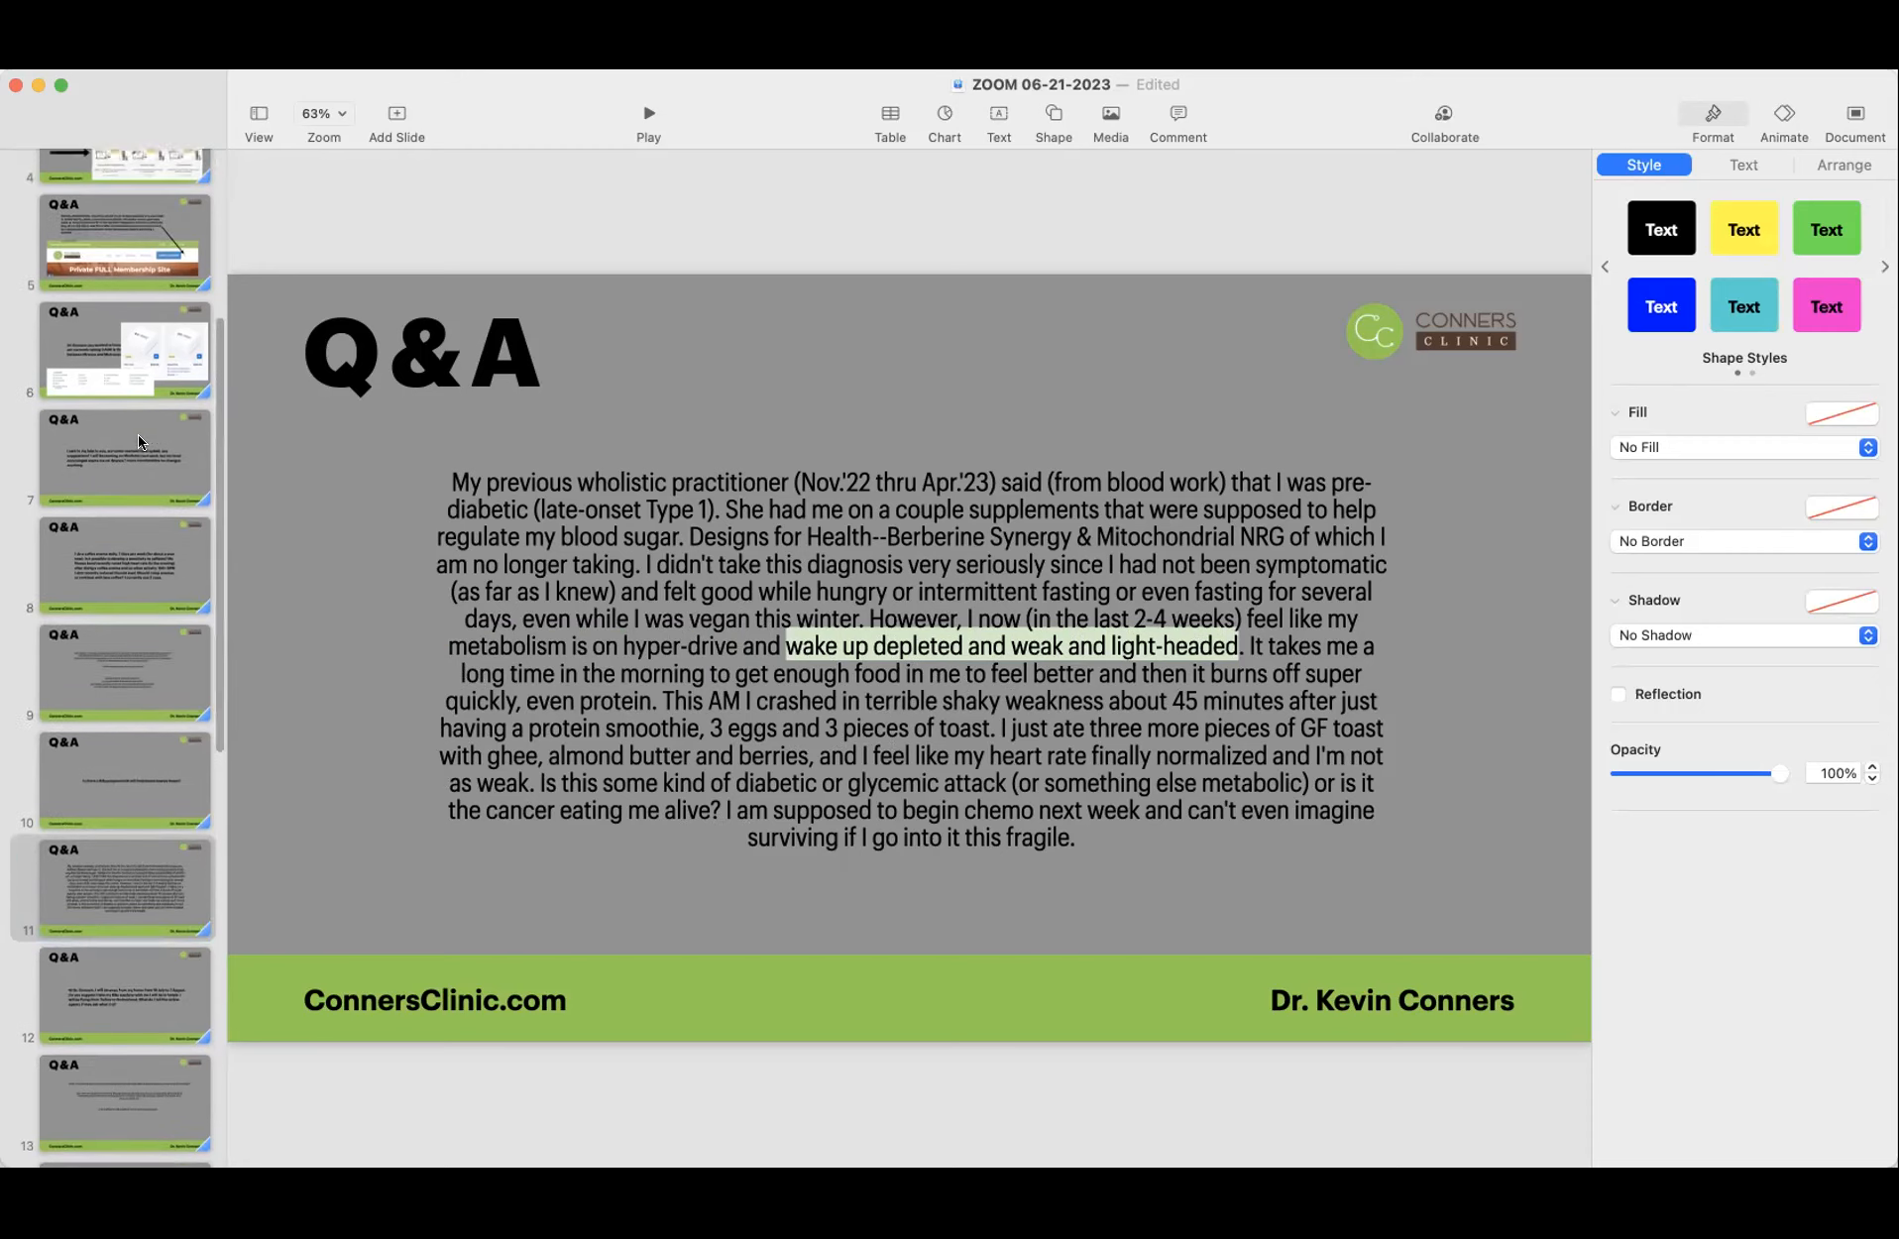
pyautogui.scroll(-3)
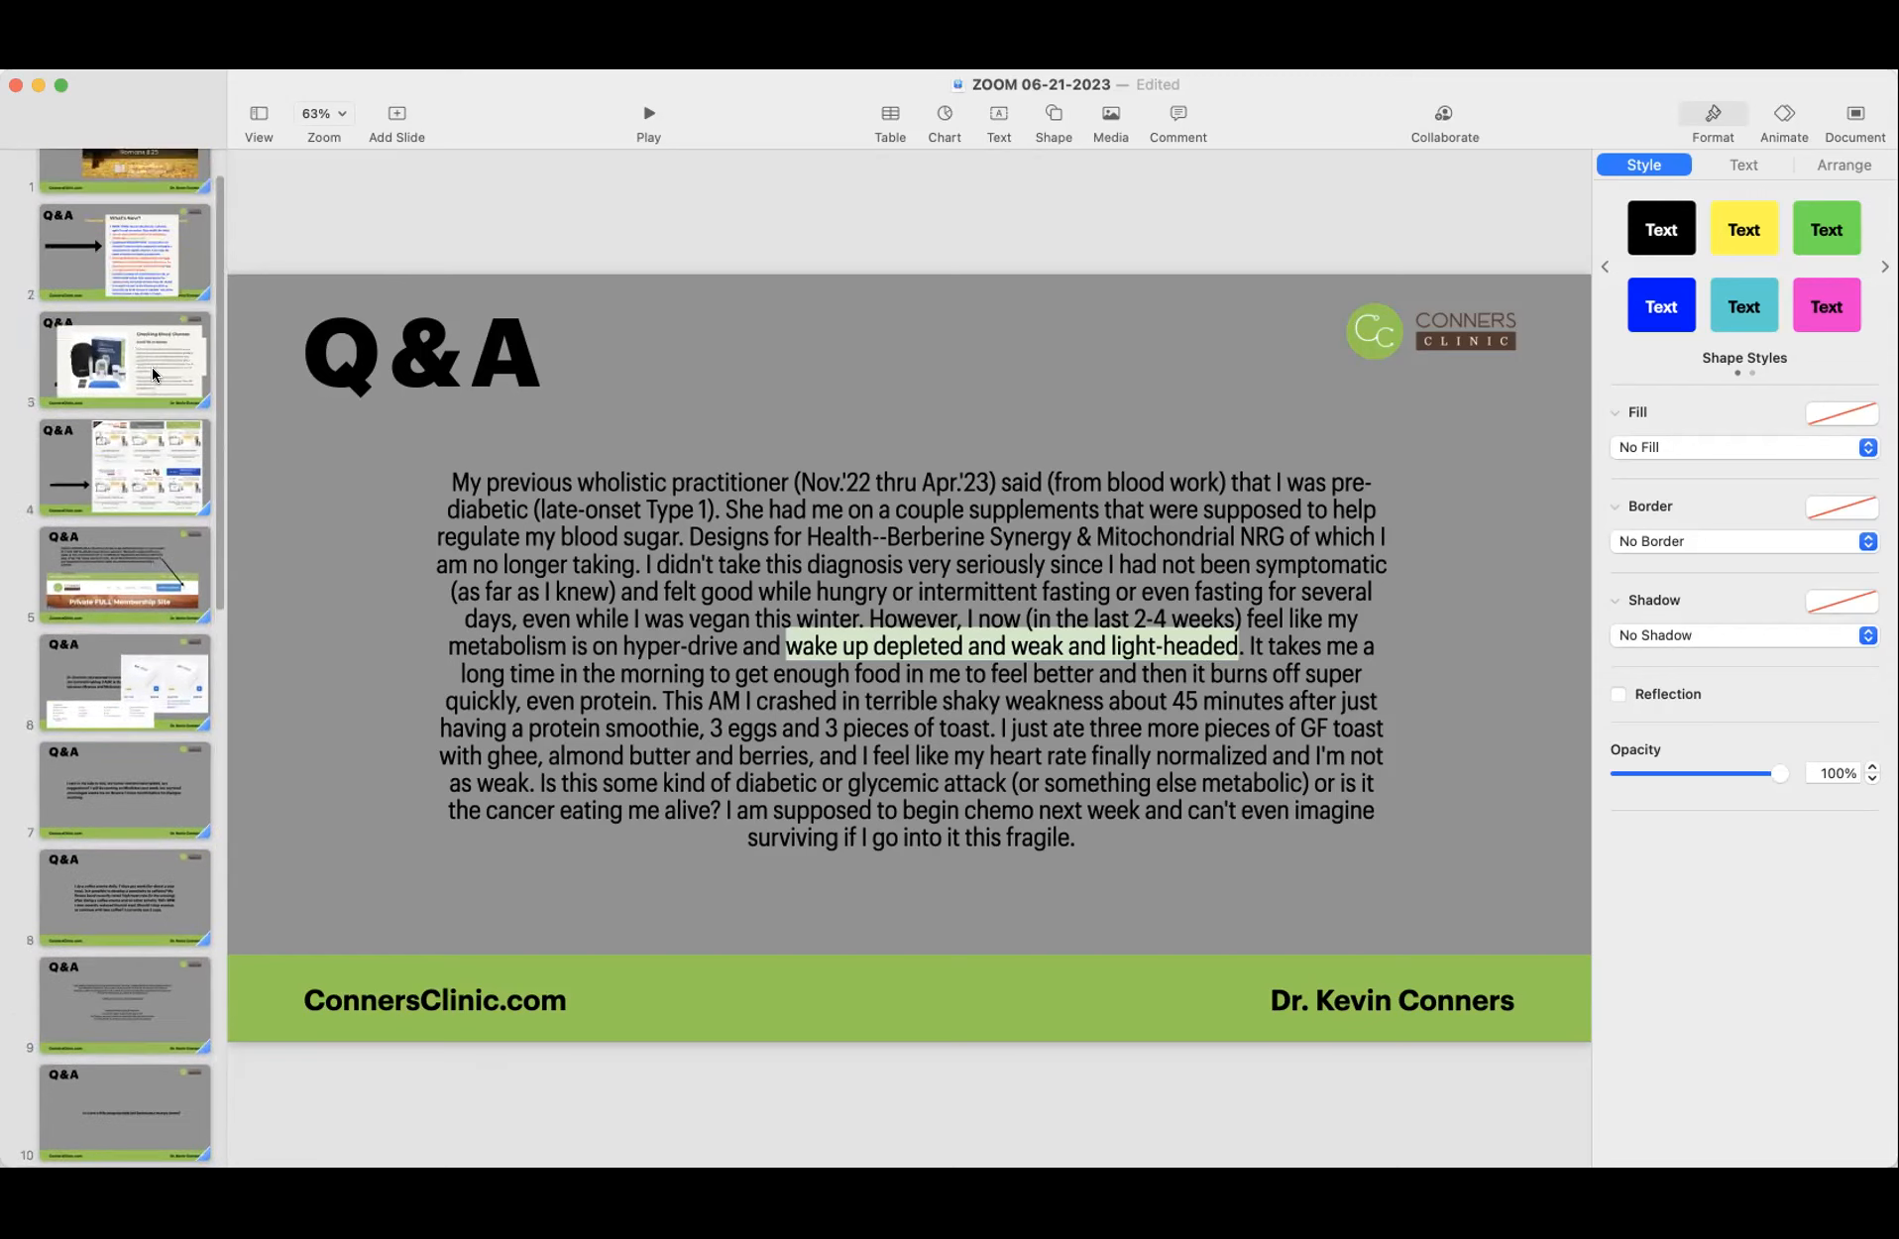
# Step: Return to slide 3, 'Checking Blood Glucose', with its goal of 75 or below
pyautogui.click(119, 363)
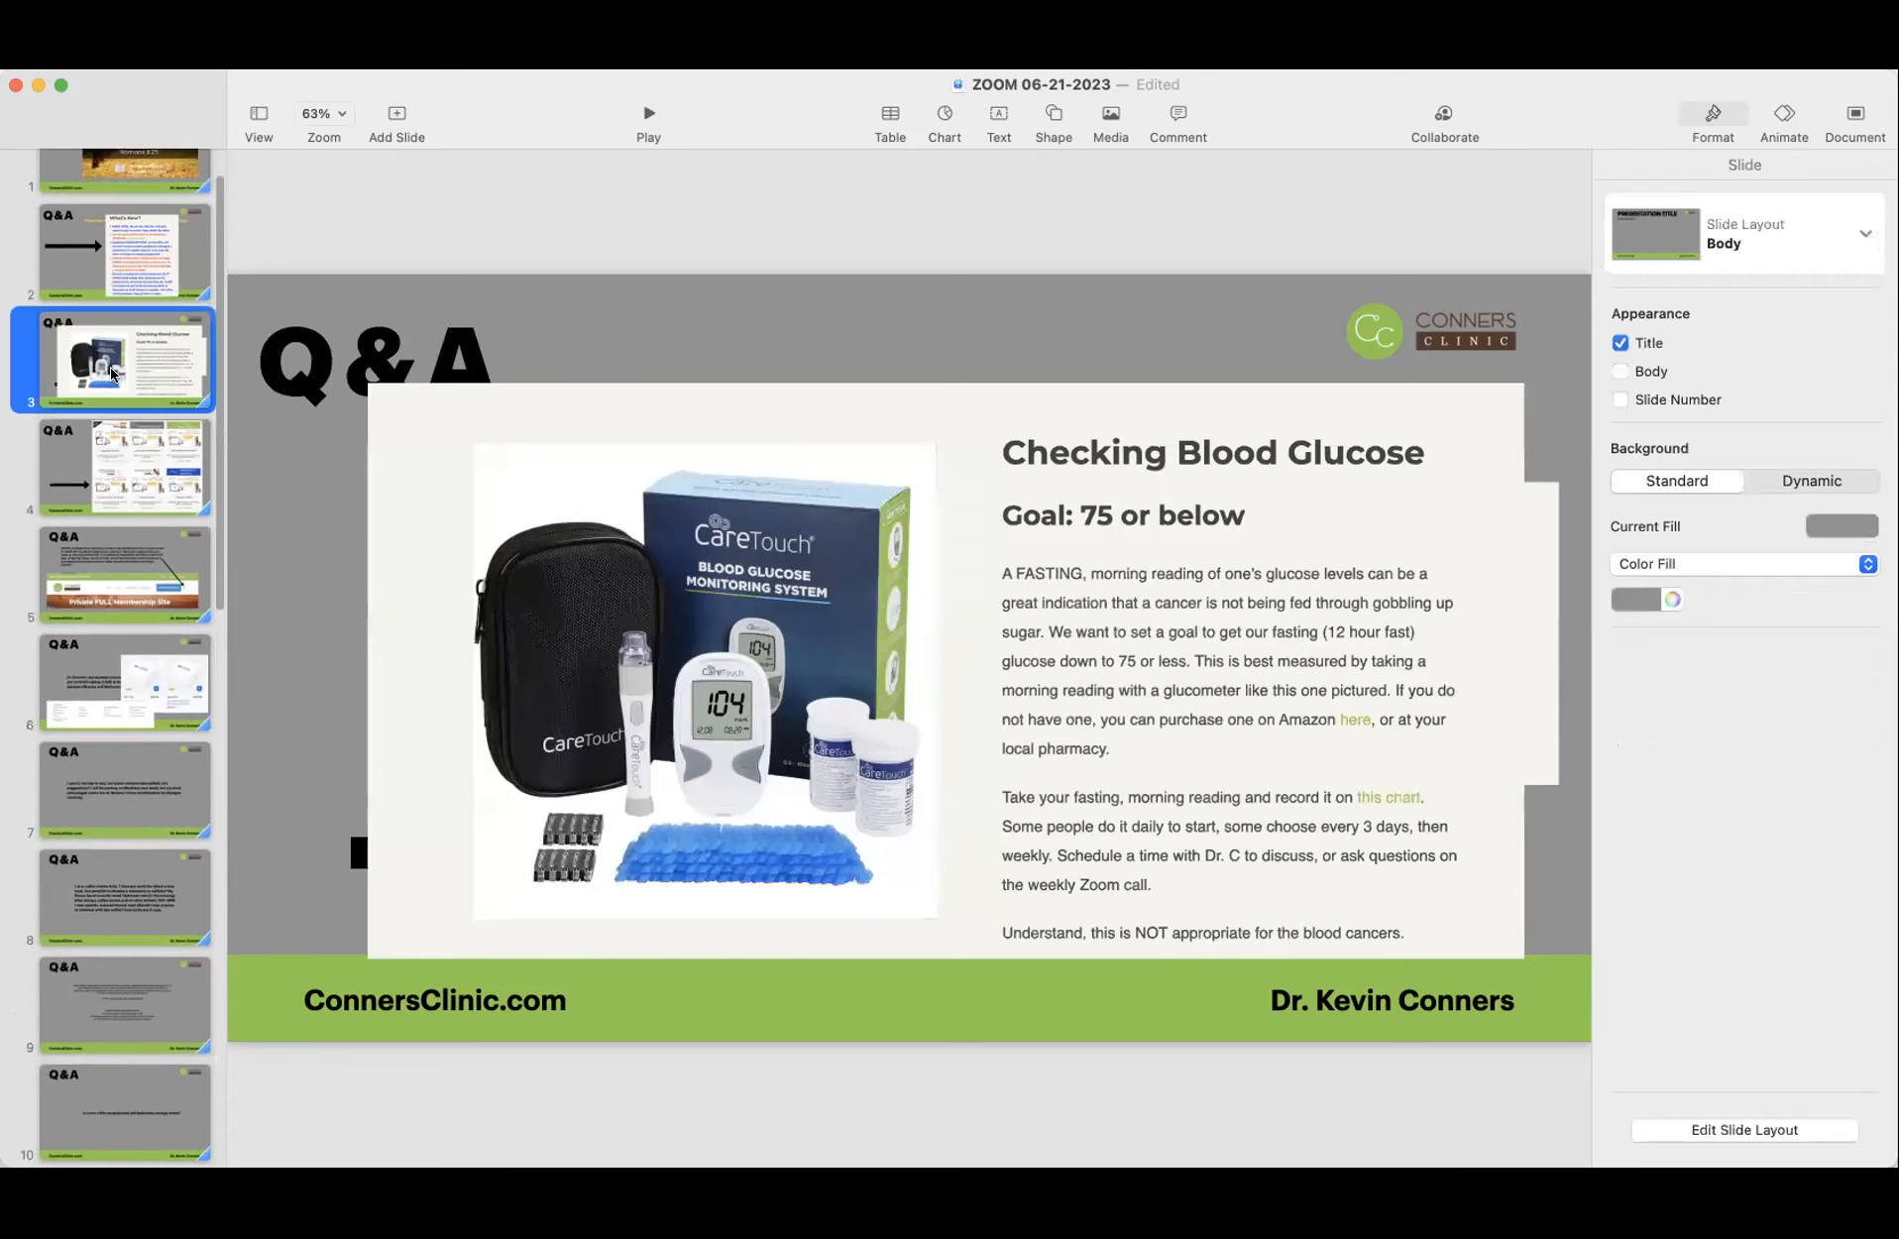
pyautogui.moveTo(413, 464)
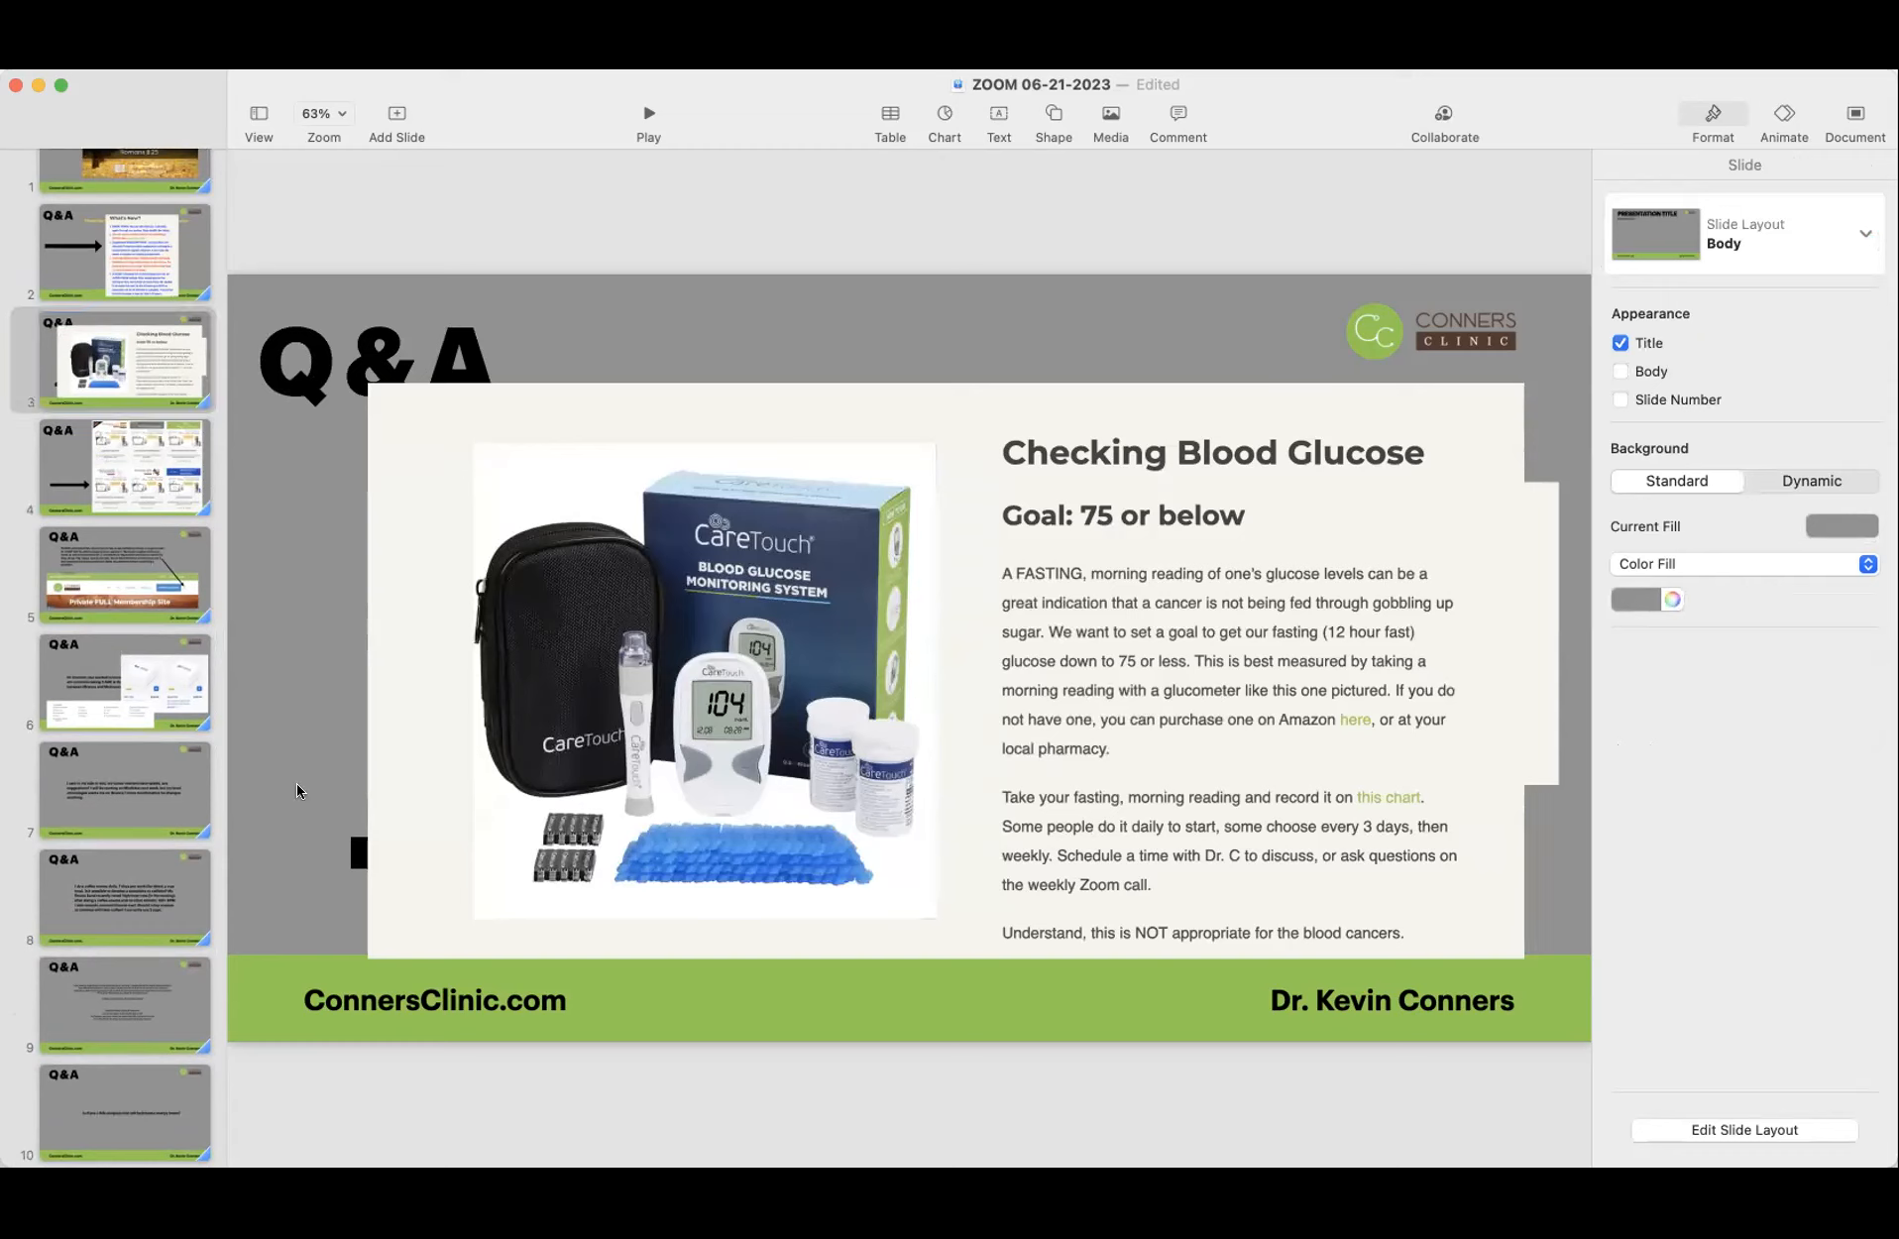
pyautogui.moveTo(842, 739)
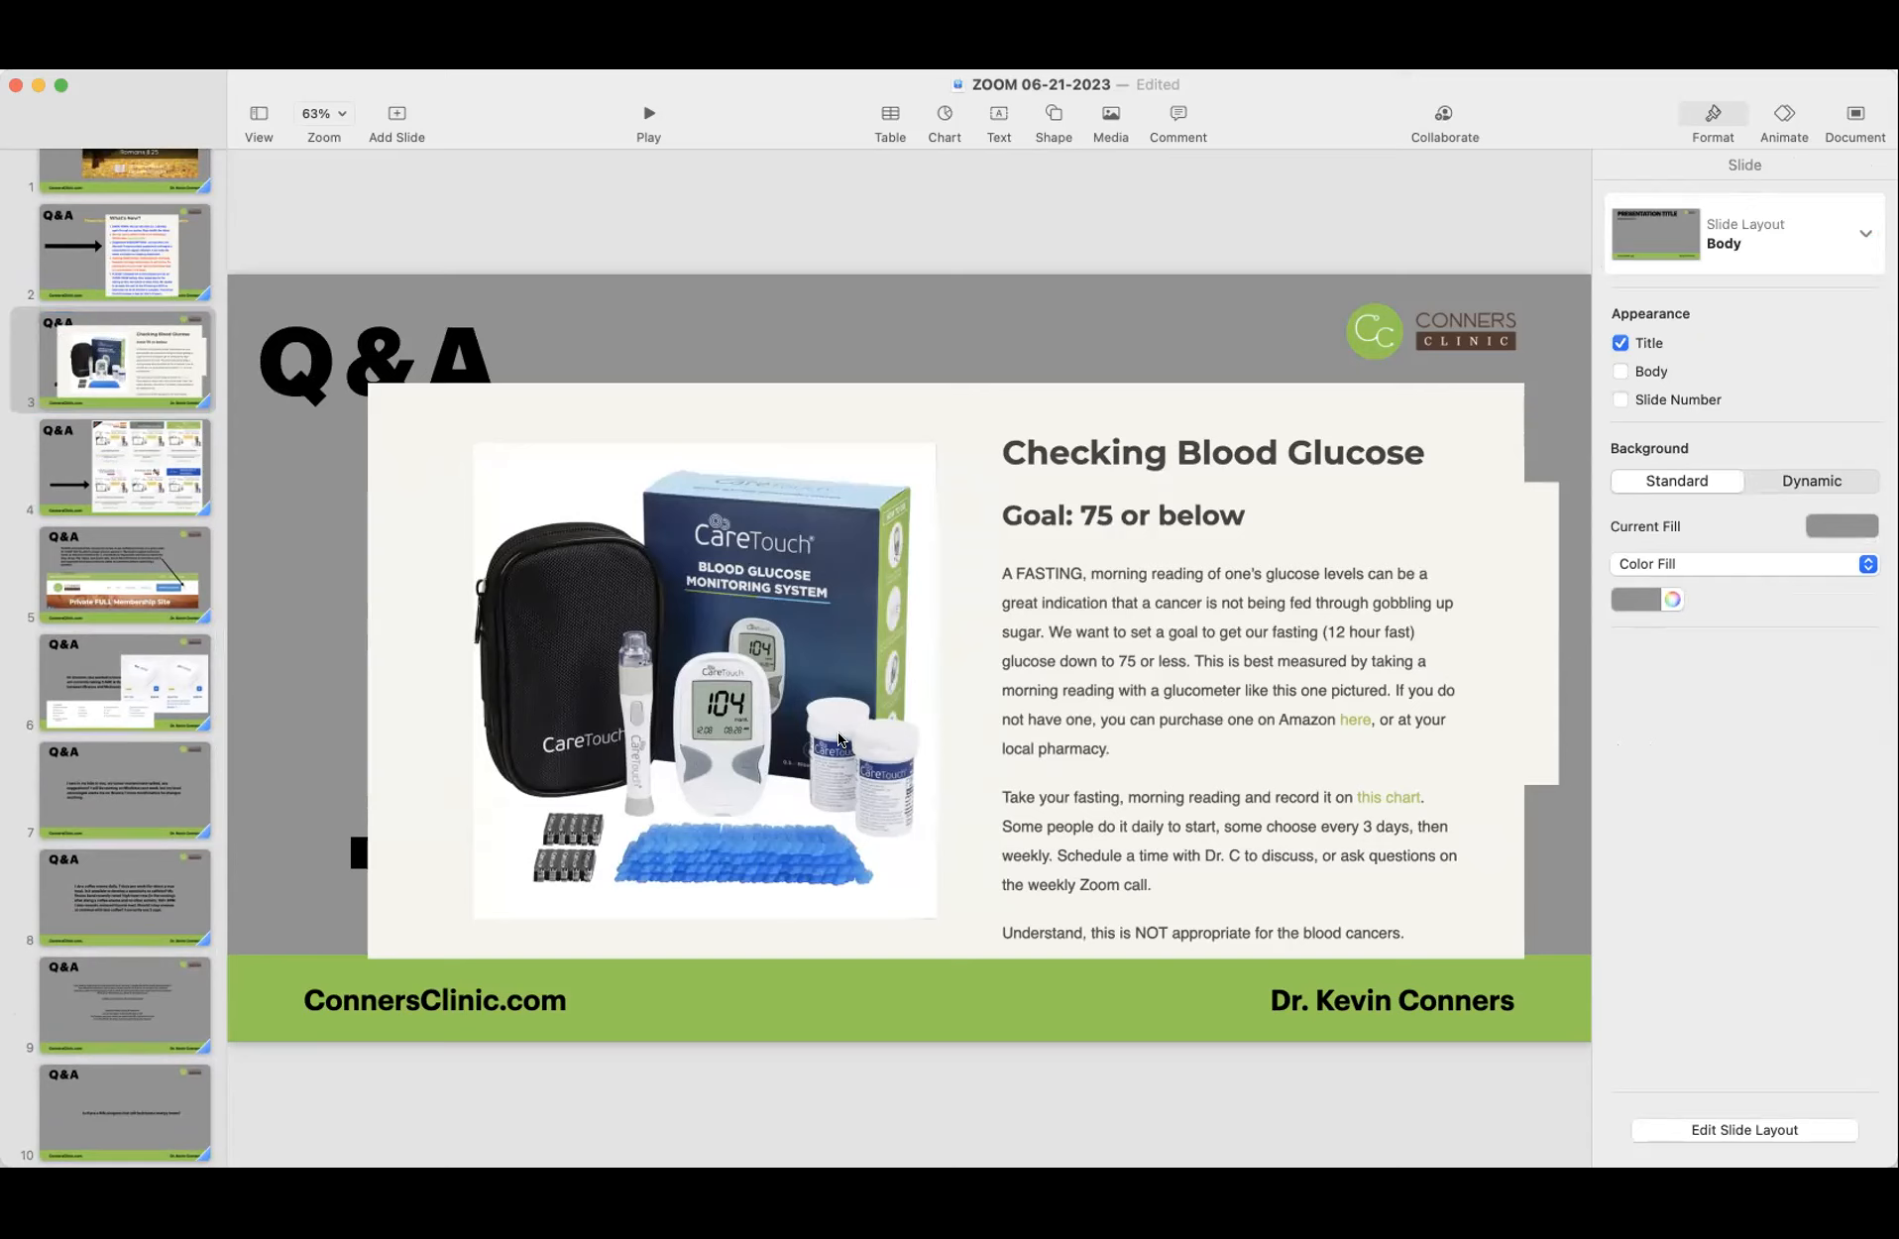
pyautogui.moveTo(289, 703)
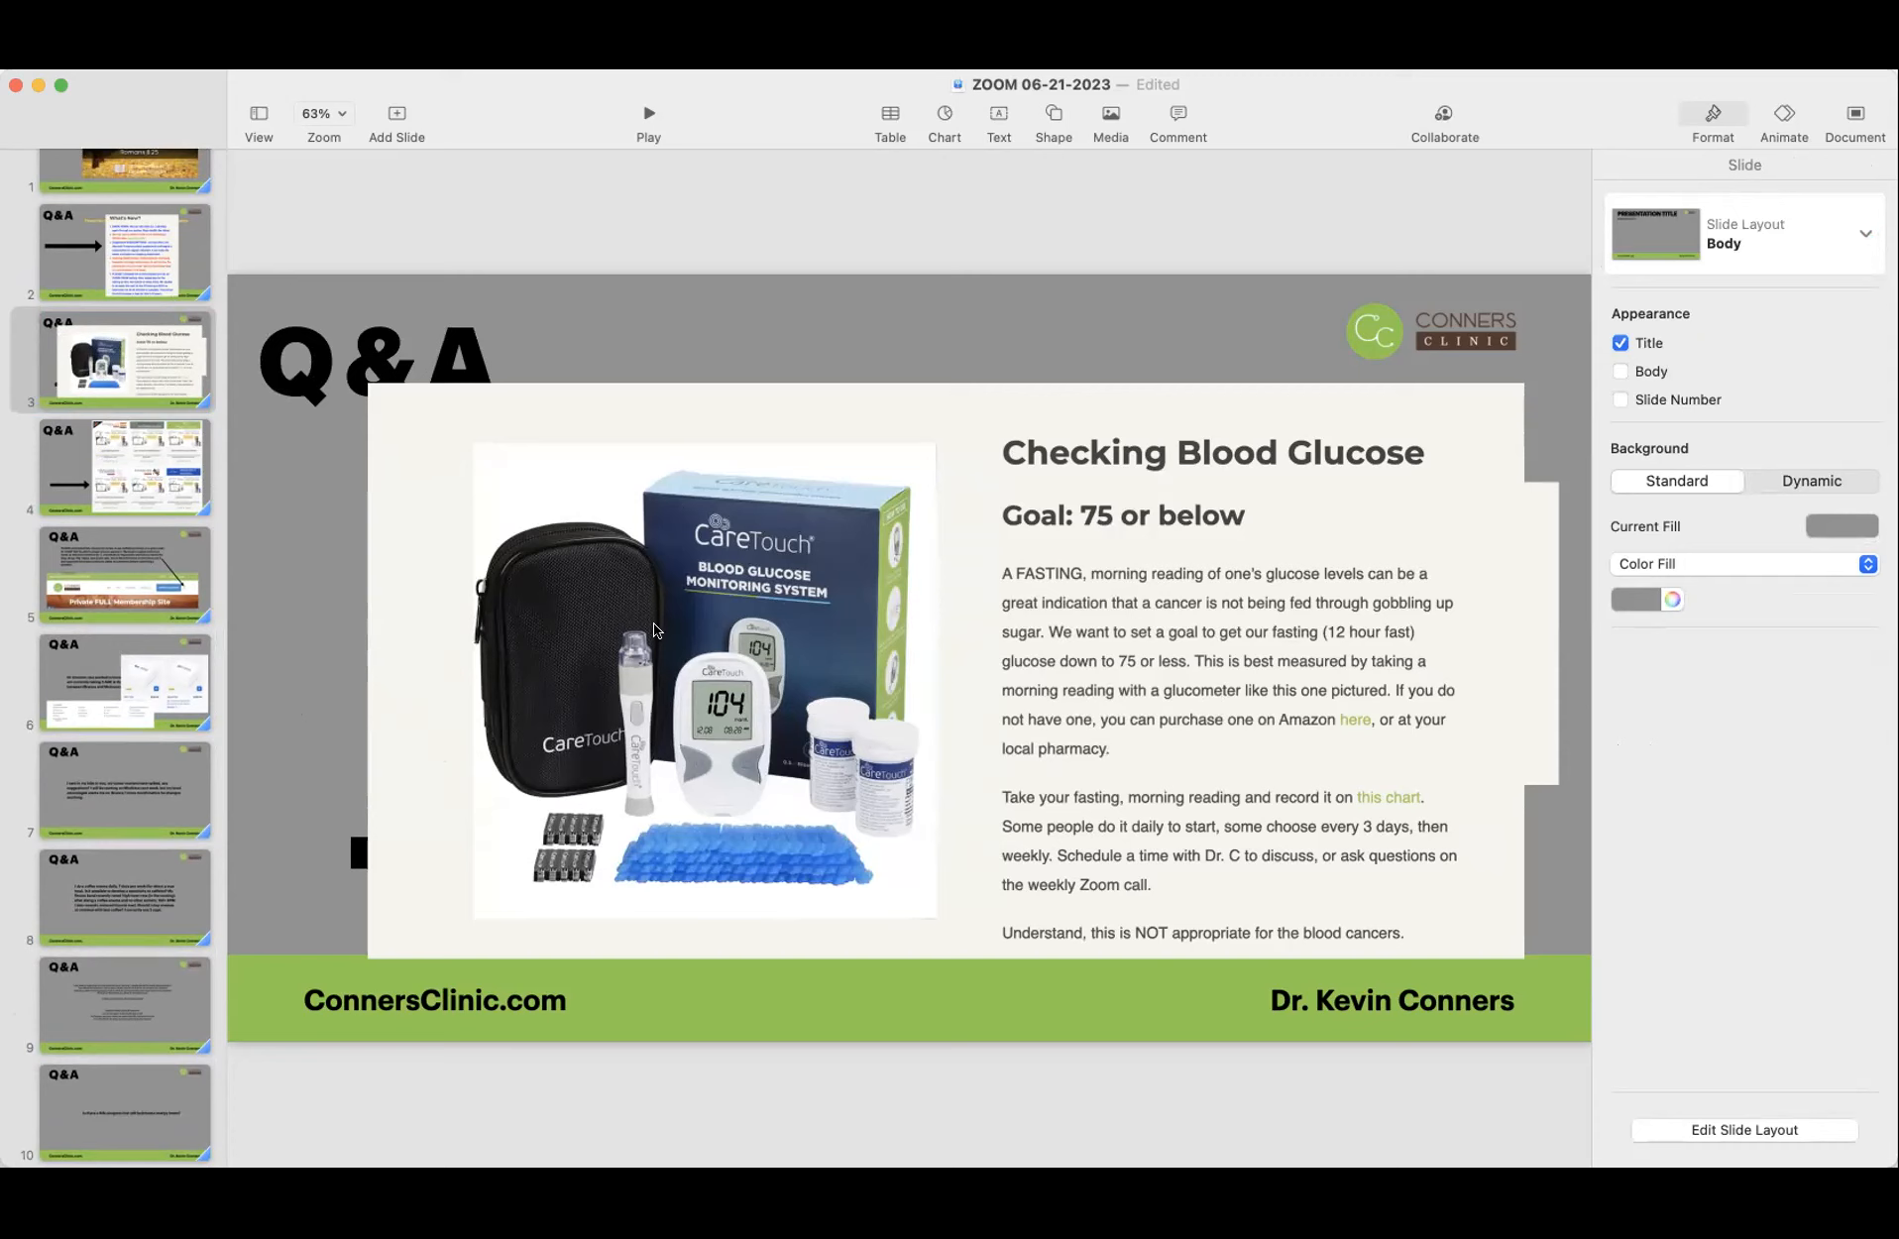
pyautogui.moveTo(864, 460)
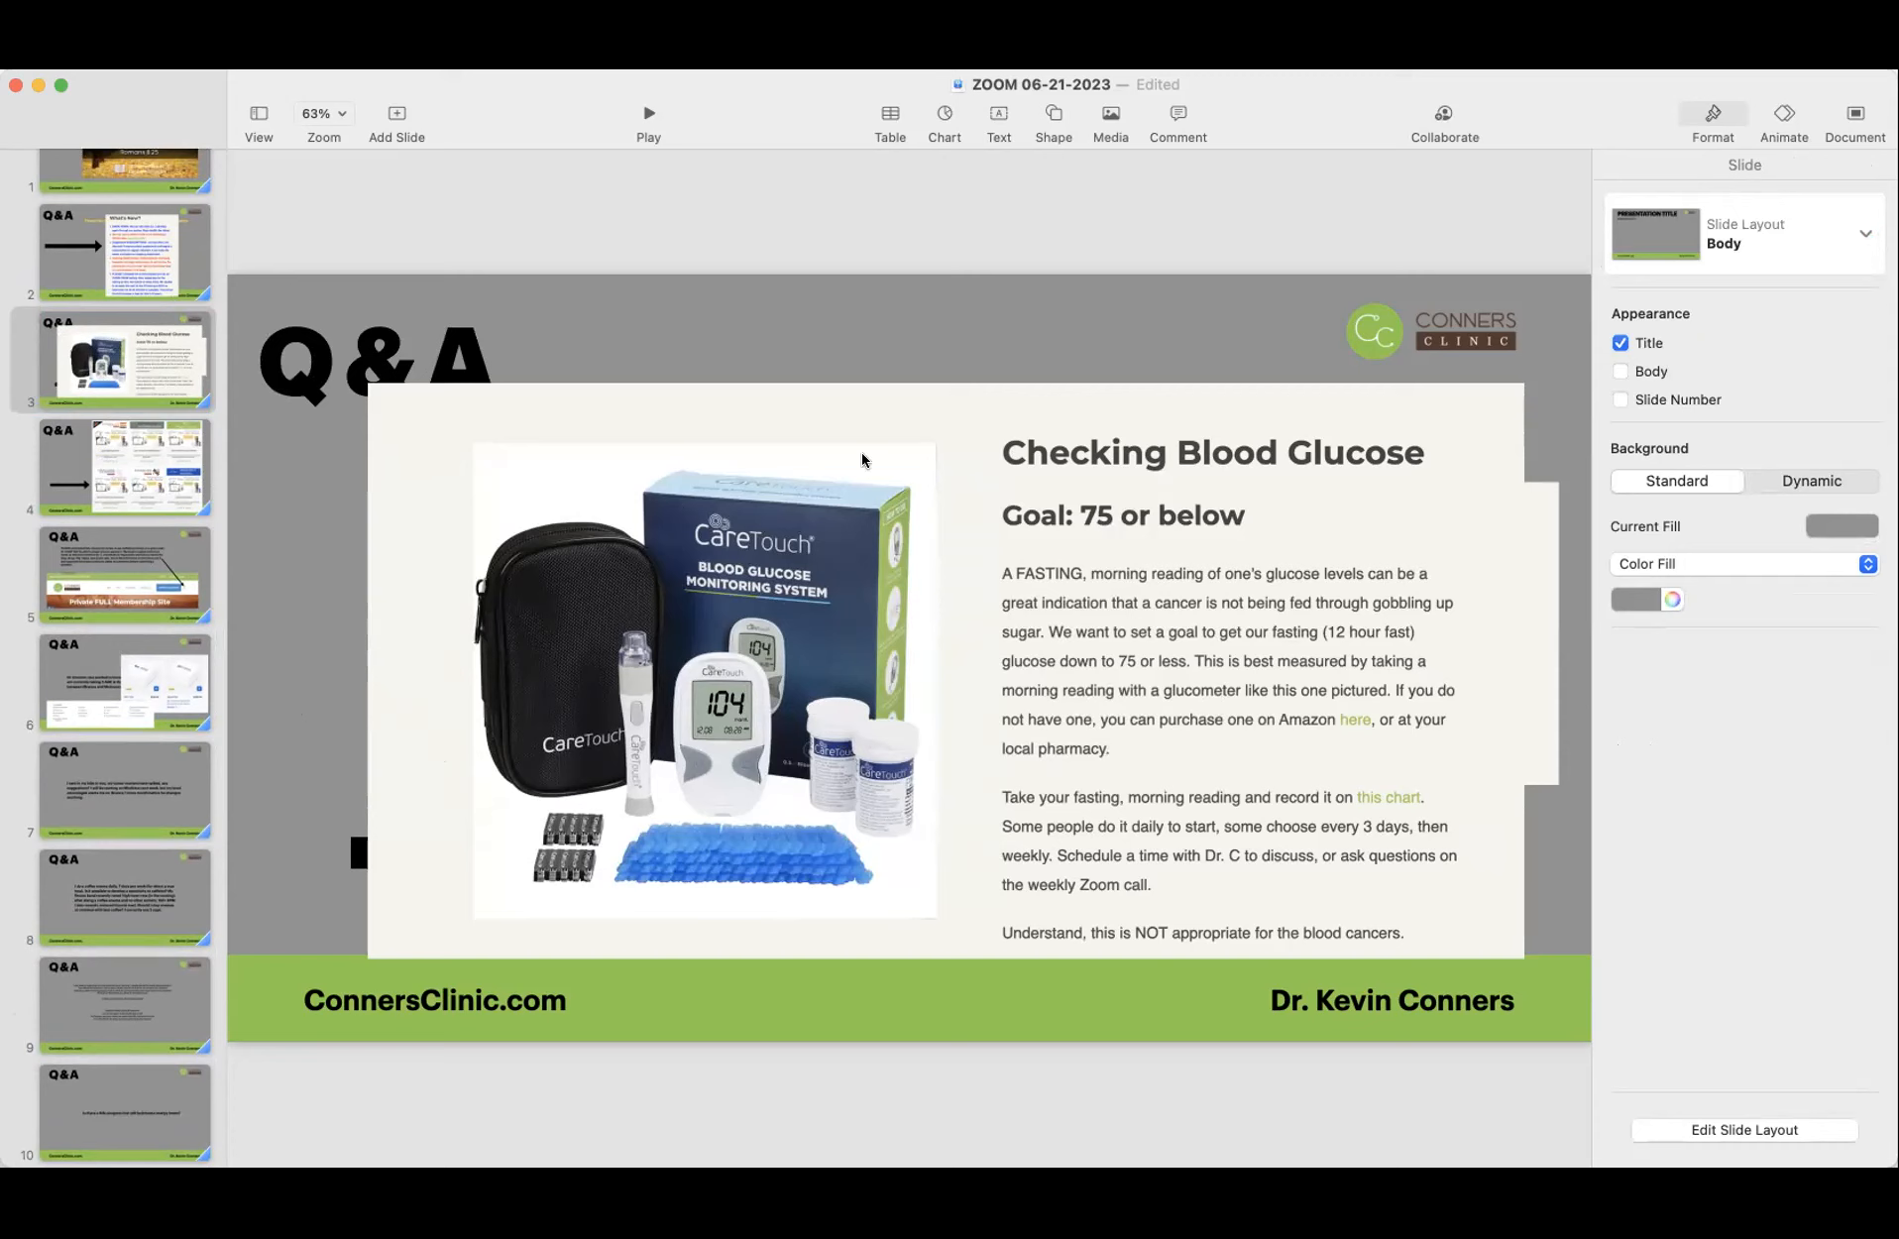
pyautogui.moveTo(733, 714)
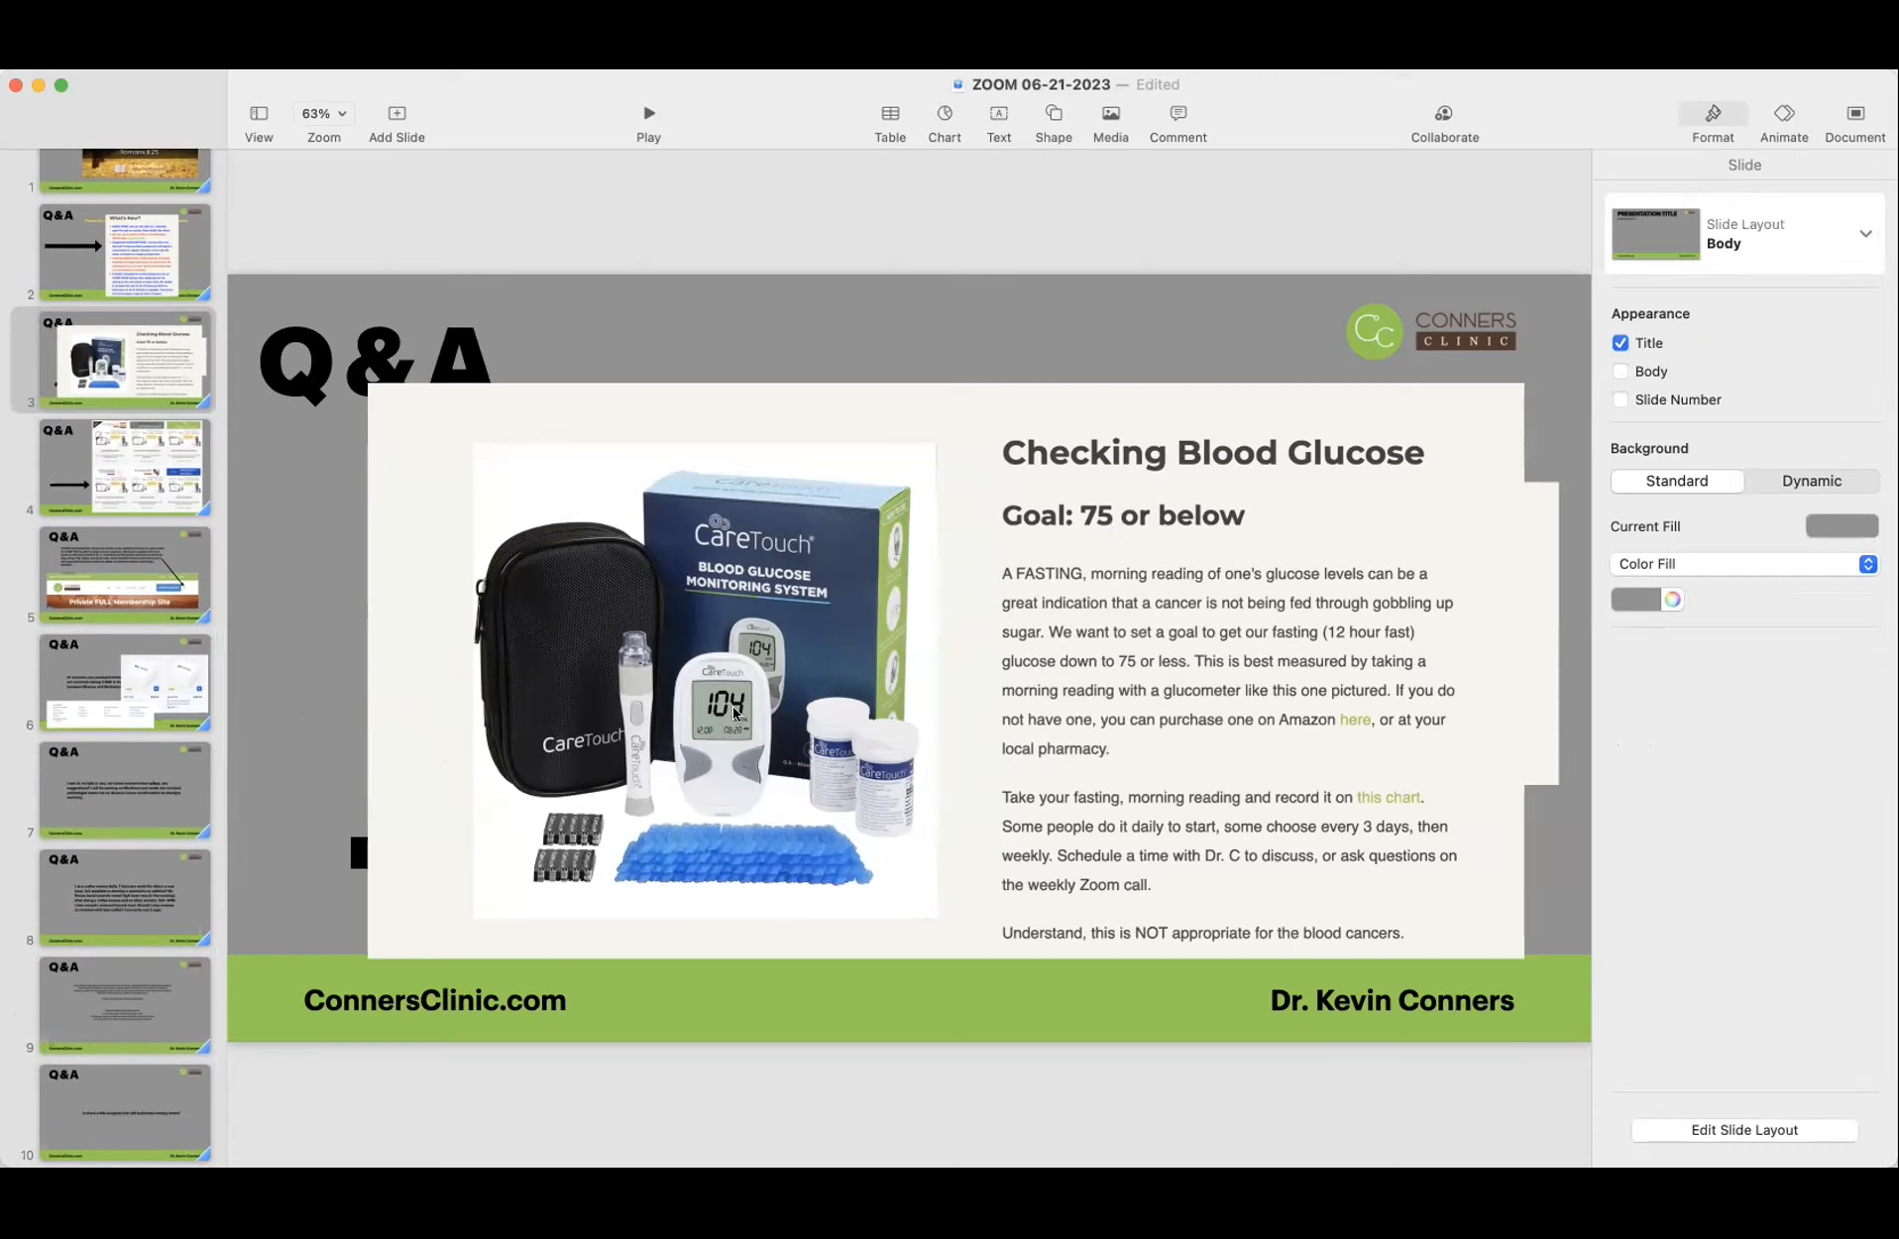
pyautogui.moveTo(718, 707)
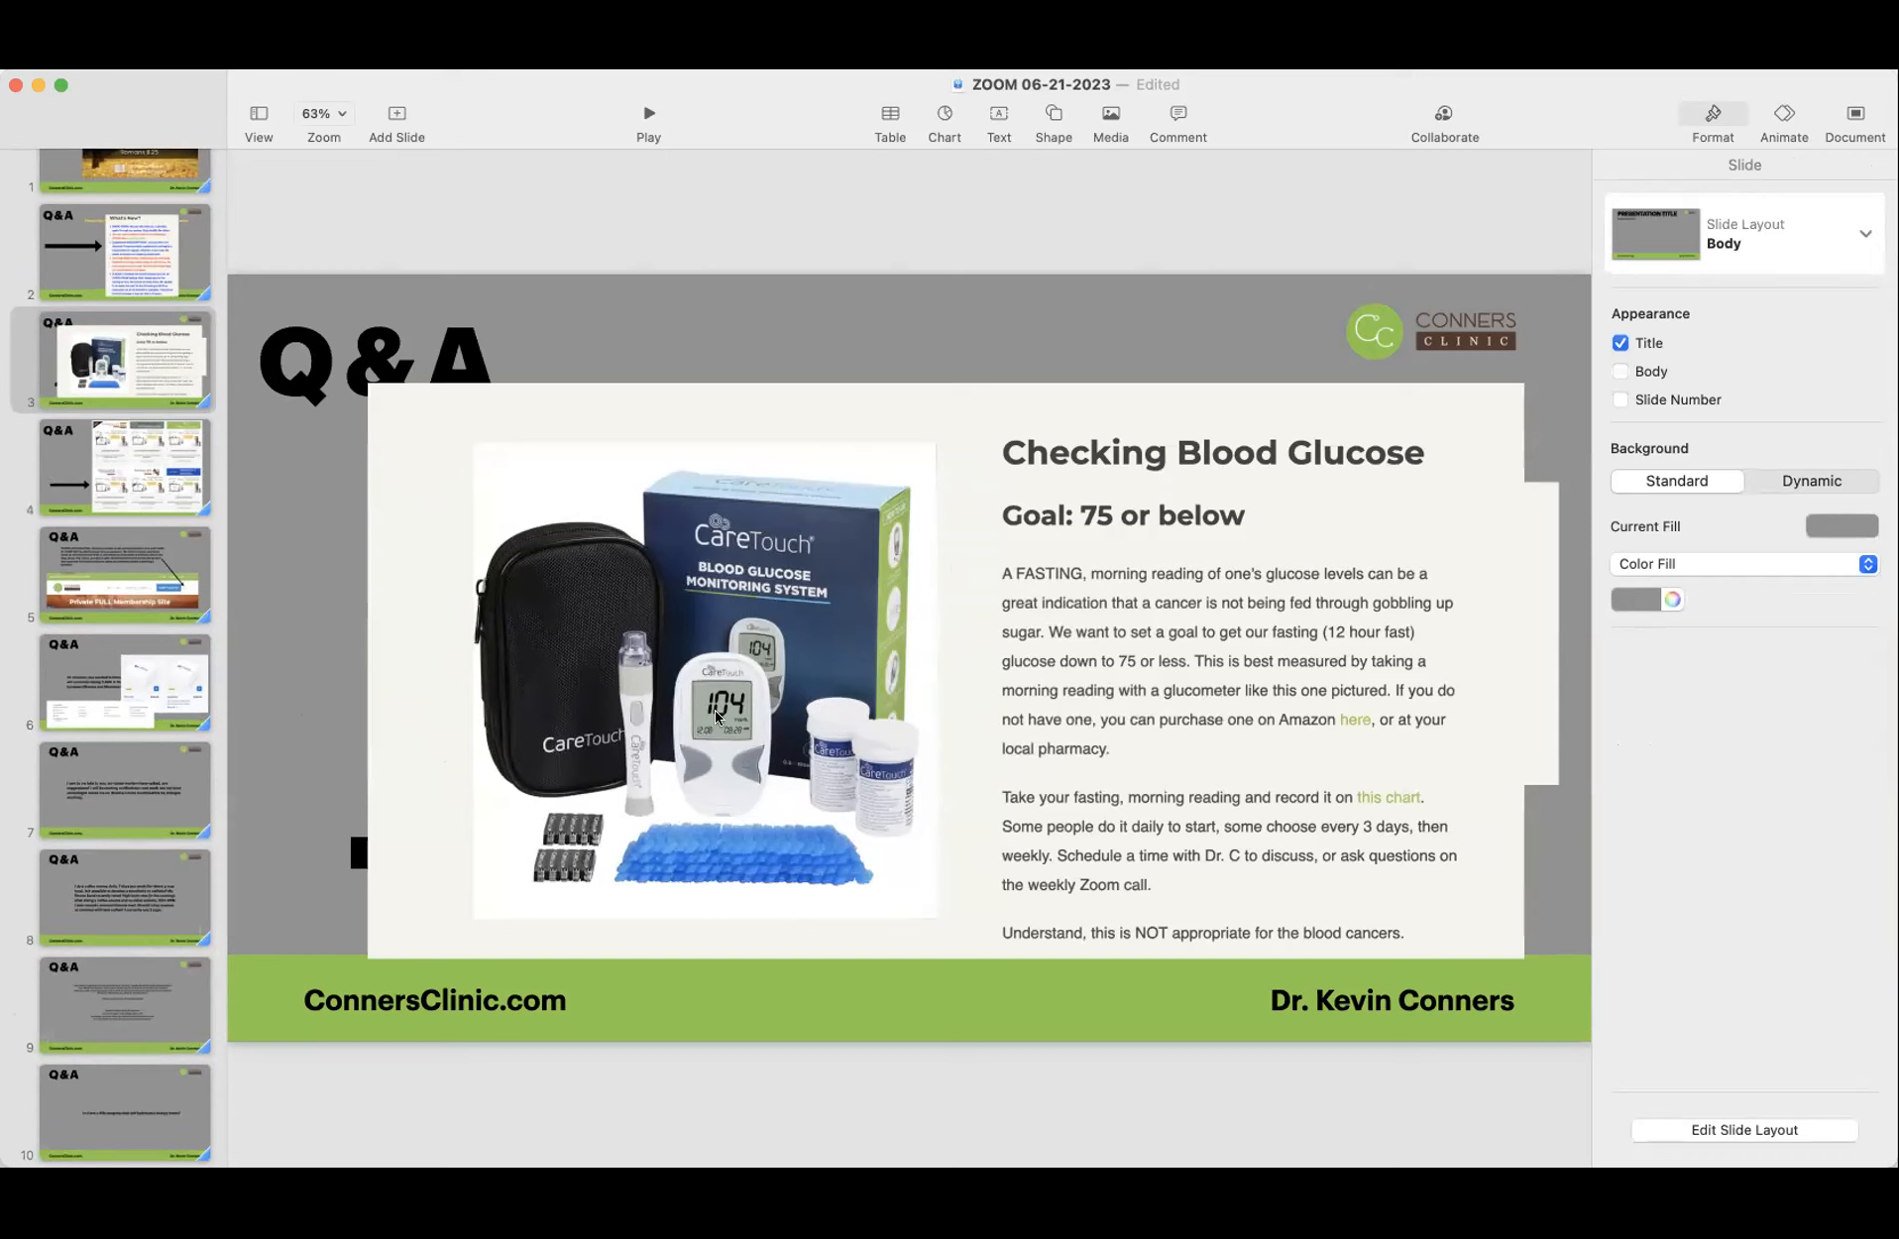
pyautogui.moveTo(155, 753)
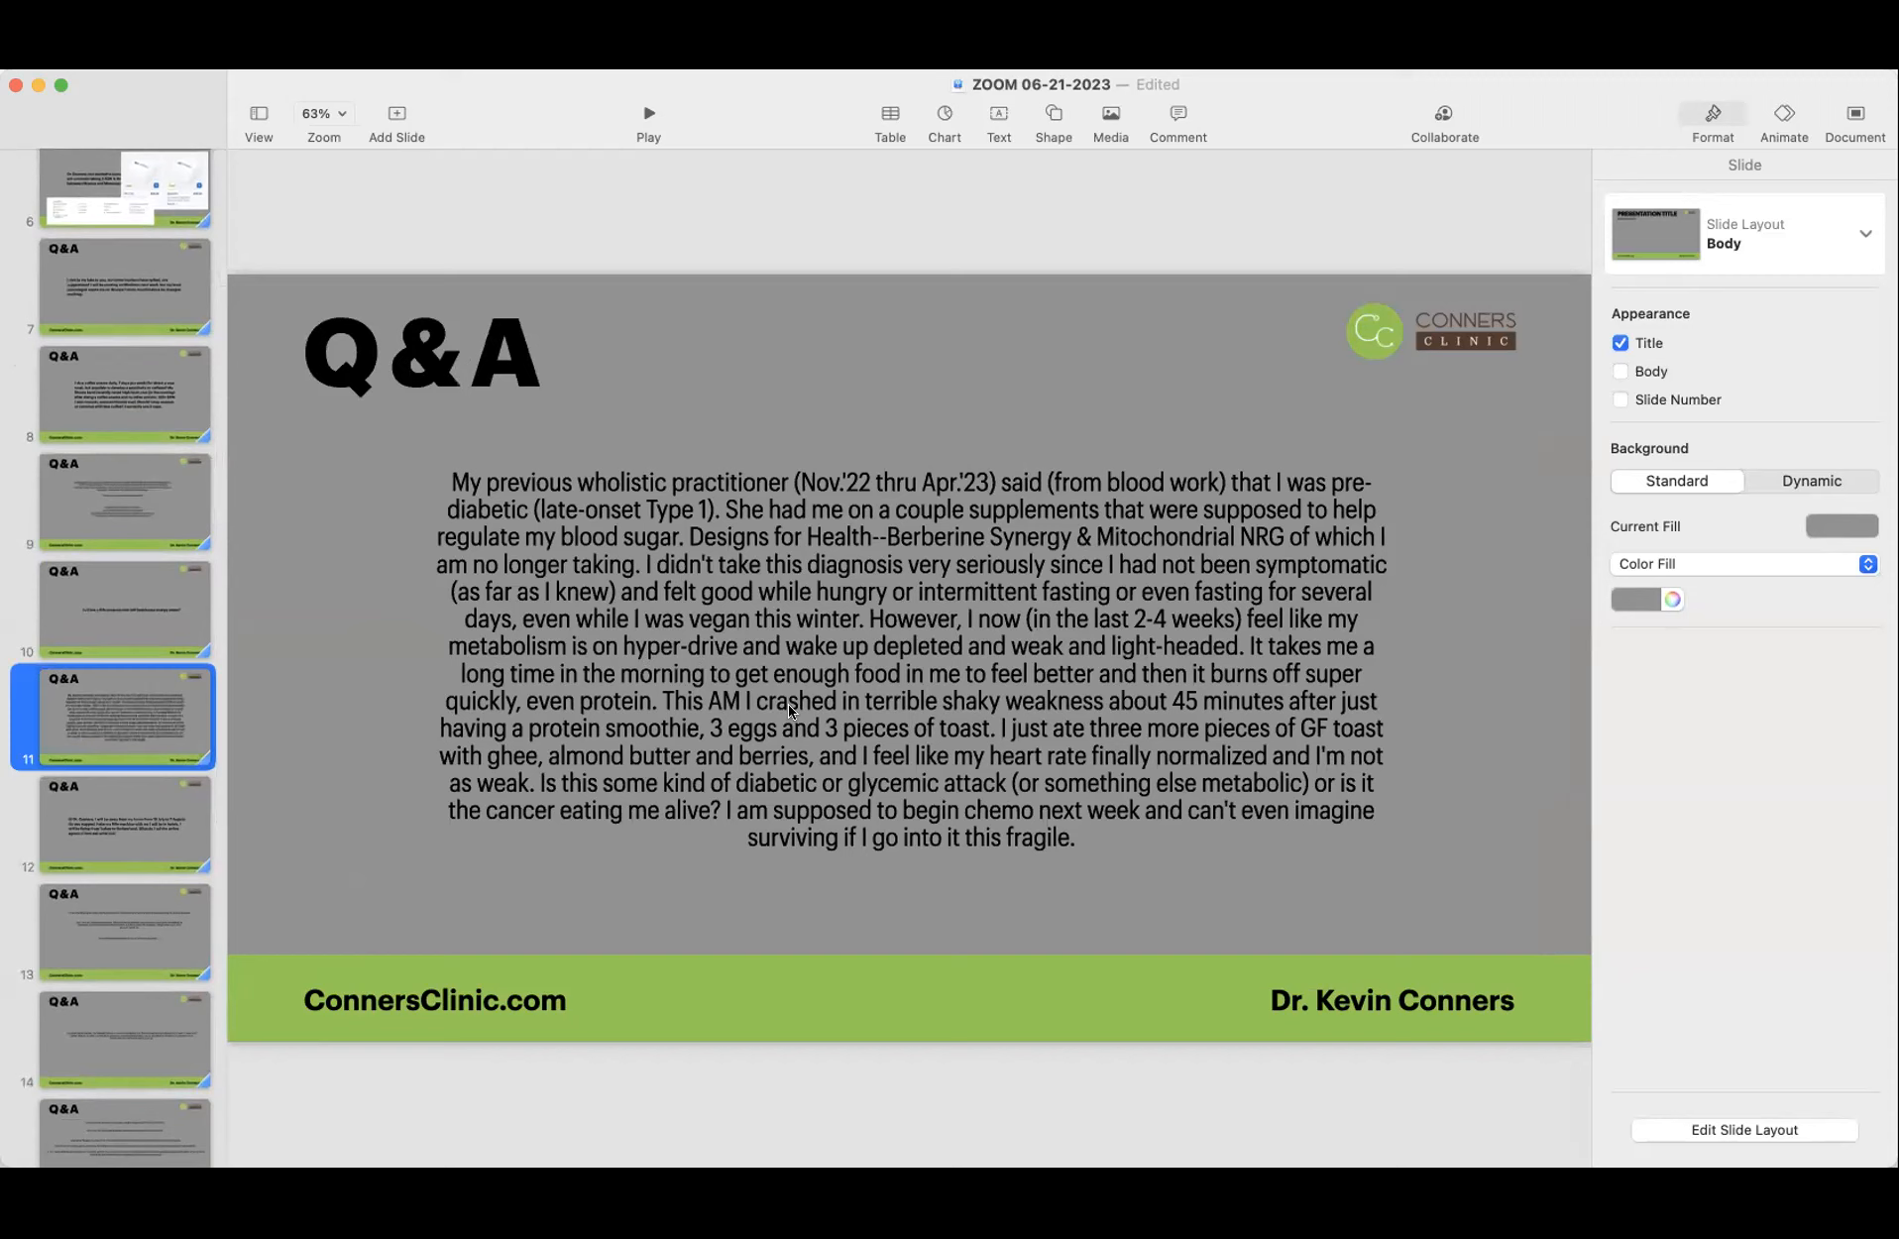
pyautogui.moveTo(1136, 713)
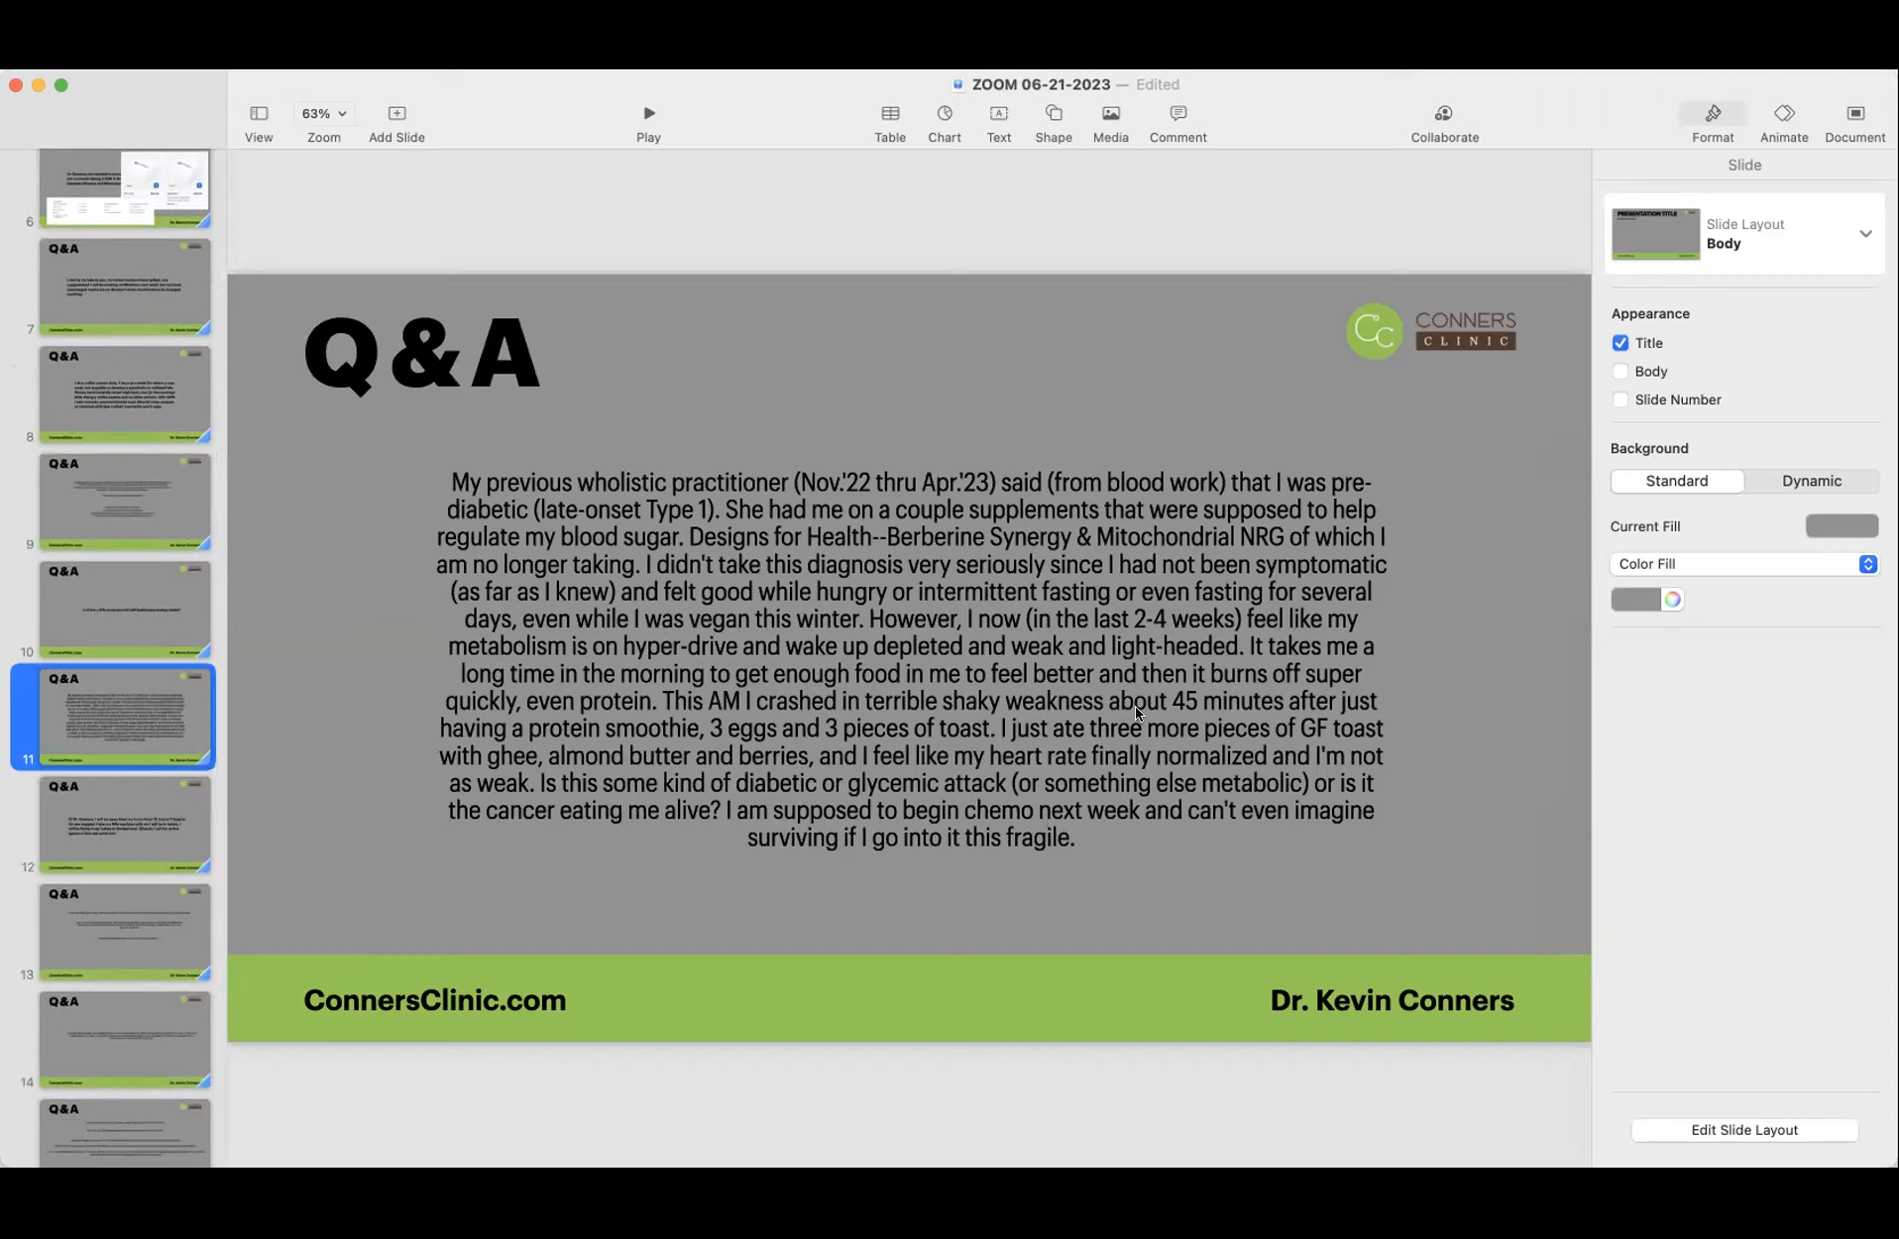
pyautogui.moveTo(1157, 713)
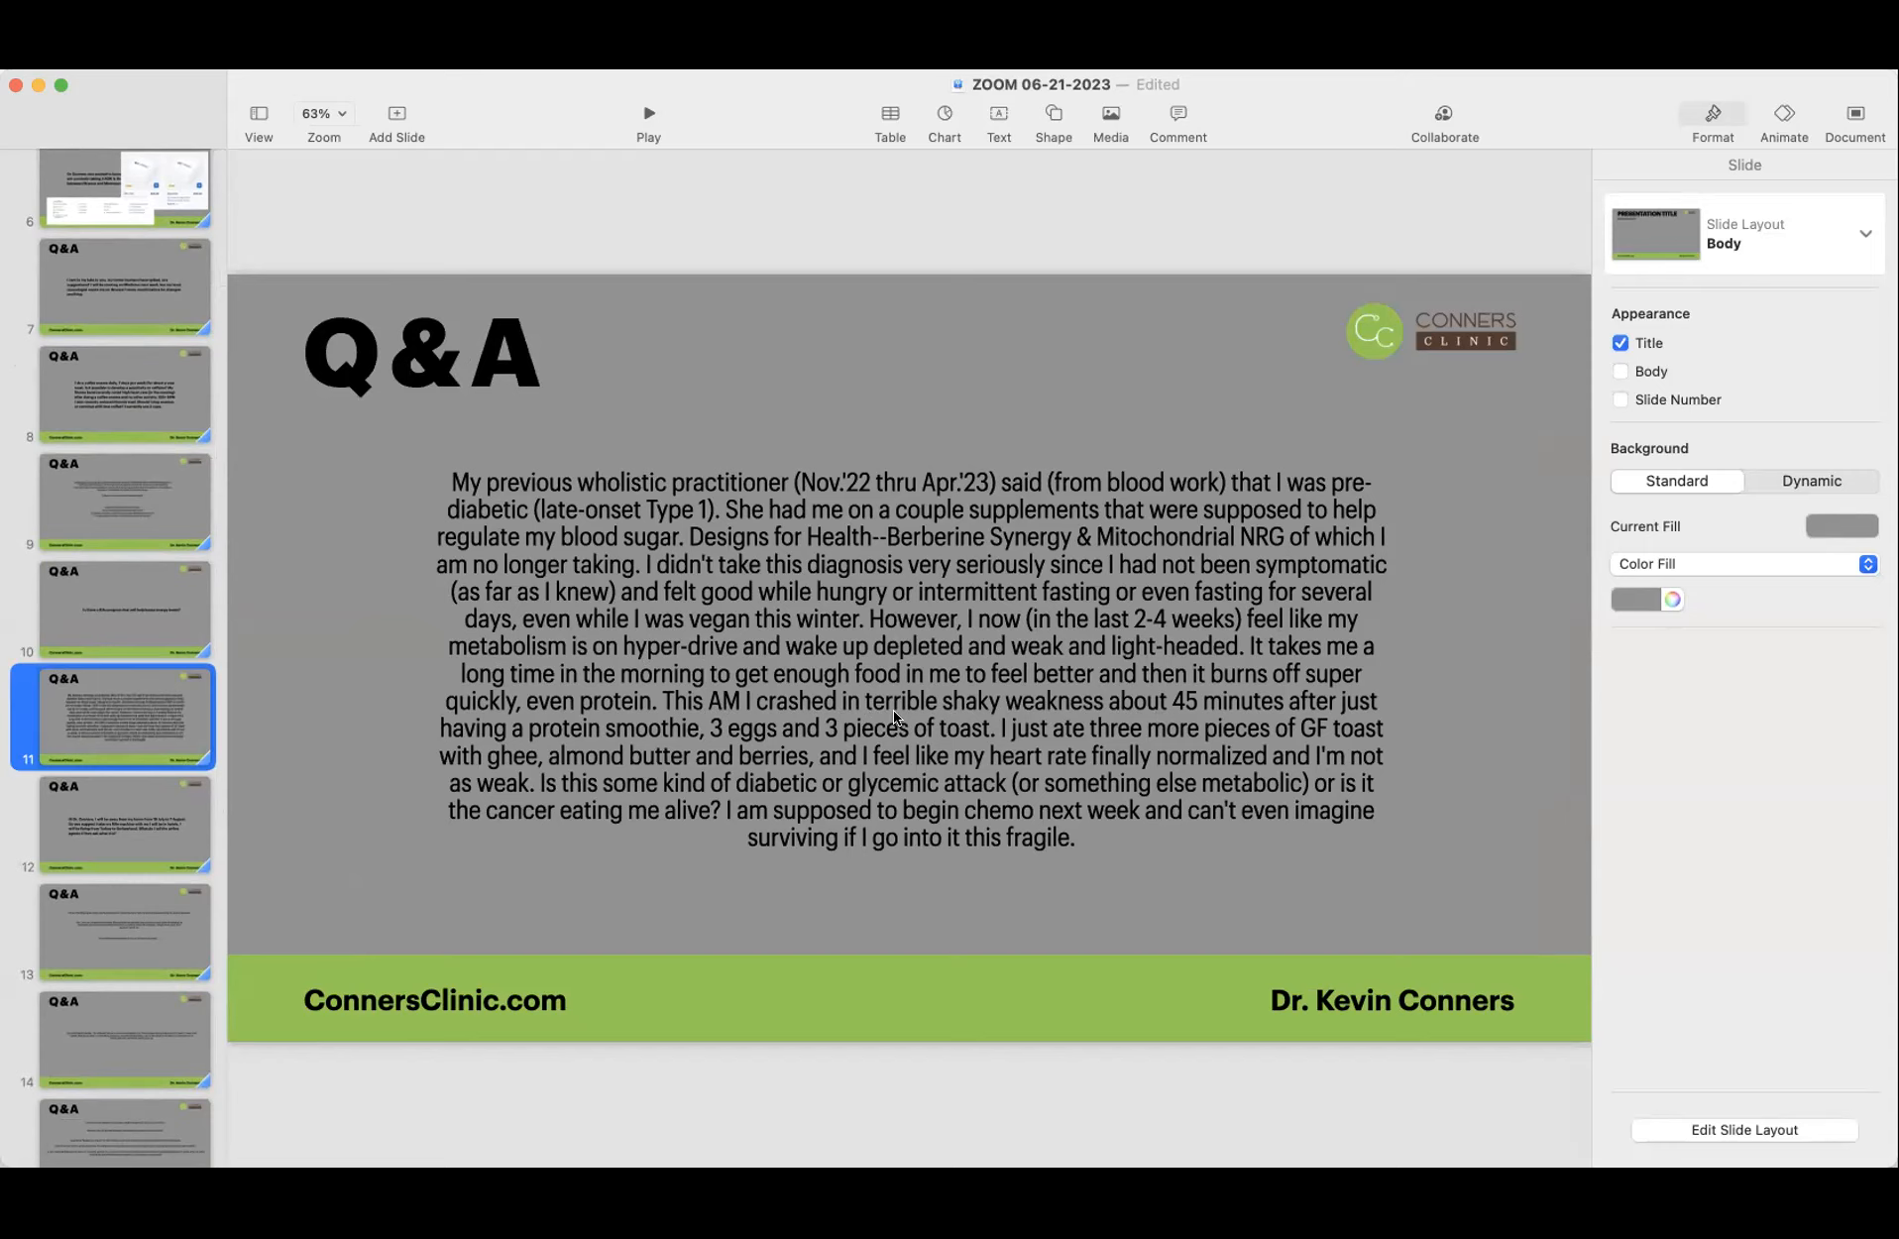
pyautogui.moveTo(1083, 716)
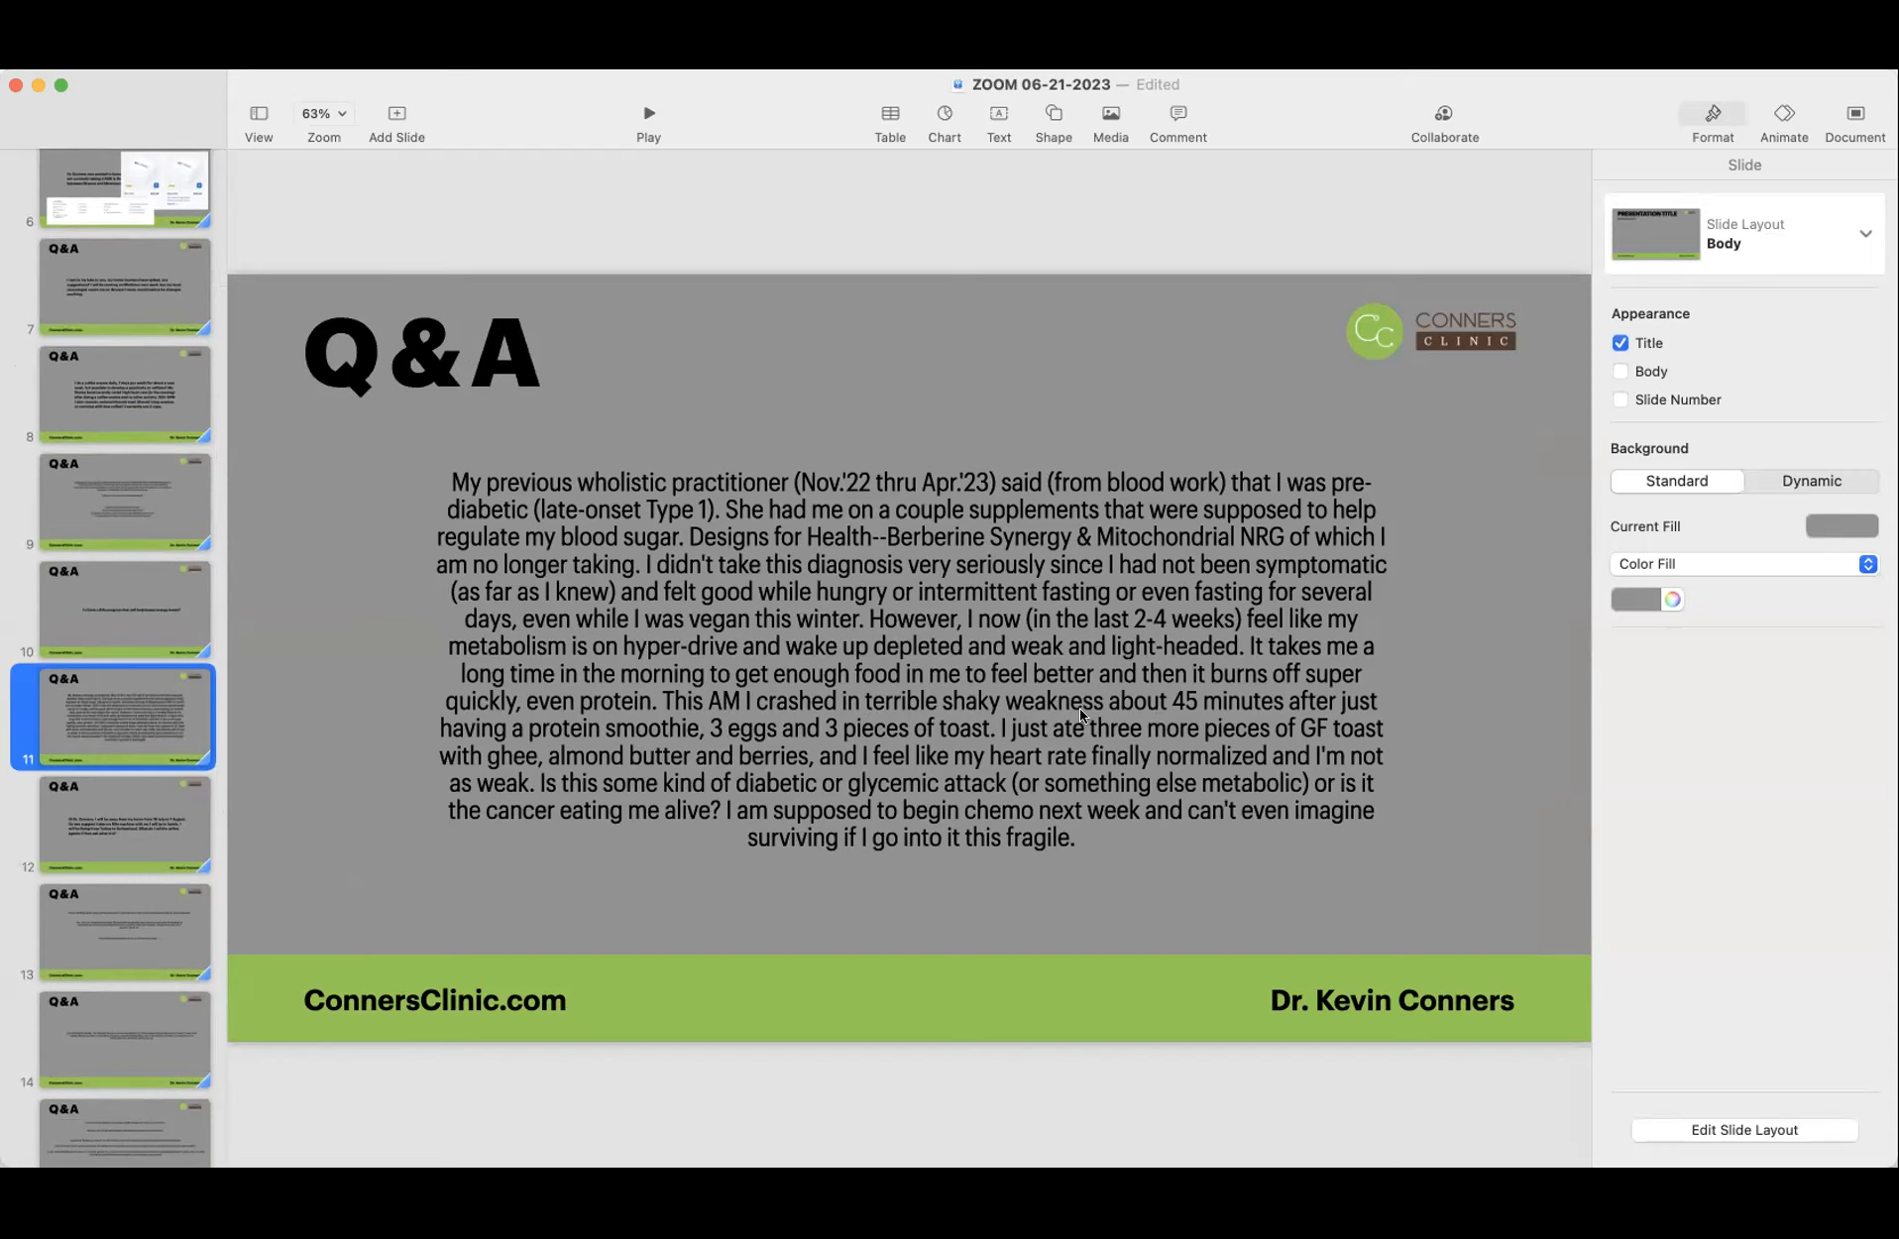
pyautogui.moveTo(1189, 712)
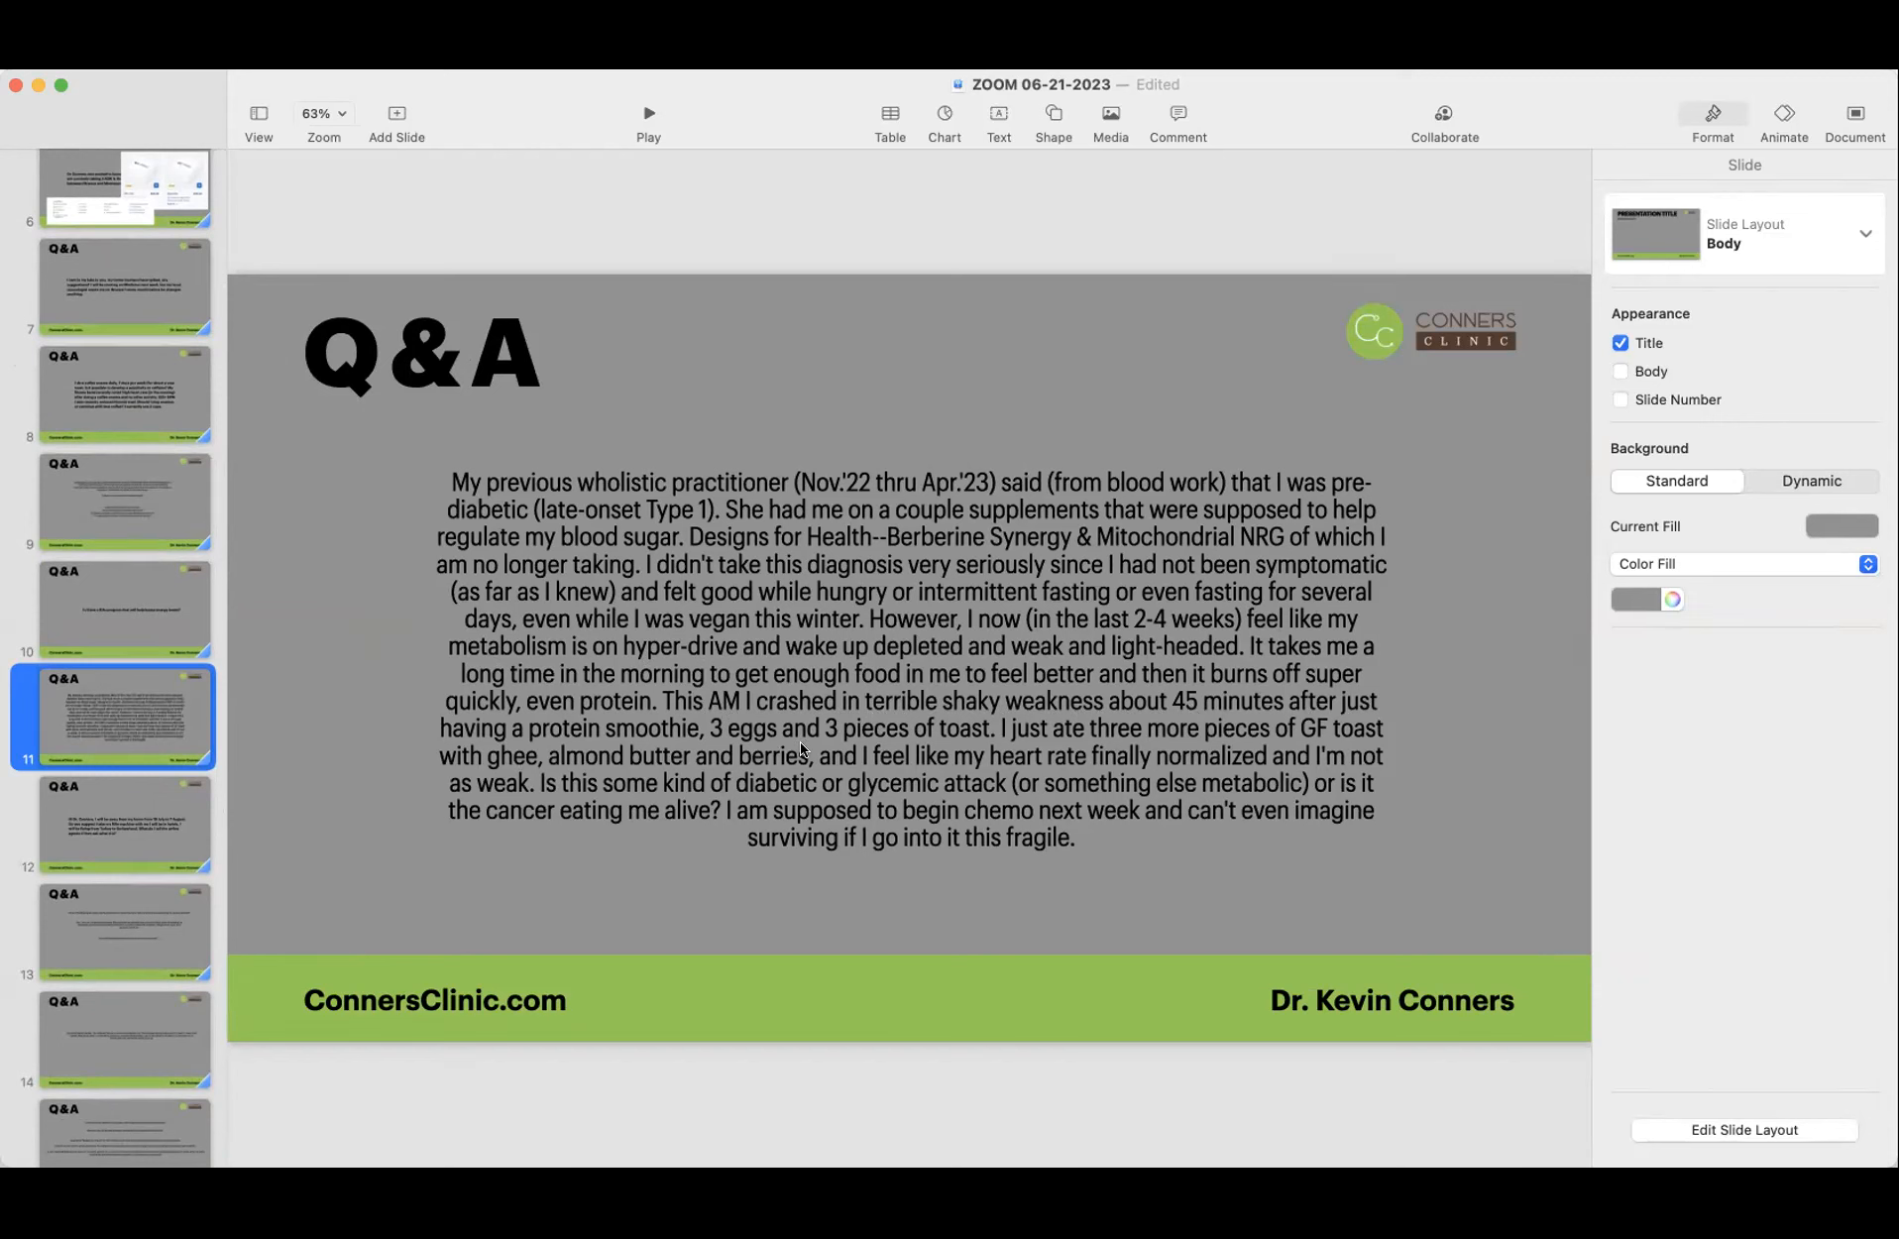
pyautogui.moveTo(246, 807)
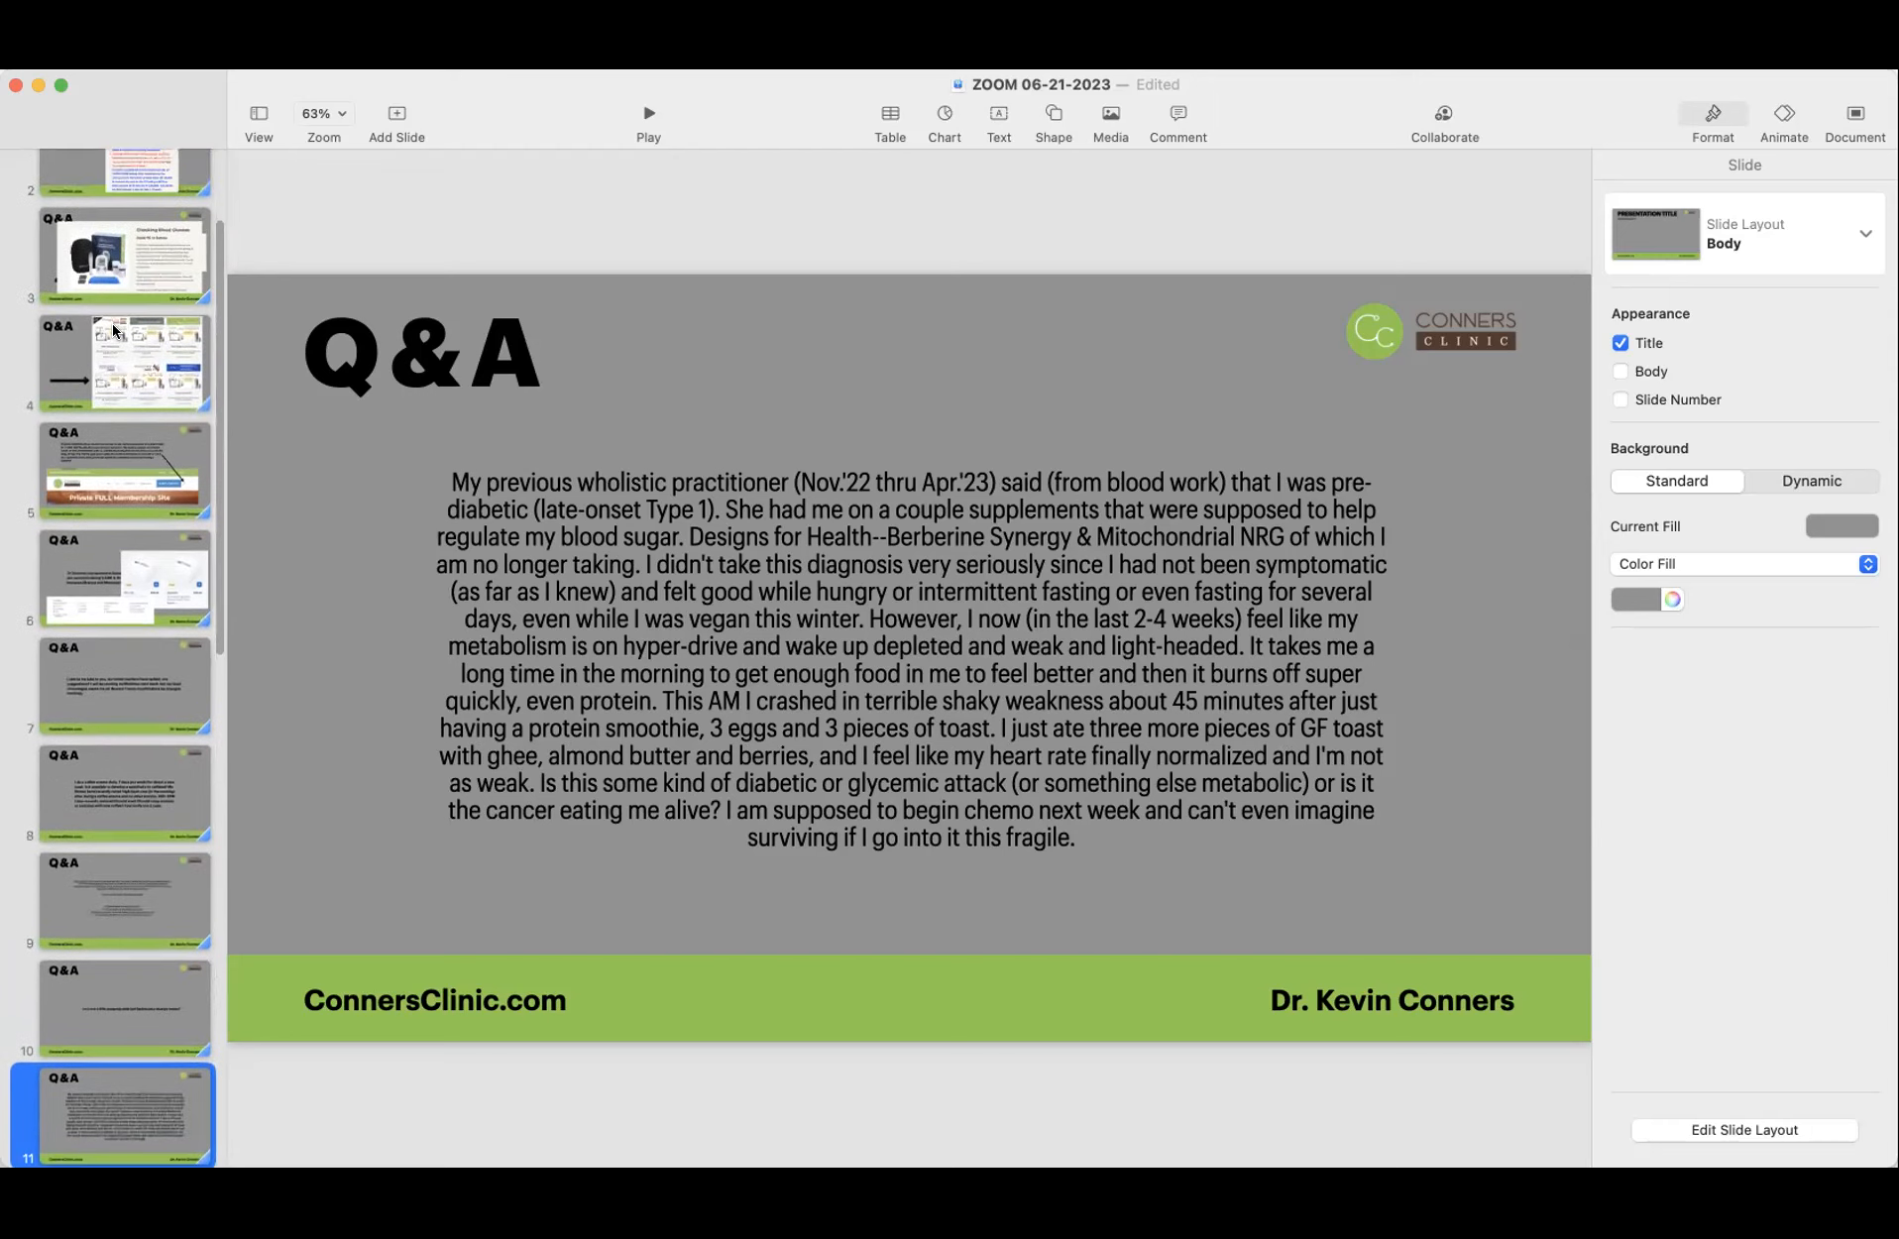
pyautogui.scroll(-3)
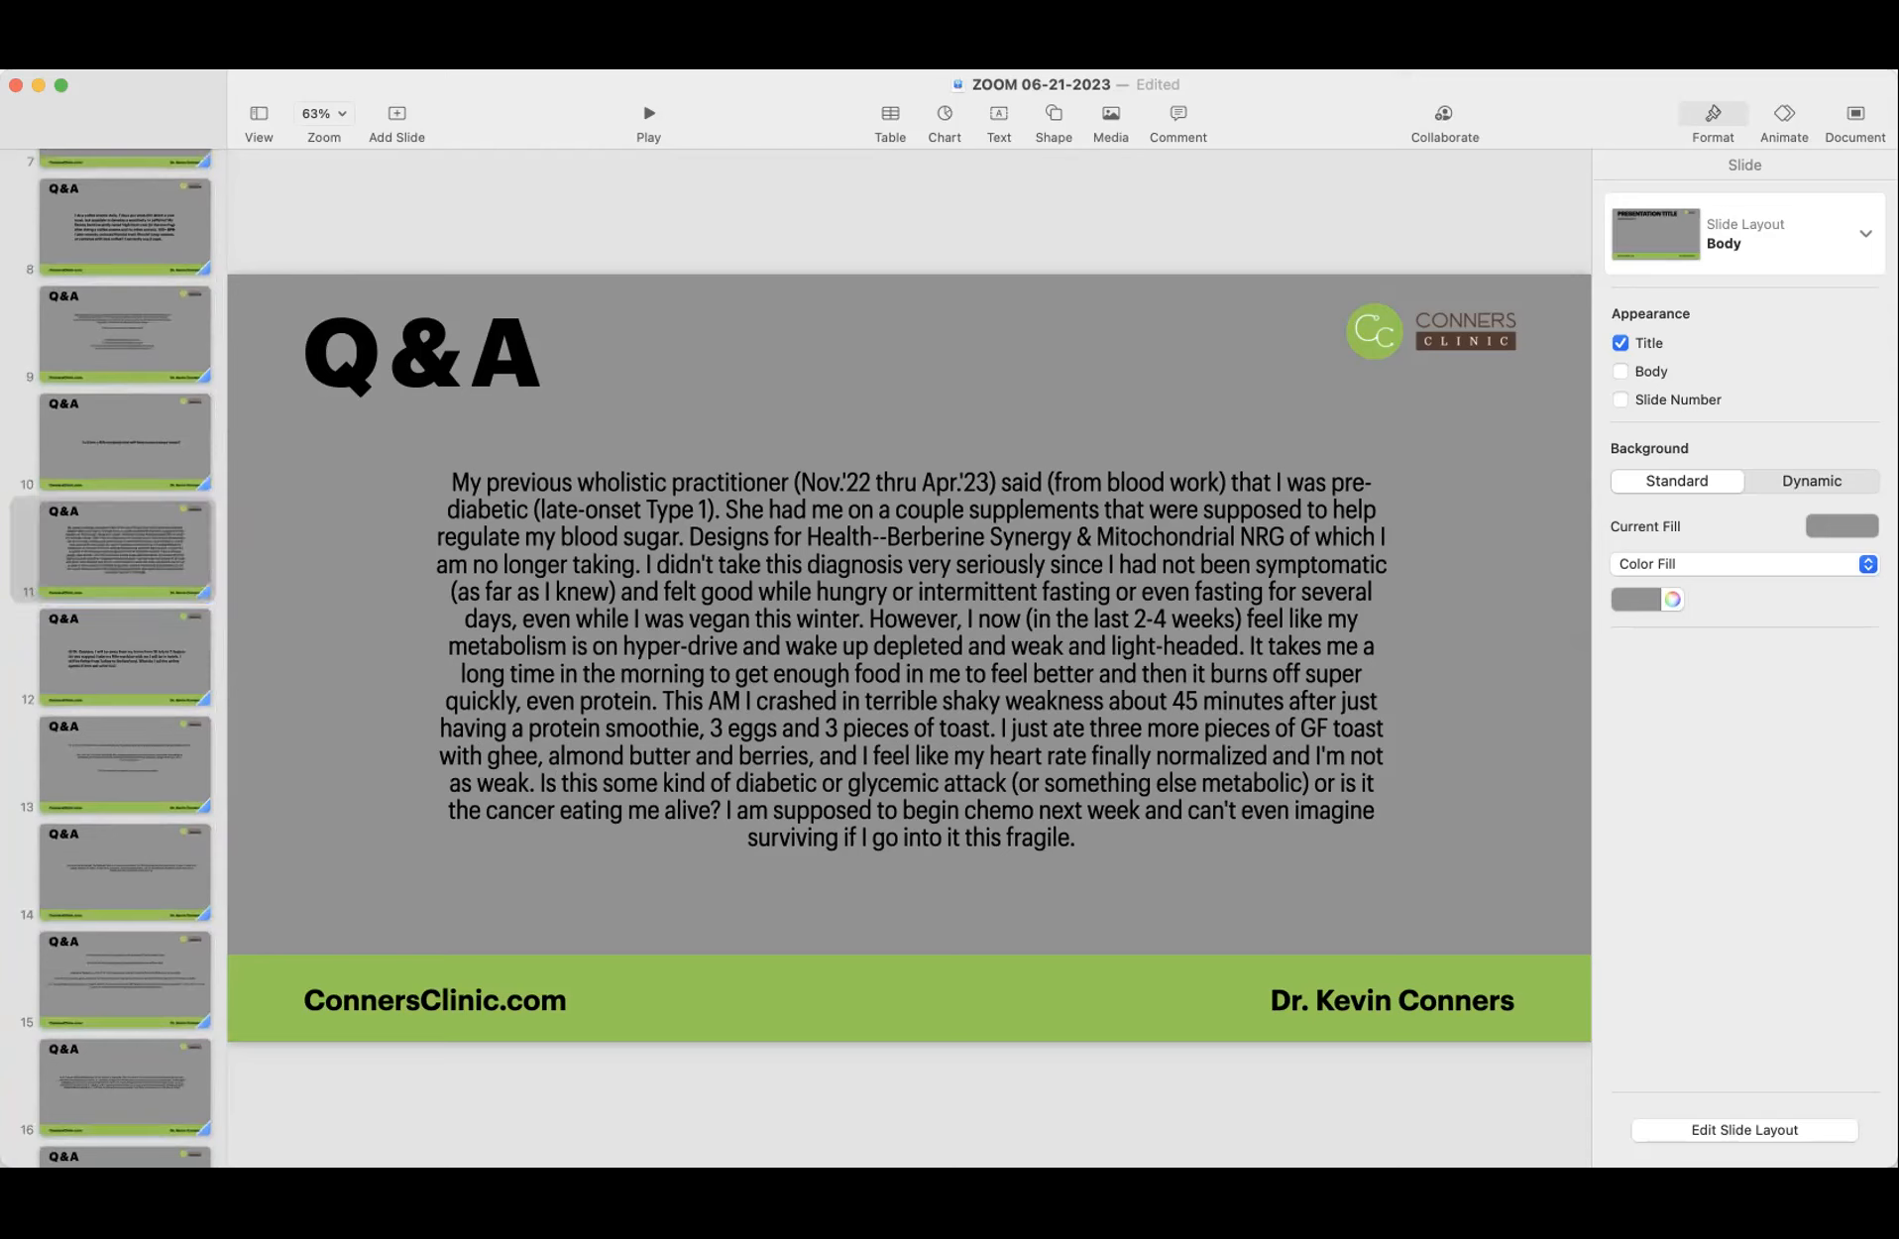
pyautogui.moveTo(832, 714)
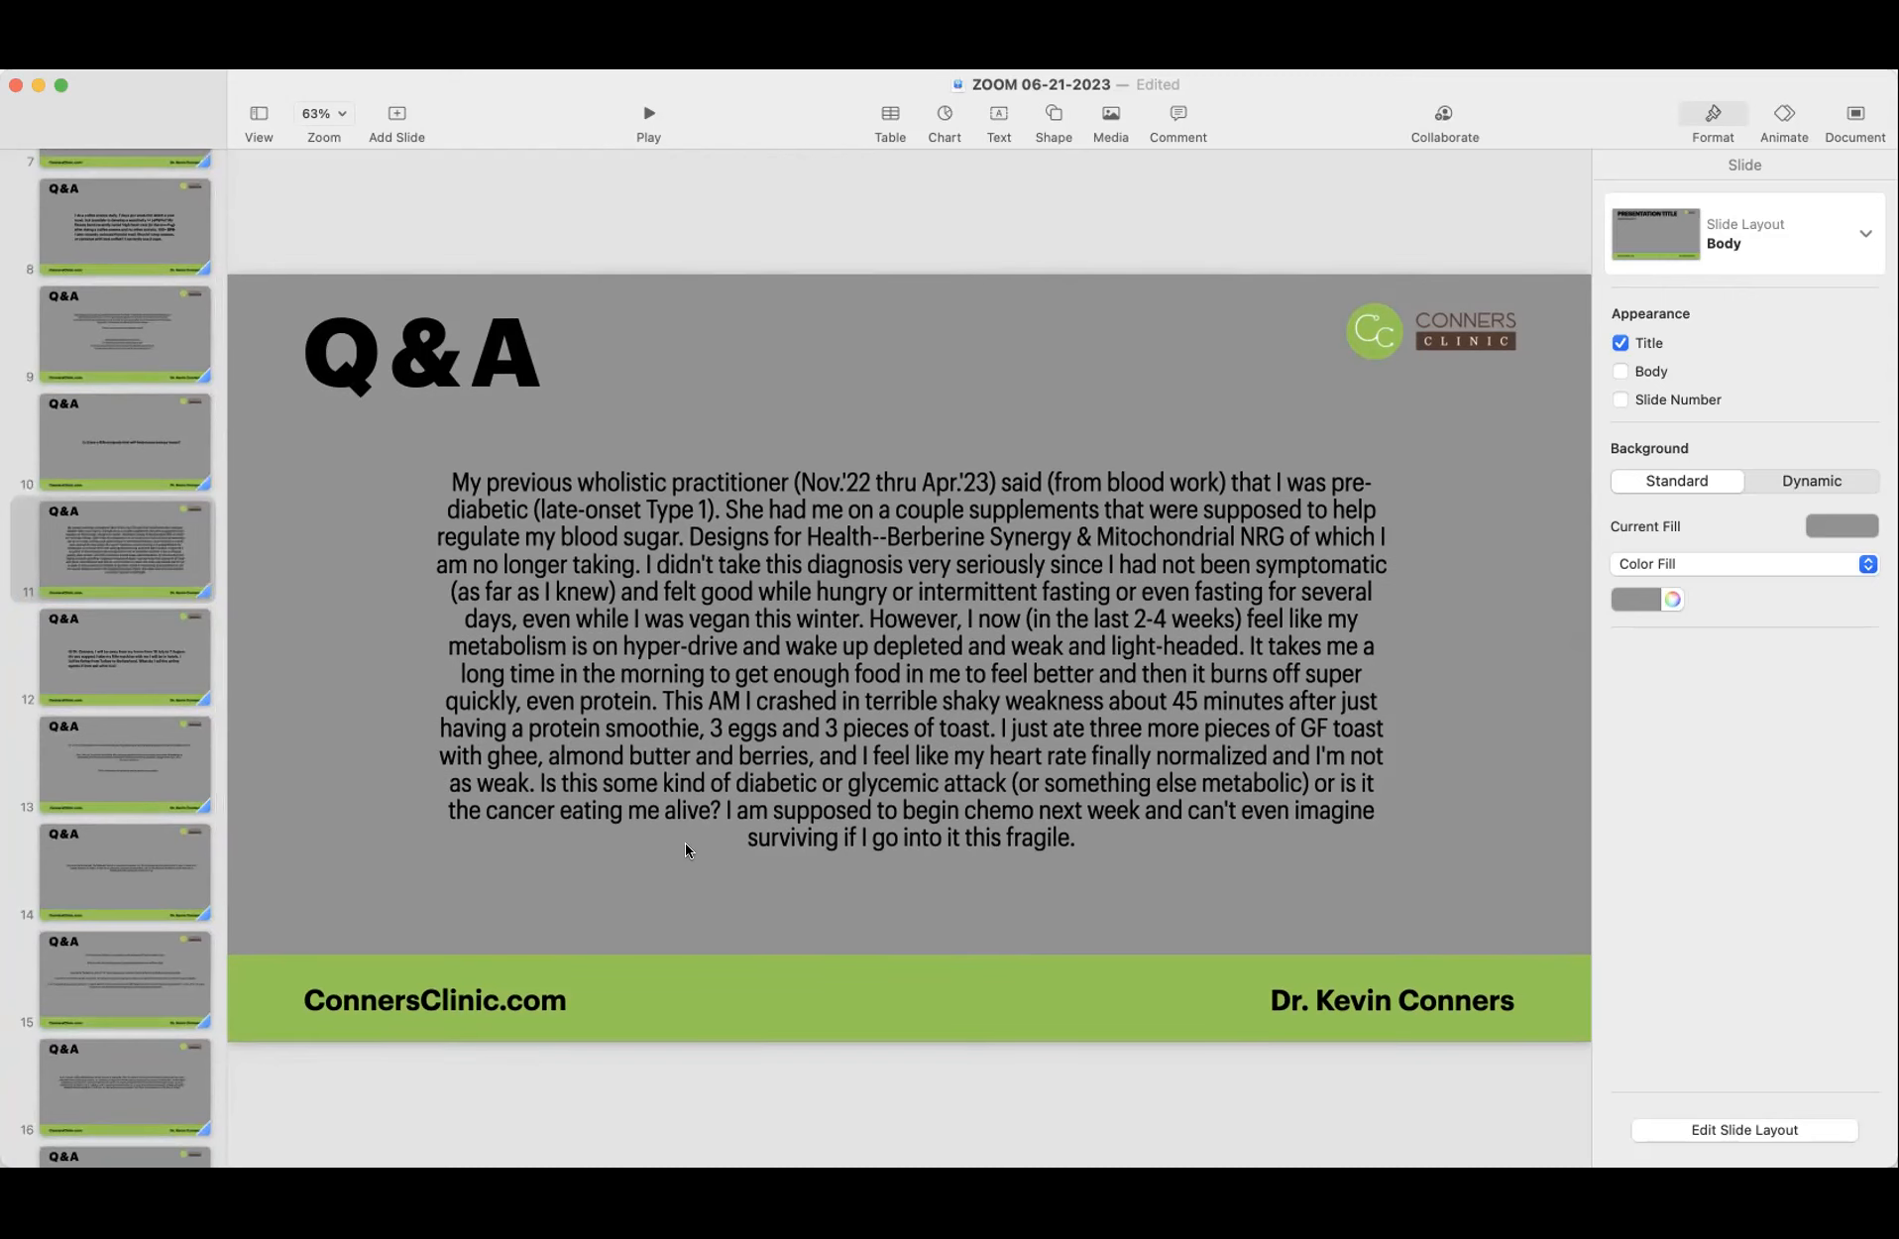
pyautogui.moveTo(750, 866)
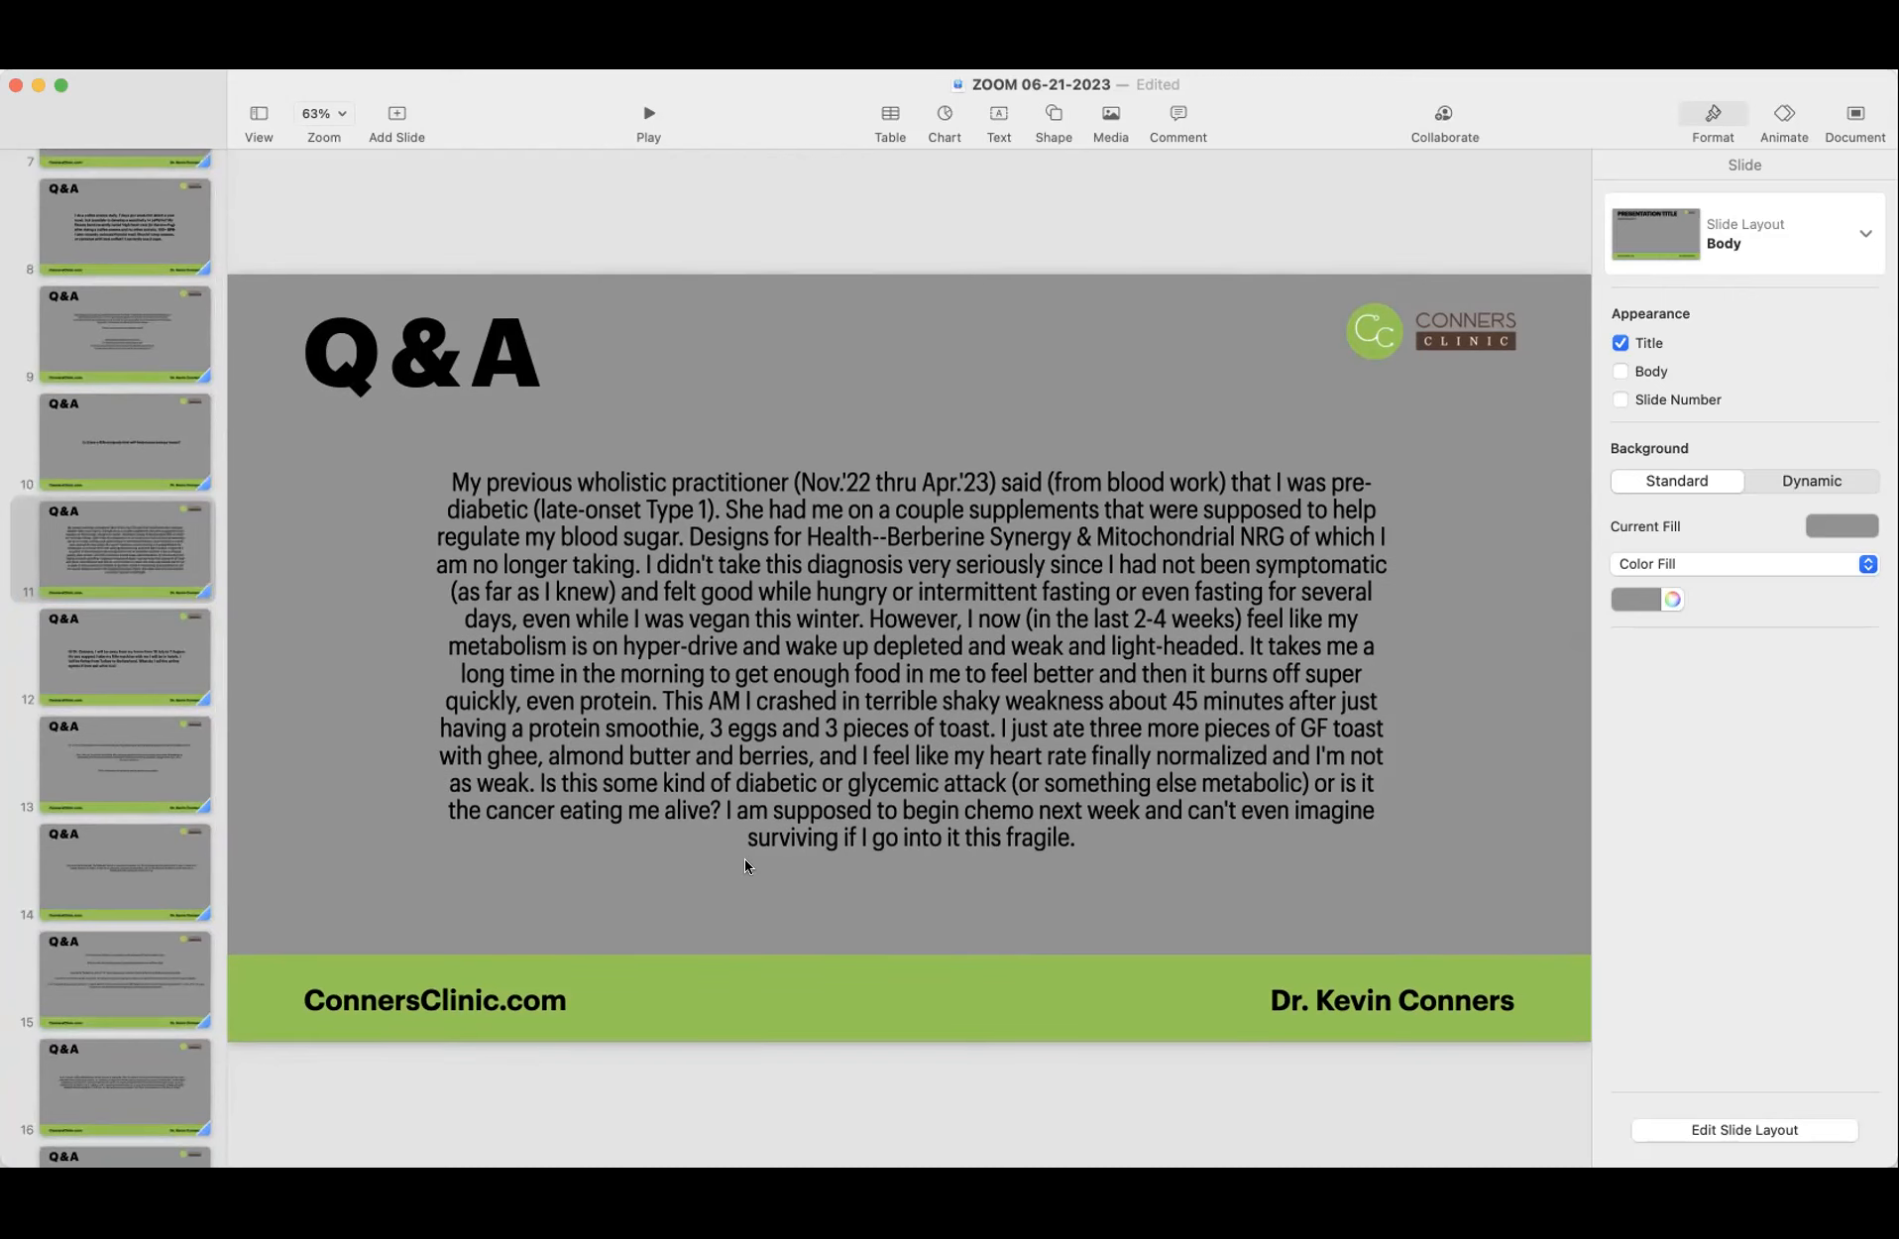
pyautogui.moveTo(852, 856)
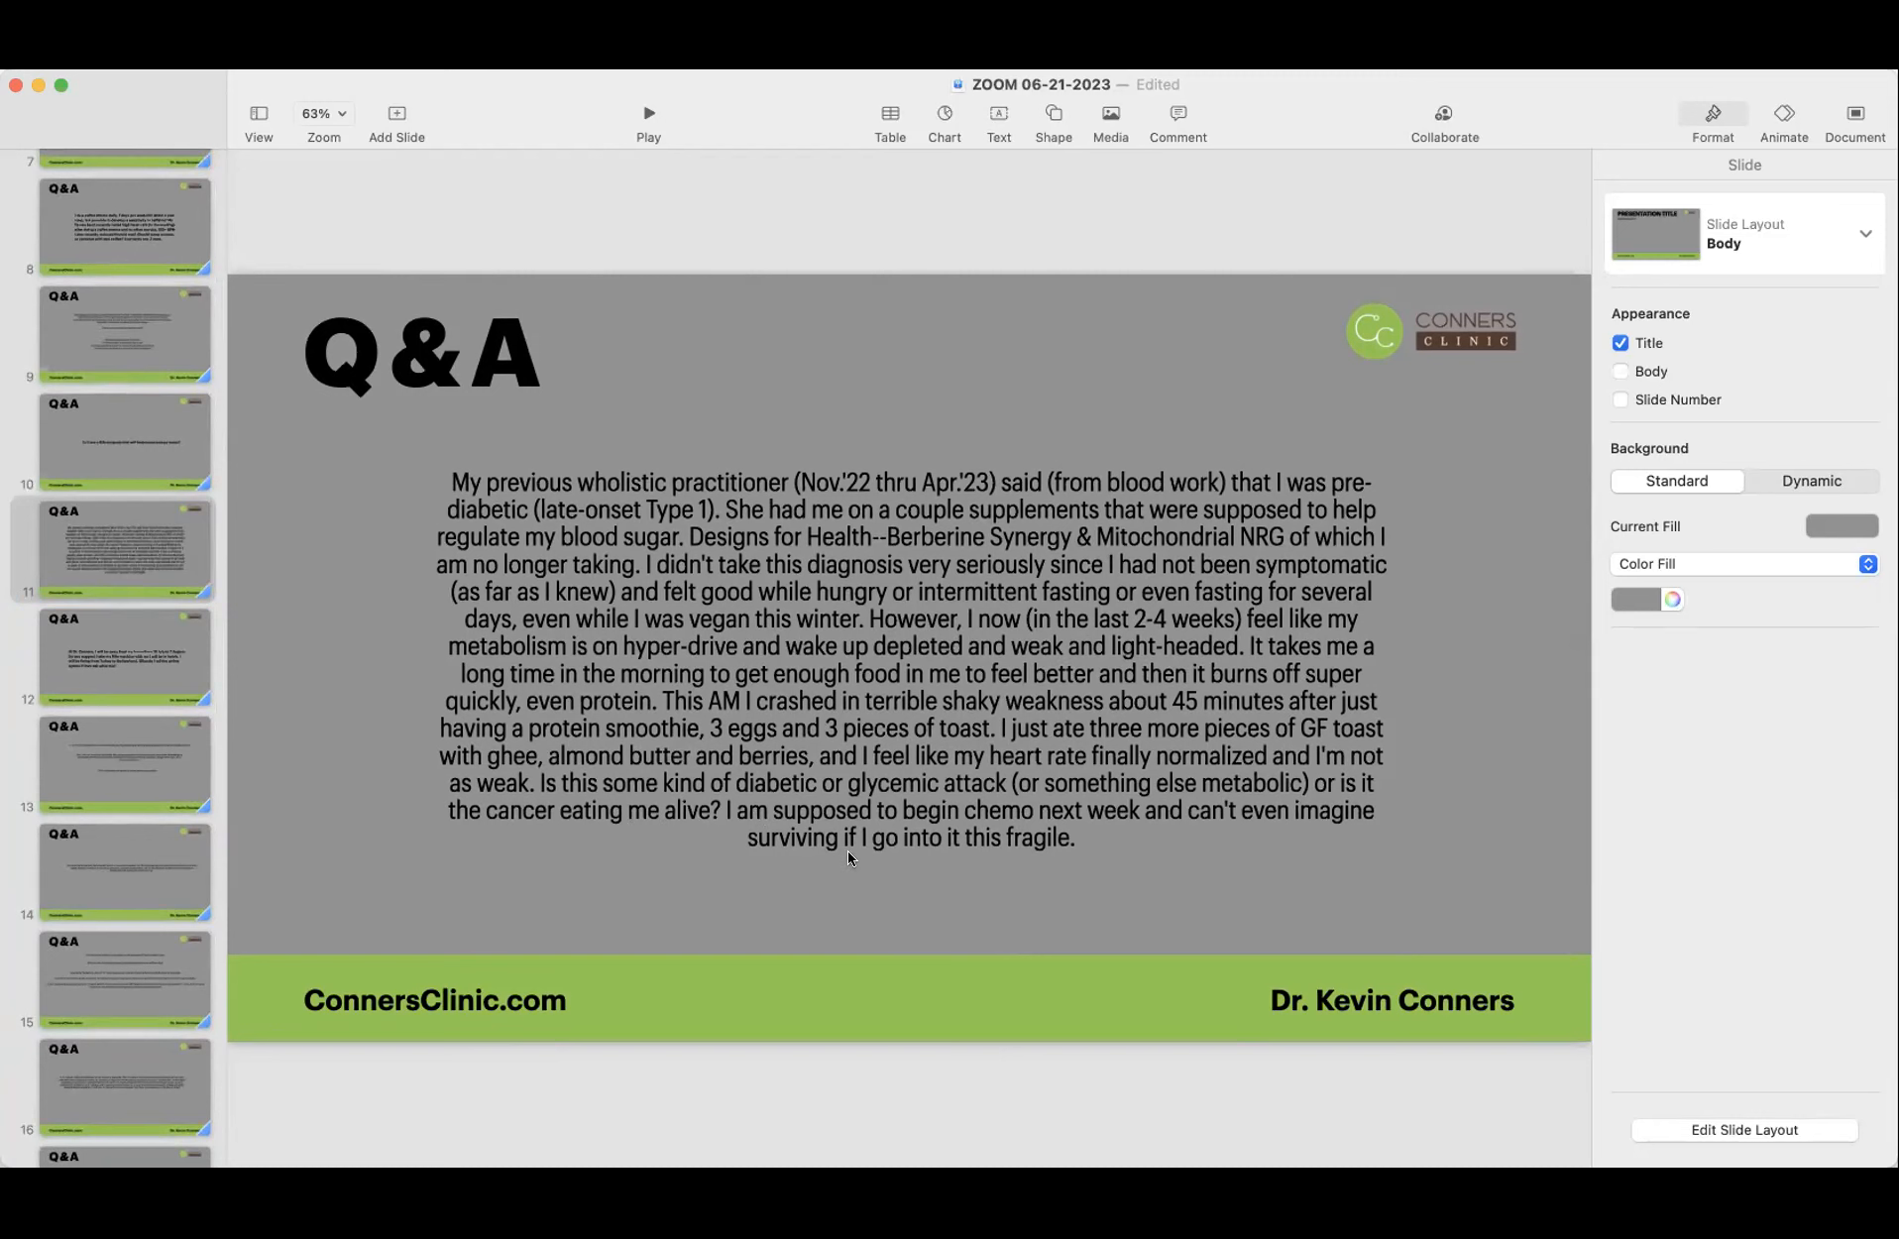
pyautogui.moveTo(371, 944)
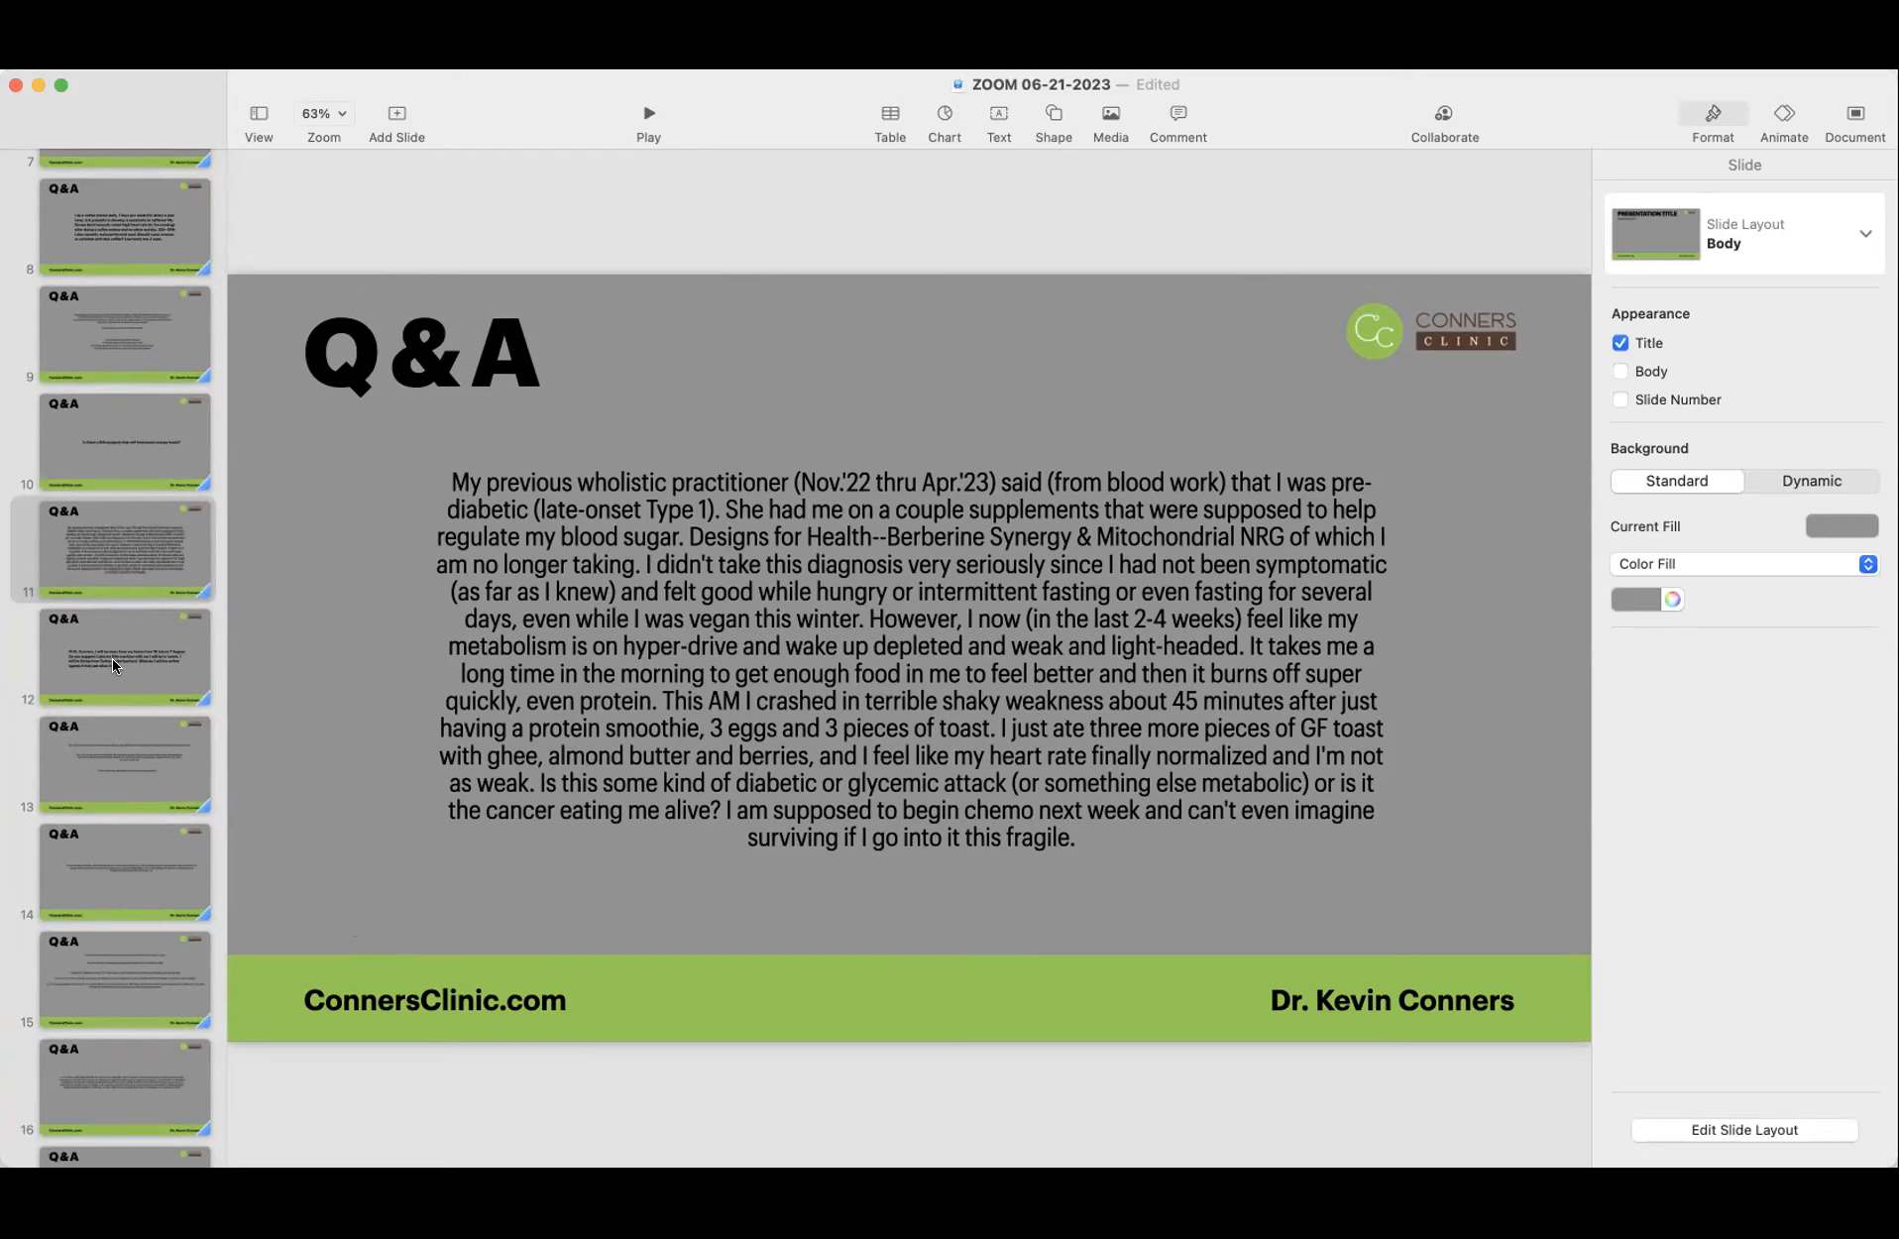
pyautogui.click(115, 660)
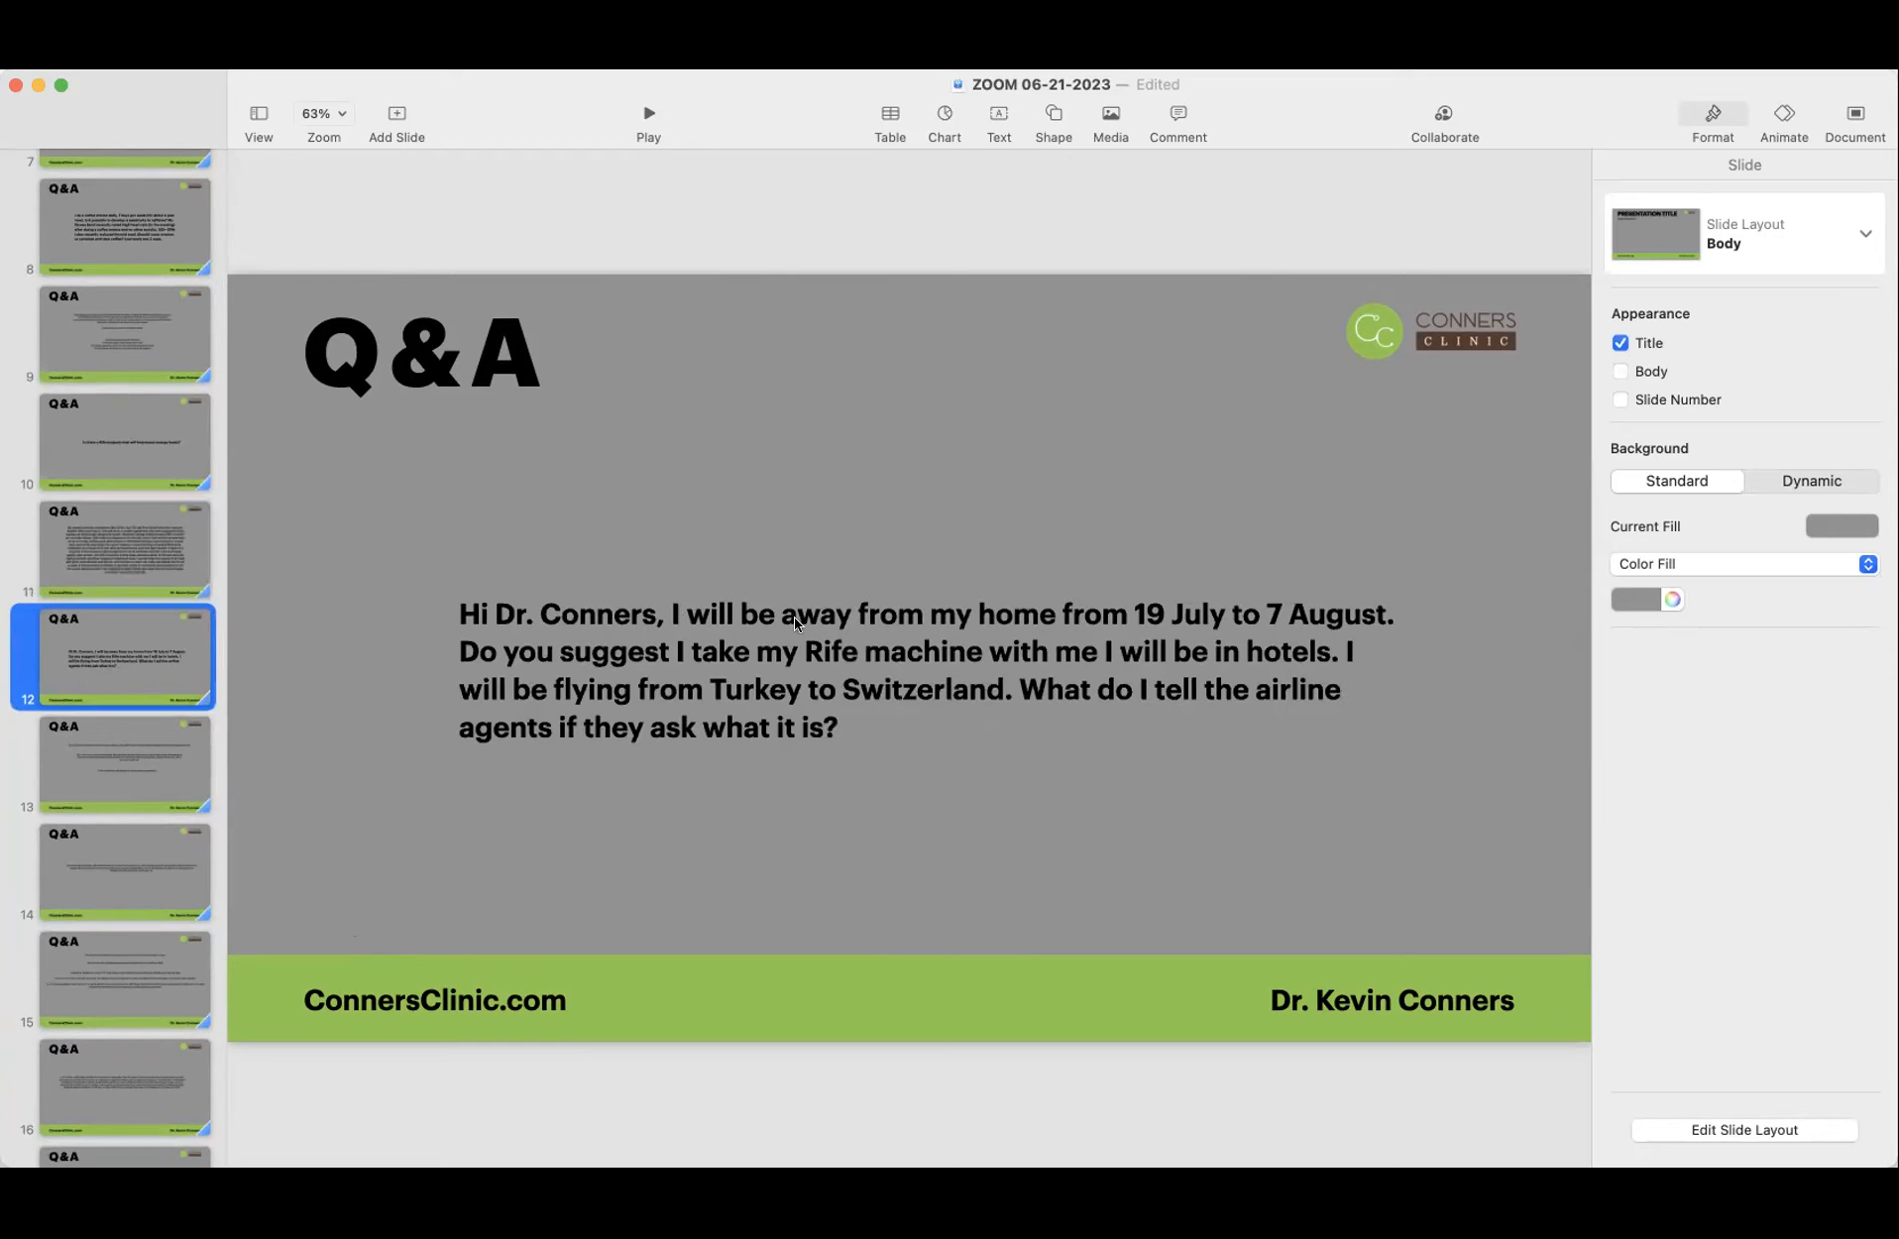
pyautogui.moveTo(1140, 625)
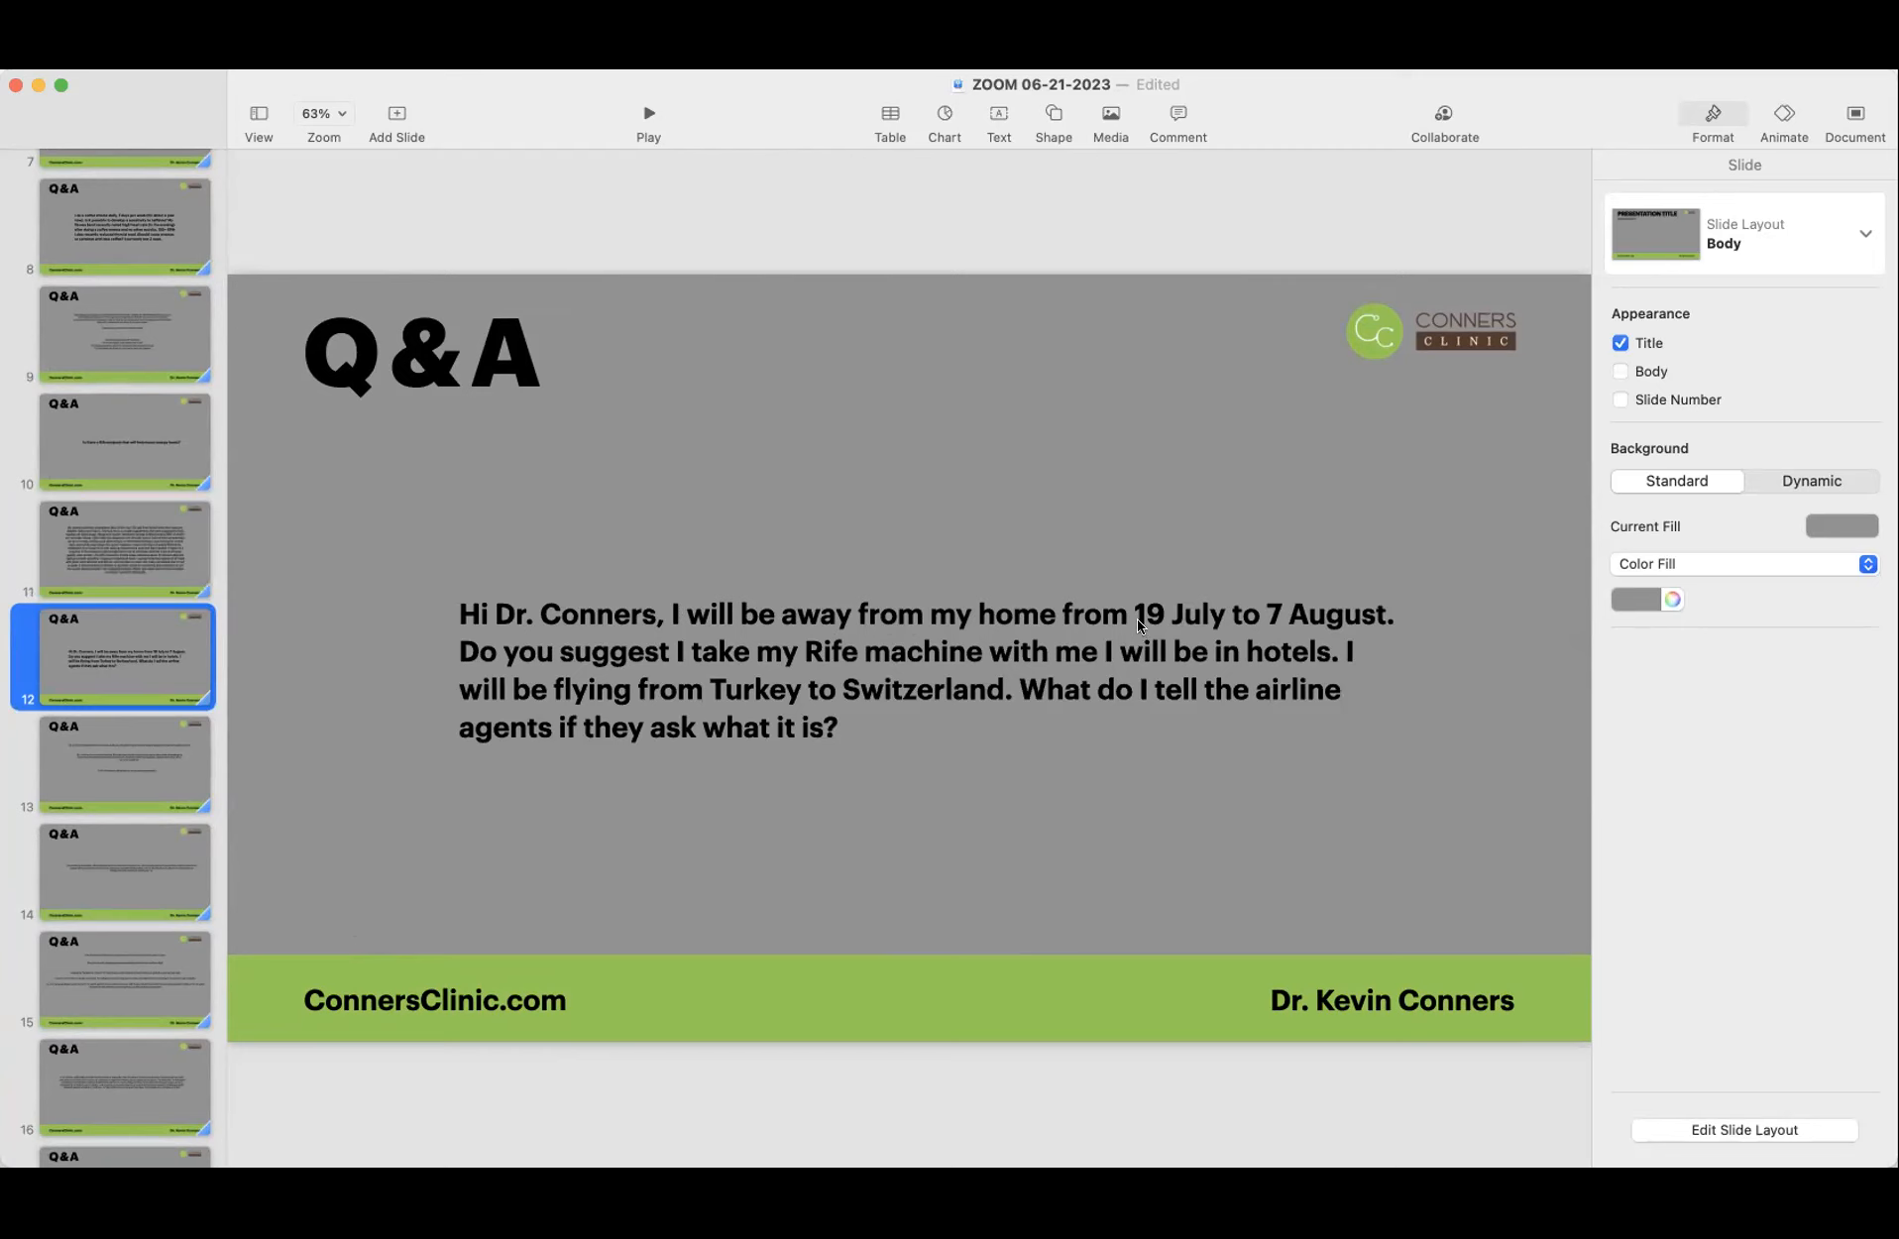
pyautogui.moveTo(1348, 625)
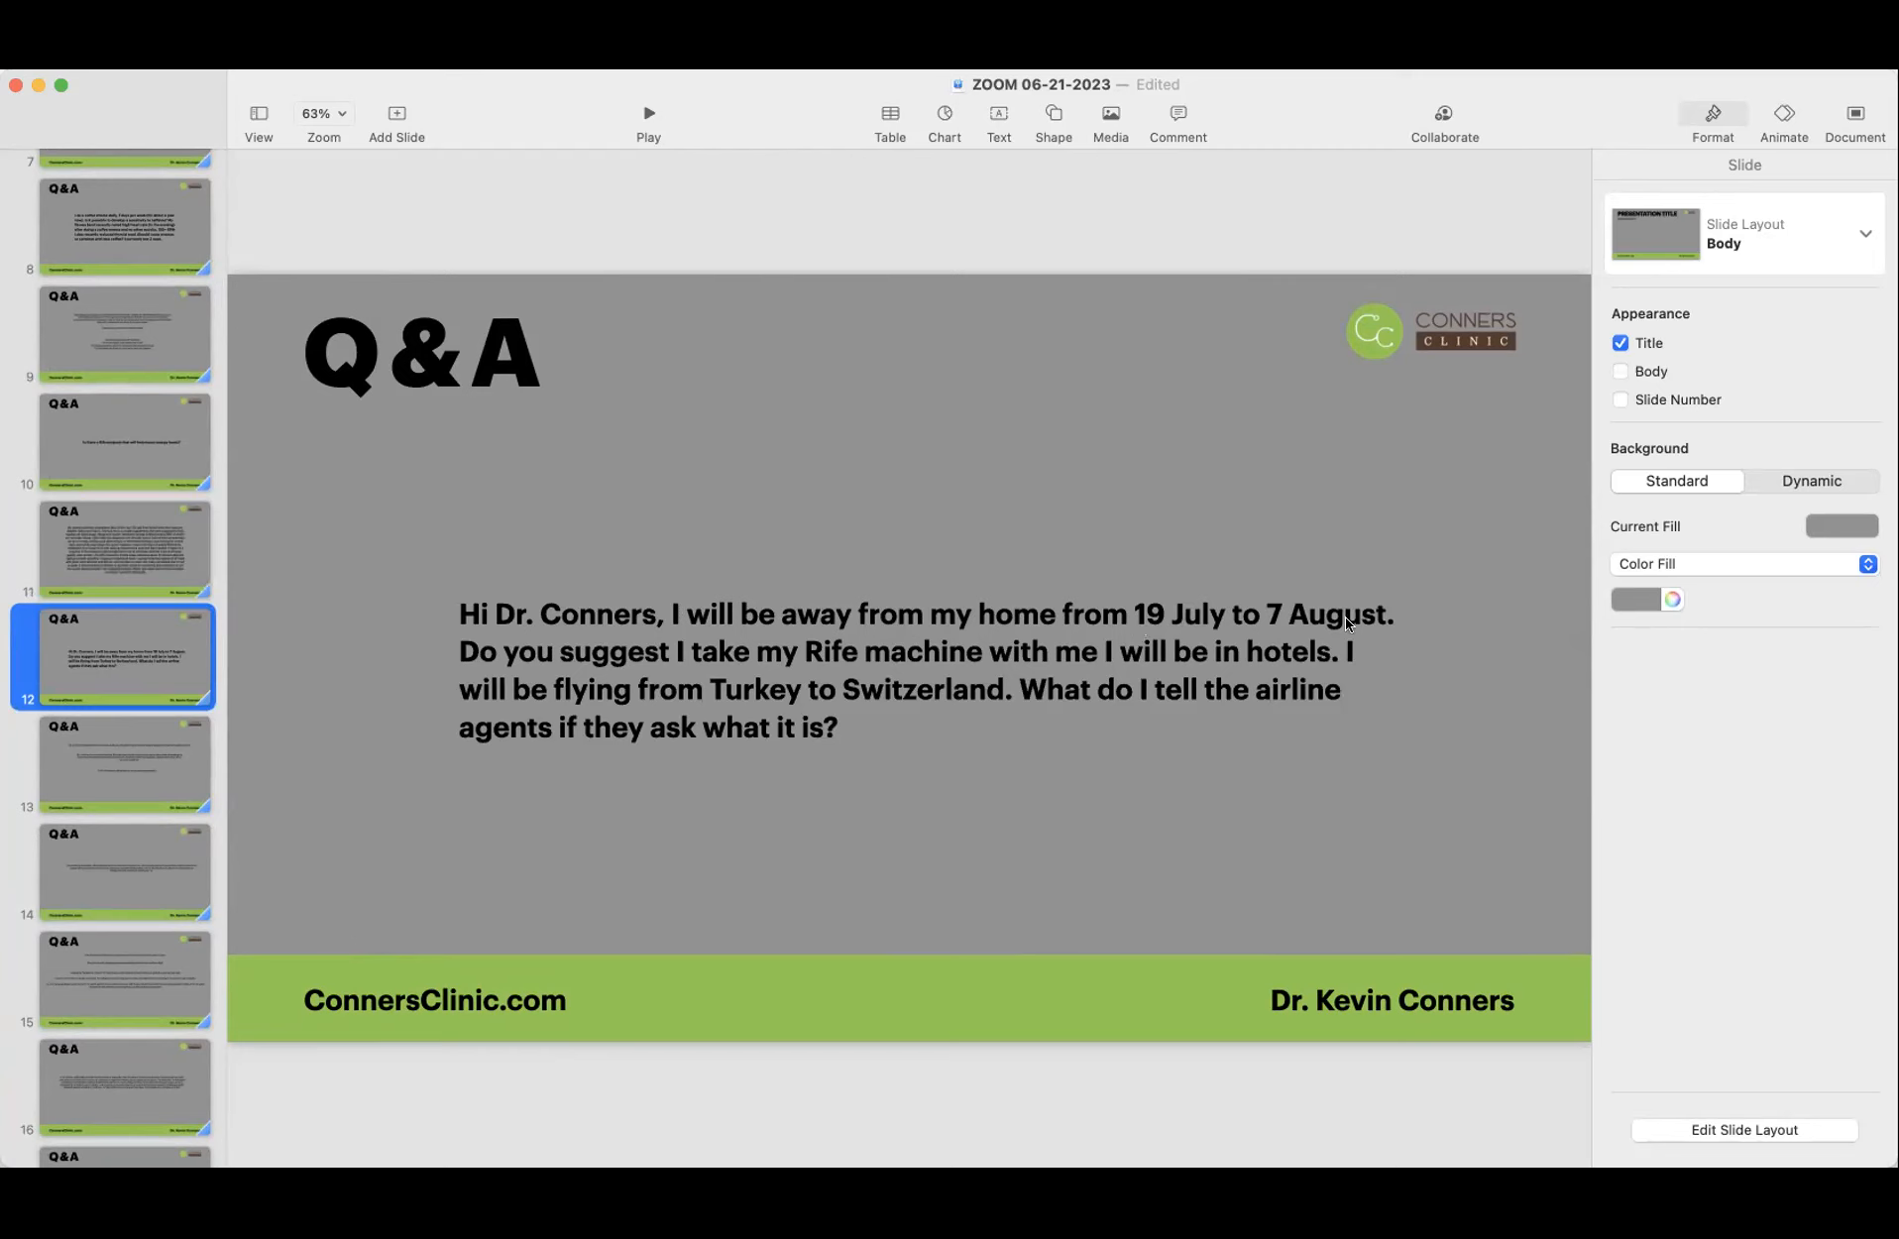
pyautogui.moveTo(759, 658)
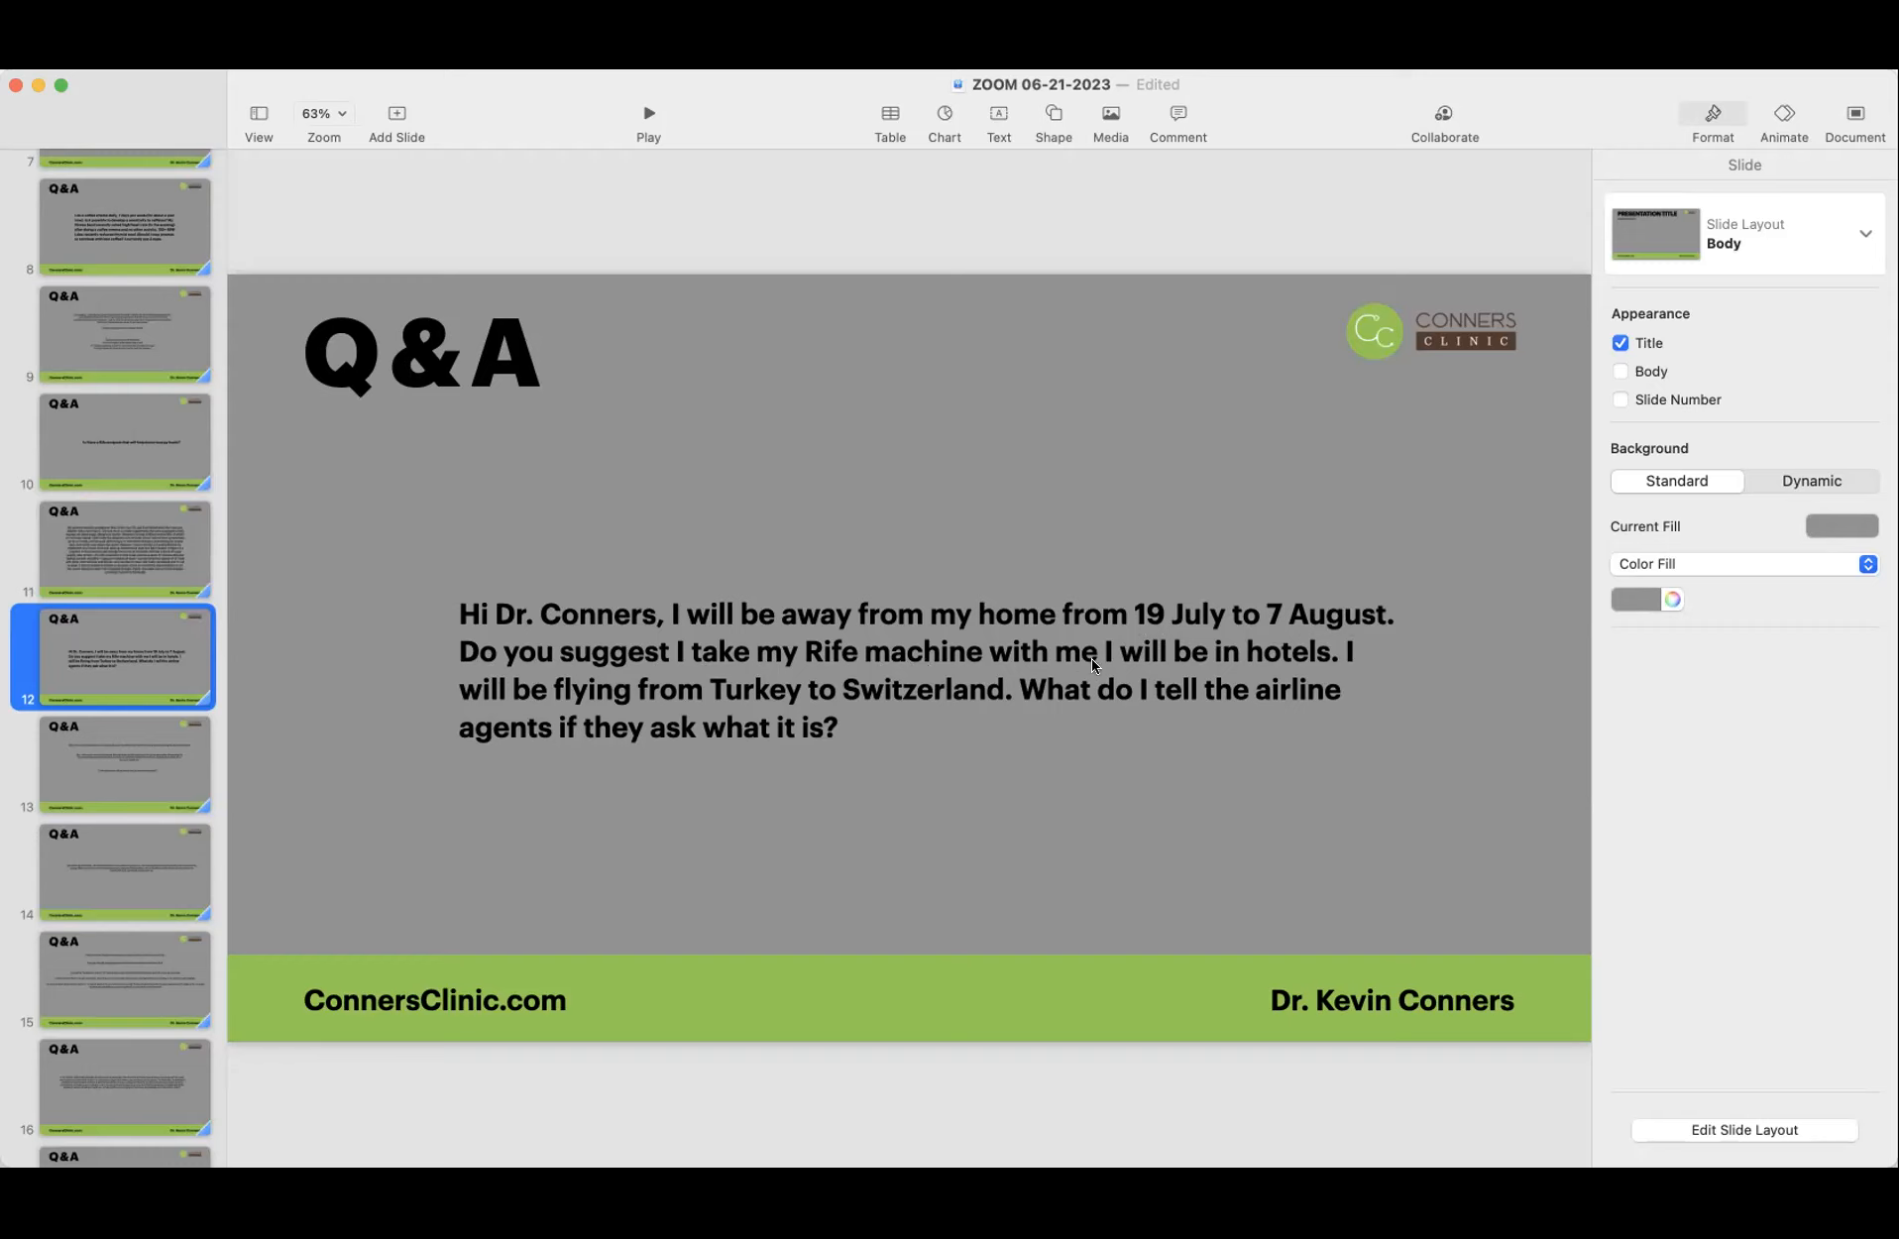
pyautogui.moveTo(1303, 666)
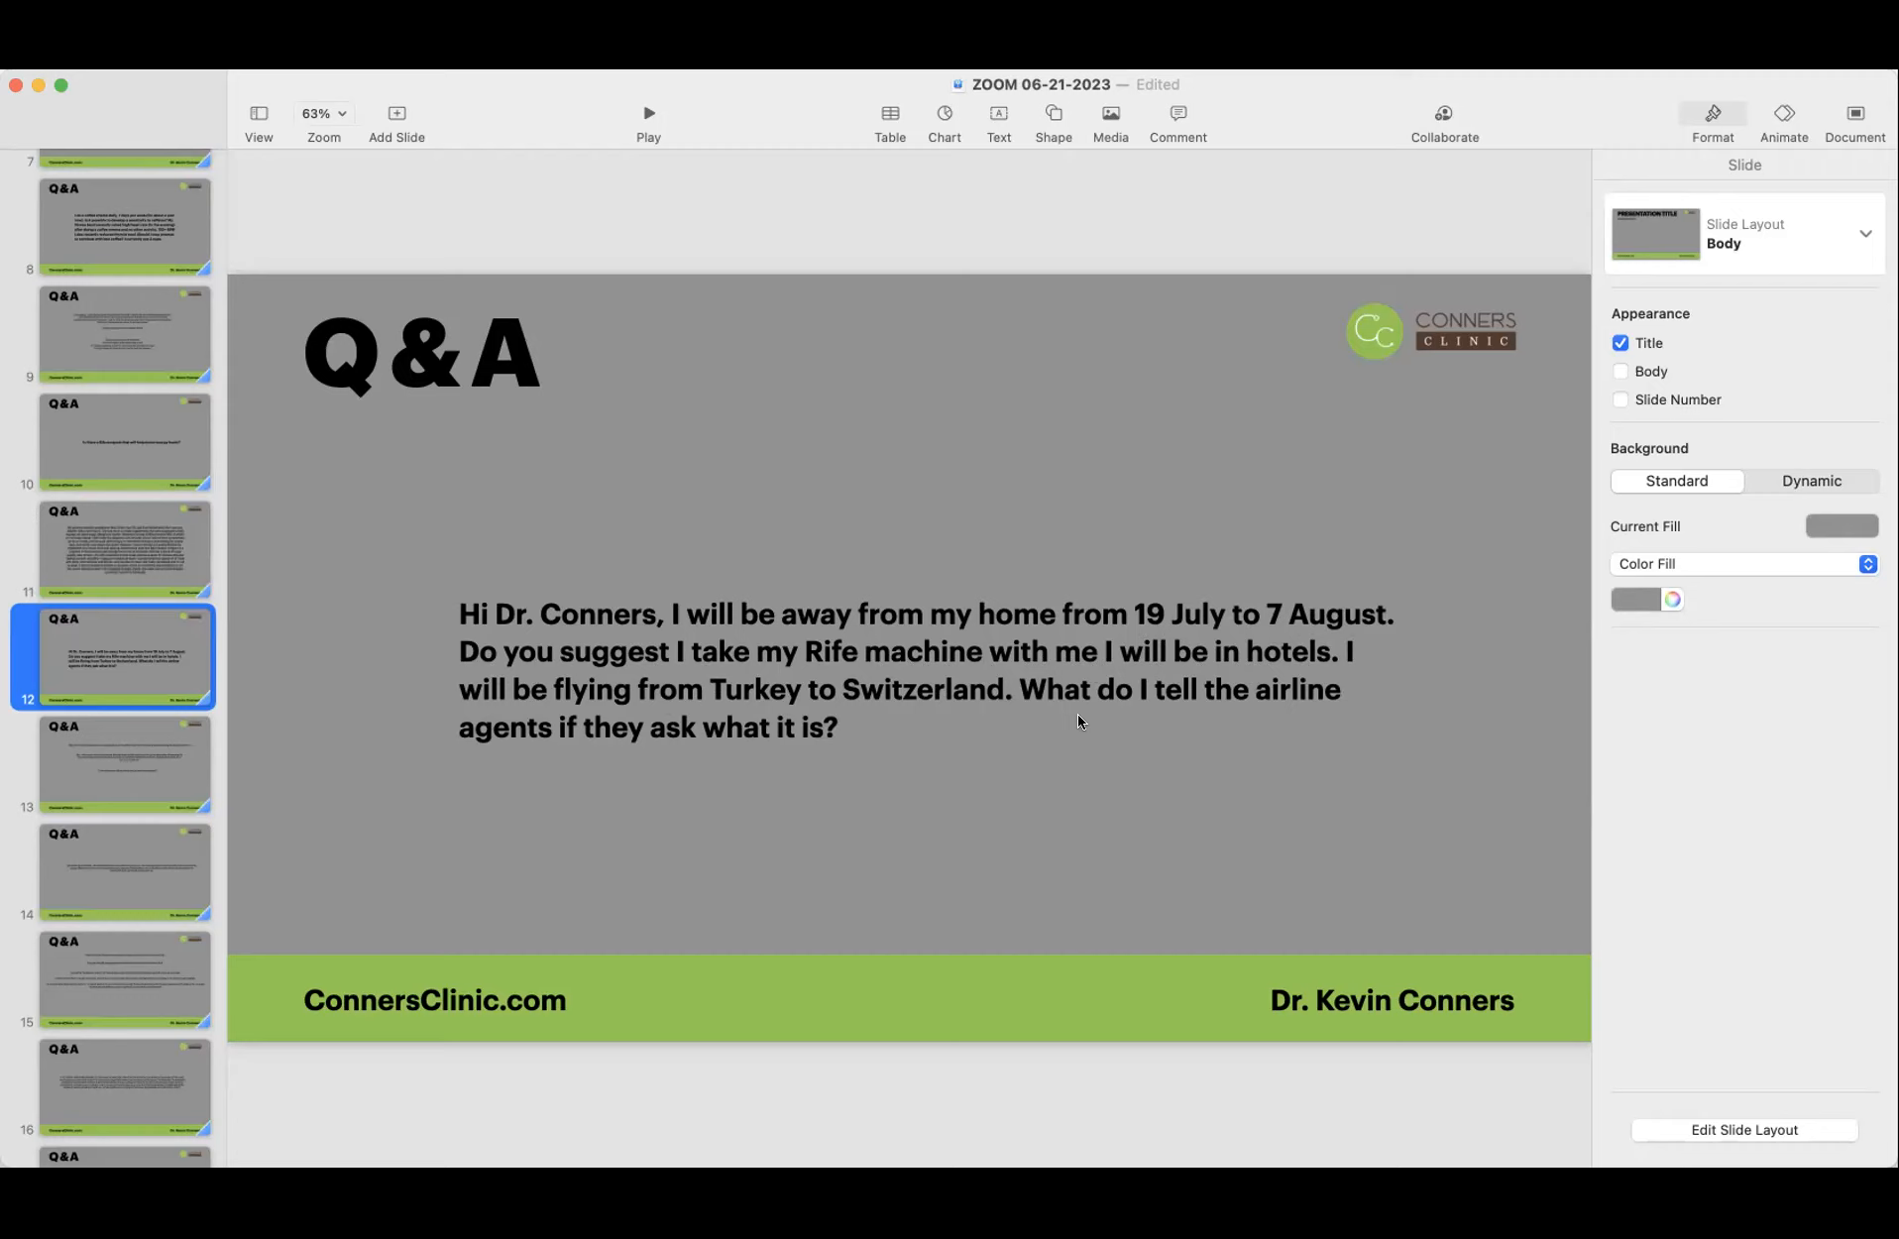
pyautogui.moveTo(668, 779)
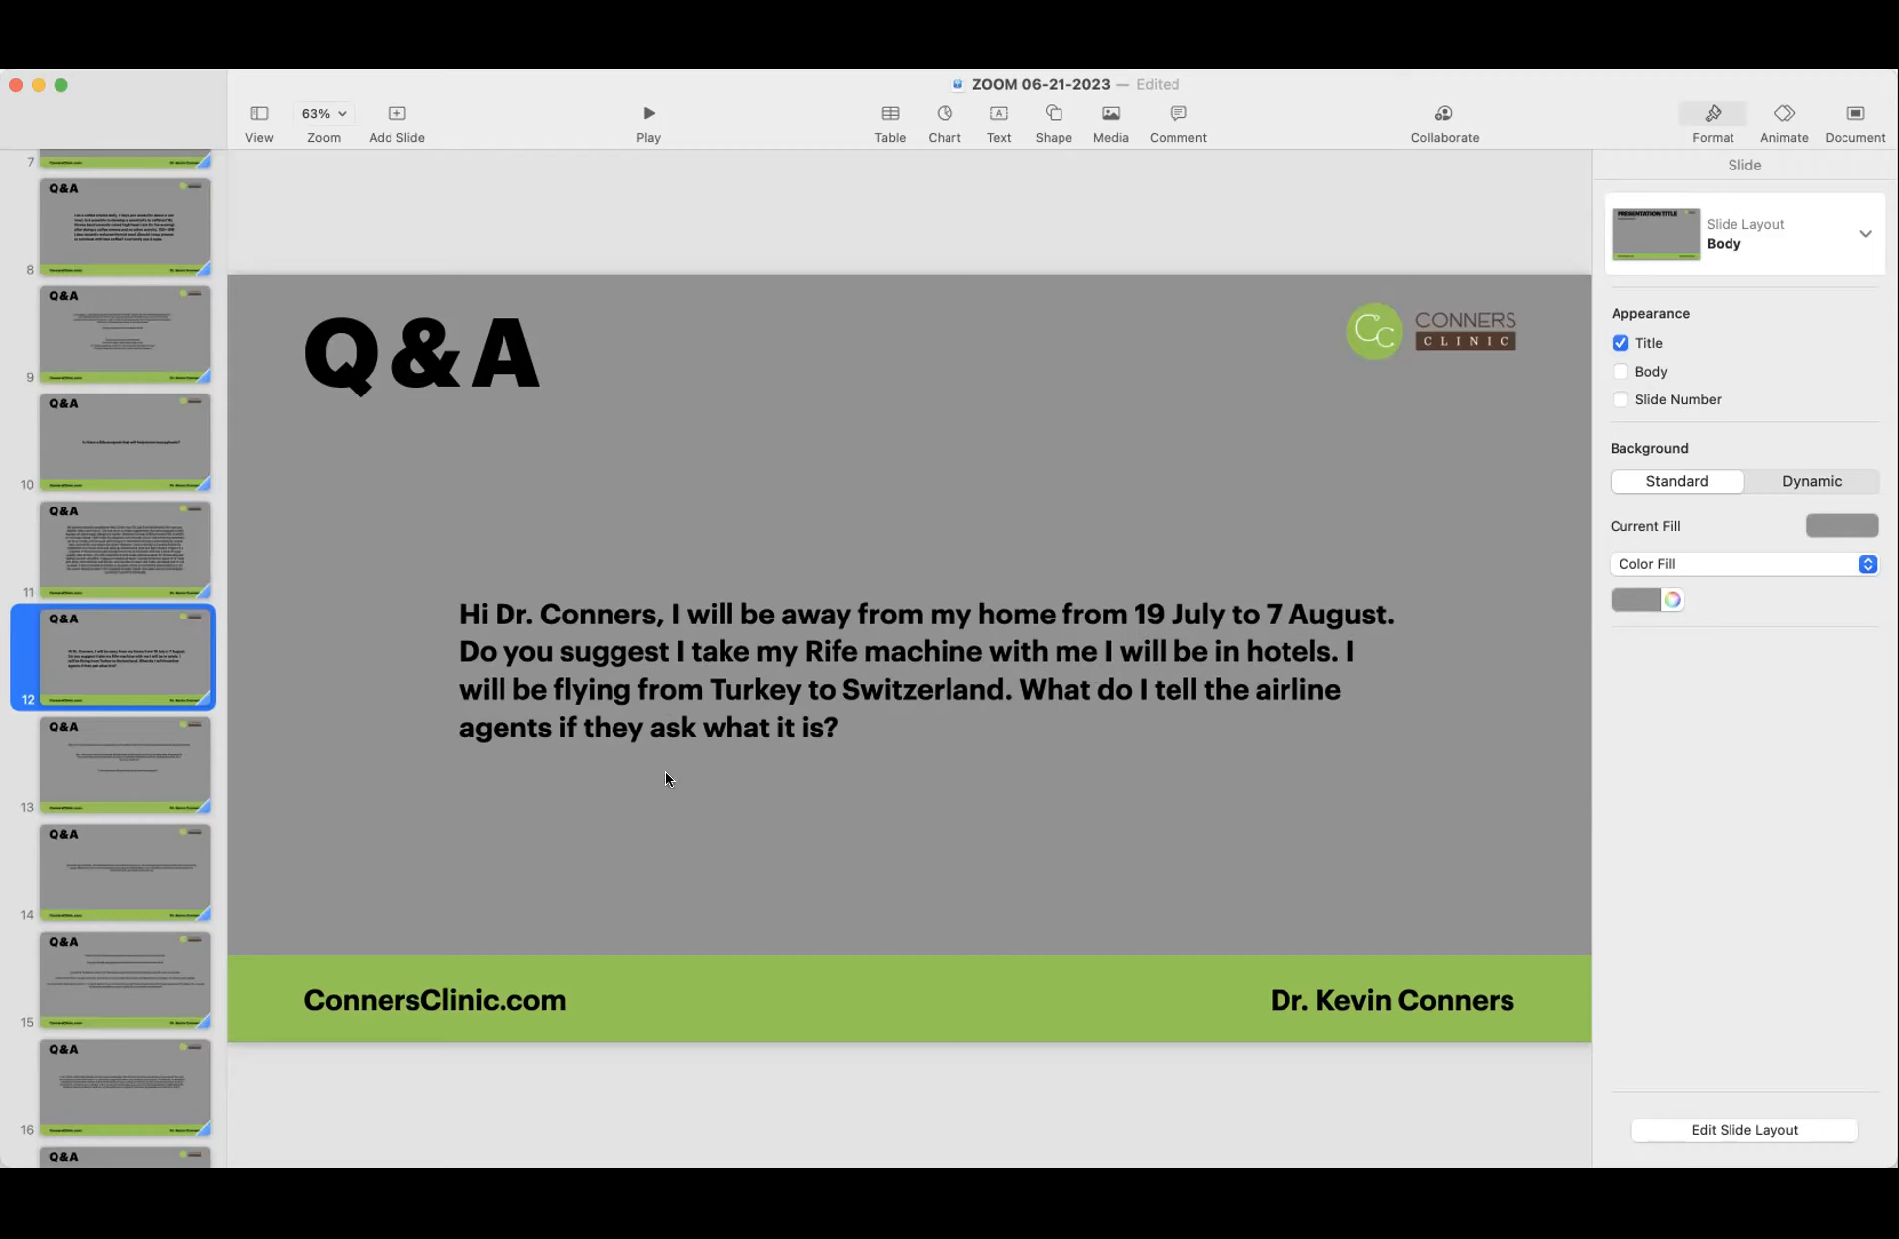
pyautogui.moveTo(531, 678)
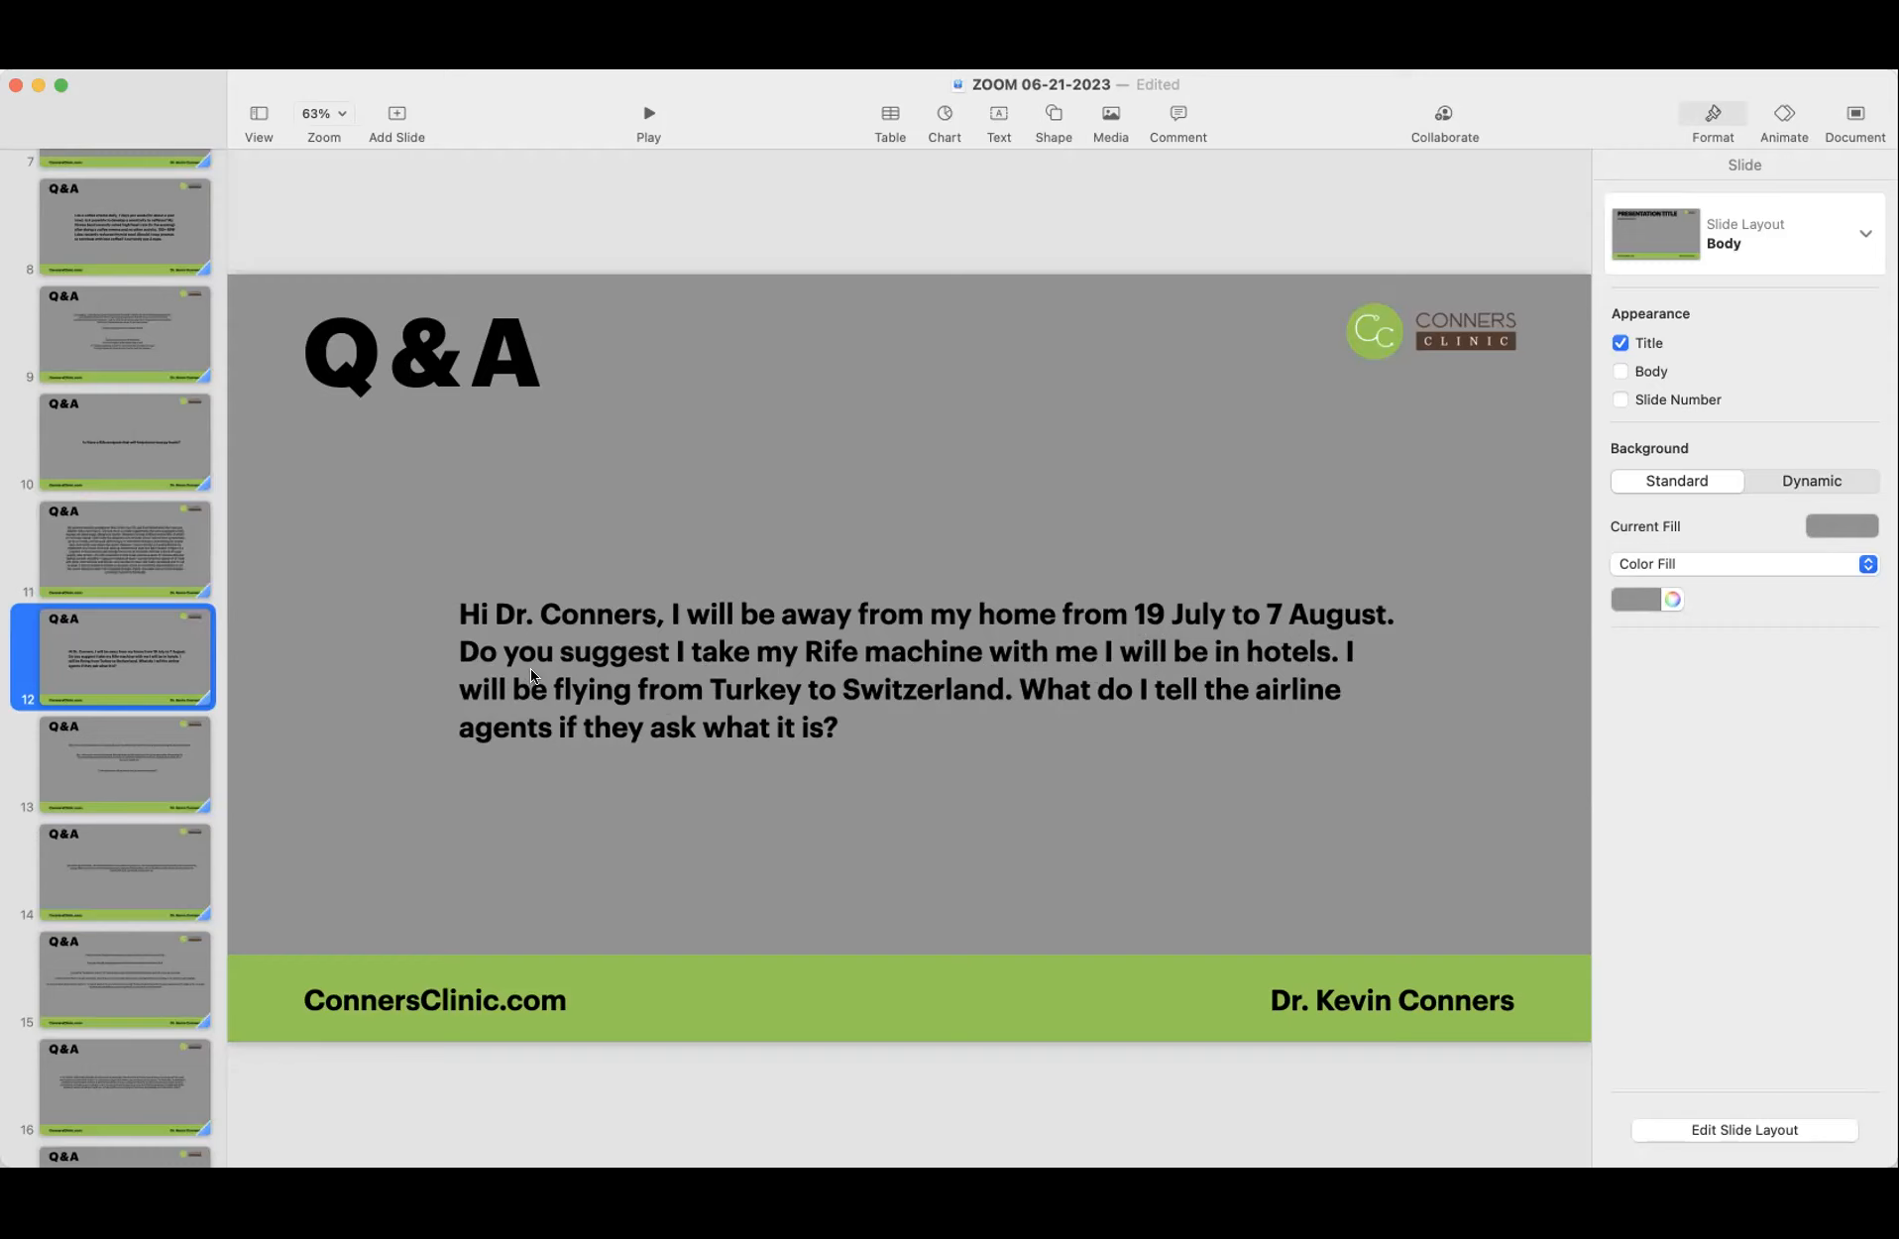
pyautogui.moveTo(524, 681)
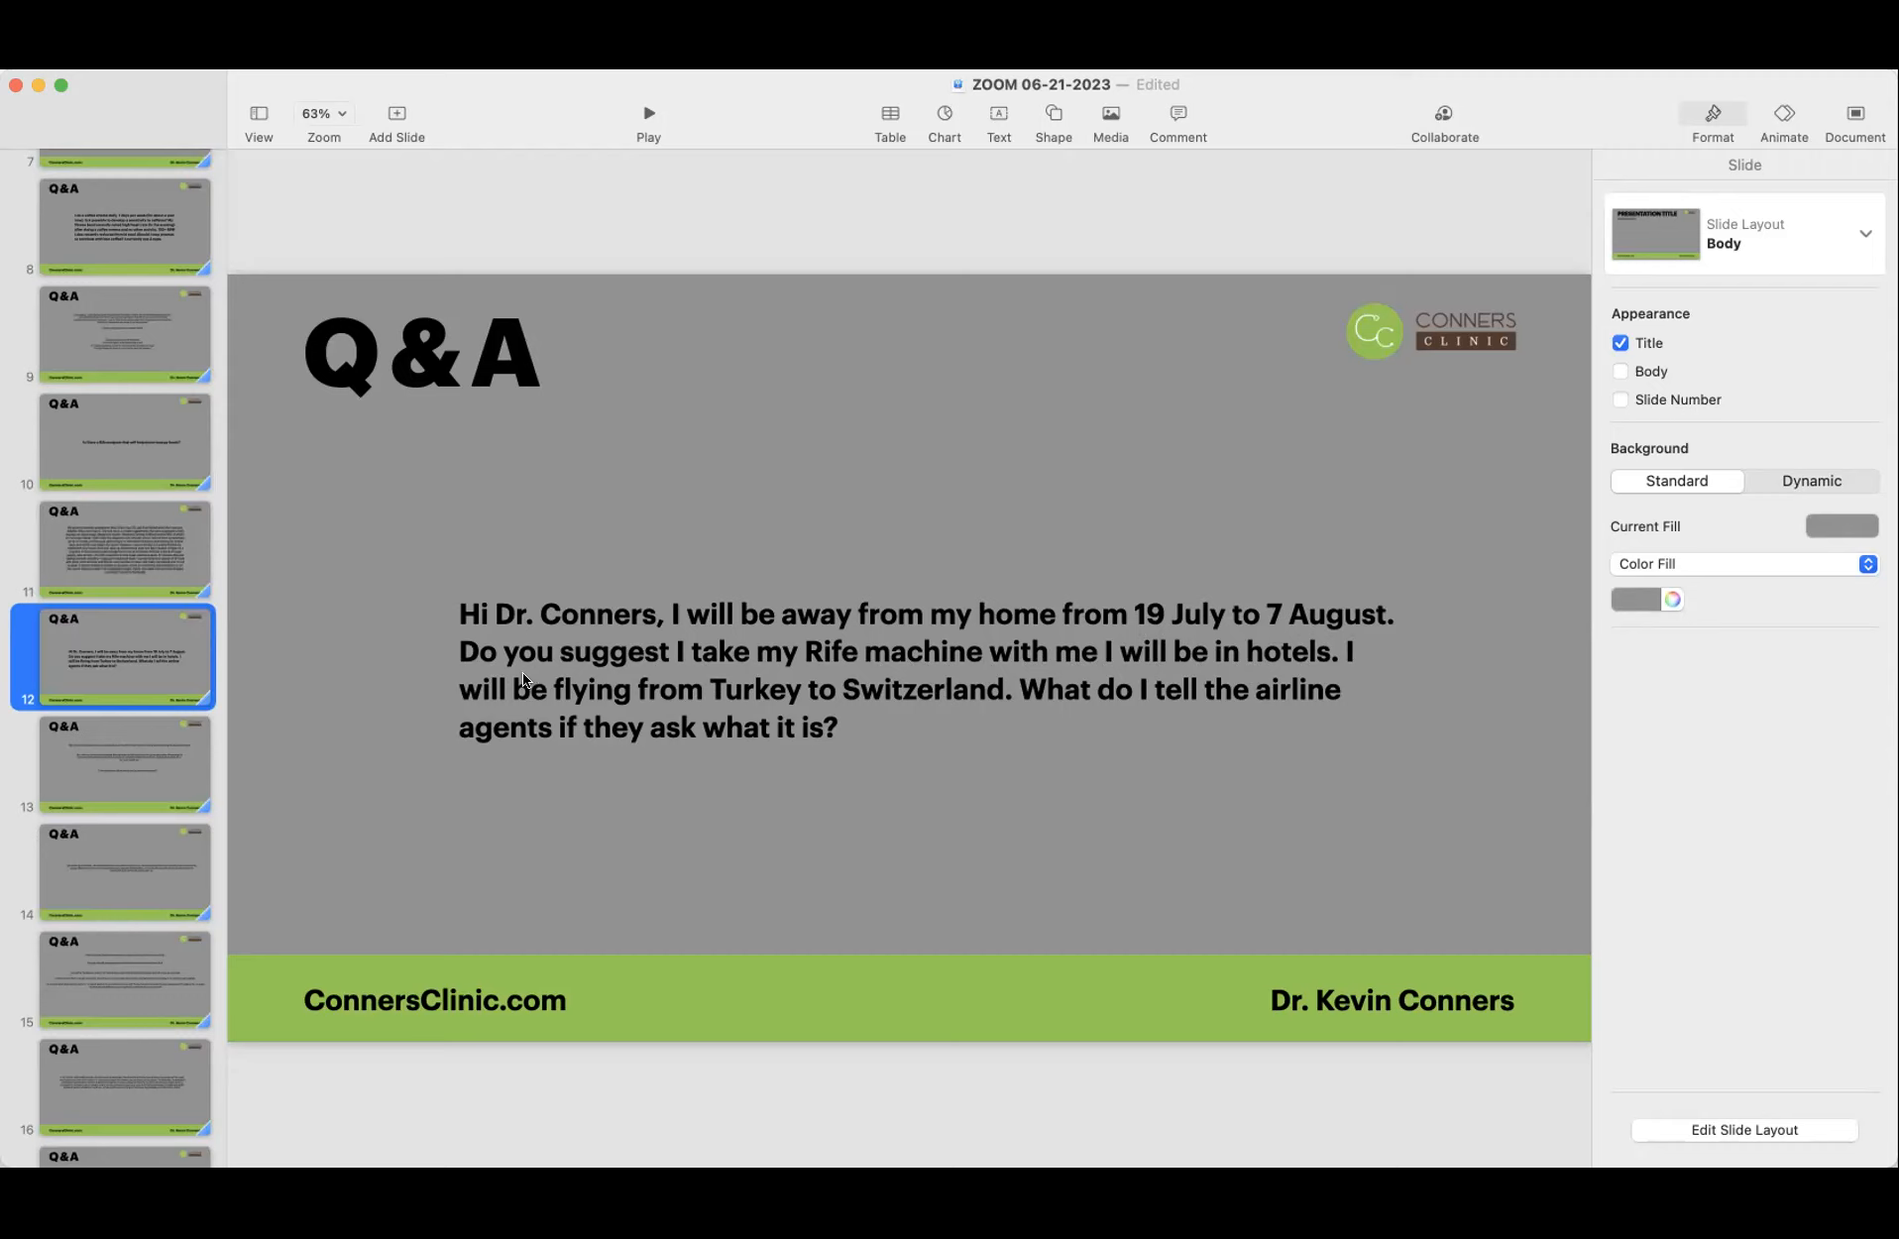
pyautogui.moveTo(349, 755)
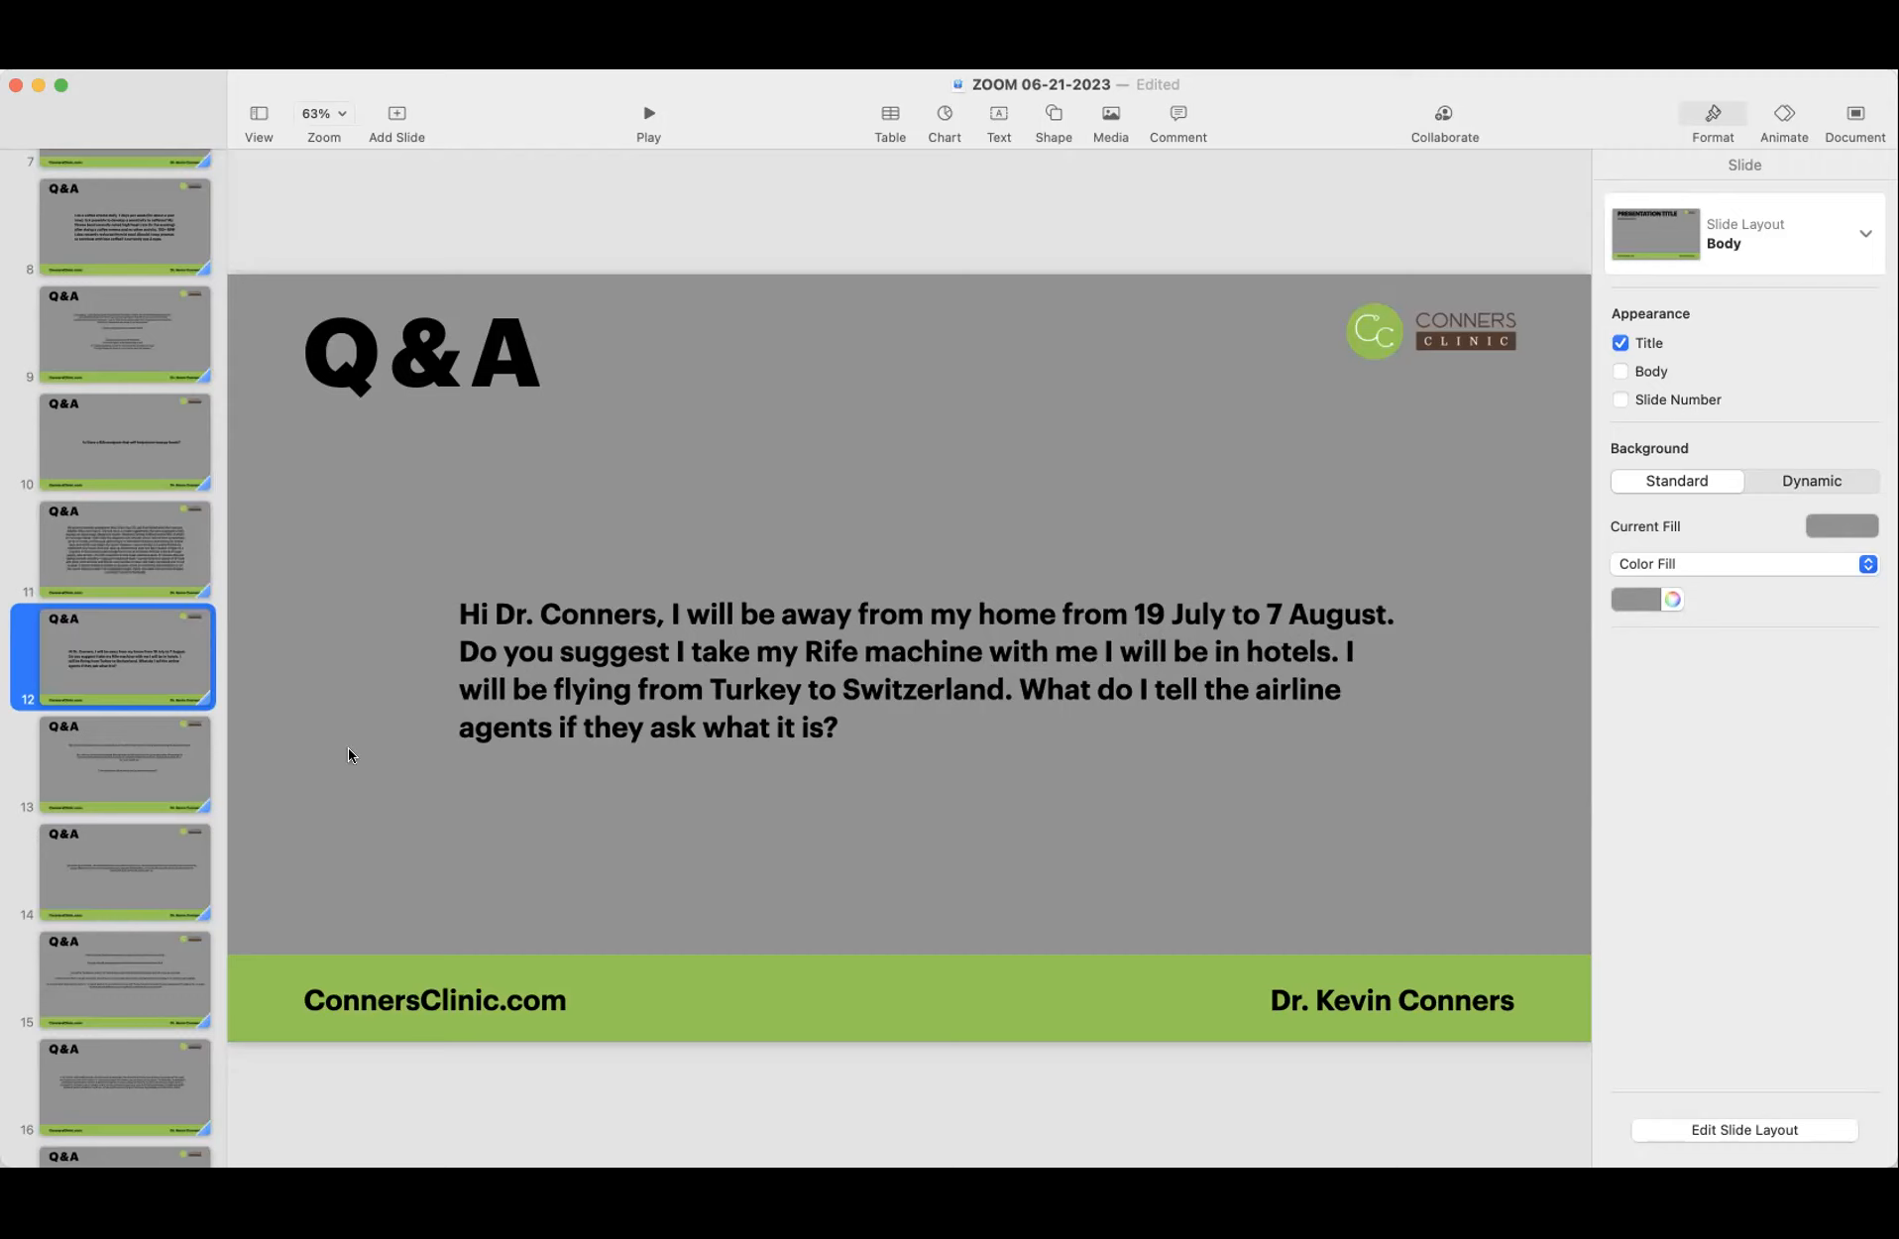
pyautogui.moveTo(345, 750)
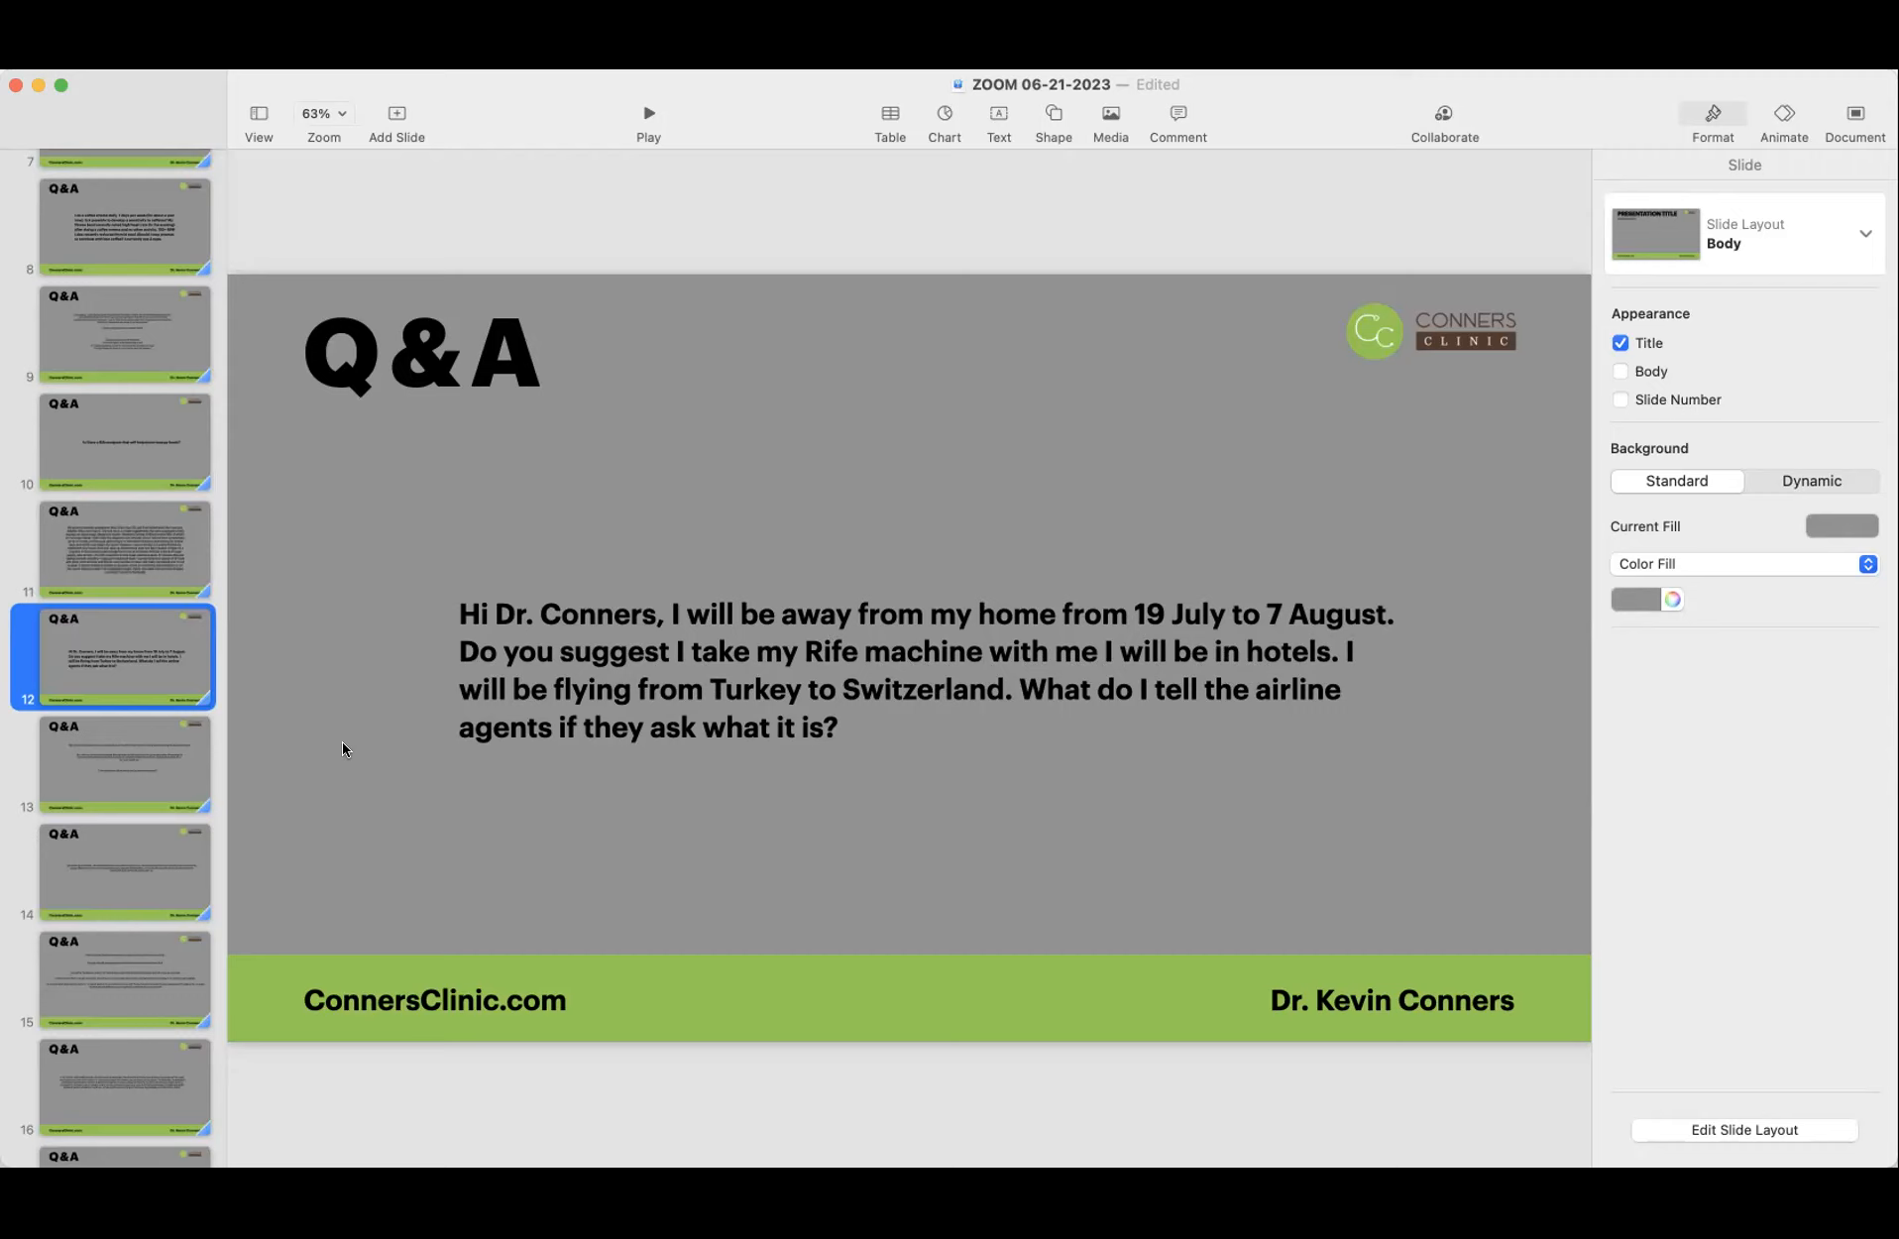
pyautogui.moveTo(442, 833)
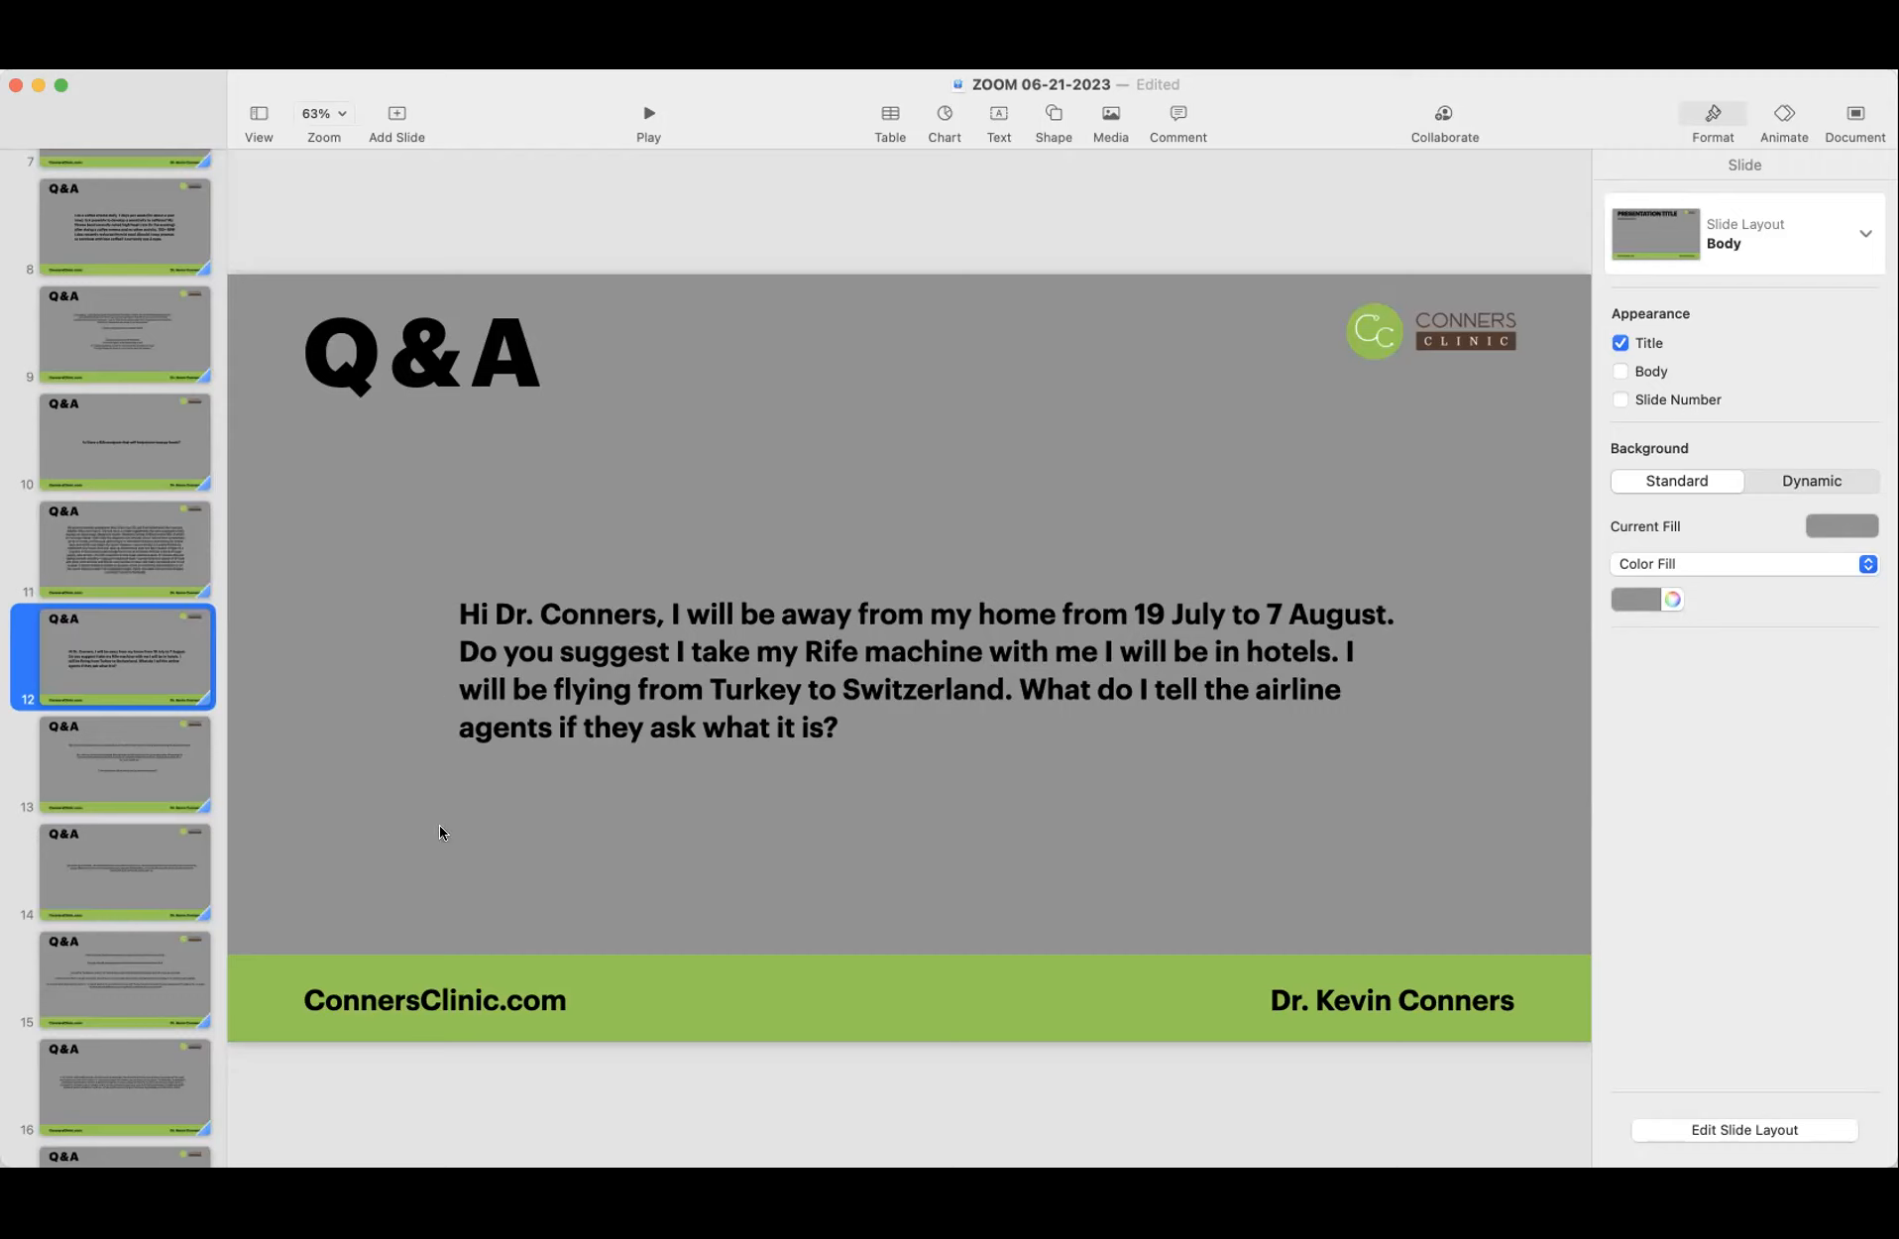
pyautogui.moveTo(544, 866)
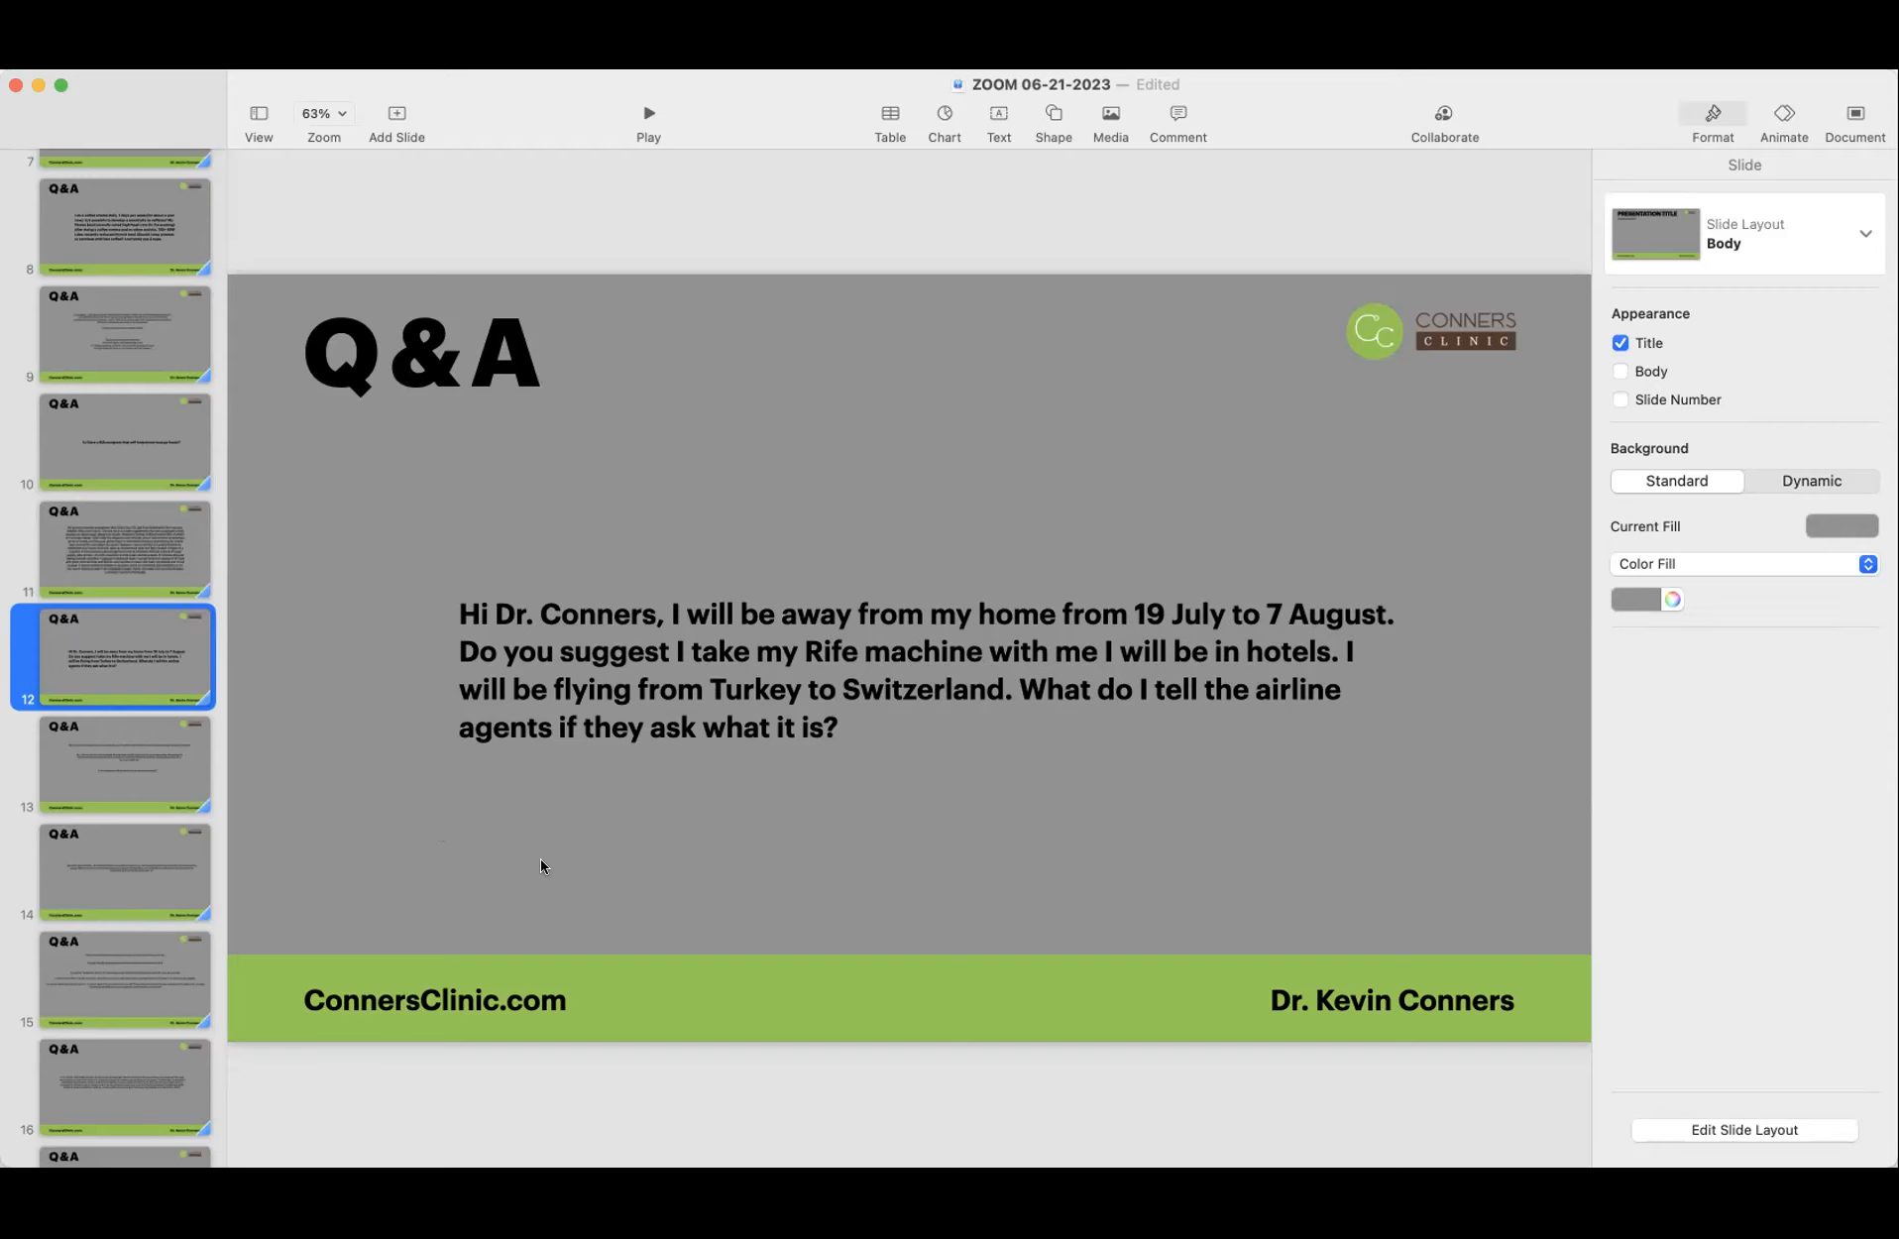
pyautogui.moveTo(769, 870)
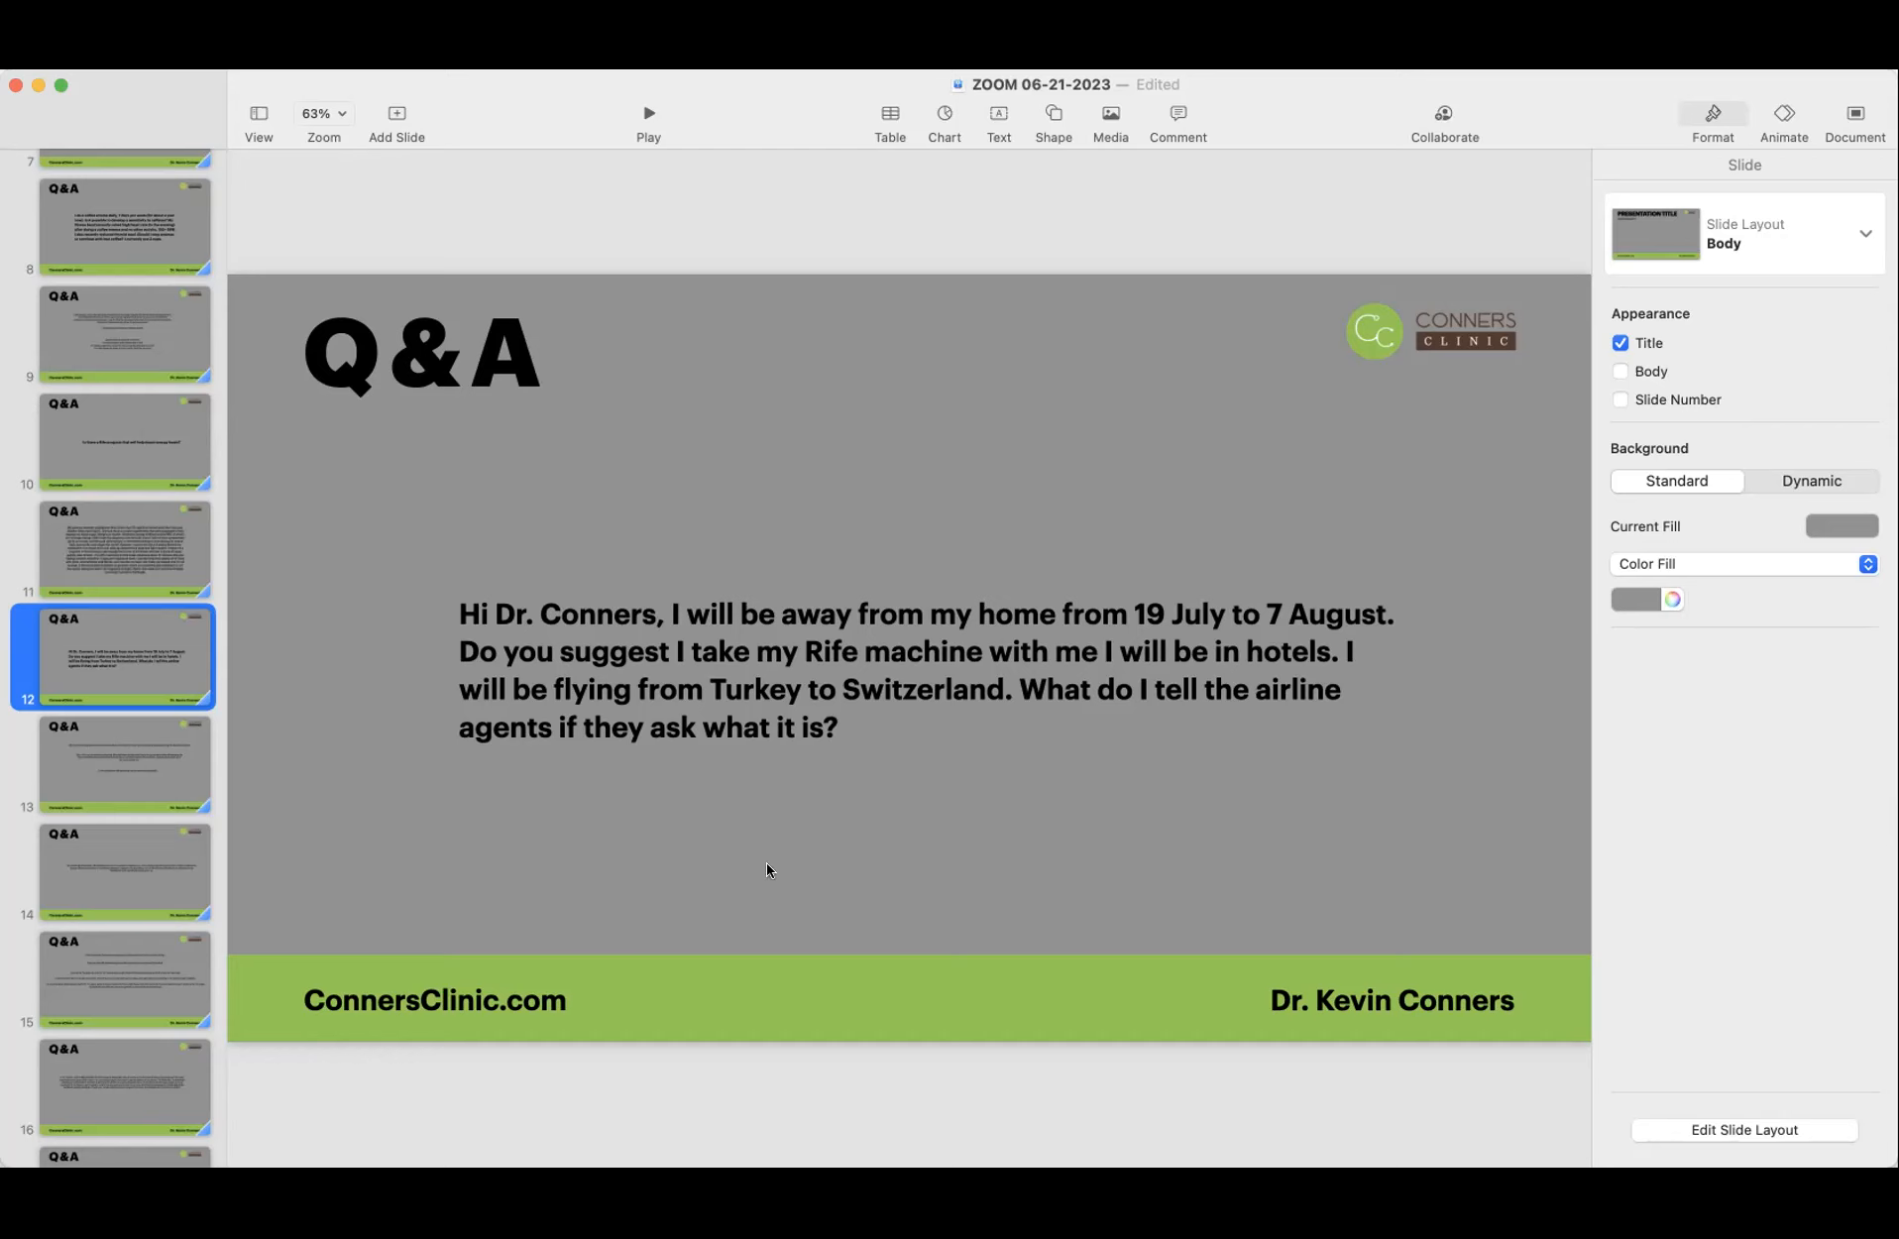
pyautogui.moveTo(753, 874)
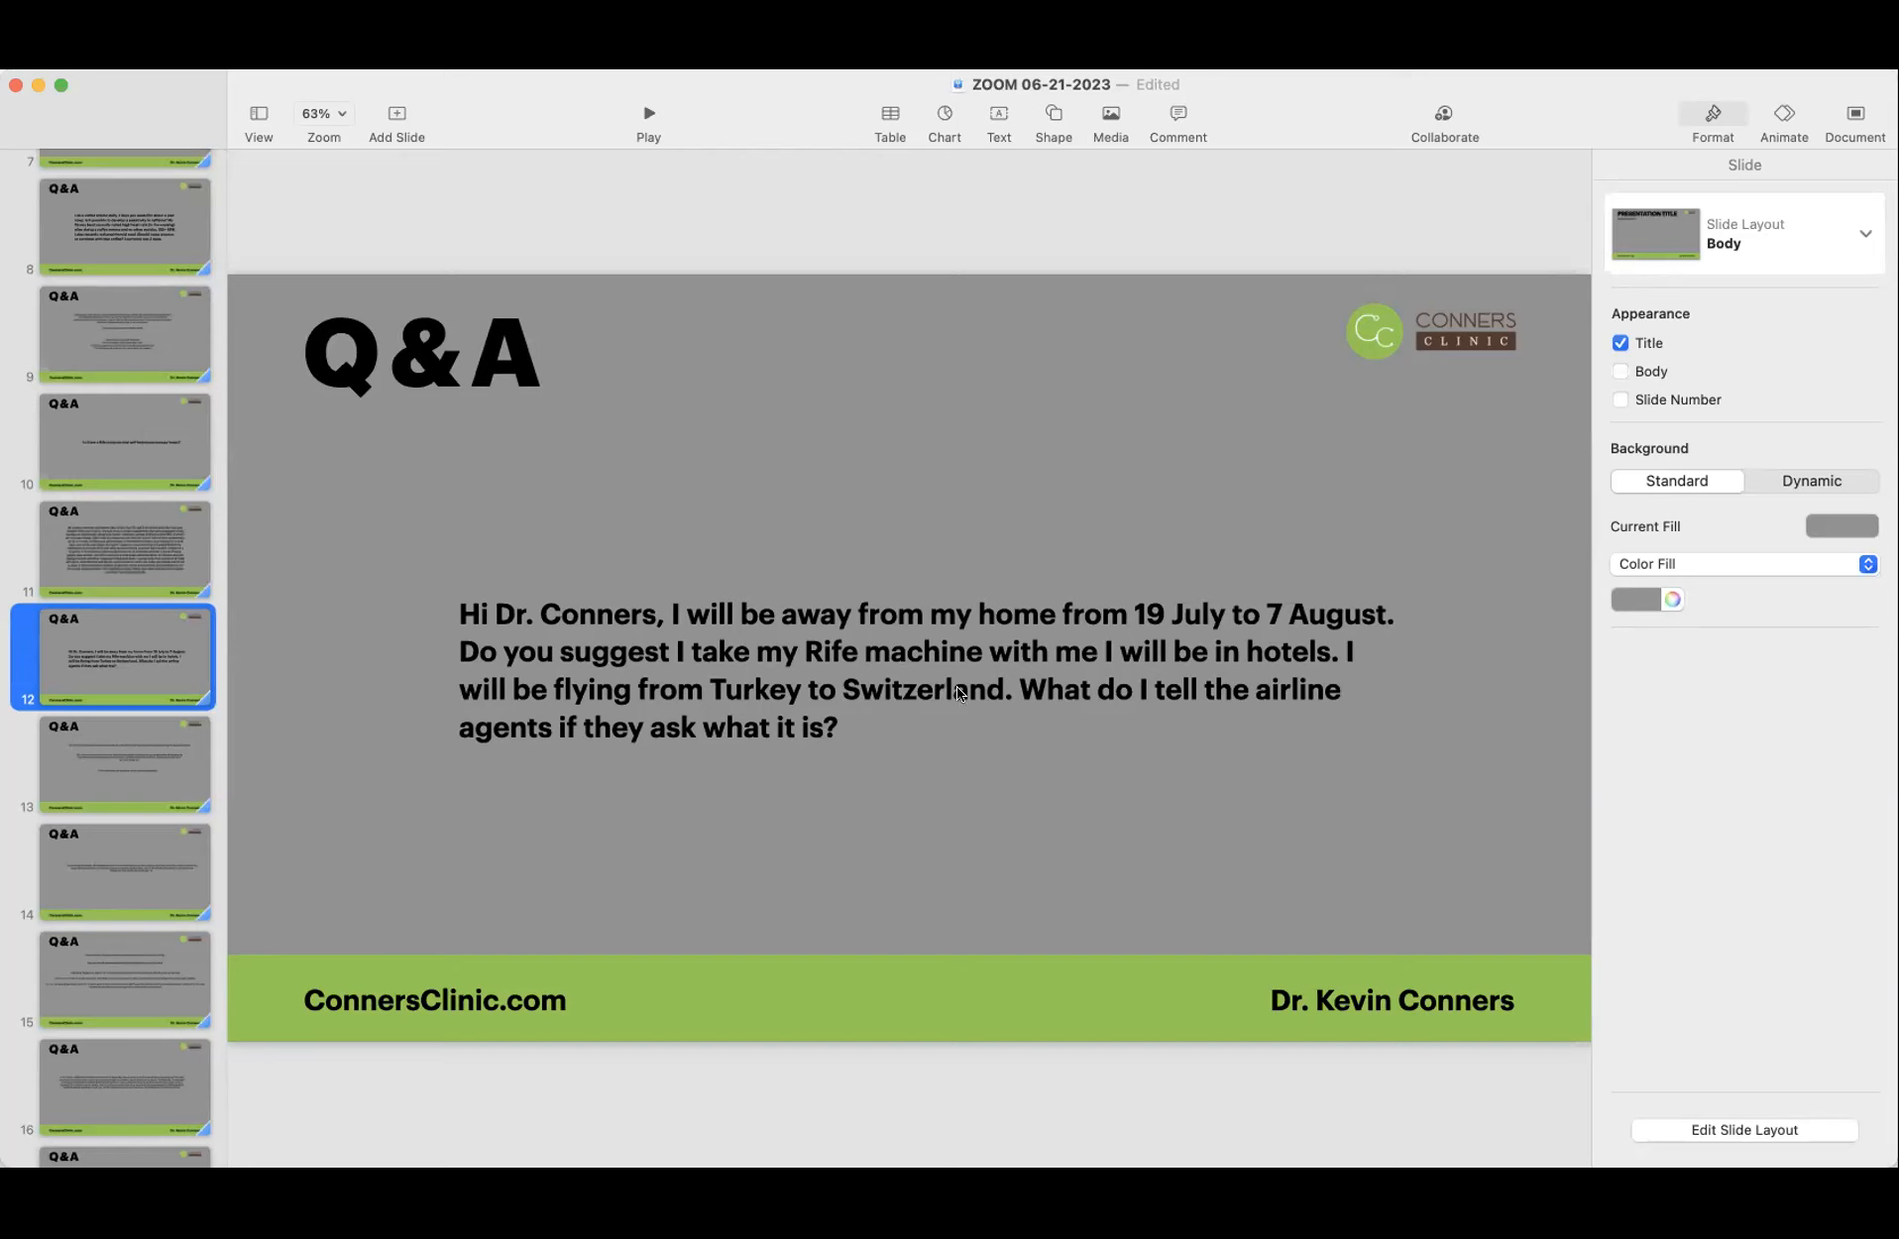
pyautogui.moveTo(765, 706)
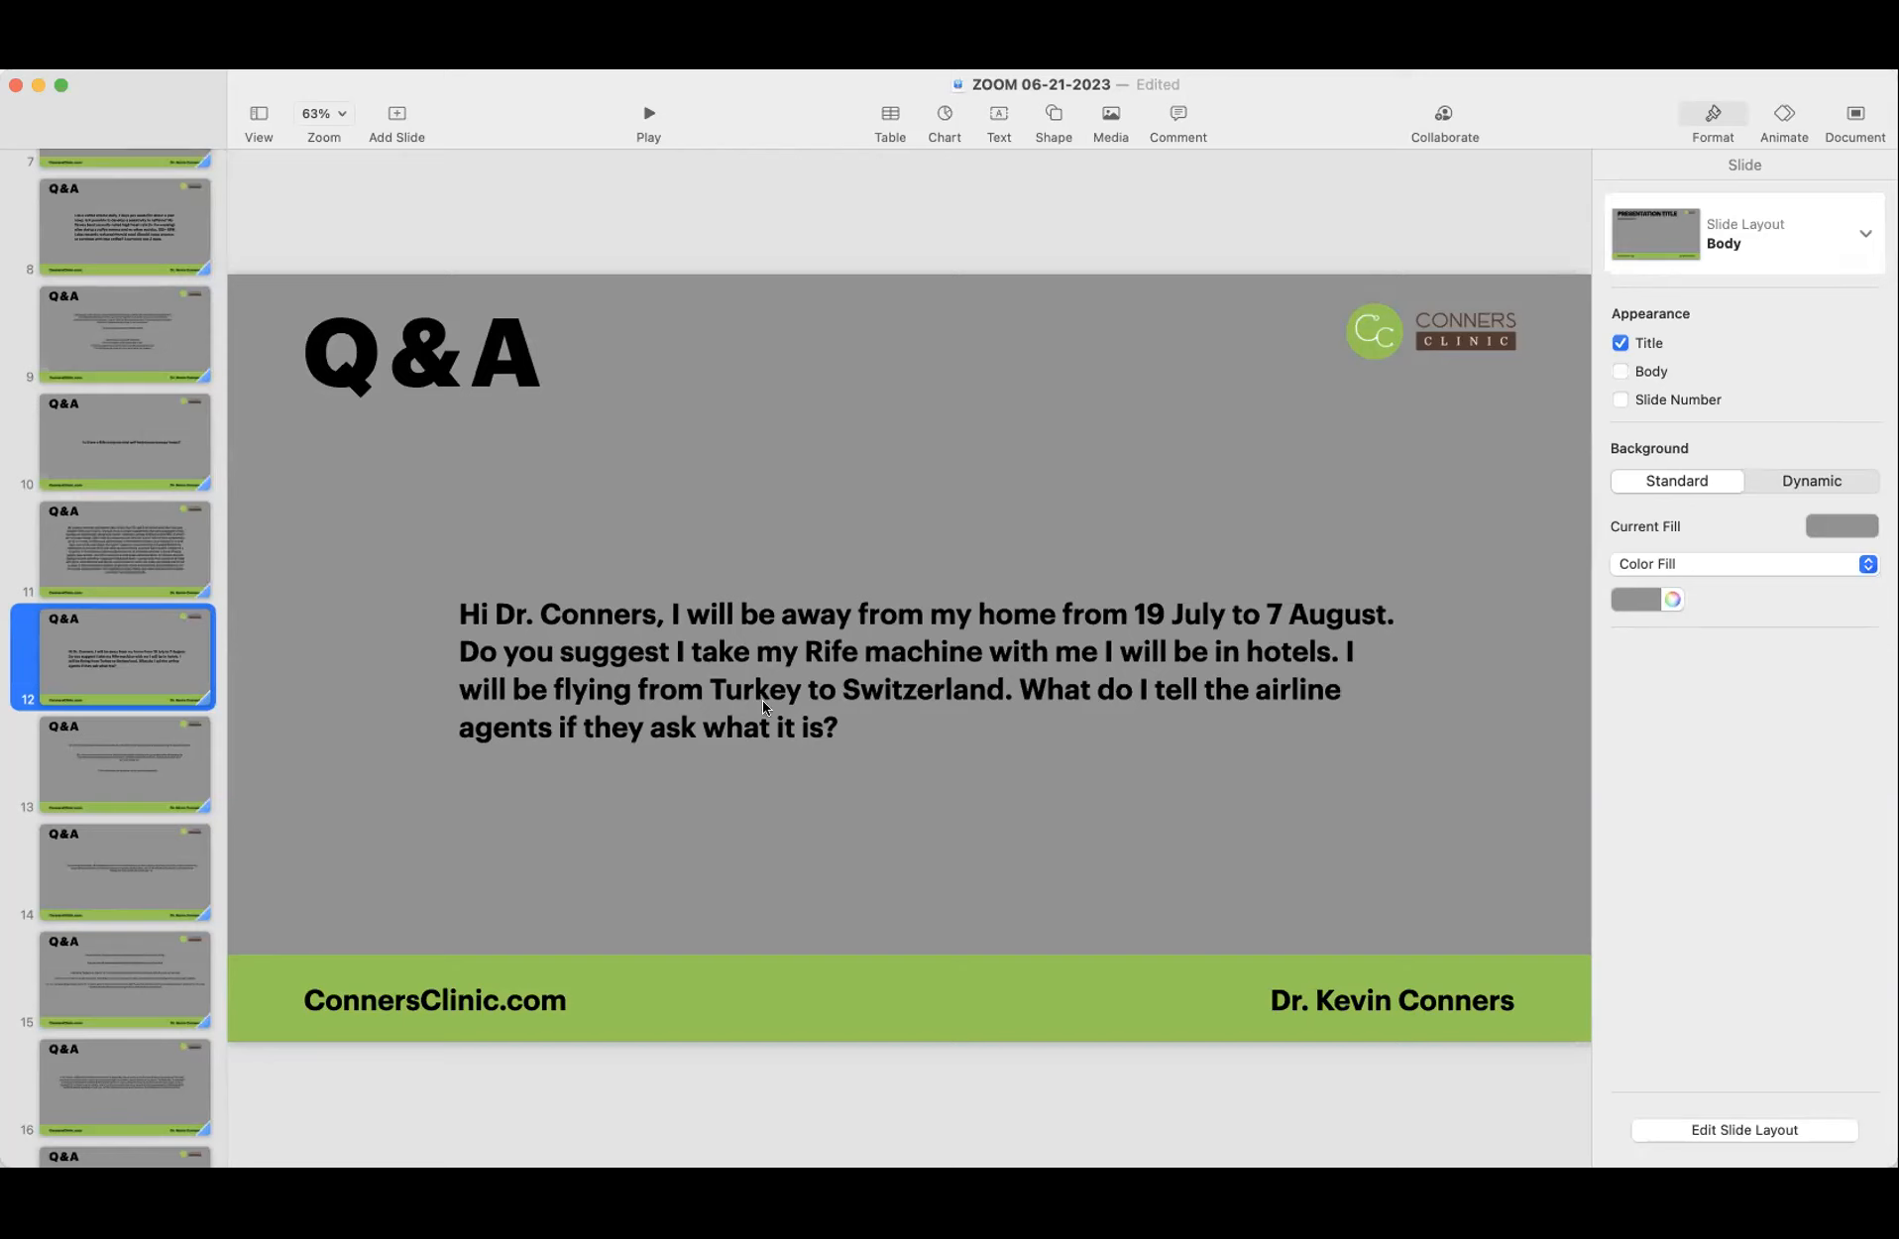
pyautogui.moveTo(1007, 680)
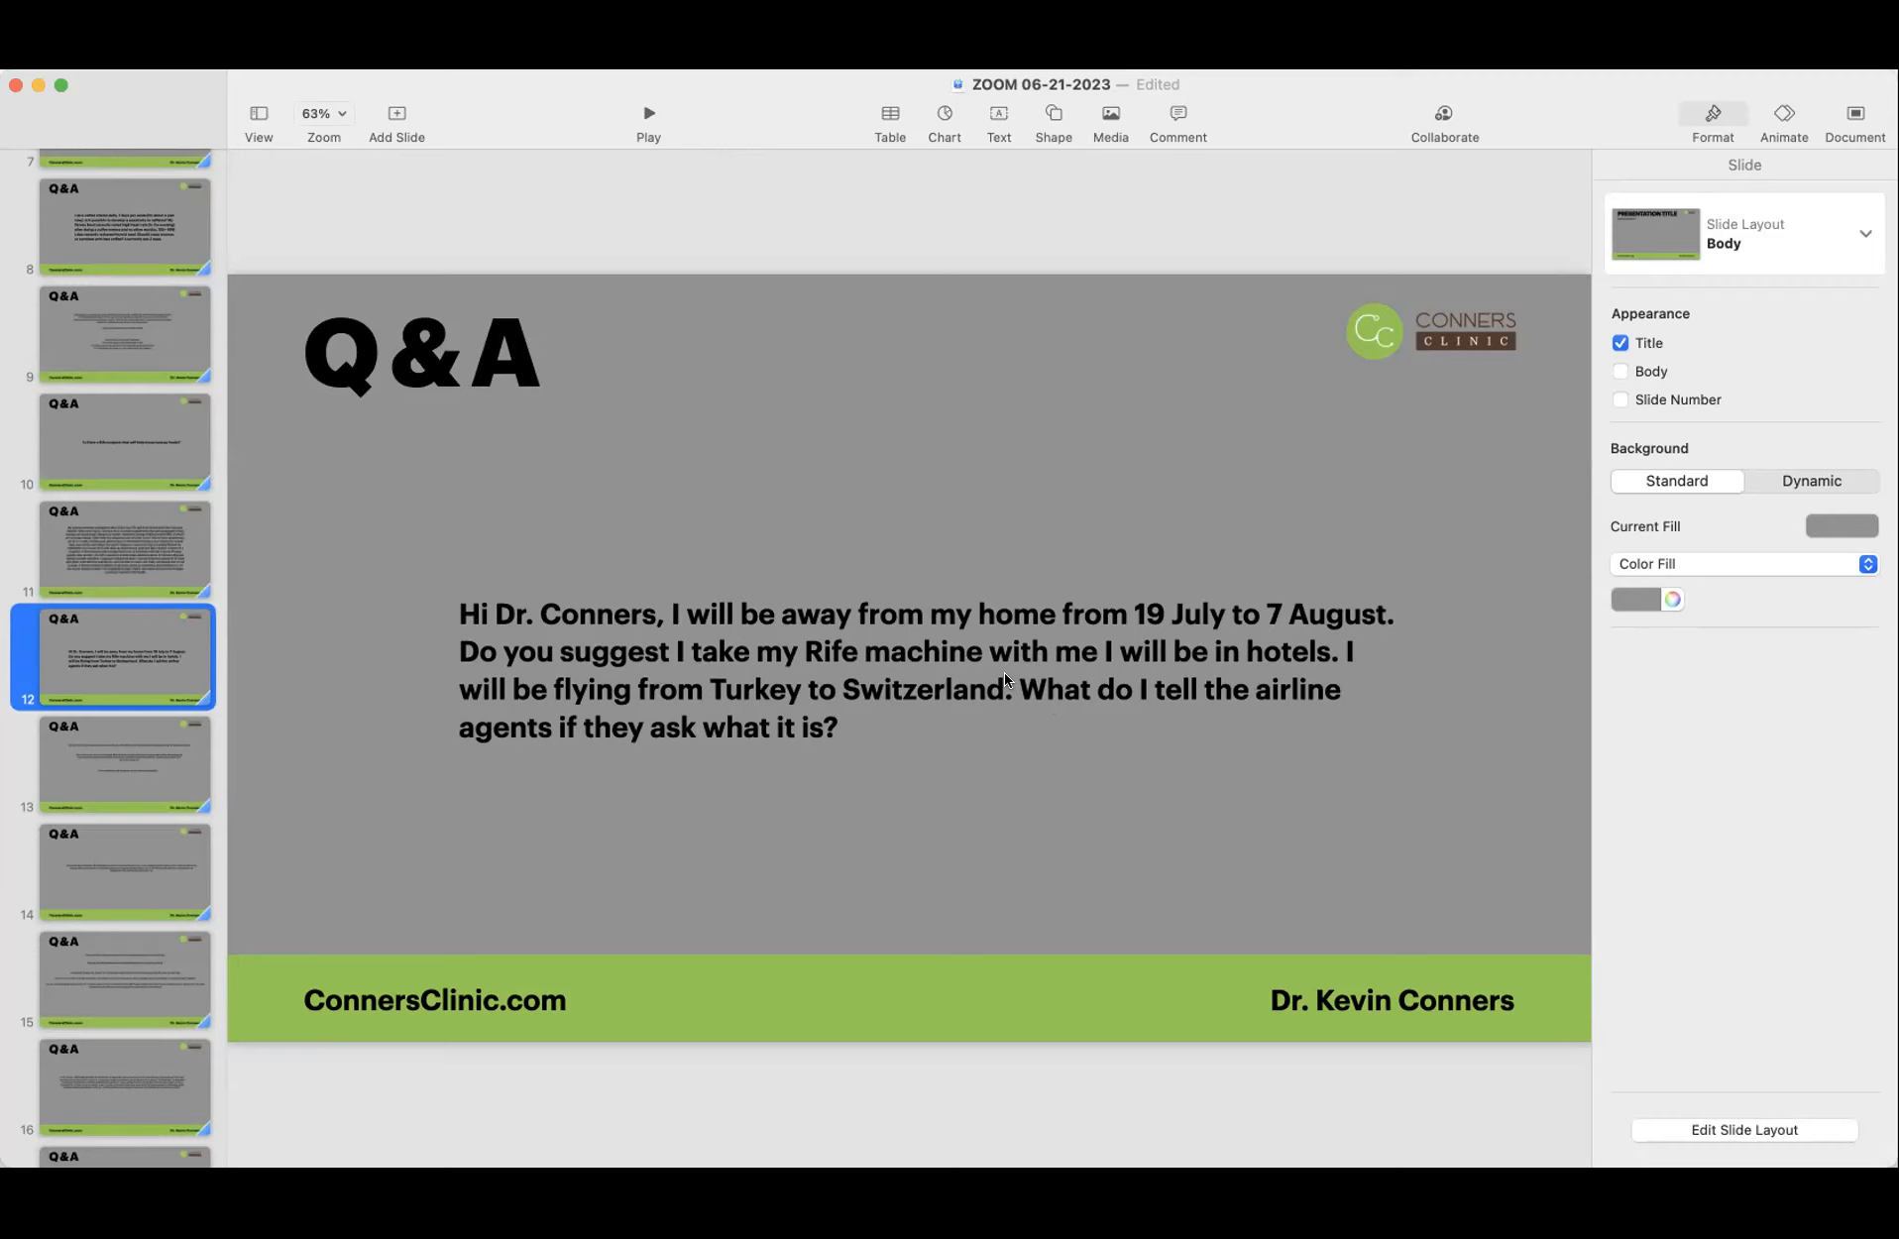
pyautogui.moveTo(511, 751)
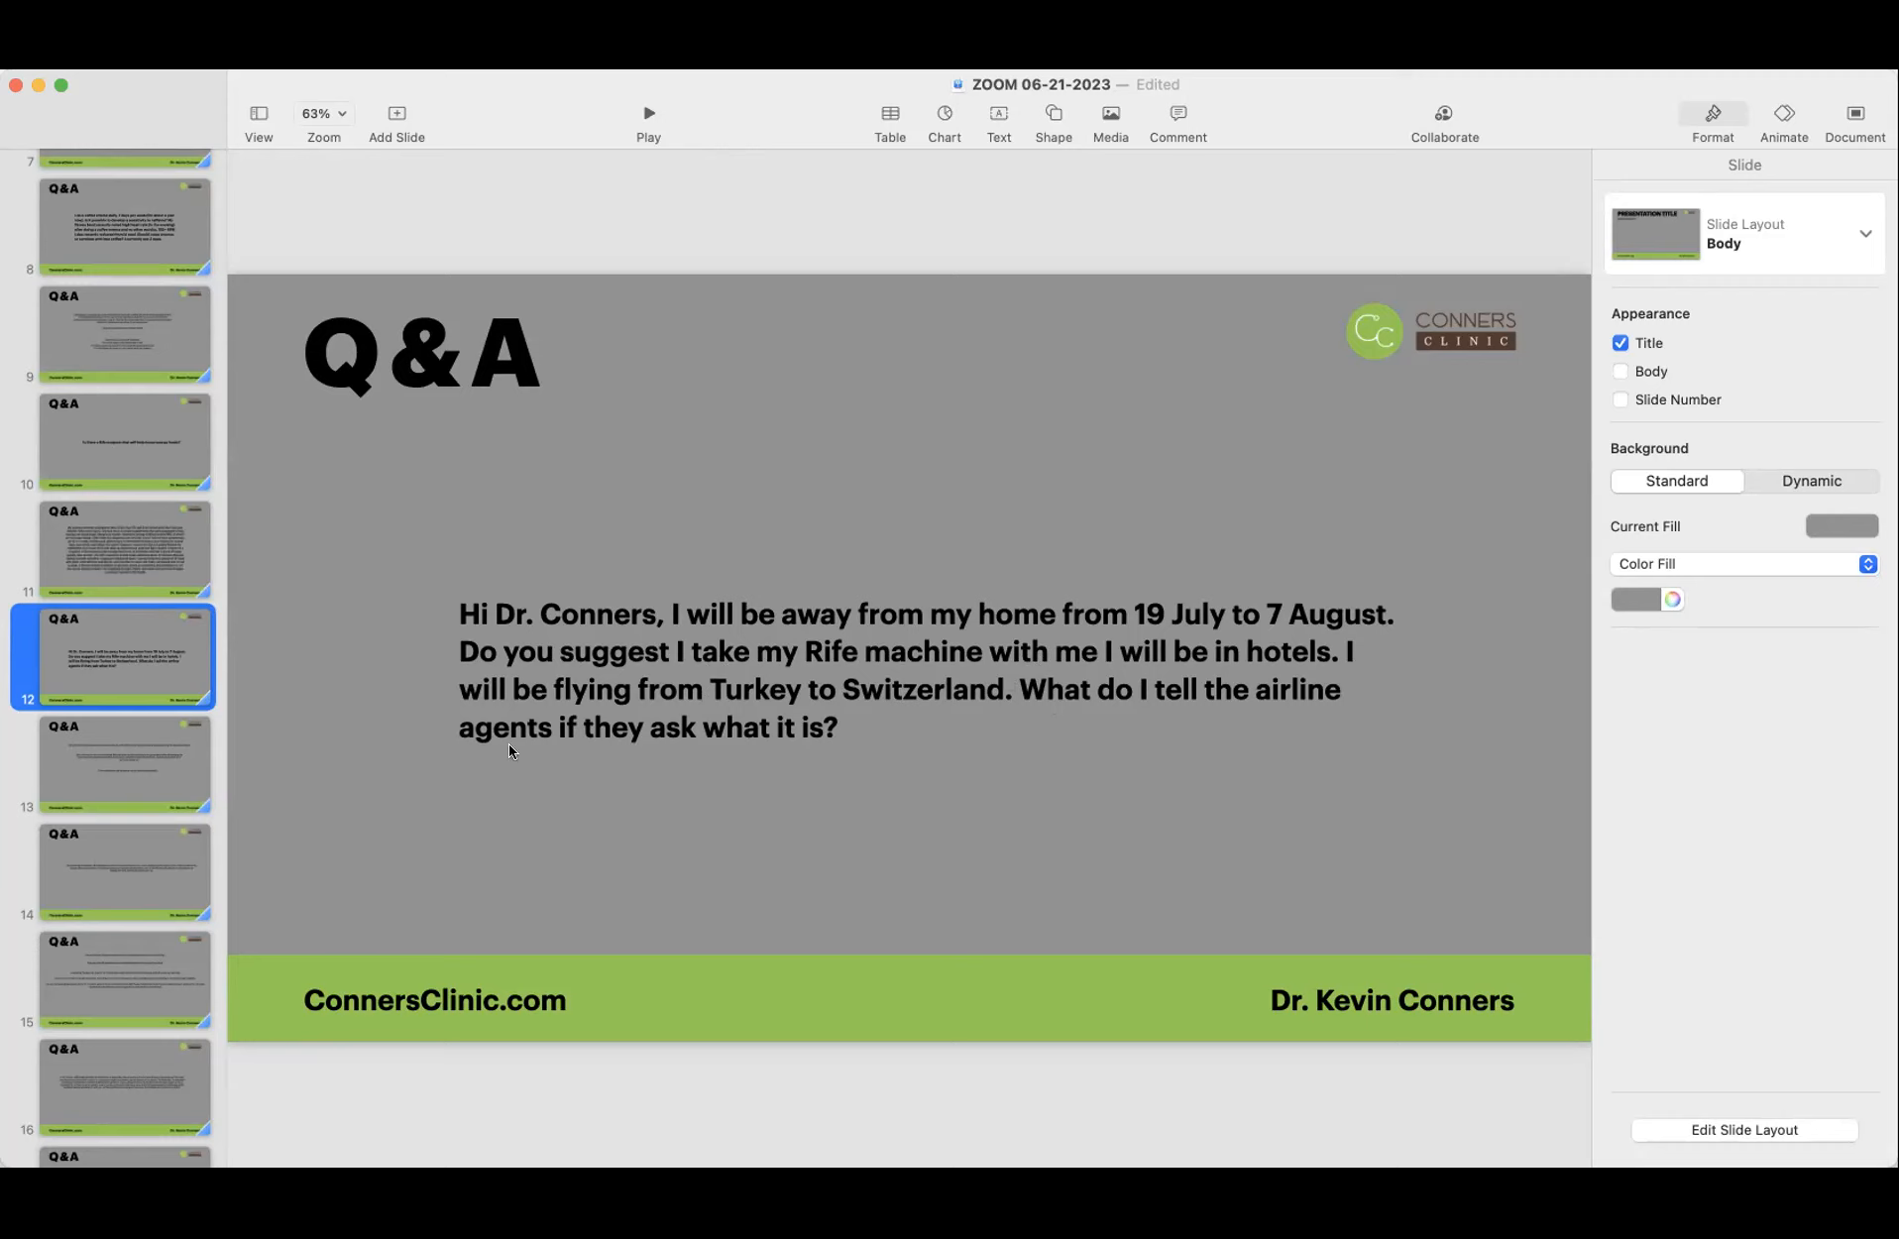
pyautogui.moveTo(753, 702)
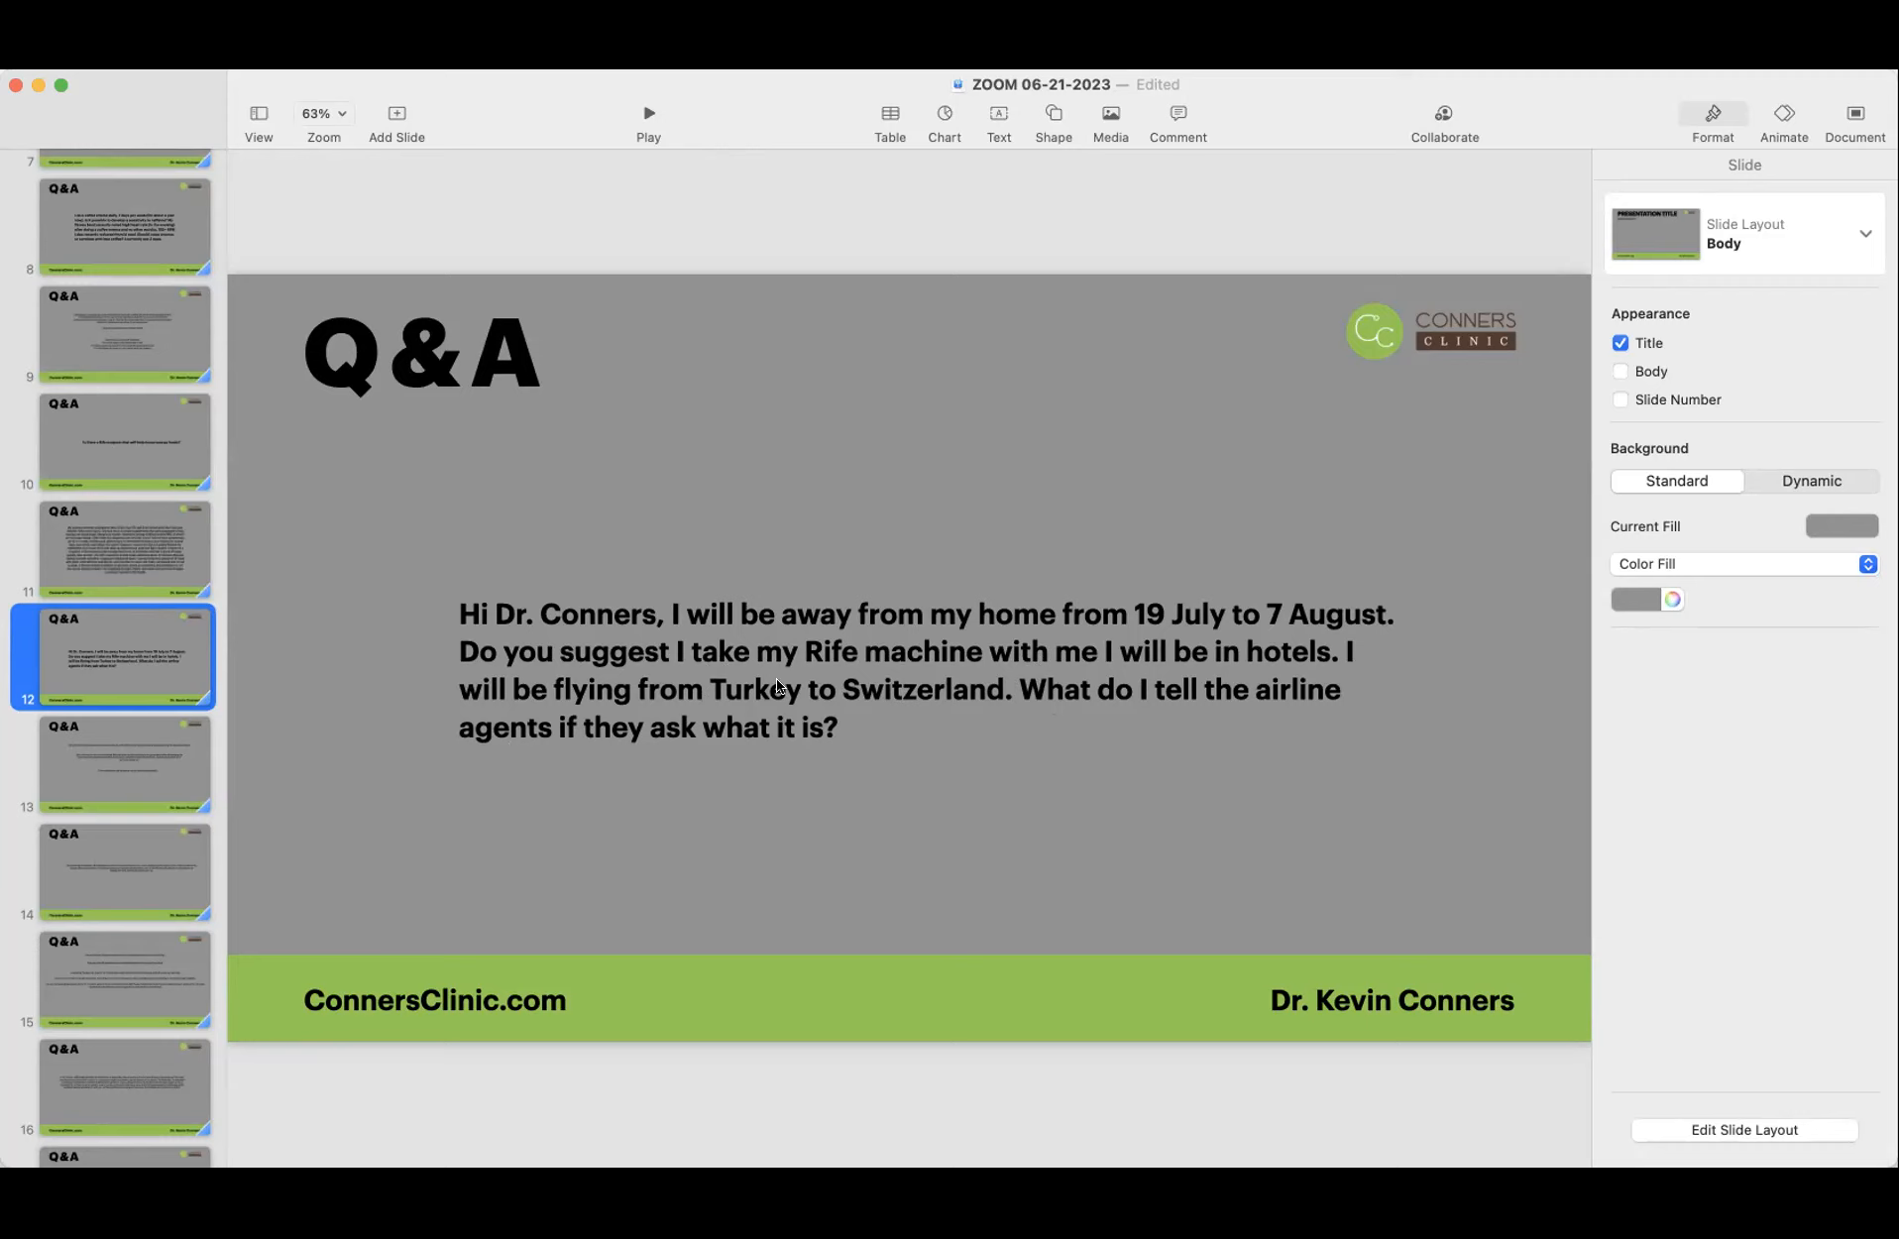
pyautogui.moveTo(575, 851)
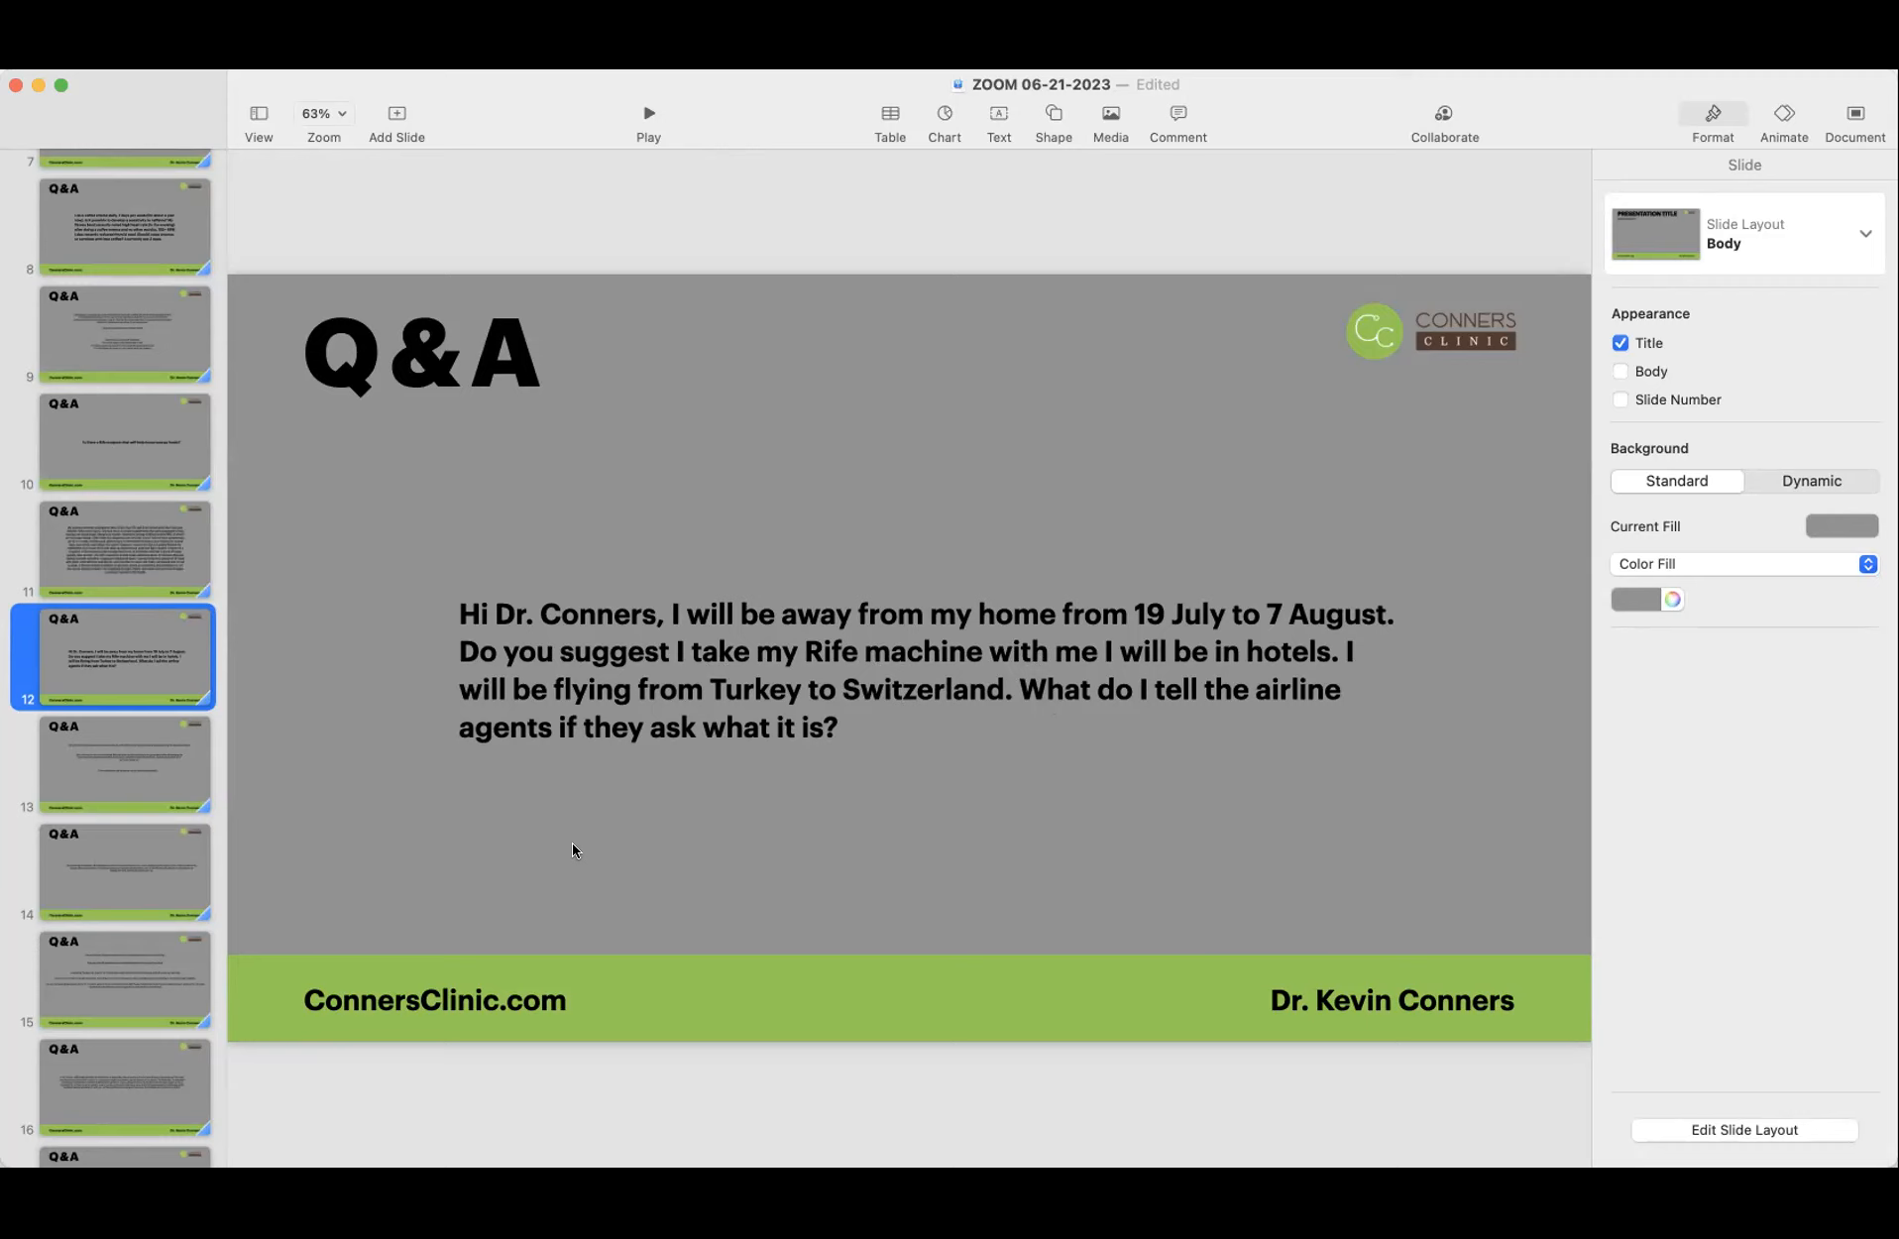
pyautogui.moveTo(736, 720)
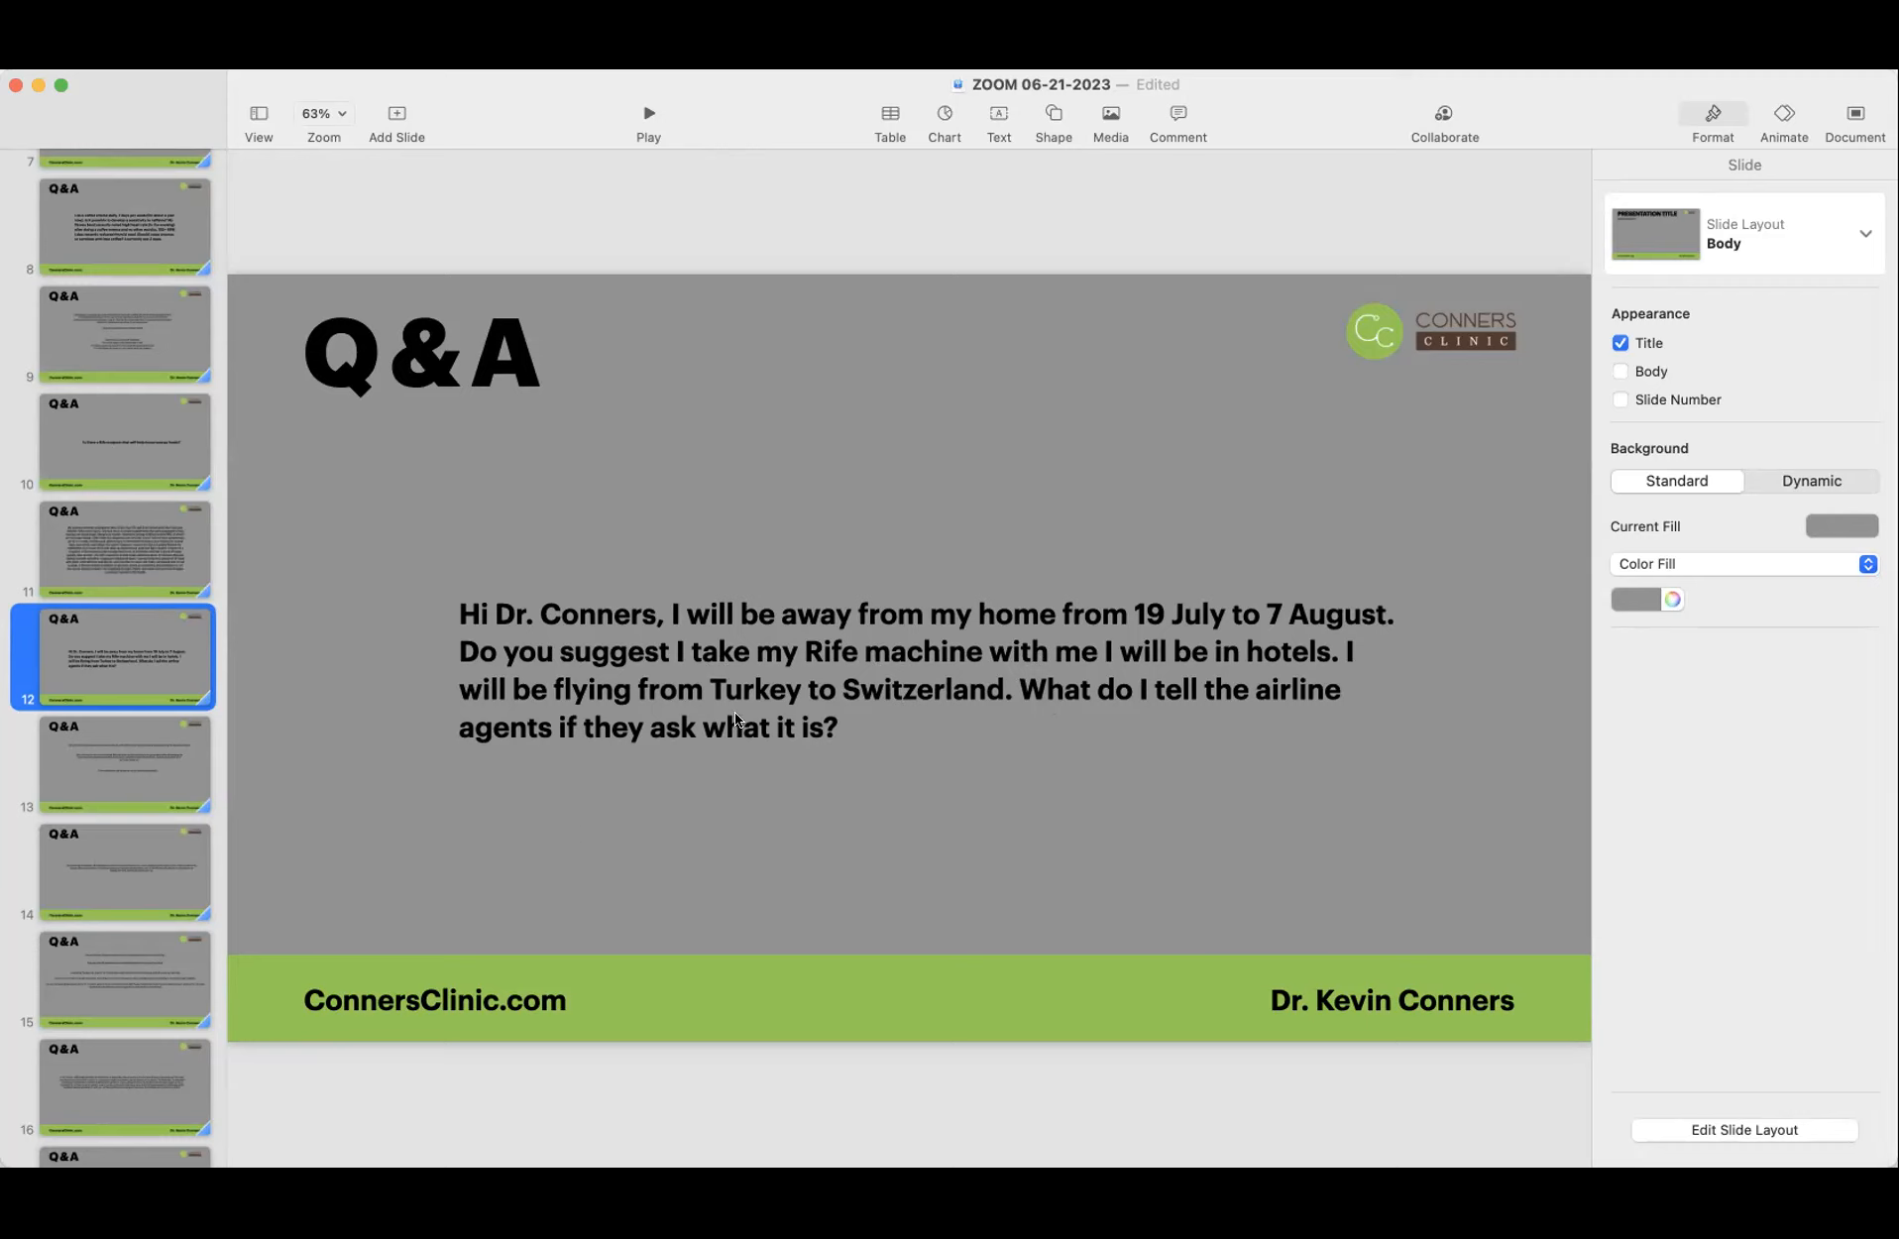
pyautogui.moveTo(575, 739)
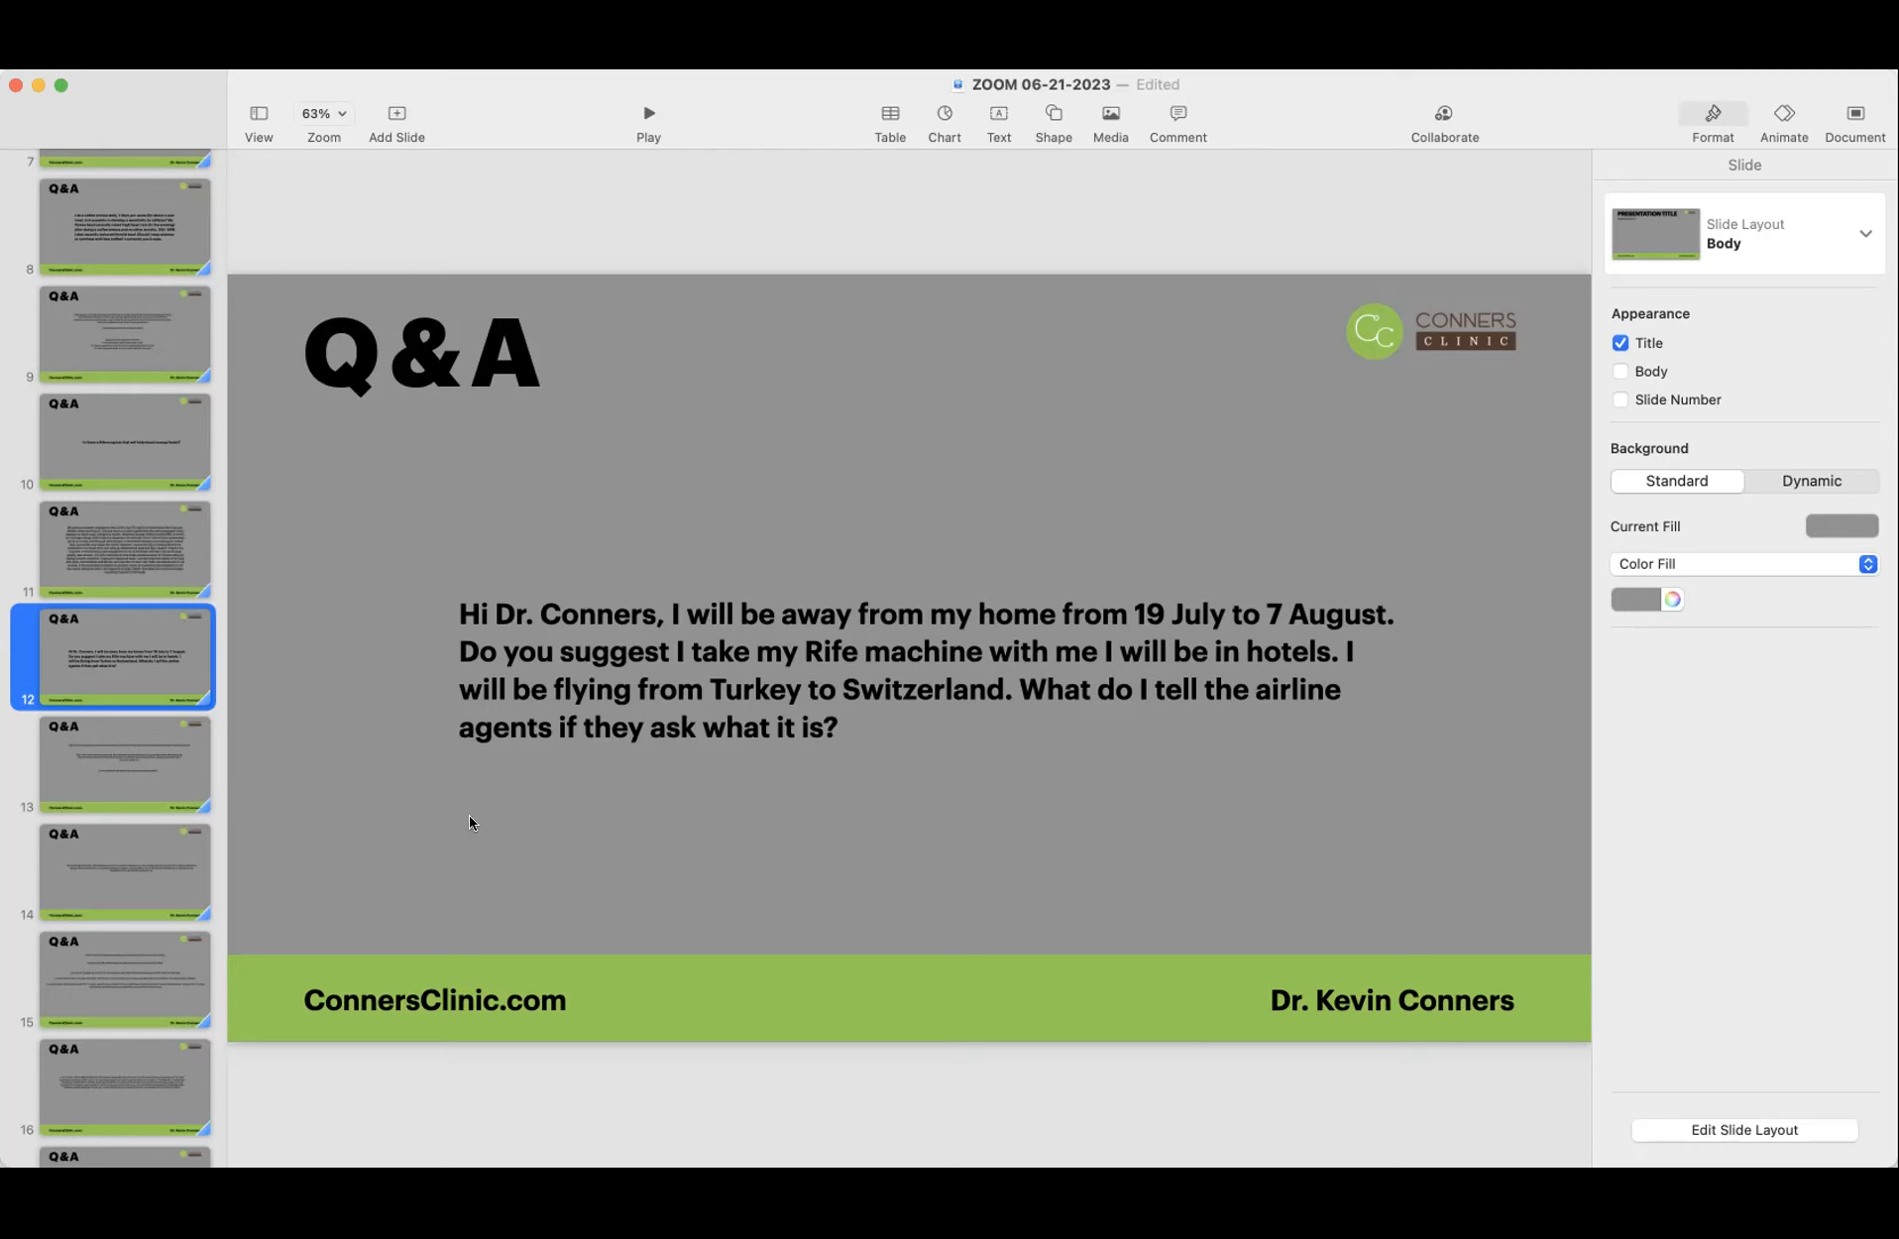
pyautogui.moveTo(468, 821)
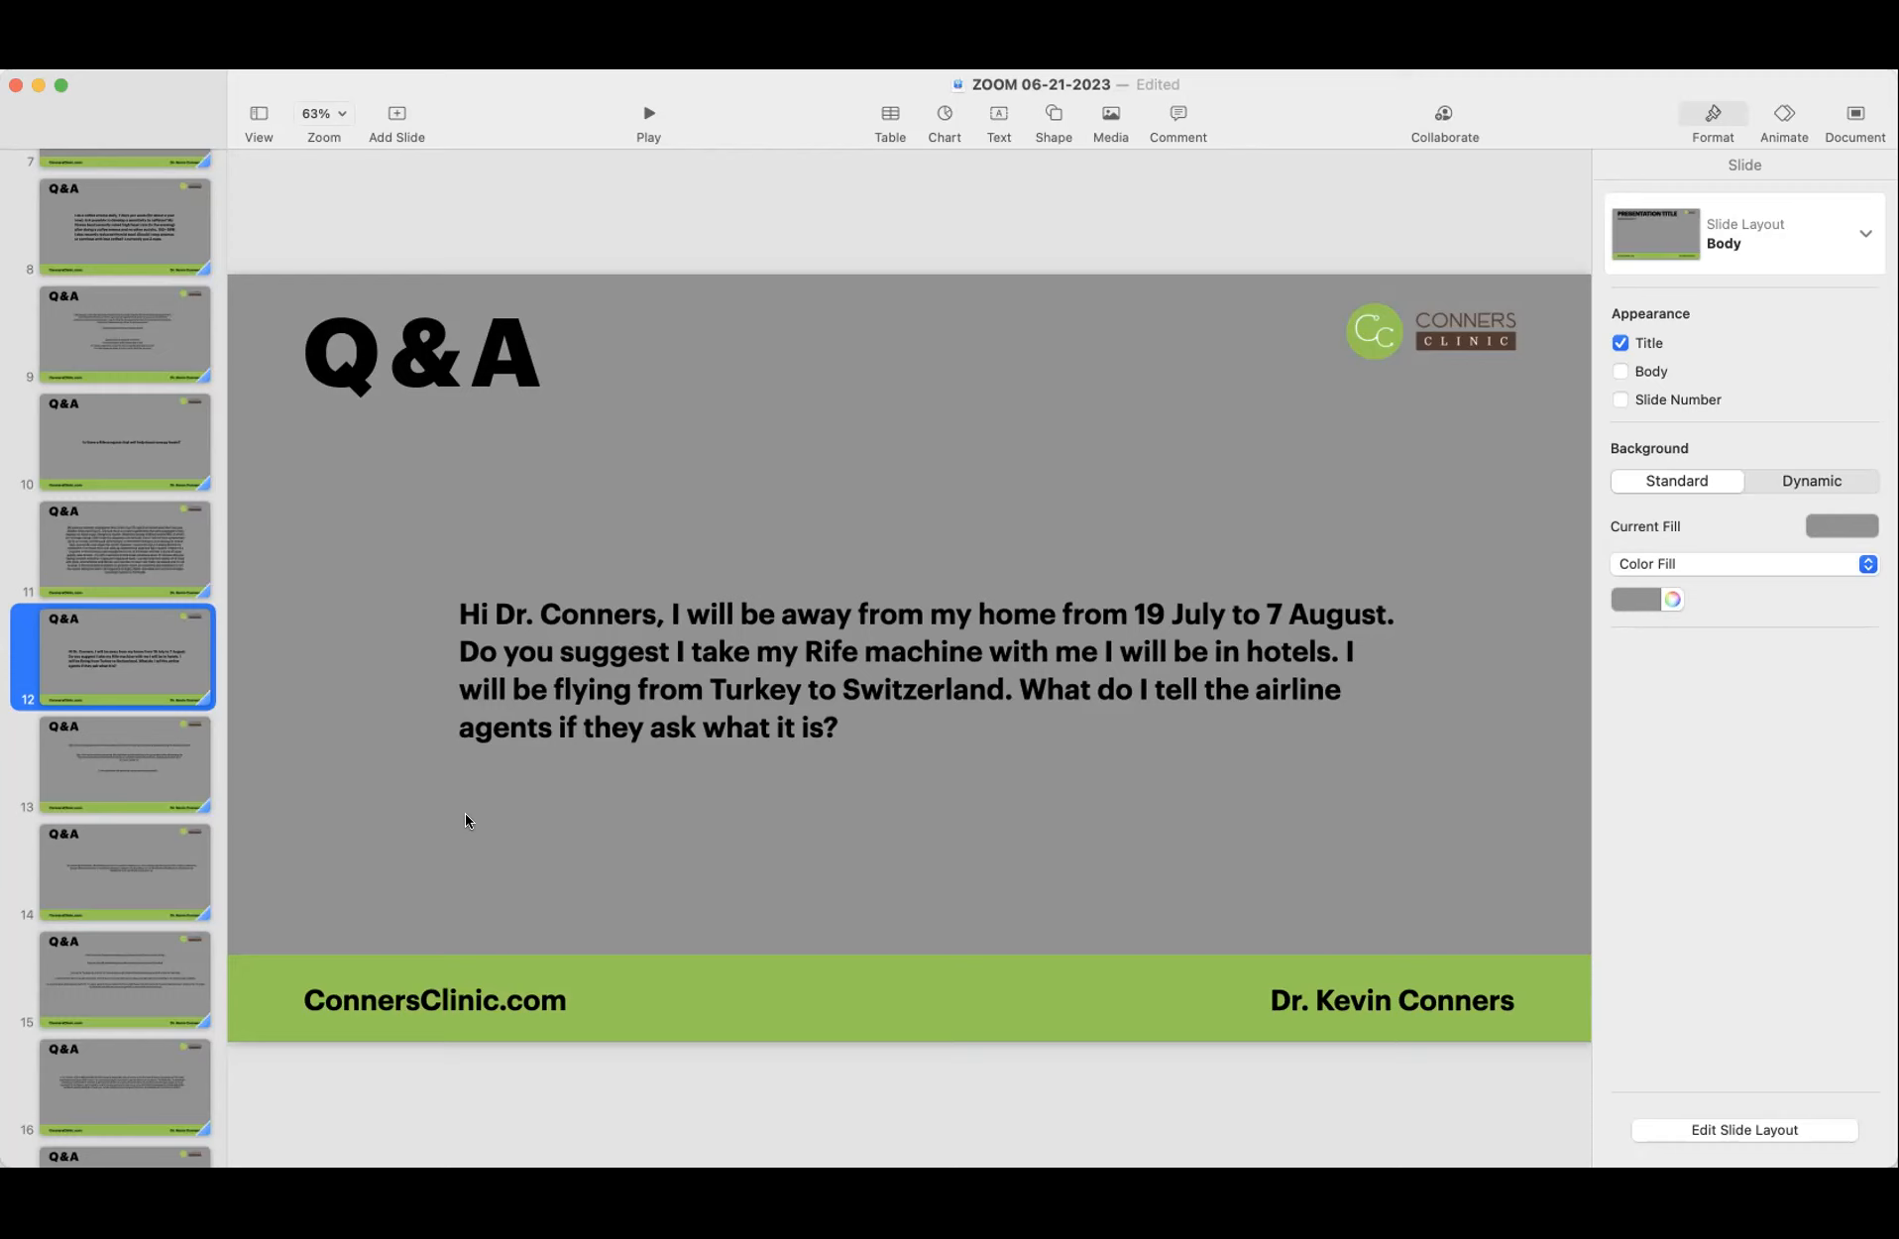
pyautogui.moveTo(139, 809)
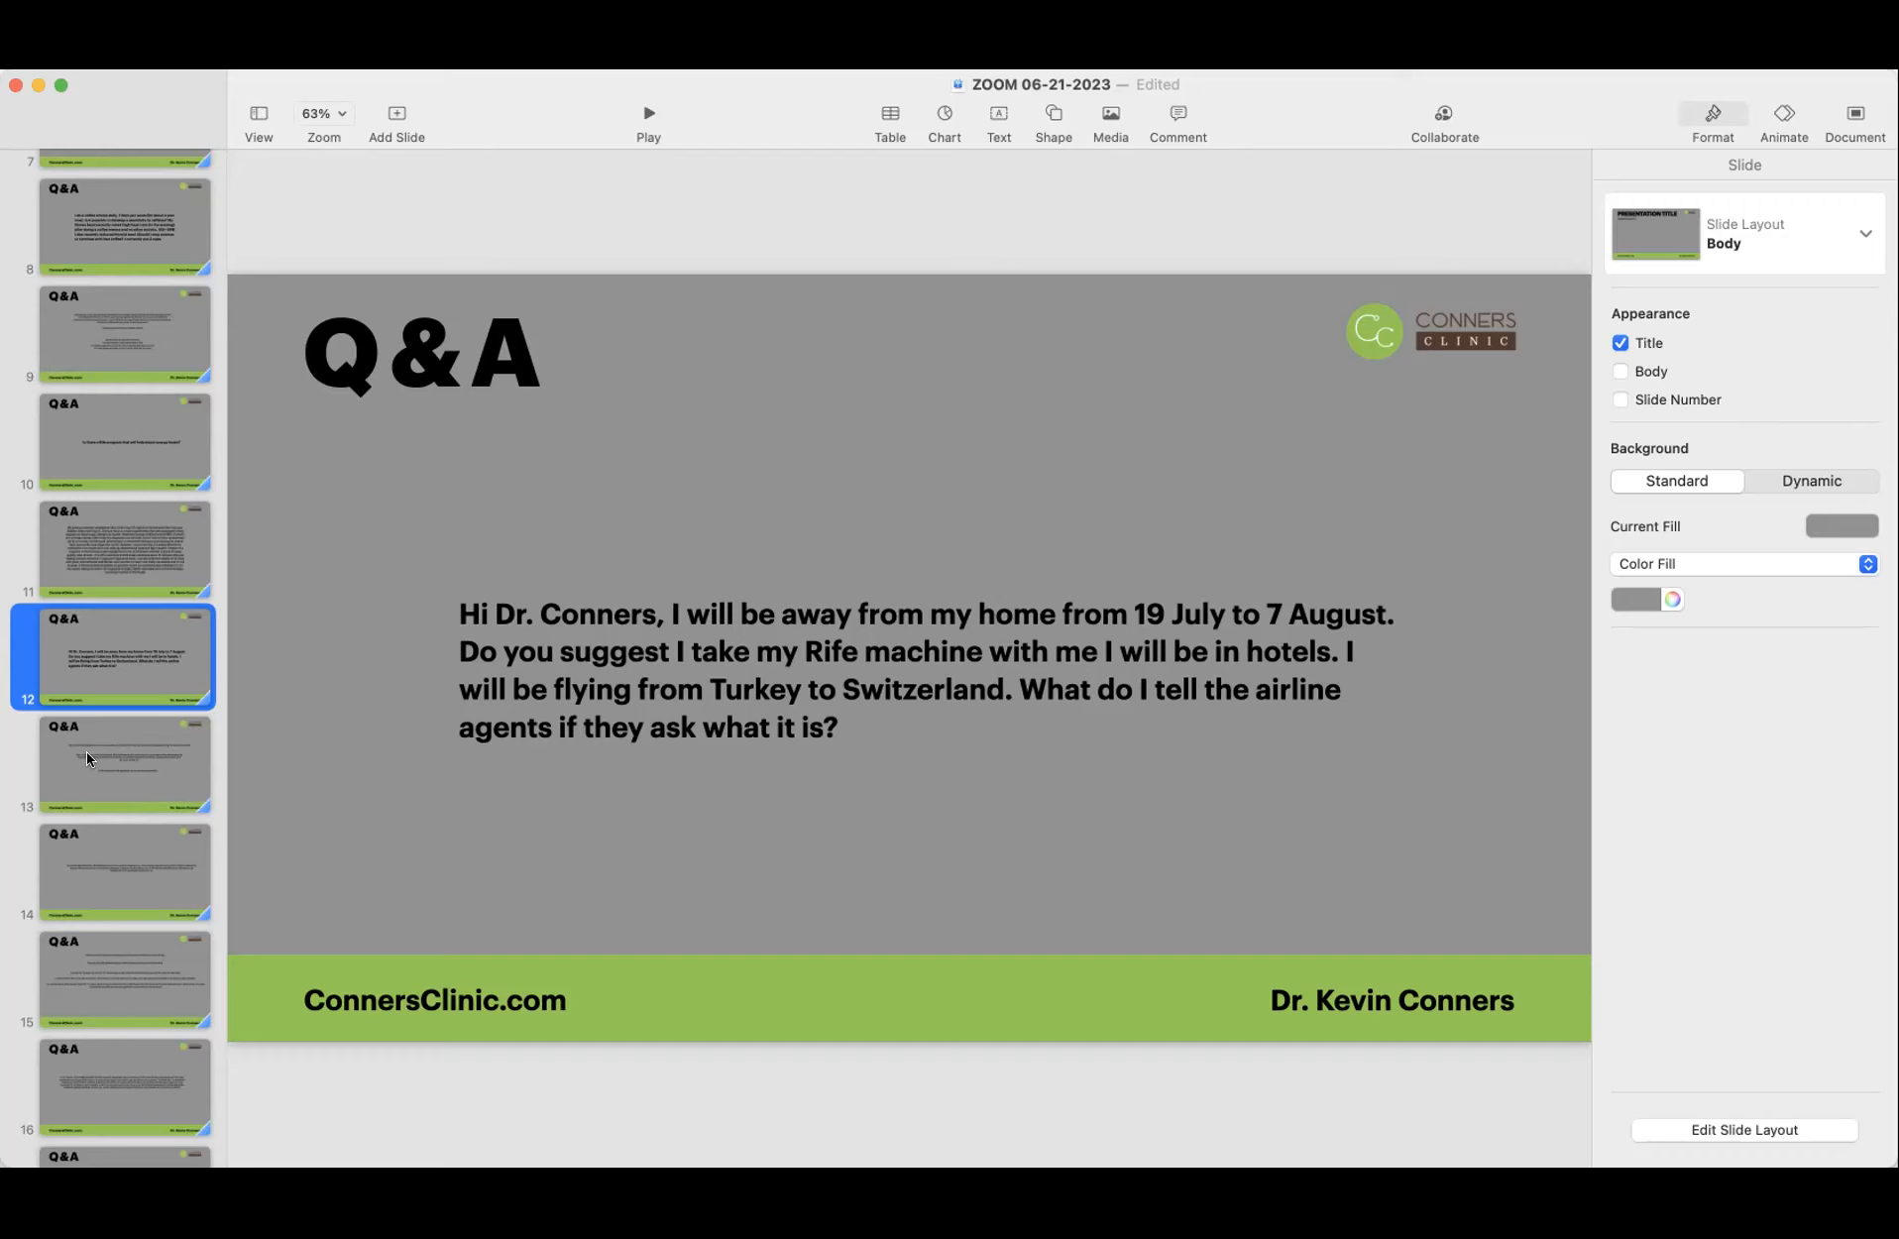
pyautogui.click(99, 761)
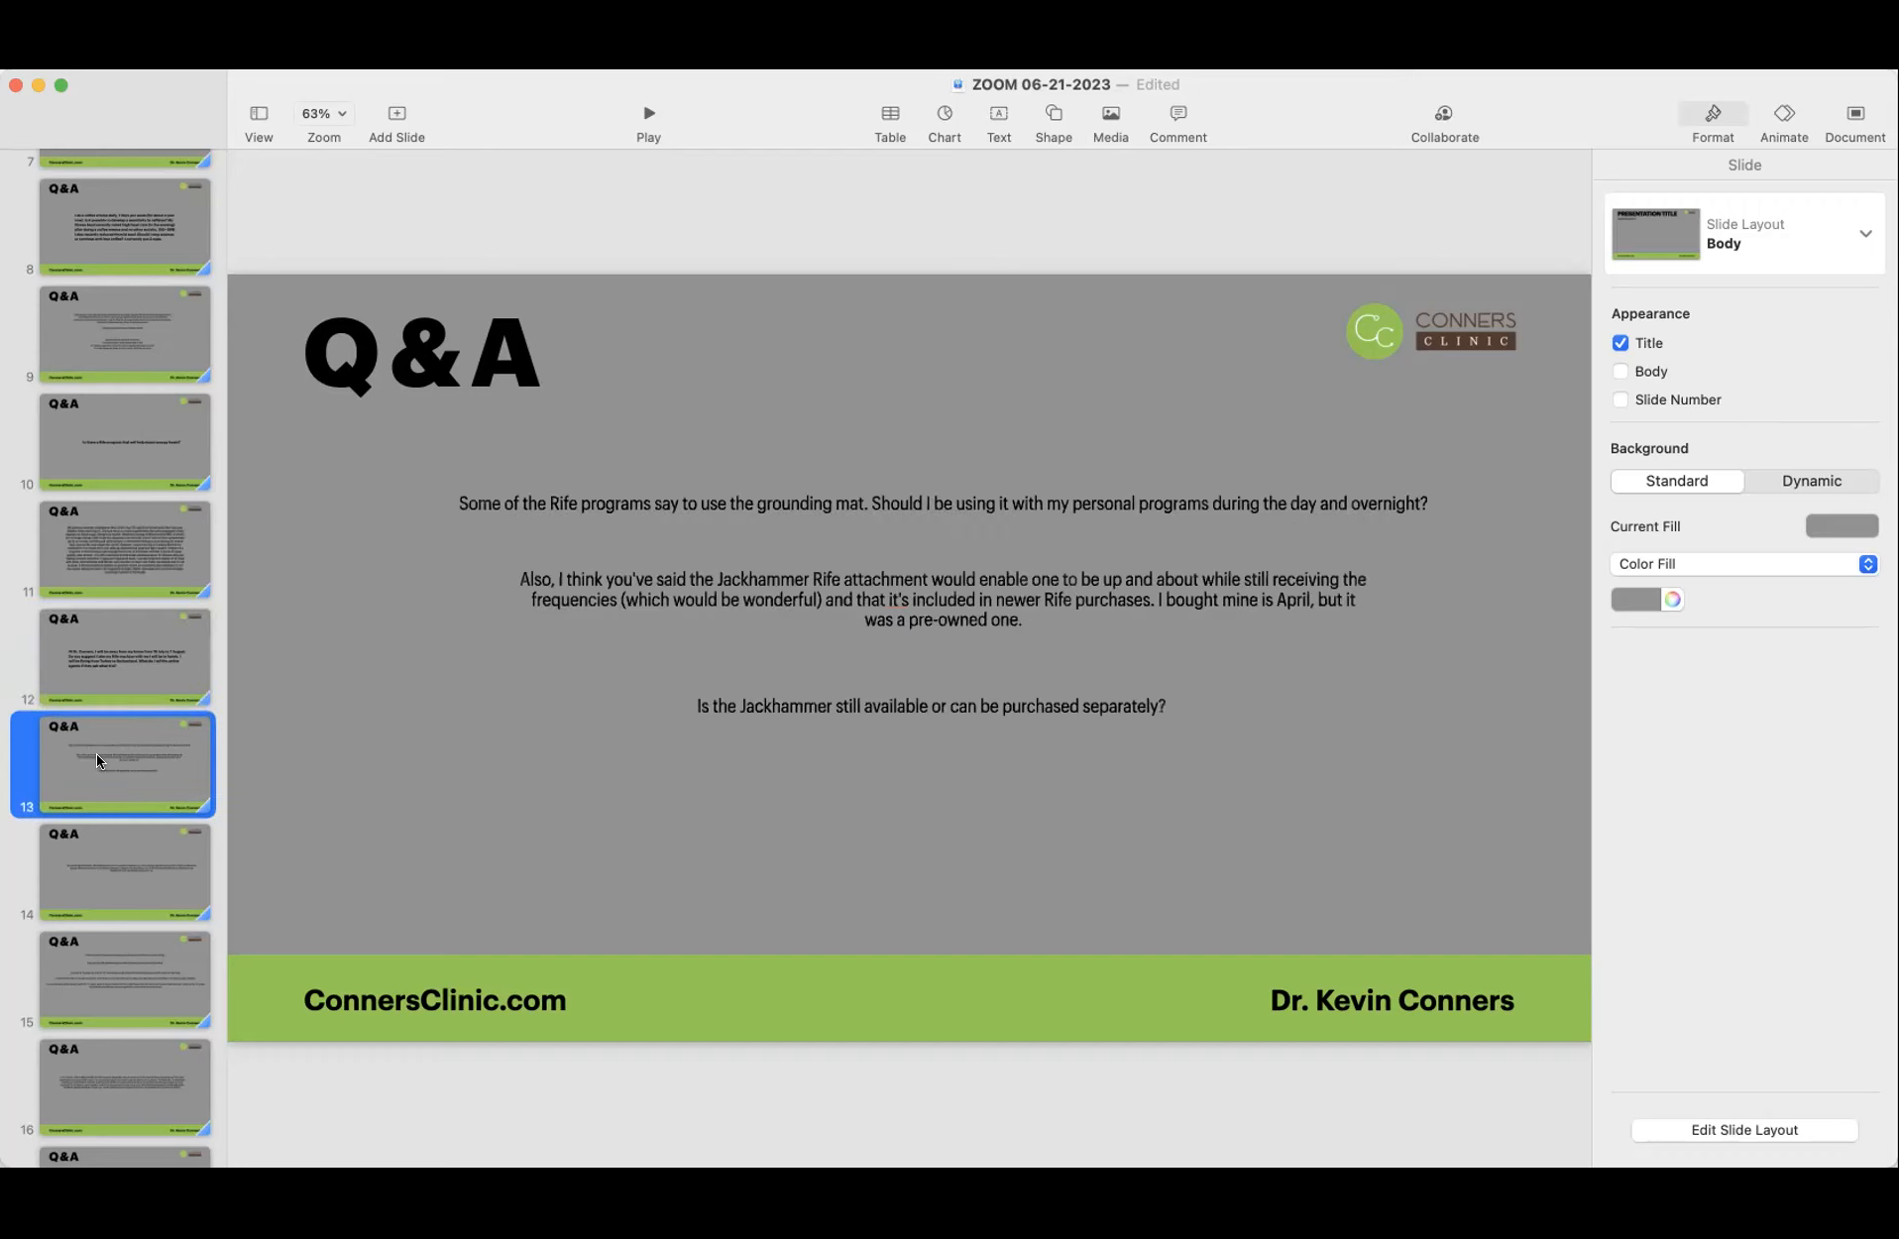
pyautogui.moveTo(440, 521)
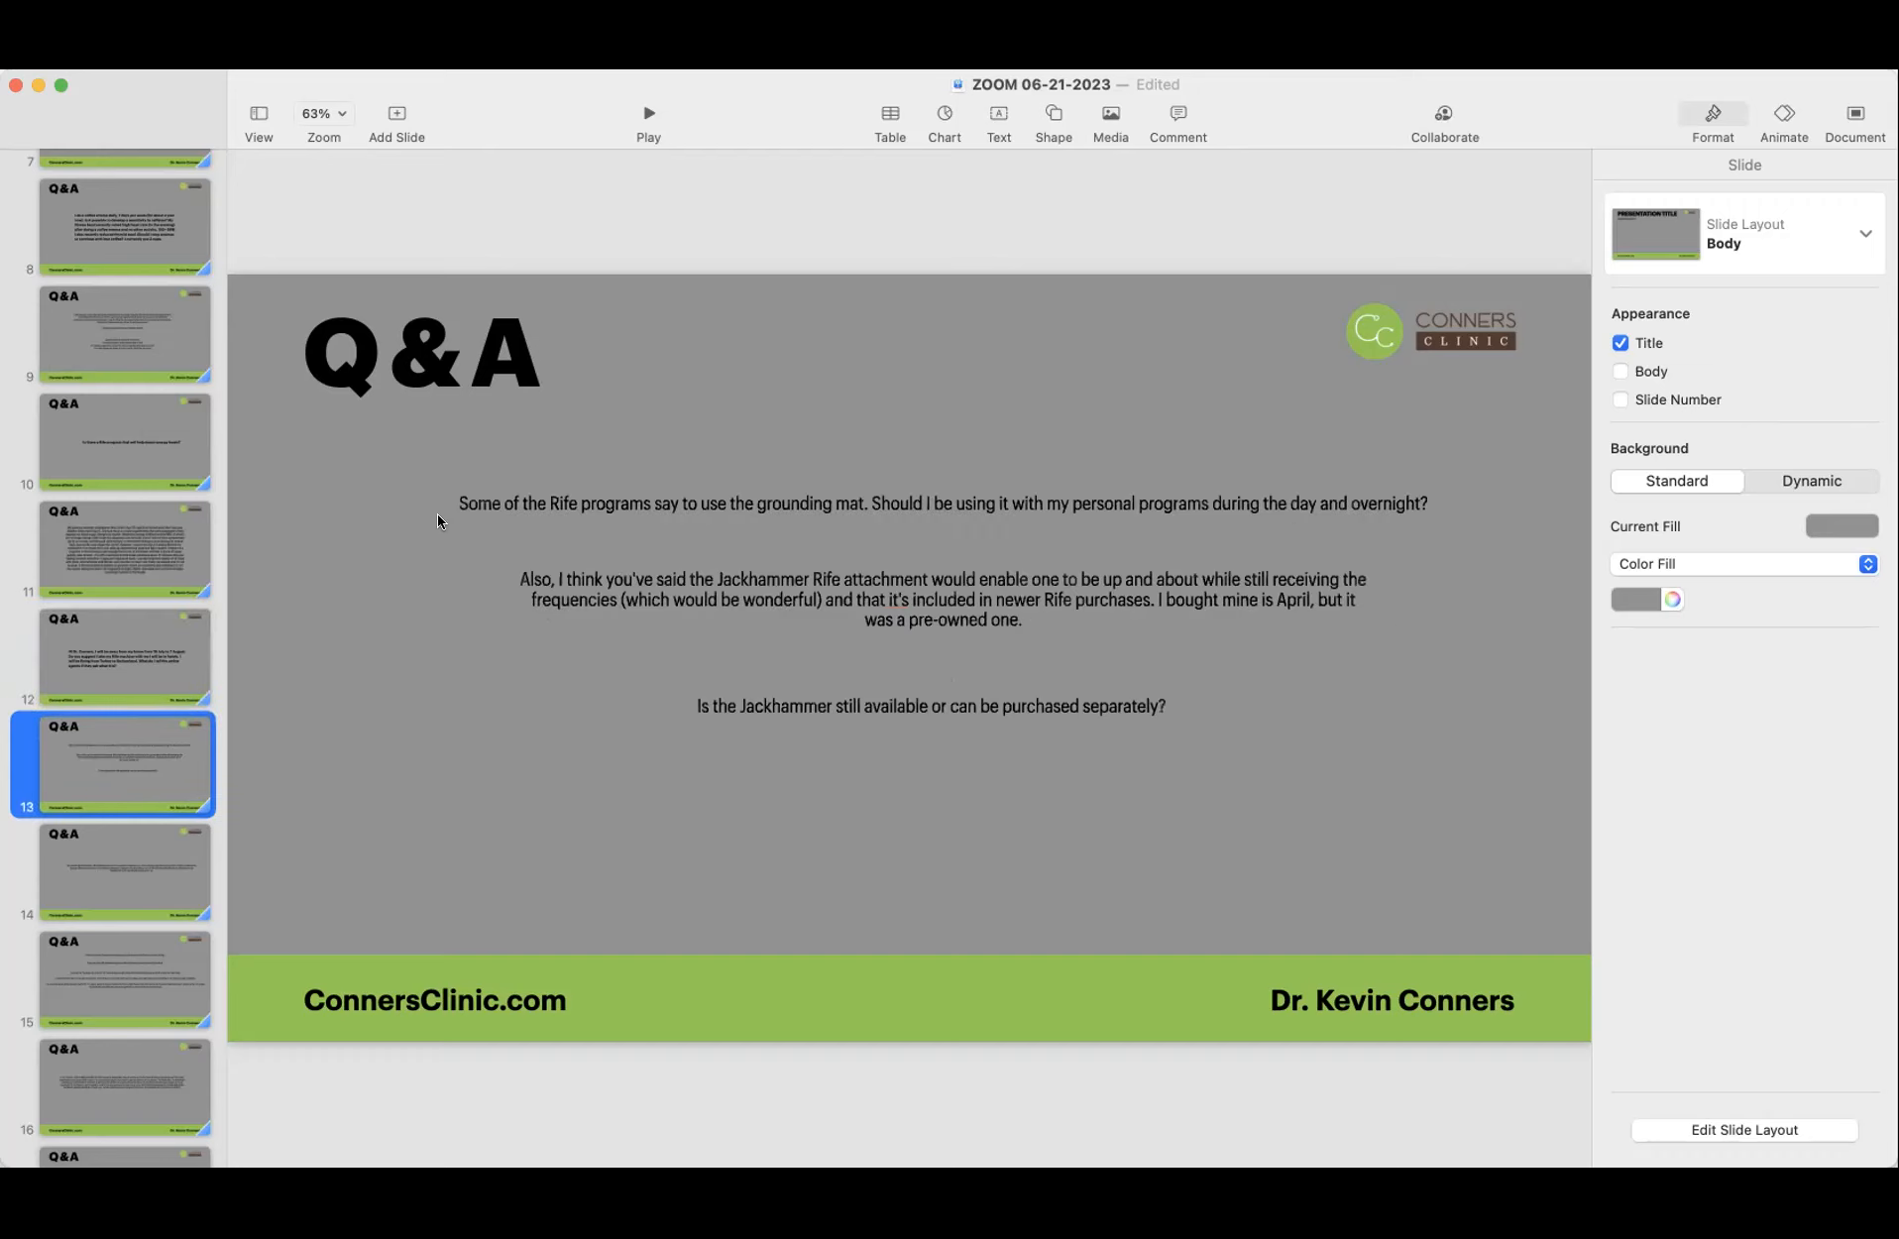
pyautogui.moveTo(804, 517)
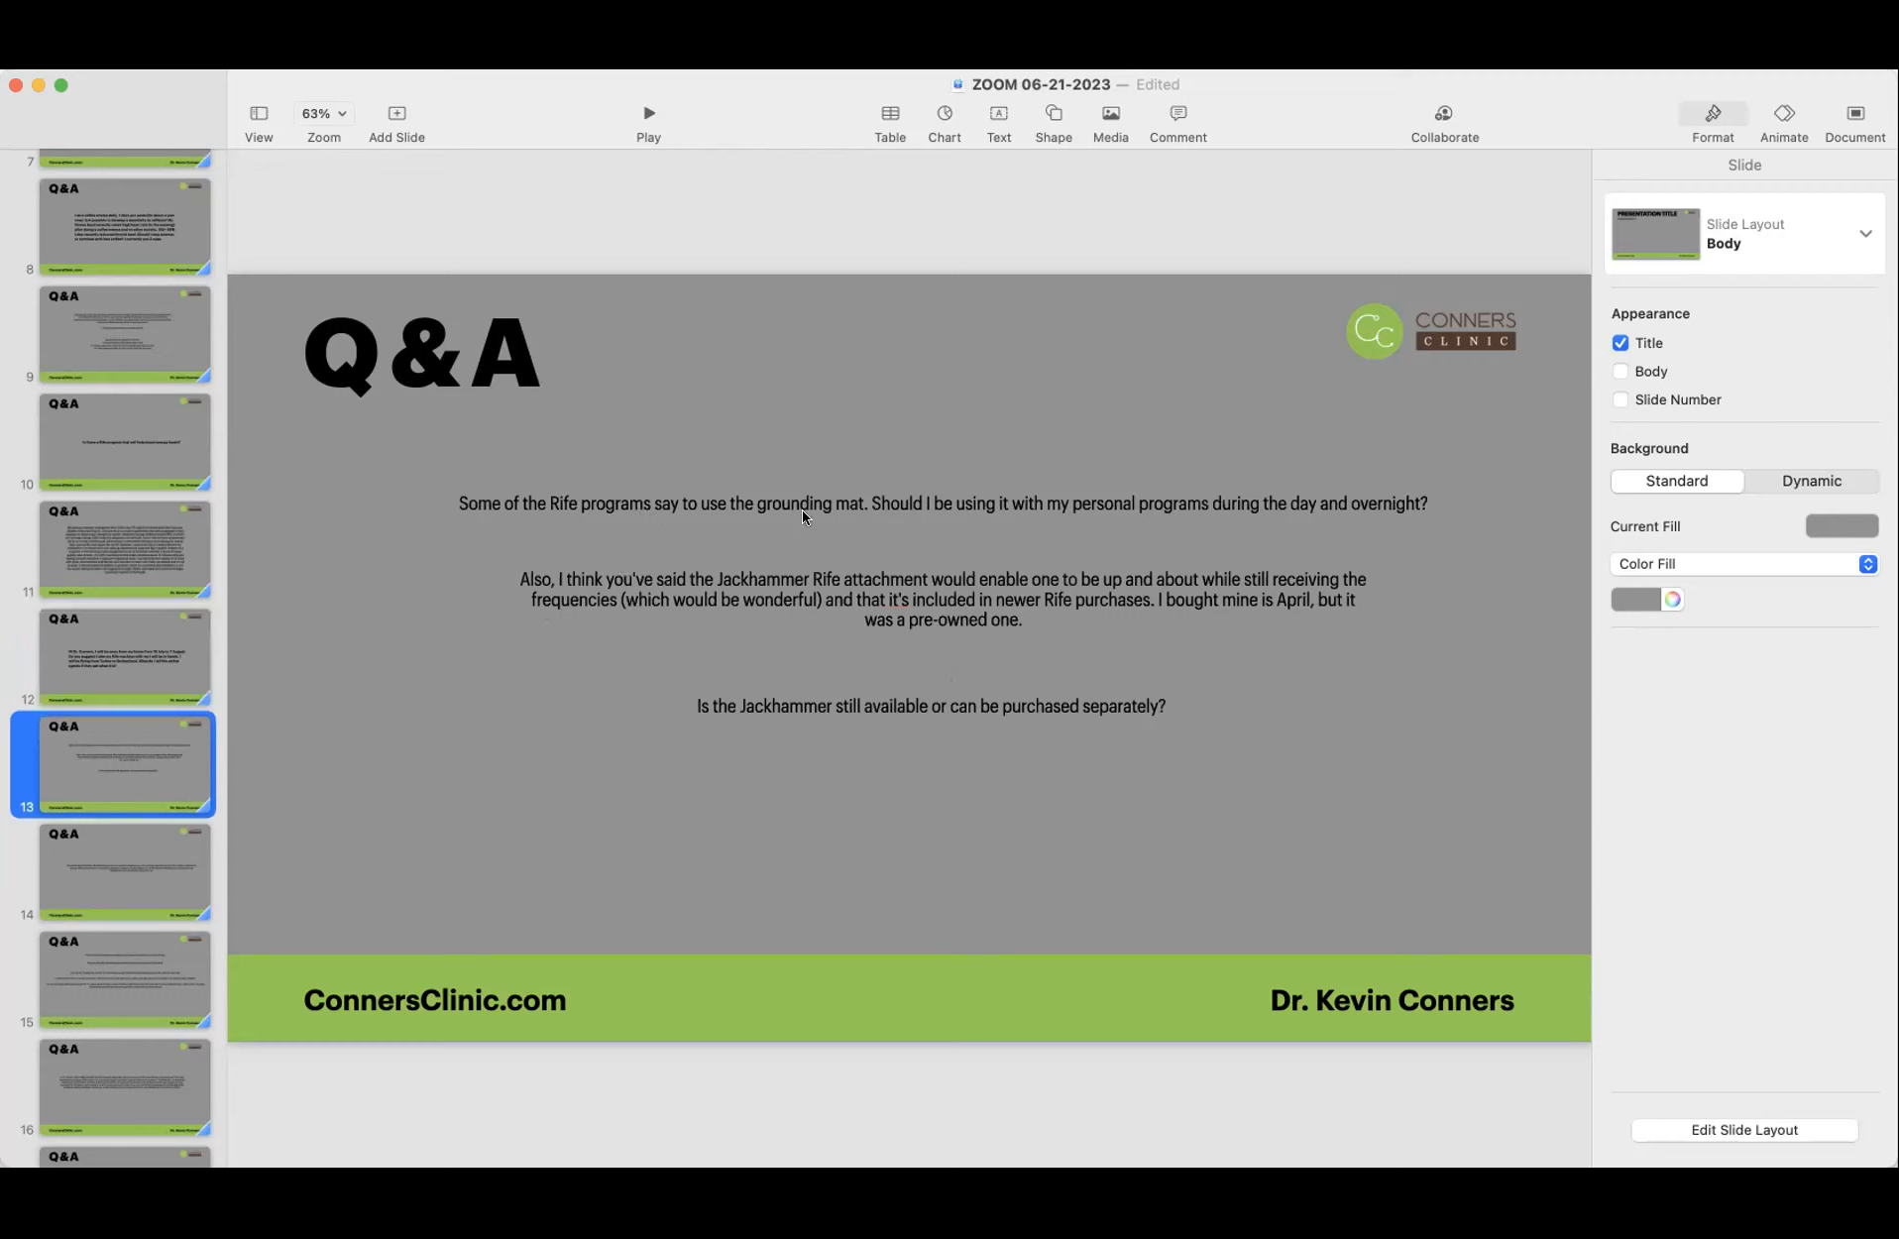
pyautogui.moveTo(866, 516)
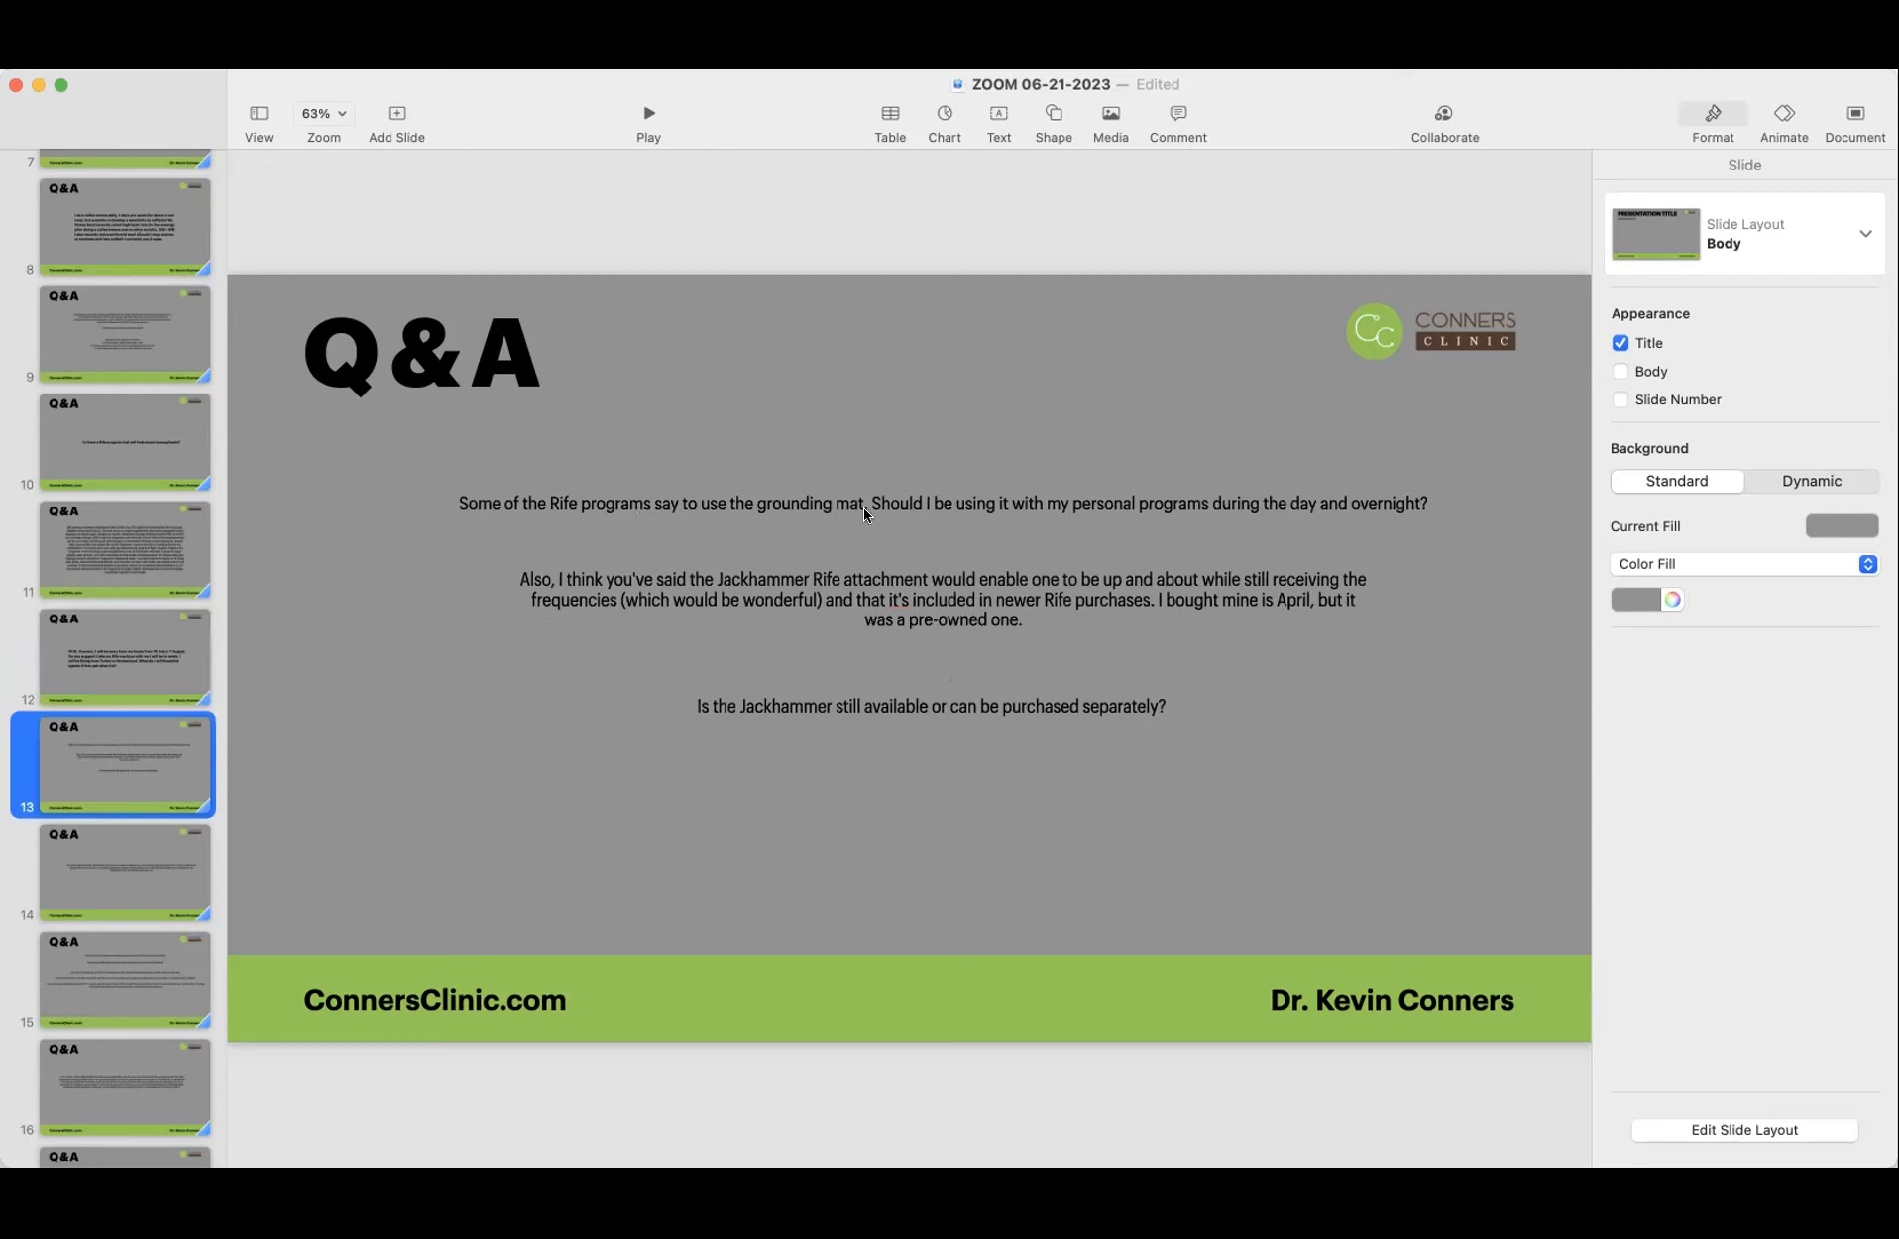
pyautogui.moveTo(535, 587)
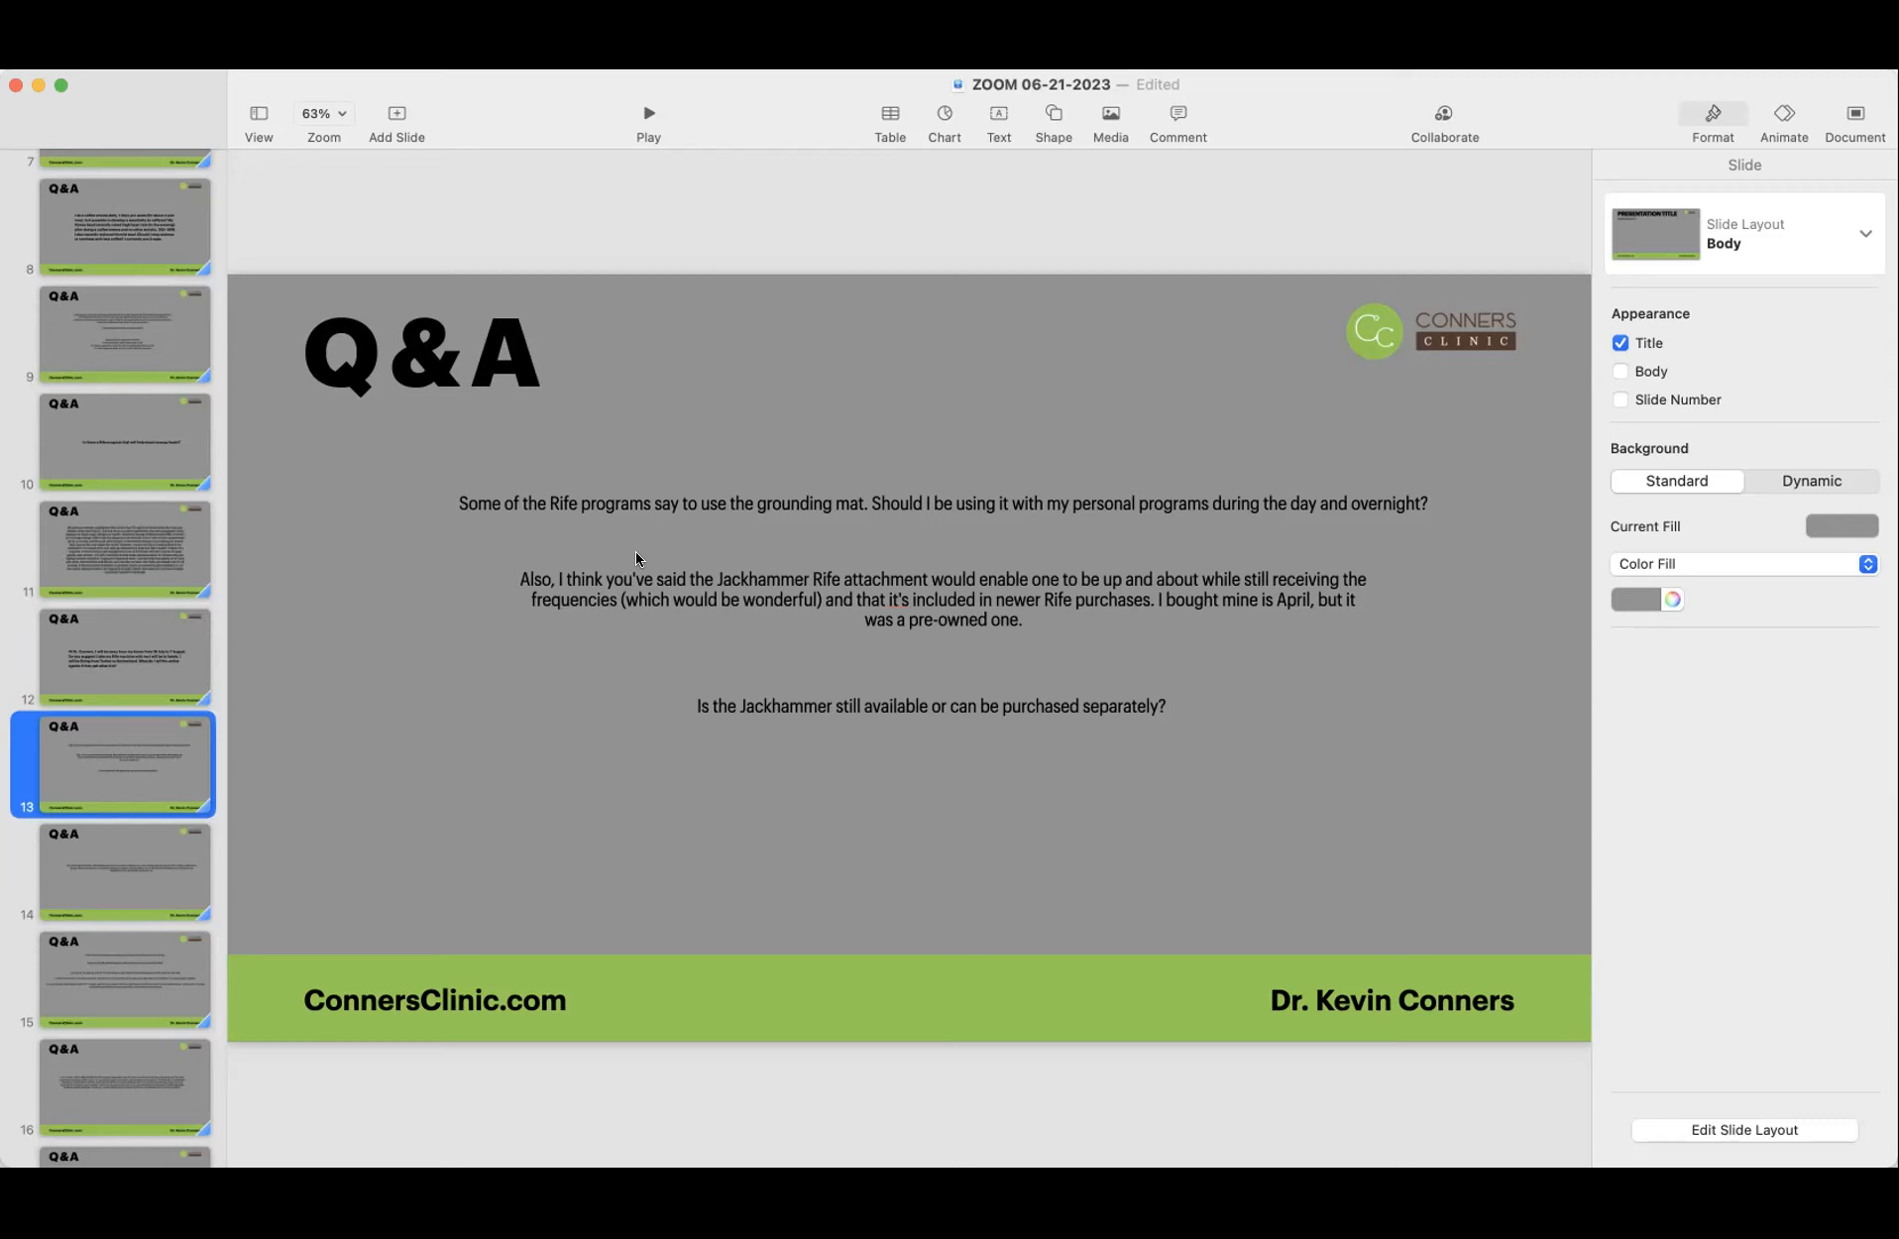
pyautogui.moveTo(117, 626)
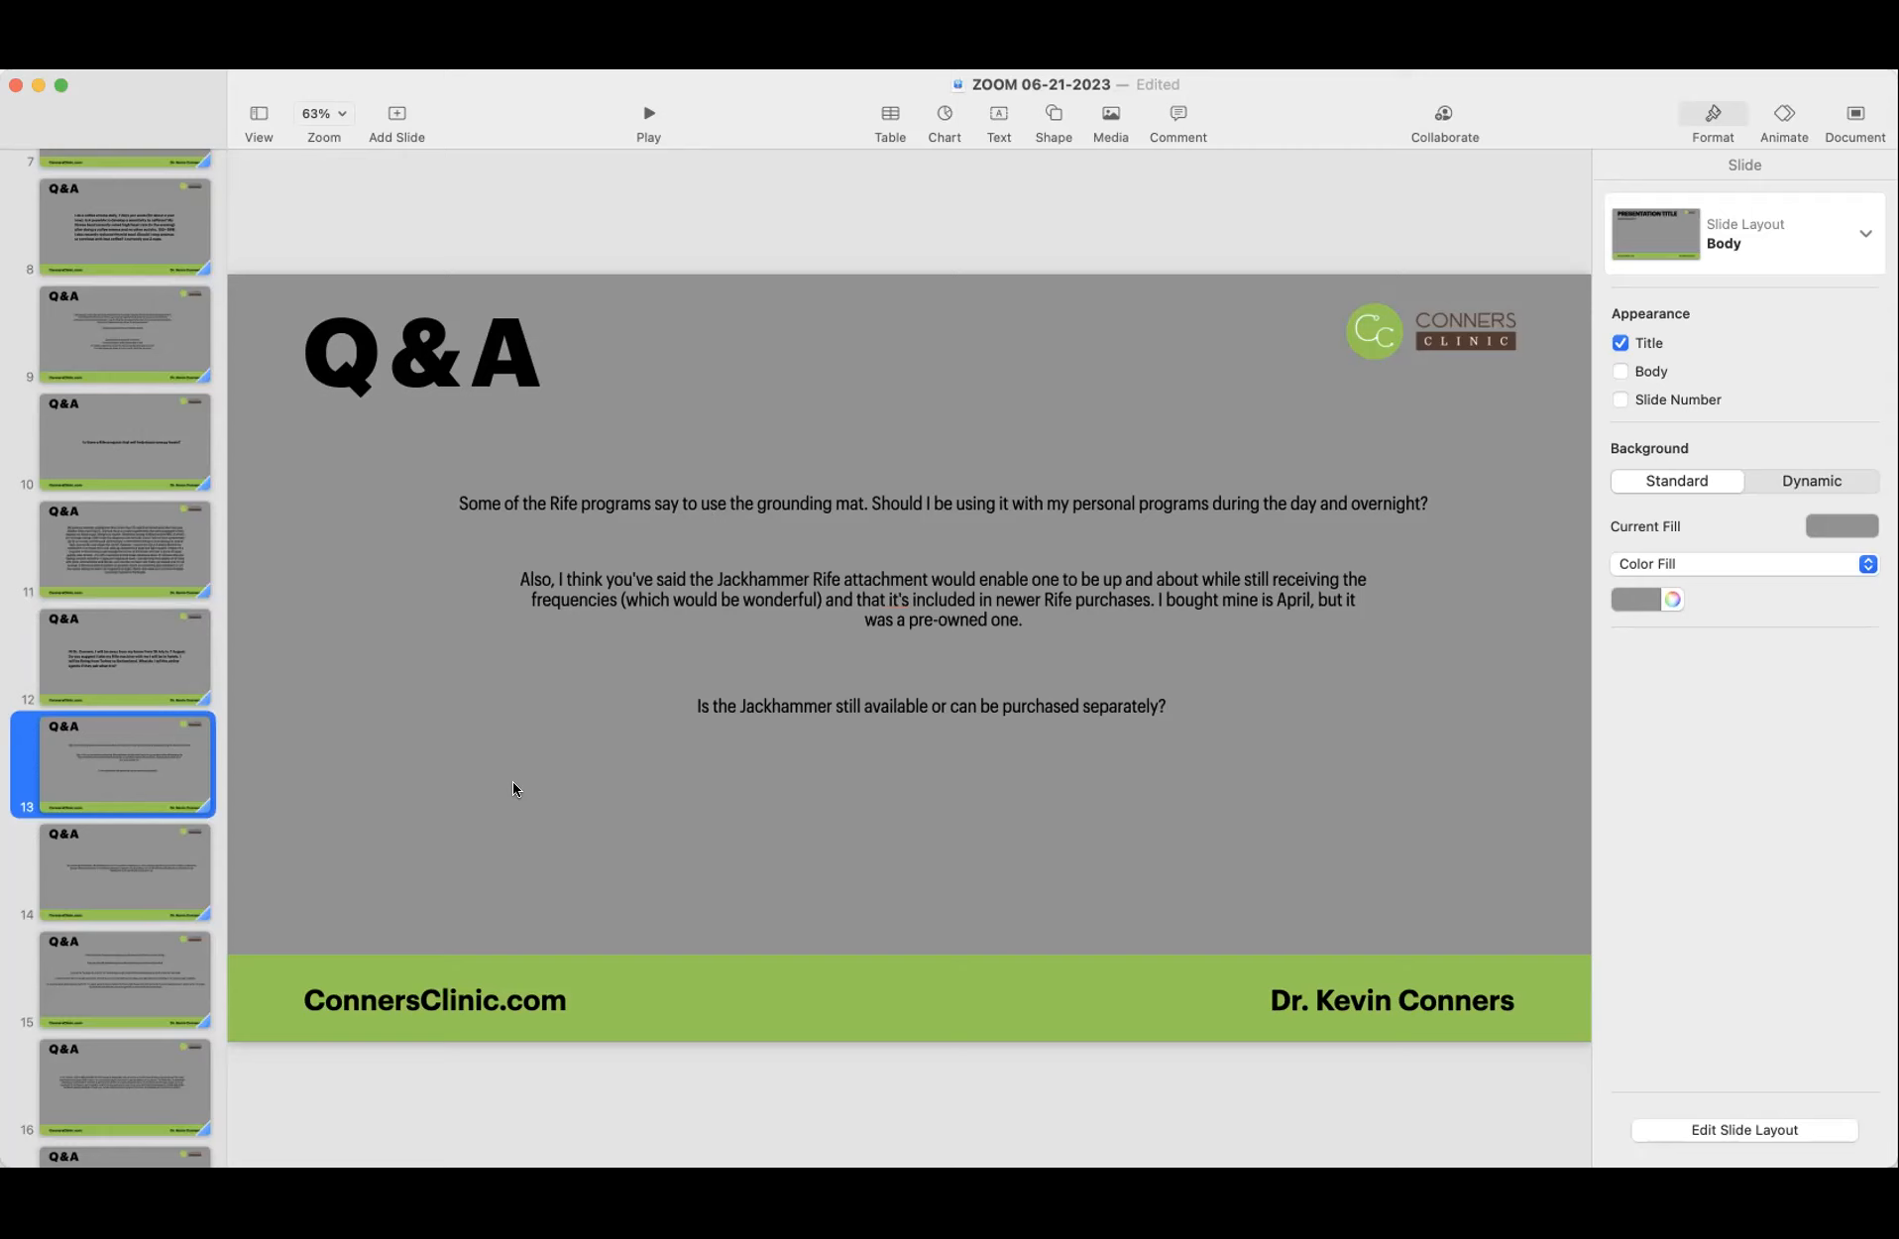
pyautogui.moveTo(335, 831)
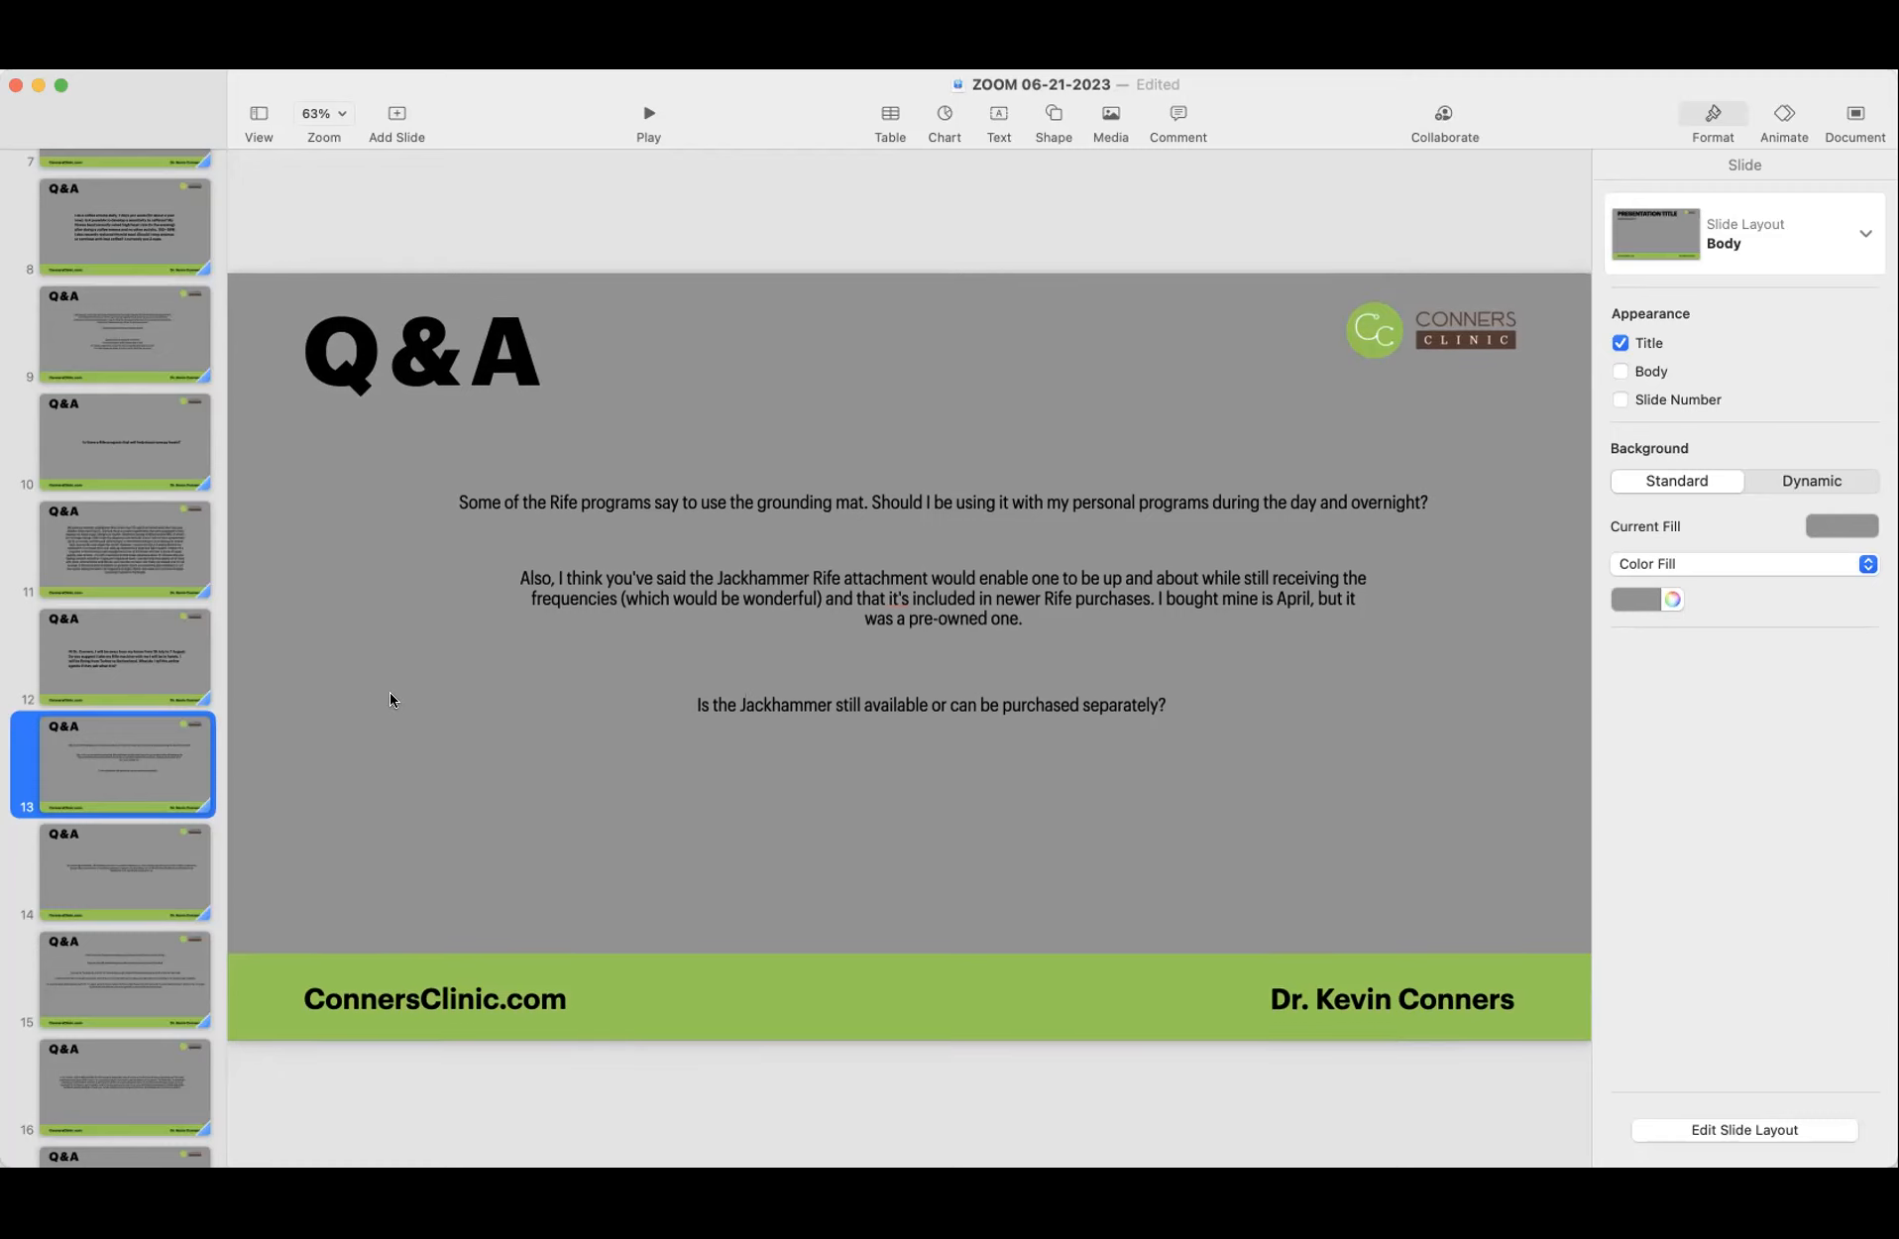
pyautogui.moveTo(852, 516)
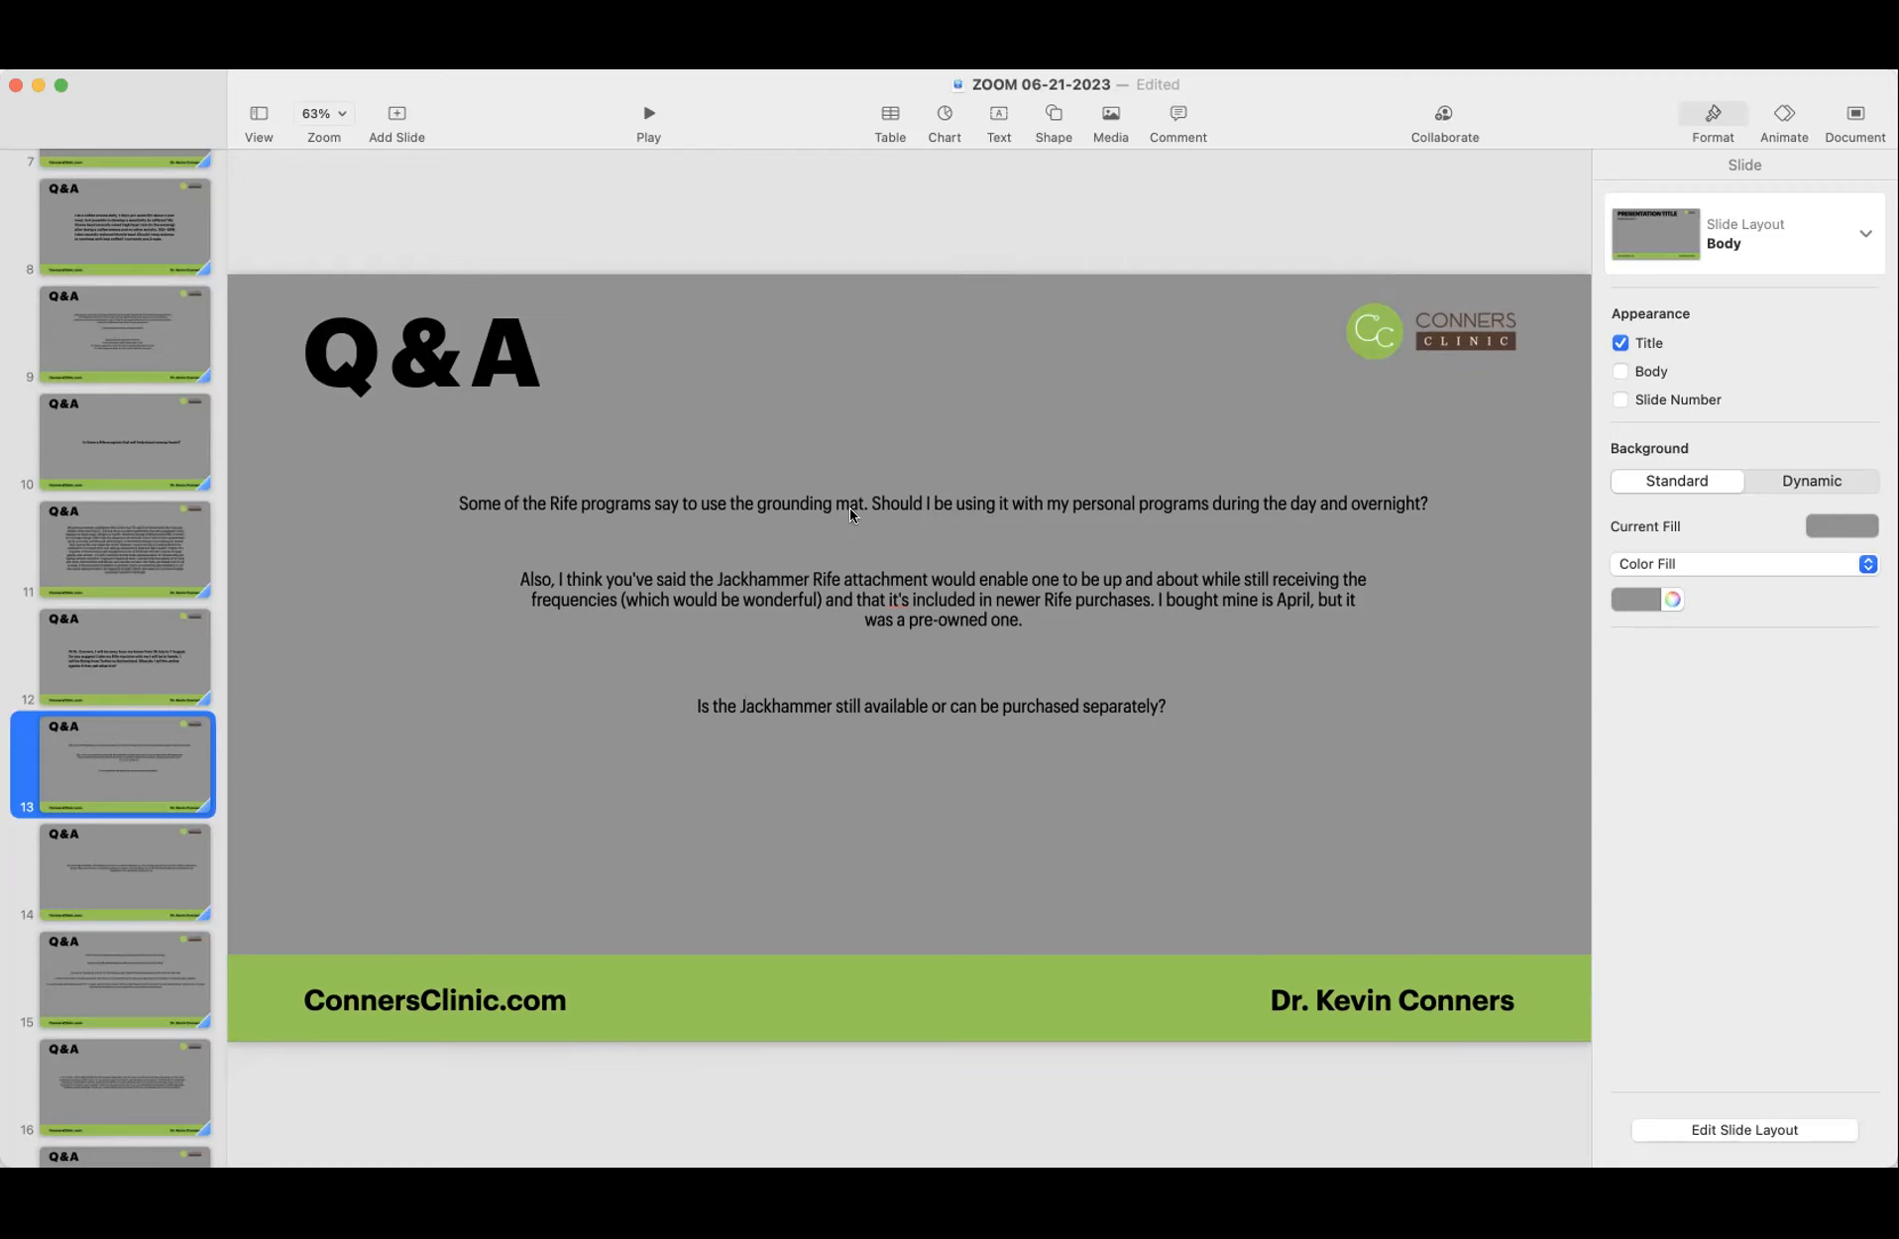
pyautogui.moveTo(412, 666)
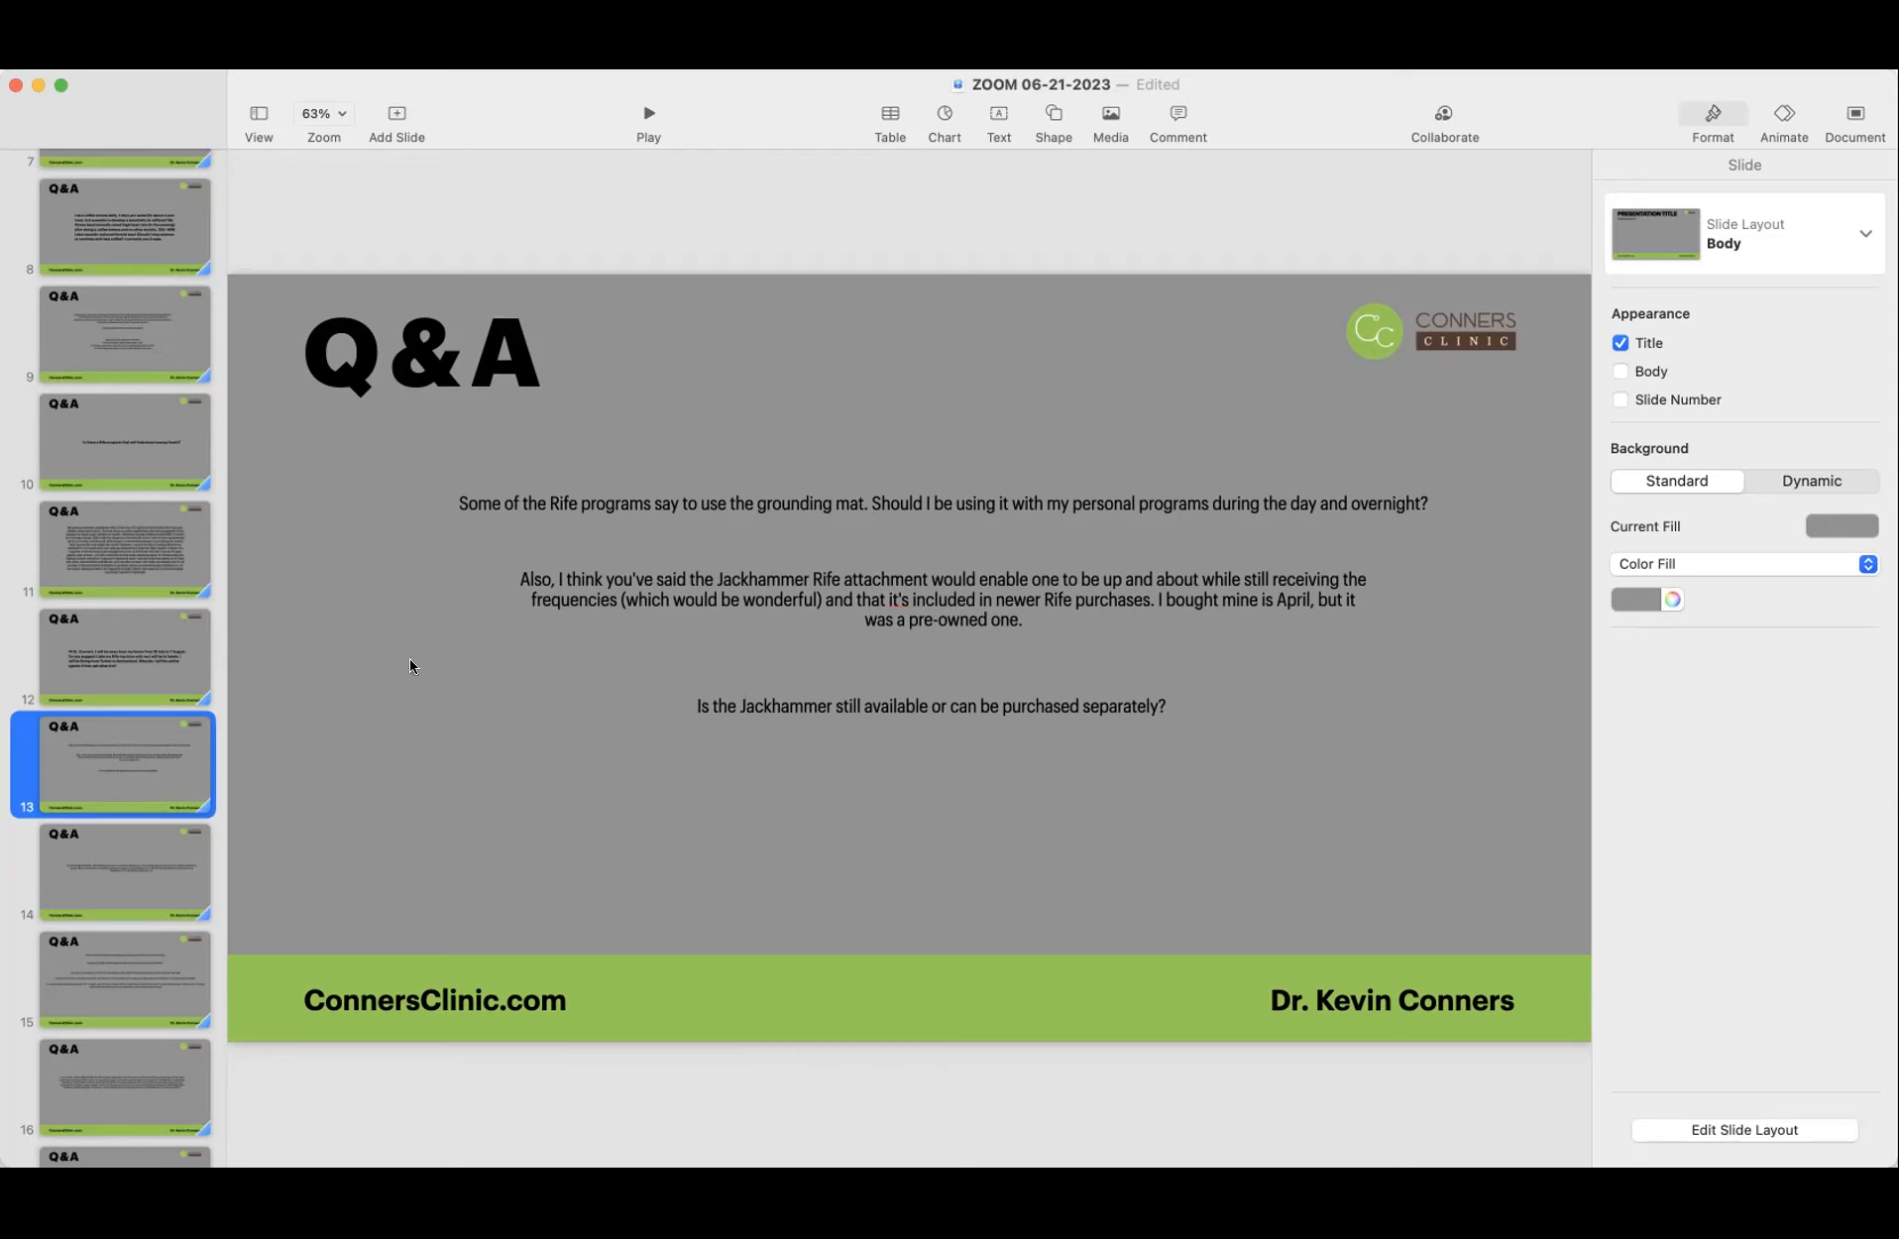
pyautogui.moveTo(385, 696)
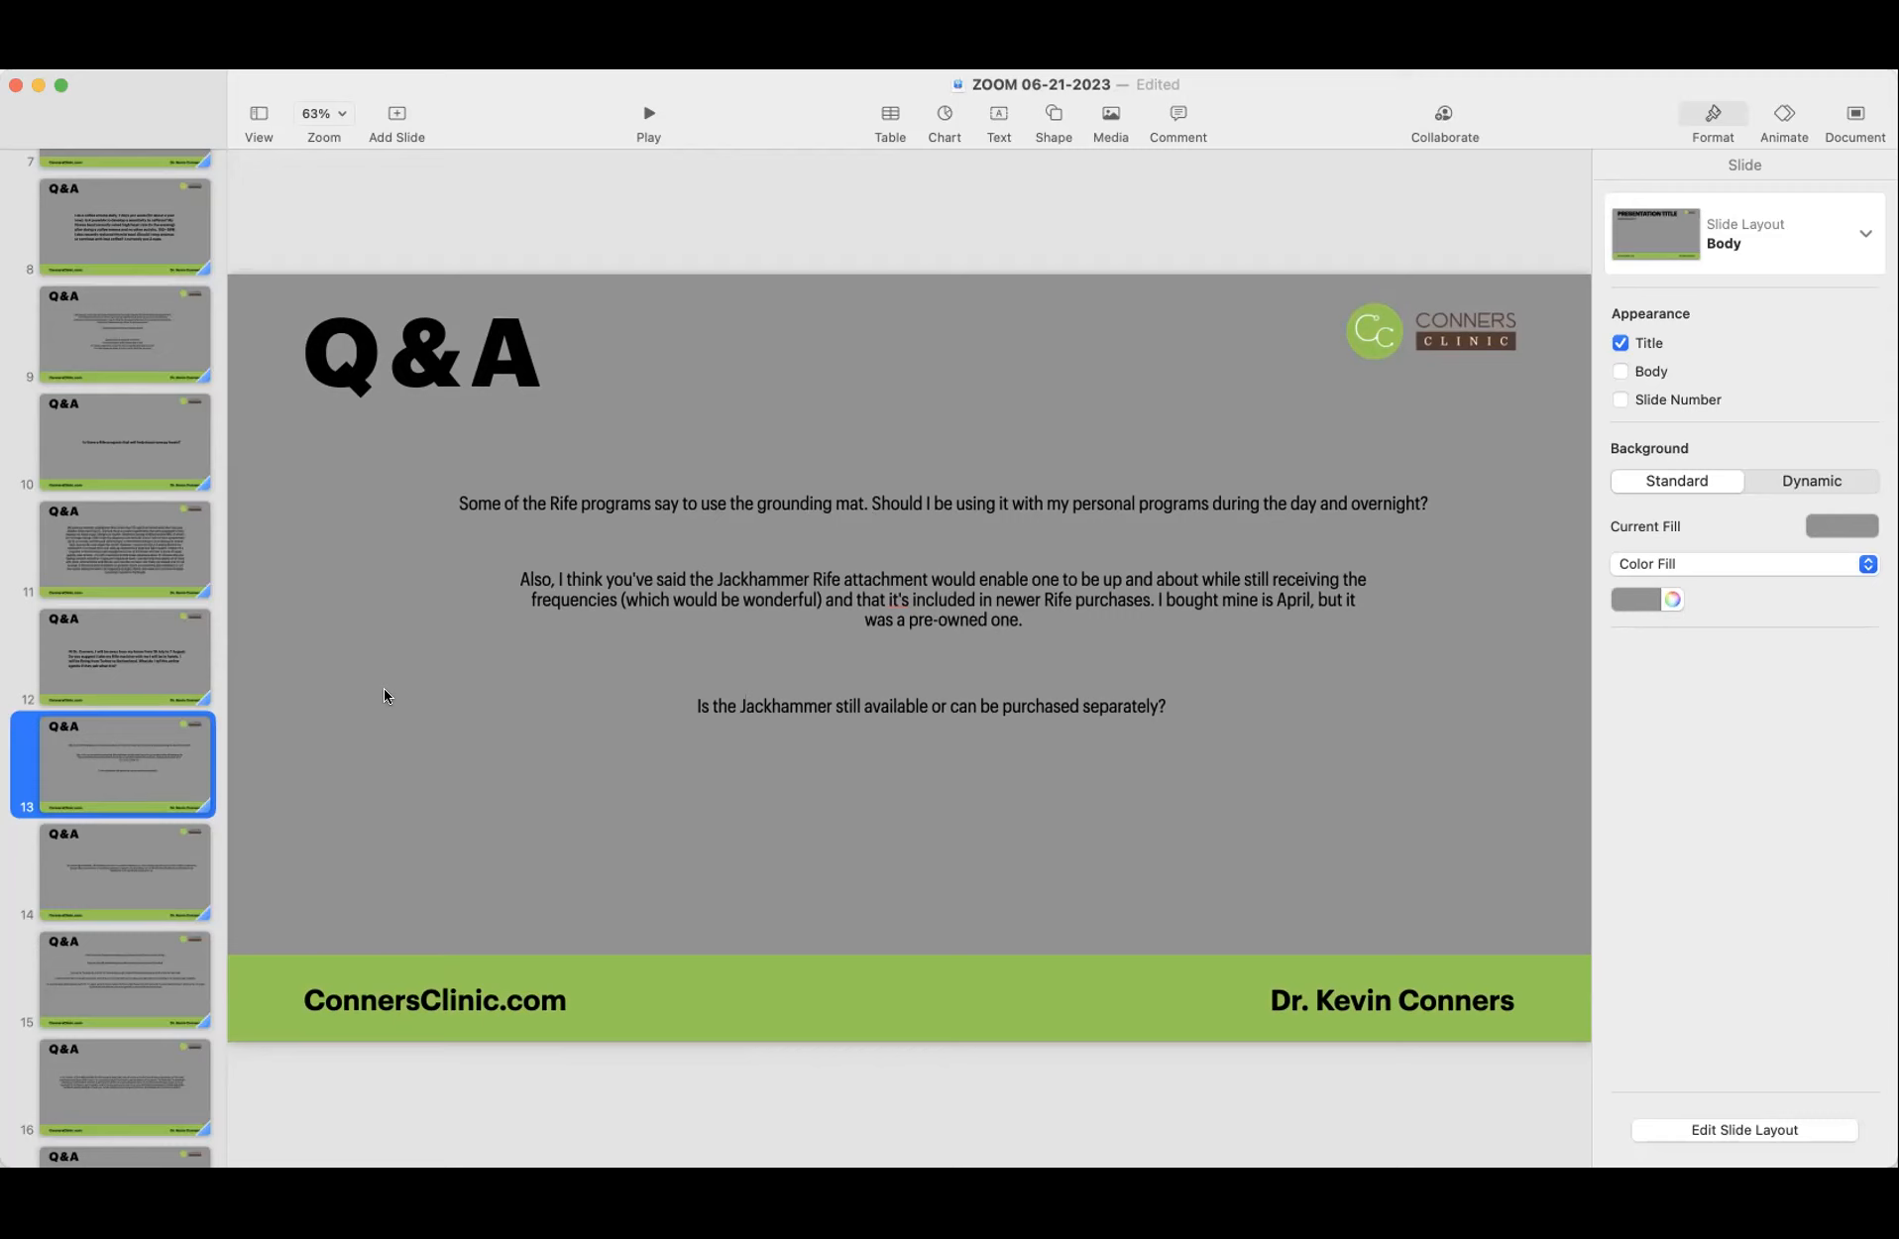
pyautogui.moveTo(655, 590)
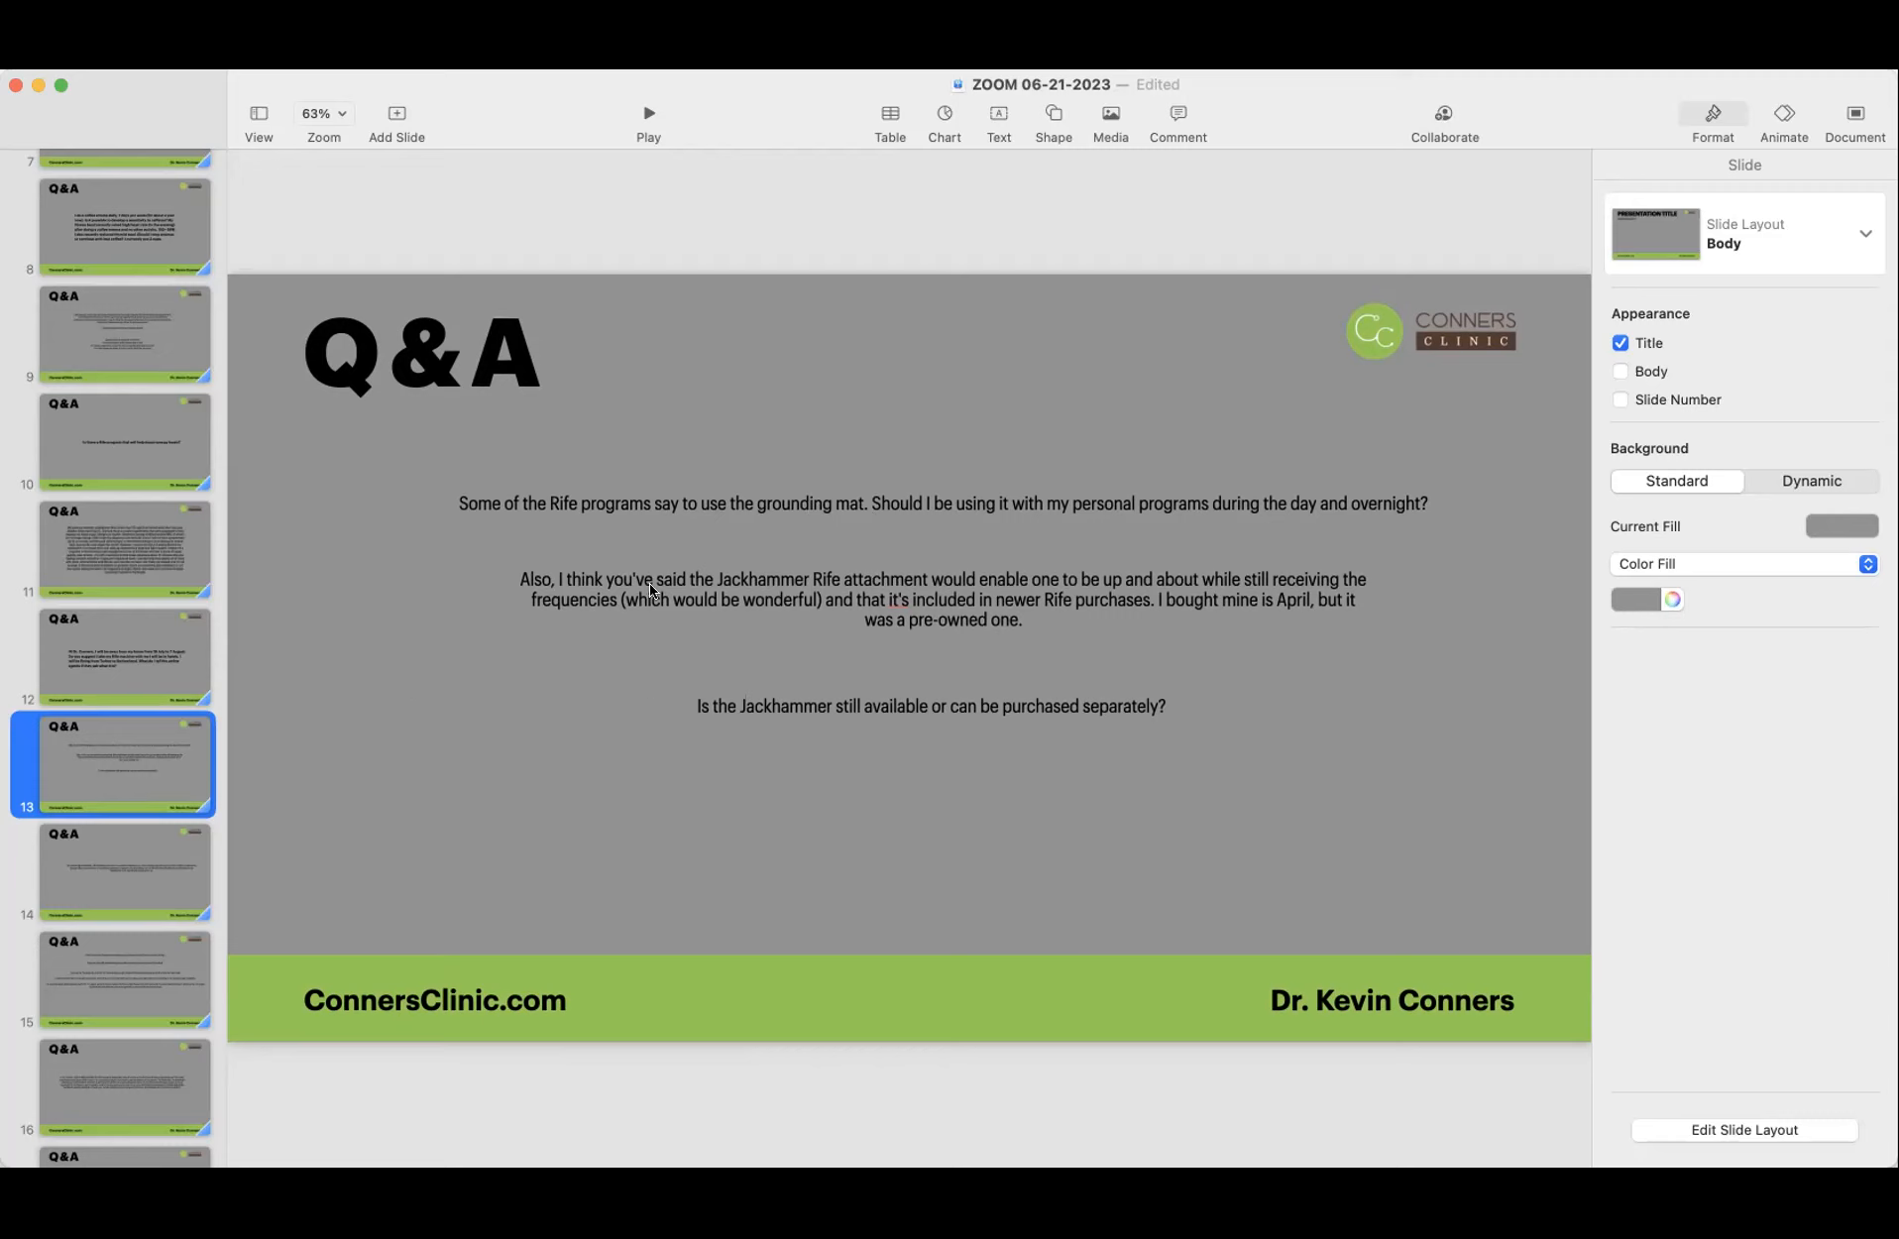
pyautogui.moveTo(1112, 510)
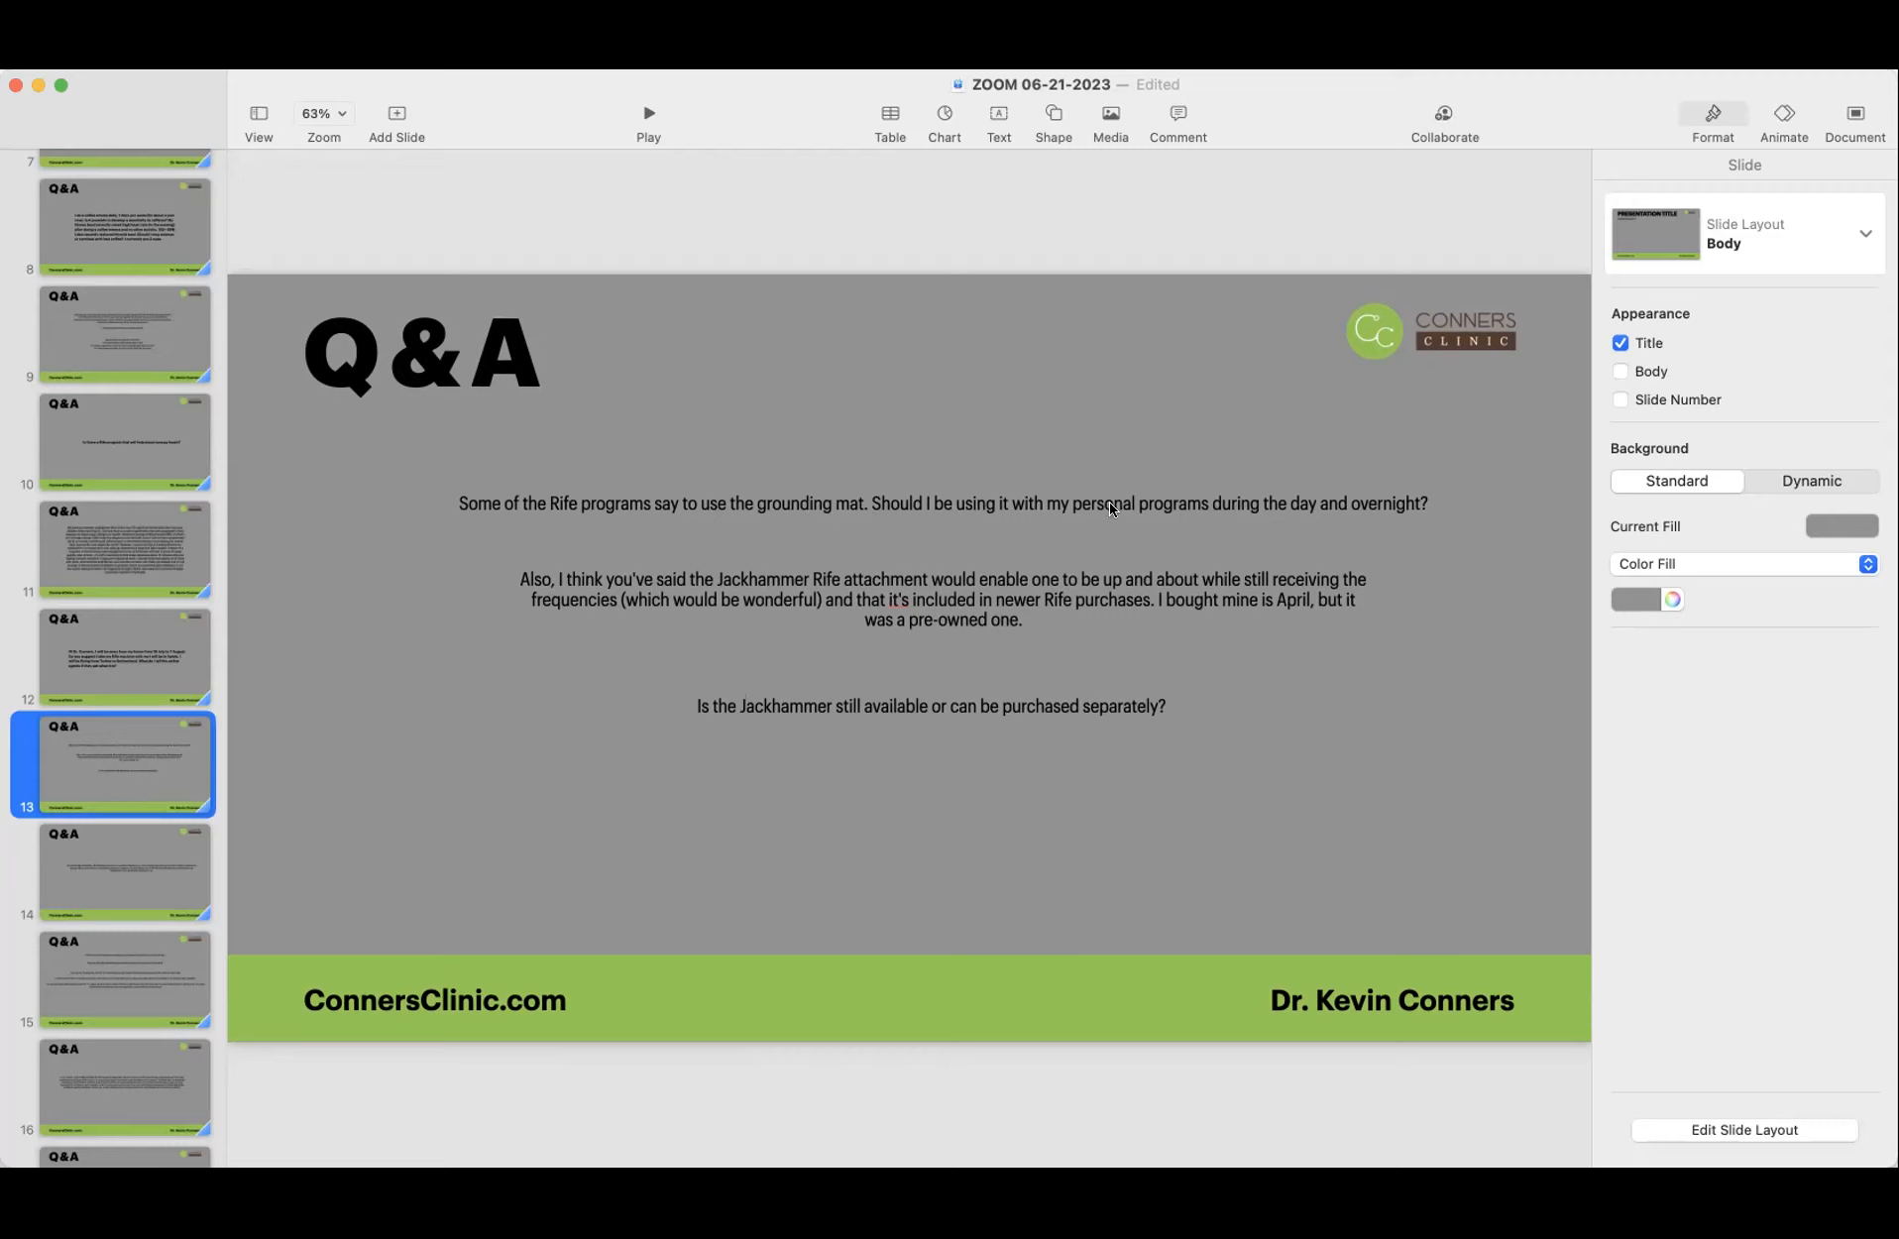
pyautogui.moveTo(1122, 613)
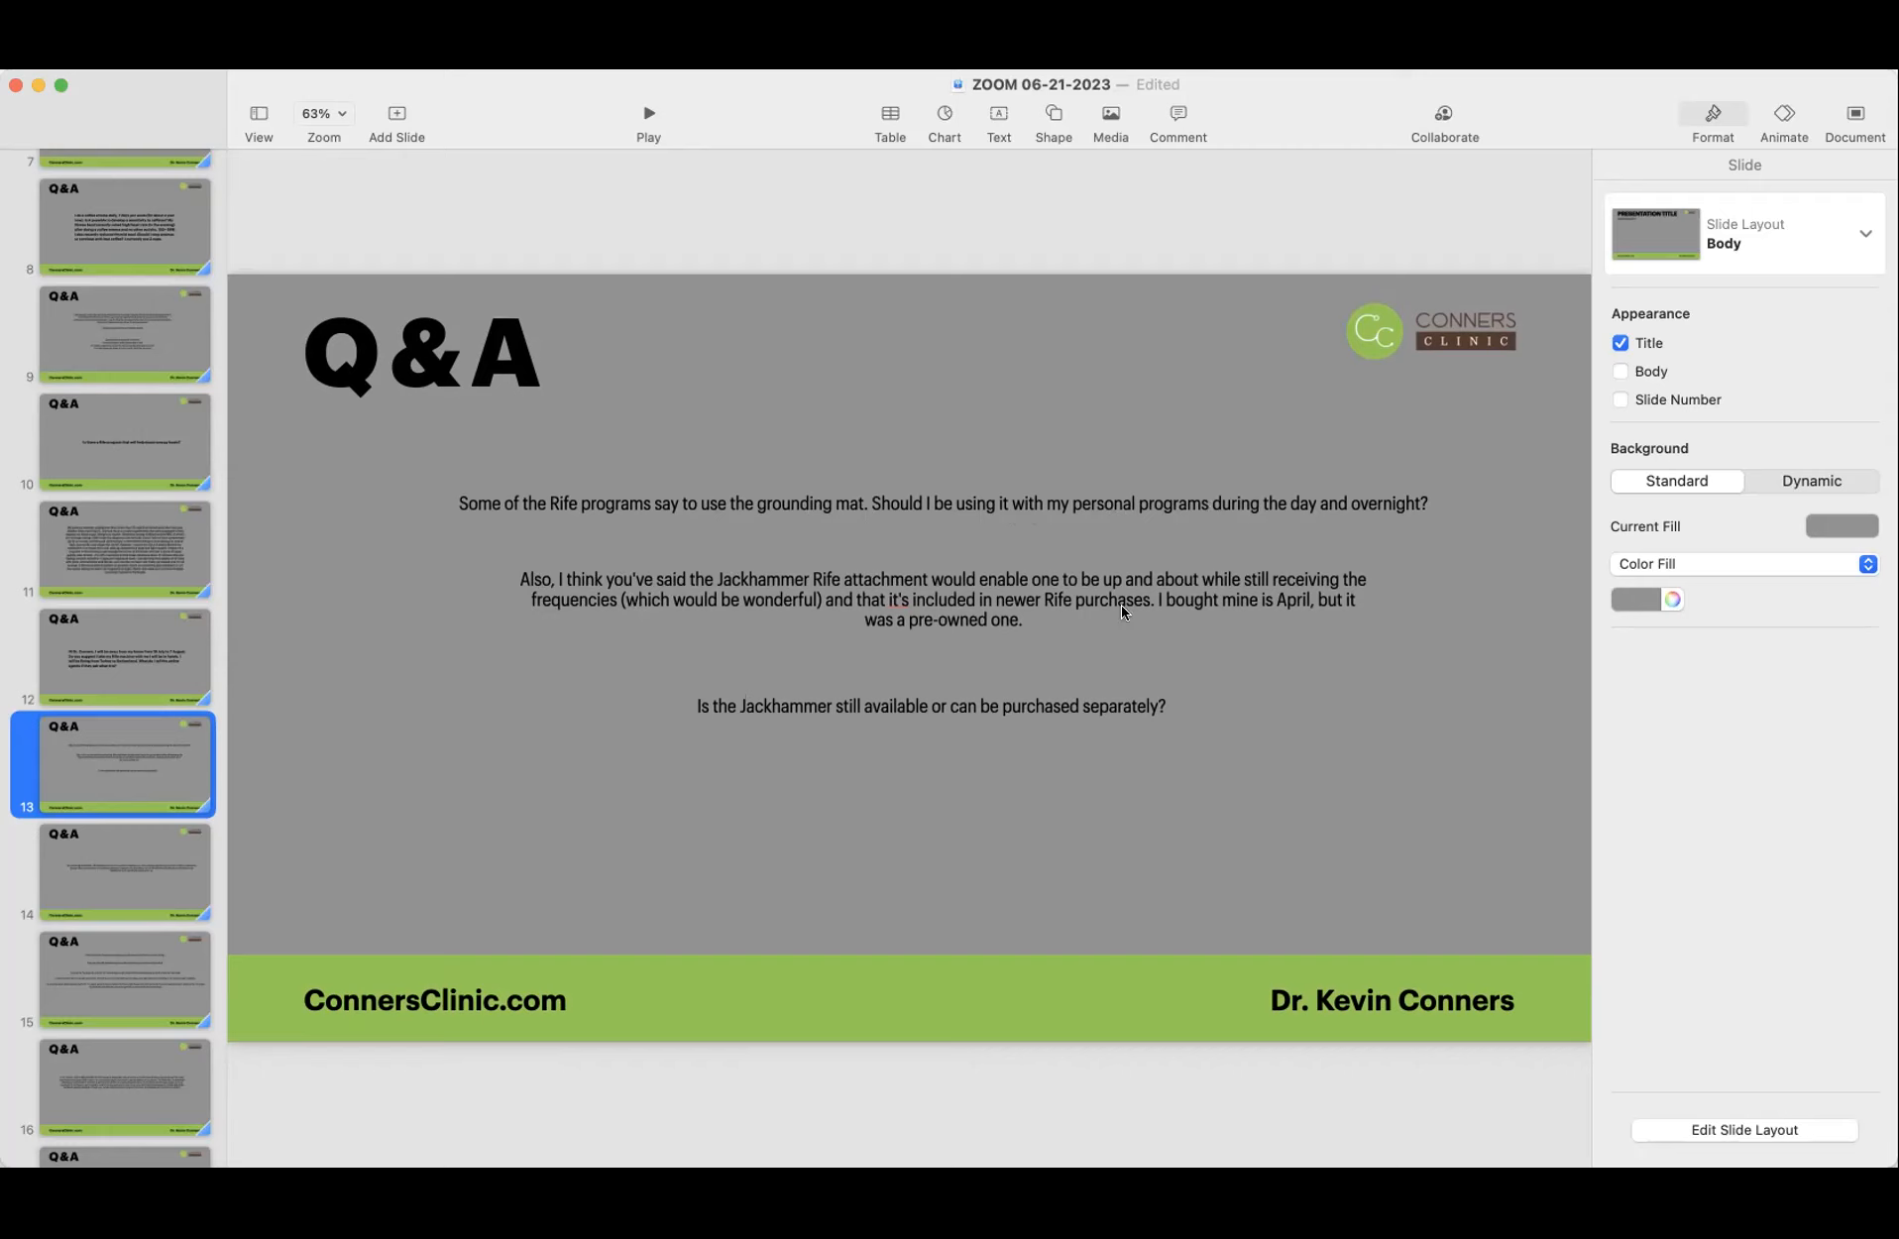
pyautogui.moveTo(547, 589)
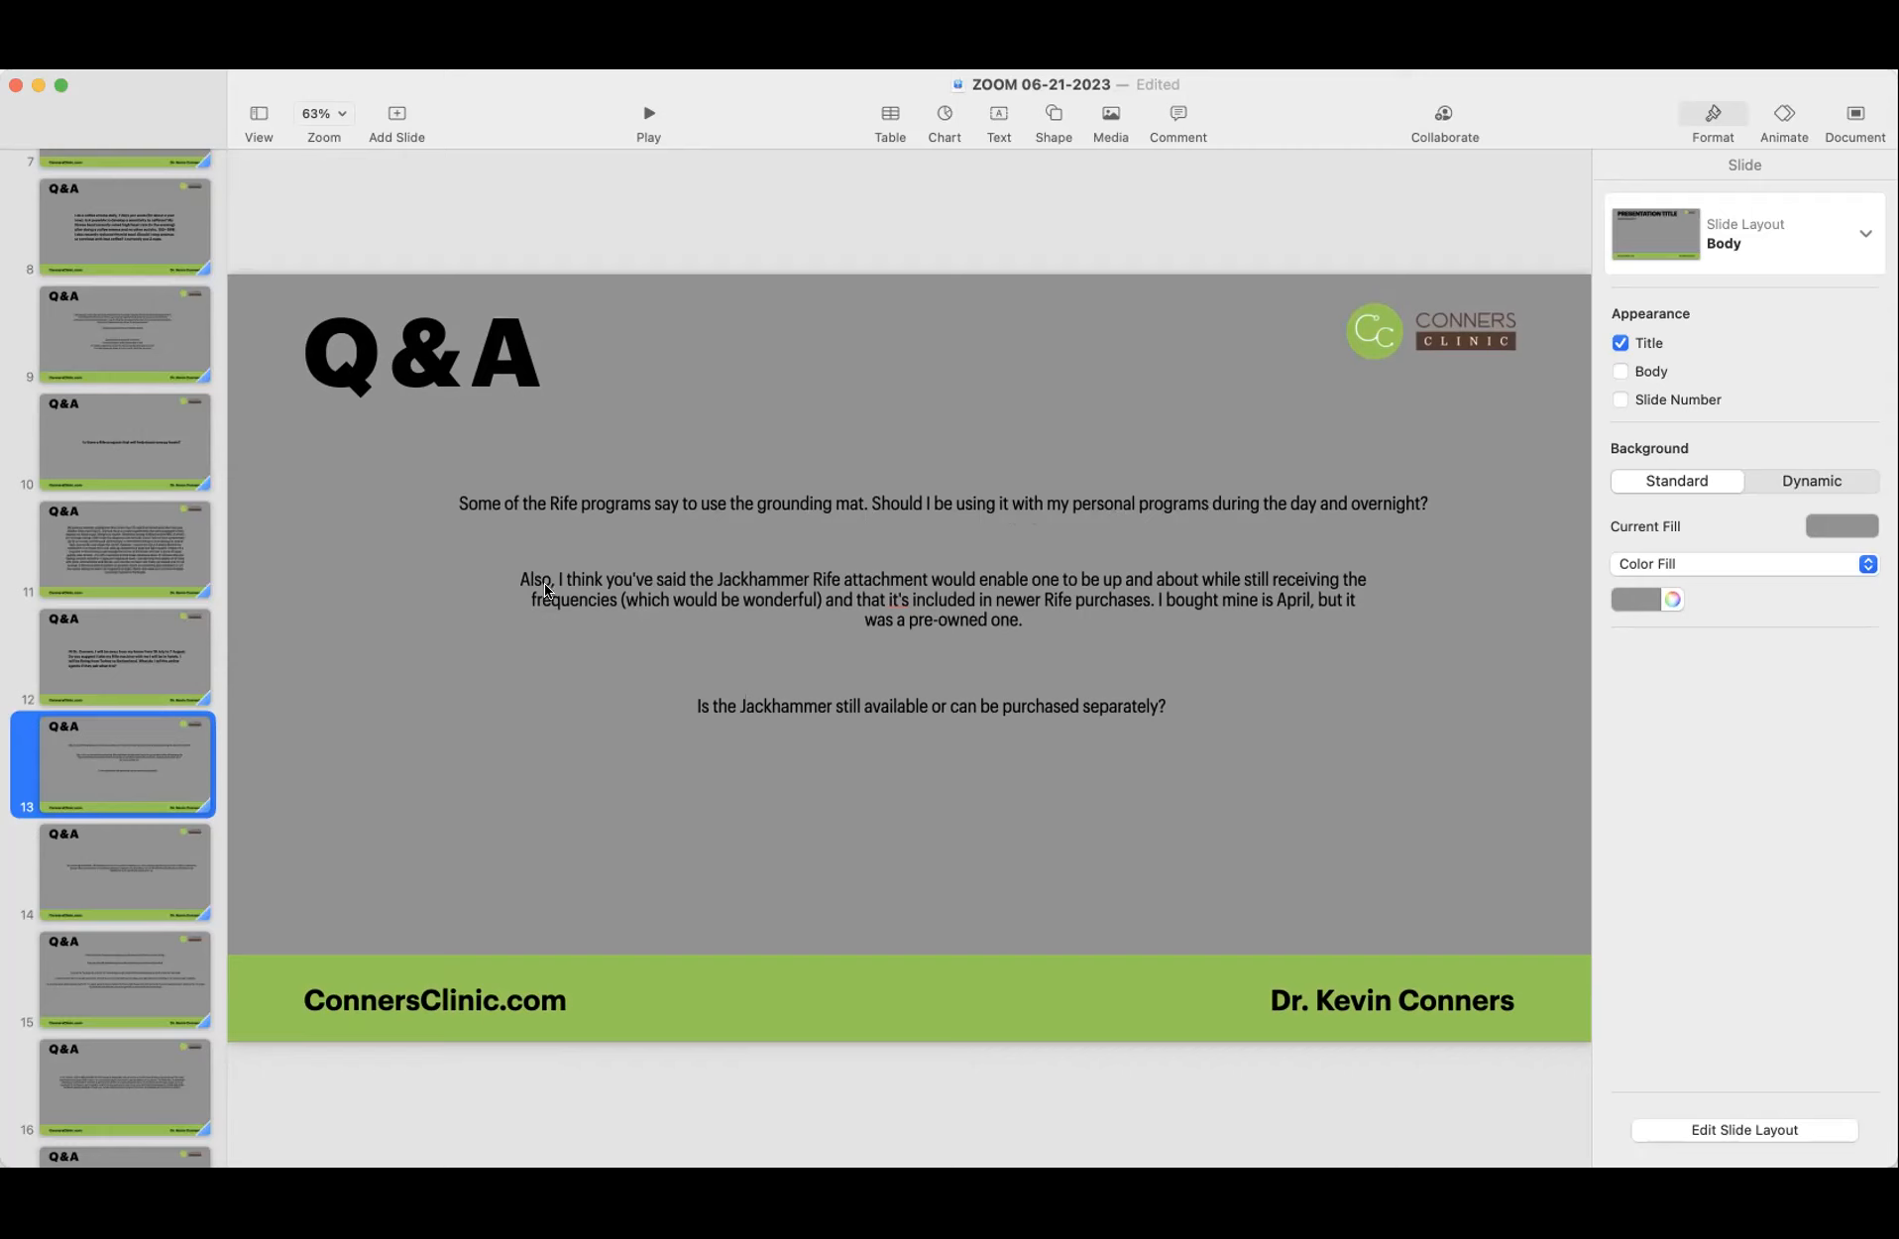
pyautogui.moveTo(743, 587)
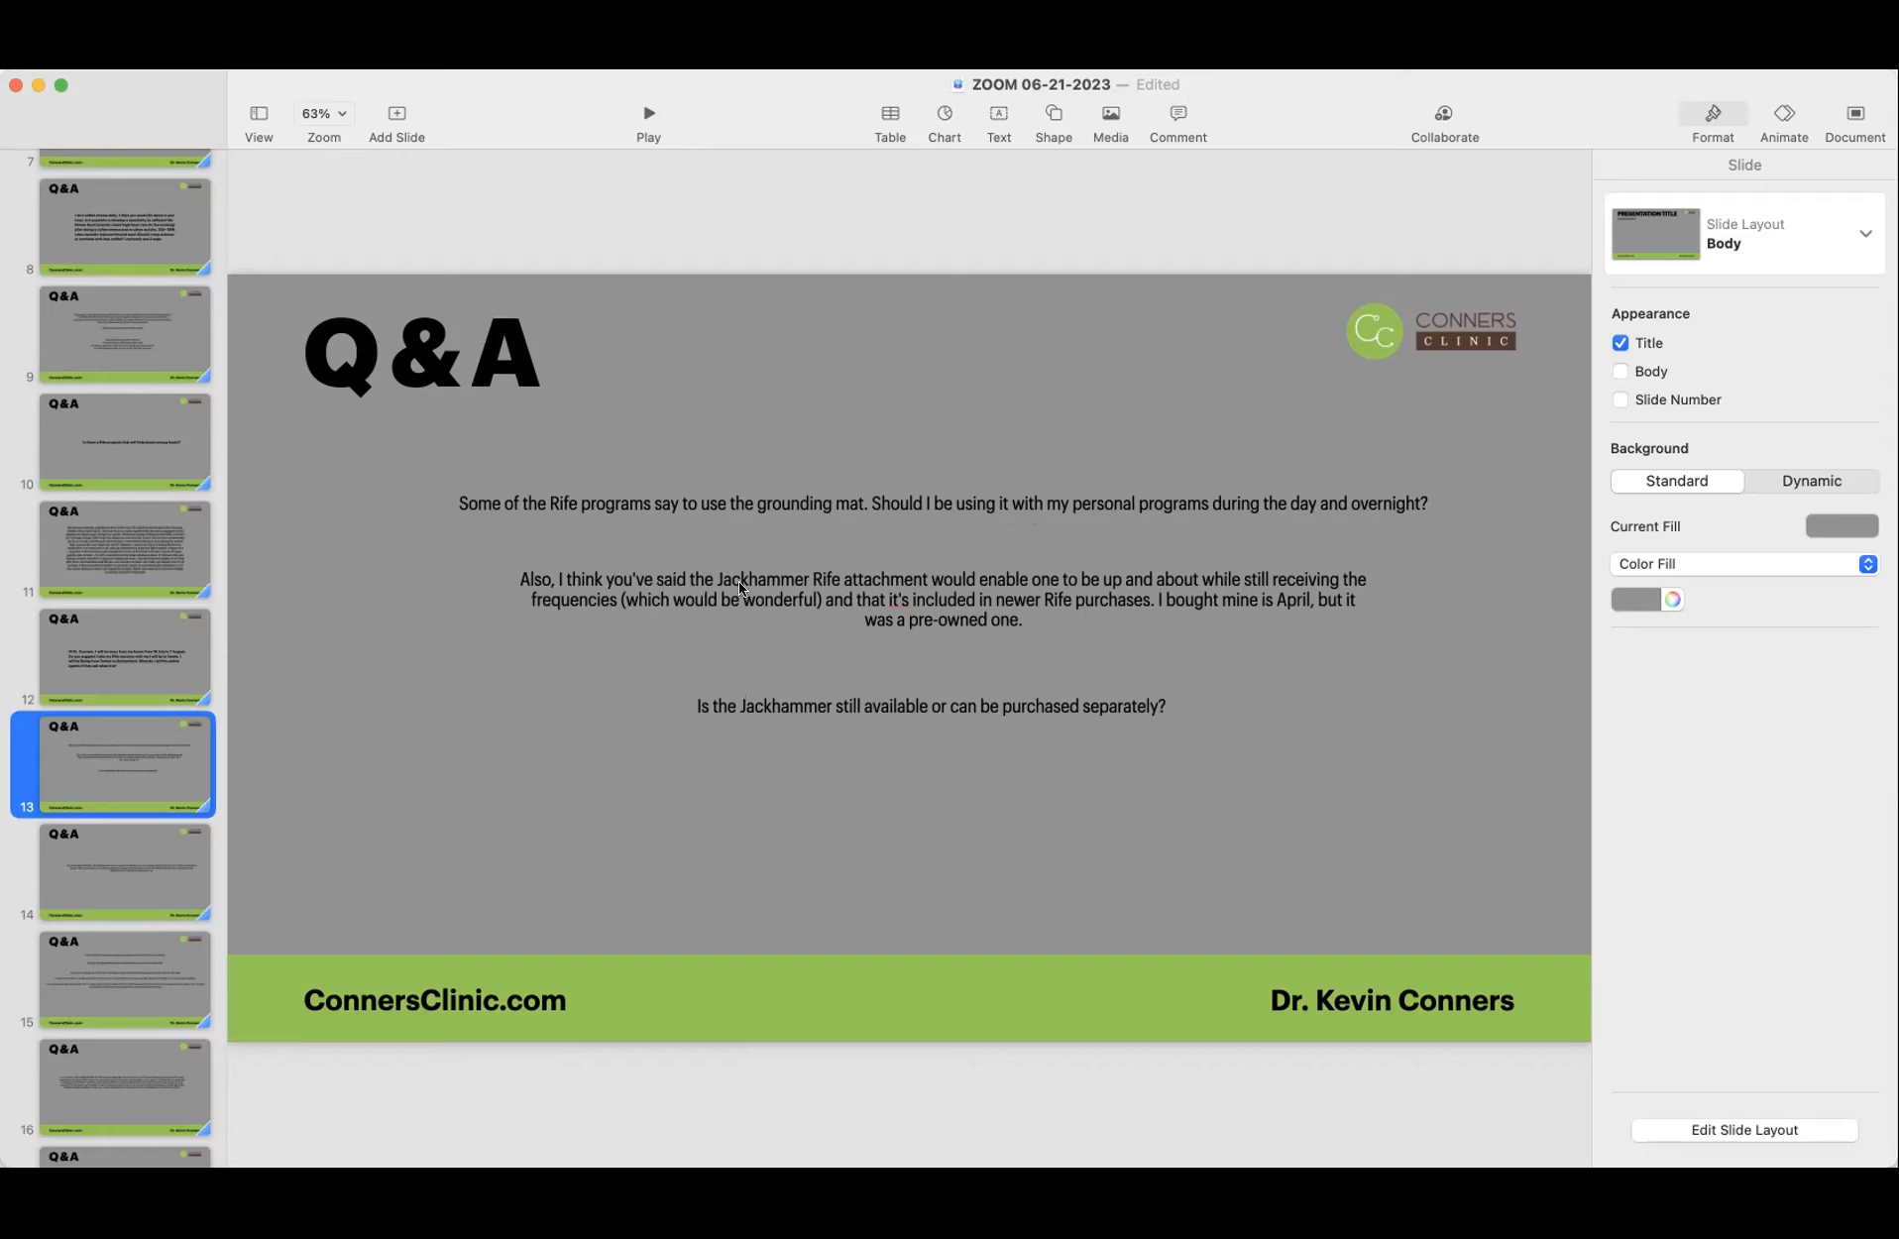
pyautogui.moveTo(1003, 588)
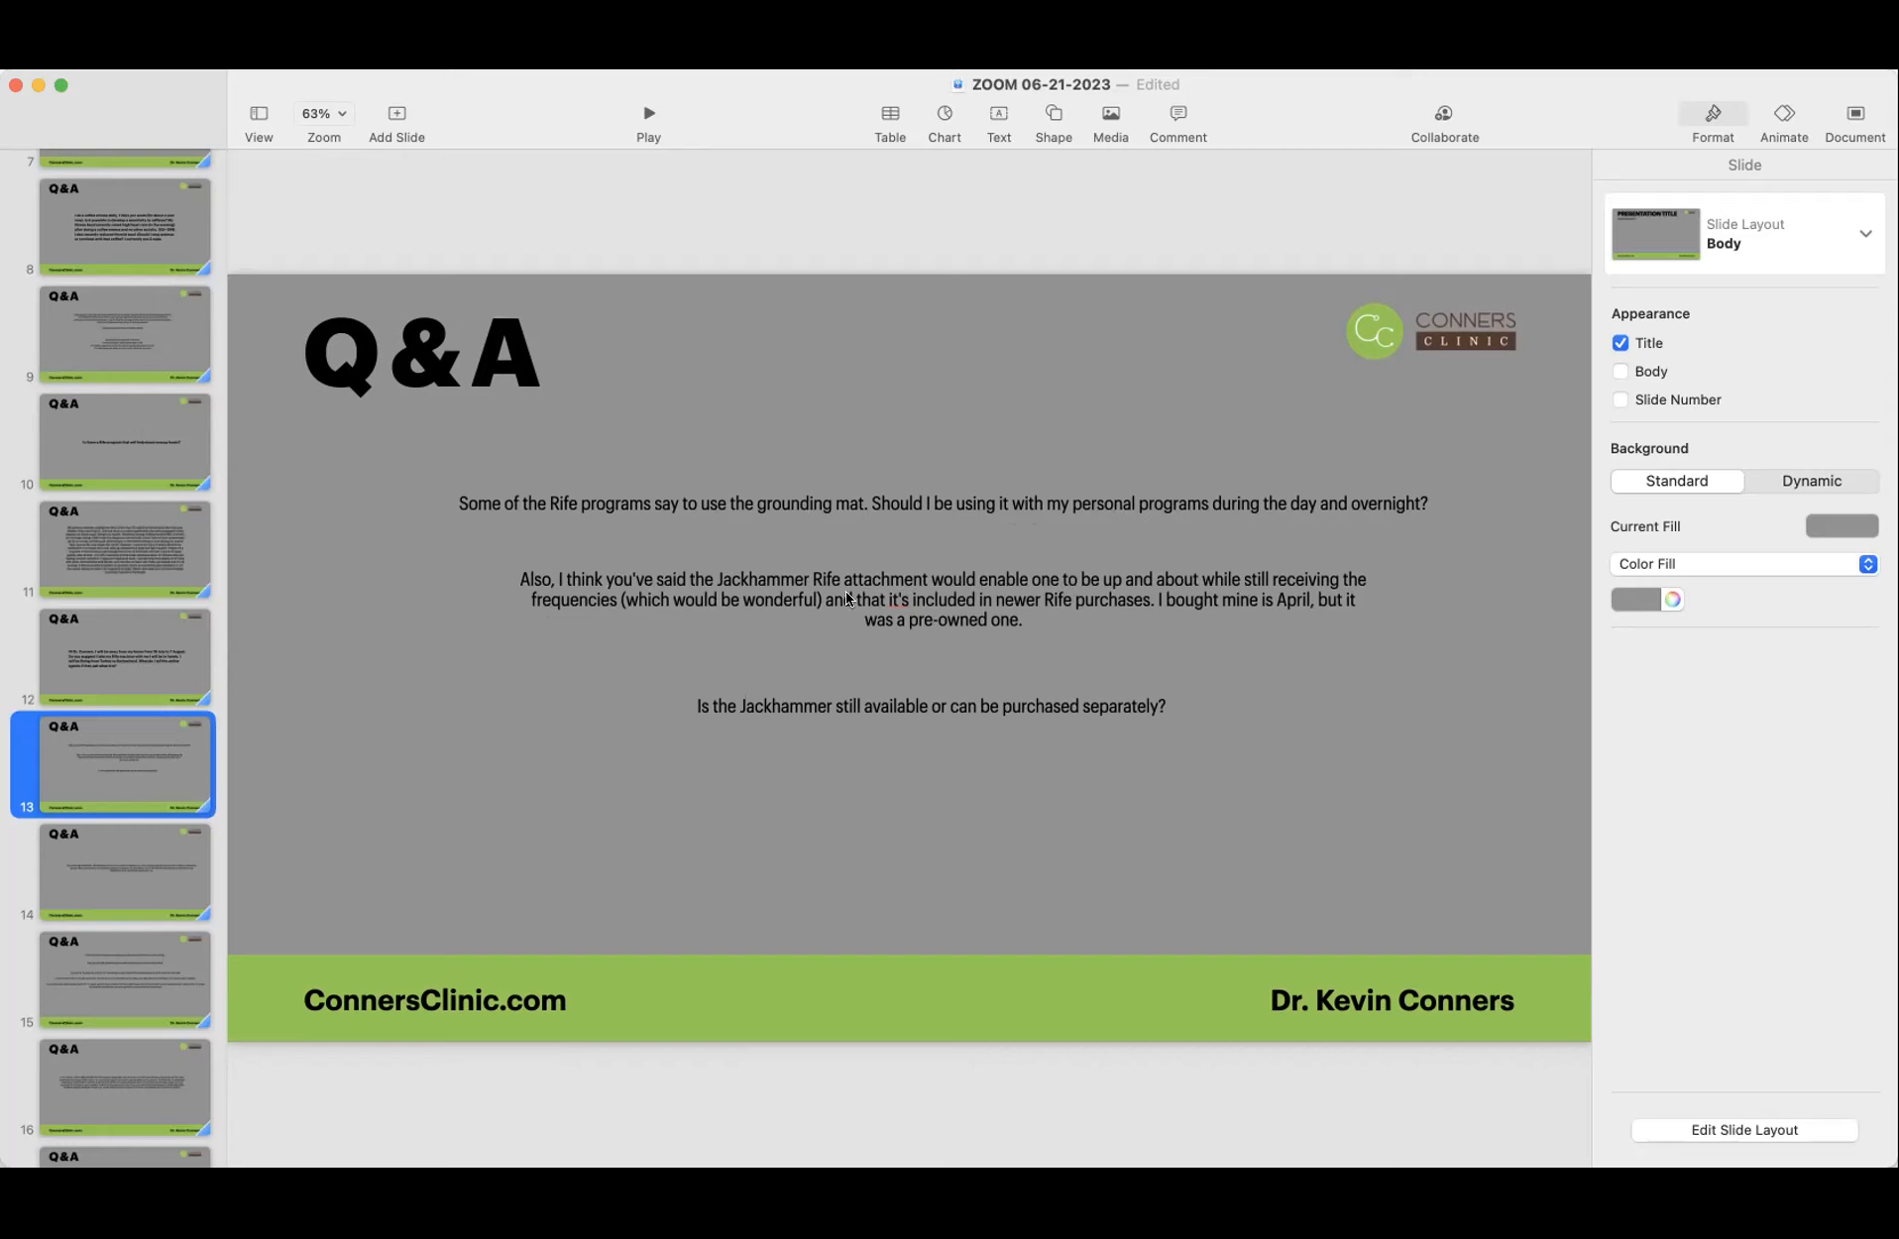
pyautogui.moveTo(462, 666)
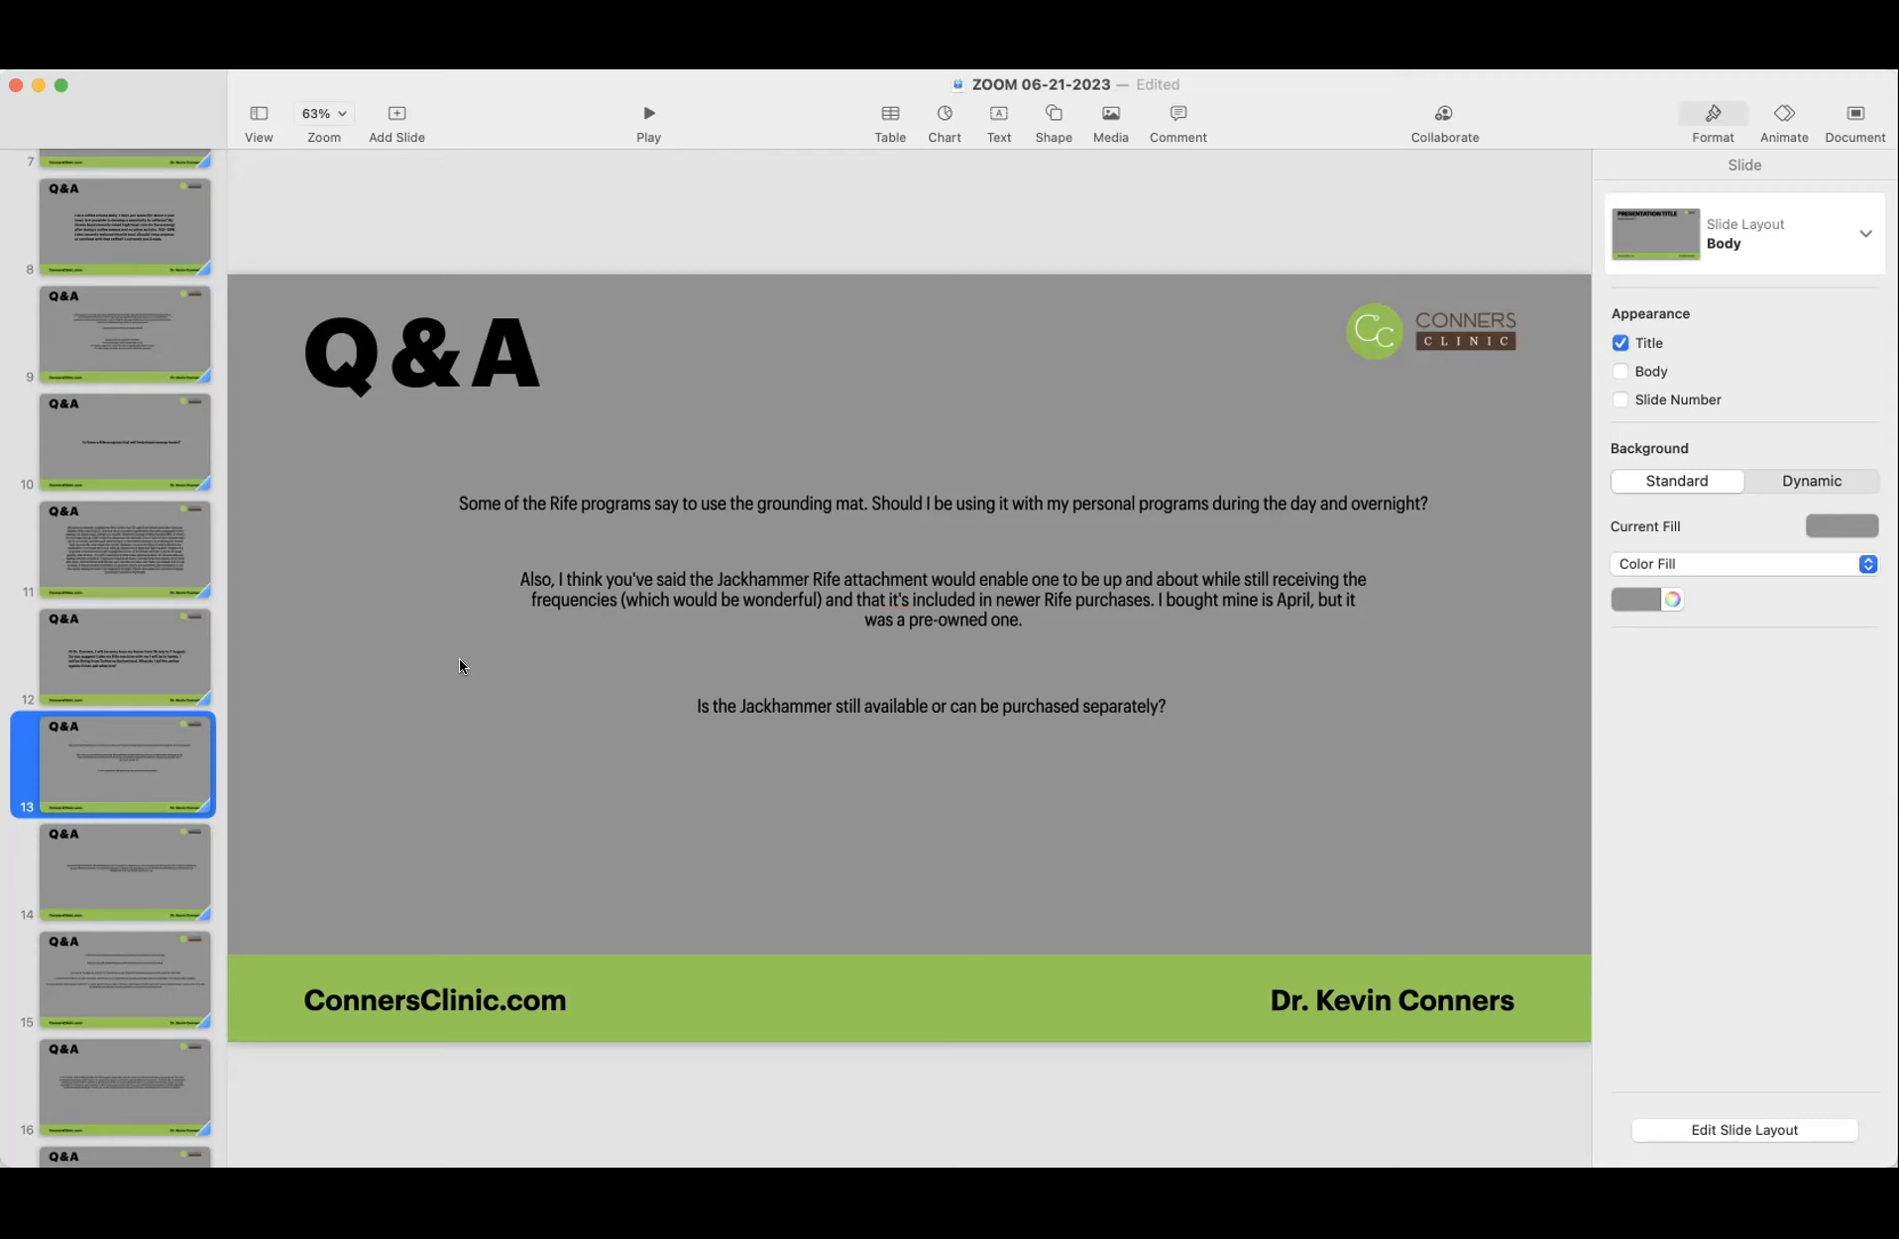
pyautogui.moveTo(819, 603)
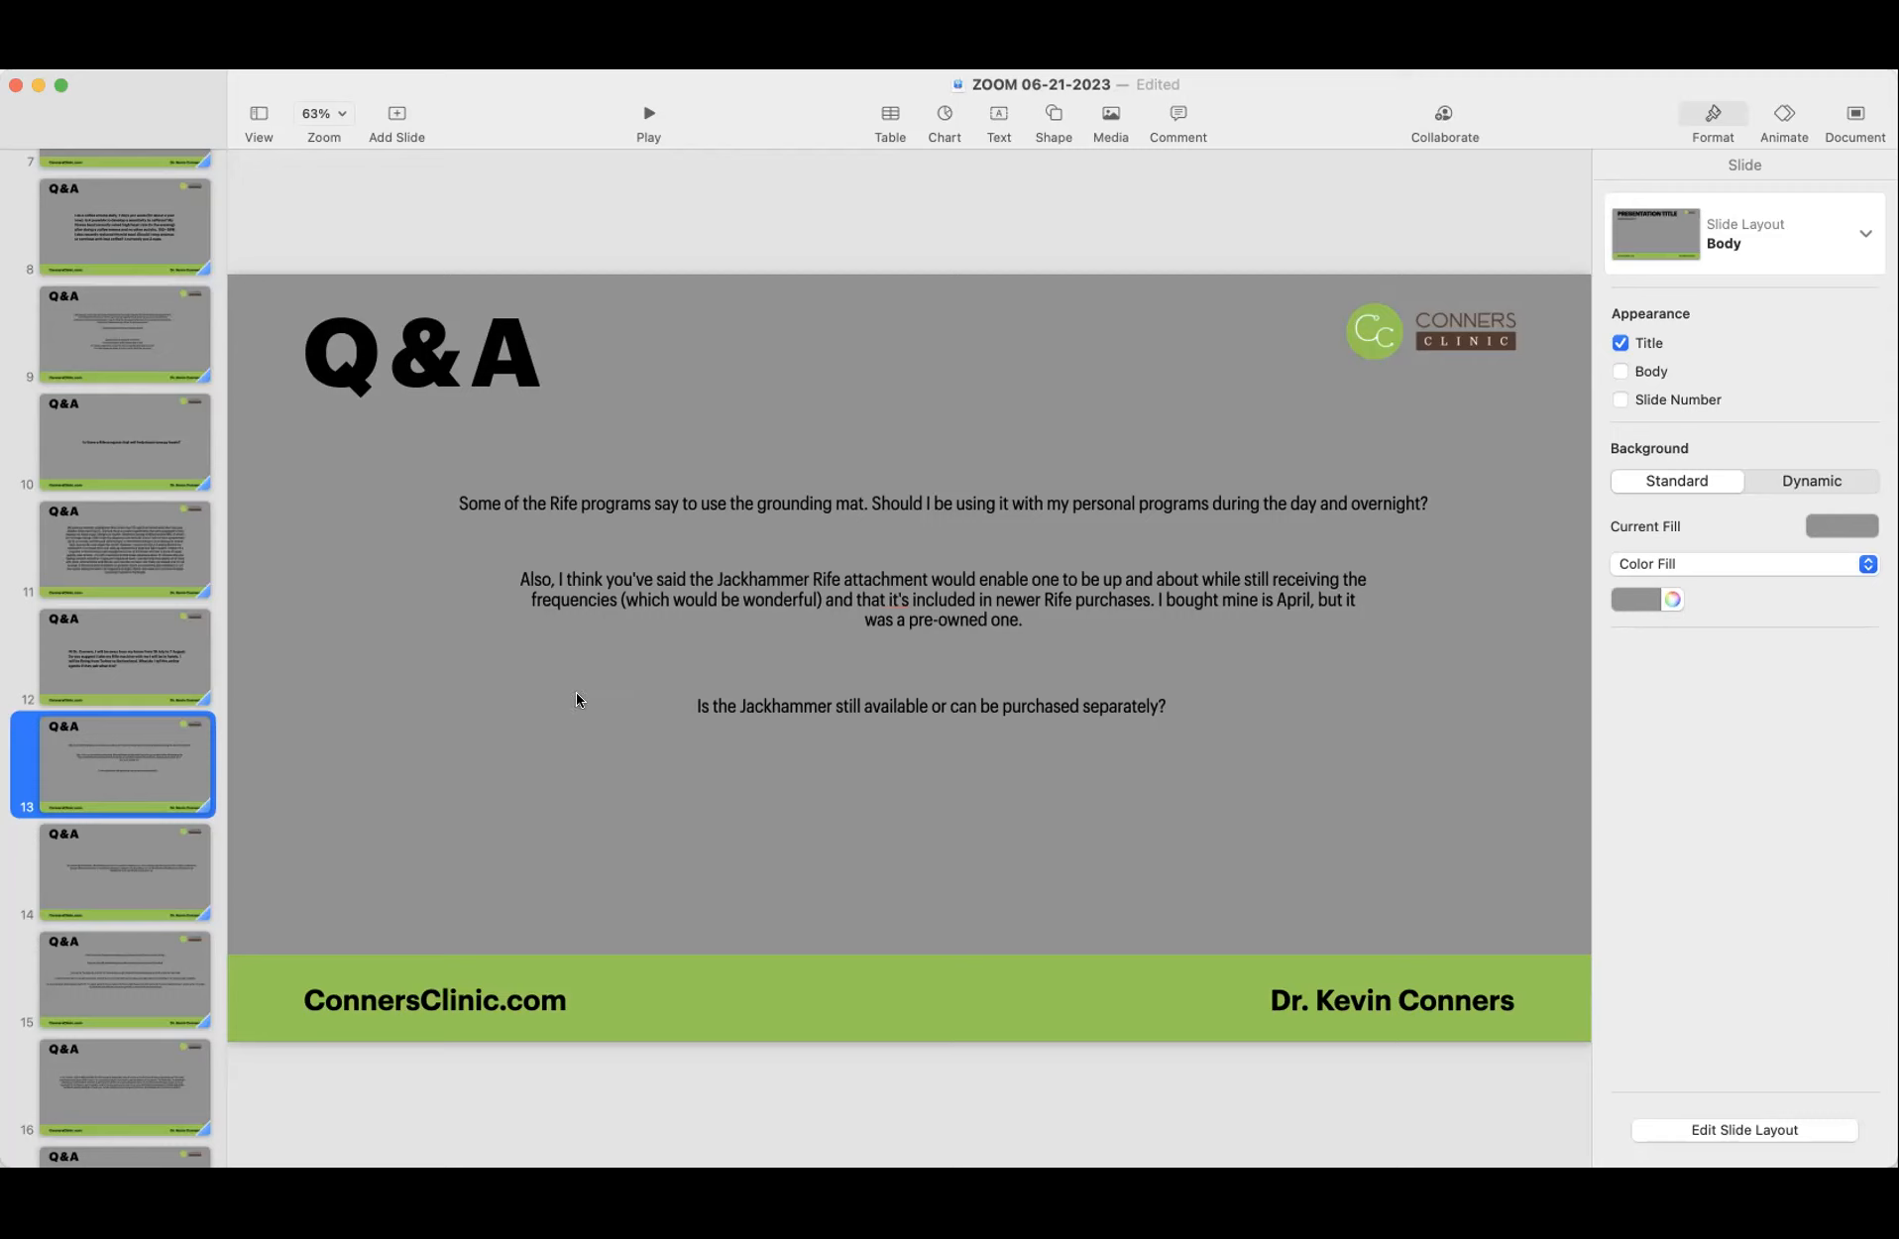
pyautogui.moveTo(623, 611)
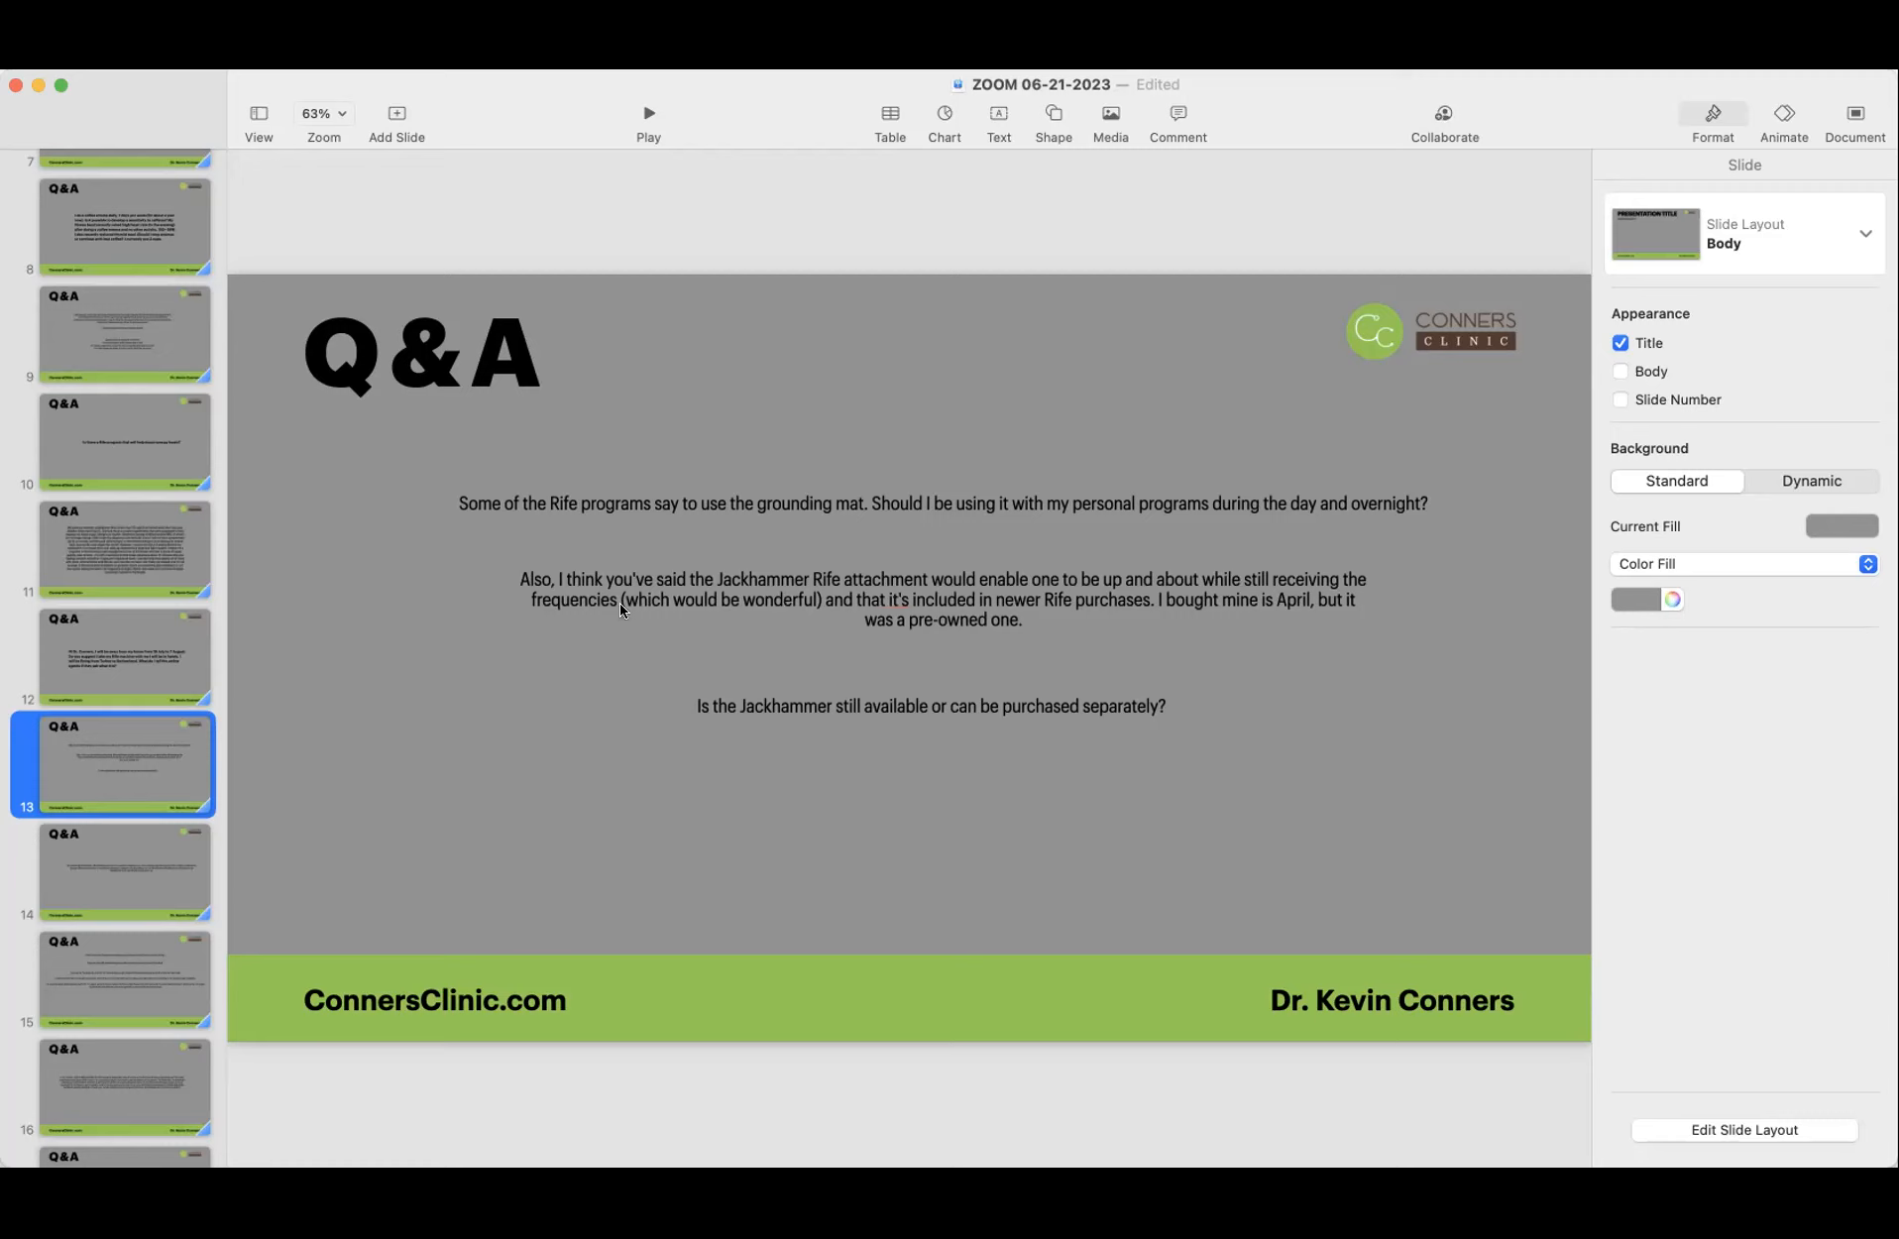
pyautogui.moveTo(333, 702)
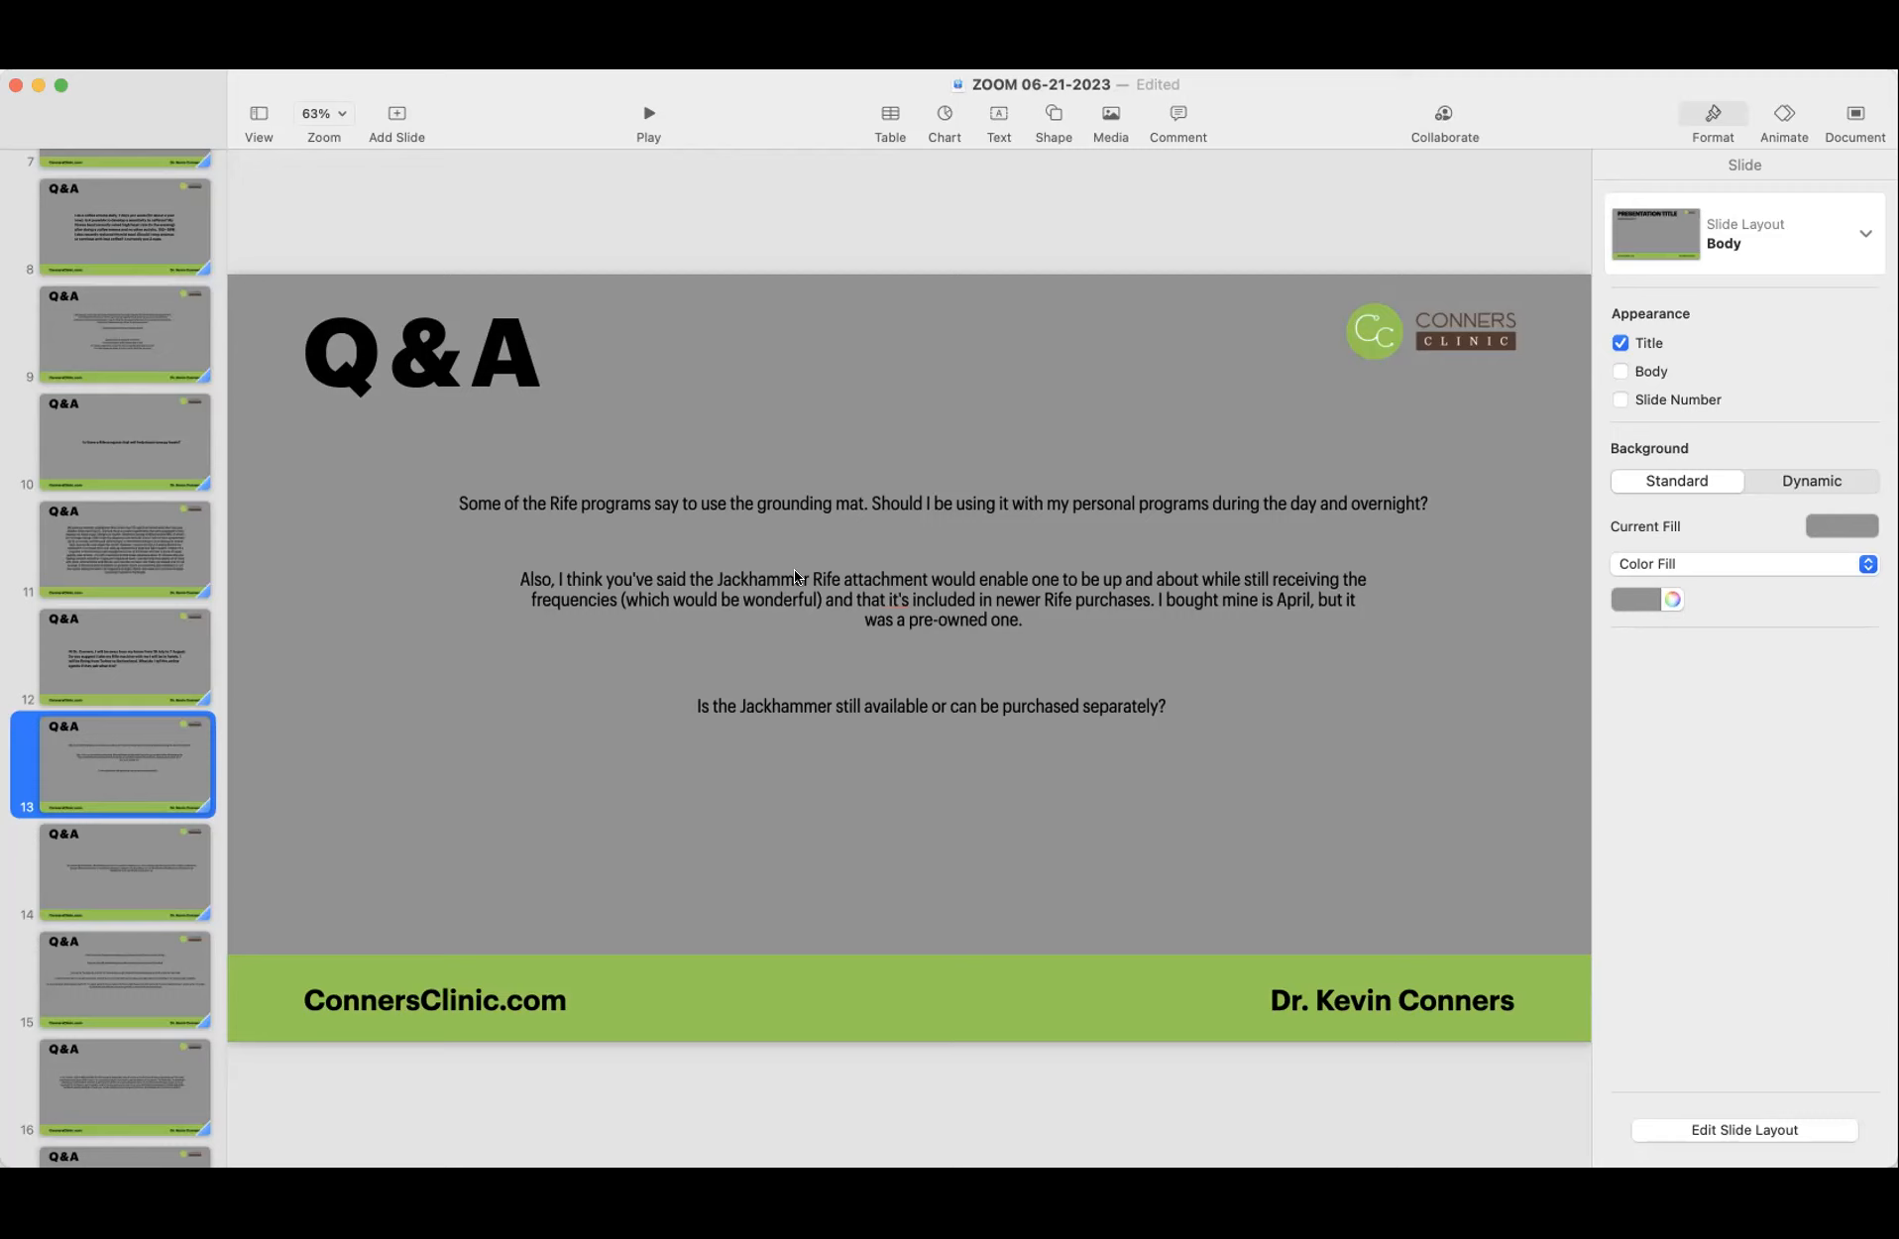
pyautogui.moveTo(480, 698)
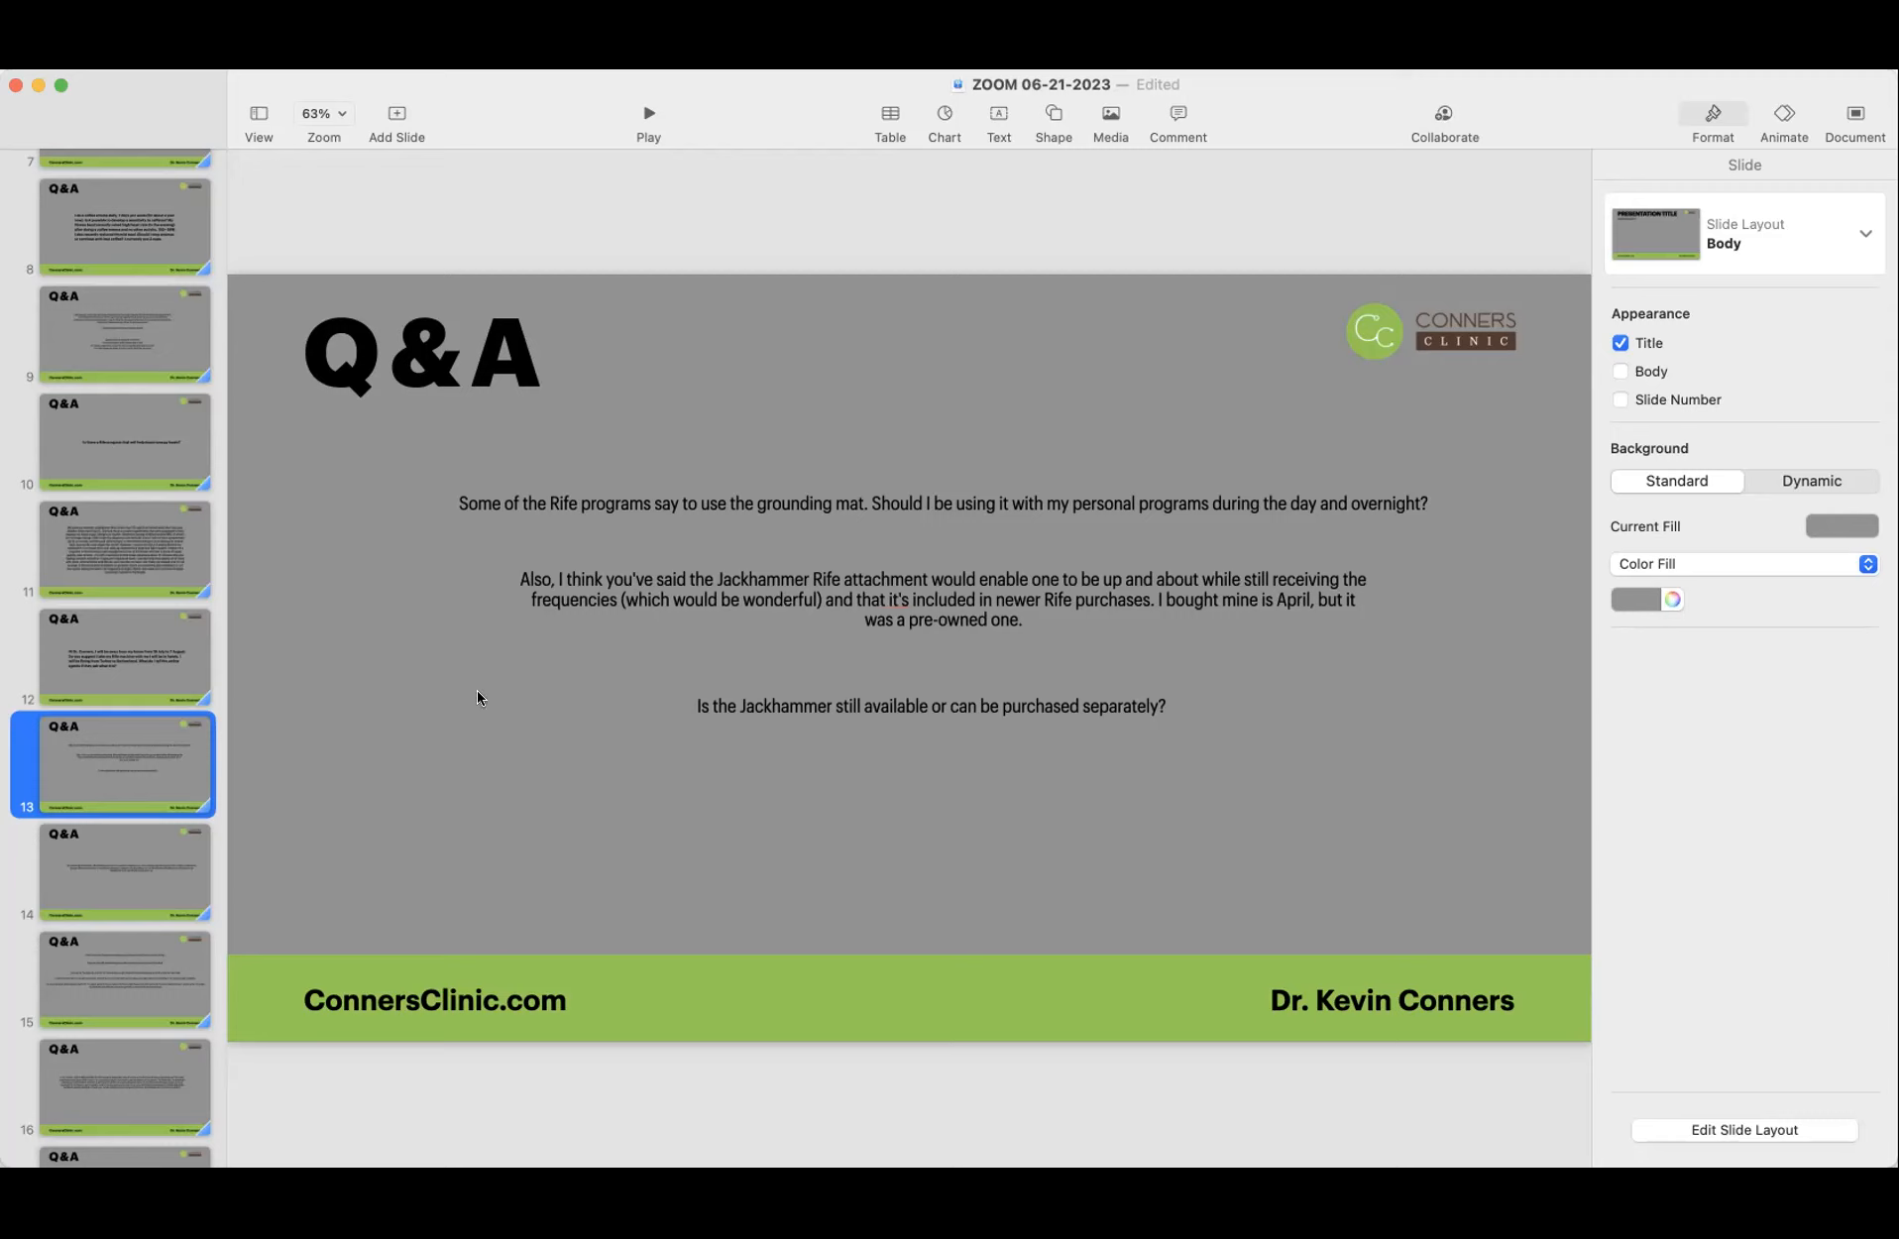
pyautogui.moveTo(1350, 650)
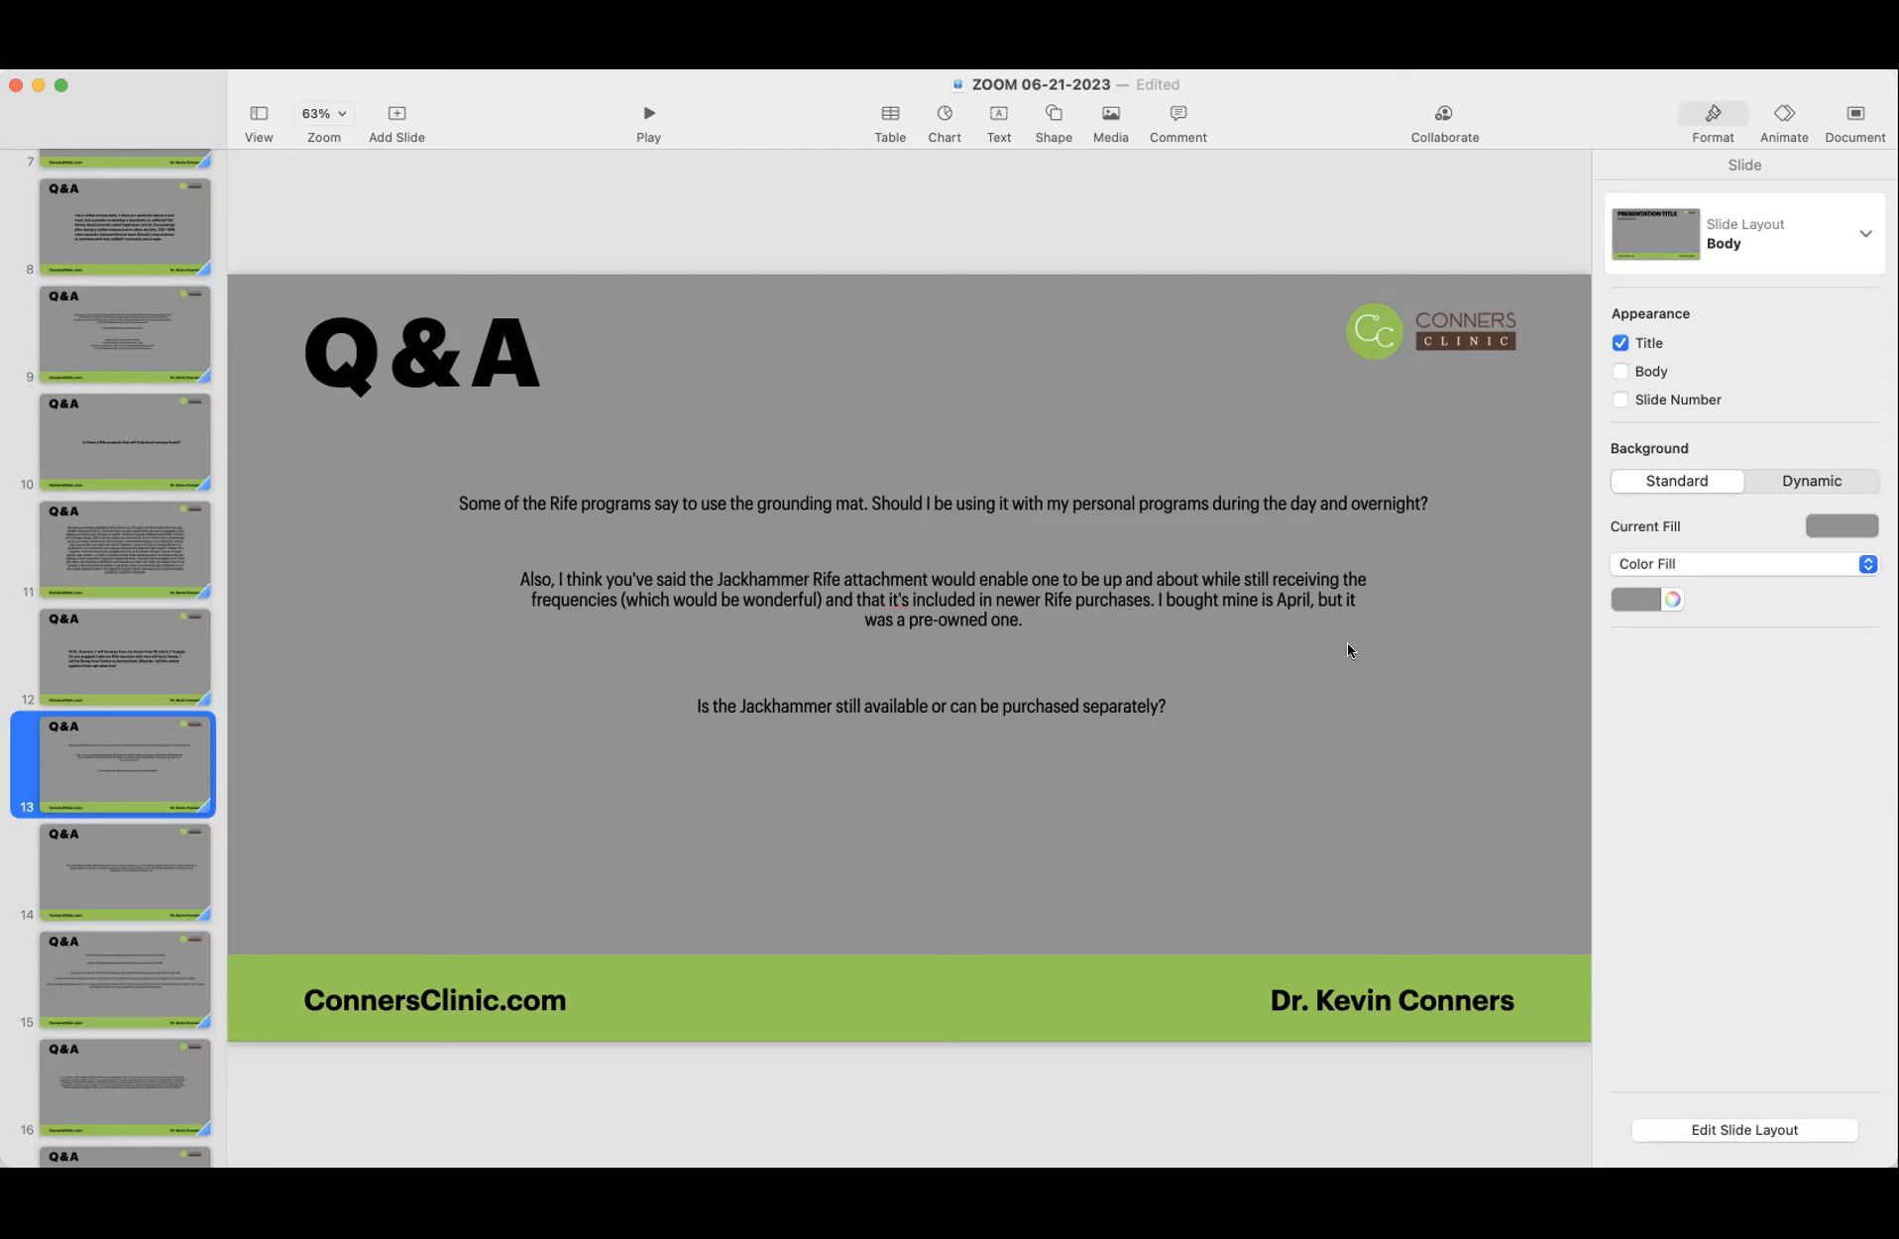
pyautogui.moveTo(1150, 610)
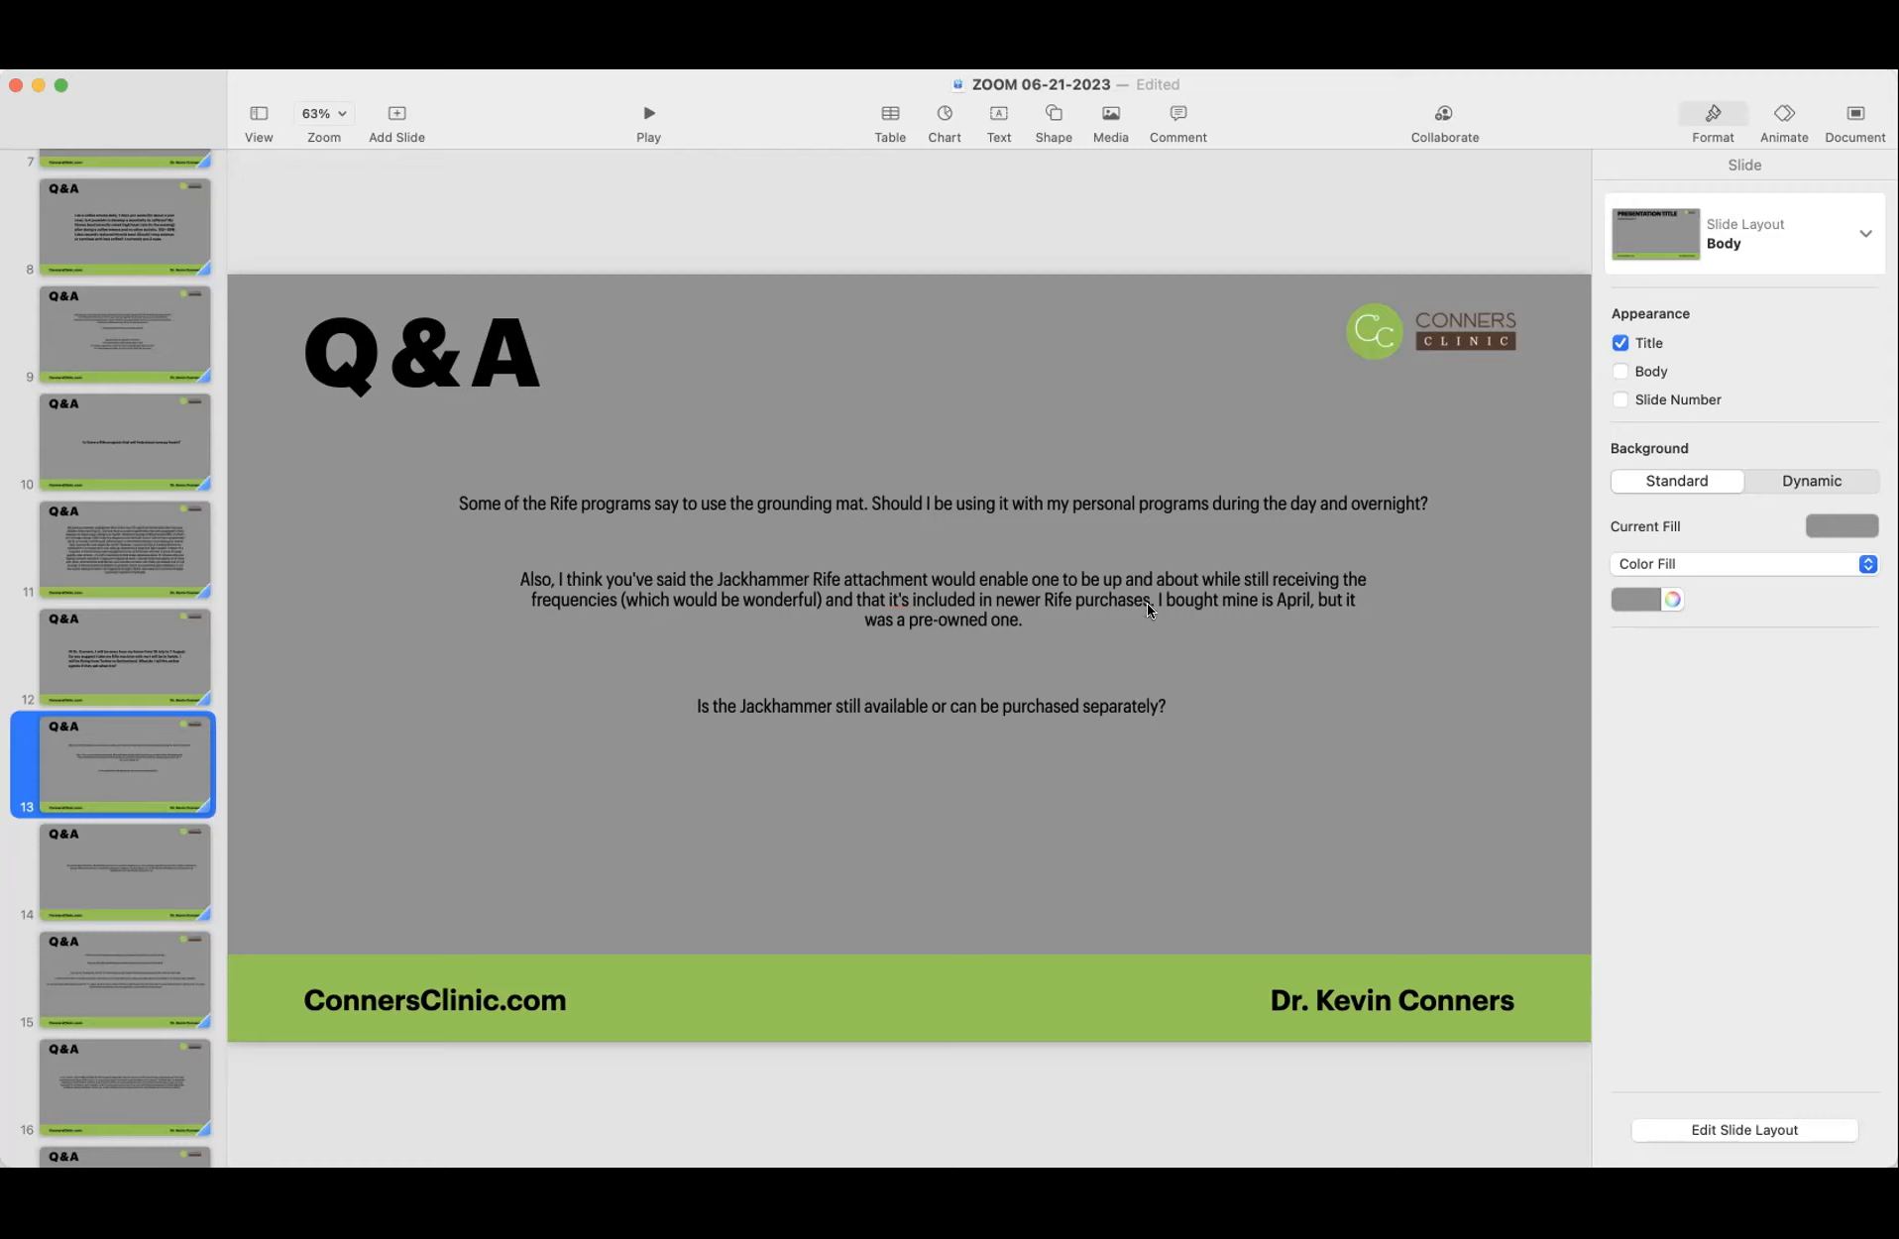
pyautogui.moveTo(494, 684)
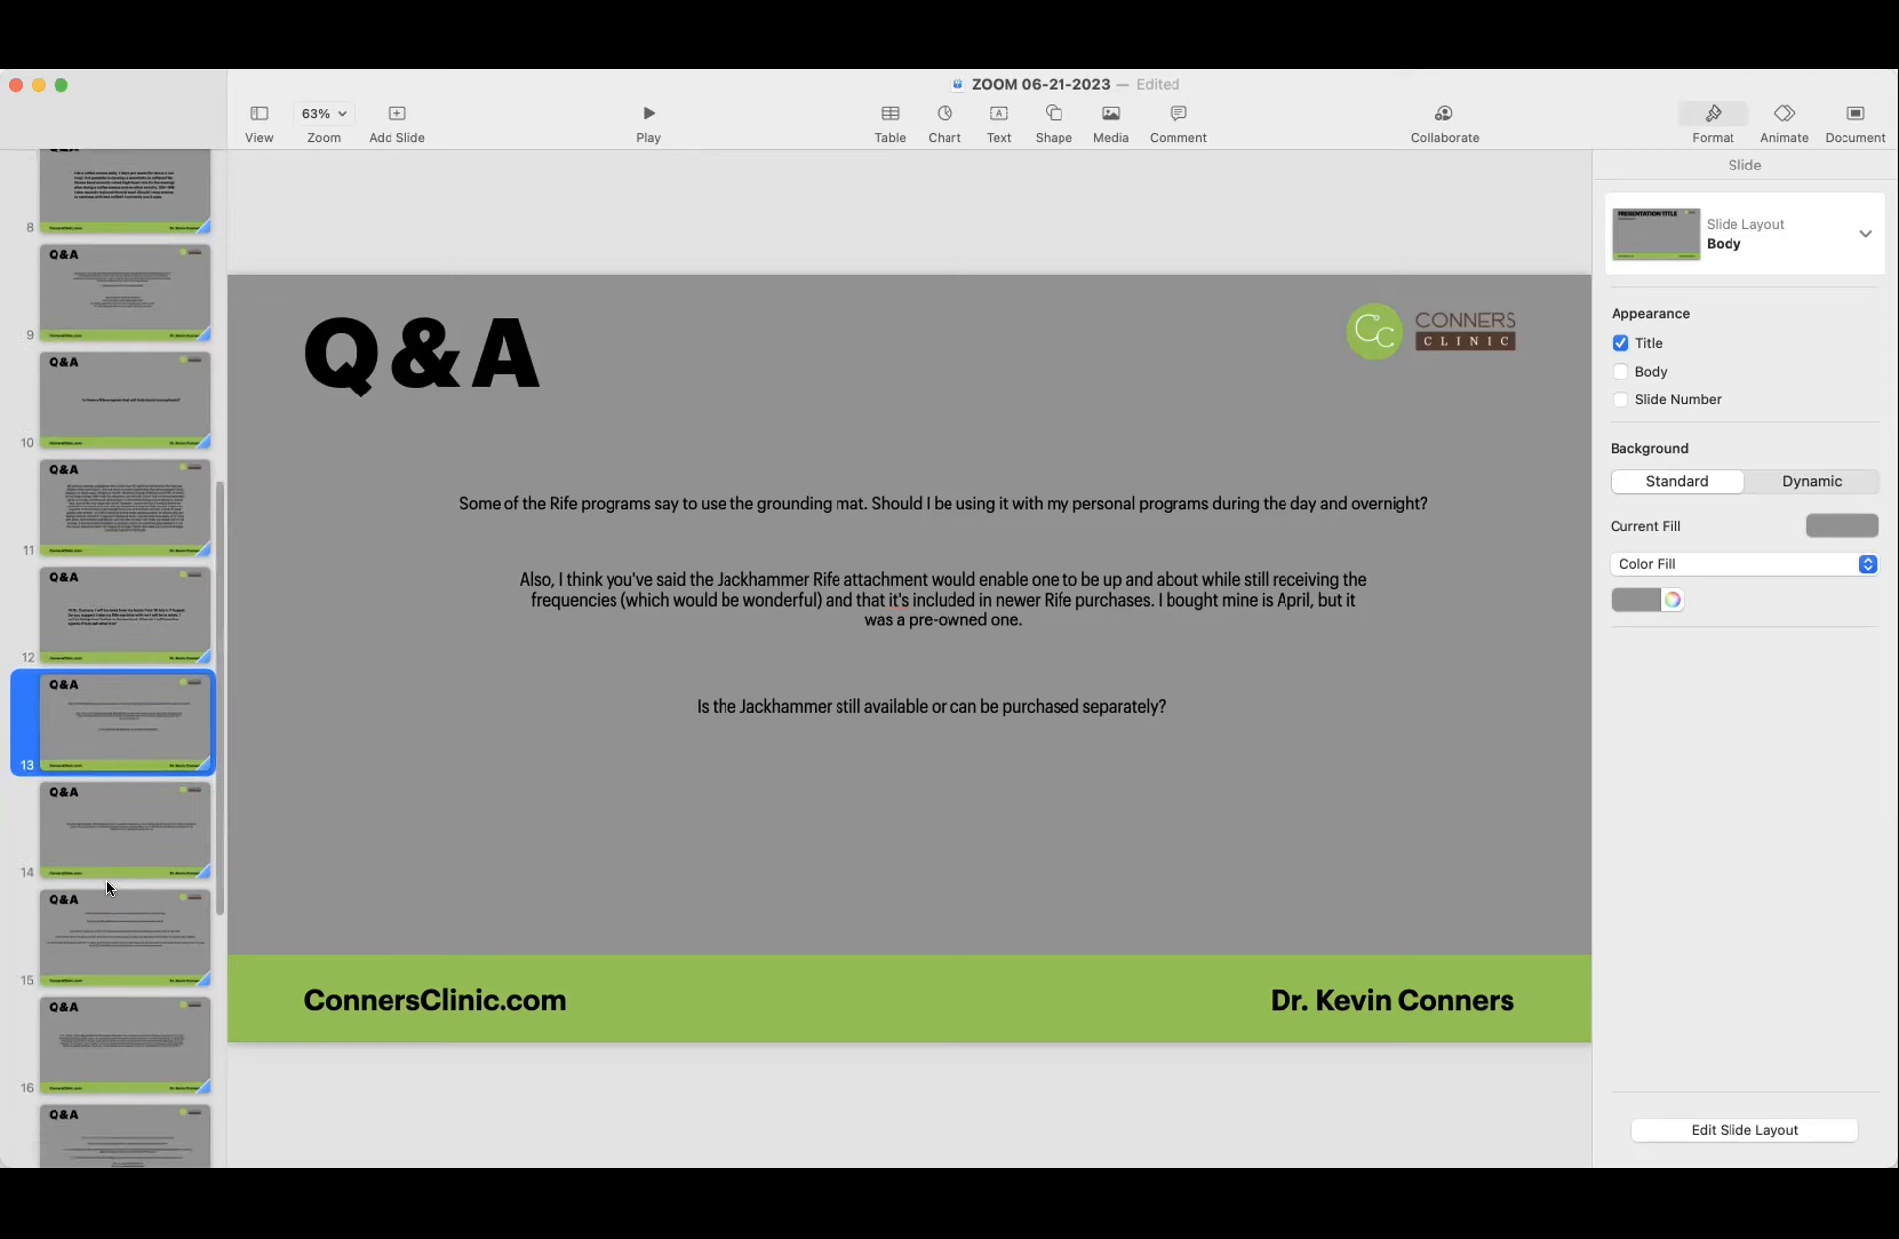
# Step: Show slide 14, the question about a swollen parotid gland, ENT drainage and pills via feeding tube
pyautogui.scroll(-3)
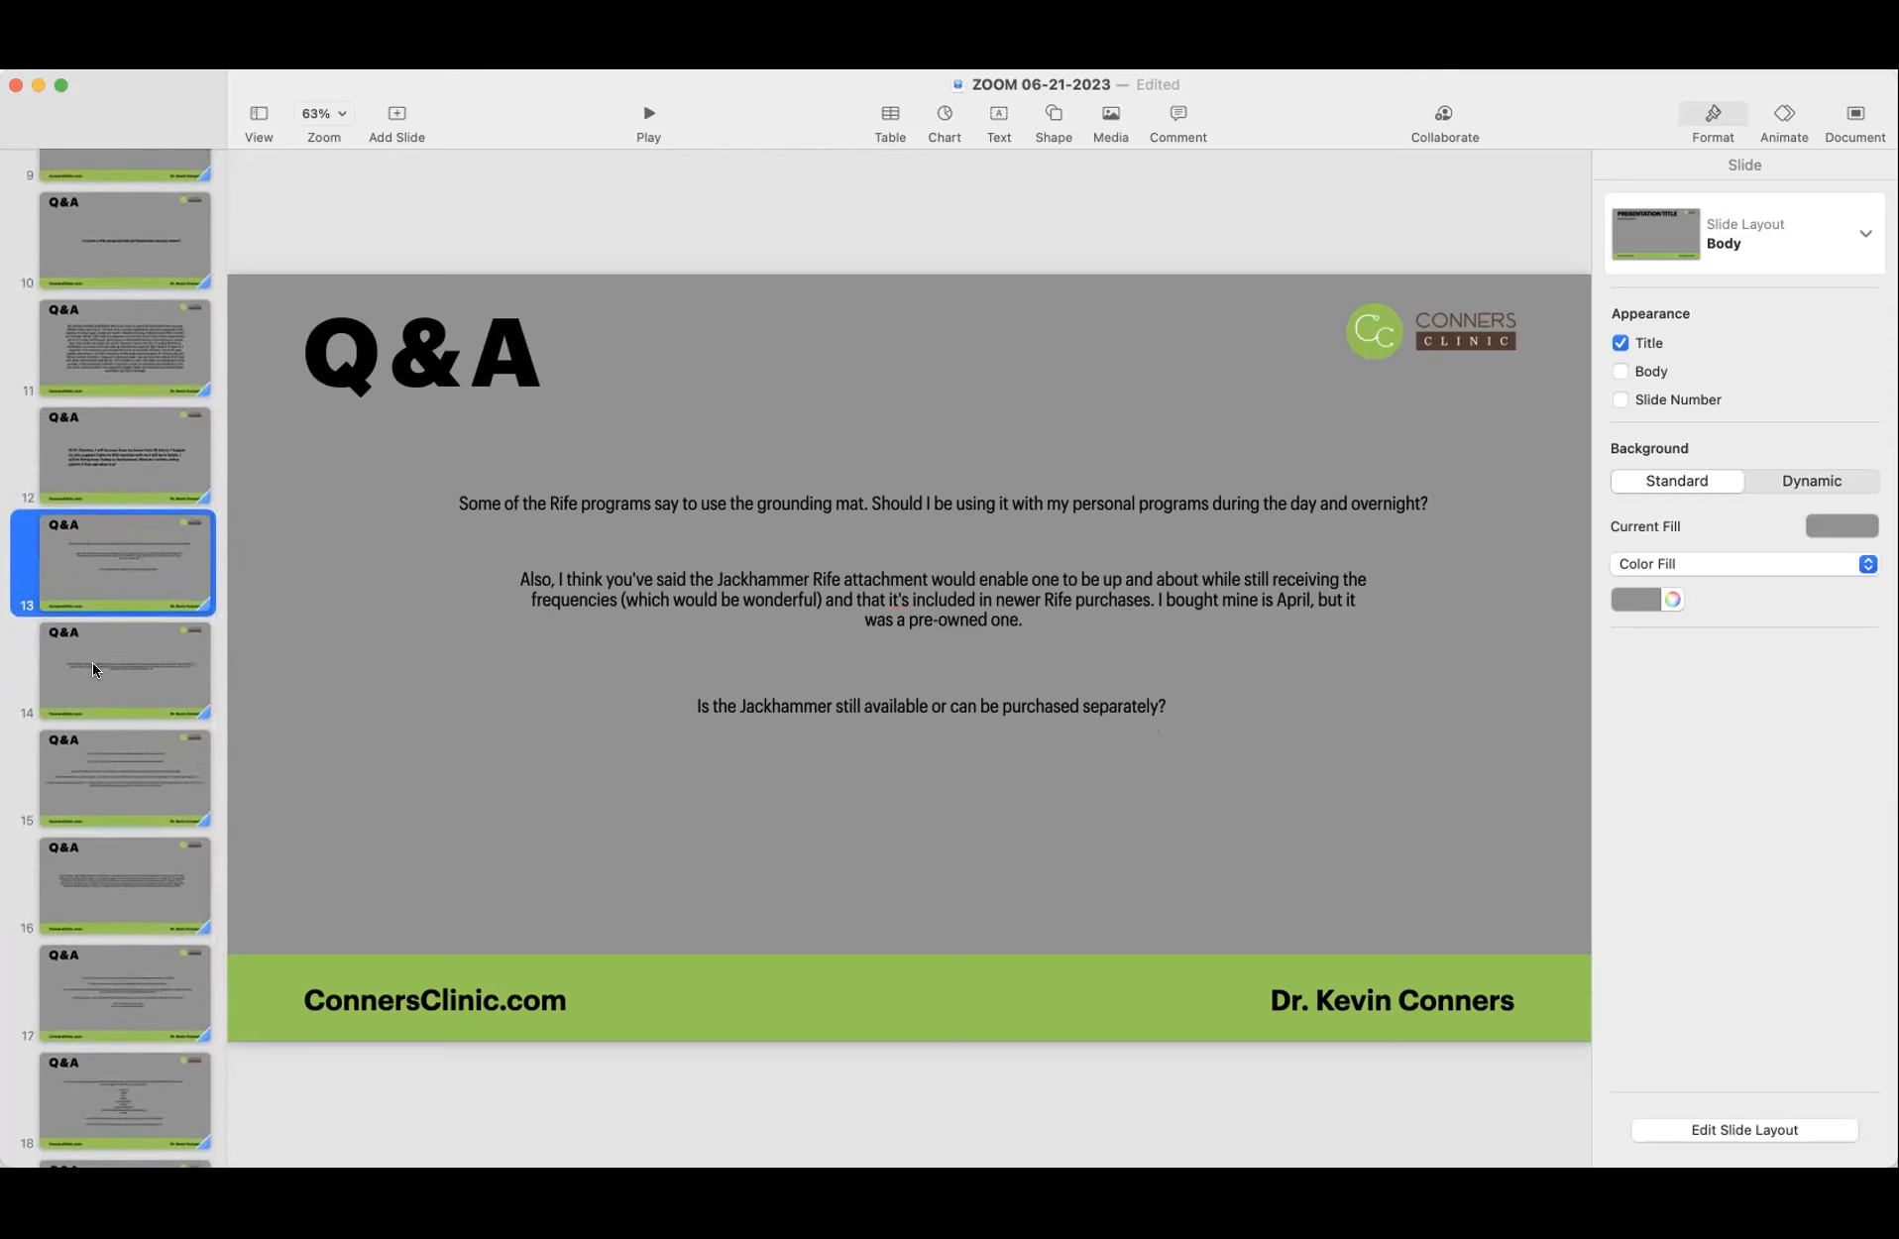
pyautogui.click(95, 668)
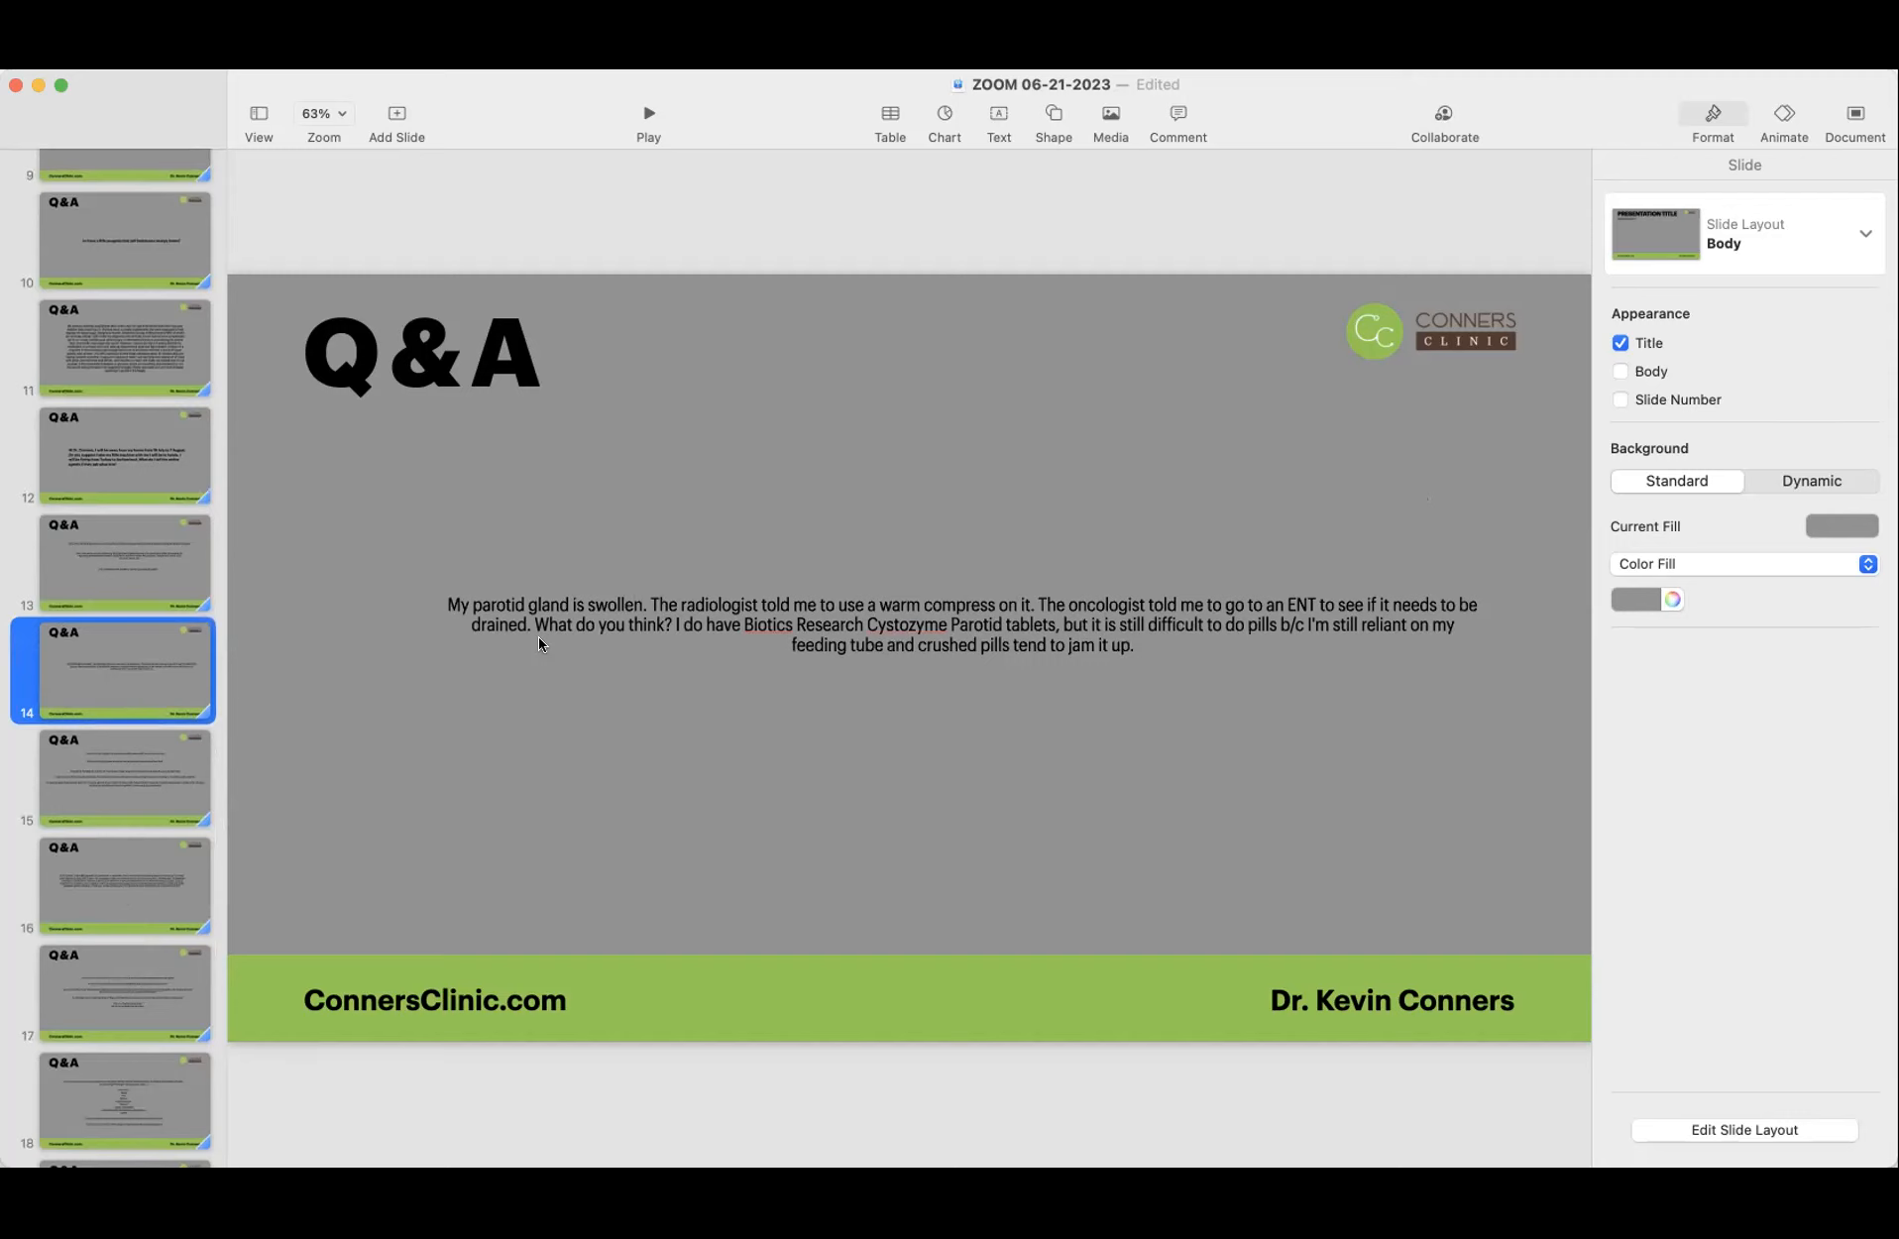
pyautogui.moveTo(793, 608)
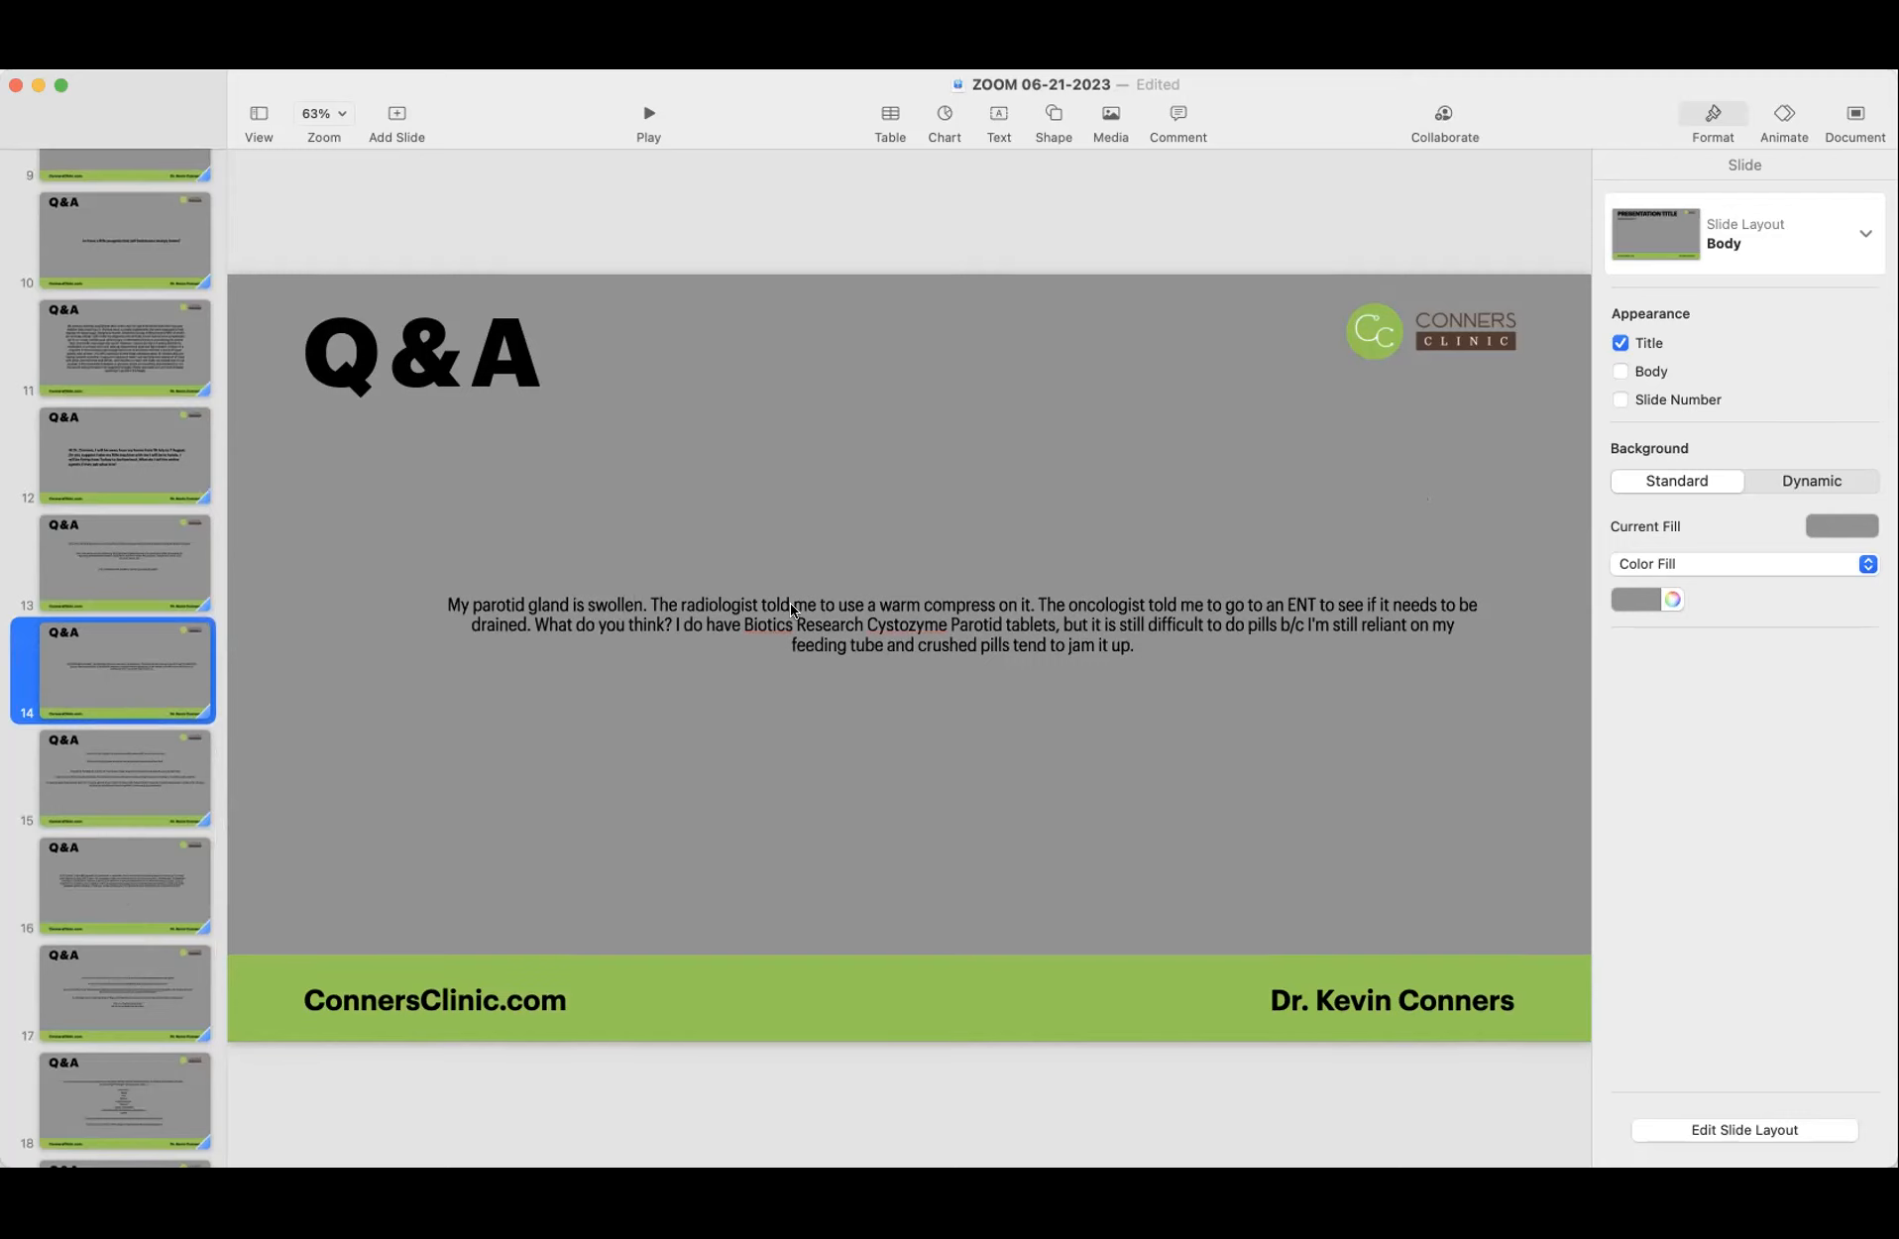
pyautogui.moveTo(983, 617)
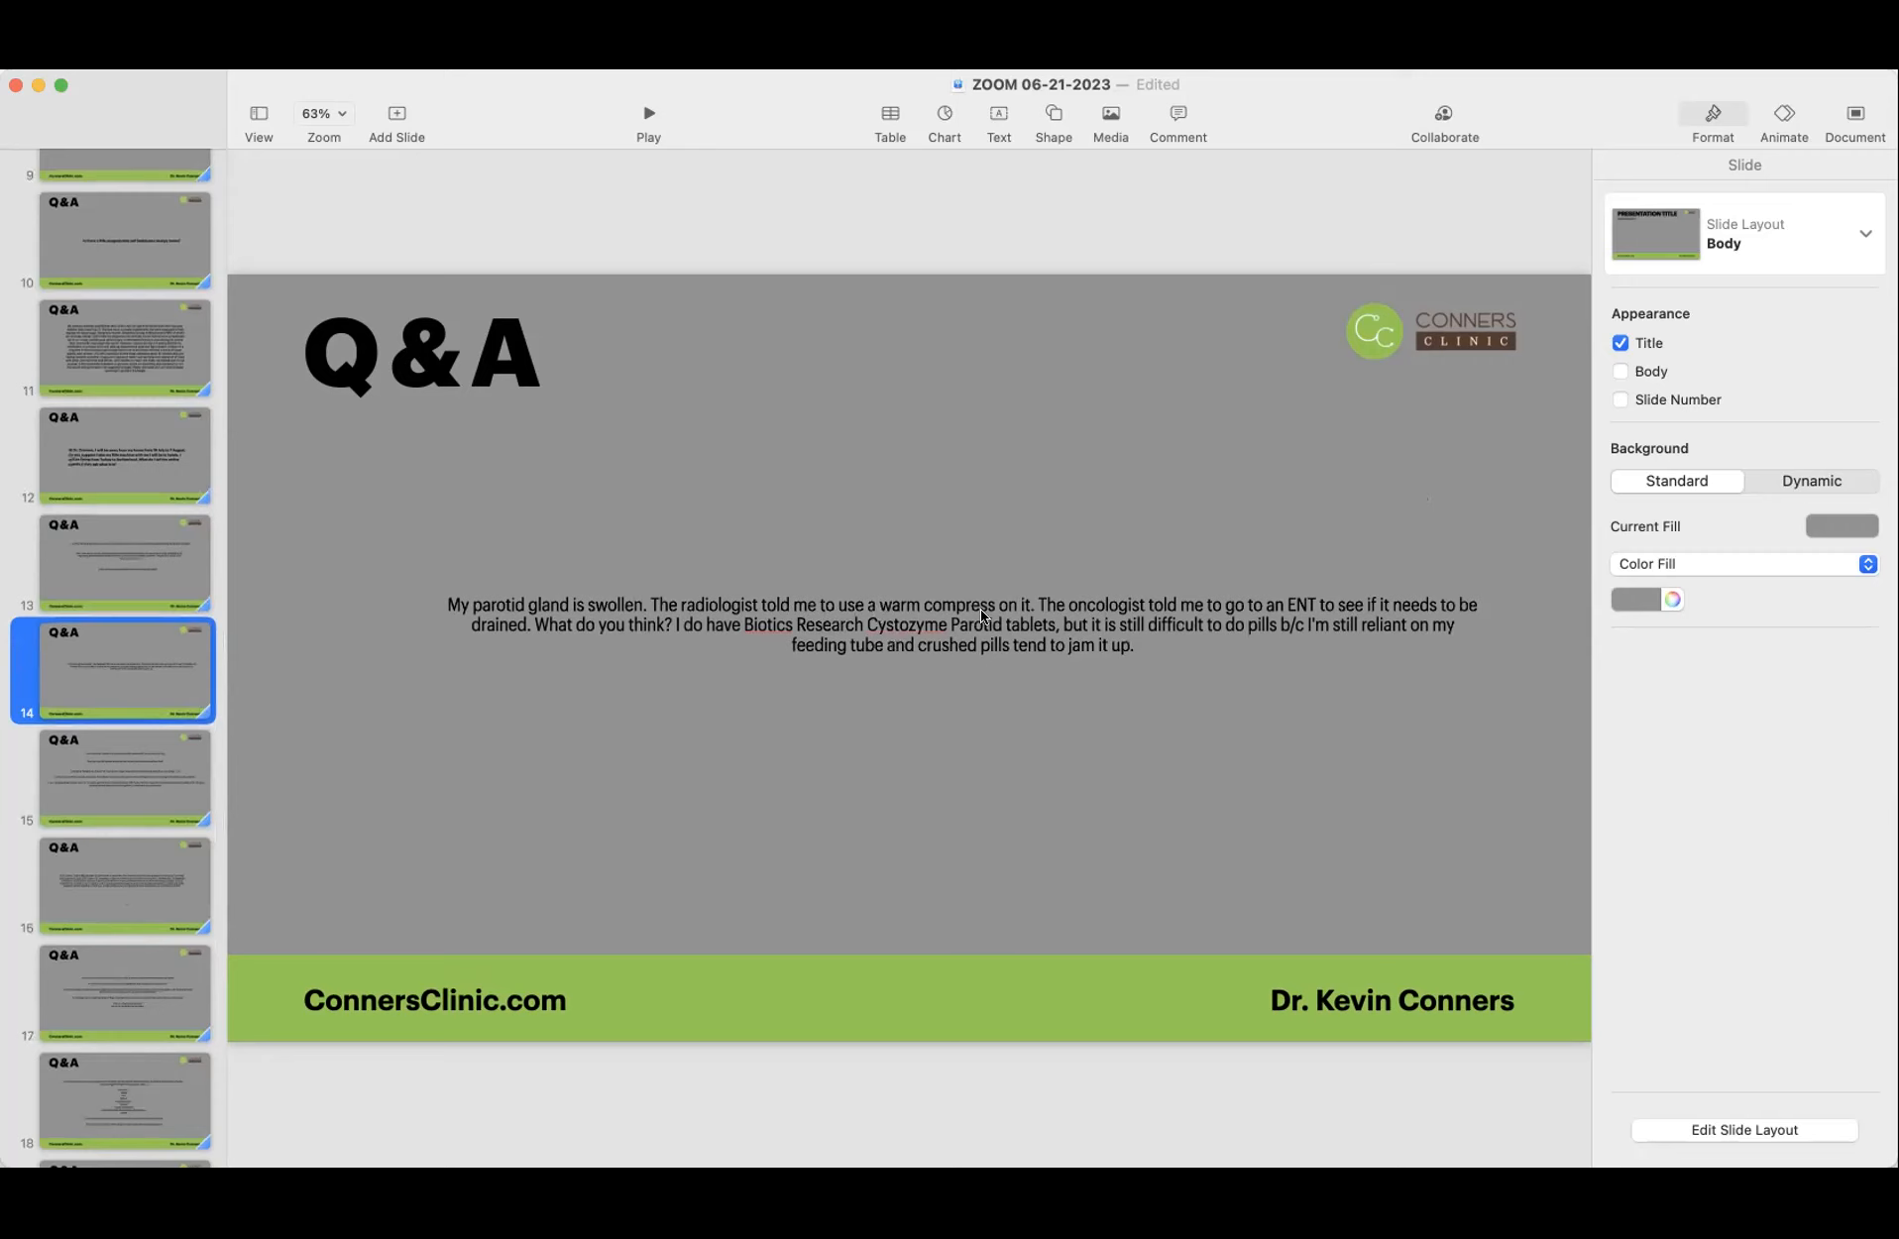
pyautogui.moveTo(1027, 616)
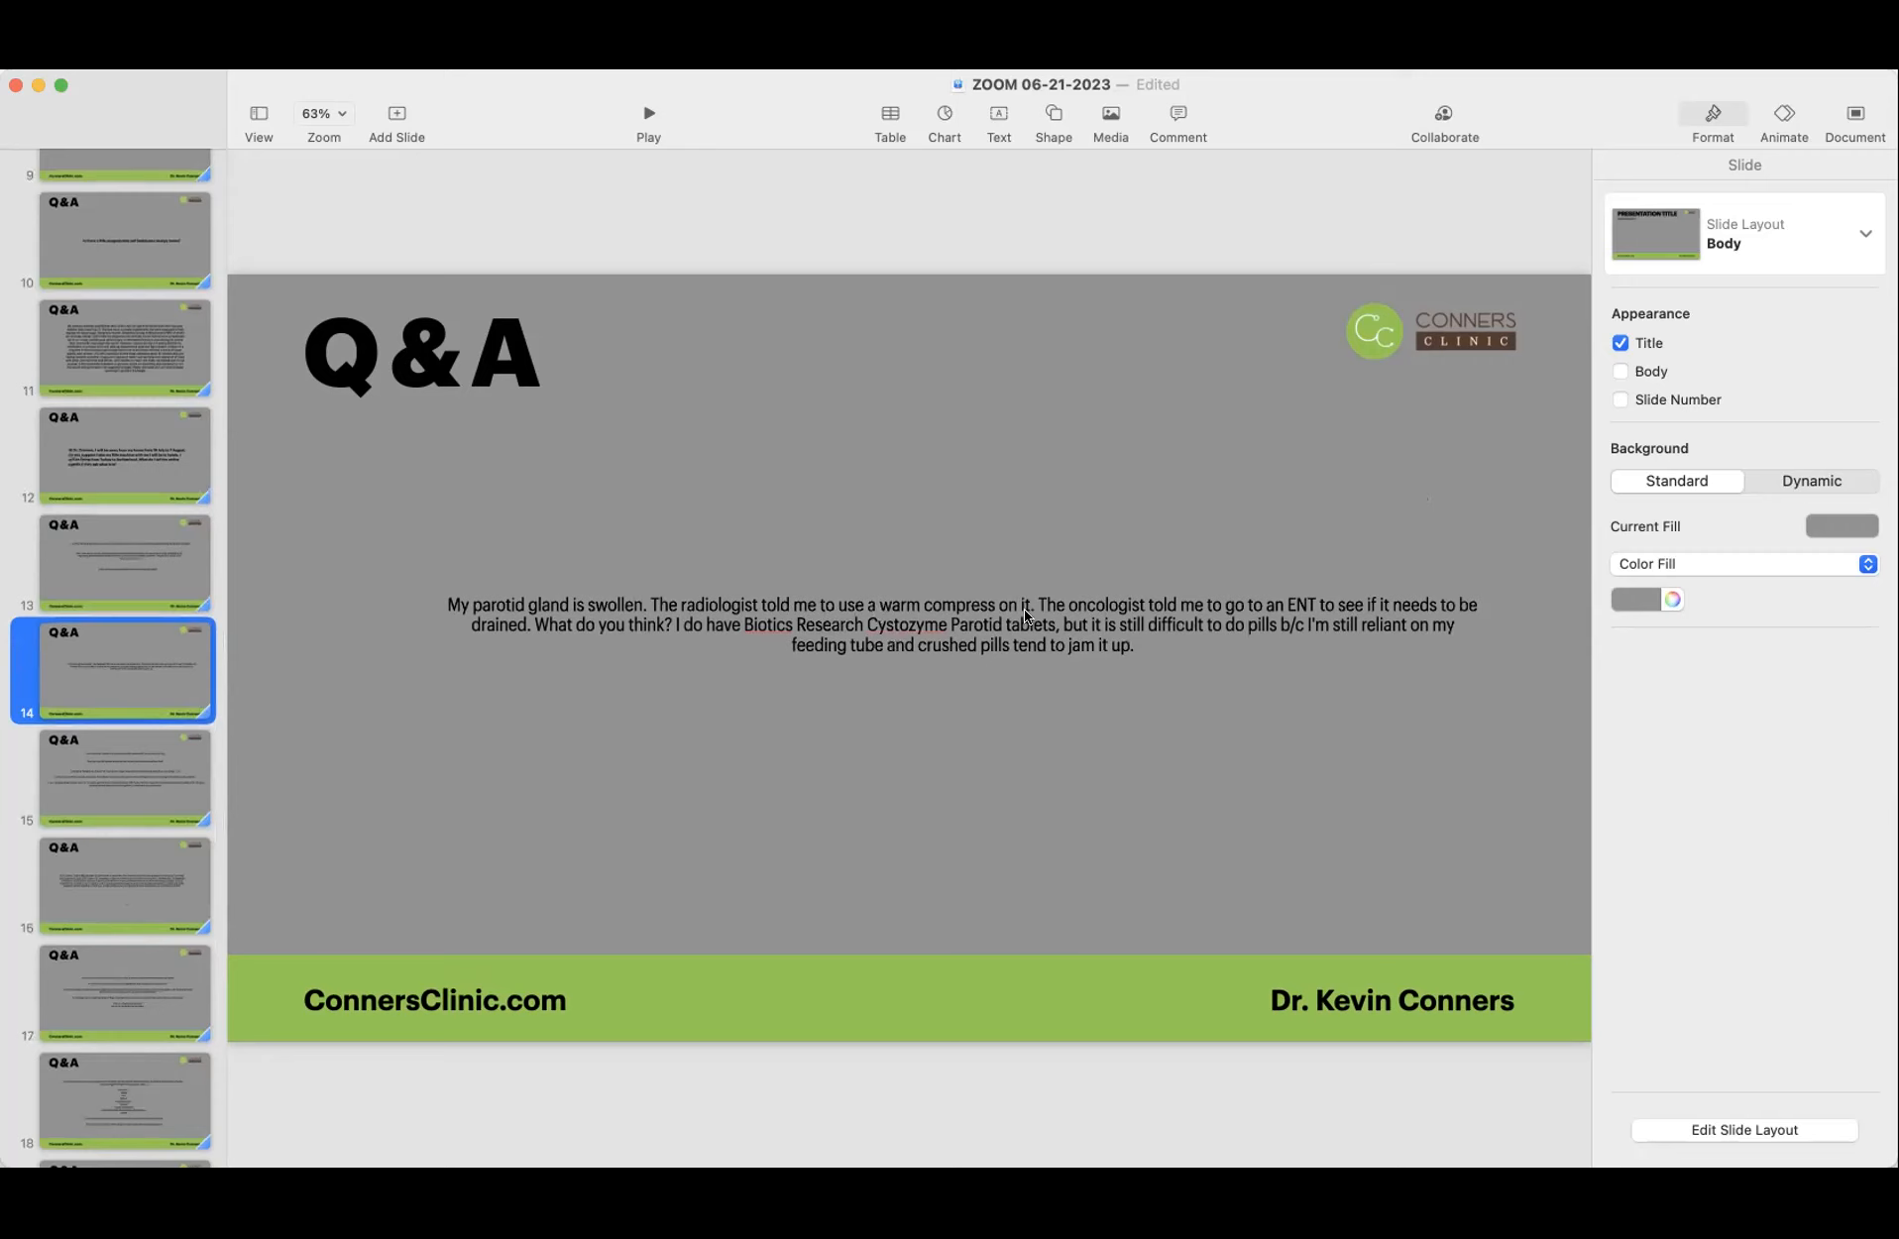
pyautogui.moveTo(1072, 607)
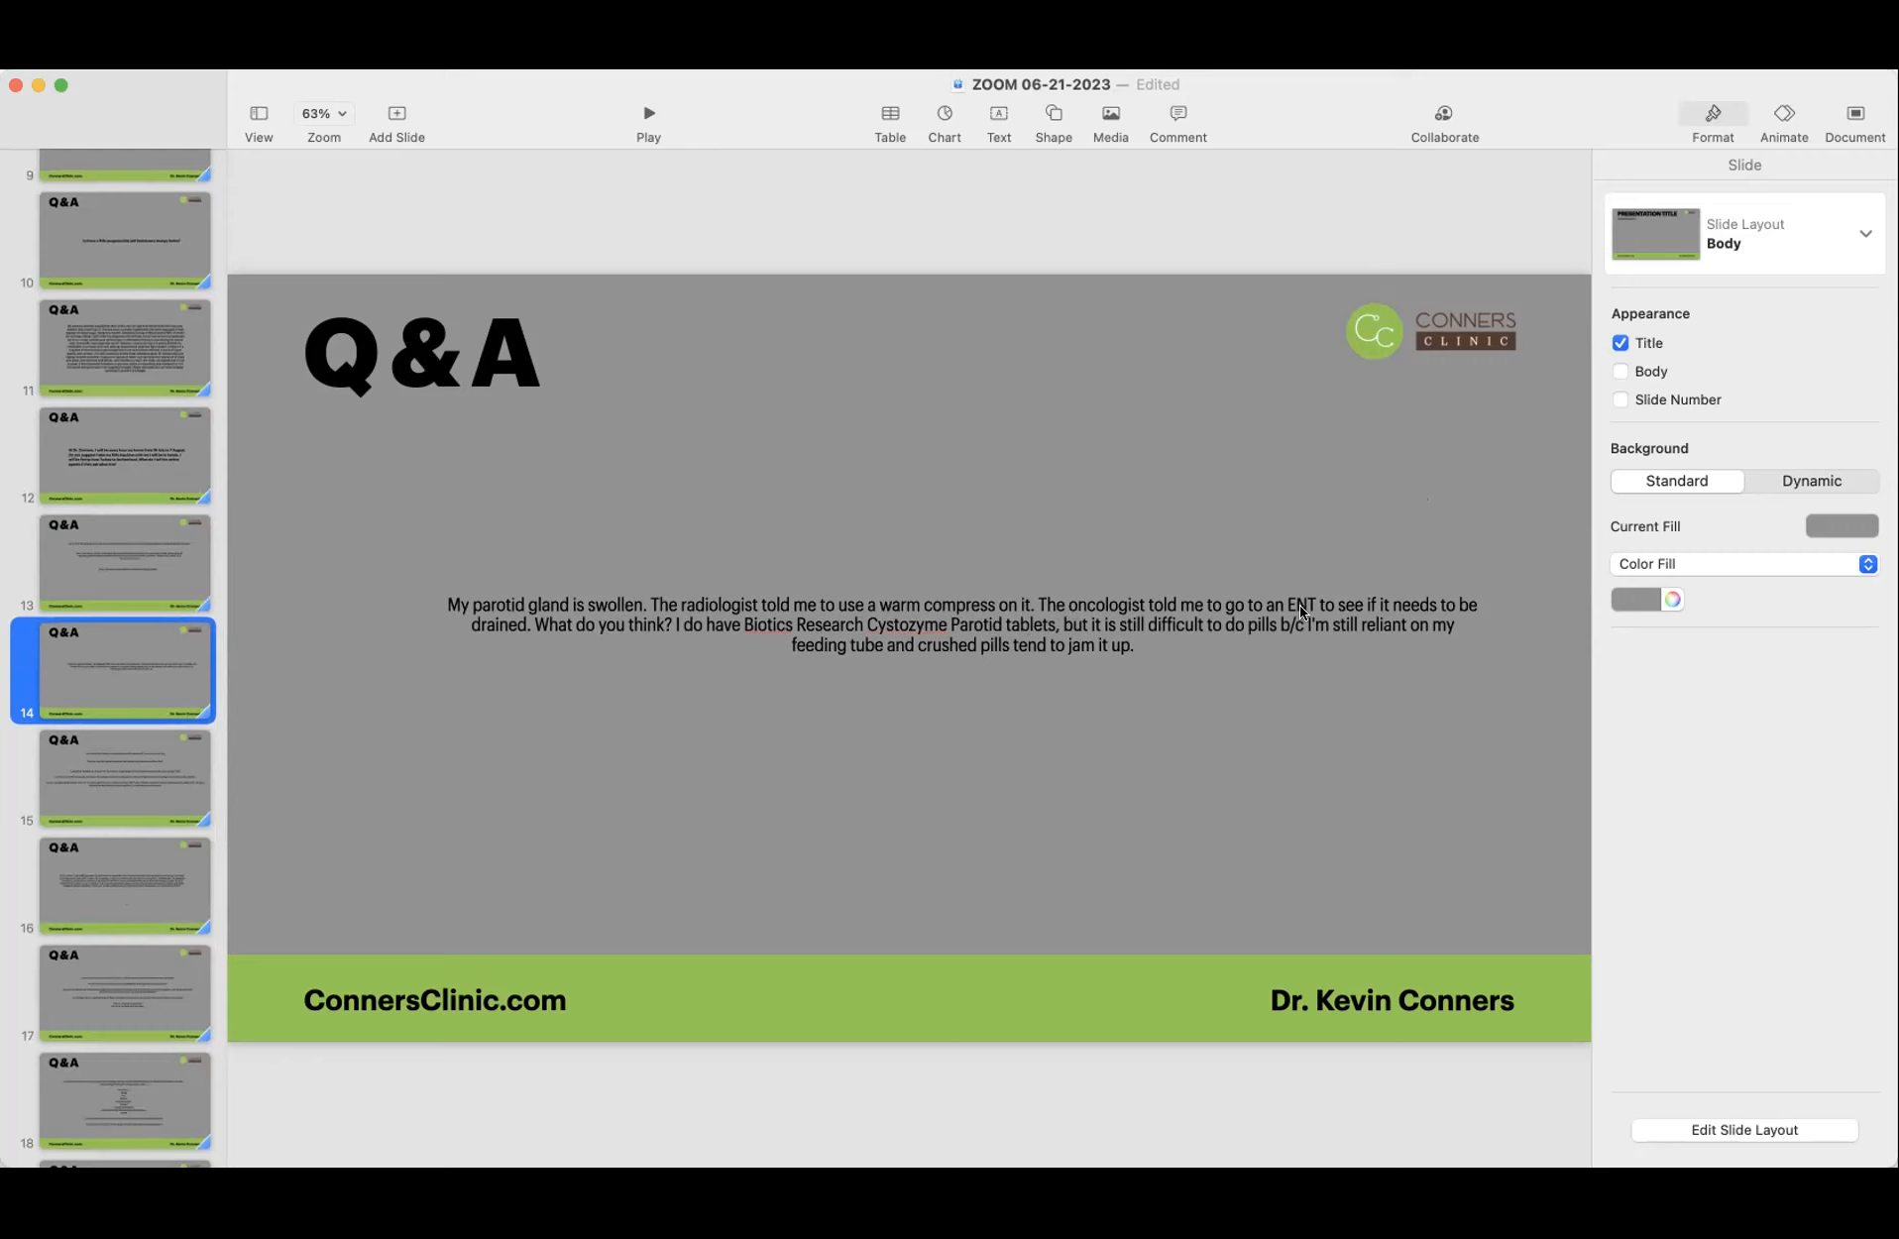
pyautogui.moveTo(577, 654)
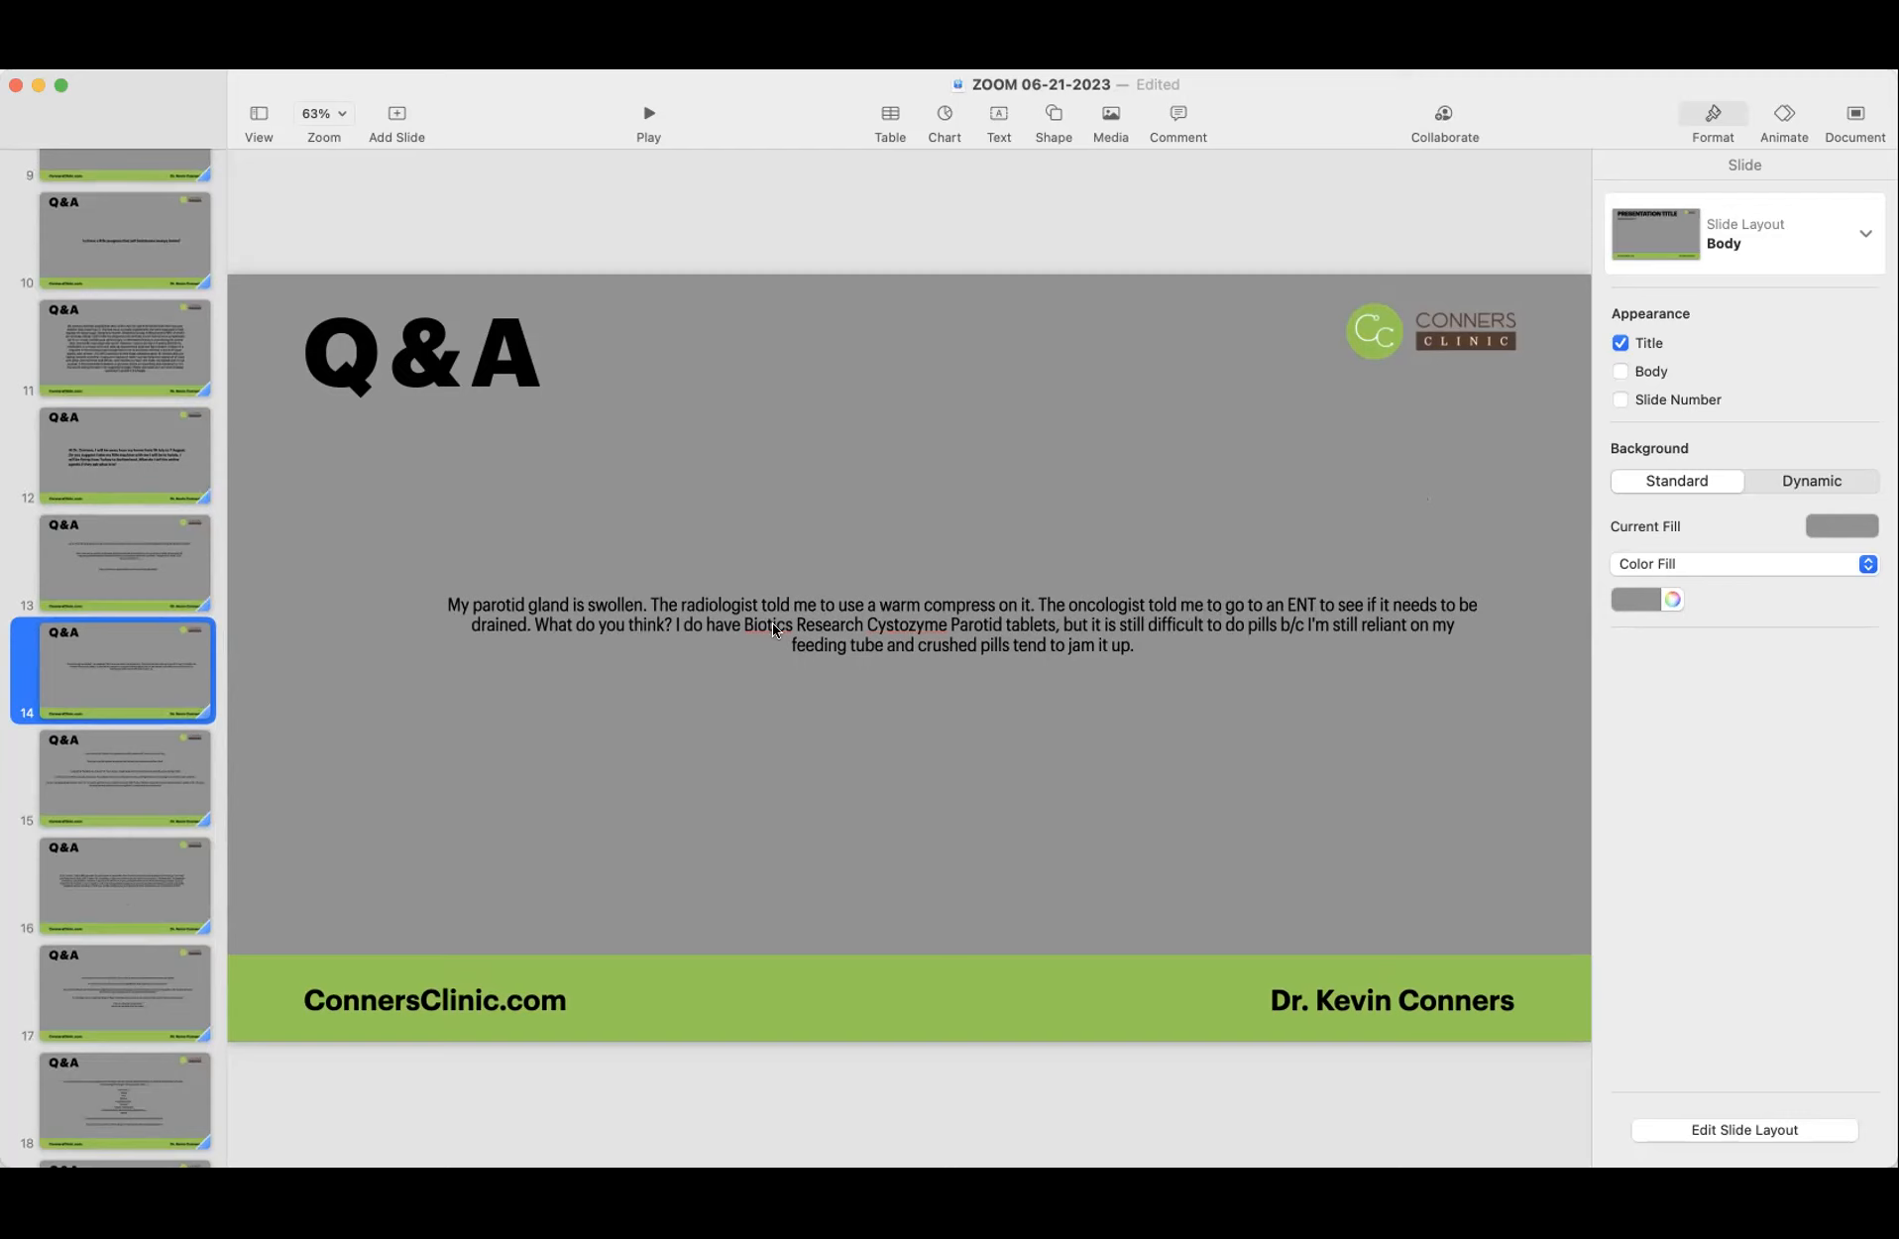
pyautogui.moveTo(1003, 634)
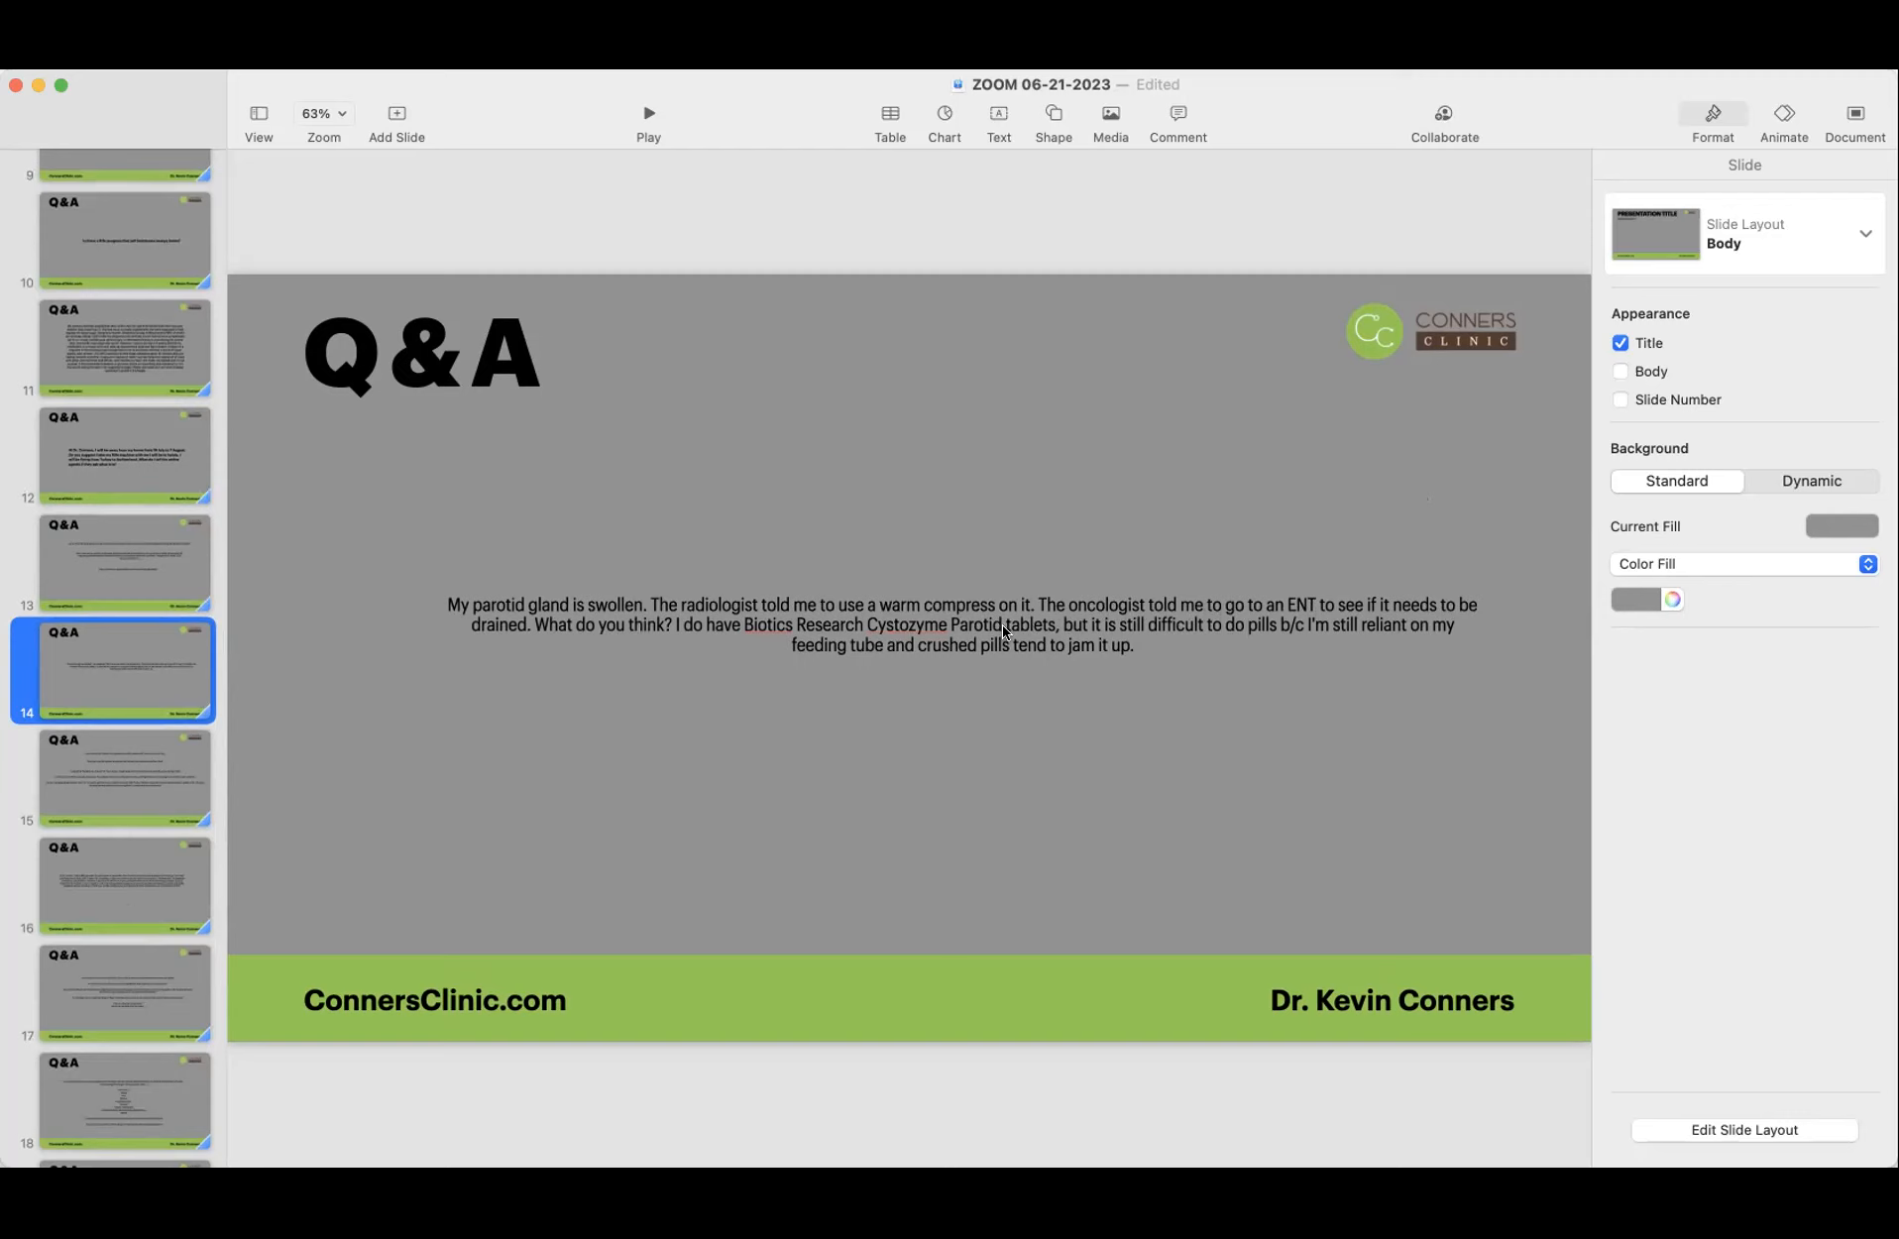
pyautogui.moveTo(1075, 642)
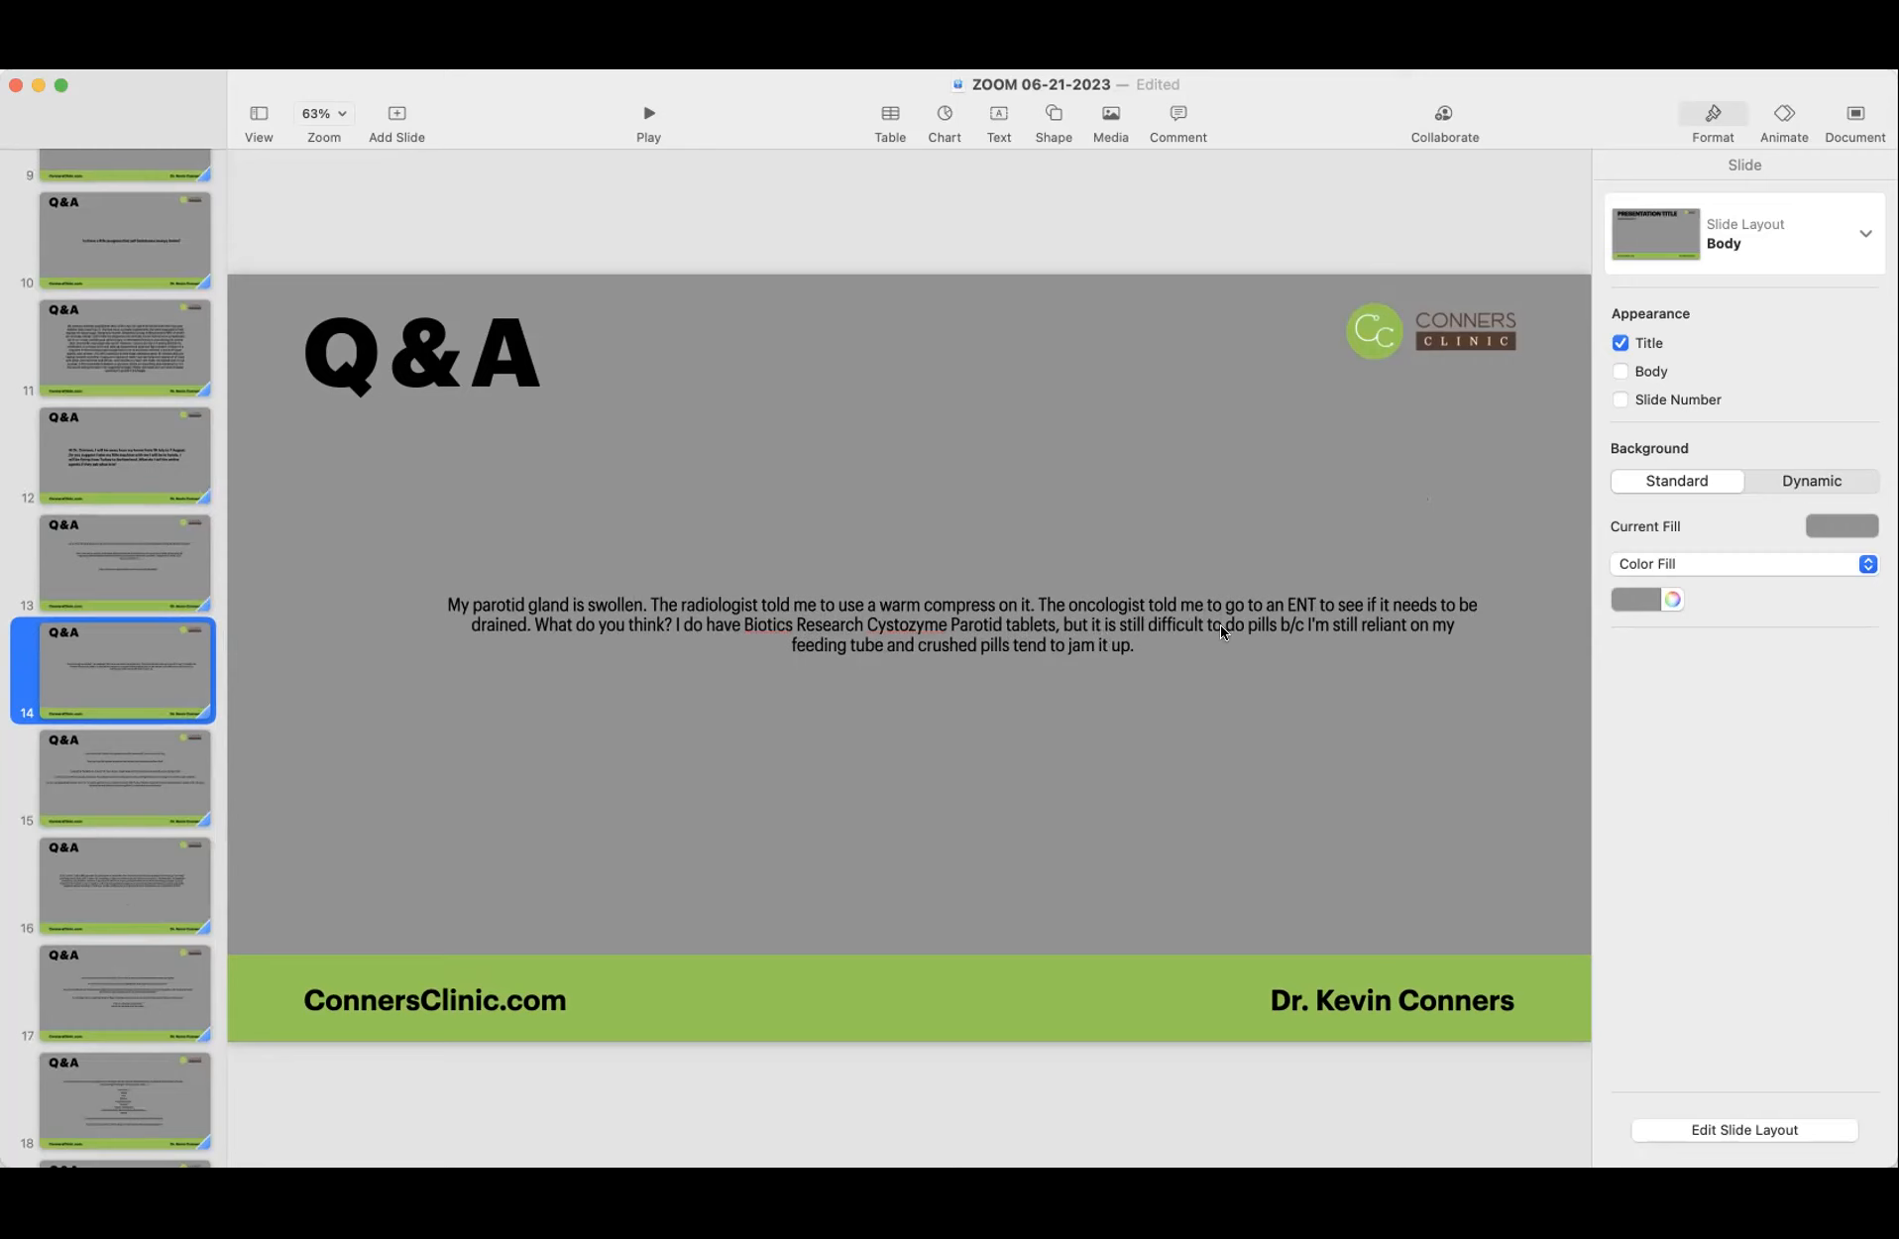
pyautogui.moveTo(1443, 628)
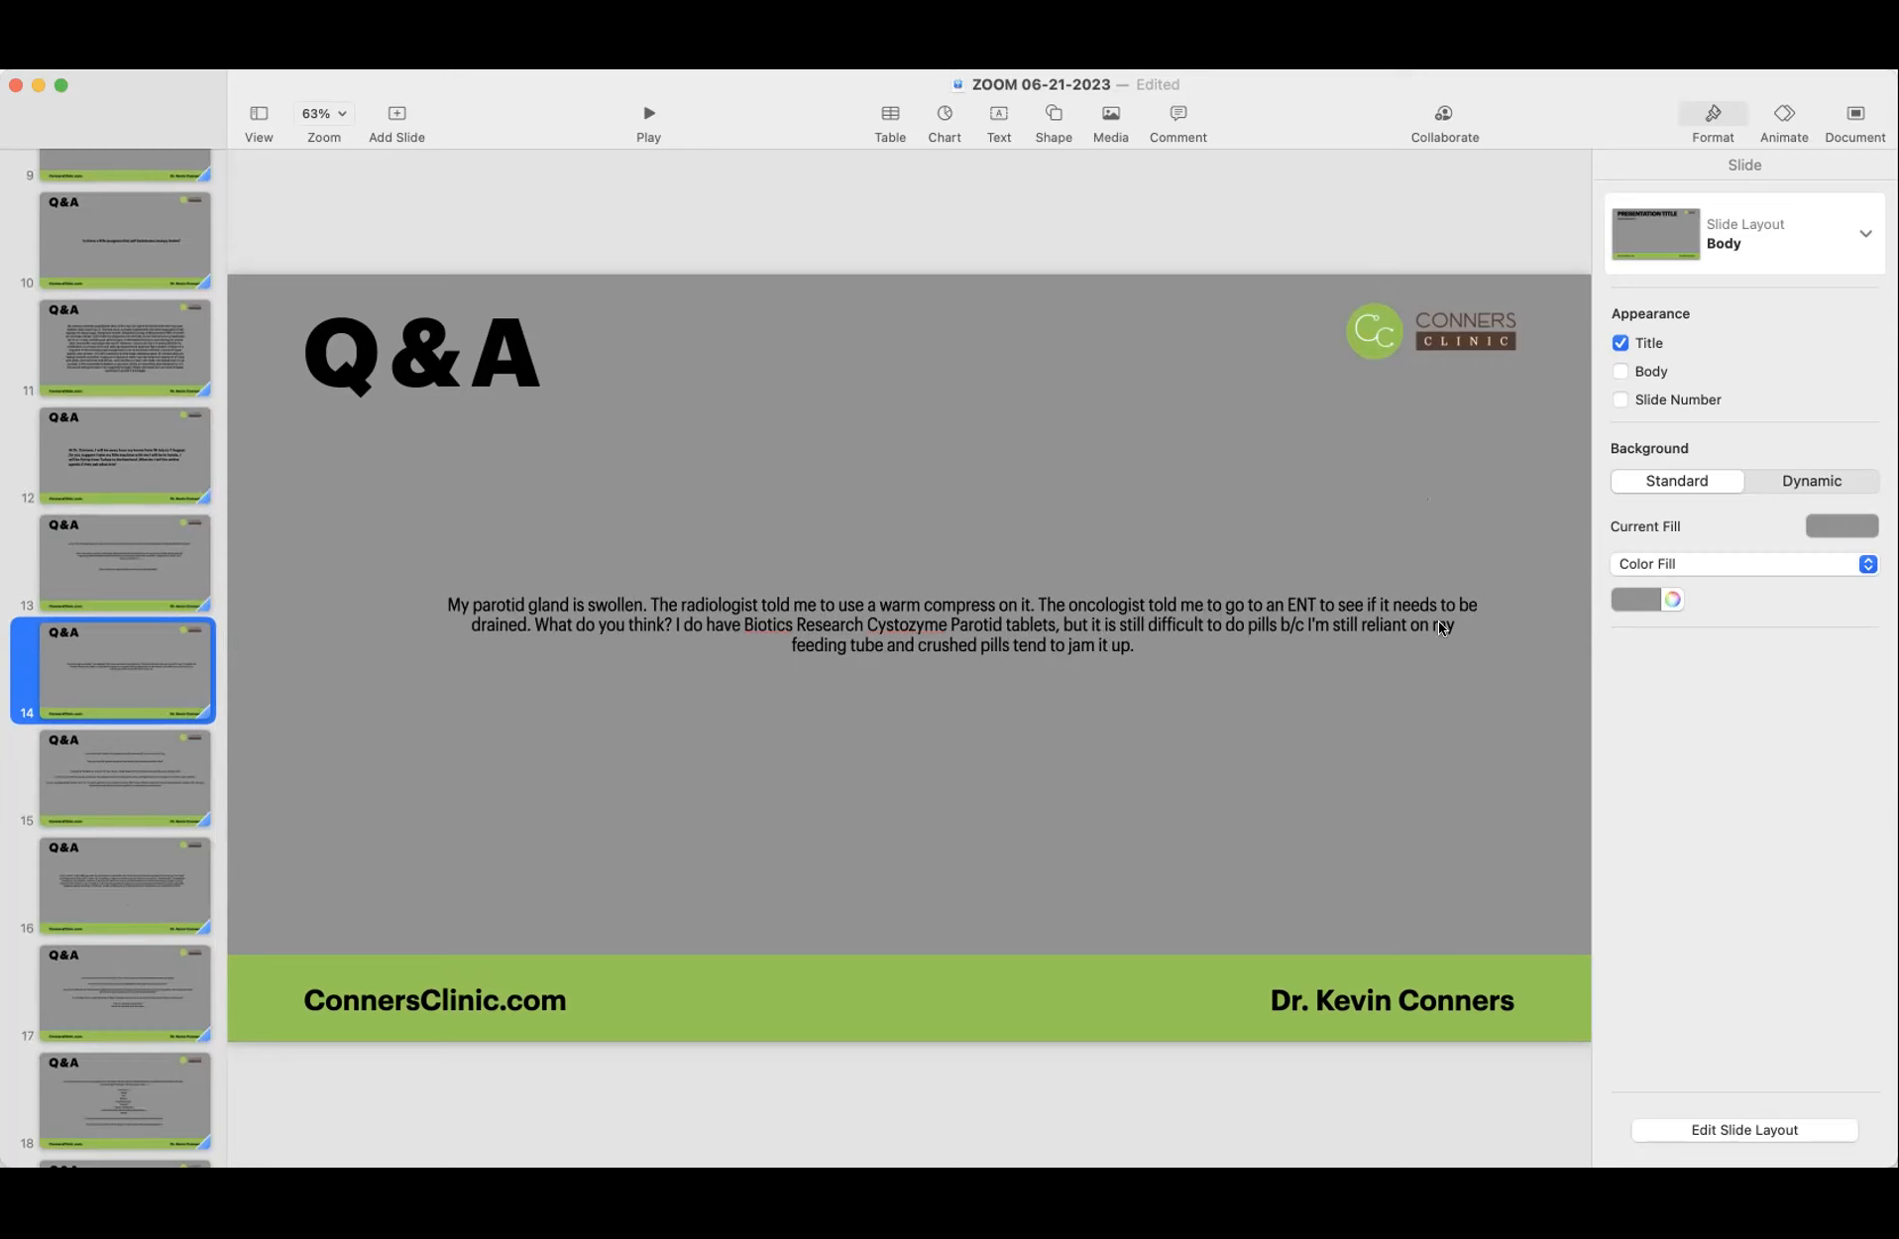
pyautogui.moveTo(820, 684)
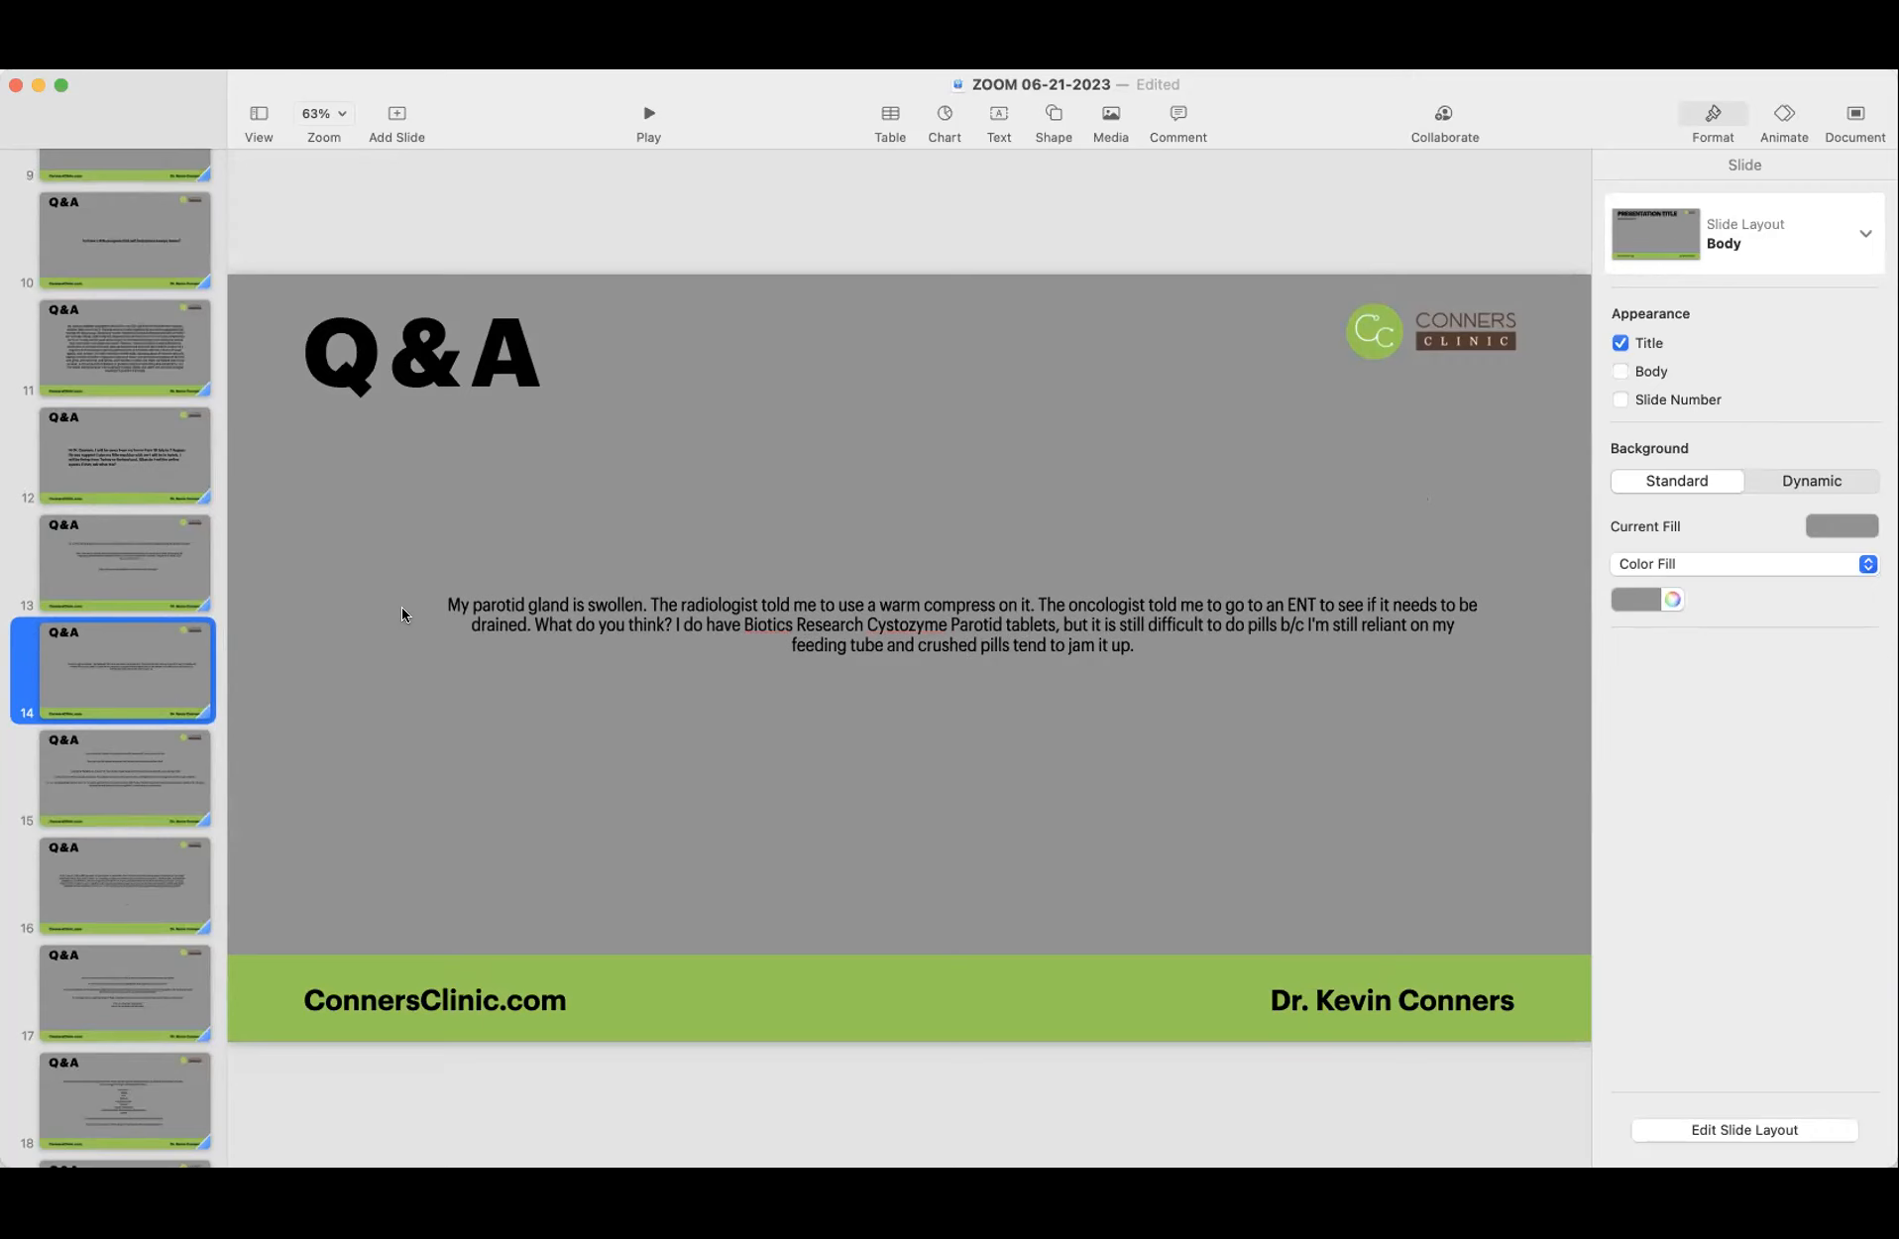
pyautogui.moveTo(412, 676)
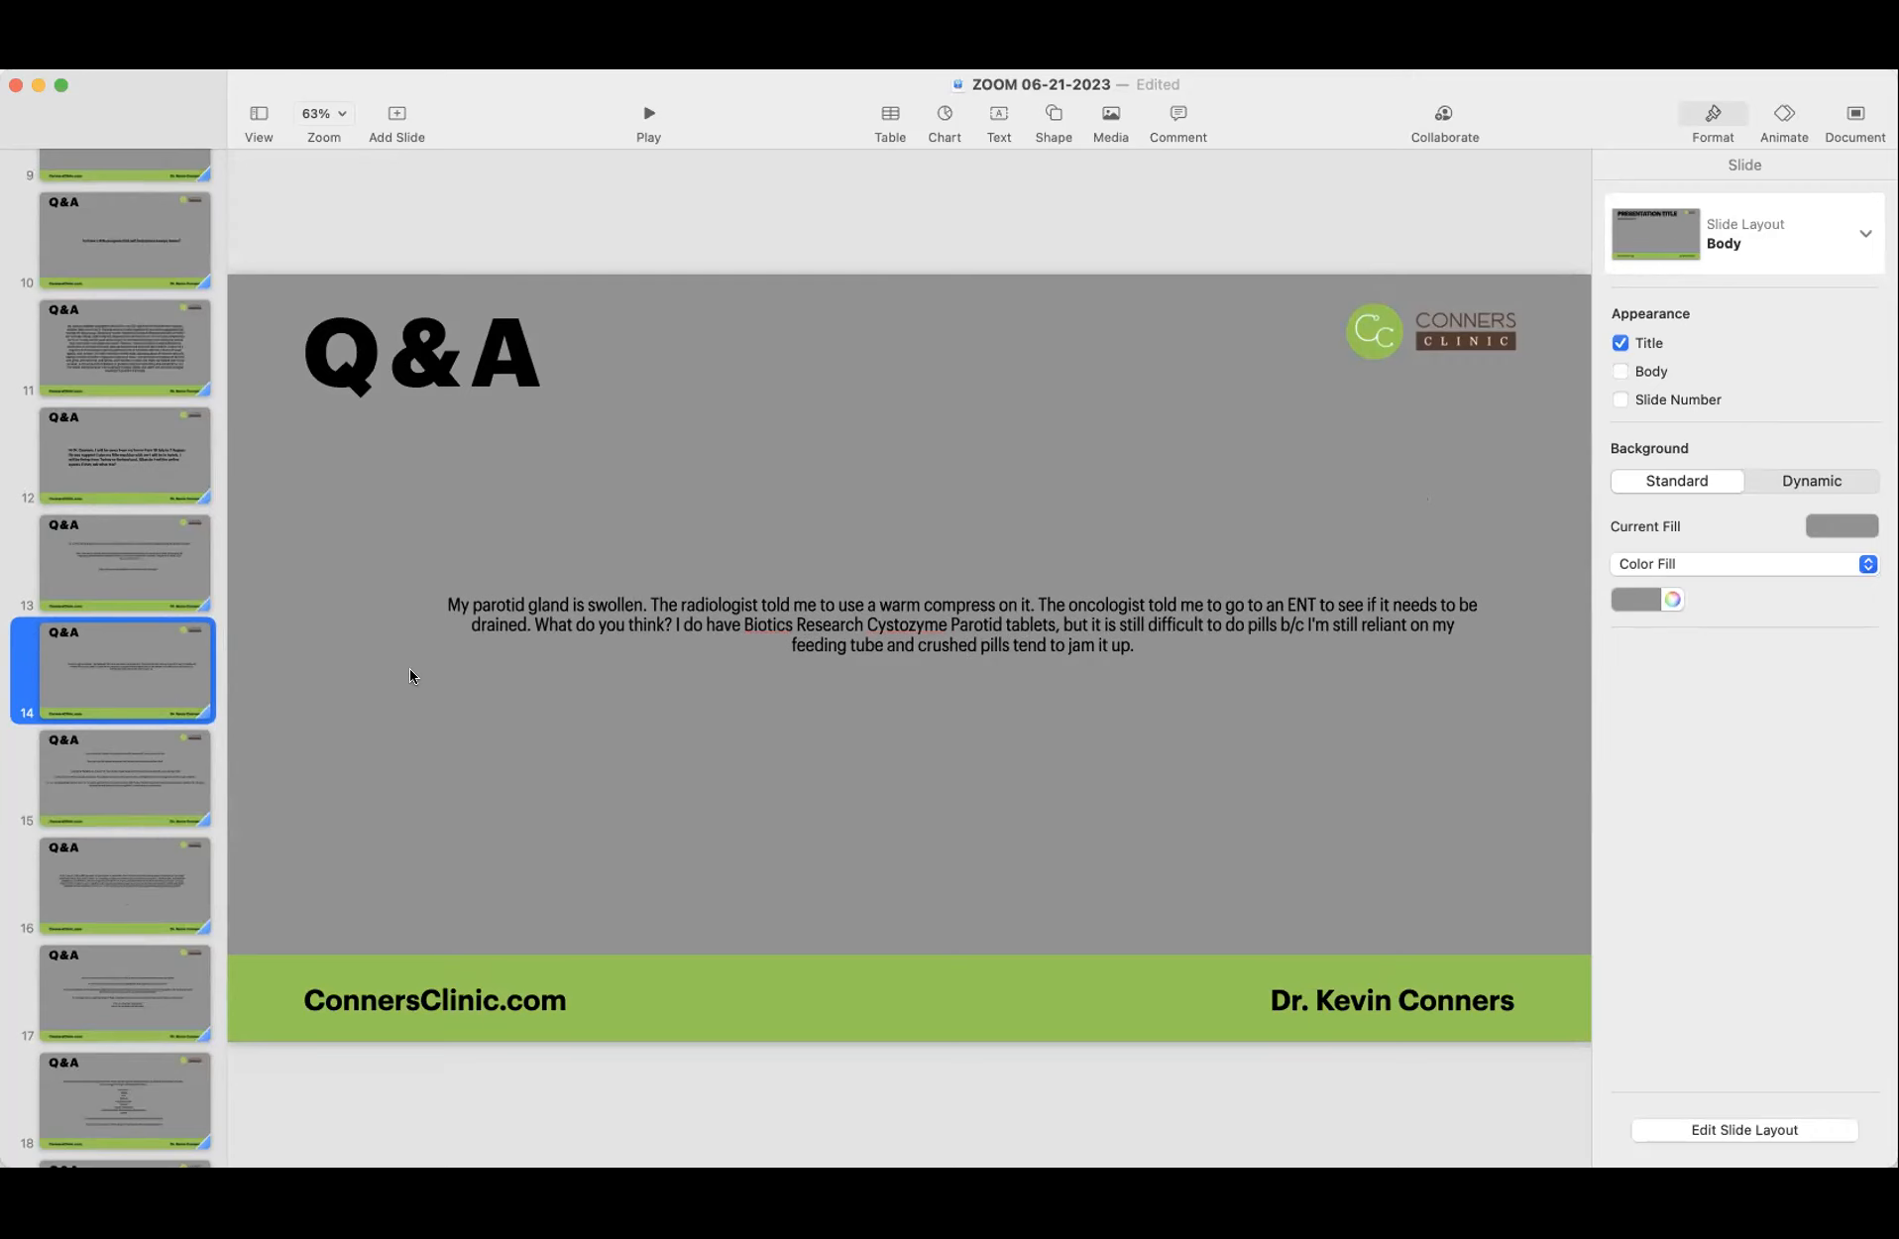
pyautogui.moveTo(896, 730)
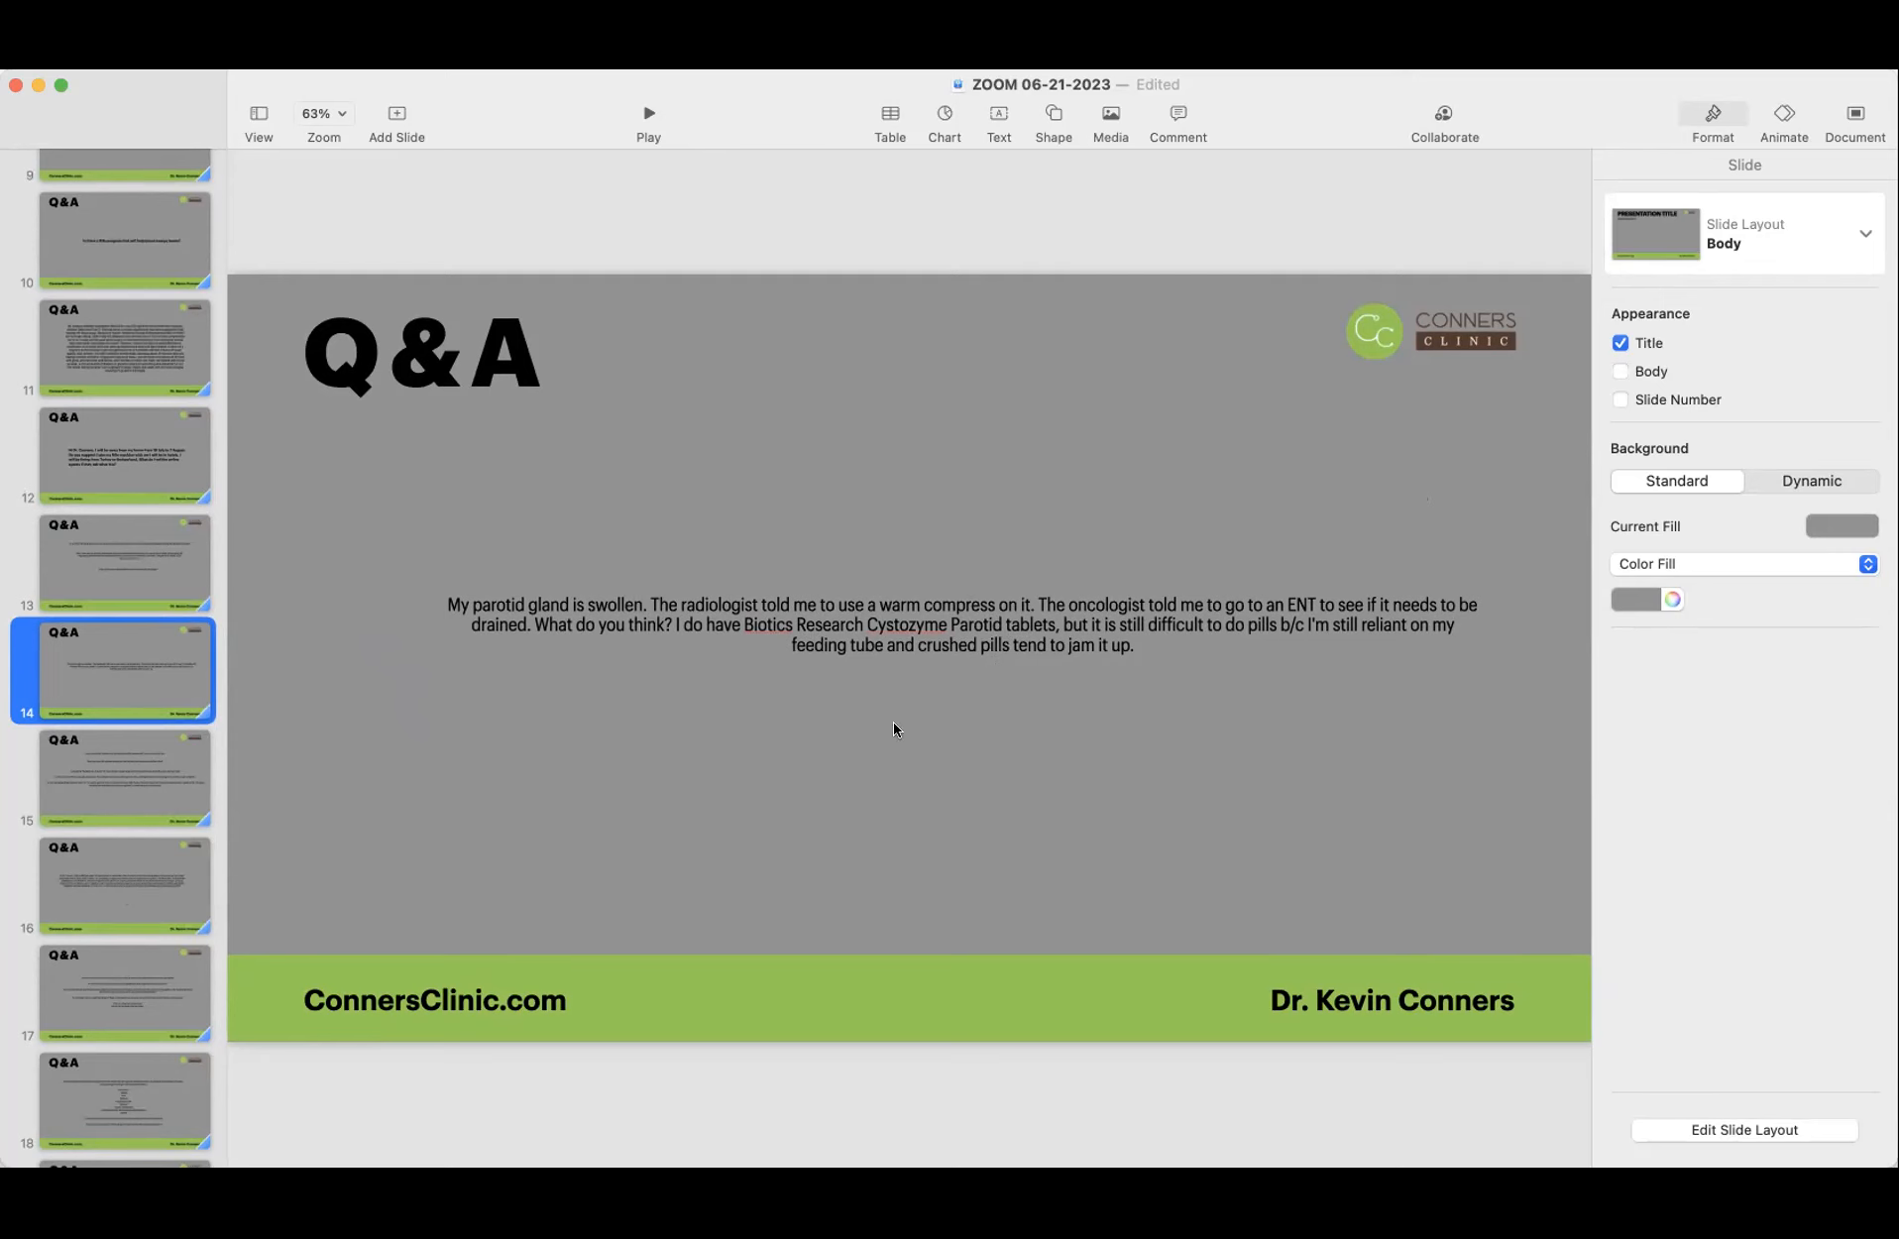
pyautogui.moveTo(422, 701)
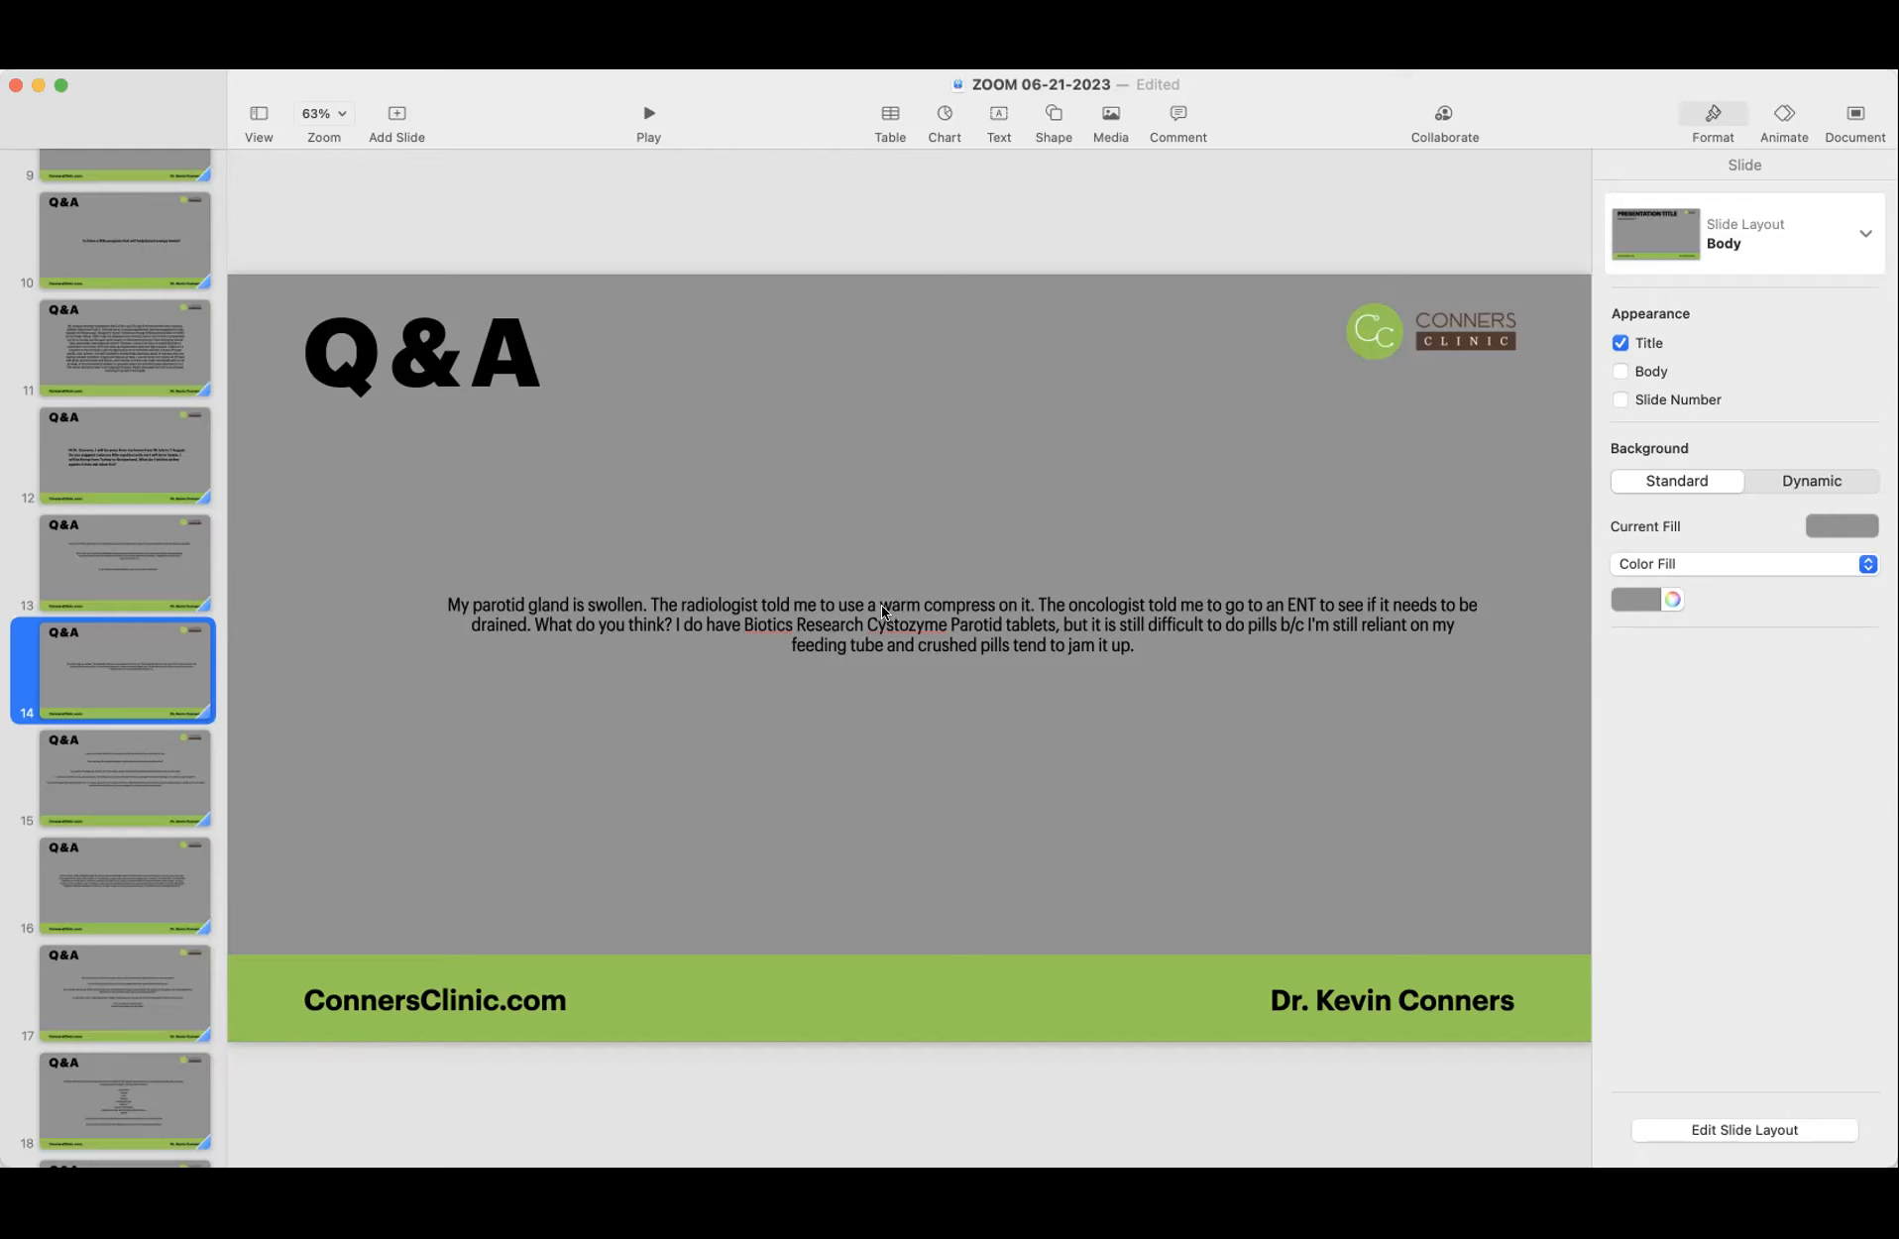
pyautogui.moveTo(716, 724)
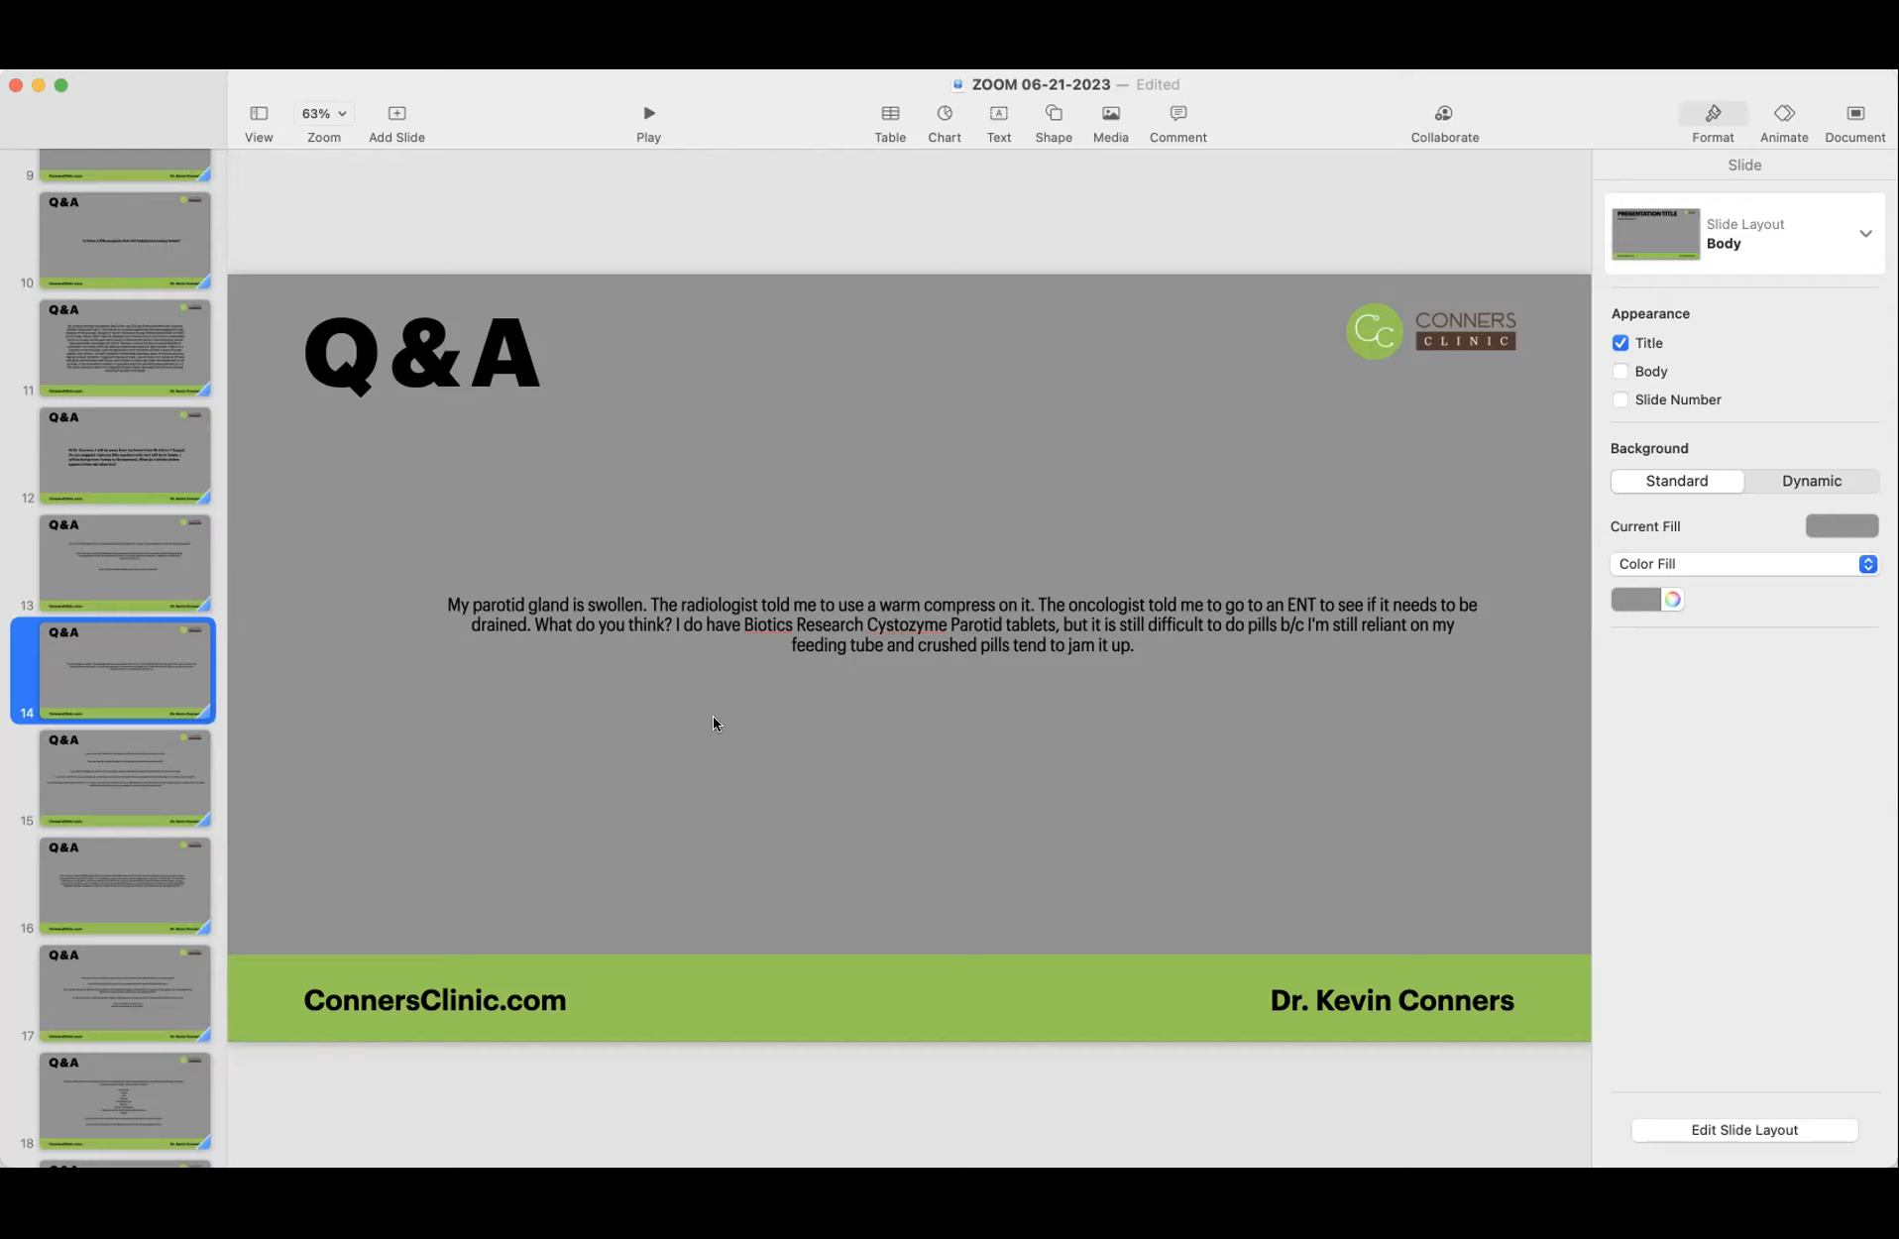
pyautogui.moveTo(696, 720)
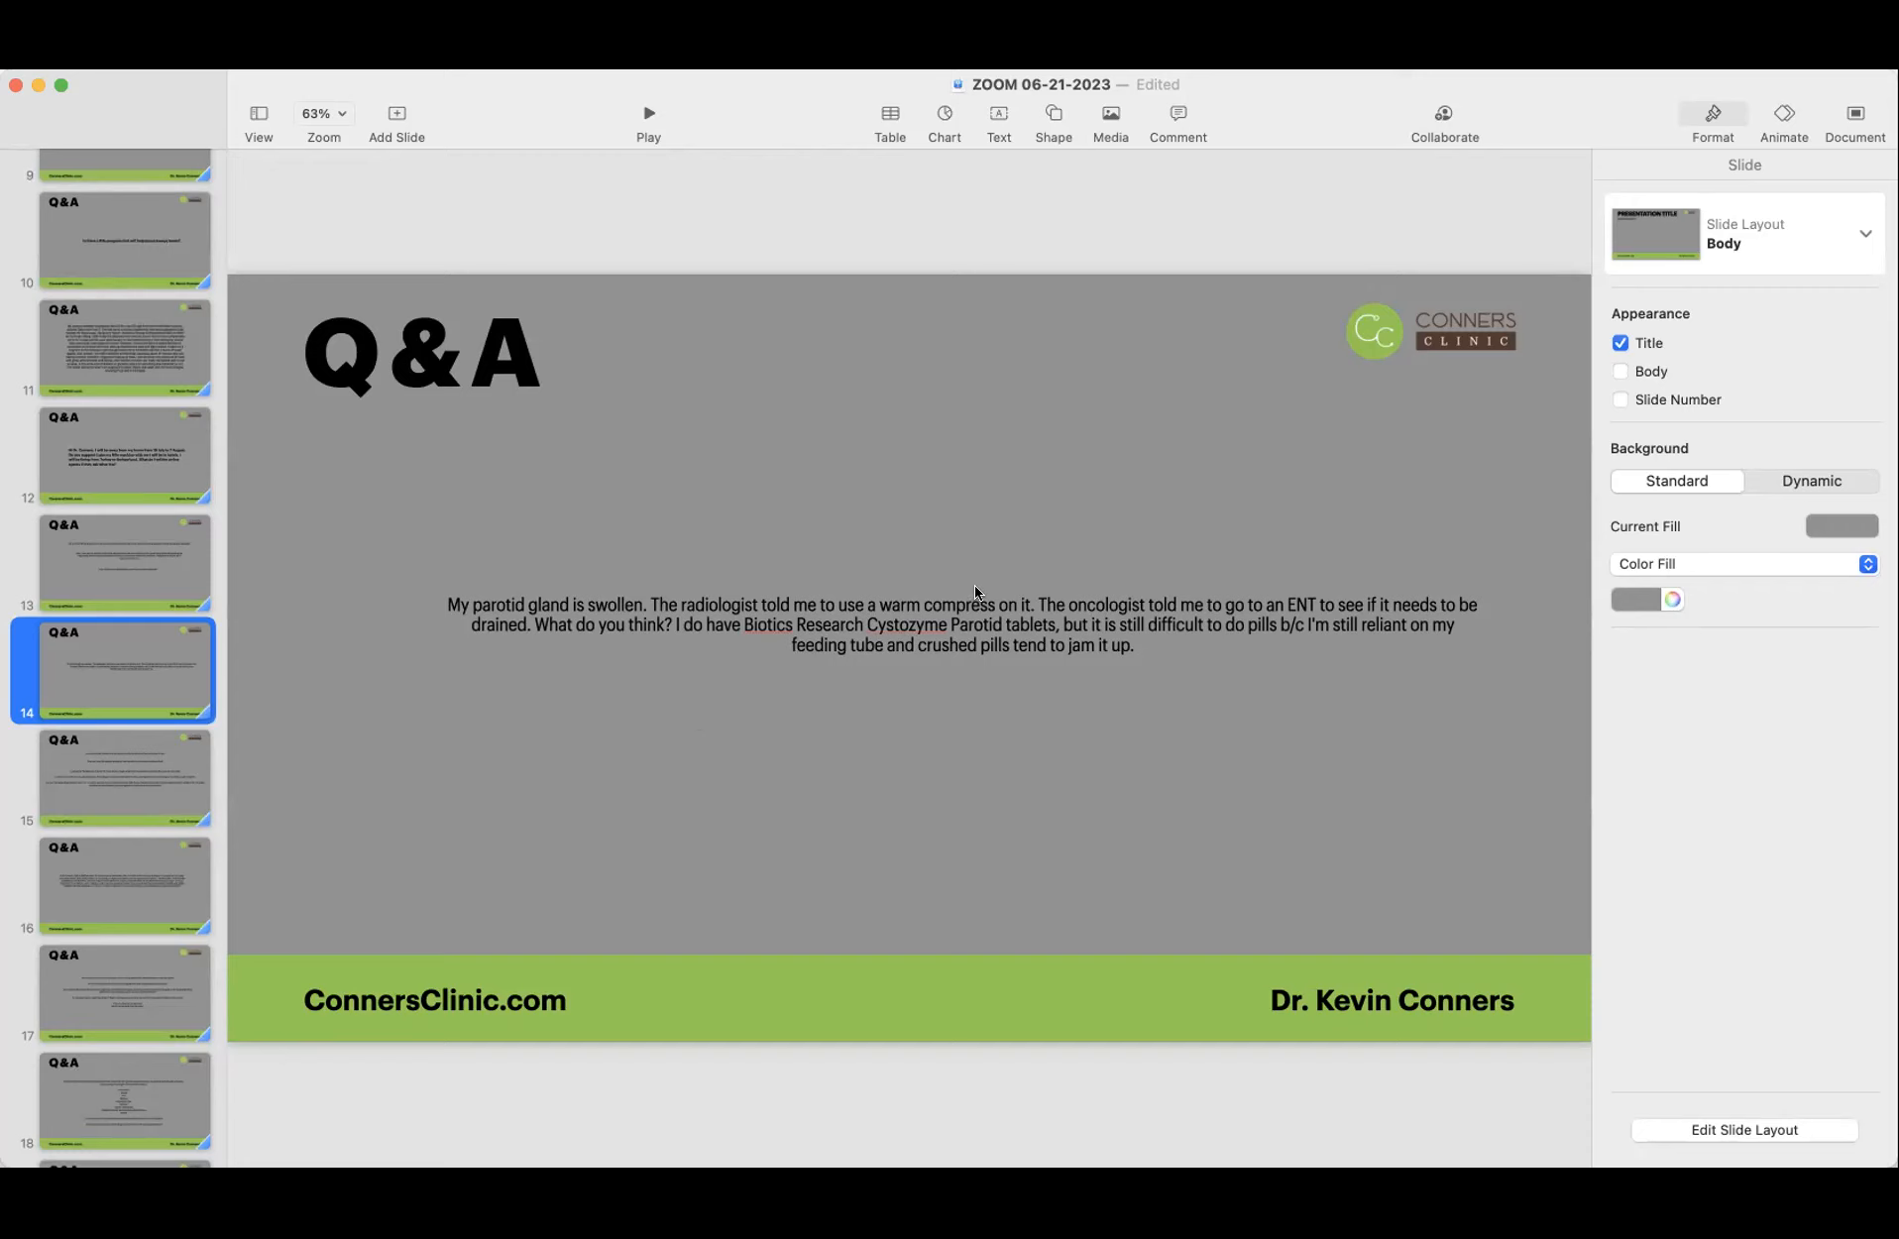
pyautogui.moveTo(904, 612)
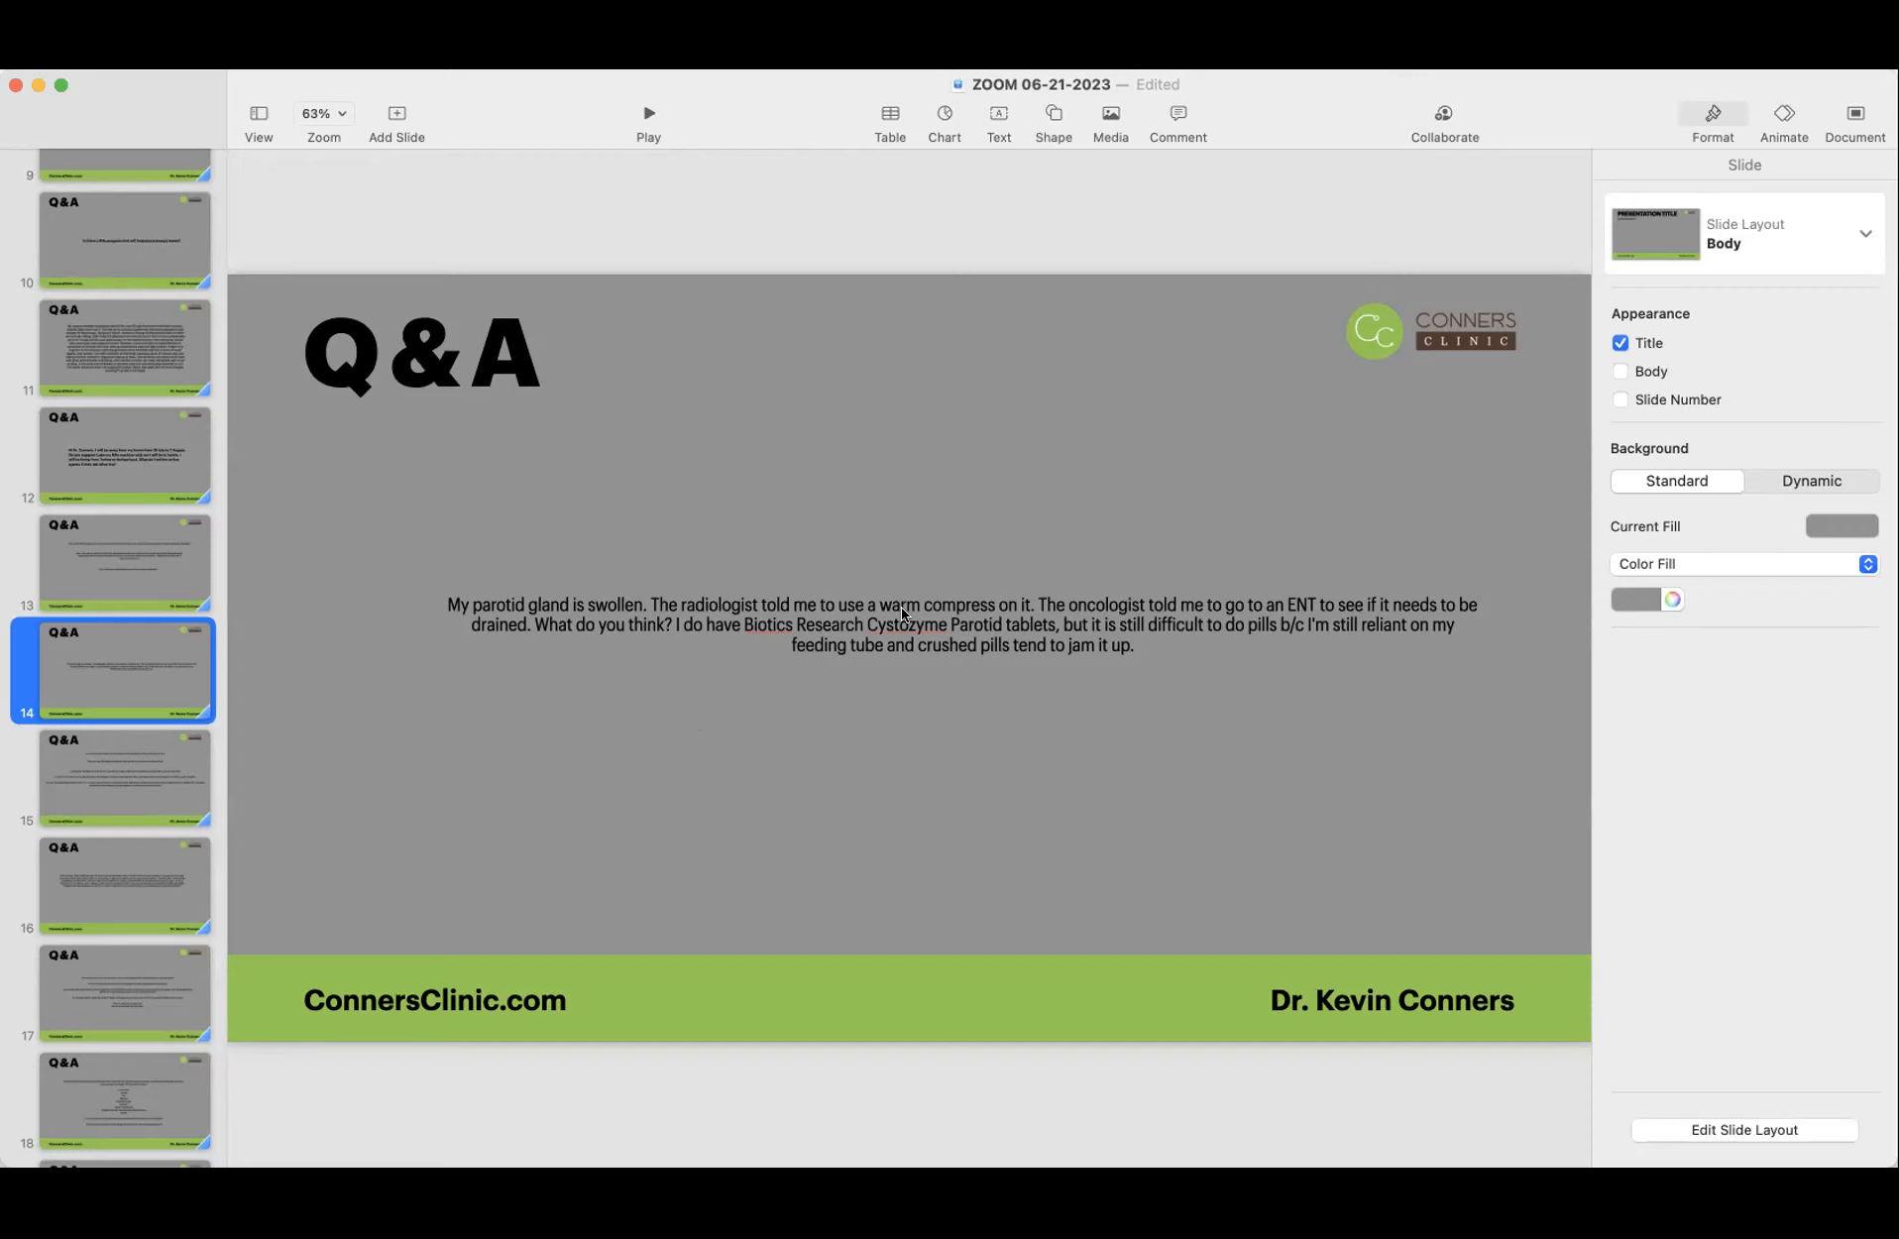
pyautogui.moveTo(526, 789)
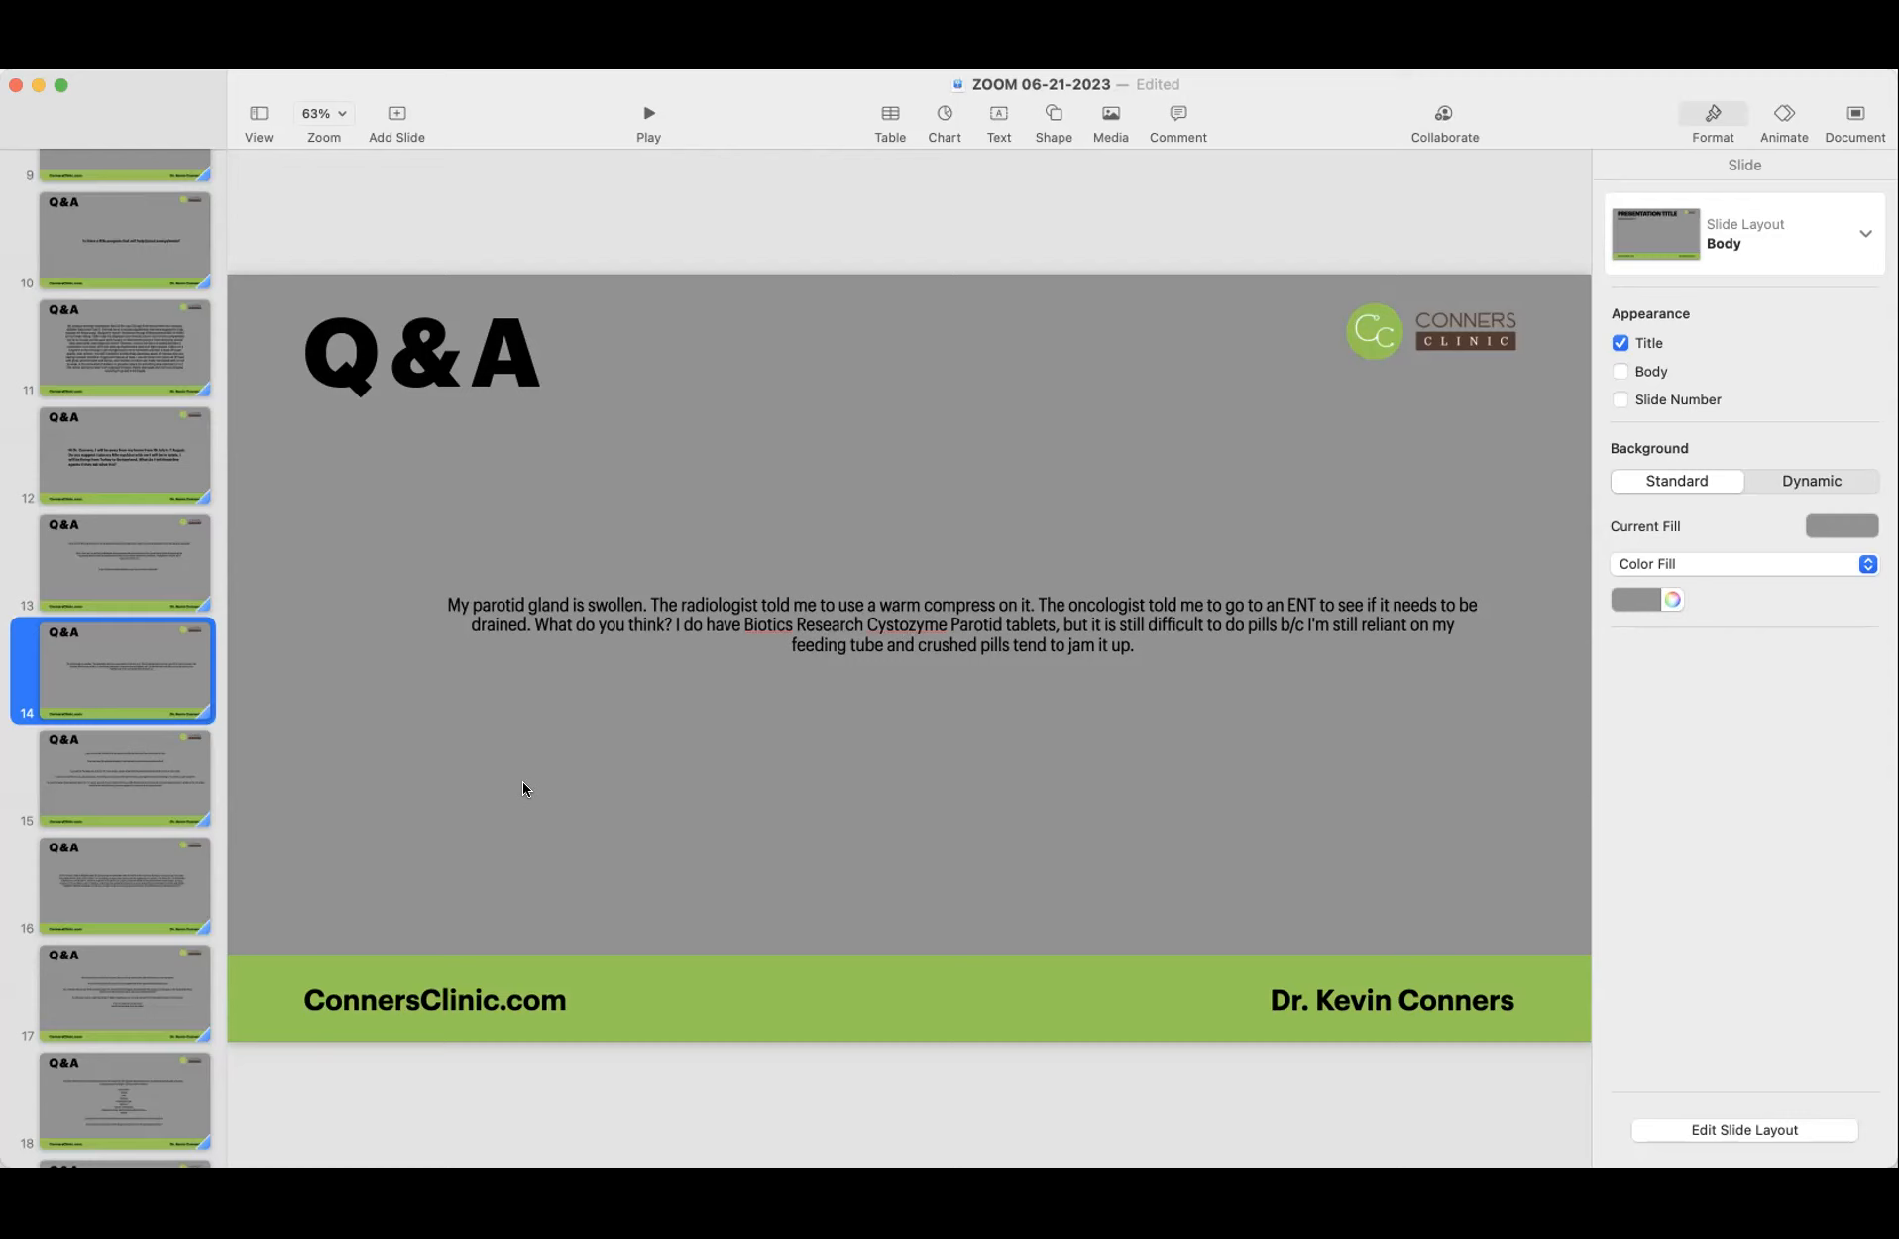
pyautogui.moveTo(543, 769)
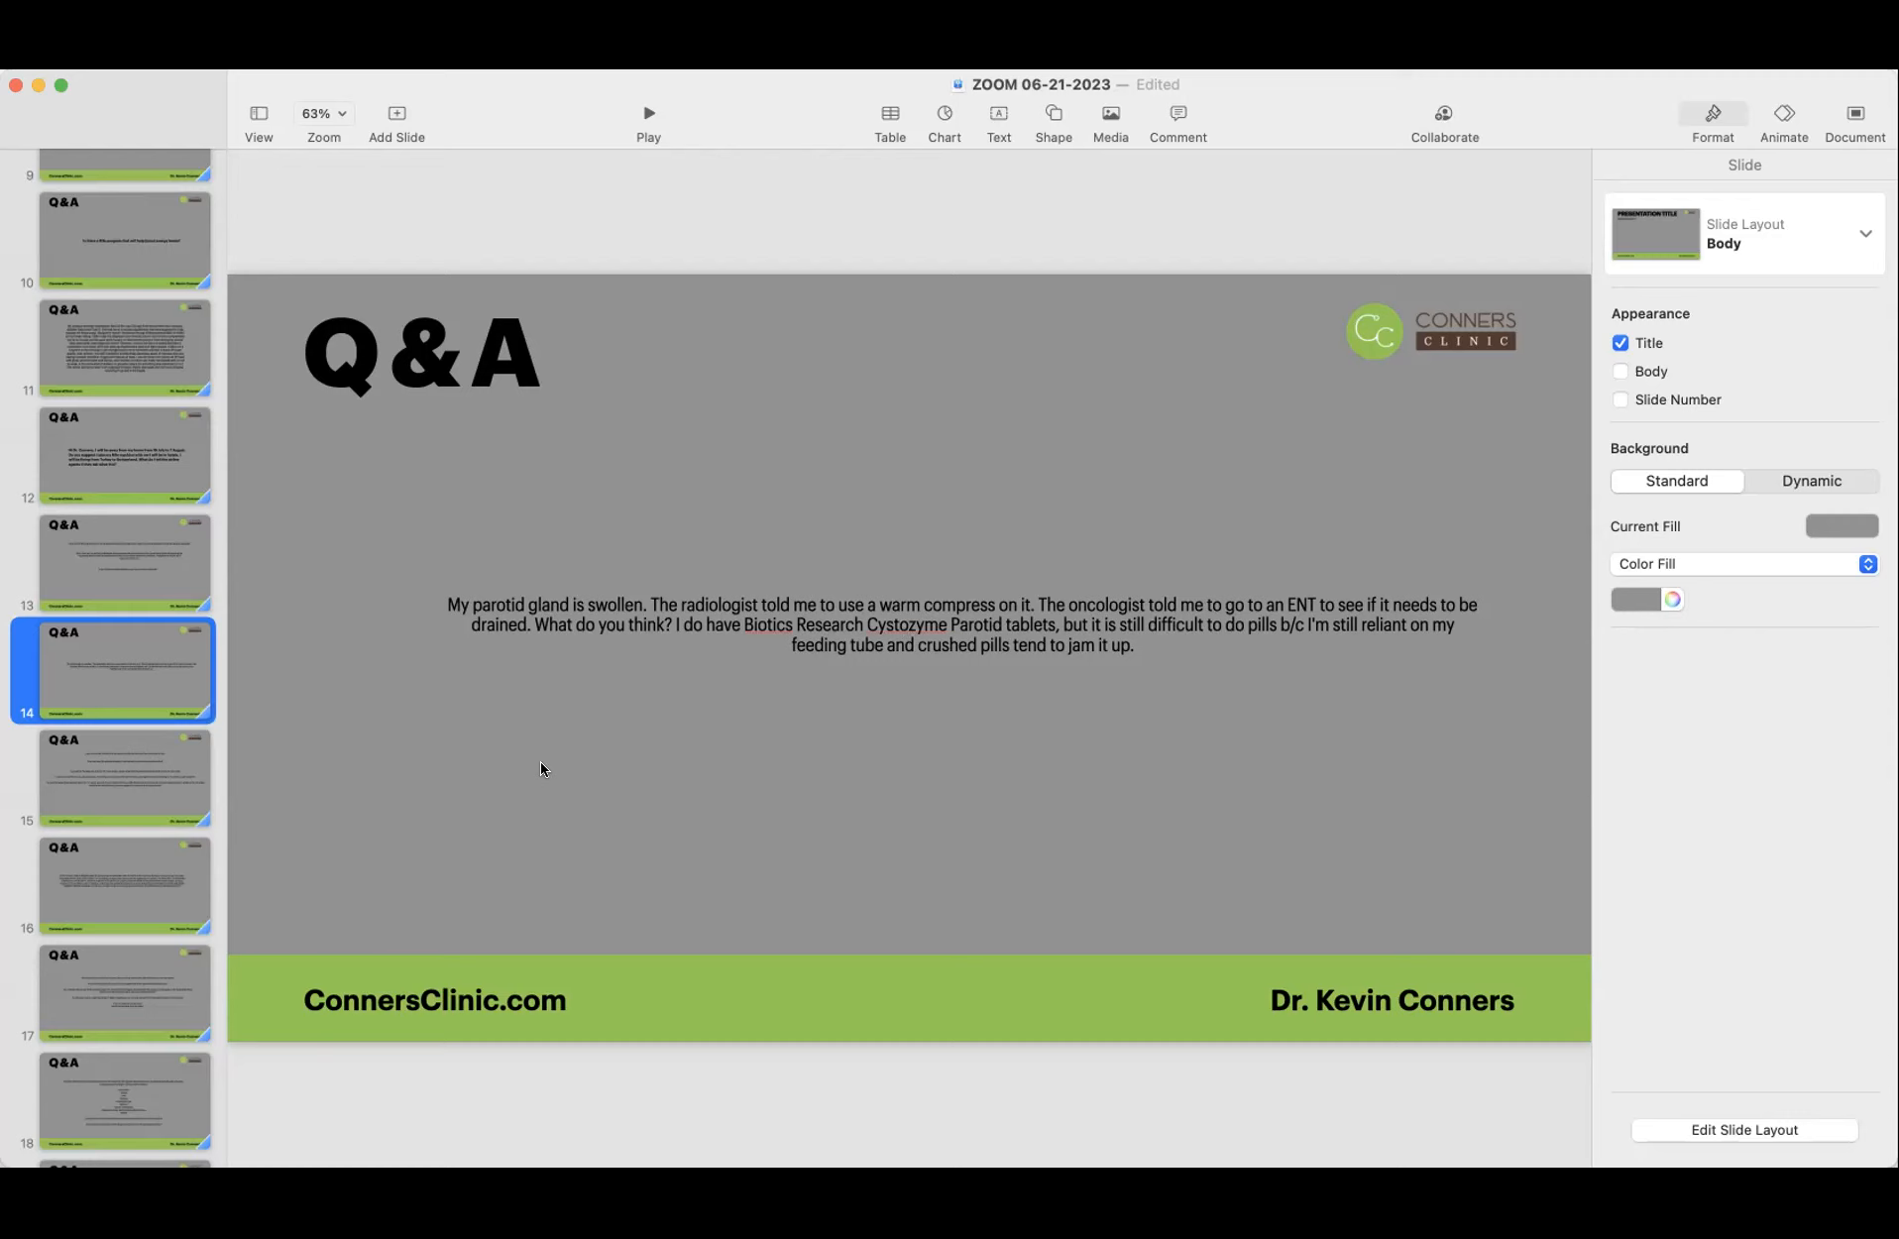
pyautogui.moveTo(789, 629)
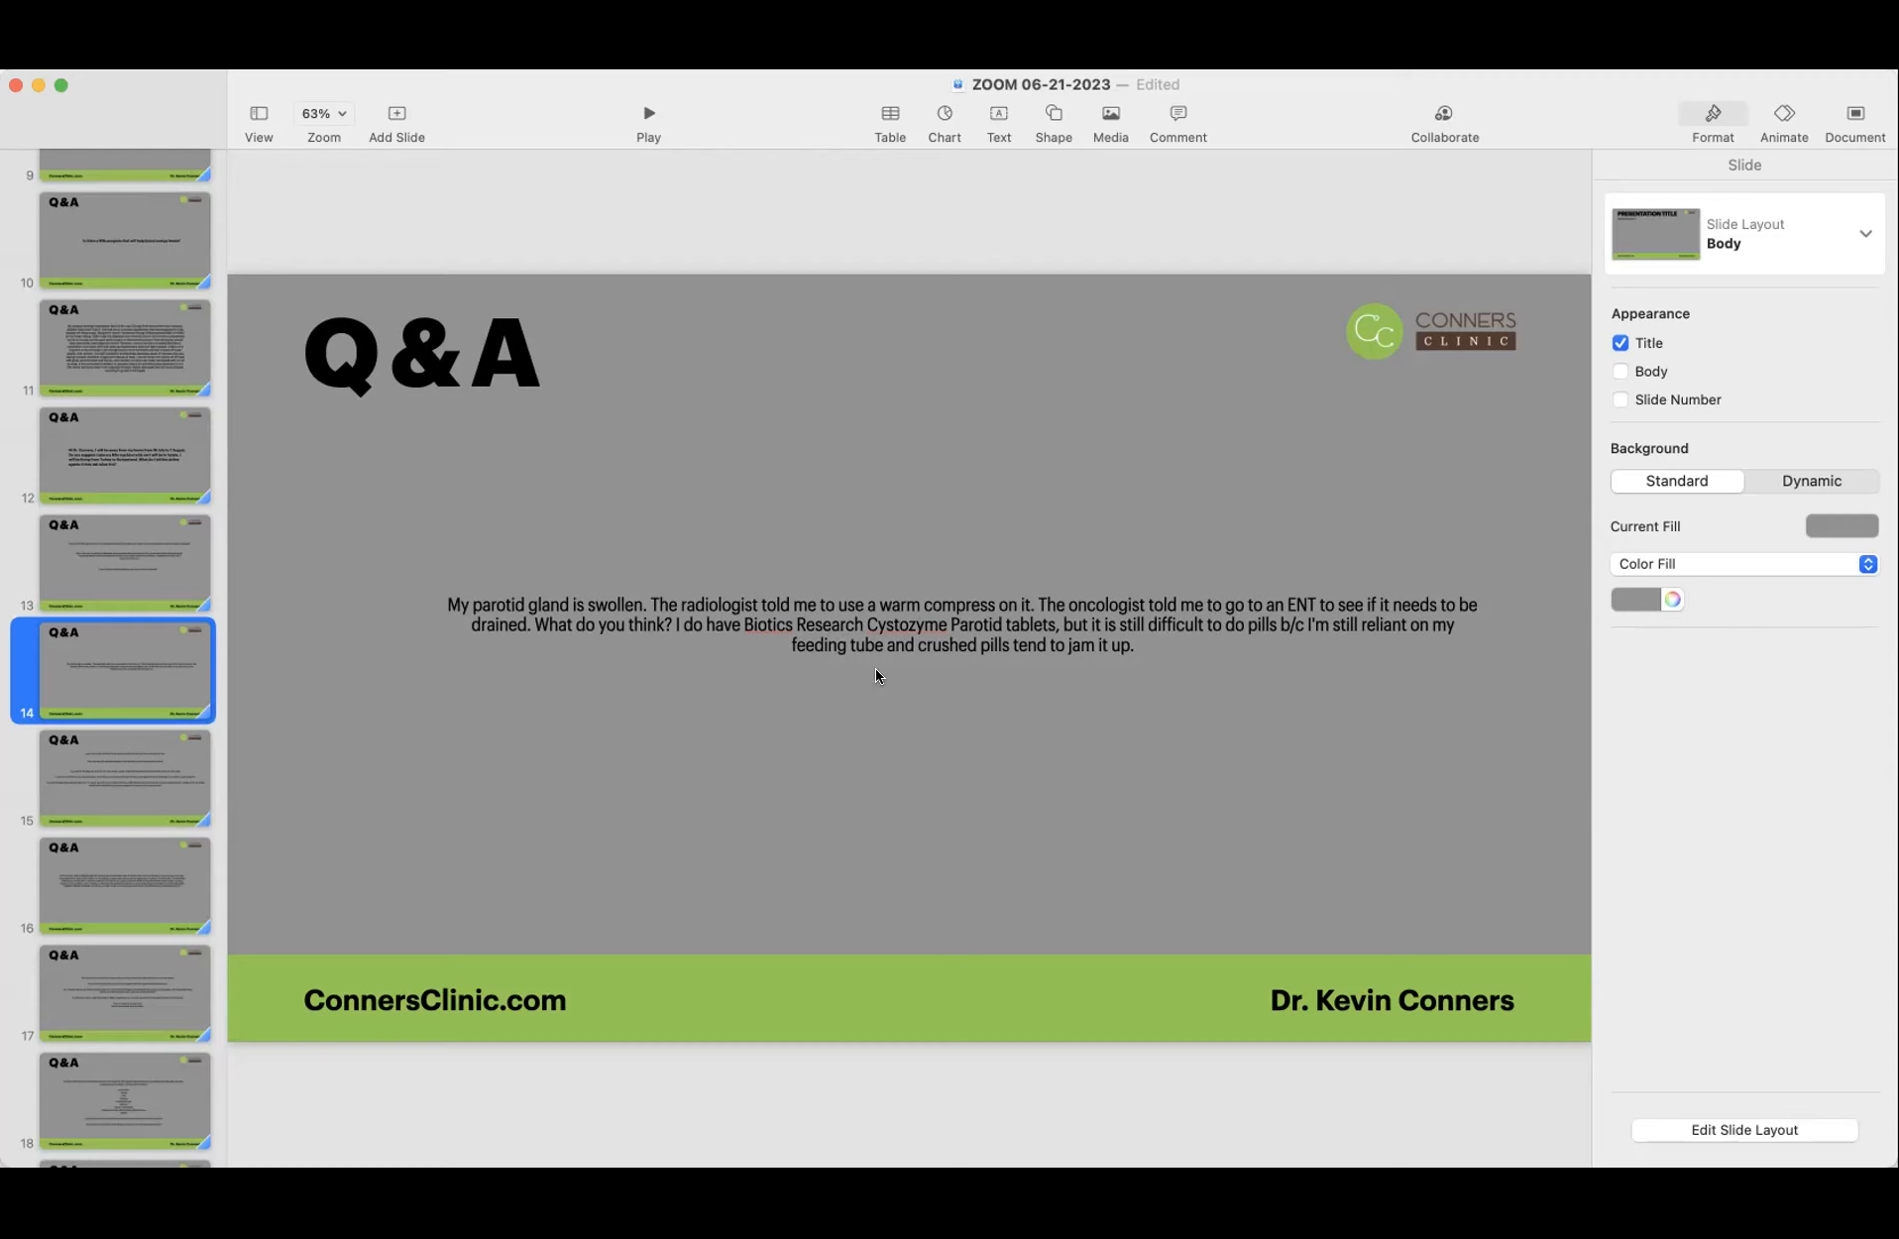
pyautogui.moveTo(468, 750)
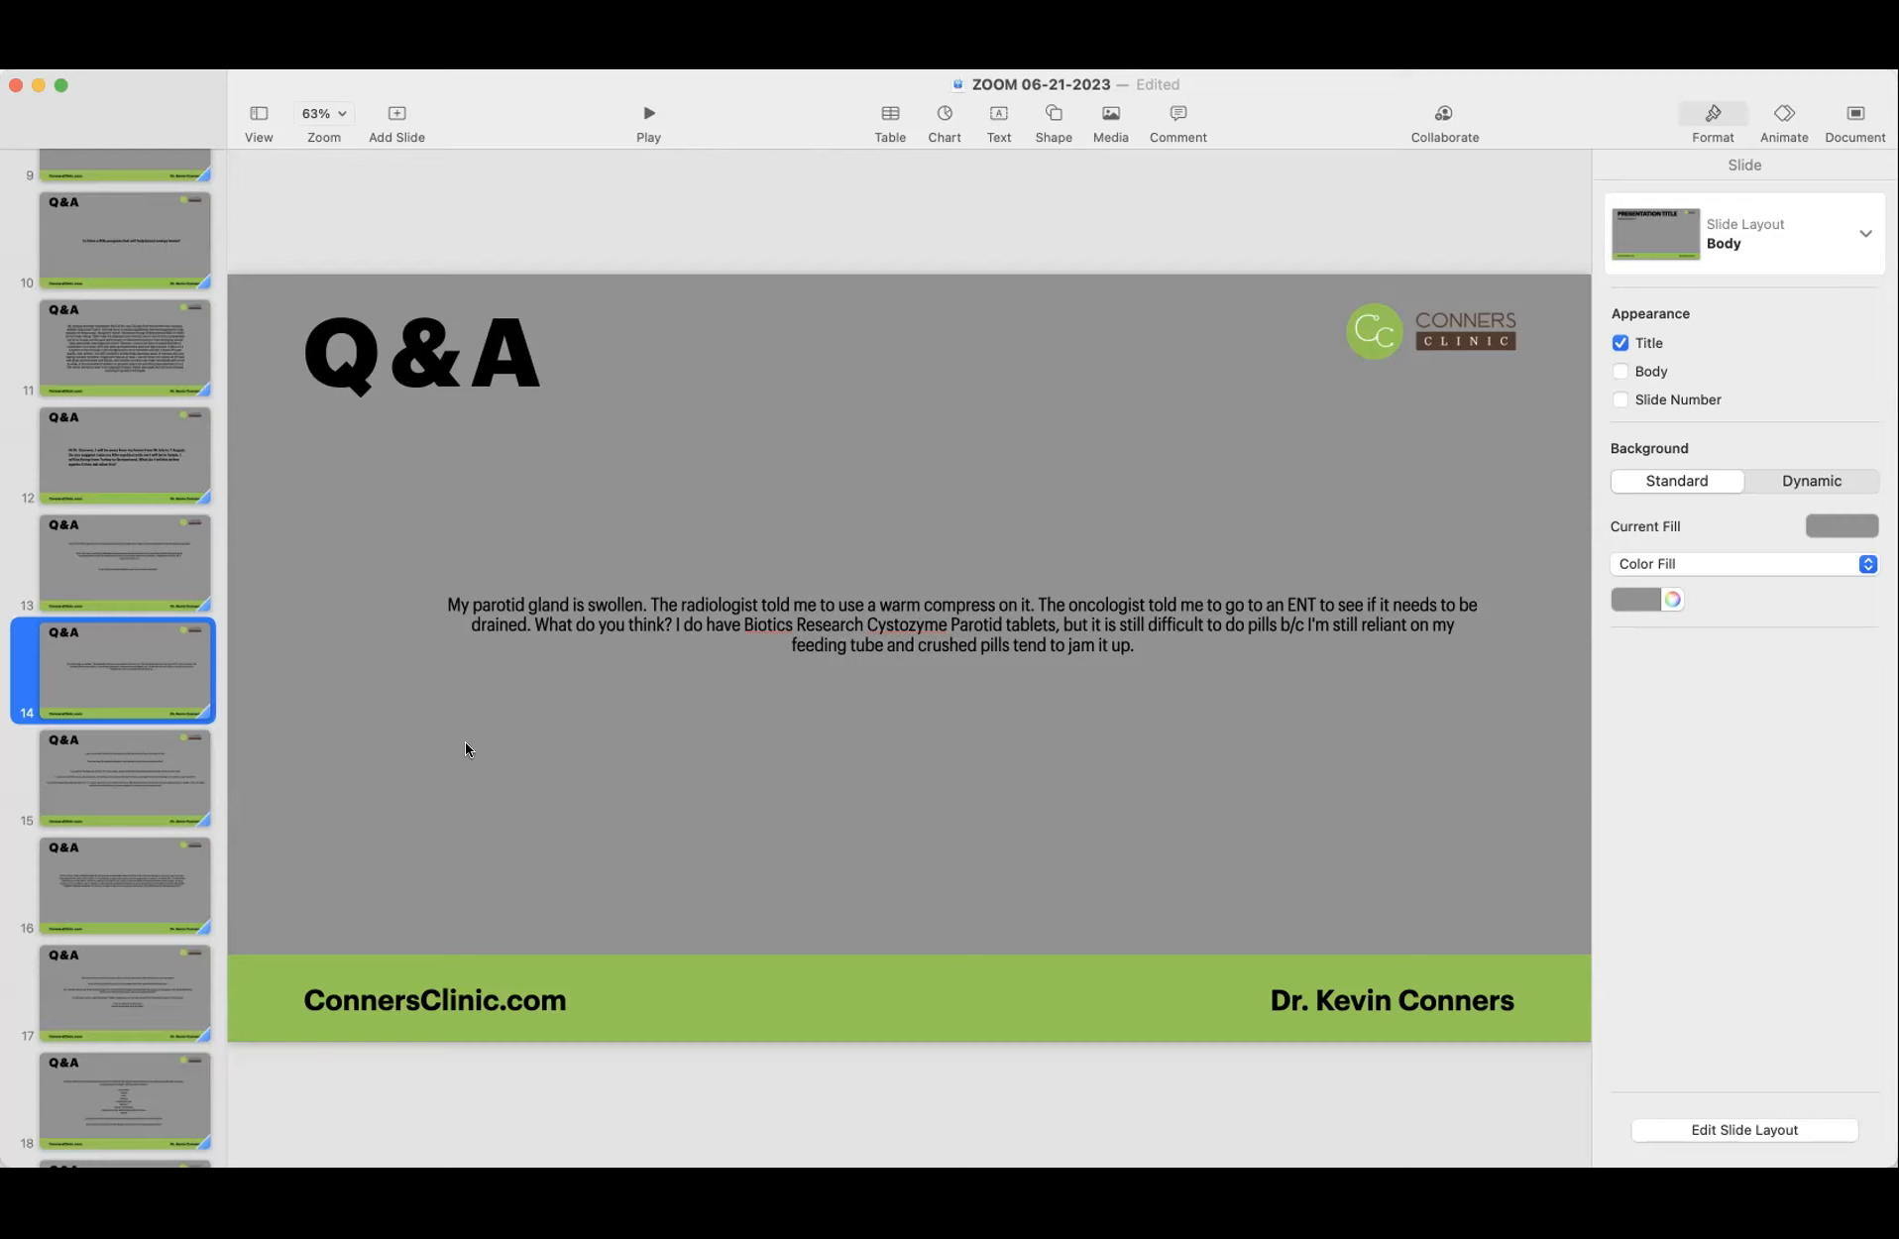
pyautogui.moveTo(549, 670)
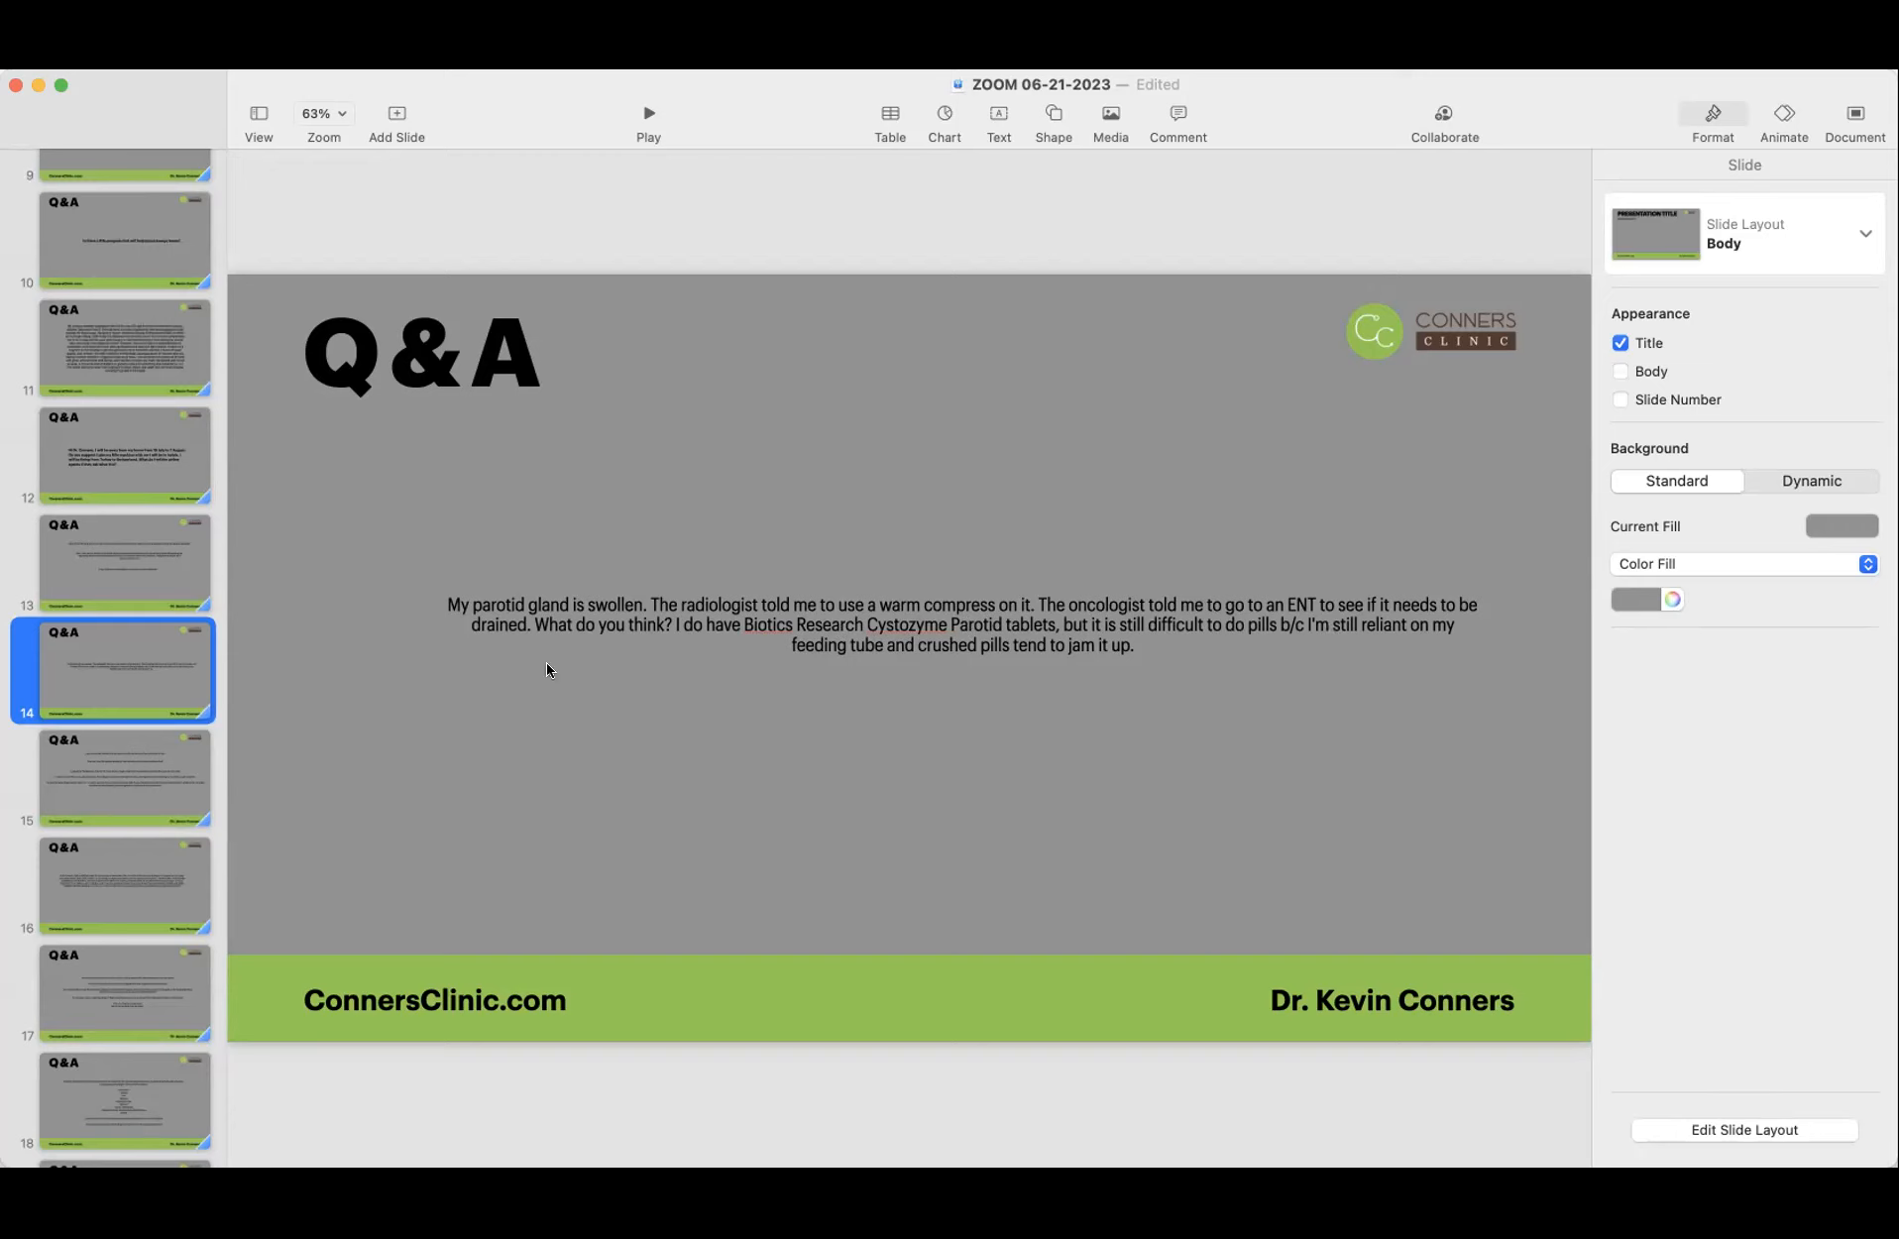
pyautogui.moveTo(410, 715)
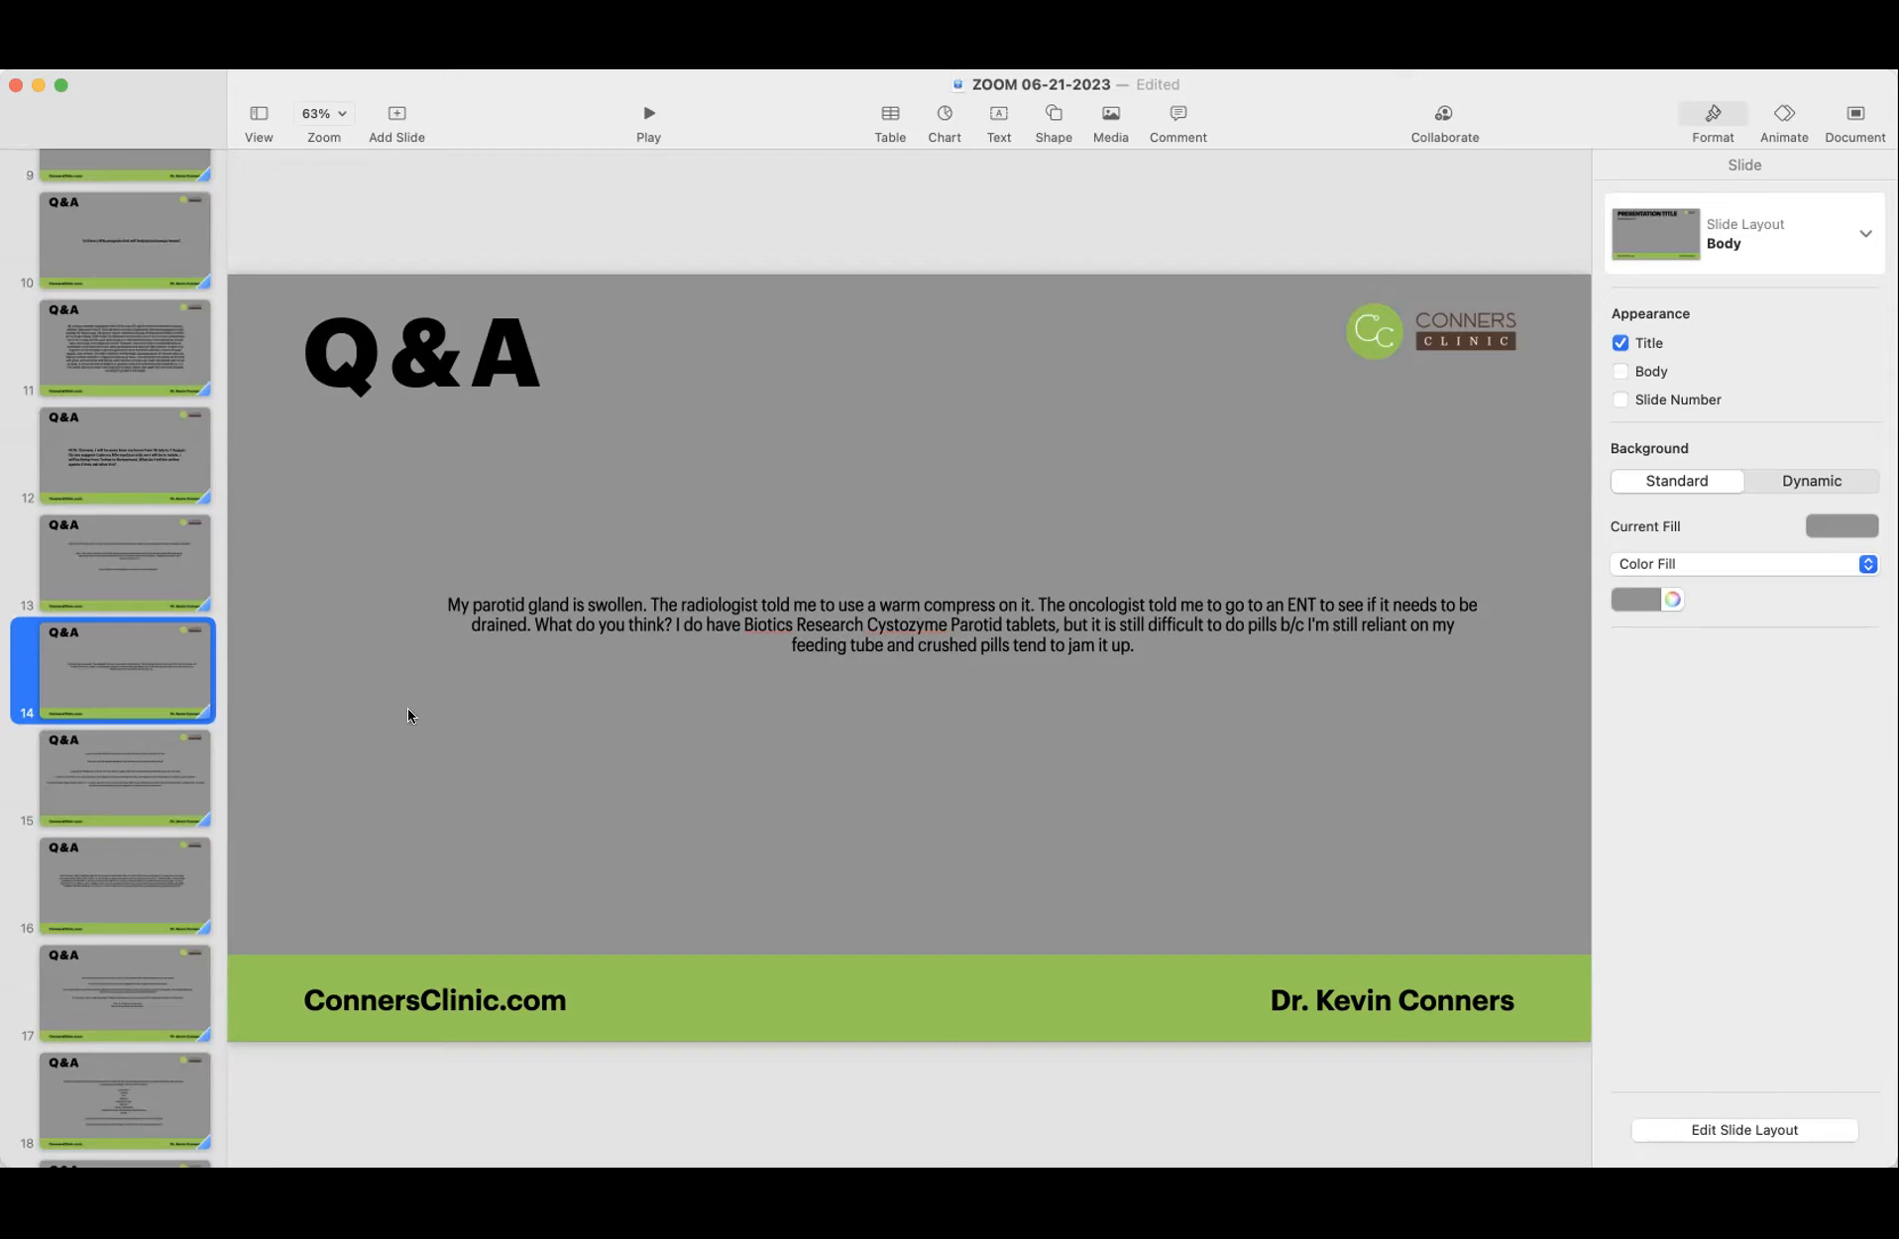
pyautogui.moveTo(494, 645)
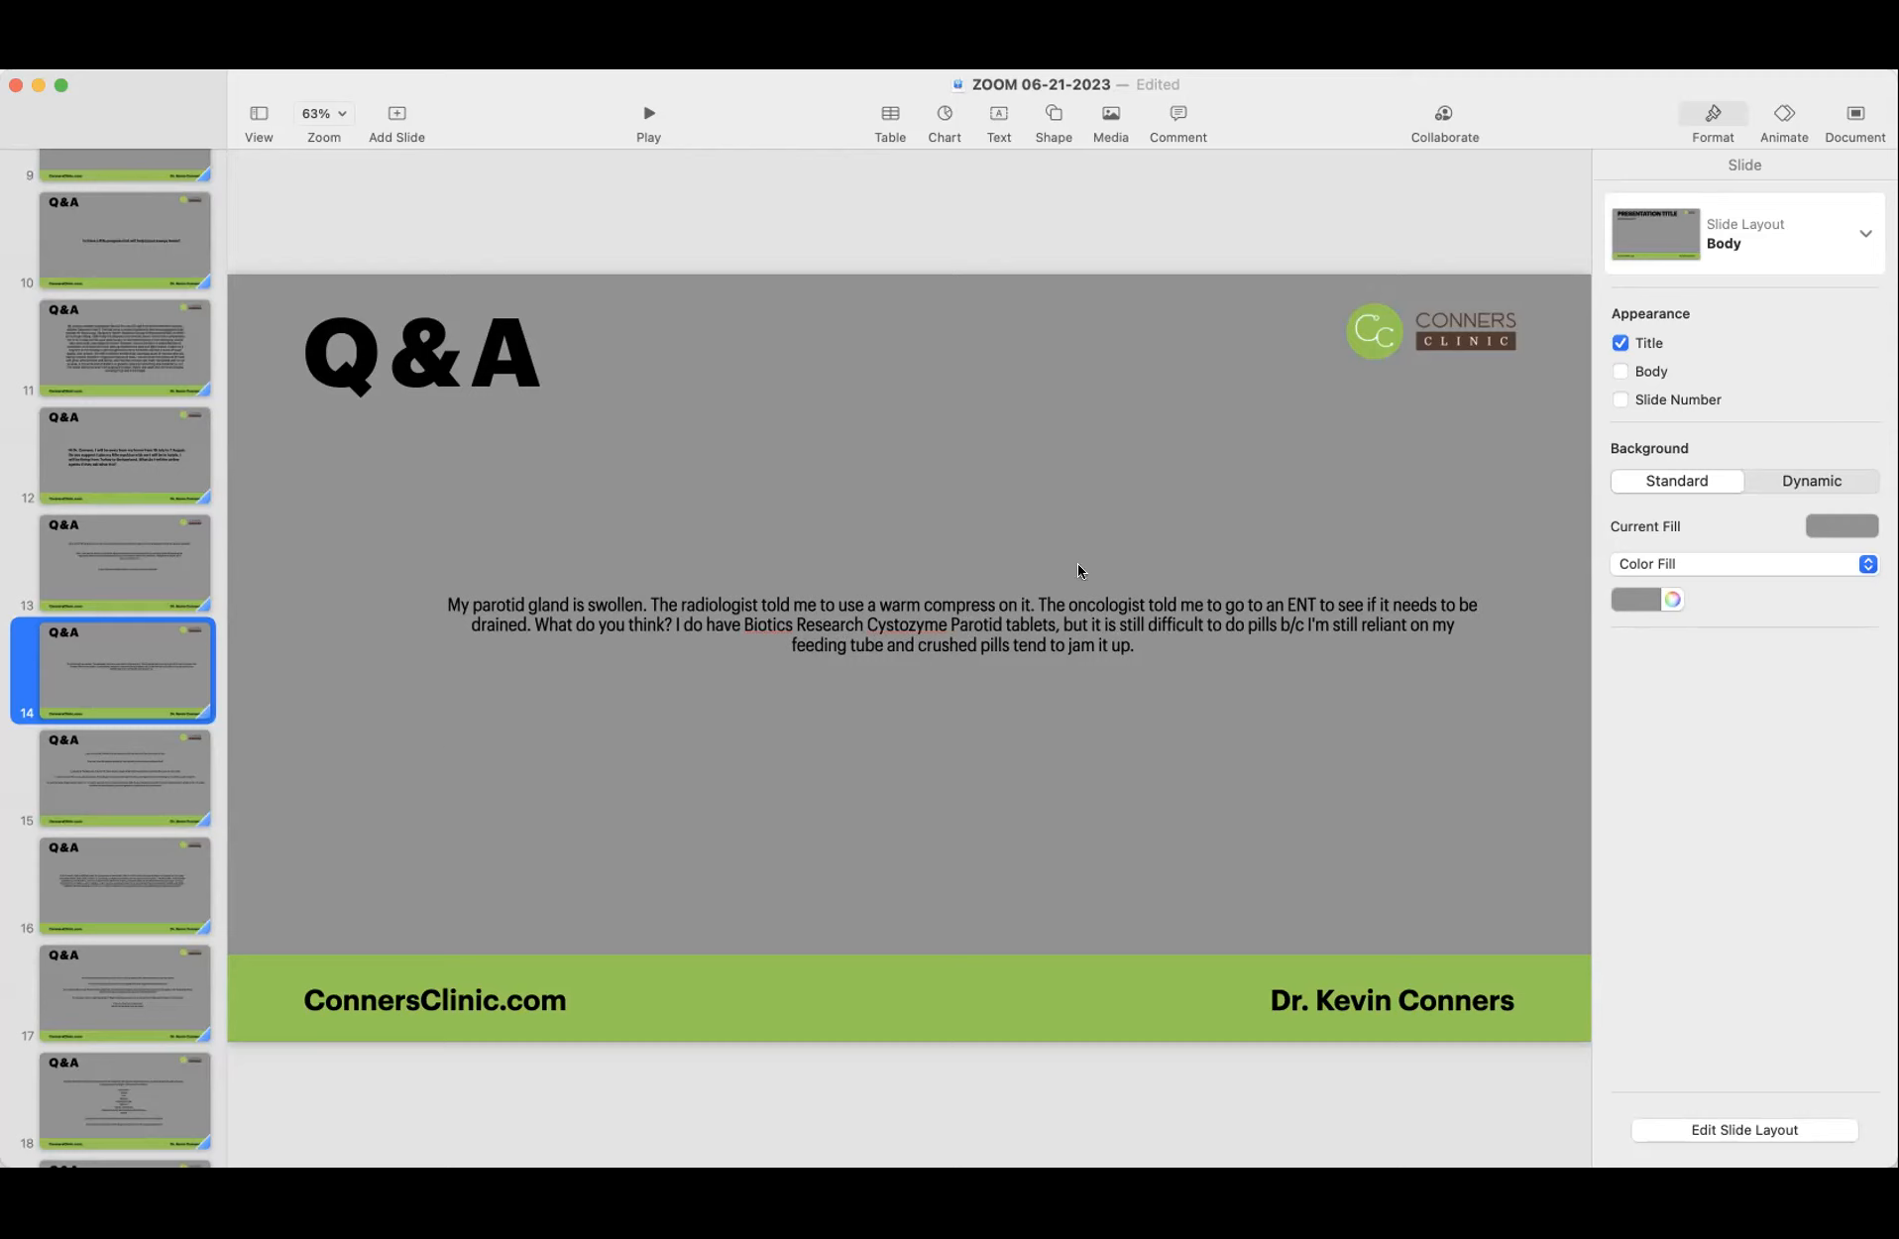
pyautogui.moveTo(40, 797)
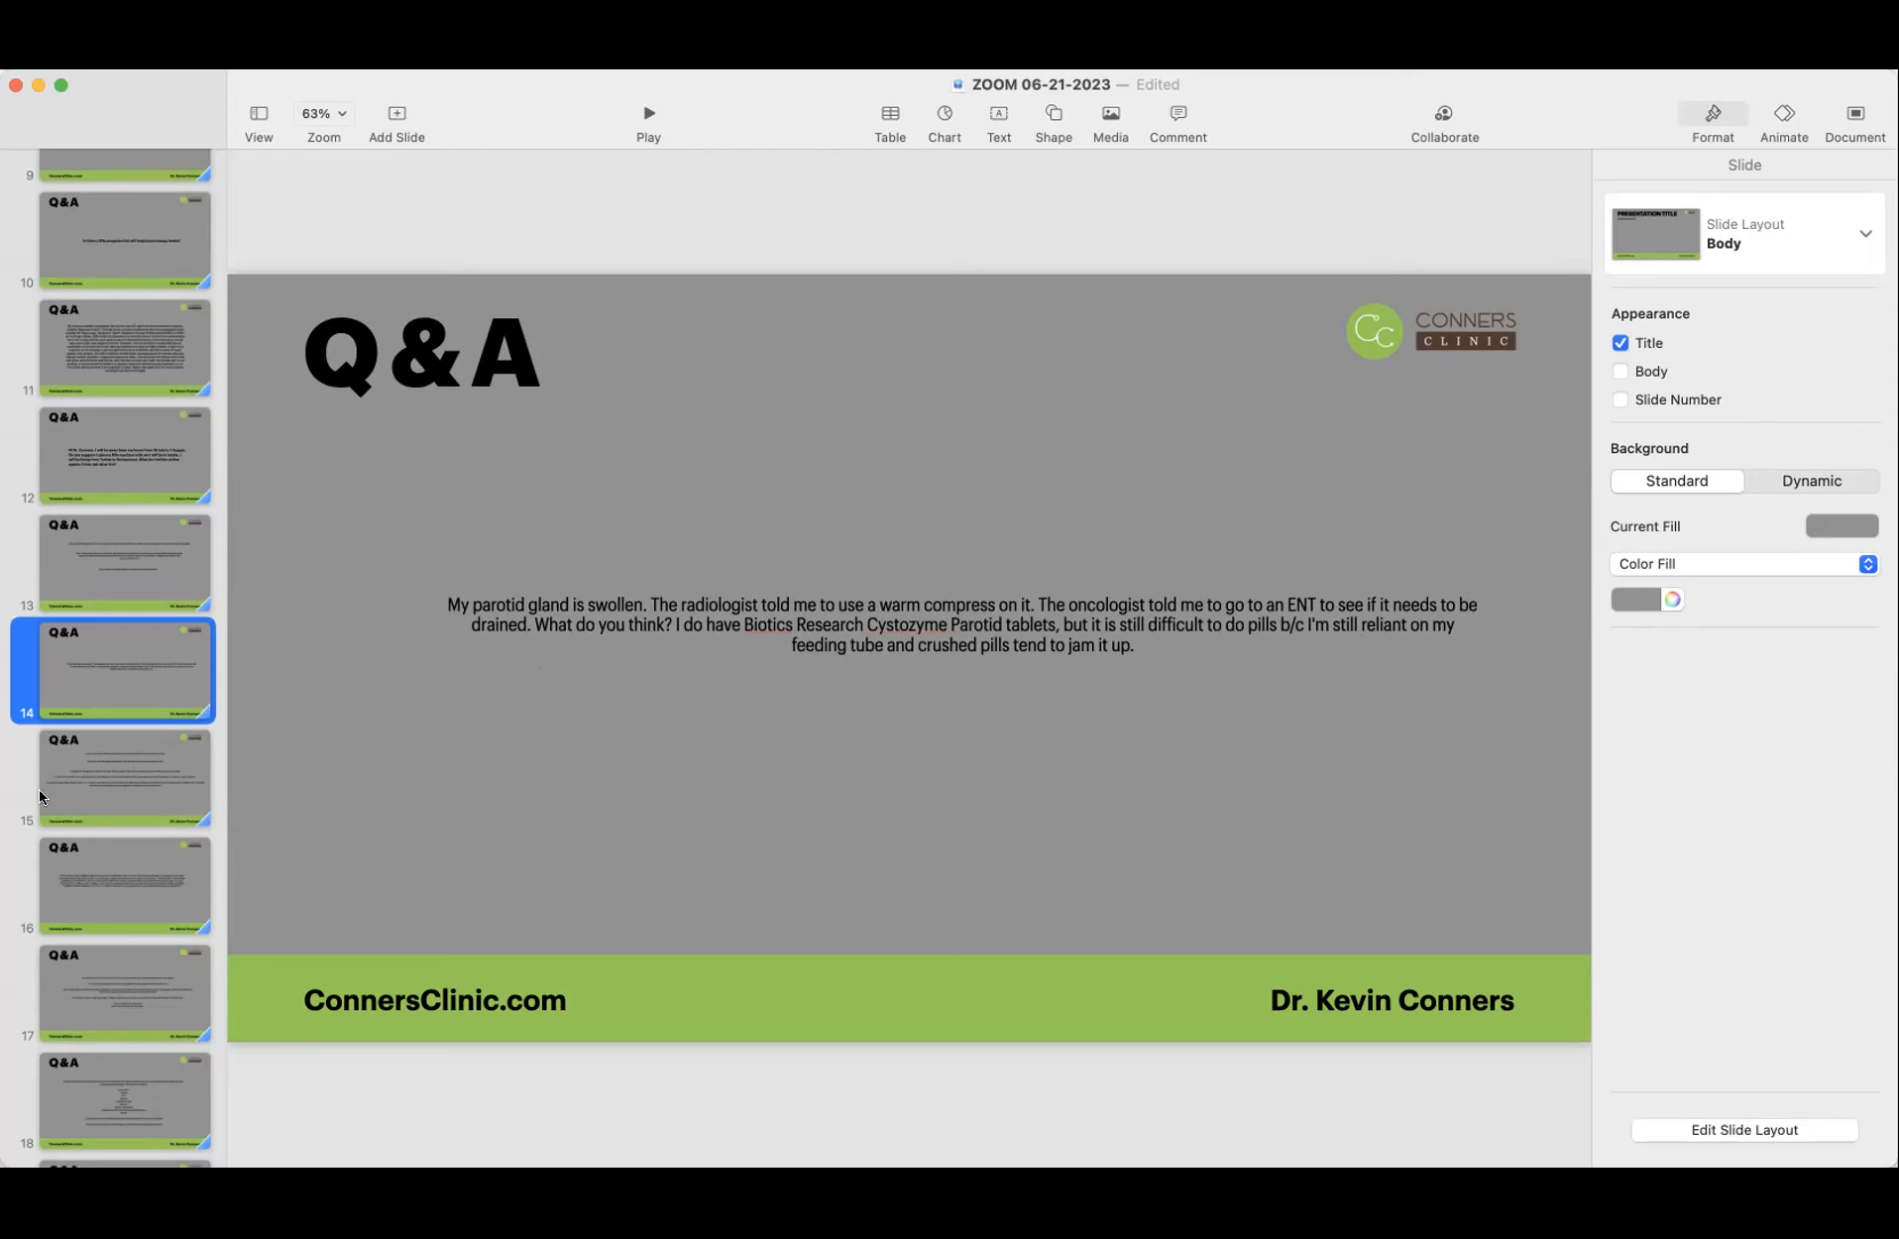
pyautogui.click(119, 779)
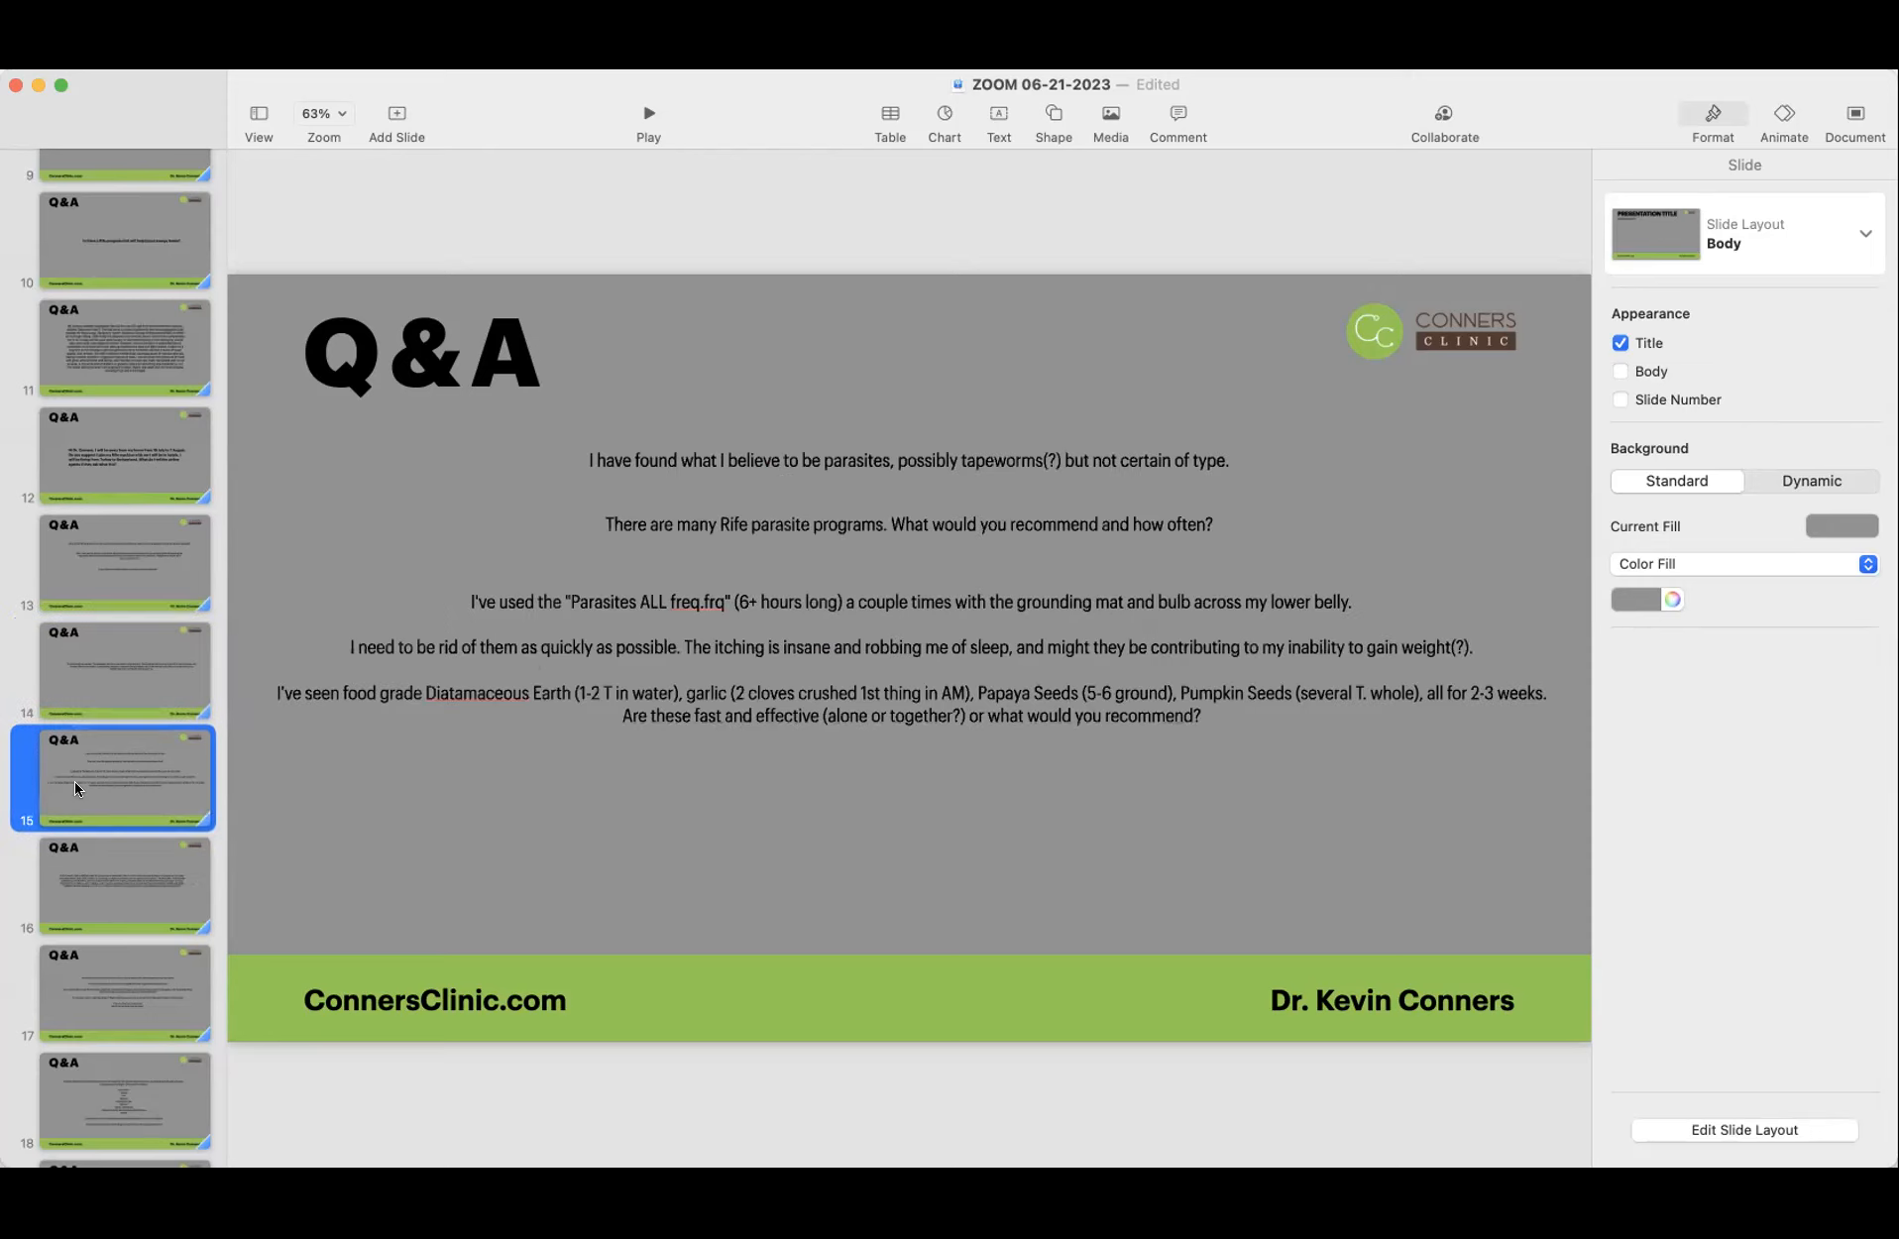
pyautogui.moveTo(591, 490)
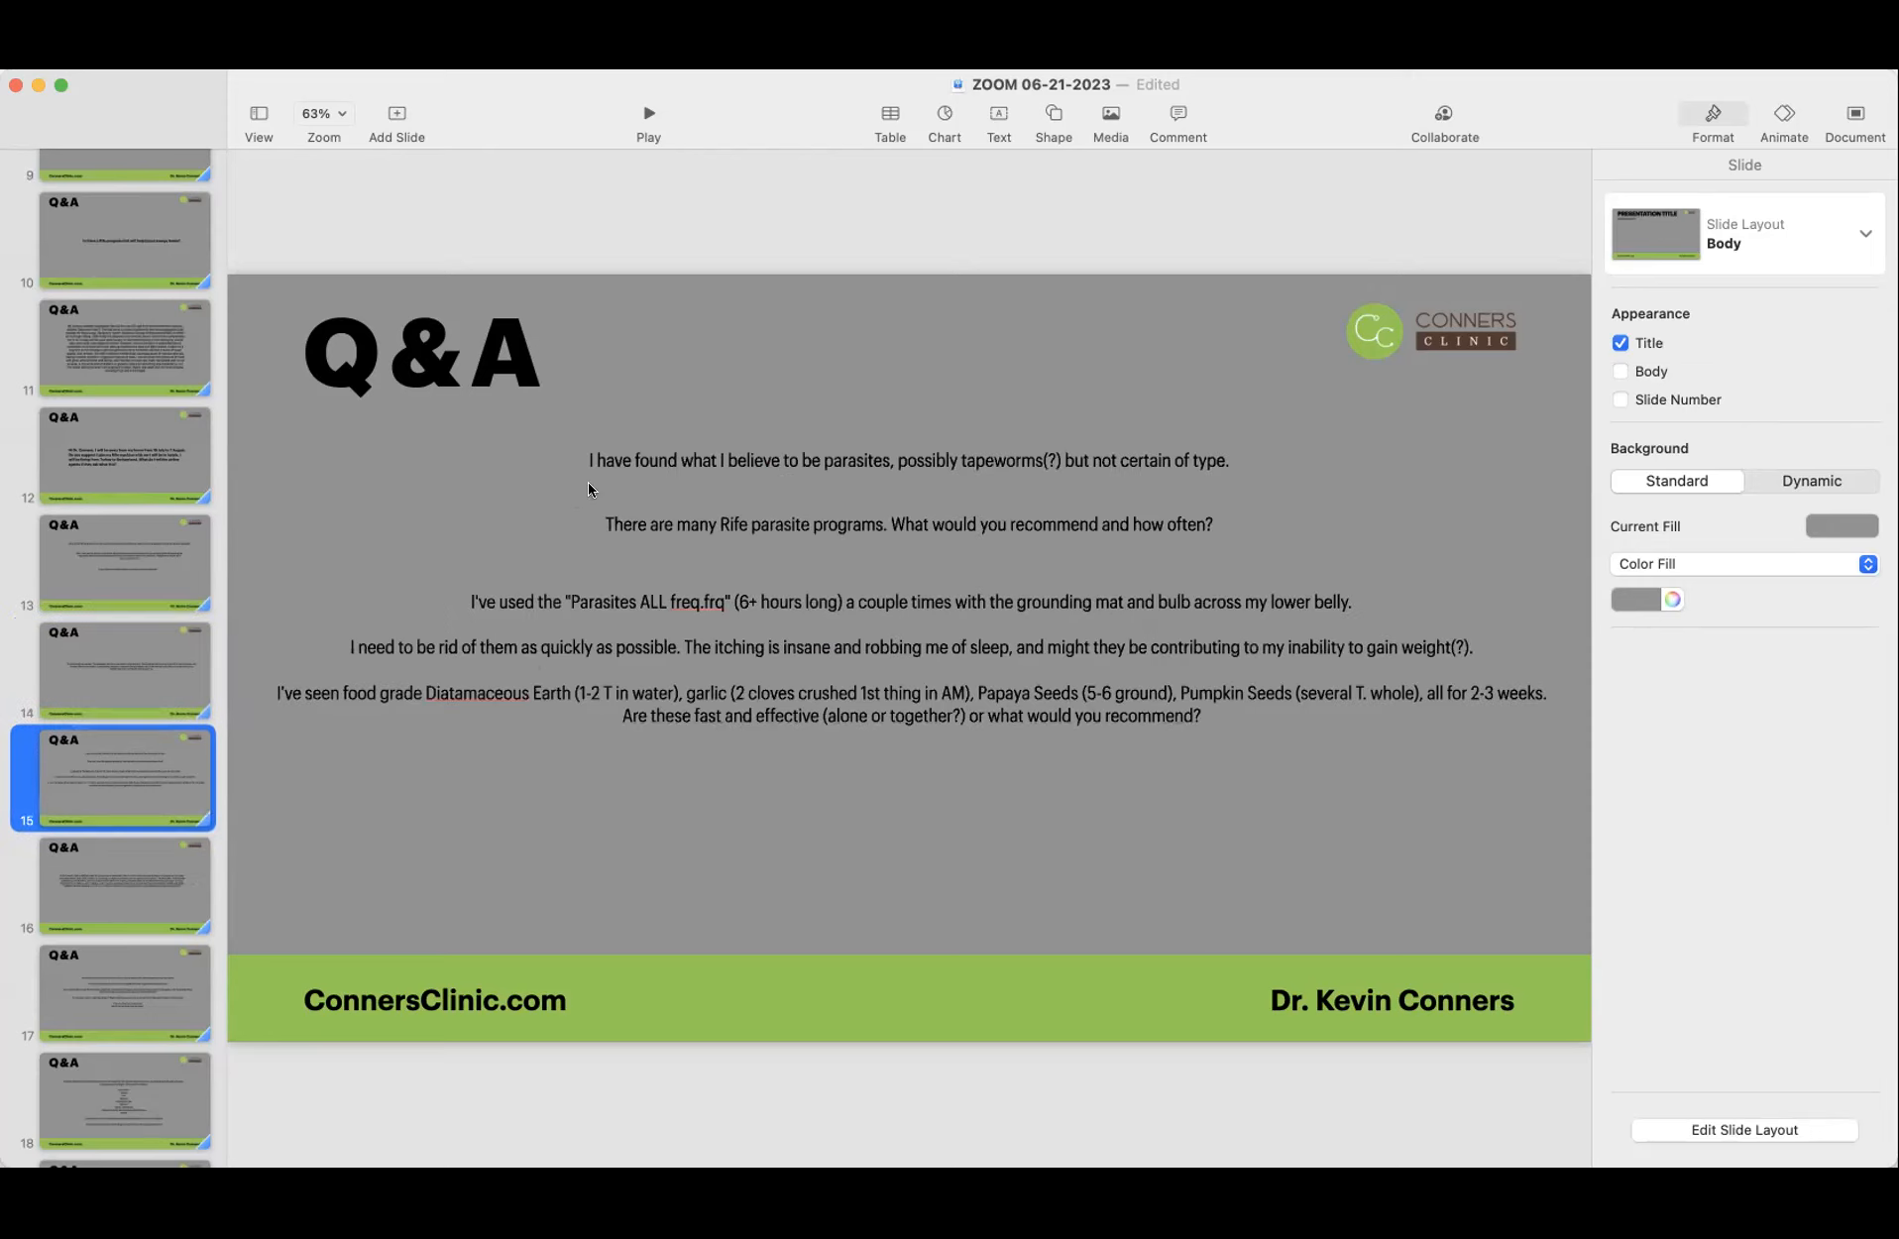
pyautogui.moveTo(922, 483)
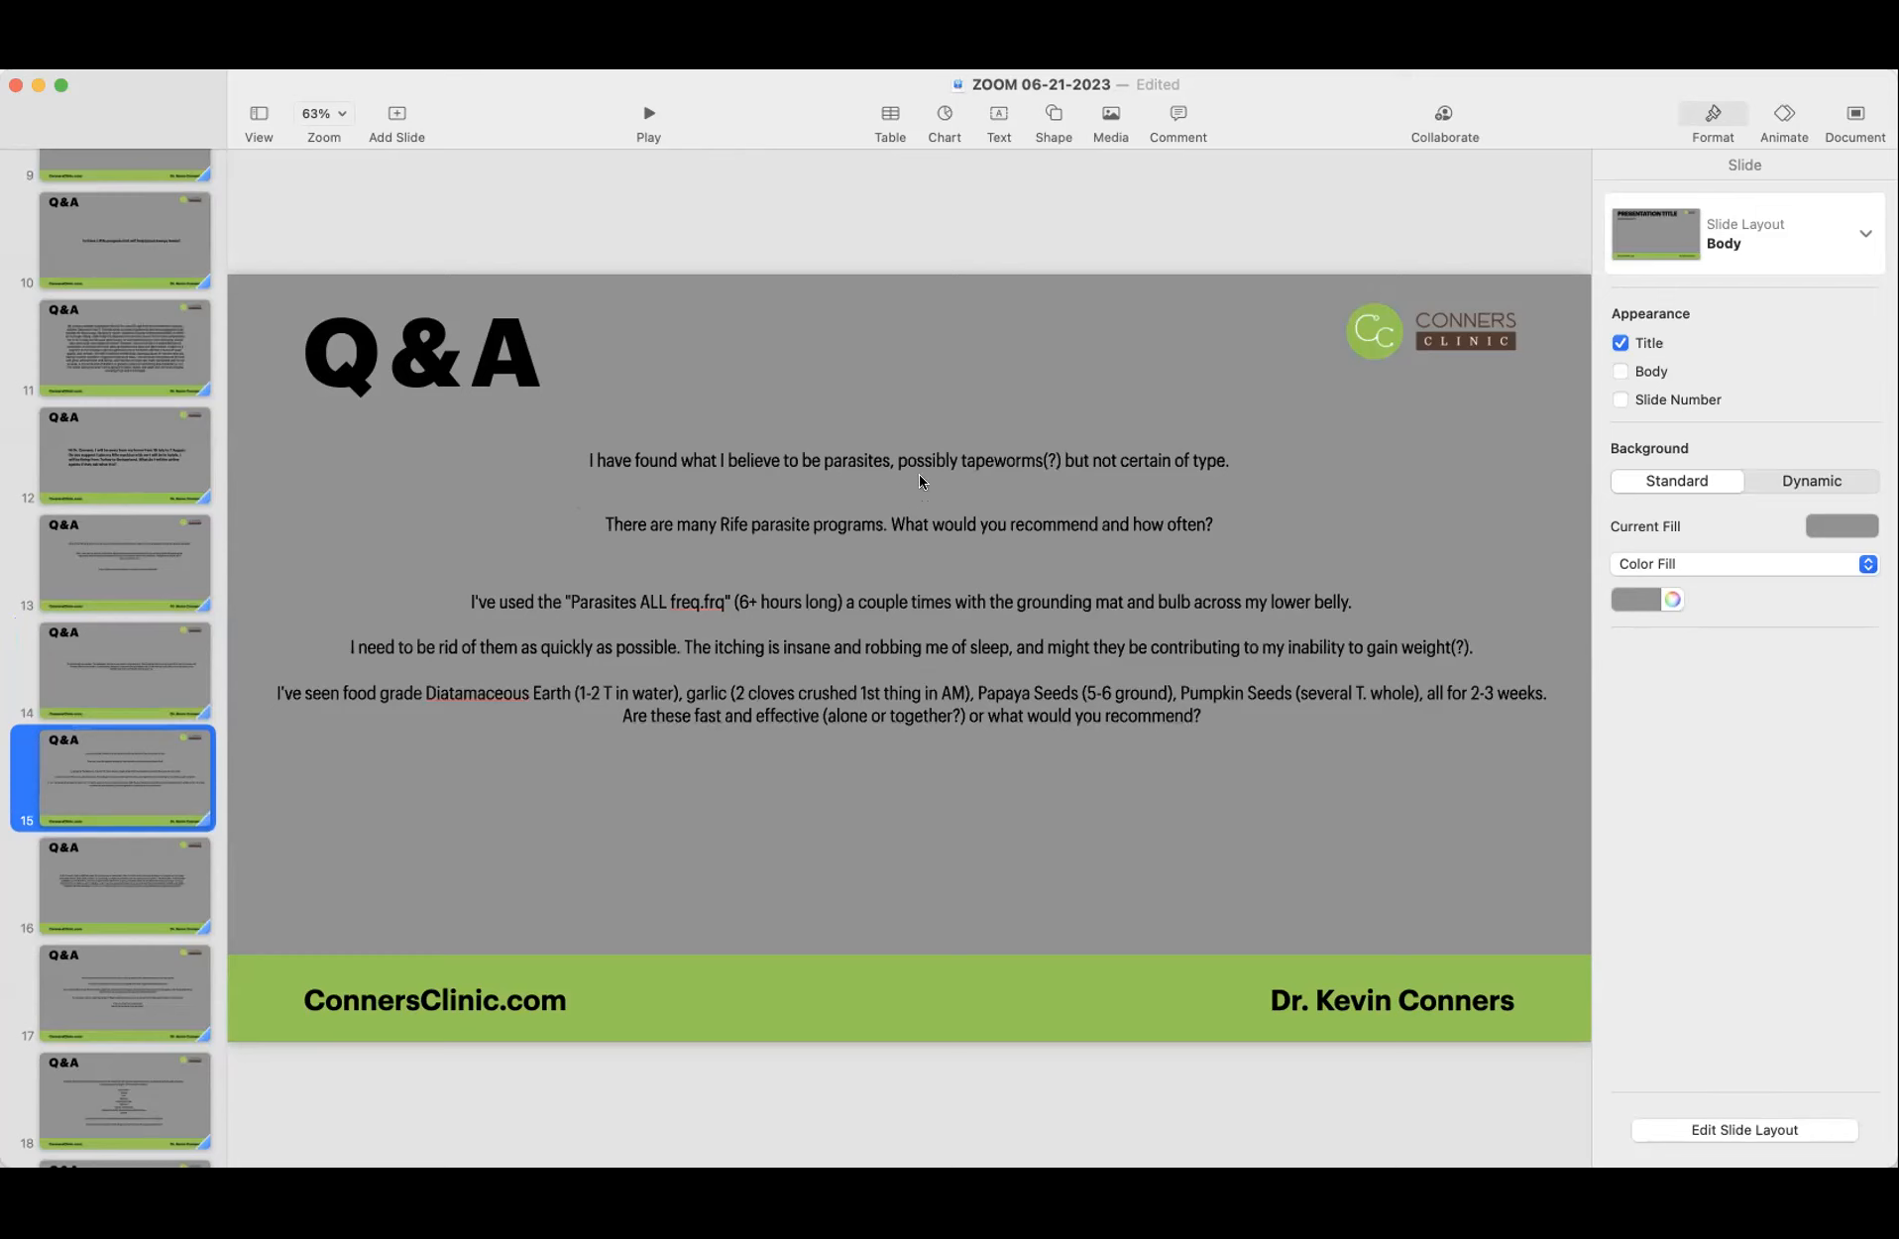
pyautogui.moveTo(888, 607)
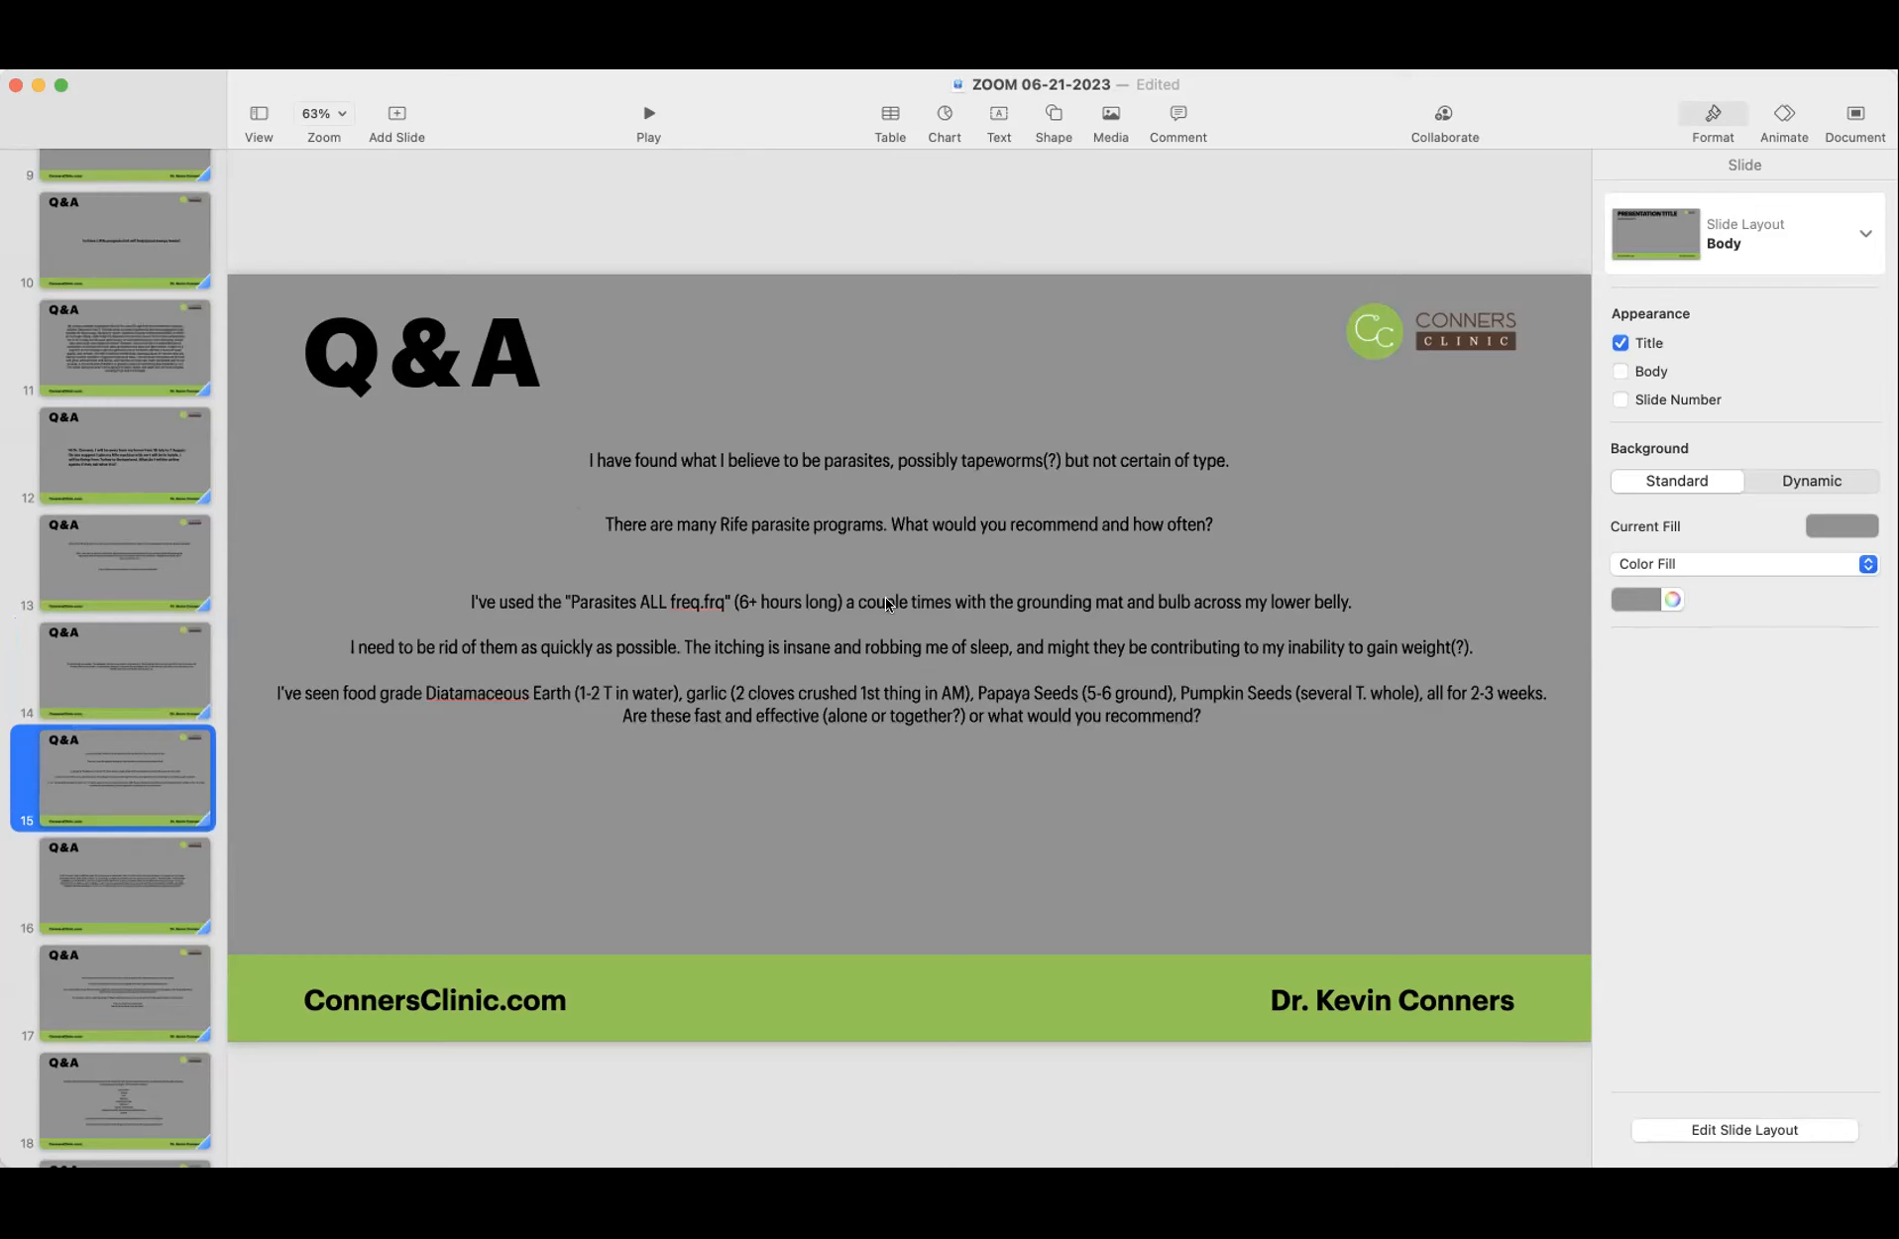
pyautogui.moveTo(789, 539)
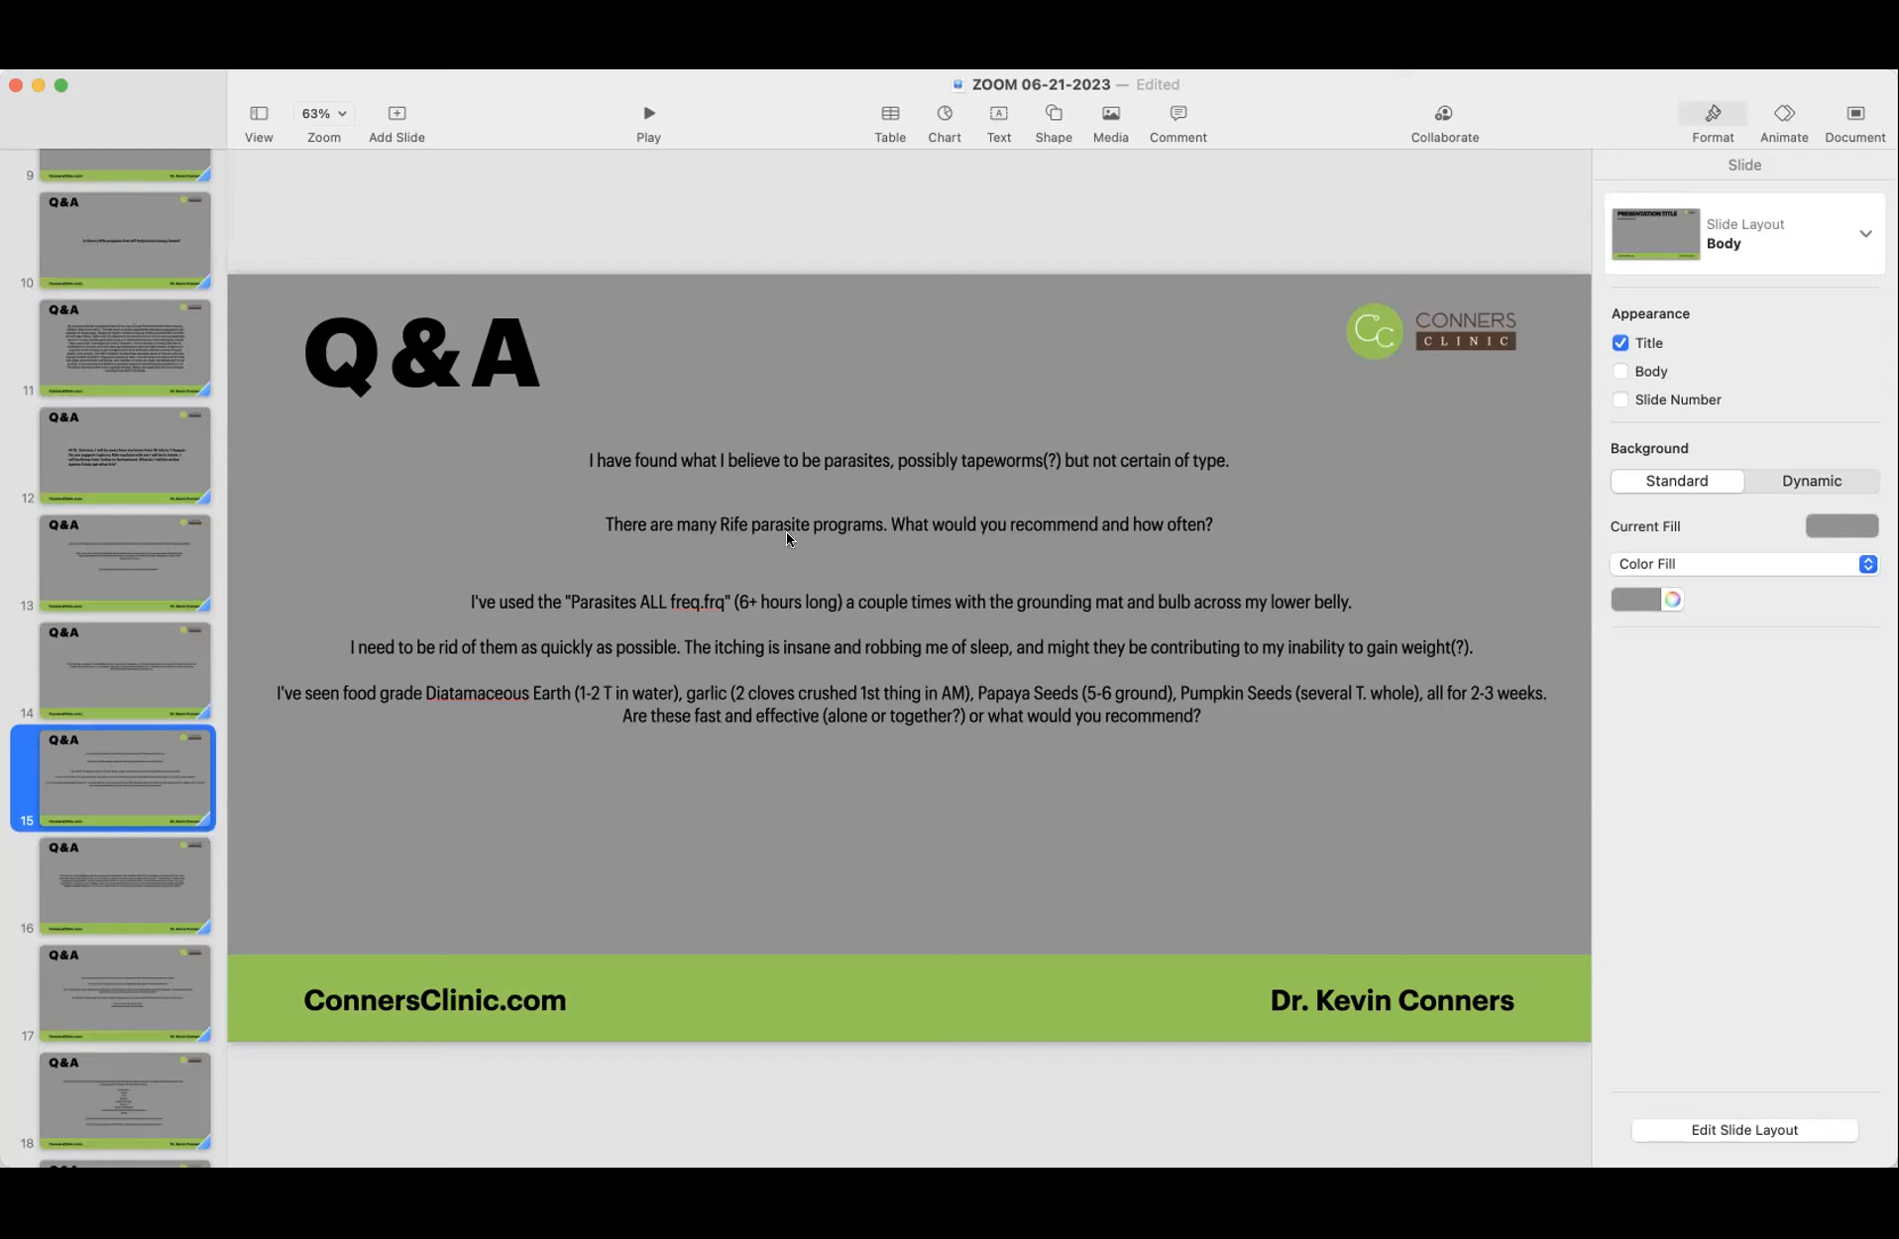
pyautogui.moveTo(928, 533)
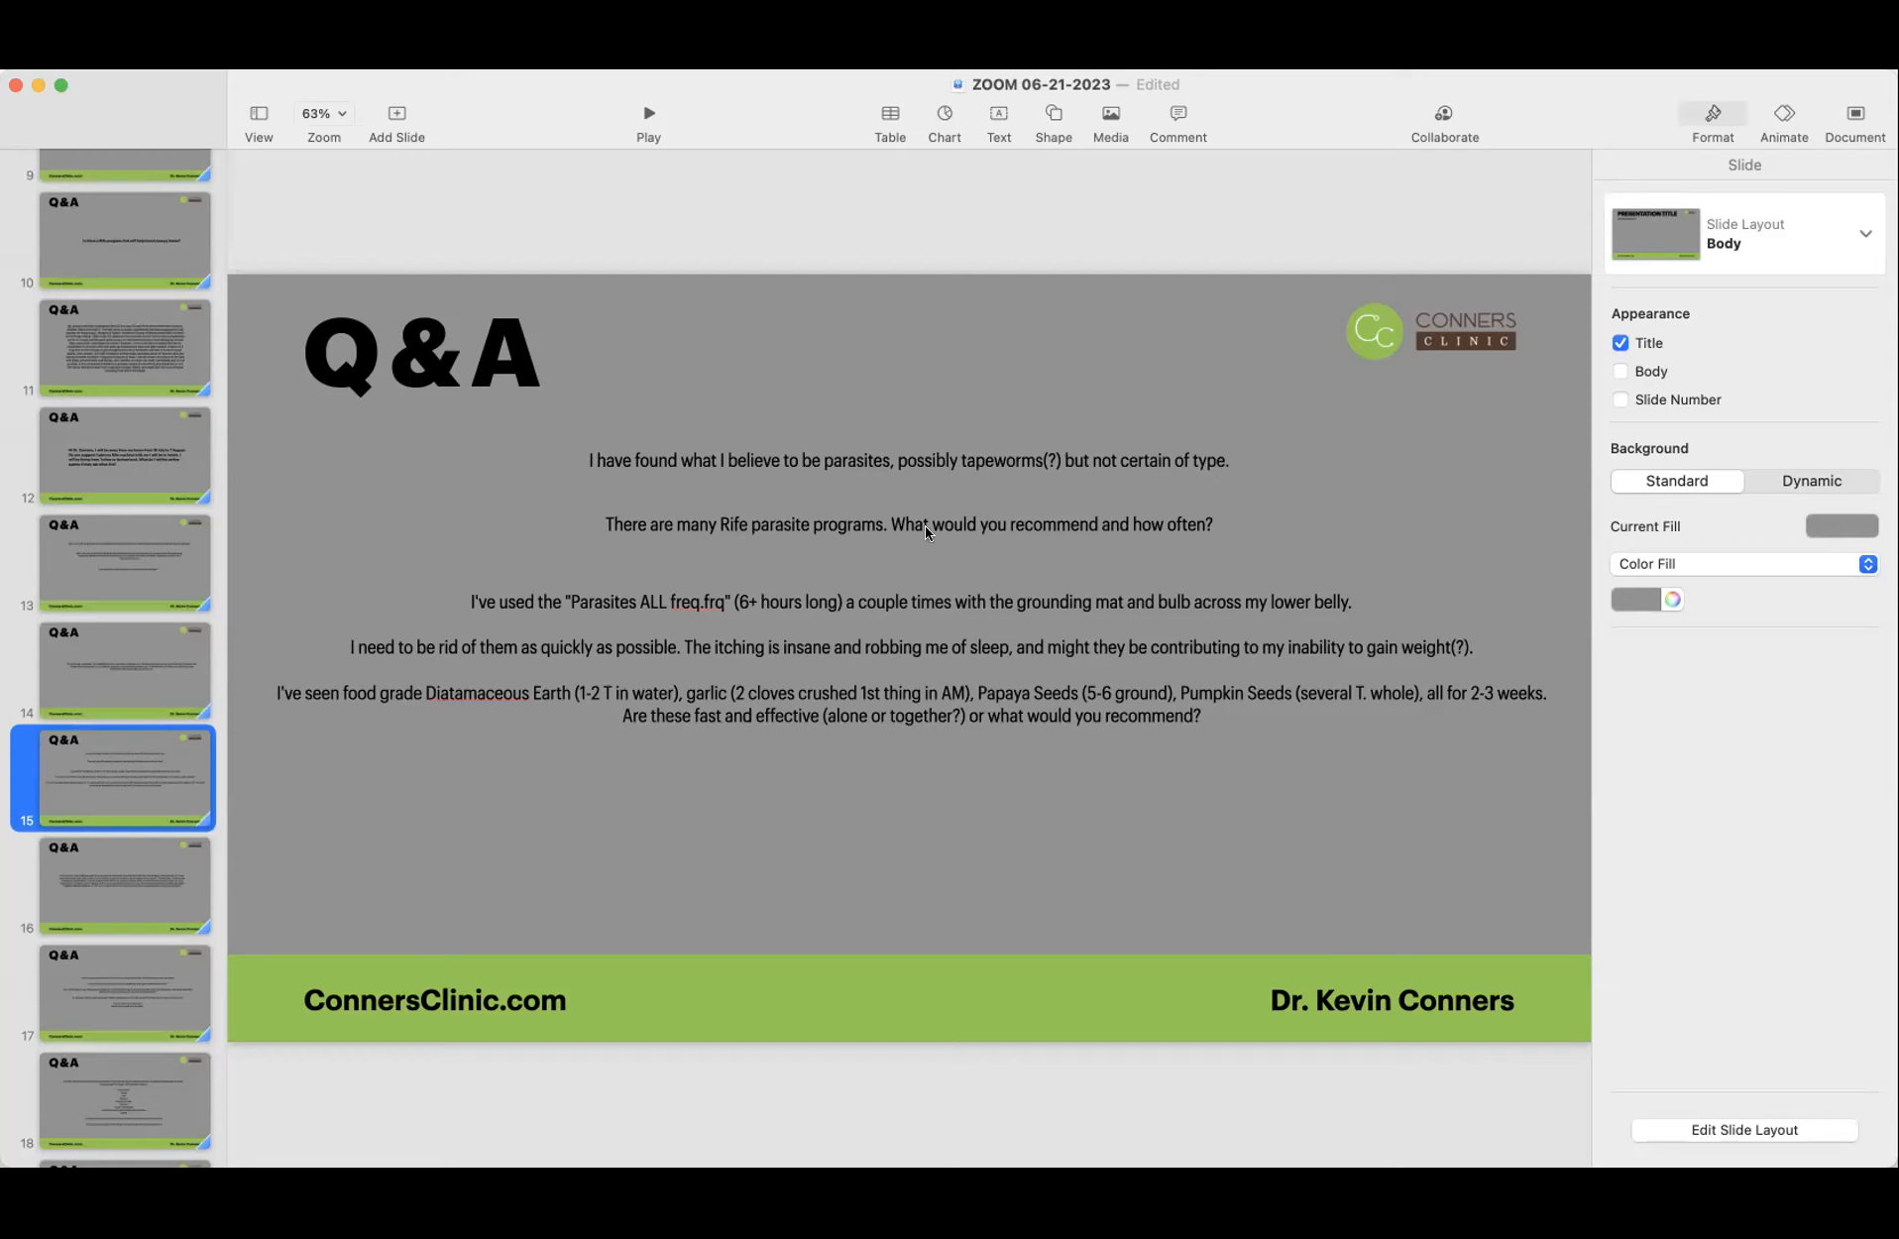
pyautogui.moveTo(1188, 555)
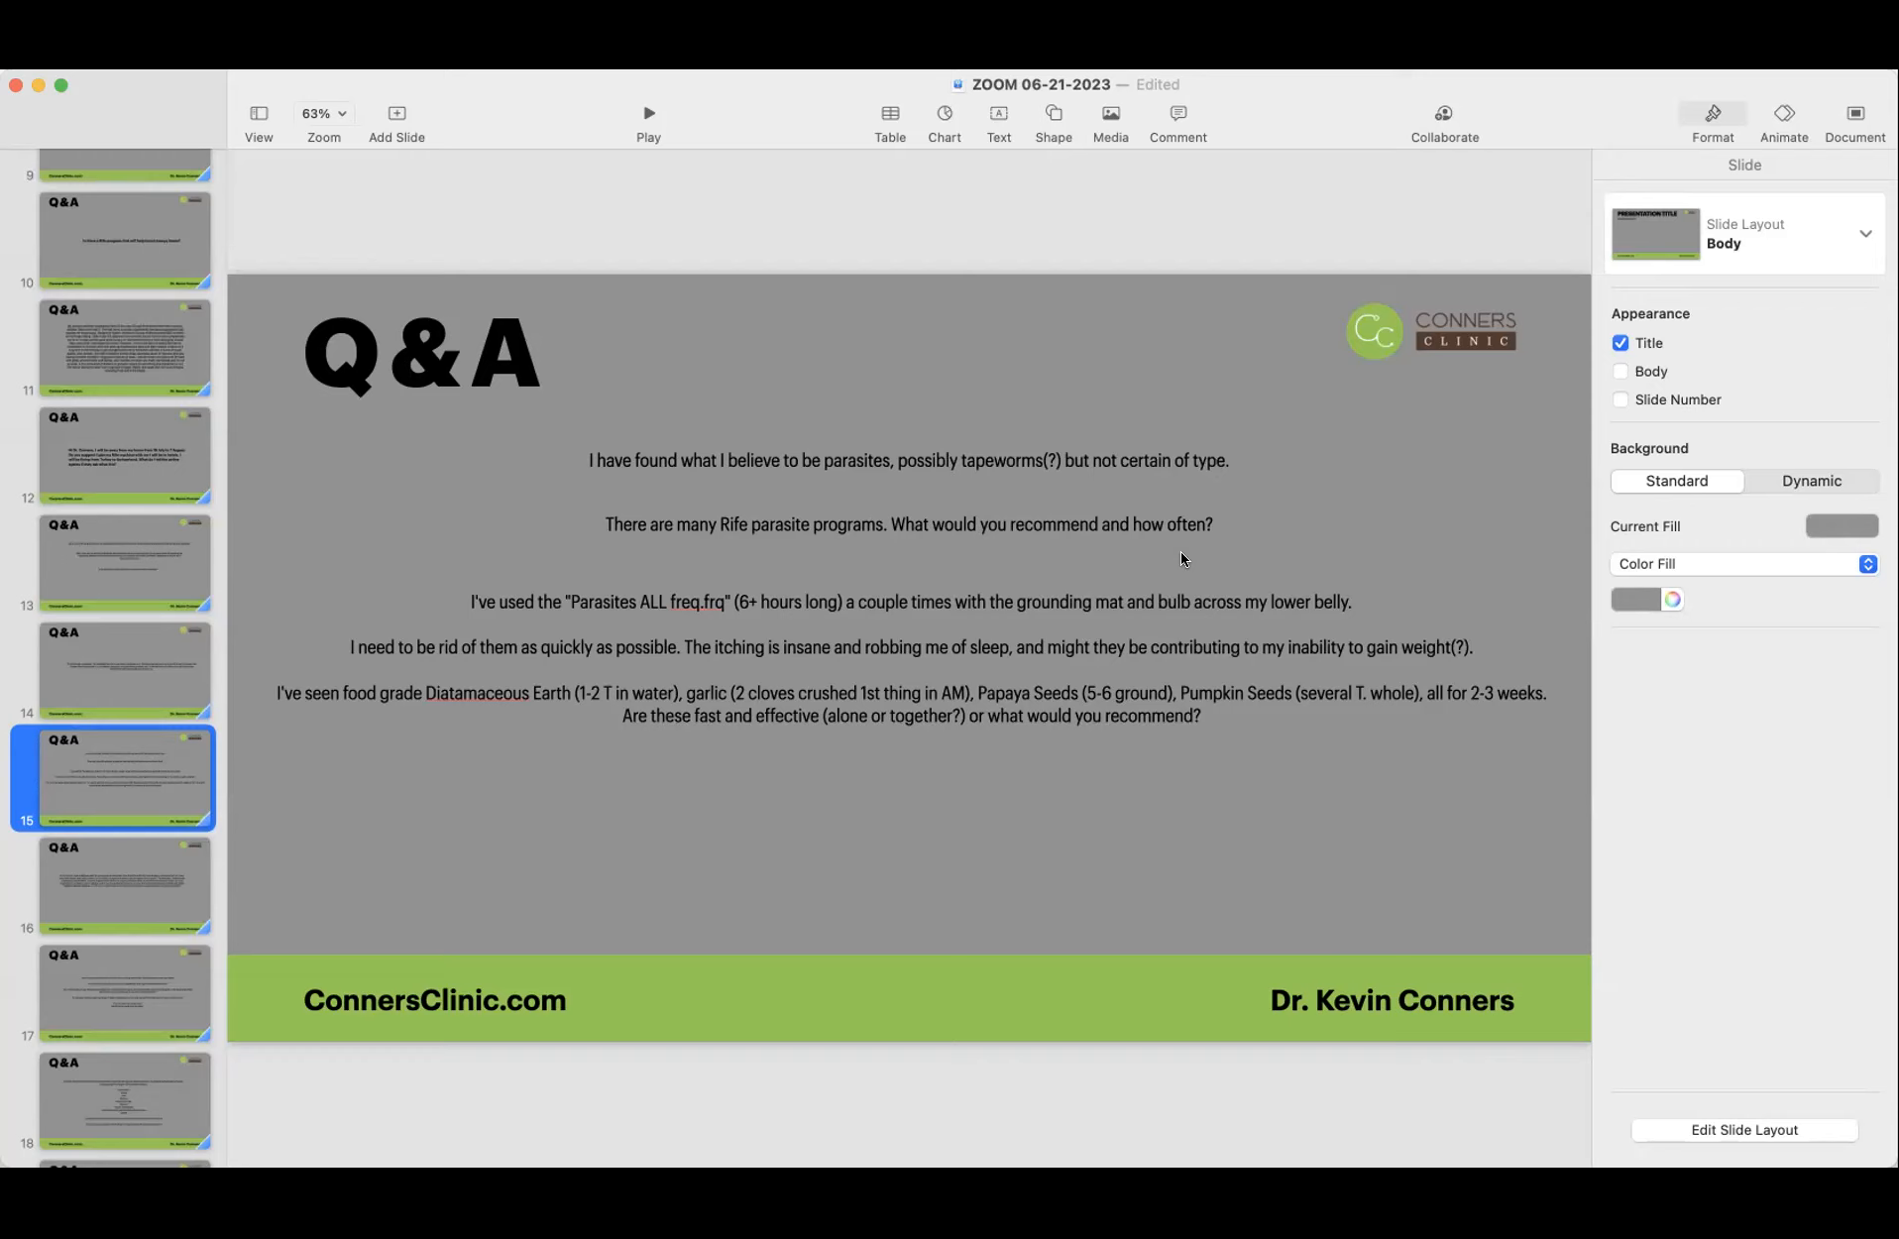
pyautogui.moveTo(940, 722)
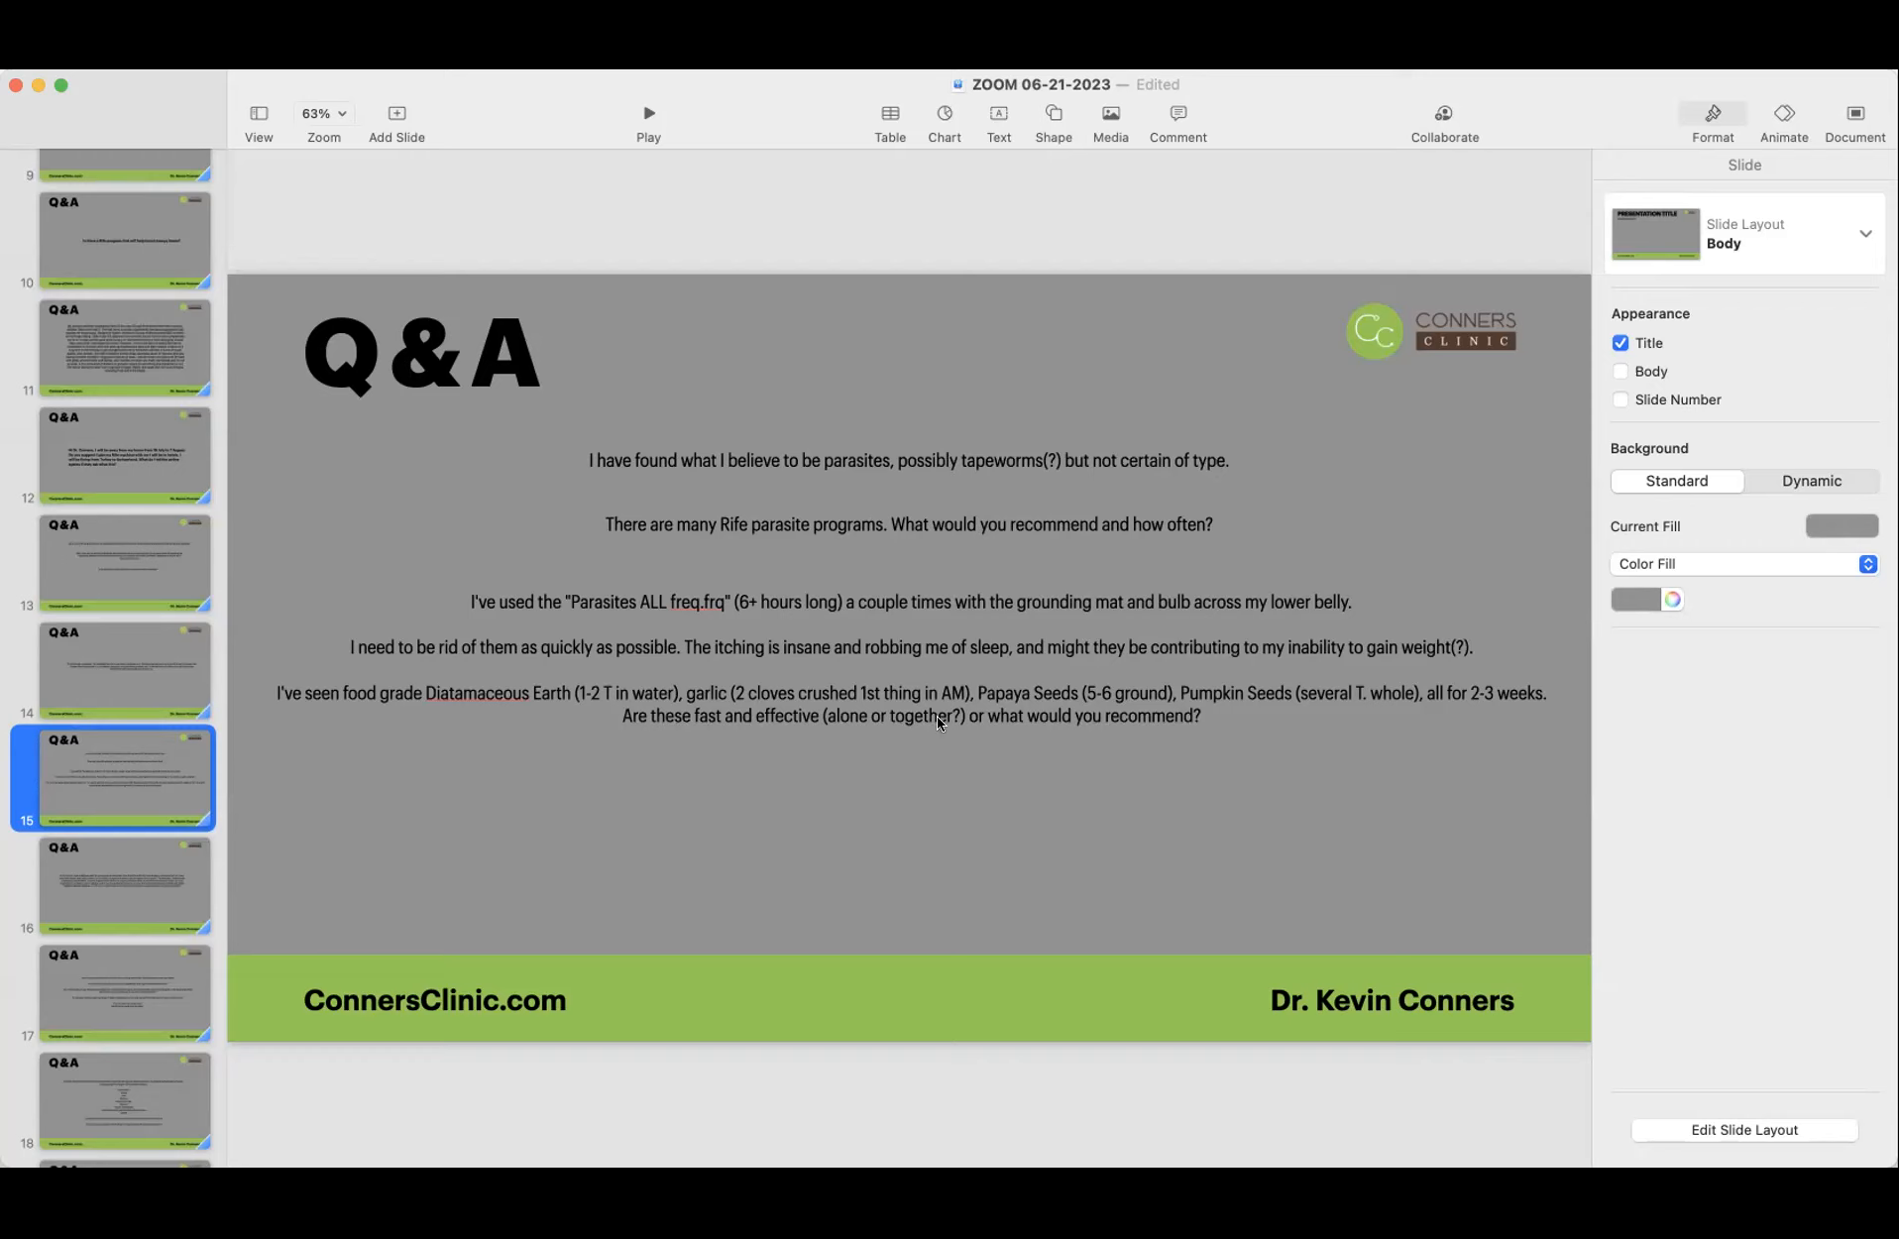
pyautogui.moveTo(729, 627)
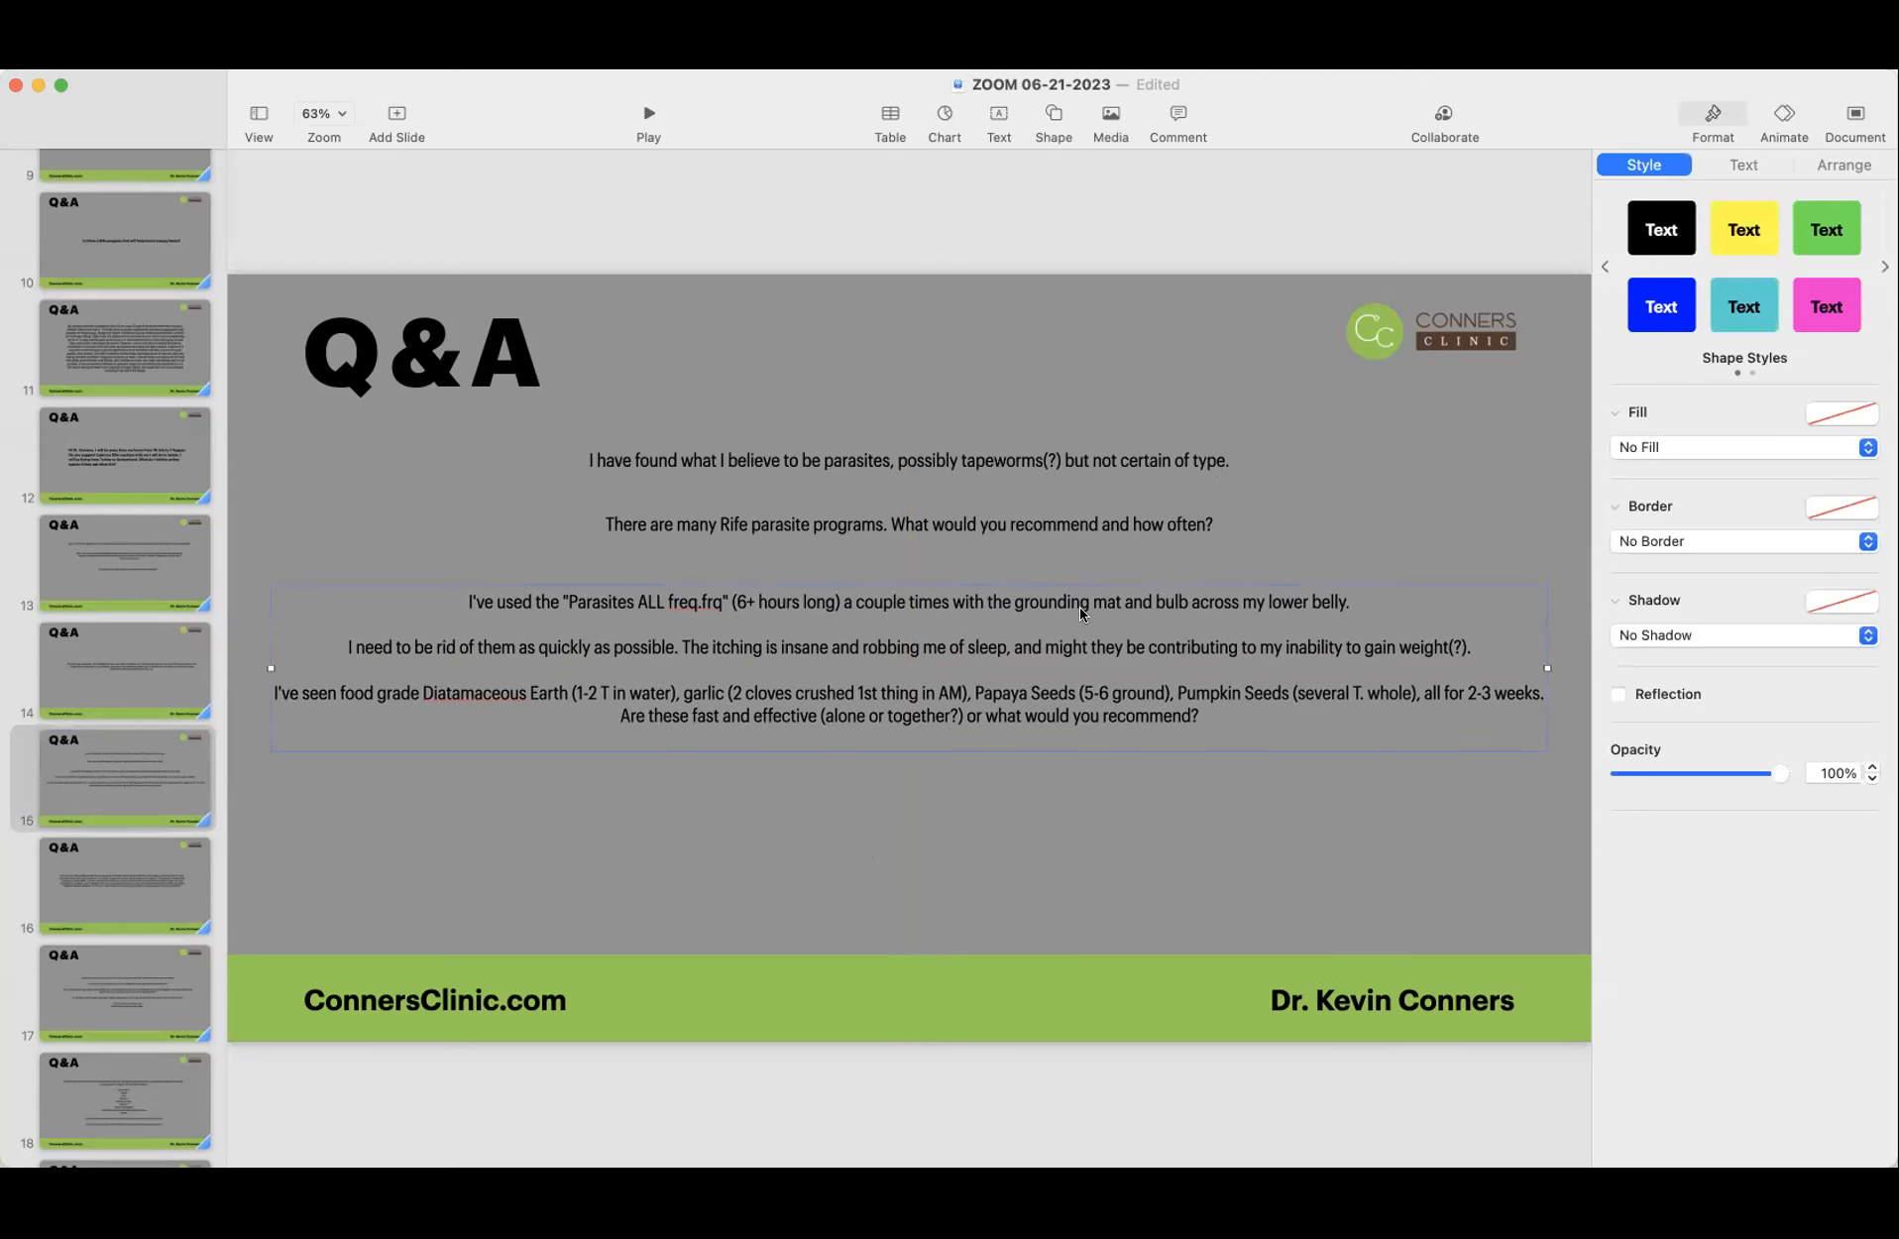
pyautogui.moveTo(1336, 610)
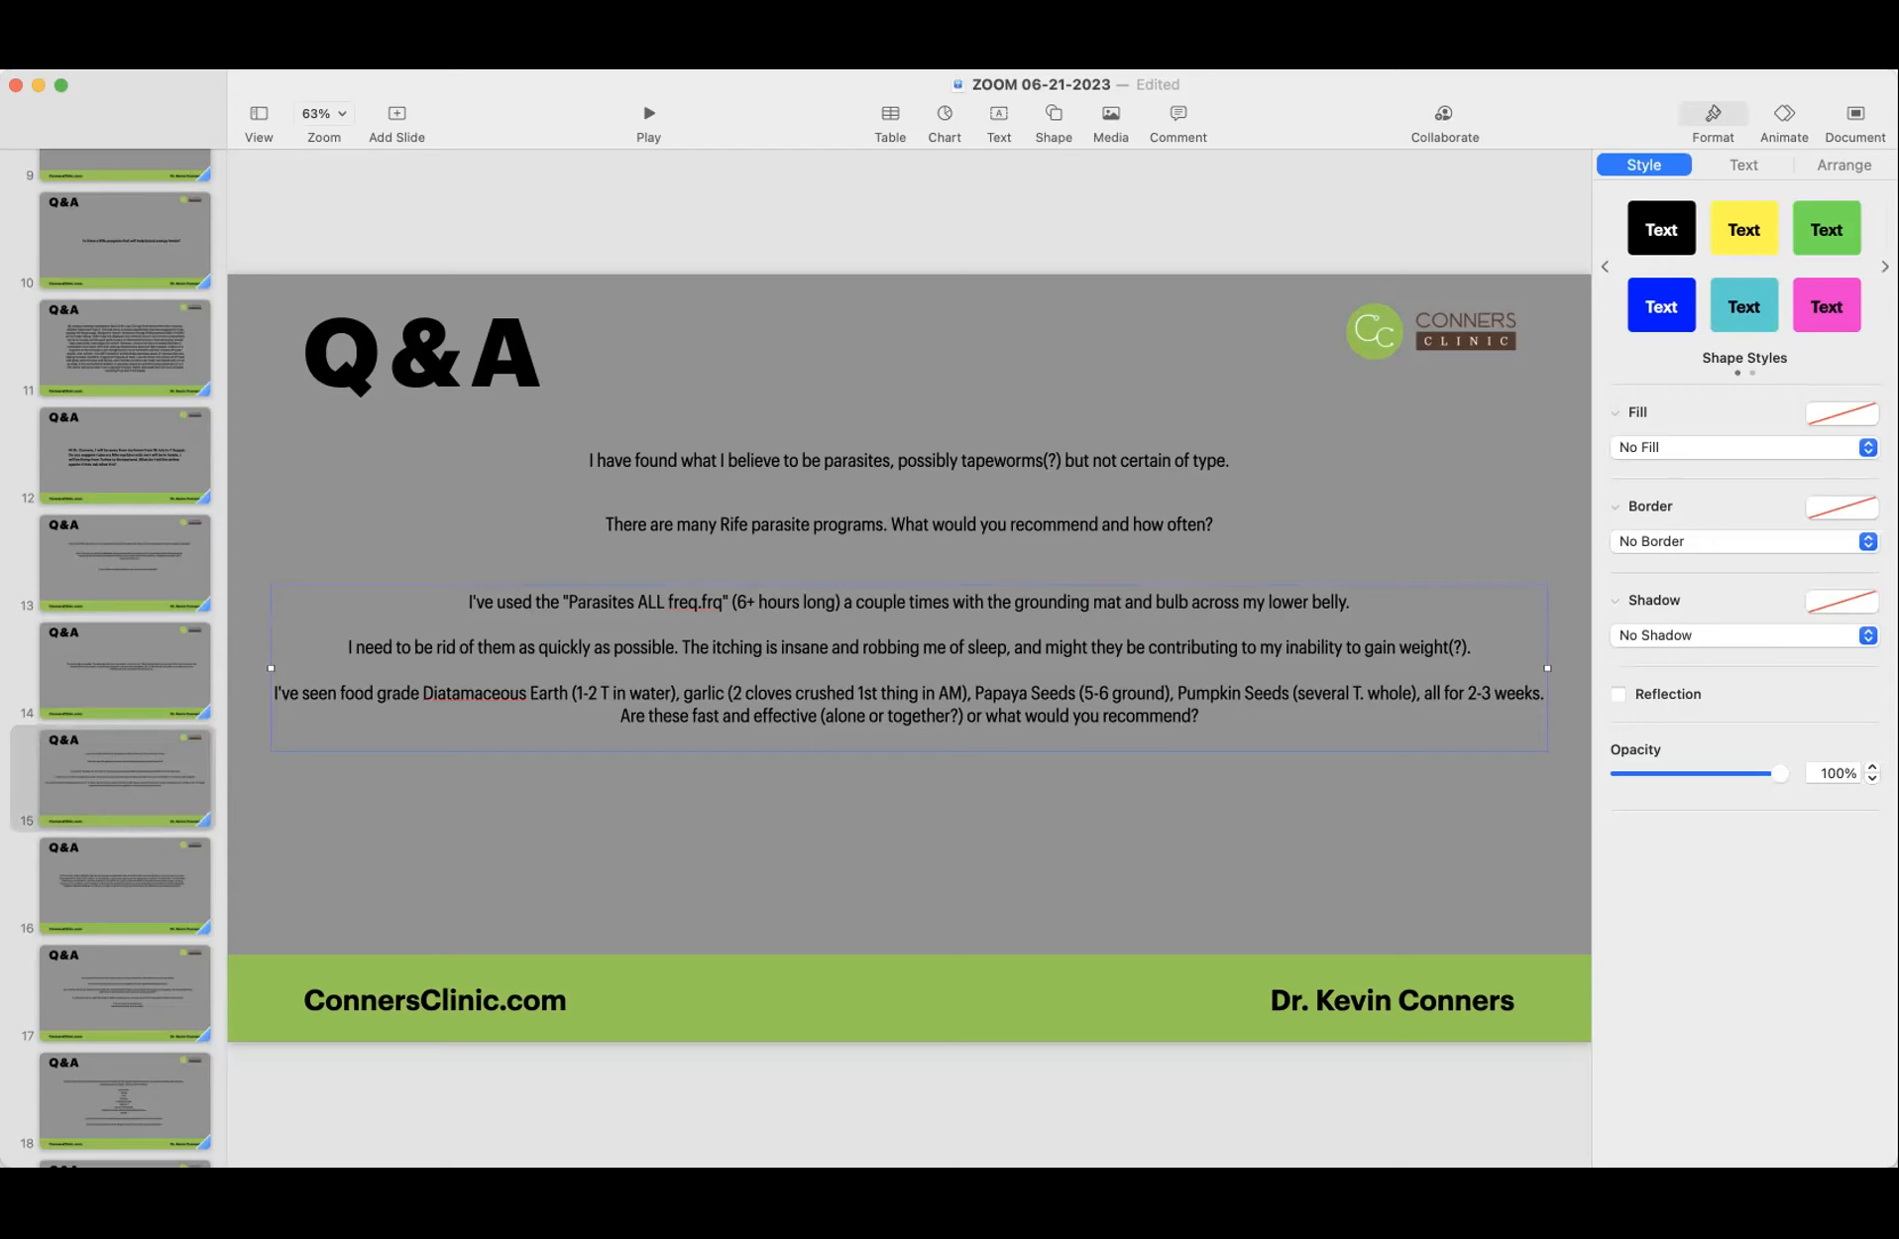
pyautogui.moveTo(412, 659)
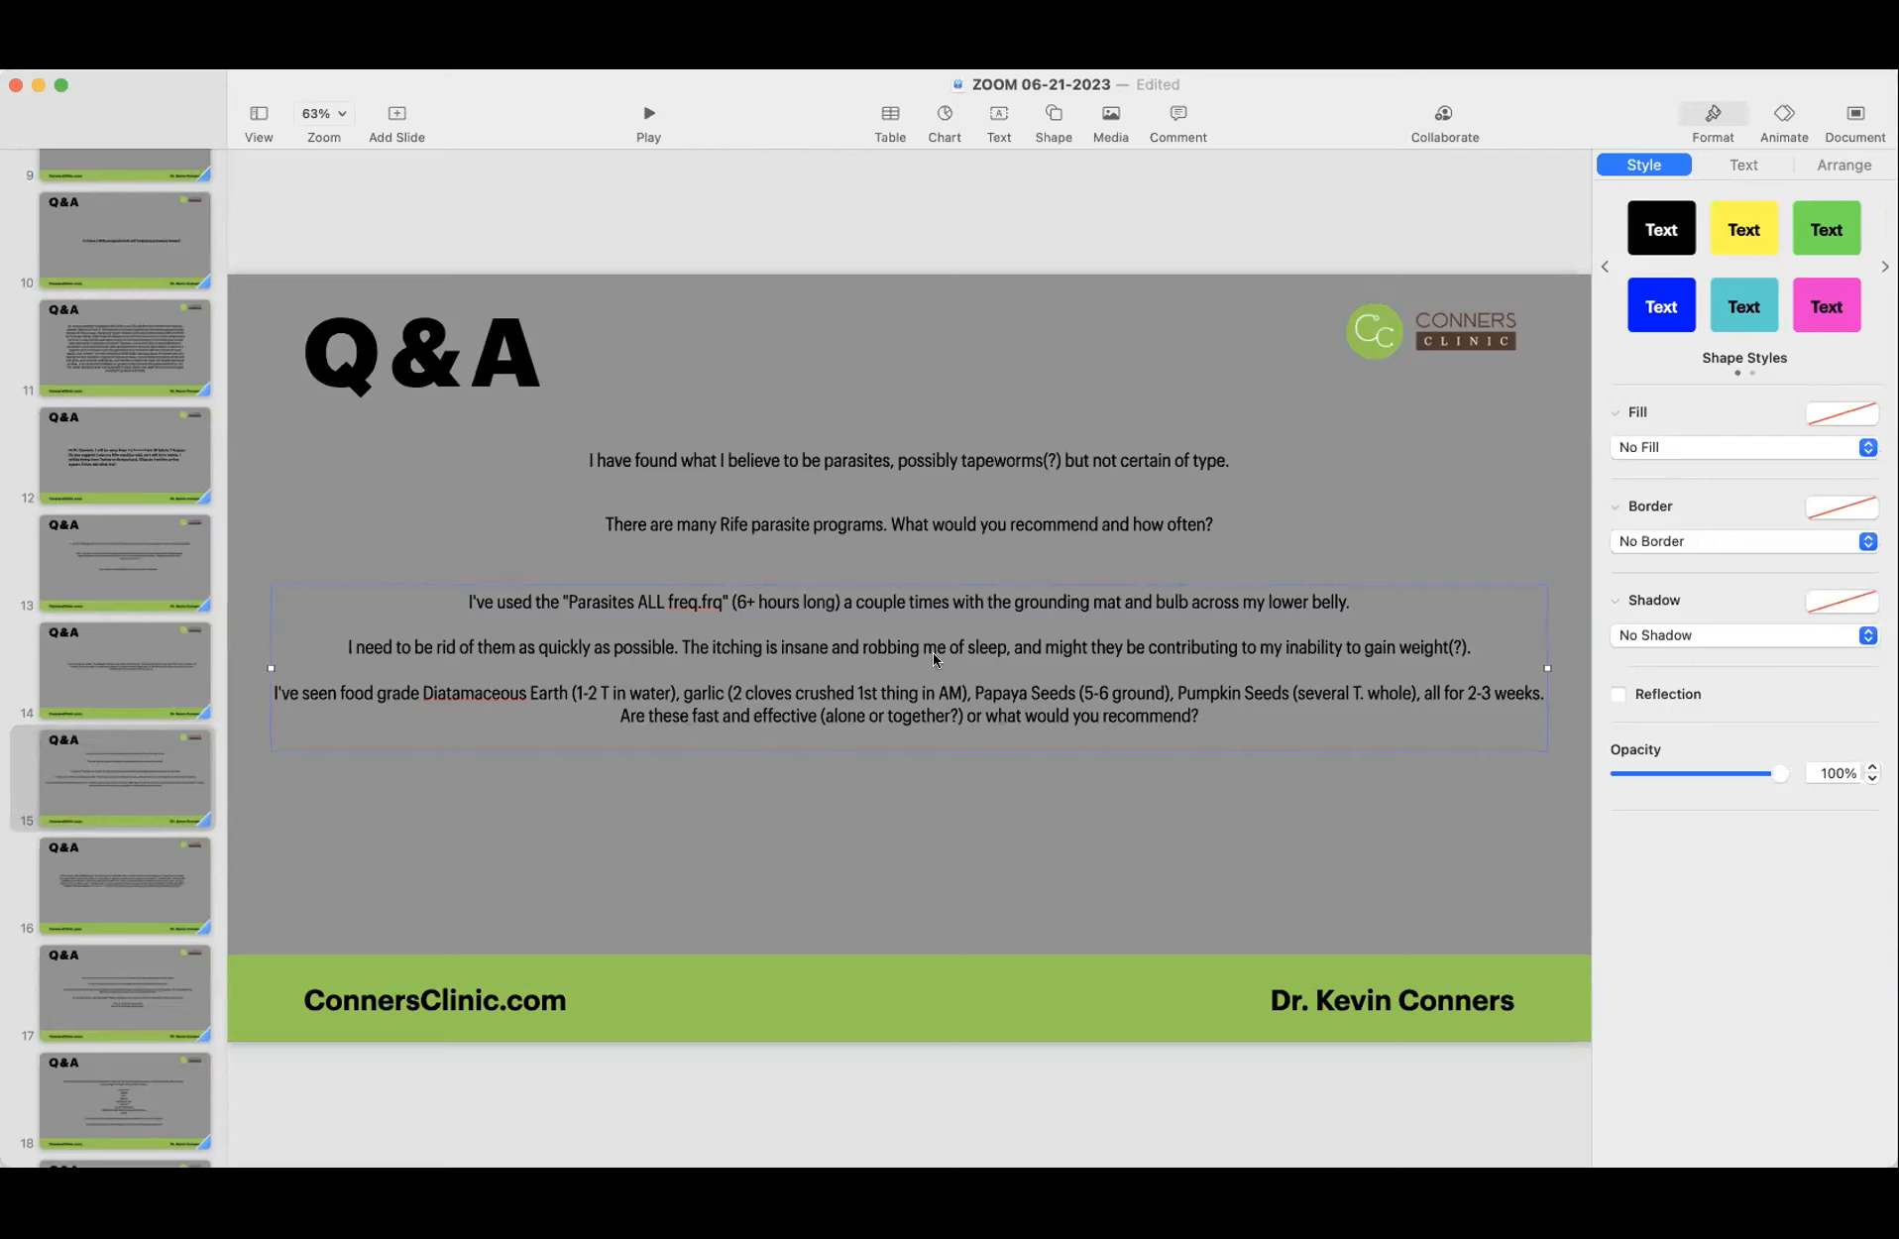
pyautogui.moveTo(1293, 658)
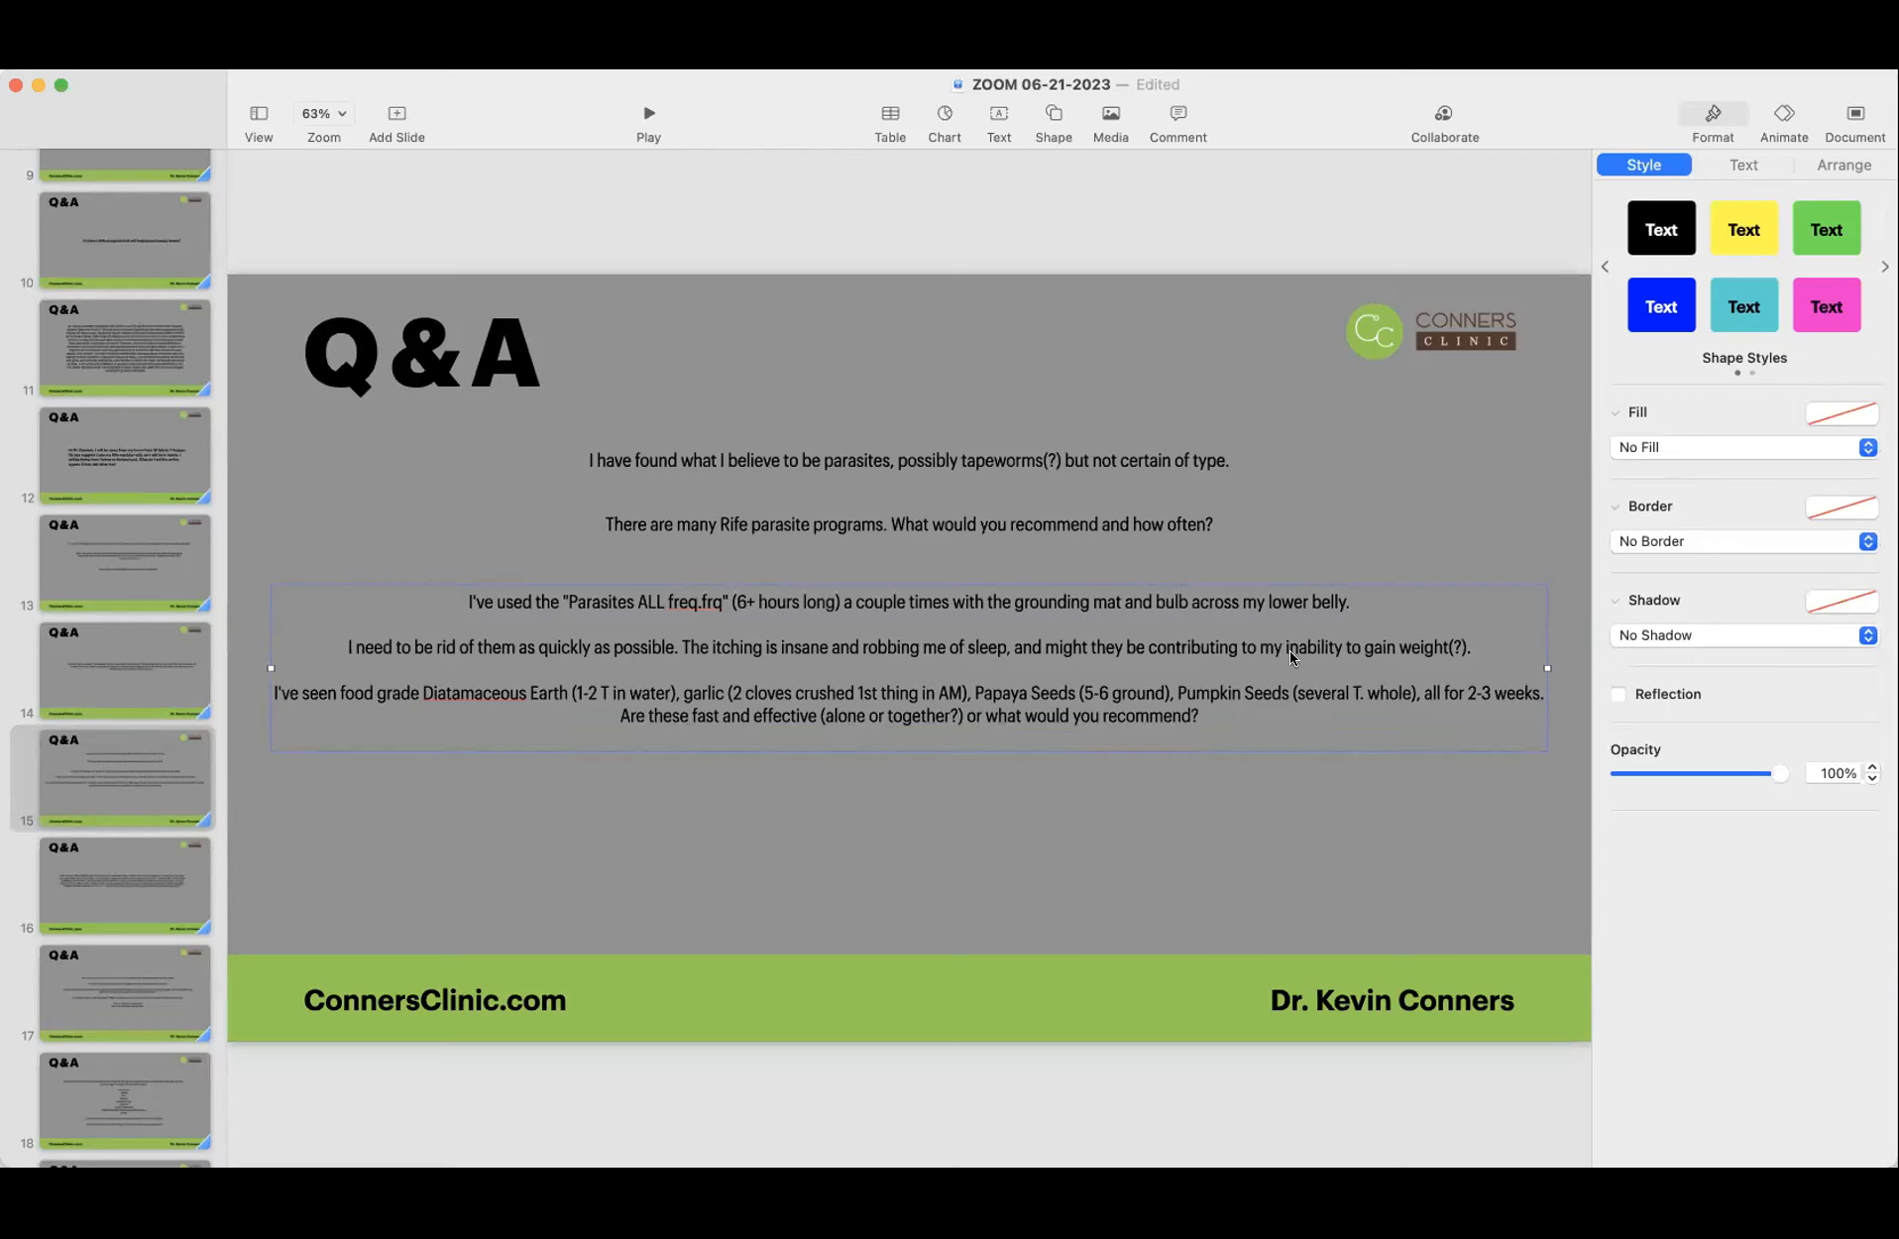
pyautogui.moveTo(313, 718)
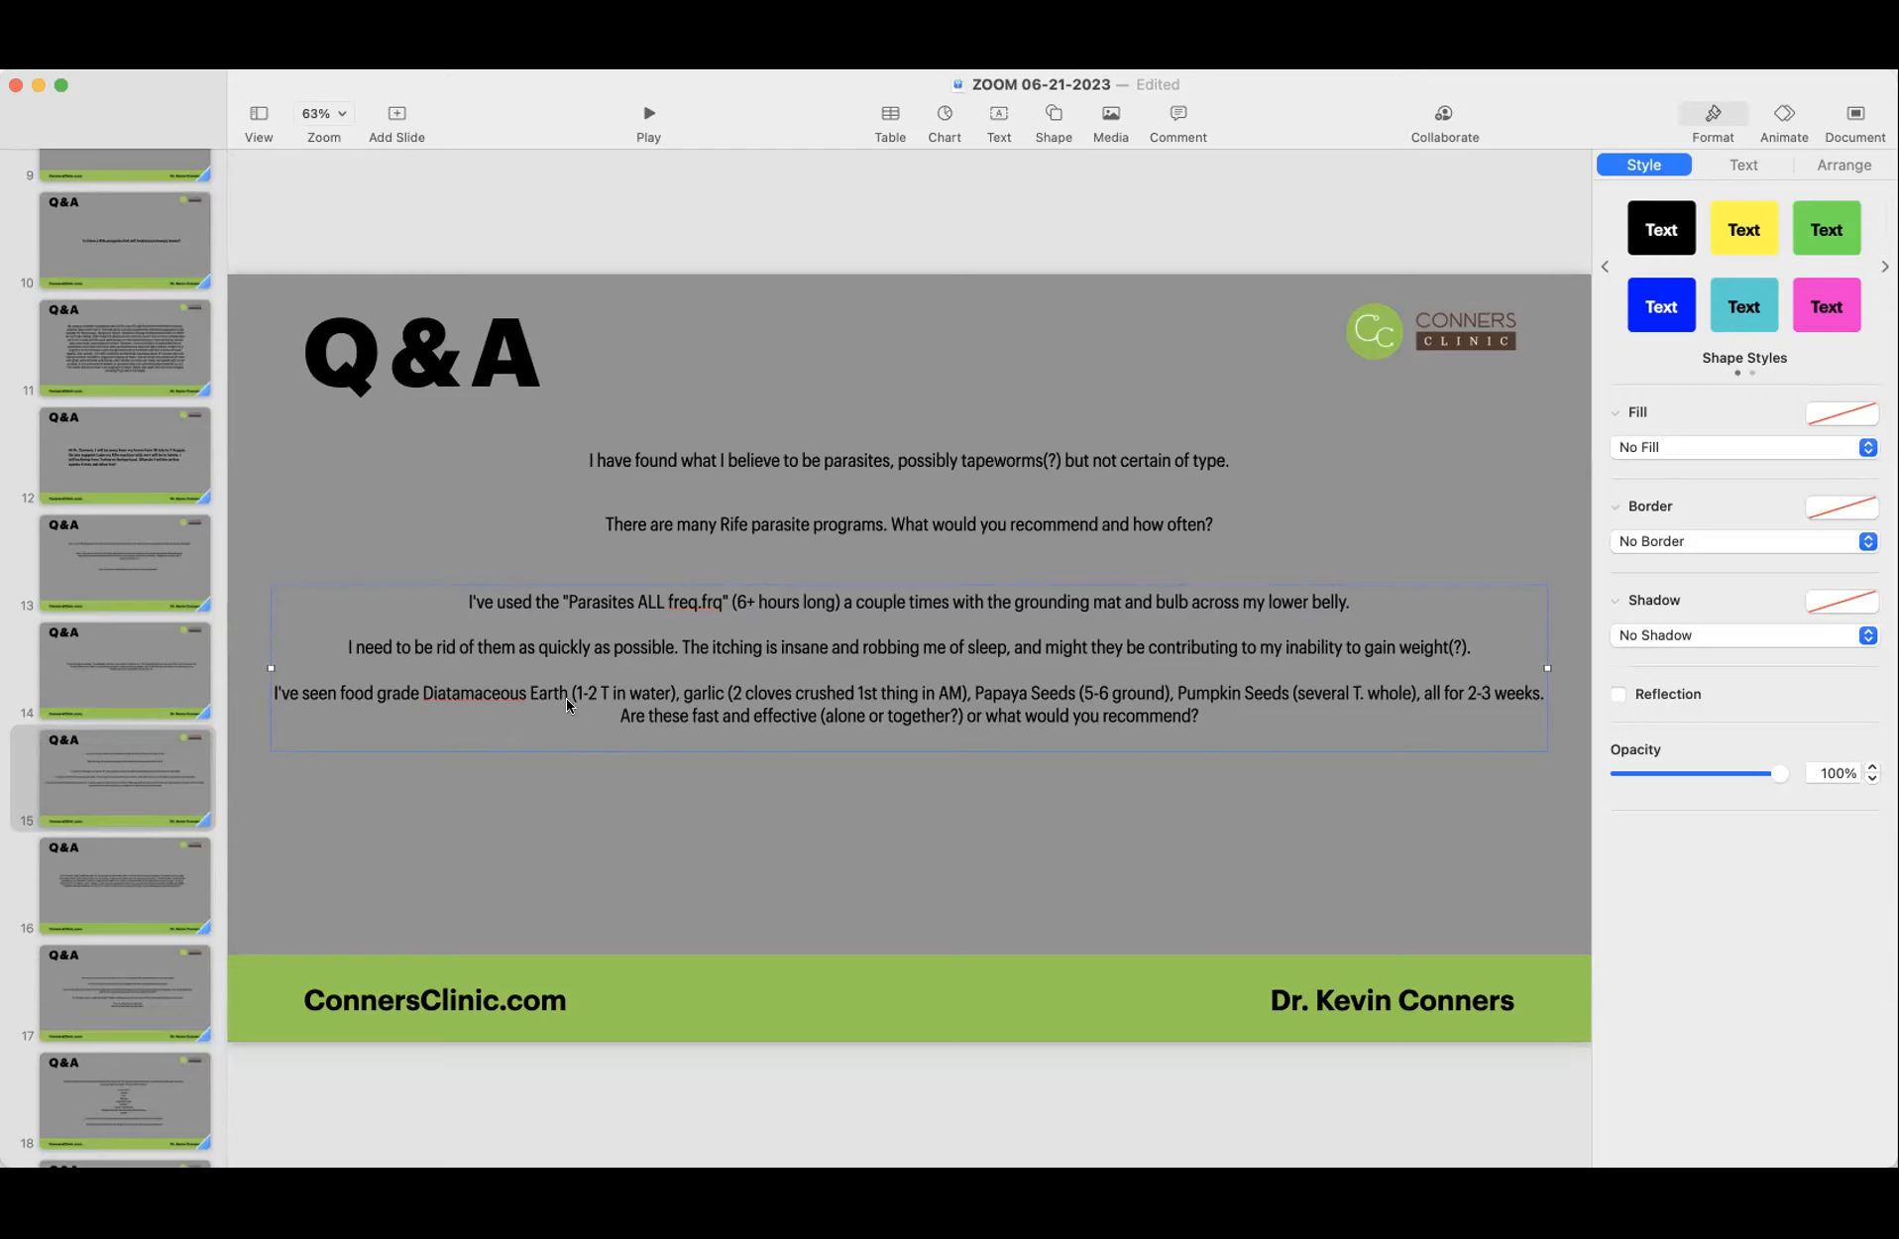
pyautogui.moveTo(664, 703)
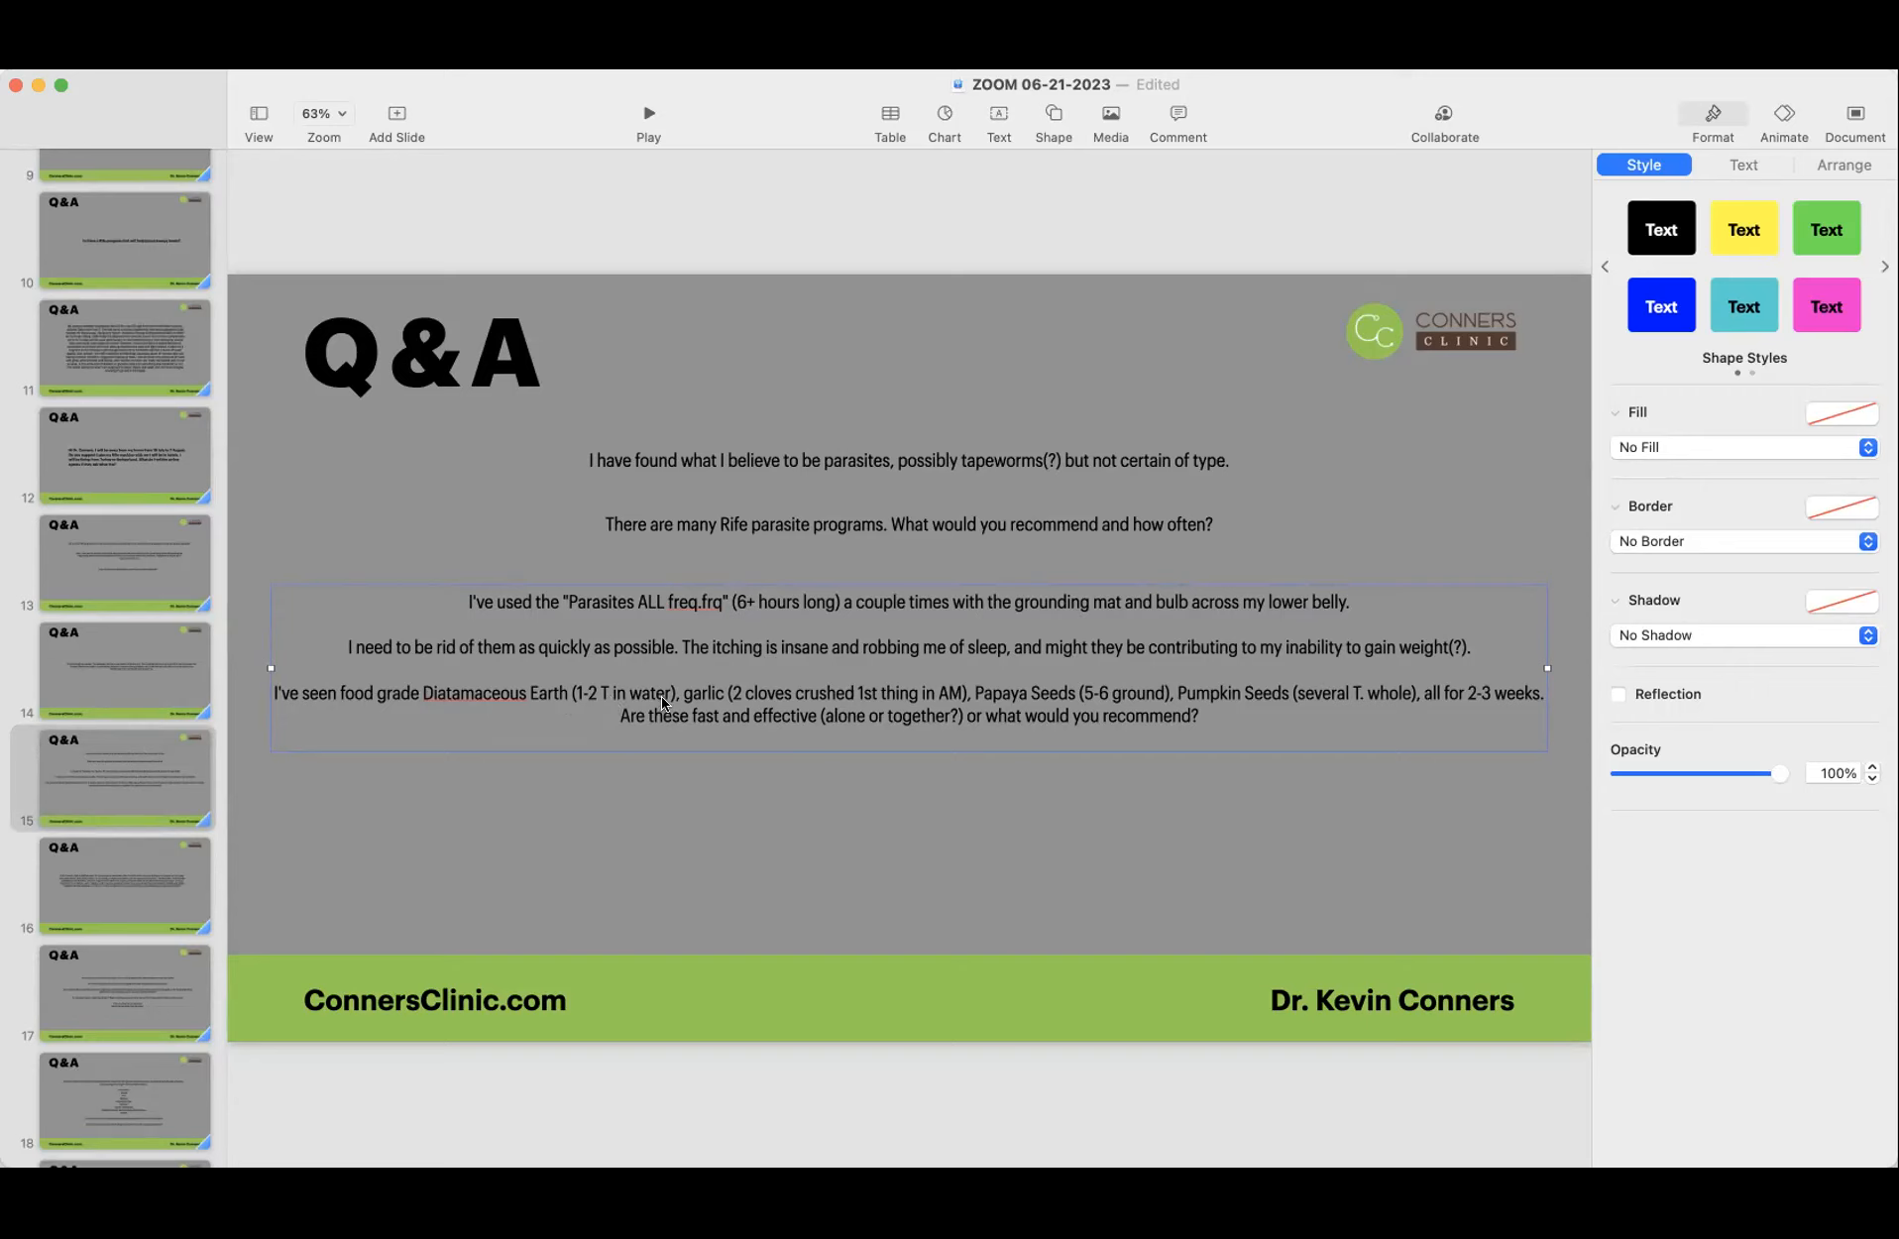
pyautogui.moveTo(1007, 697)
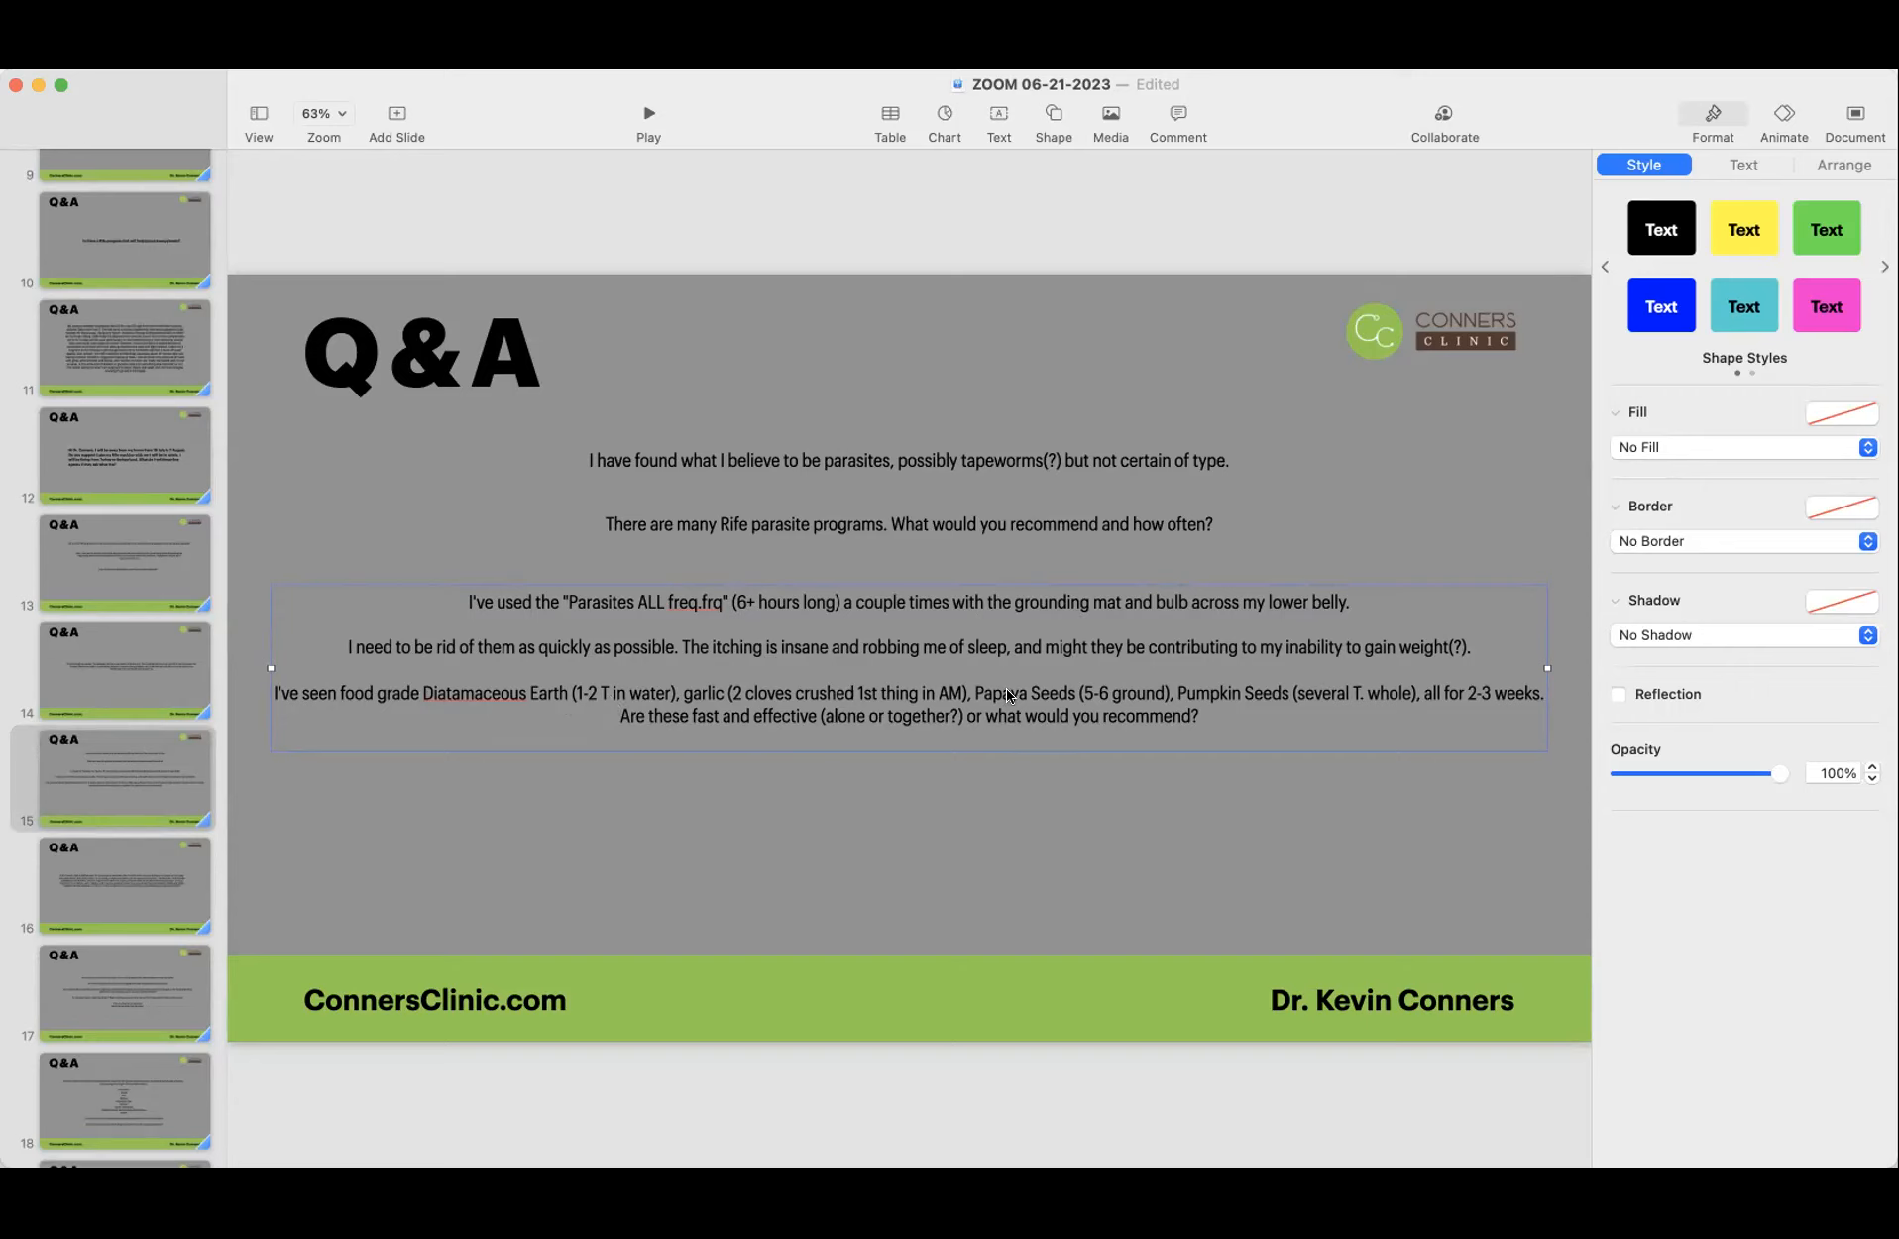
pyautogui.moveTo(1419, 700)
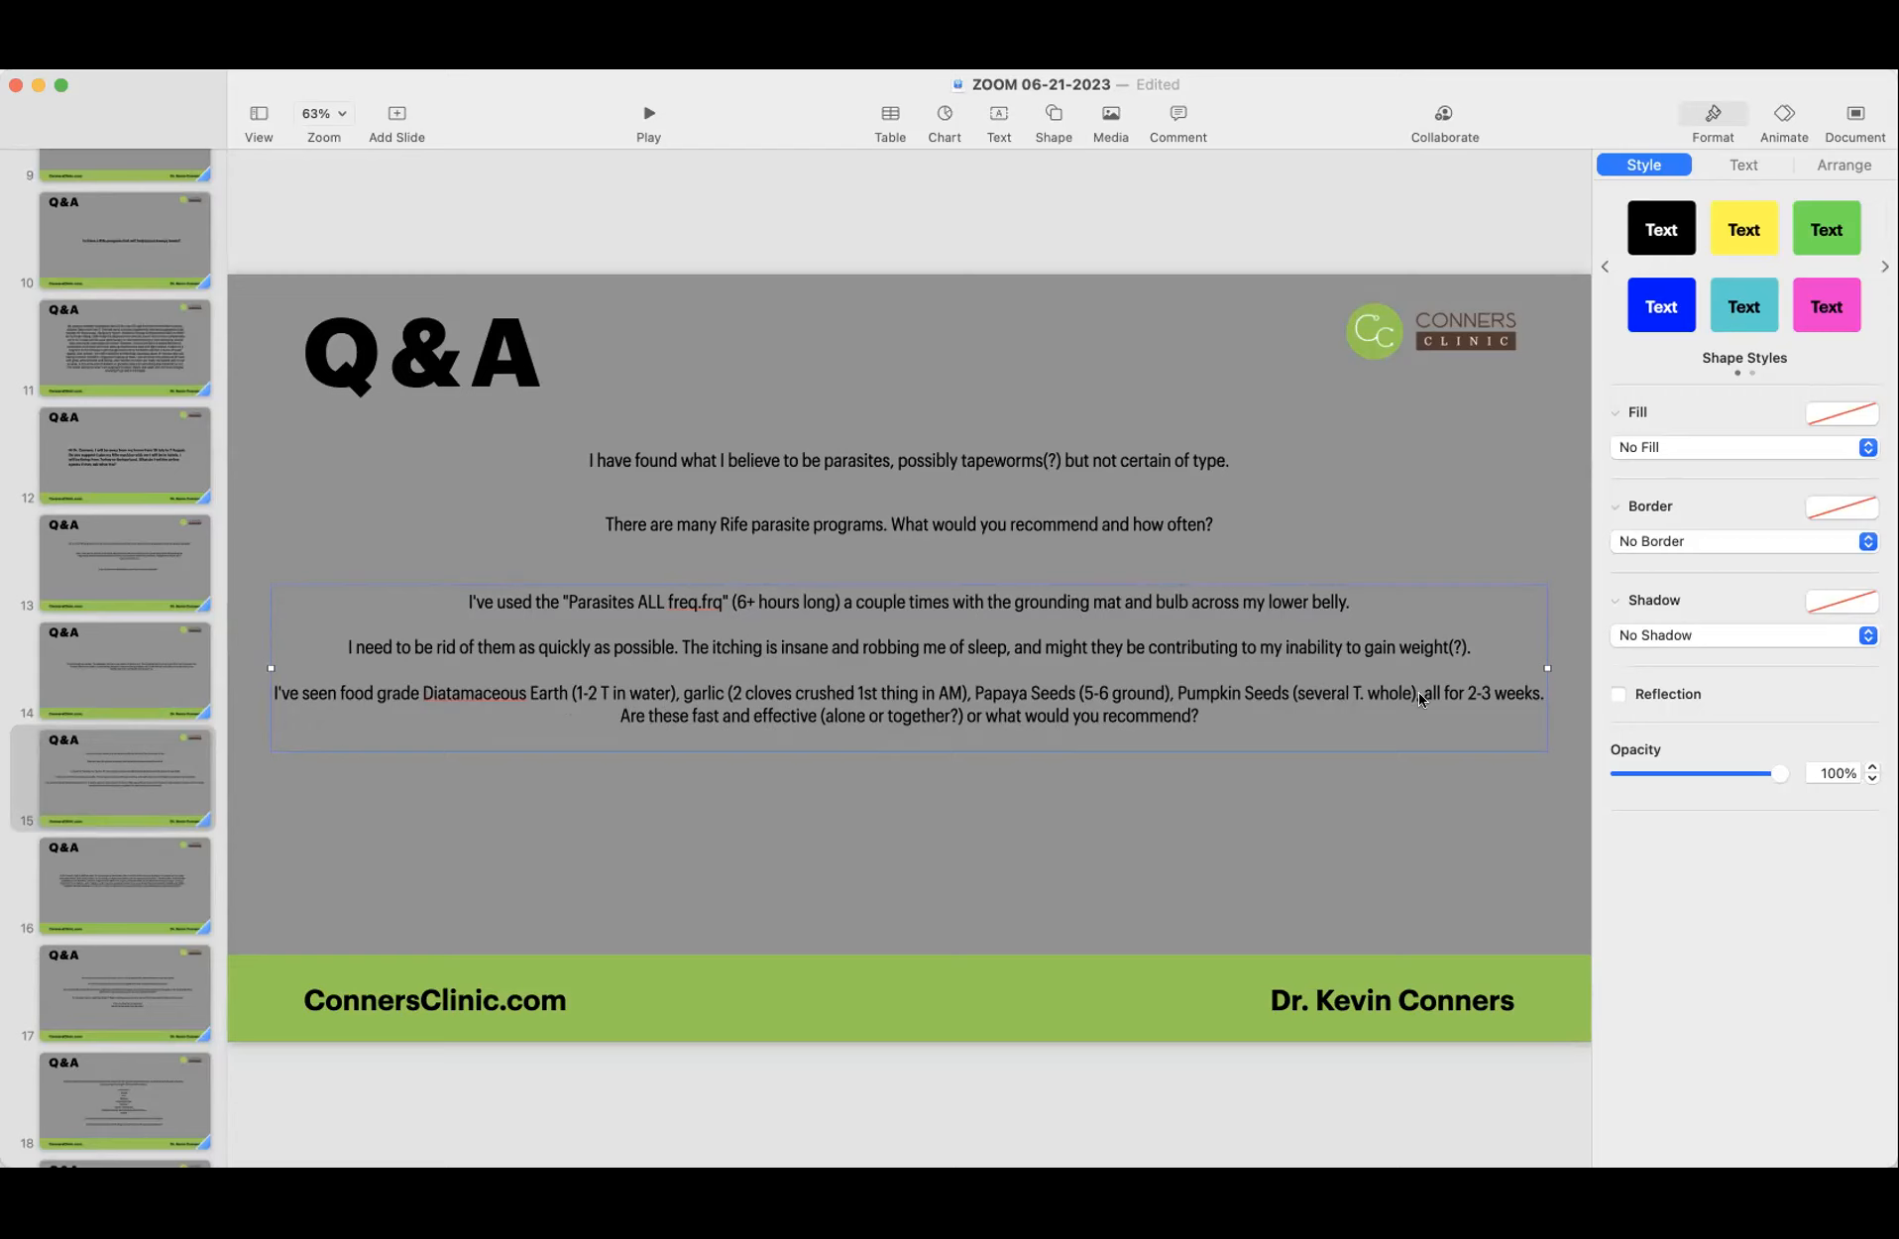
pyautogui.moveTo(590, 747)
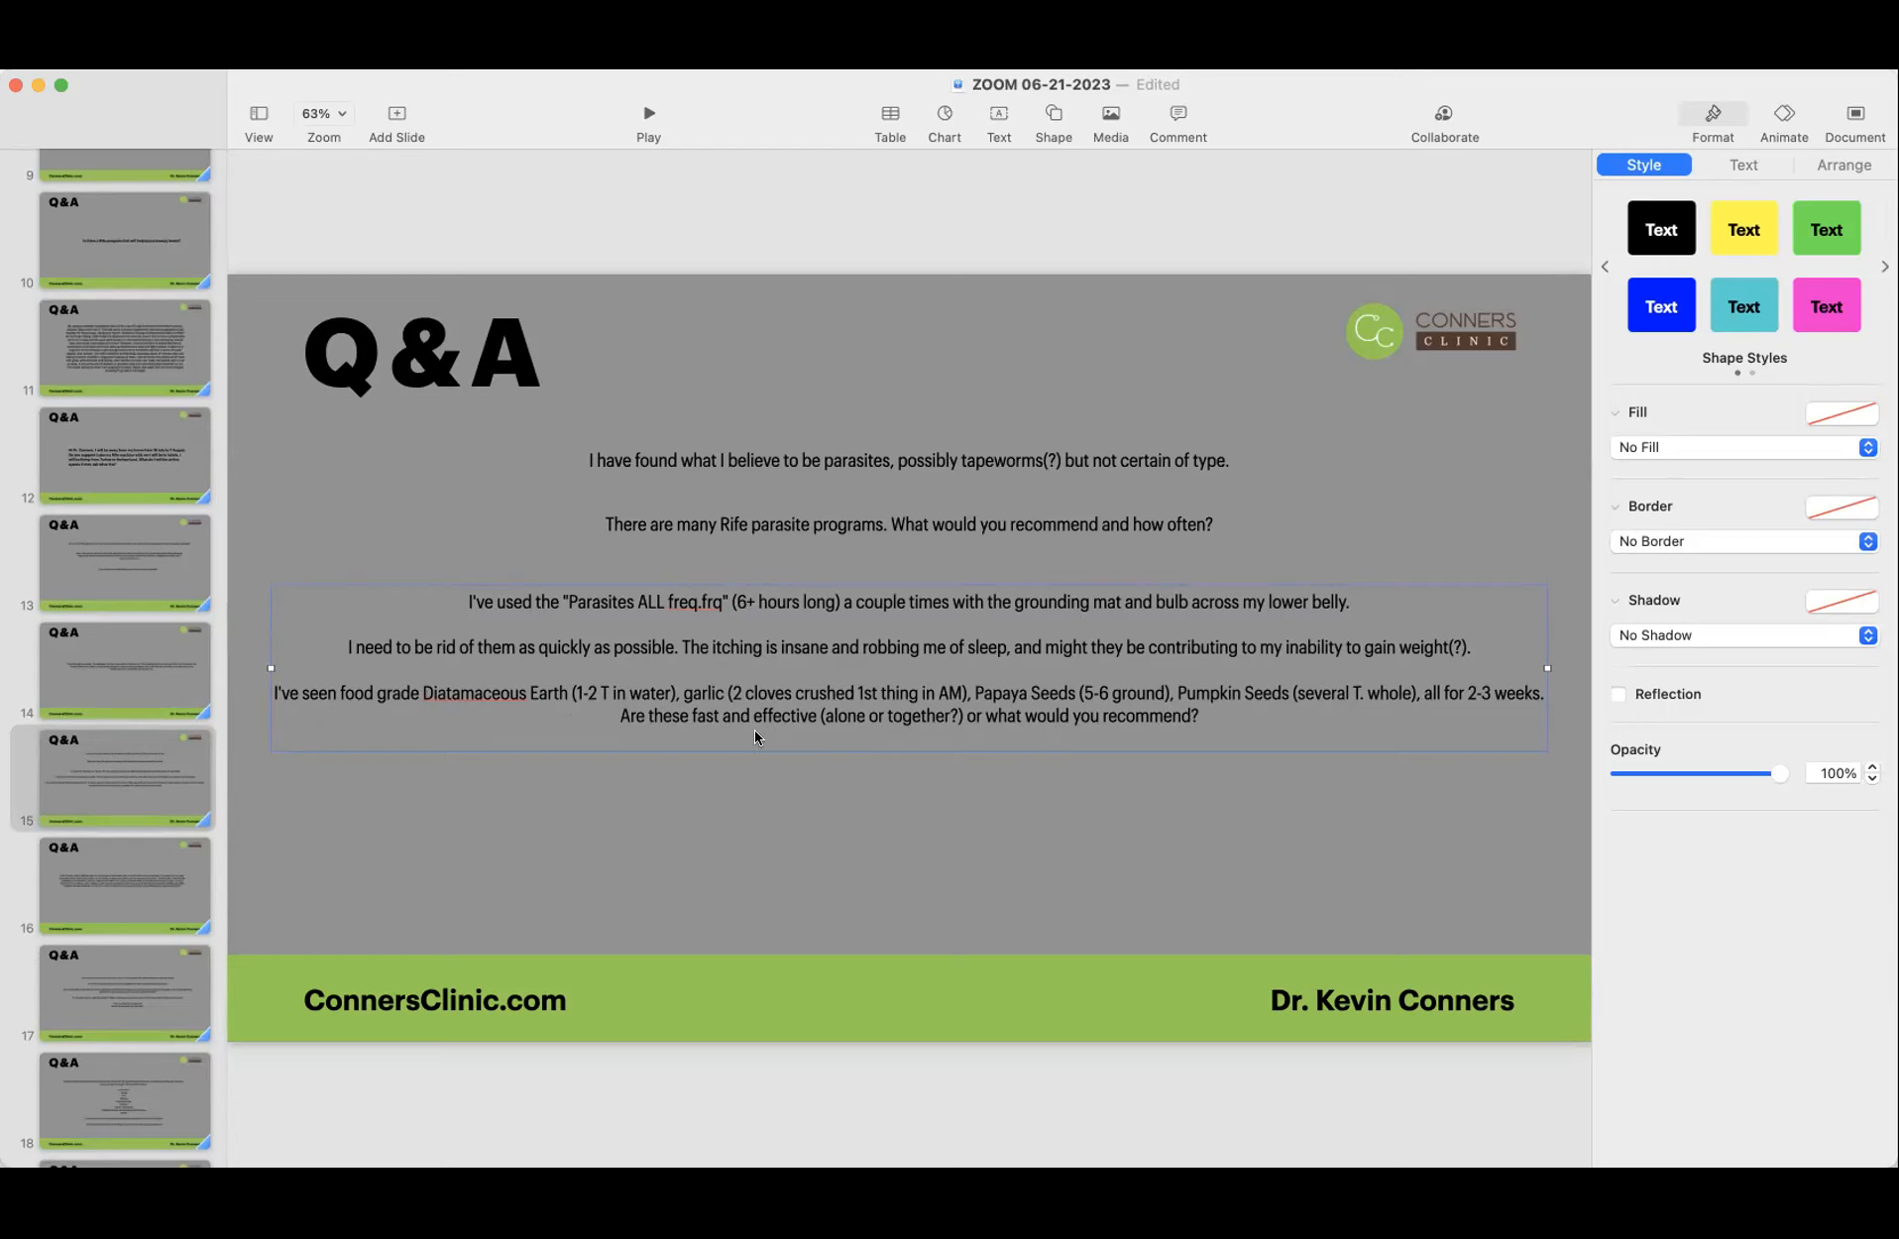
pyautogui.moveTo(1164, 726)
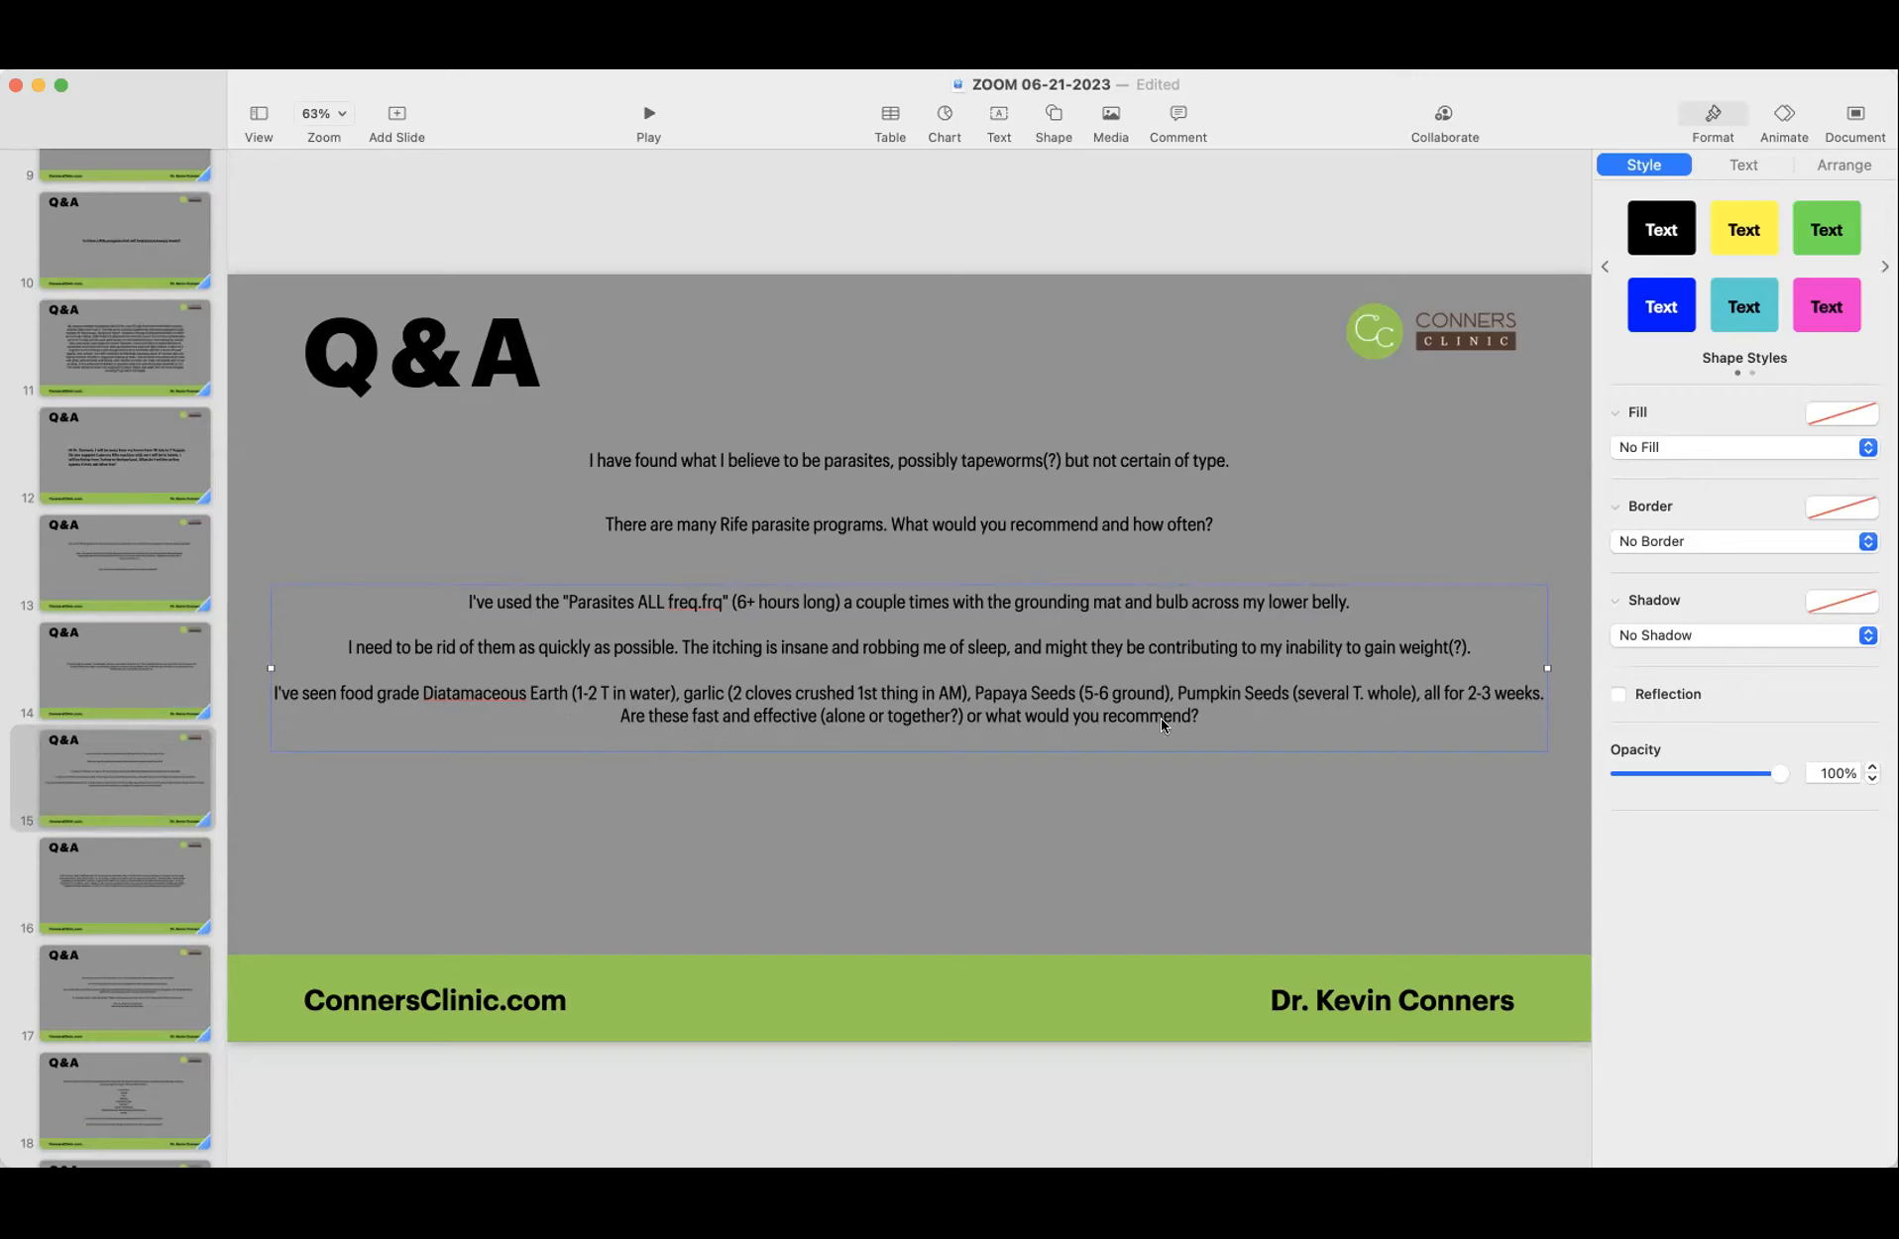
pyautogui.moveTo(1309, 478)
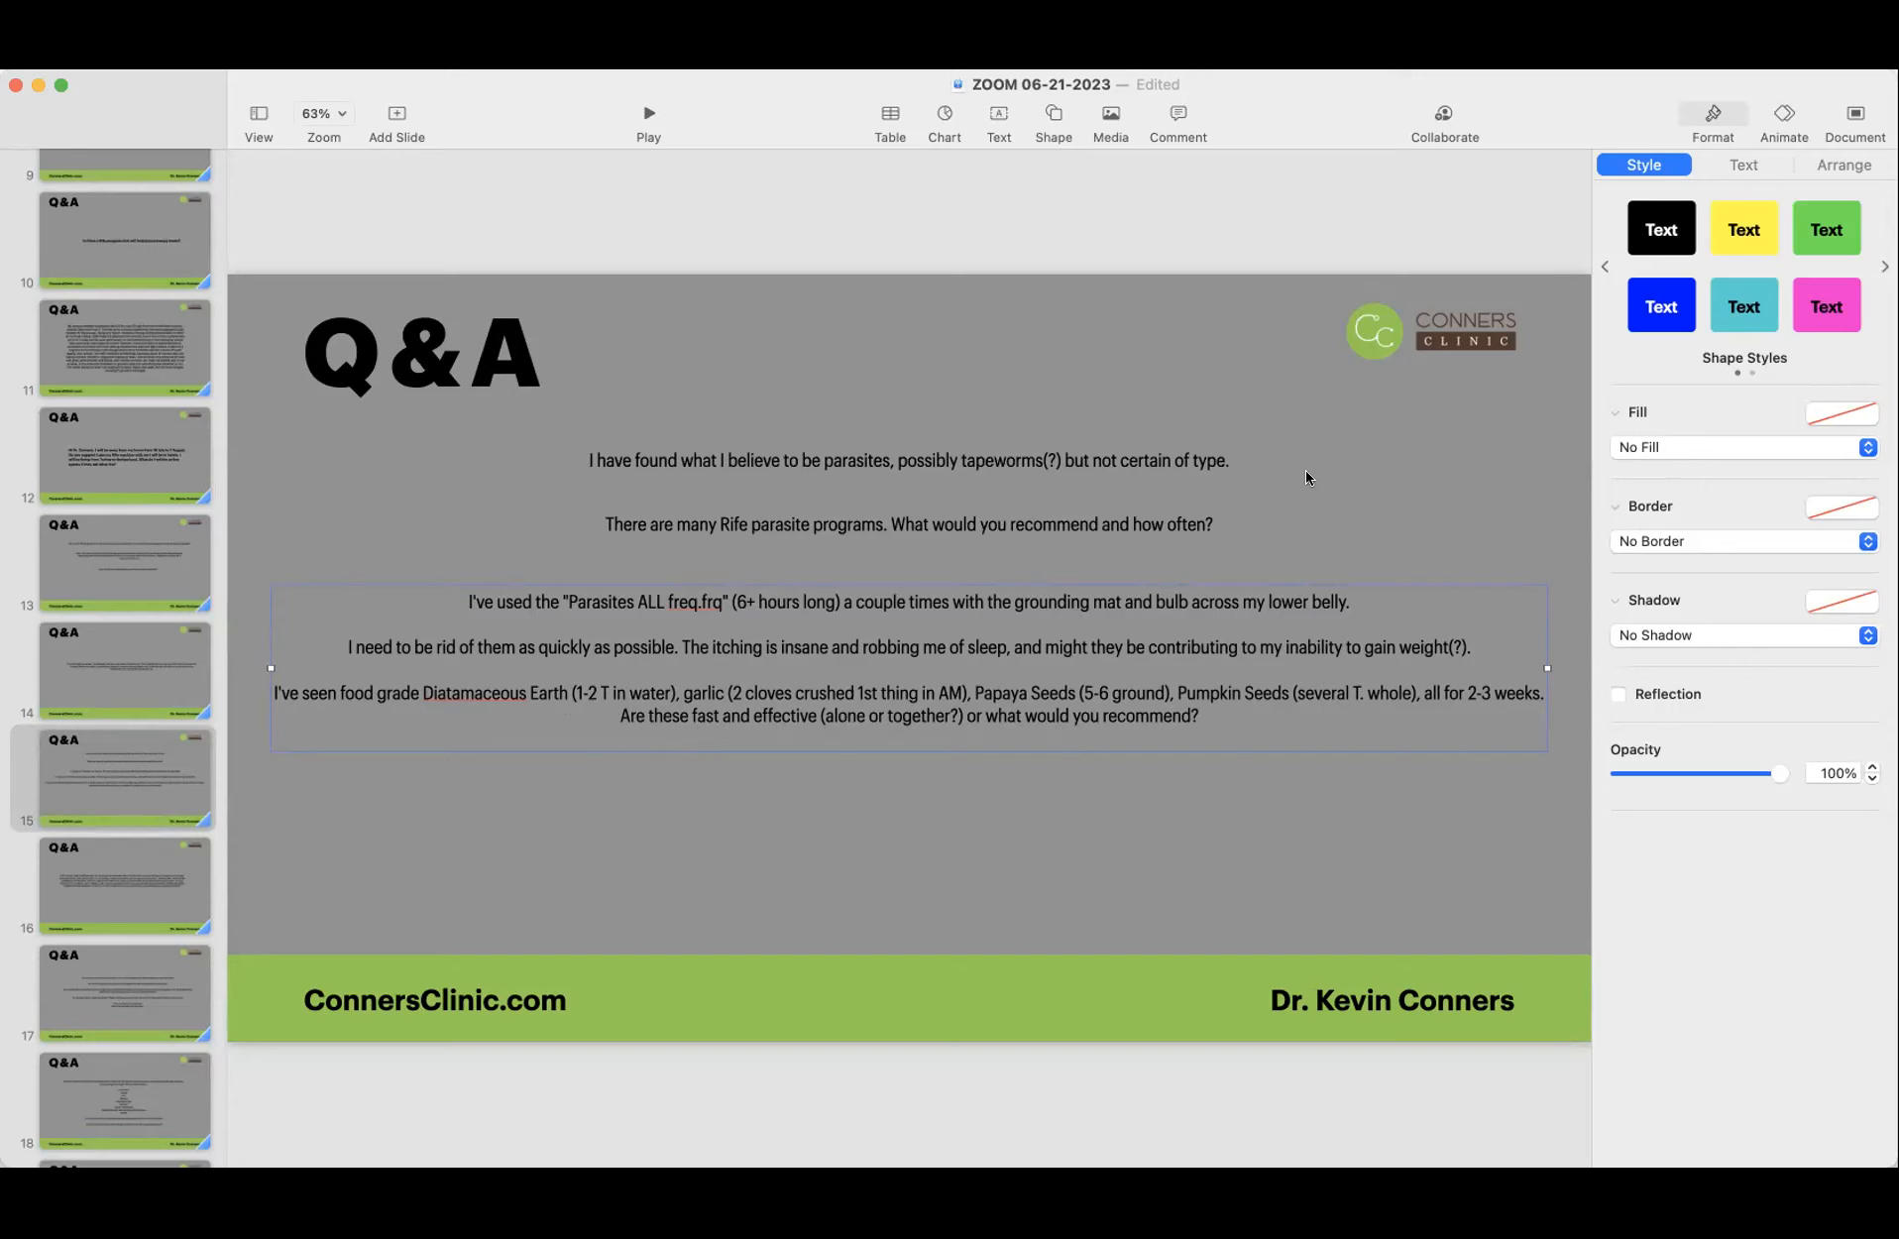
pyautogui.moveTo(1007, 898)
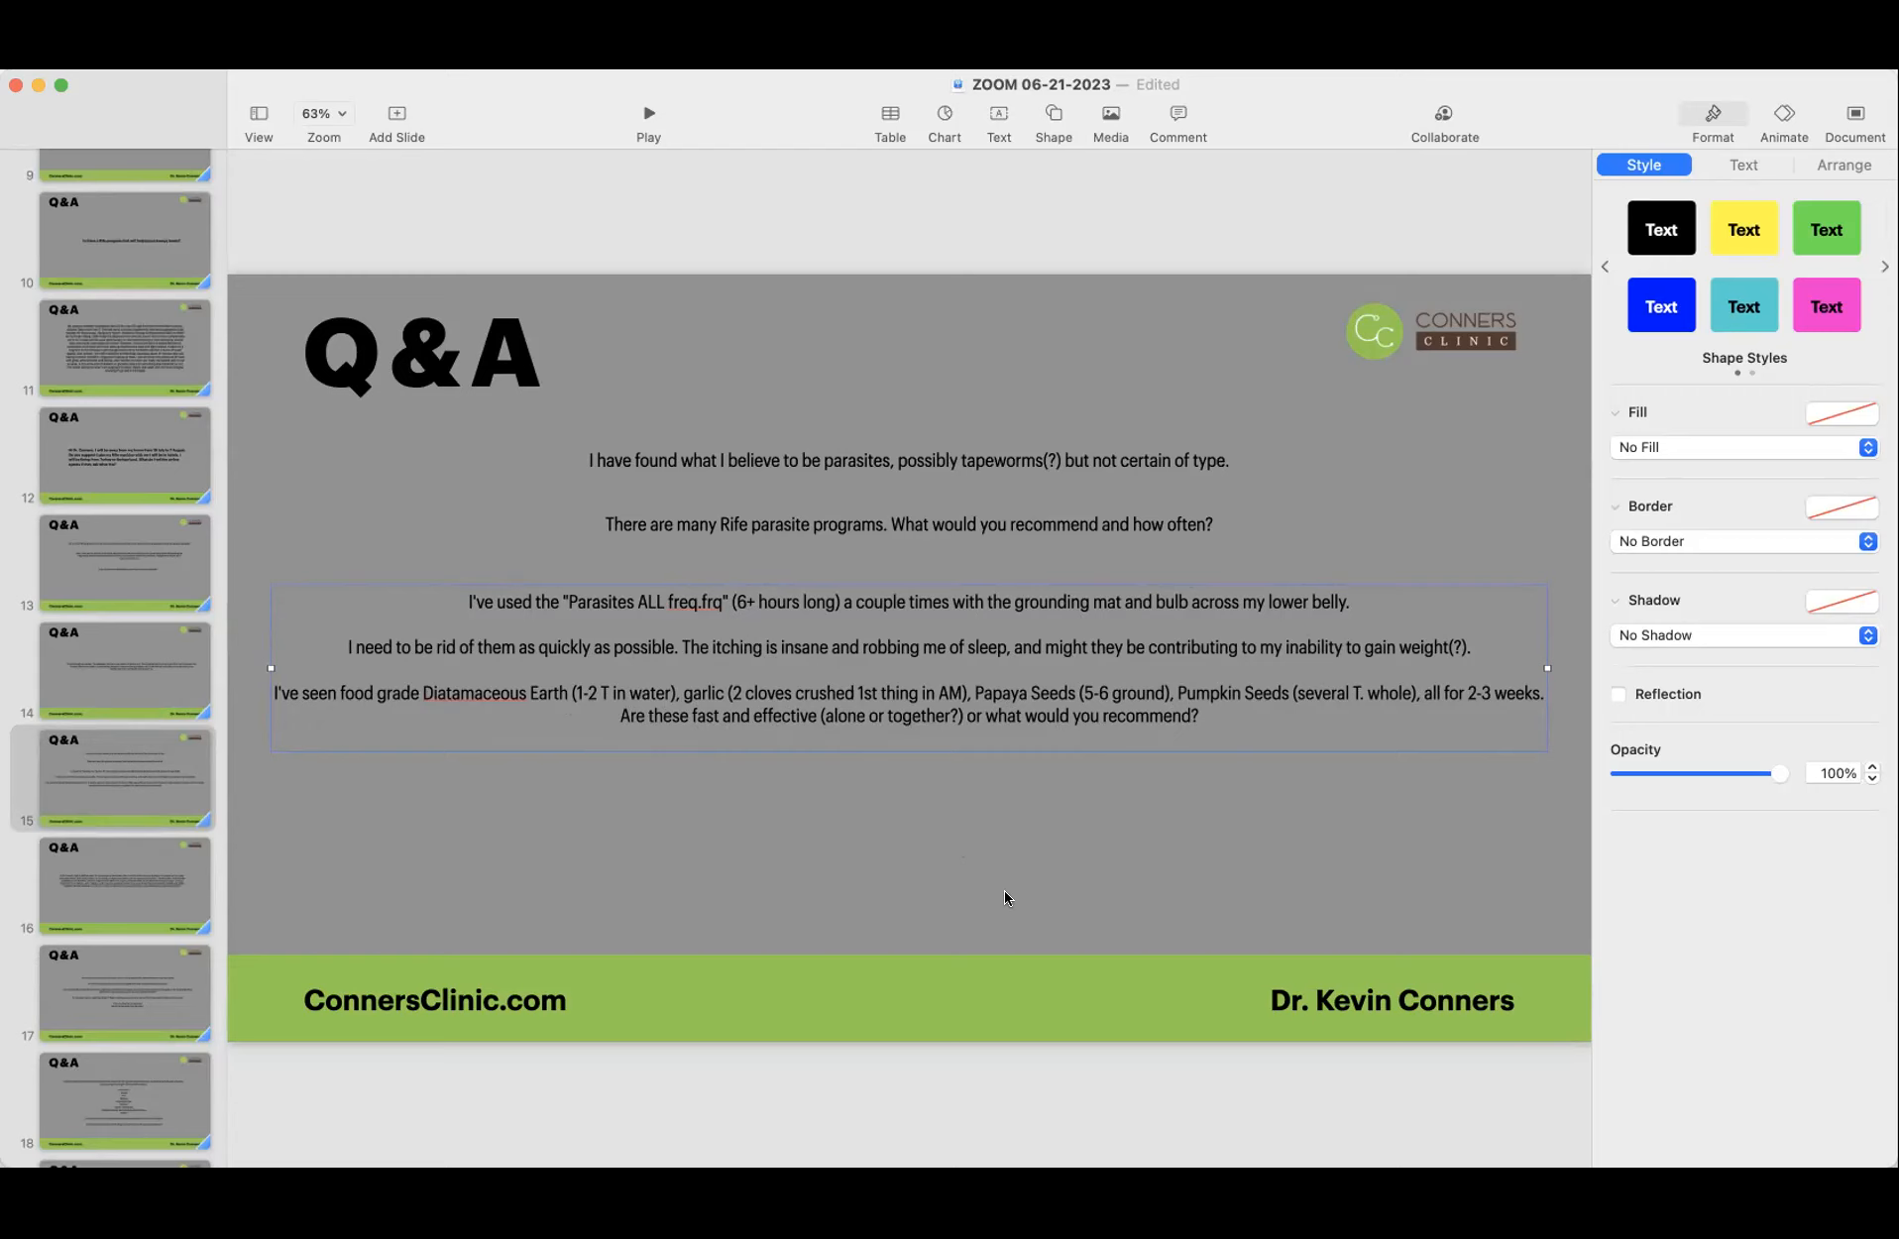
pyautogui.moveTo(991, 902)
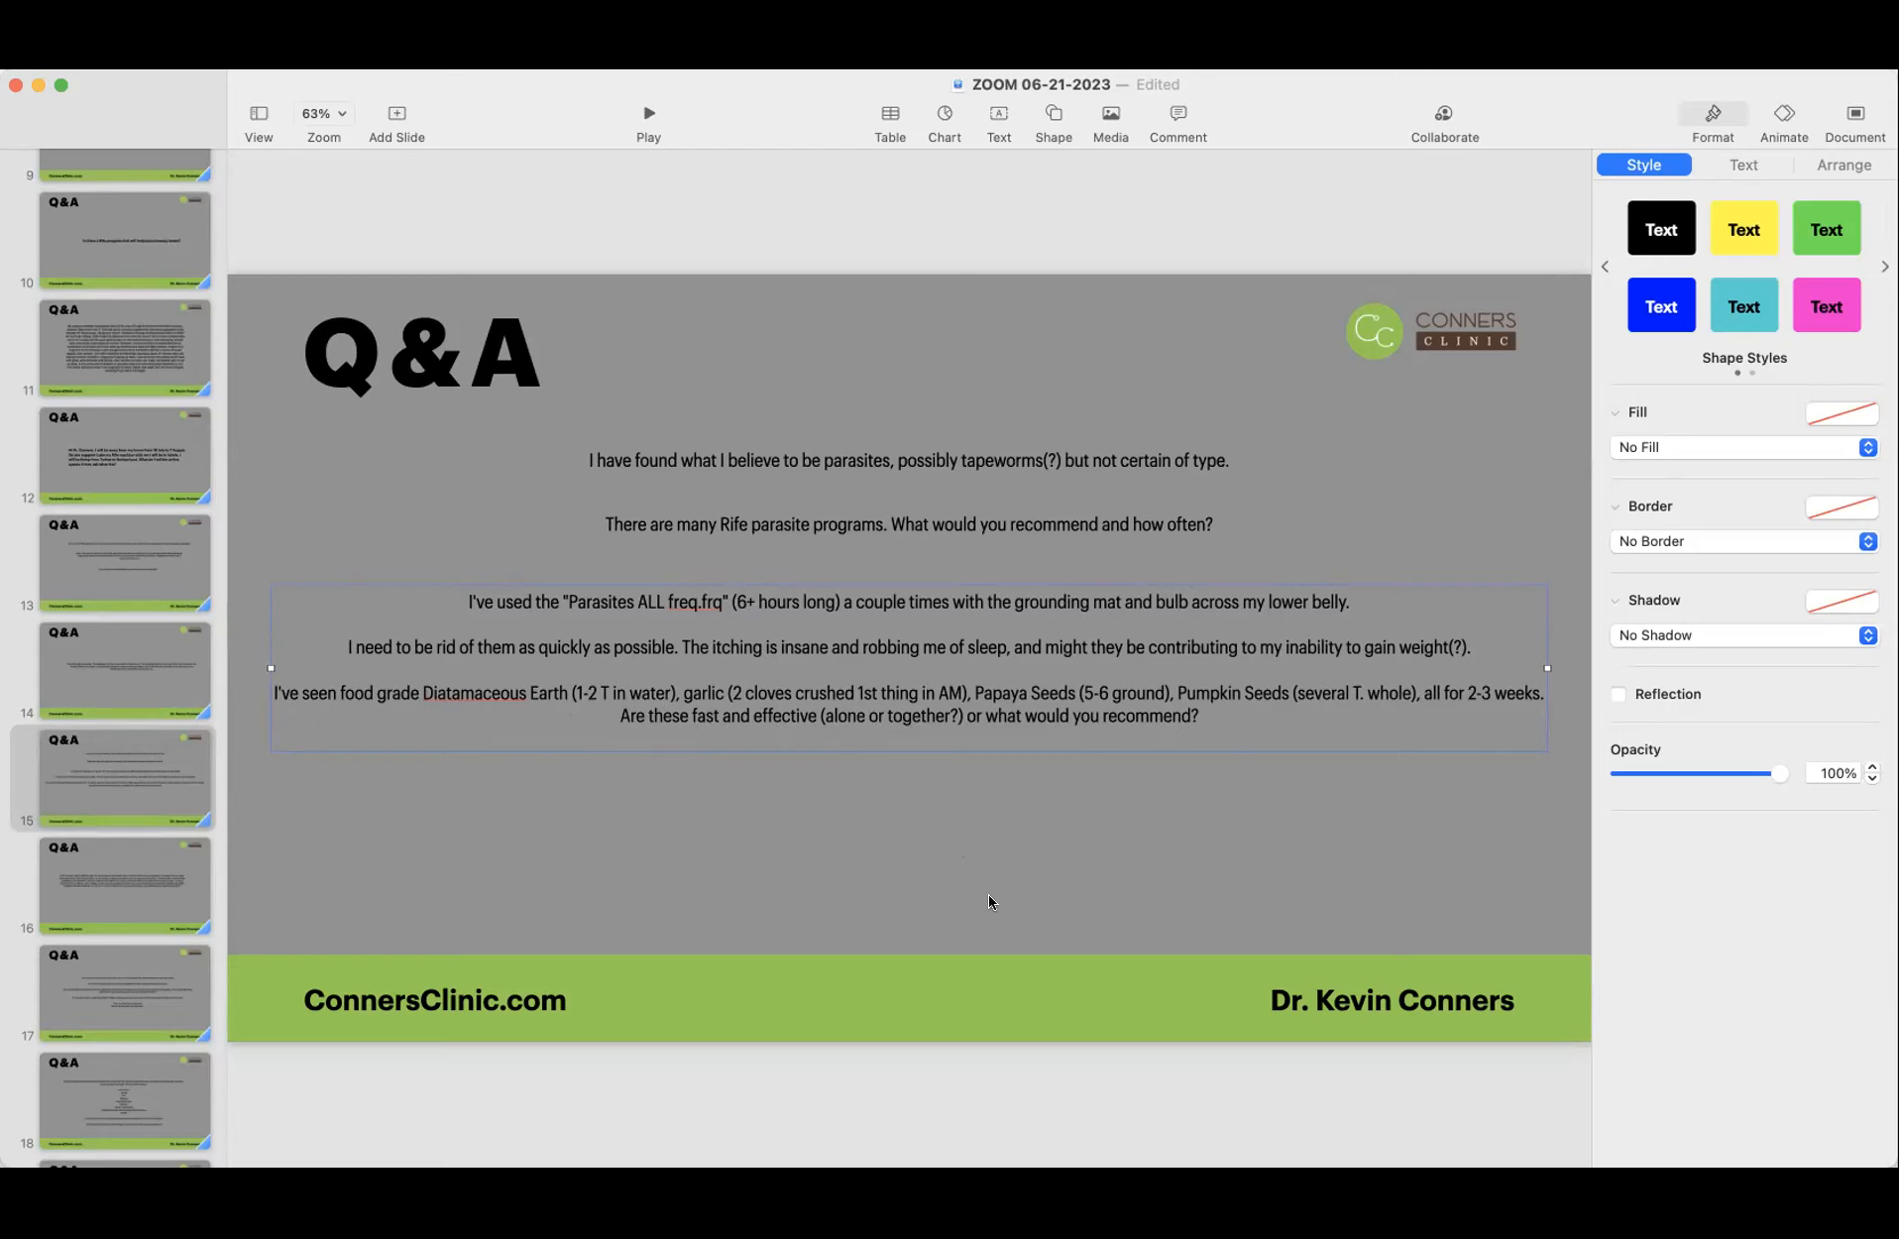
pyautogui.moveTo(829, 958)
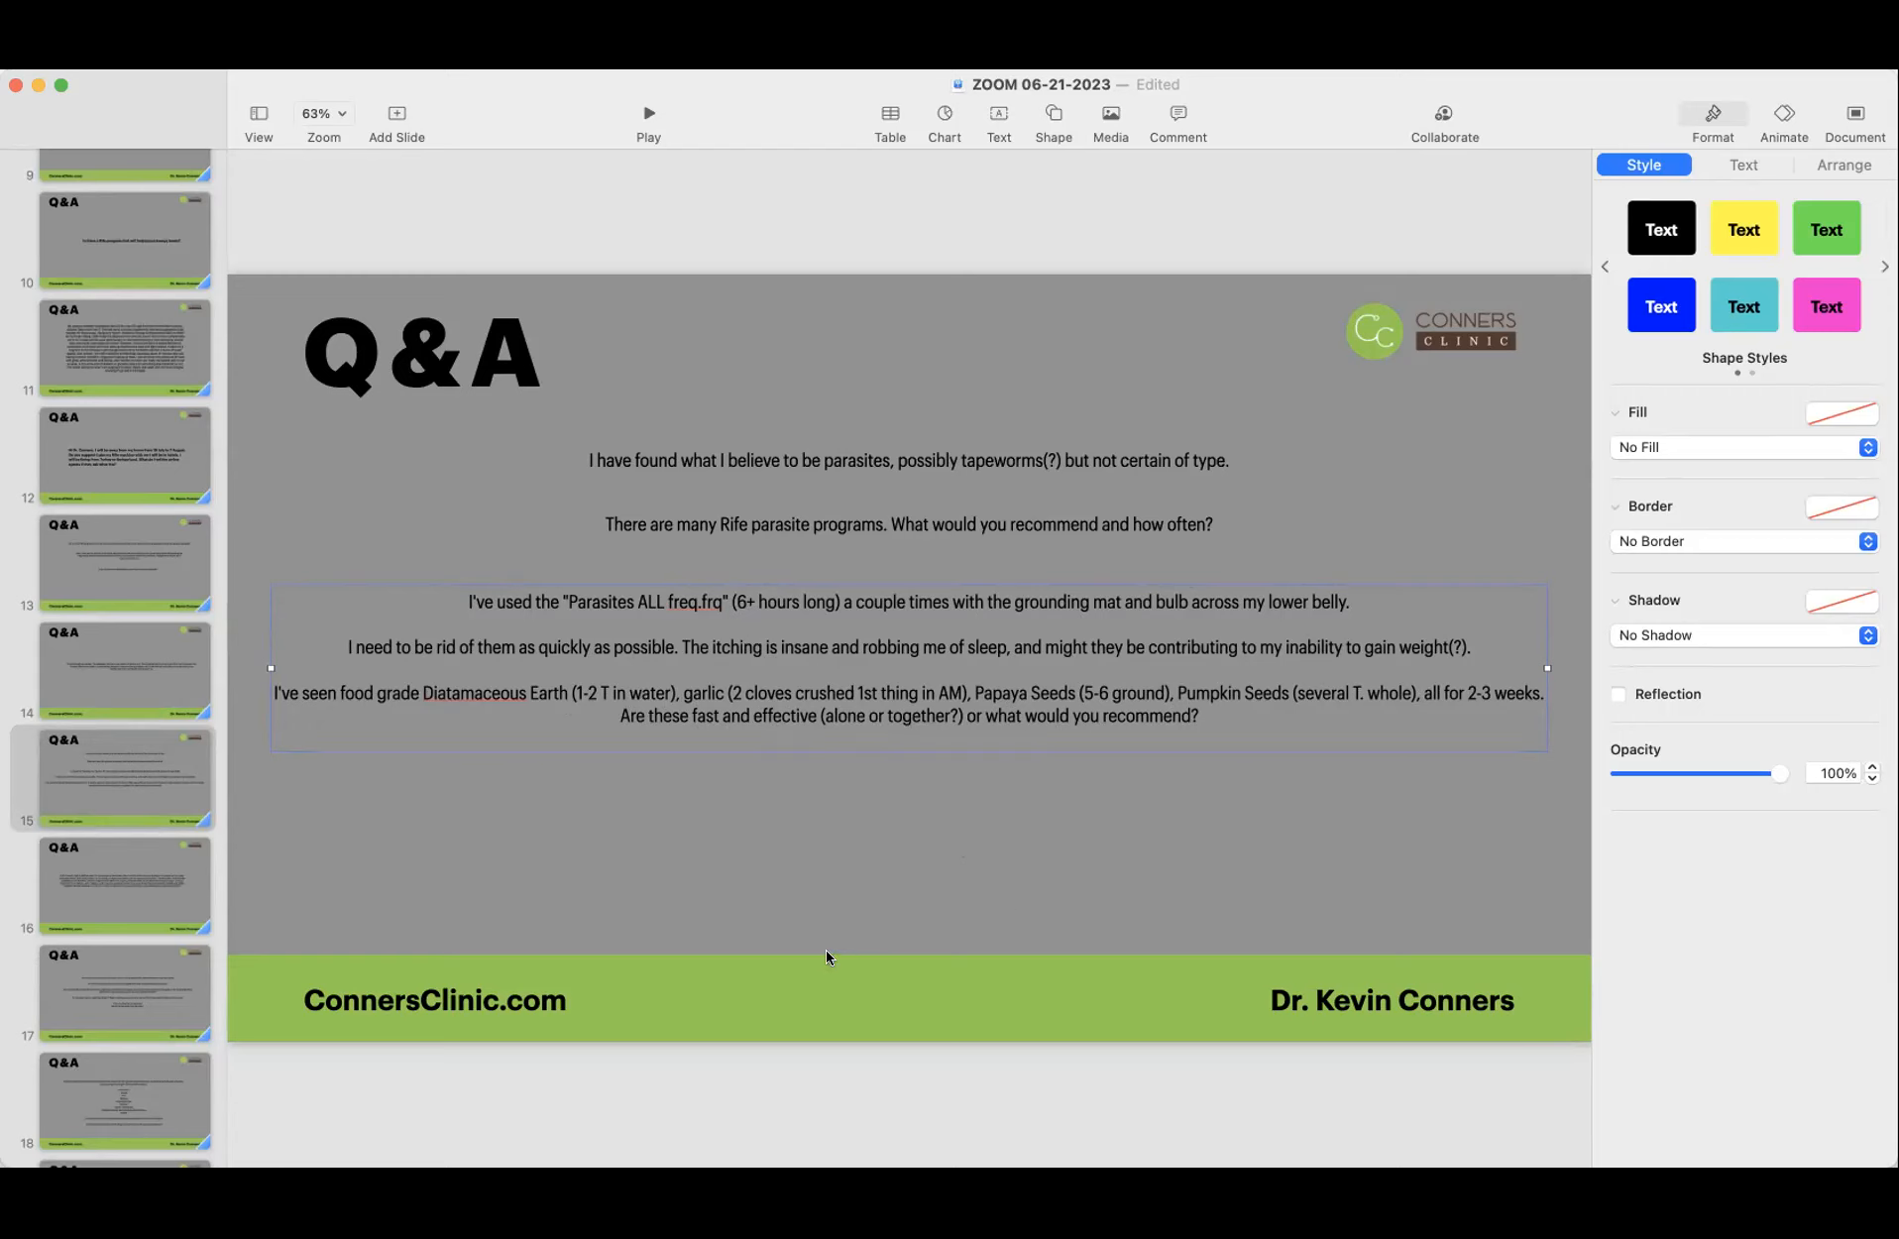
pyautogui.moveTo(929, 749)
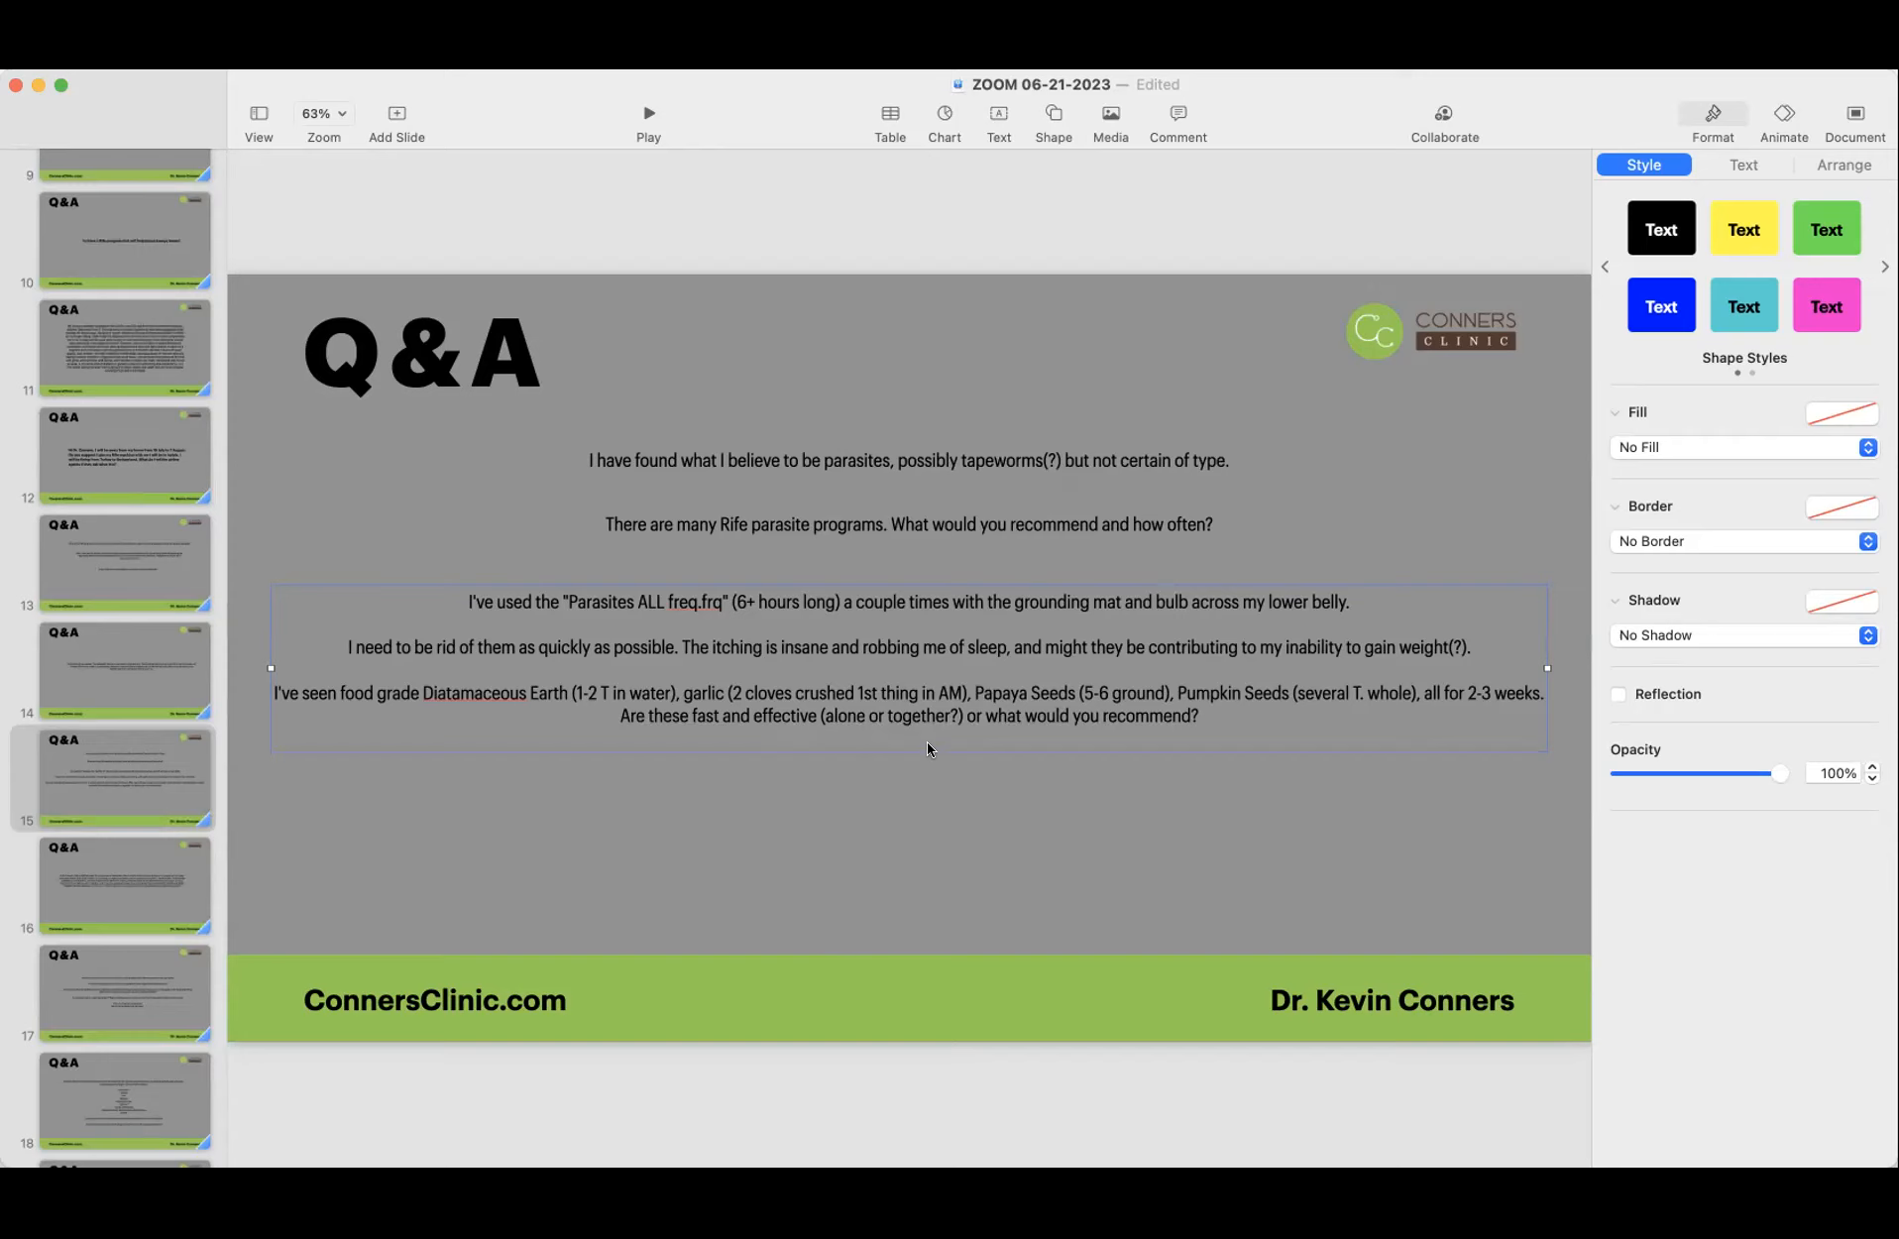
pyautogui.moveTo(898, 876)
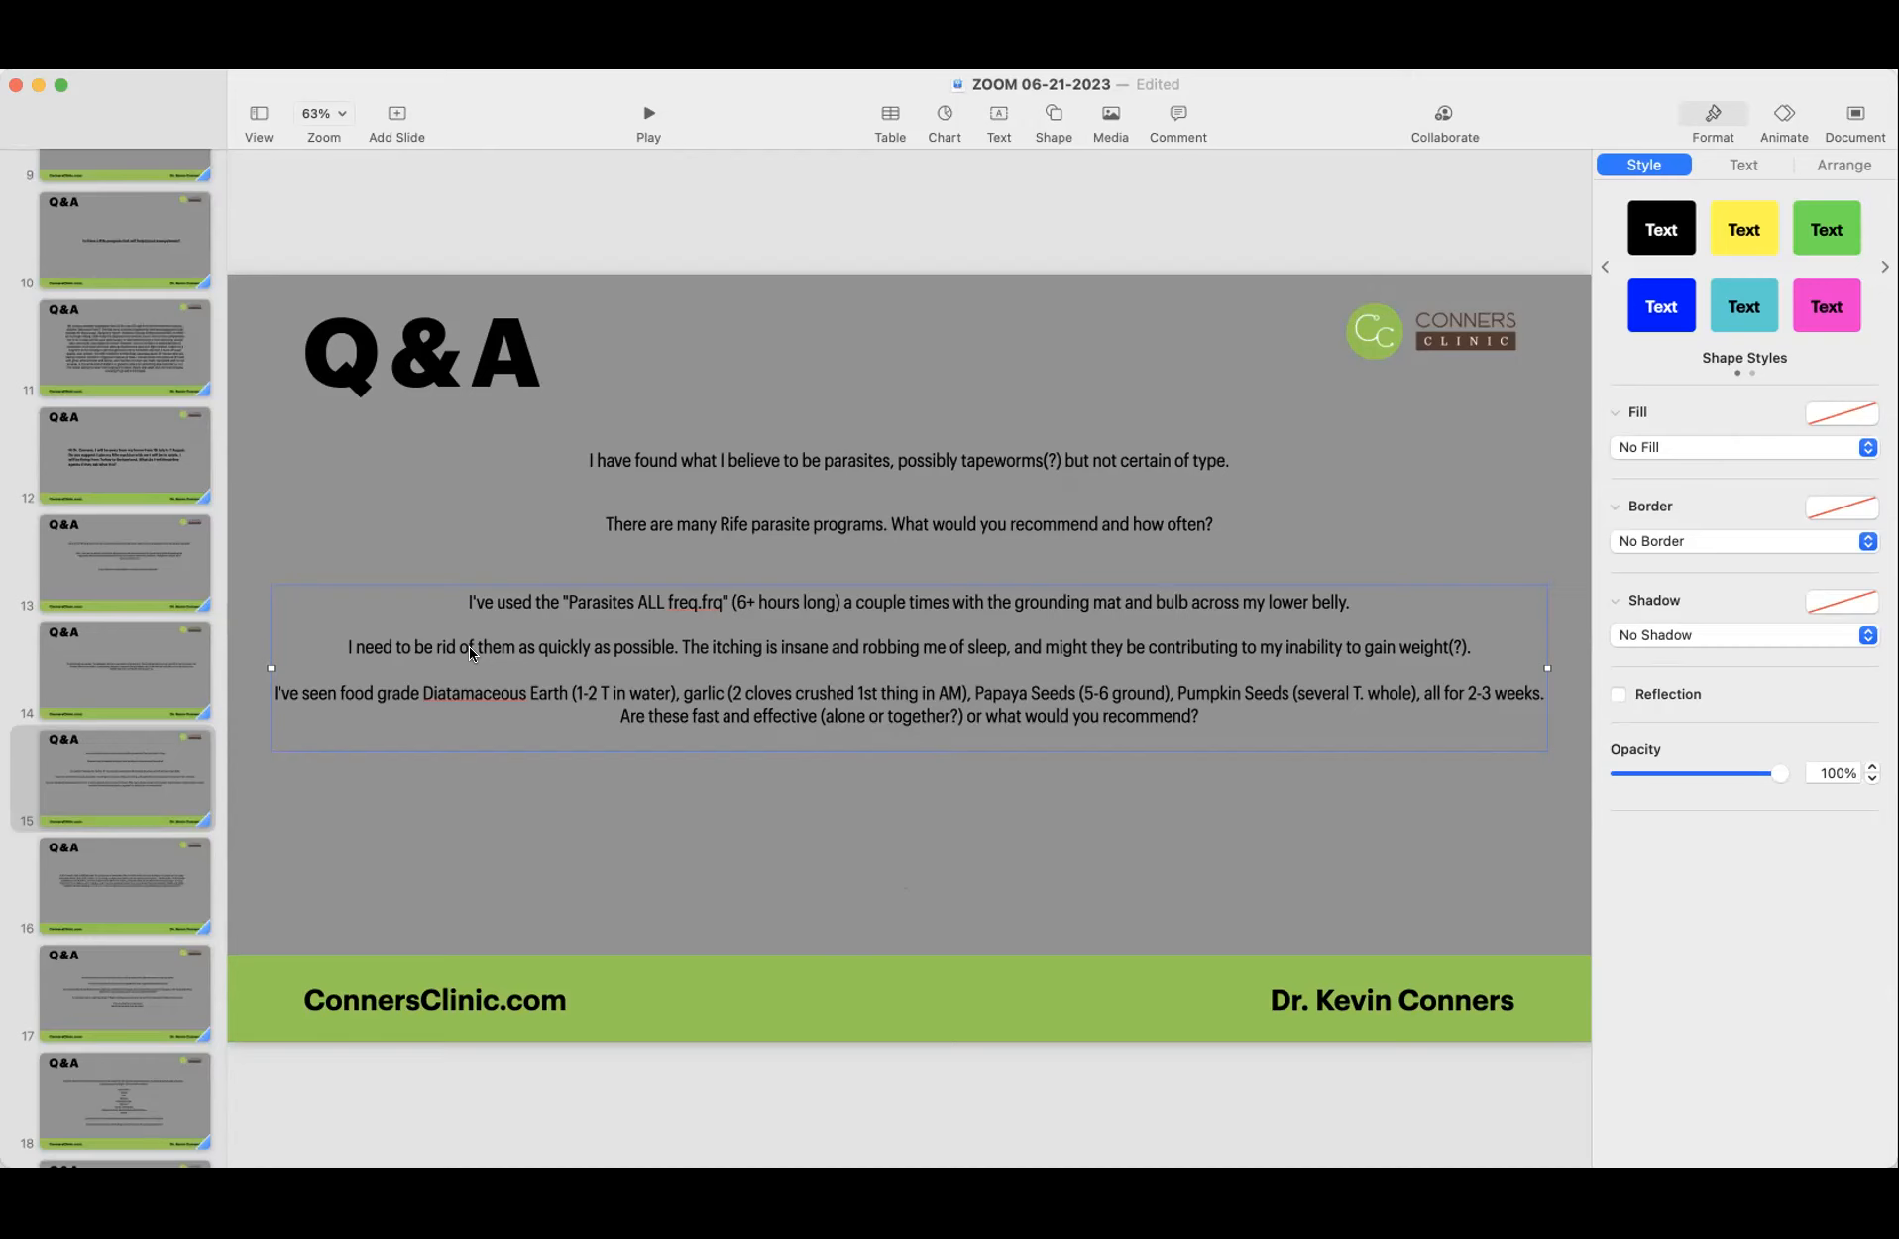
pyautogui.moveTo(931, 705)
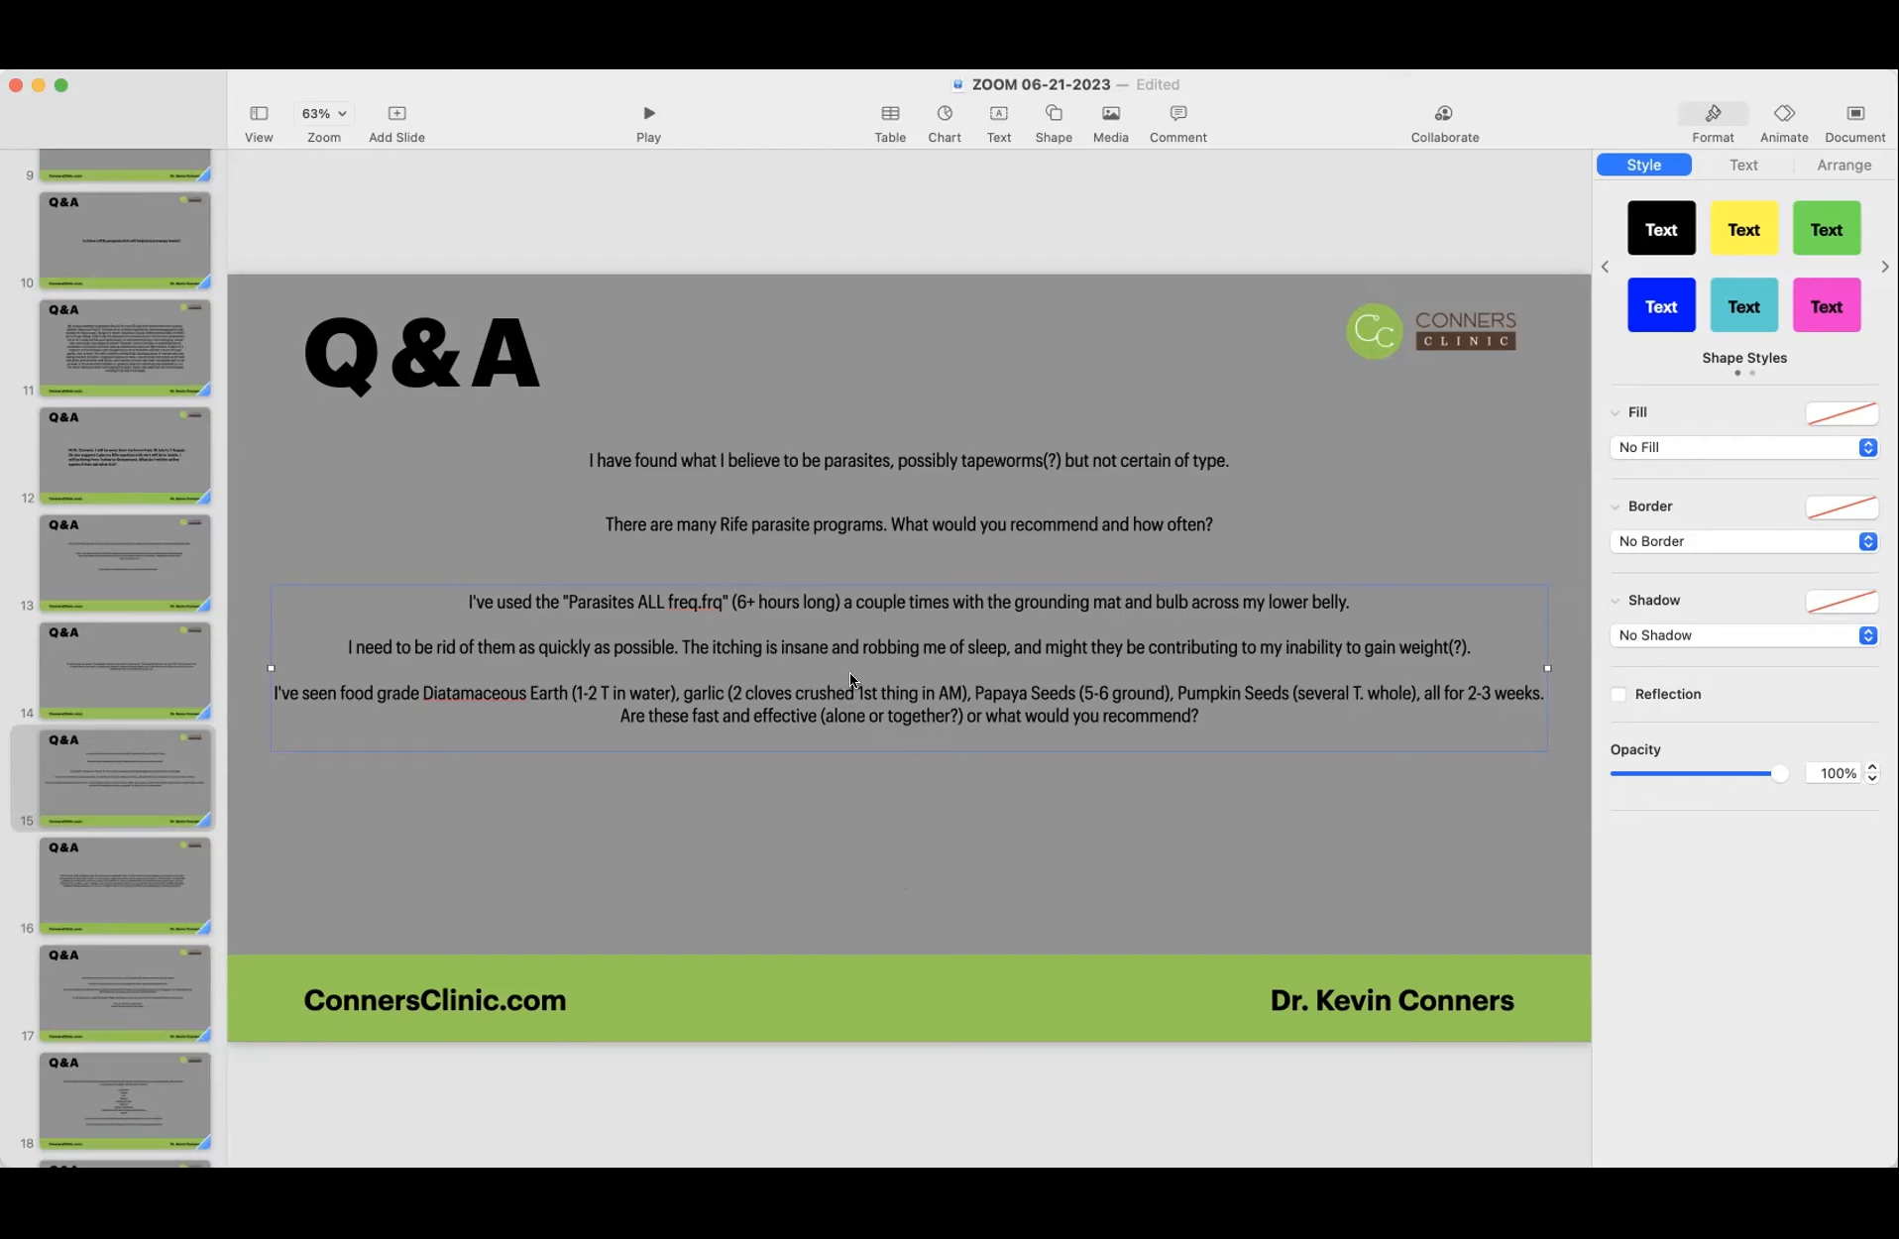
pyautogui.moveTo(267, 674)
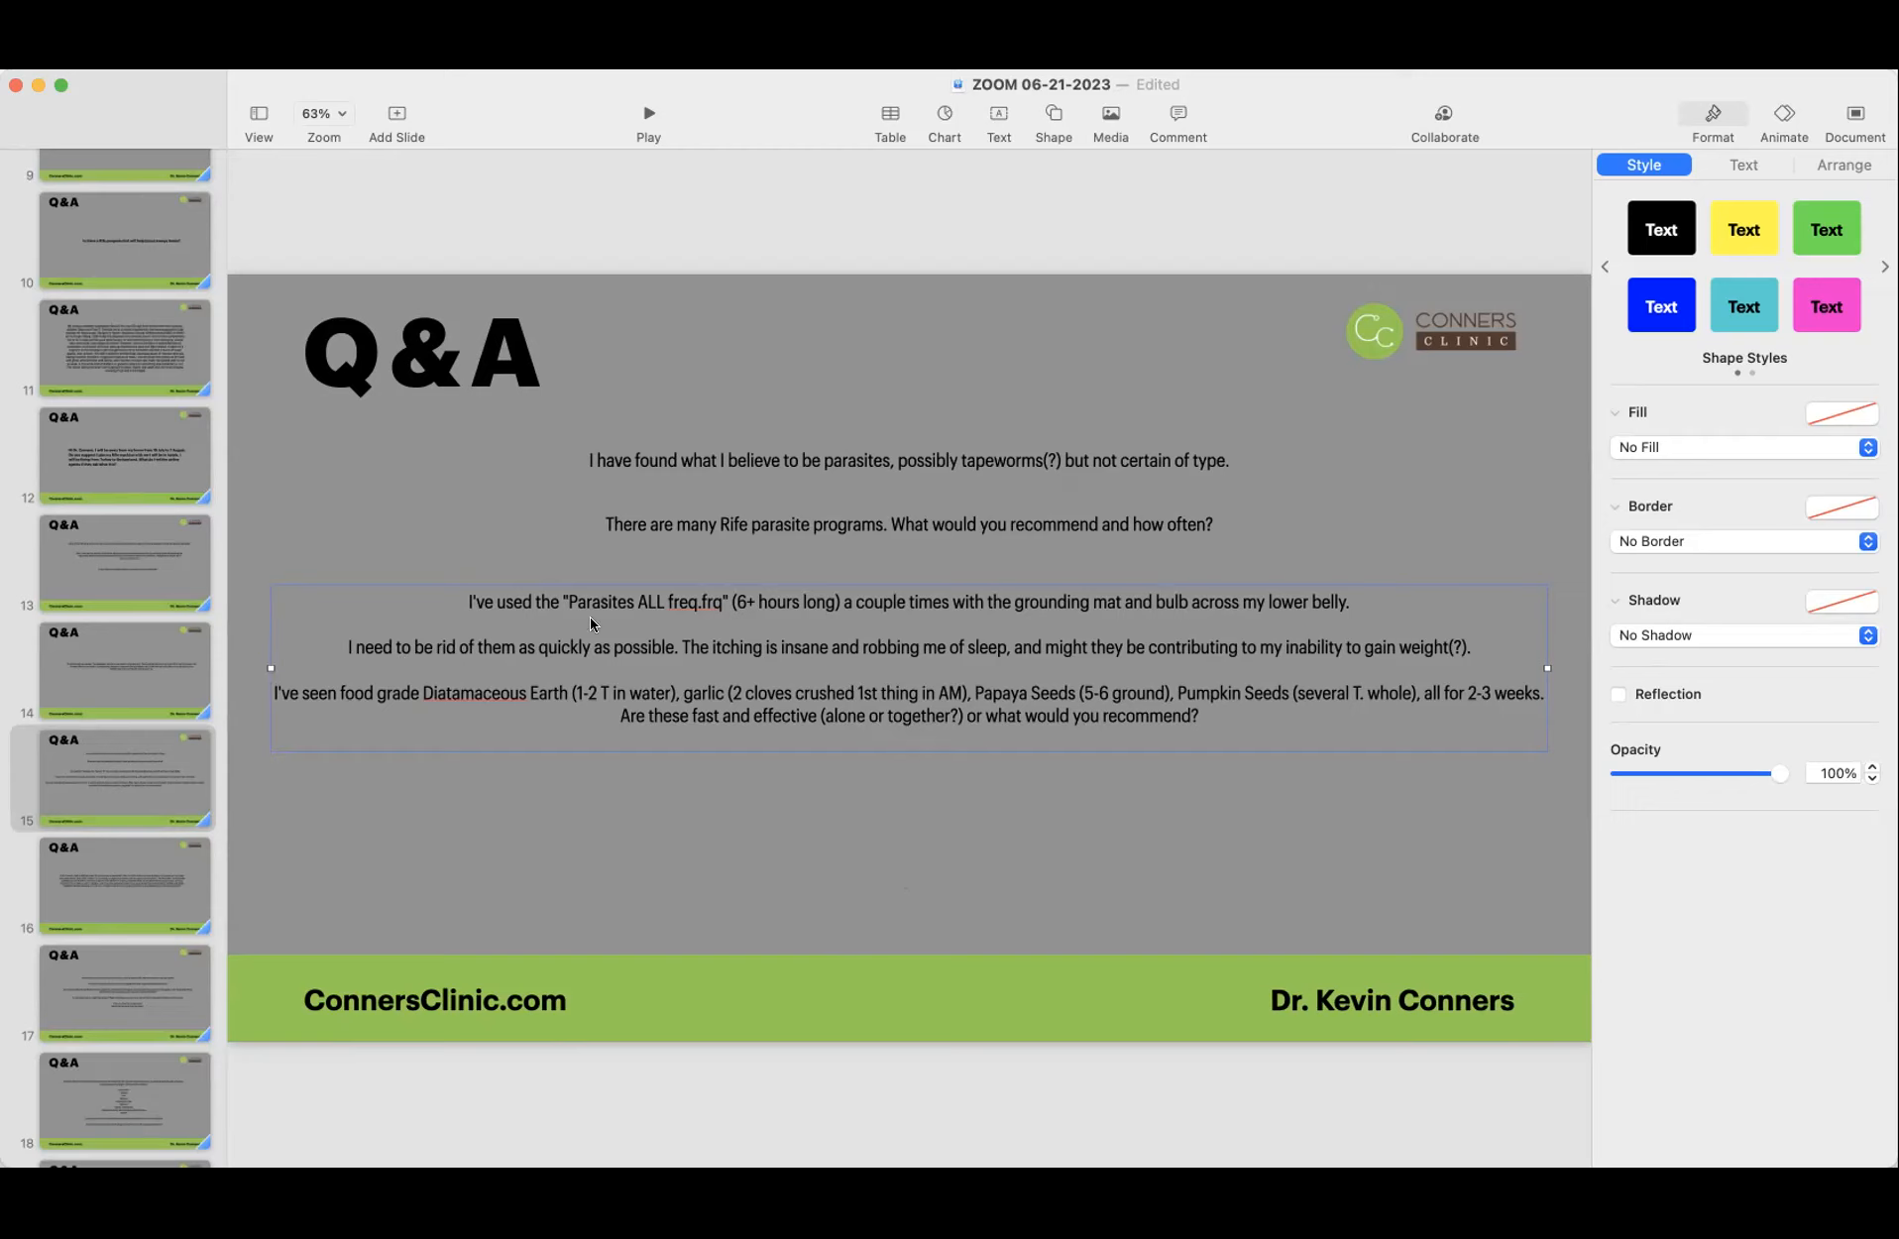
pyautogui.moveTo(693, 614)
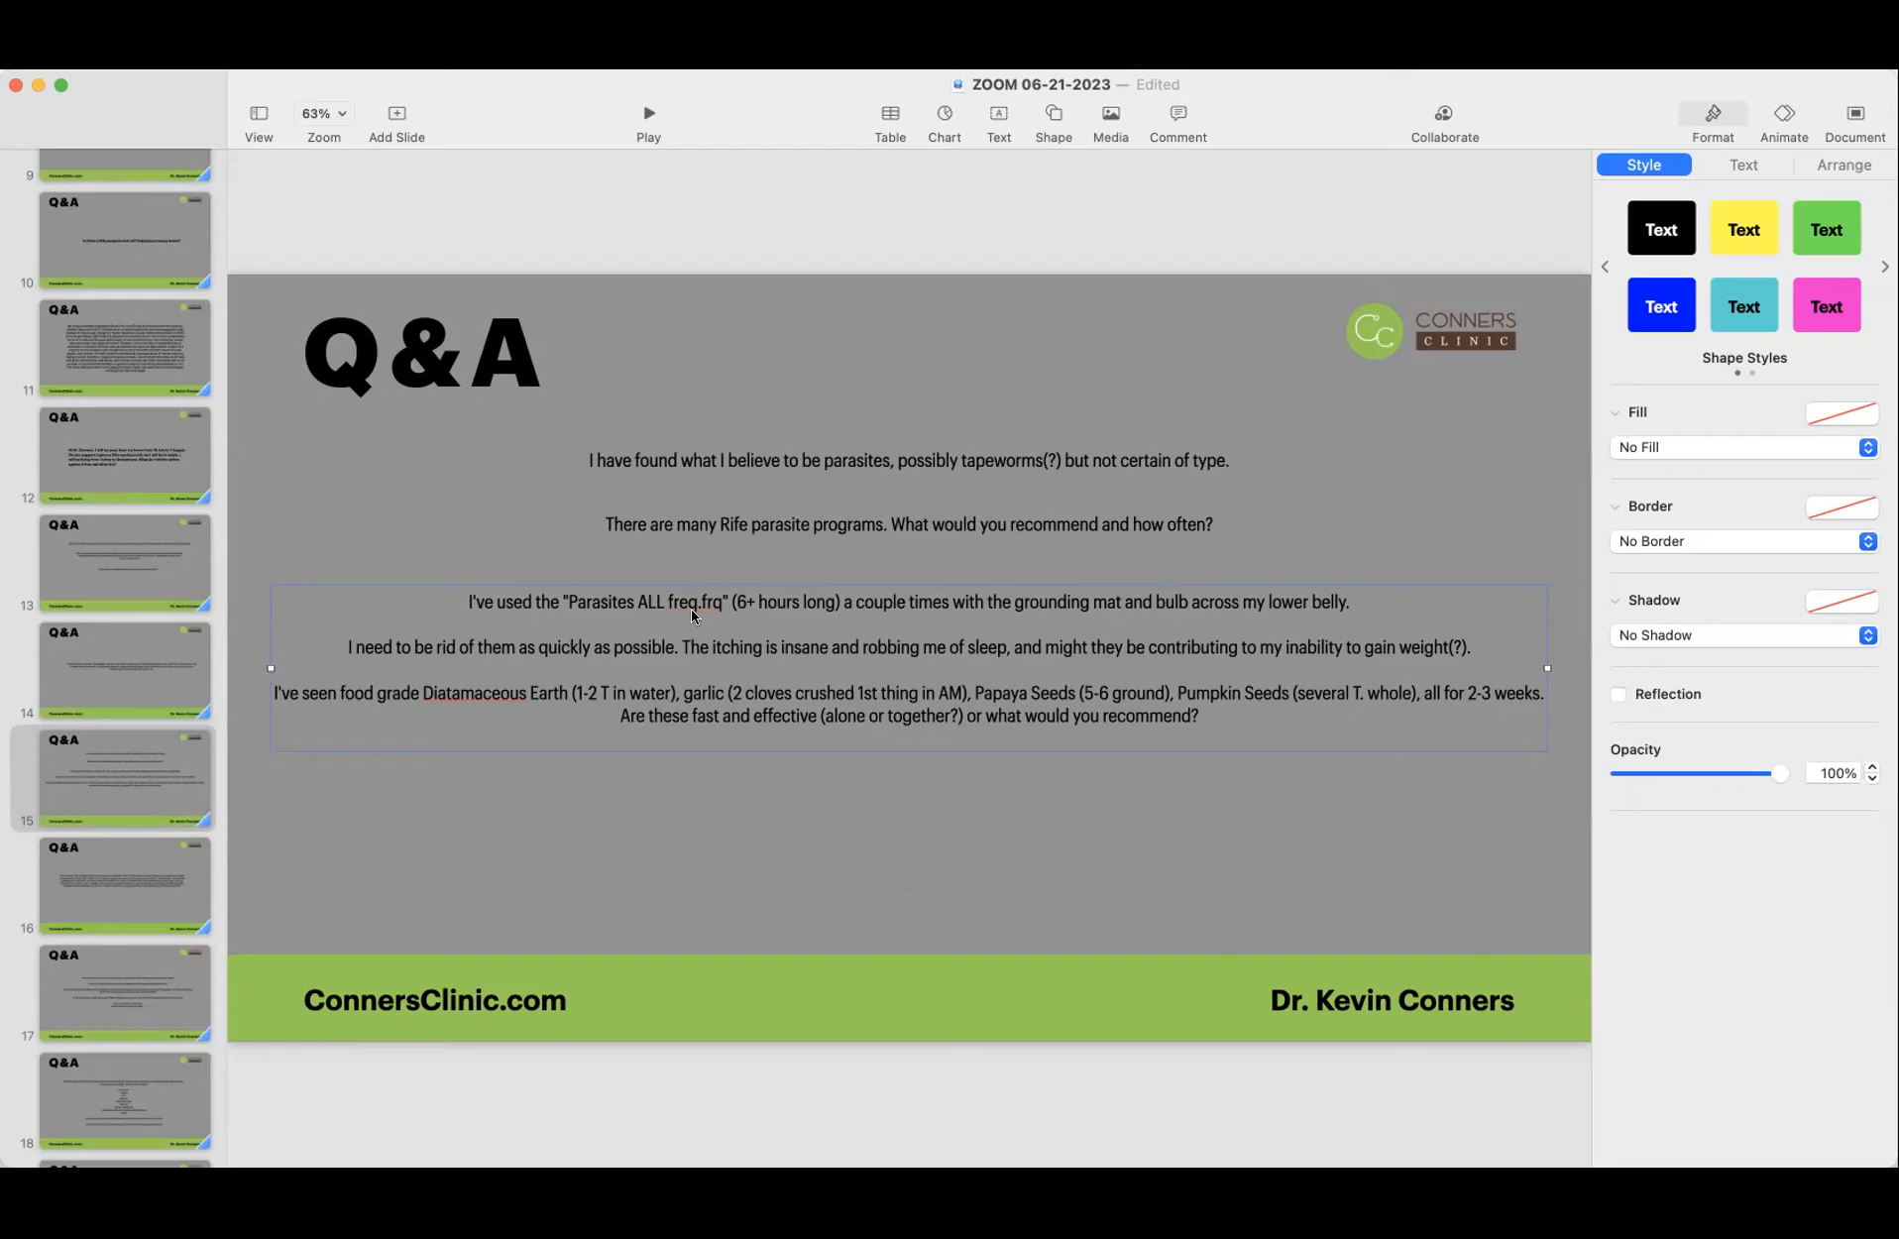
pyautogui.moveTo(606, 610)
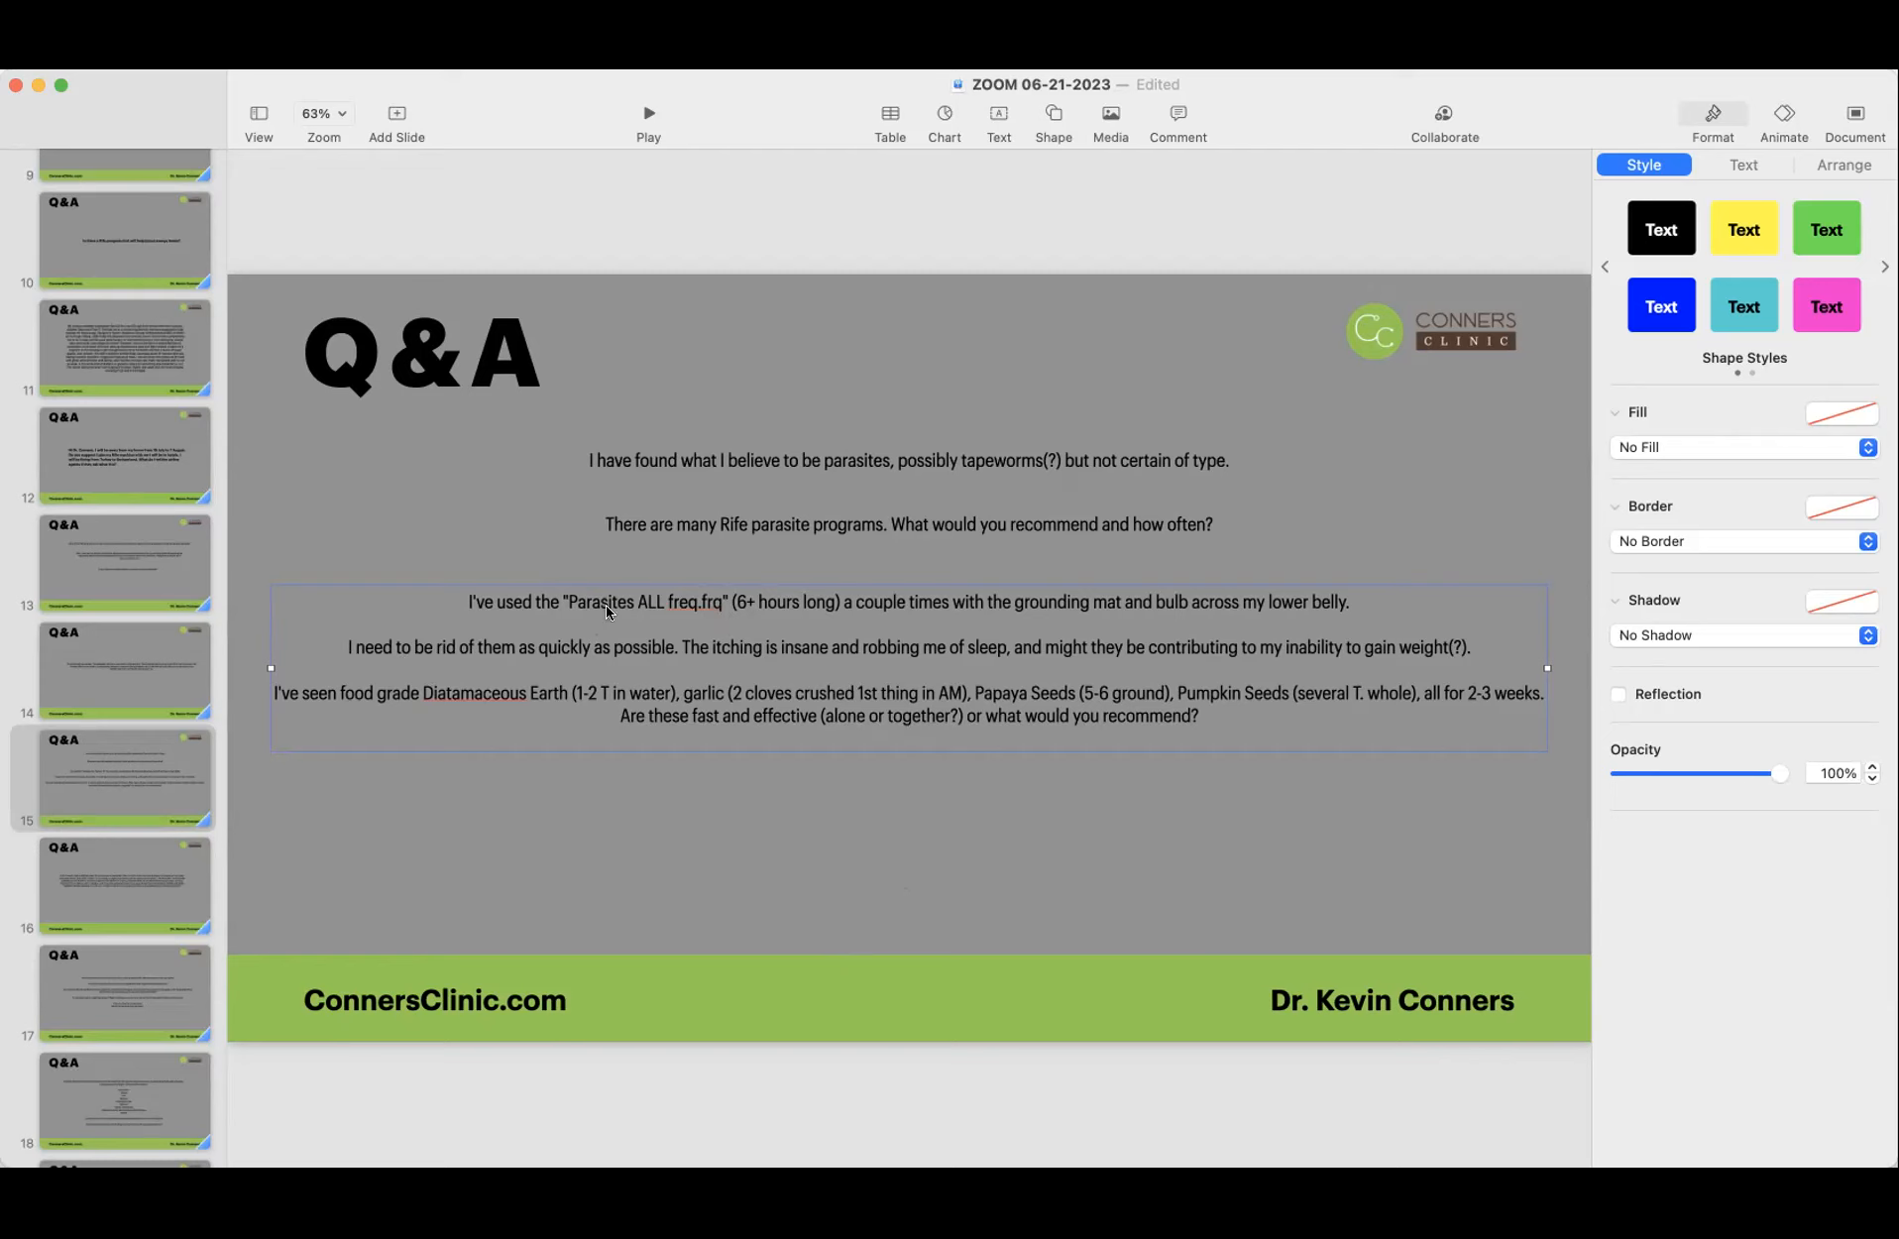
pyautogui.moveTo(173, 968)
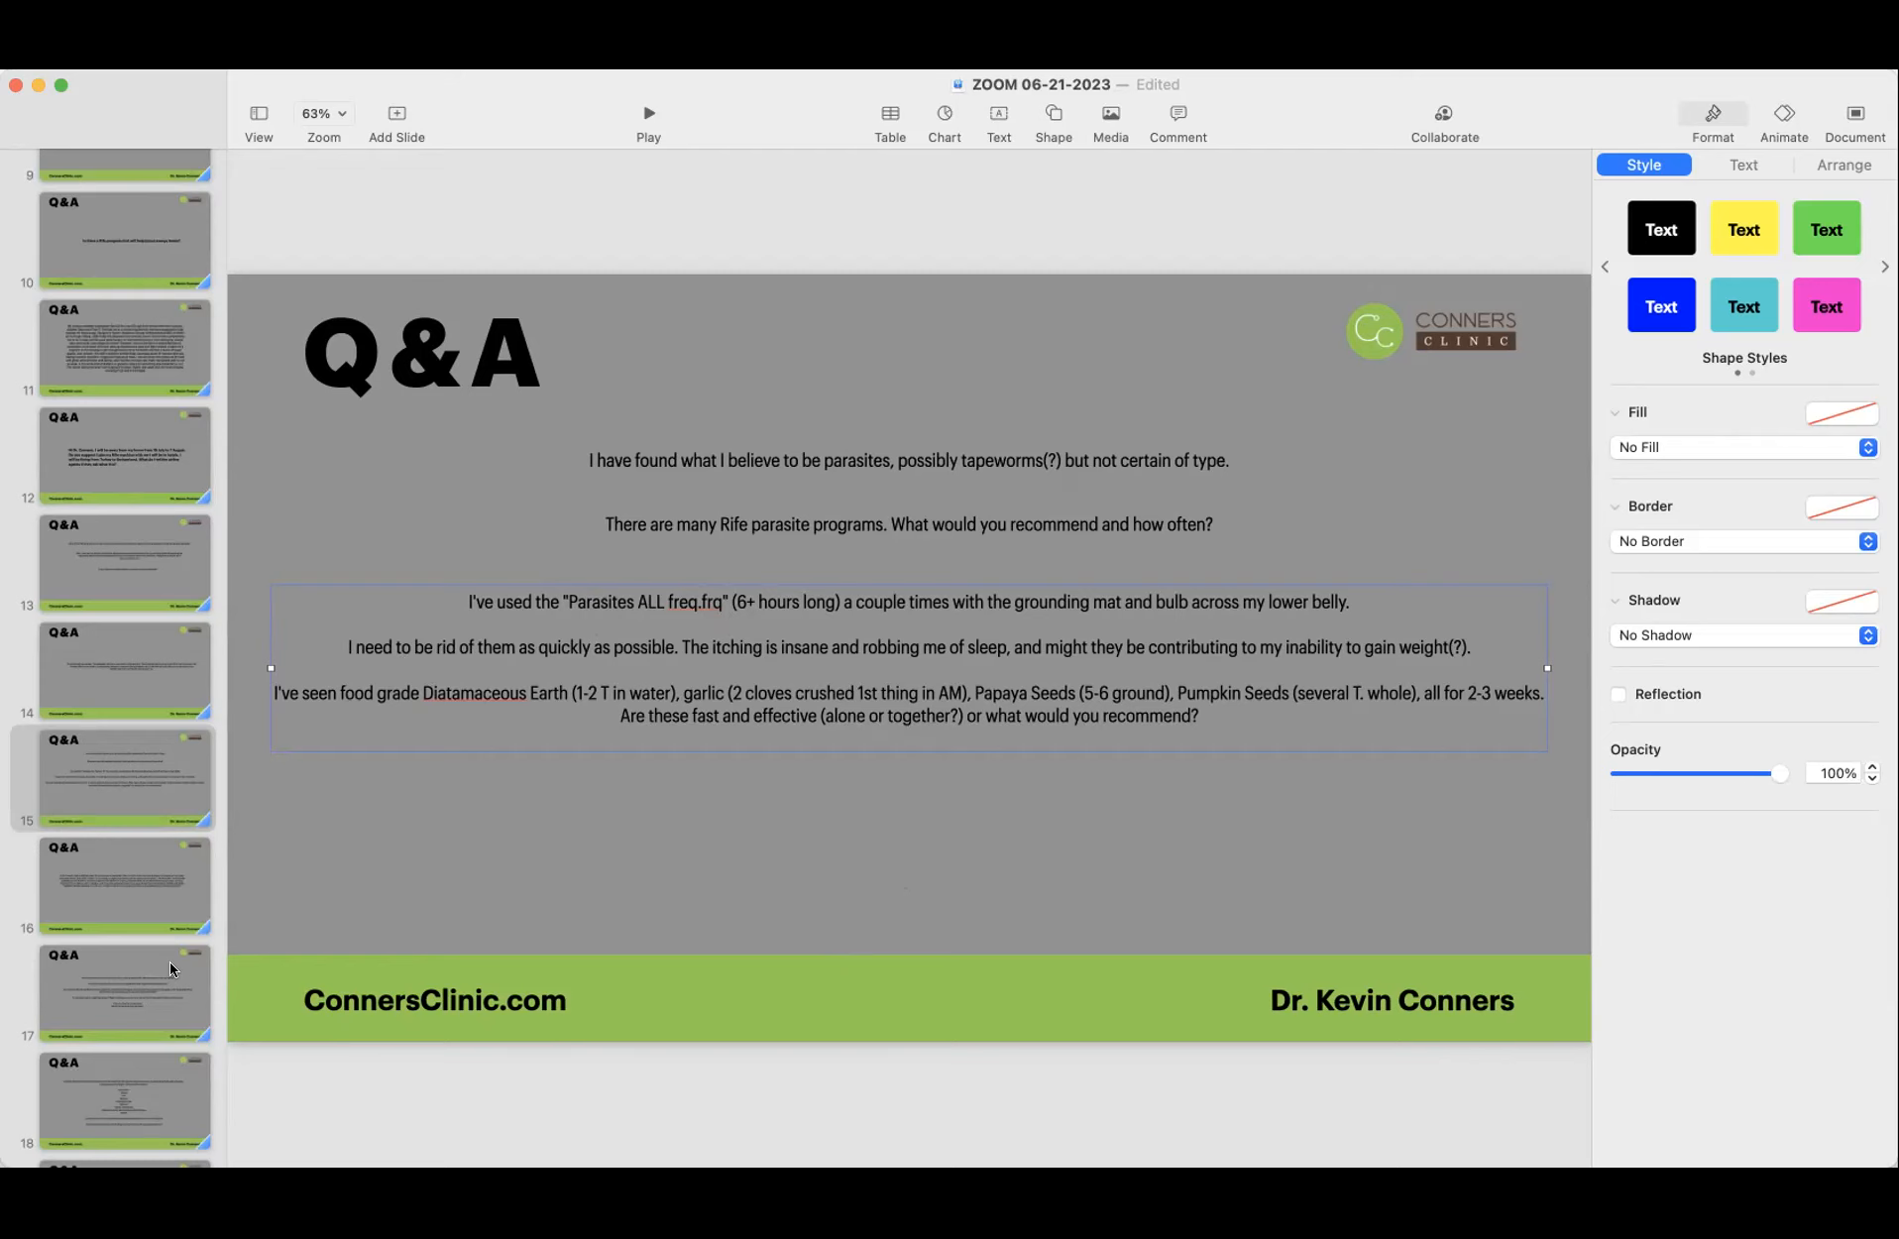
# Step: Show slide 16, the MRI follow-up question about hormone blockers and a surgery consult
pyautogui.click(123, 885)
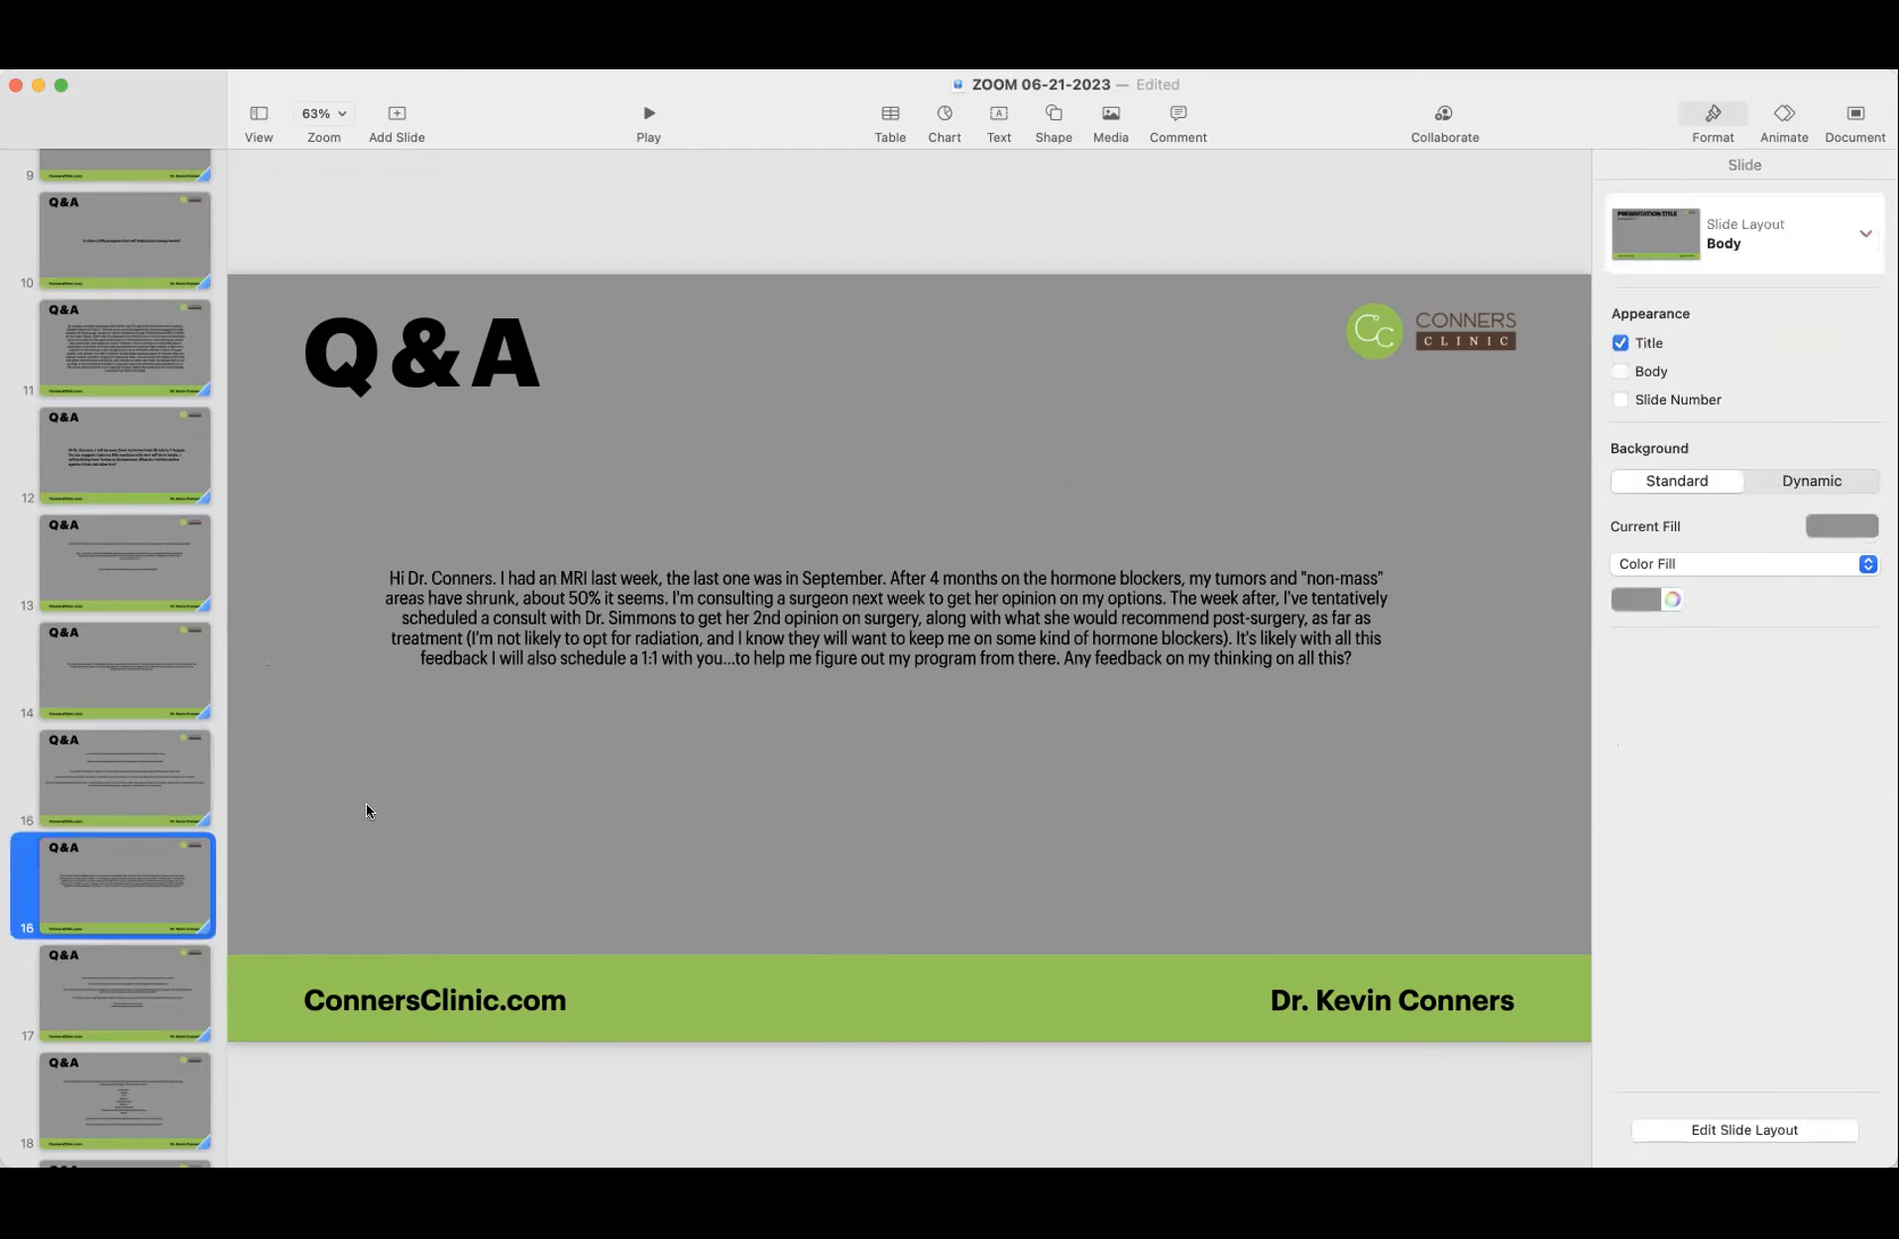
pyautogui.moveTo(533, 587)
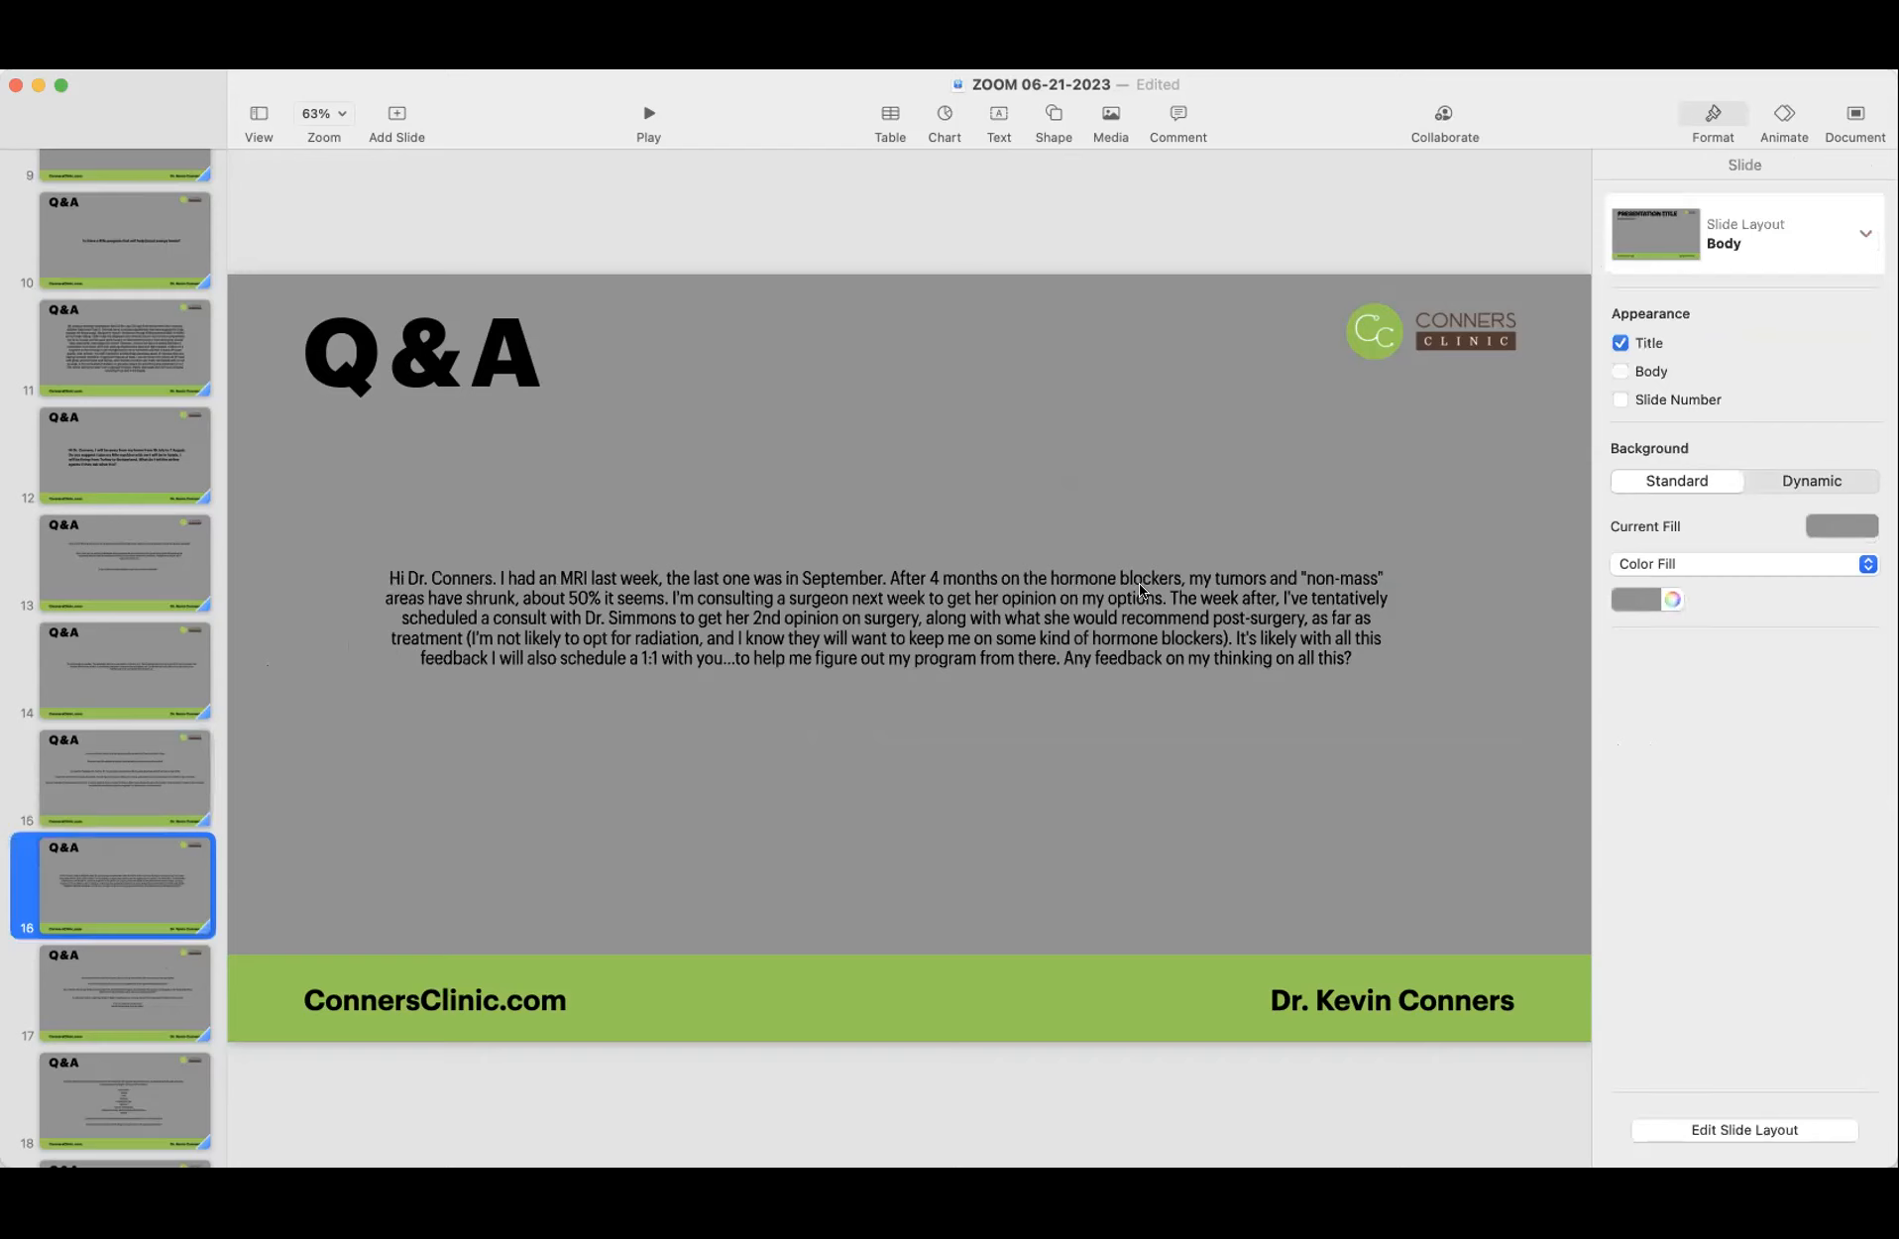
pyautogui.moveTo(1368, 588)
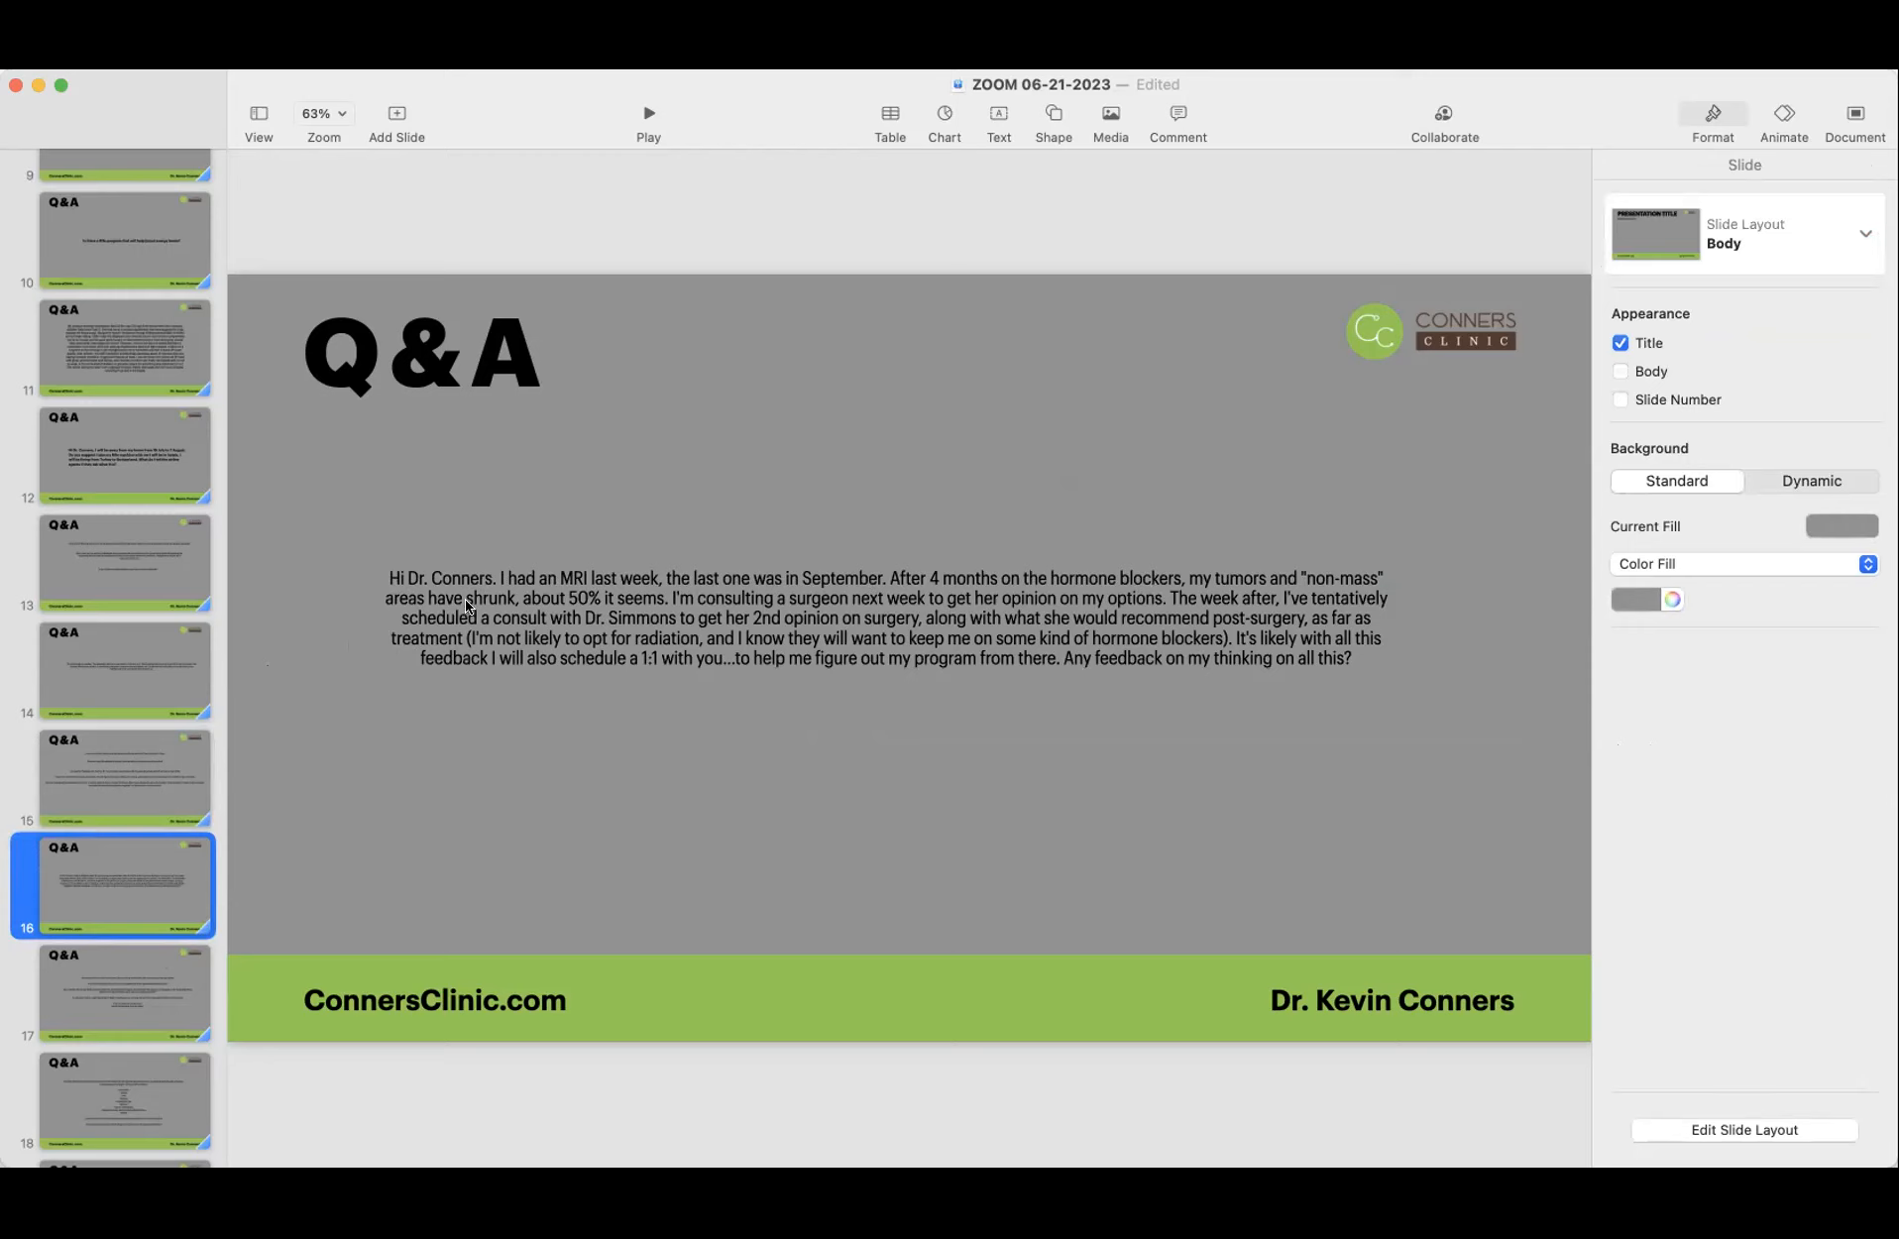
pyautogui.moveTo(610, 611)
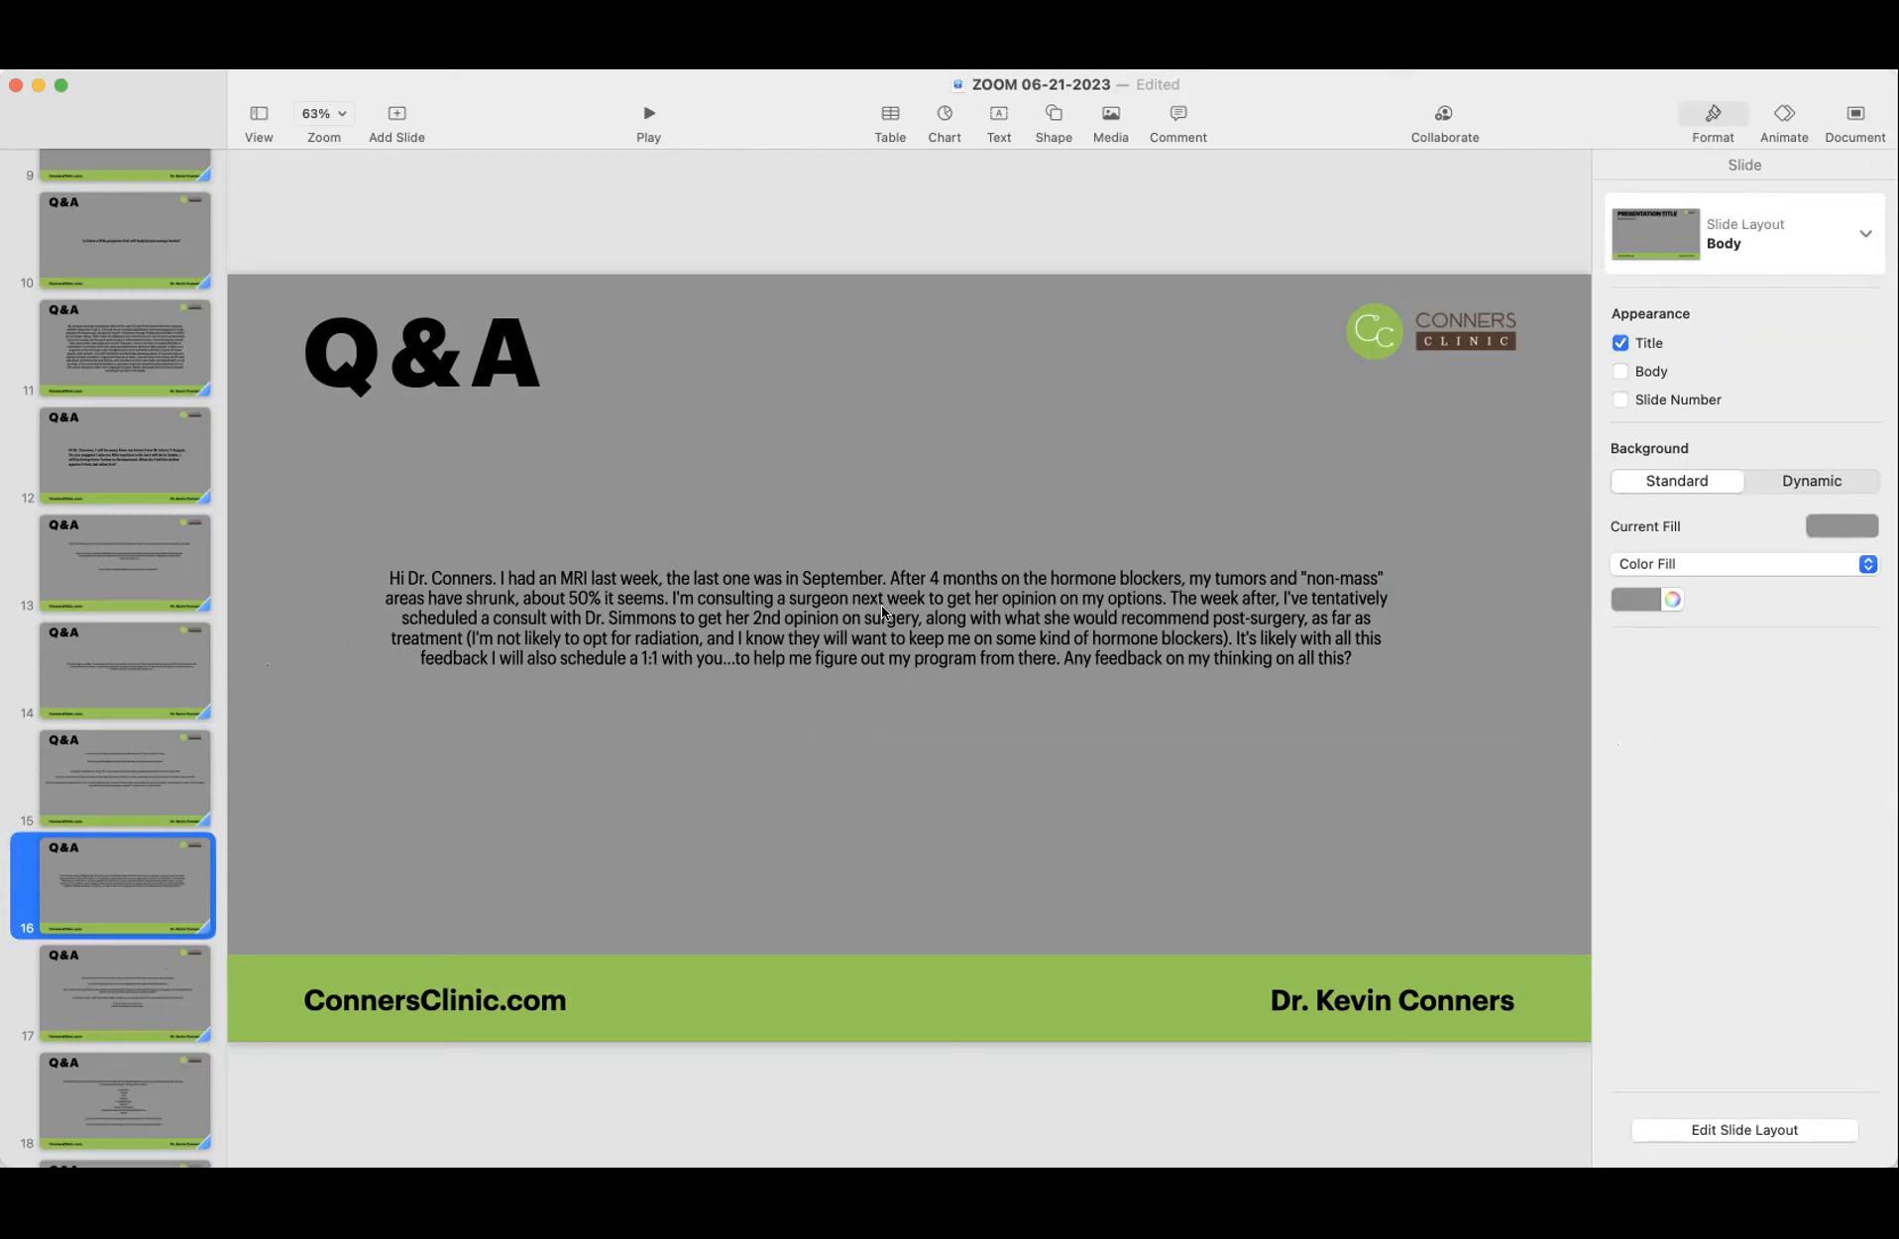
pyautogui.moveTo(1145, 609)
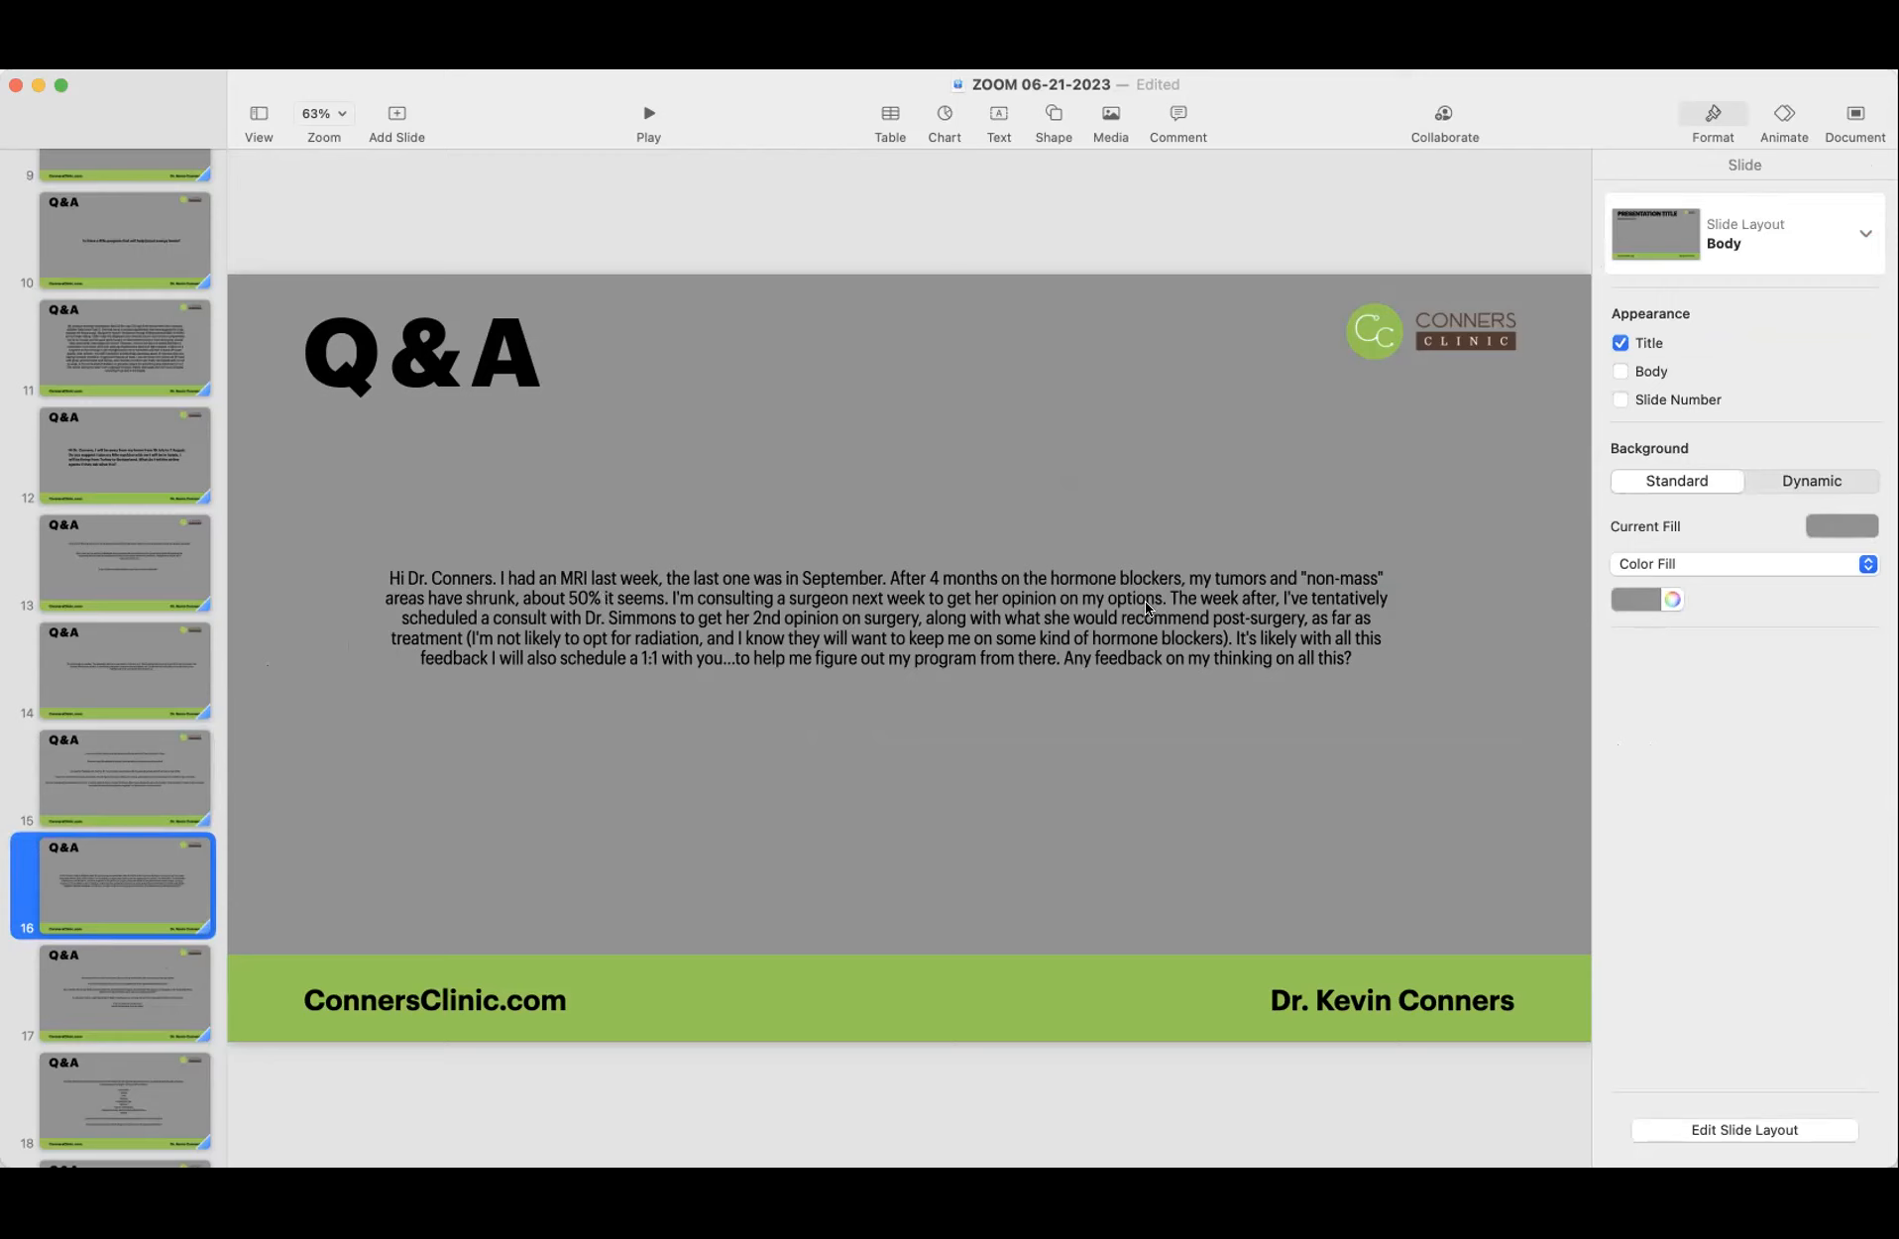
pyautogui.moveTo(1251, 602)
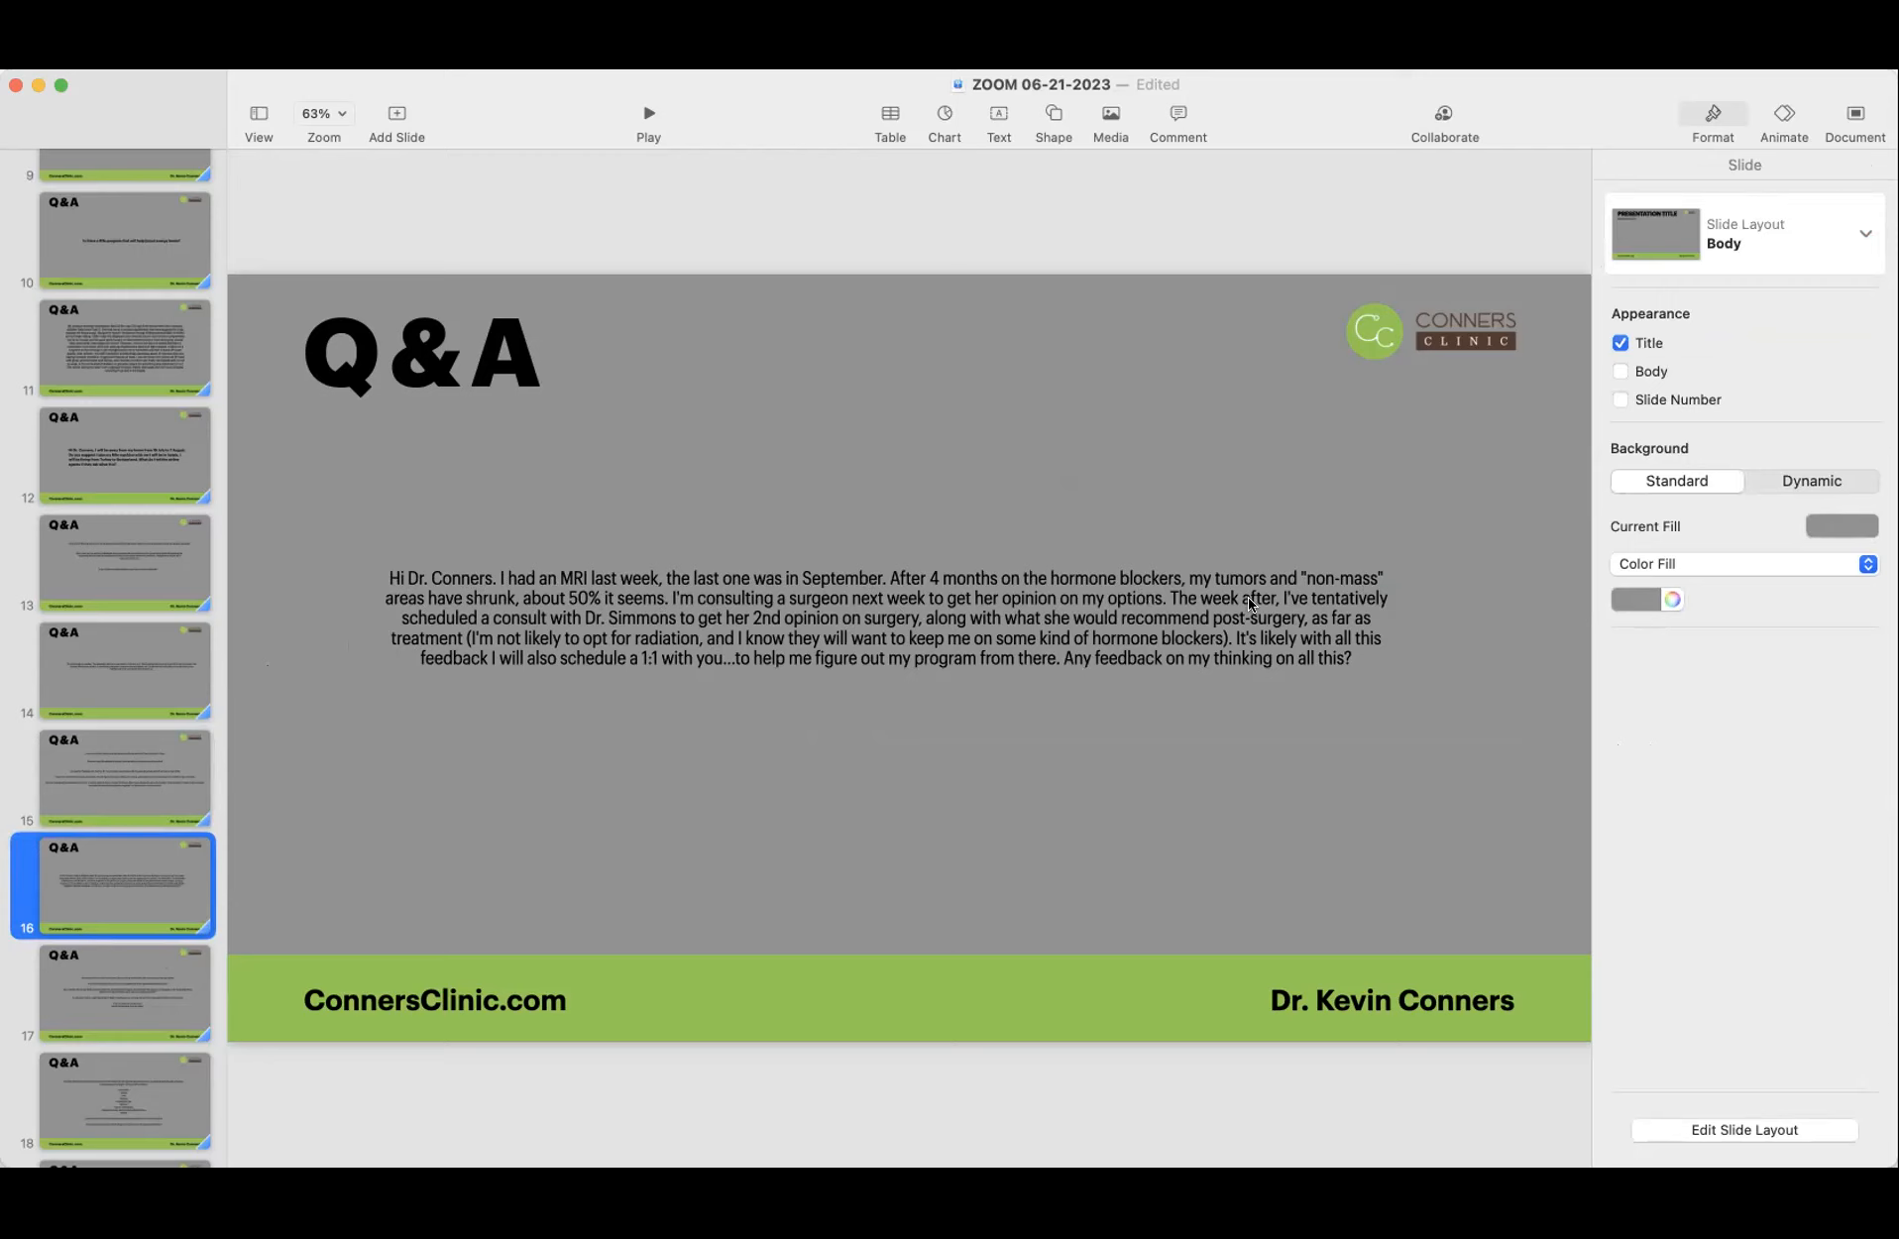
pyautogui.moveTo(682, 660)
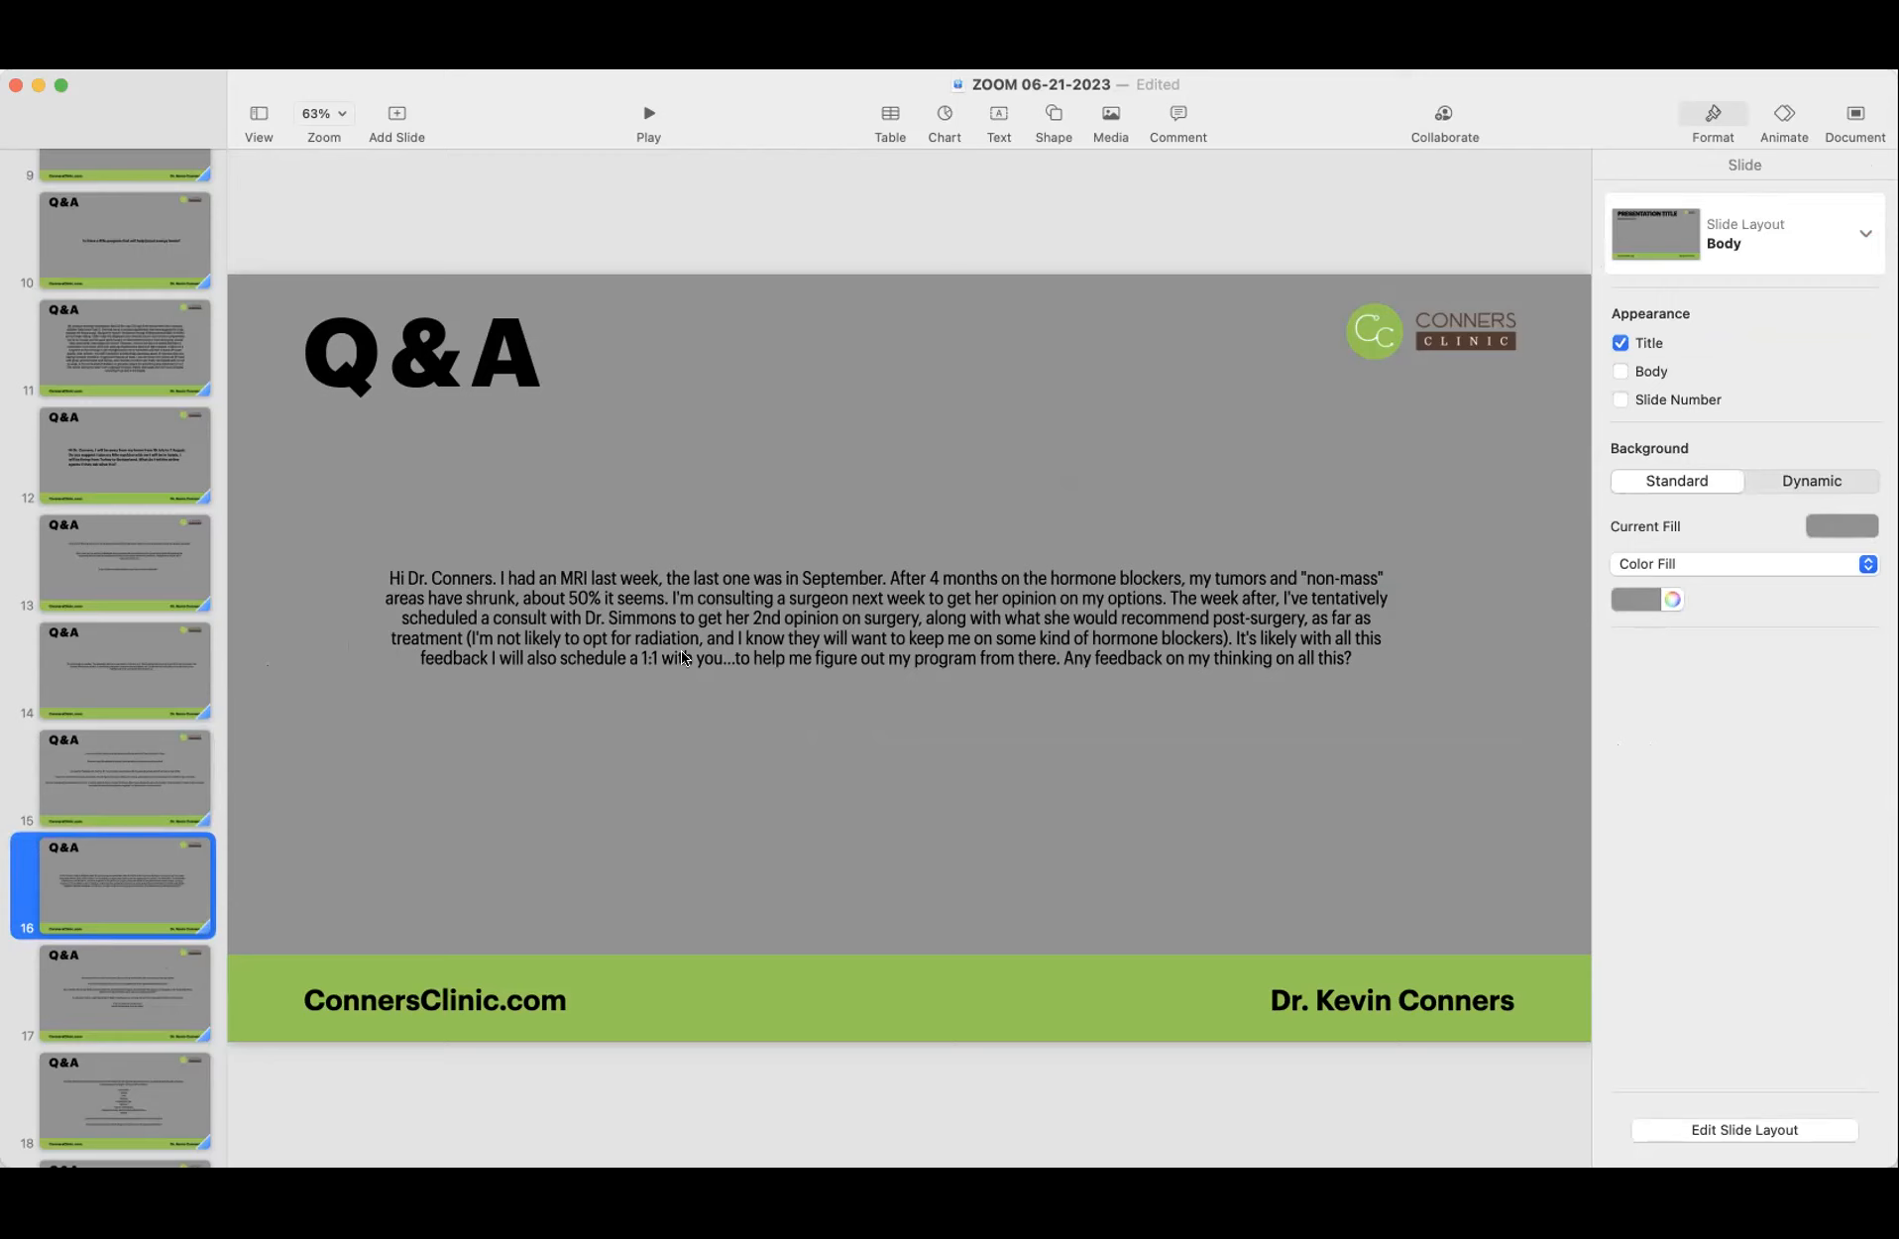
pyautogui.moveTo(690, 629)
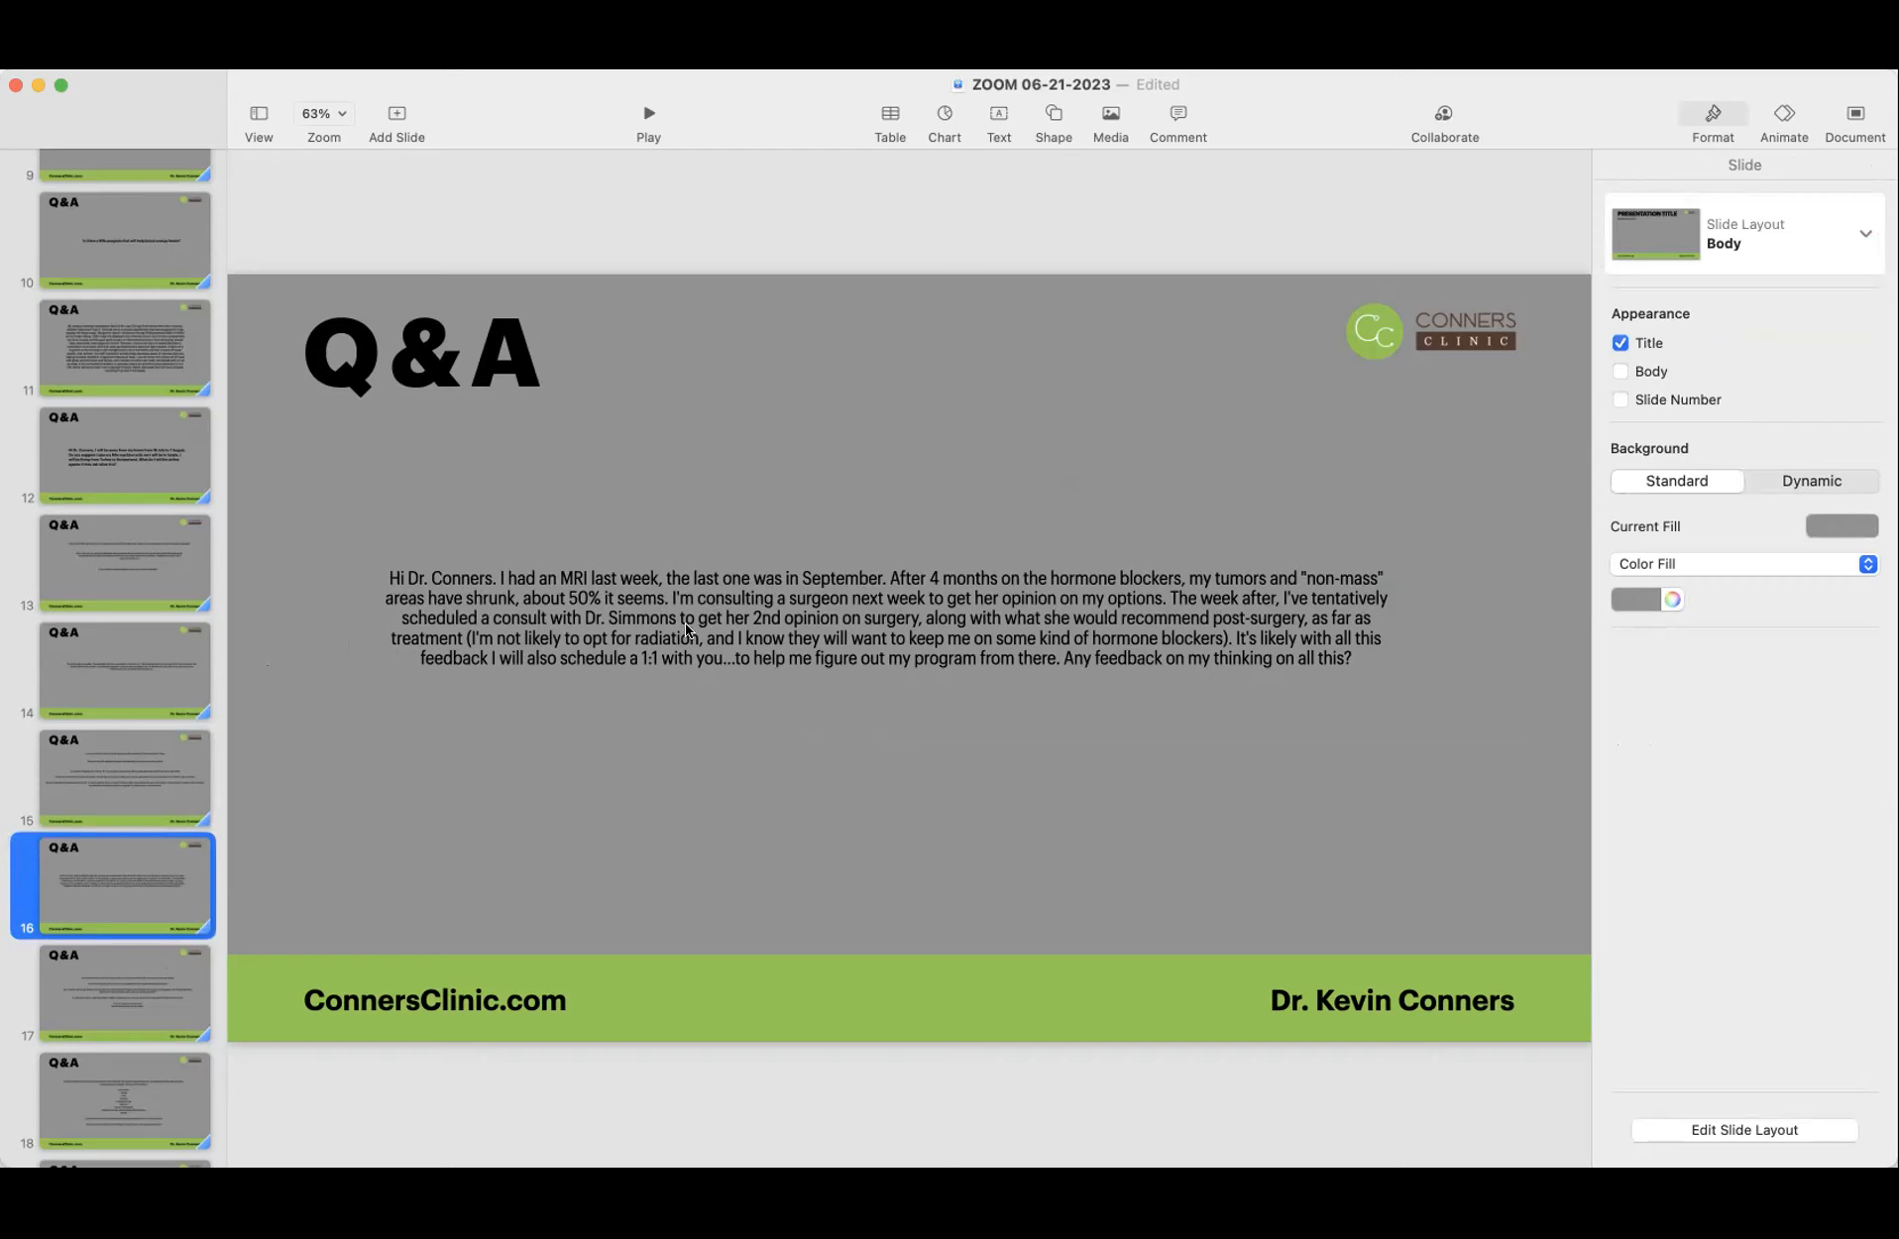
pyautogui.moveTo(912, 627)
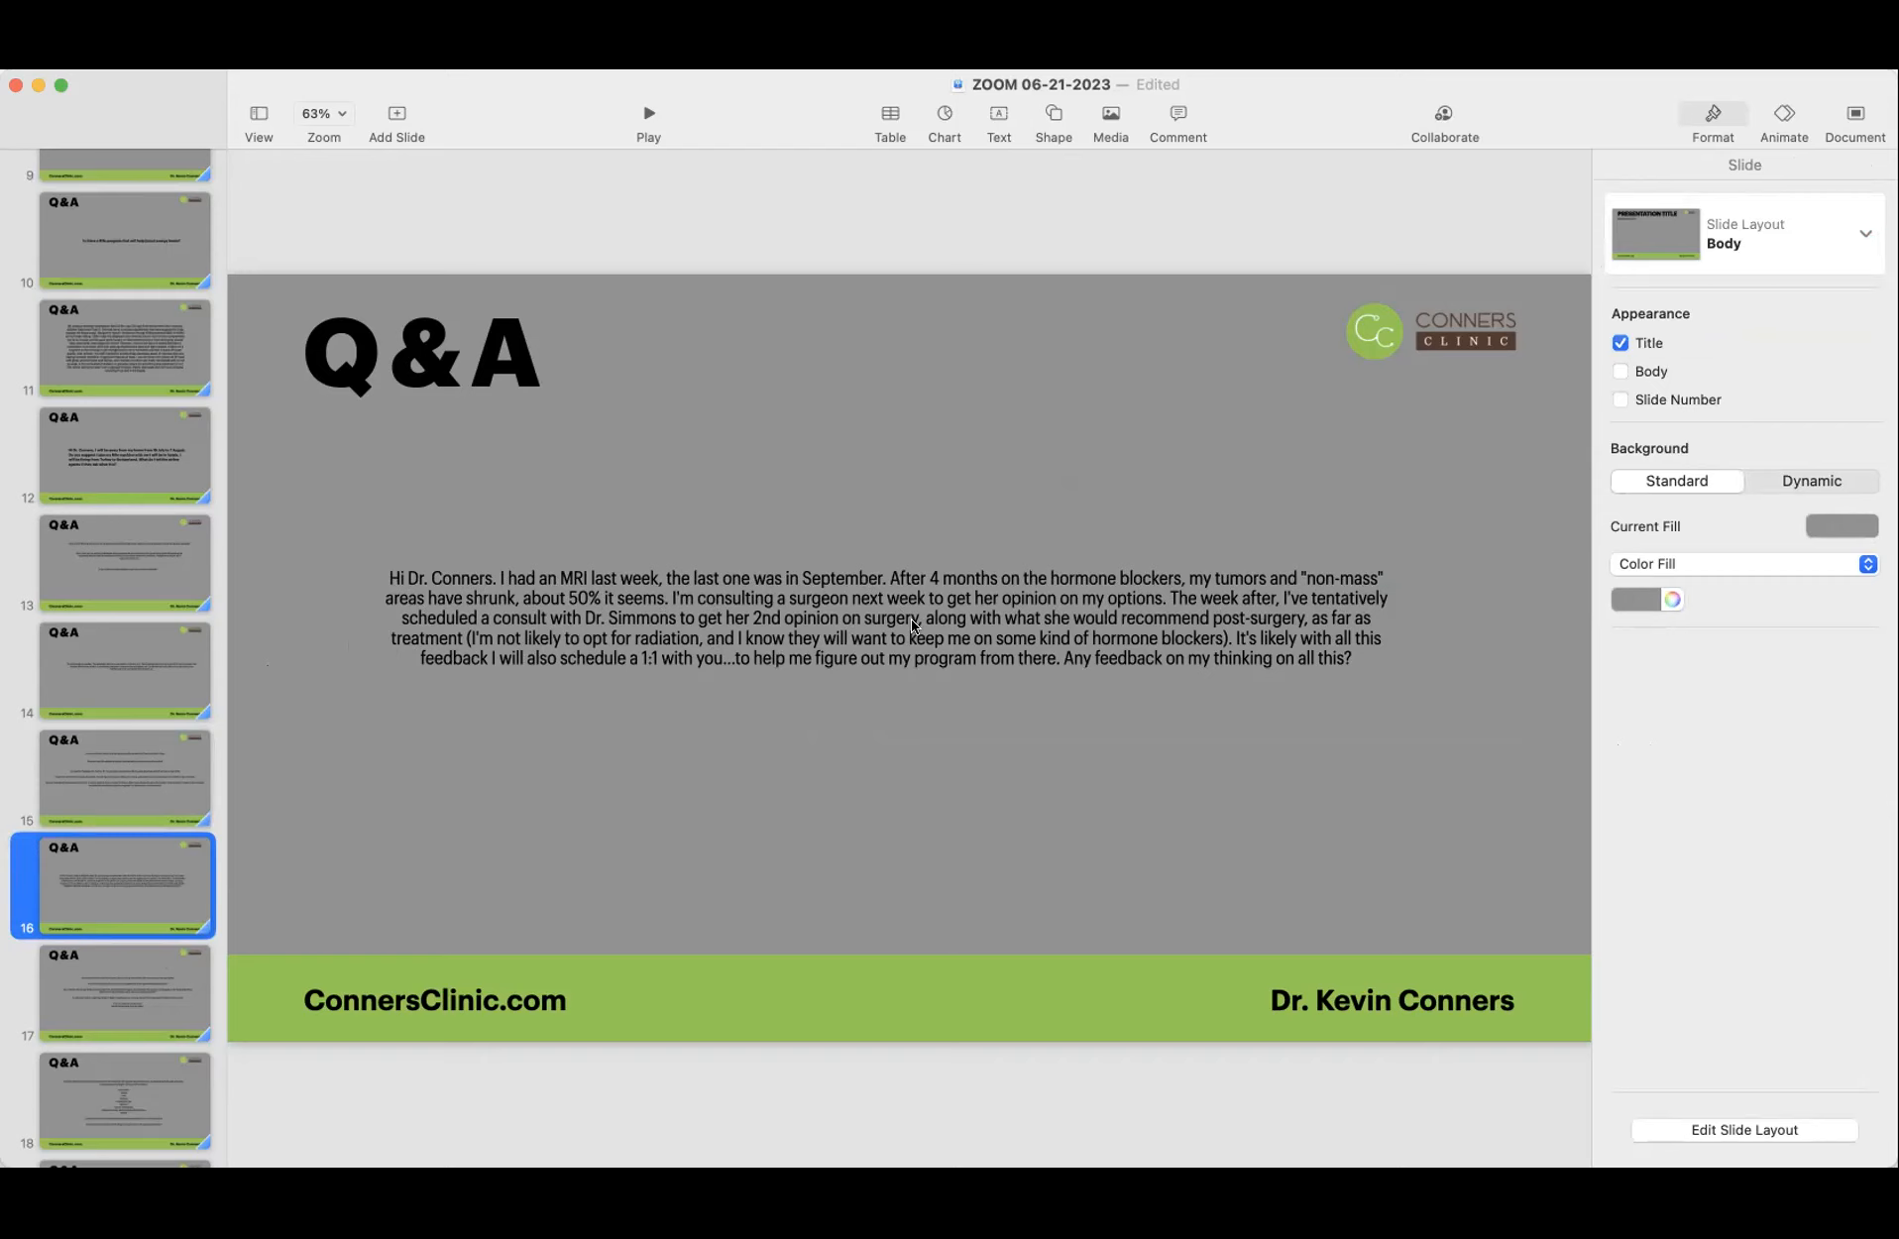
pyautogui.moveTo(1037, 624)
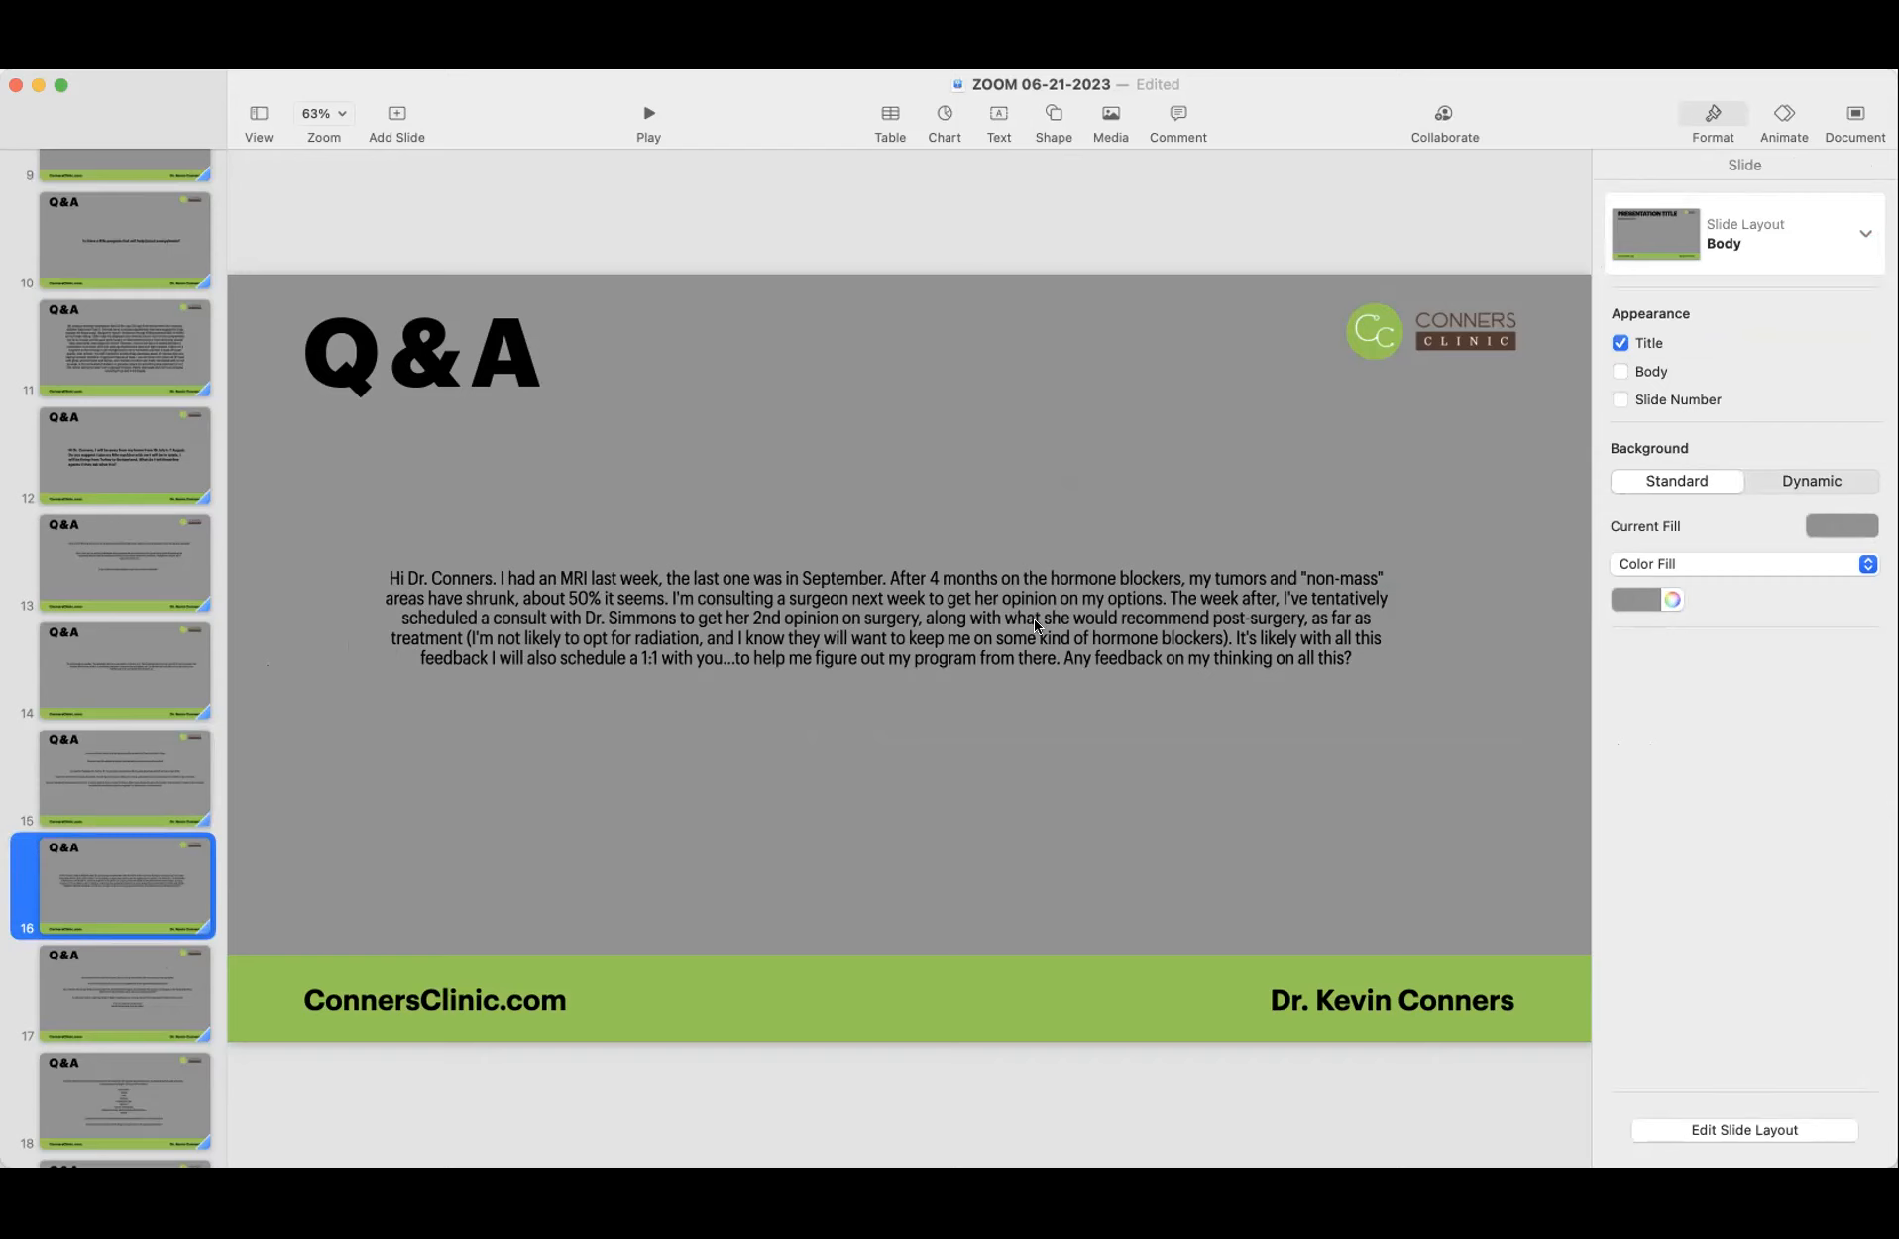
pyautogui.moveTo(1322, 625)
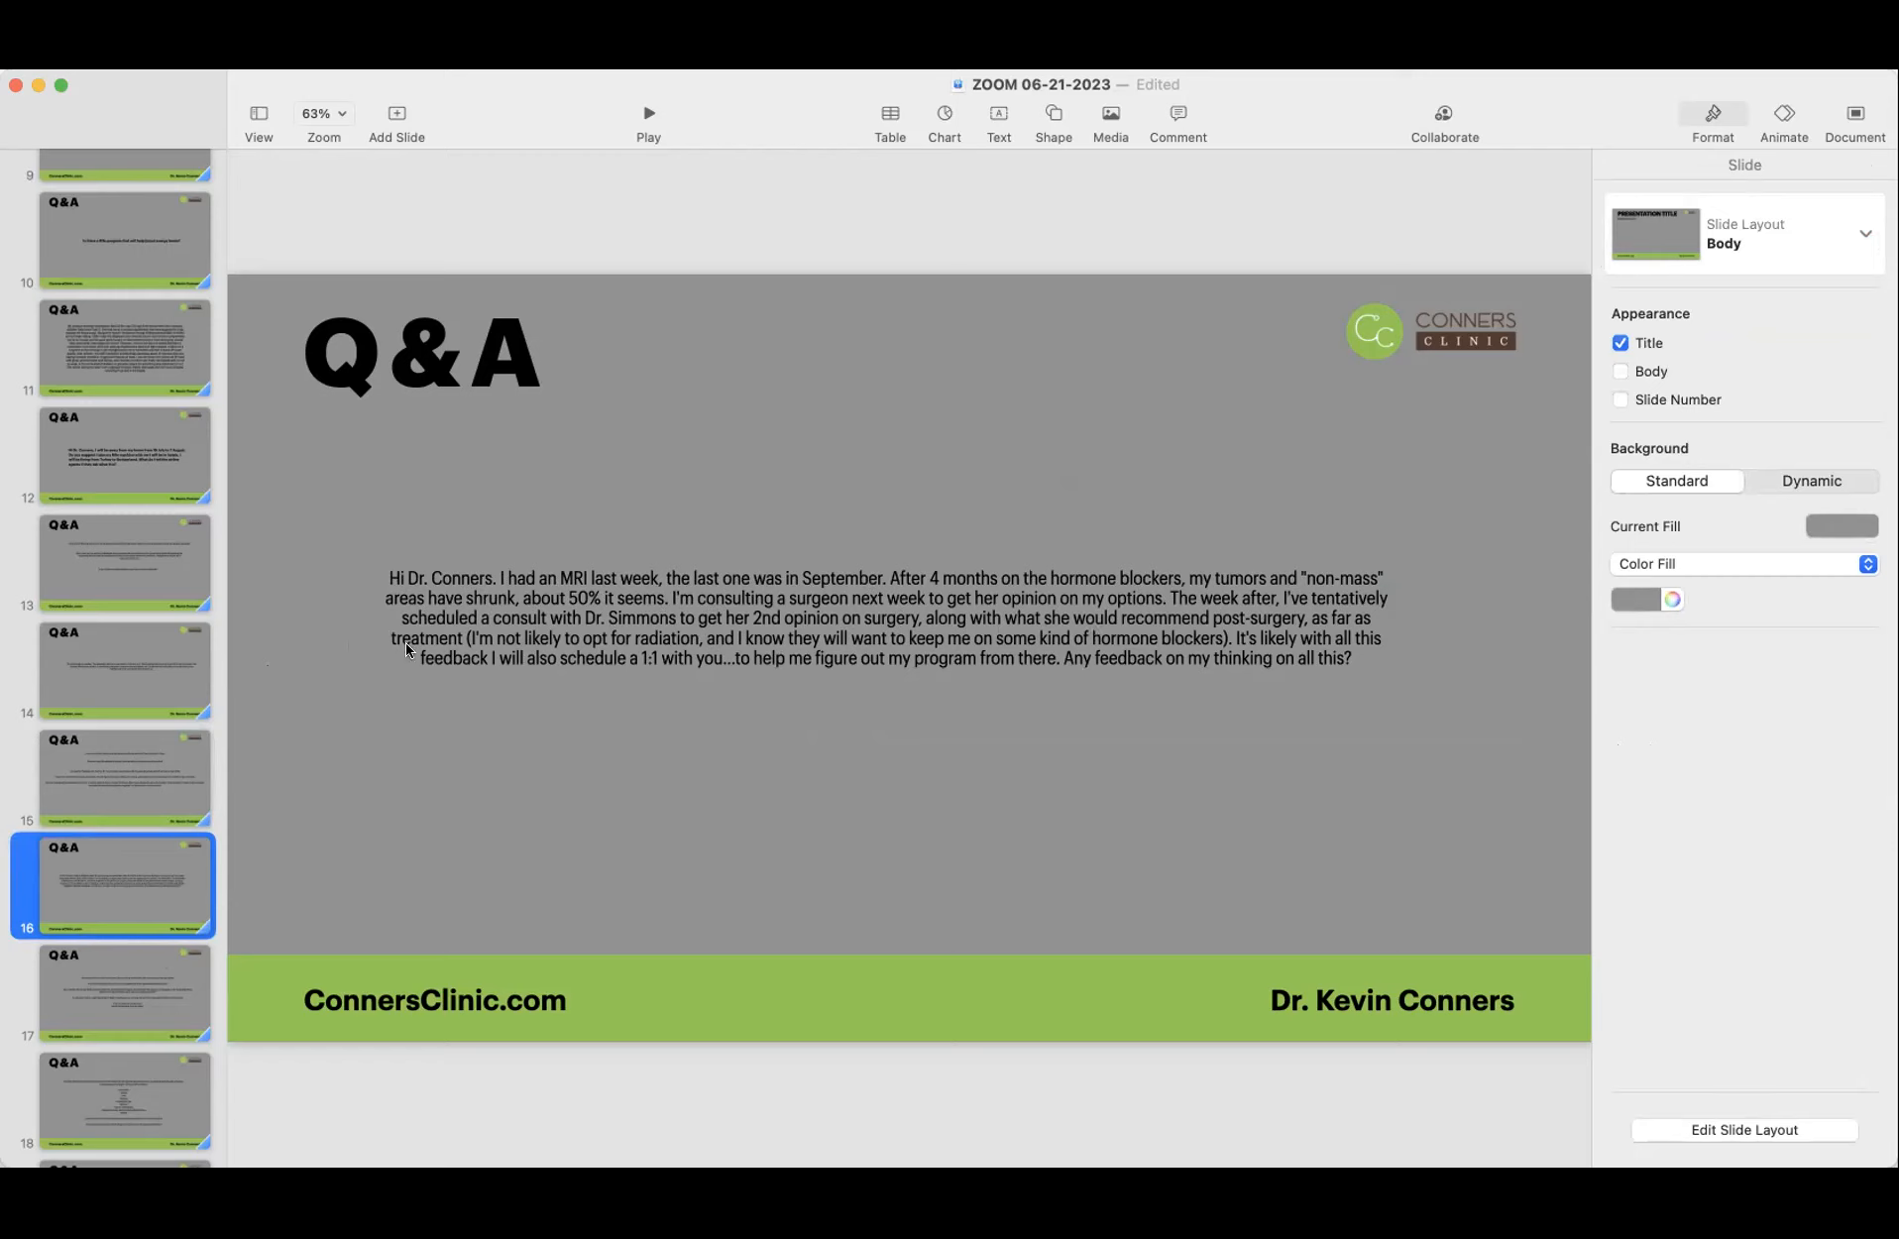
pyautogui.moveTo(595, 649)
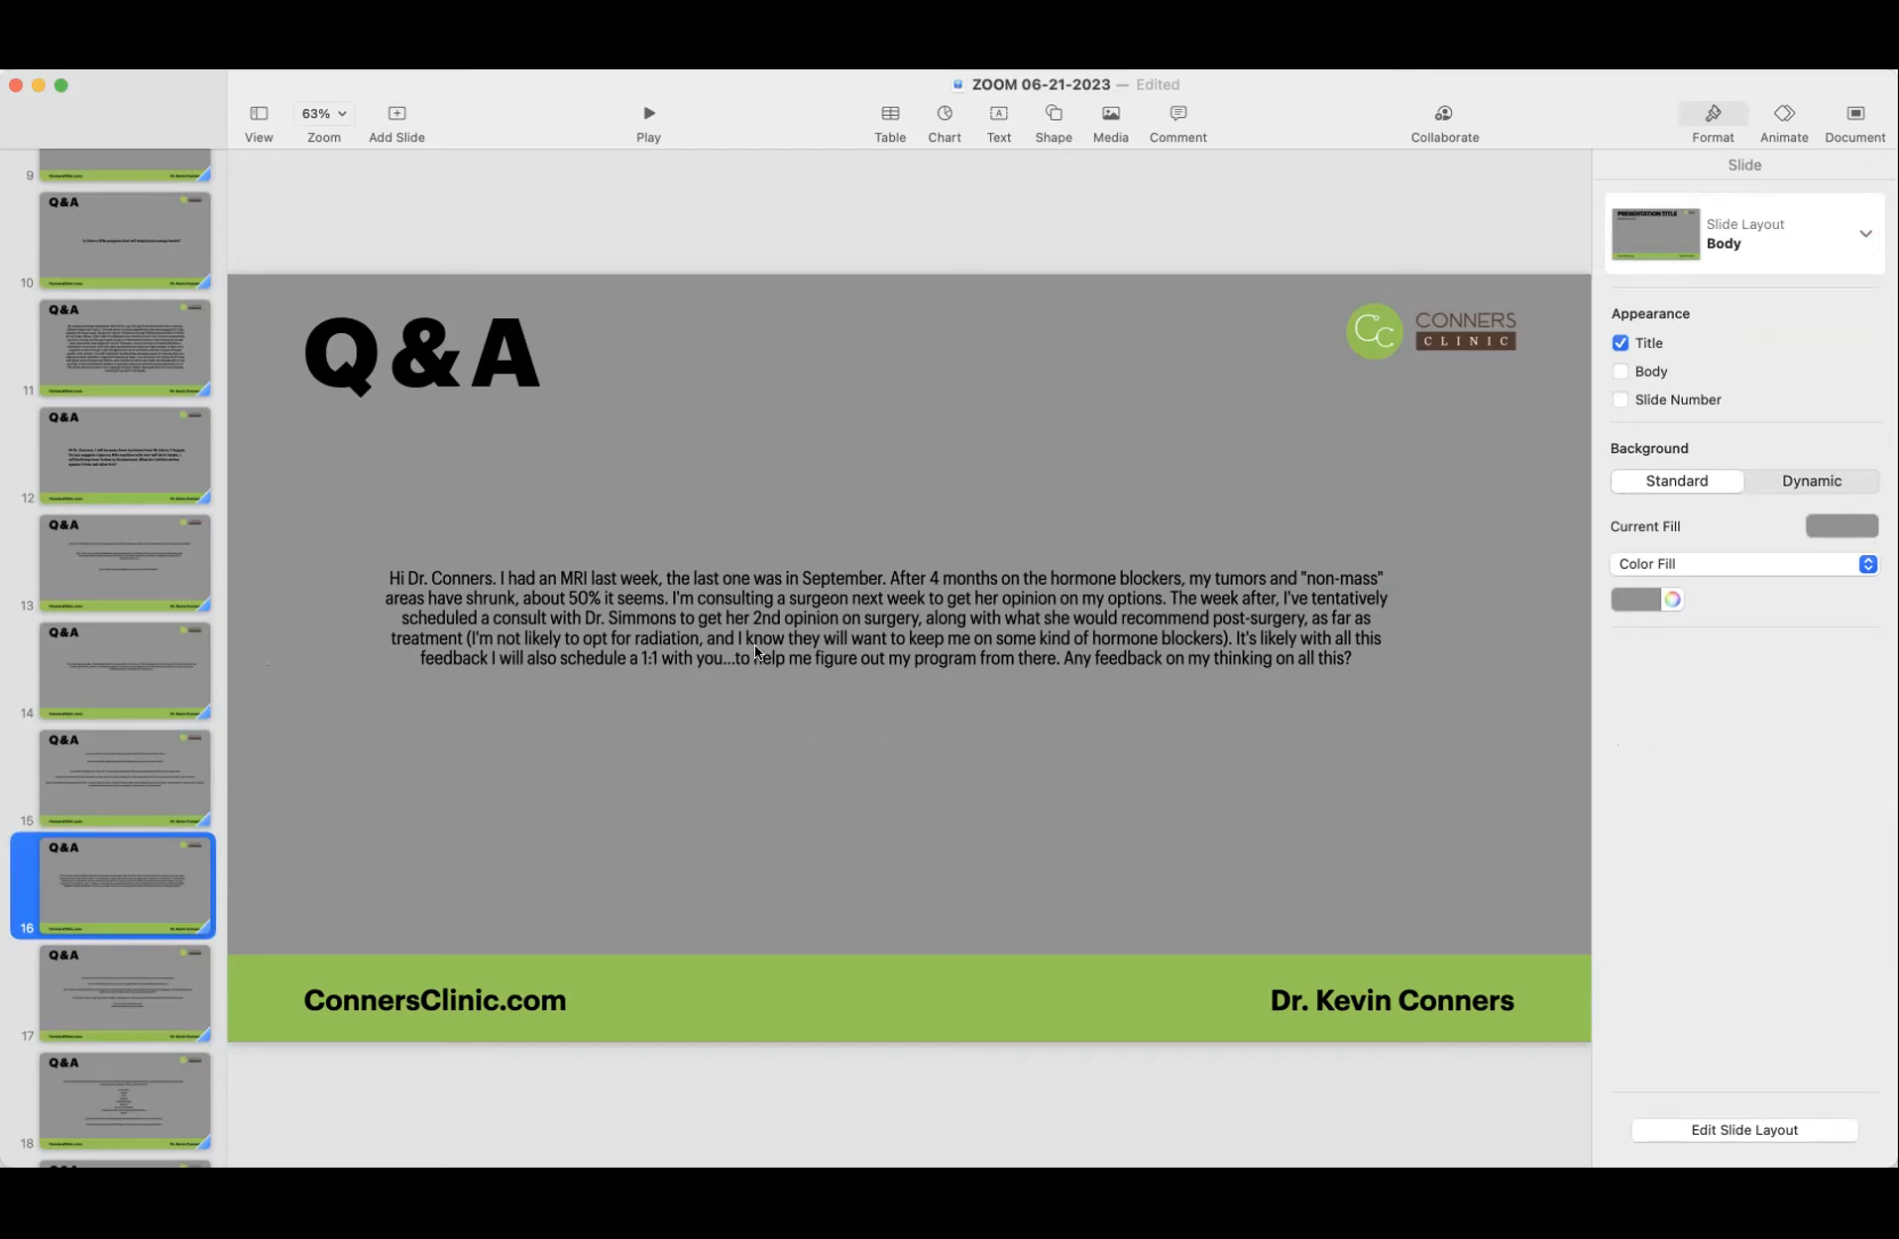
pyautogui.moveTo(1003, 649)
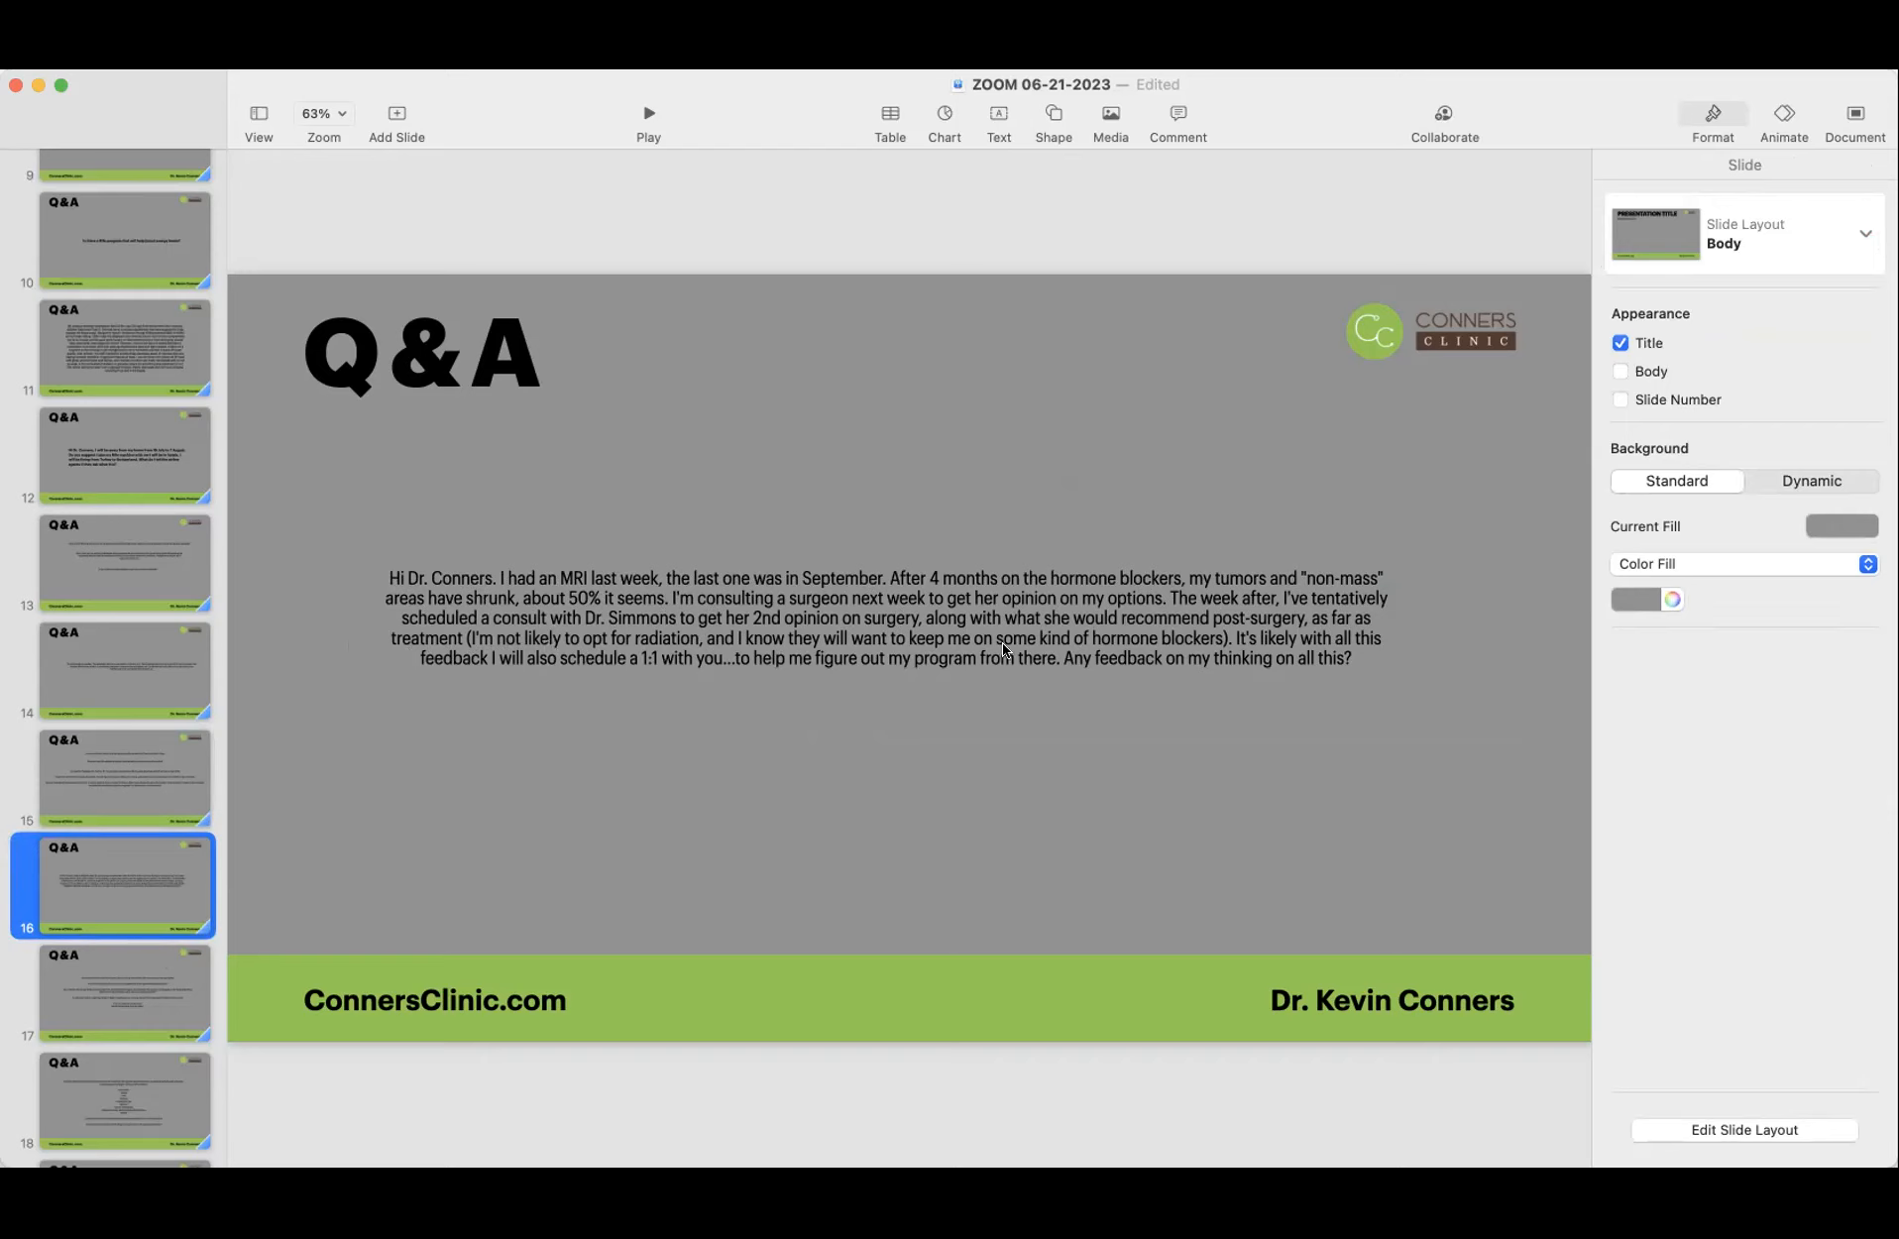
pyautogui.moveTo(1015, 654)
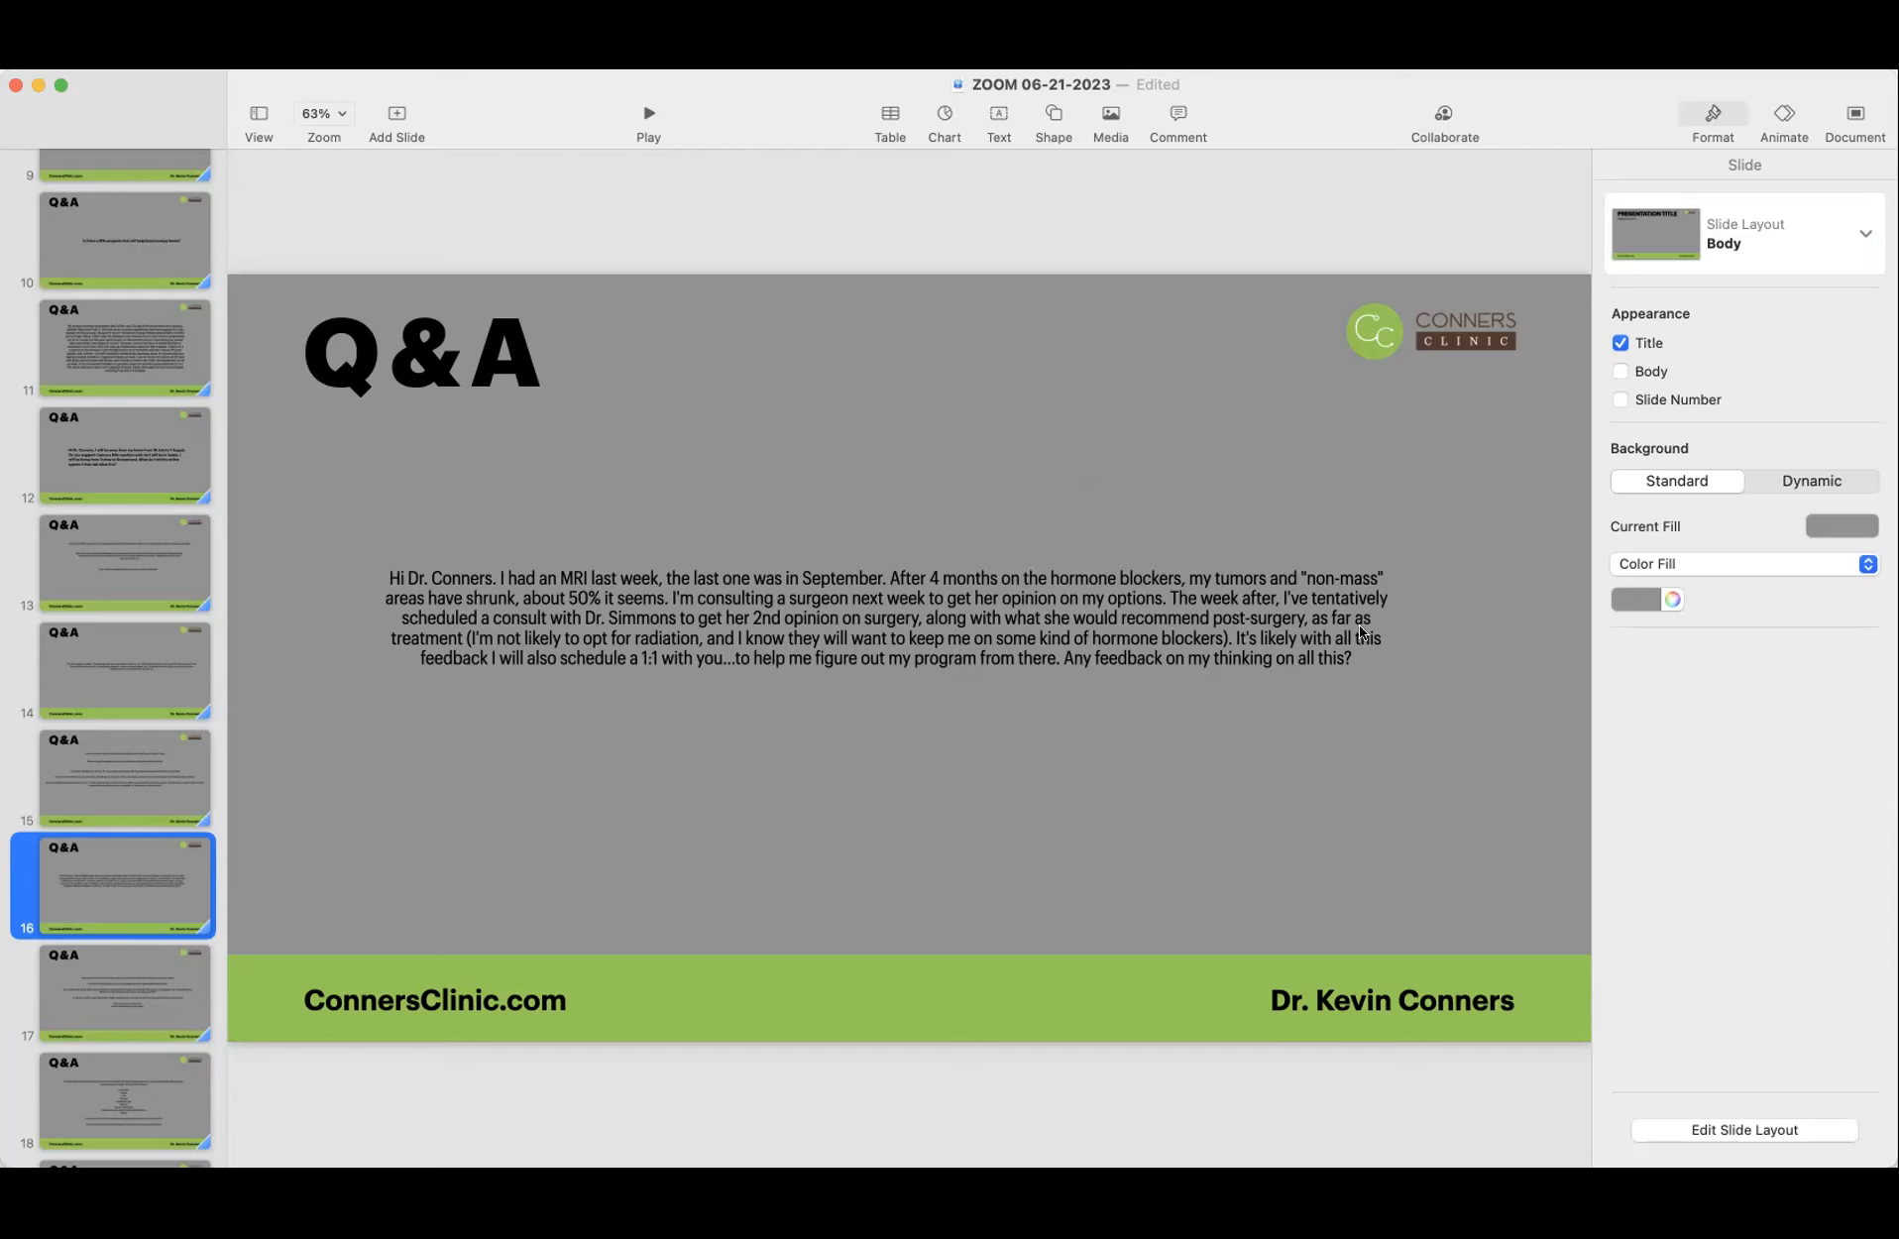
pyautogui.moveTo(488, 672)
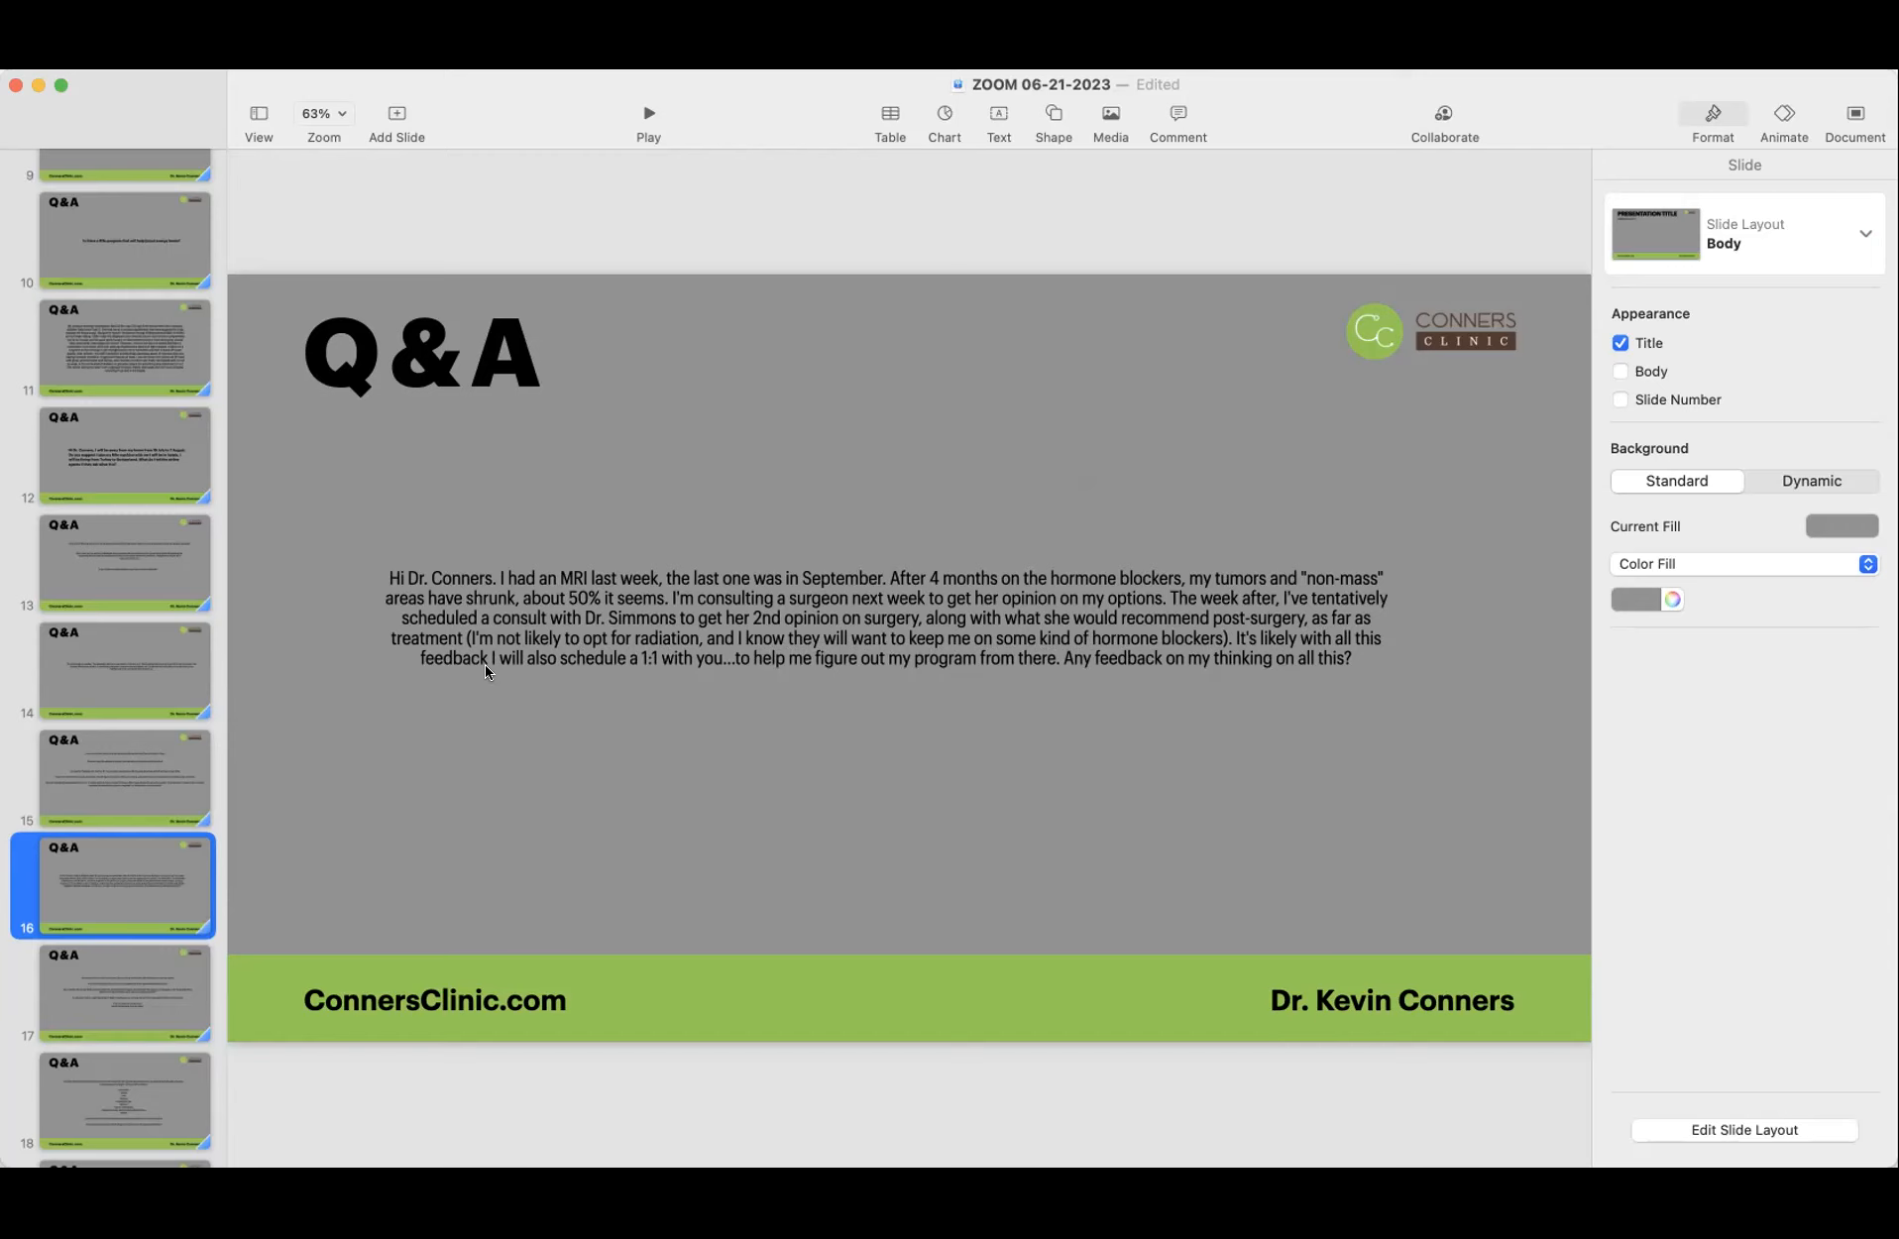
pyautogui.moveTo(789, 676)
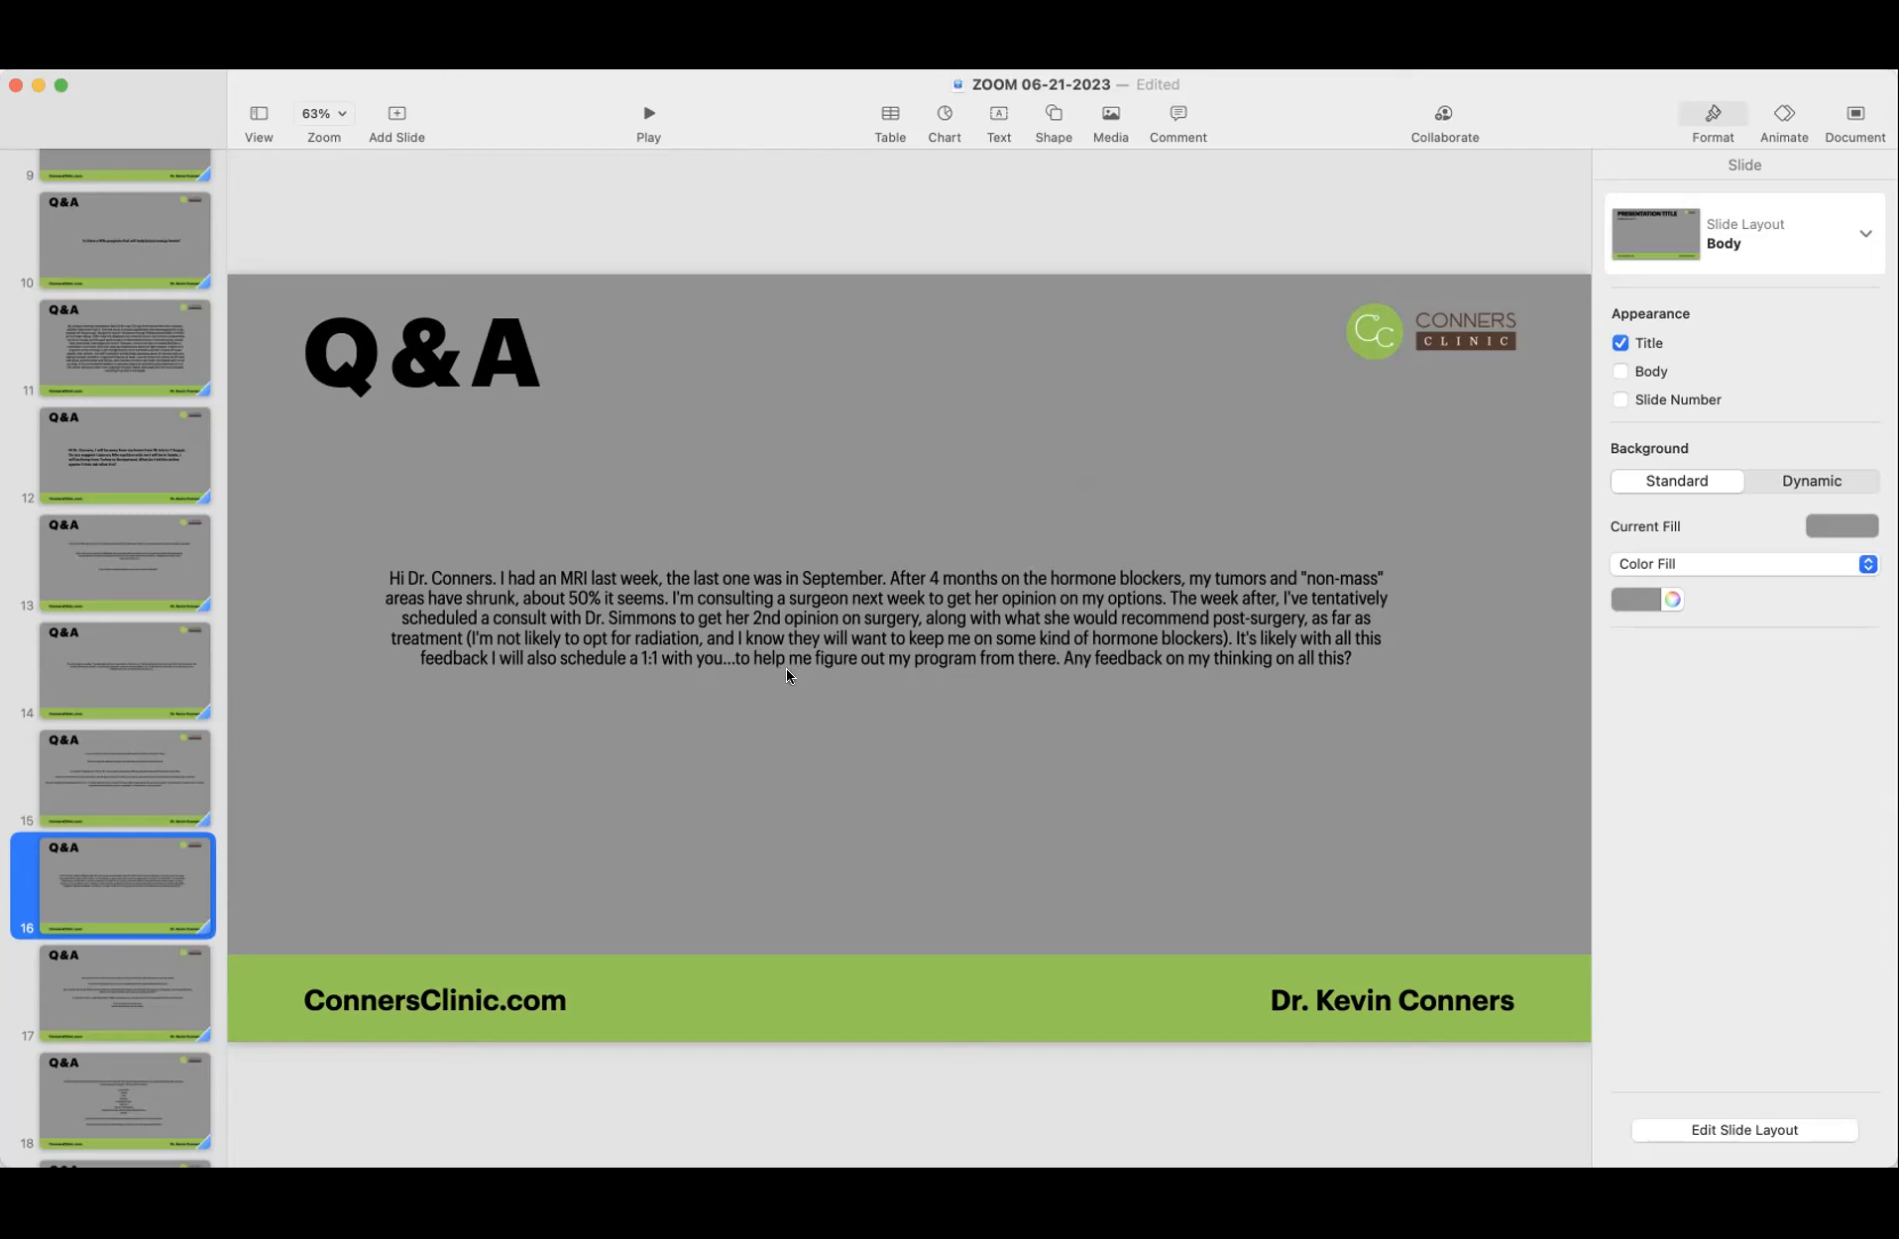
pyautogui.moveTo(948, 688)
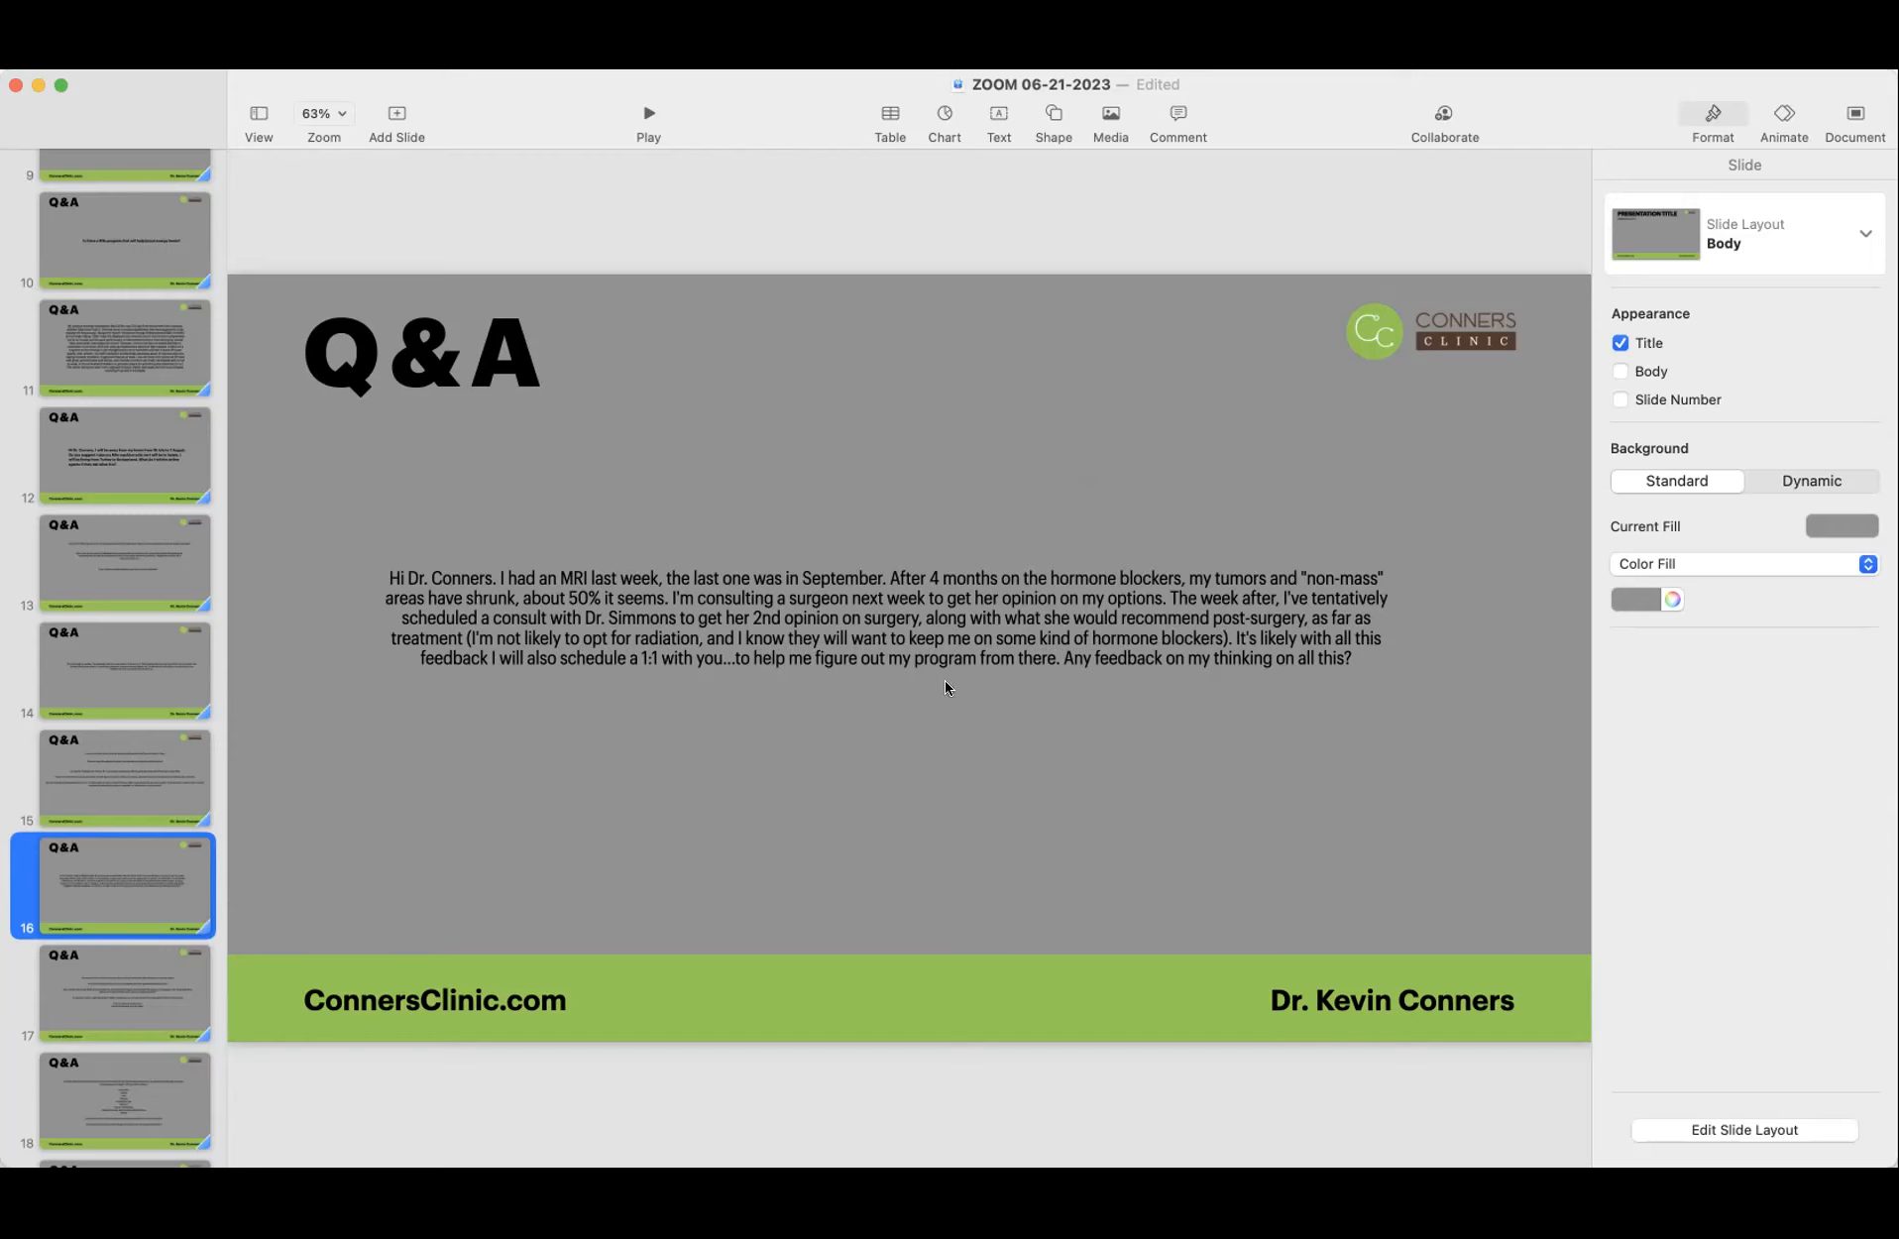
pyautogui.moveTo(1329, 676)
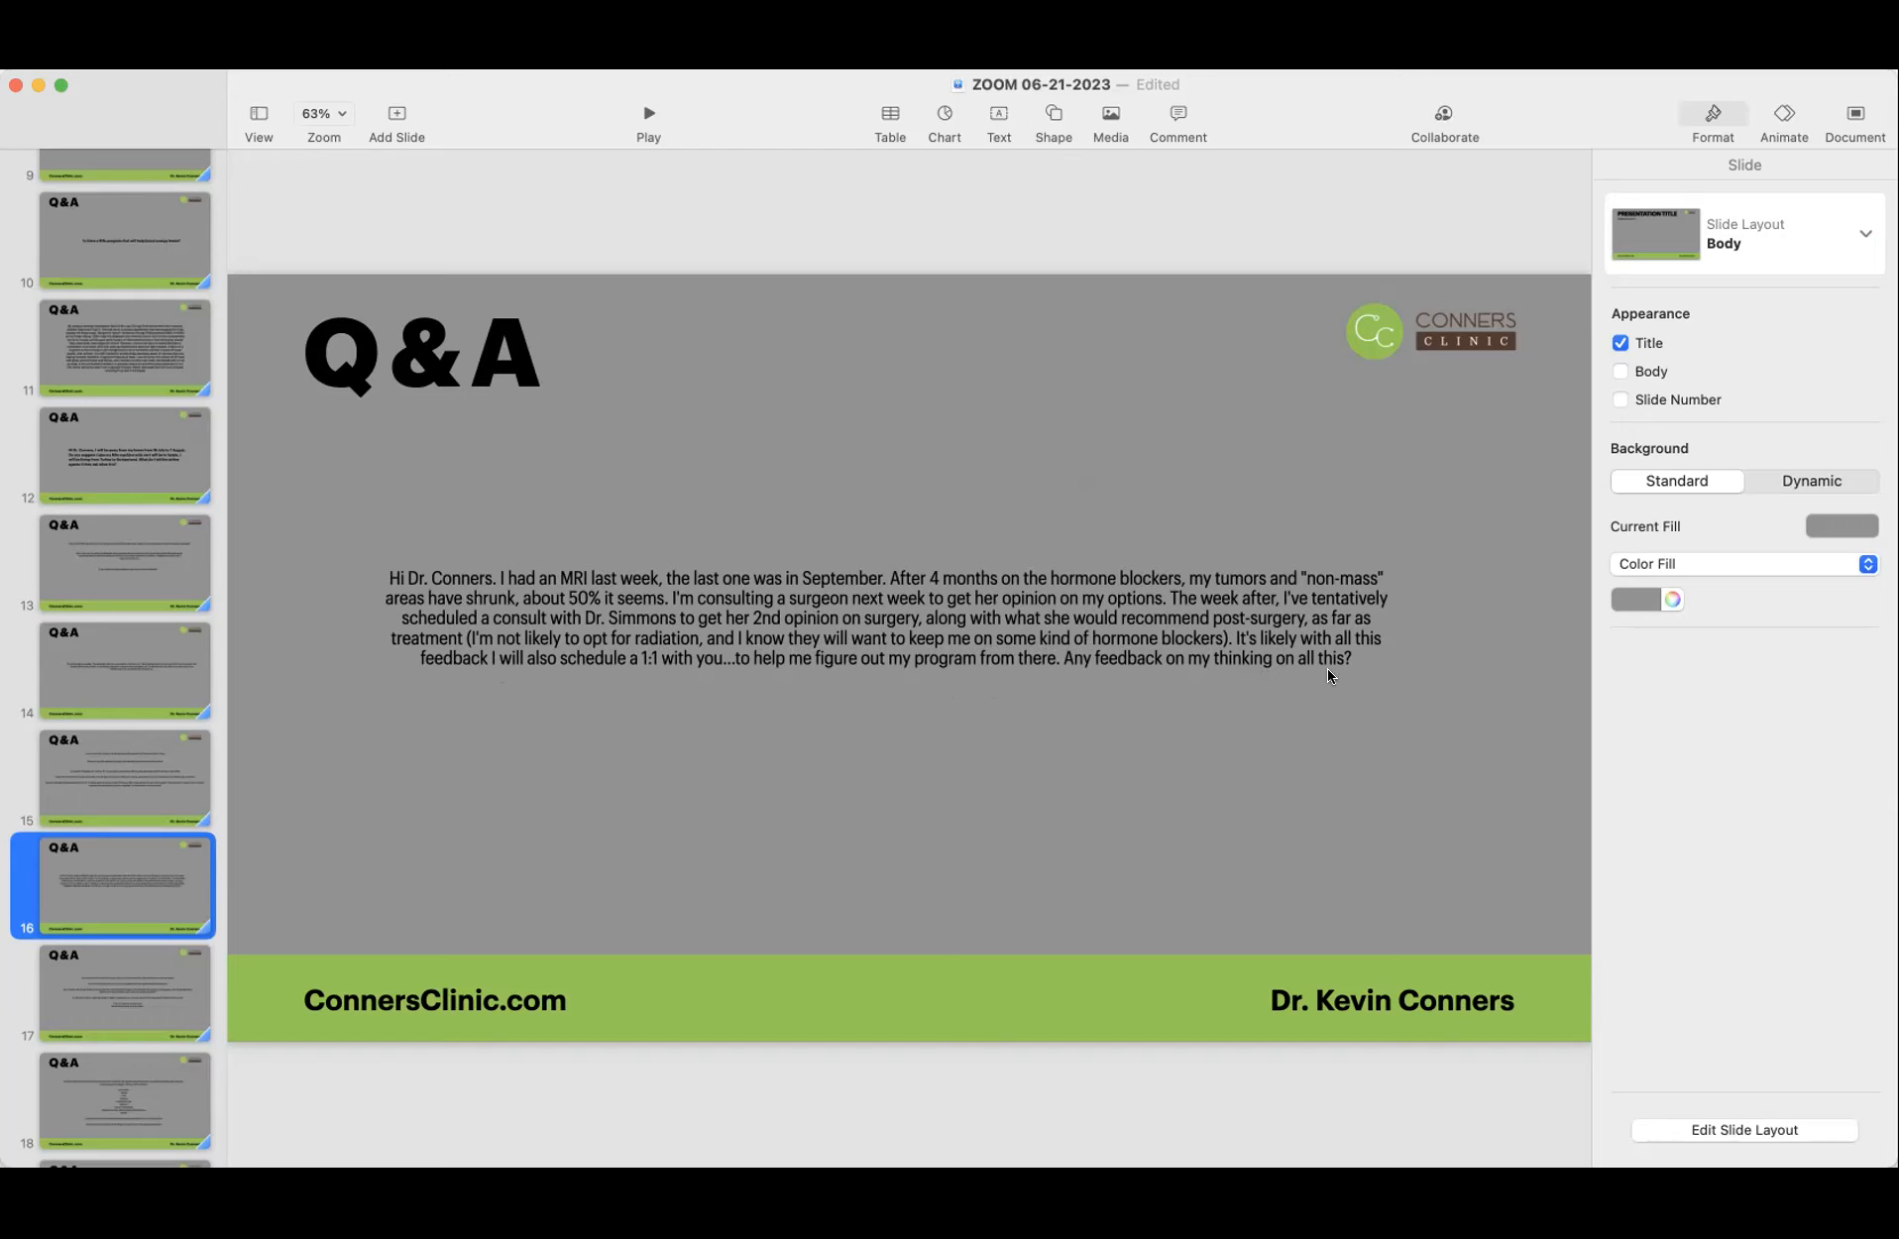
pyautogui.moveTo(640, 648)
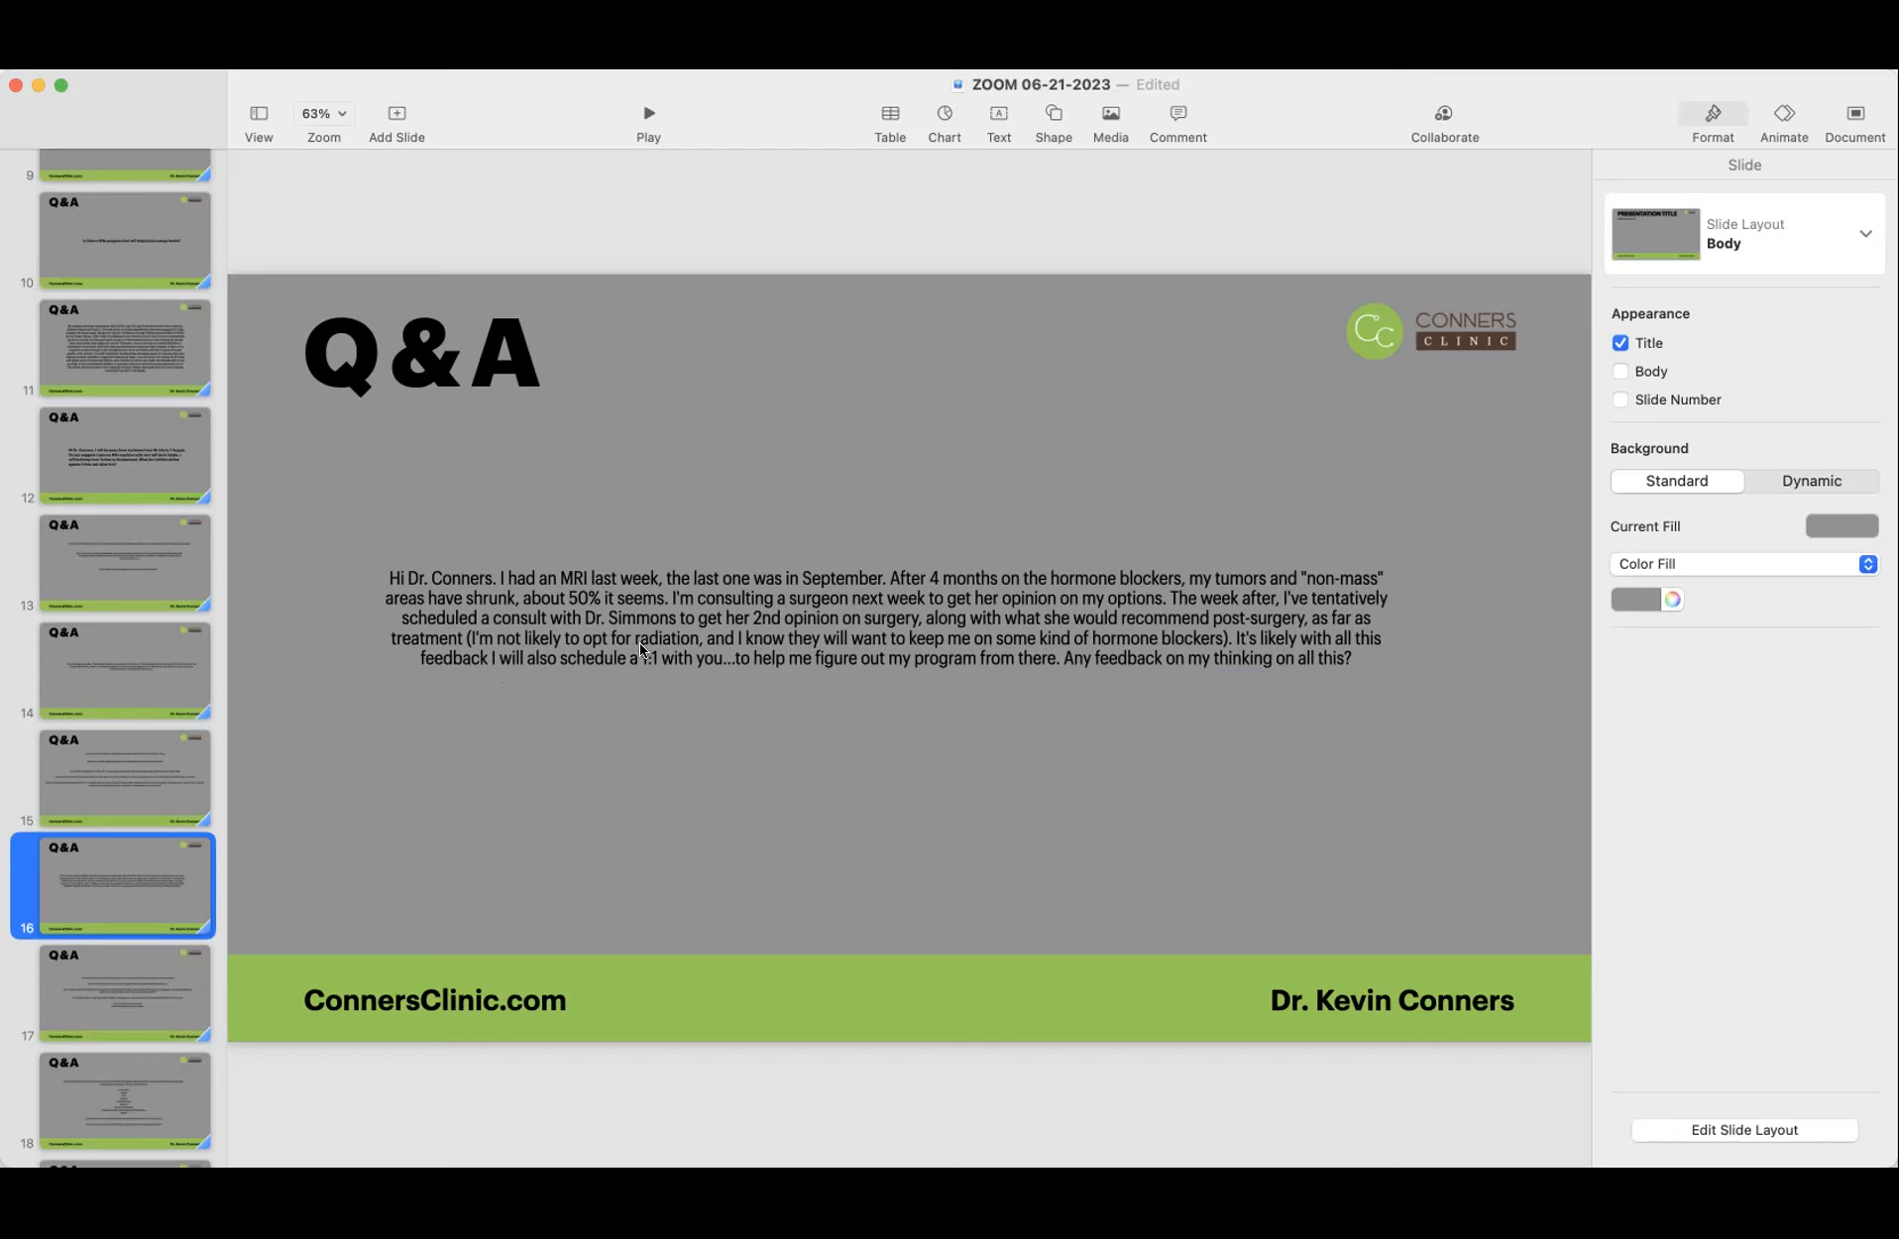
pyautogui.click(630, 636)
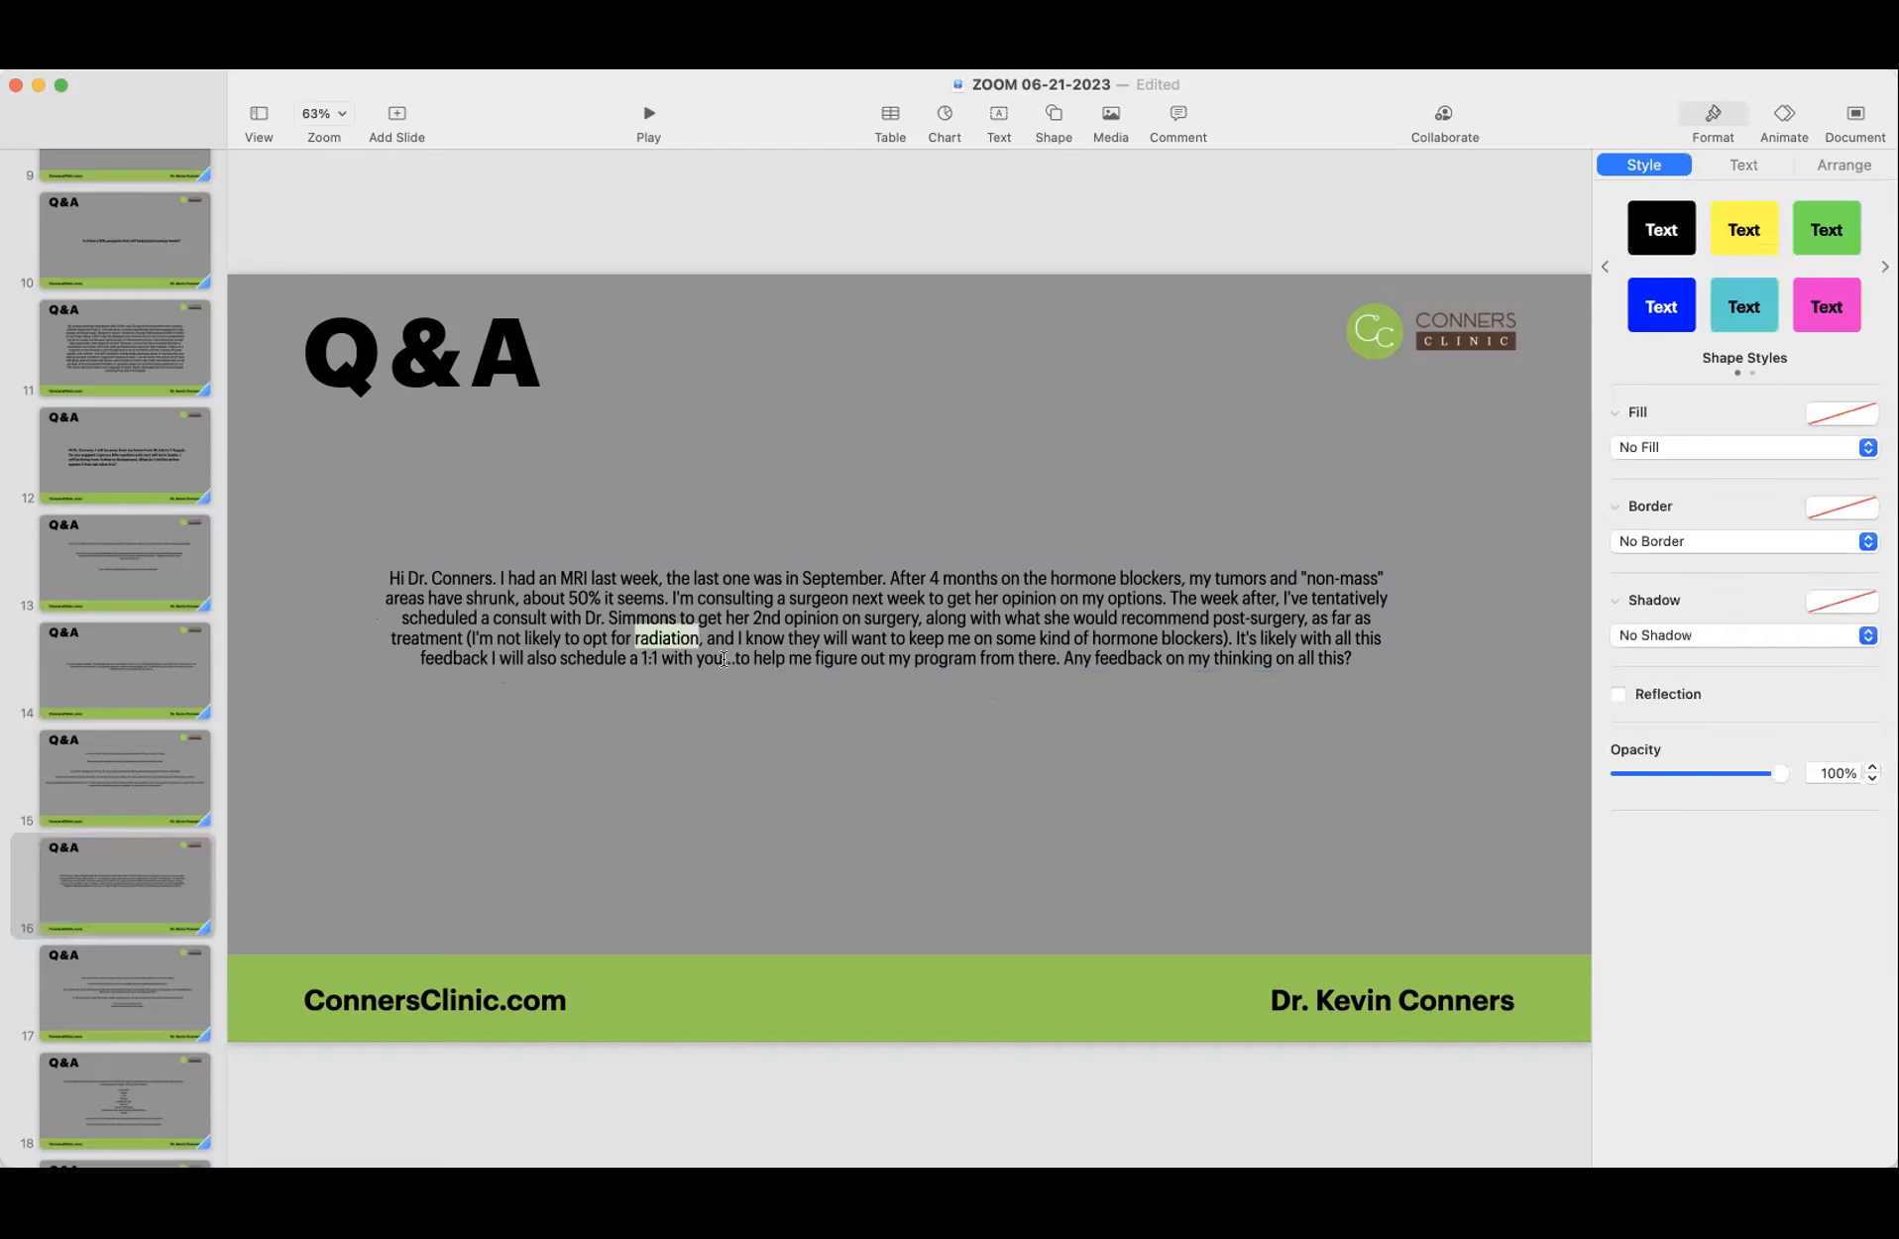
pyautogui.moveTo(774, 722)
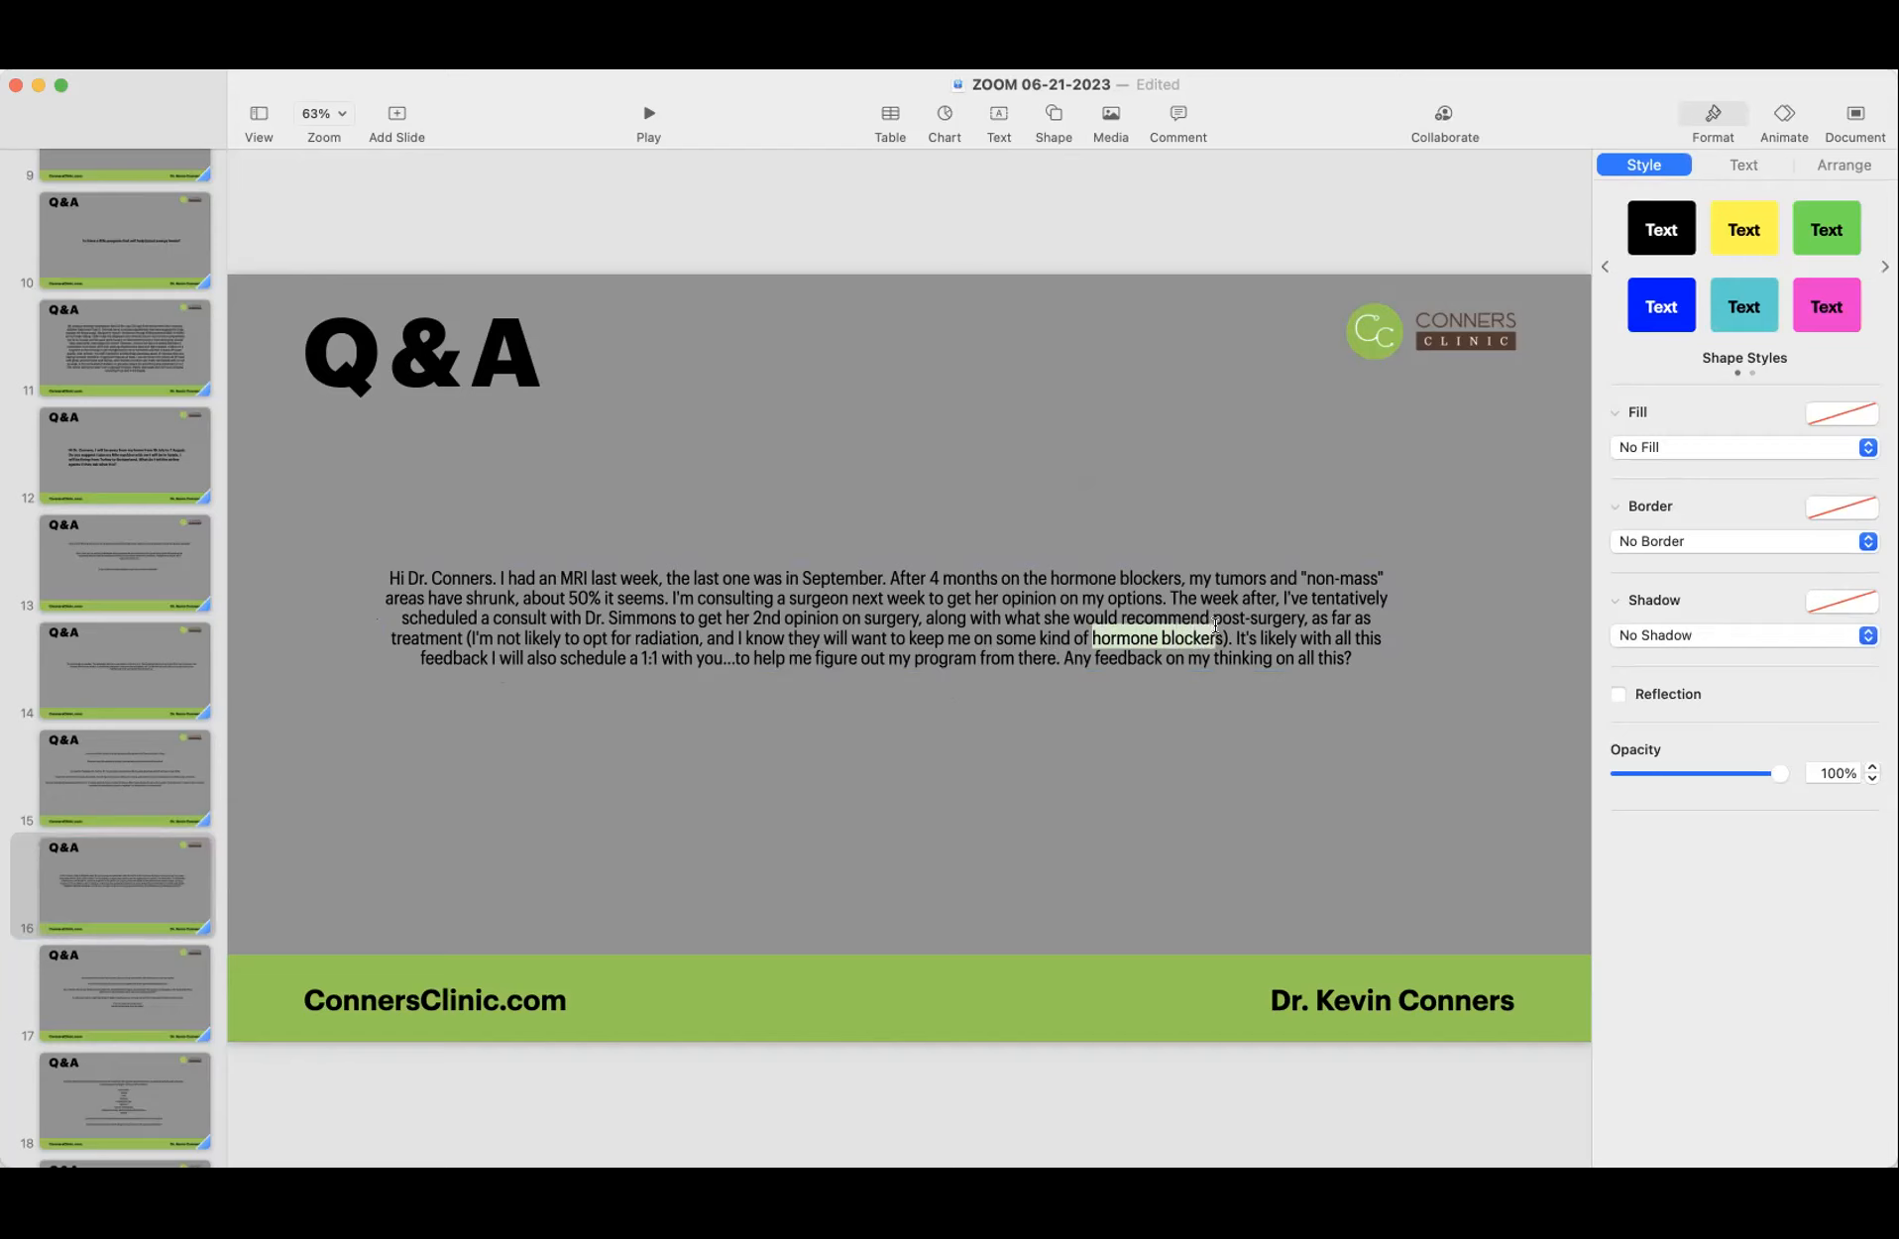
pyautogui.moveTo(1154, 680)
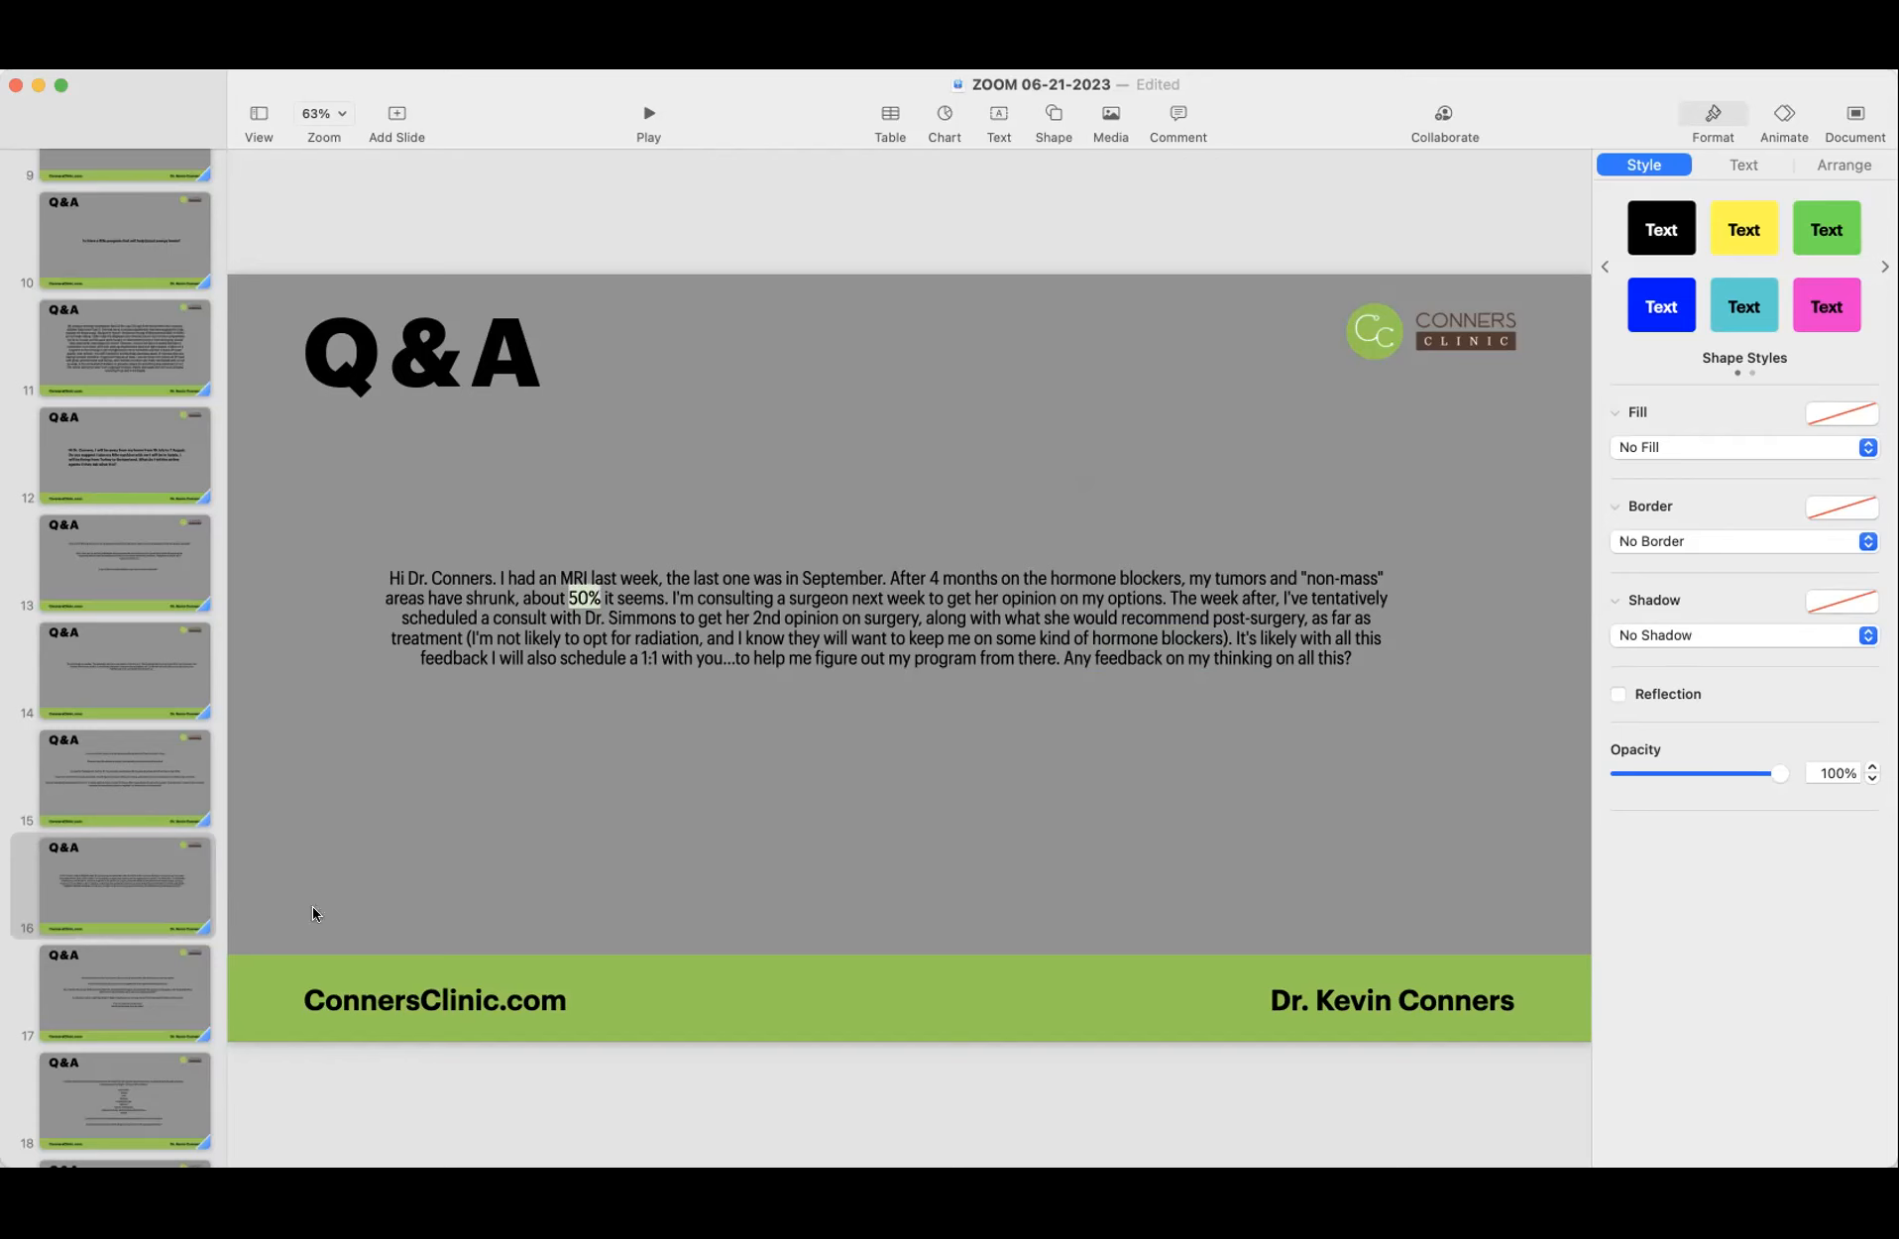
# Step: Show slide 17 with the cold cap and chemo hair-loss questions
pyautogui.click(125, 993)
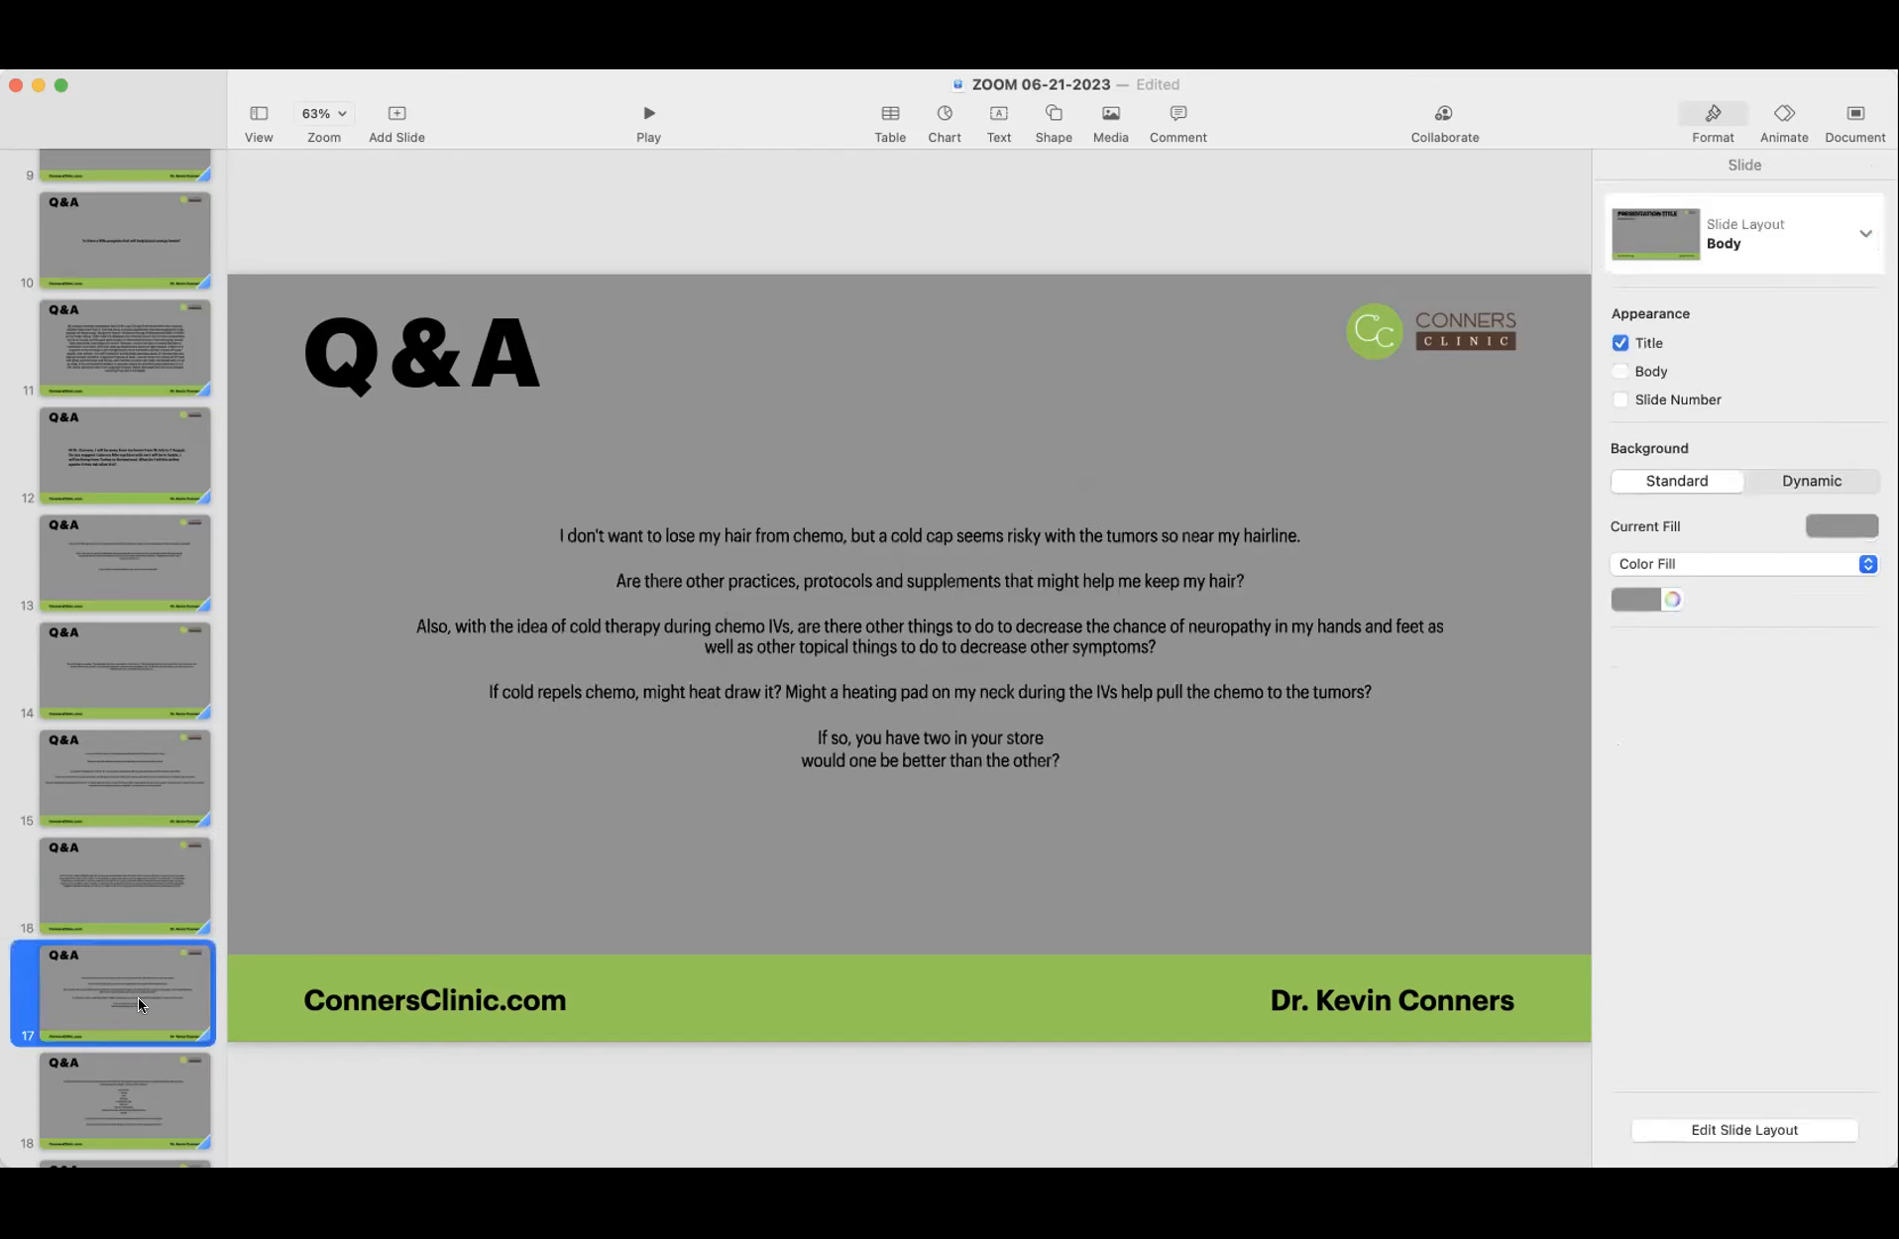
pyautogui.moveTo(706, 551)
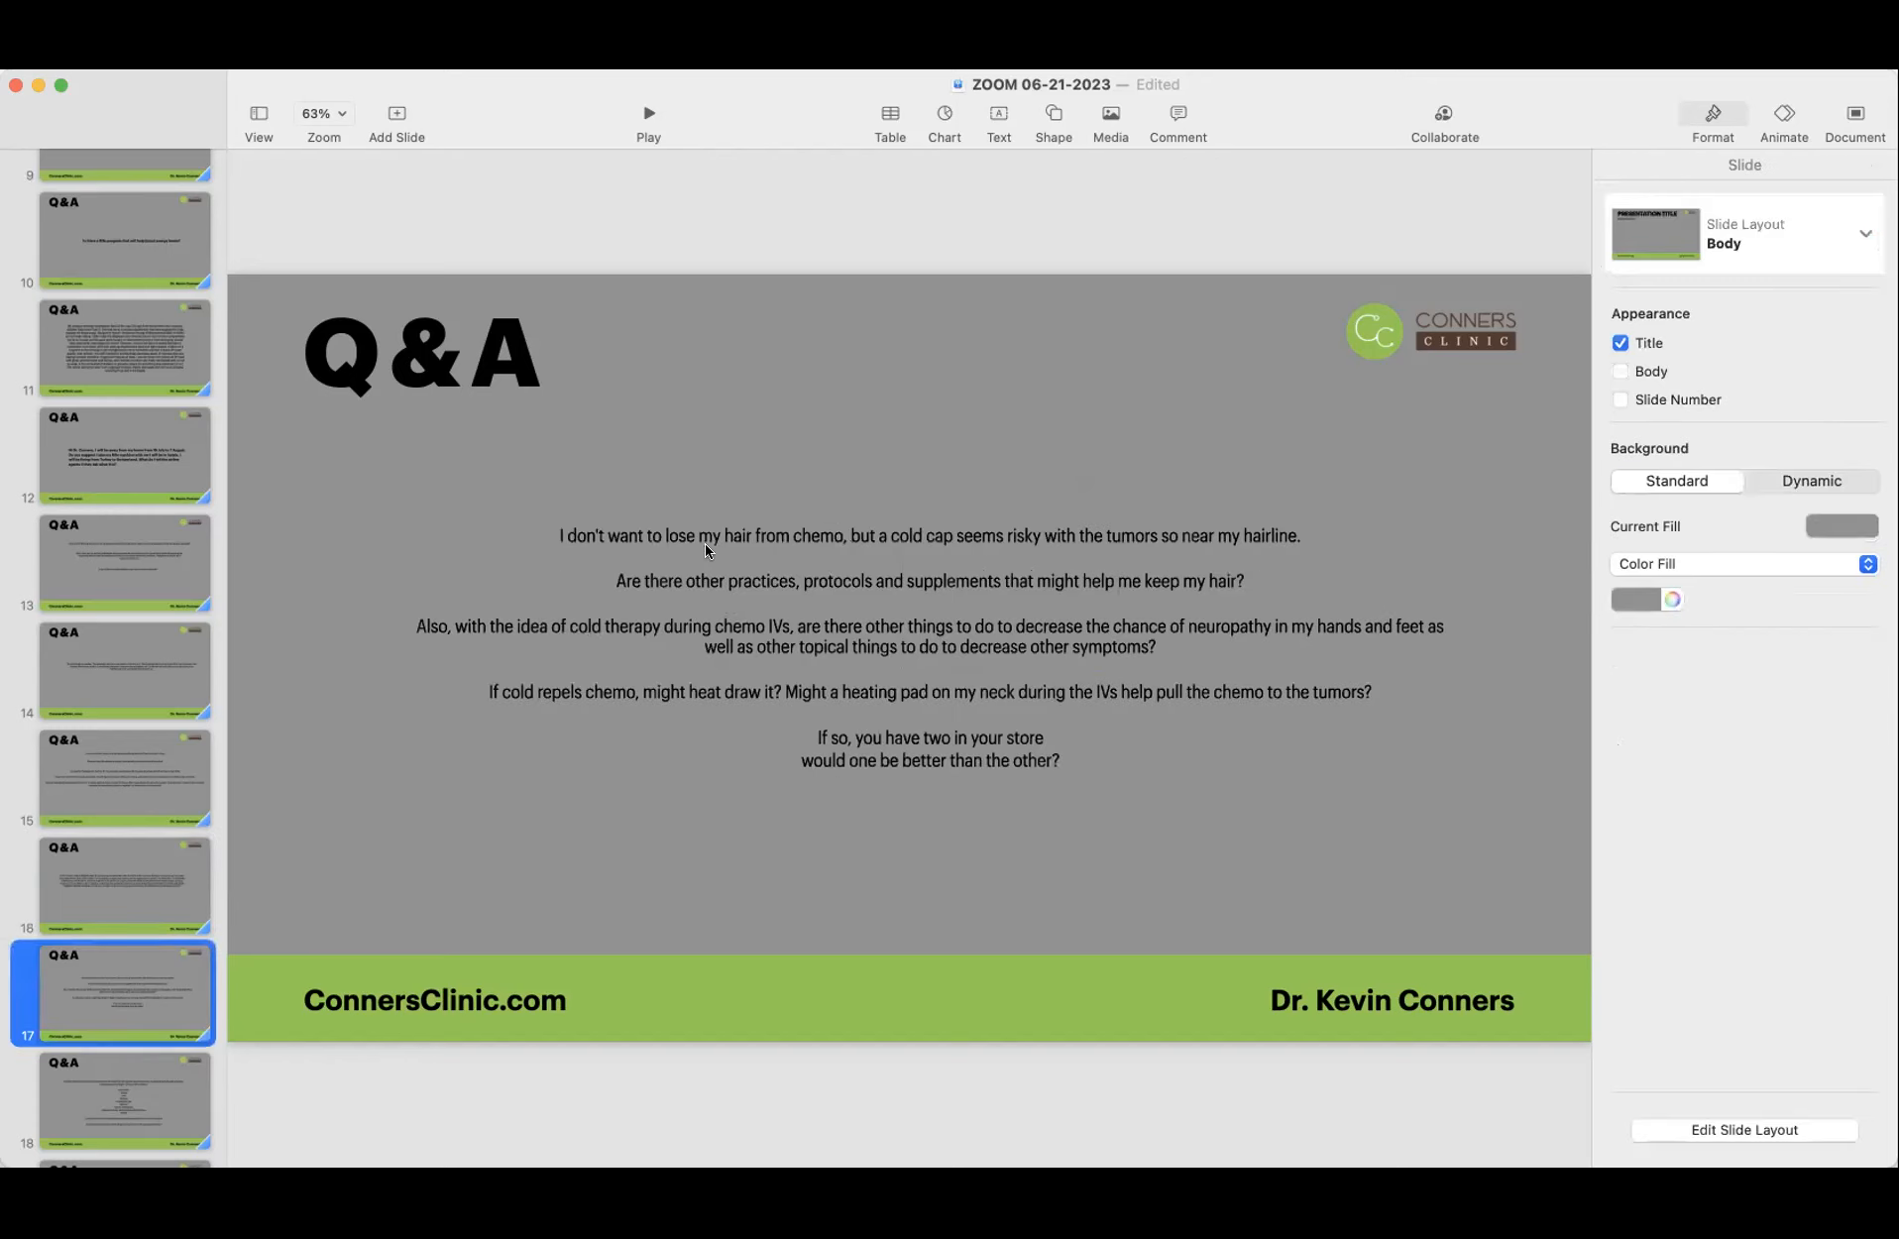
pyautogui.moveTo(915, 546)
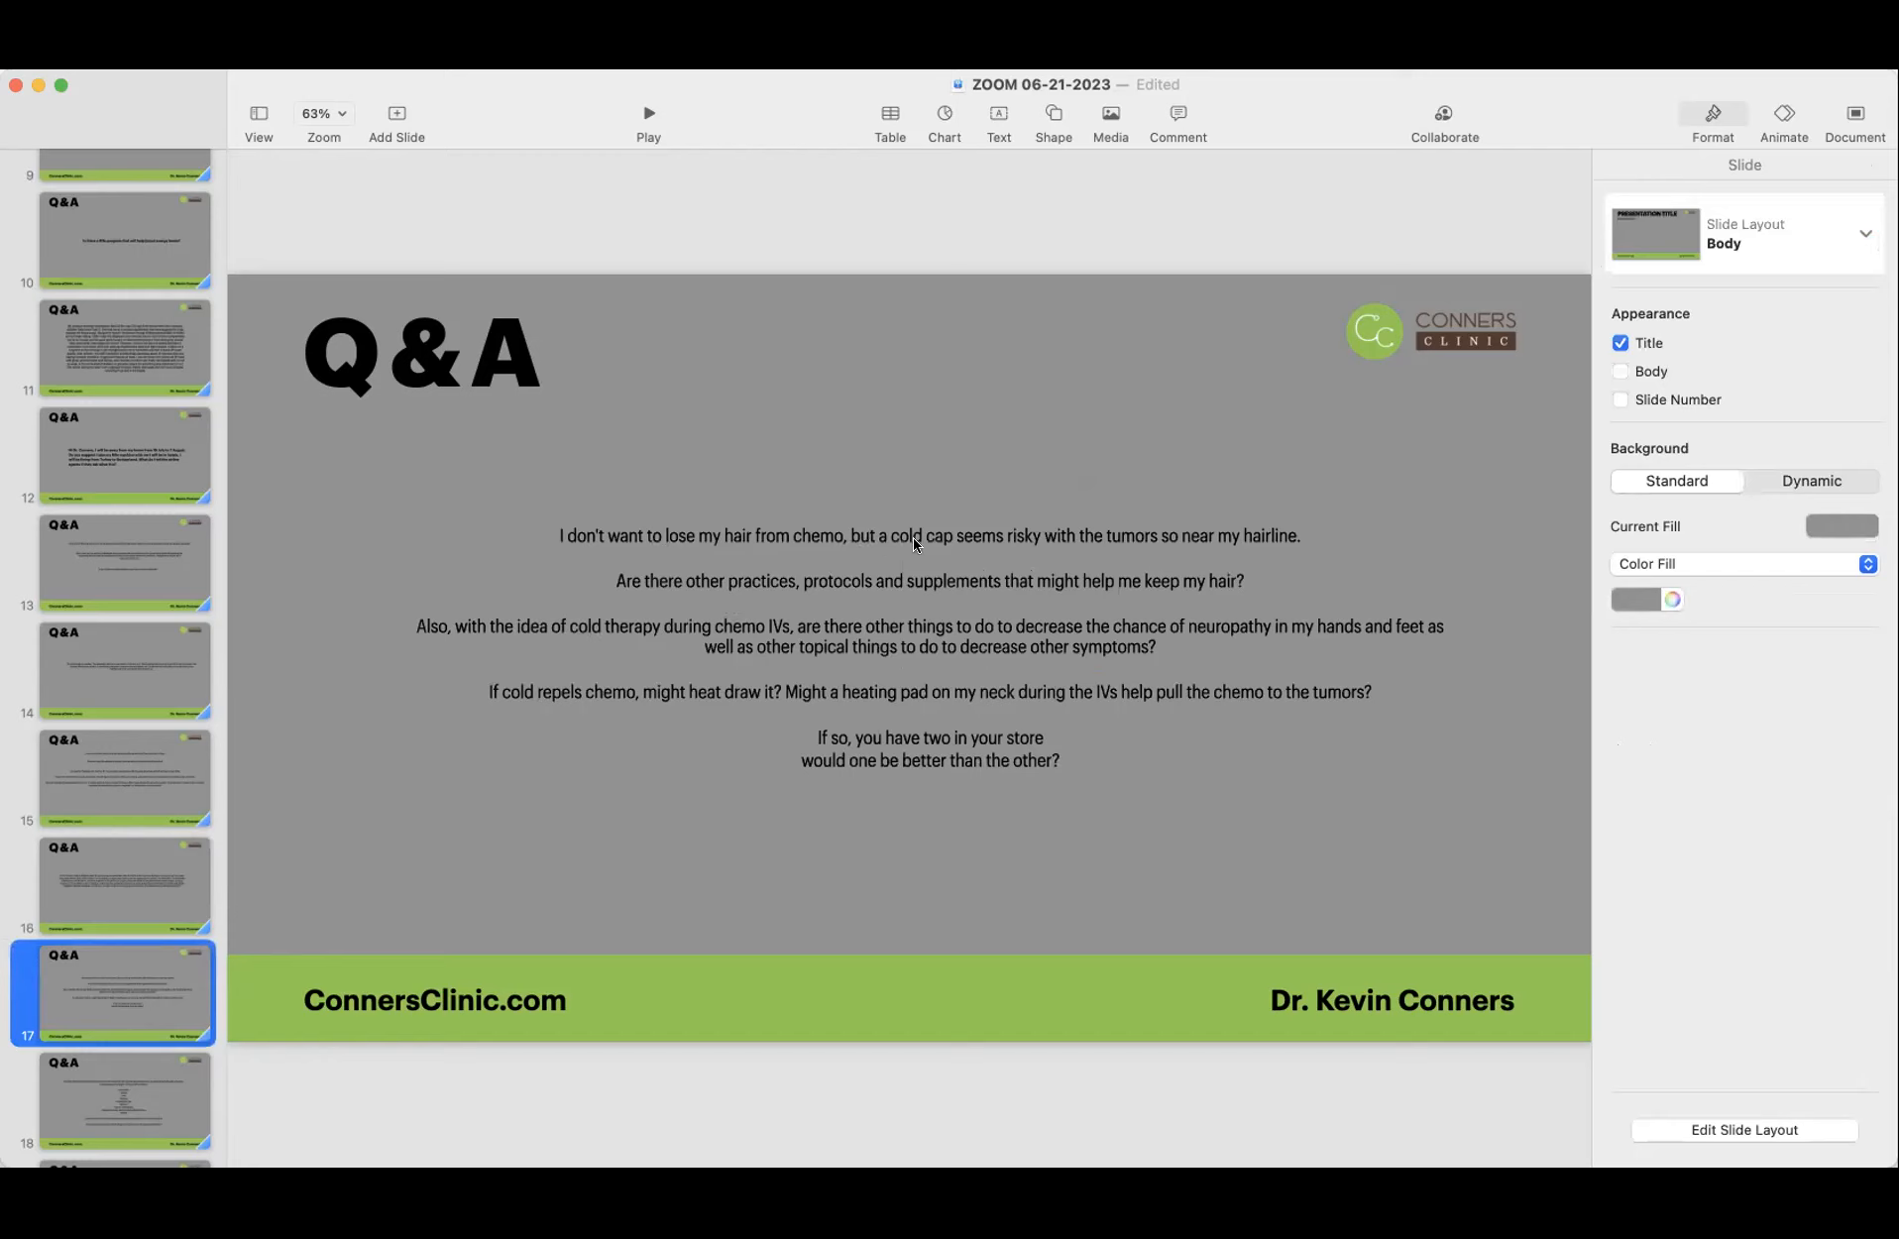
pyautogui.moveTo(1182, 543)
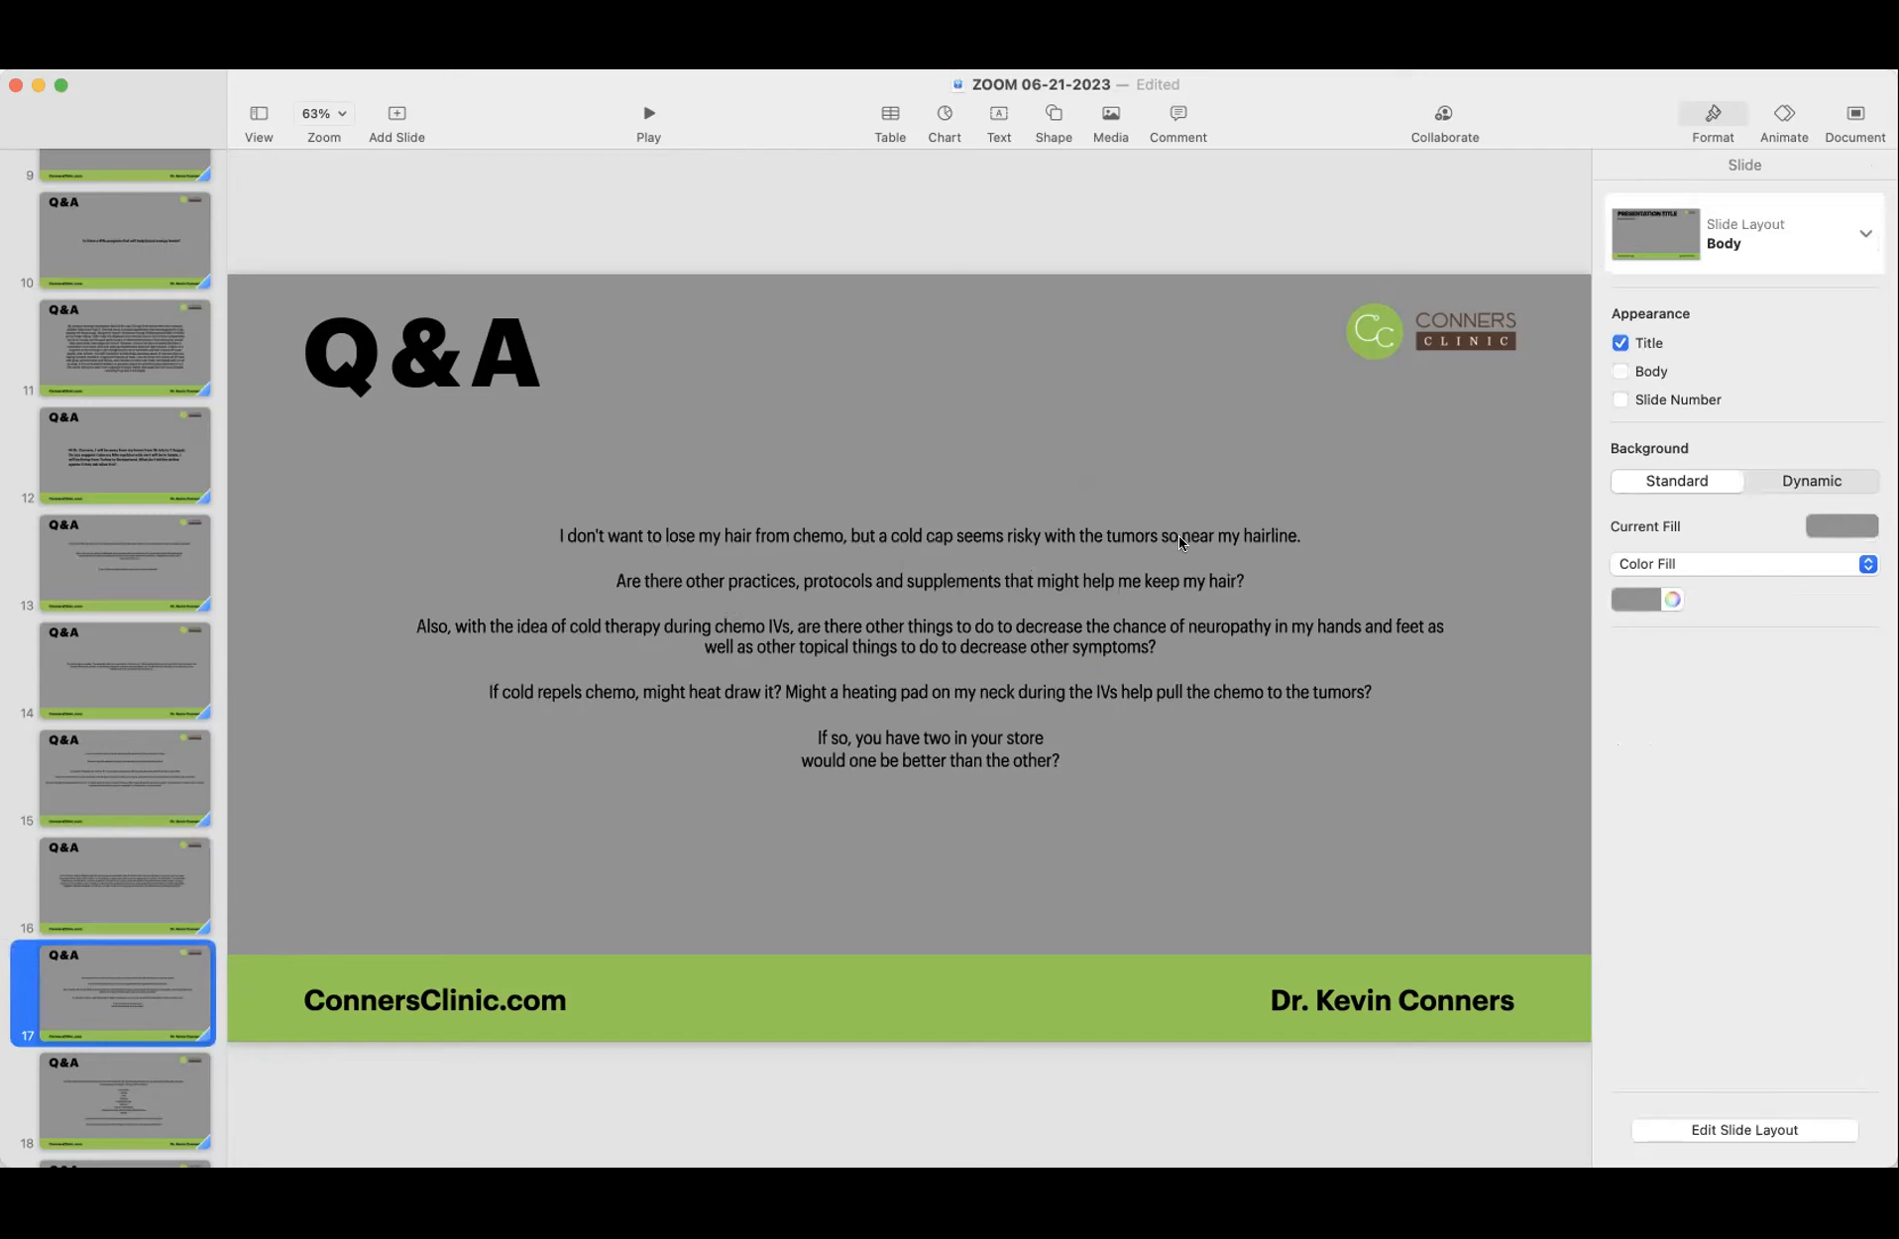
pyautogui.moveTo(678, 606)
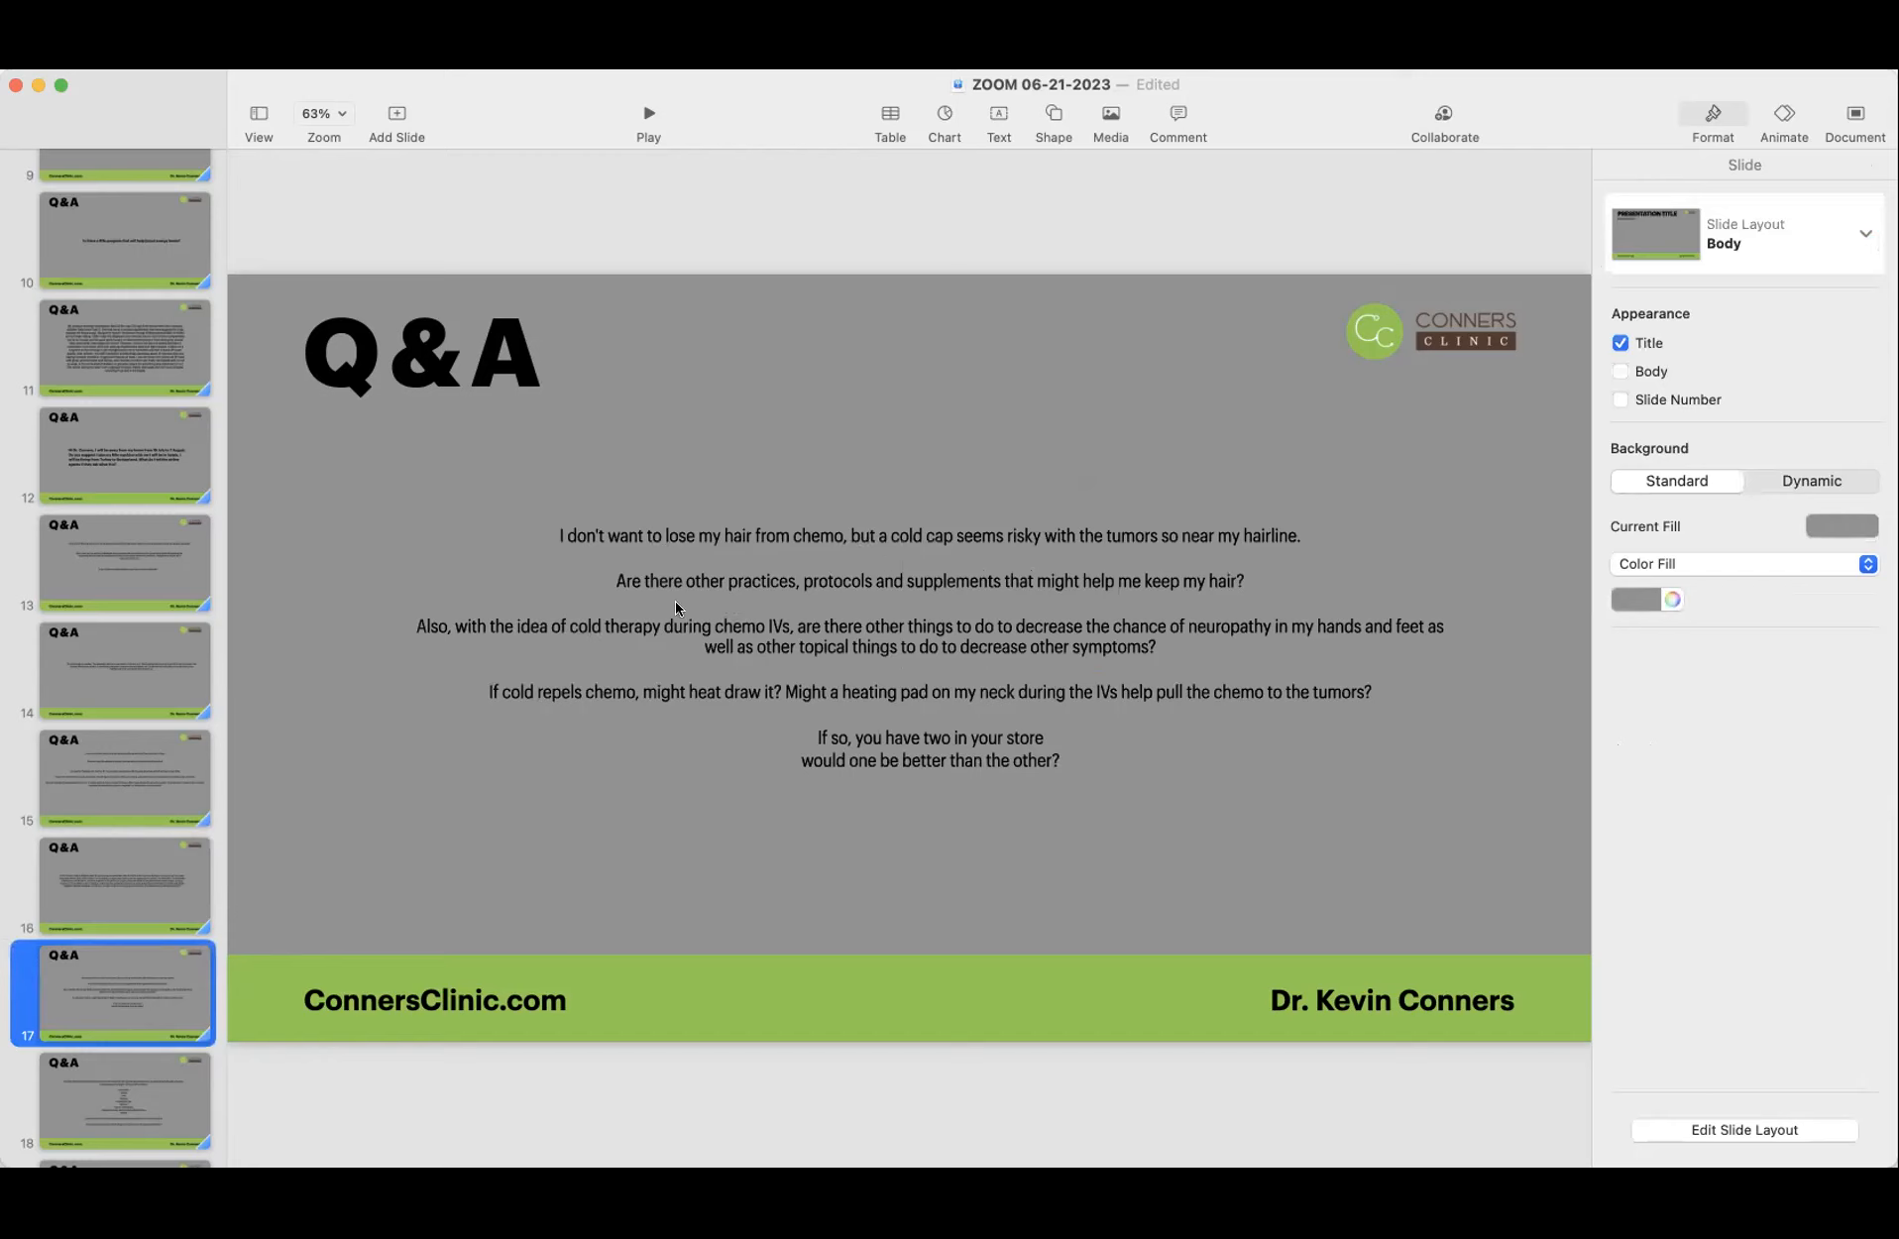
pyautogui.moveTo(631, 593)
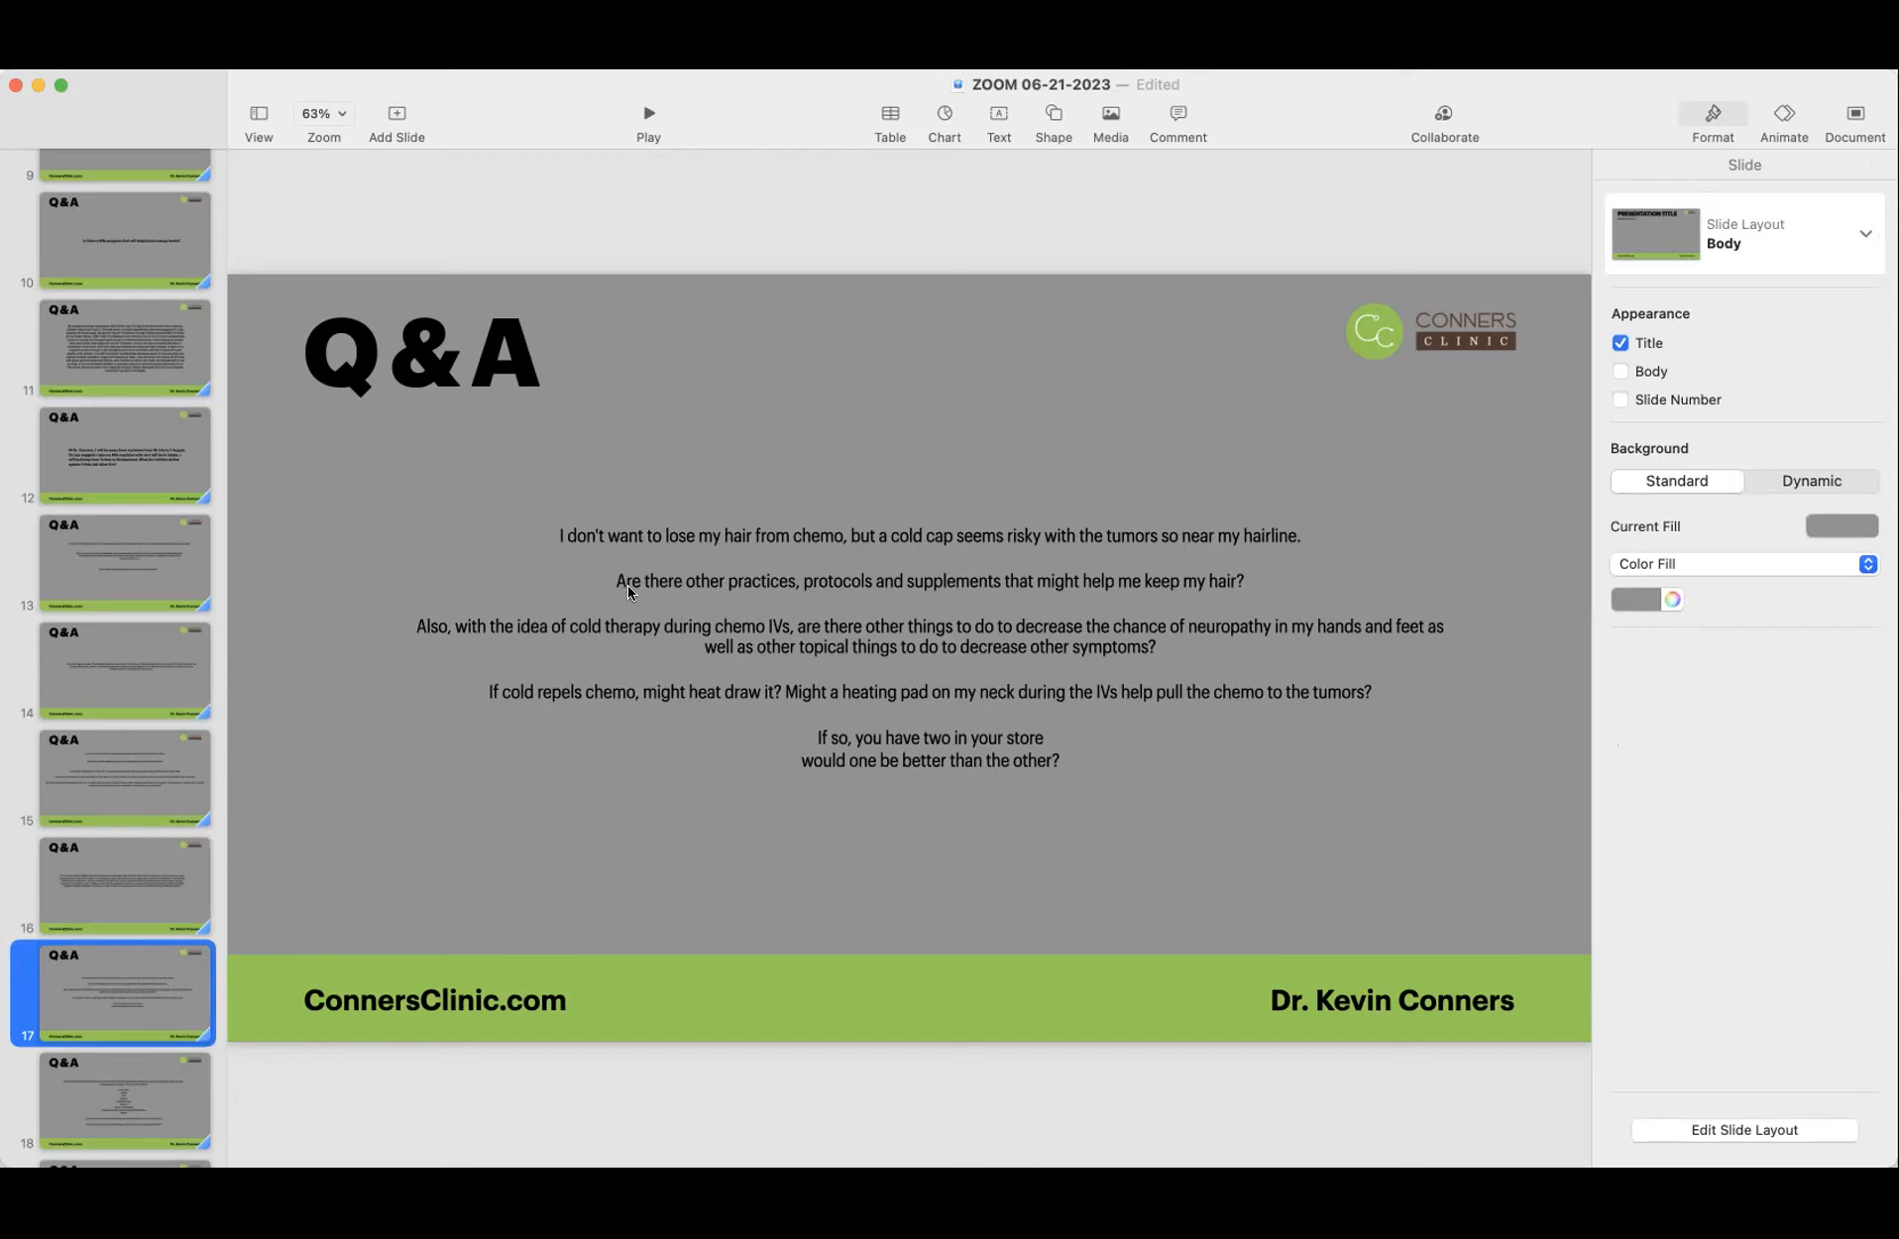
pyautogui.moveTo(995, 585)
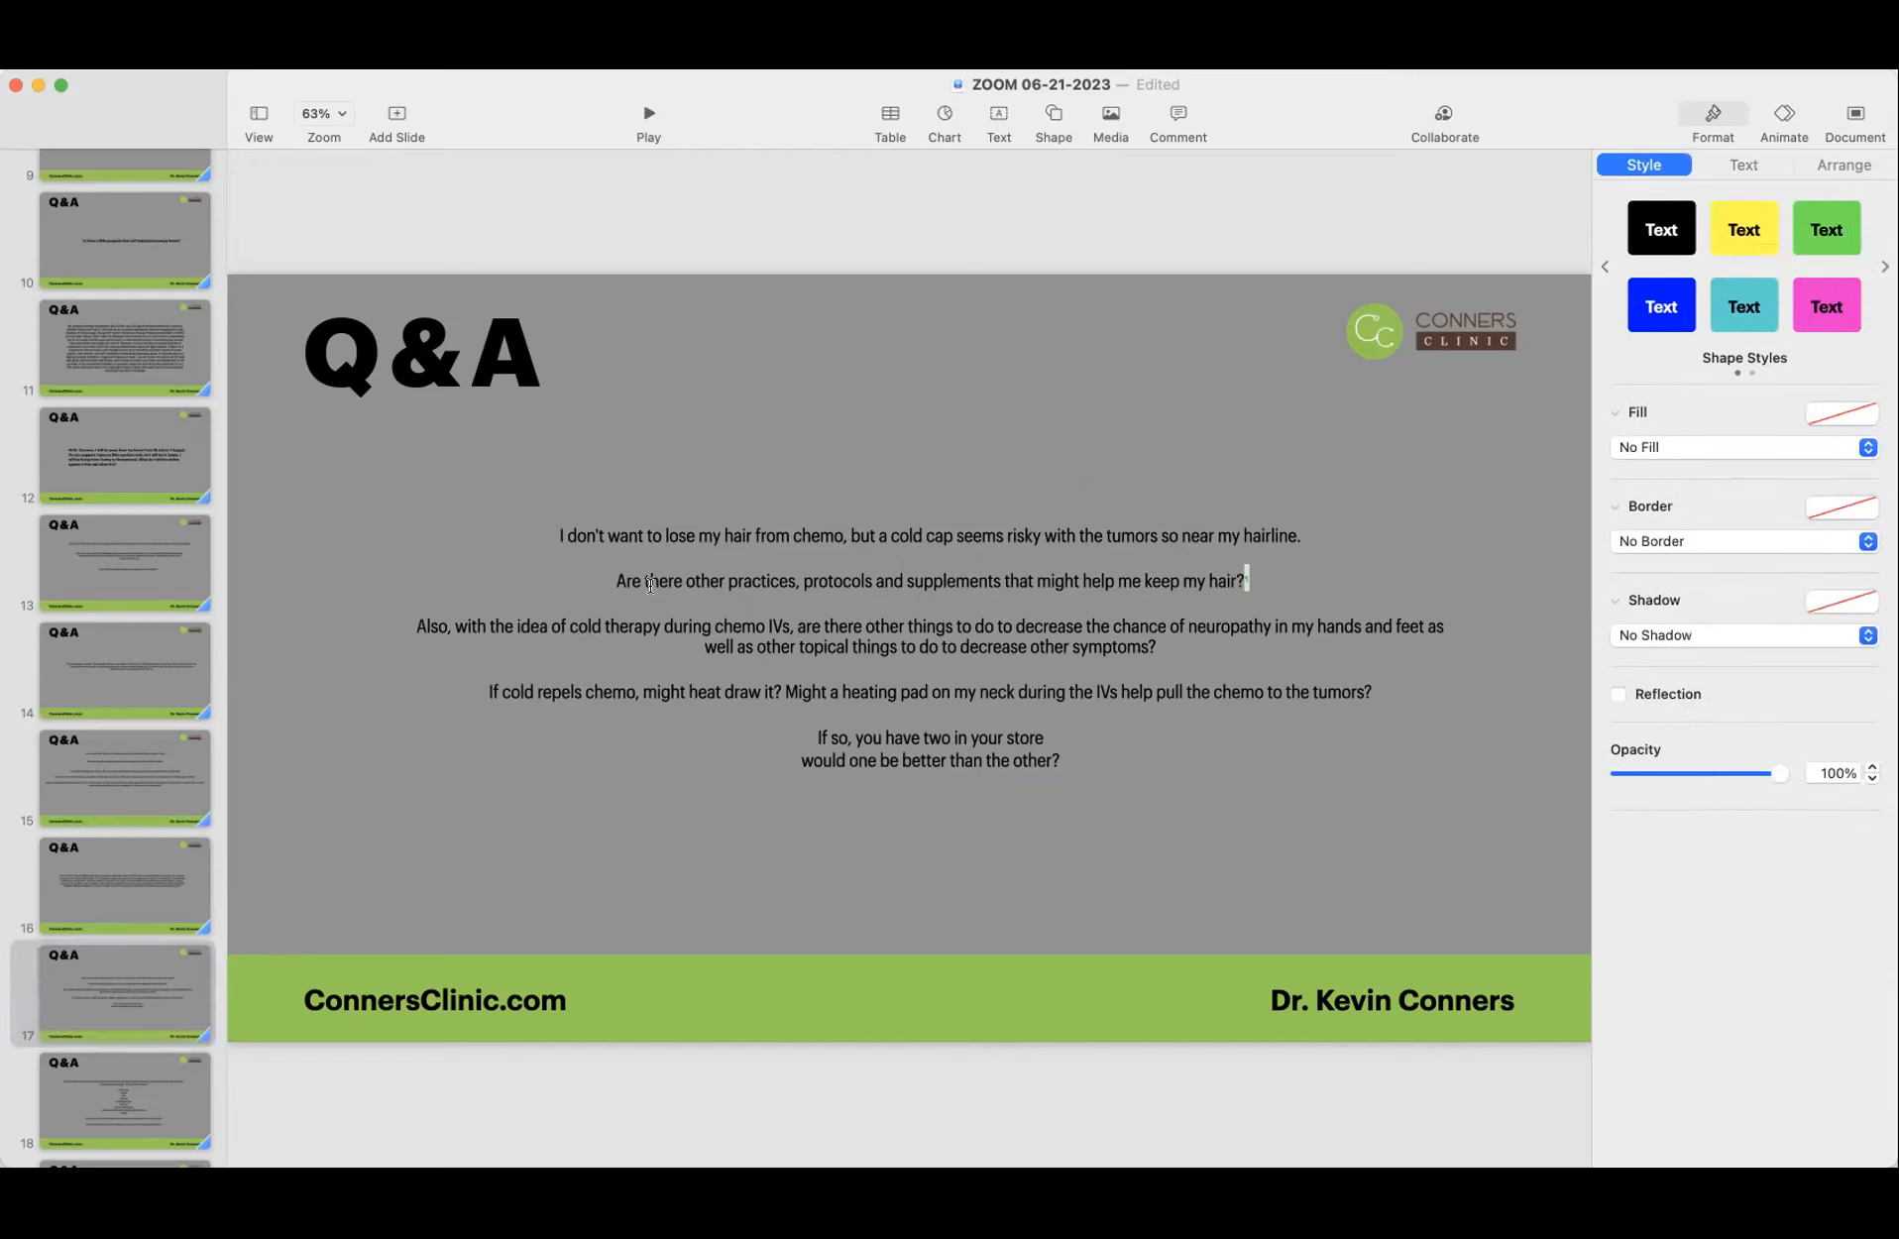
# Step: Select the whole question about practices, protocols and supplements to keep hair
pyautogui.tripleClick(928, 581)
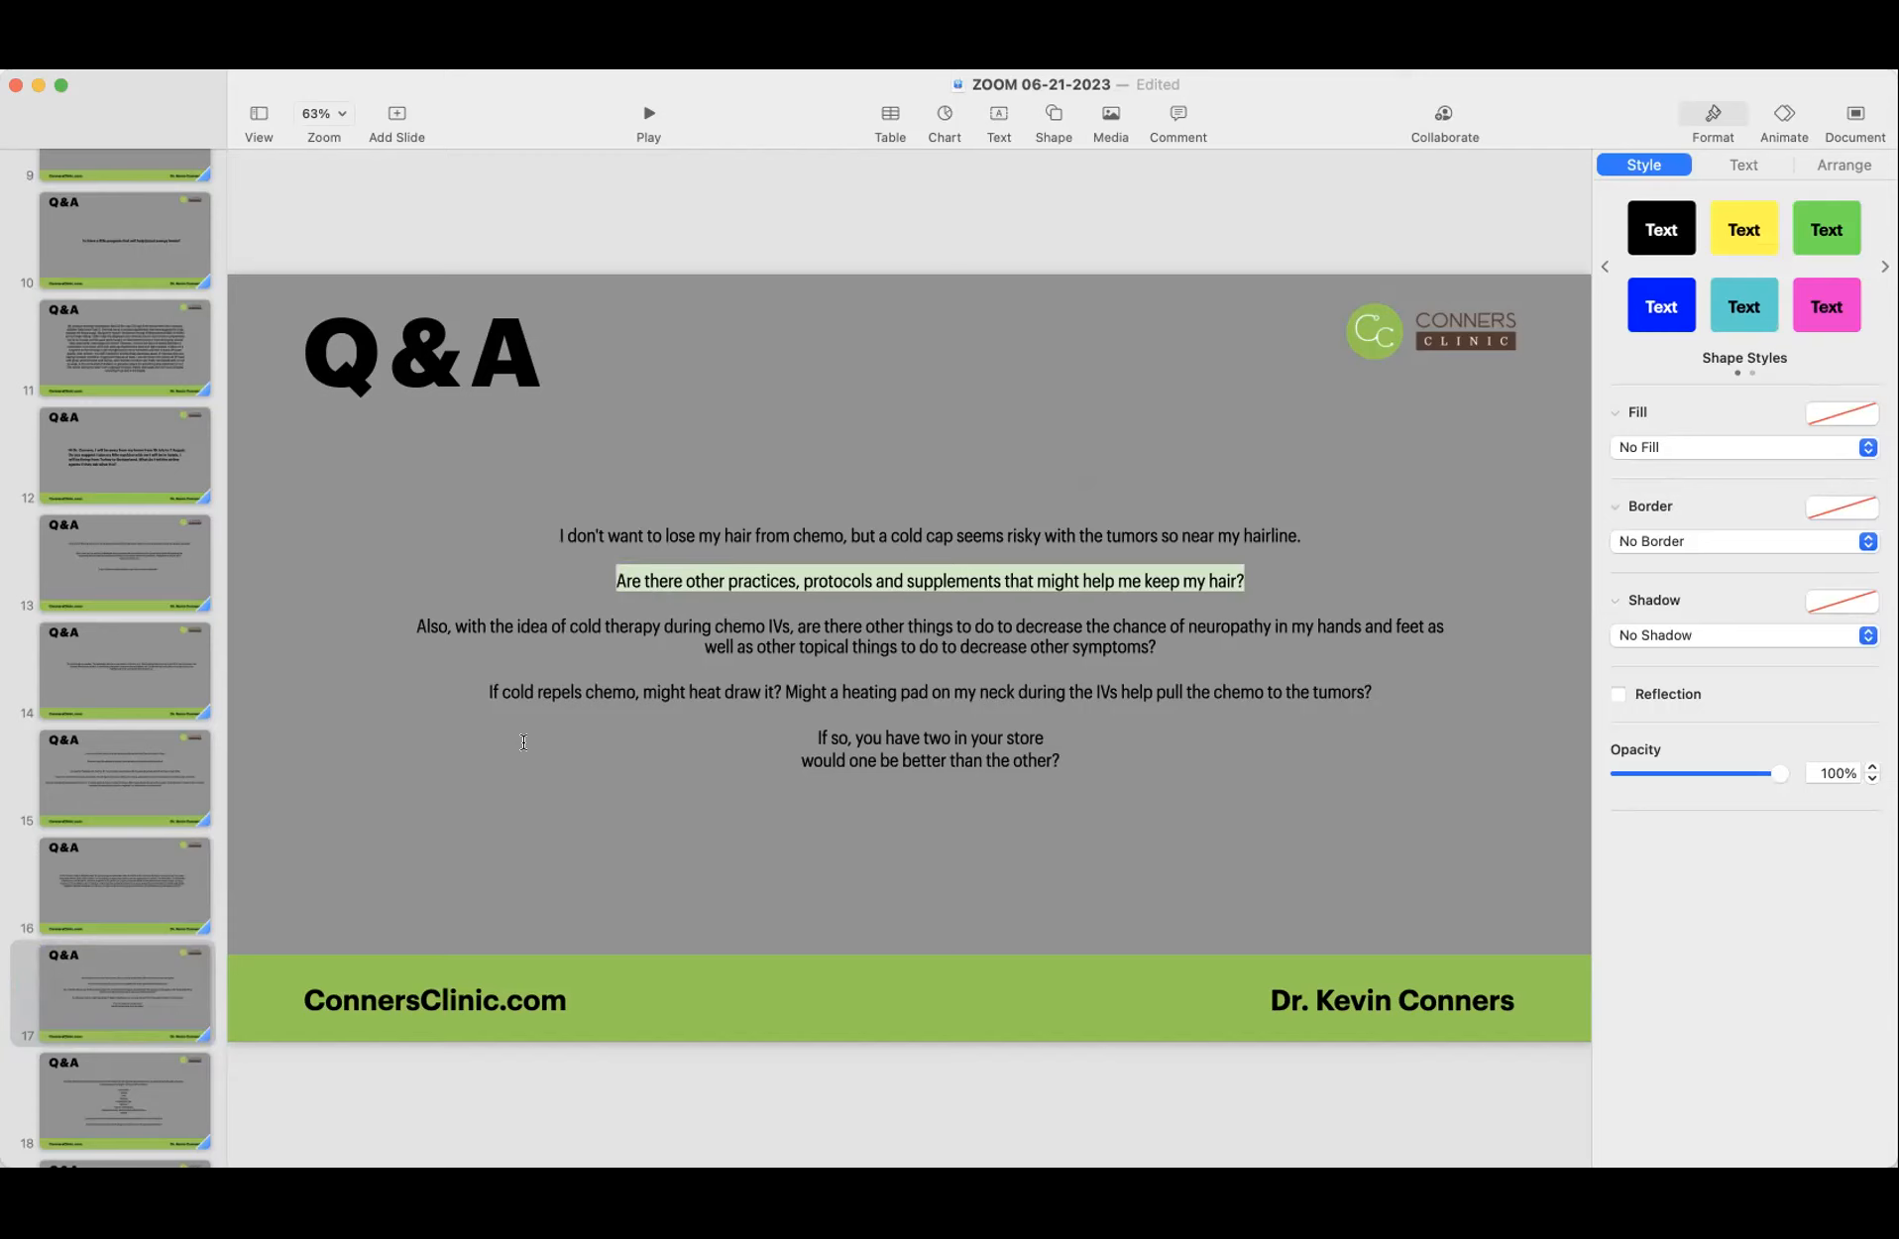
pyautogui.moveTo(645, 720)
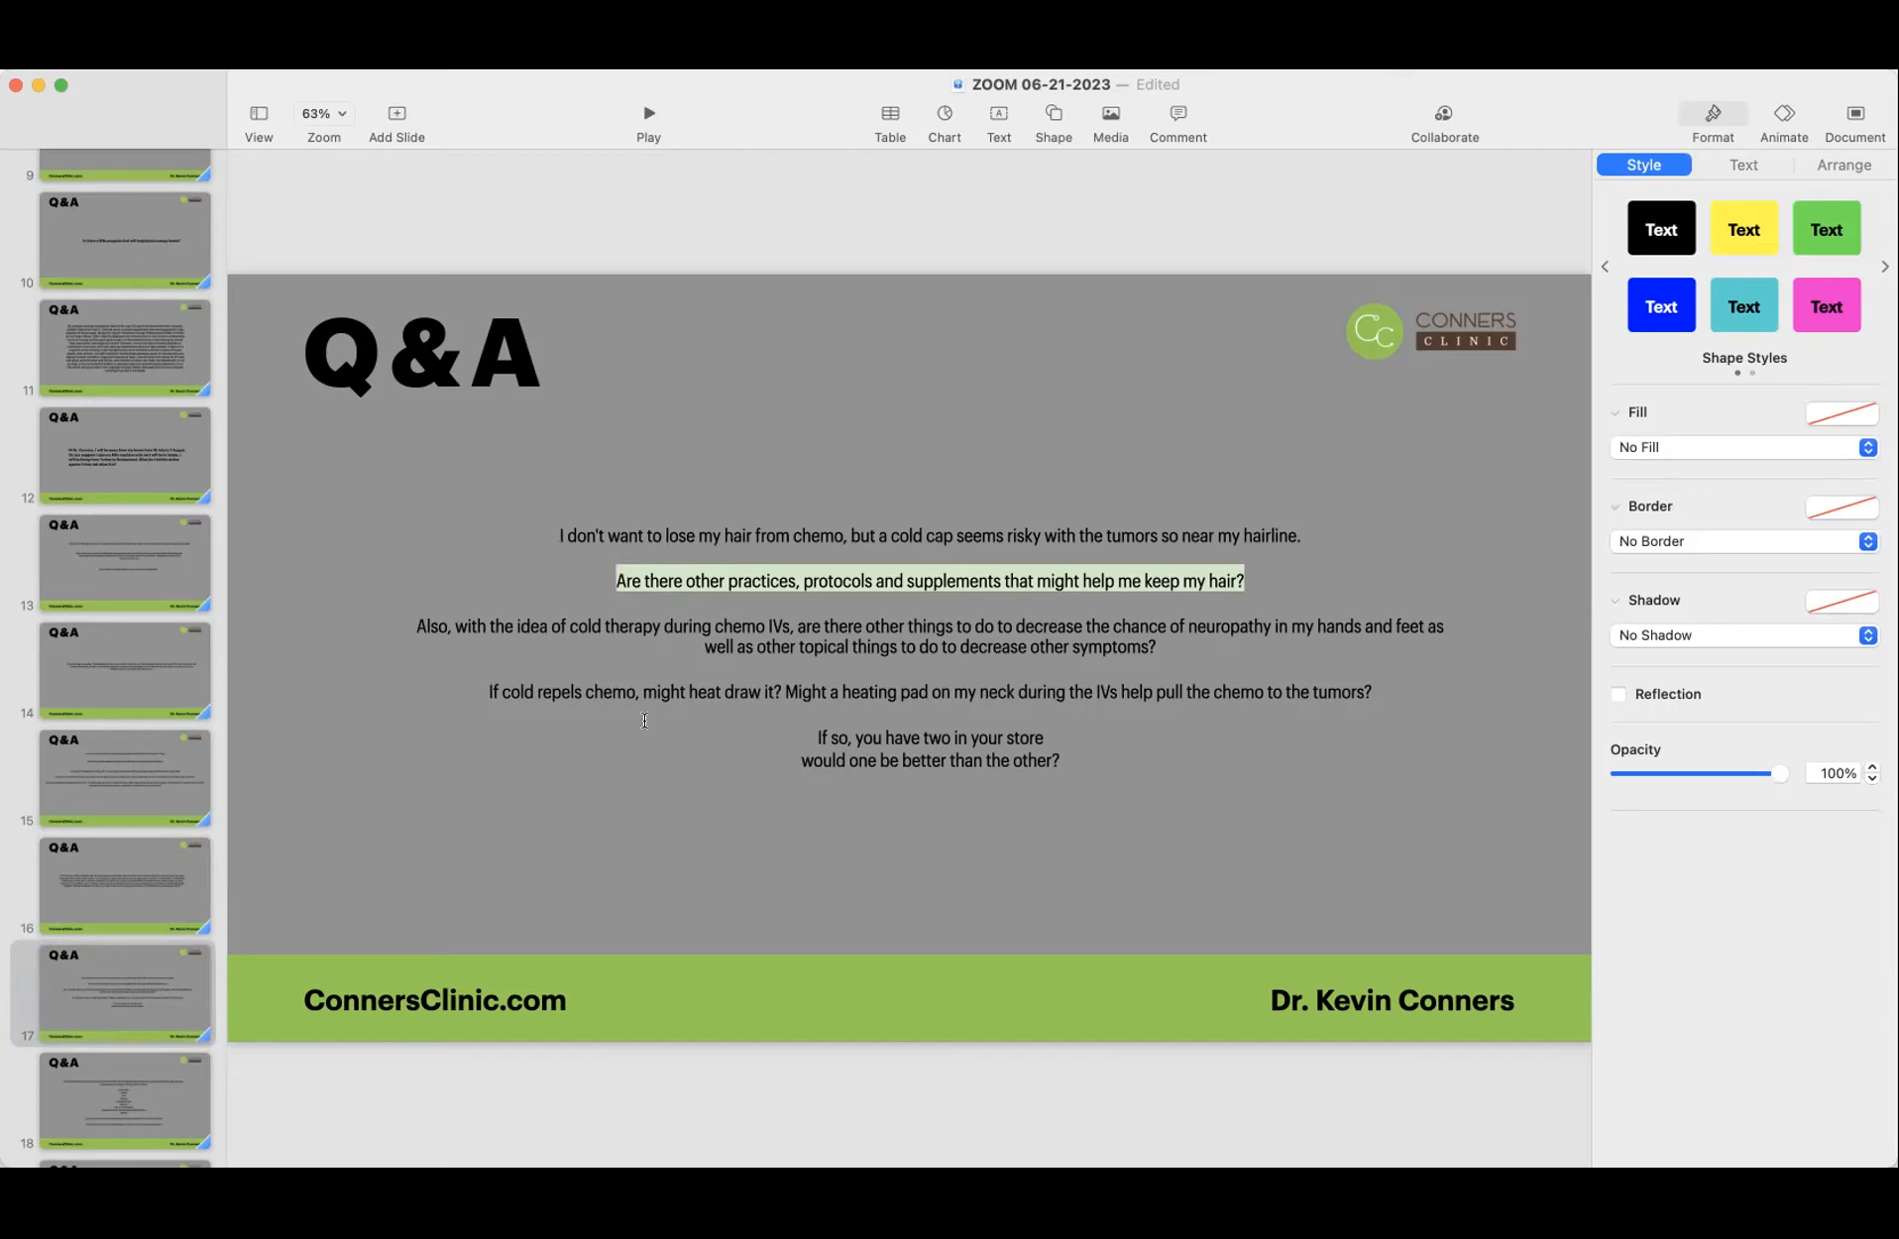
pyautogui.moveTo(1096, 578)
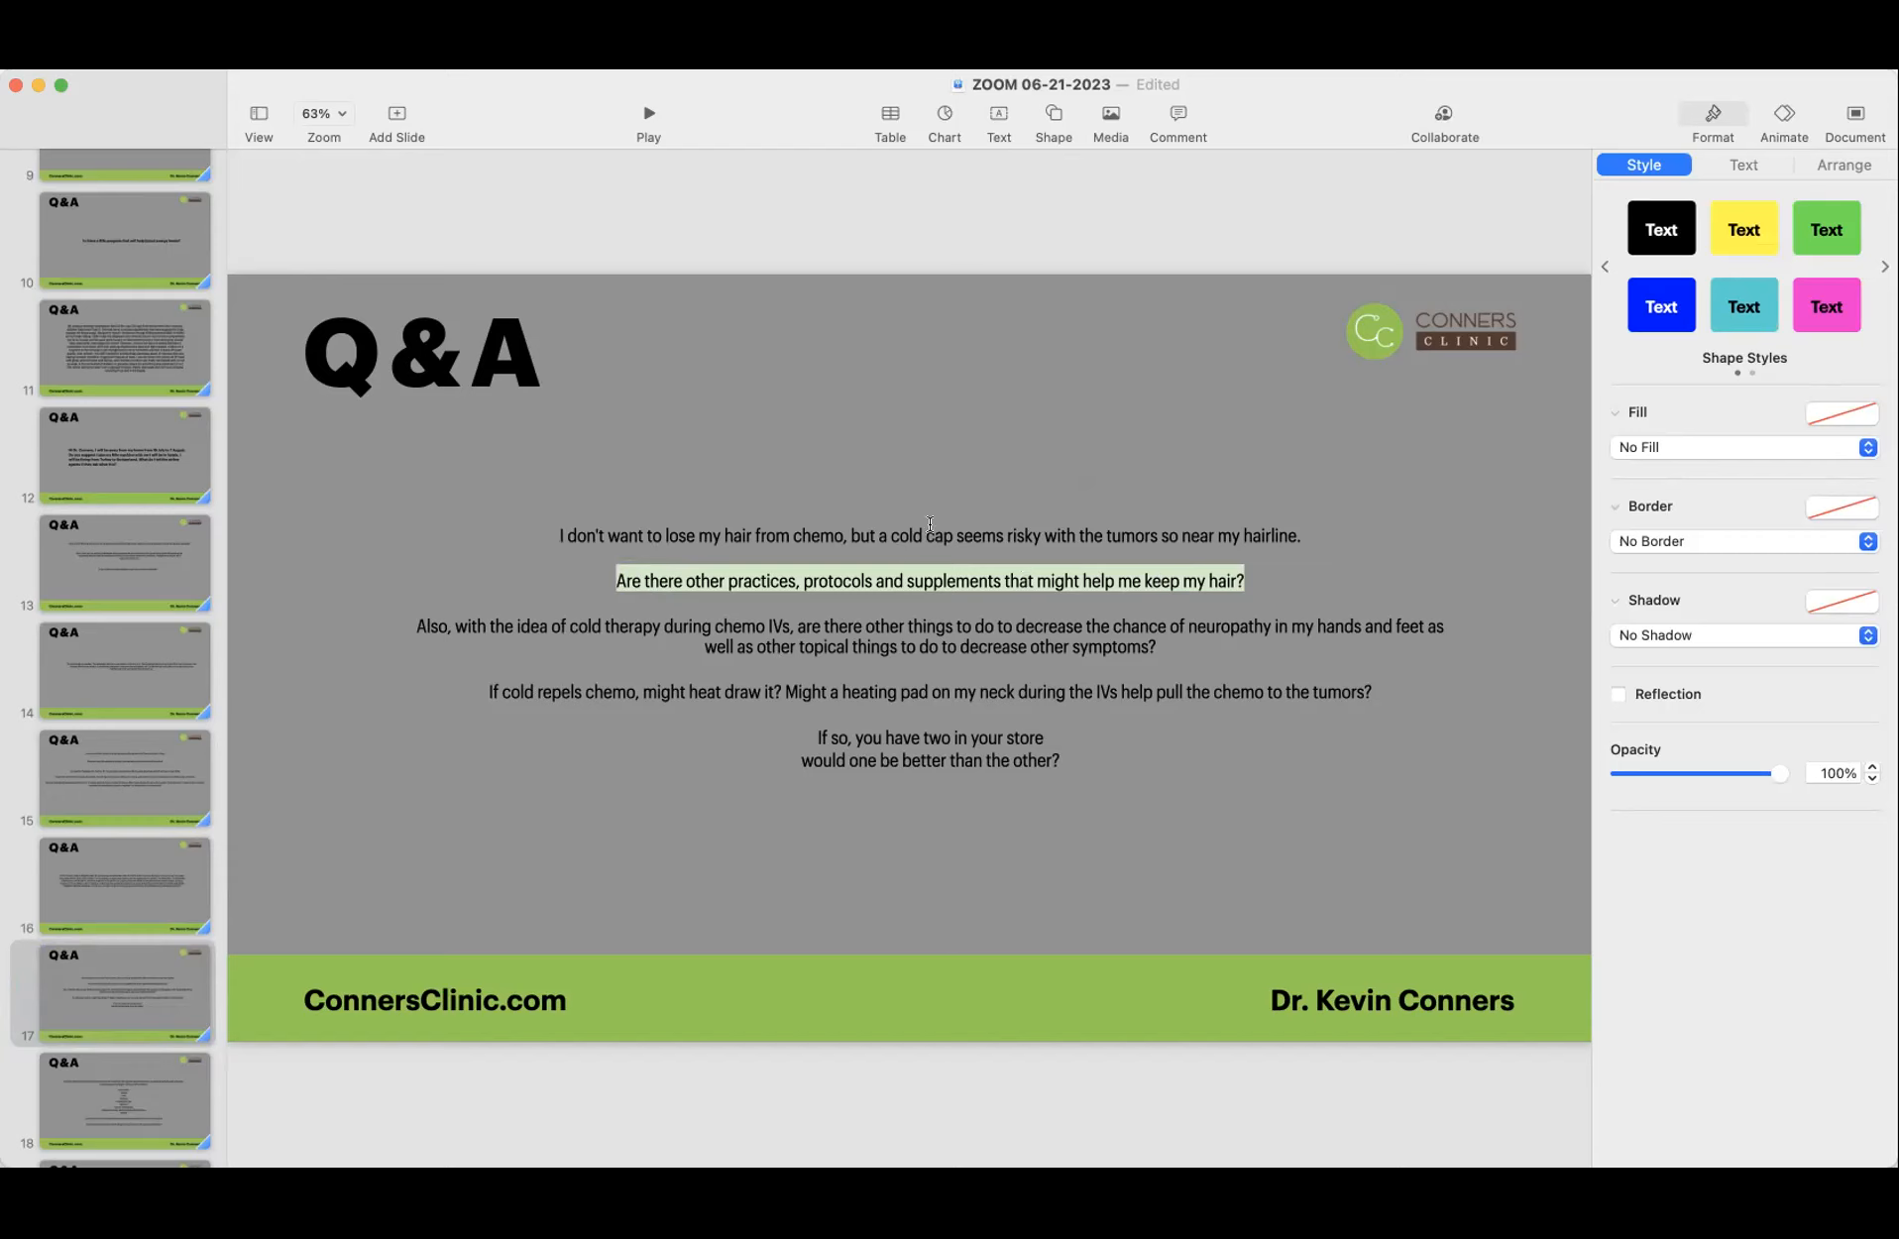
pyautogui.moveTo(341, 678)
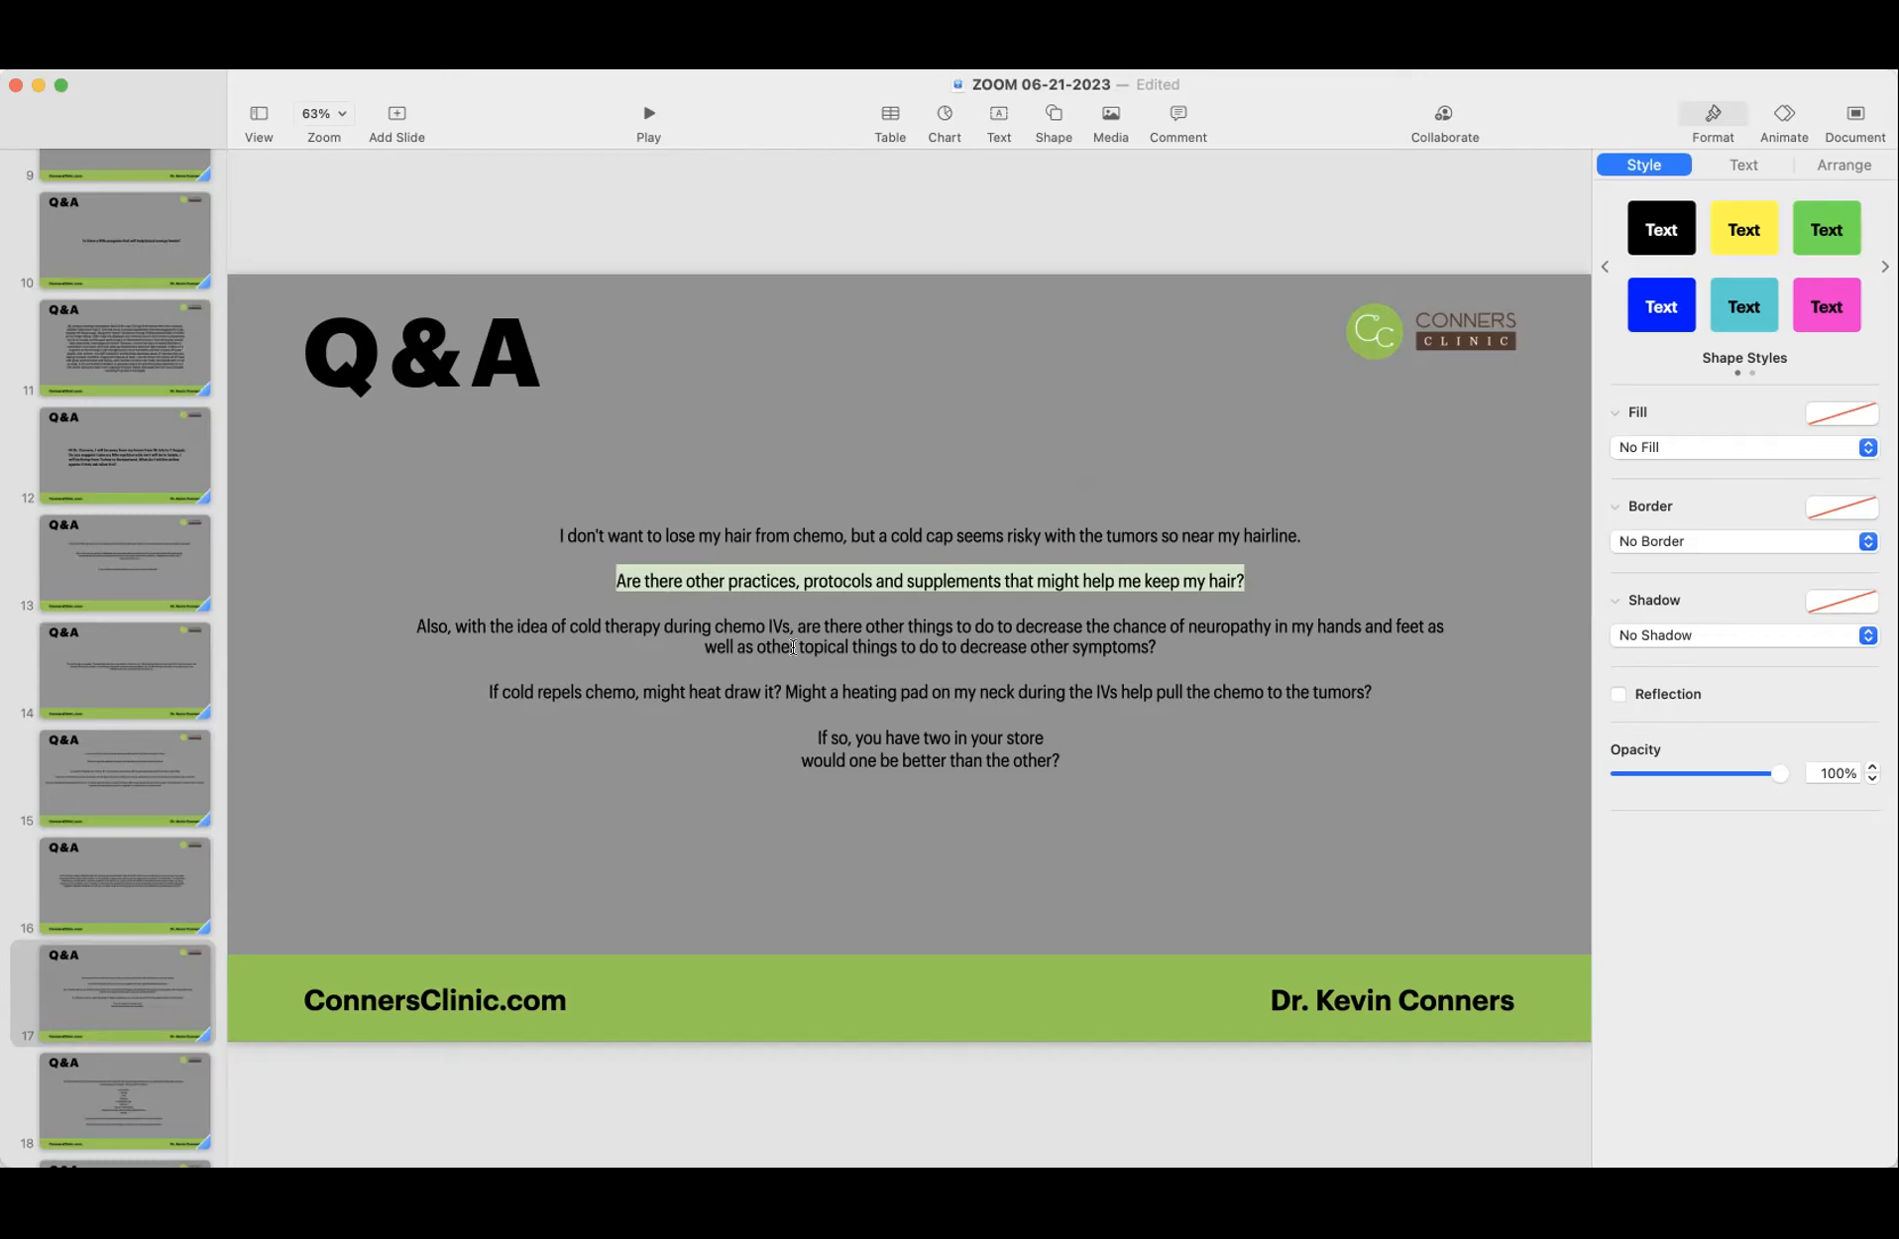
pyautogui.moveTo(412, 627)
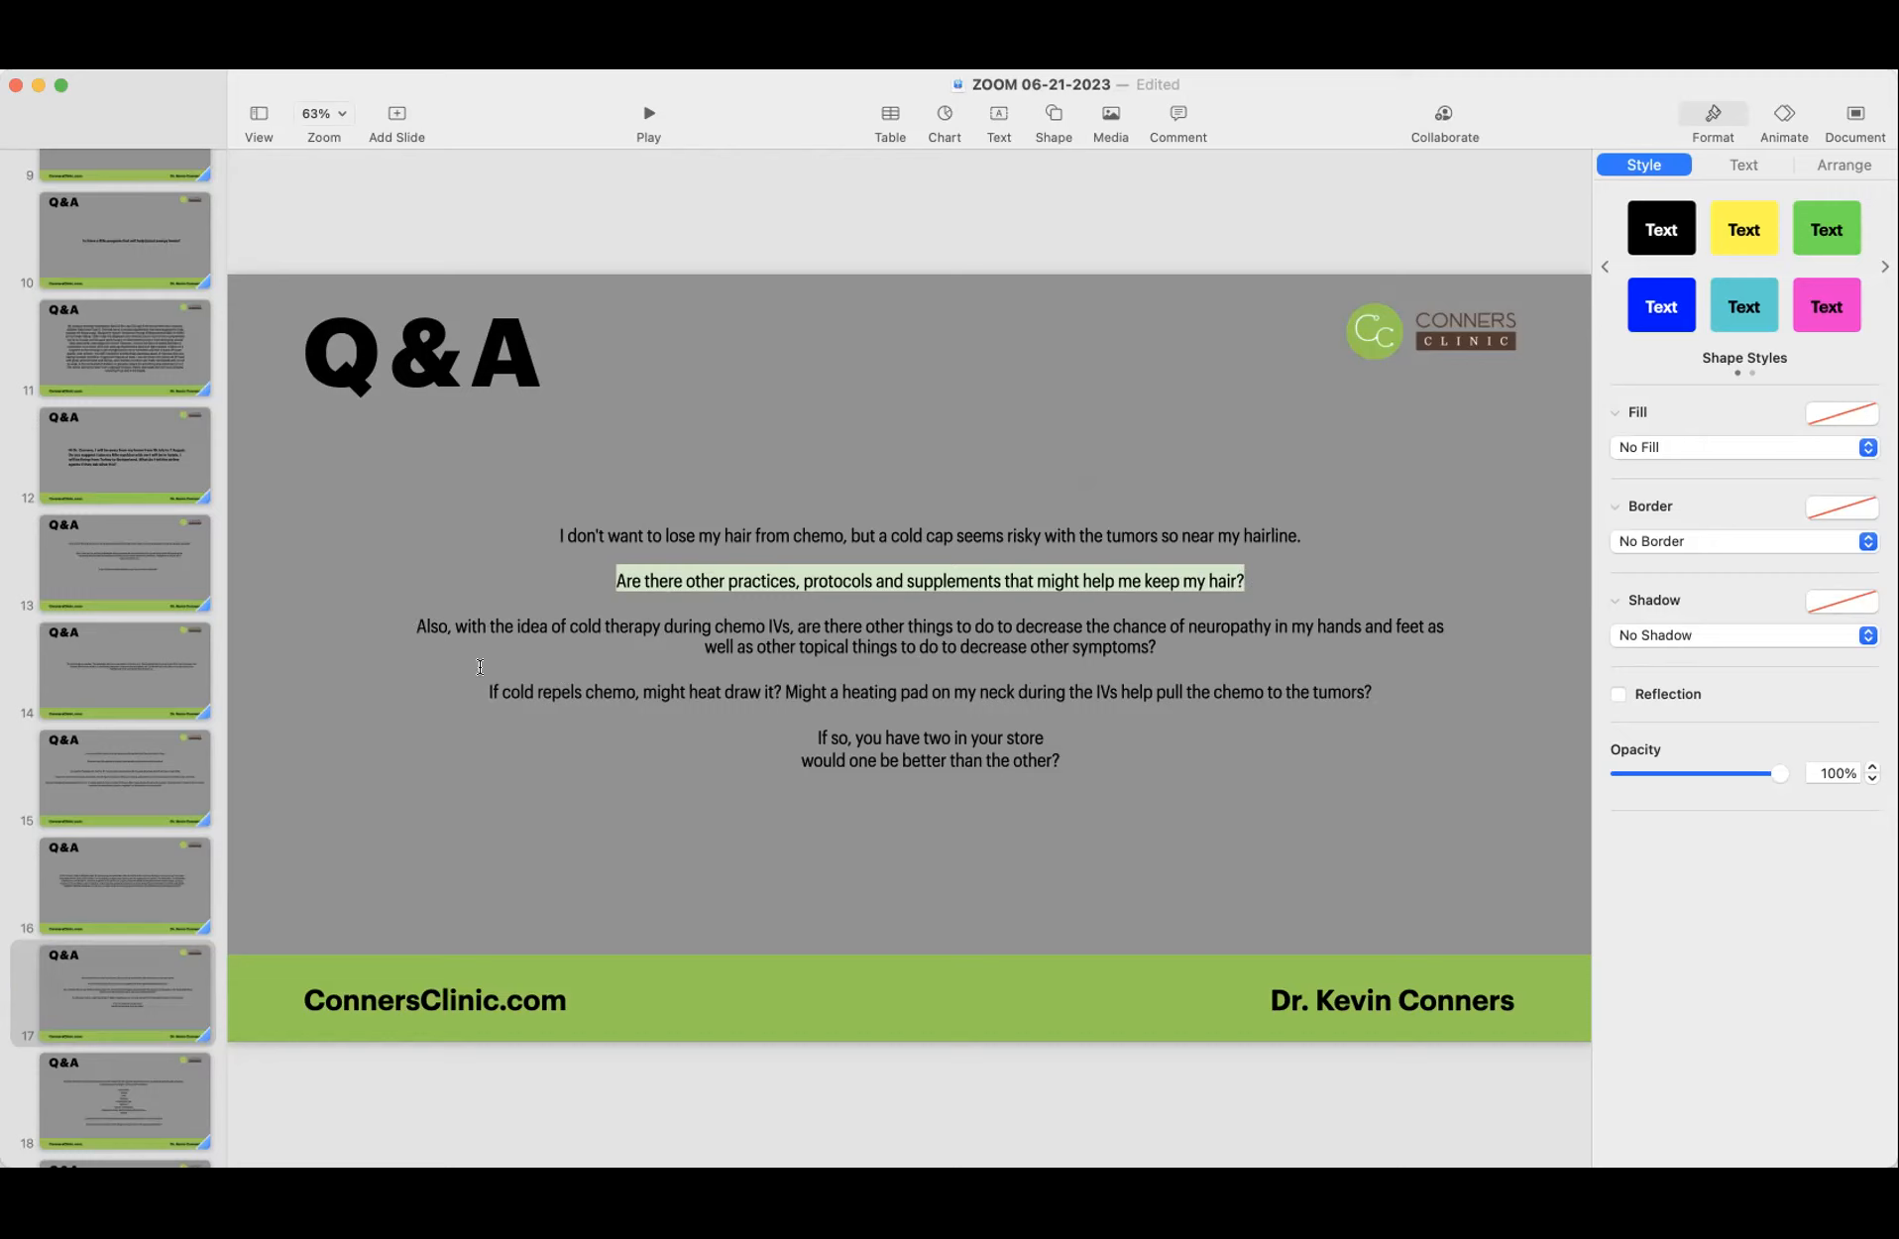
pyautogui.moveTo(676, 628)
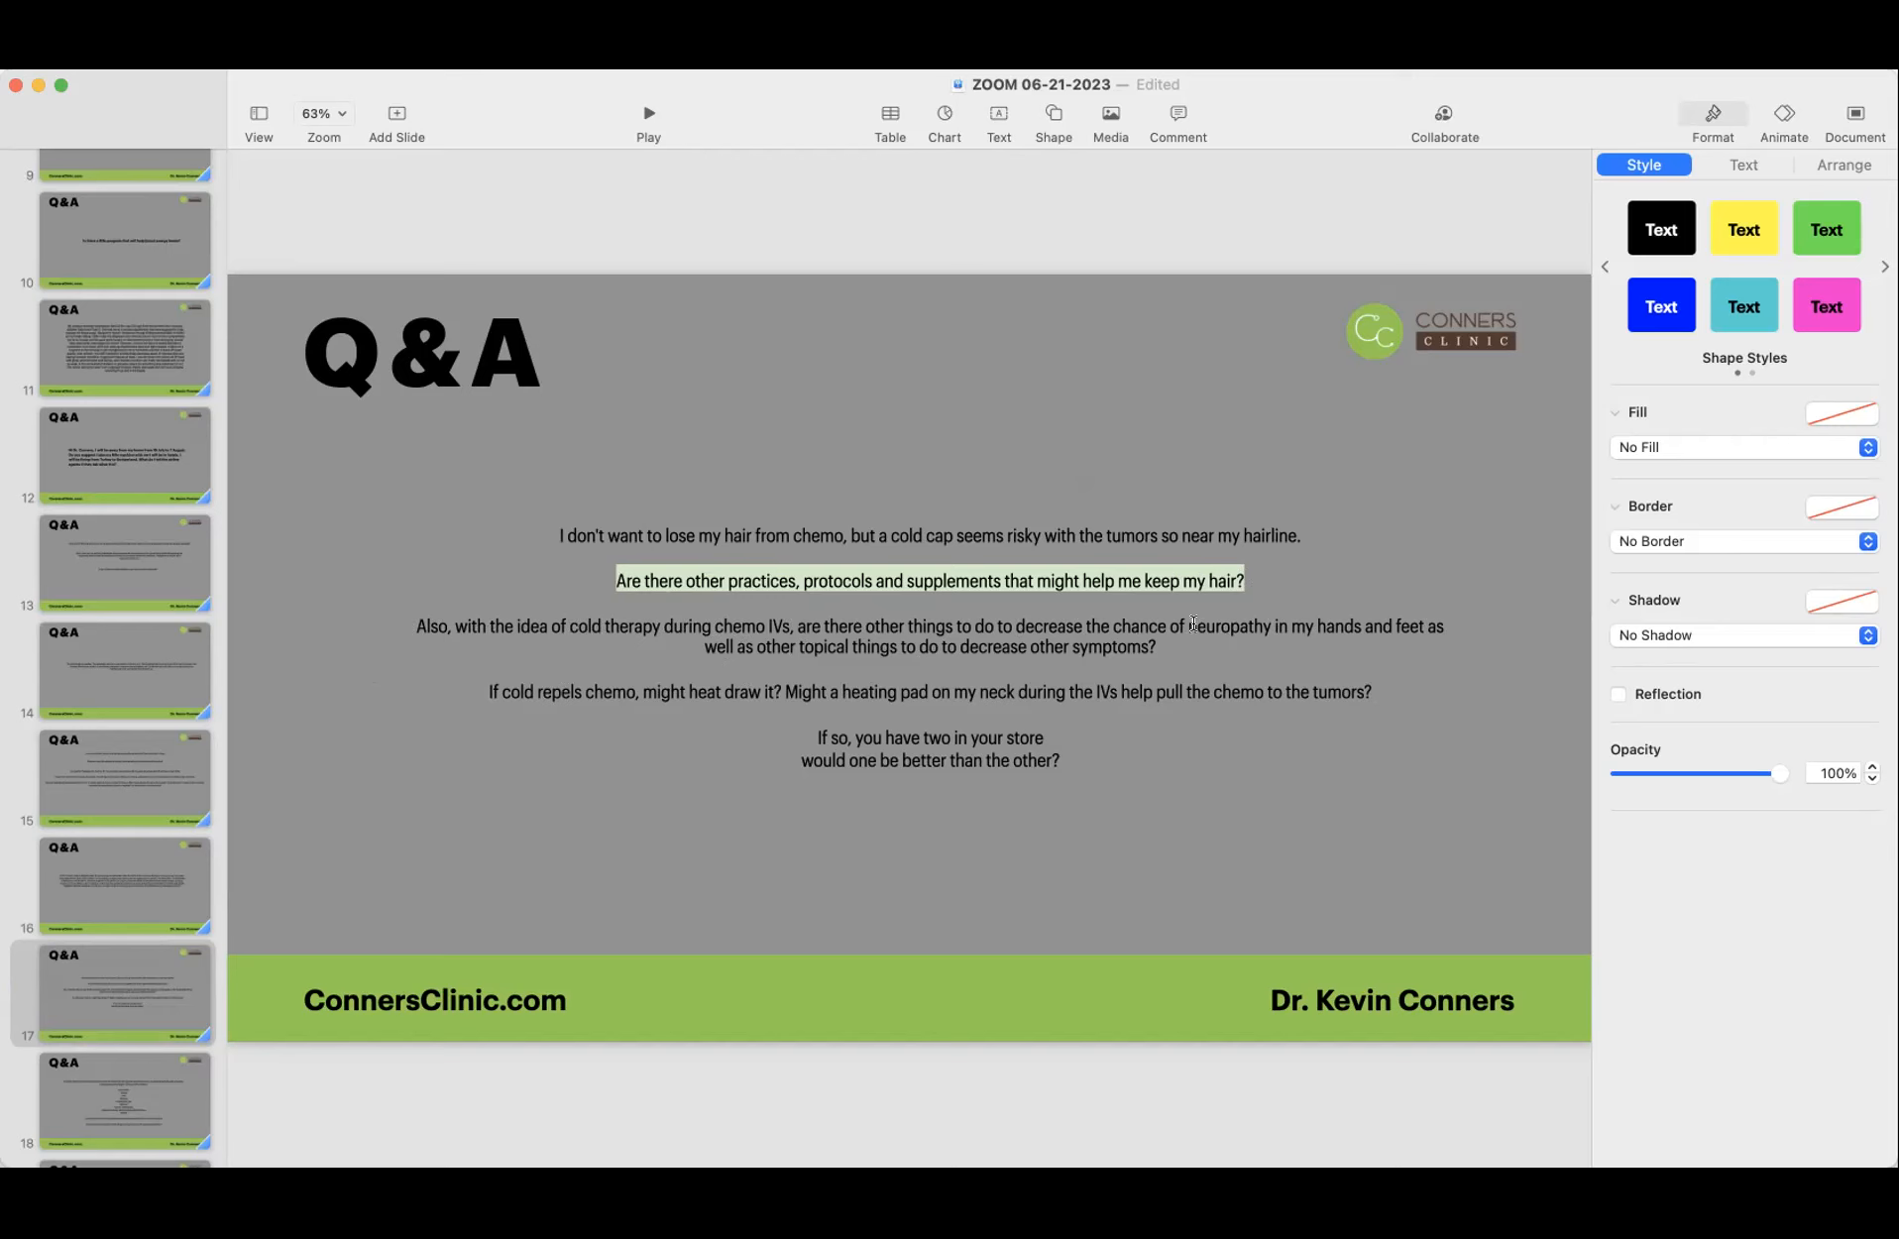
# Step: Select the phrase 'neuropathy in my hands and feet' in the cold therapy question
pyautogui.doubleClick(1213, 627)
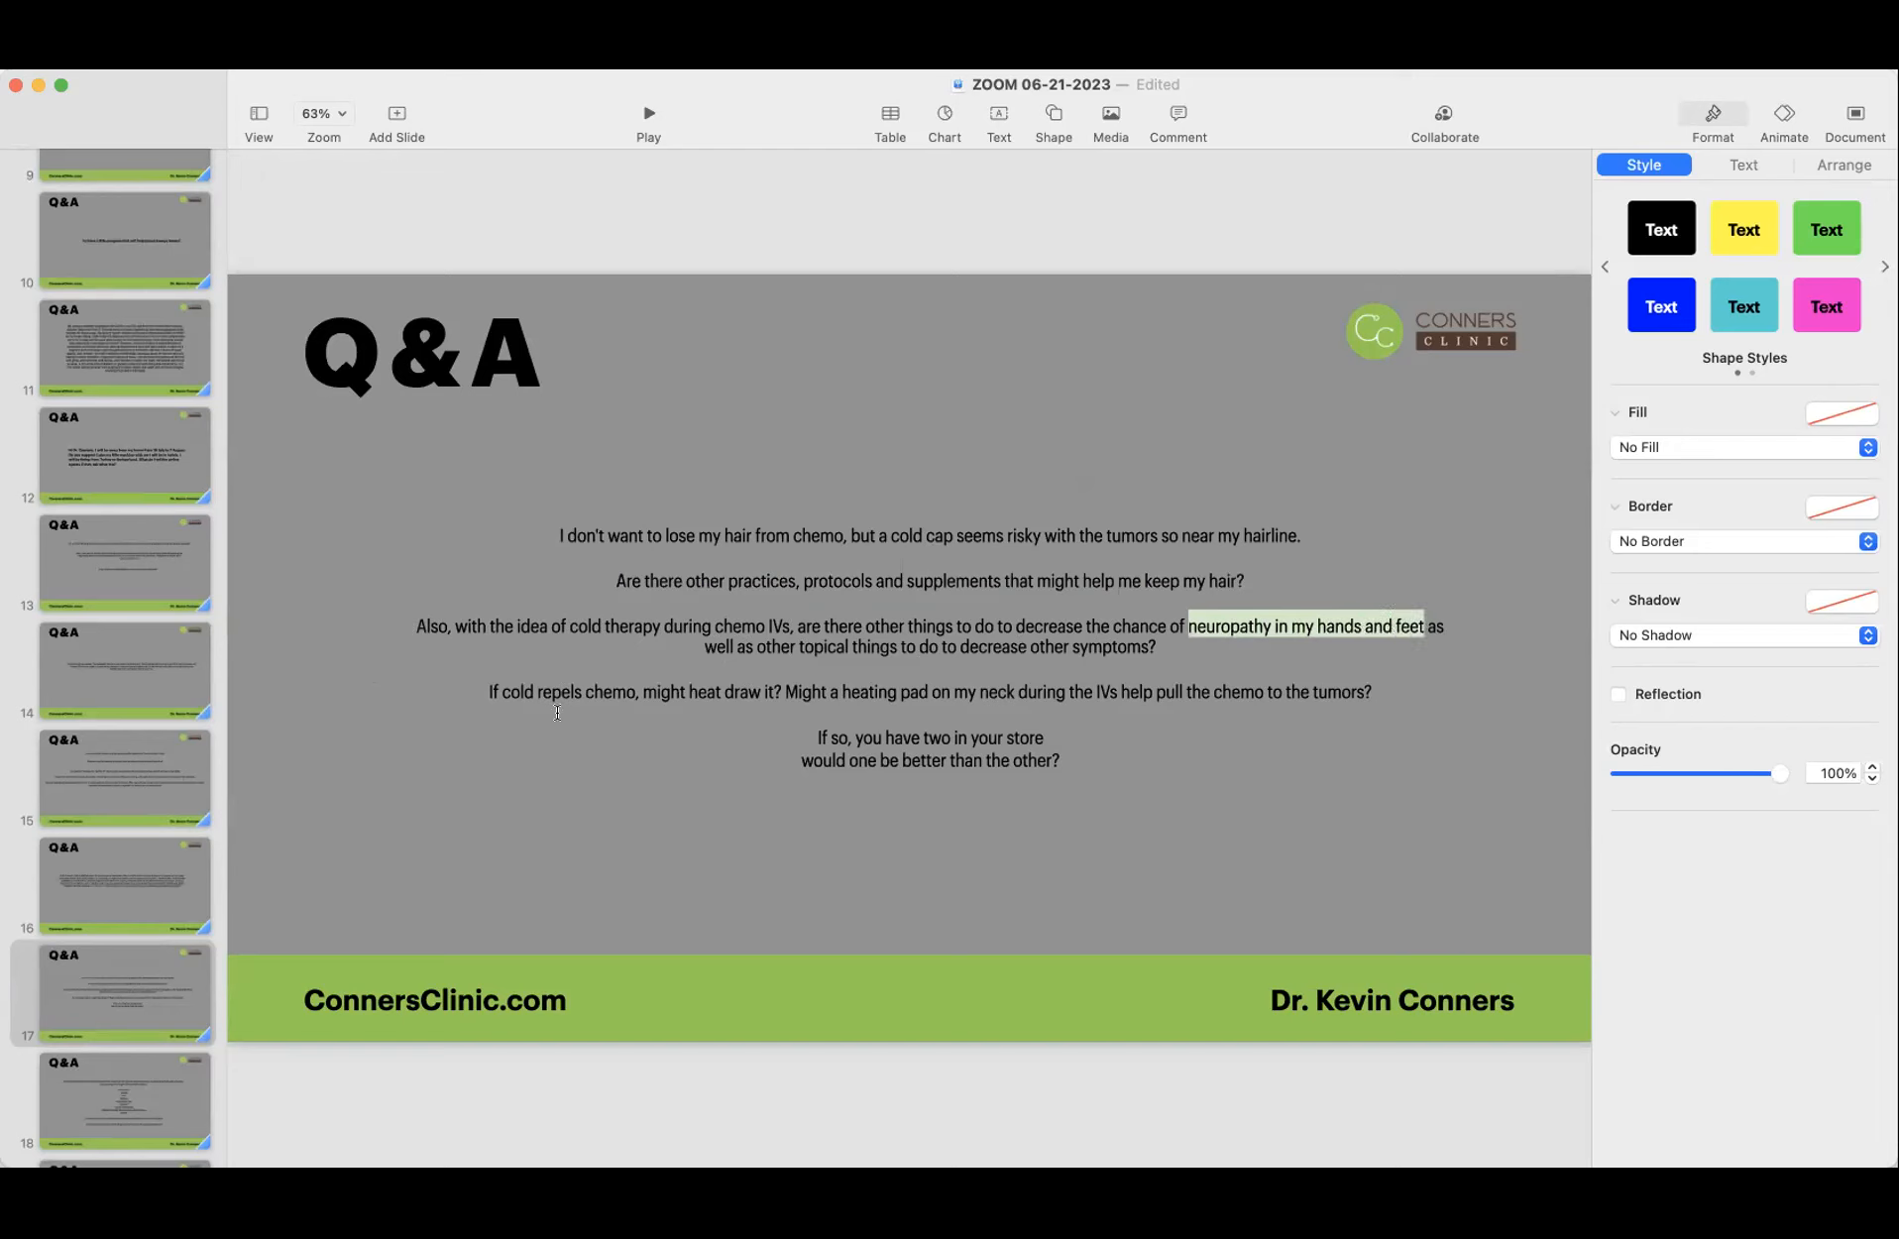
pyautogui.moveTo(339, 832)
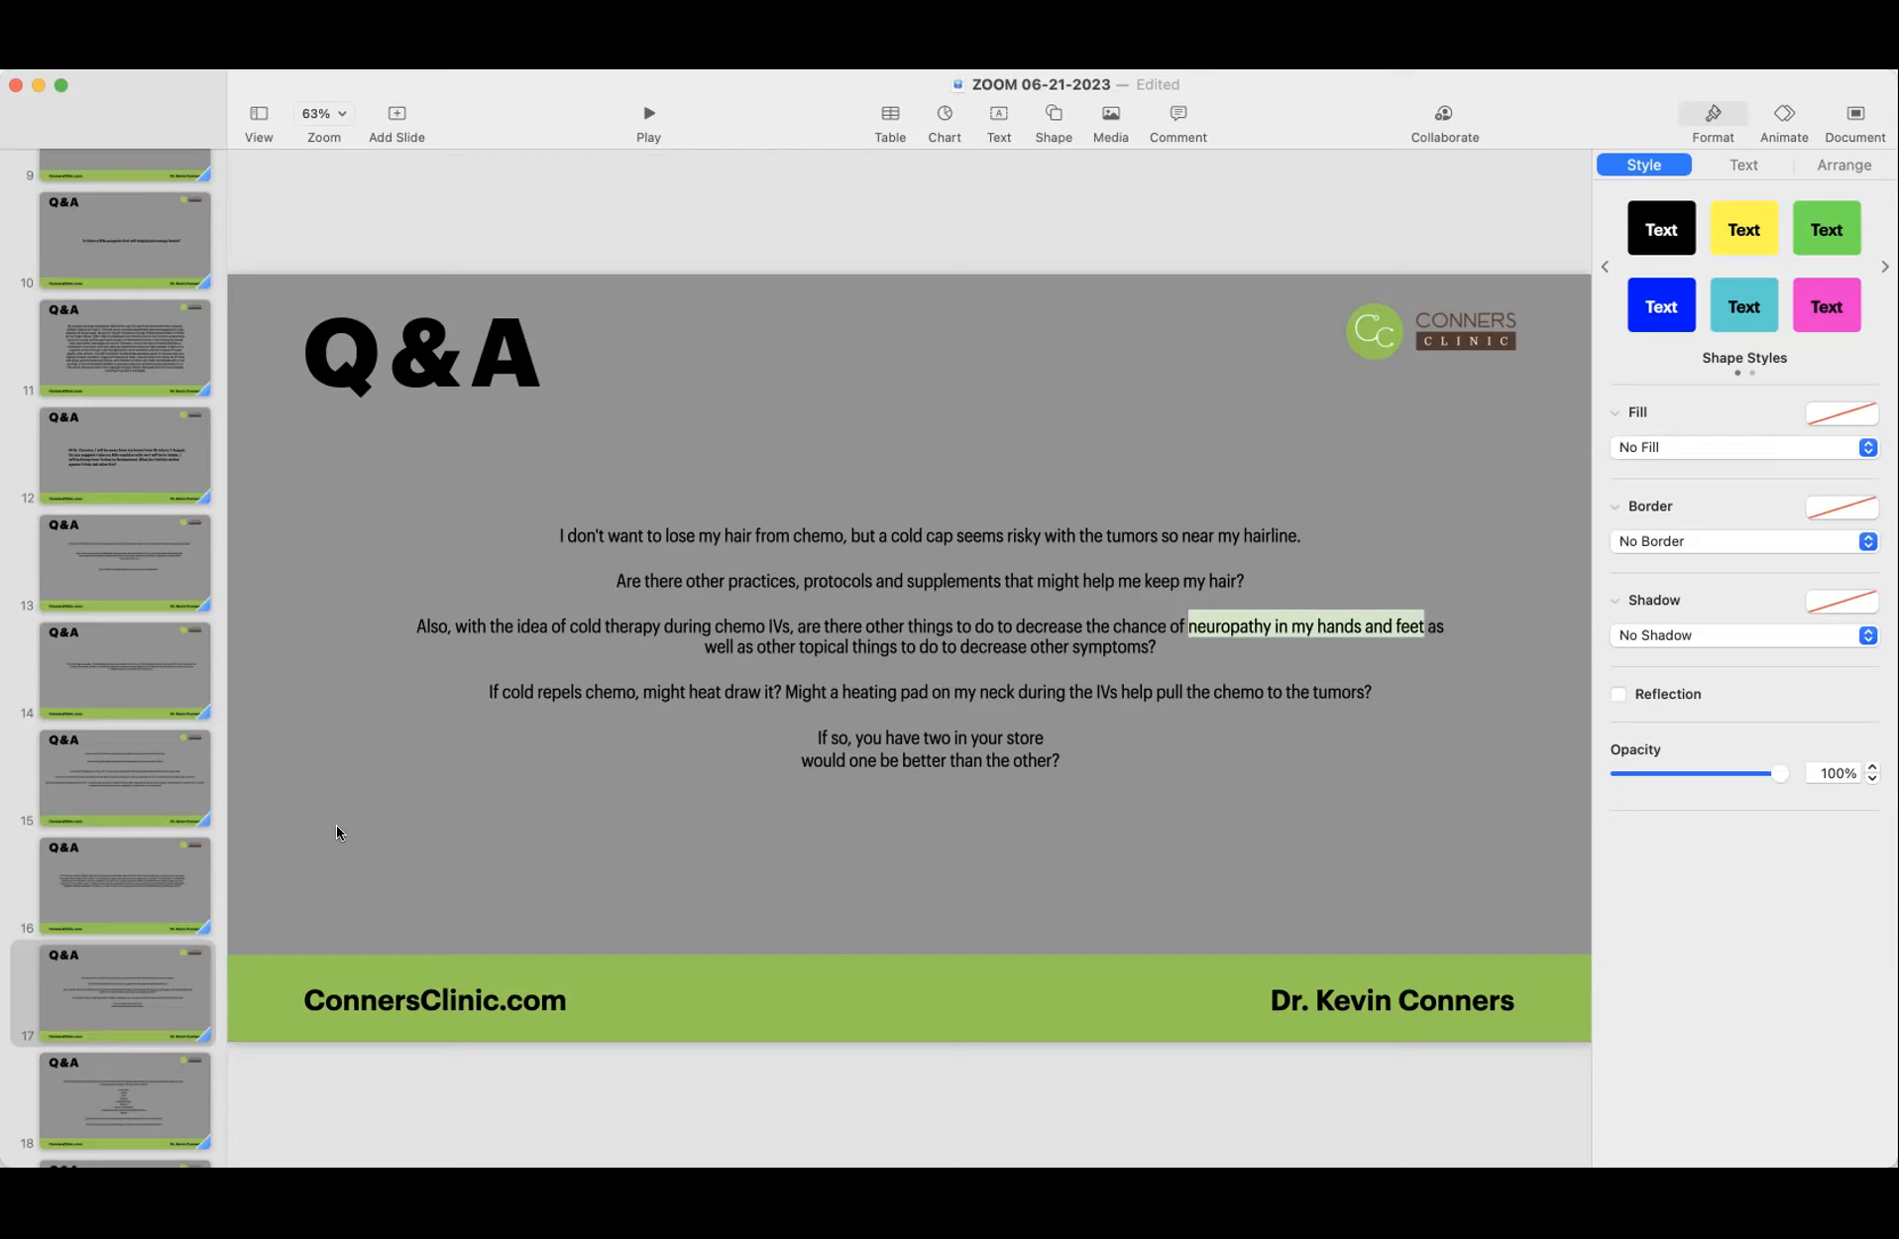
pyautogui.moveTo(908, 694)
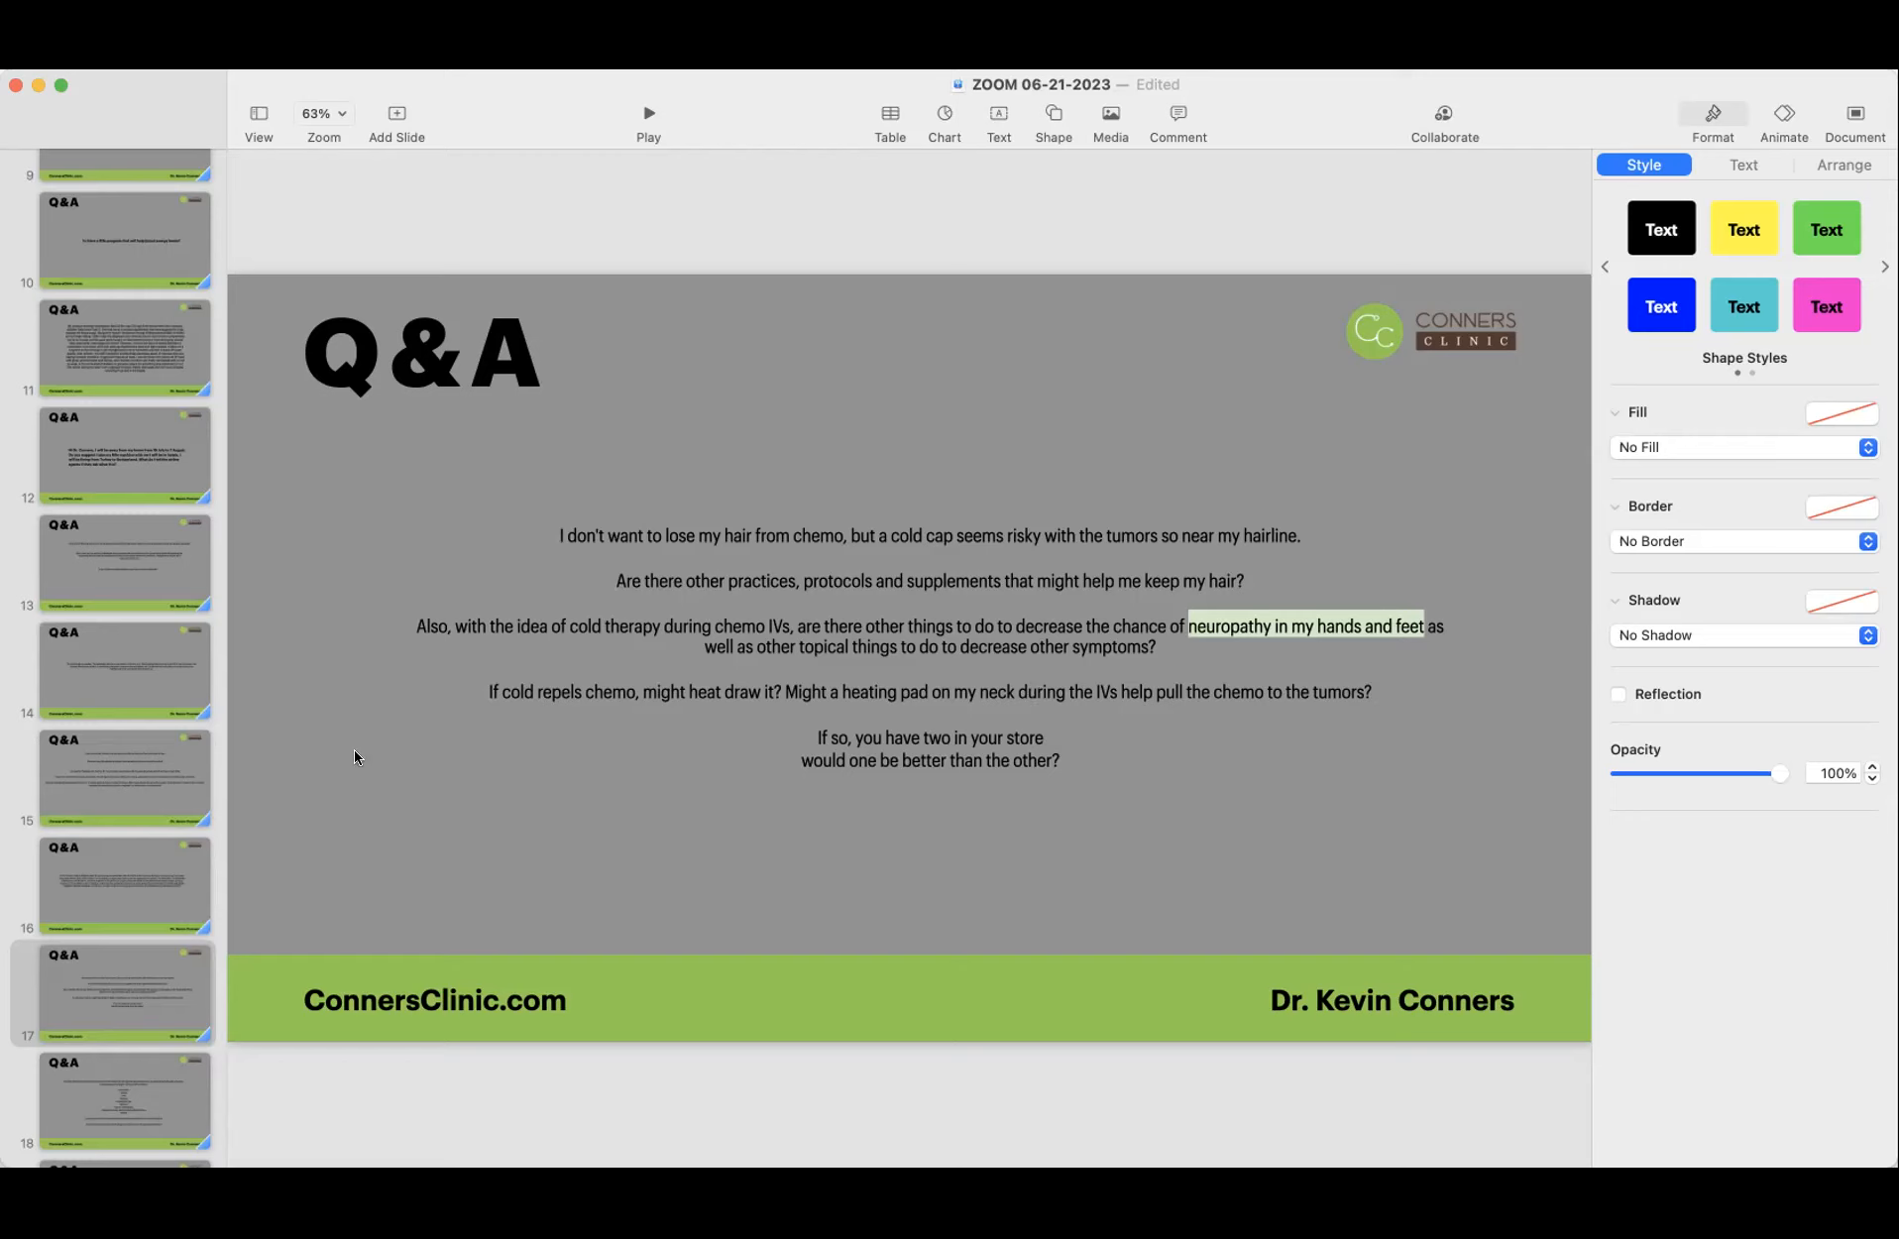
pyautogui.moveTo(337, 765)
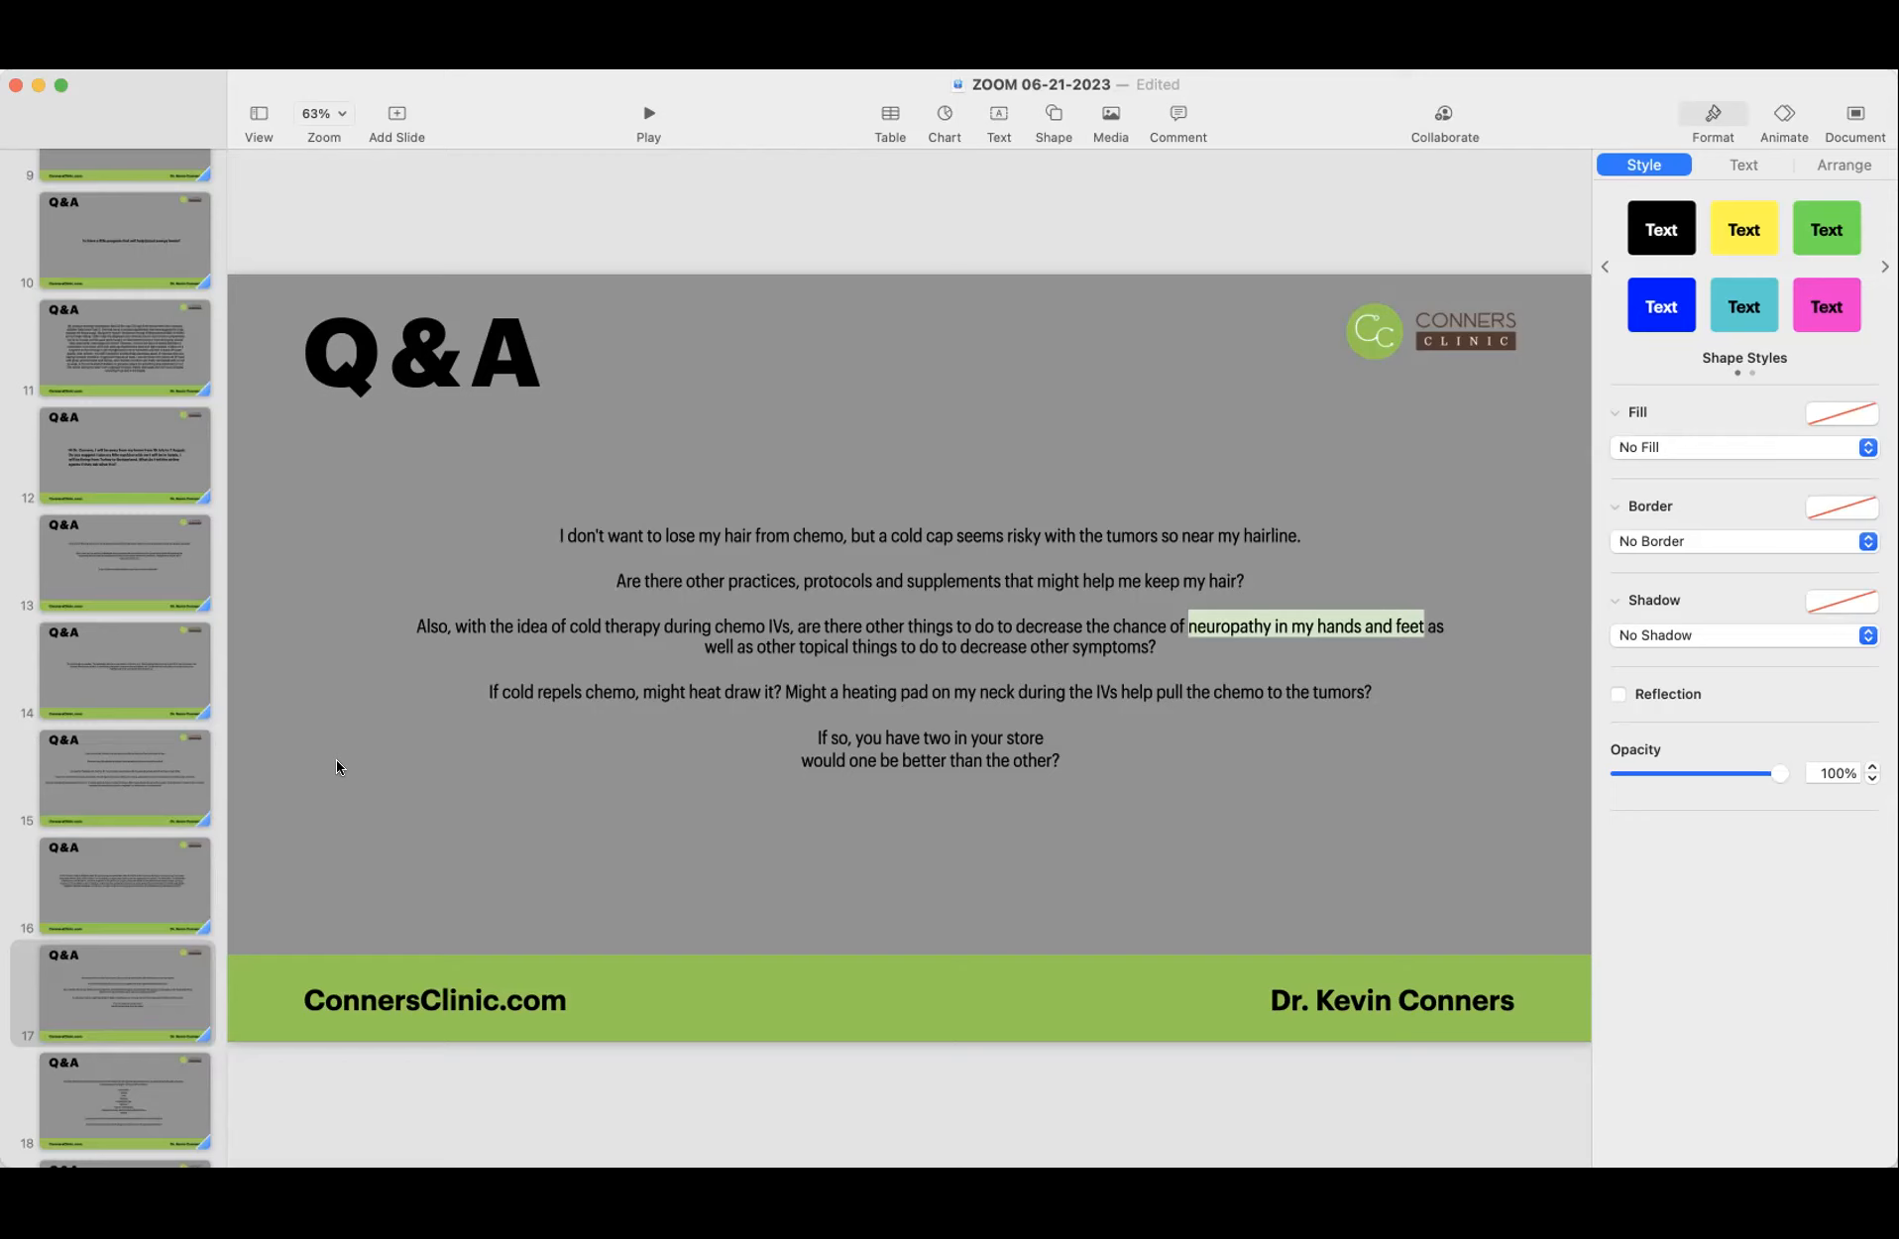
pyautogui.moveTo(347, 614)
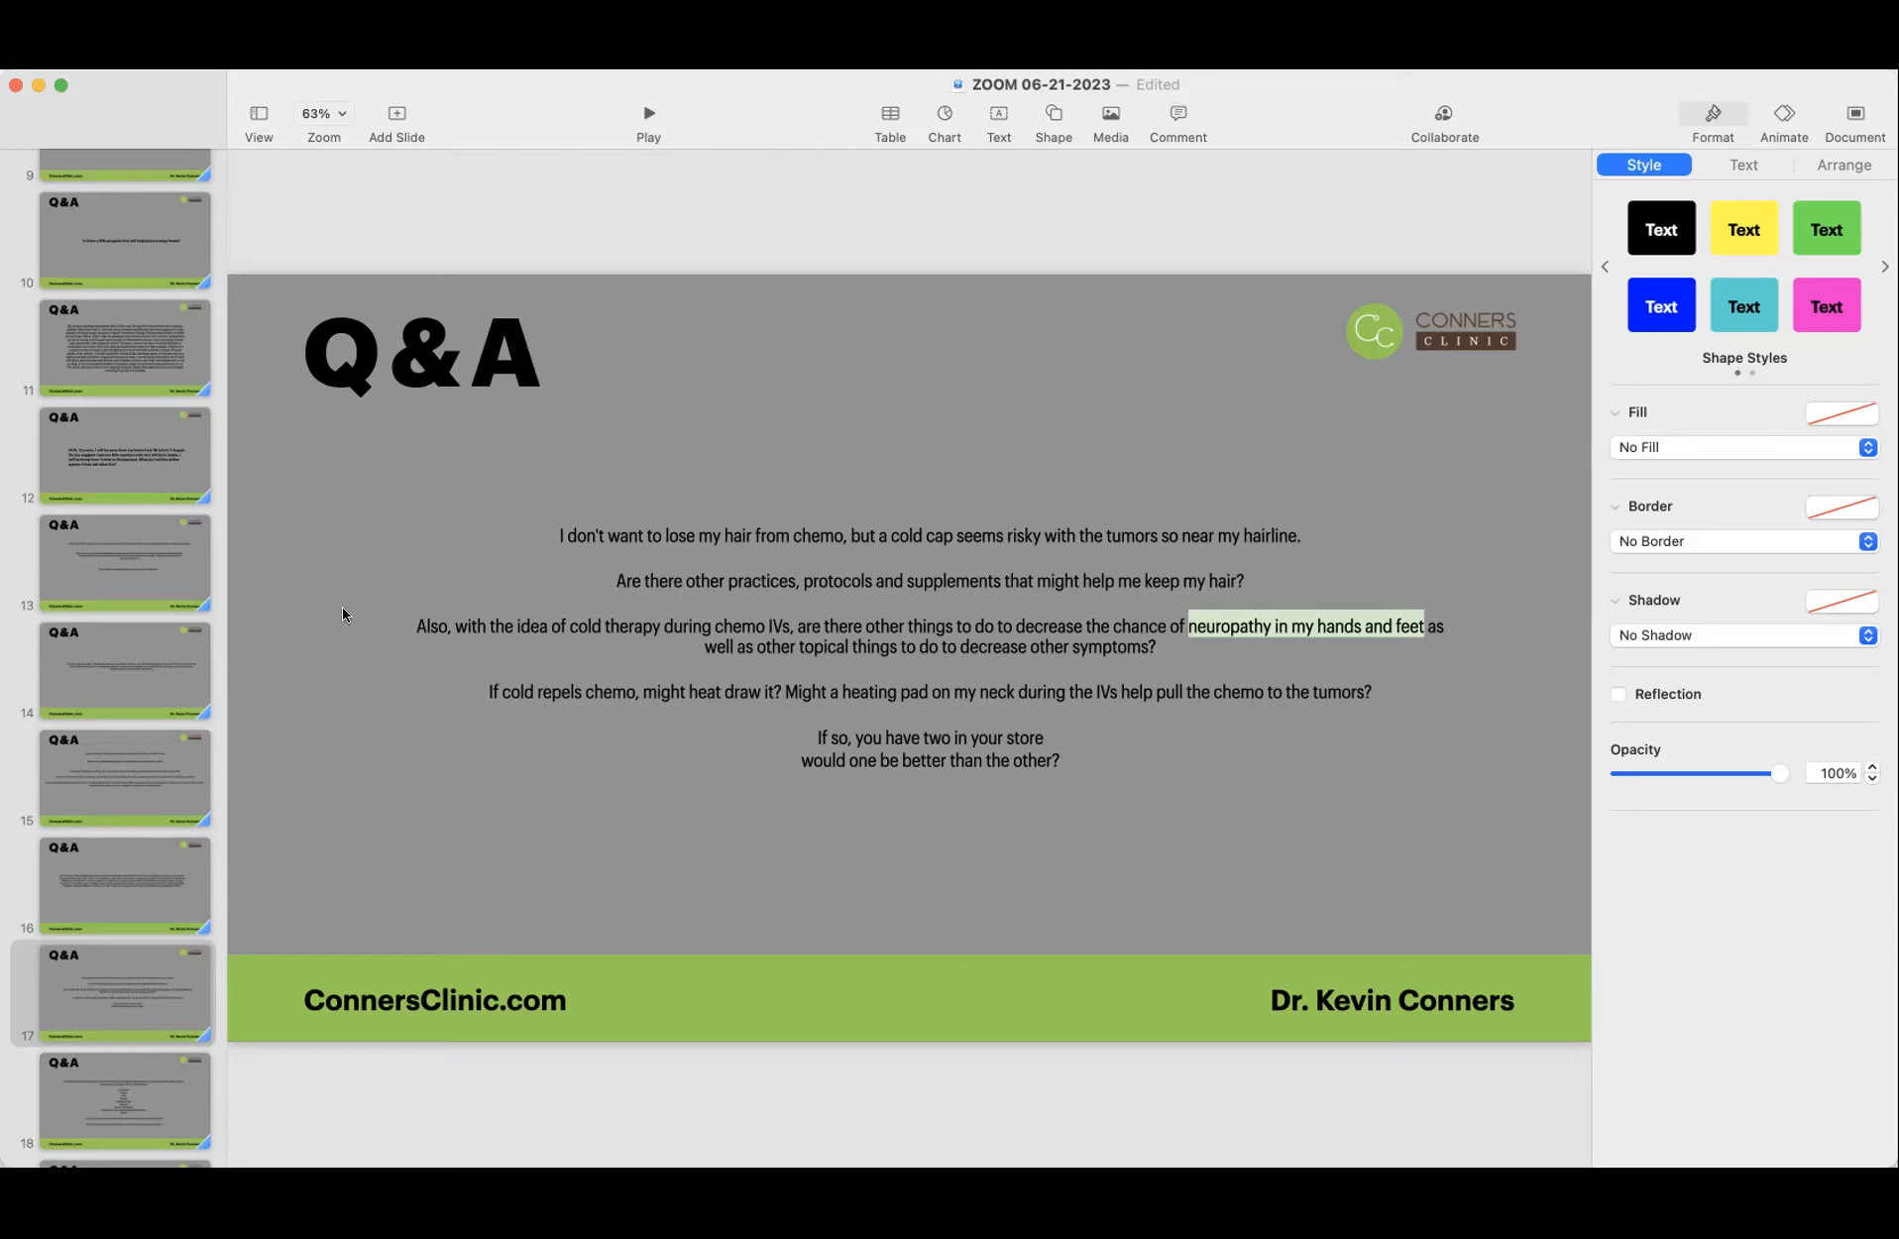
pyautogui.moveTo(452, 702)
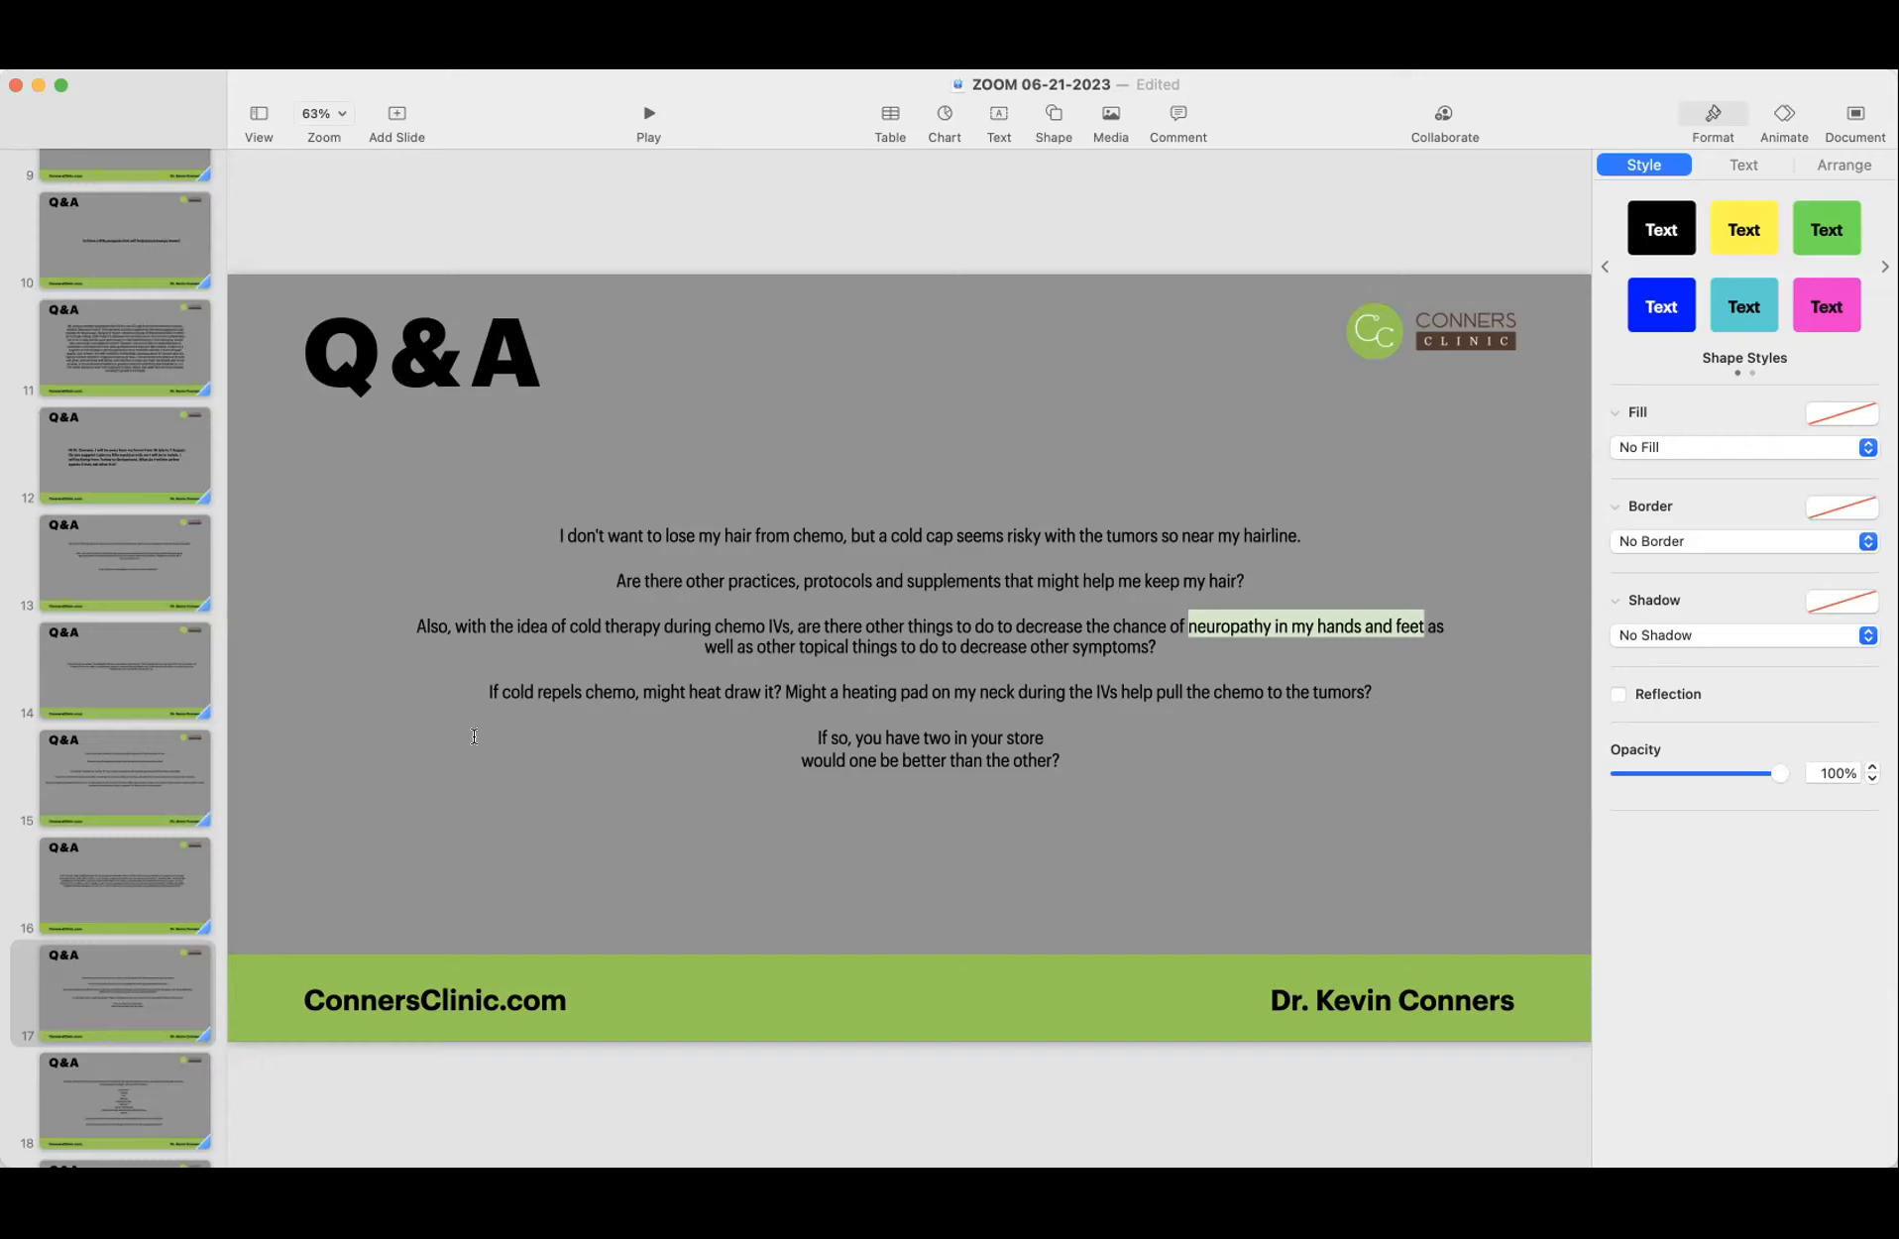
pyautogui.moveTo(487, 735)
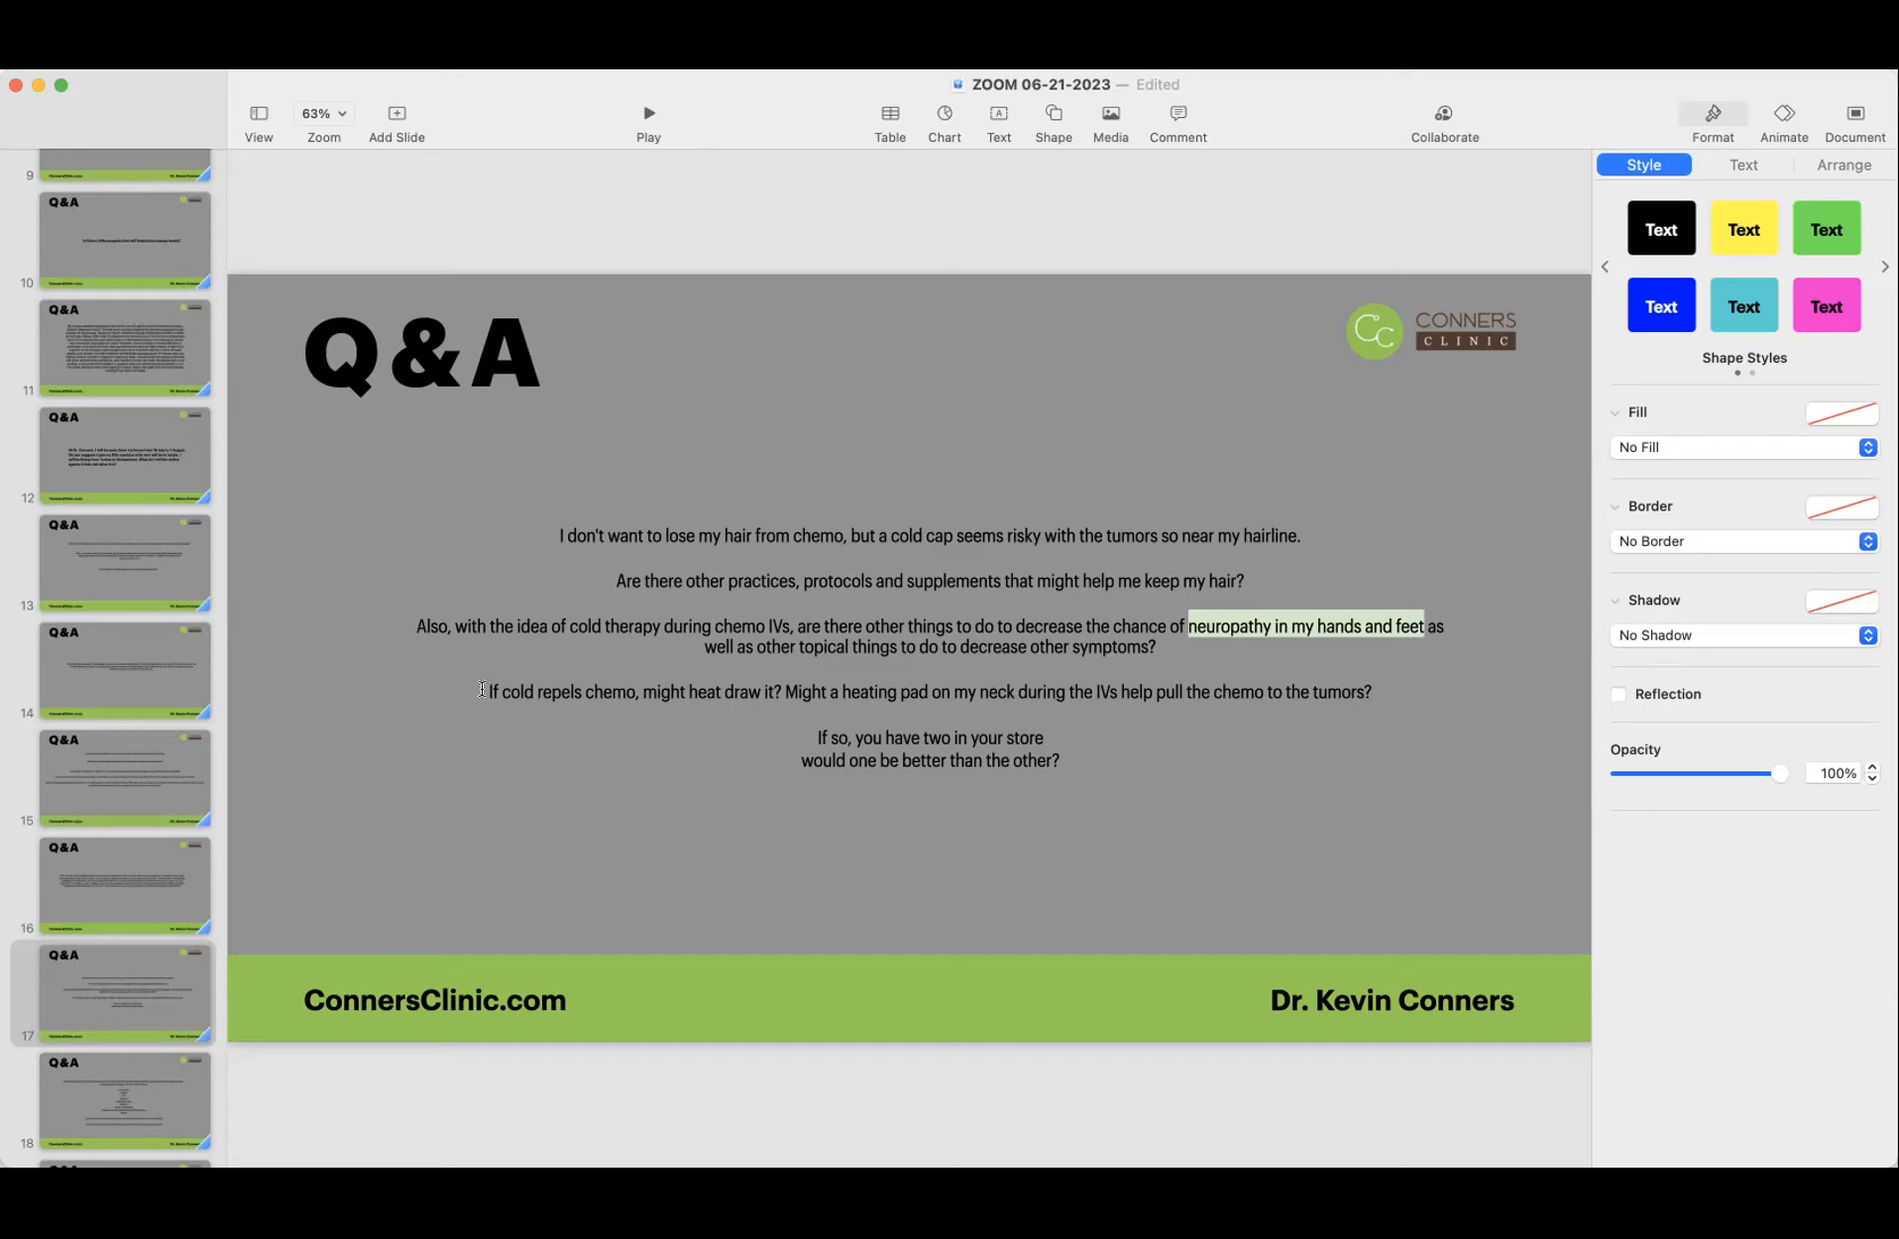
pyautogui.moveTo(505, 755)
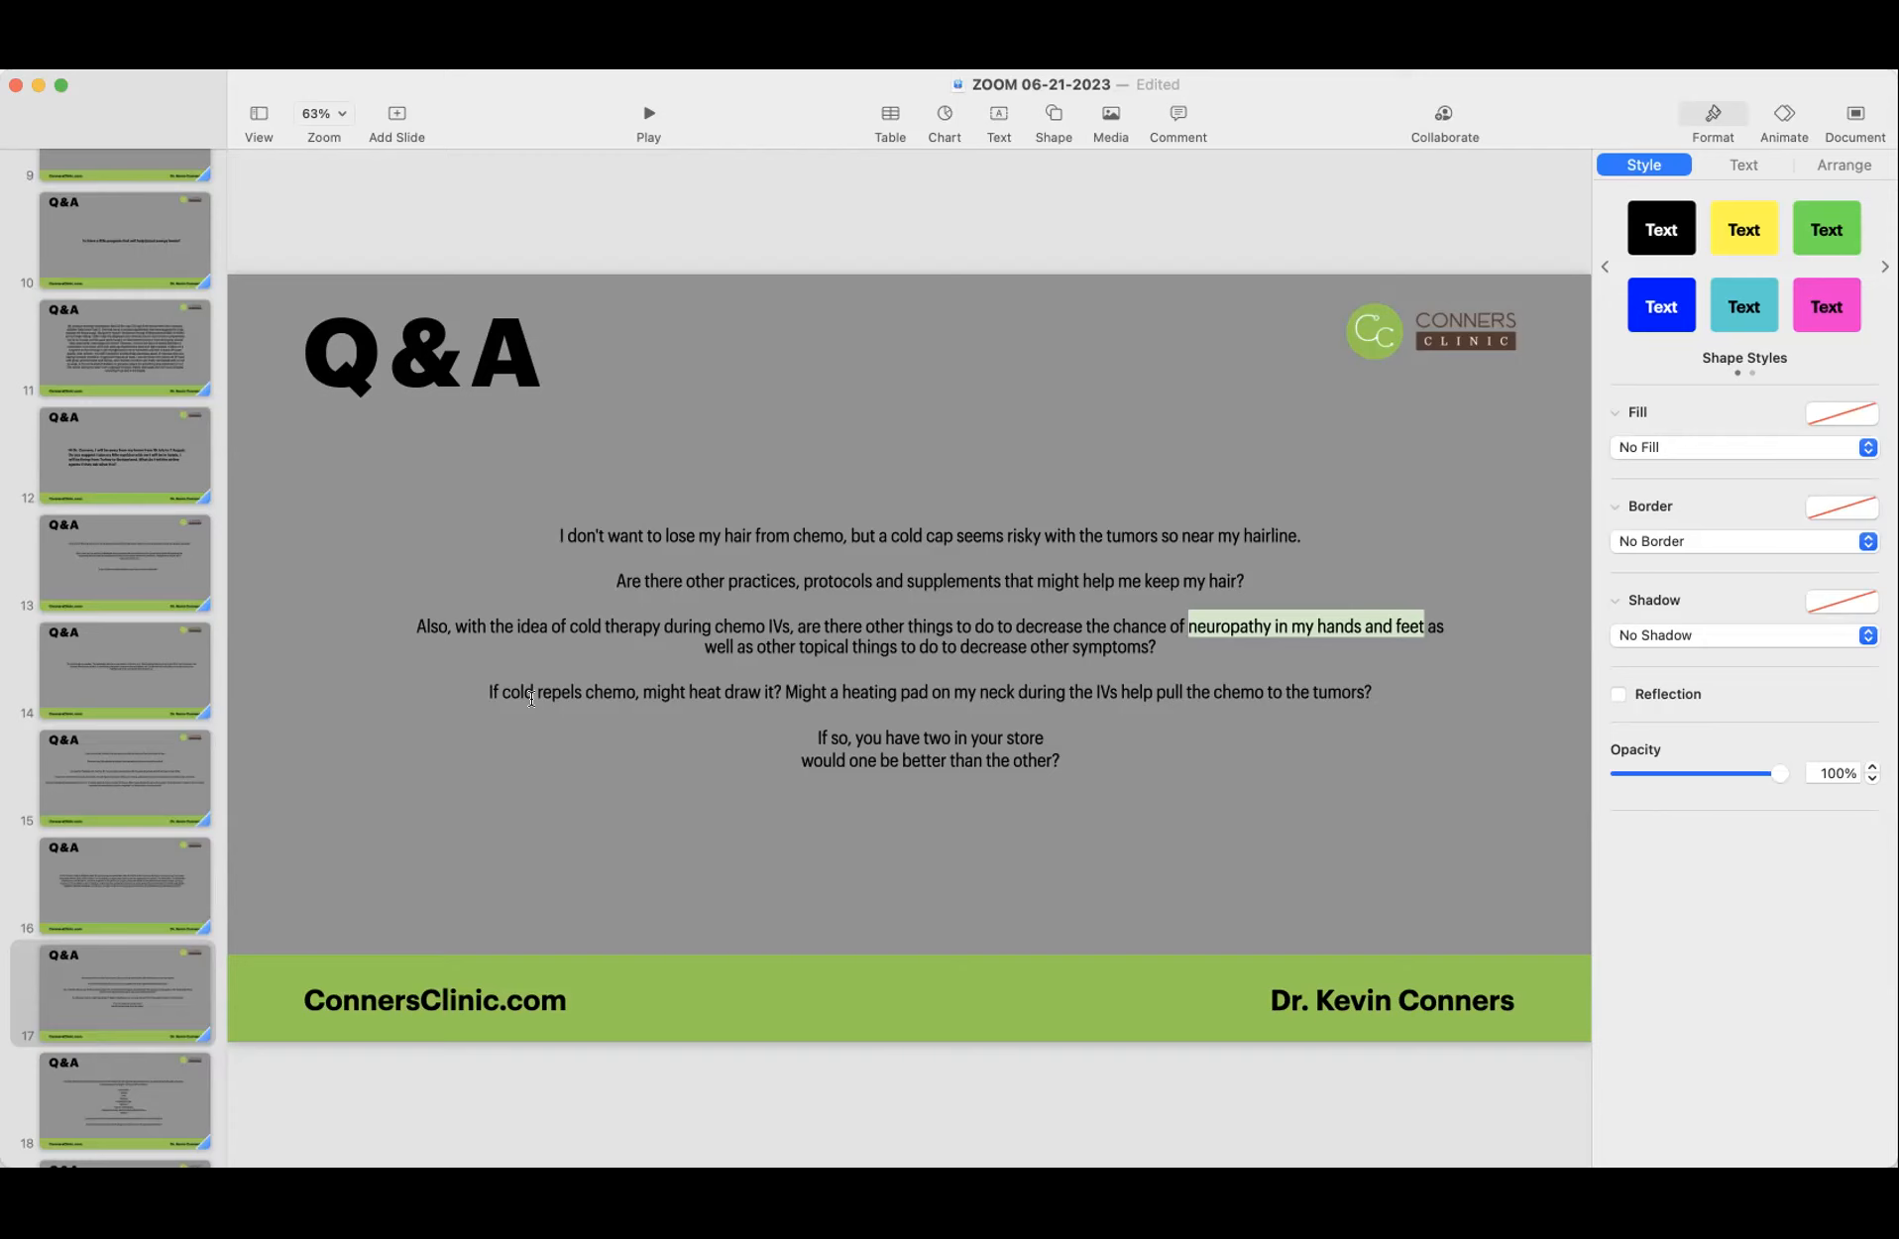
pyautogui.moveTo(678, 703)
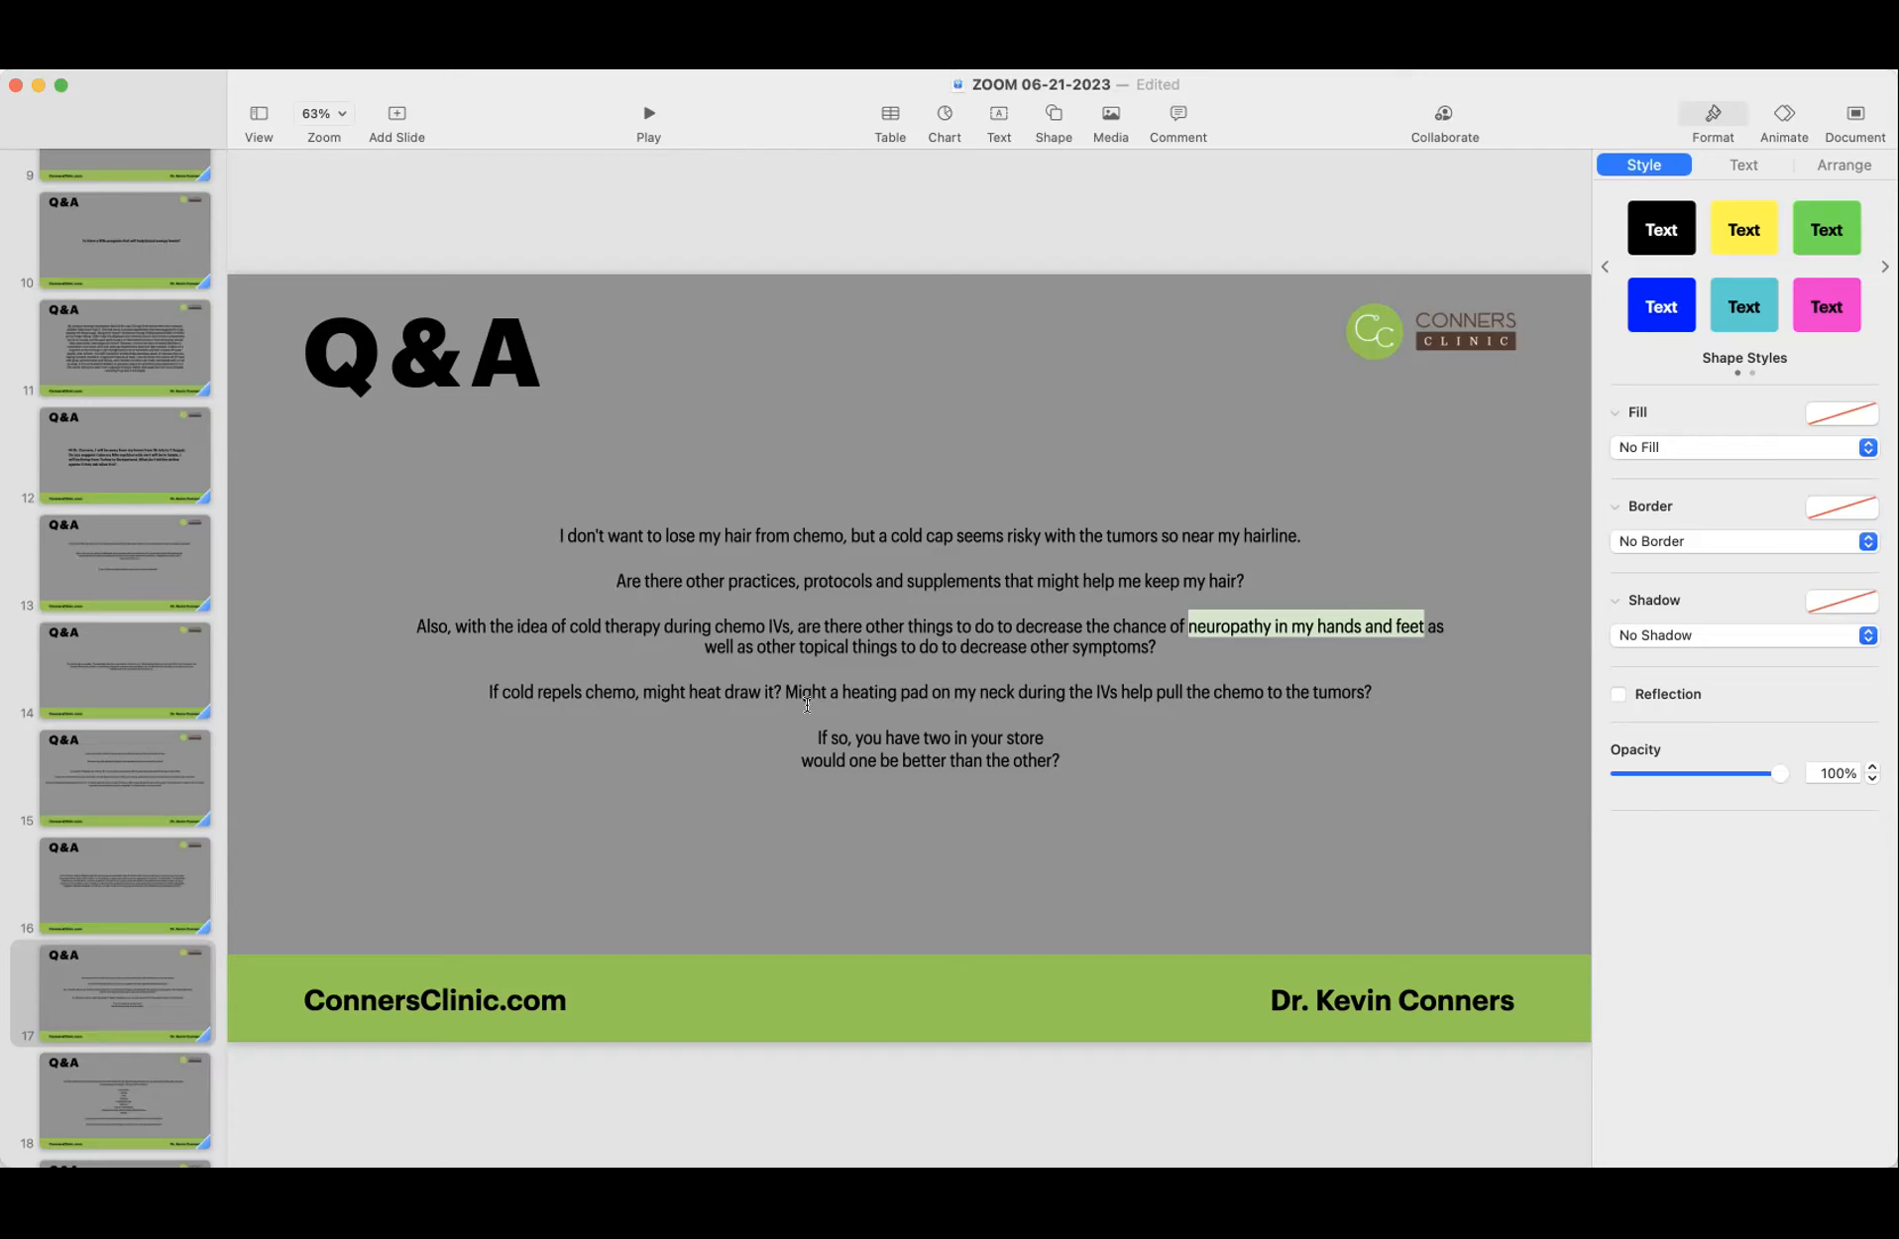
pyautogui.moveTo(483, 739)
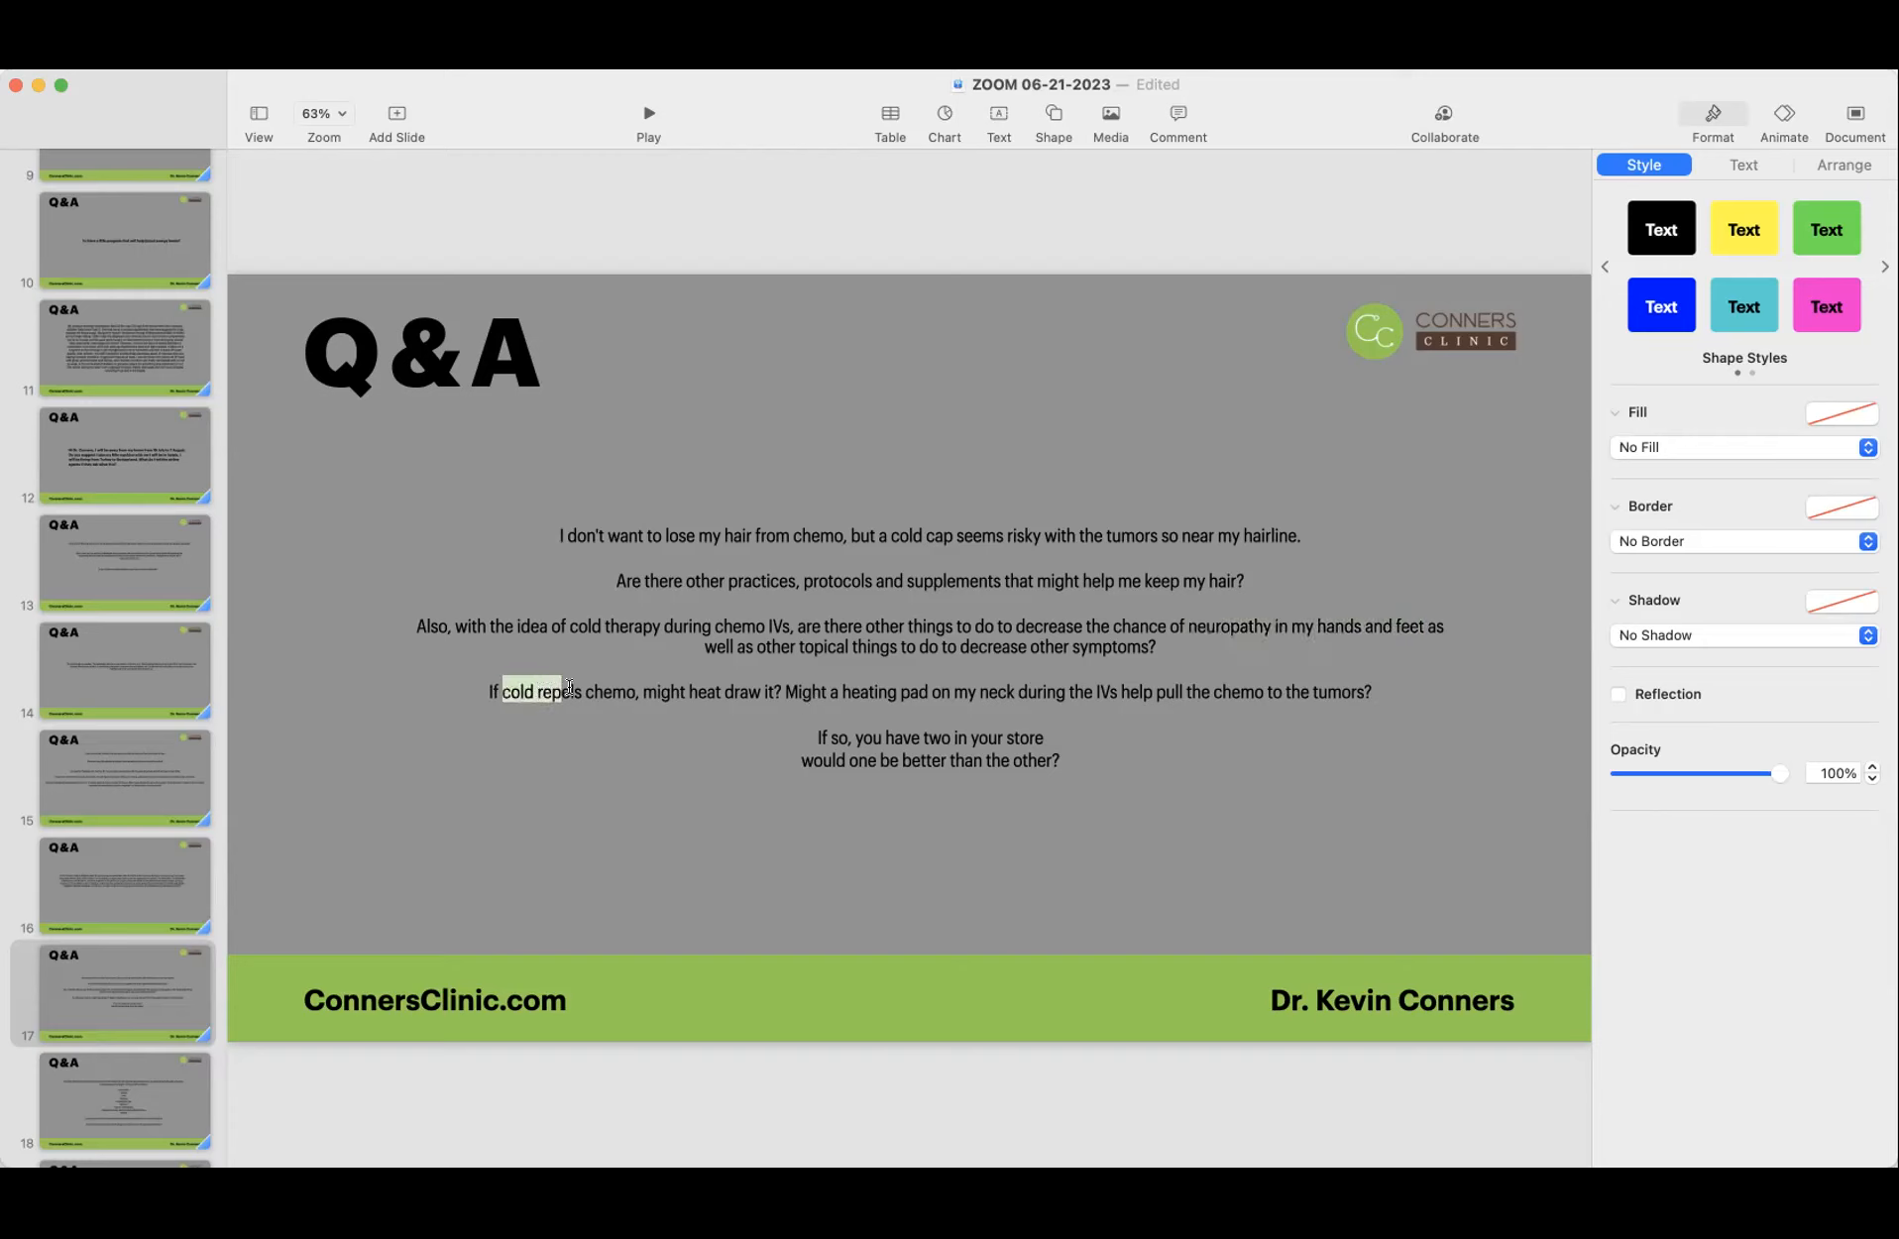
# Step: Mark 'cold repels chemo', then return via slide 12 to slide 14's parotid gland question
pyautogui.moveTo(502, 692); pyautogui.dragTo(634, 692)
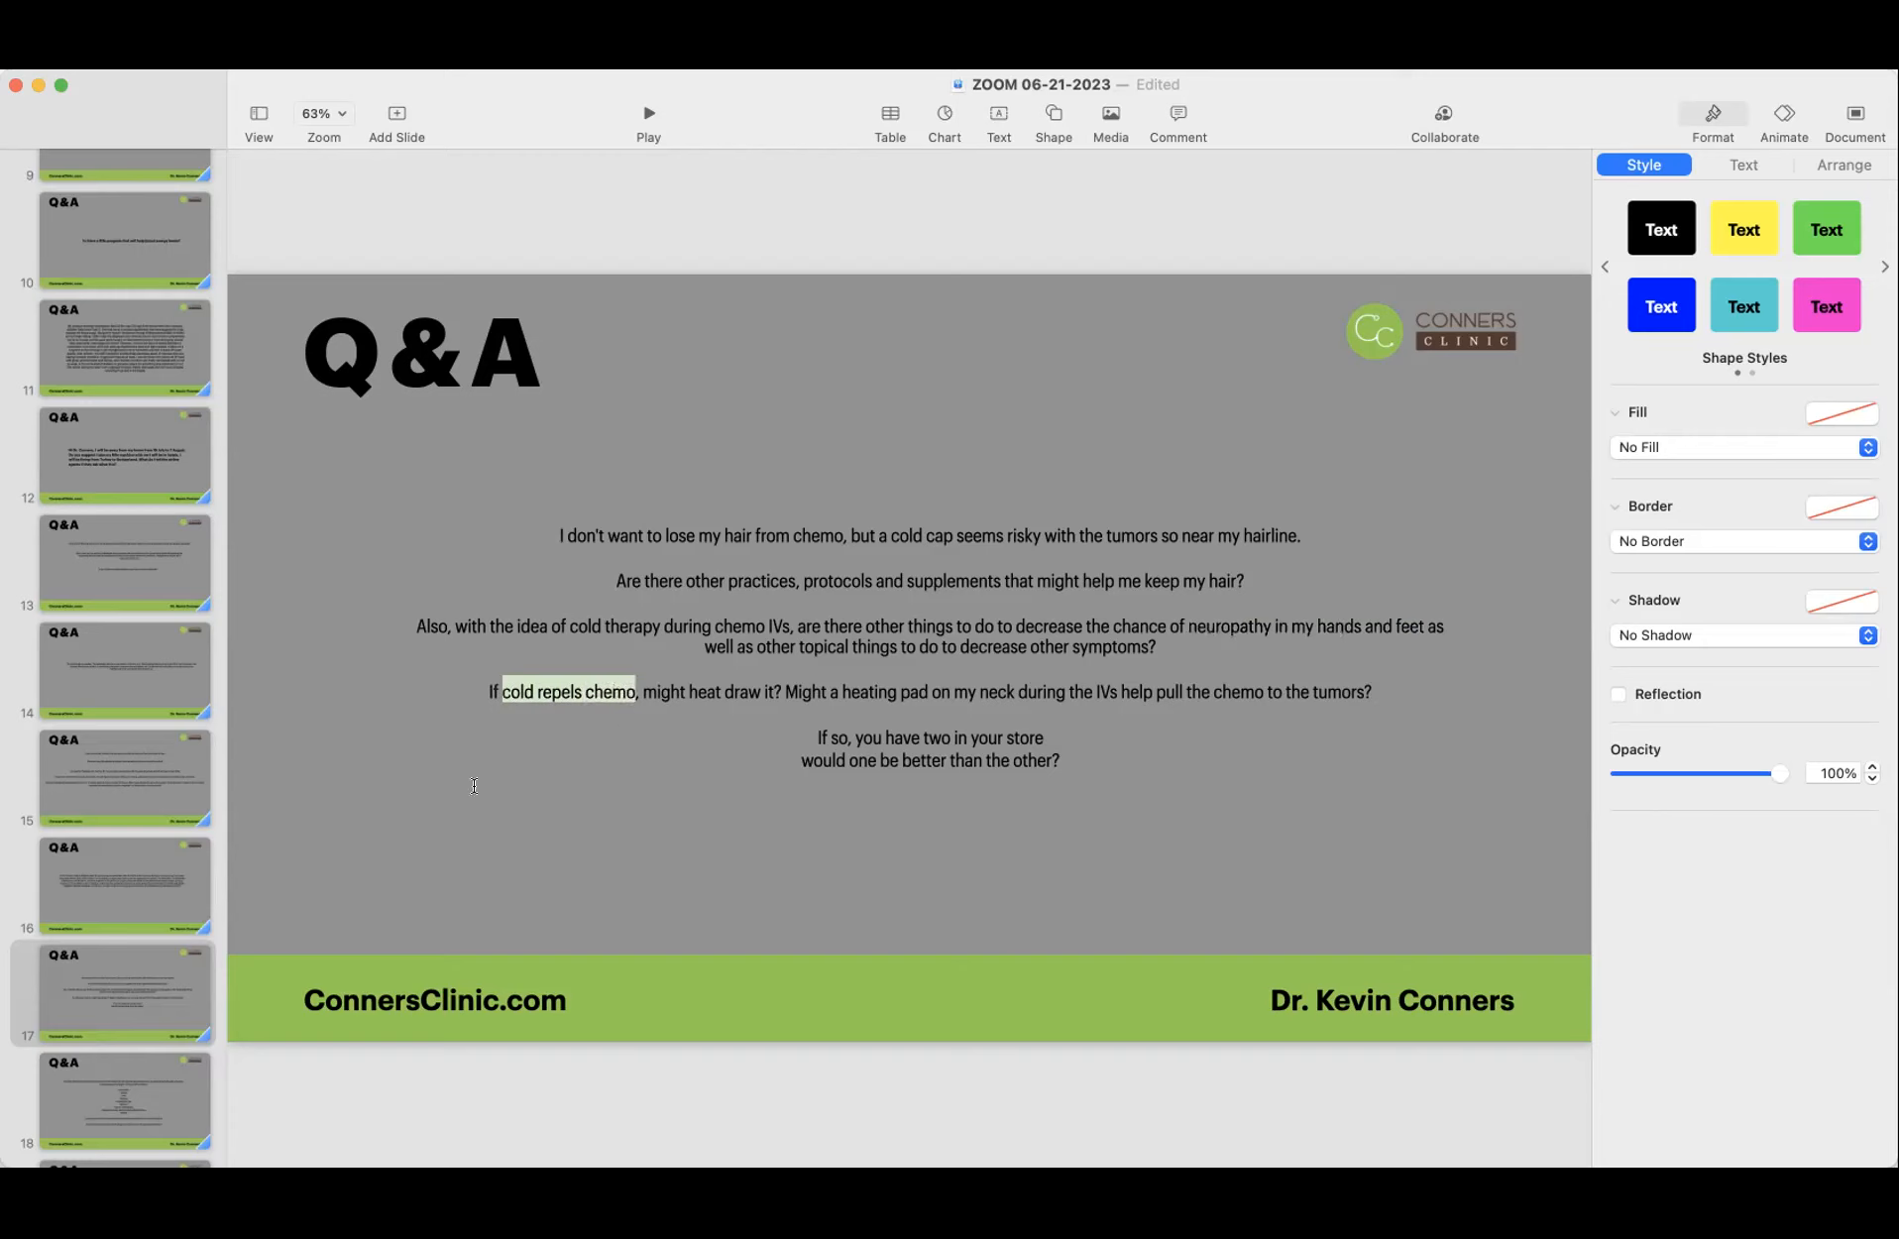
pyautogui.moveTo(406, 824)
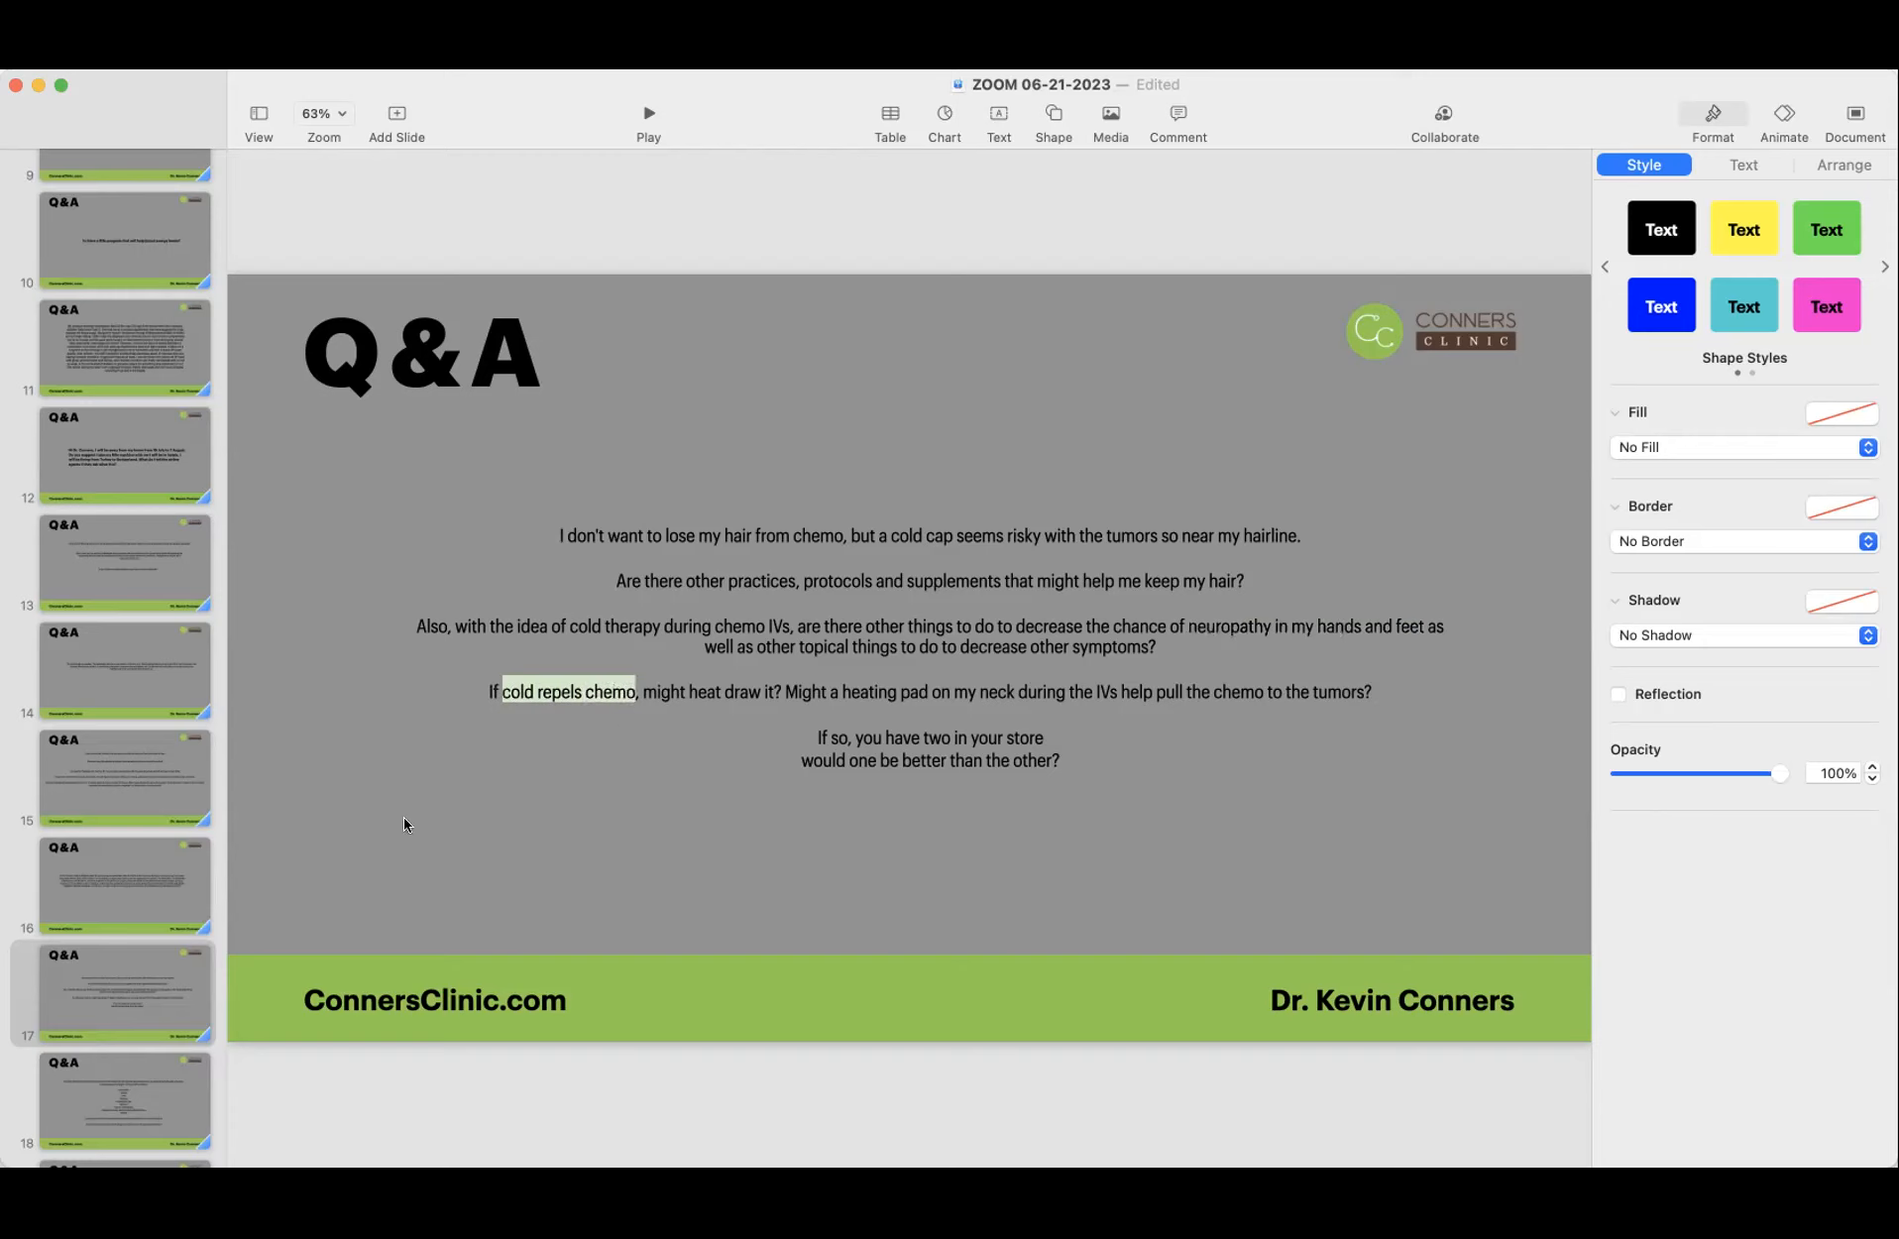
pyautogui.moveTo(404, 716)
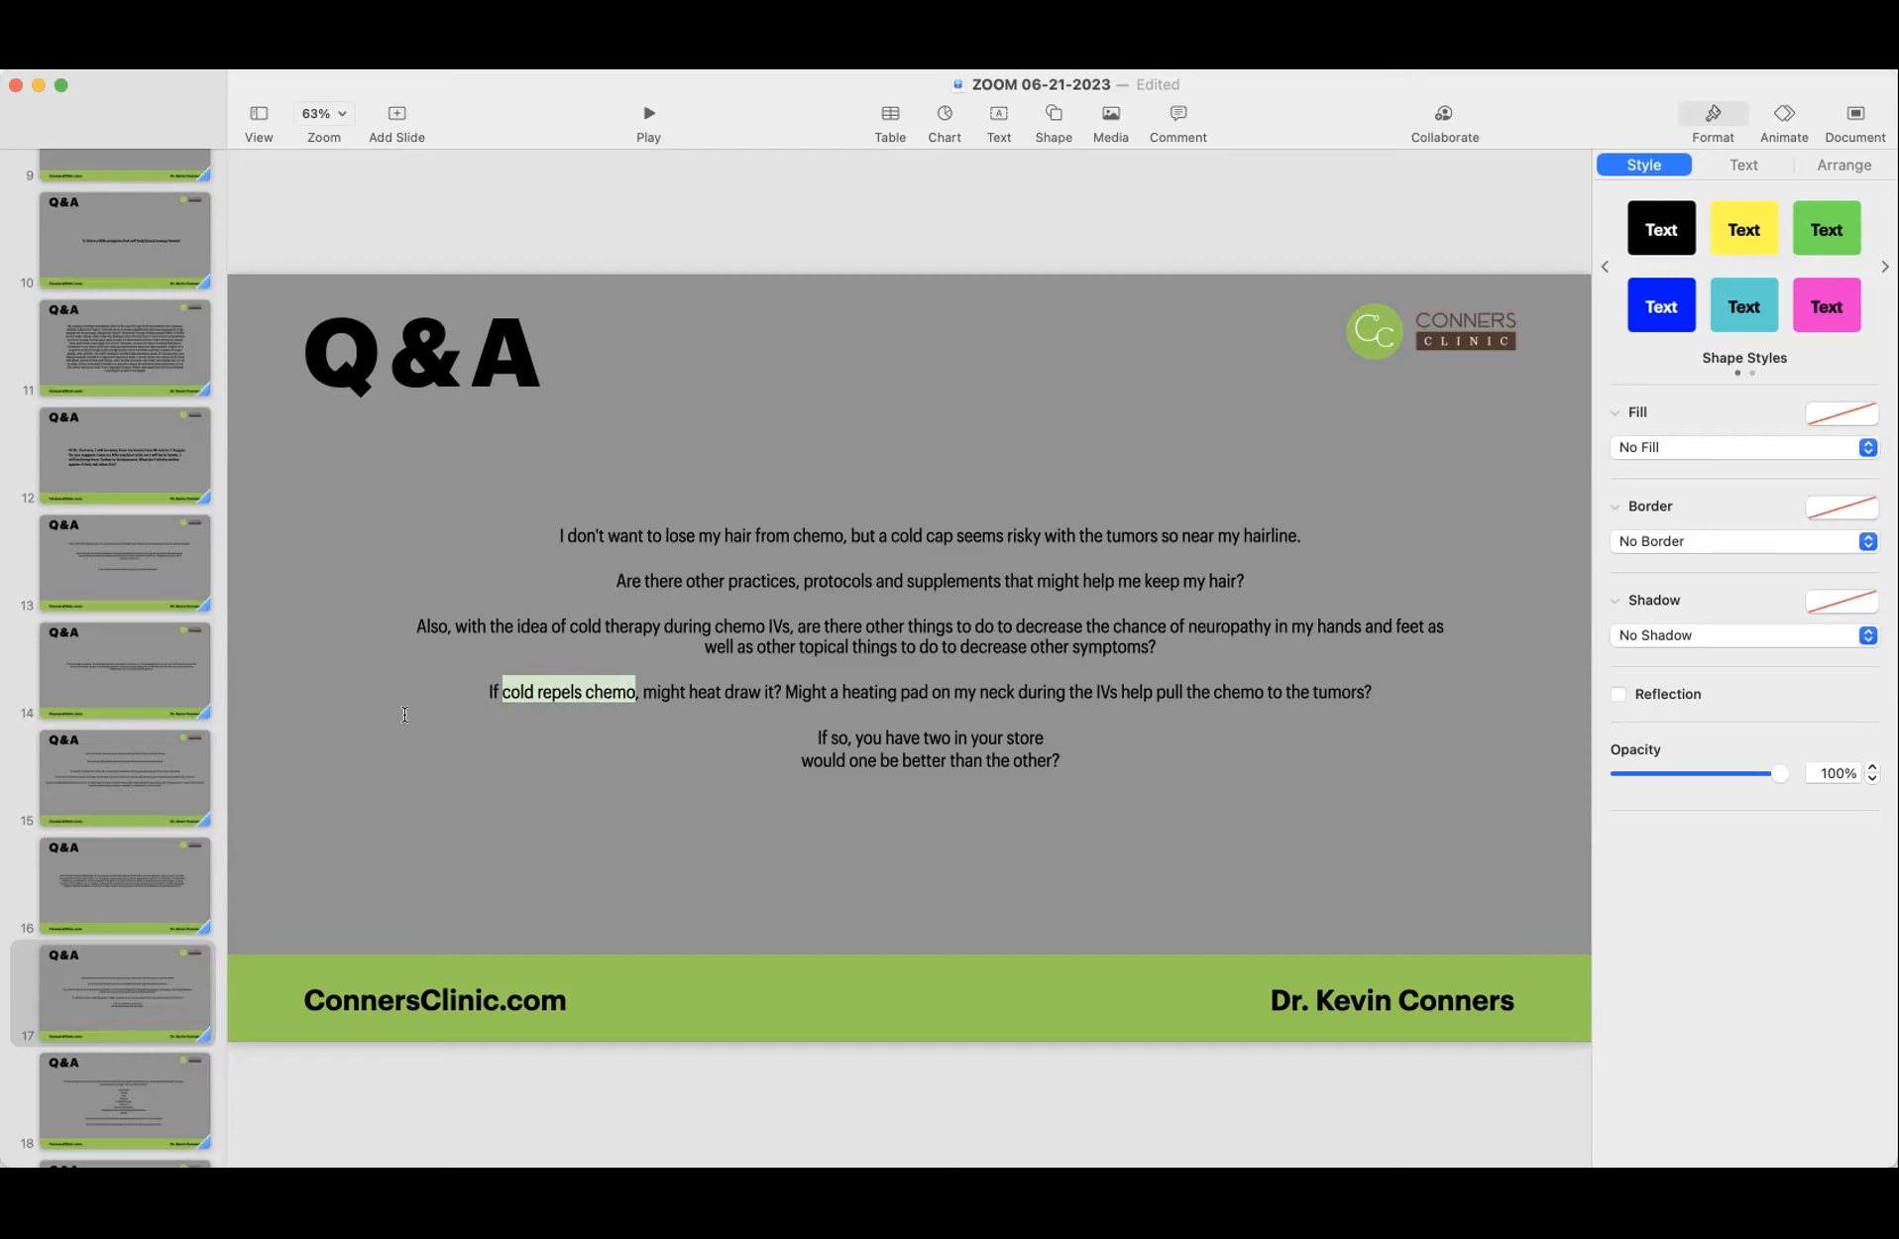
pyautogui.moveTo(250, 708)
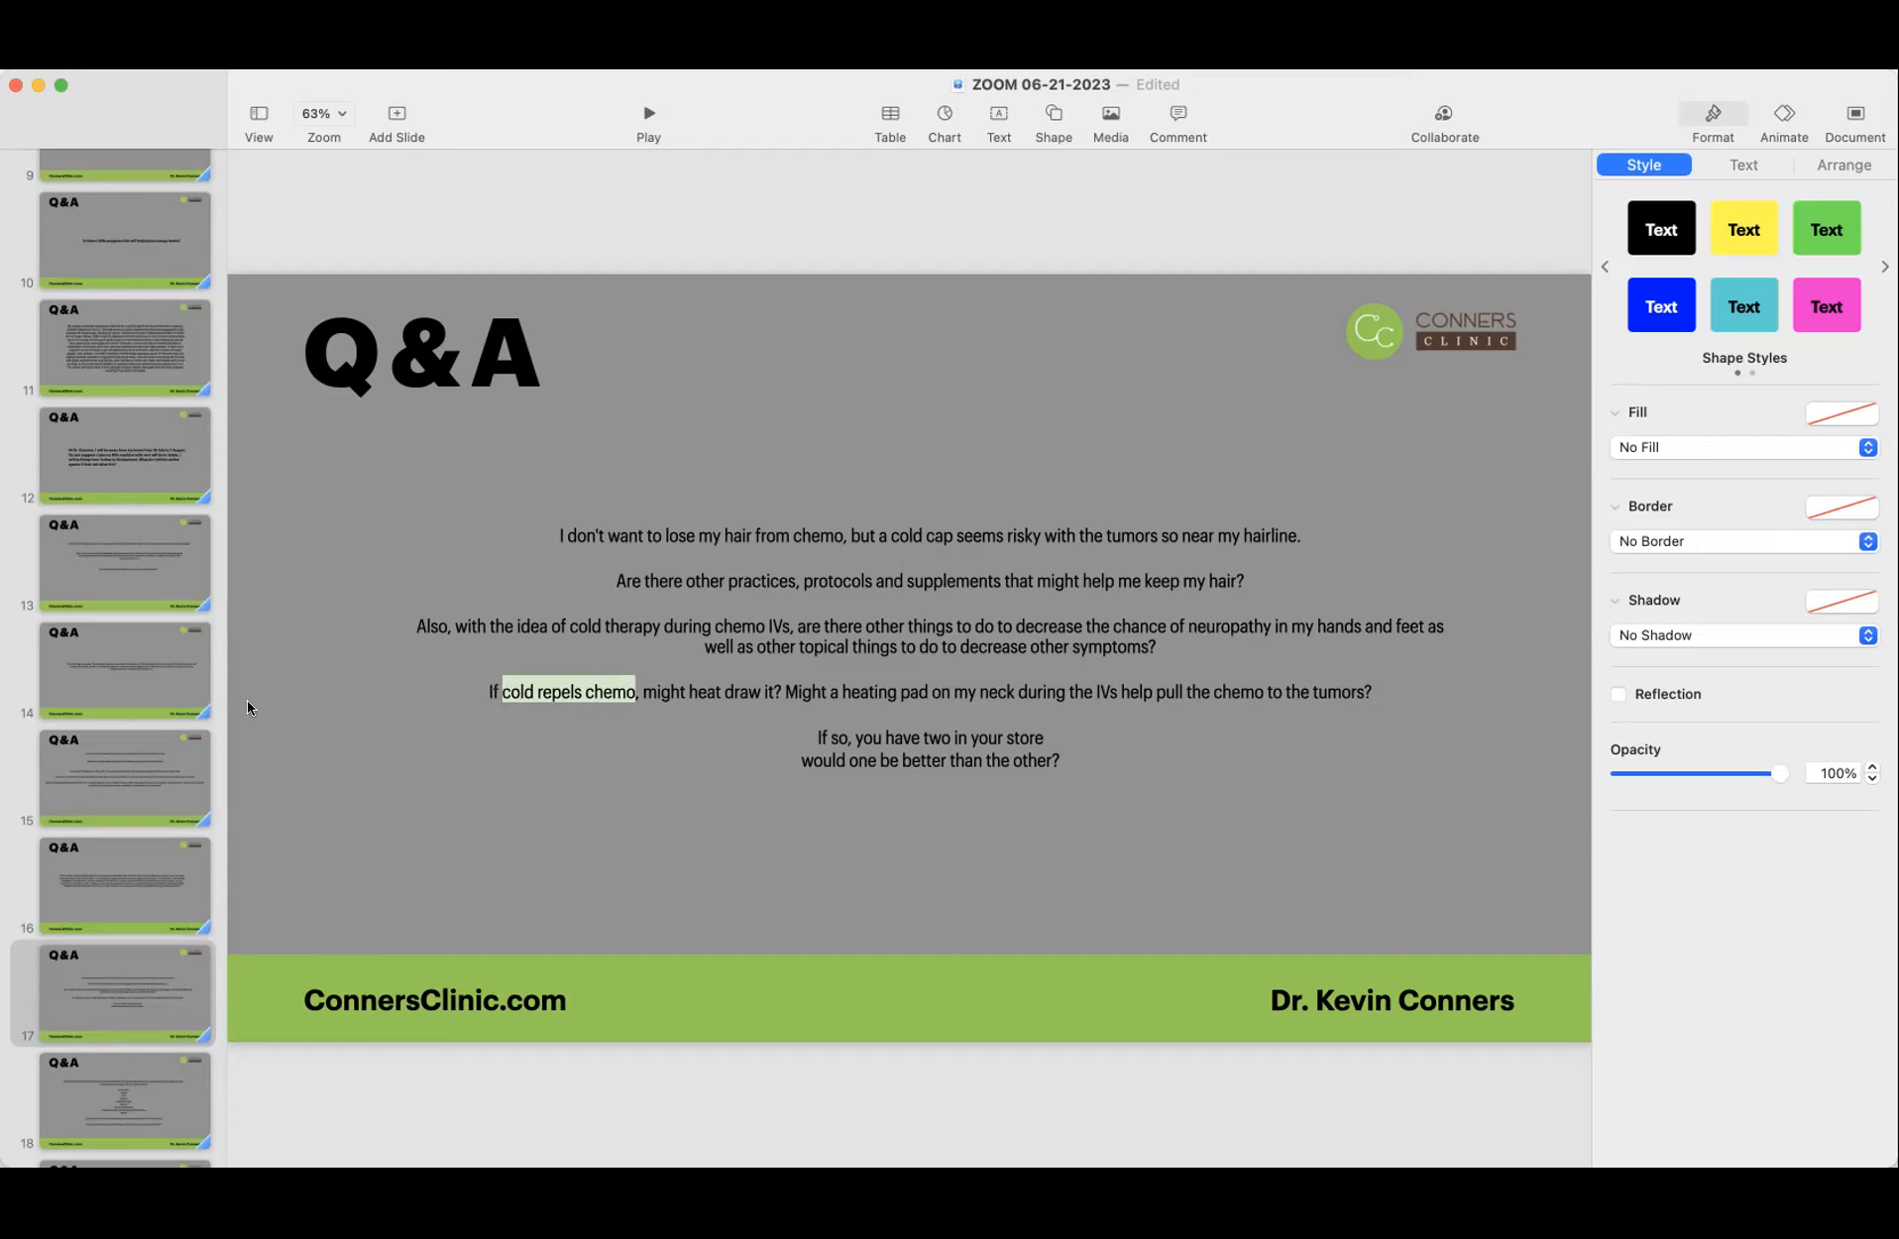
pyautogui.click(113, 456)
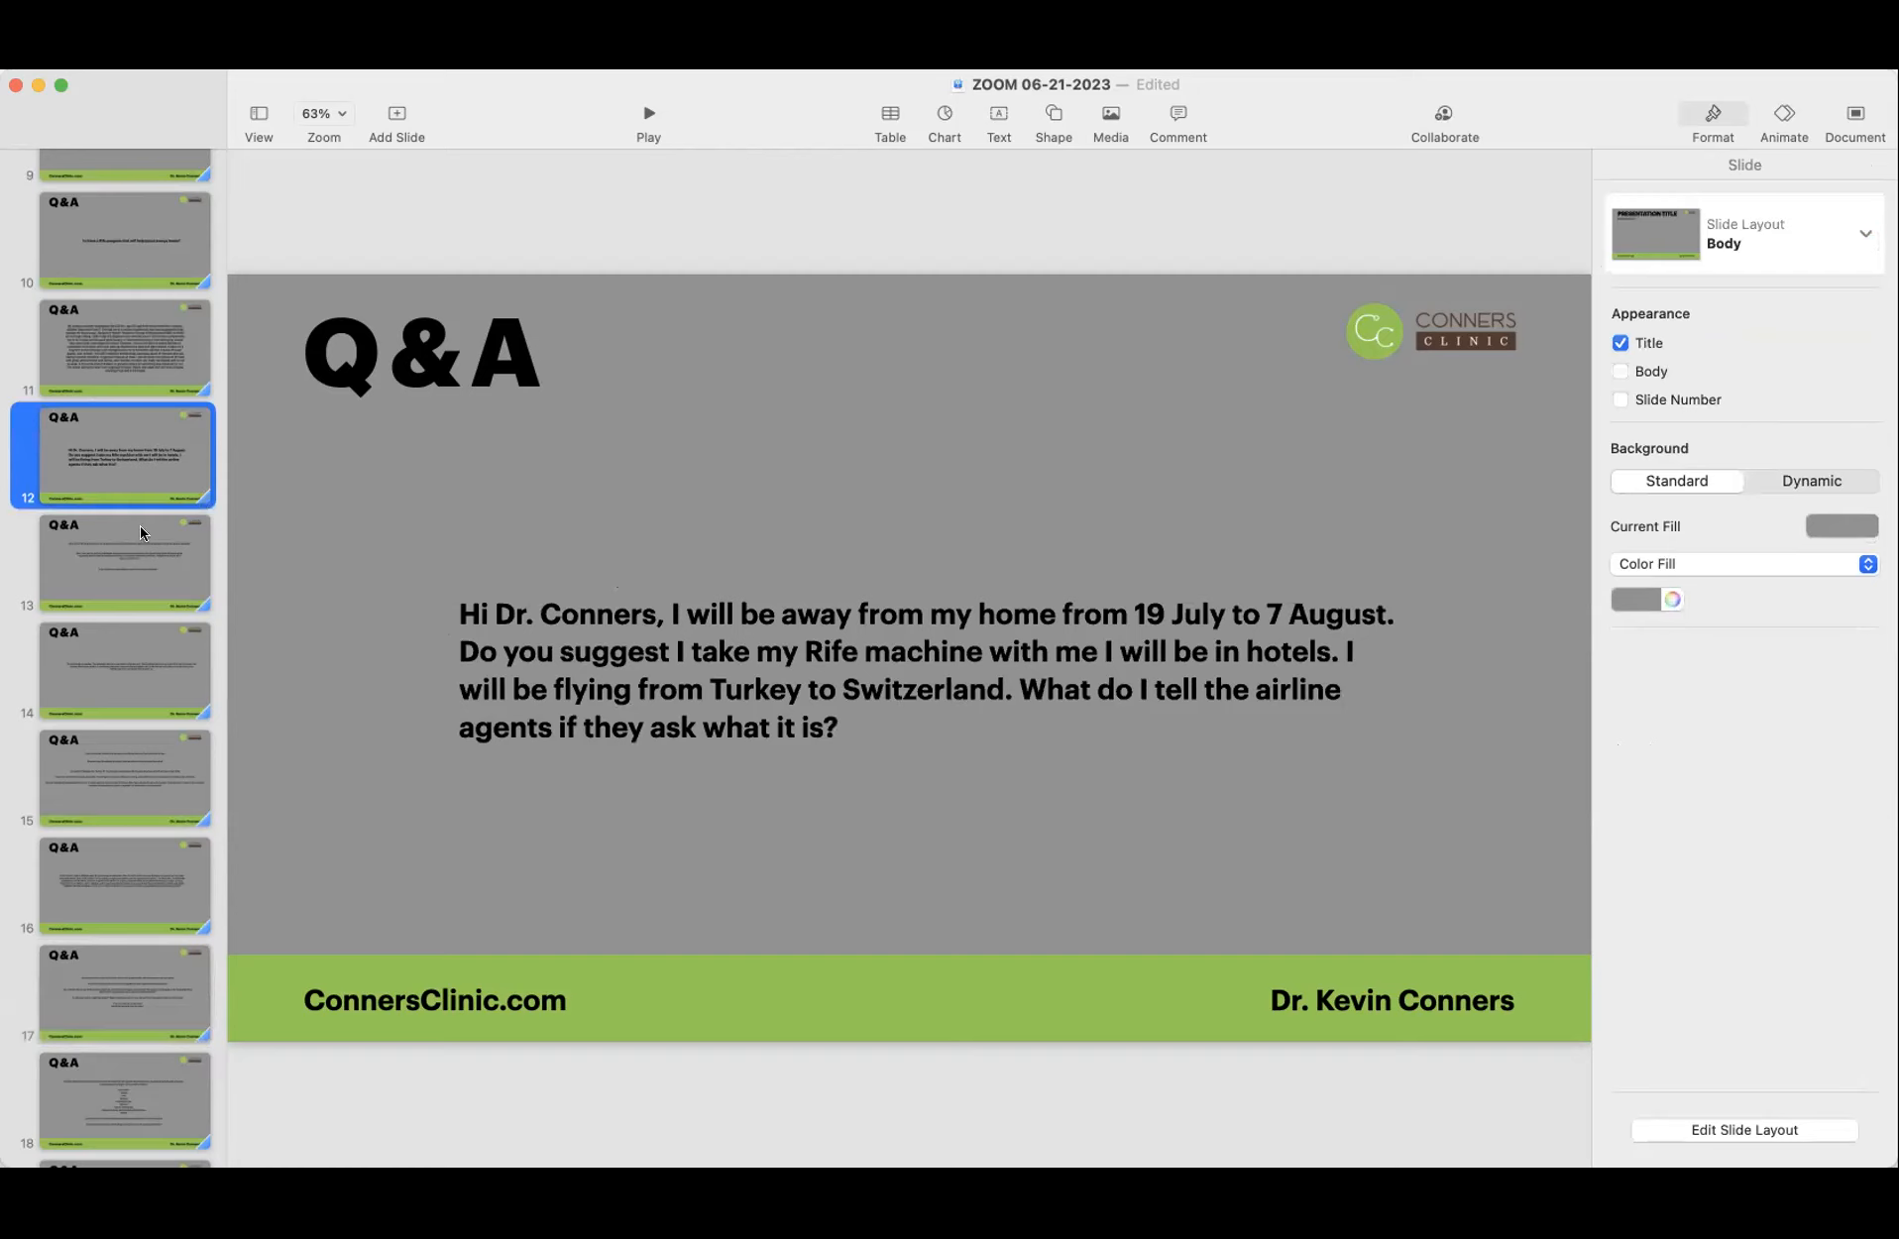
pyautogui.click(119, 668)
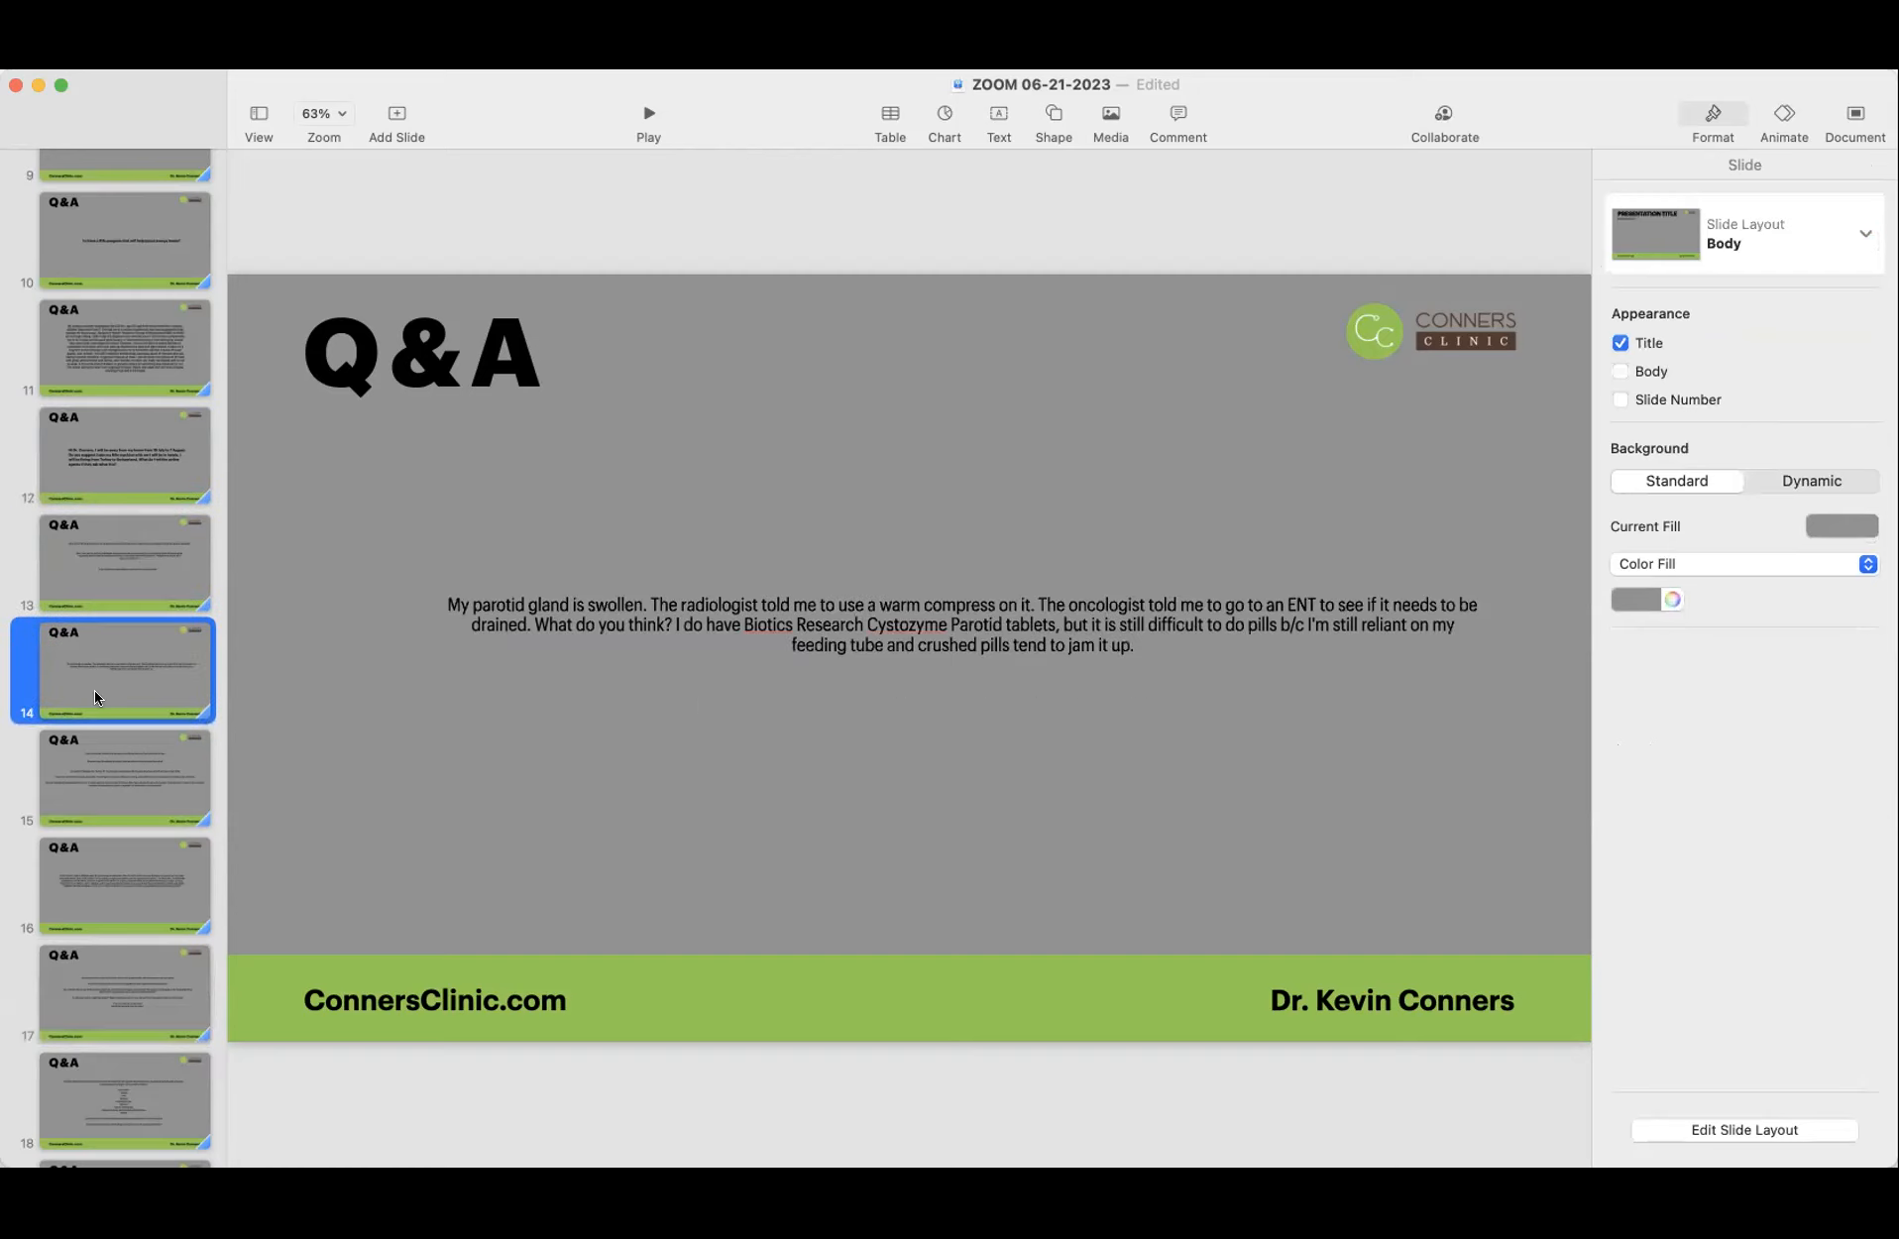
pyautogui.moveTo(875, 623)
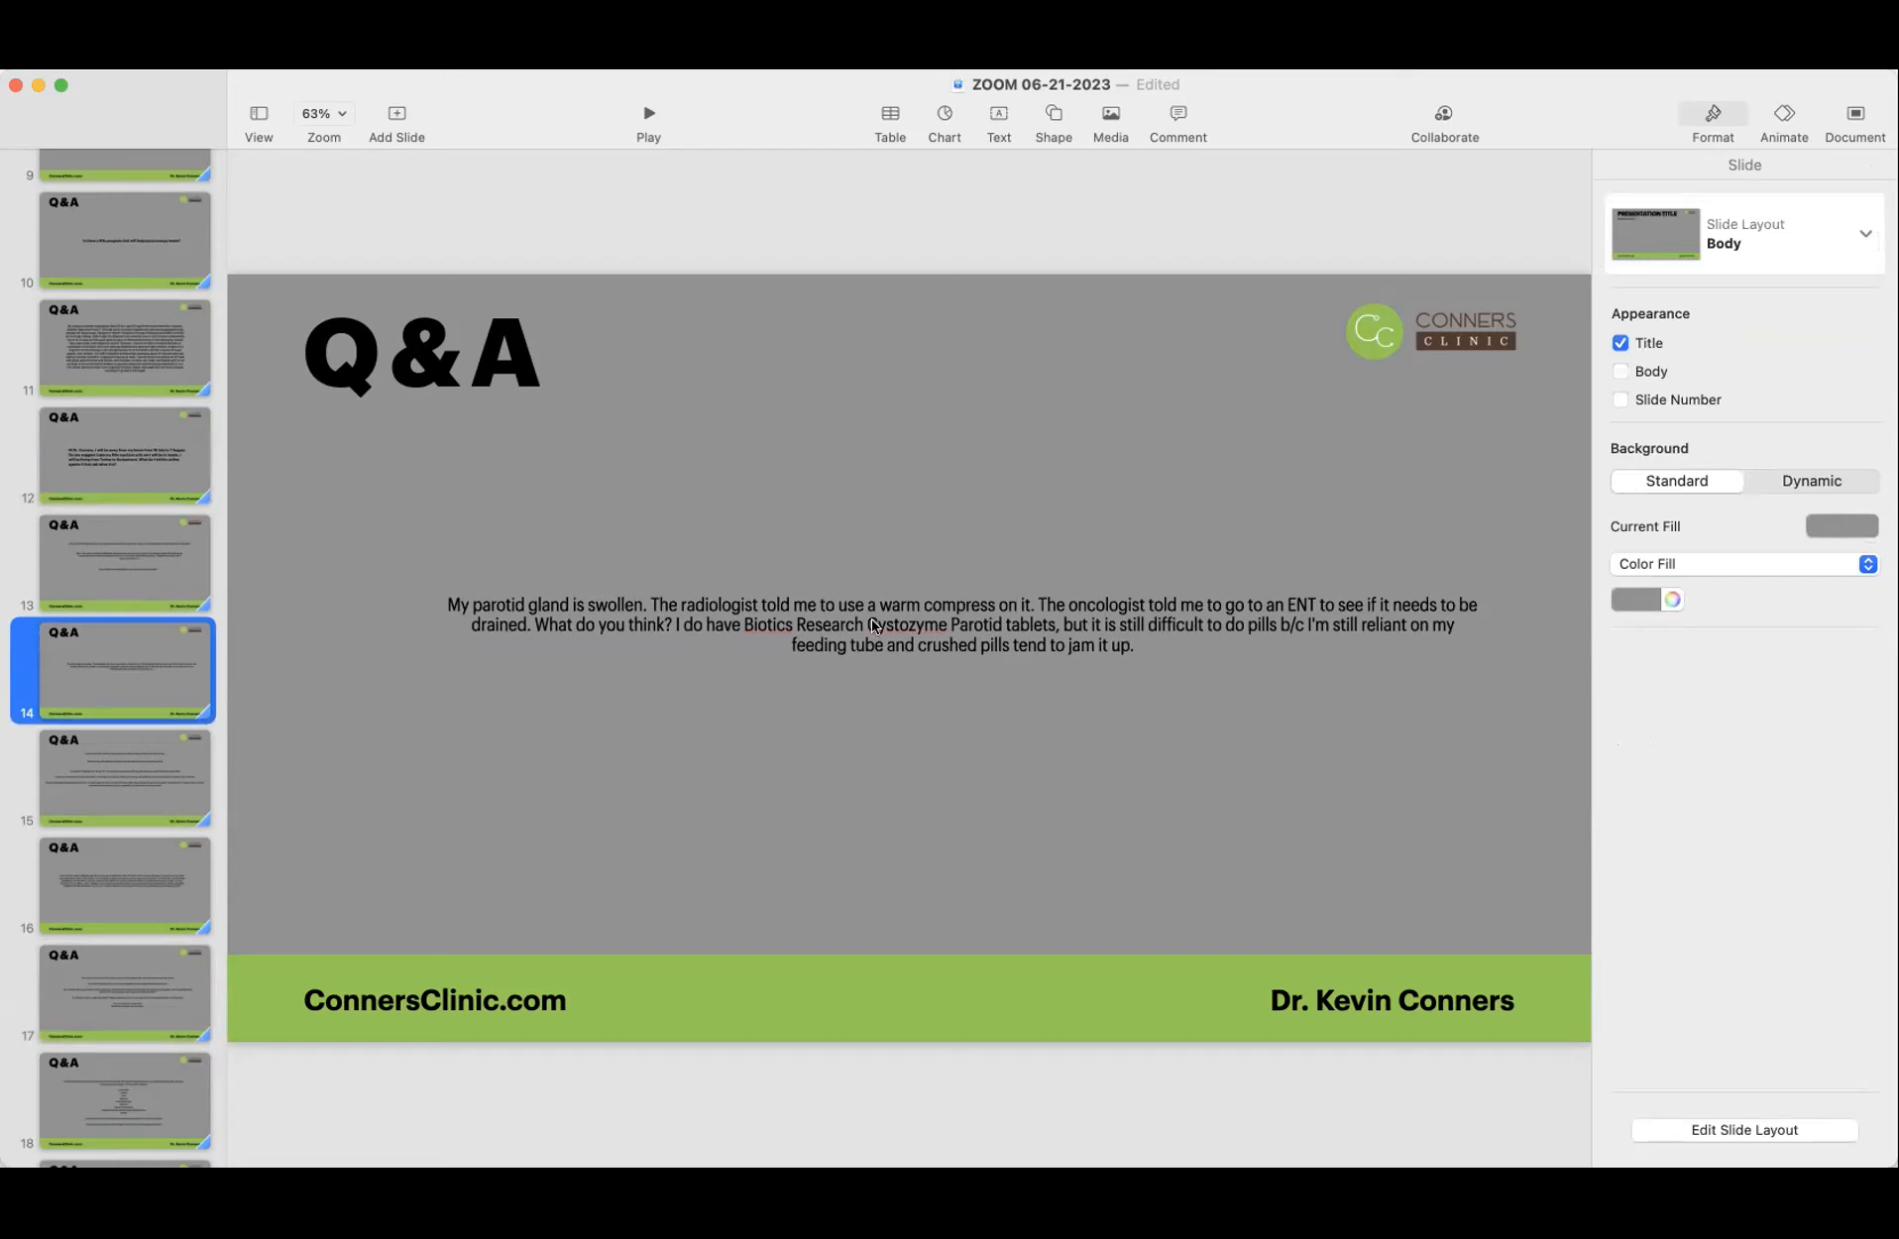
pyautogui.moveTo(652, 606)
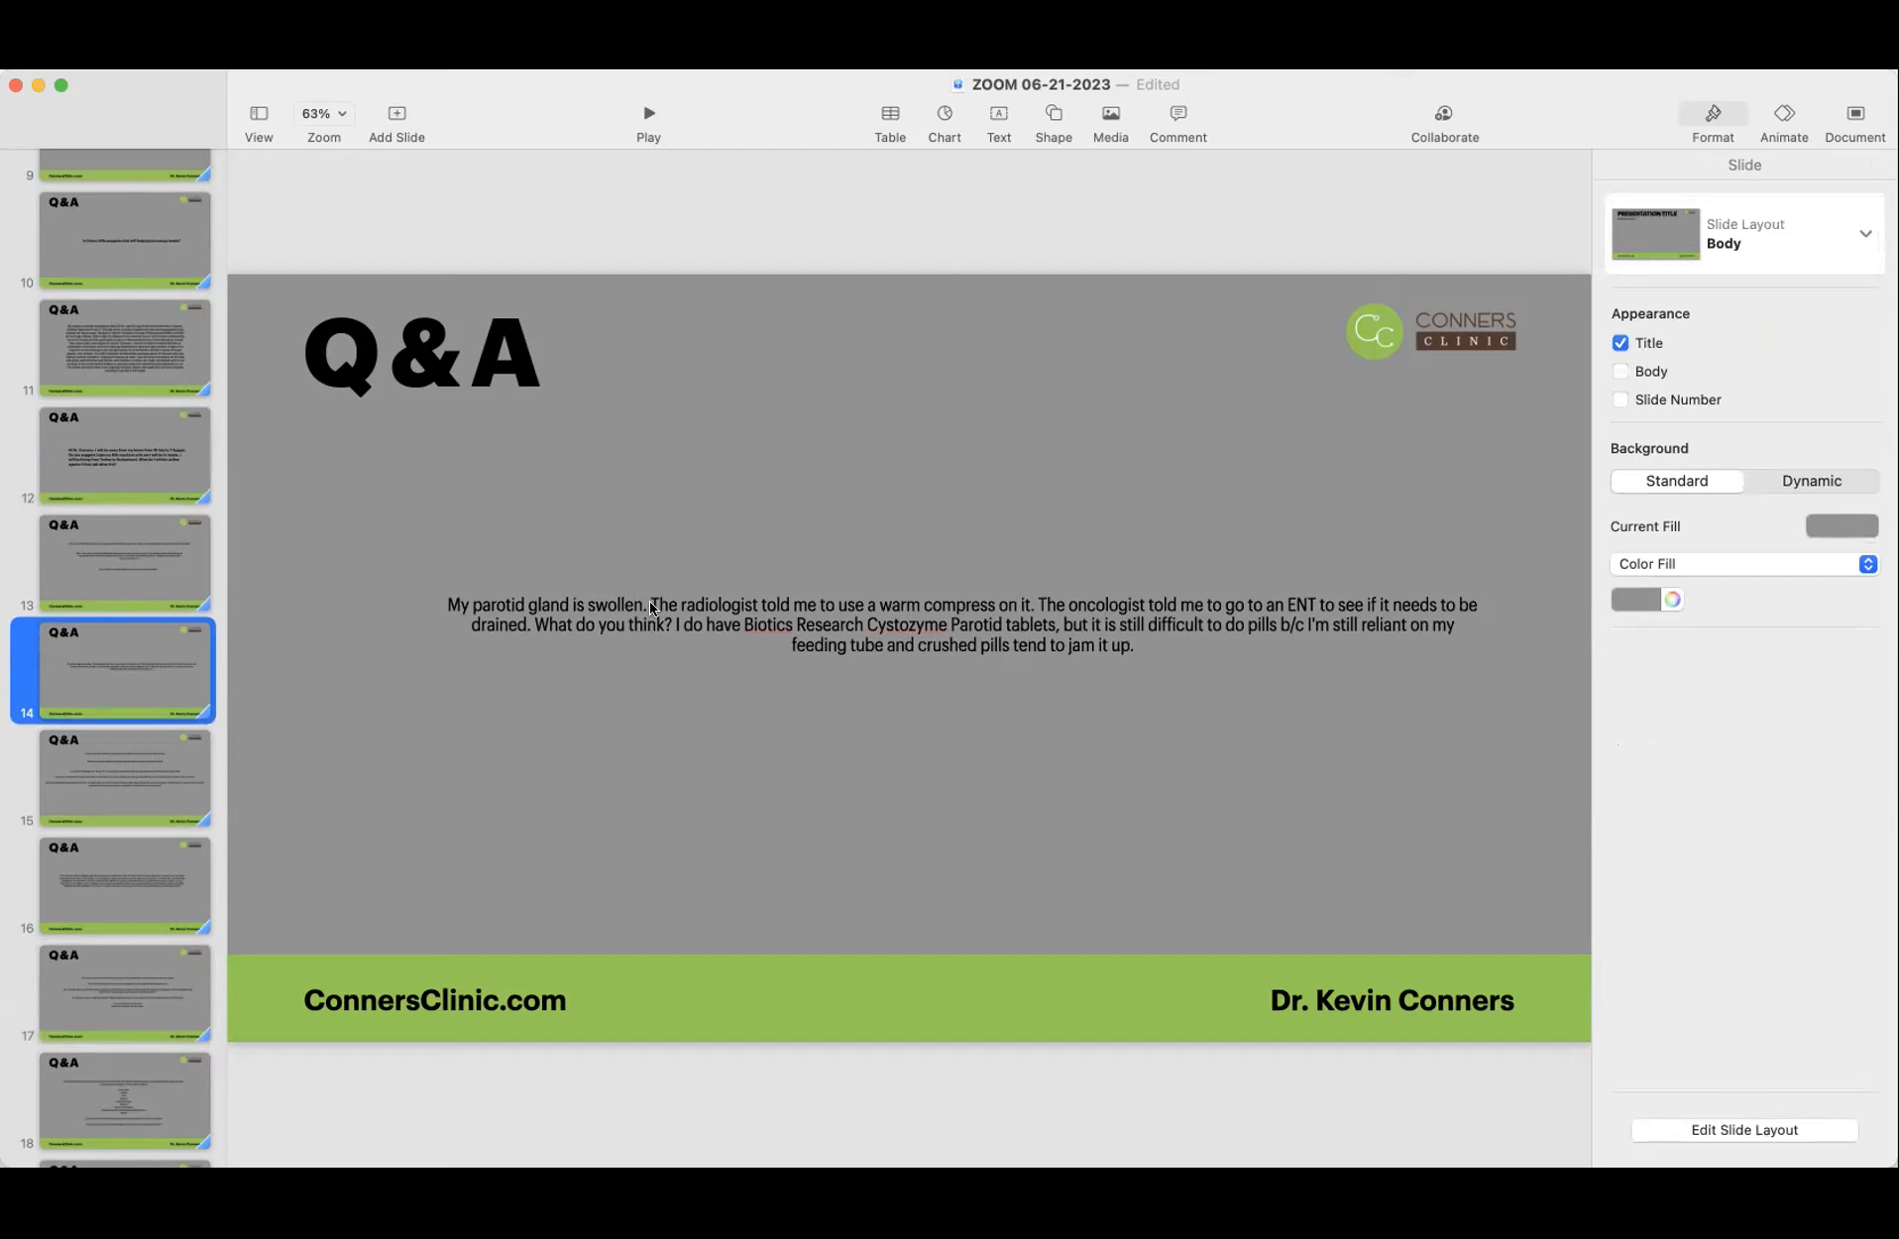
pyautogui.moveTo(950, 622)
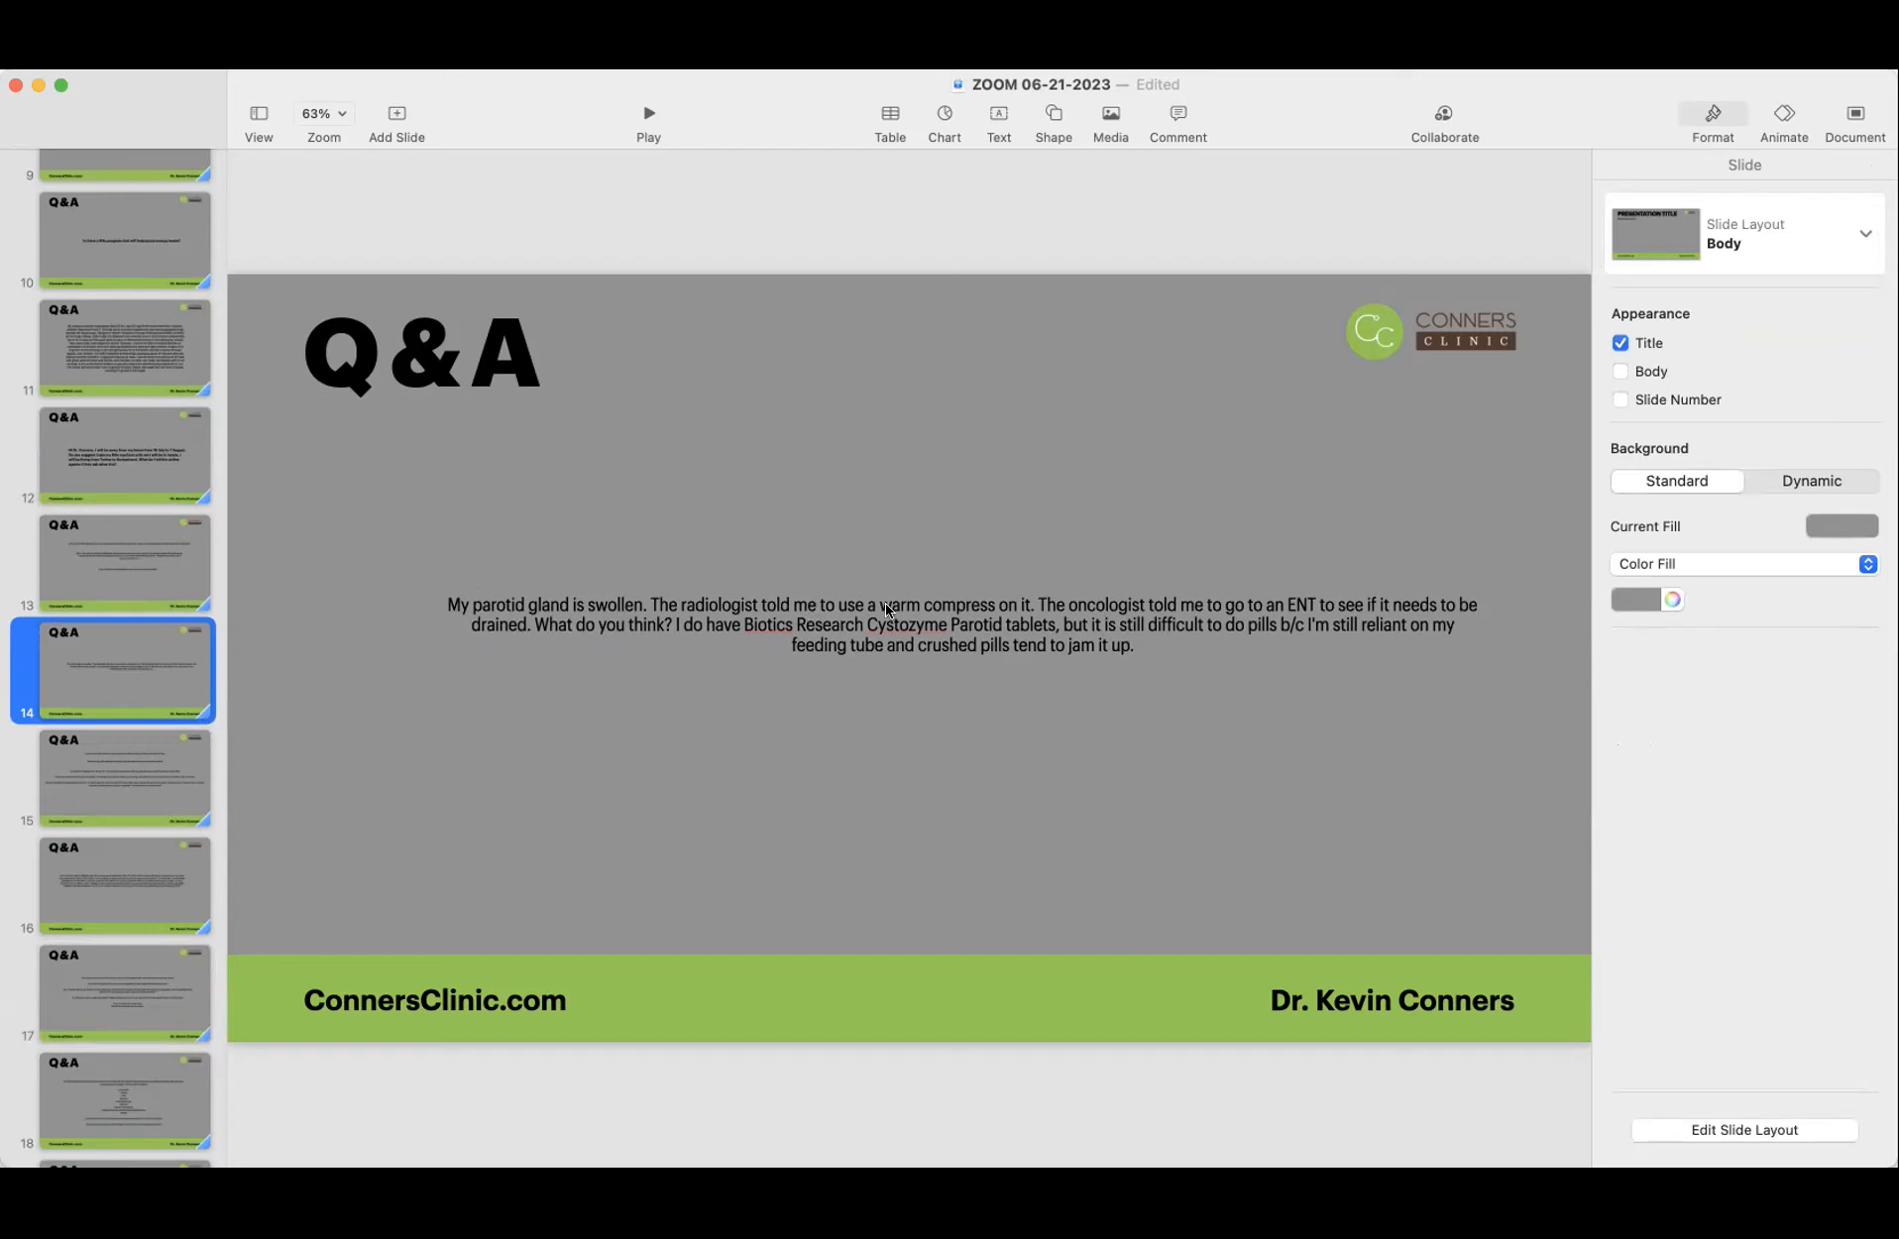
pyautogui.moveTo(694, 754)
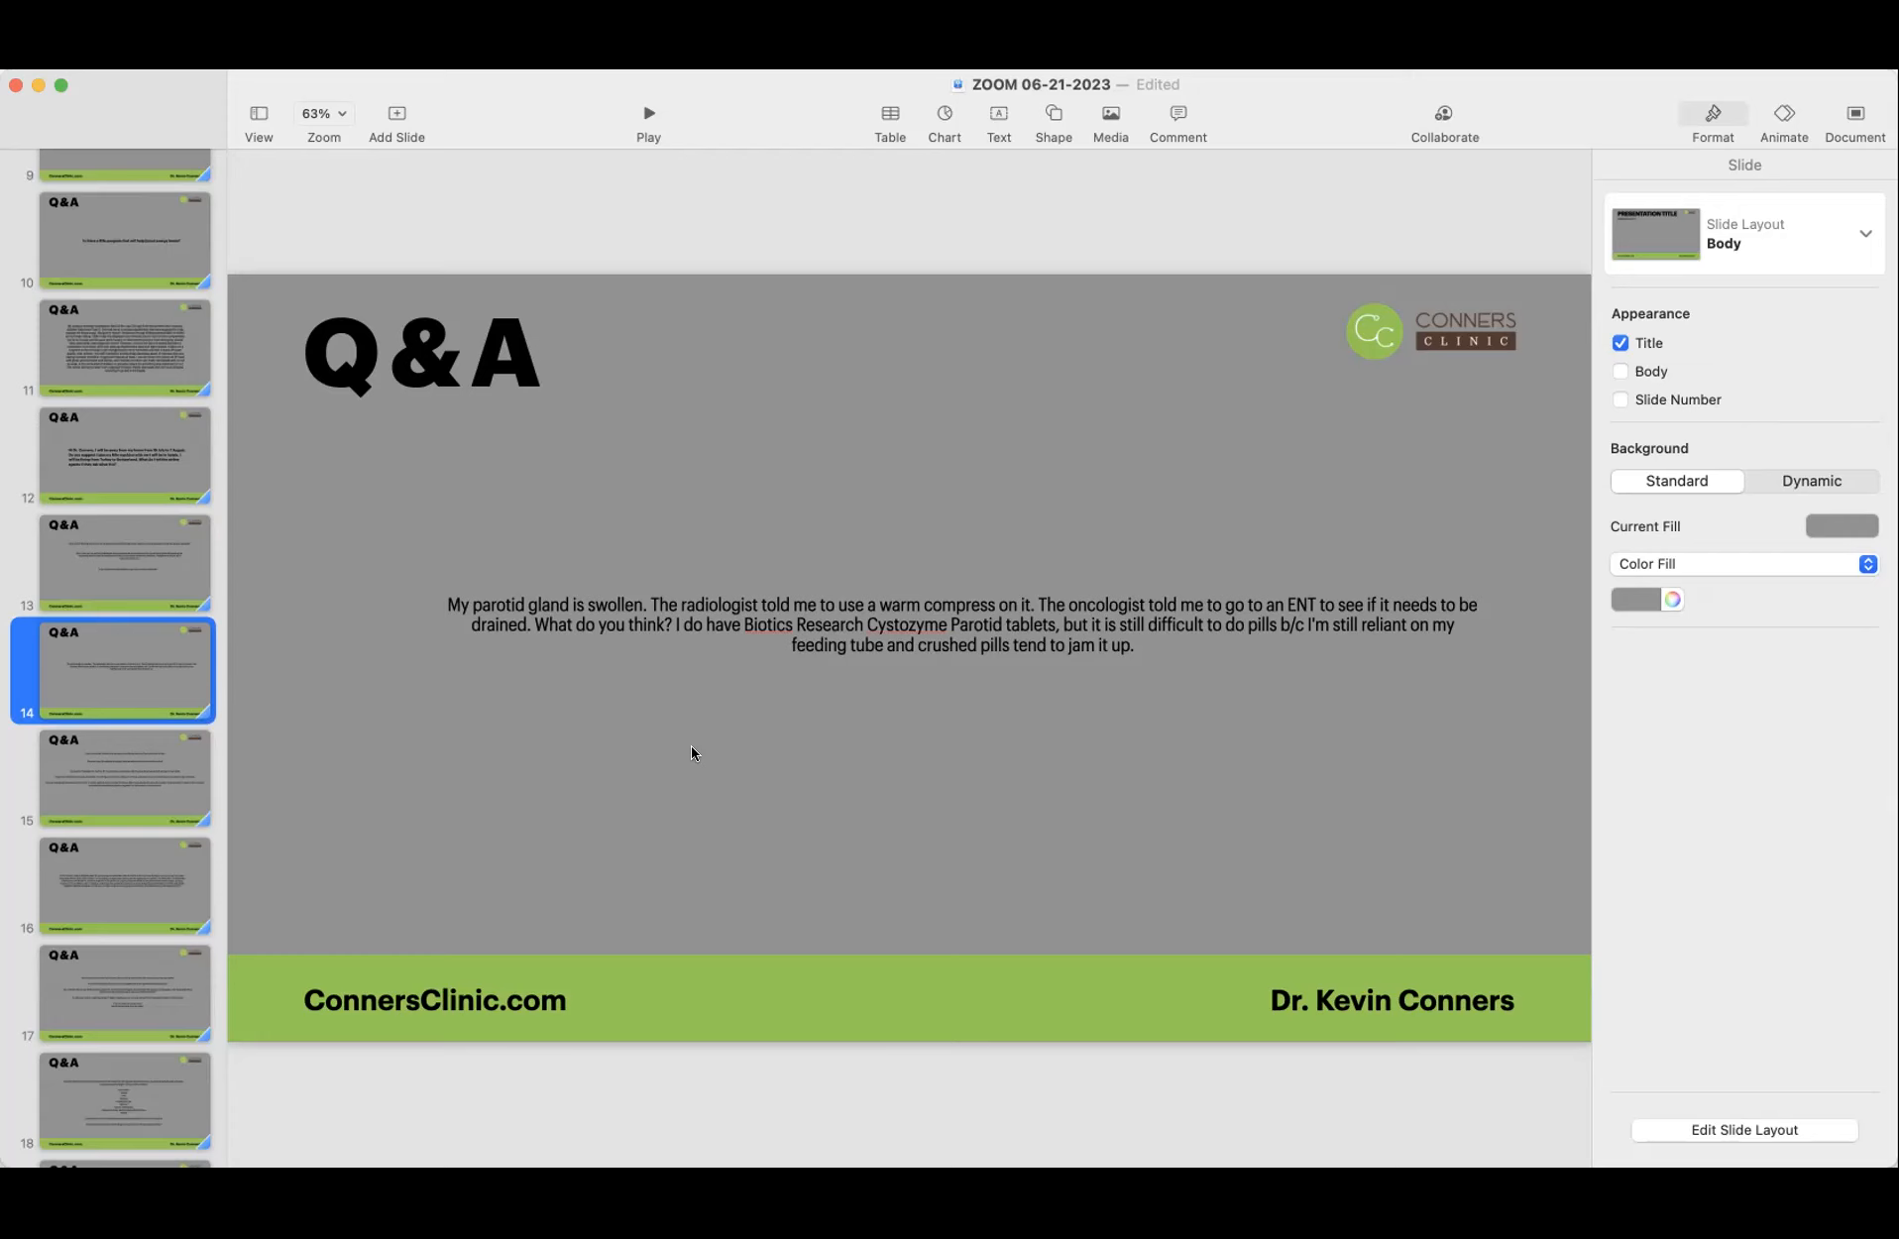
# Step: Return to slide 17 and place the cursor in its cold cap question text
pyautogui.click(109, 999)
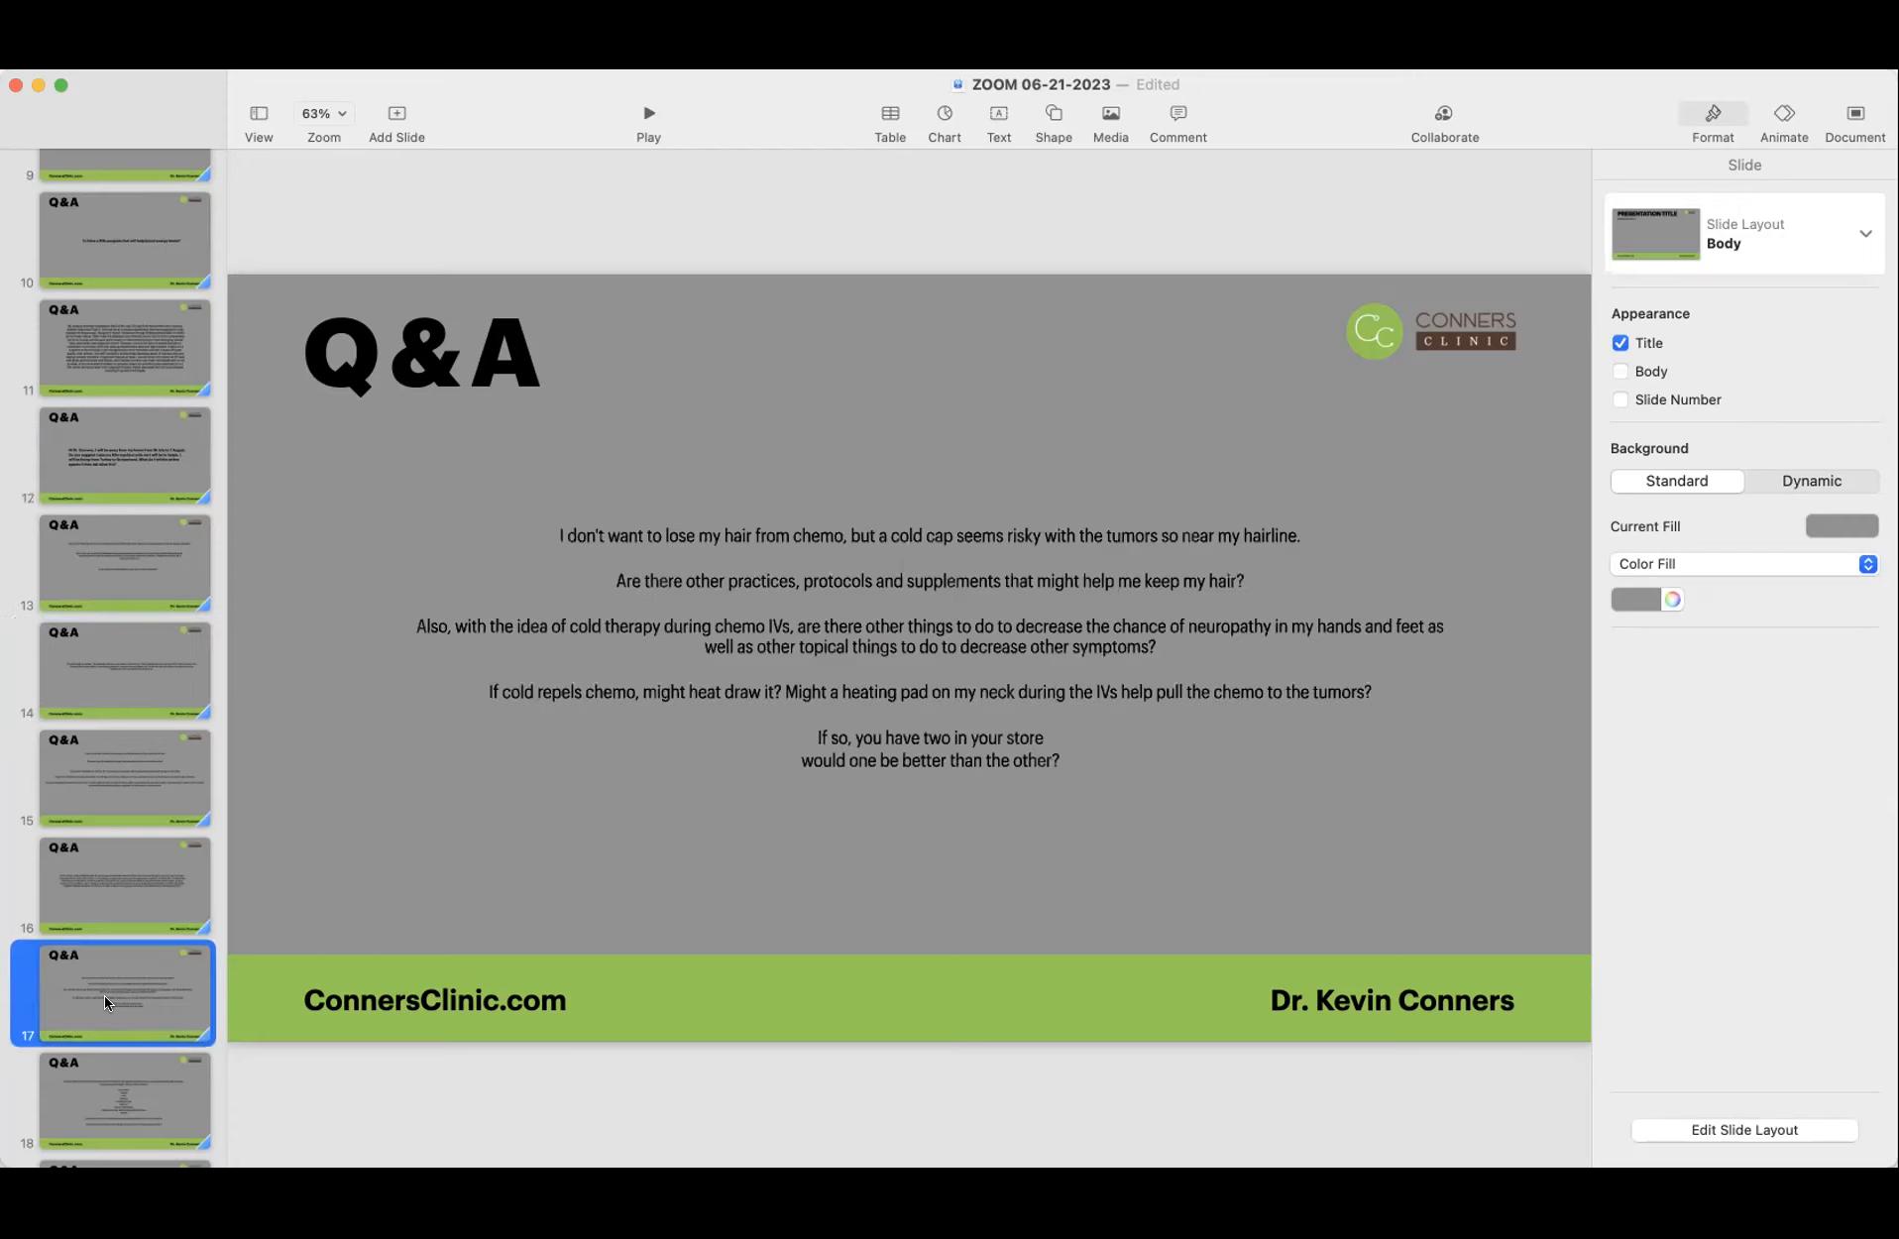
pyautogui.moveTo(269, 733)
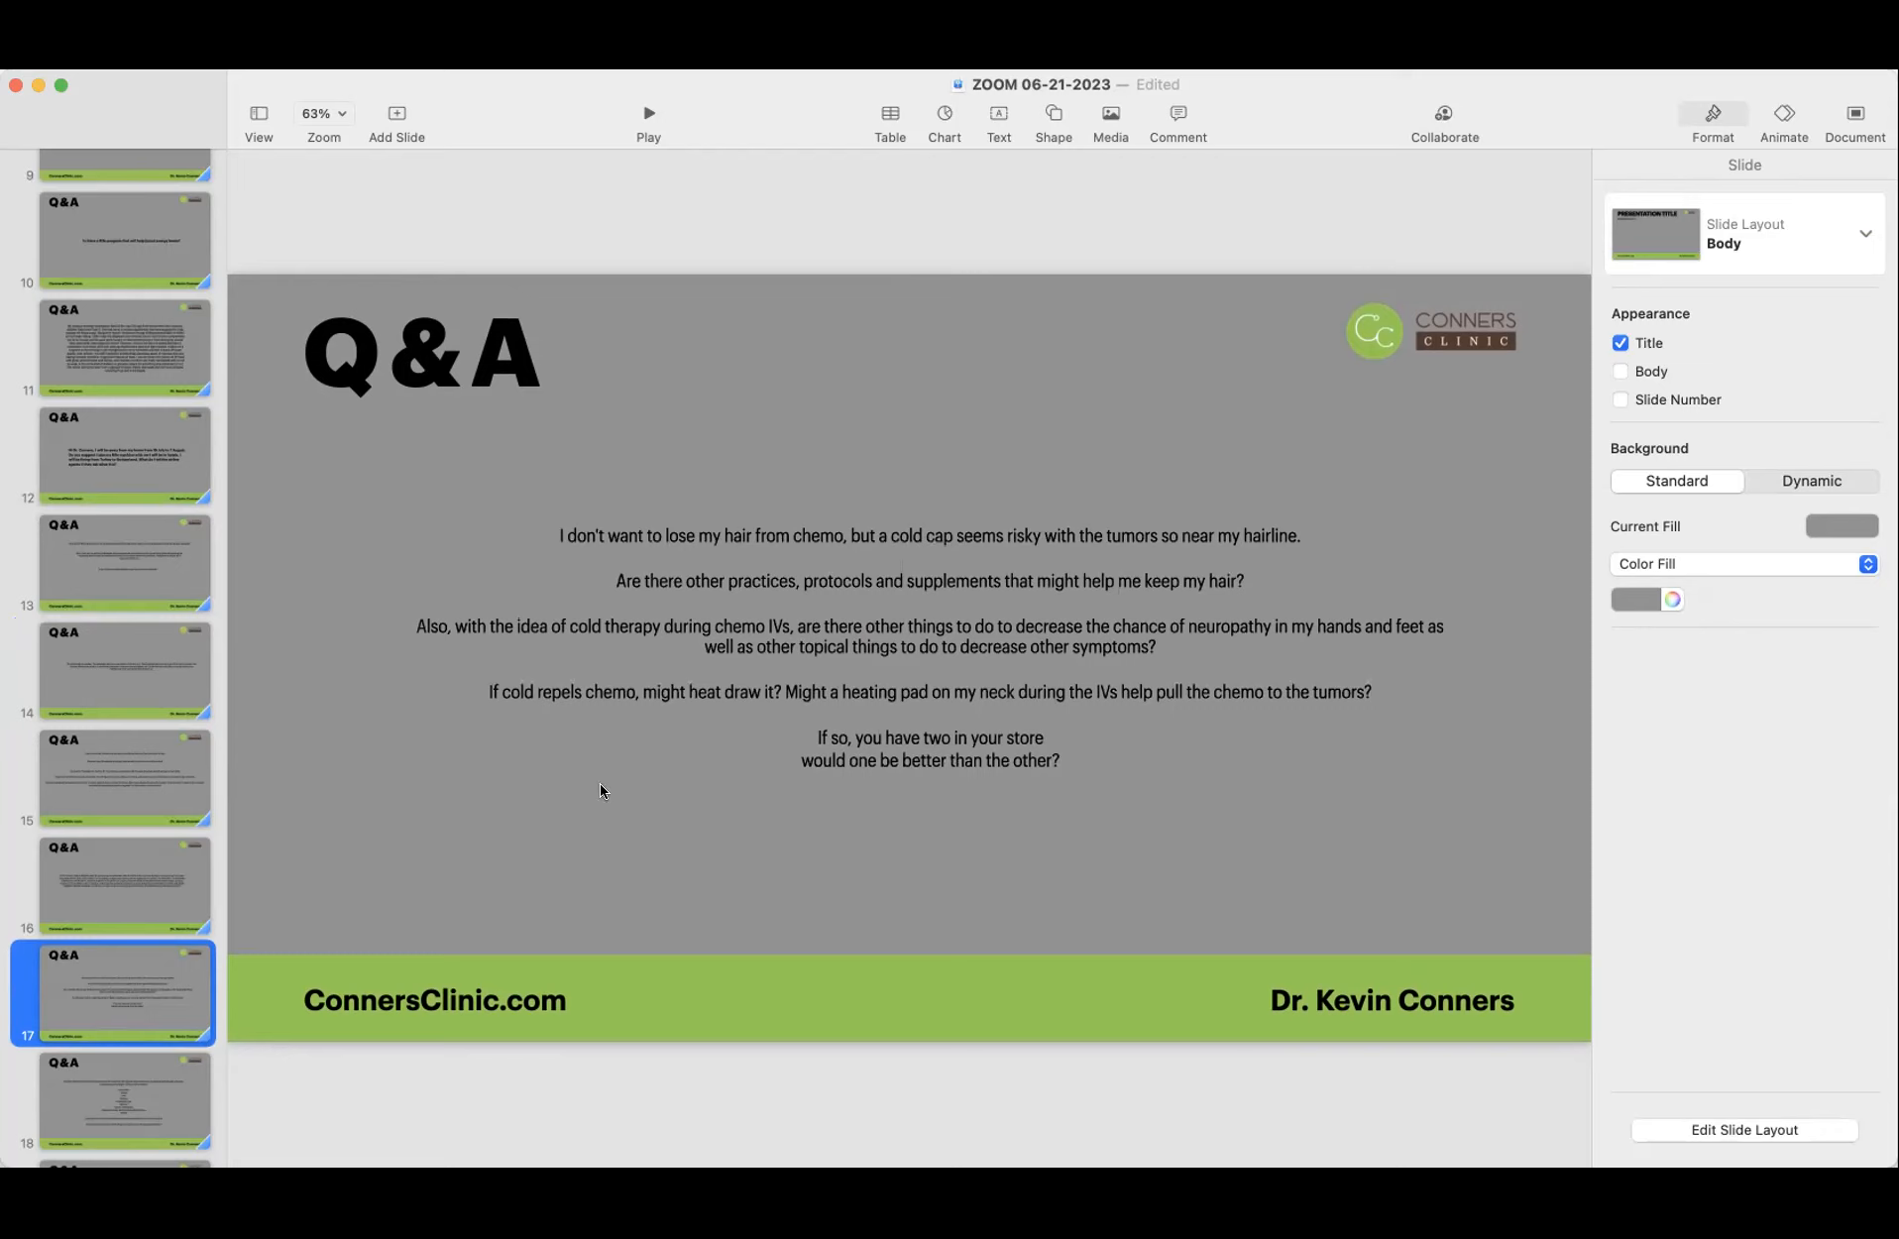
pyautogui.scroll(-3)
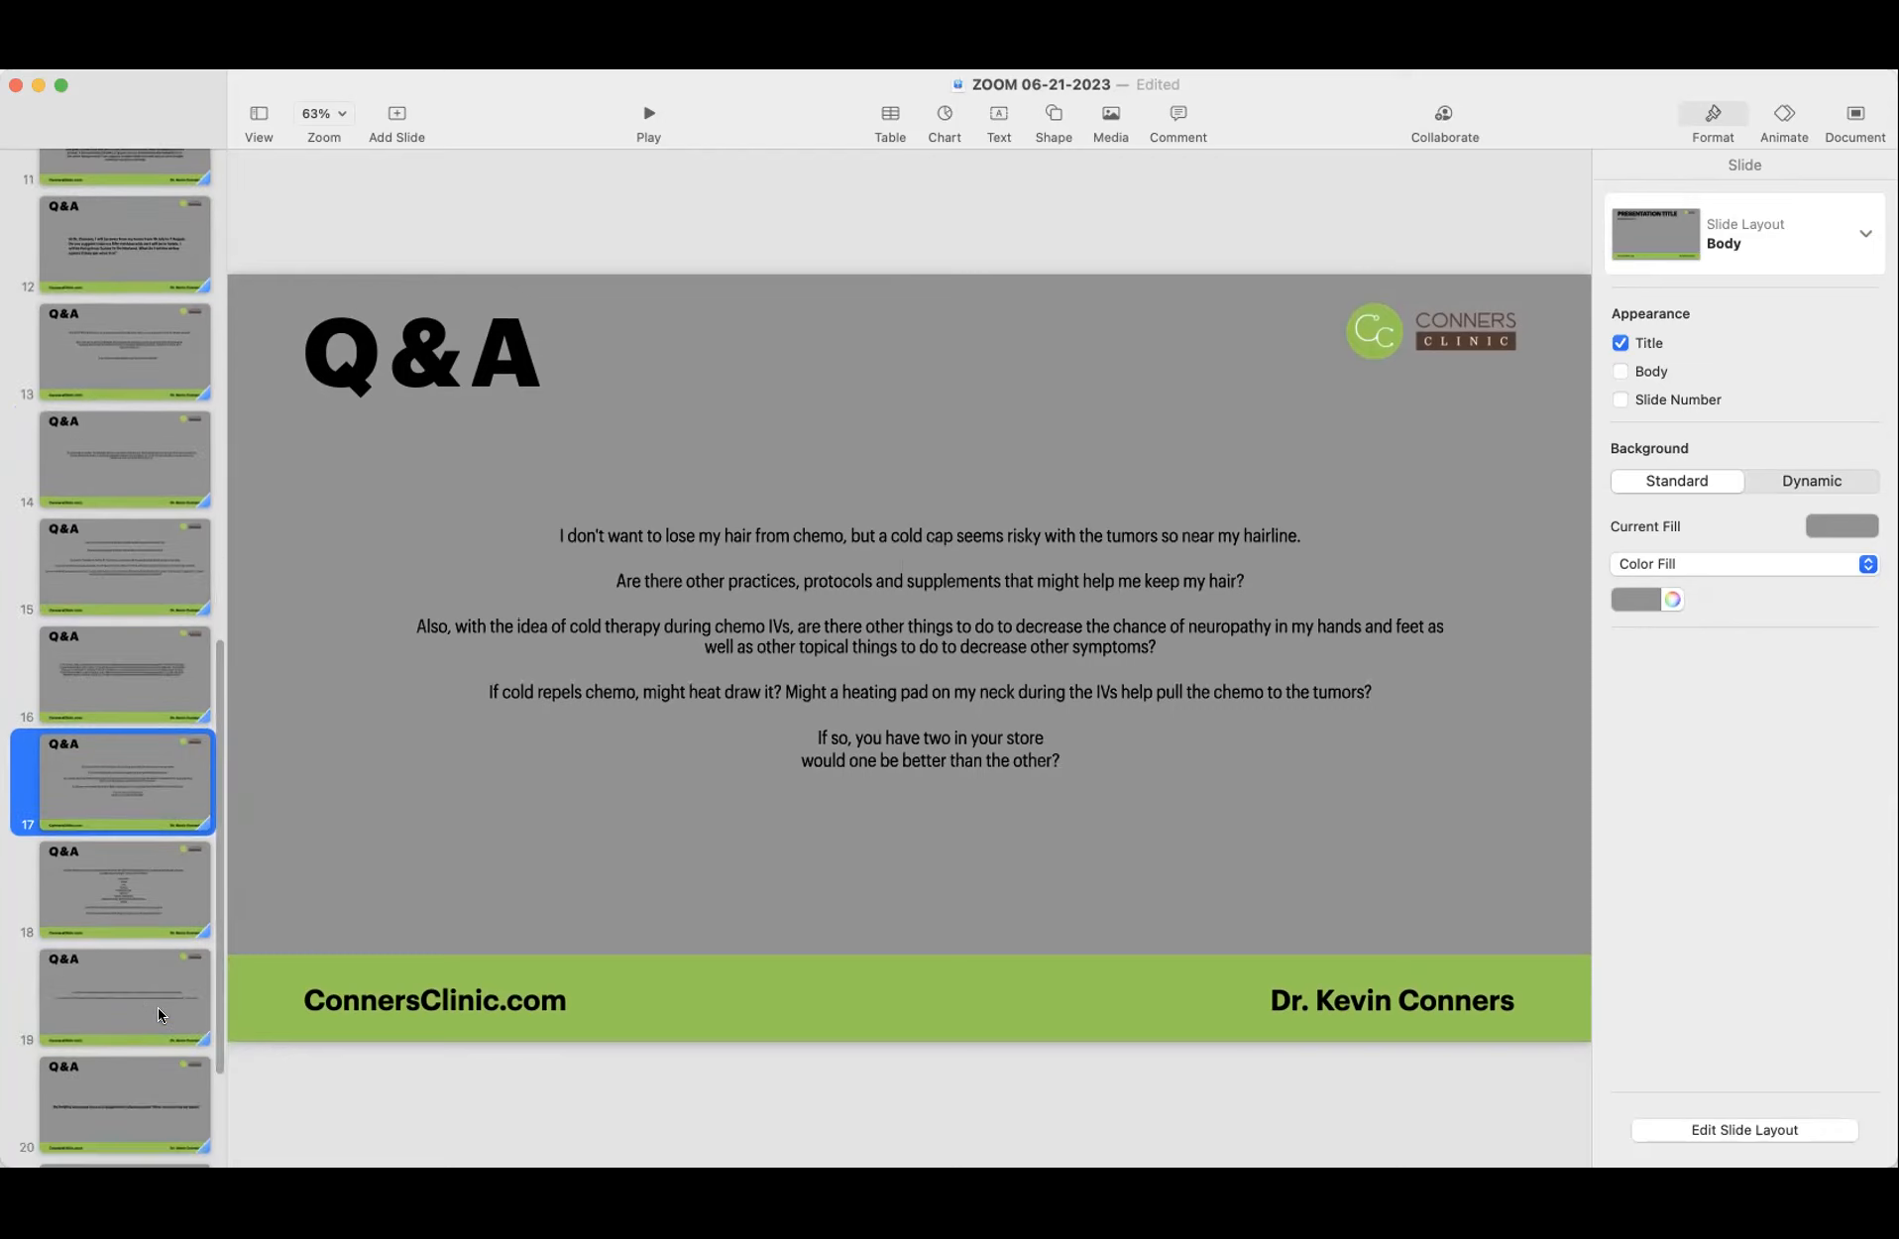
pyautogui.scroll(-3)
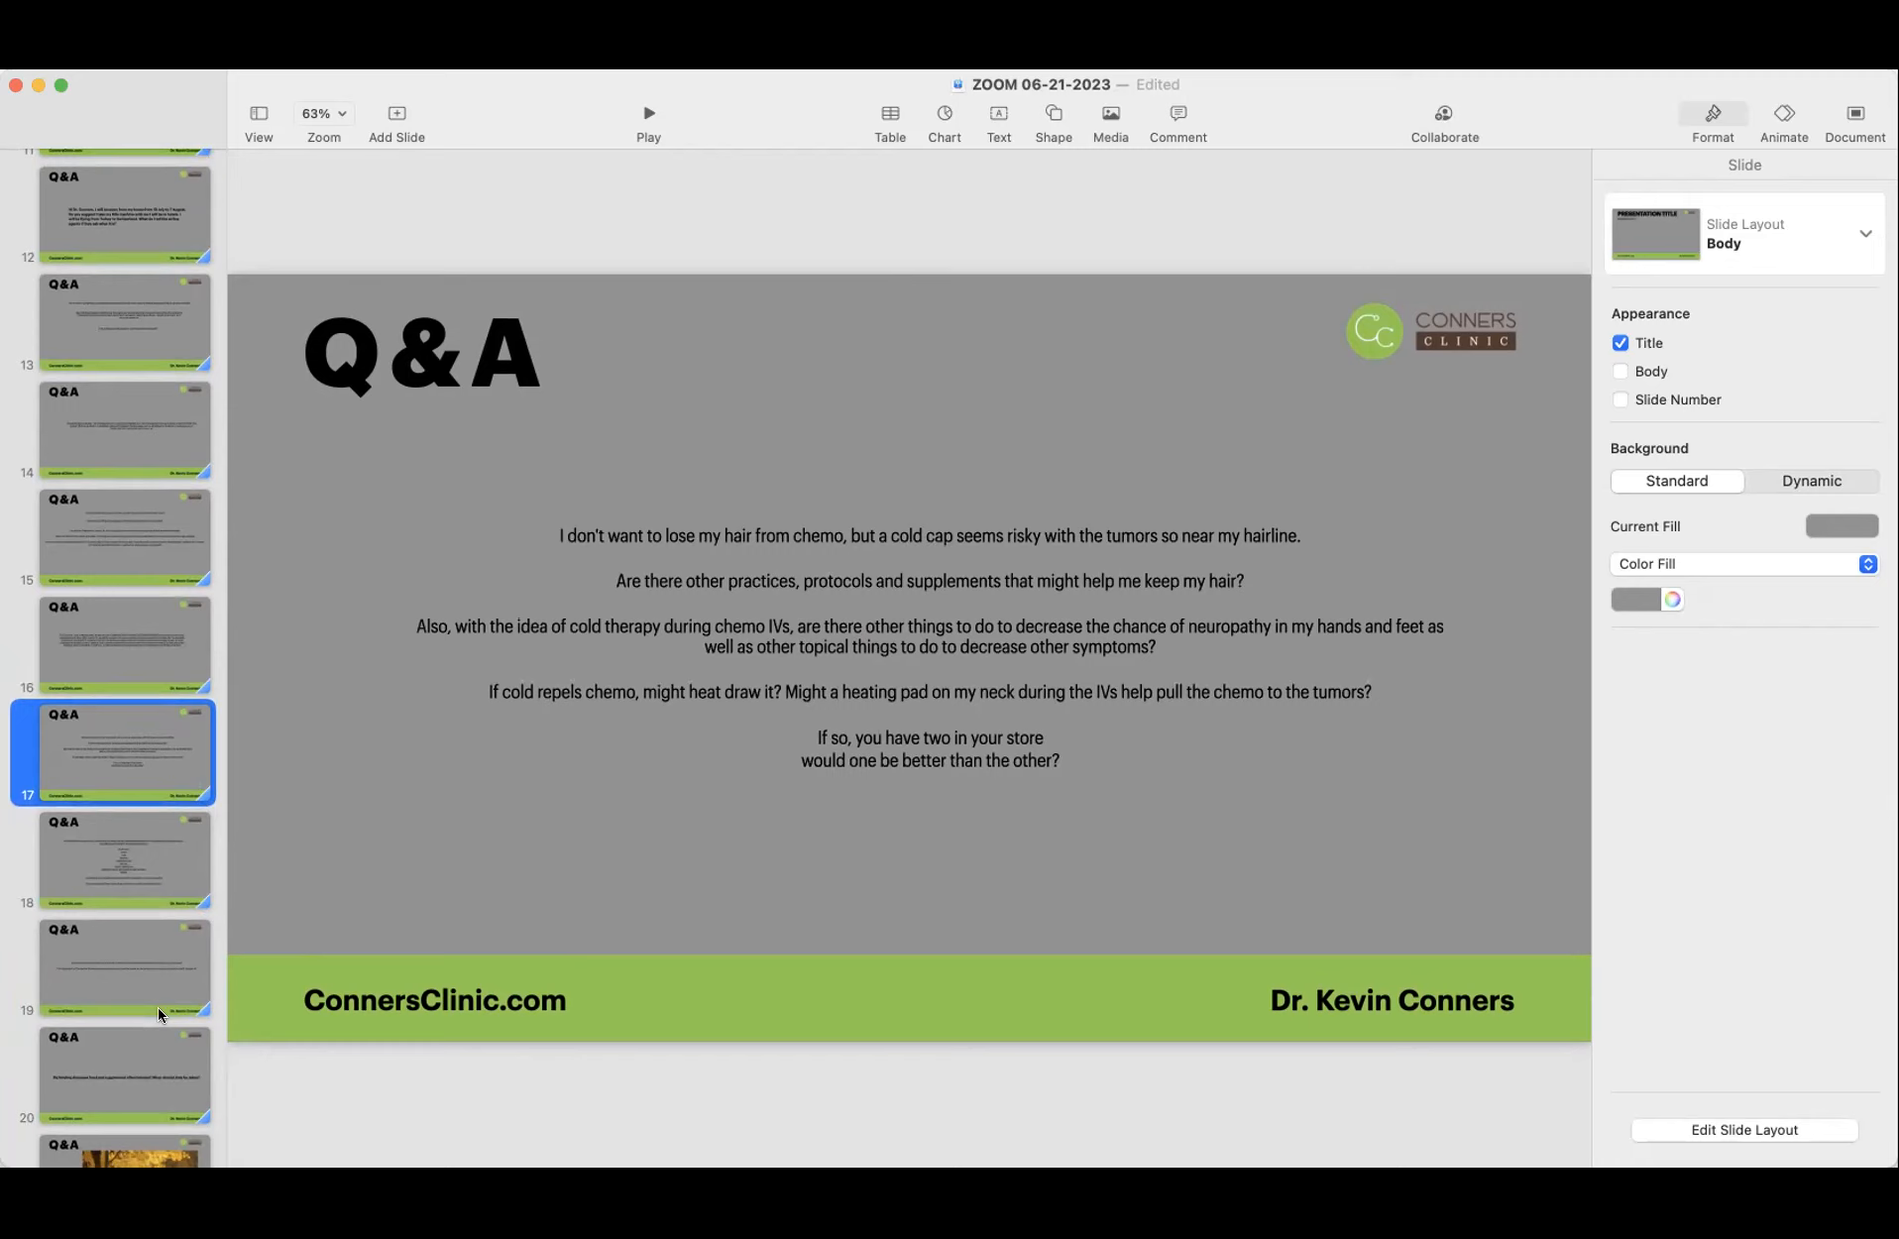
pyautogui.moveTo(551, 833)
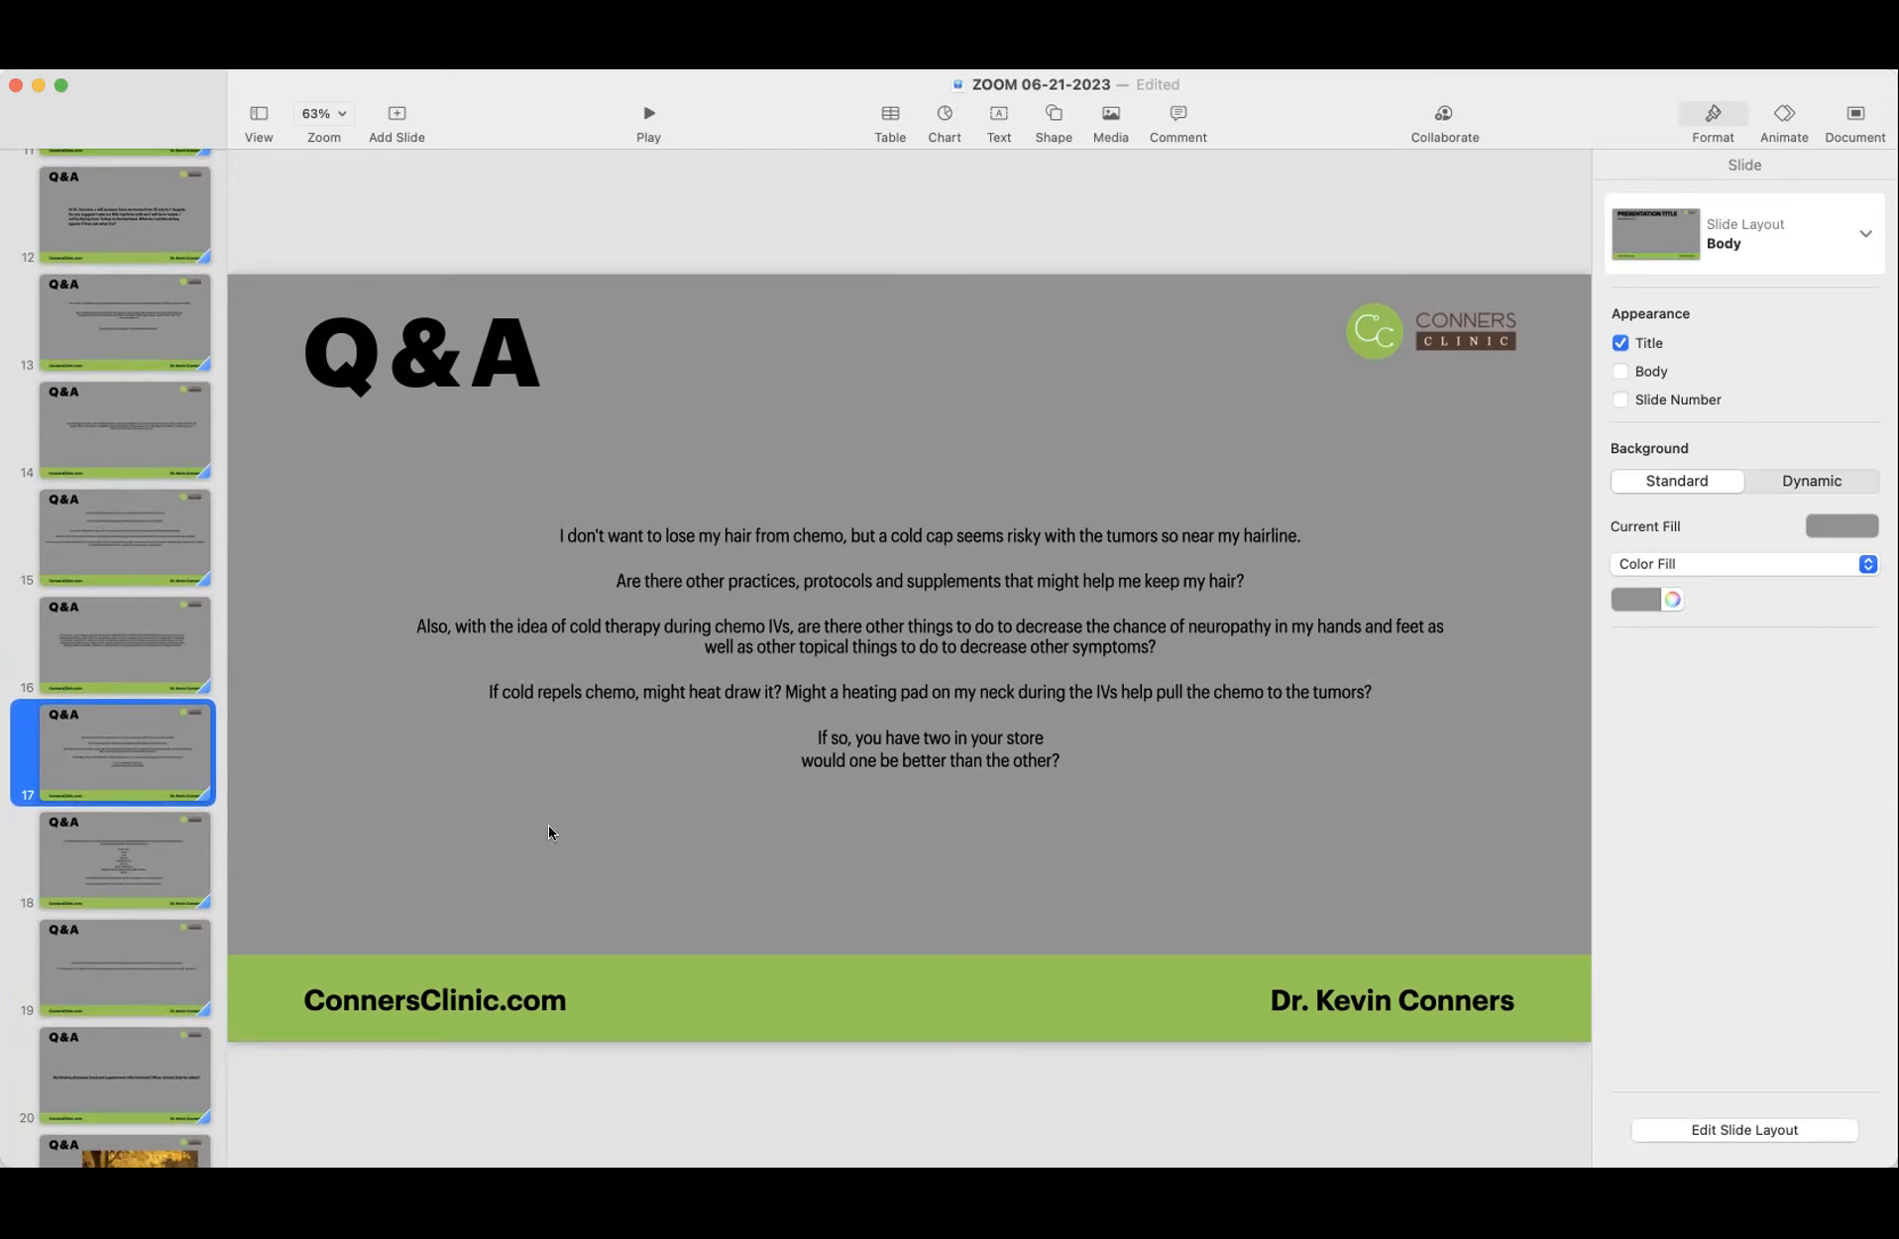
pyautogui.moveTo(531, 793)
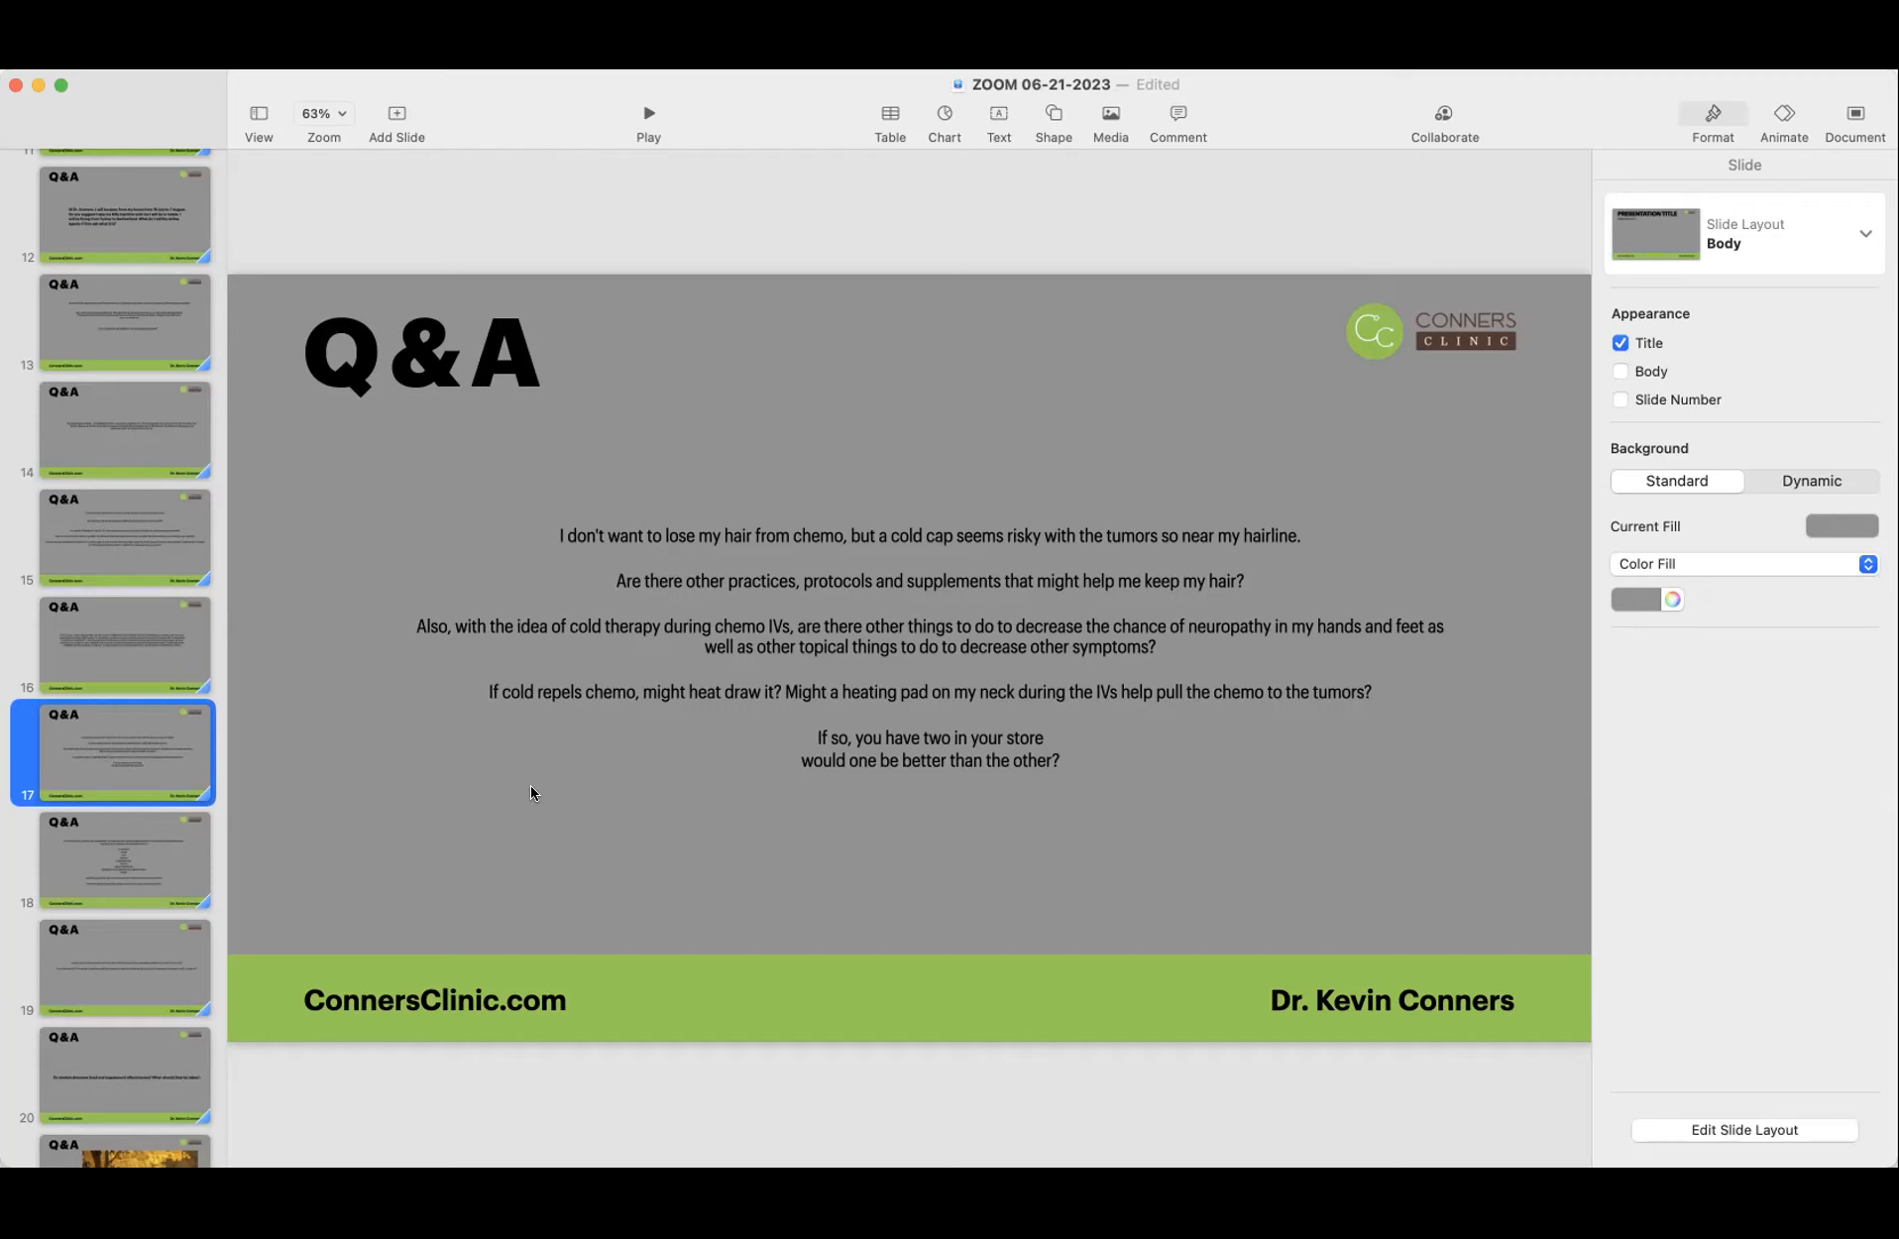
pyautogui.moveTo(521, 803)
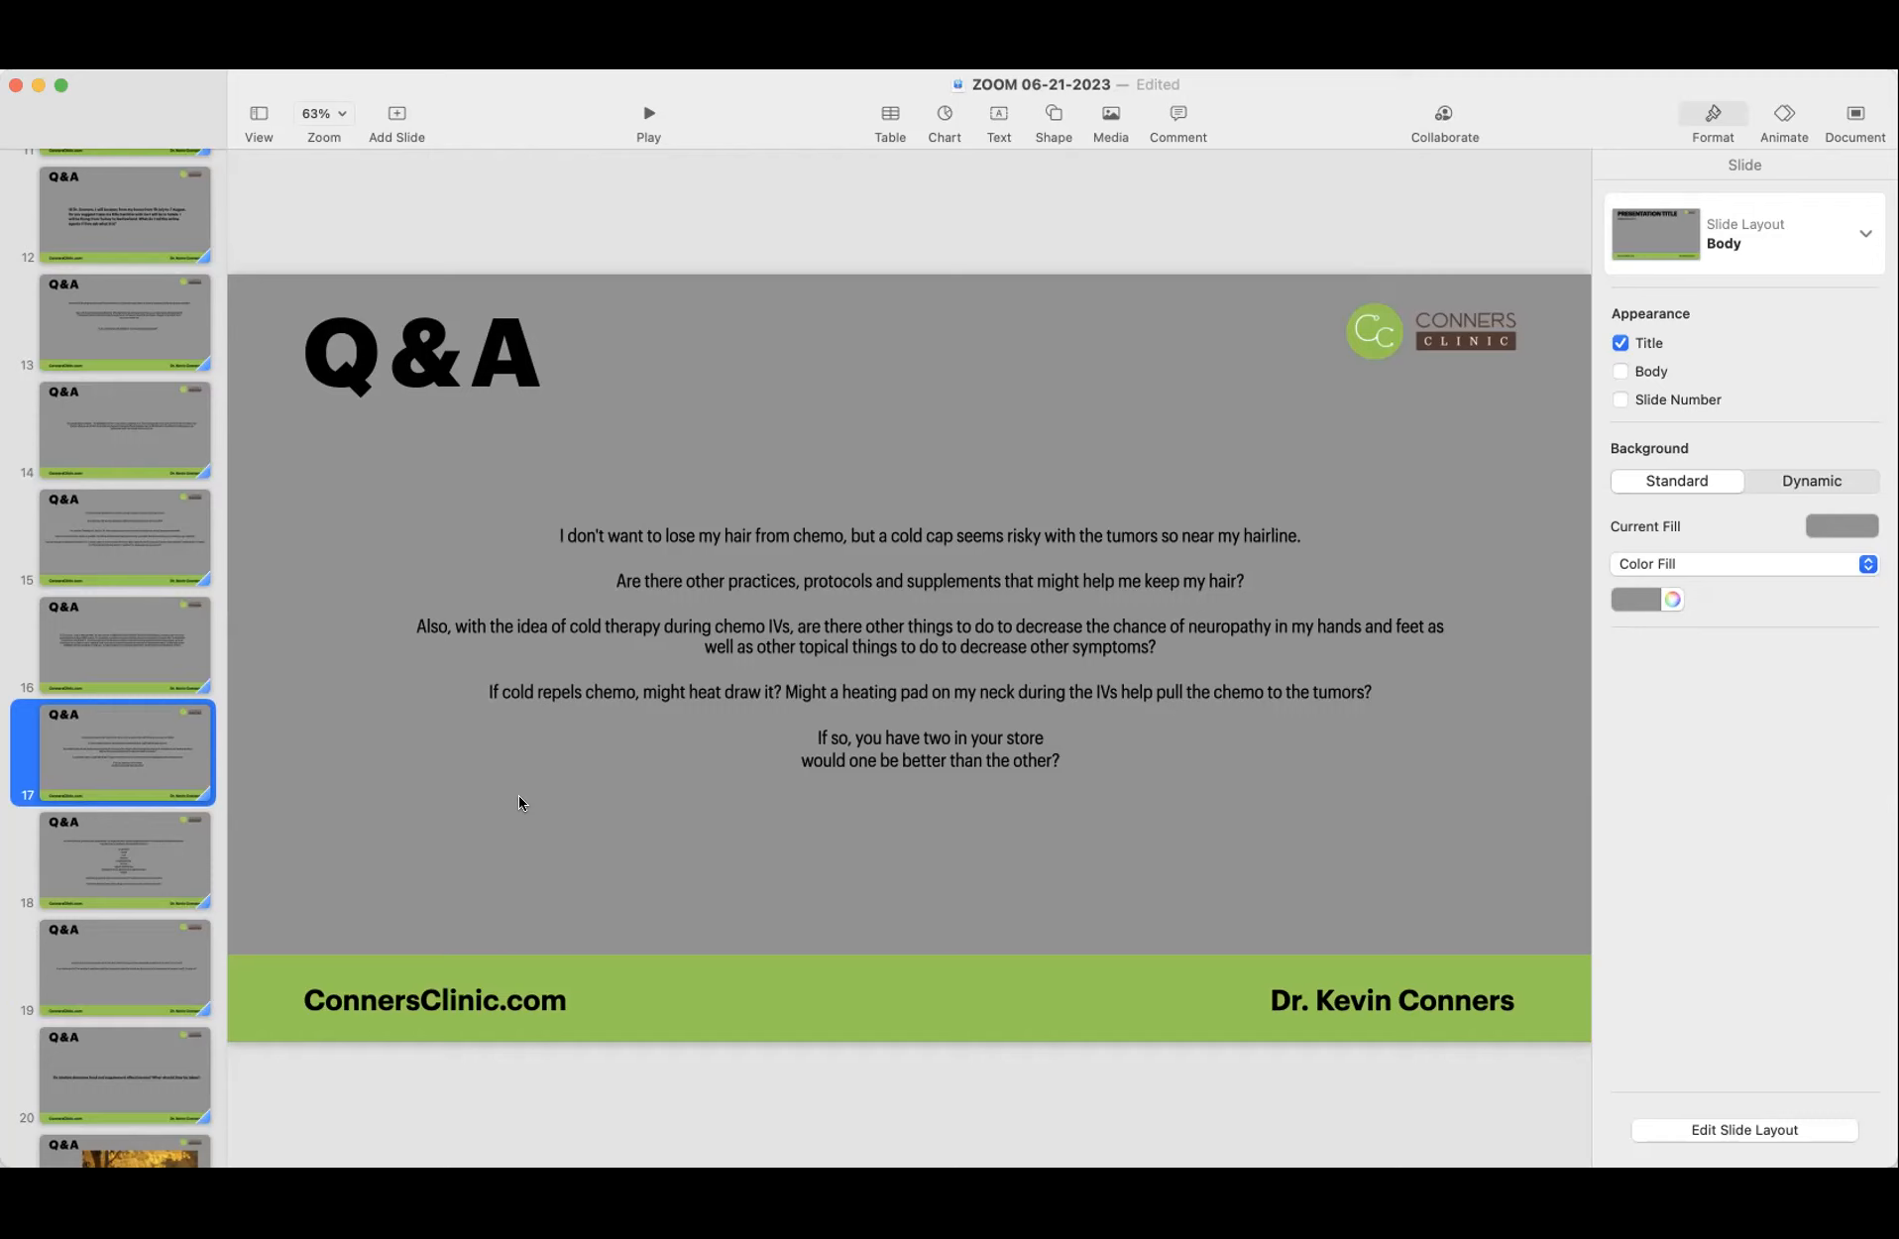
pyautogui.moveTo(592, 738)
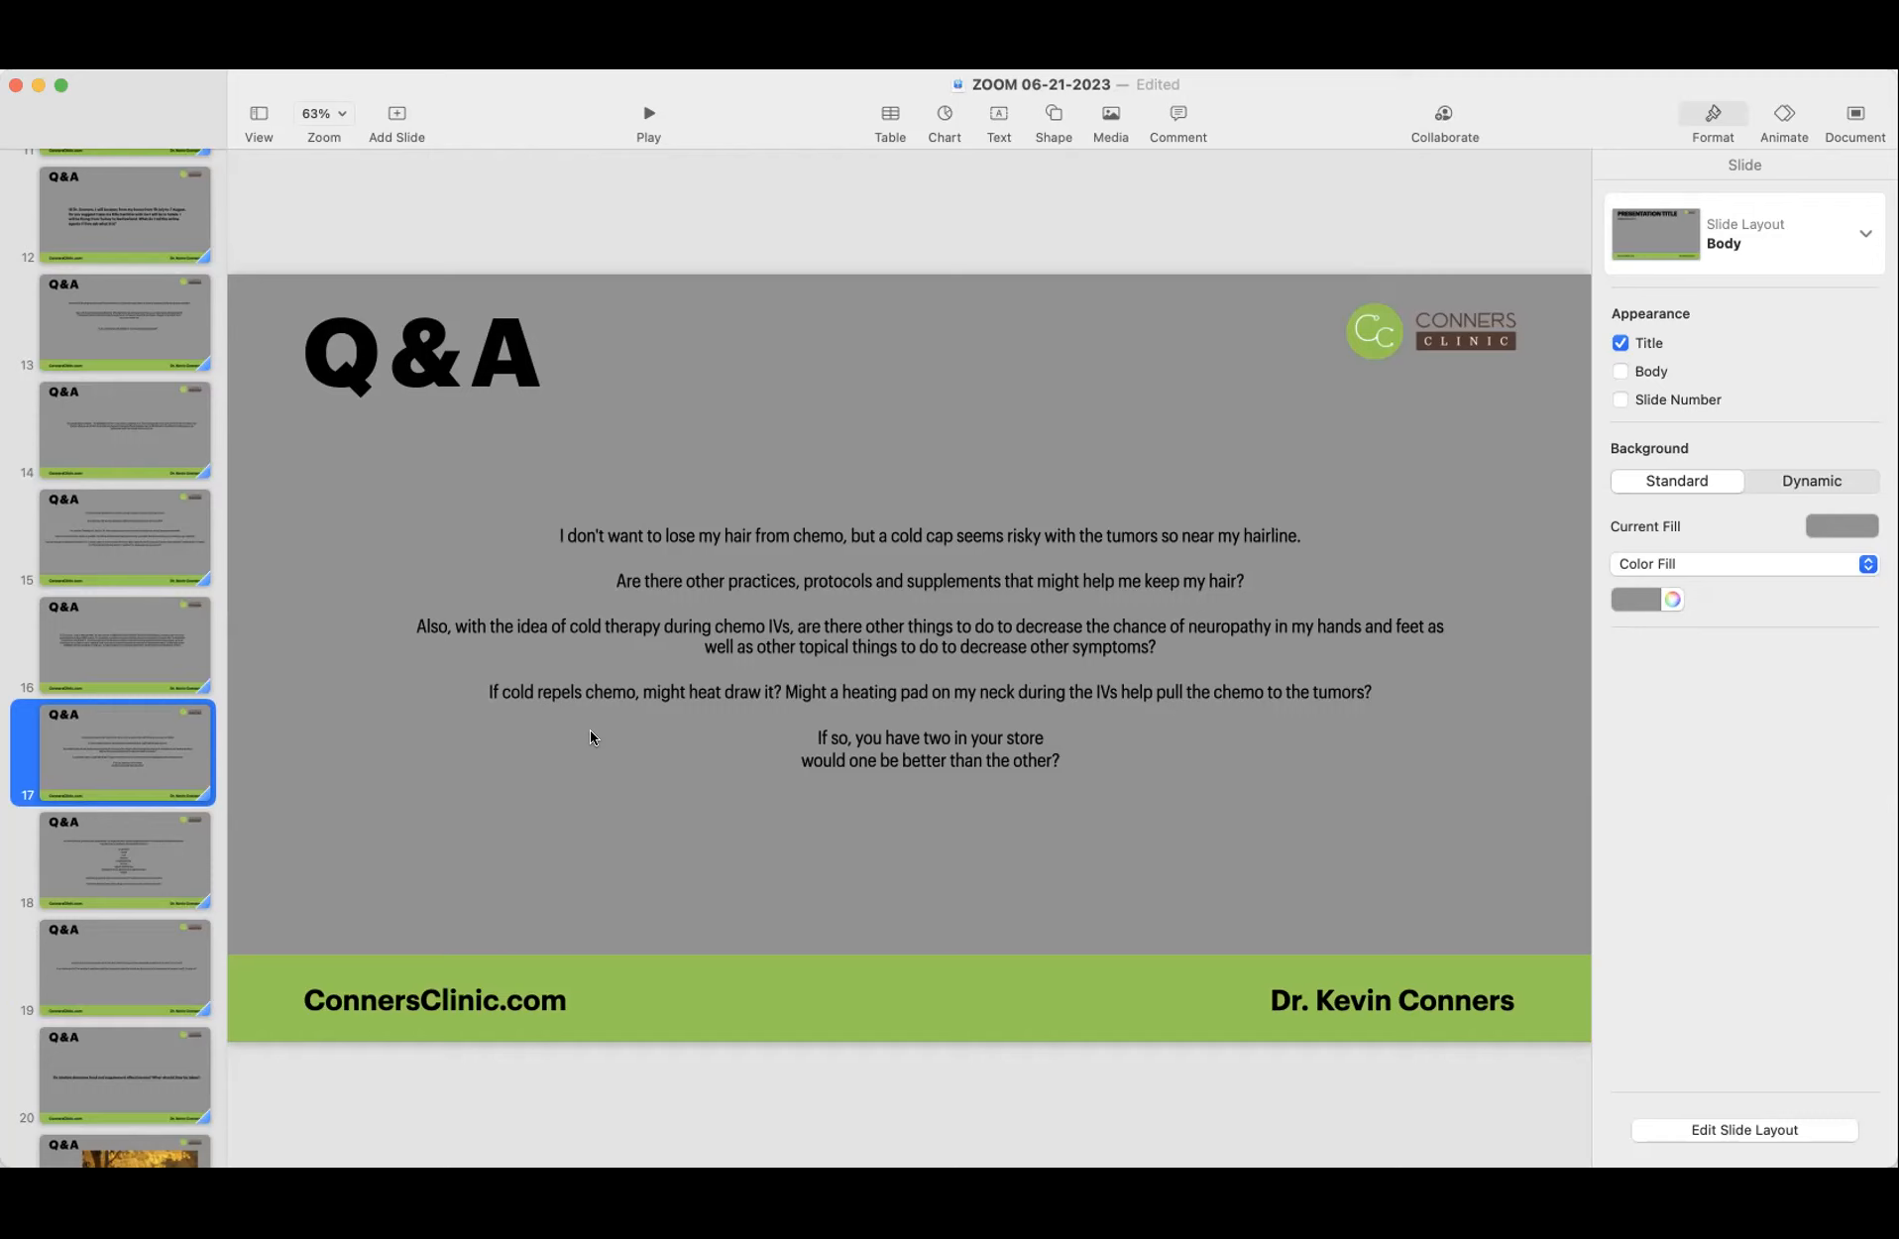
pyautogui.click(512, 697)
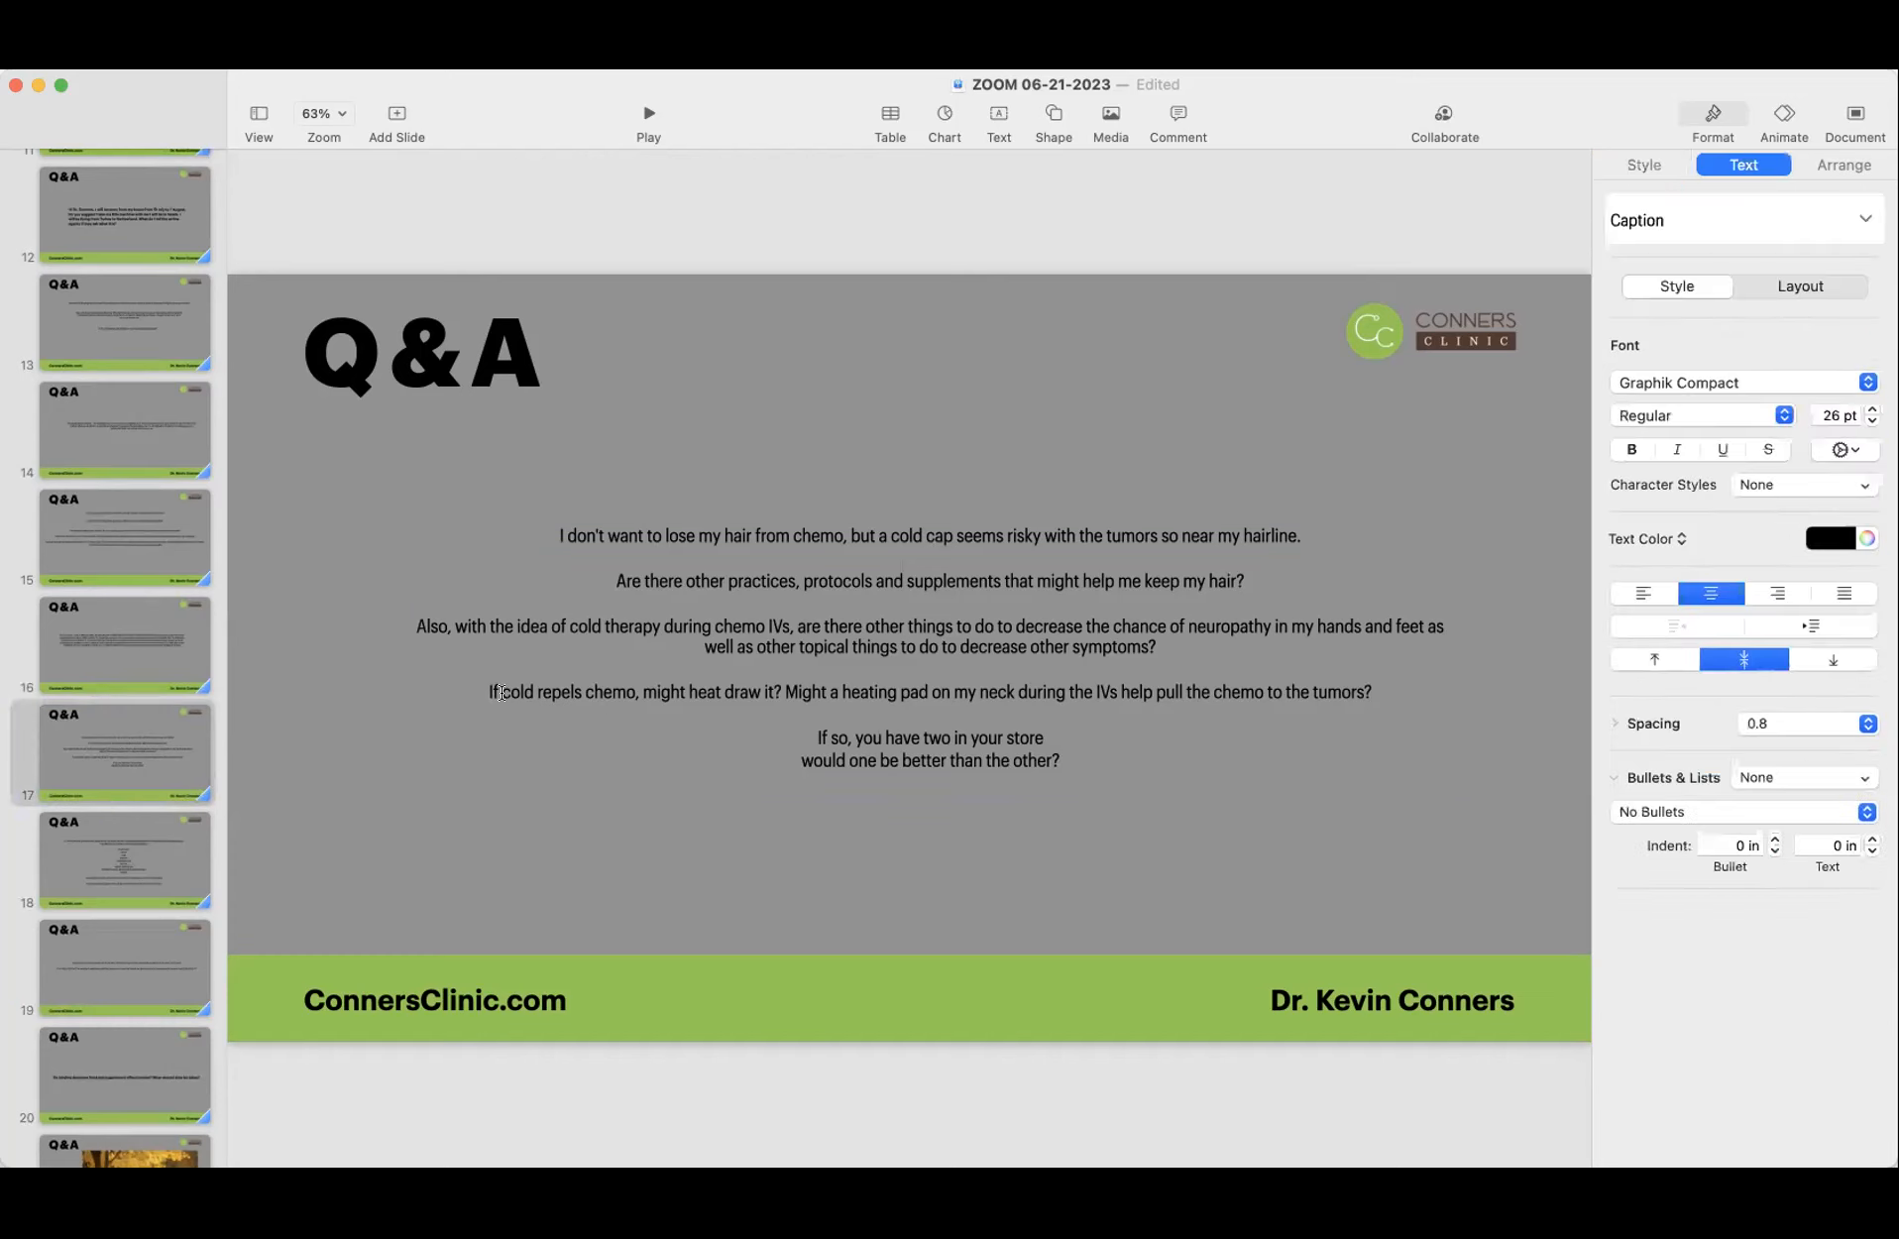
pyautogui.moveTo(500, 689); pyautogui.dragTo(627, 690)
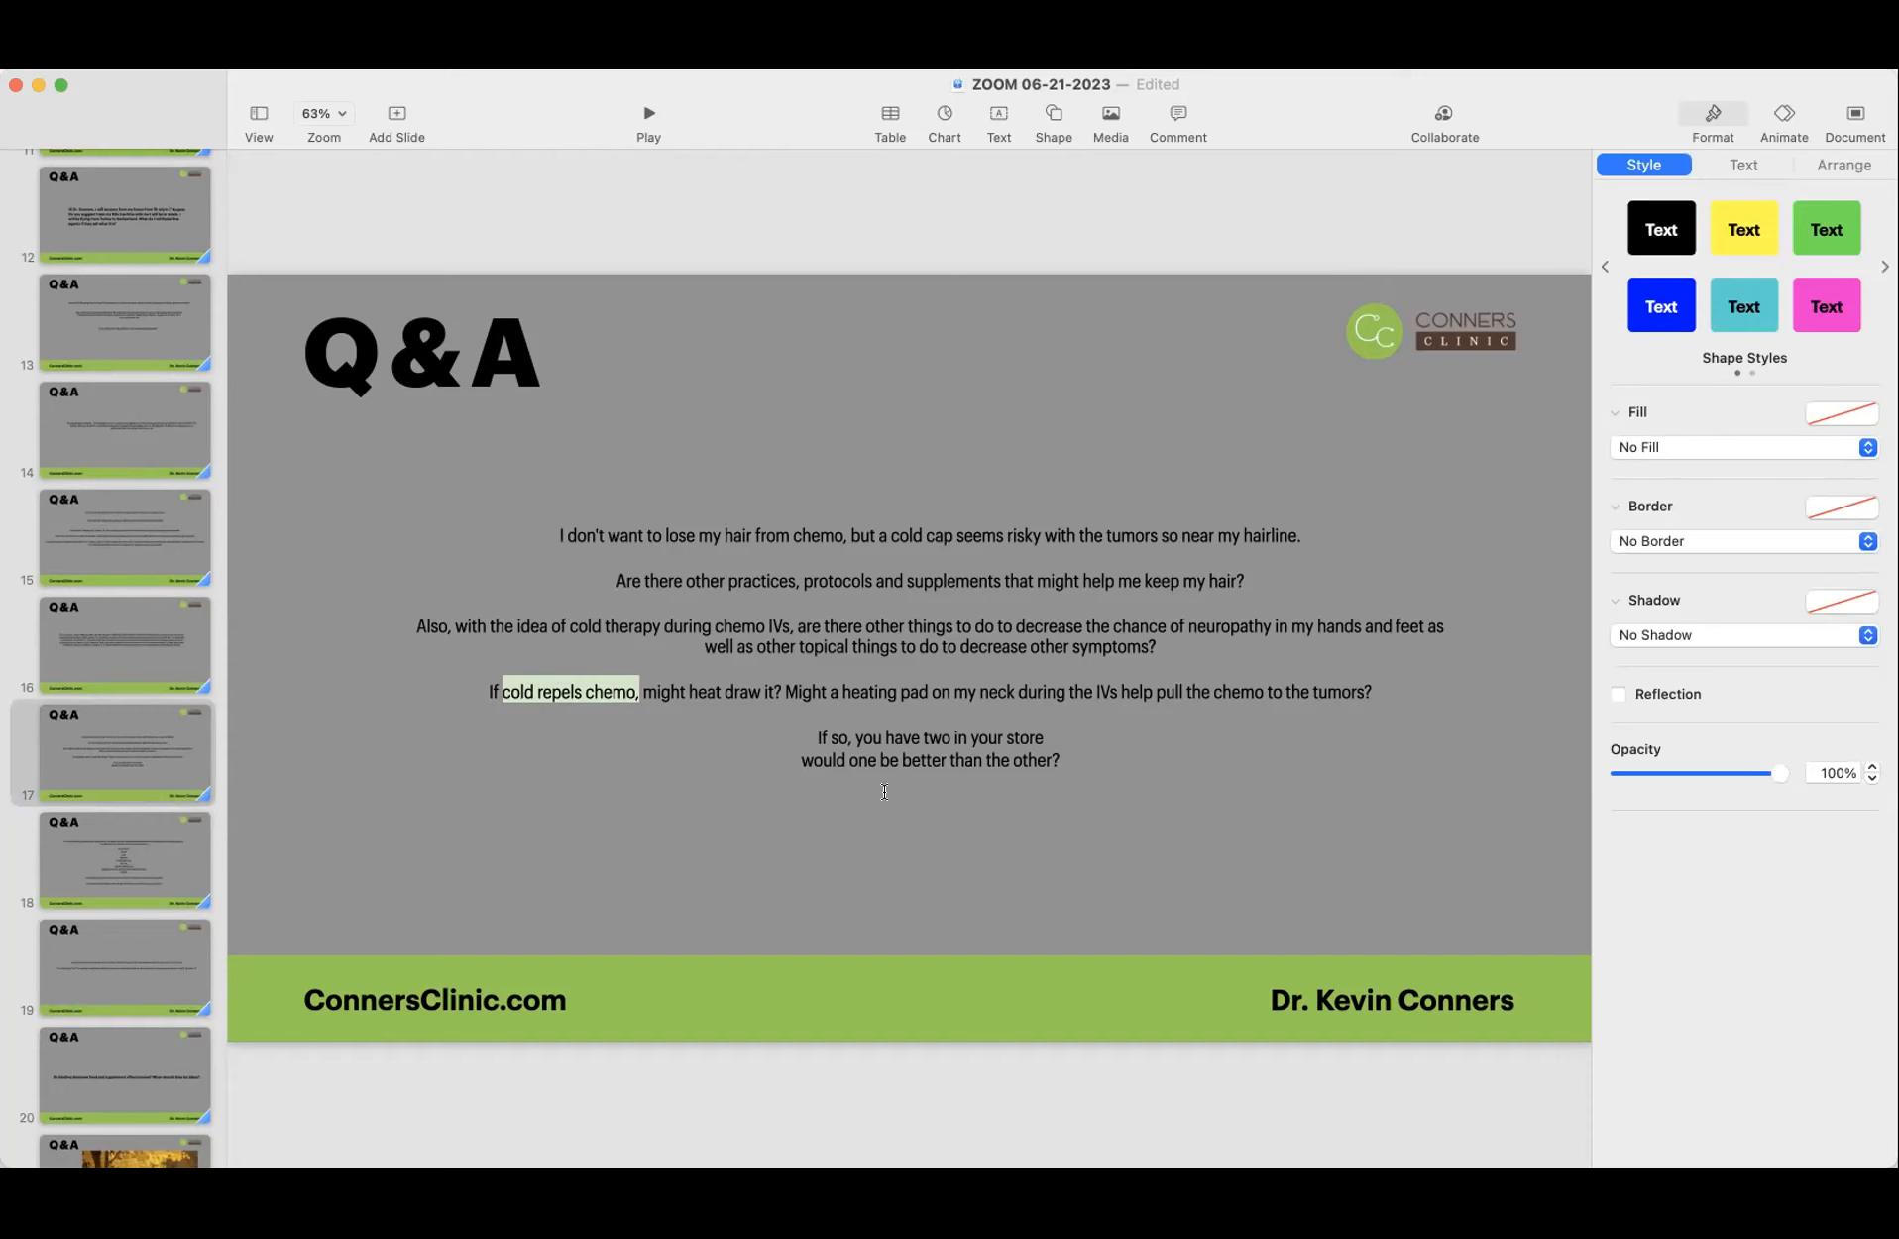
pyautogui.moveTo(516, 780)
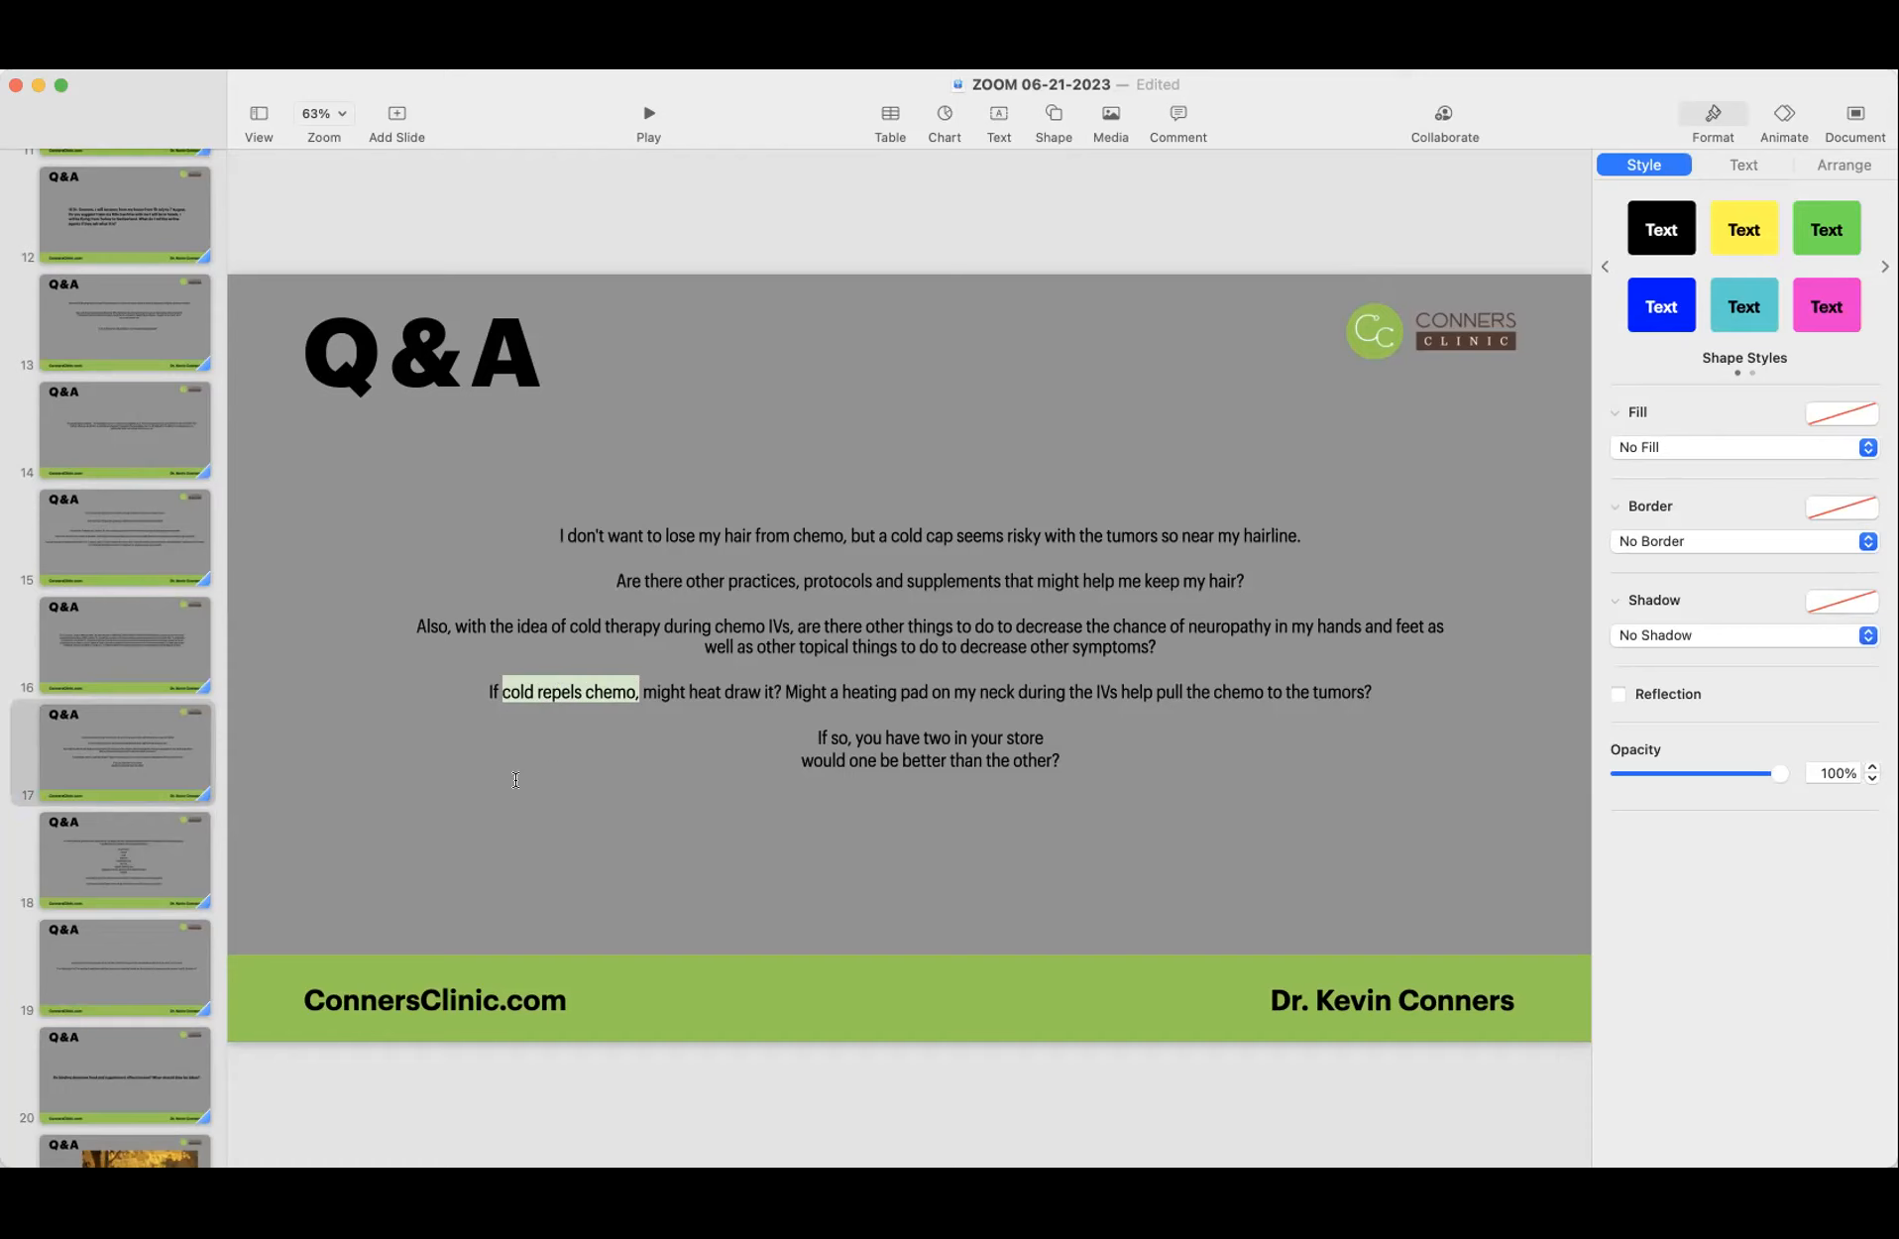
pyautogui.moveTo(514, 779)
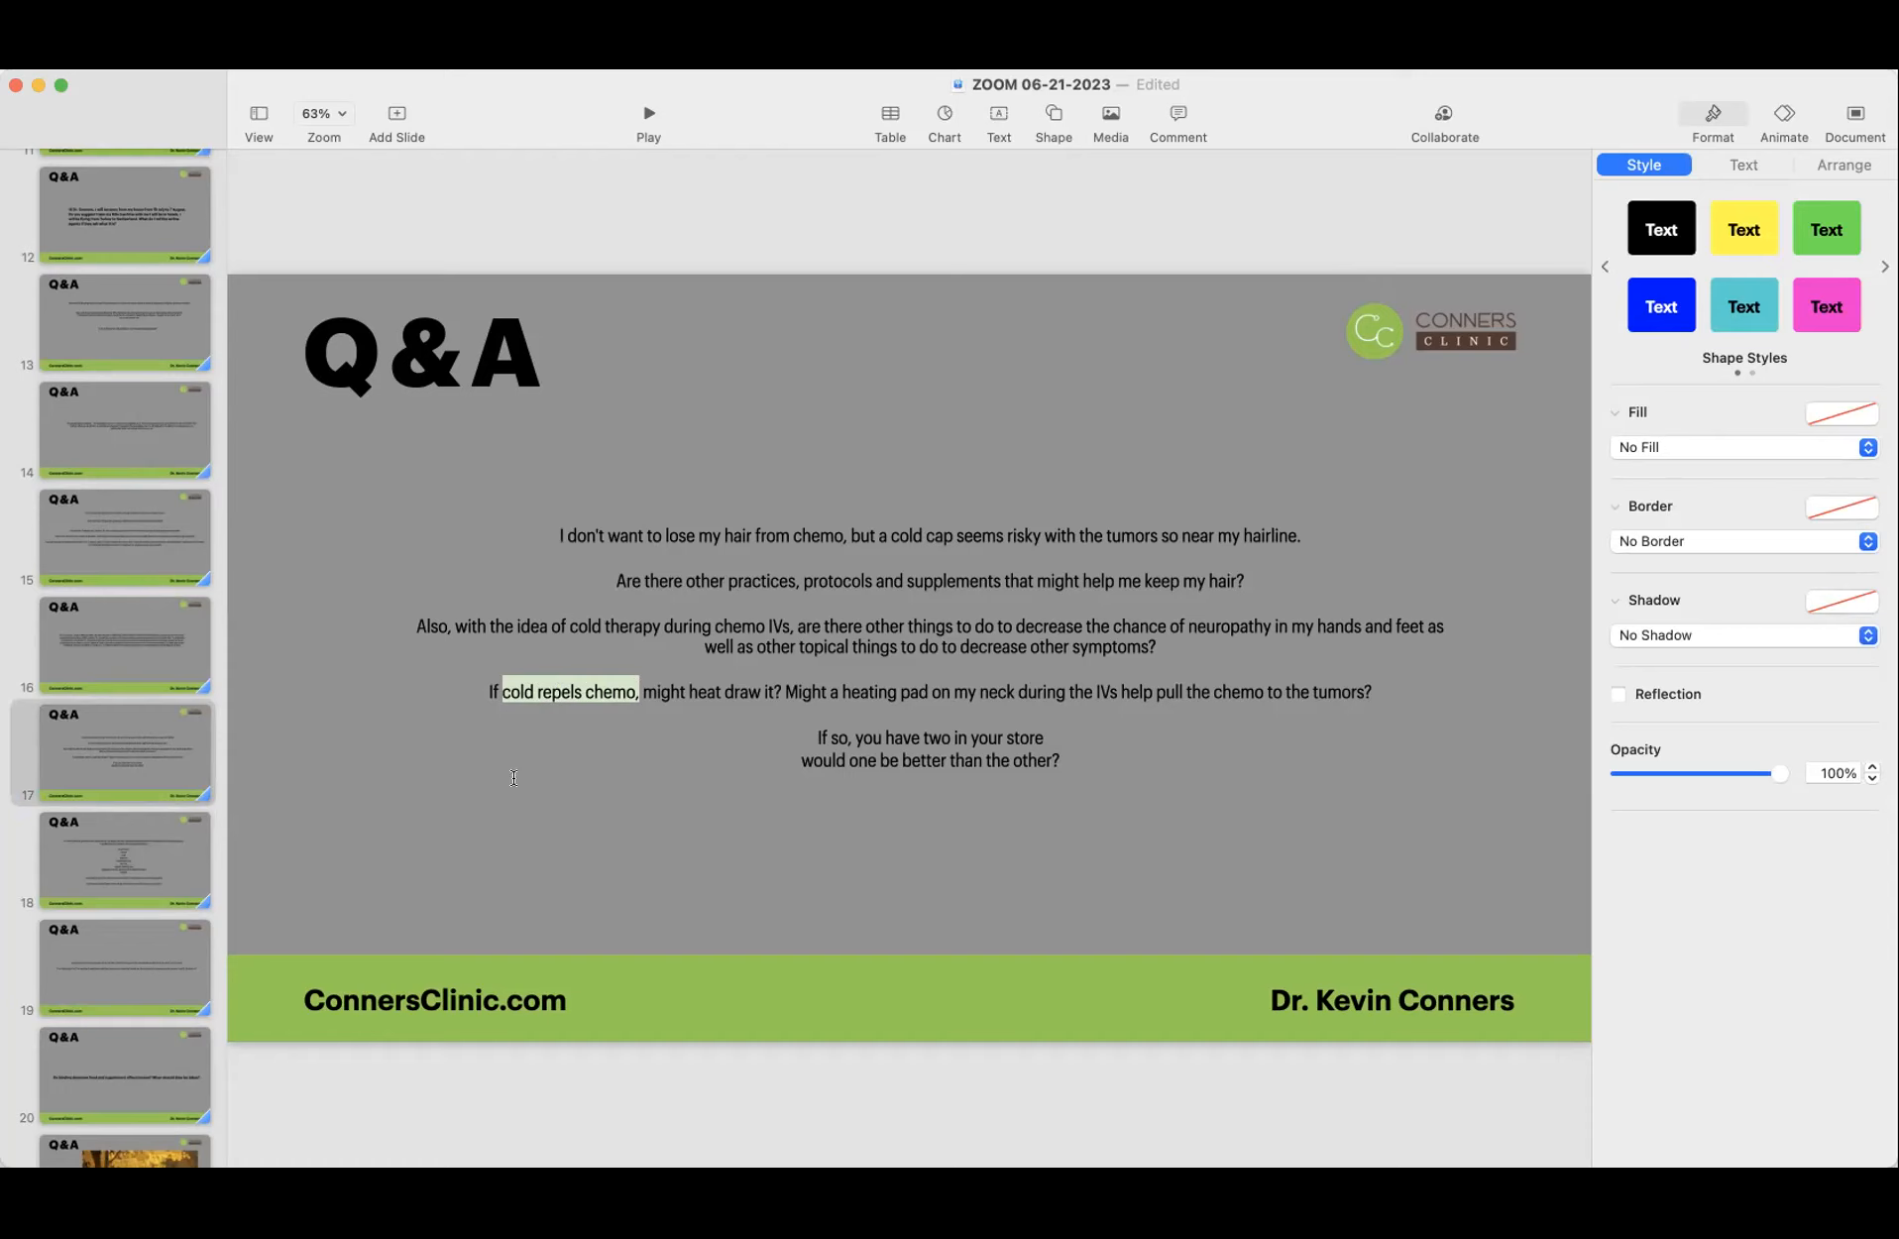
pyautogui.moveTo(809, 714)
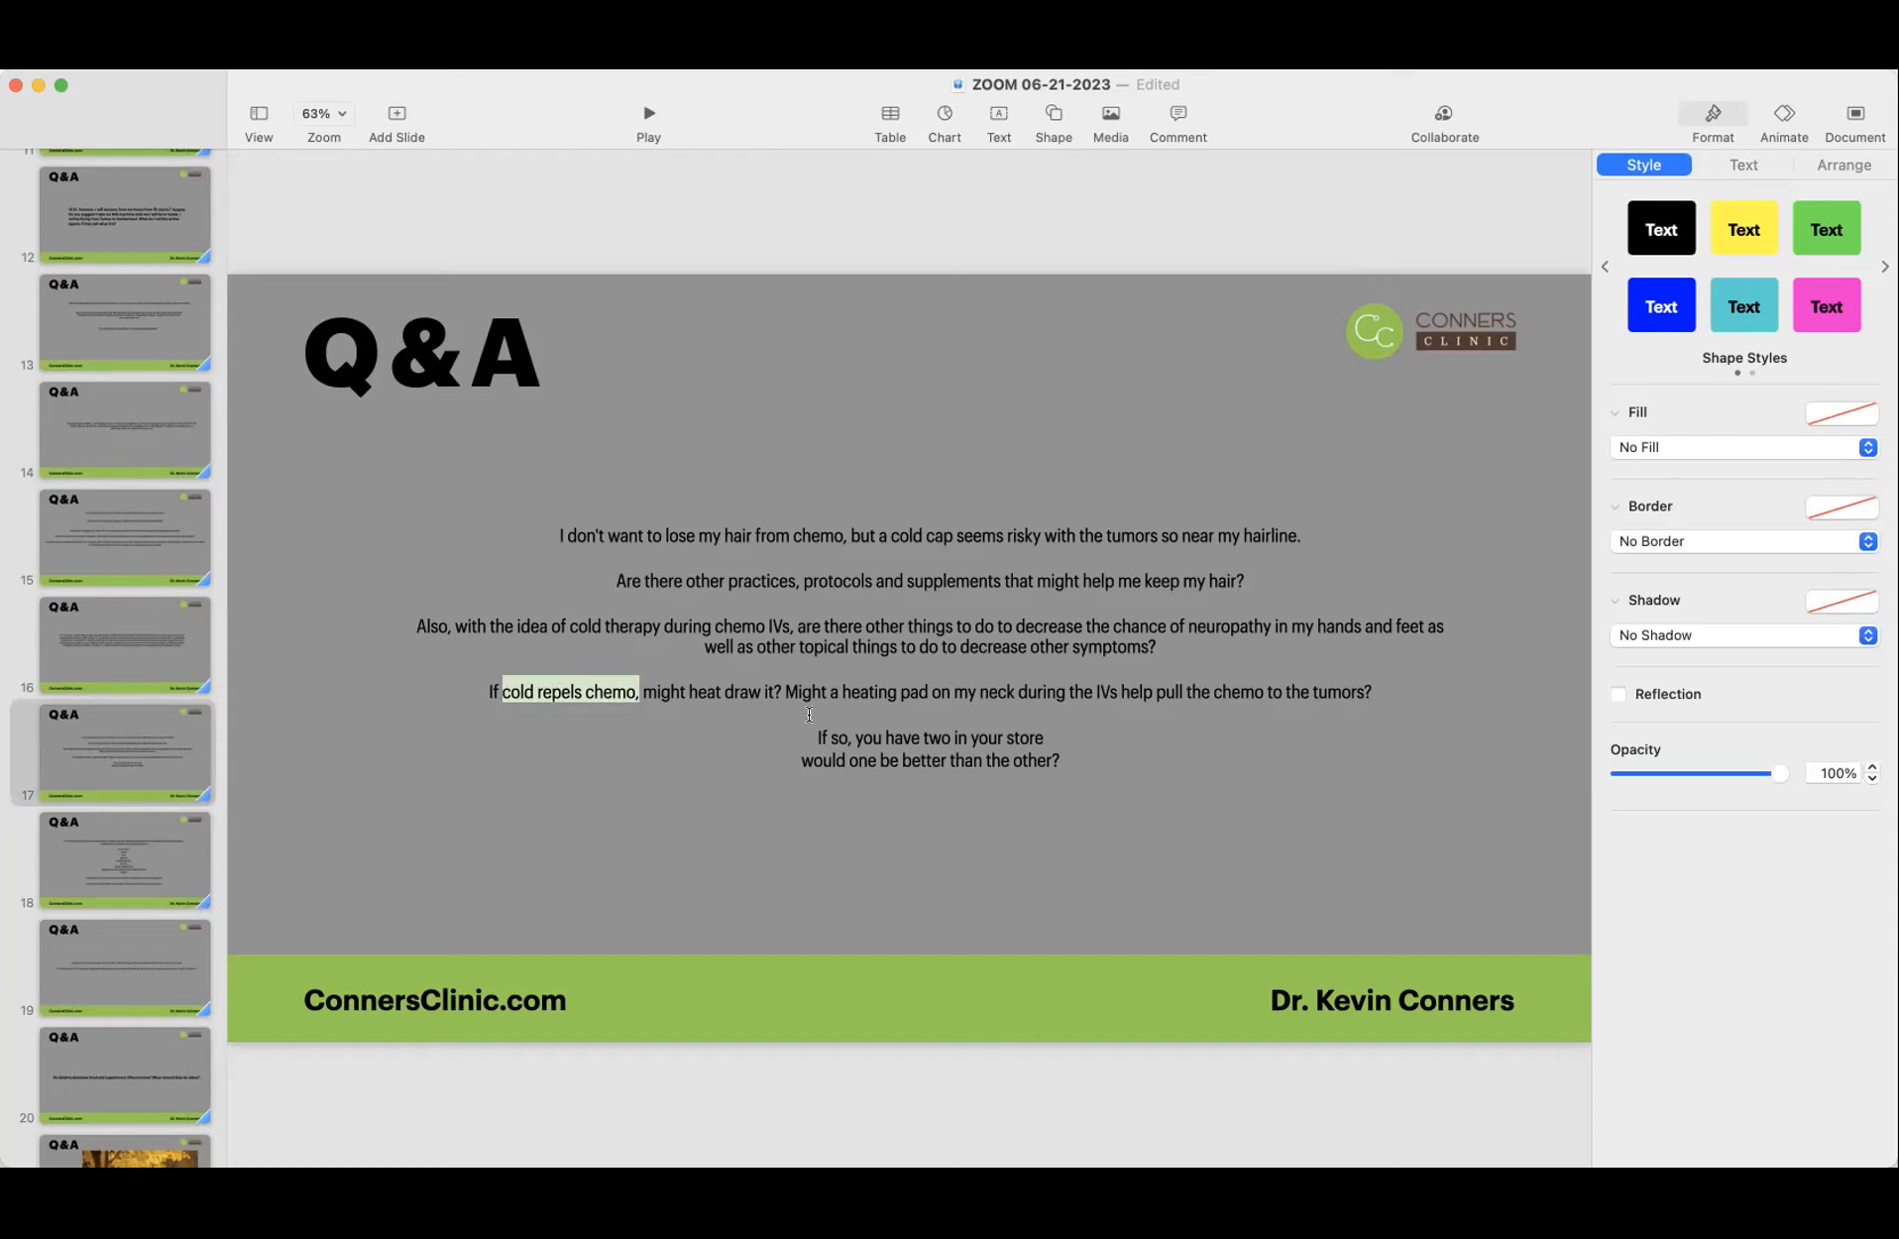
pyautogui.moveTo(935, 698)
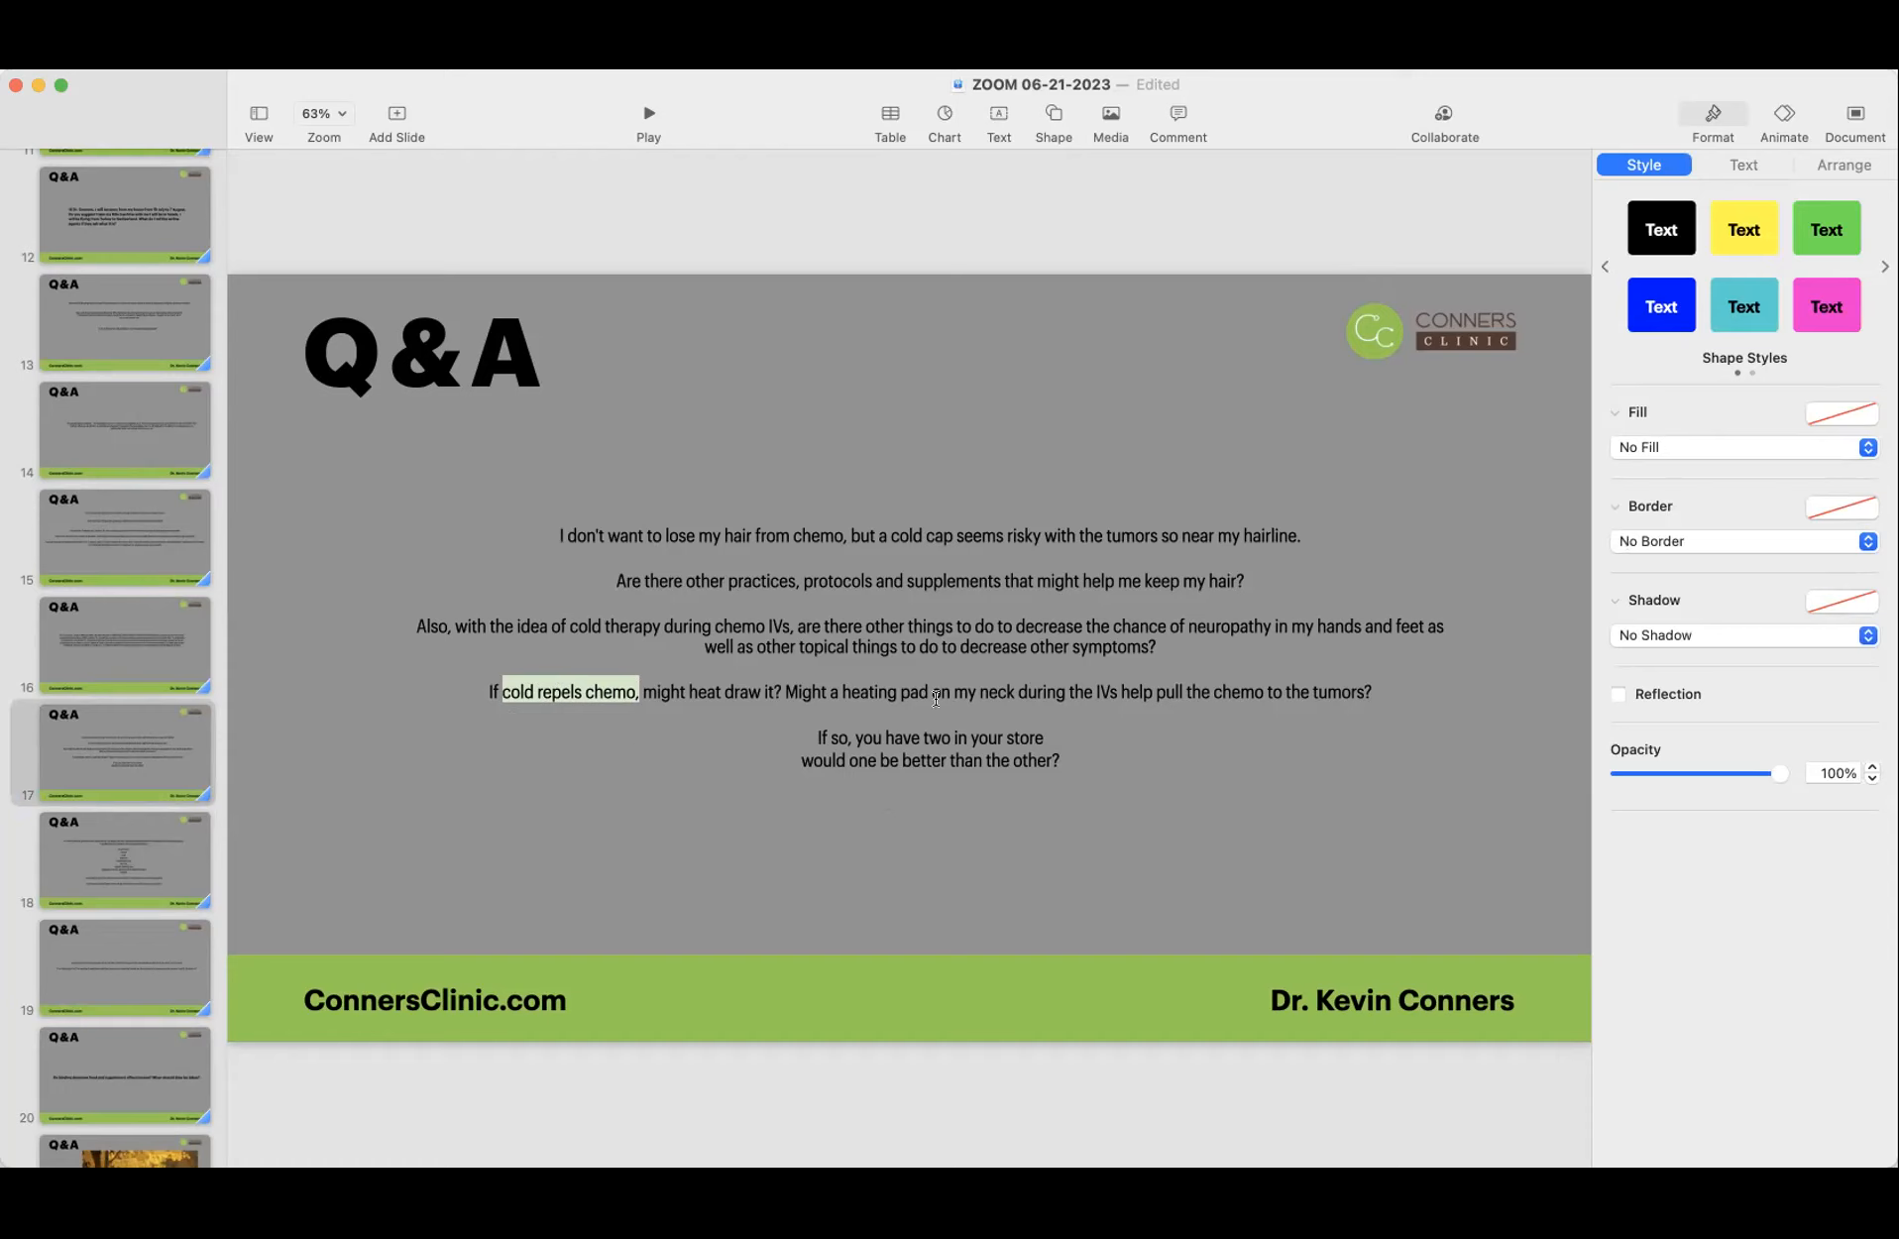
pyautogui.moveTo(1128, 703)
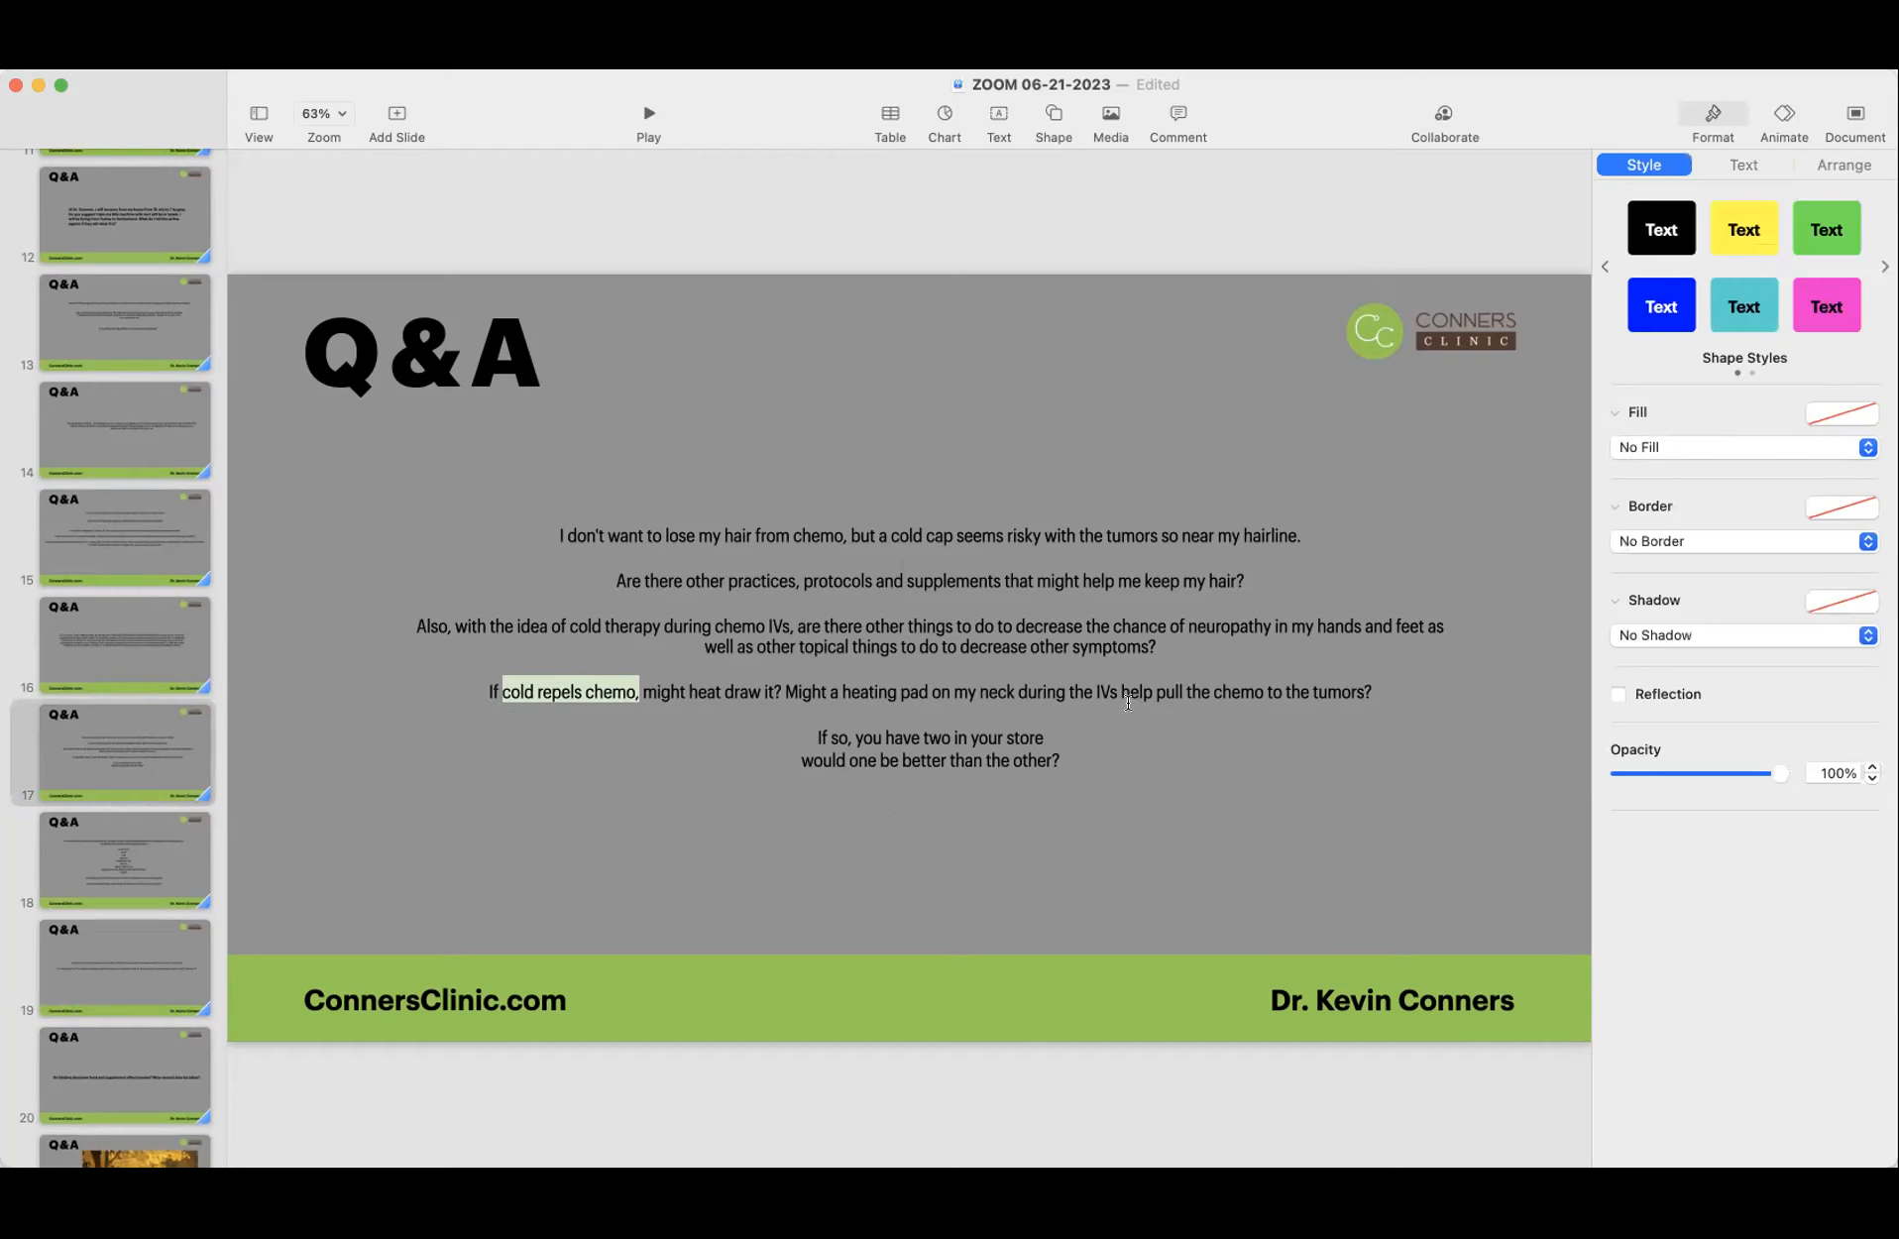
pyautogui.moveTo(1210, 814)
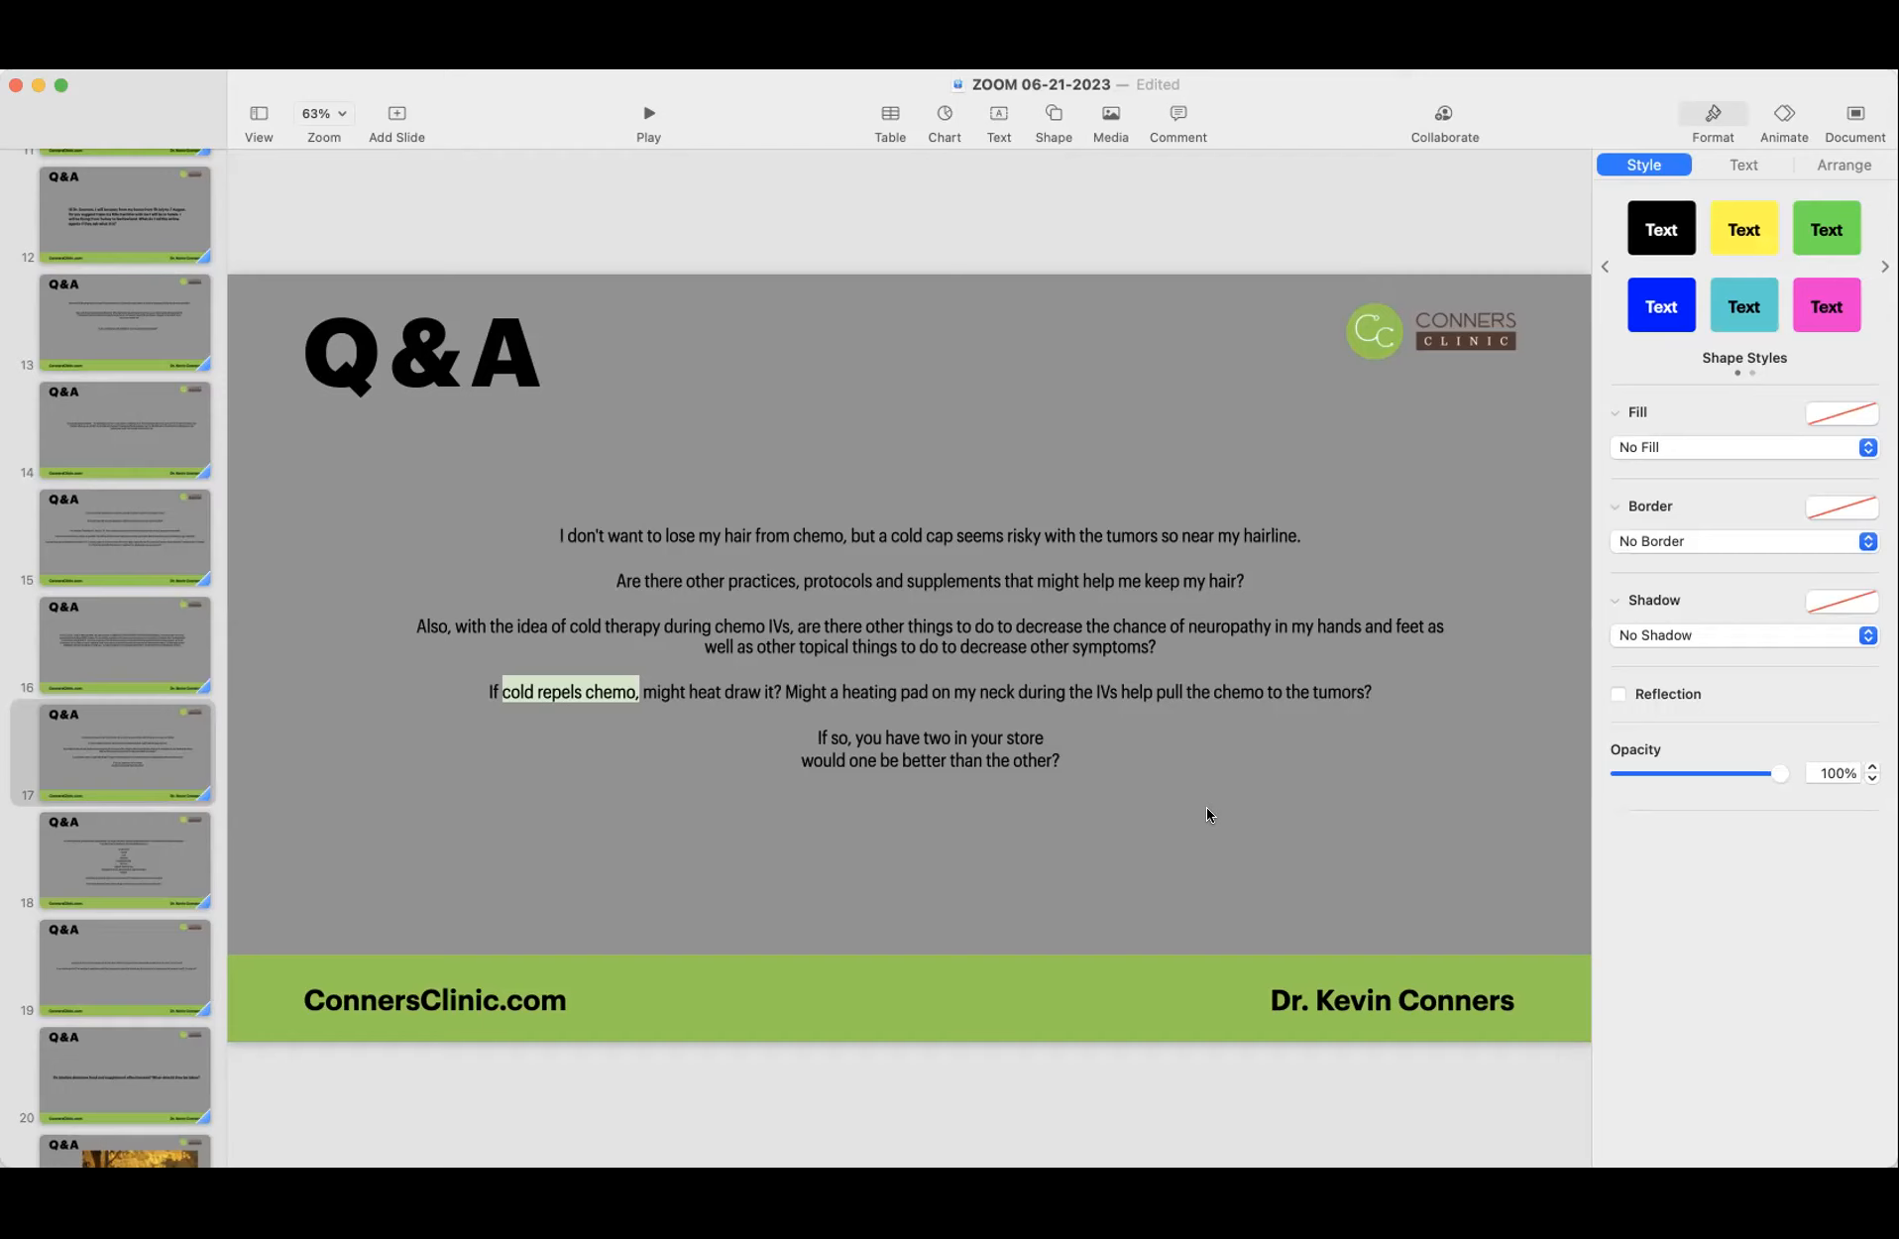
pyautogui.moveTo(1112, 789)
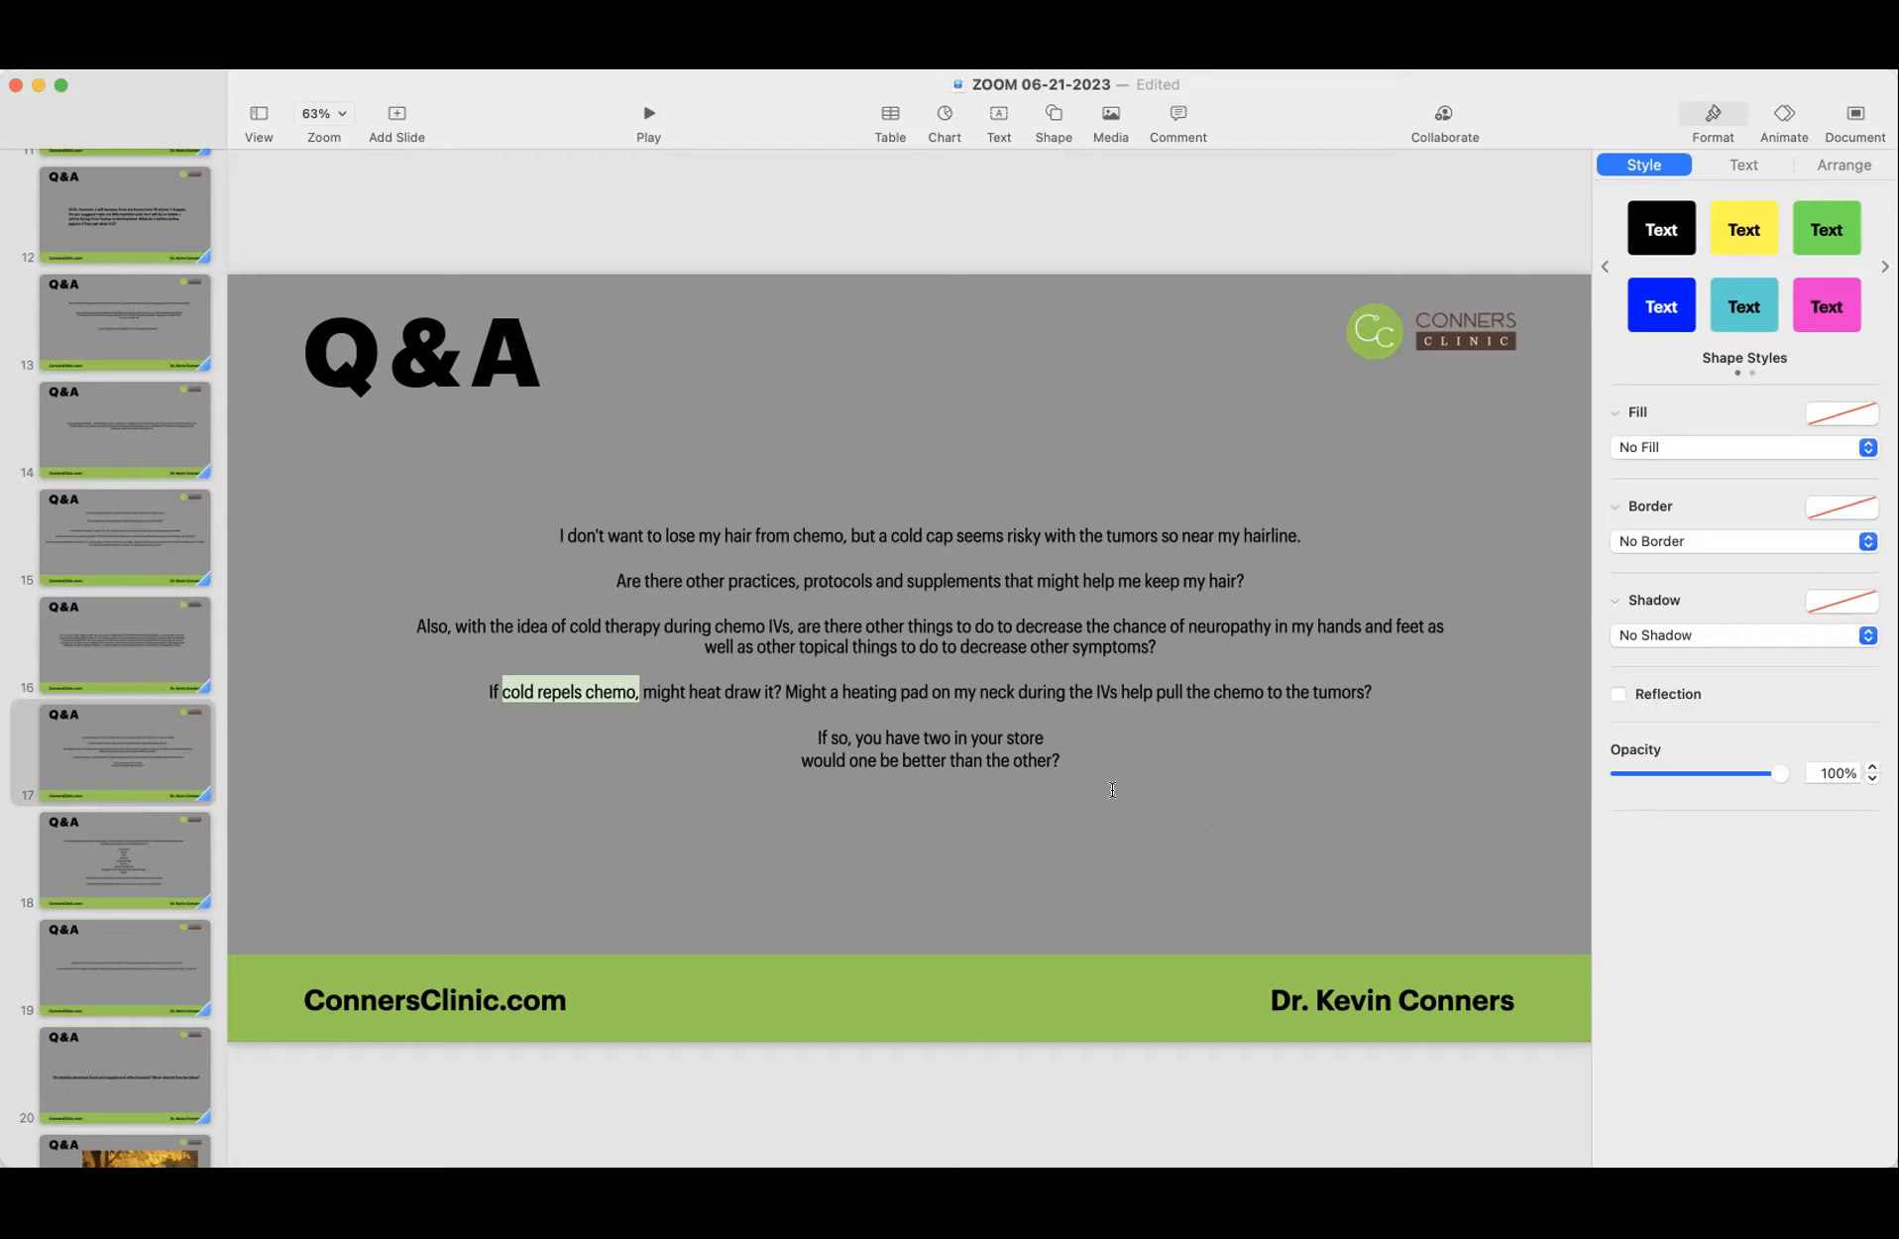
pyautogui.moveTo(809, 730)
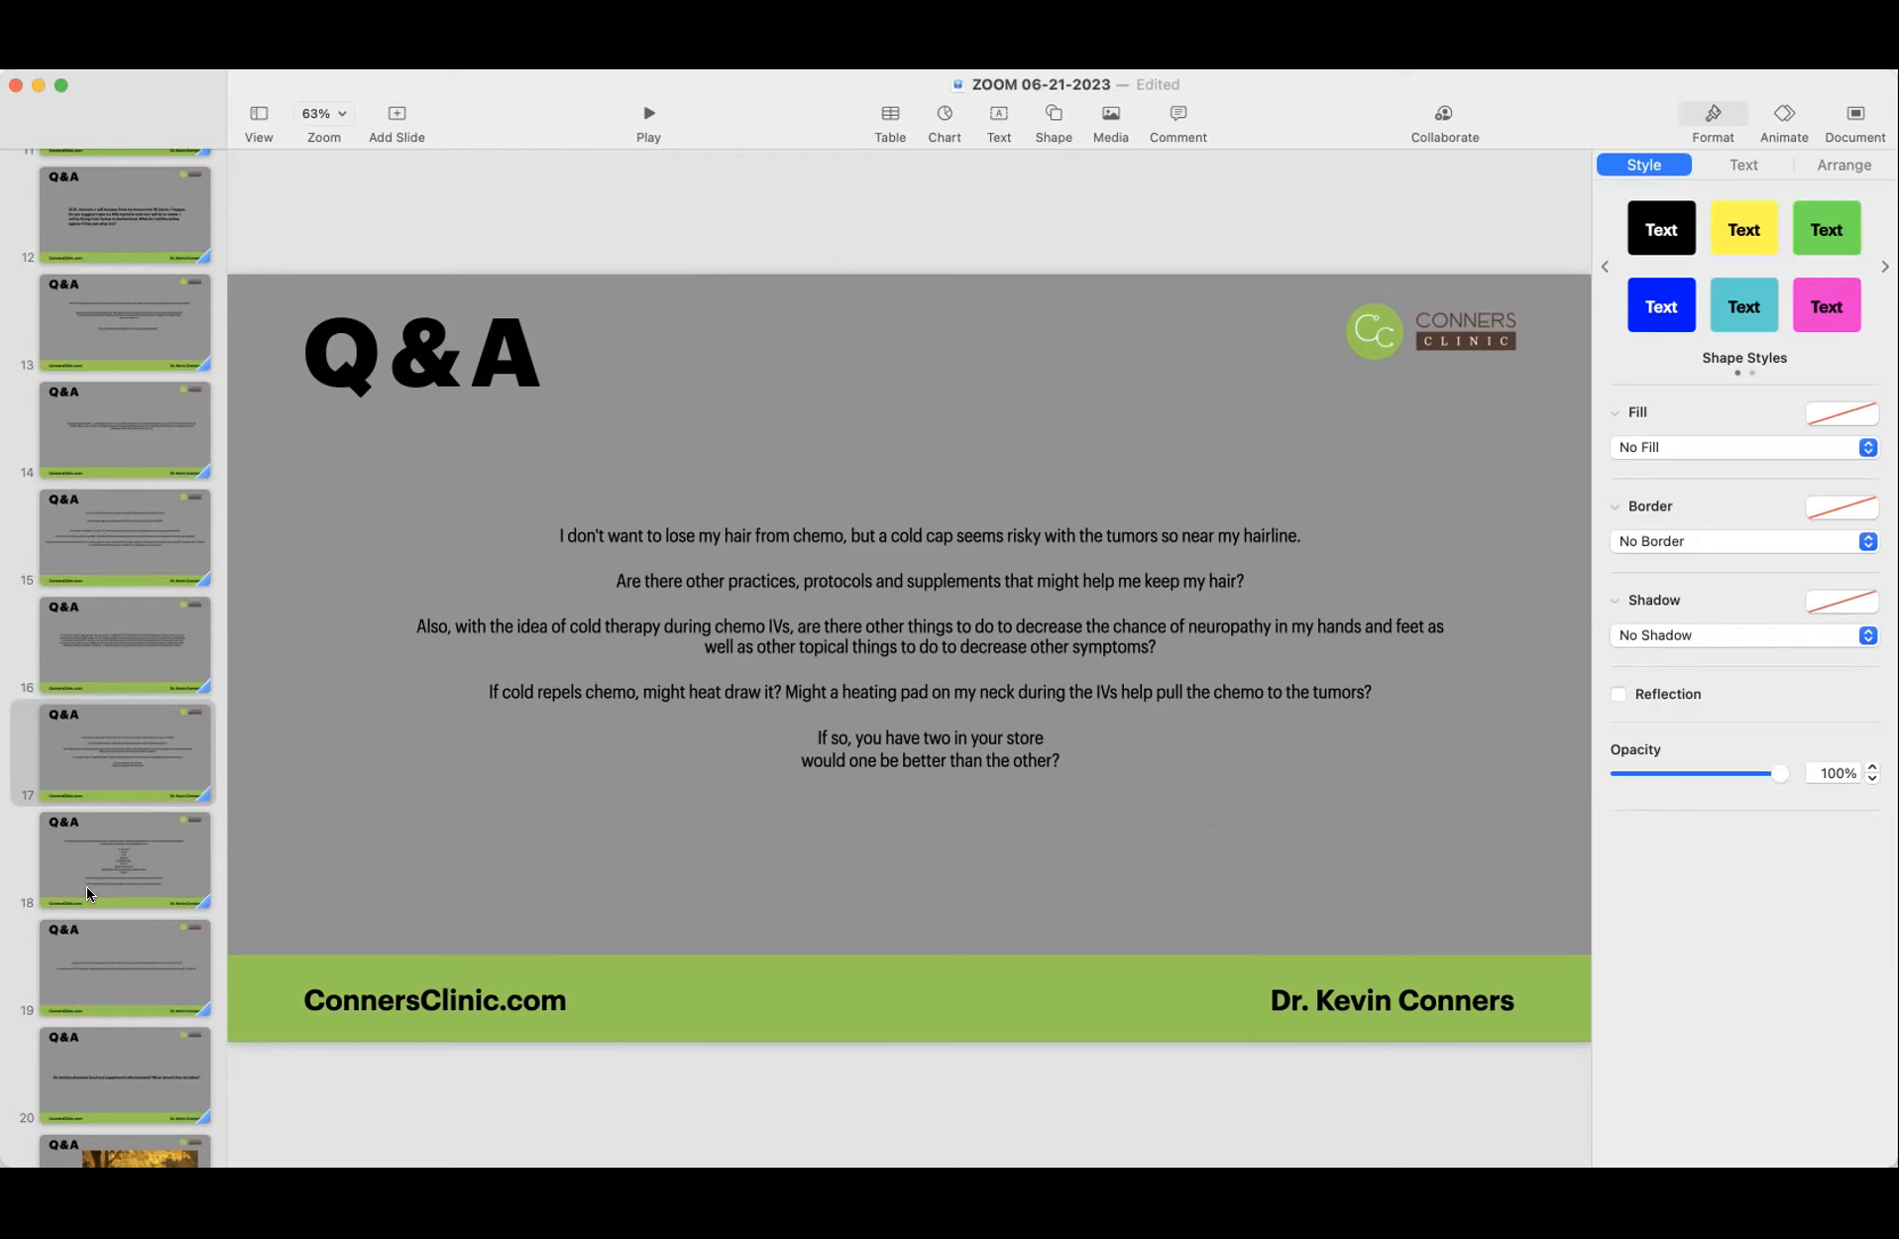
# Step: Show slide 18 and select its list of chemo symptoms, from mouth sores to fatigue
pyautogui.click(121, 860)
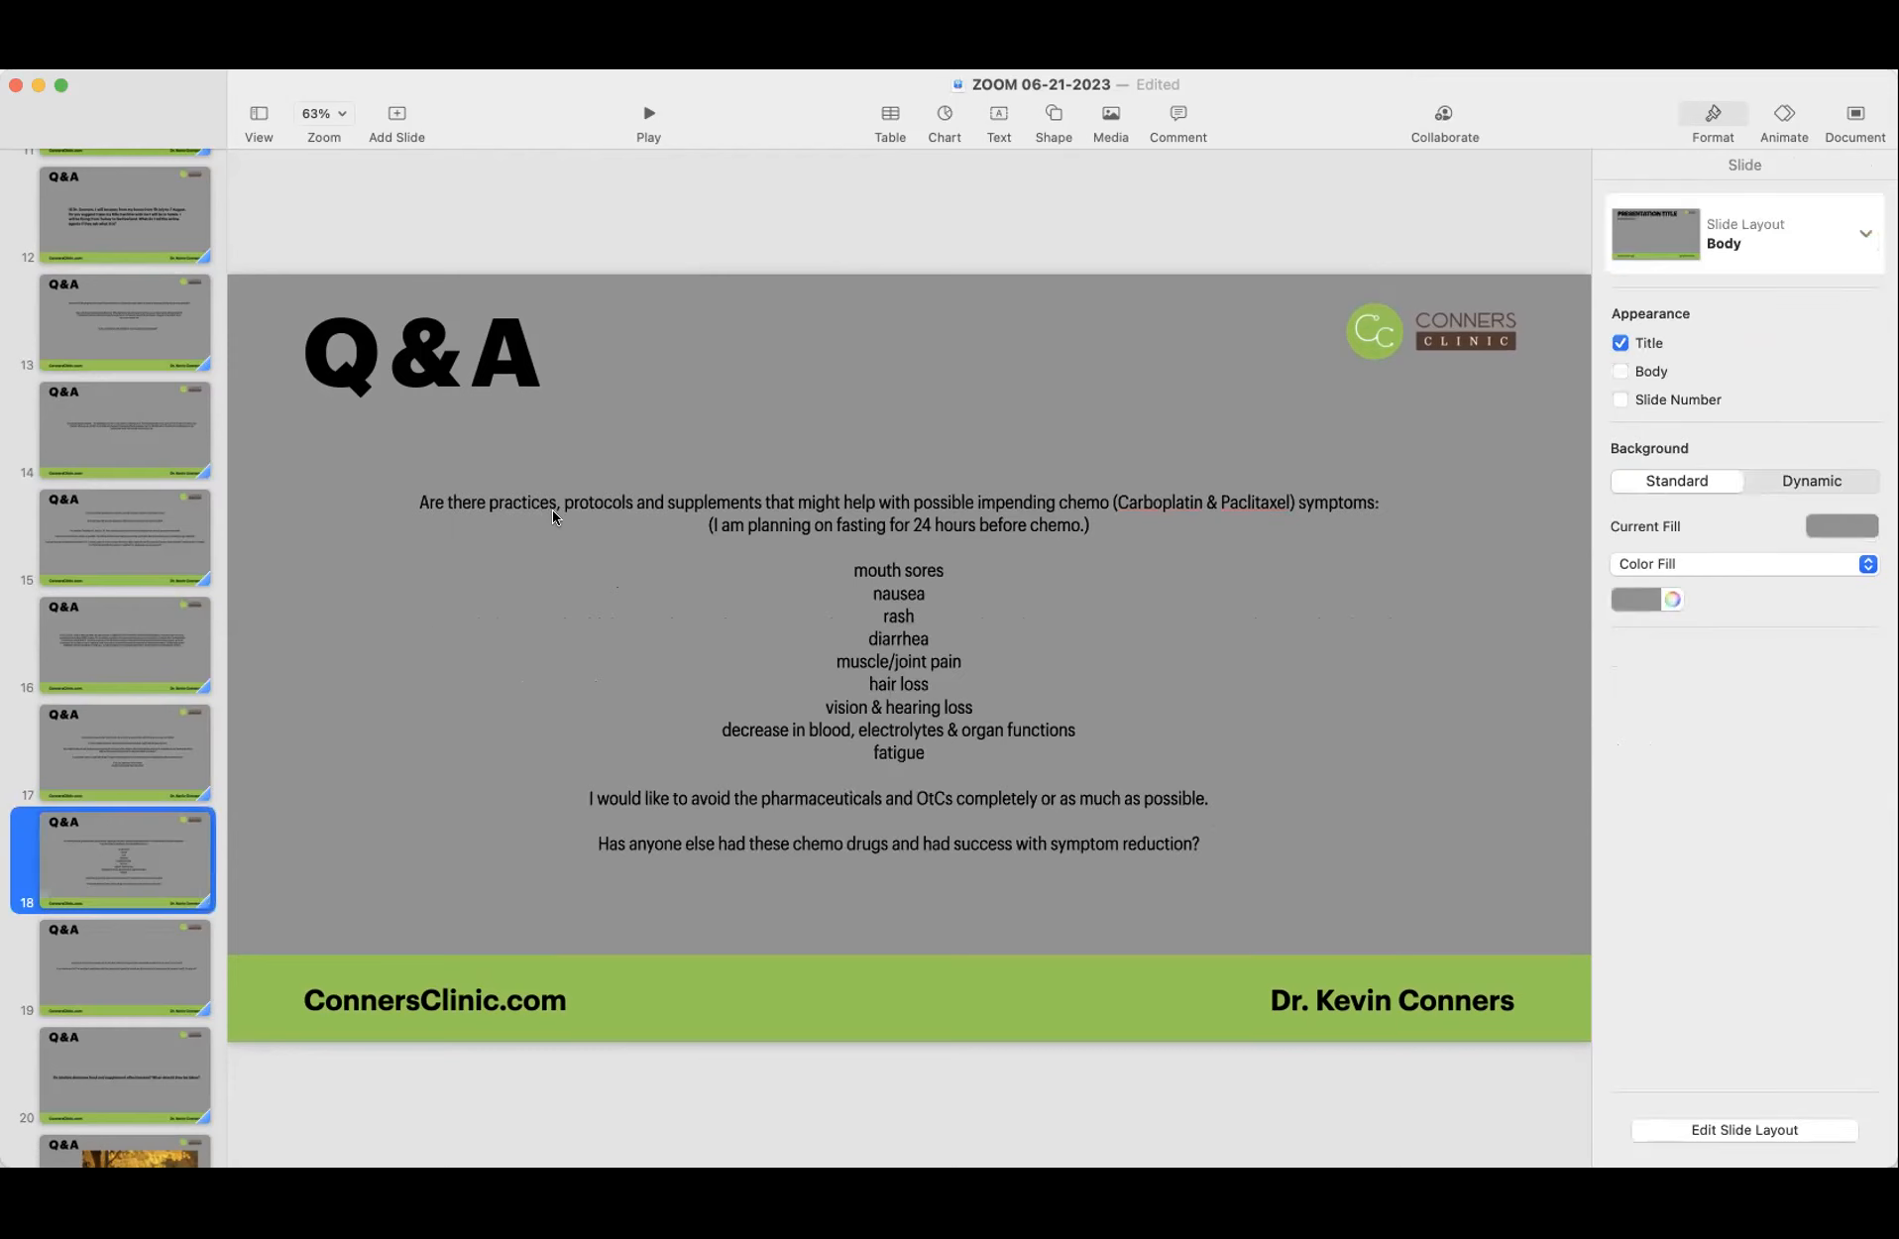
pyautogui.moveTo(936, 540)
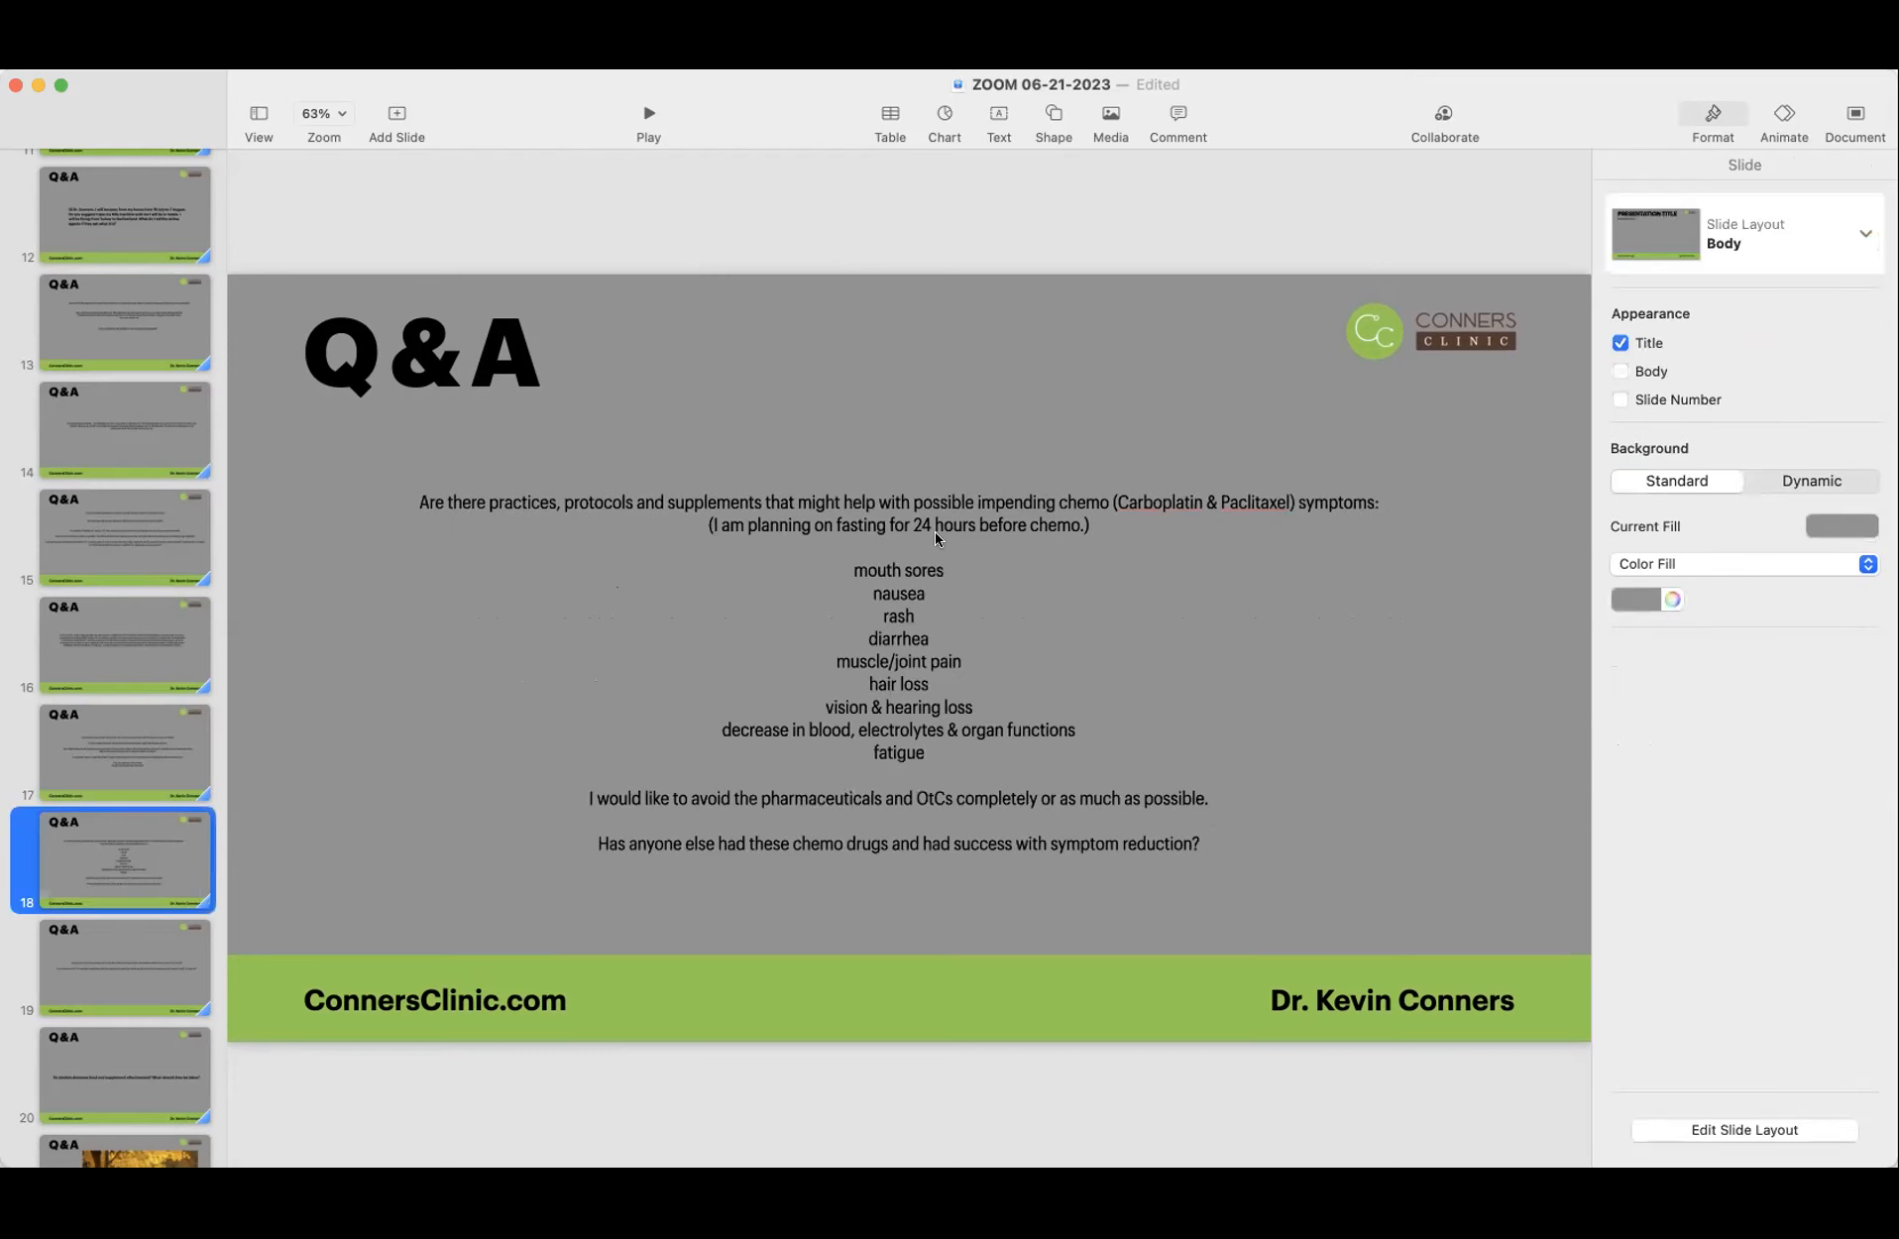
pyautogui.moveTo(1320, 519)
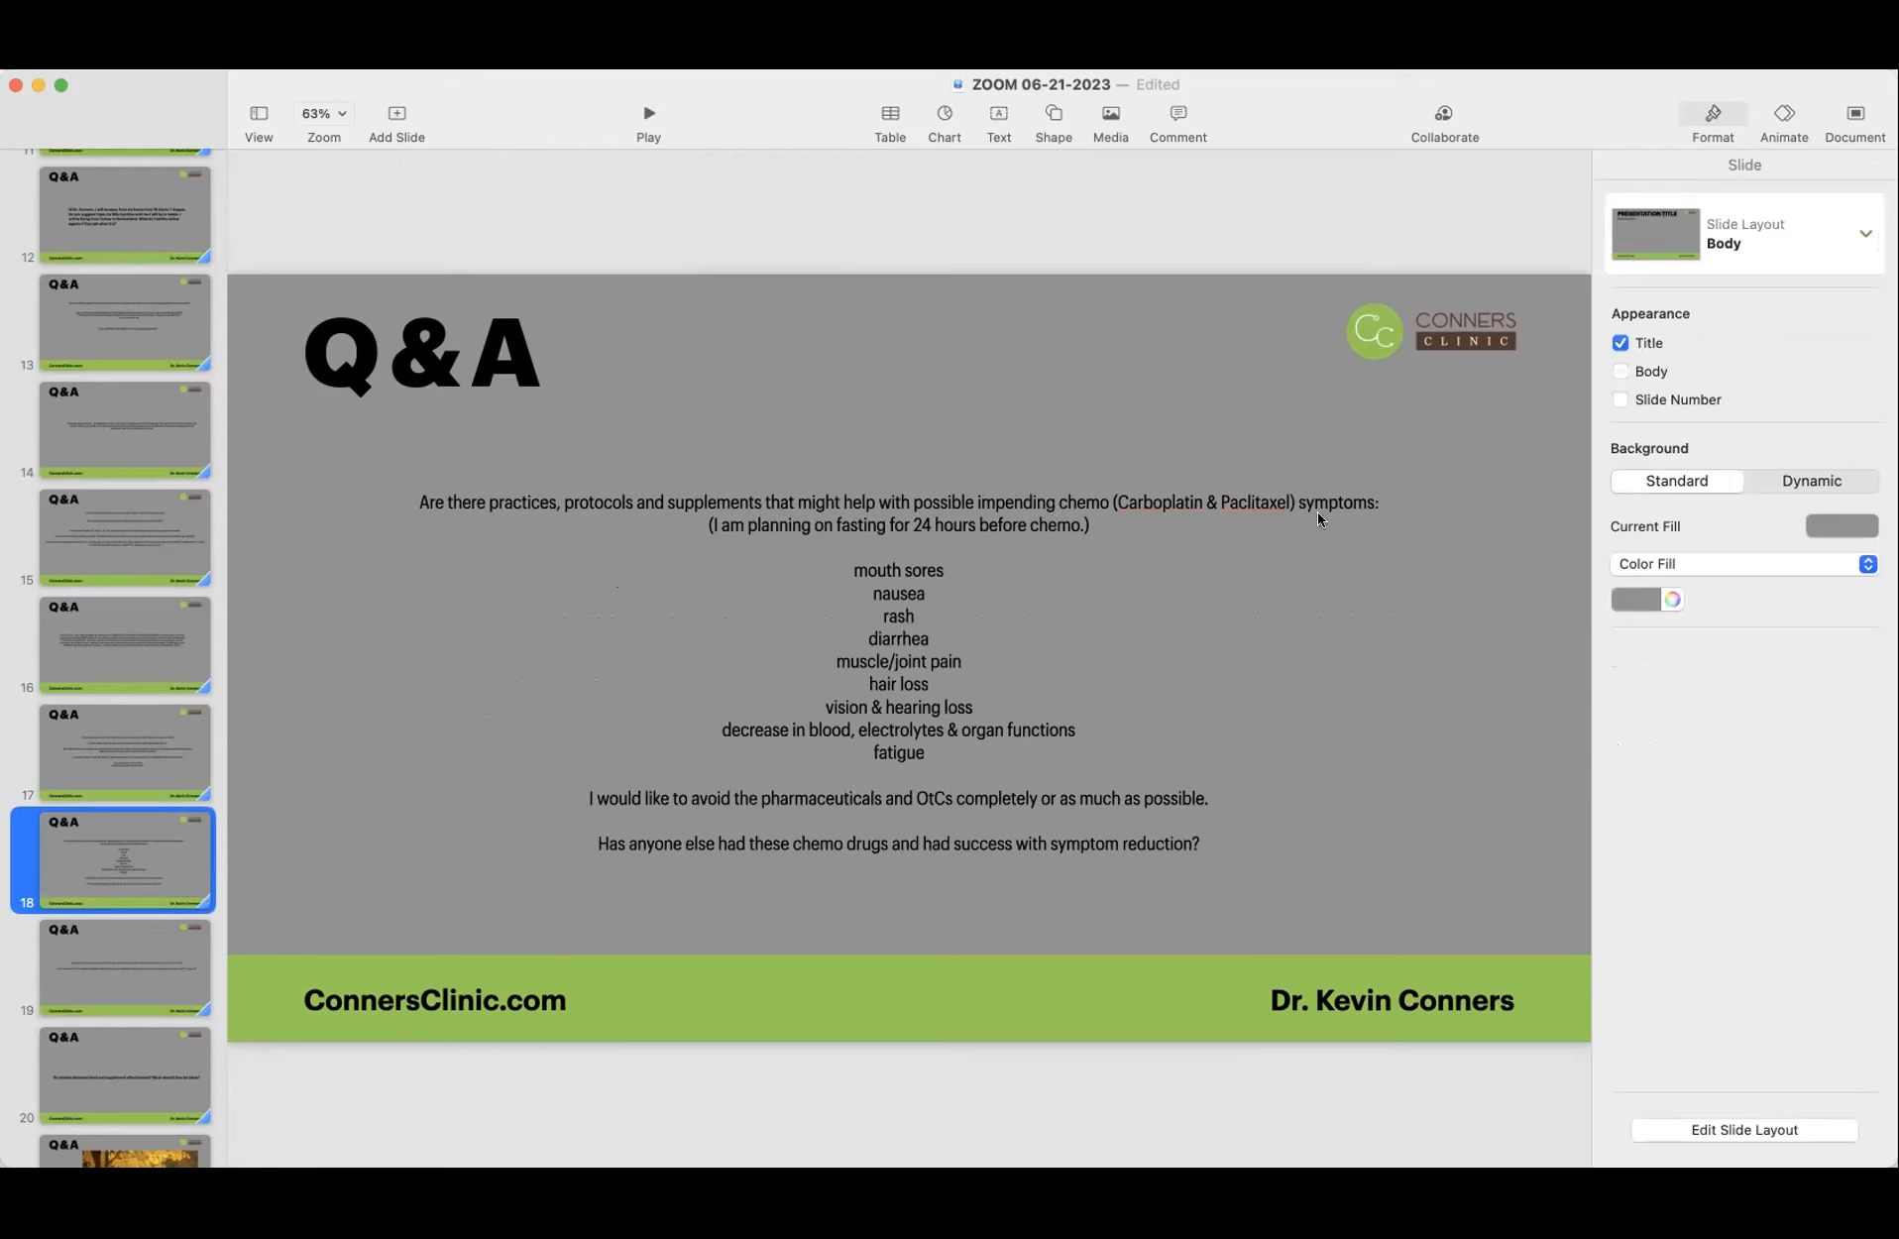
pyautogui.click(858, 573)
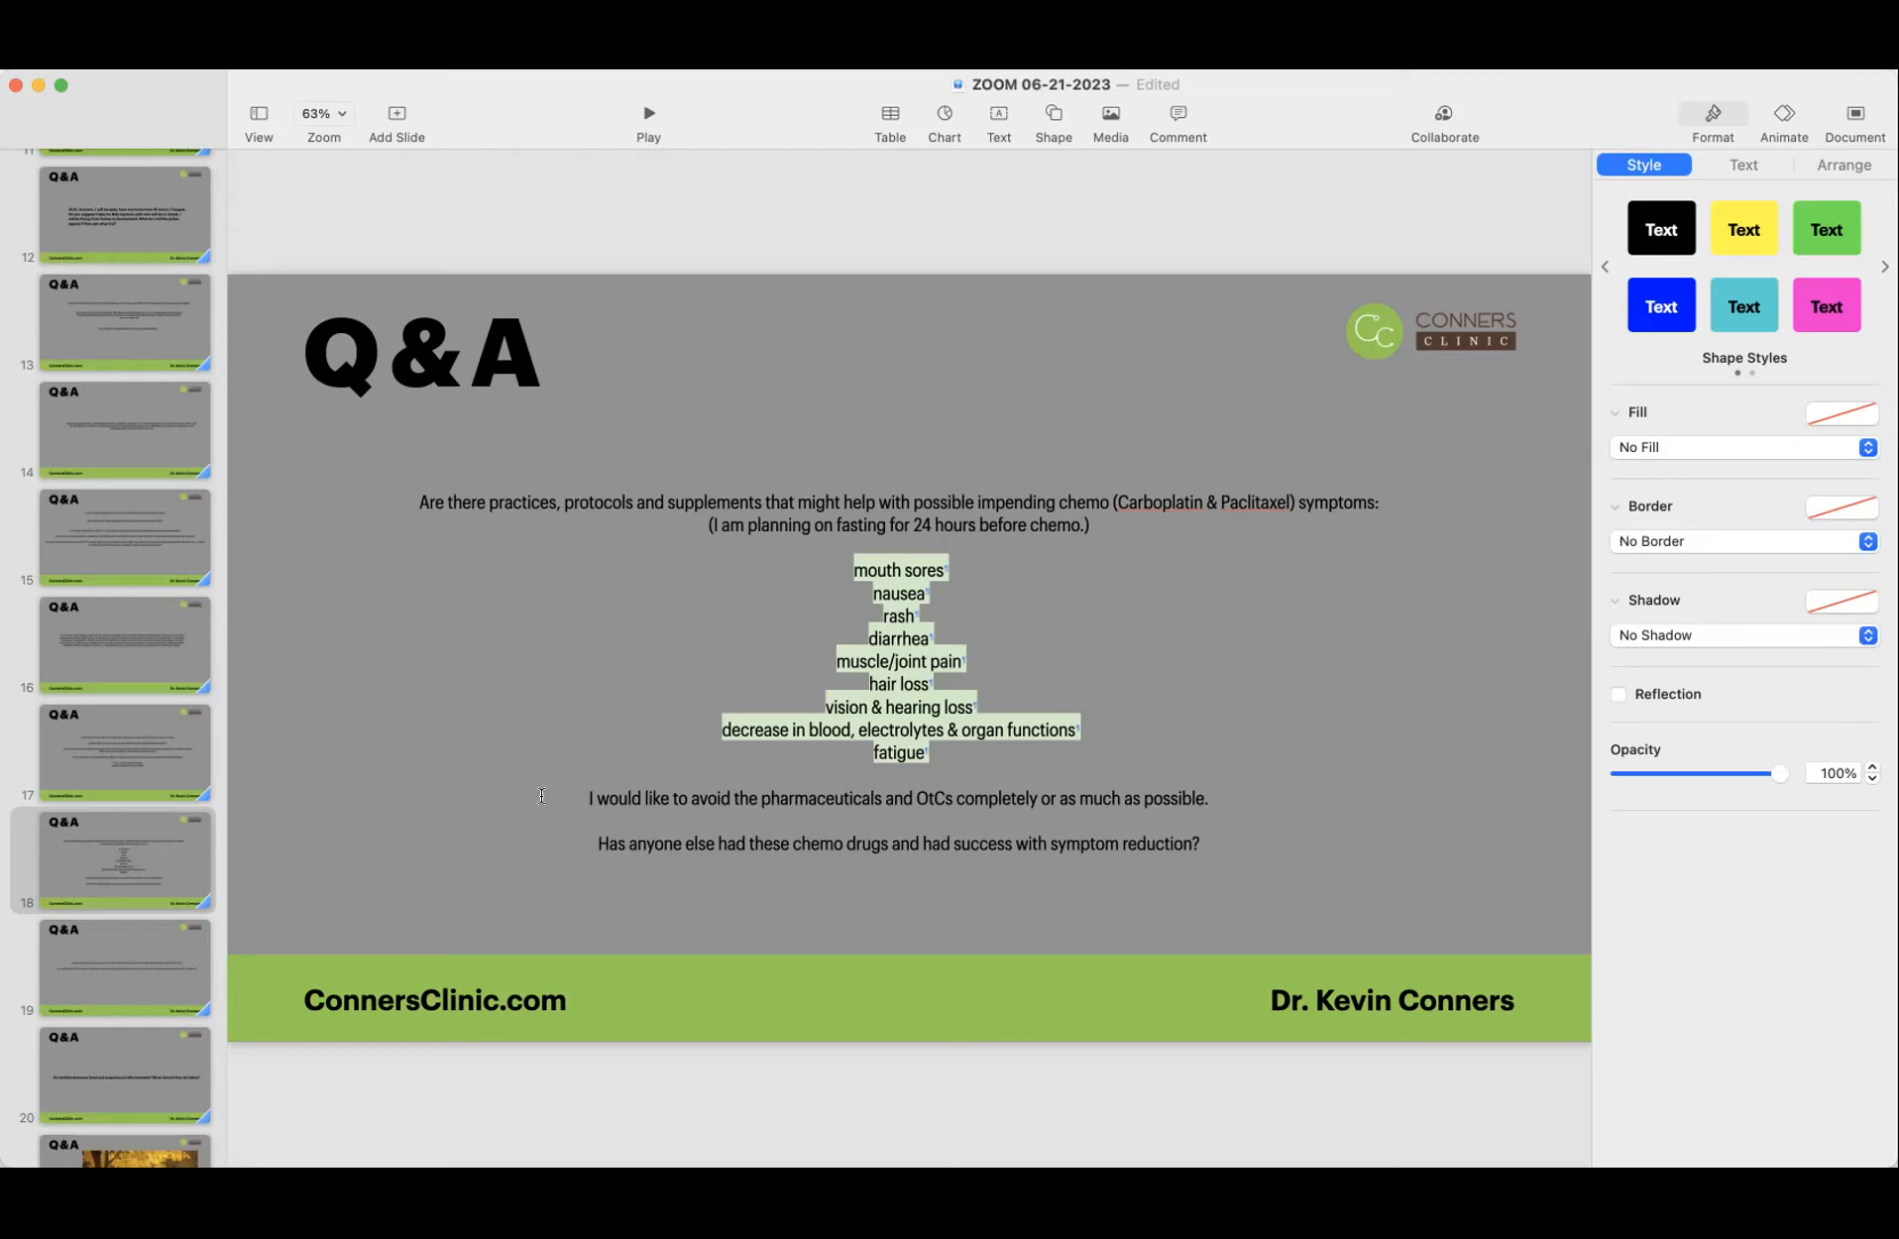
pyautogui.moveTo(902, 571)
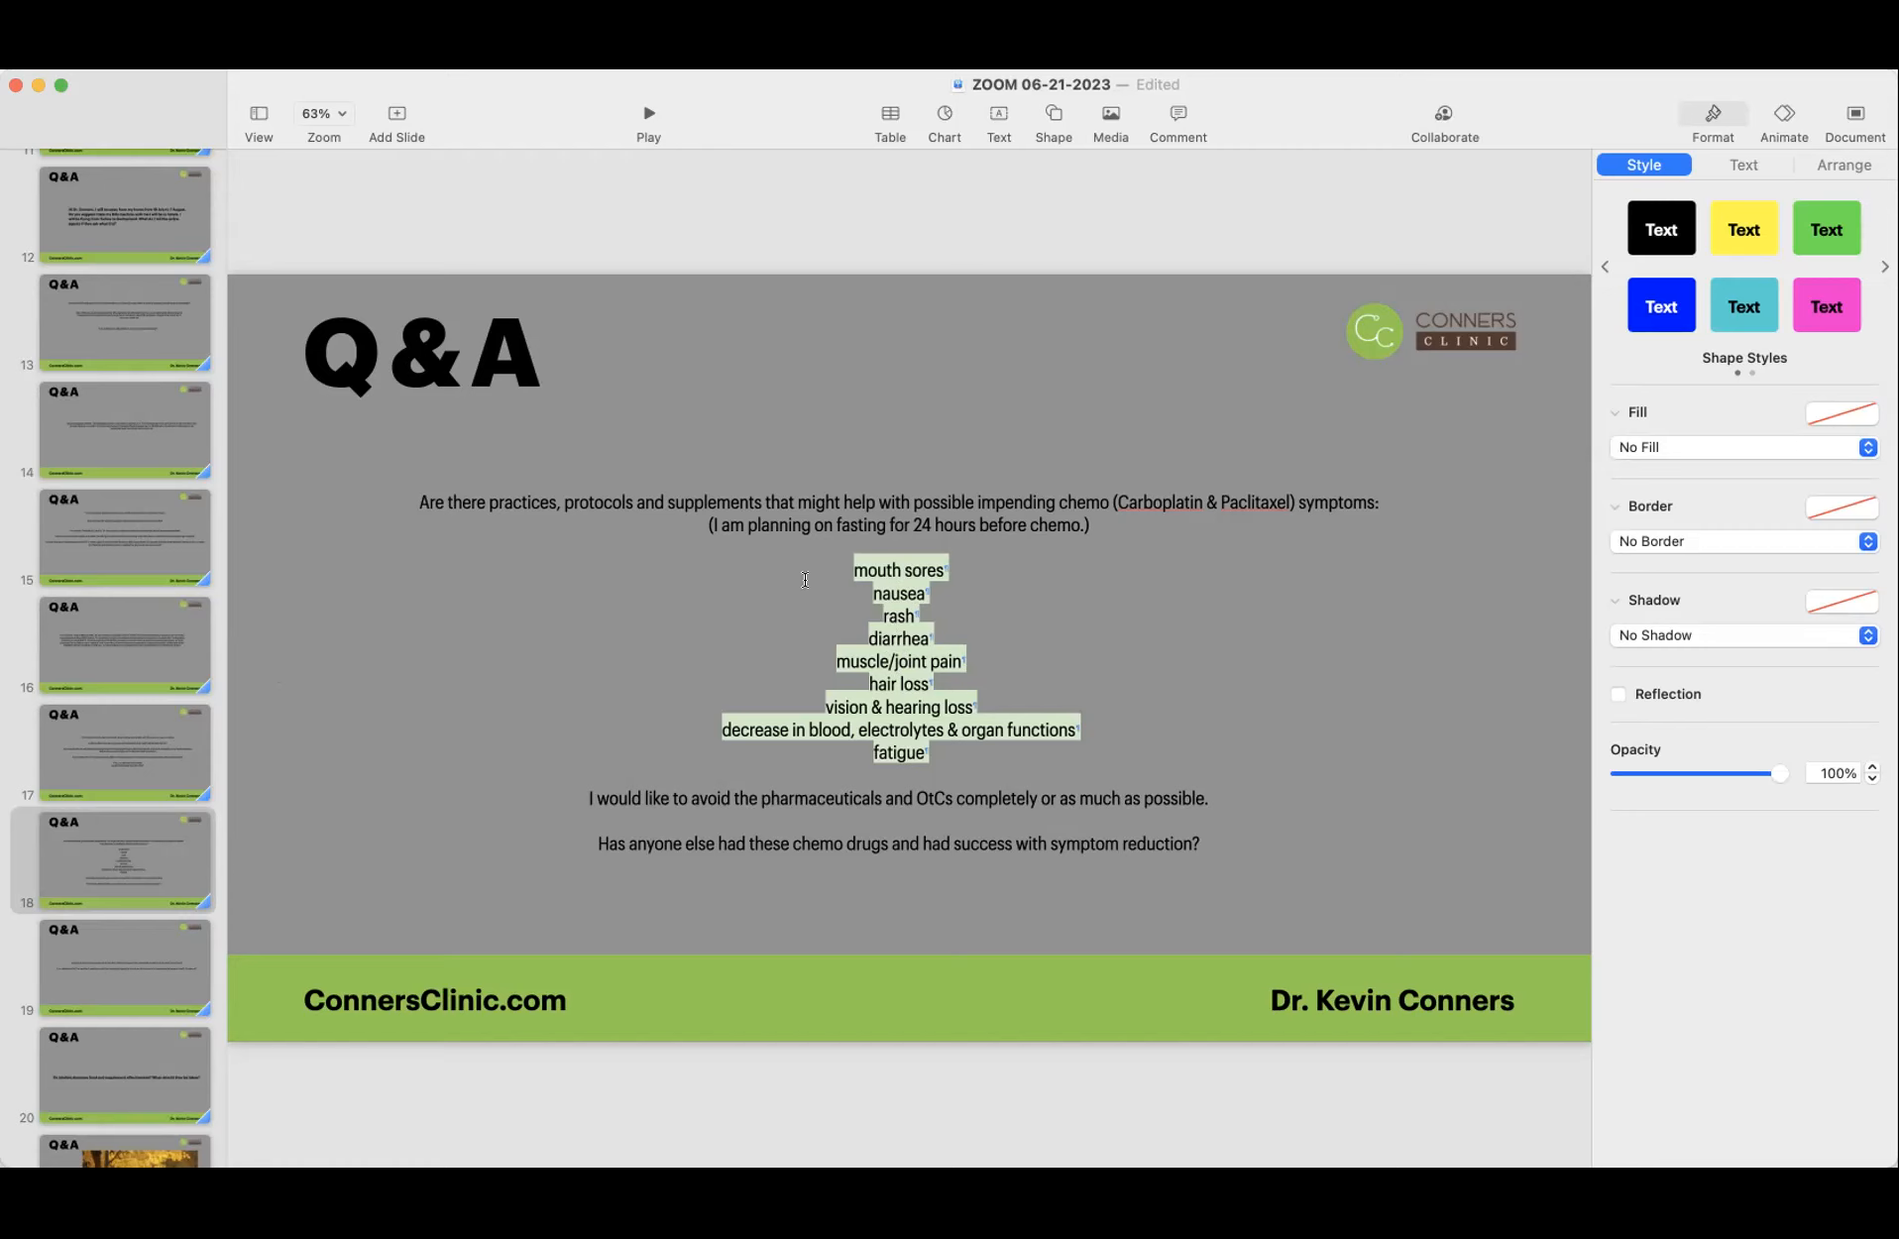
pyautogui.moveTo(541, 644)
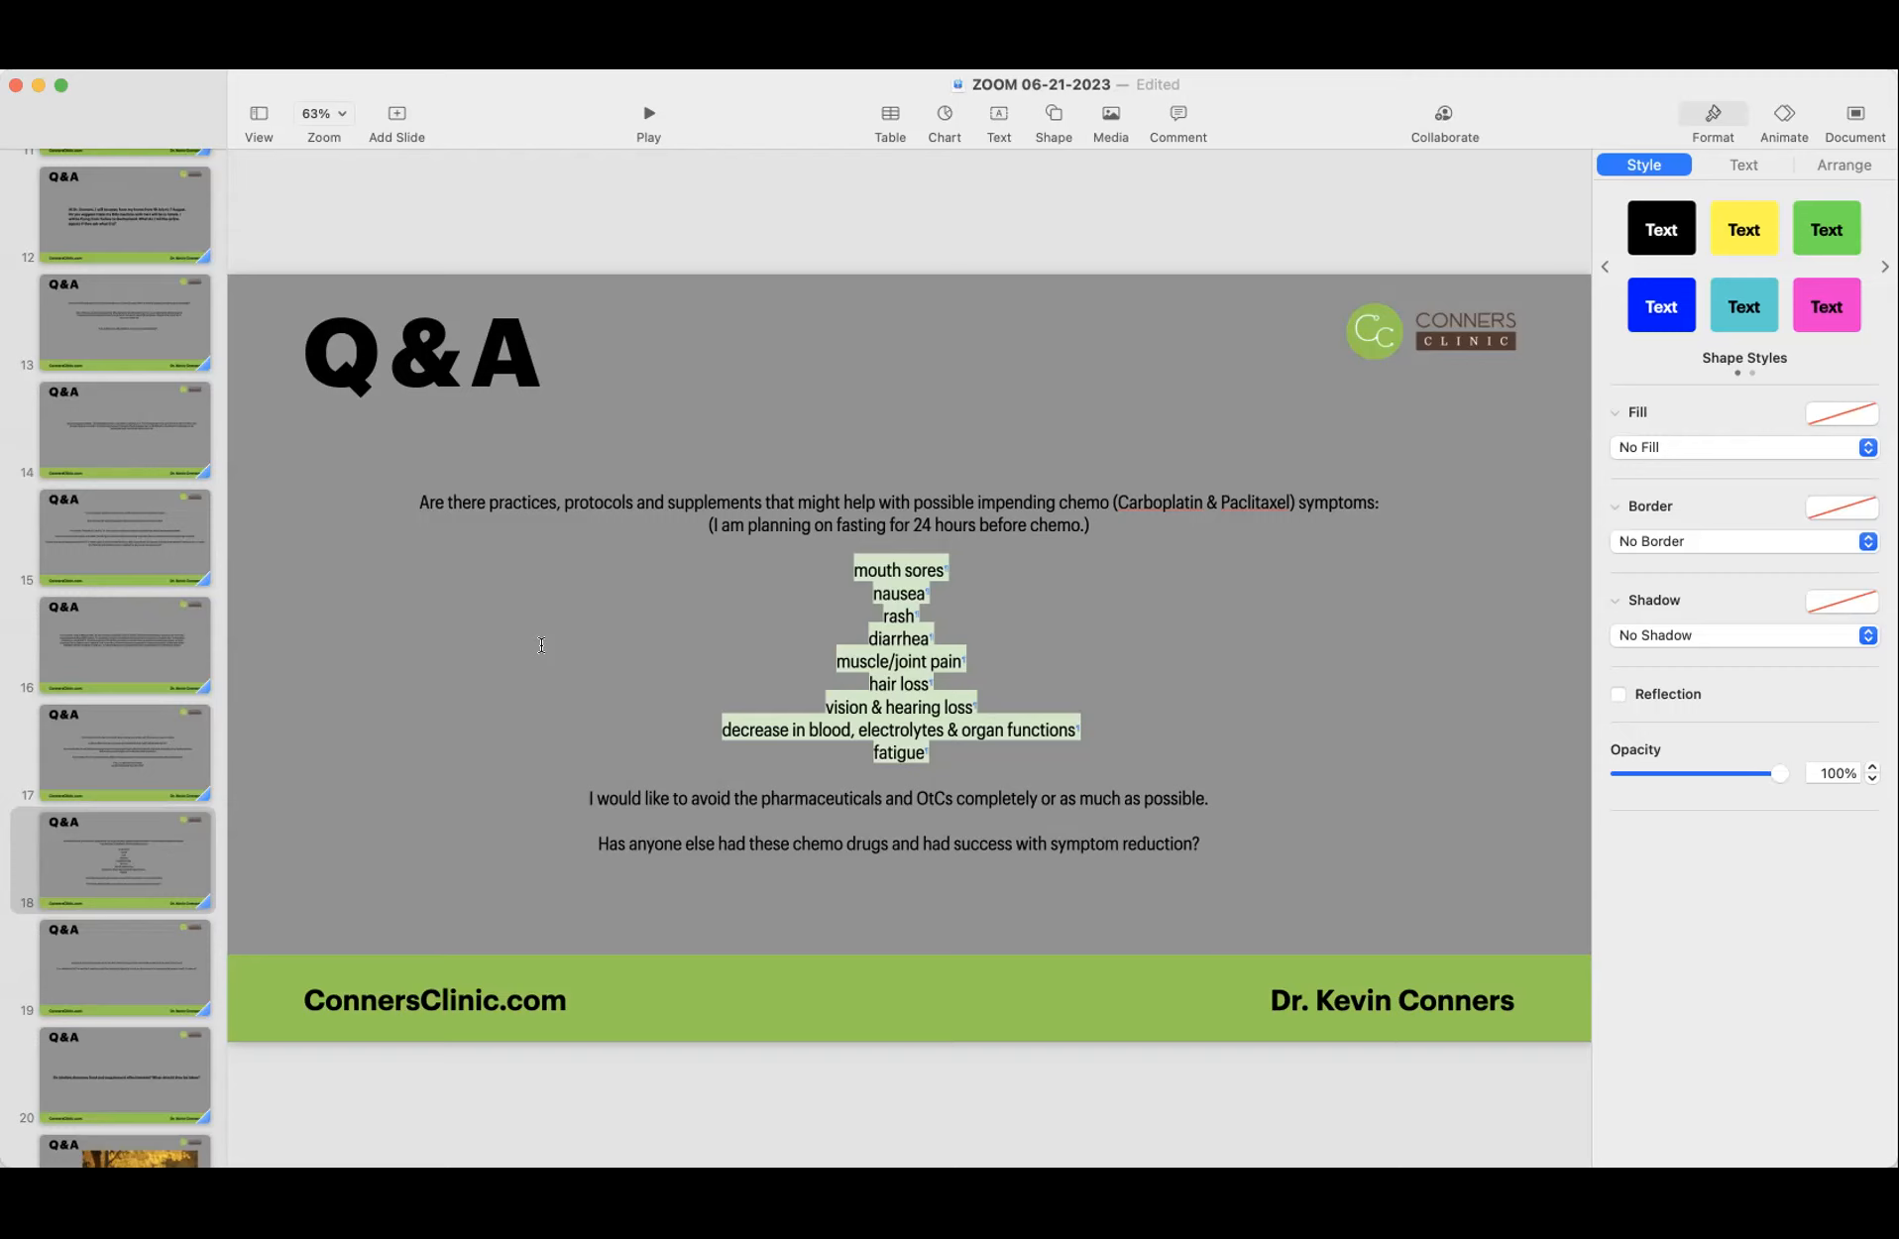
pyautogui.moveTo(247, 851)
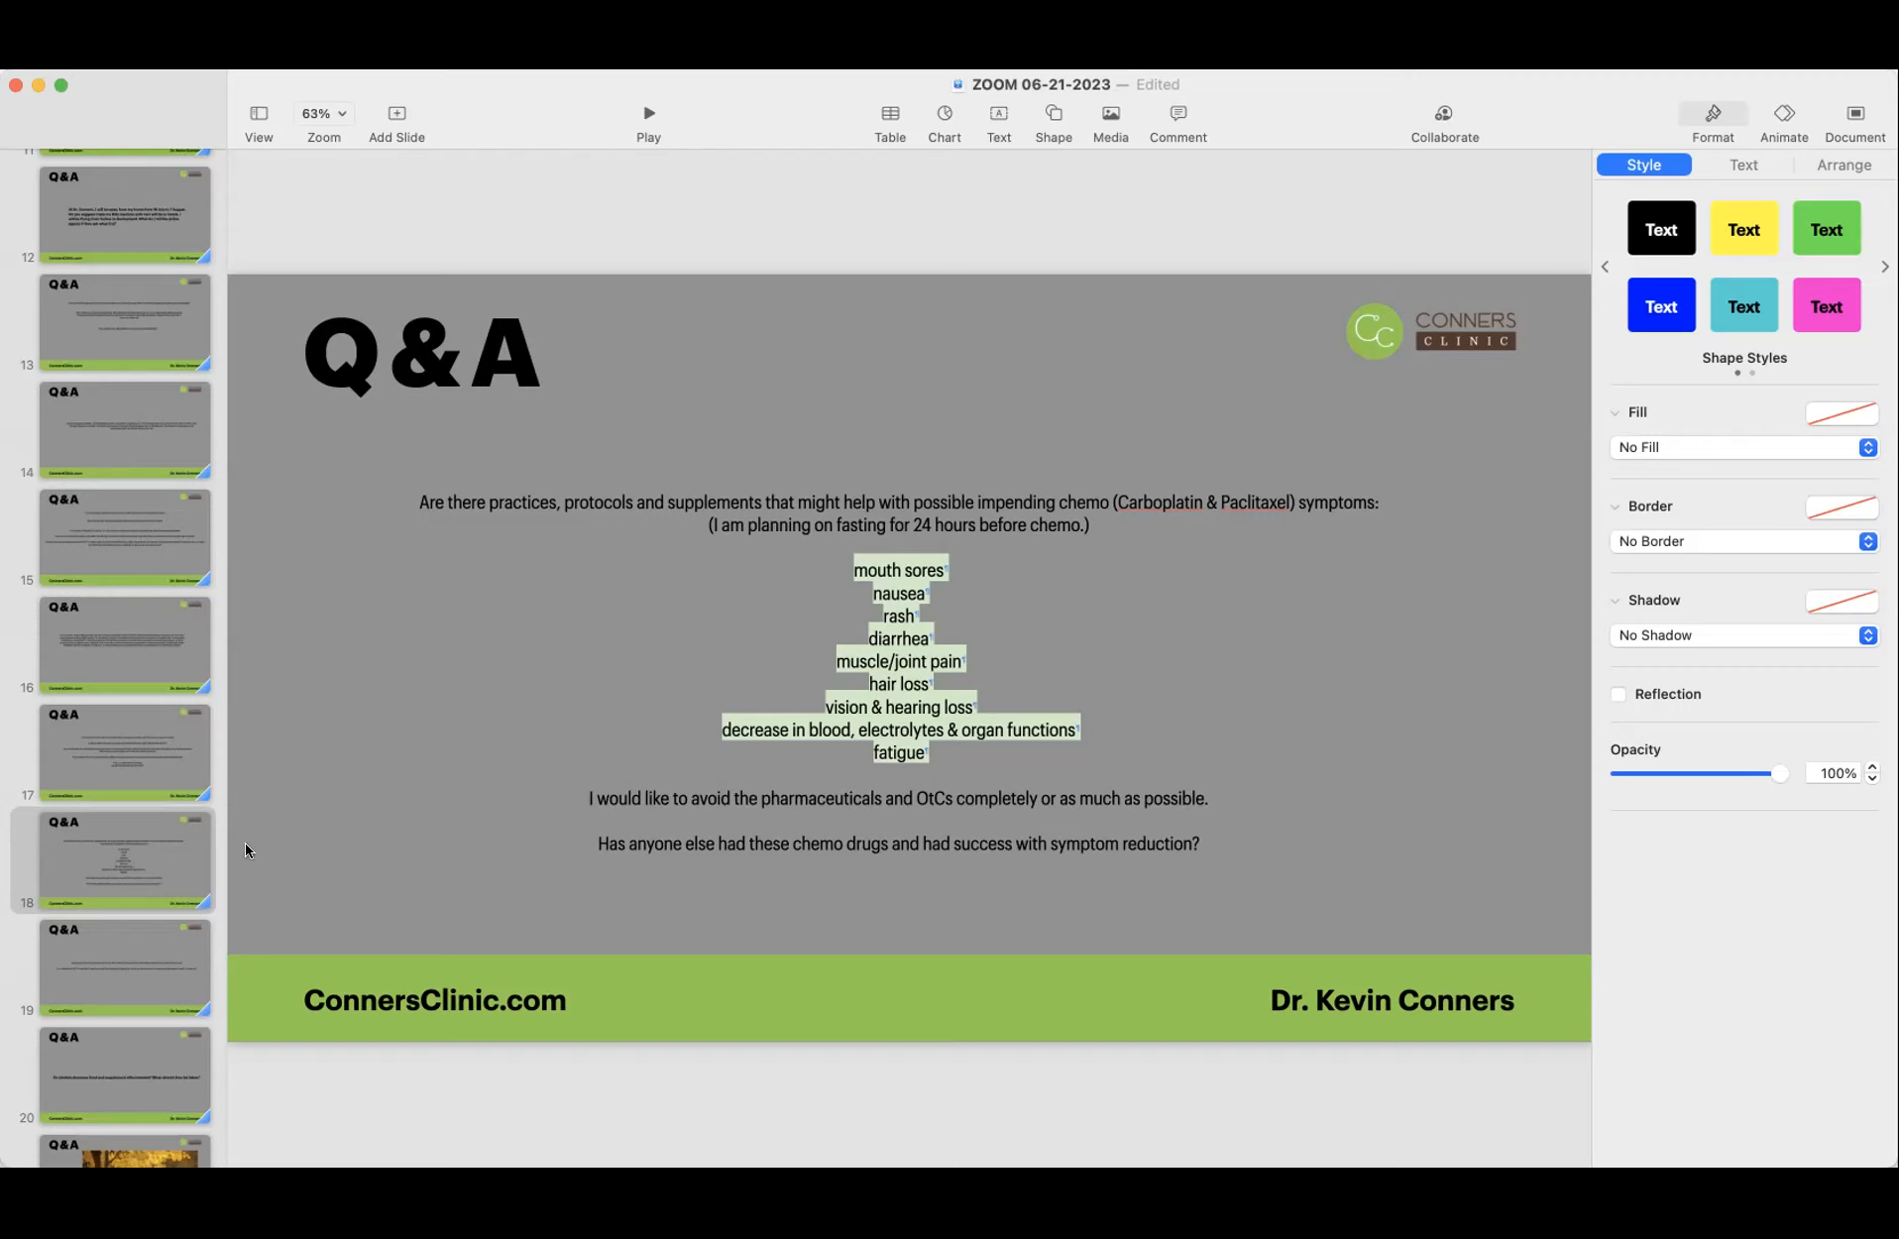
pyautogui.click(125, 967)
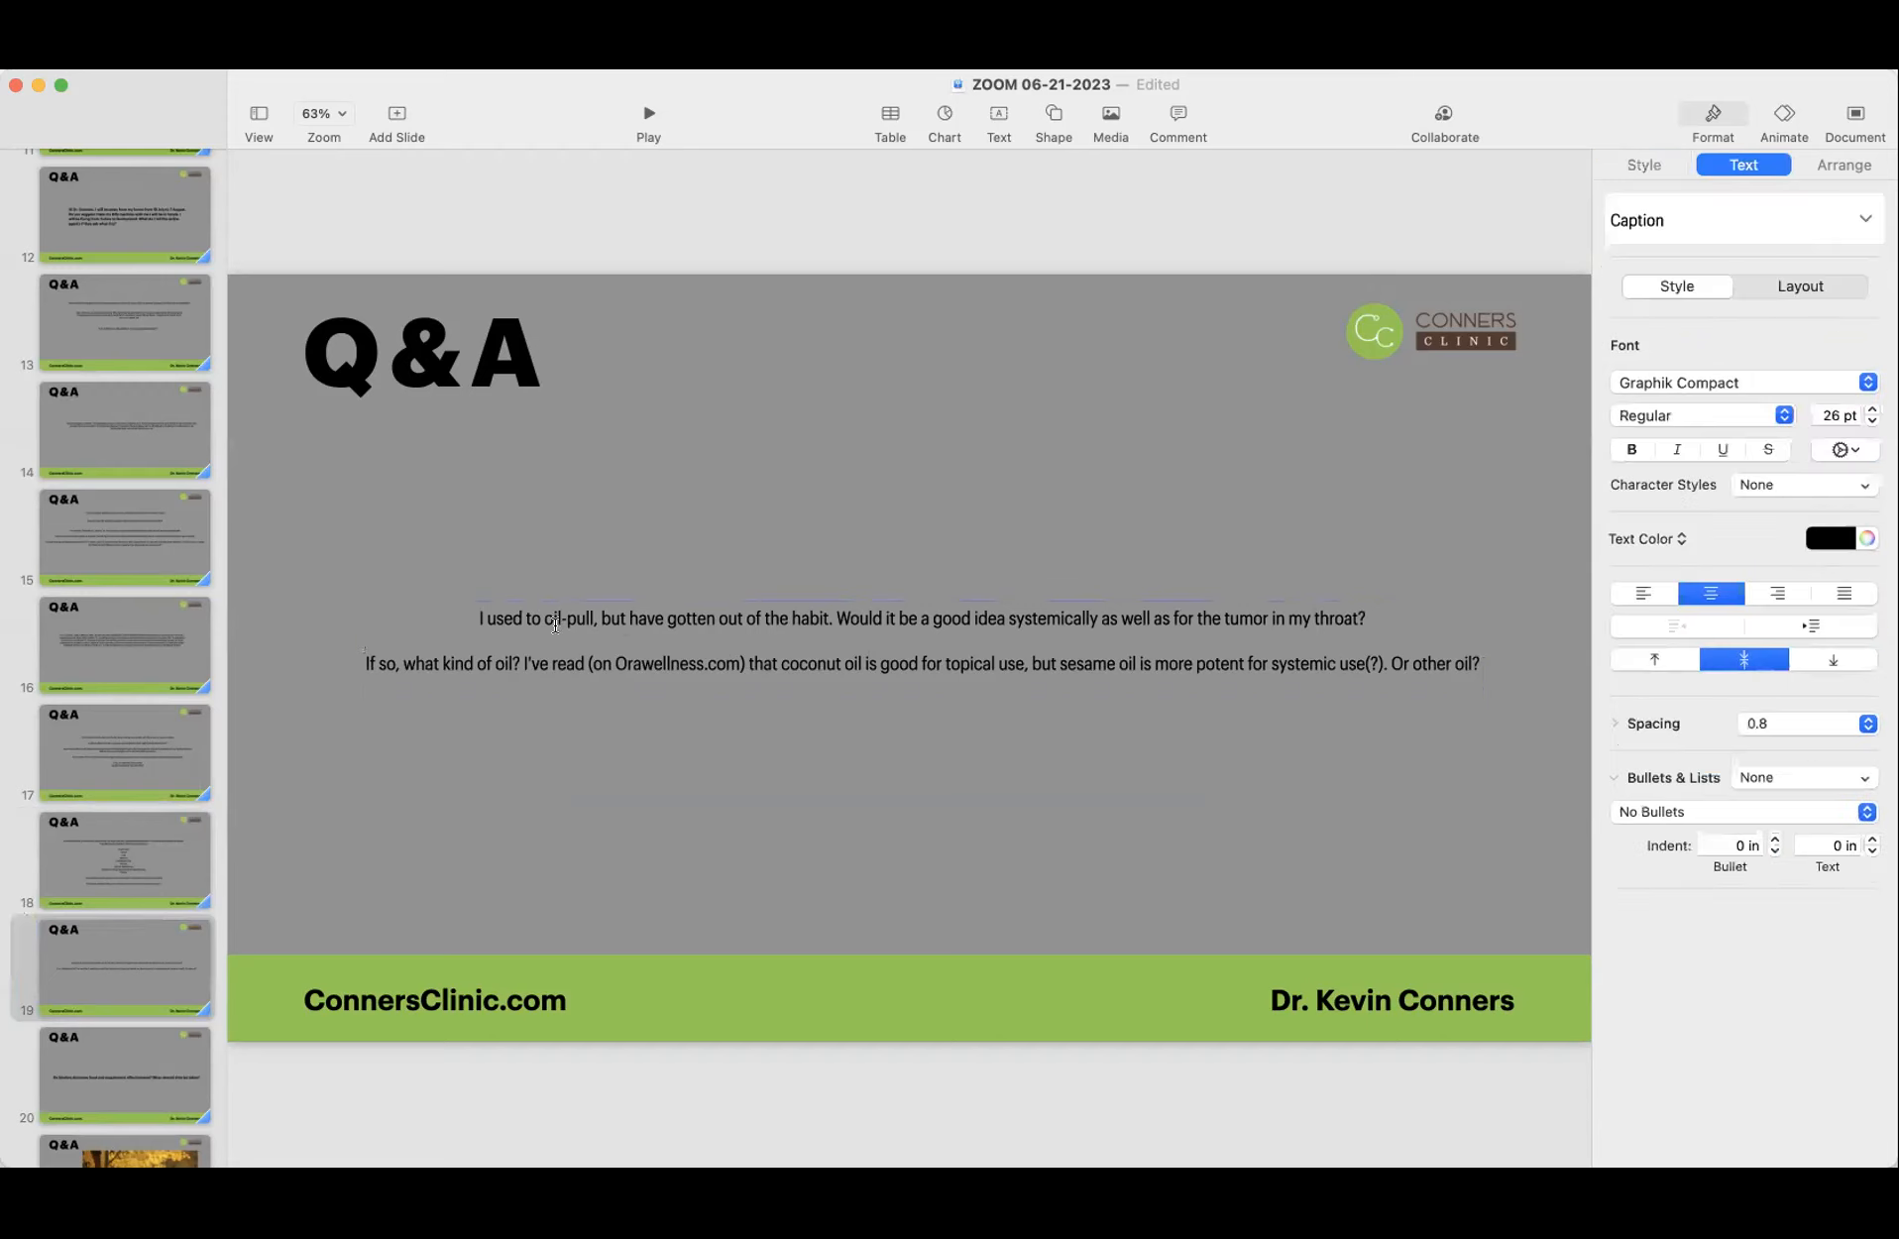
pyautogui.doubleClick(571, 616)
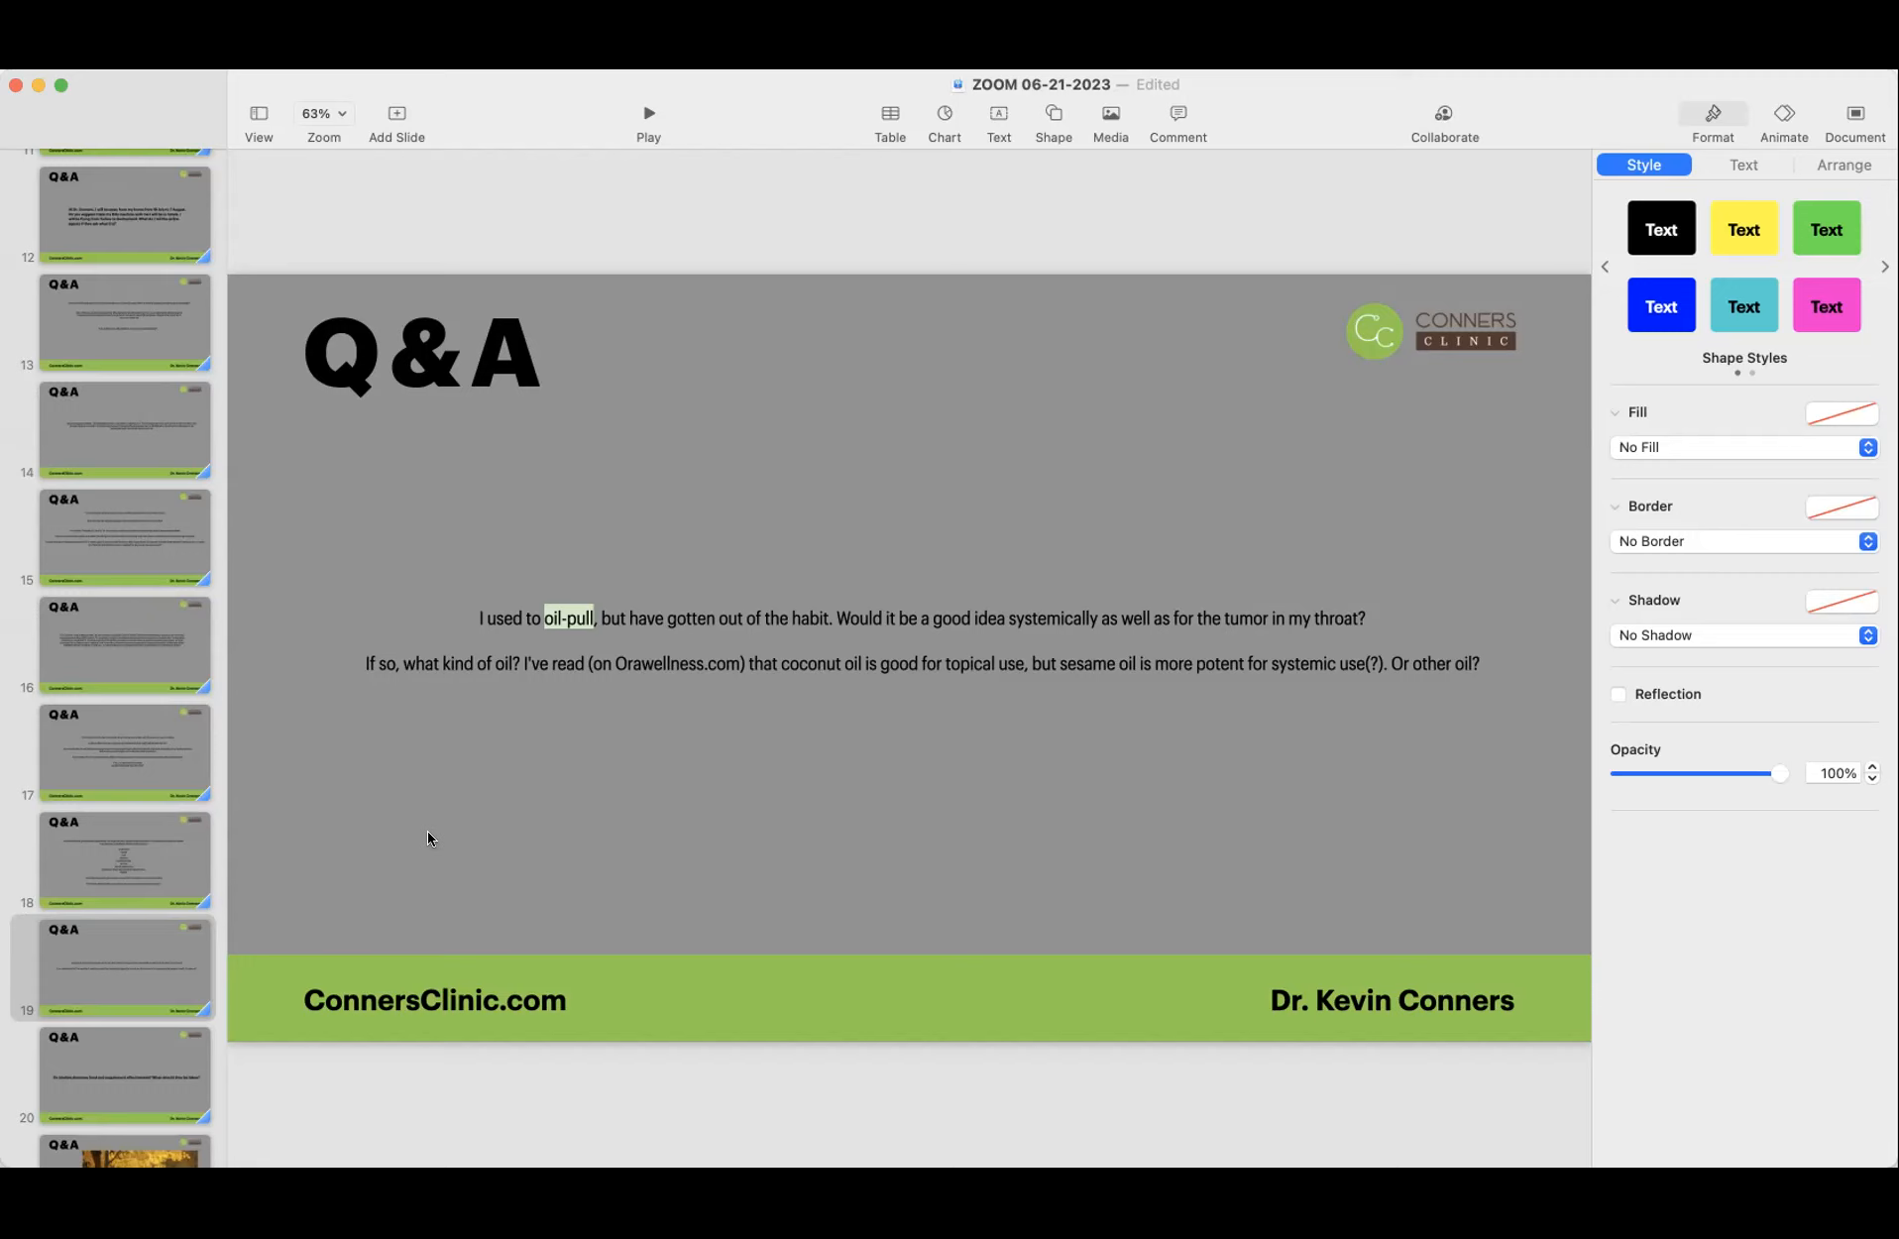
pyautogui.moveTo(557, 828)
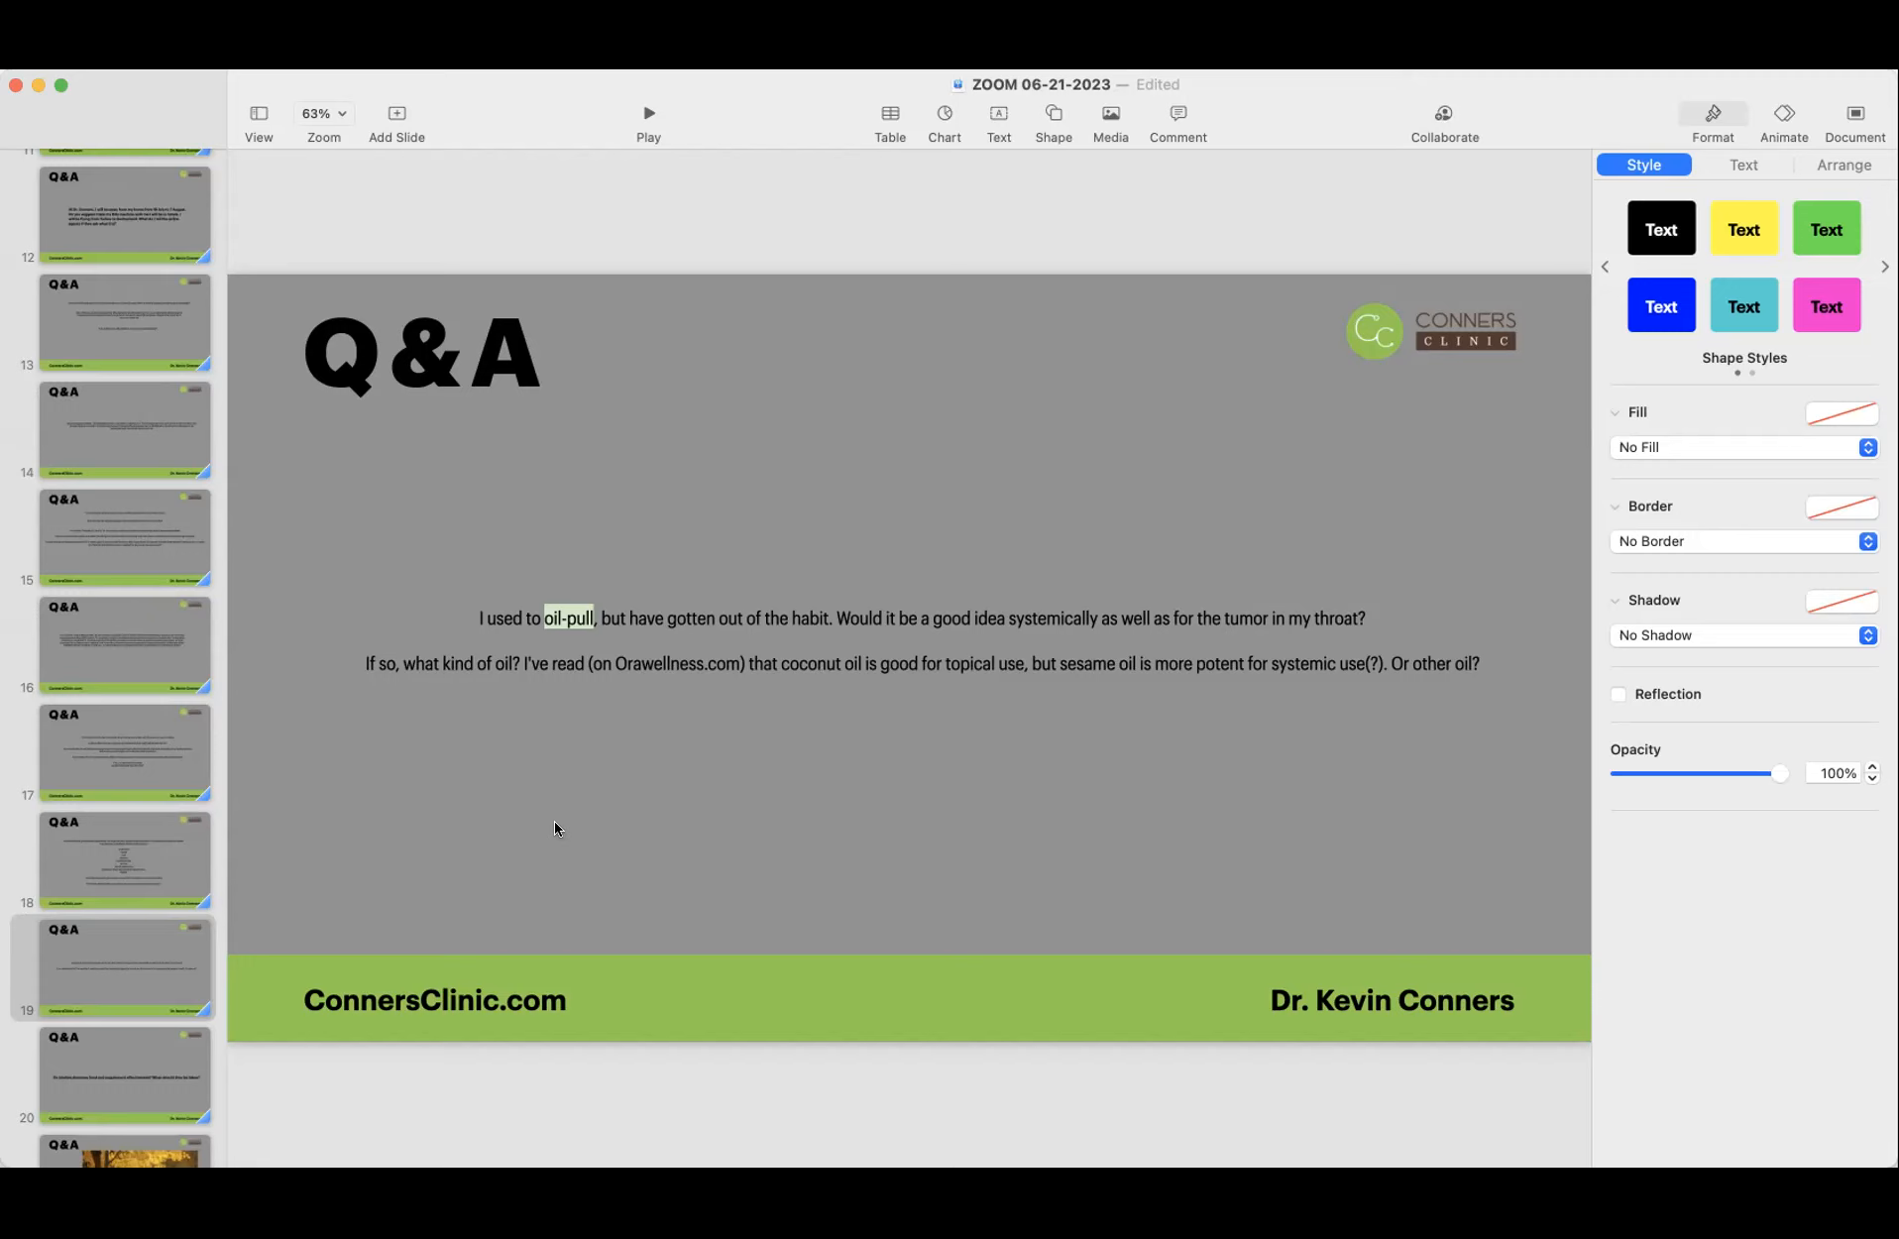
pyautogui.moveTo(887, 607)
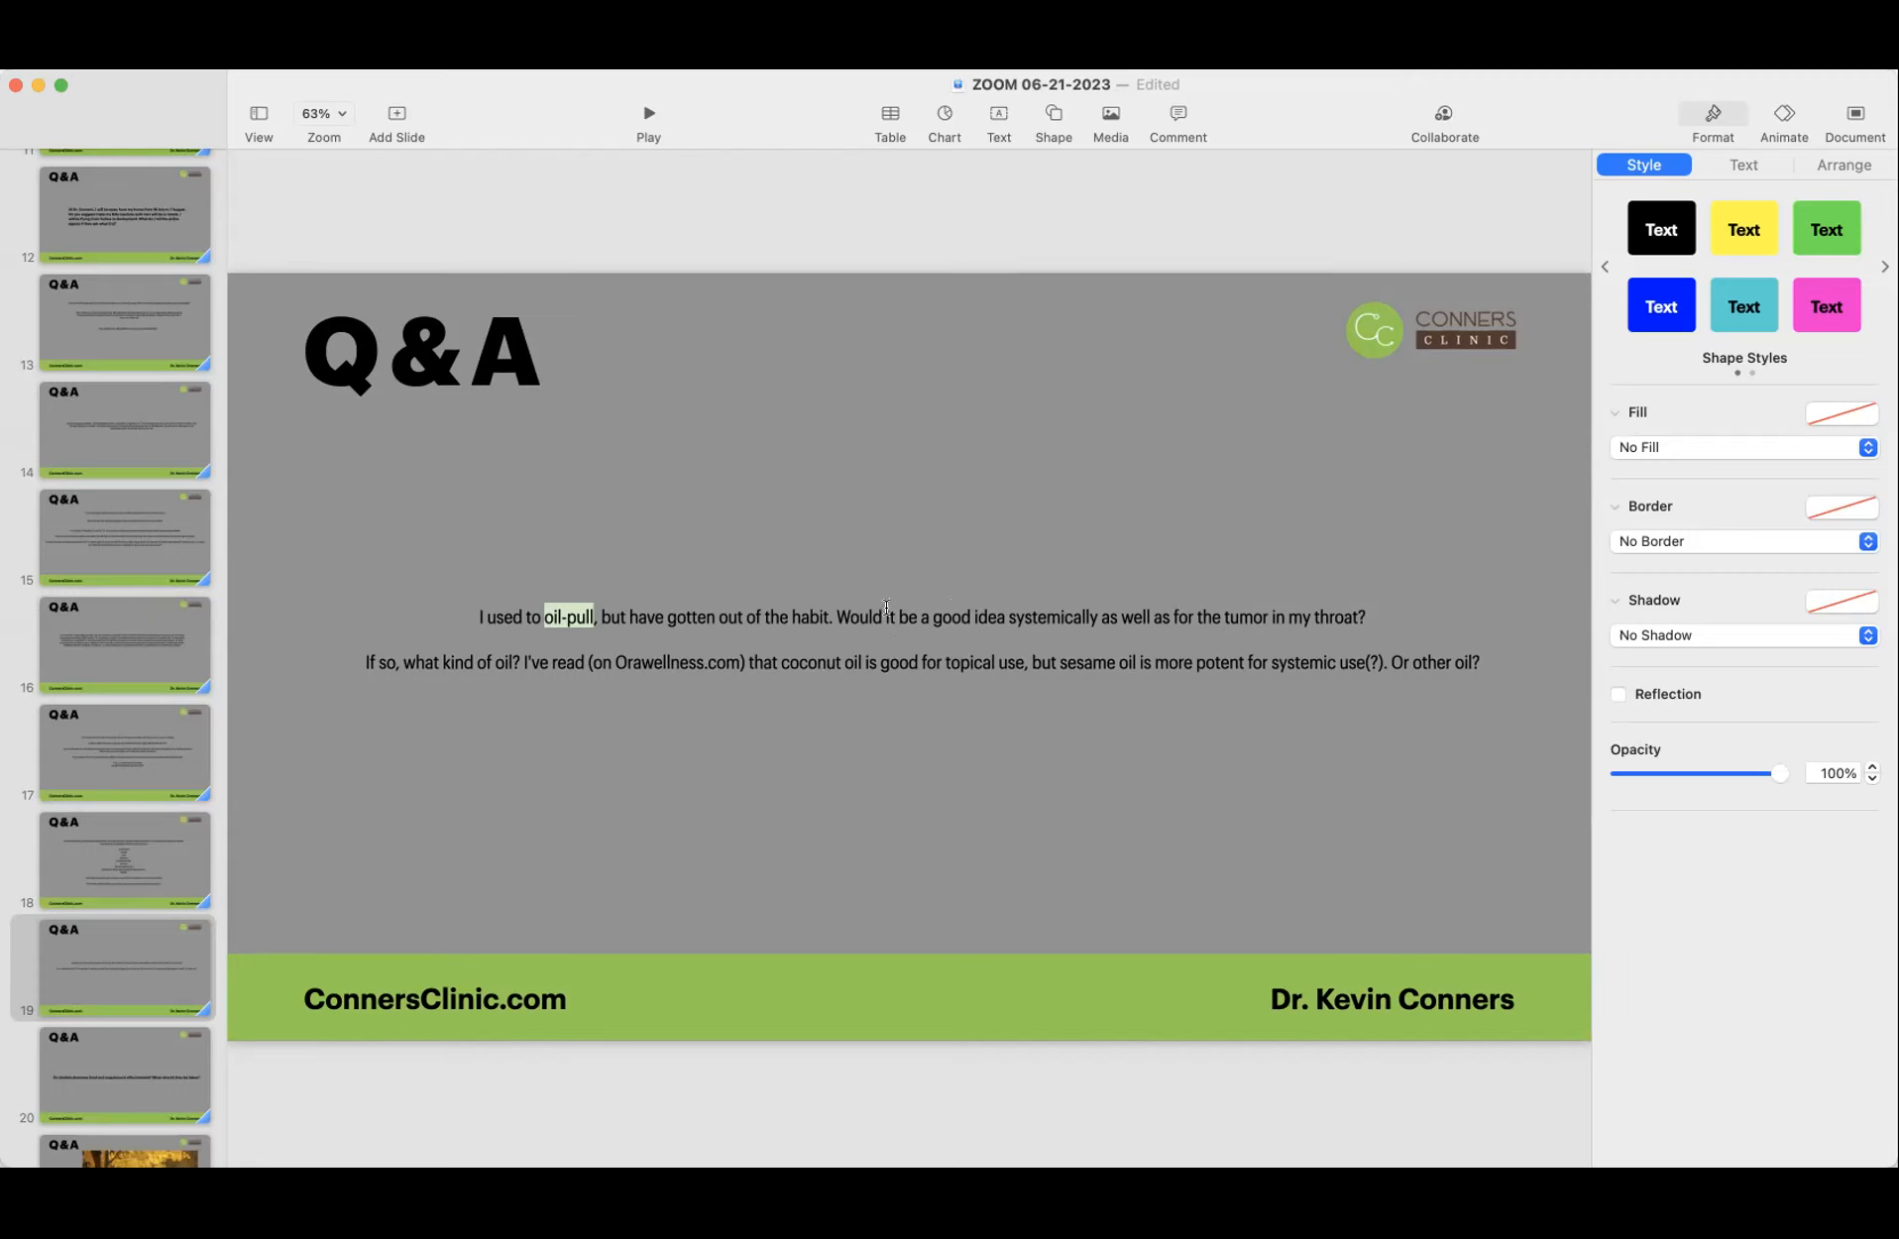
pyautogui.moveTo(1102, 631)
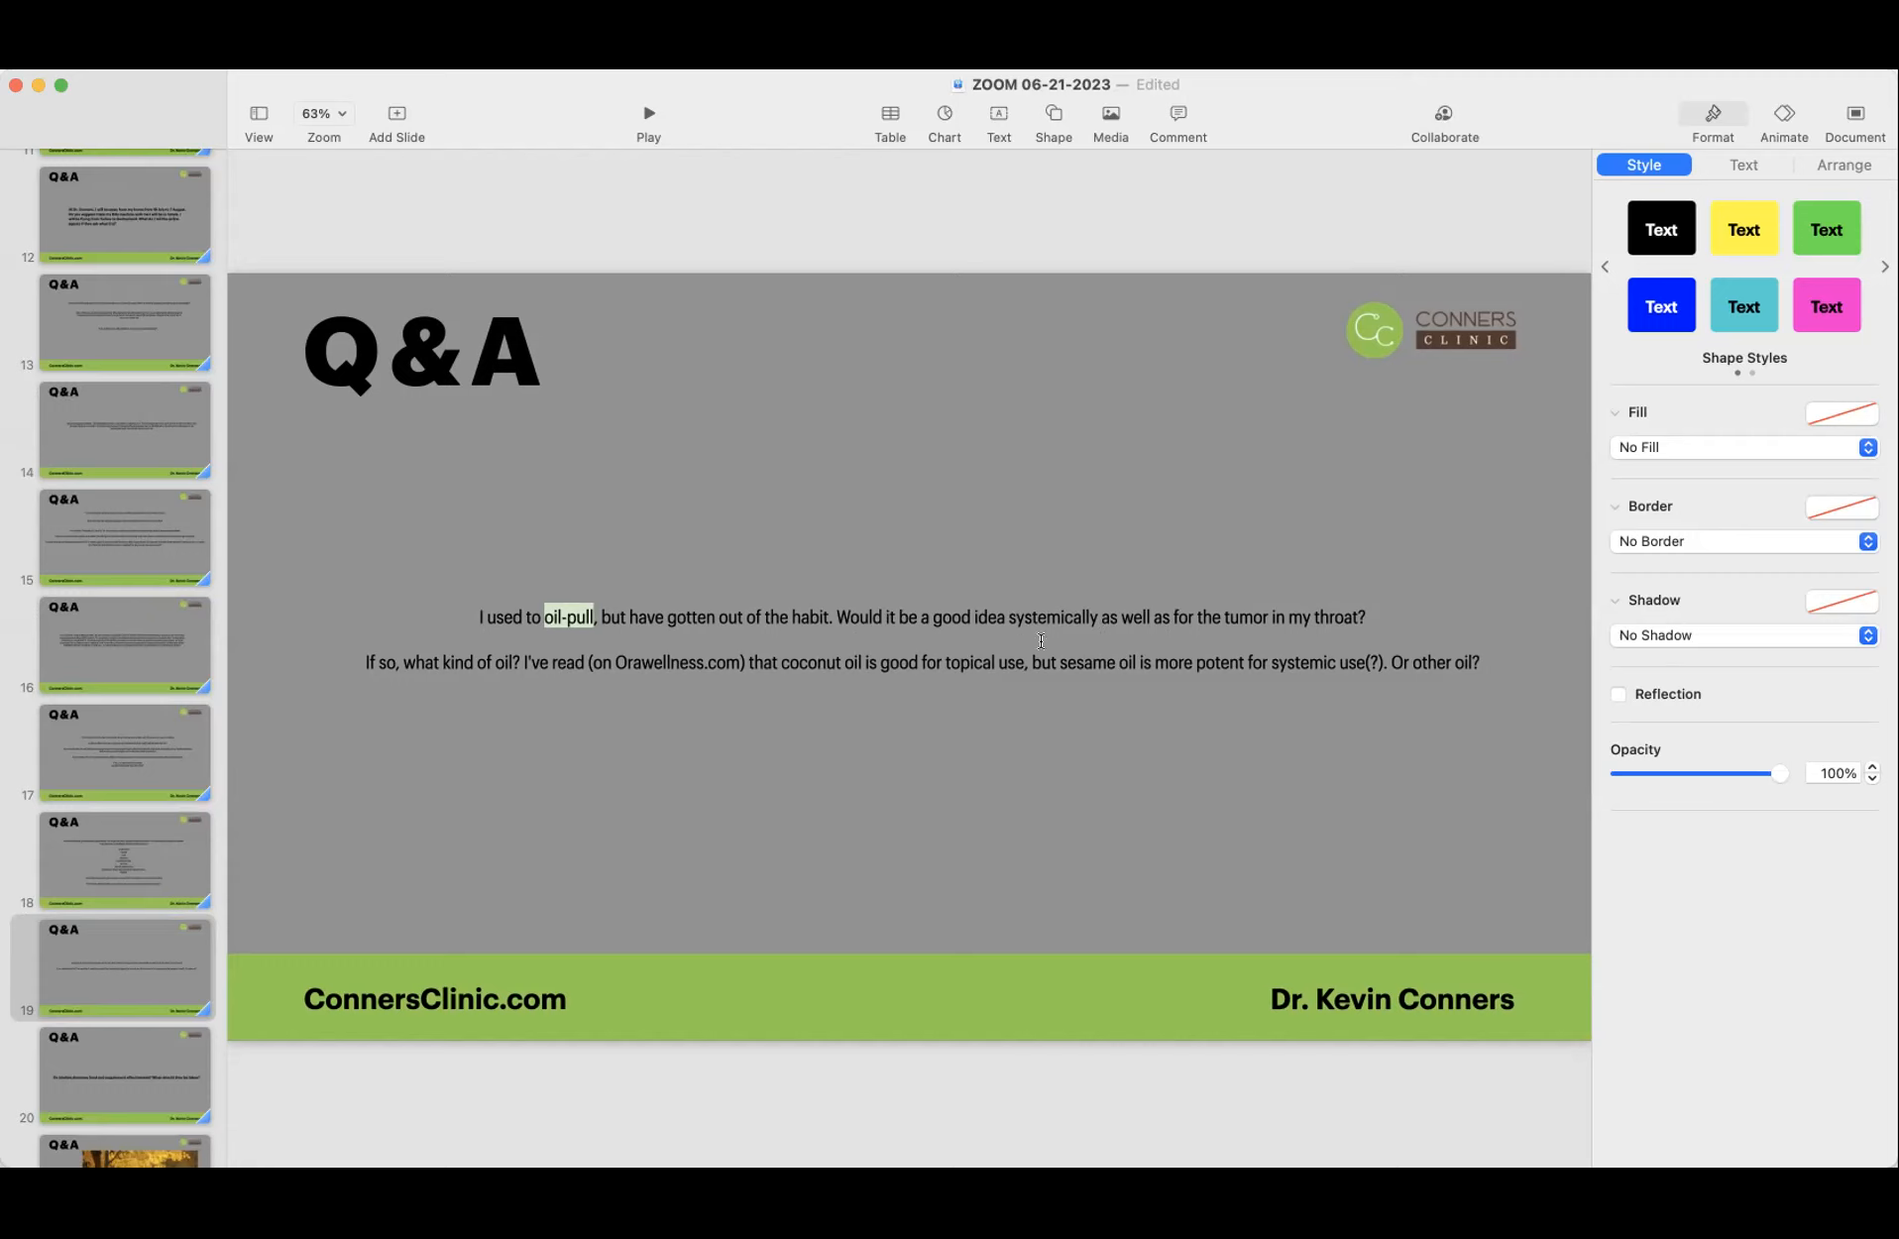
pyautogui.moveTo(612, 781)
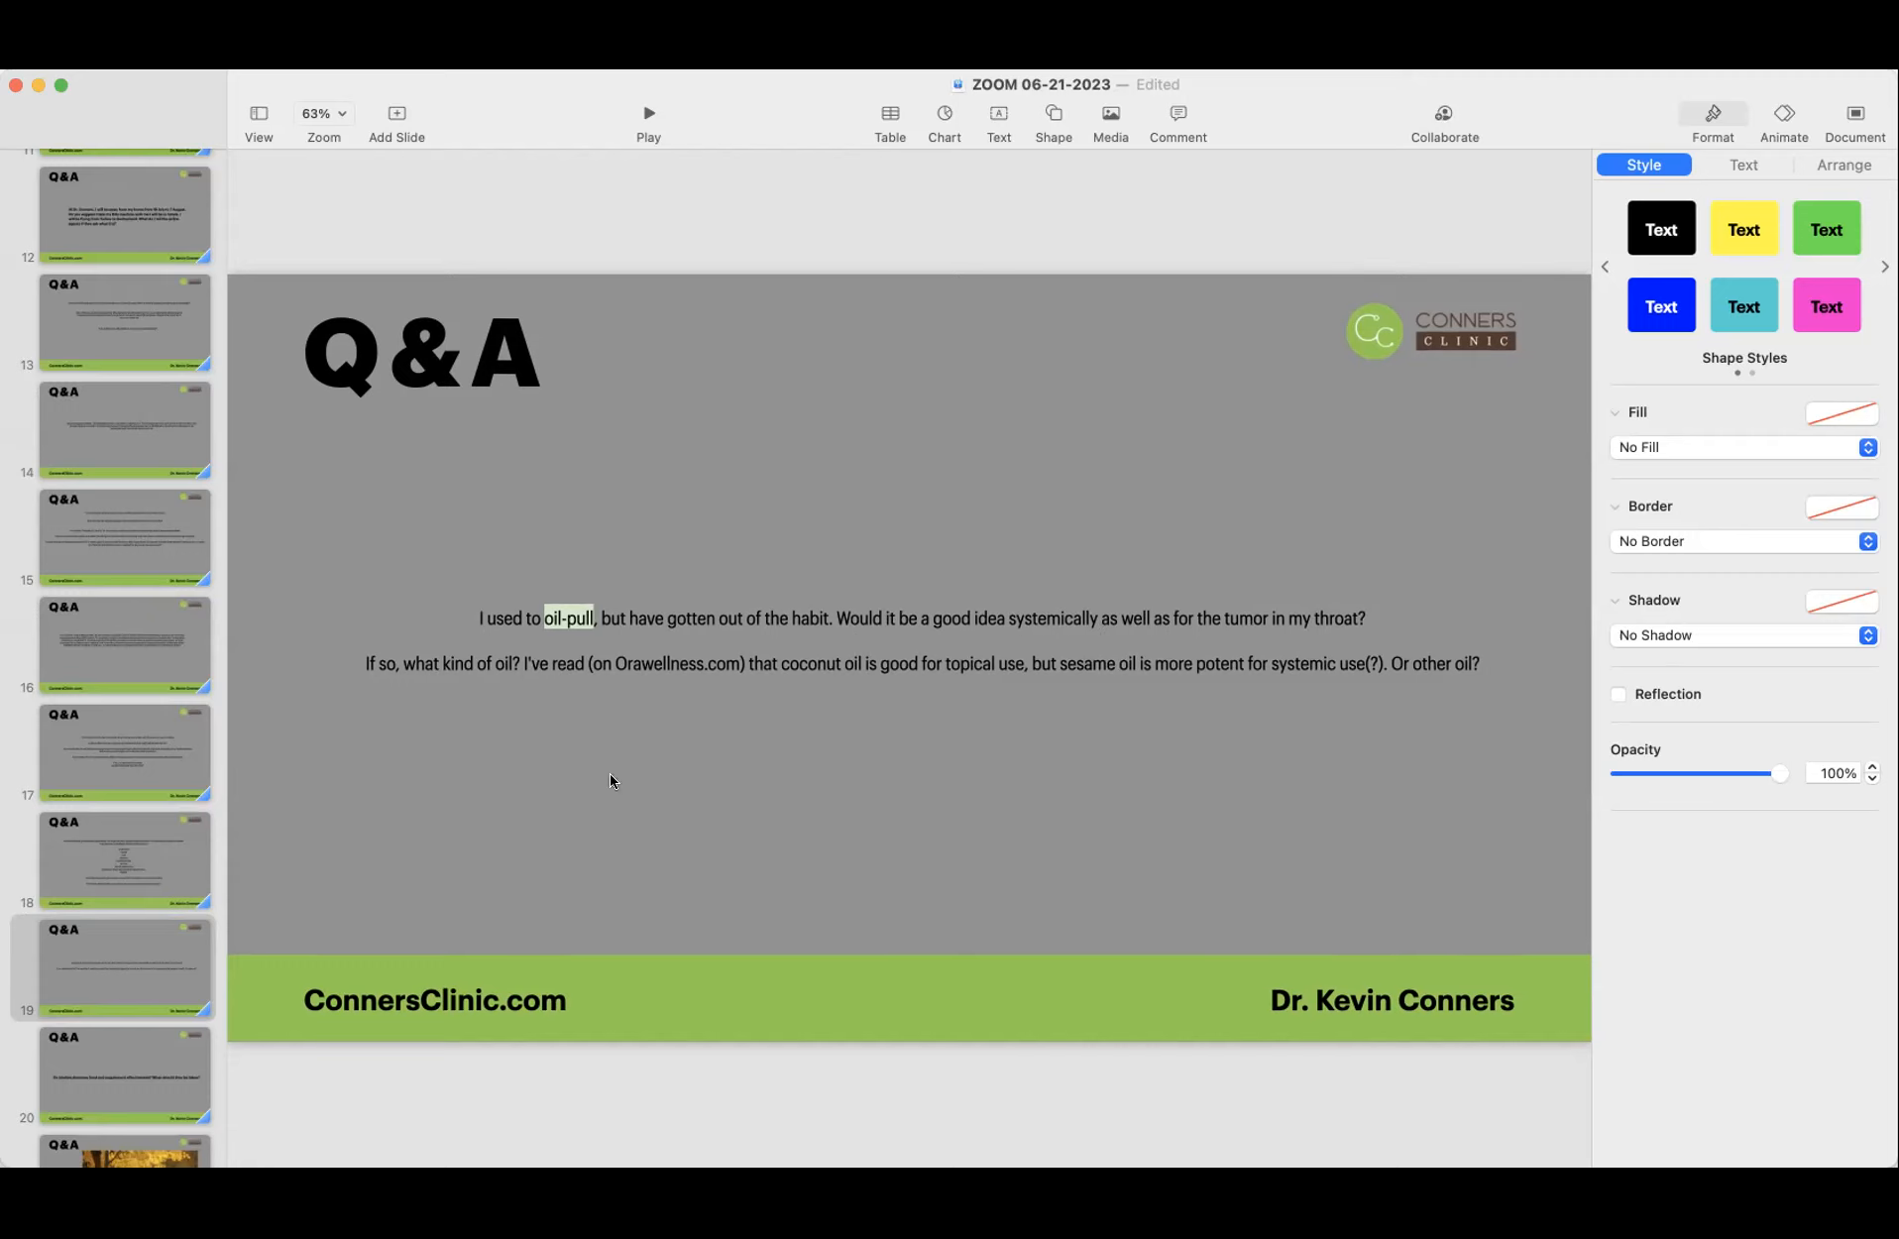
pyautogui.moveTo(386, 706)
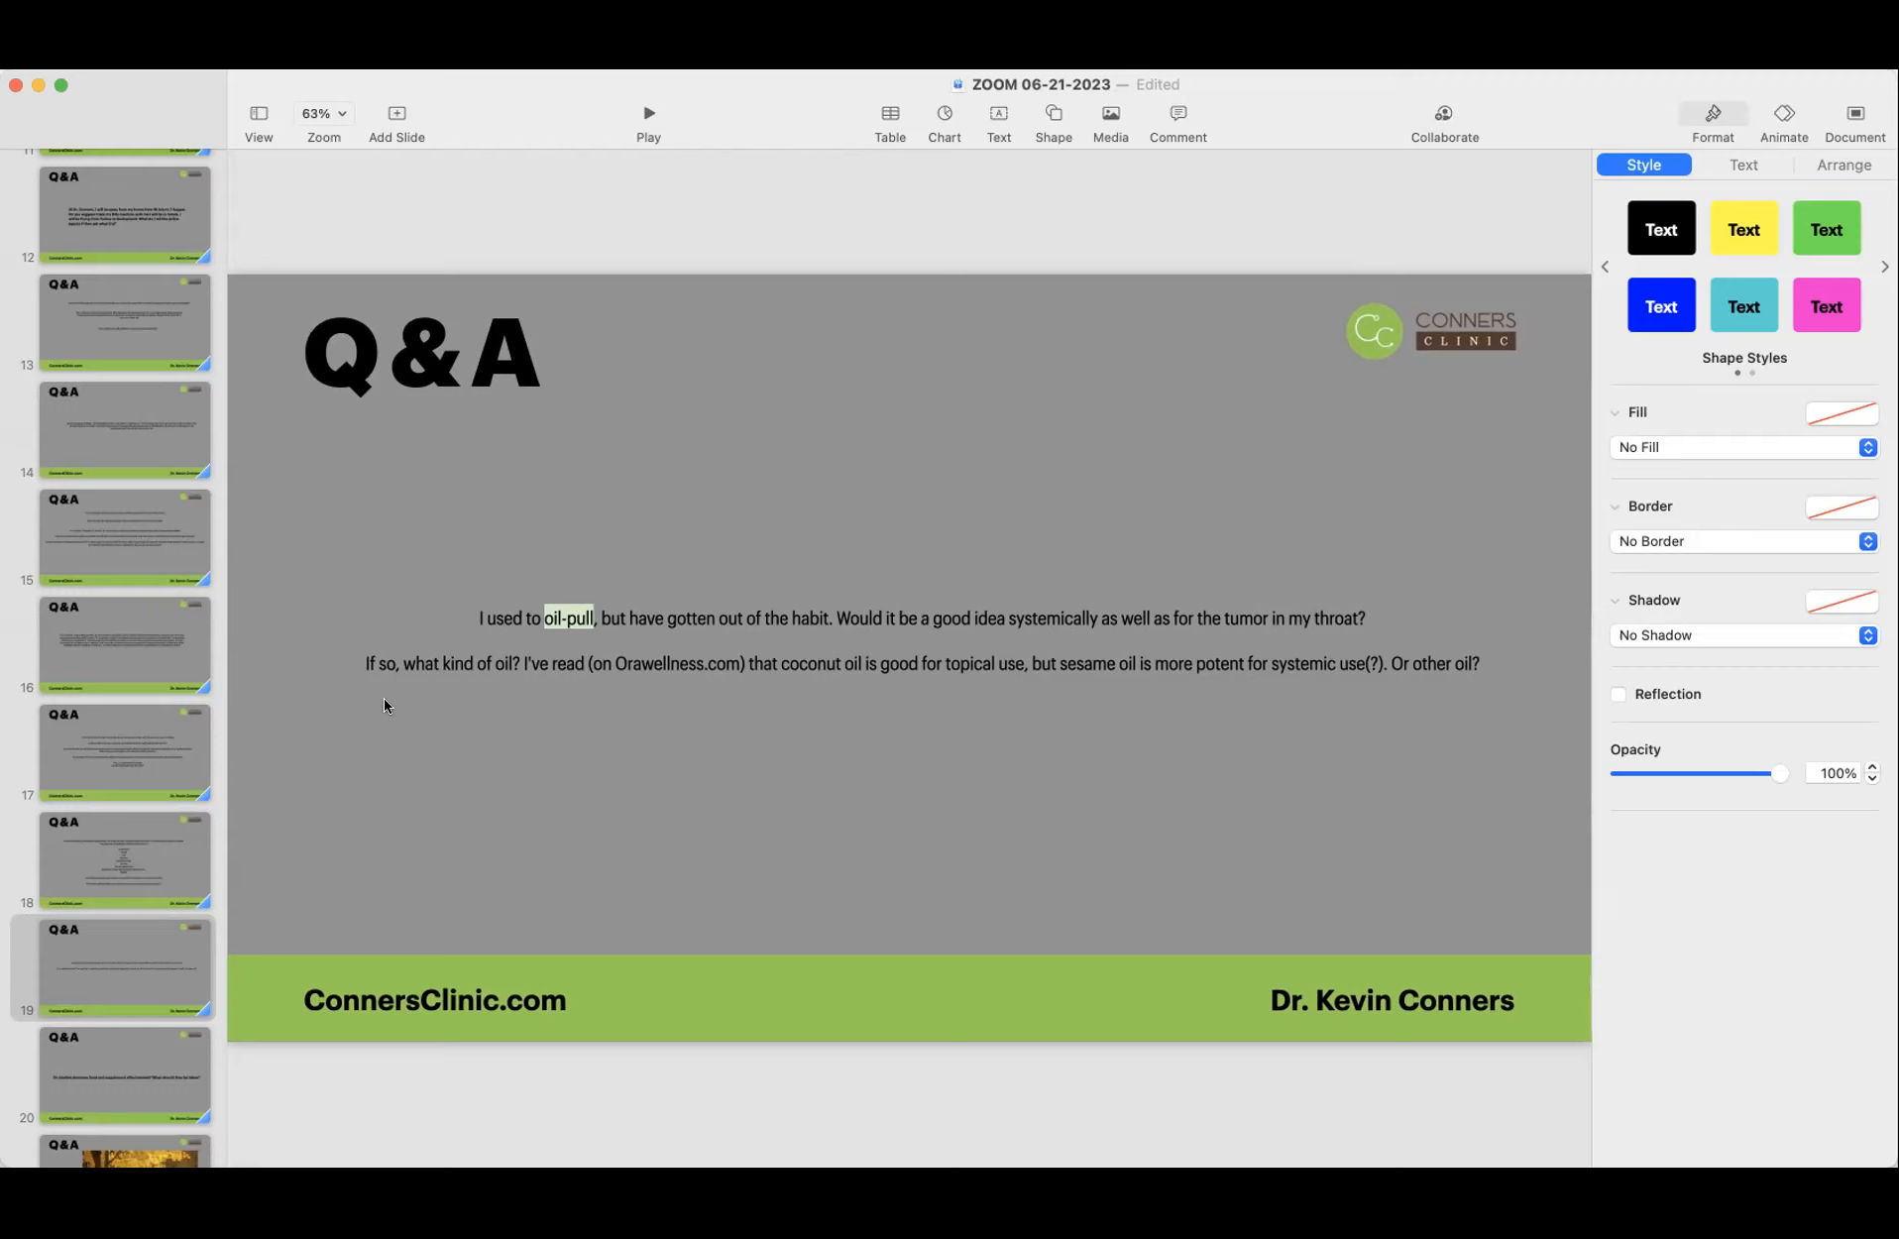
pyautogui.moveTo(388, 713)
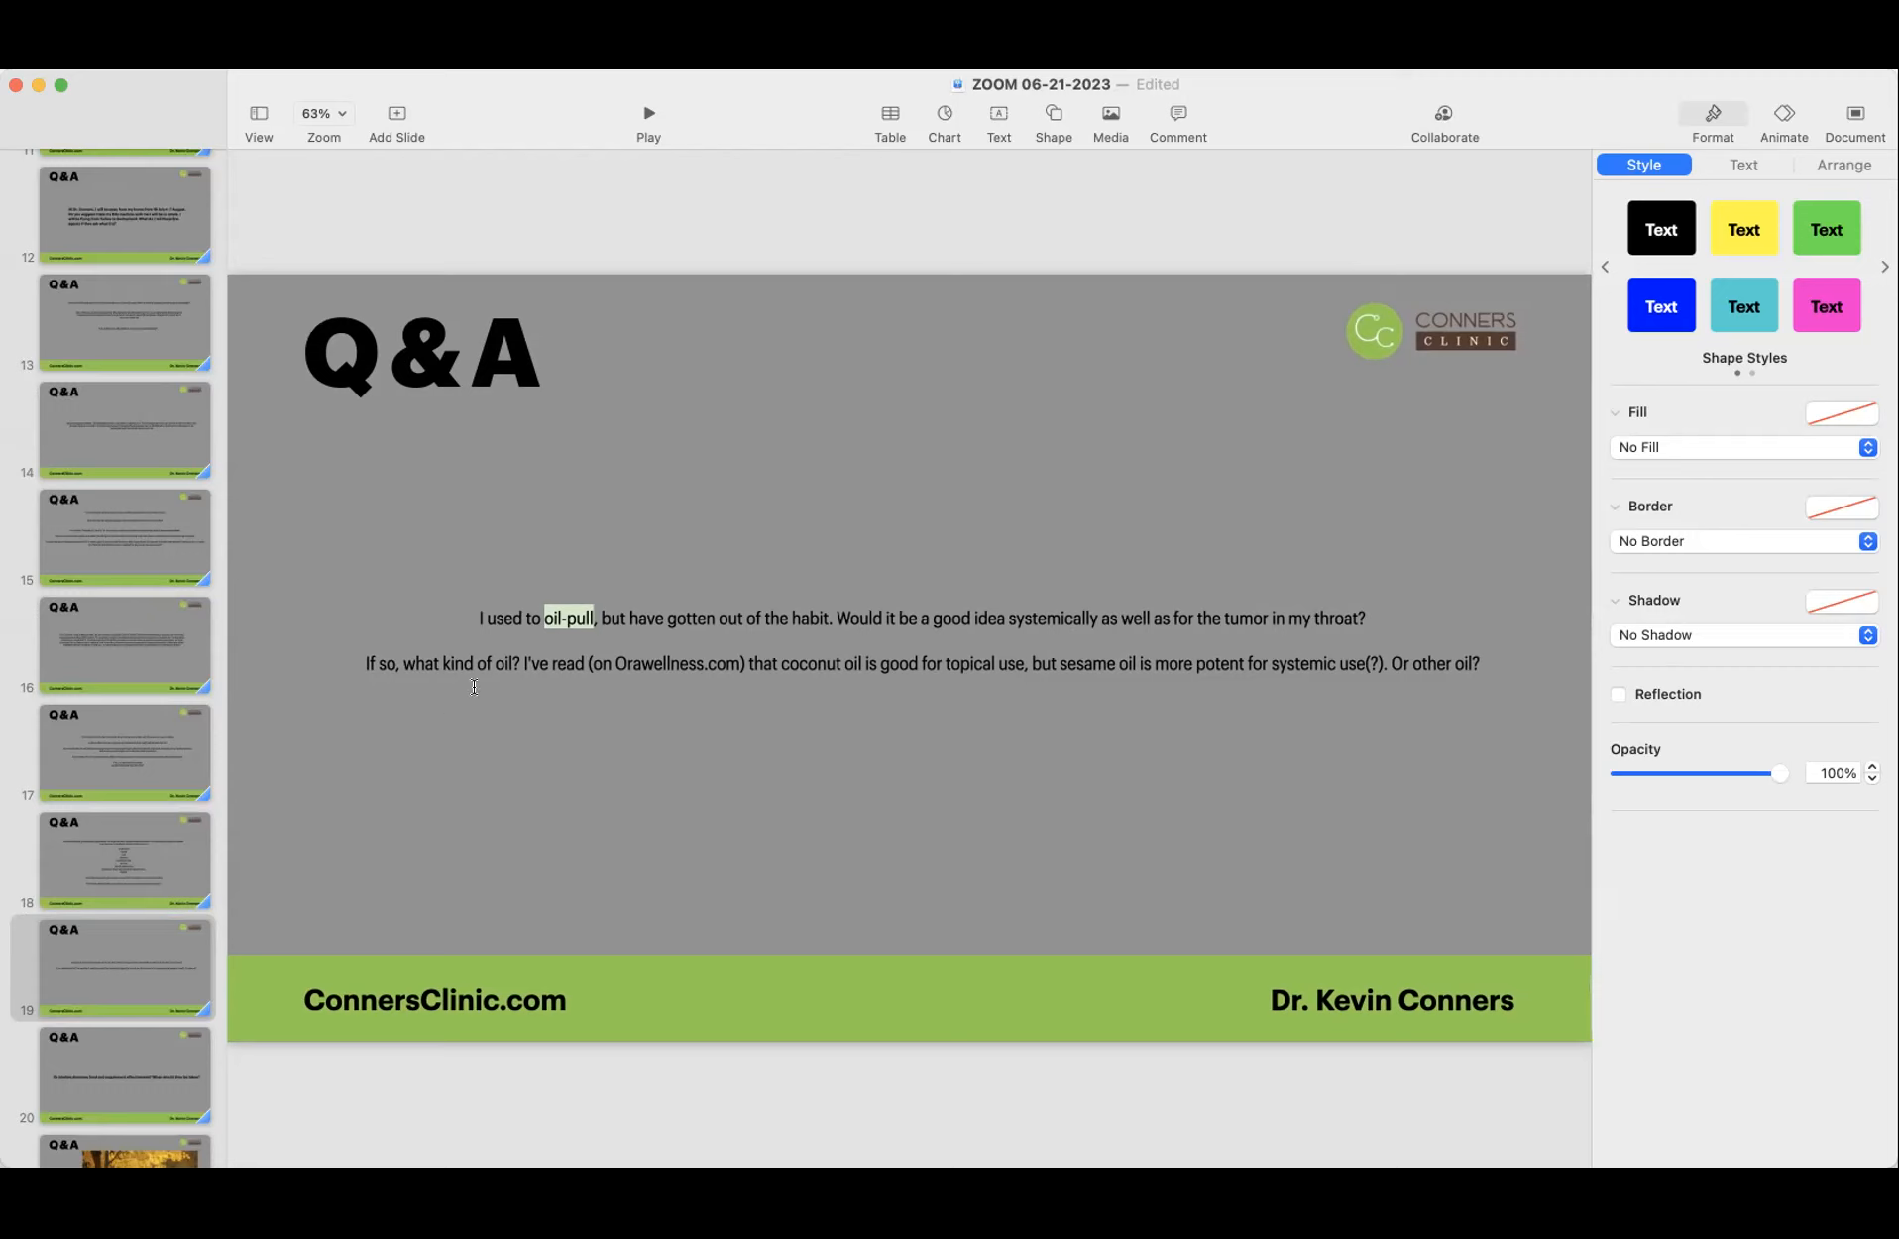
pyautogui.moveTo(505, 694)
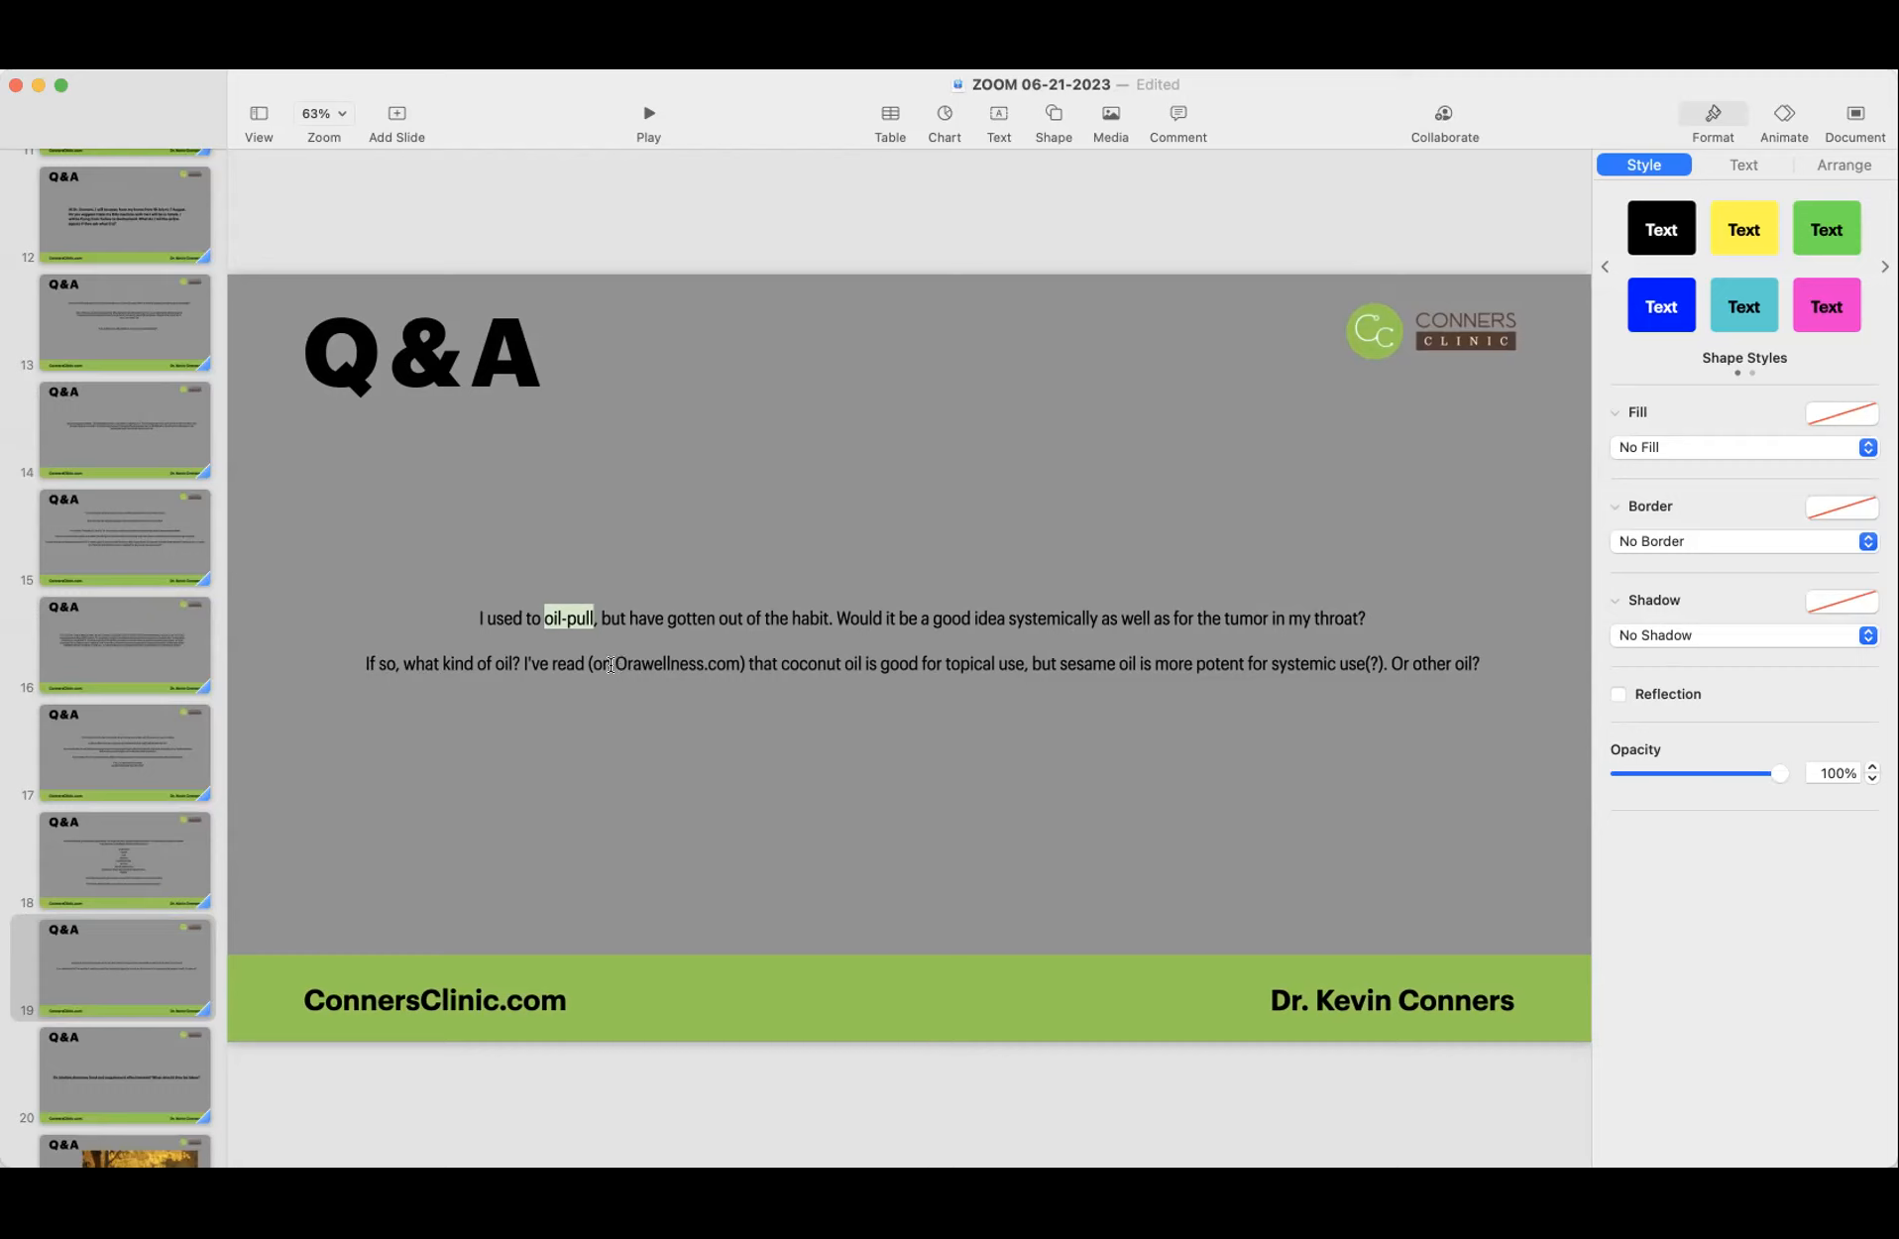
pyautogui.doubleClick(658, 664)
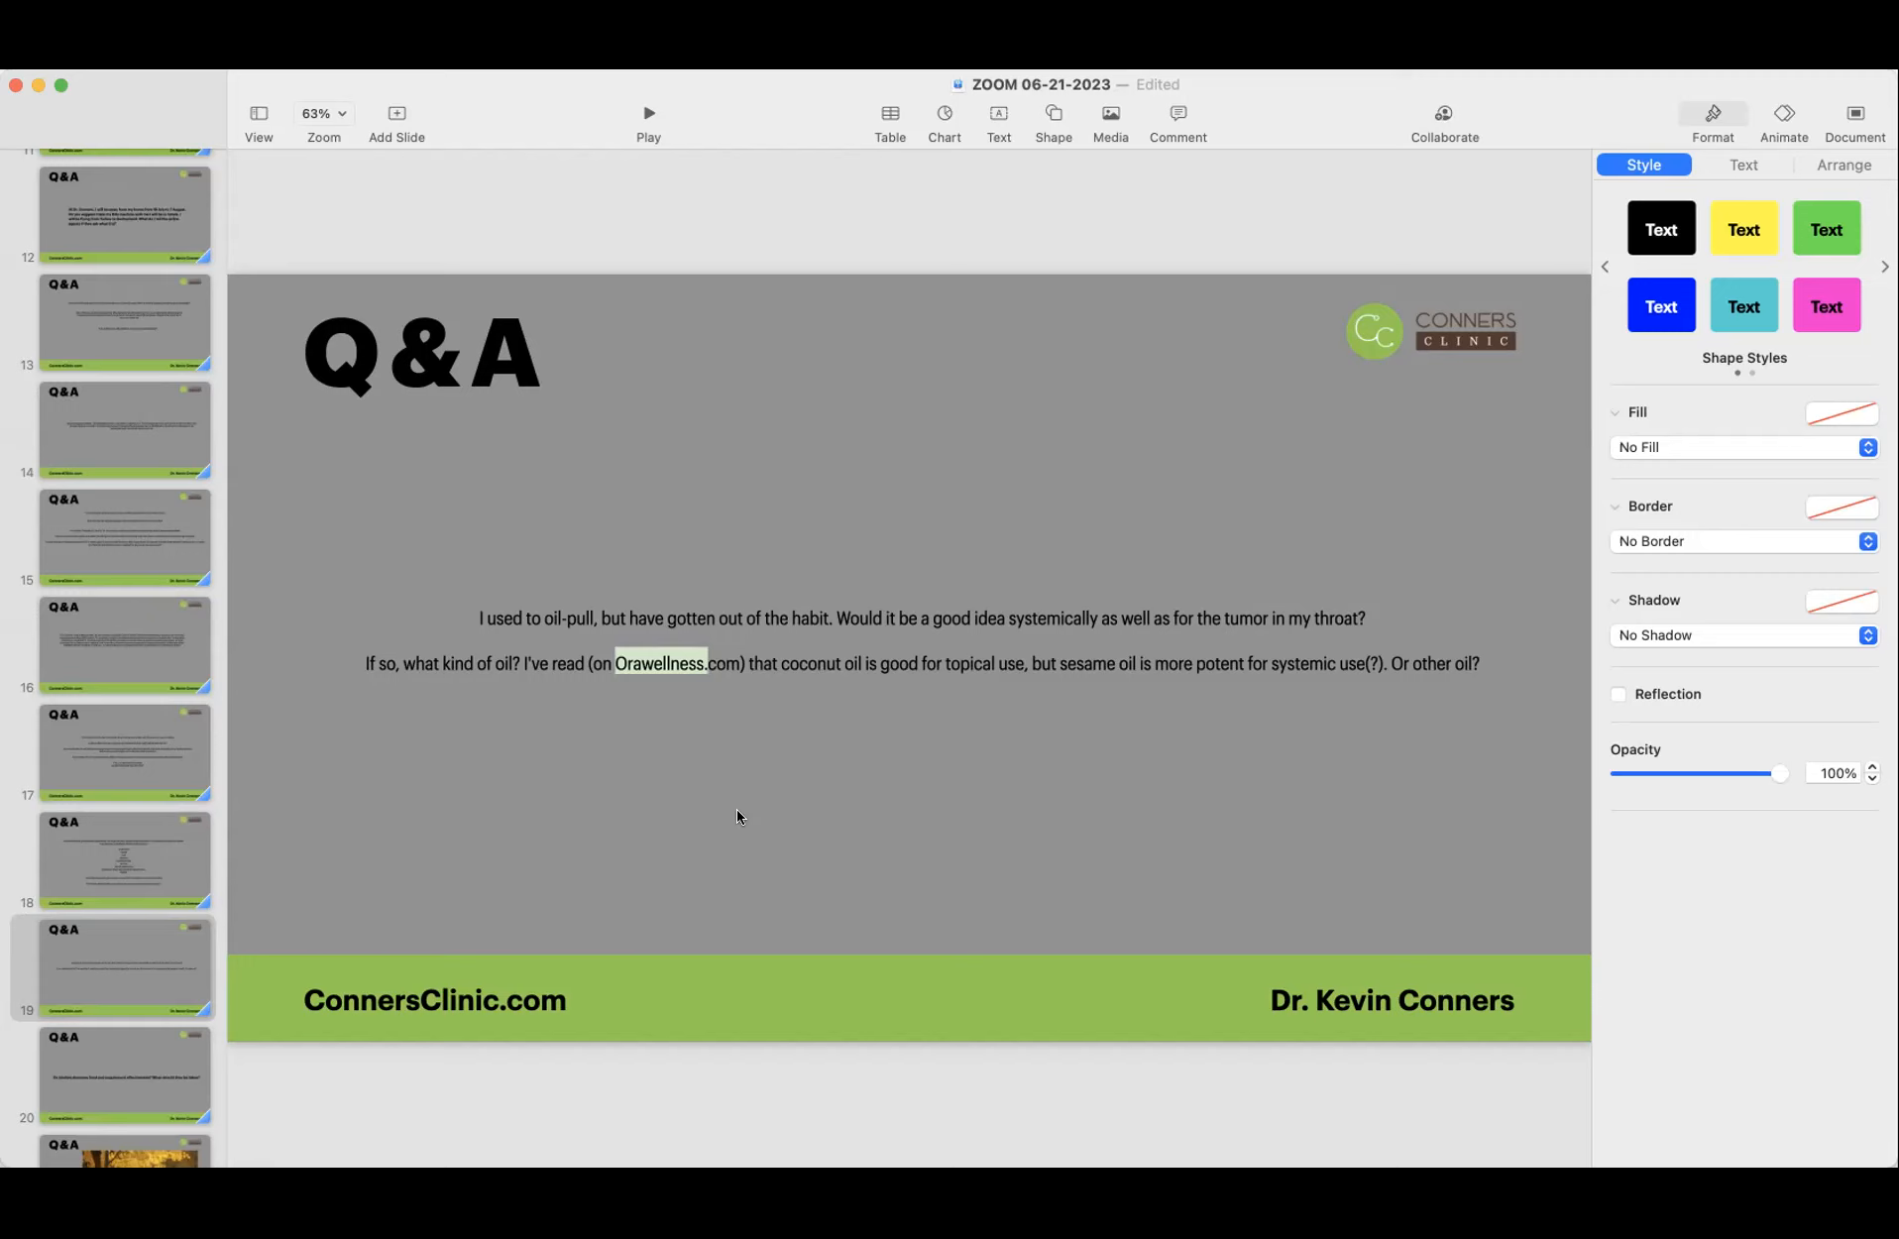
pyautogui.moveTo(707, 823)
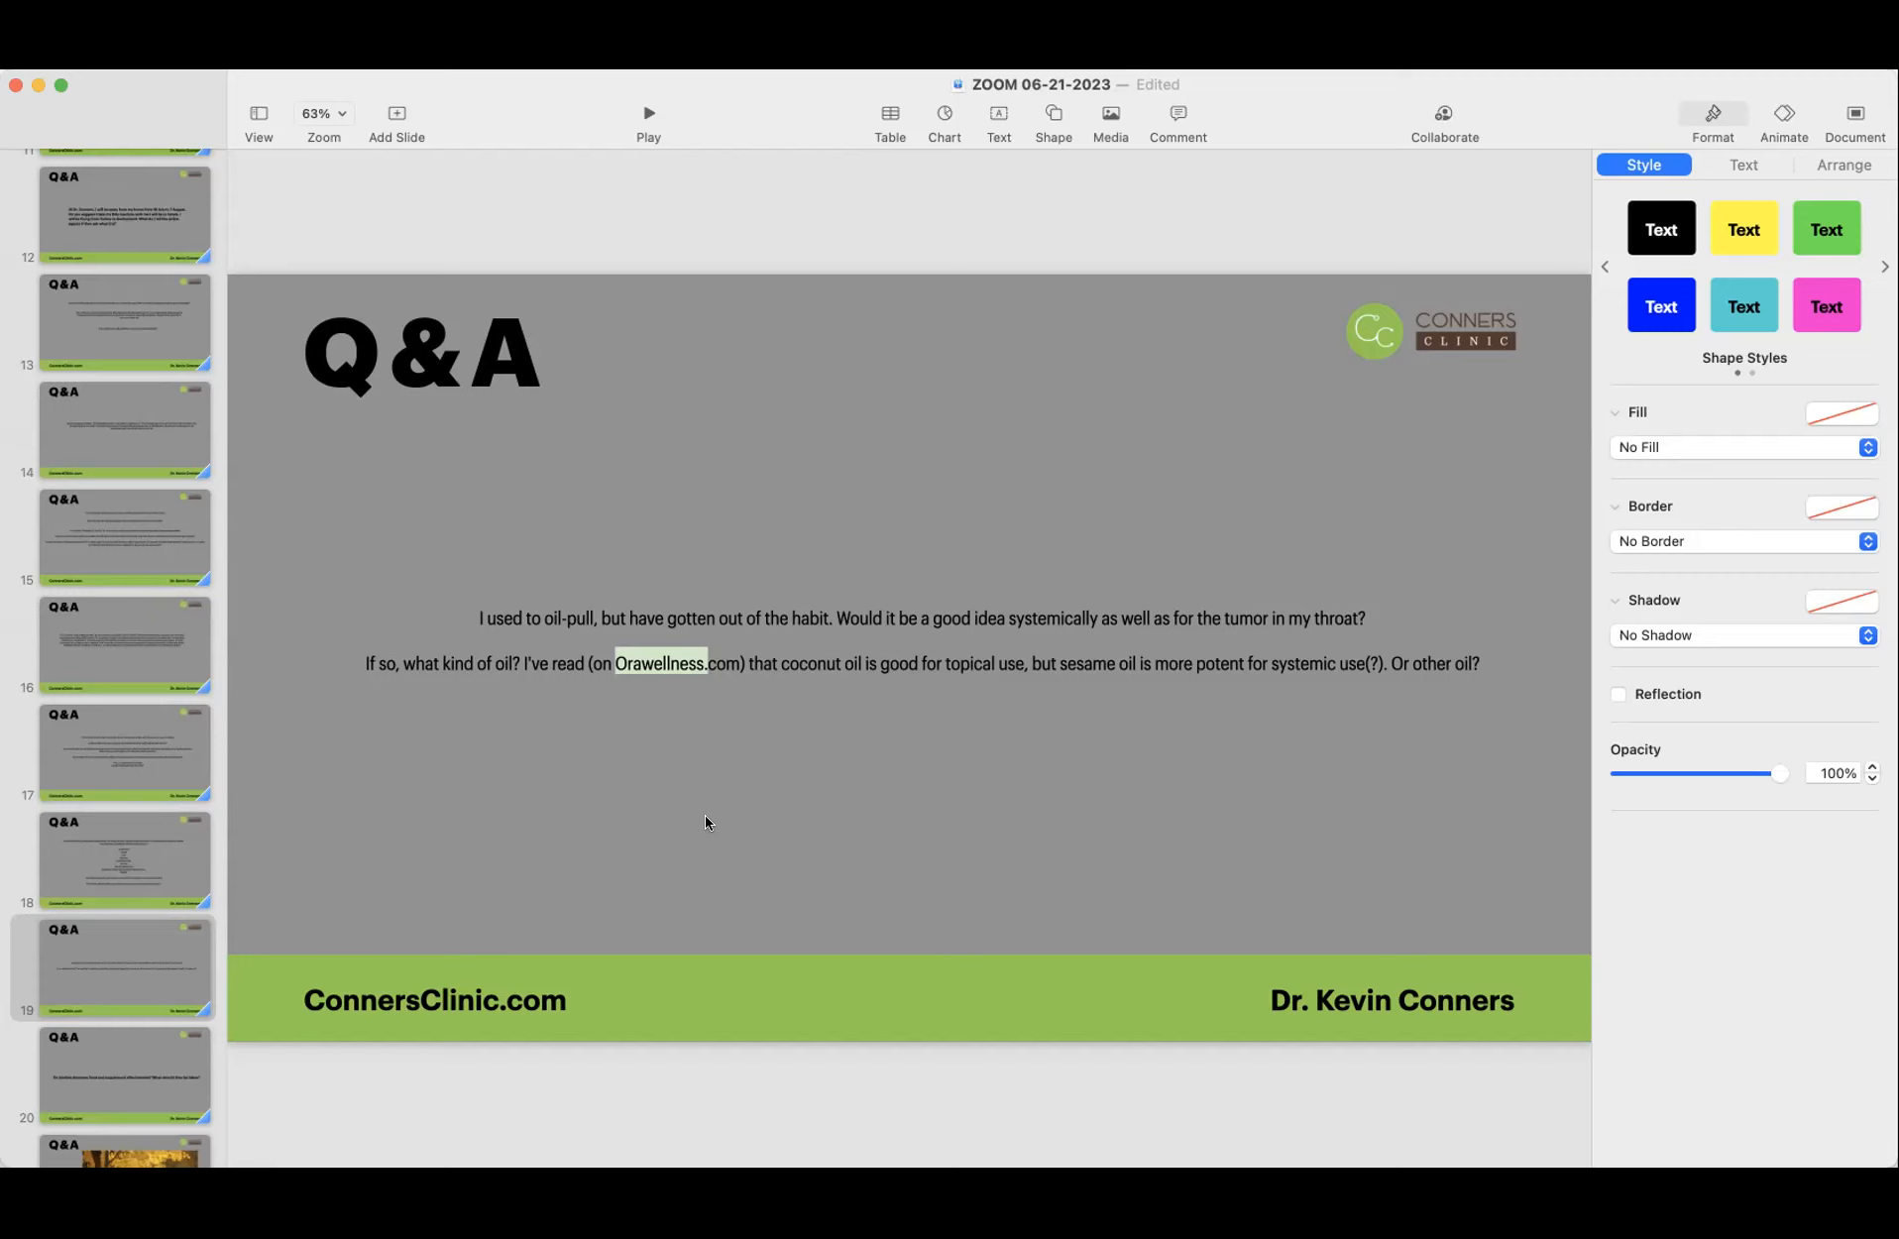
pyautogui.moveTo(547, 823)
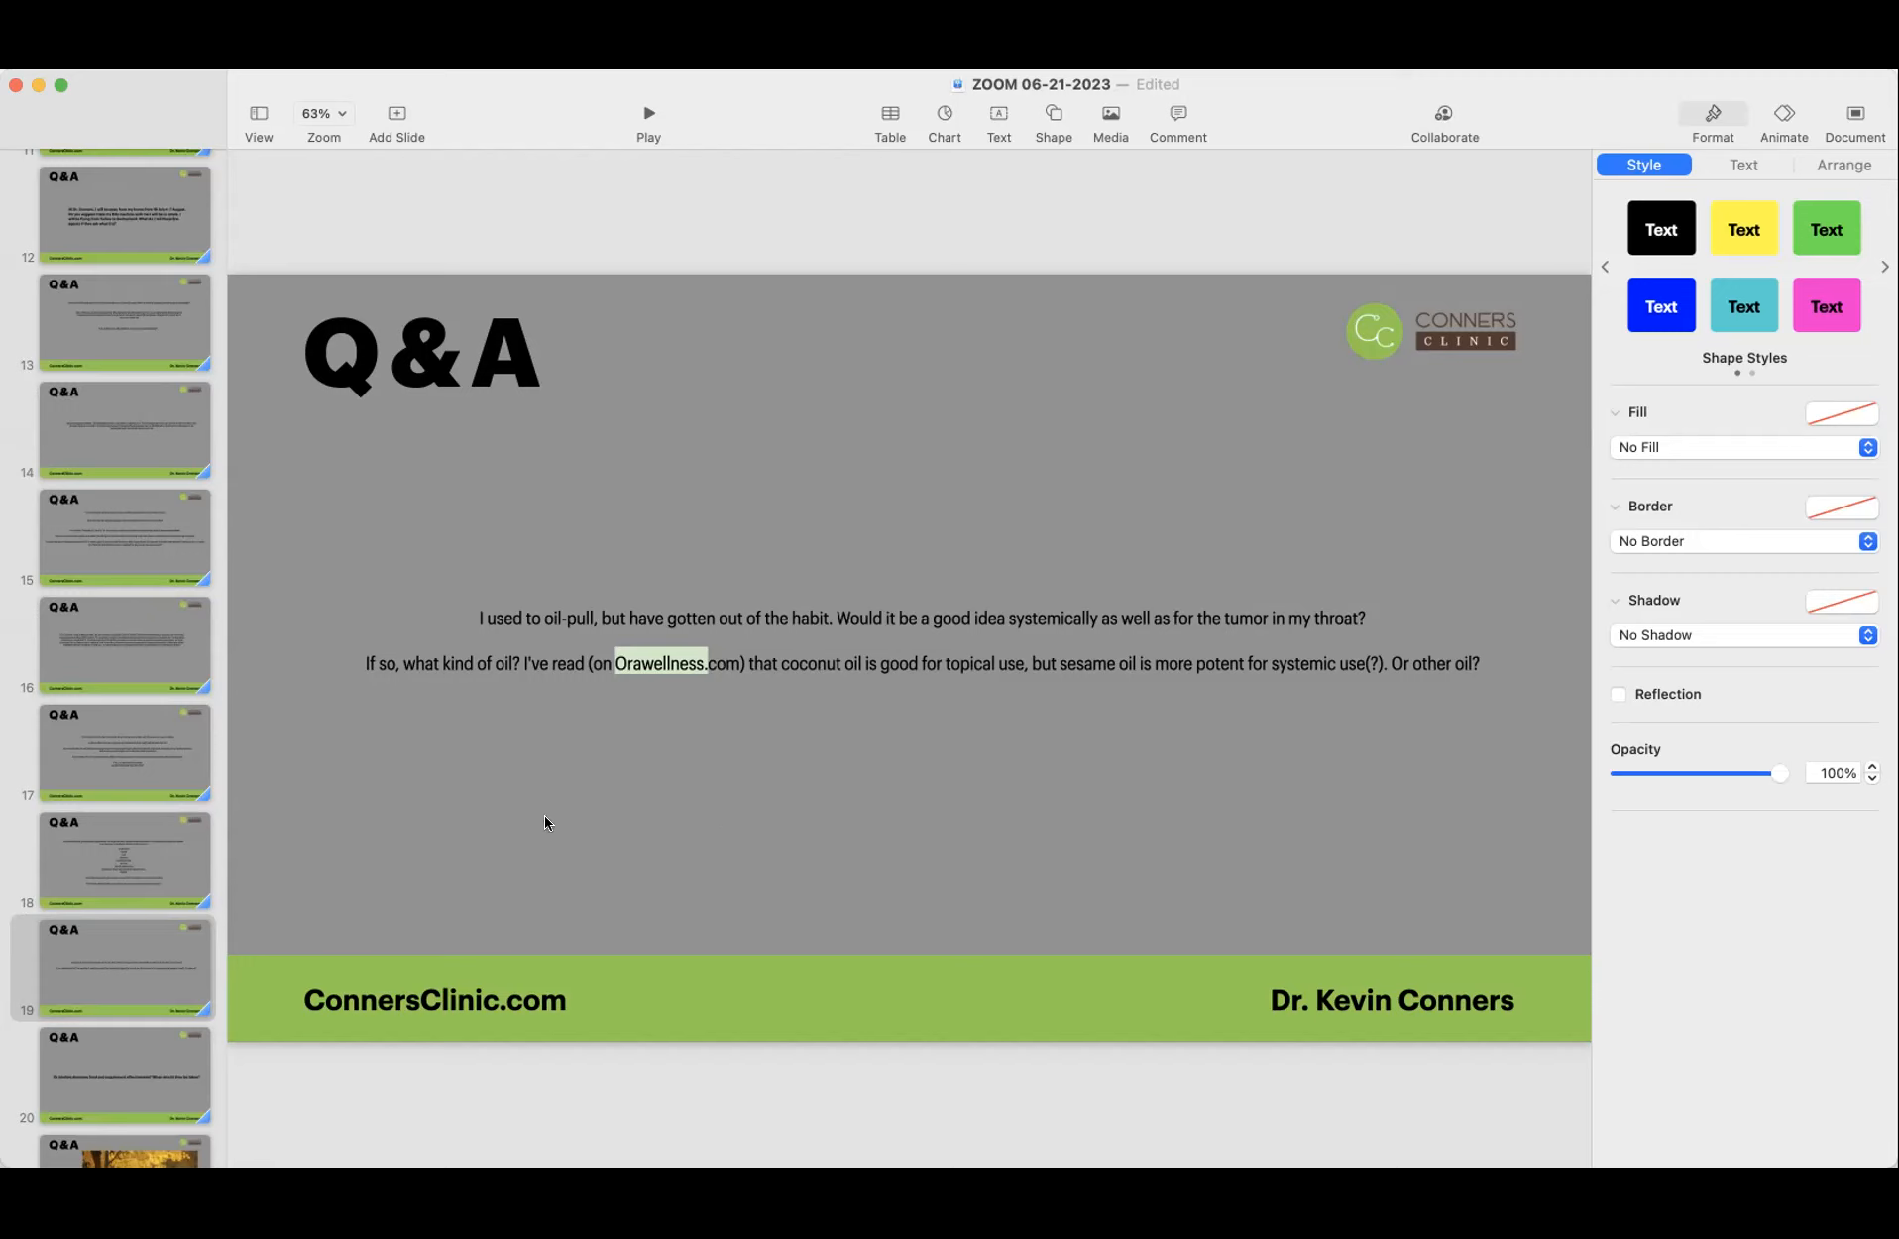
# Step: Show slide 20 asking whether binders reduce food and supplement effectiveness
pyautogui.click(127, 1075)
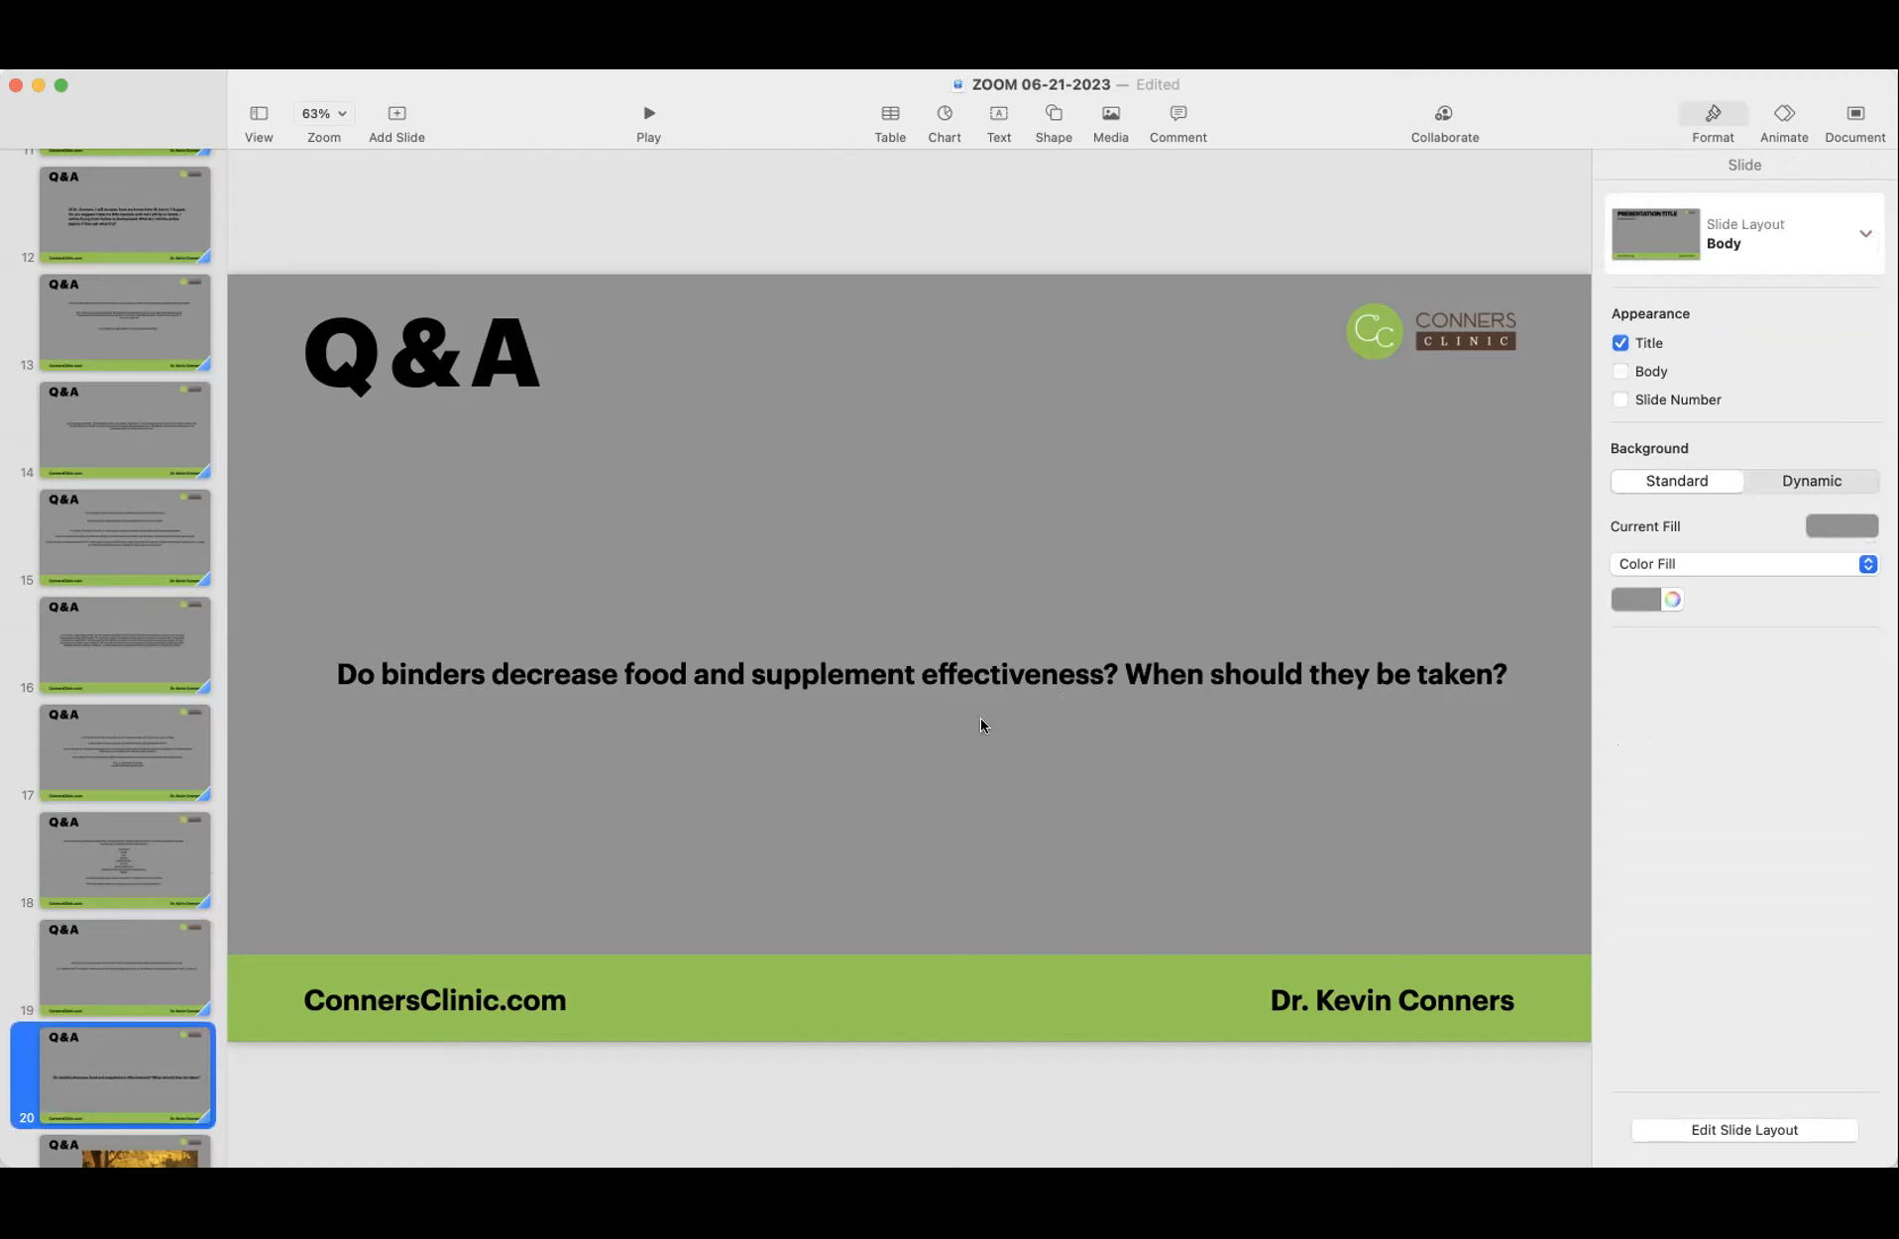
pyautogui.moveTo(694, 902)
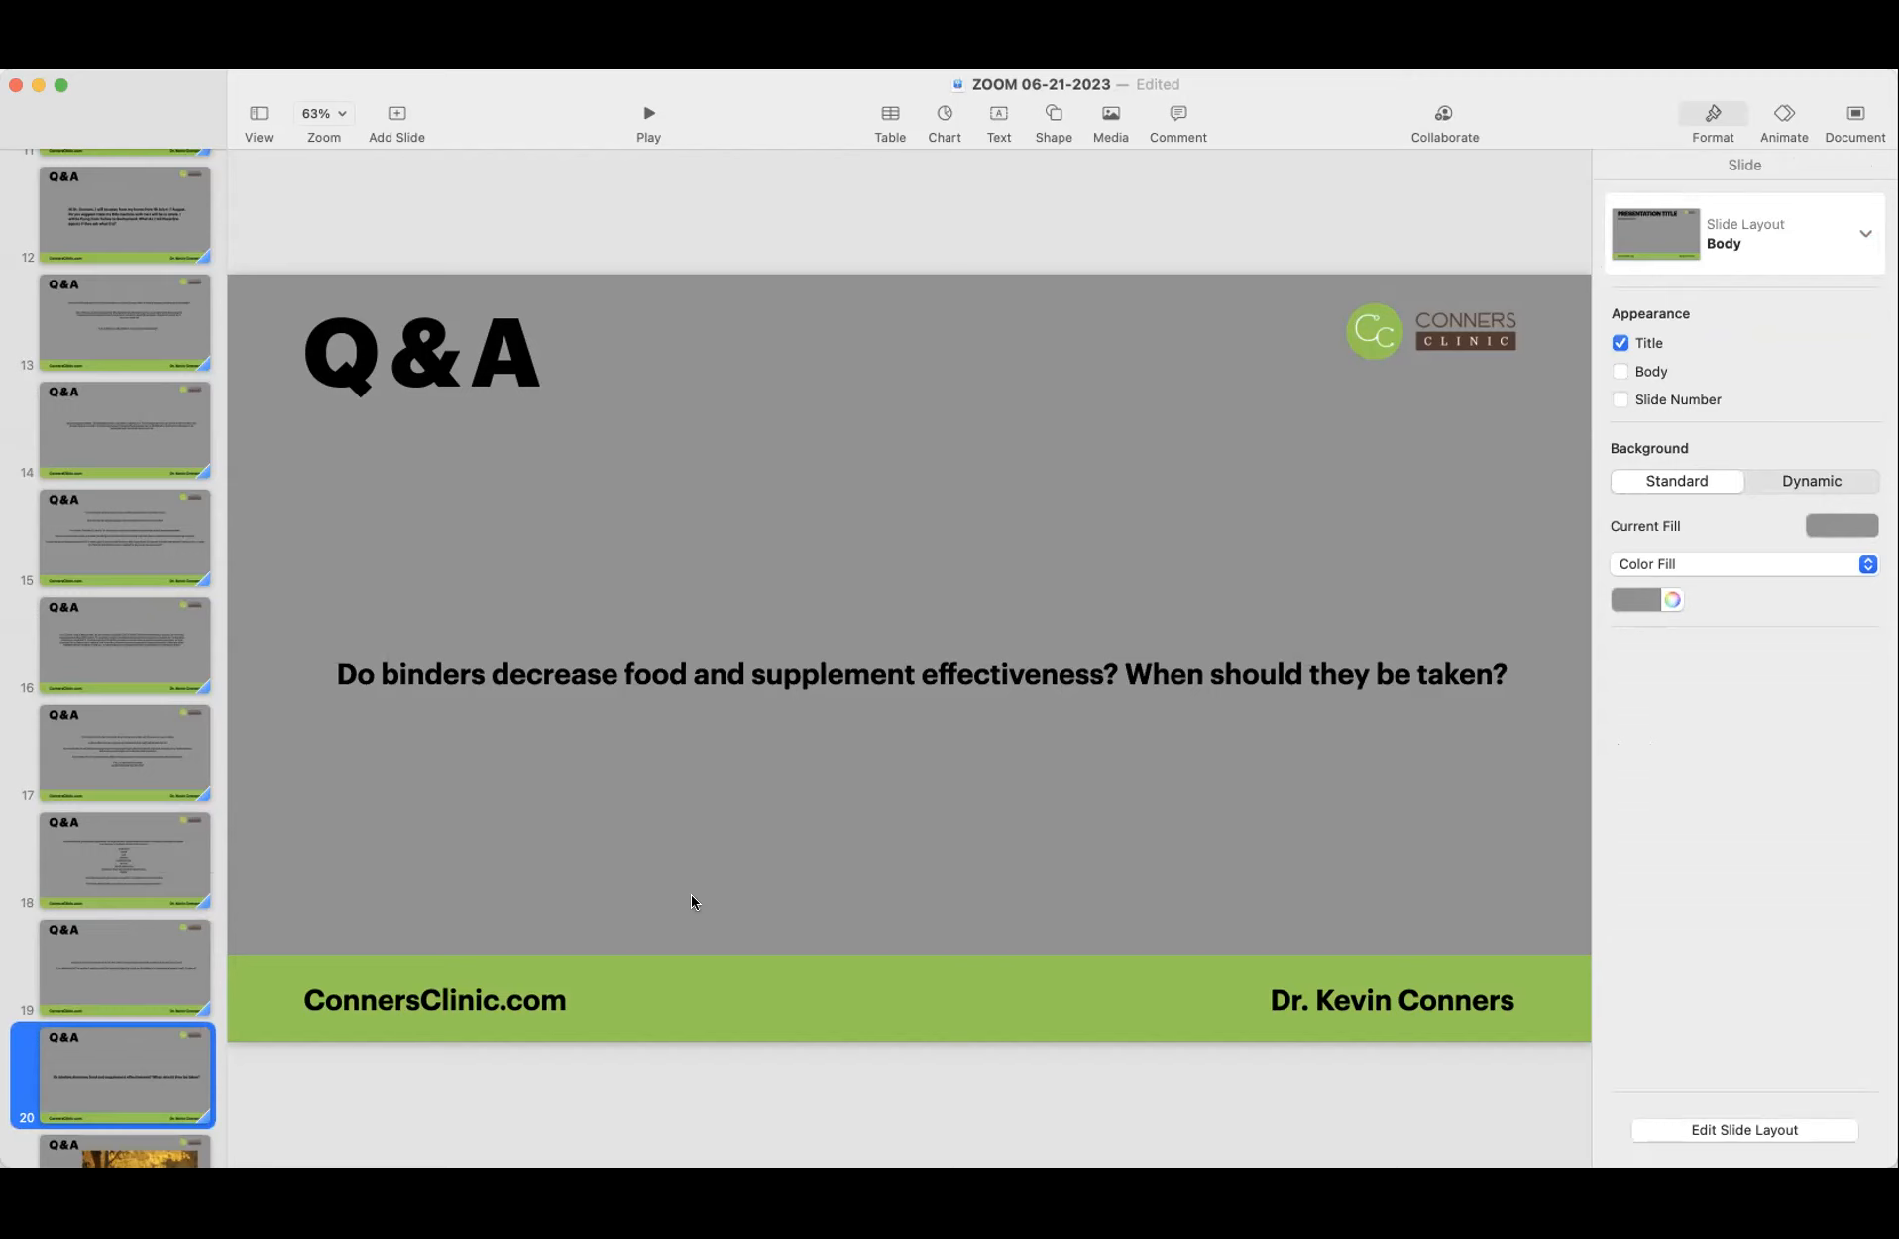
pyautogui.scroll(-3)
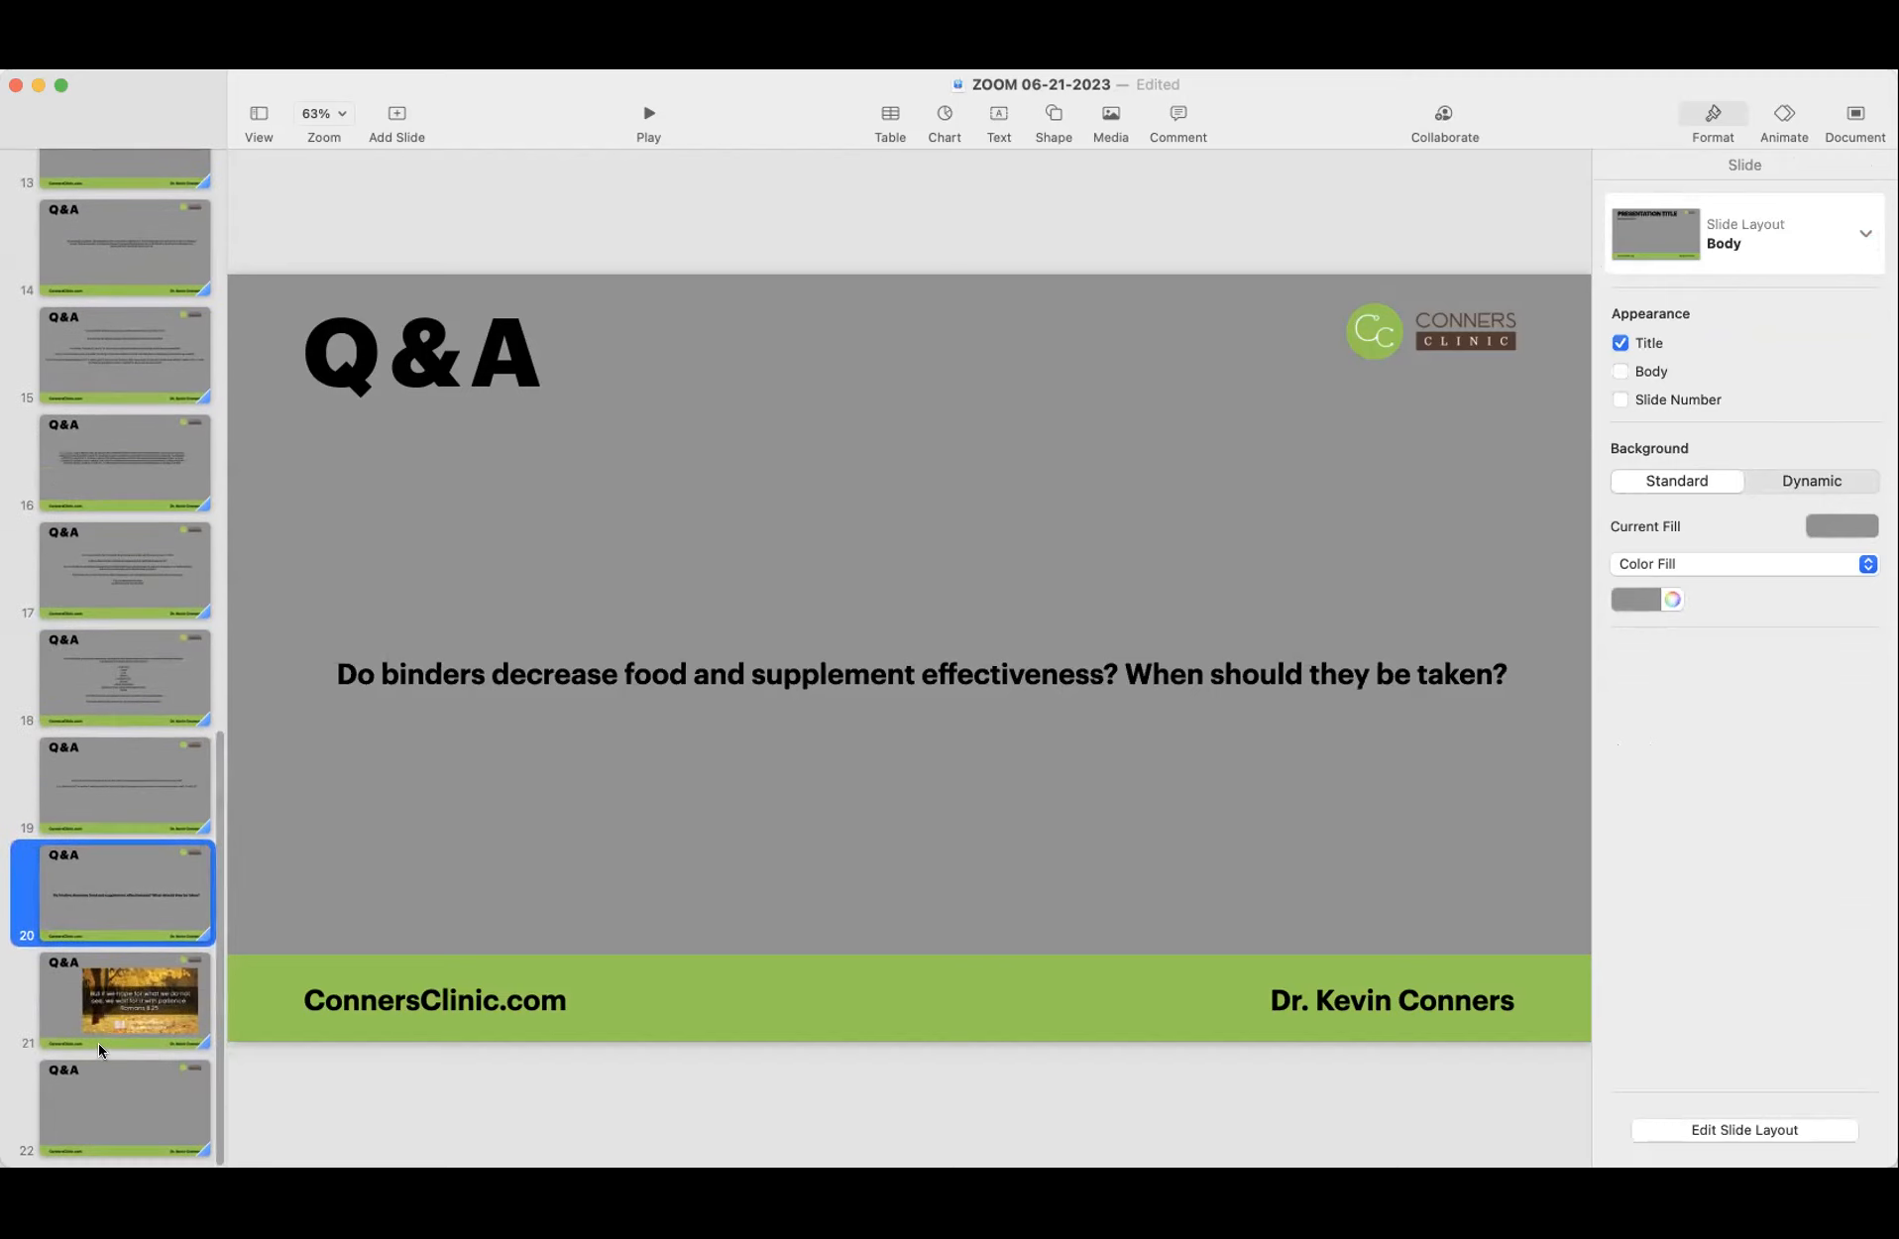
# Step: Show slide 21, the closing Romans 8:25 verse about hope and patience
pyautogui.click(125, 1003)
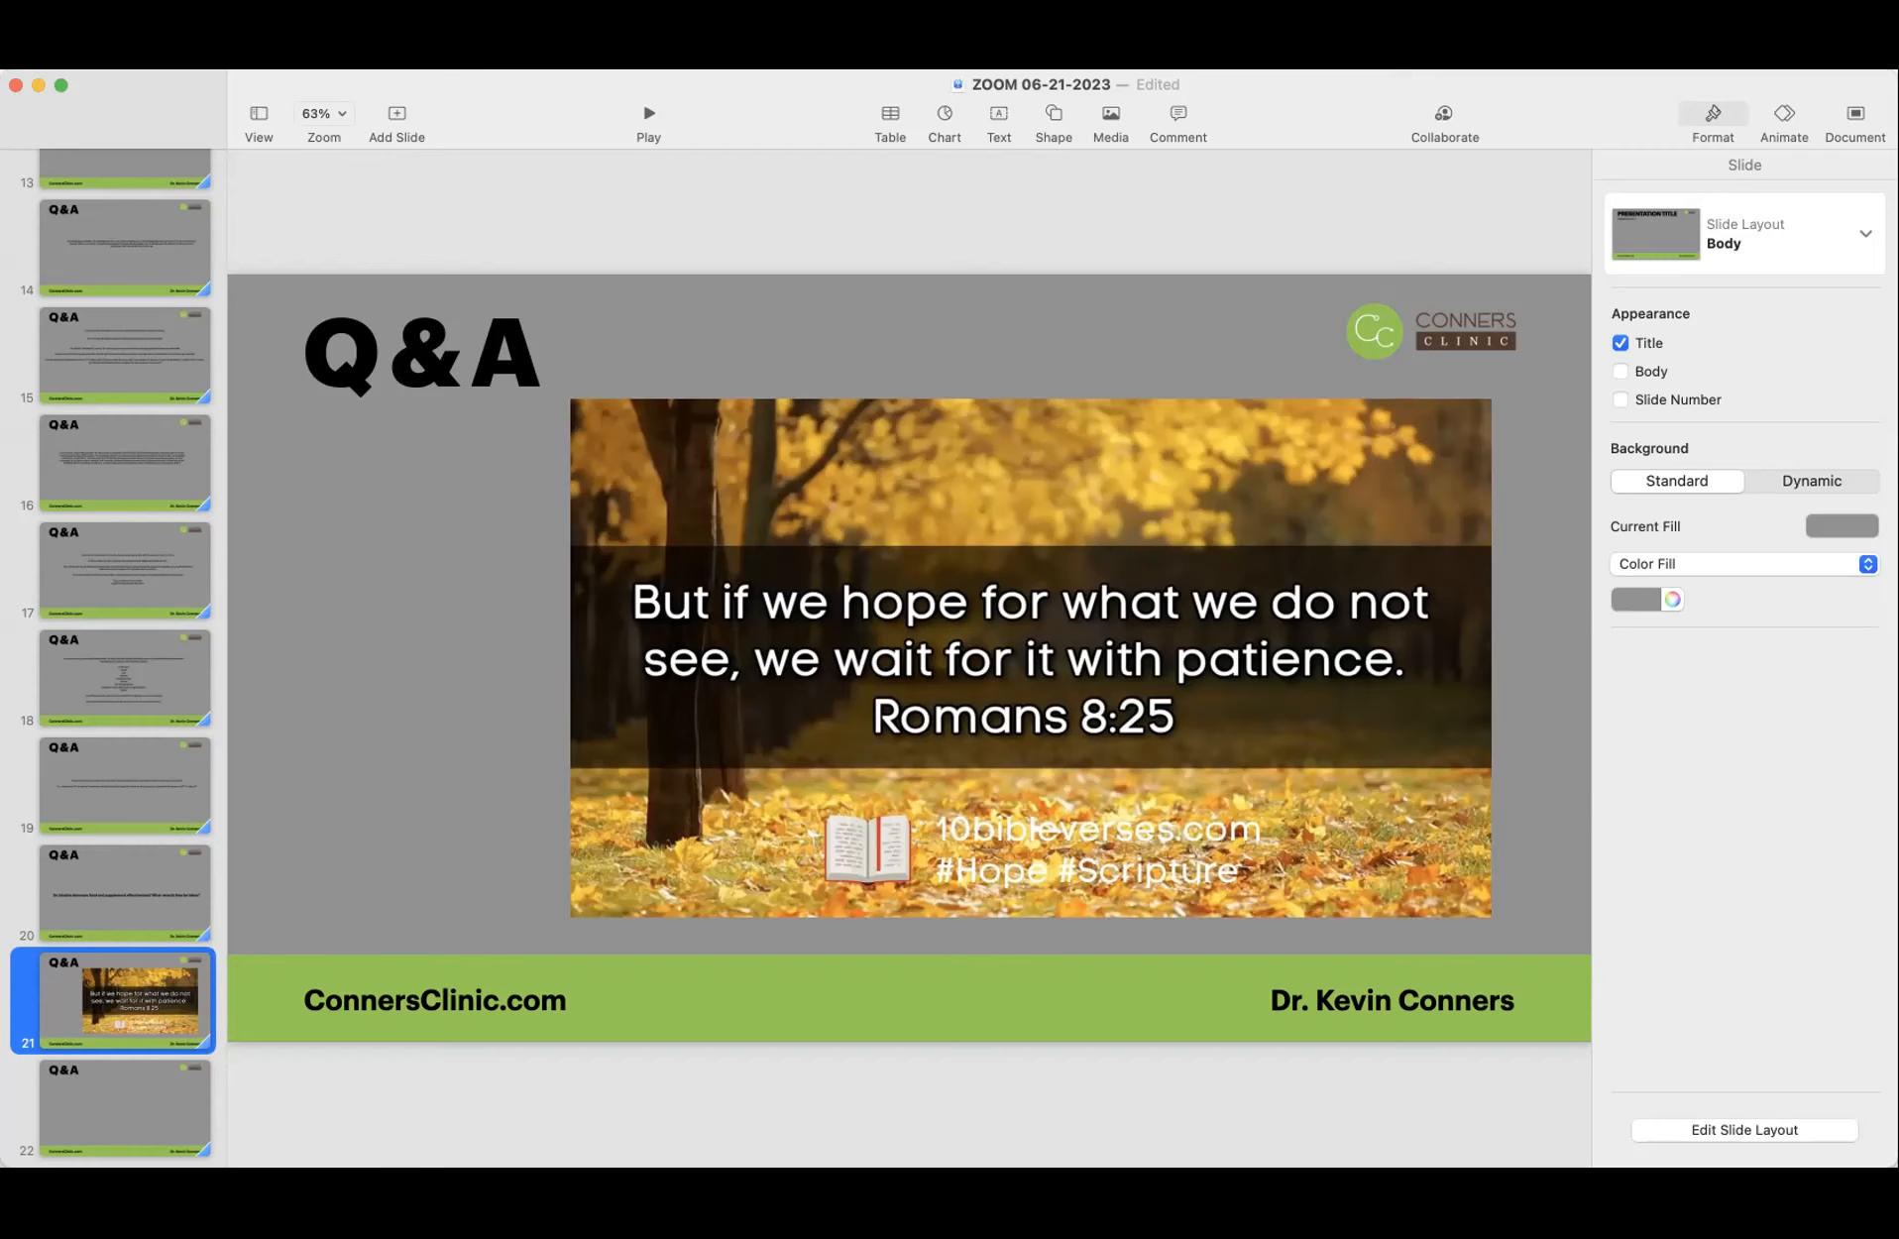
pyautogui.moveTo(740, 287)
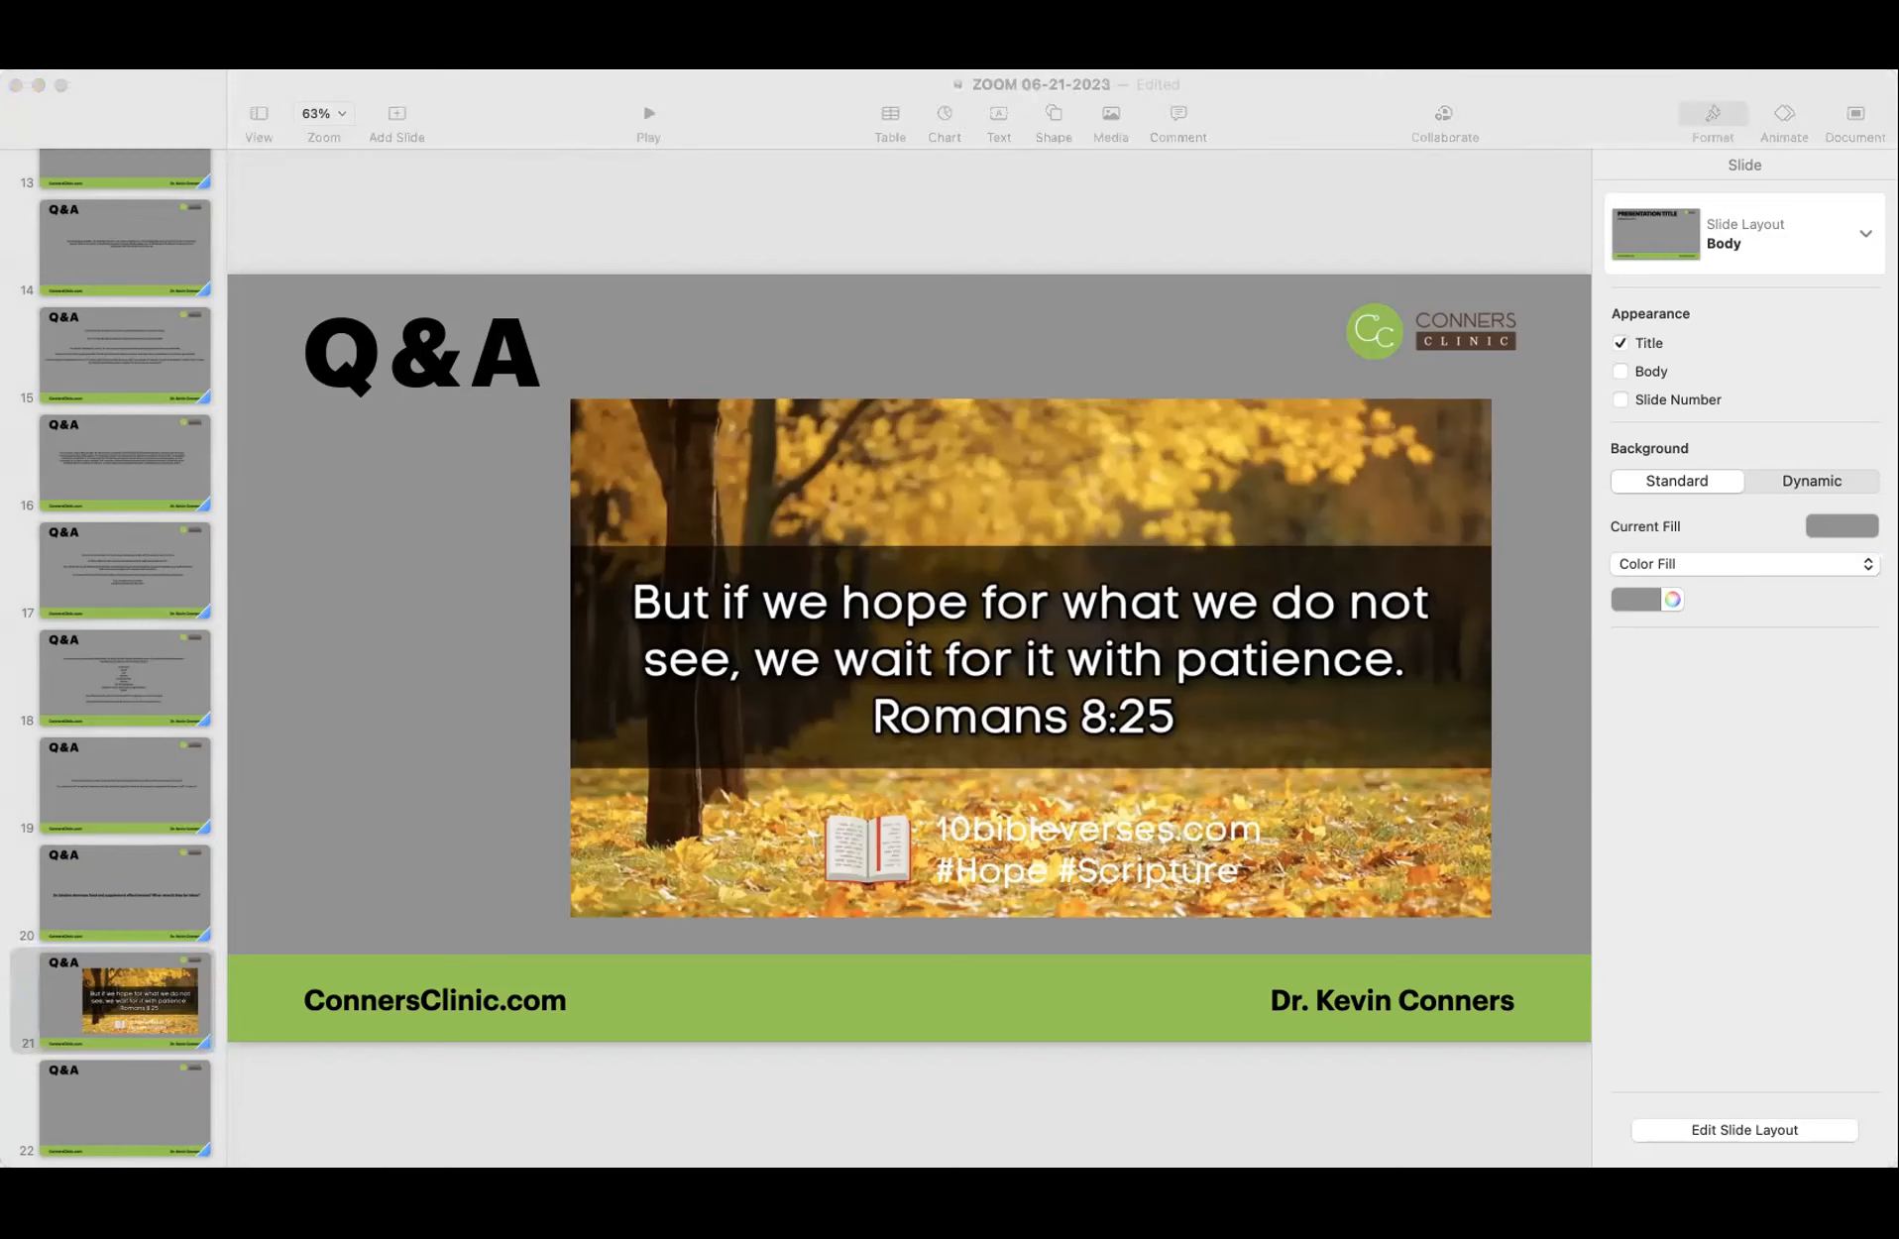
pyautogui.moveTo(186, 109)
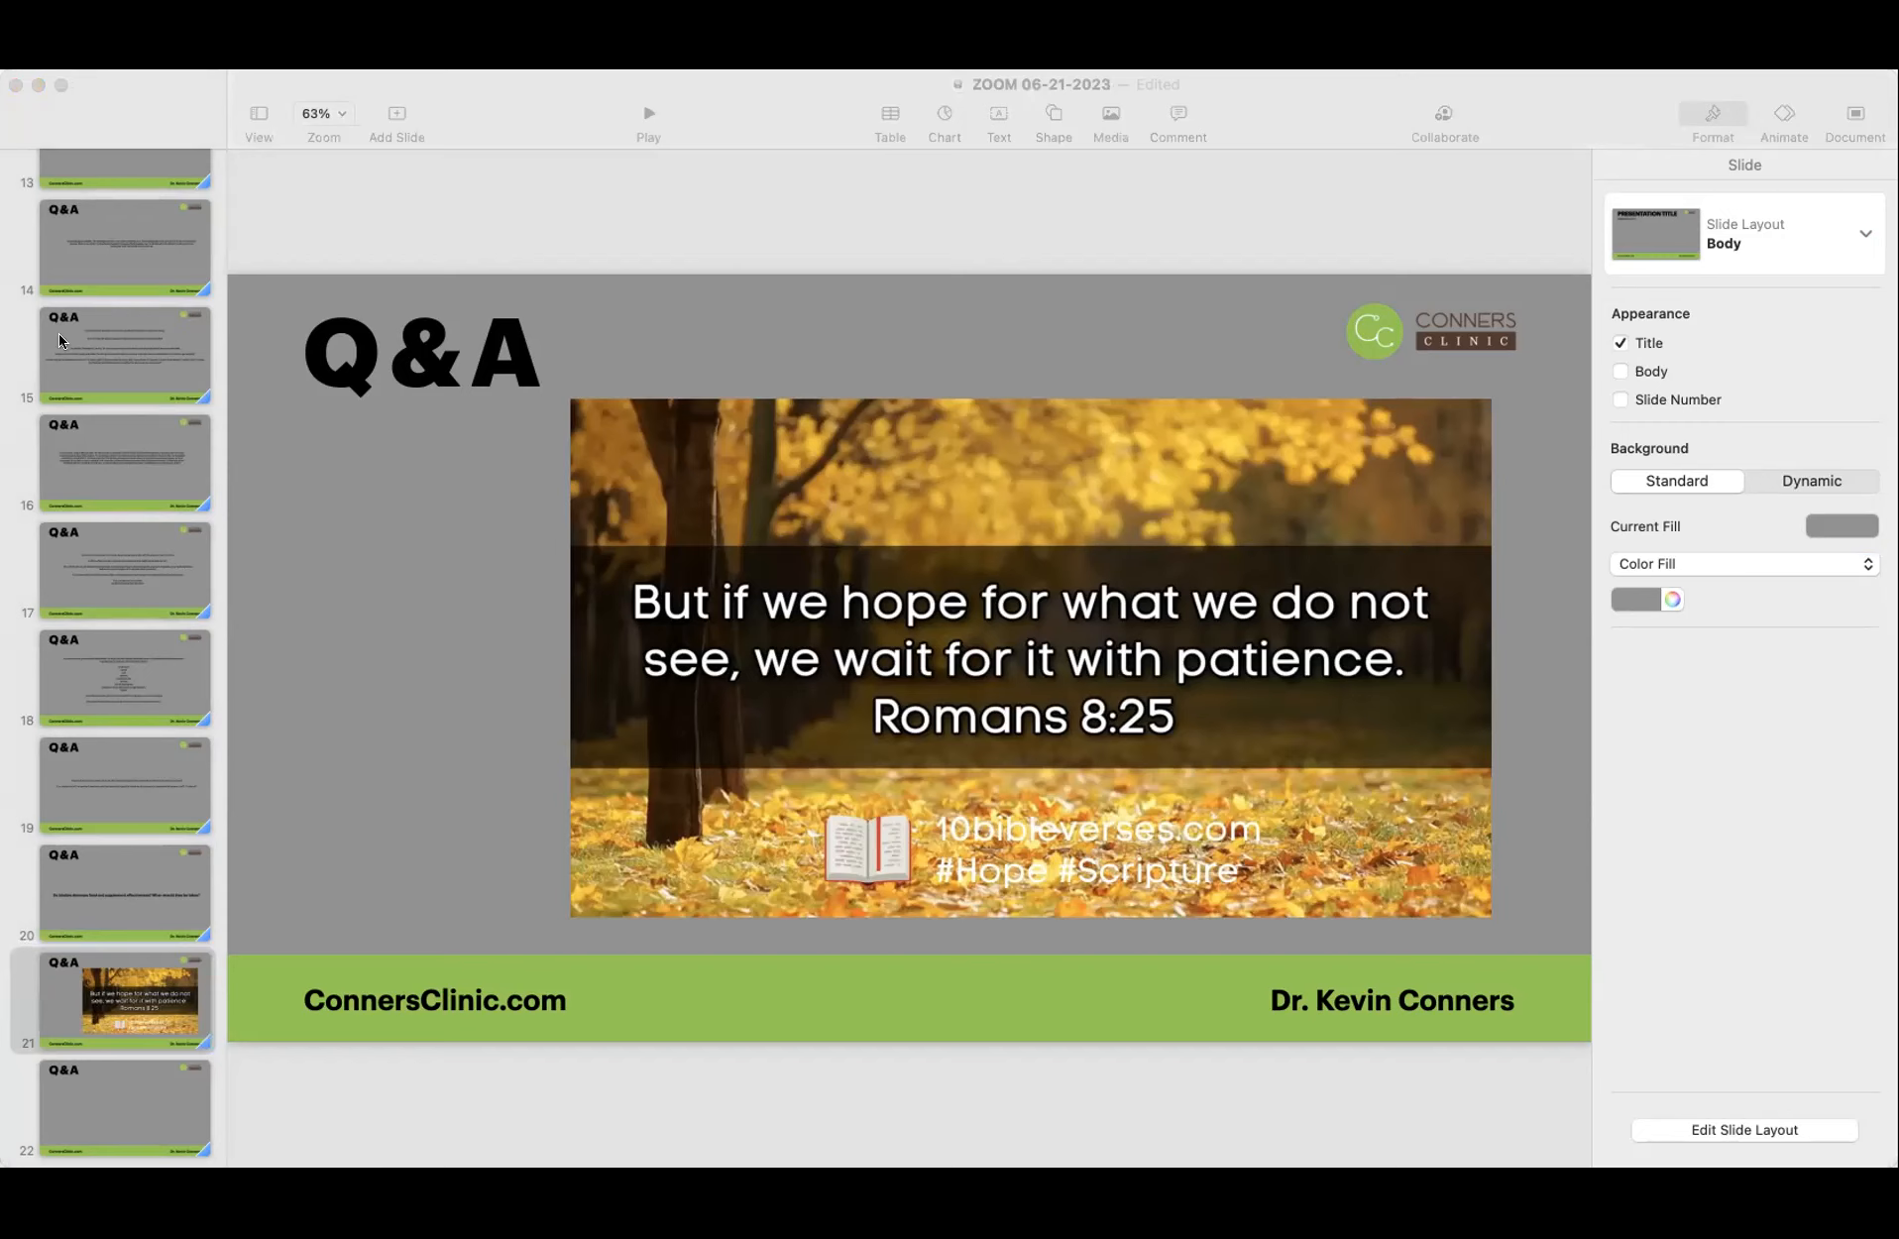
pyautogui.moveTo(619, 509)
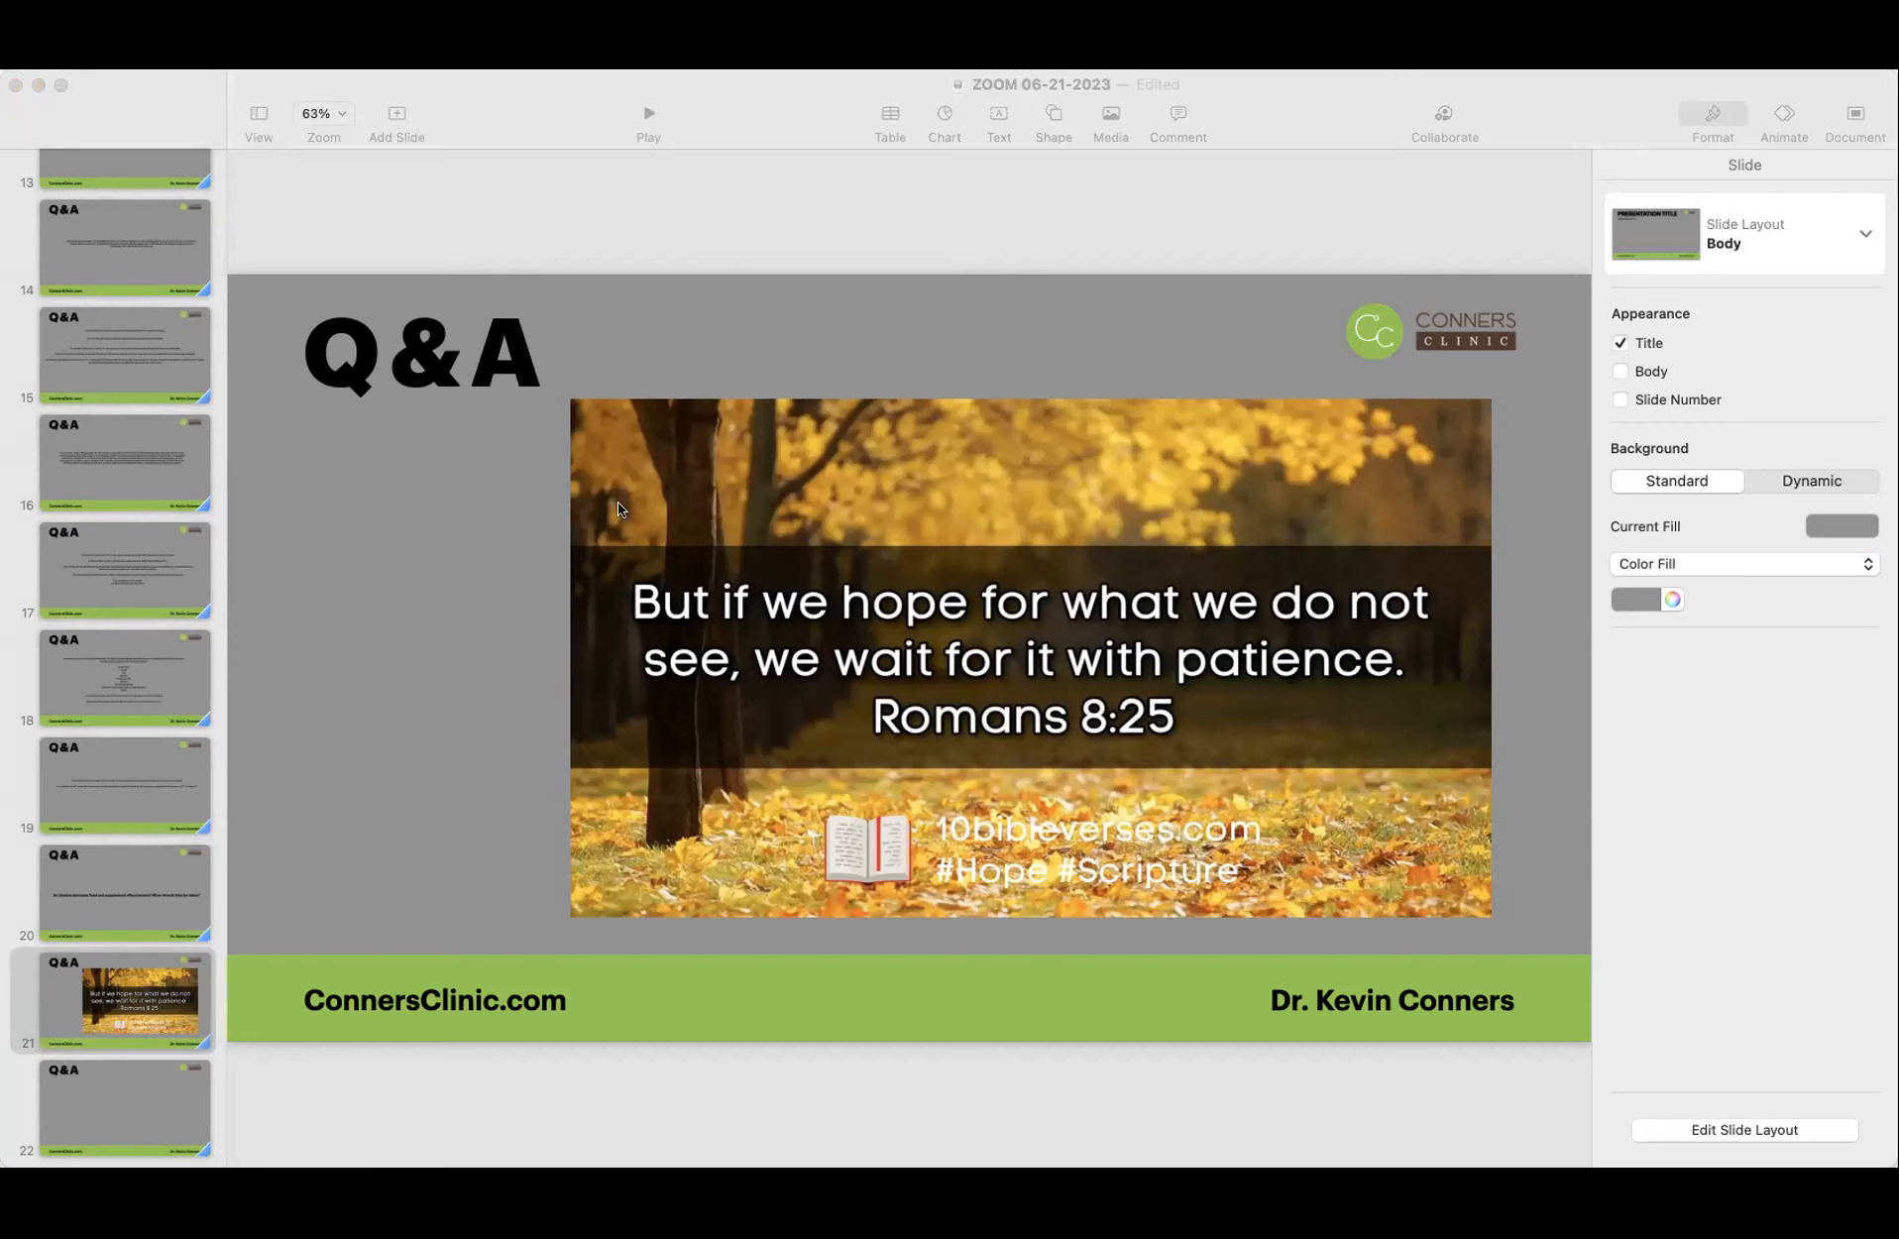
pyautogui.moveTo(1560, 141)
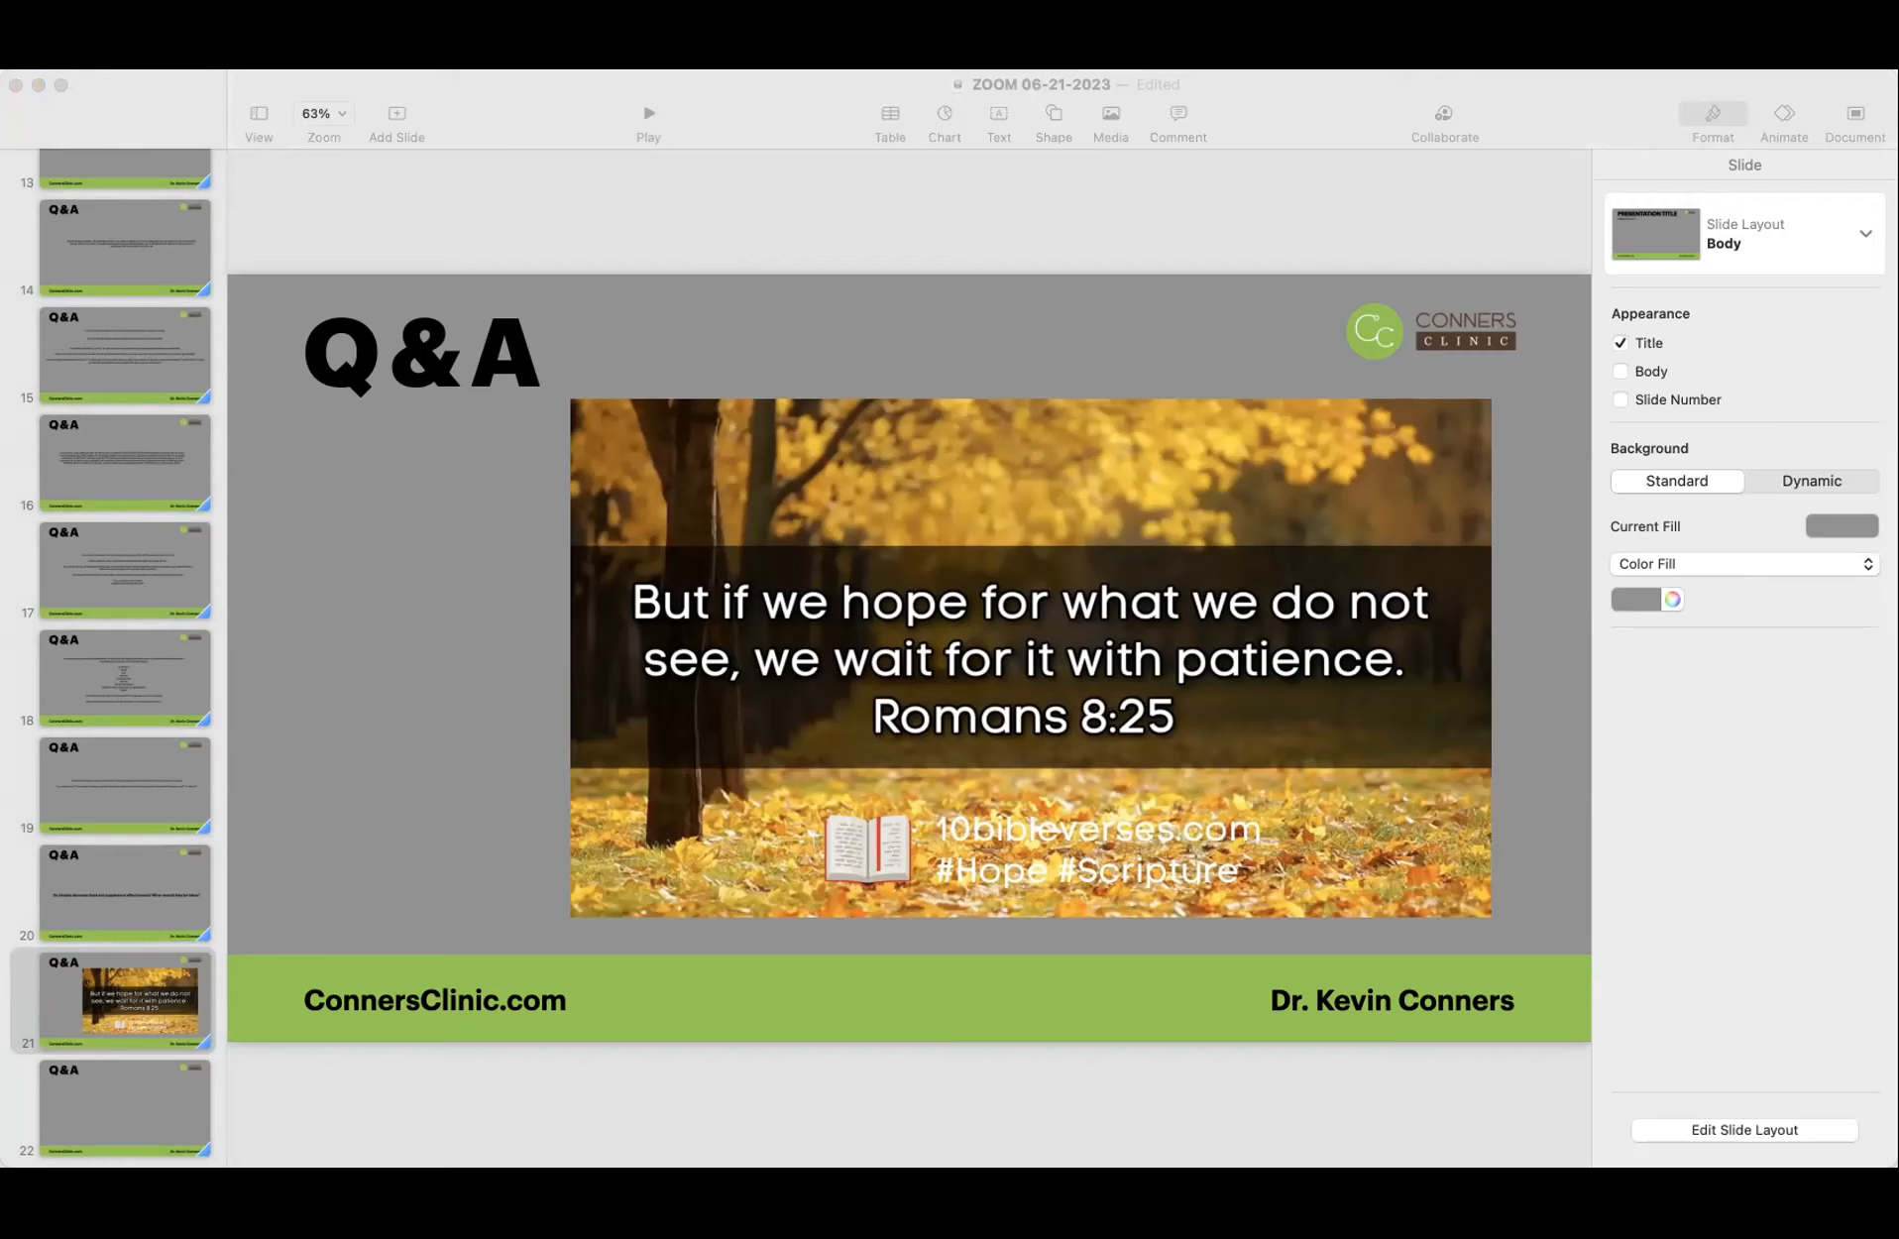
pyautogui.moveTo(896, 271)
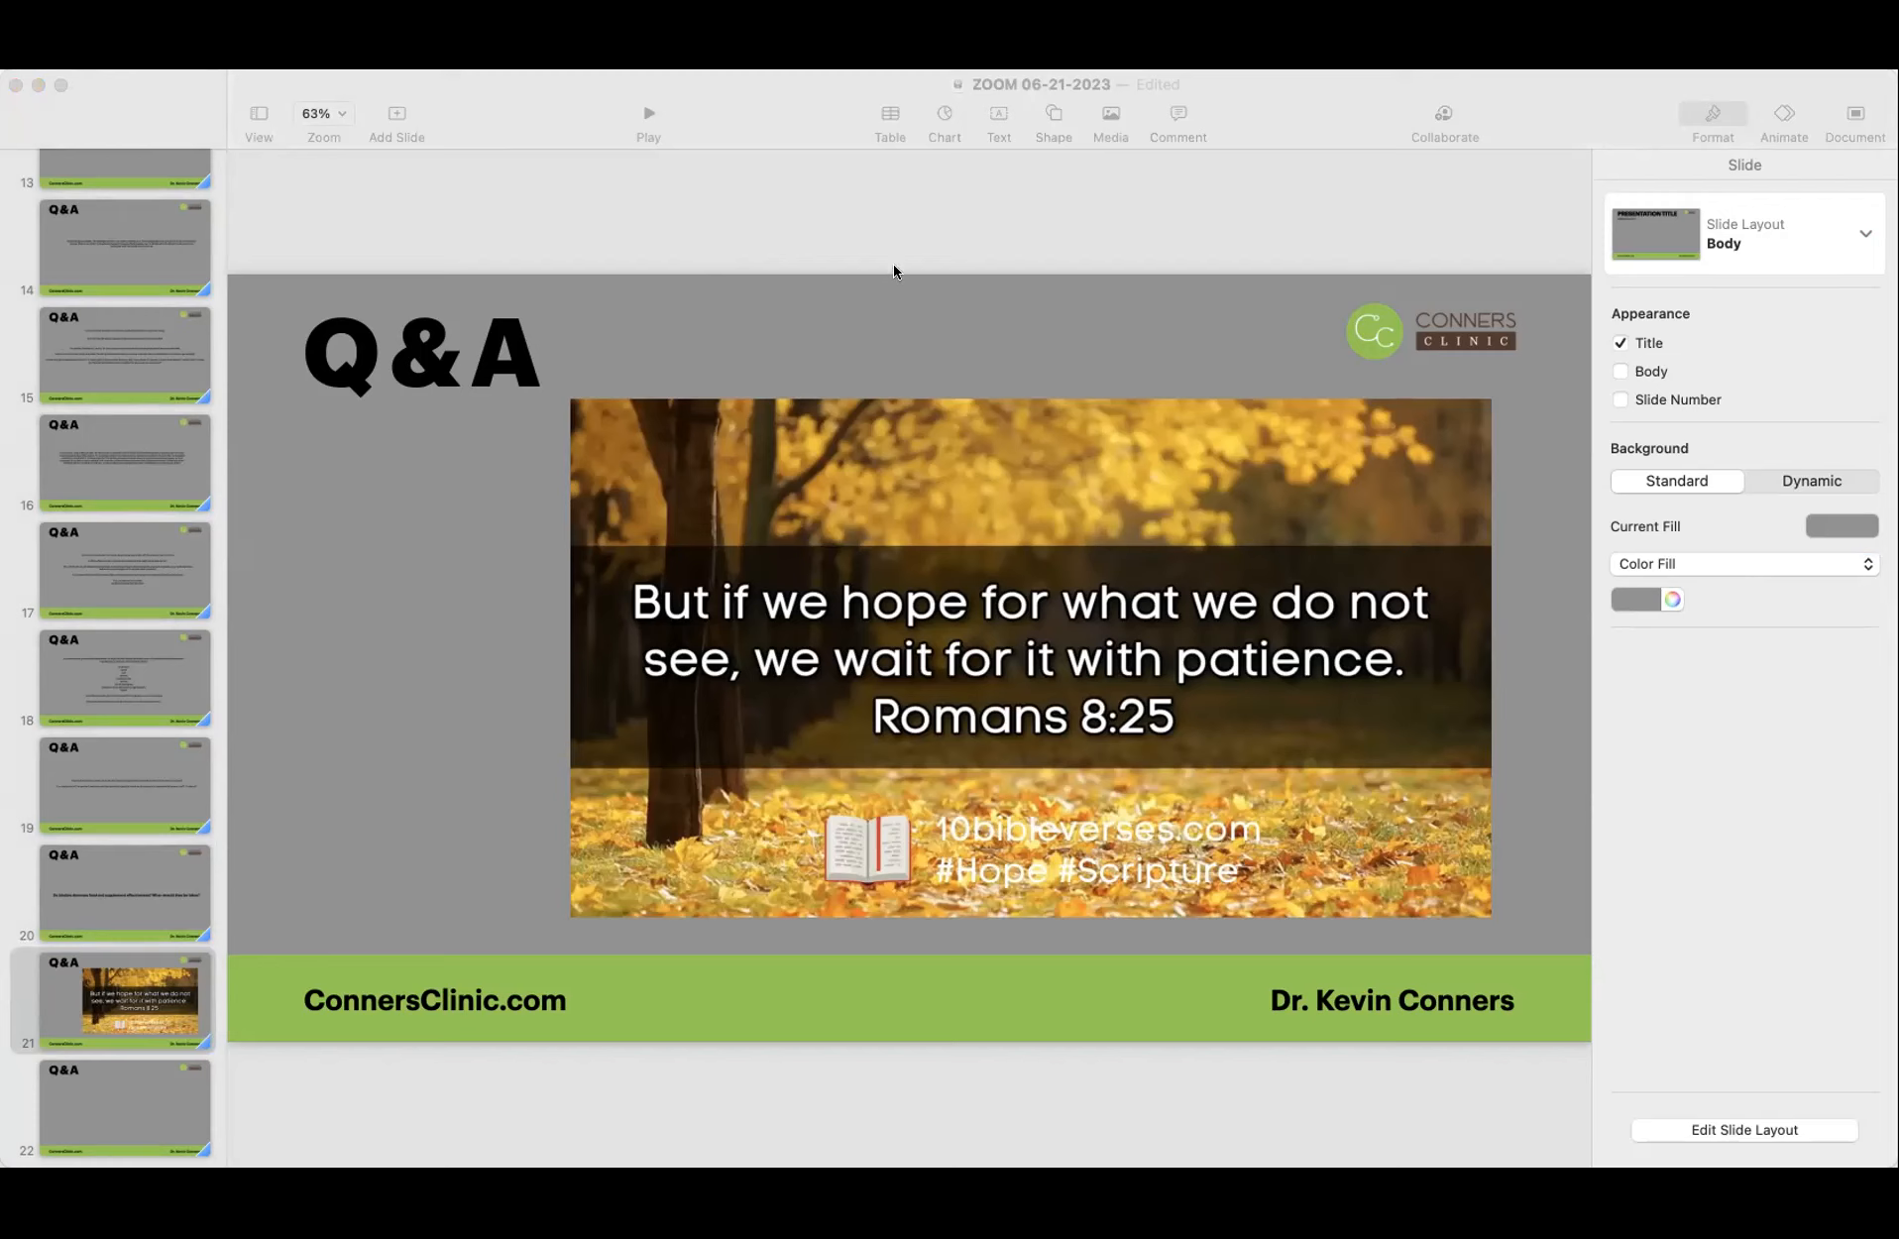
pyautogui.moveTo(1638, 721)
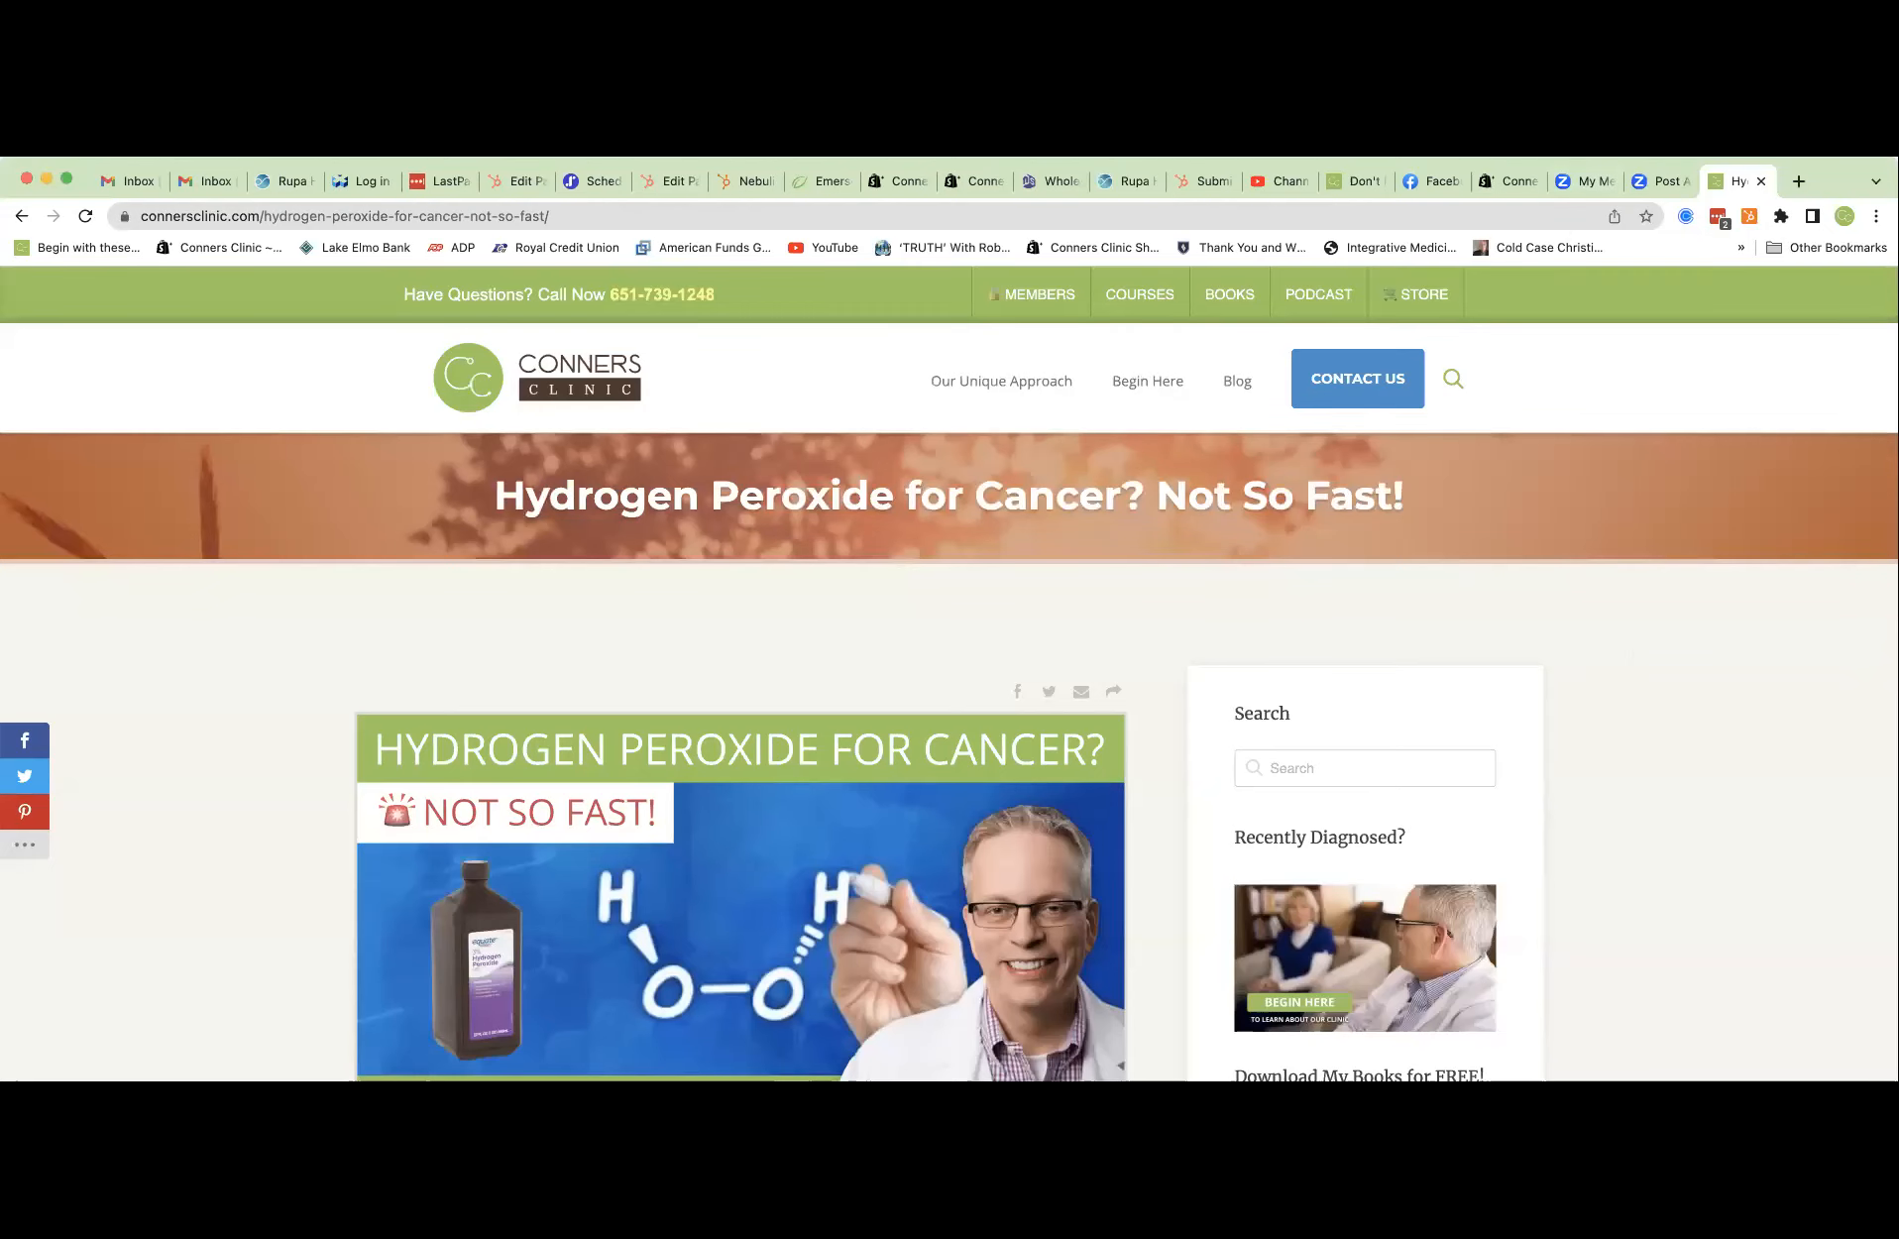
pyautogui.scroll(-3)
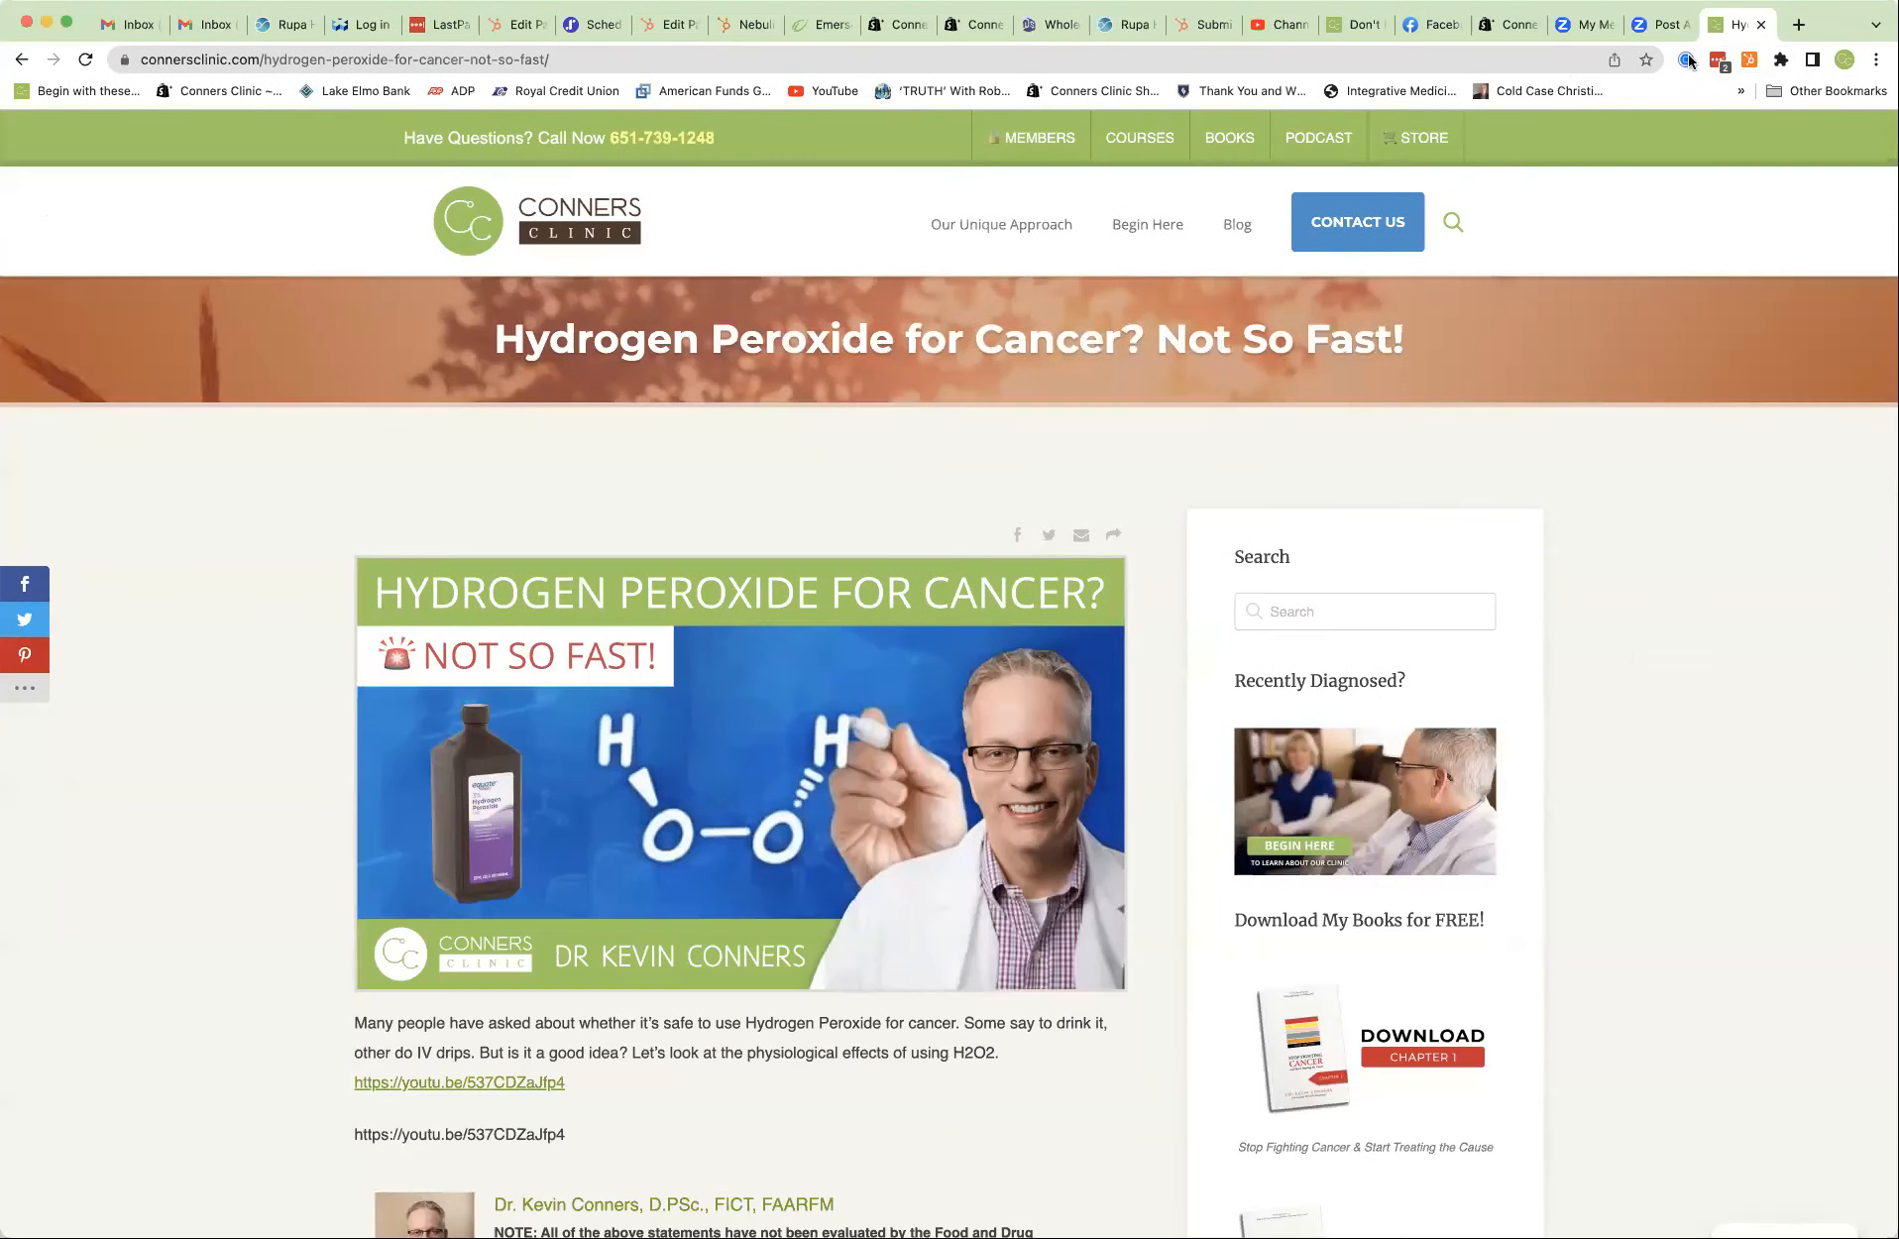
pyautogui.scroll(-3)
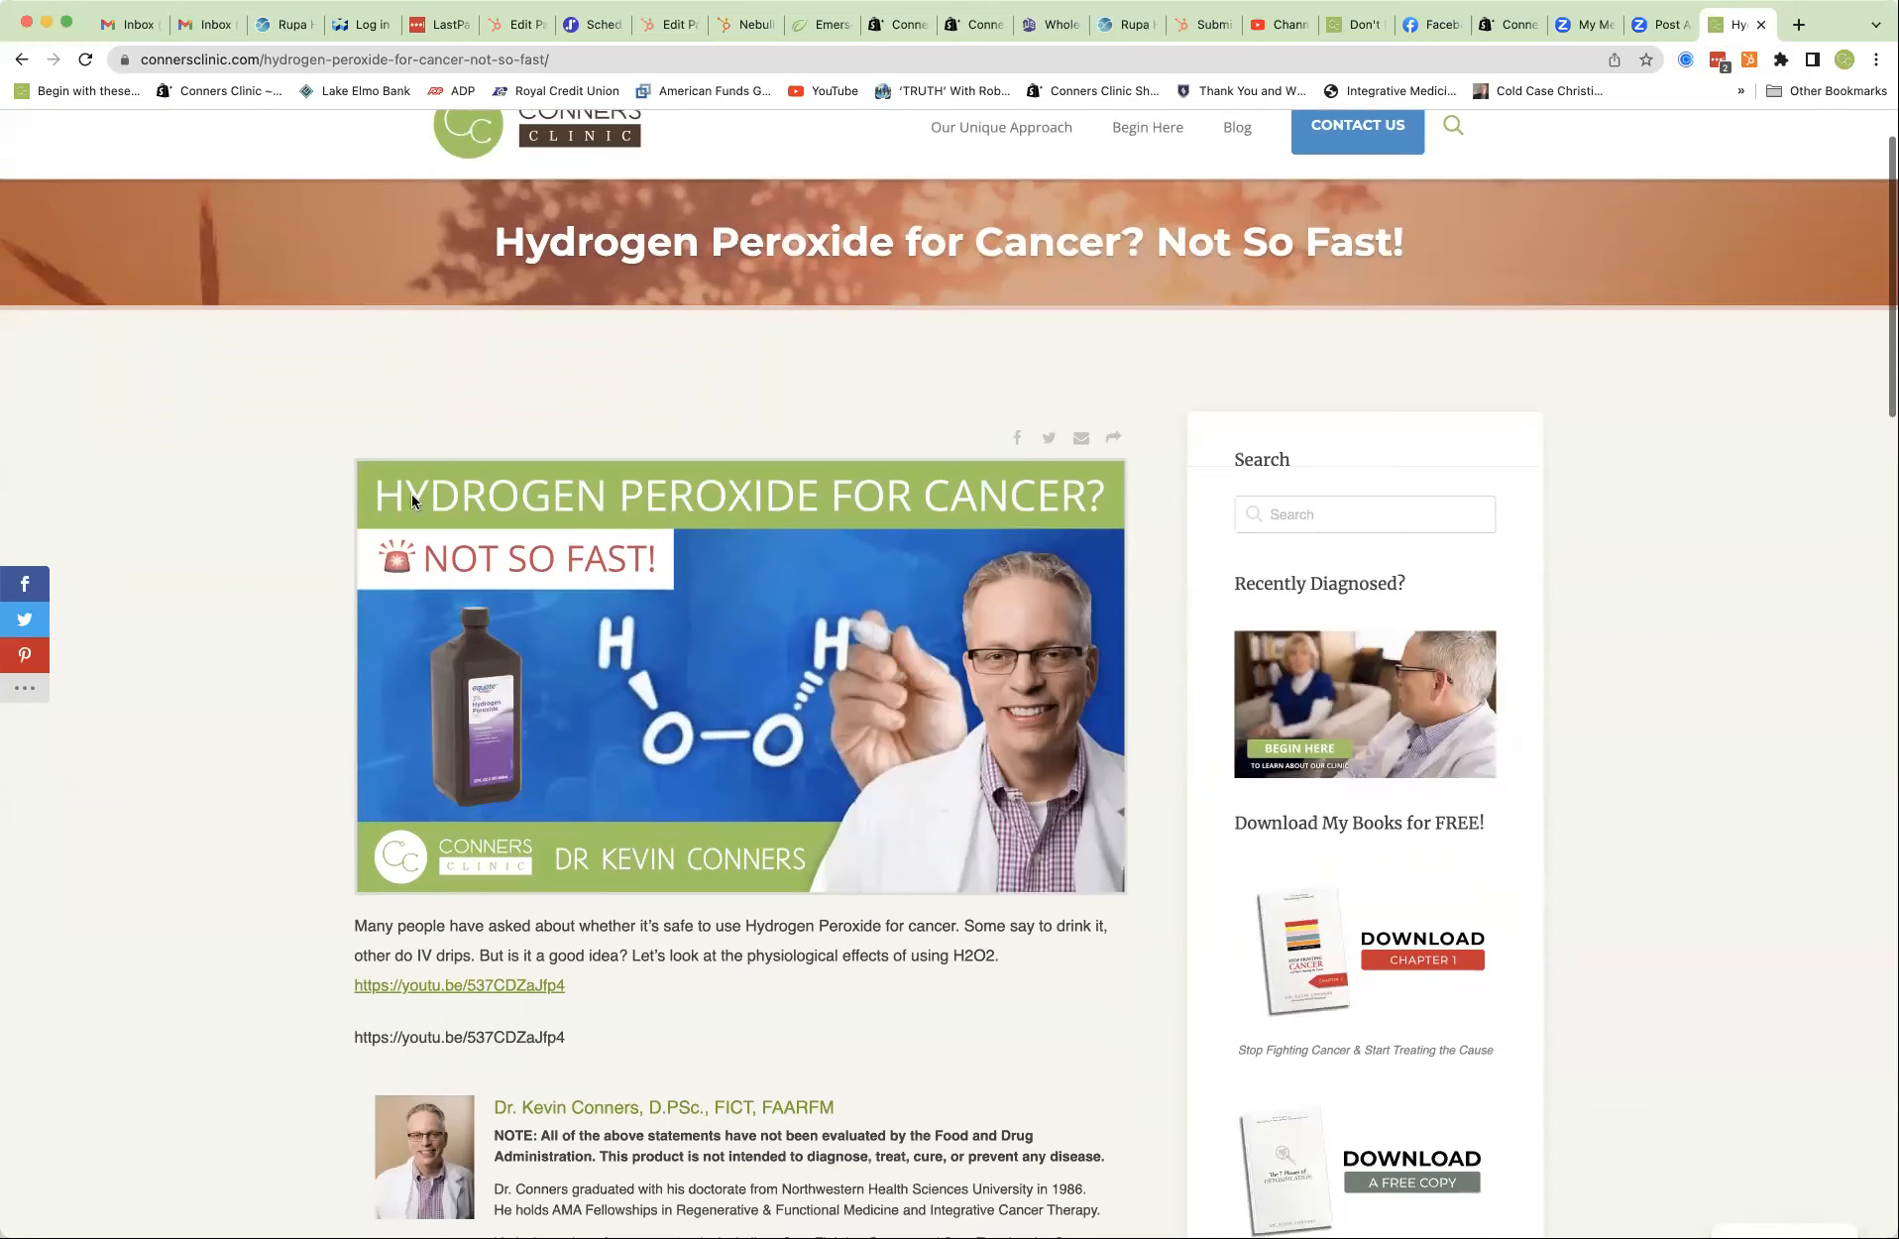
pyautogui.scroll(-3)
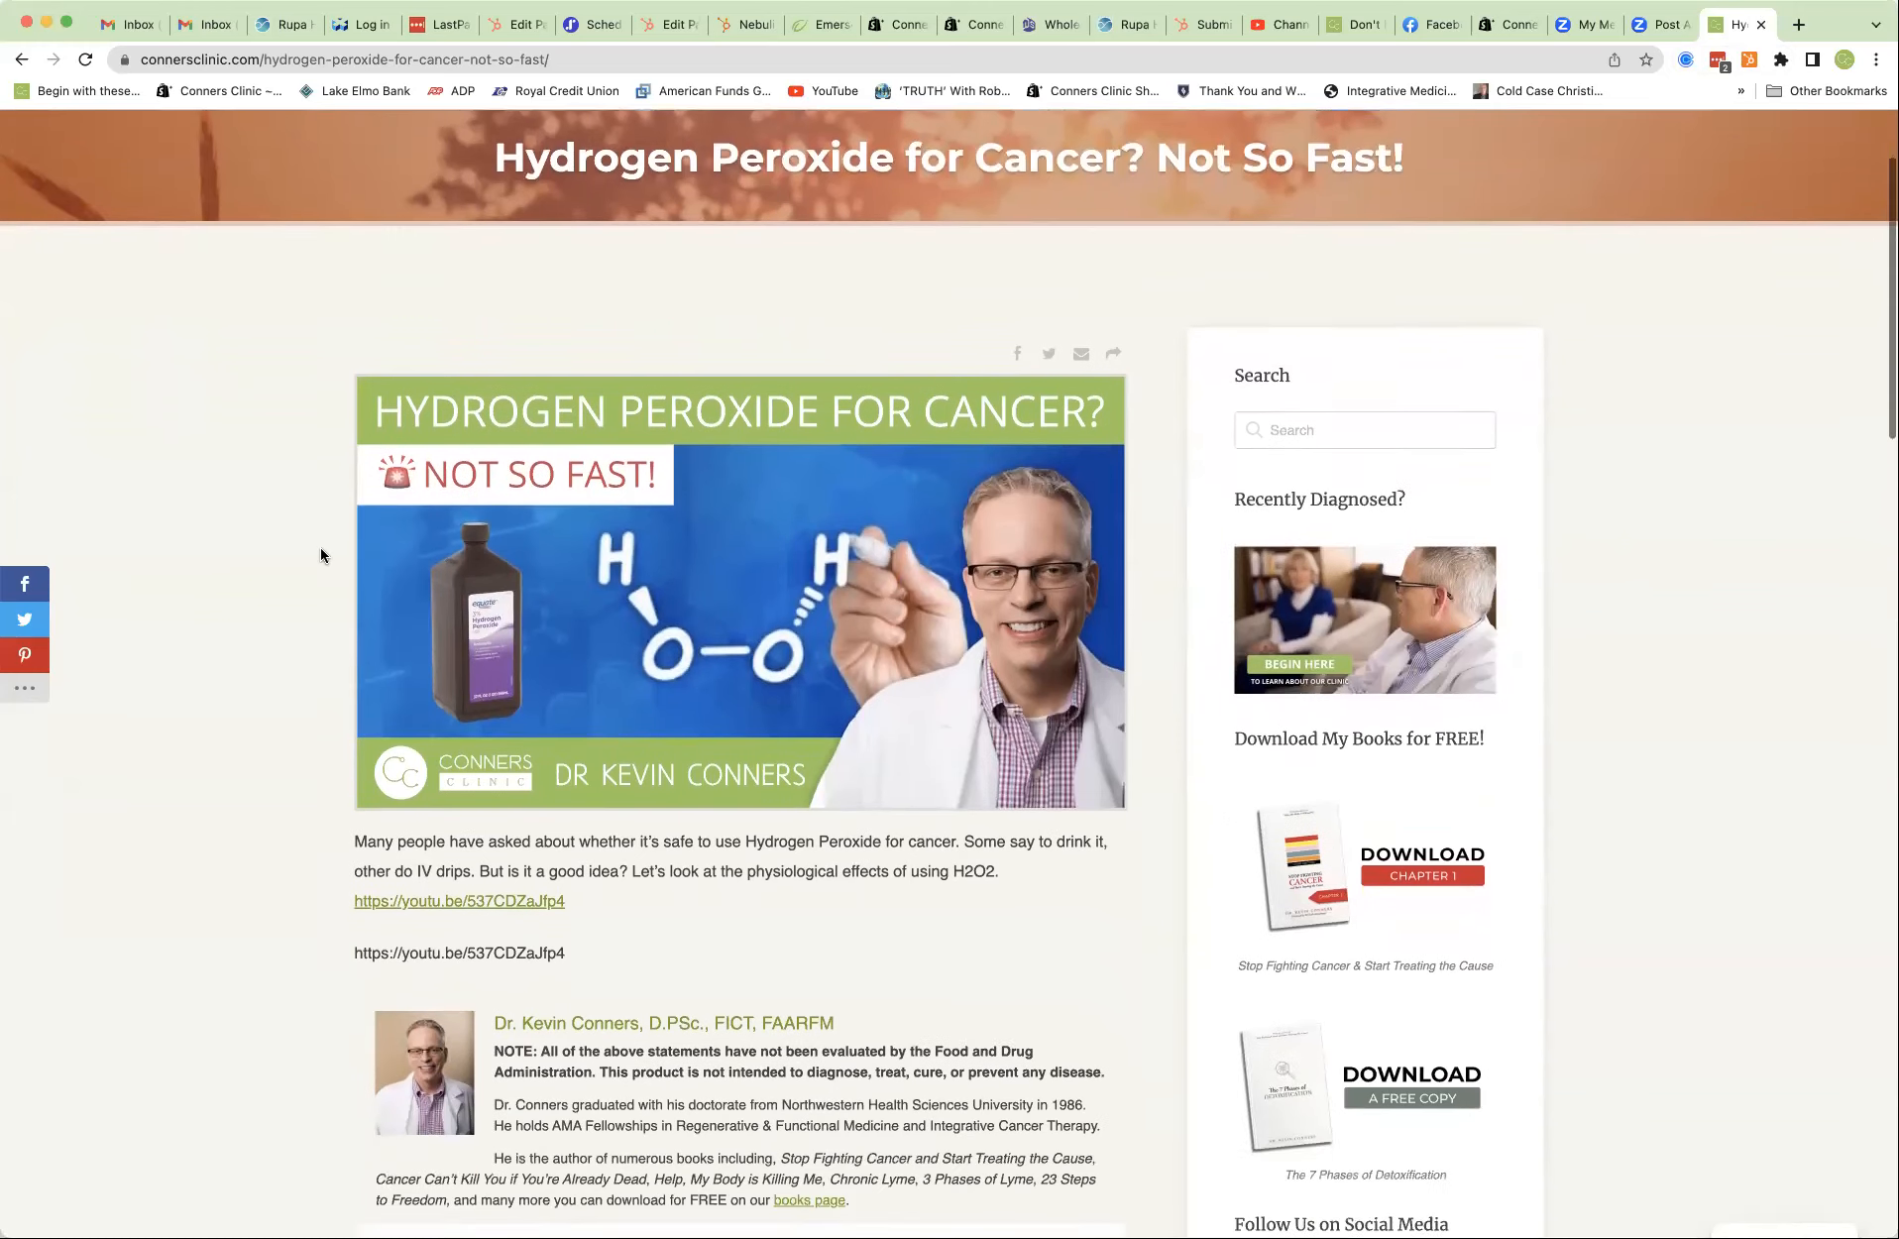
pyautogui.scroll(-3)
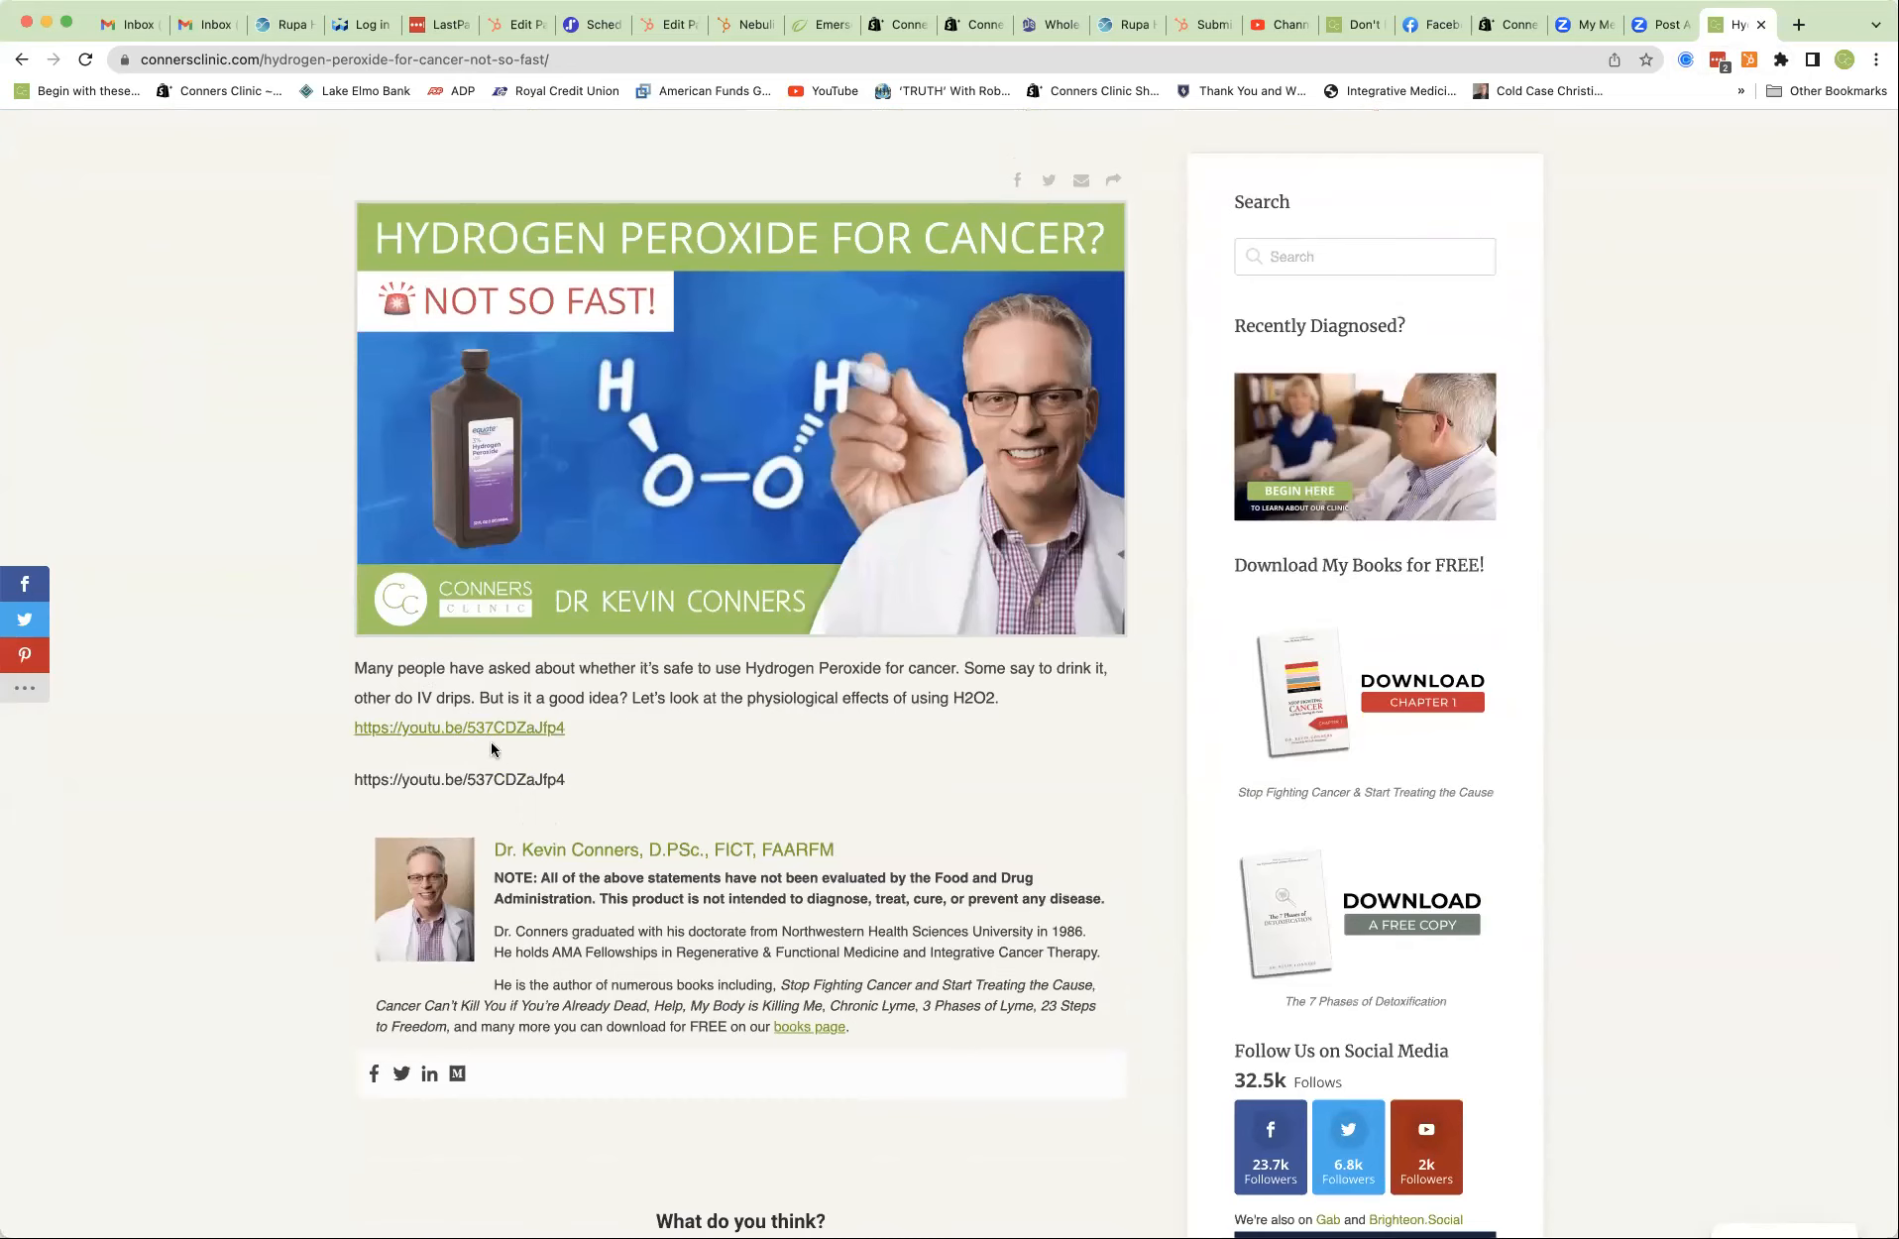
pyautogui.moveTo(1743, 773)
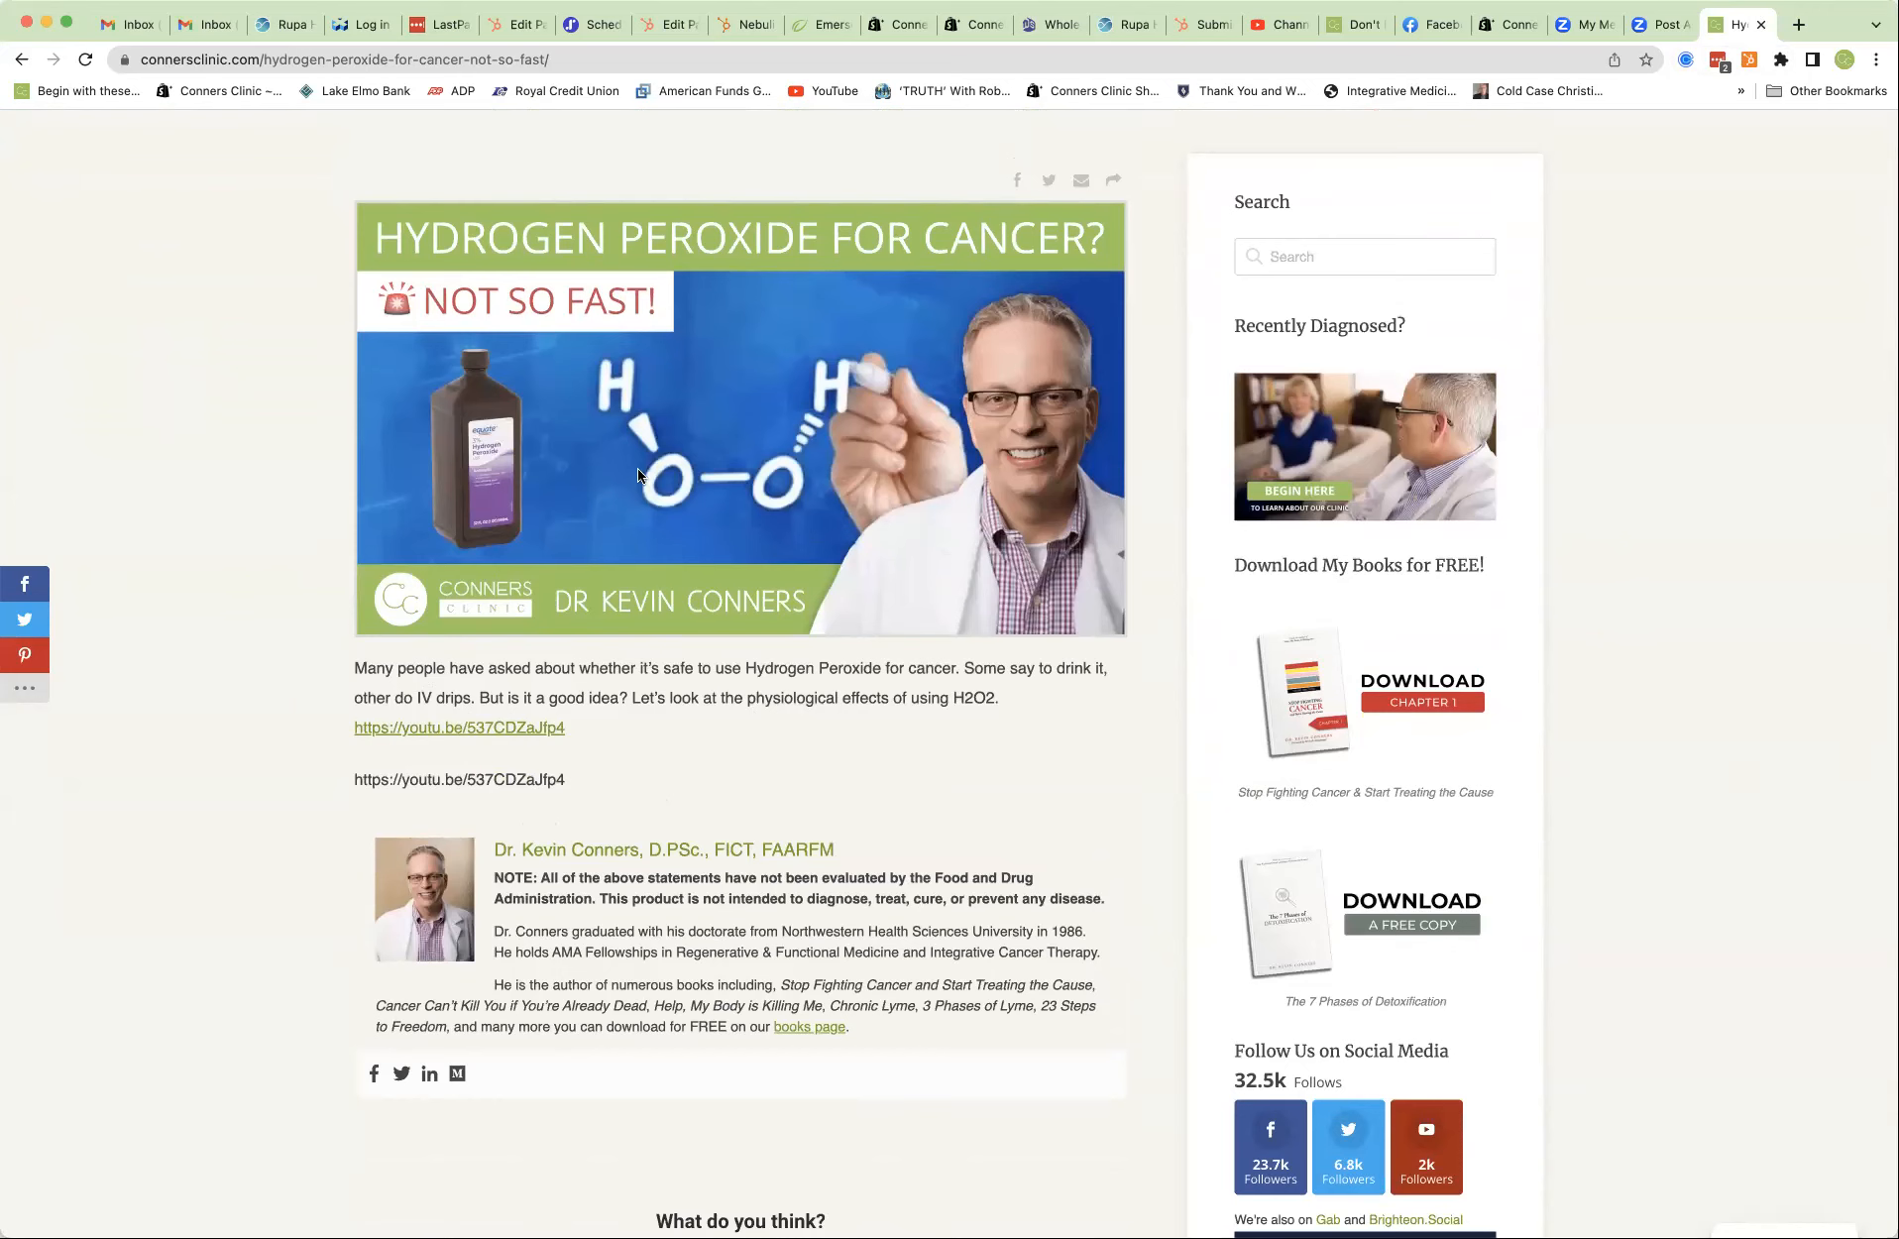
pyautogui.moveTo(801, 480)
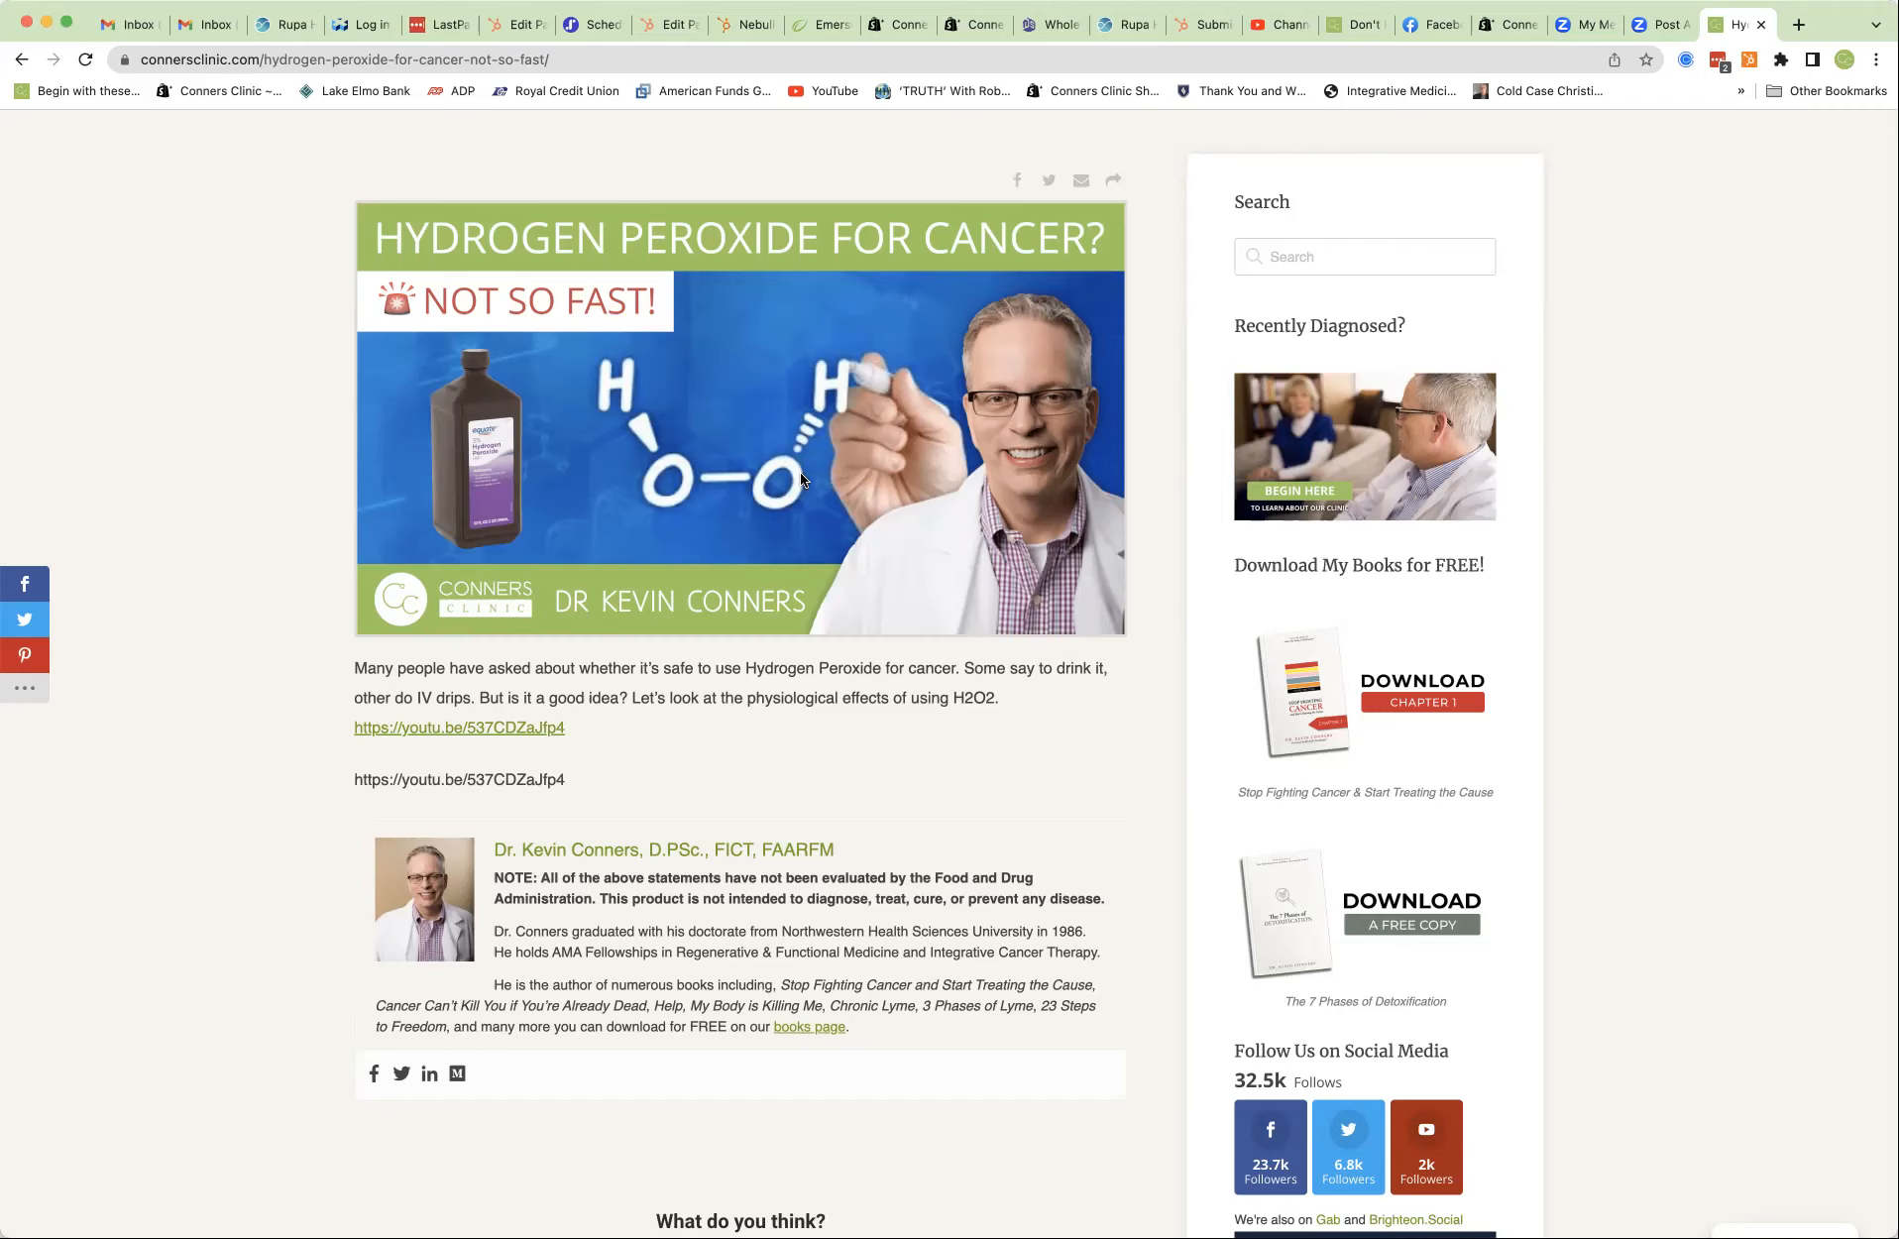
pyautogui.moveTo(765, 579)
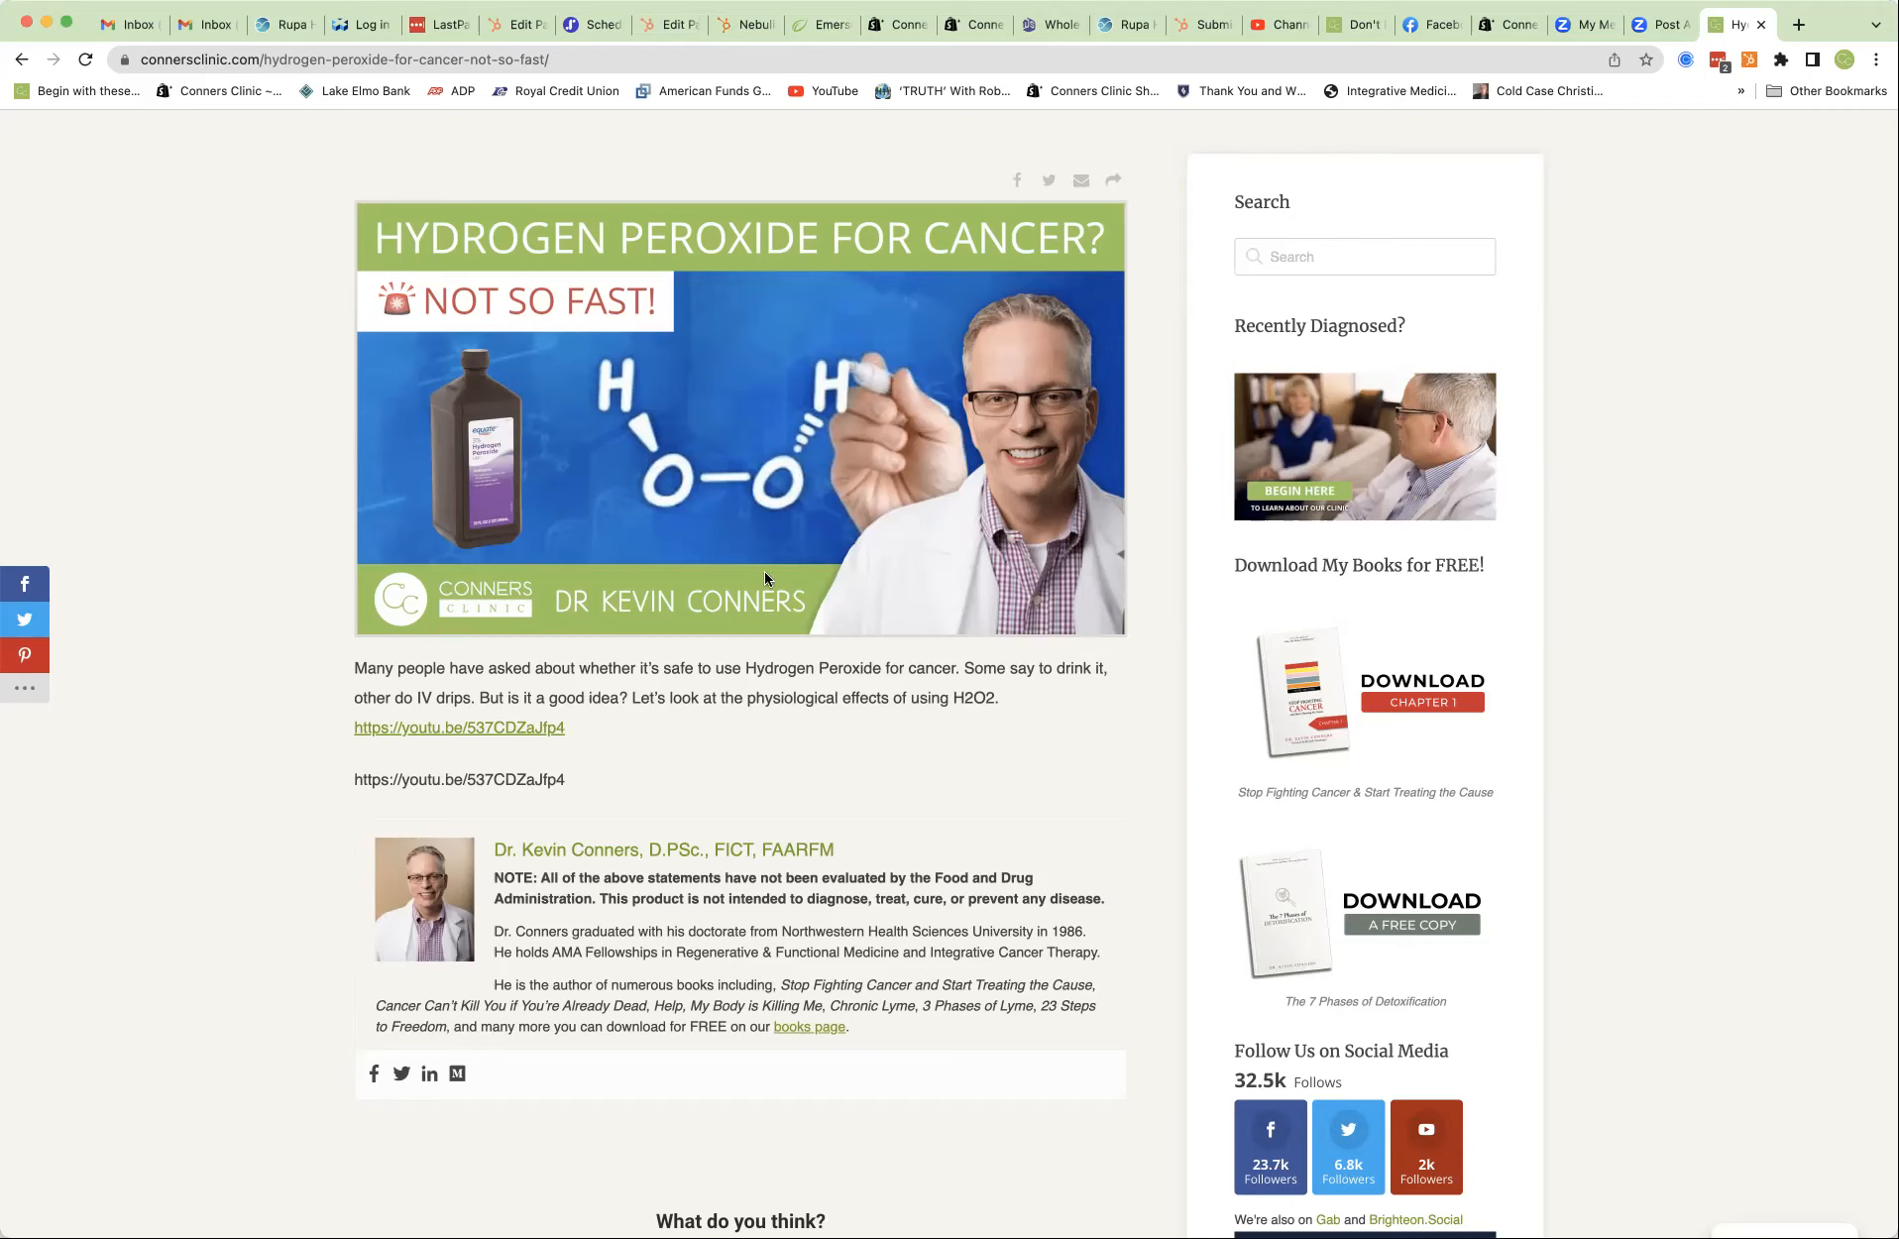
pyautogui.moveTo(246, 605)
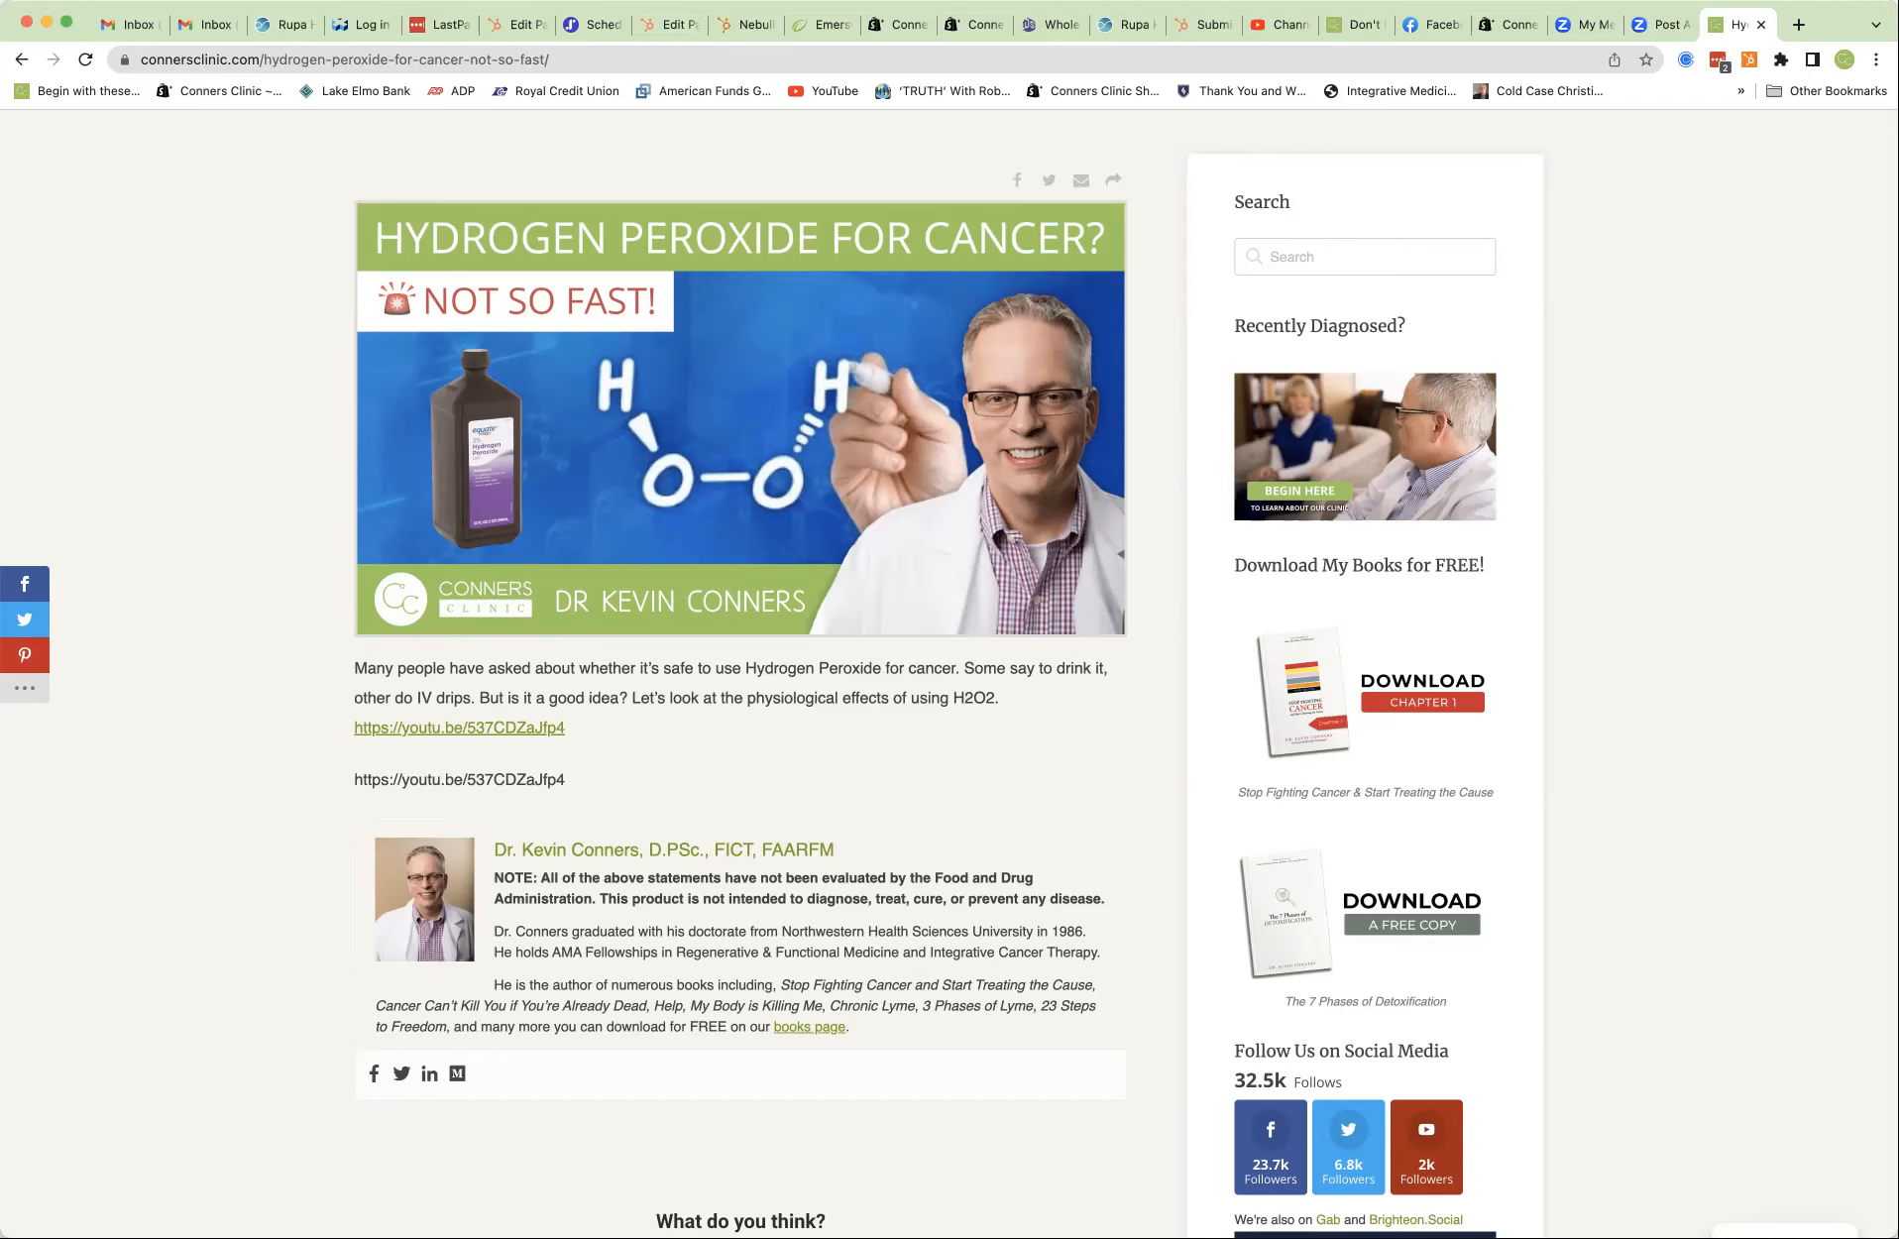
pyautogui.moveTo(1322, 208)
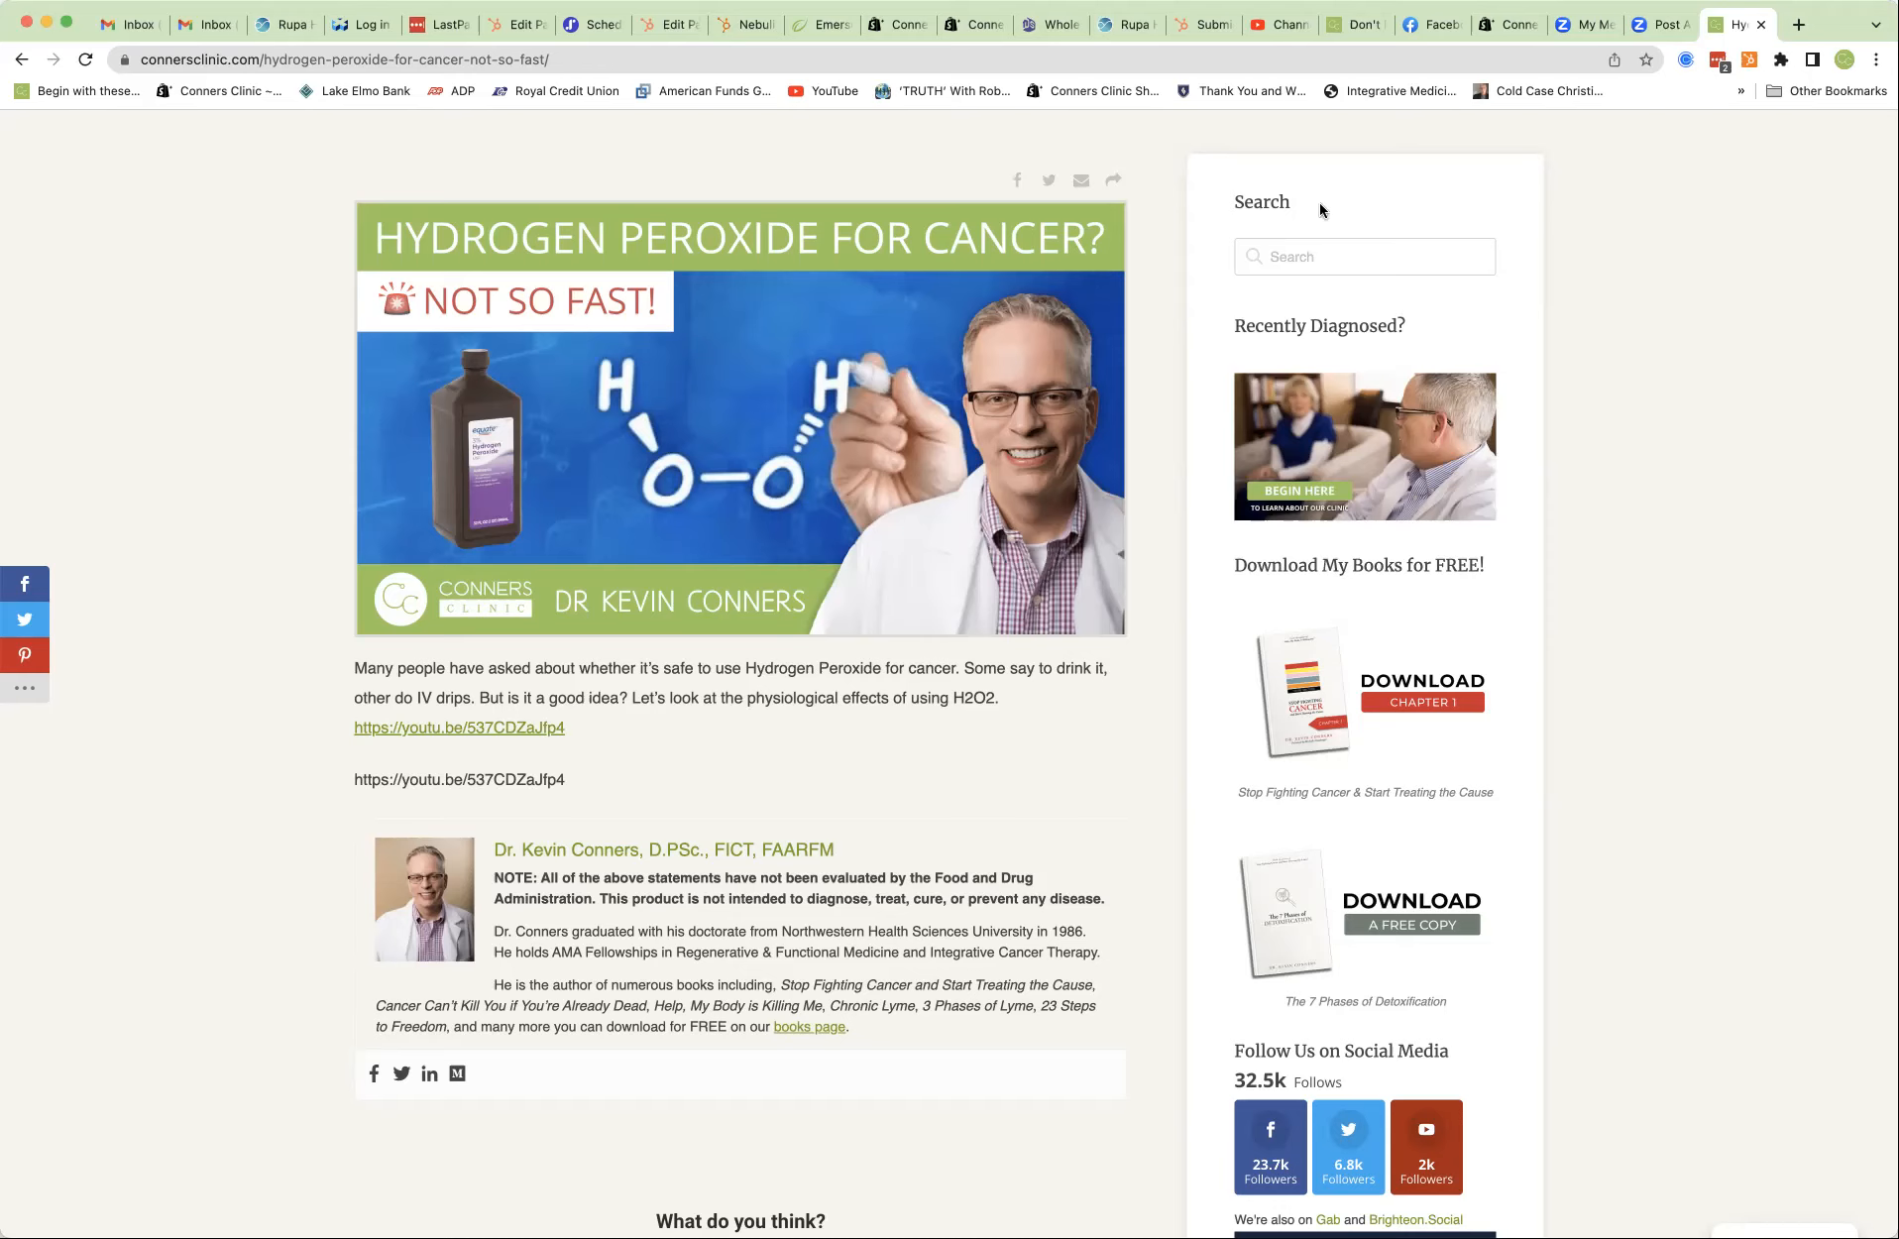
pyautogui.moveTo(635, 117)
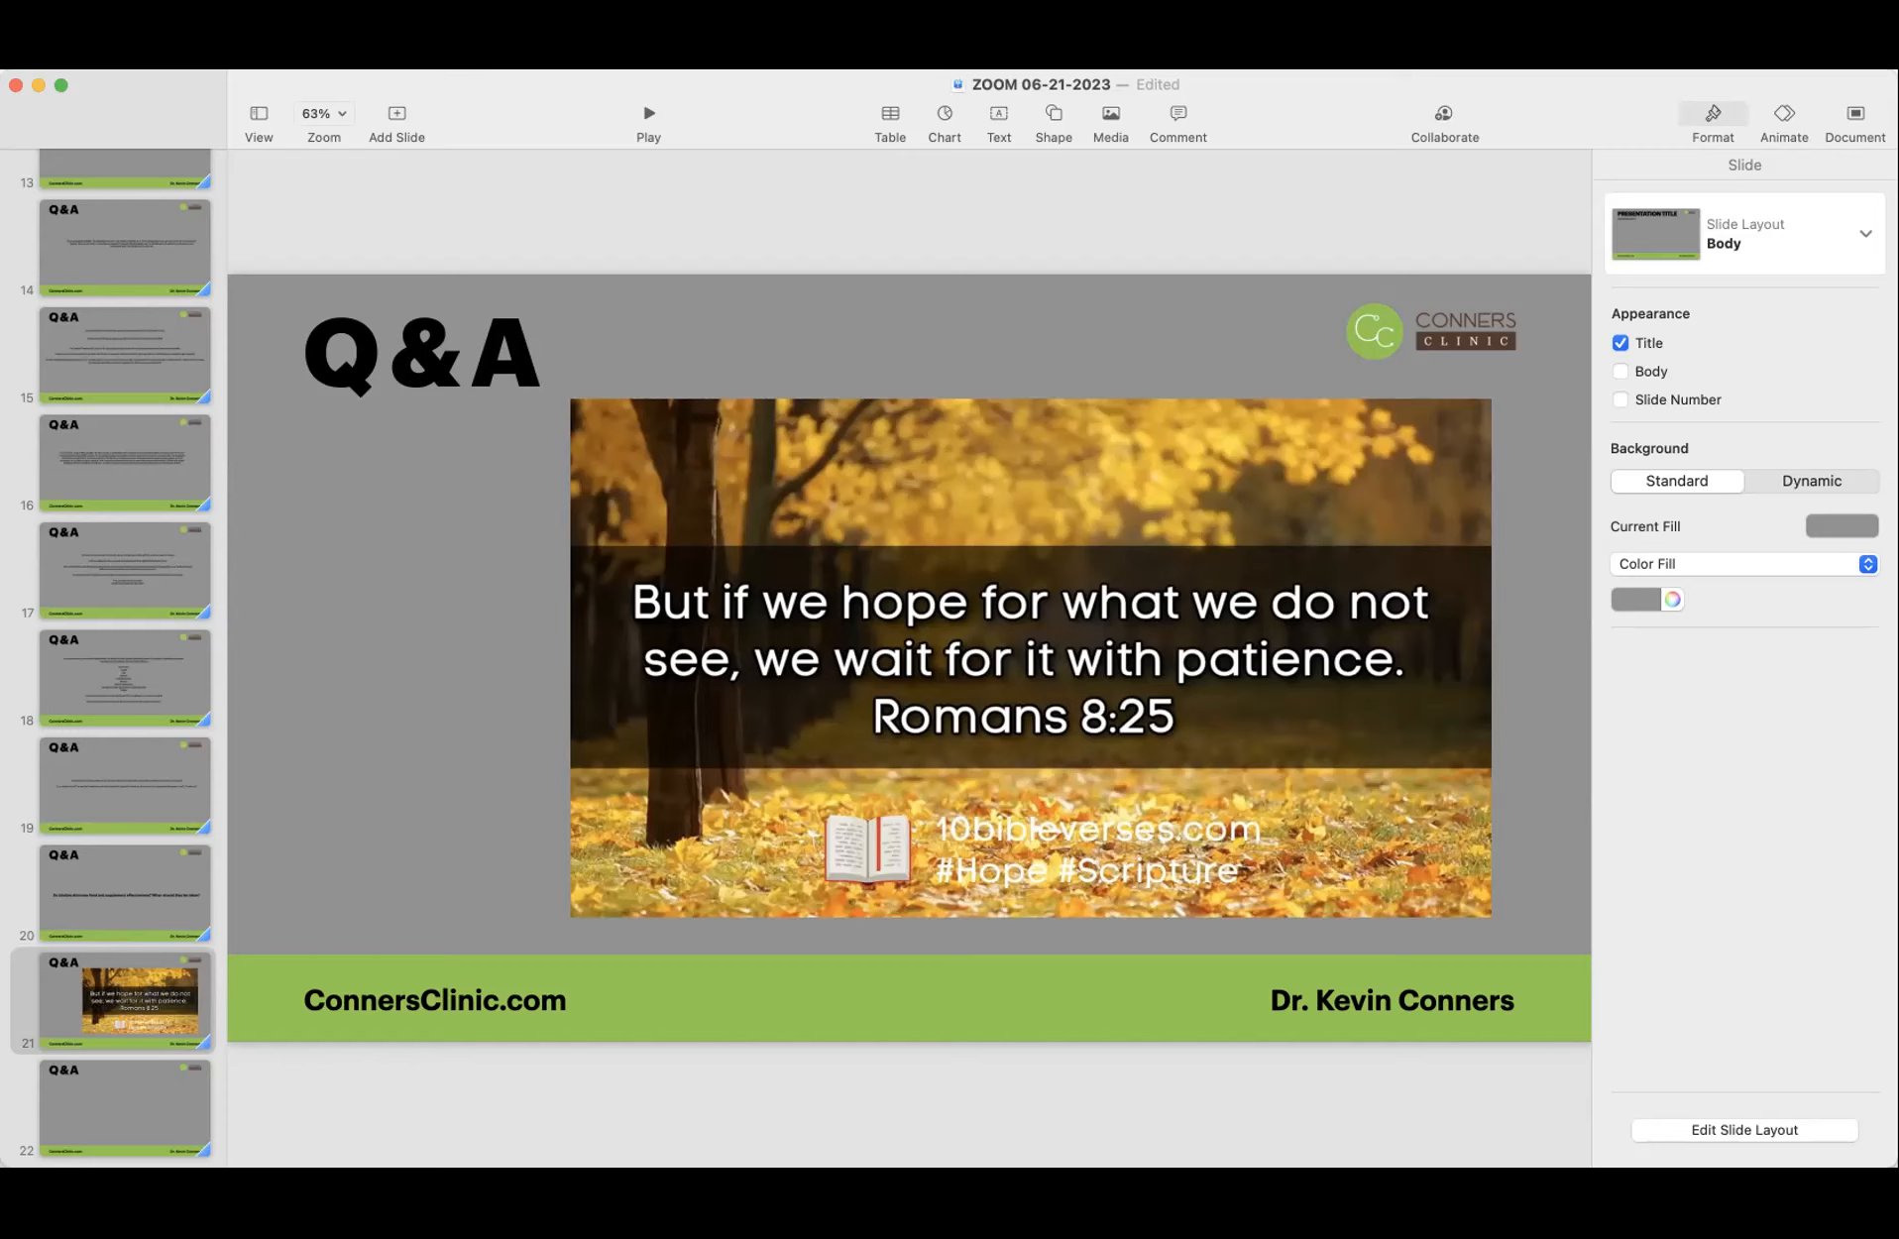
pyautogui.moveTo(1330, 159)
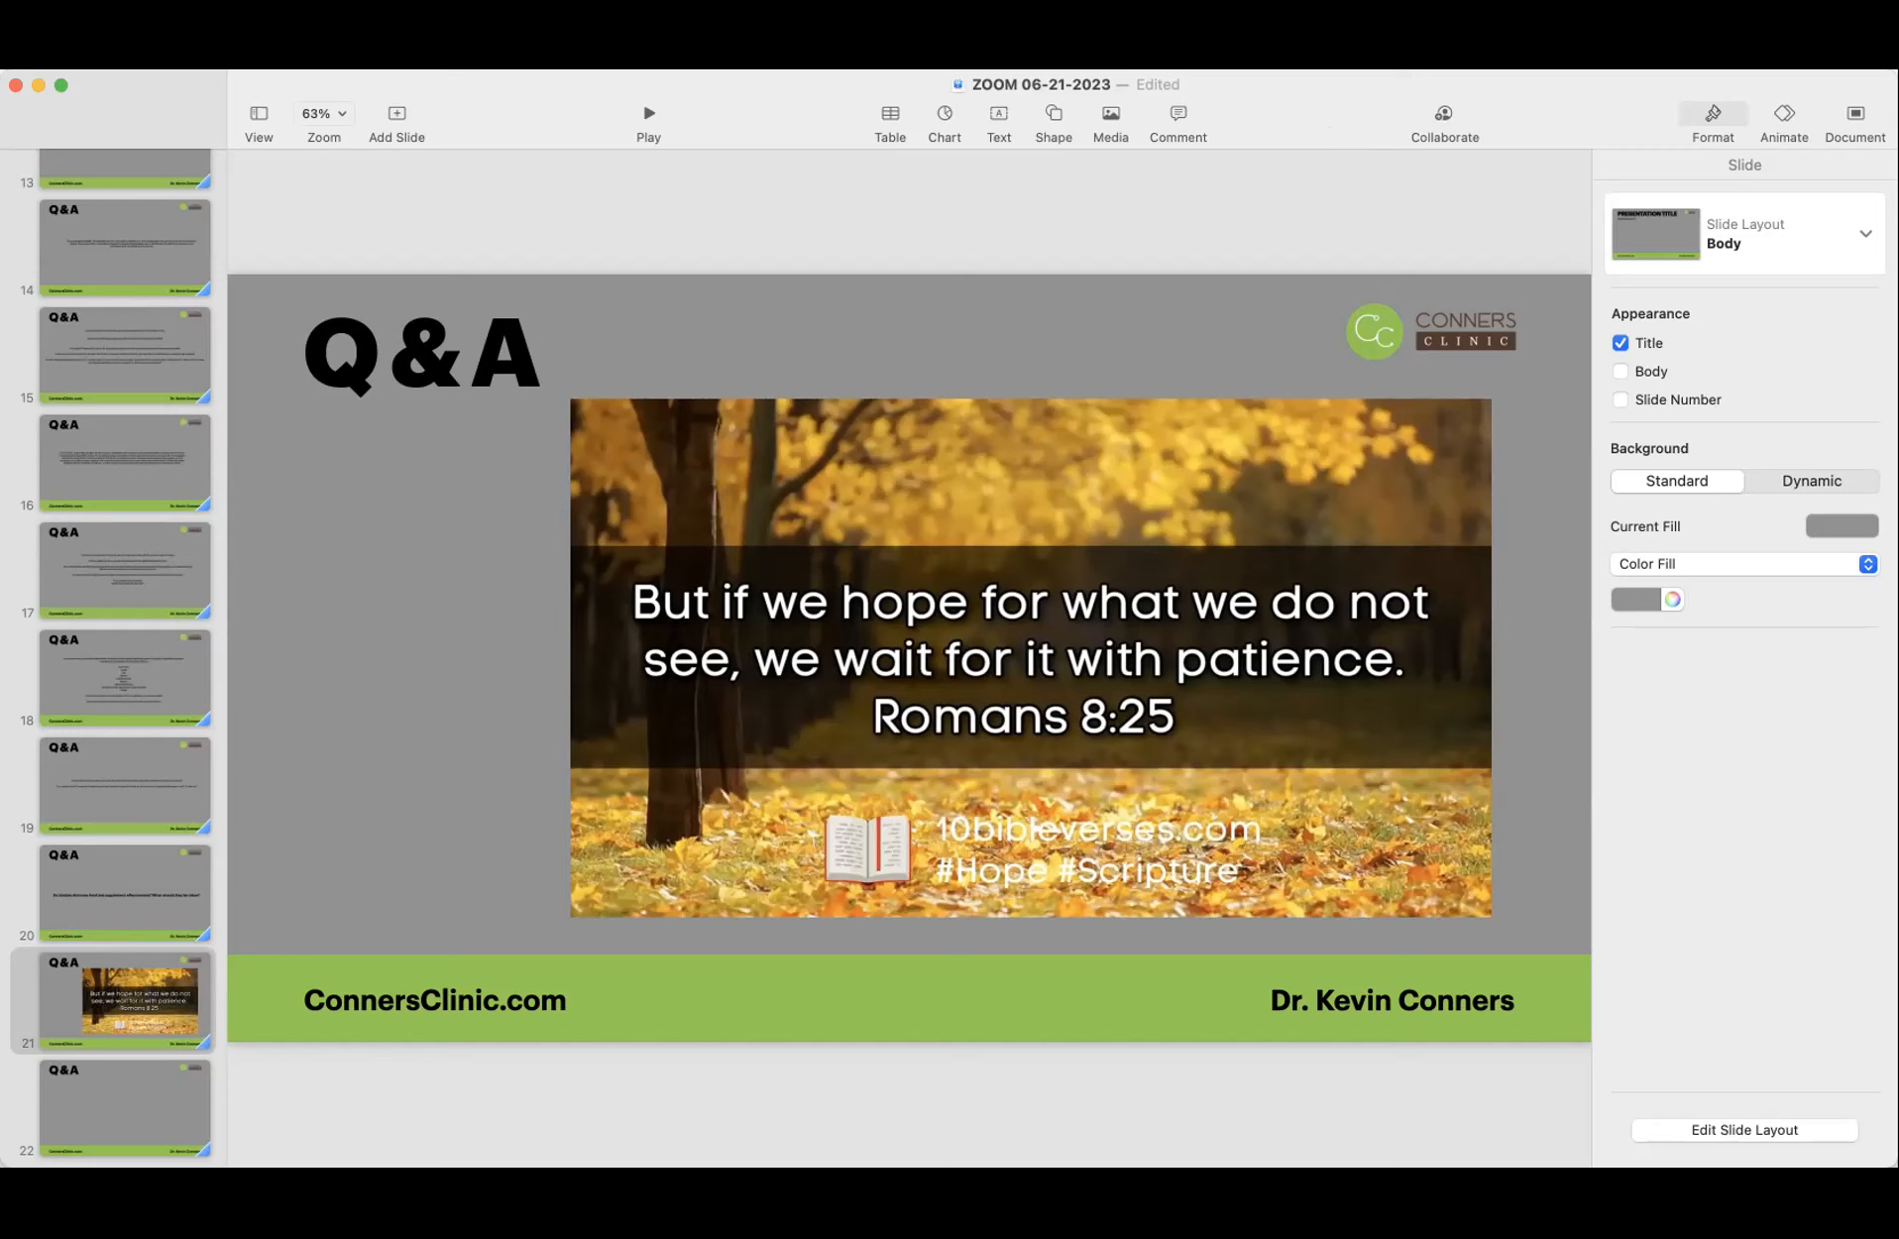
pyautogui.moveTo(1201, 444)
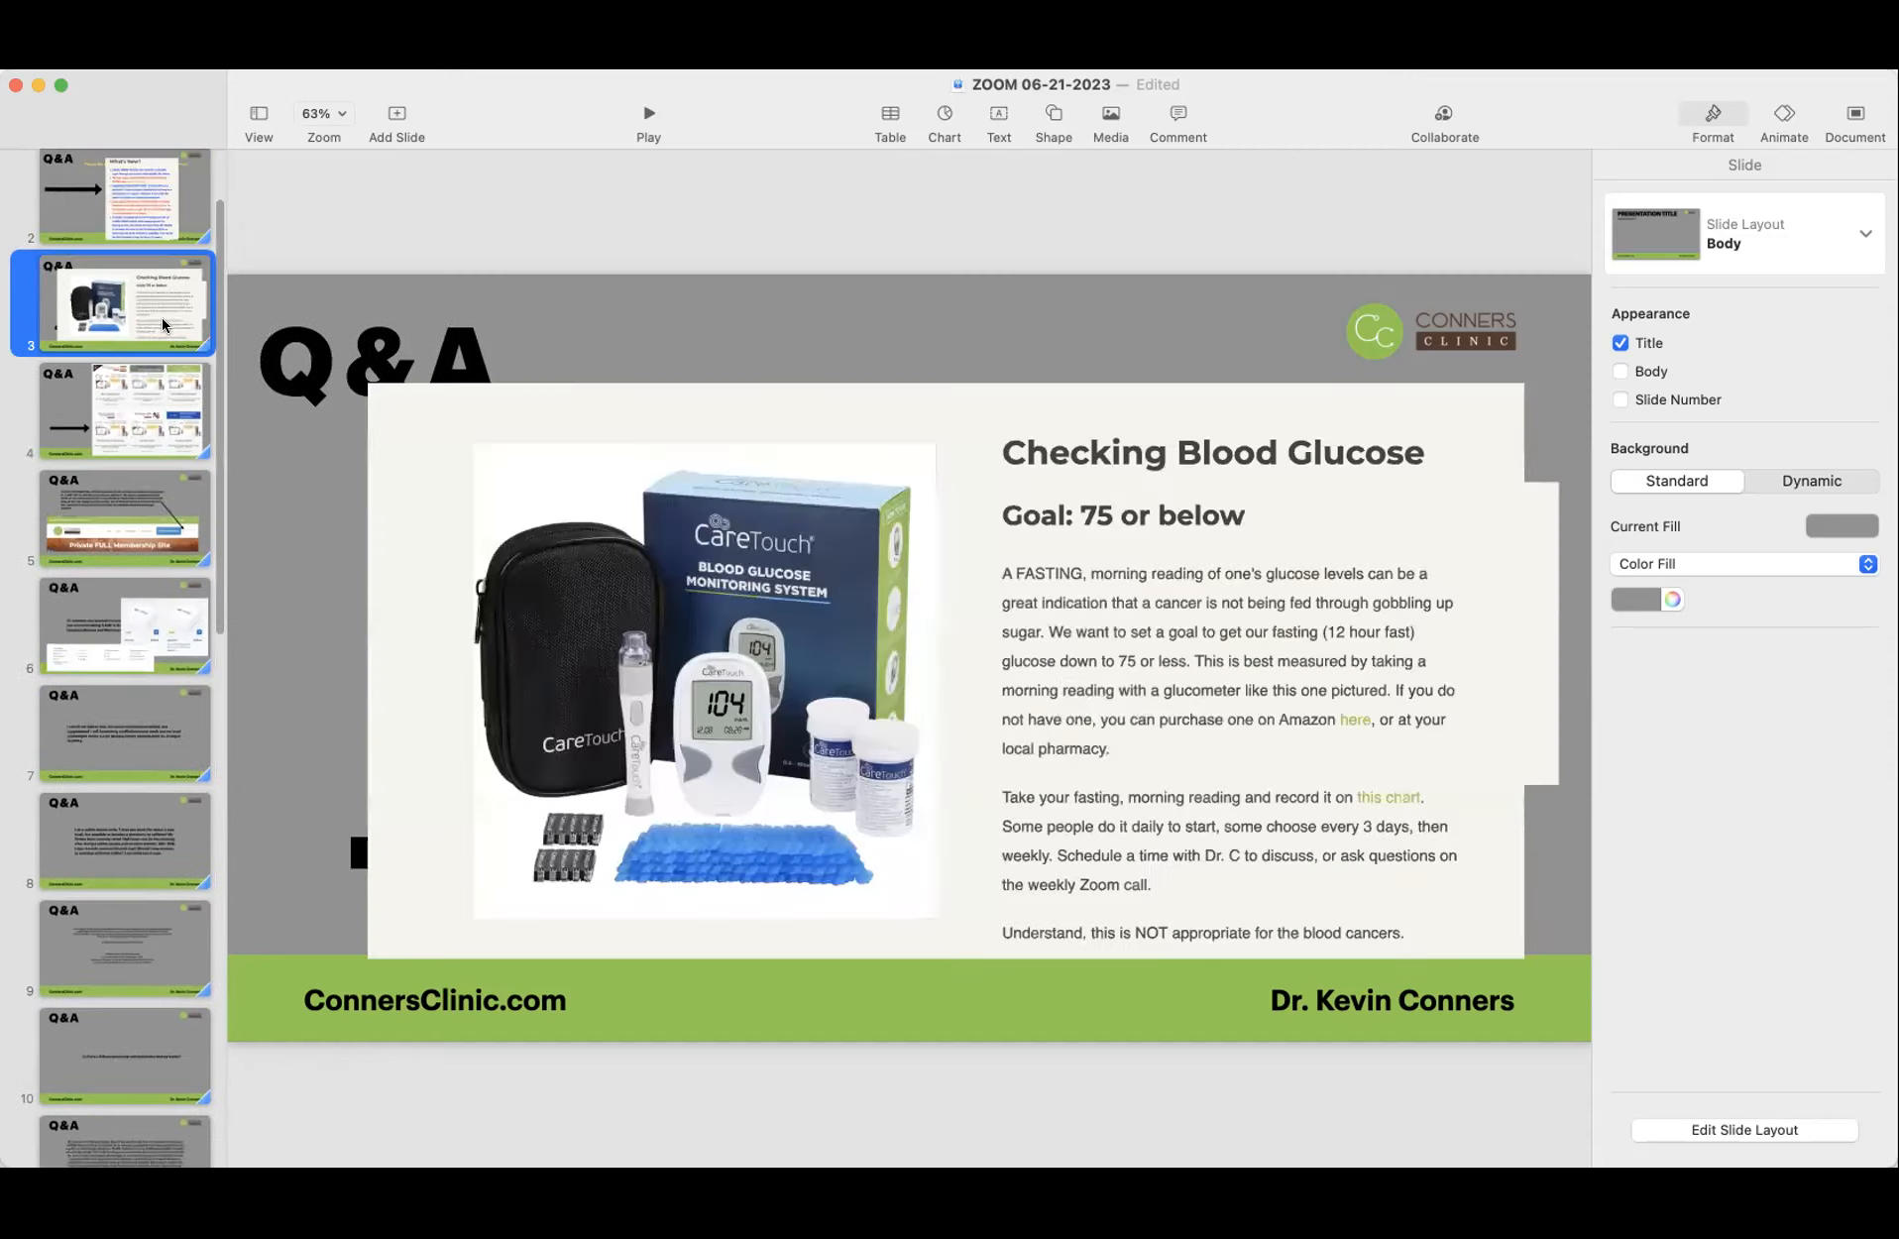
pyautogui.moveTo(985, 585)
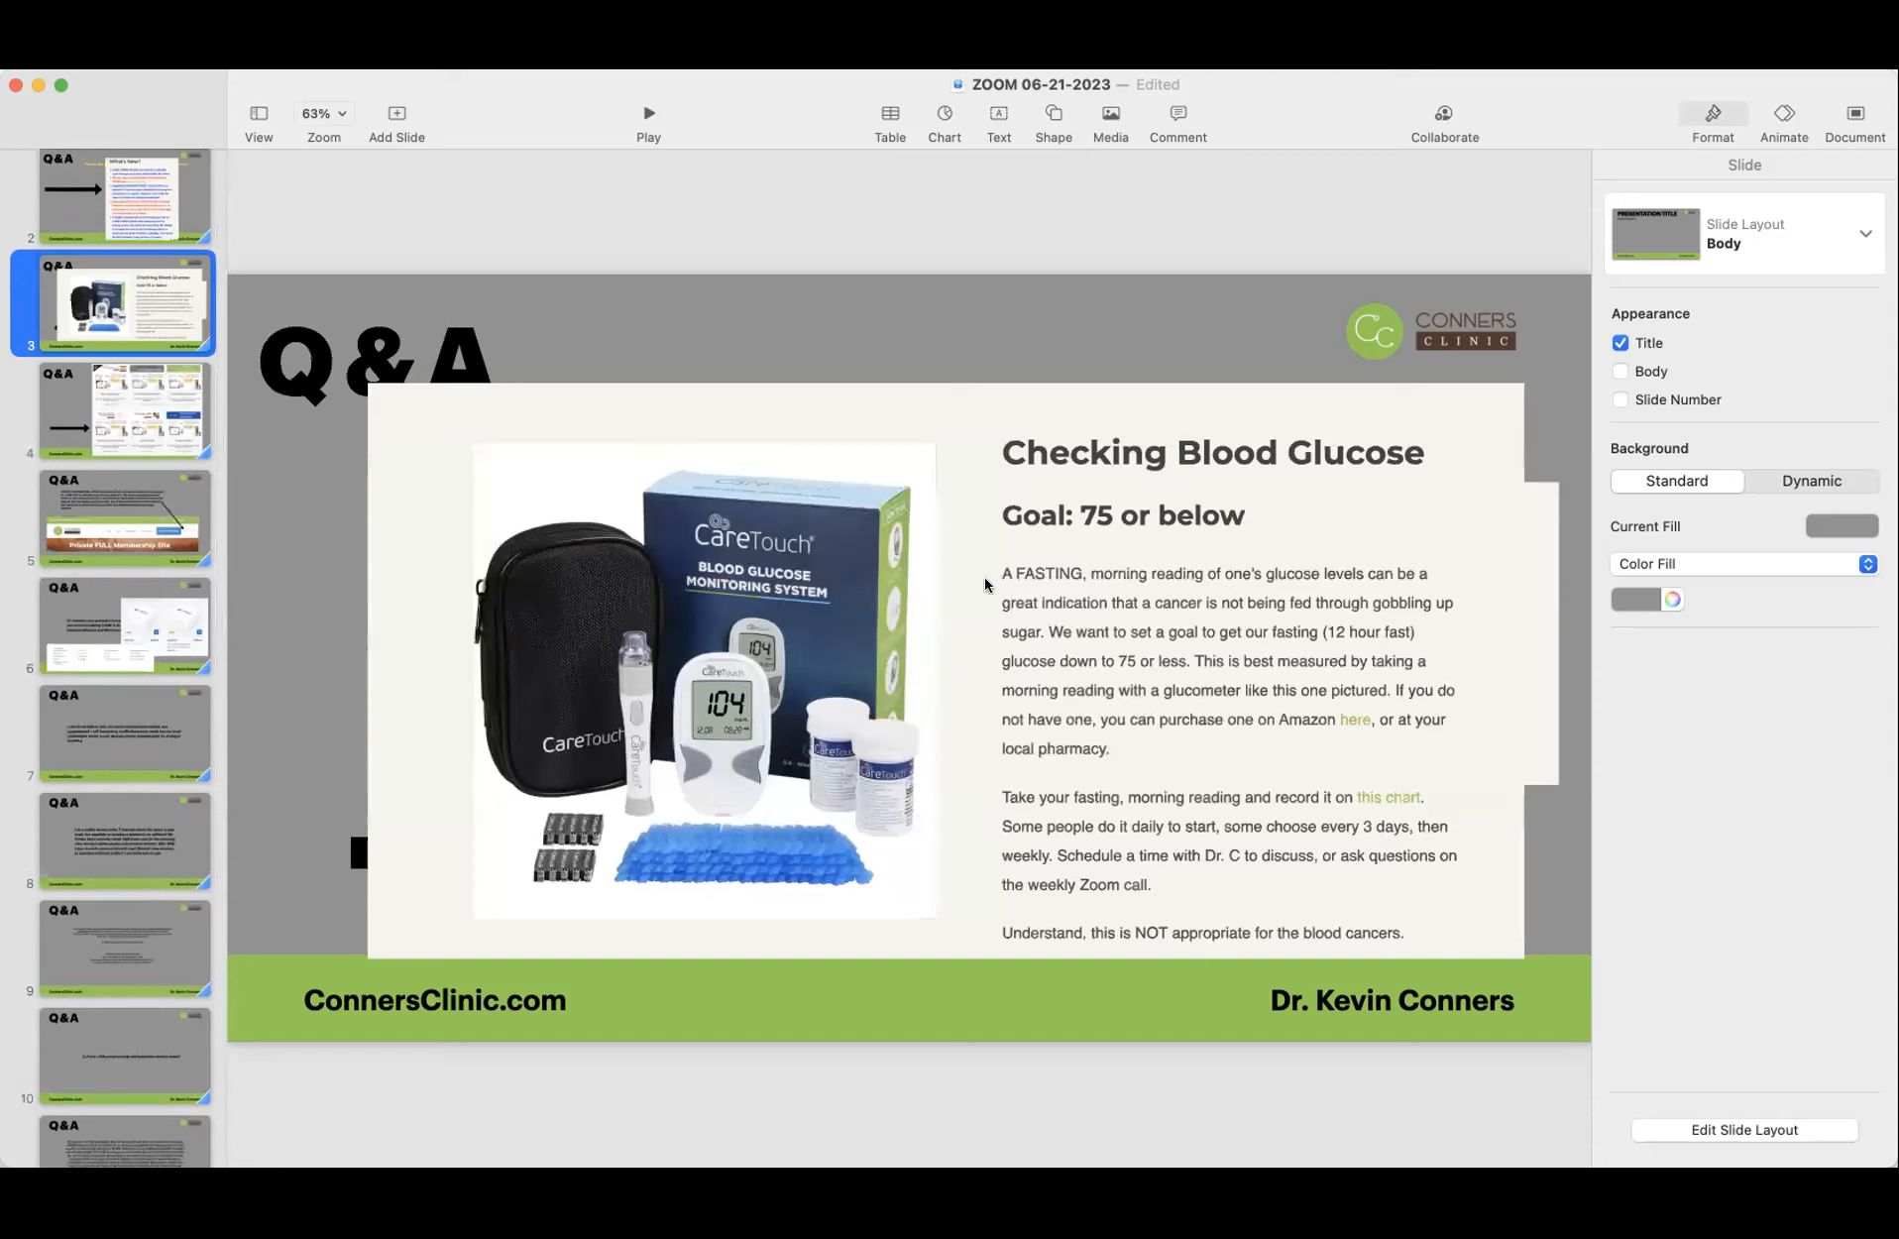
pyautogui.moveTo(1042, 557)
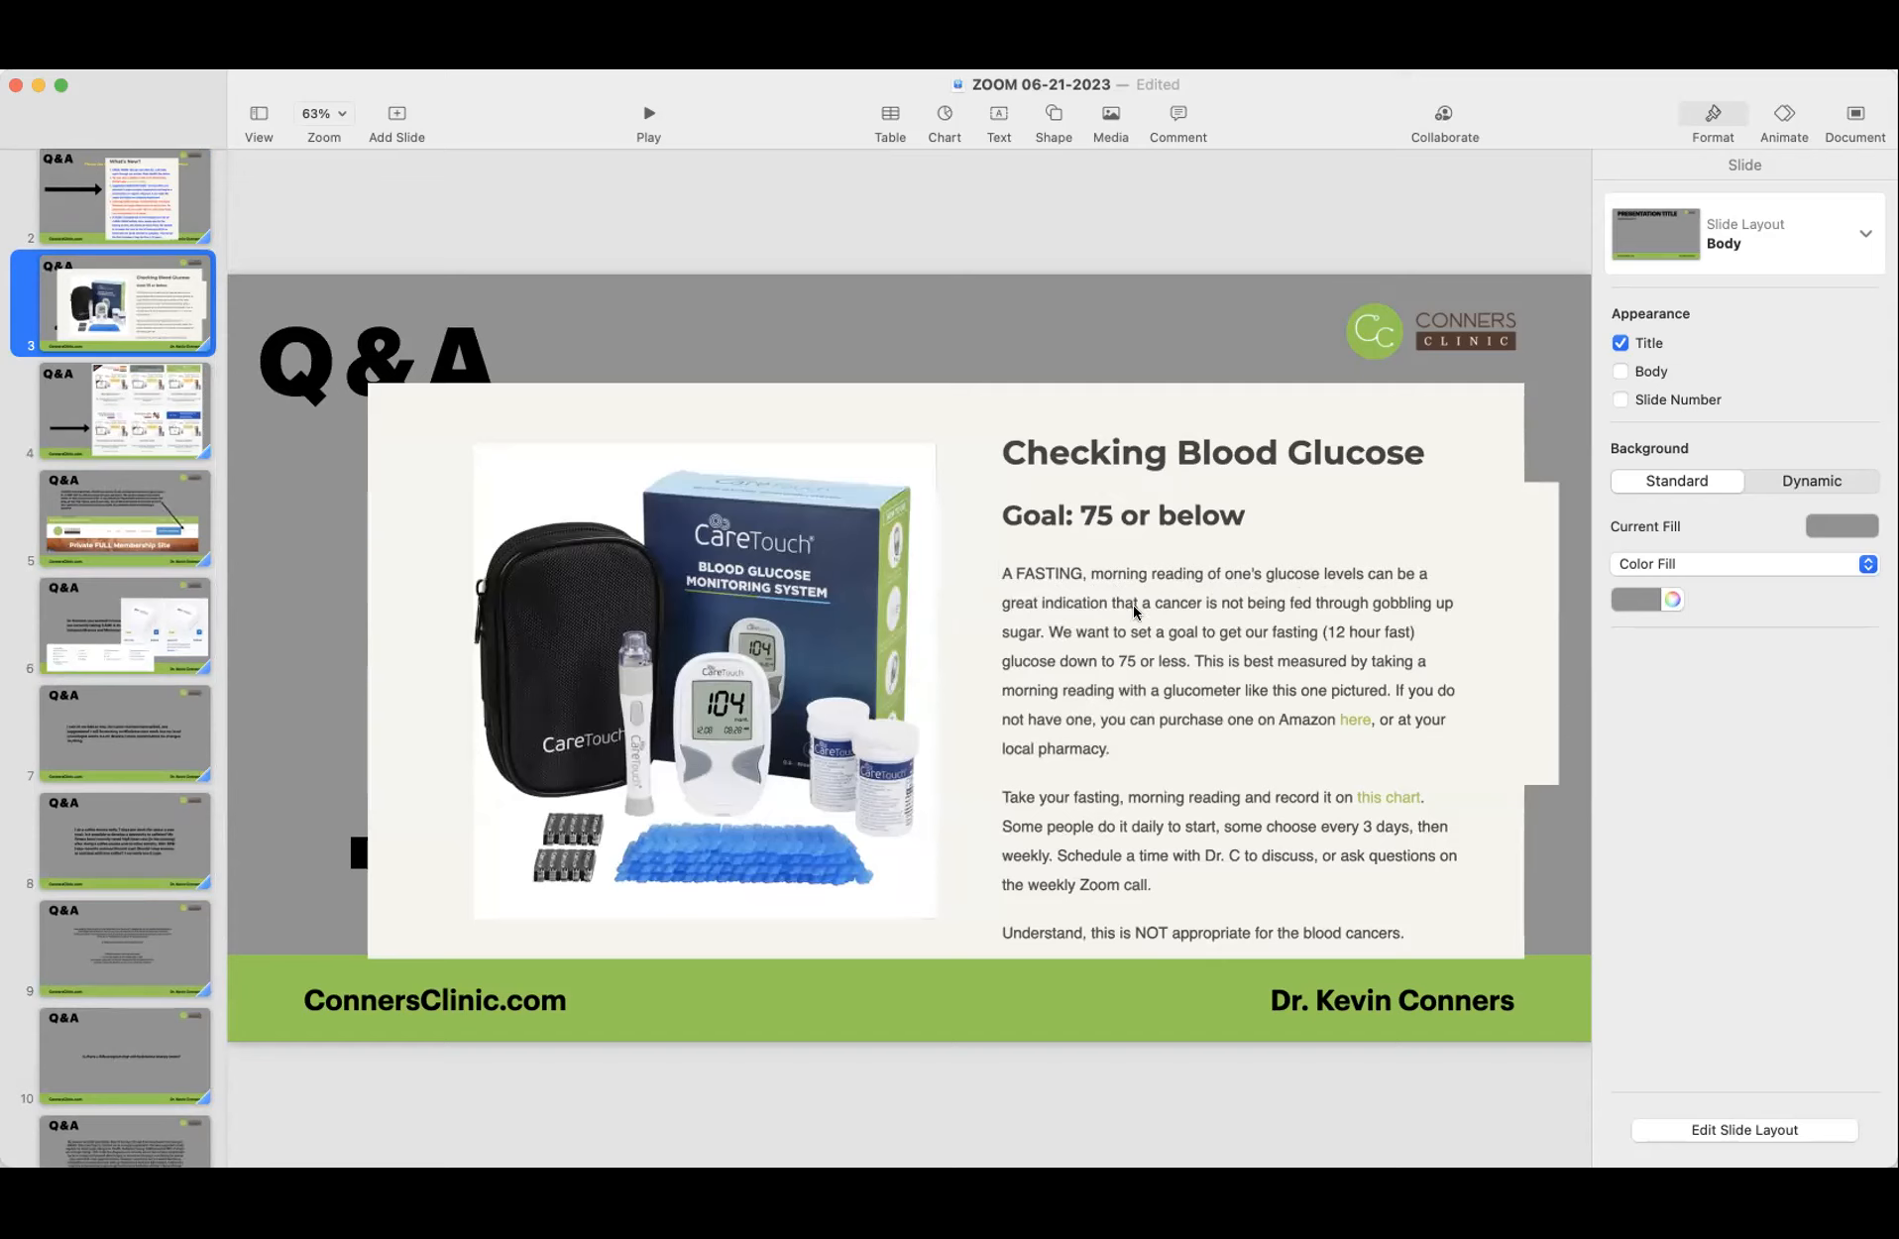
pyautogui.moveTo(1368, 610)
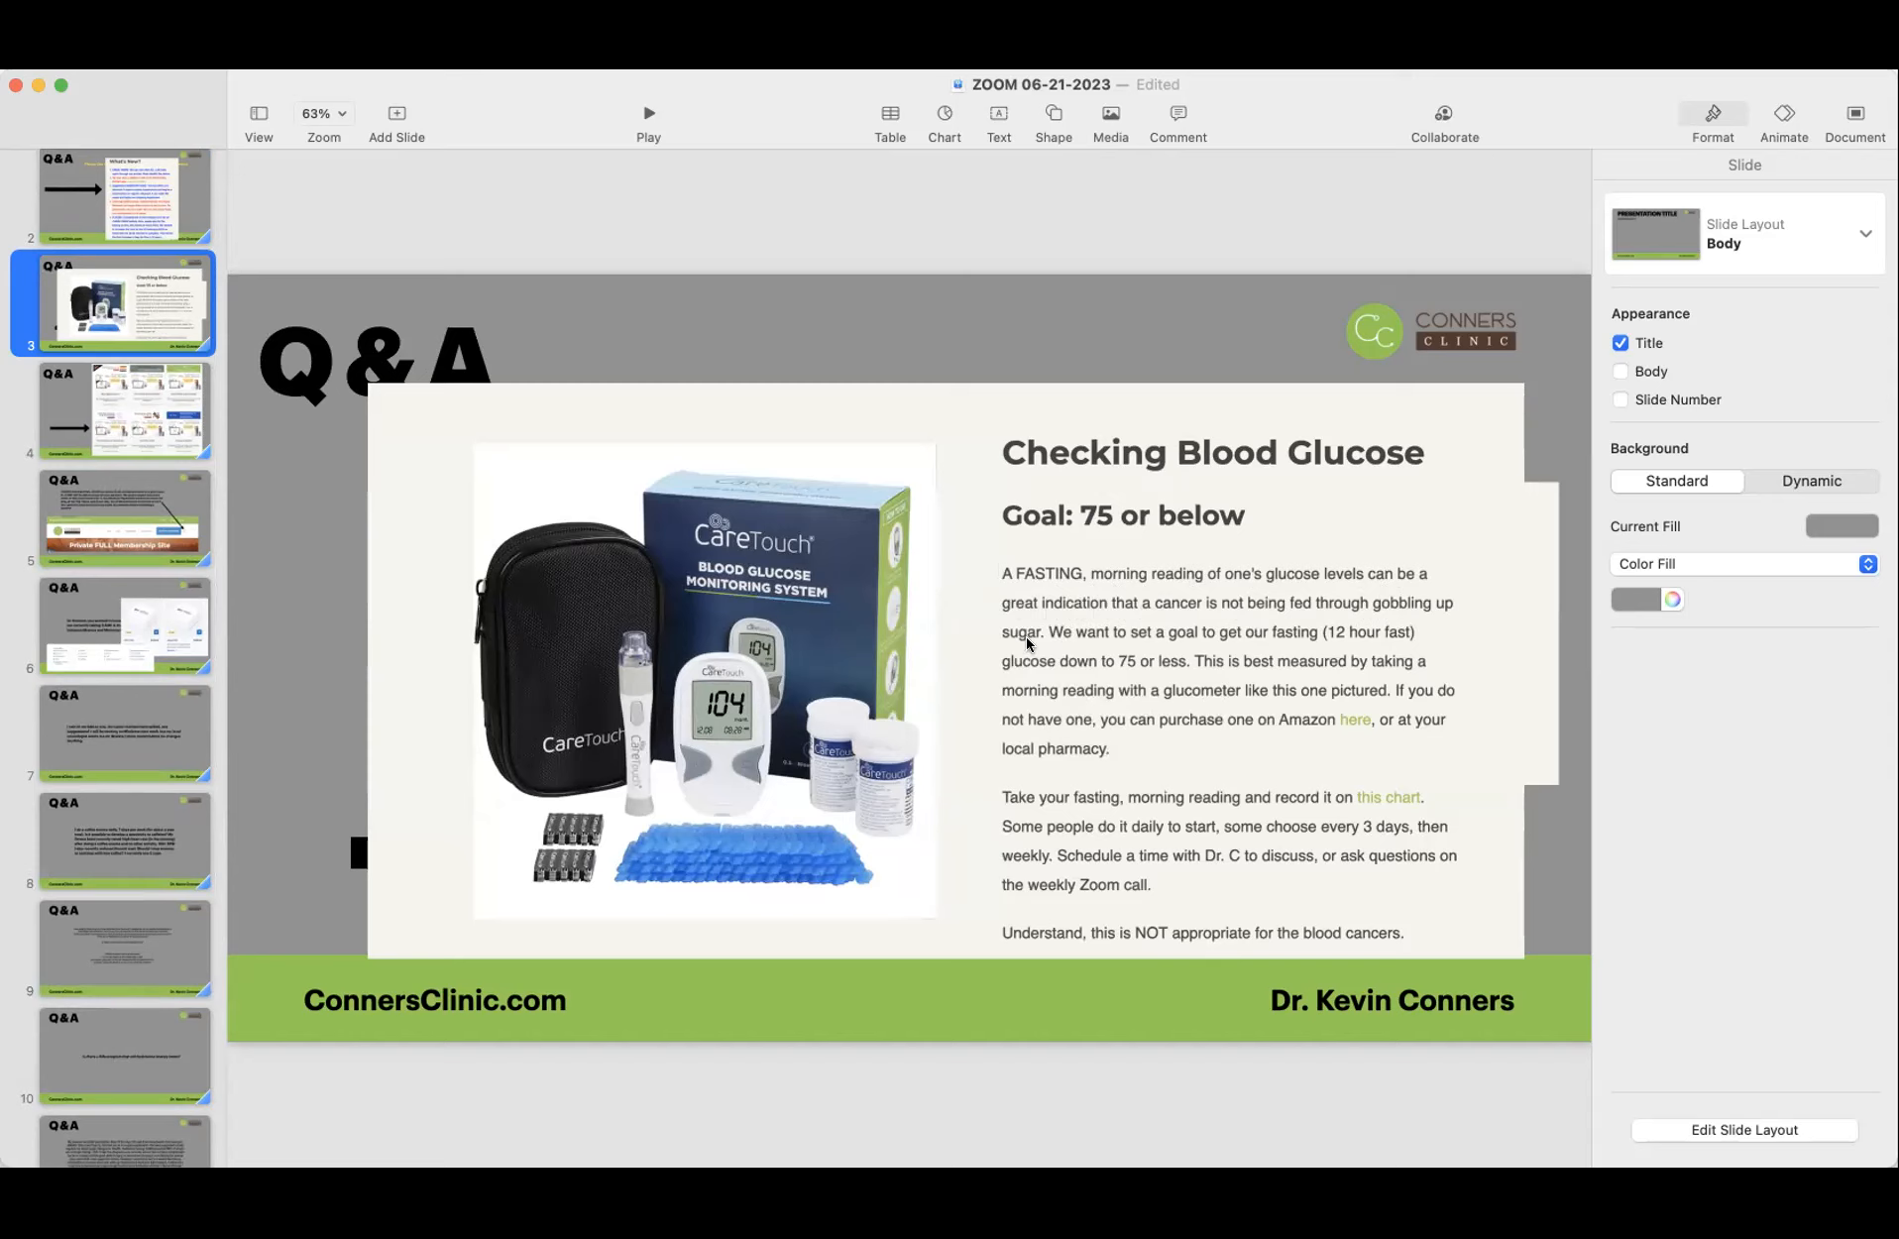
pyautogui.moveTo(656, 658)
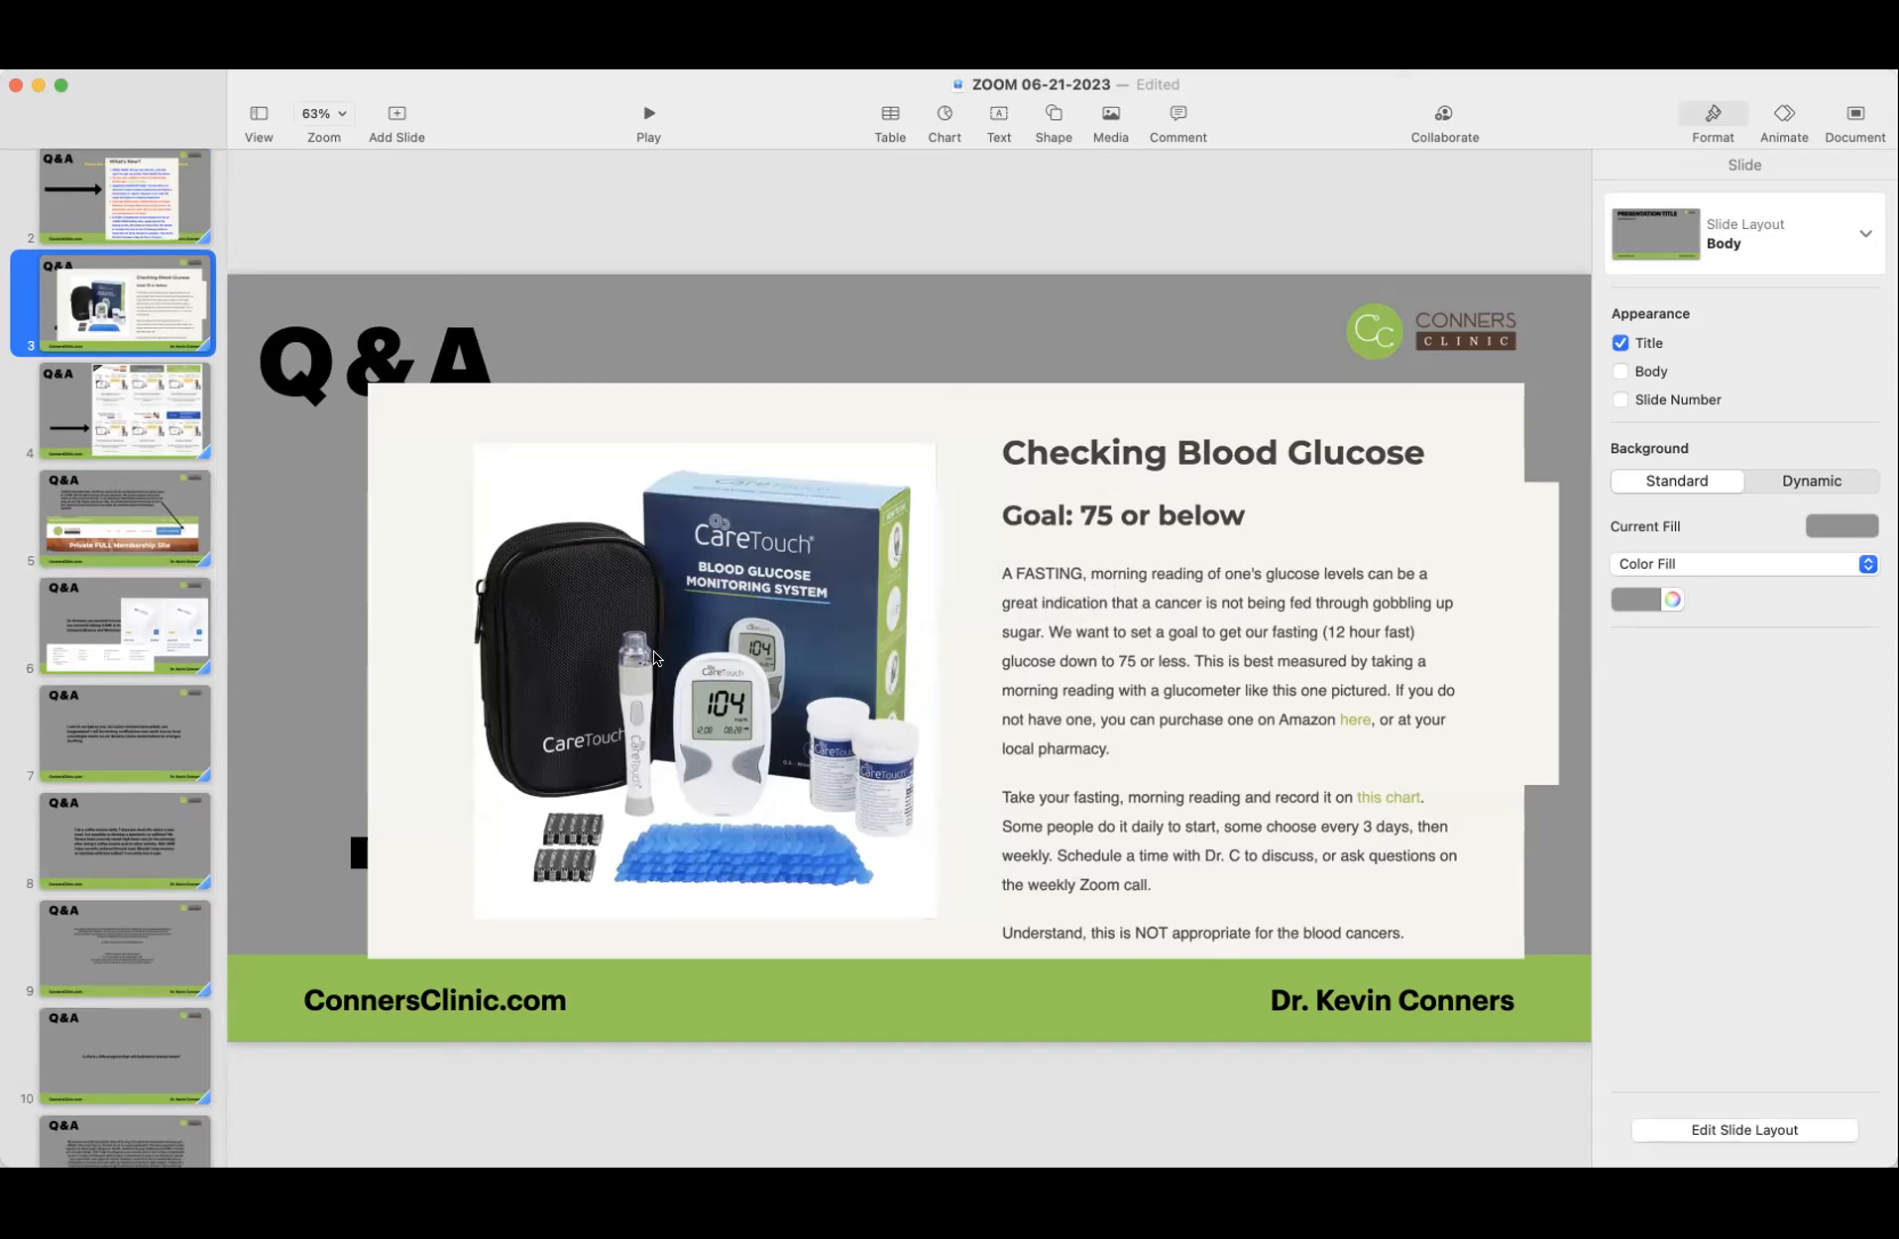
pyautogui.moveTo(551, 664)
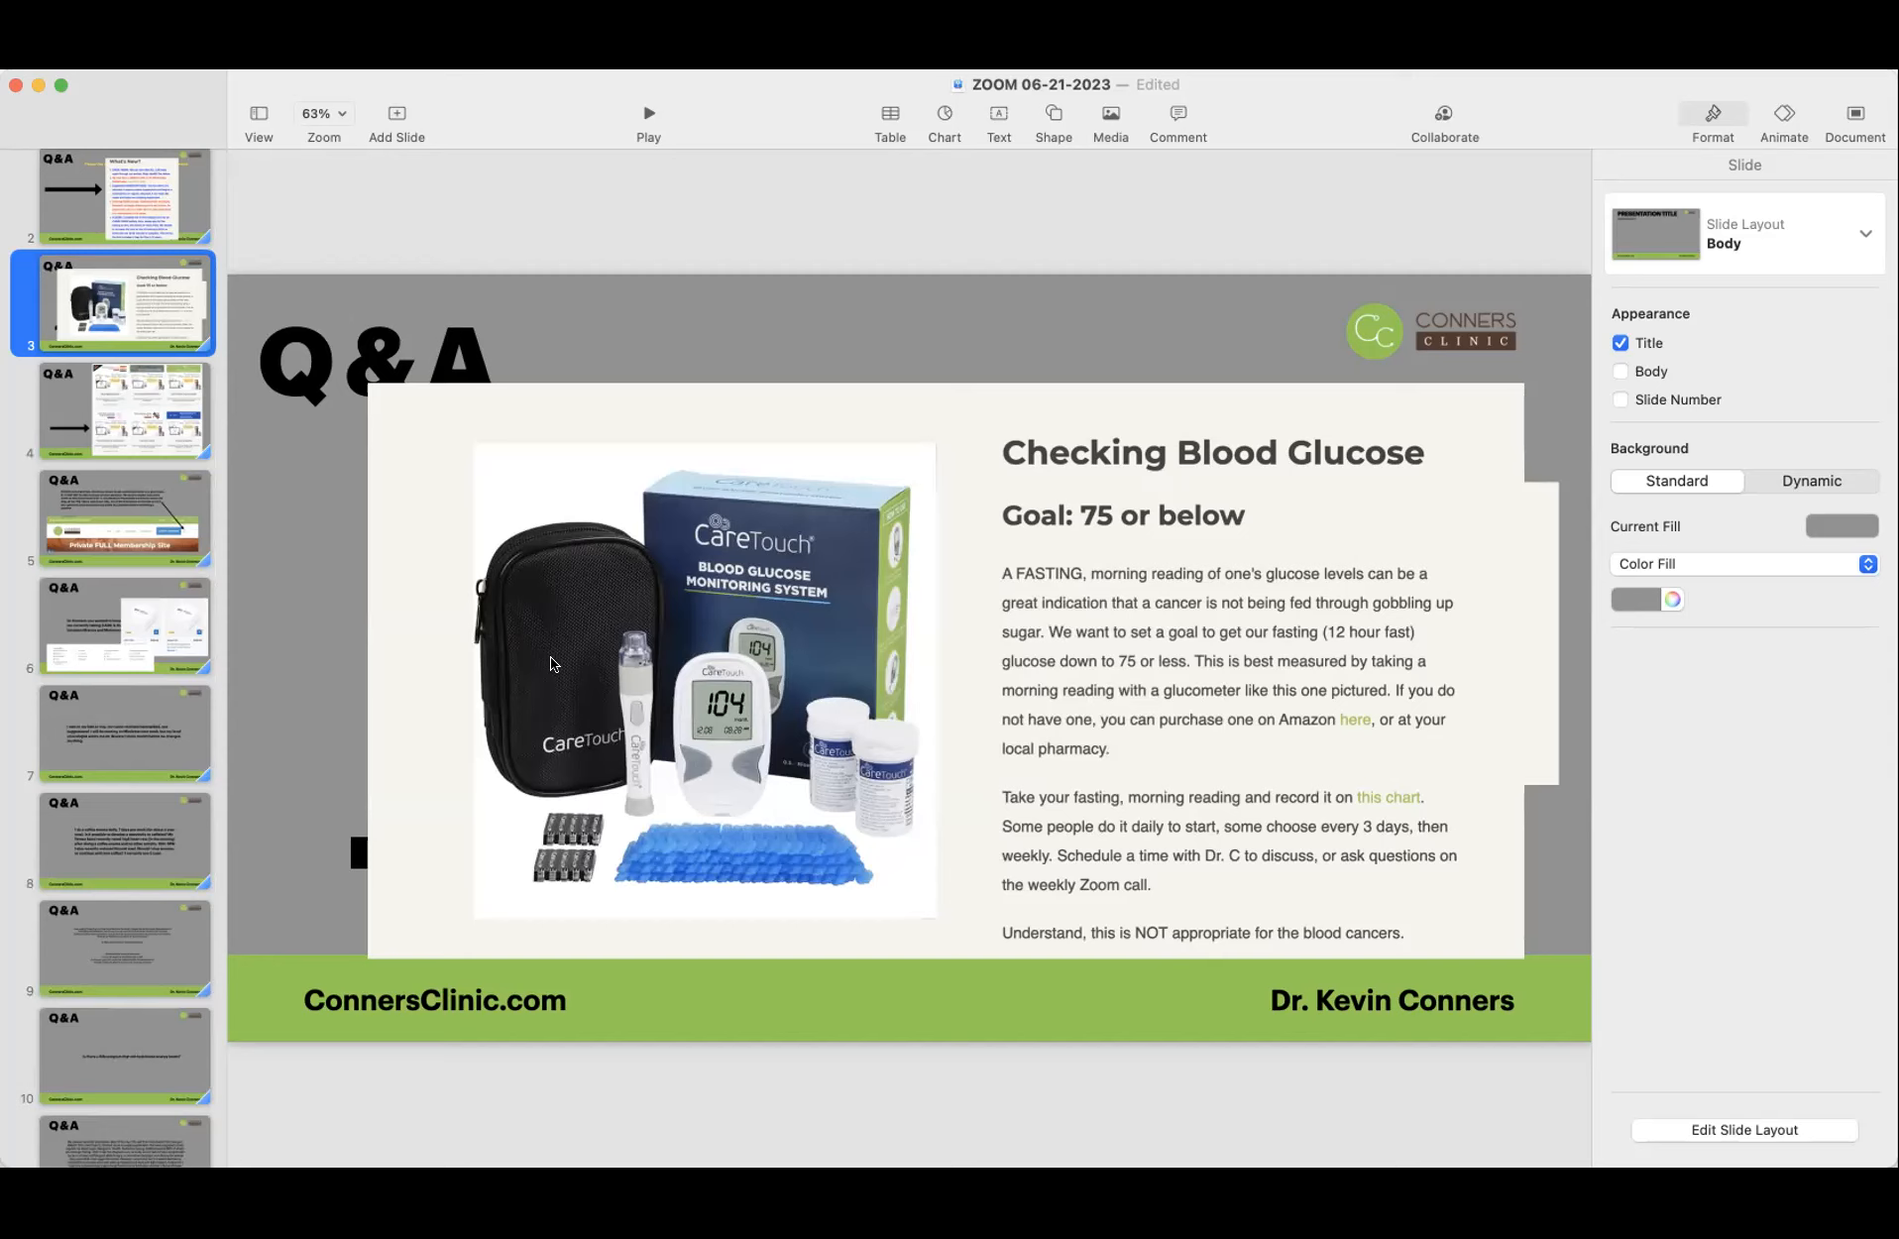
pyautogui.moveTo(613, 827)
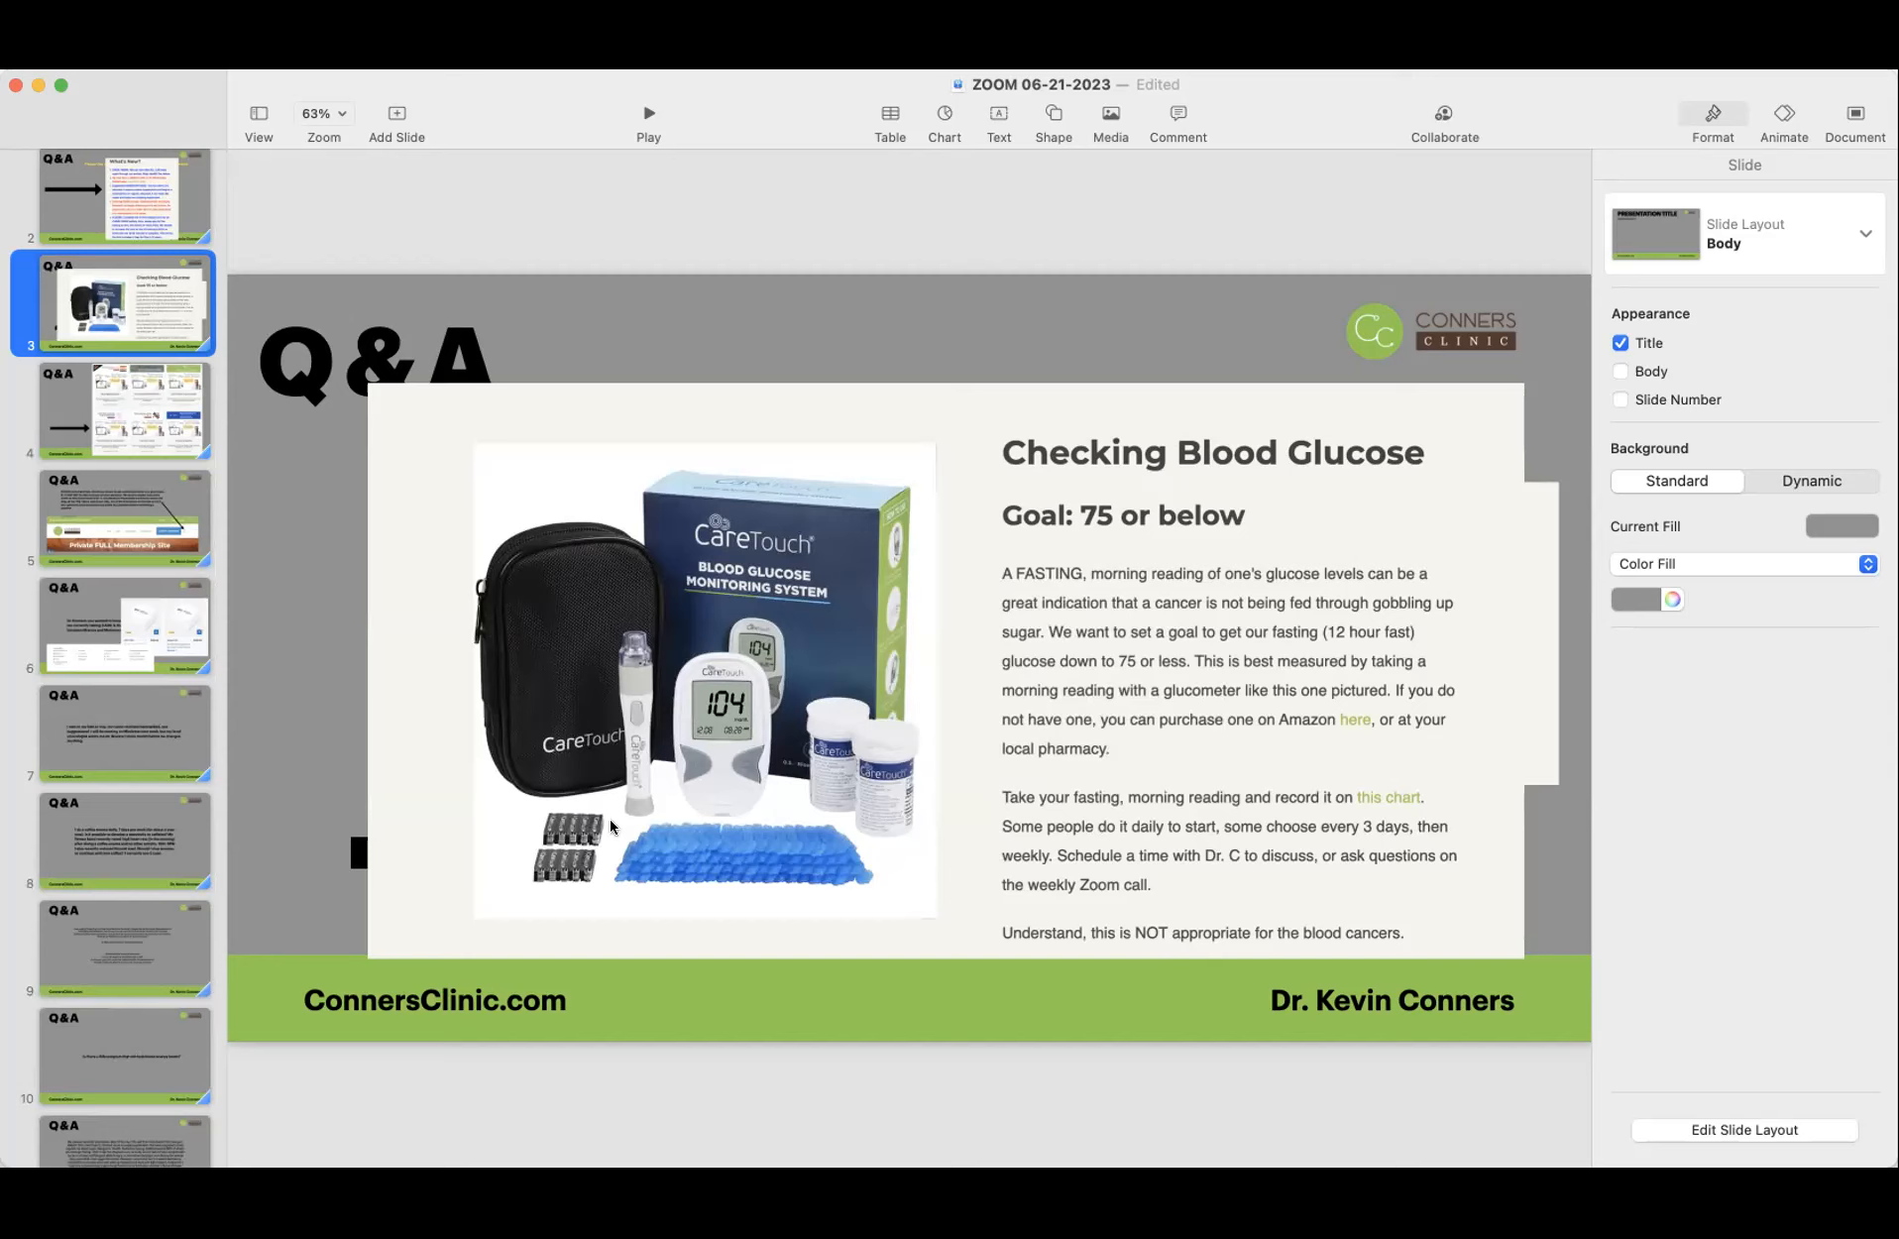
pyautogui.moveTo(1300, 542)
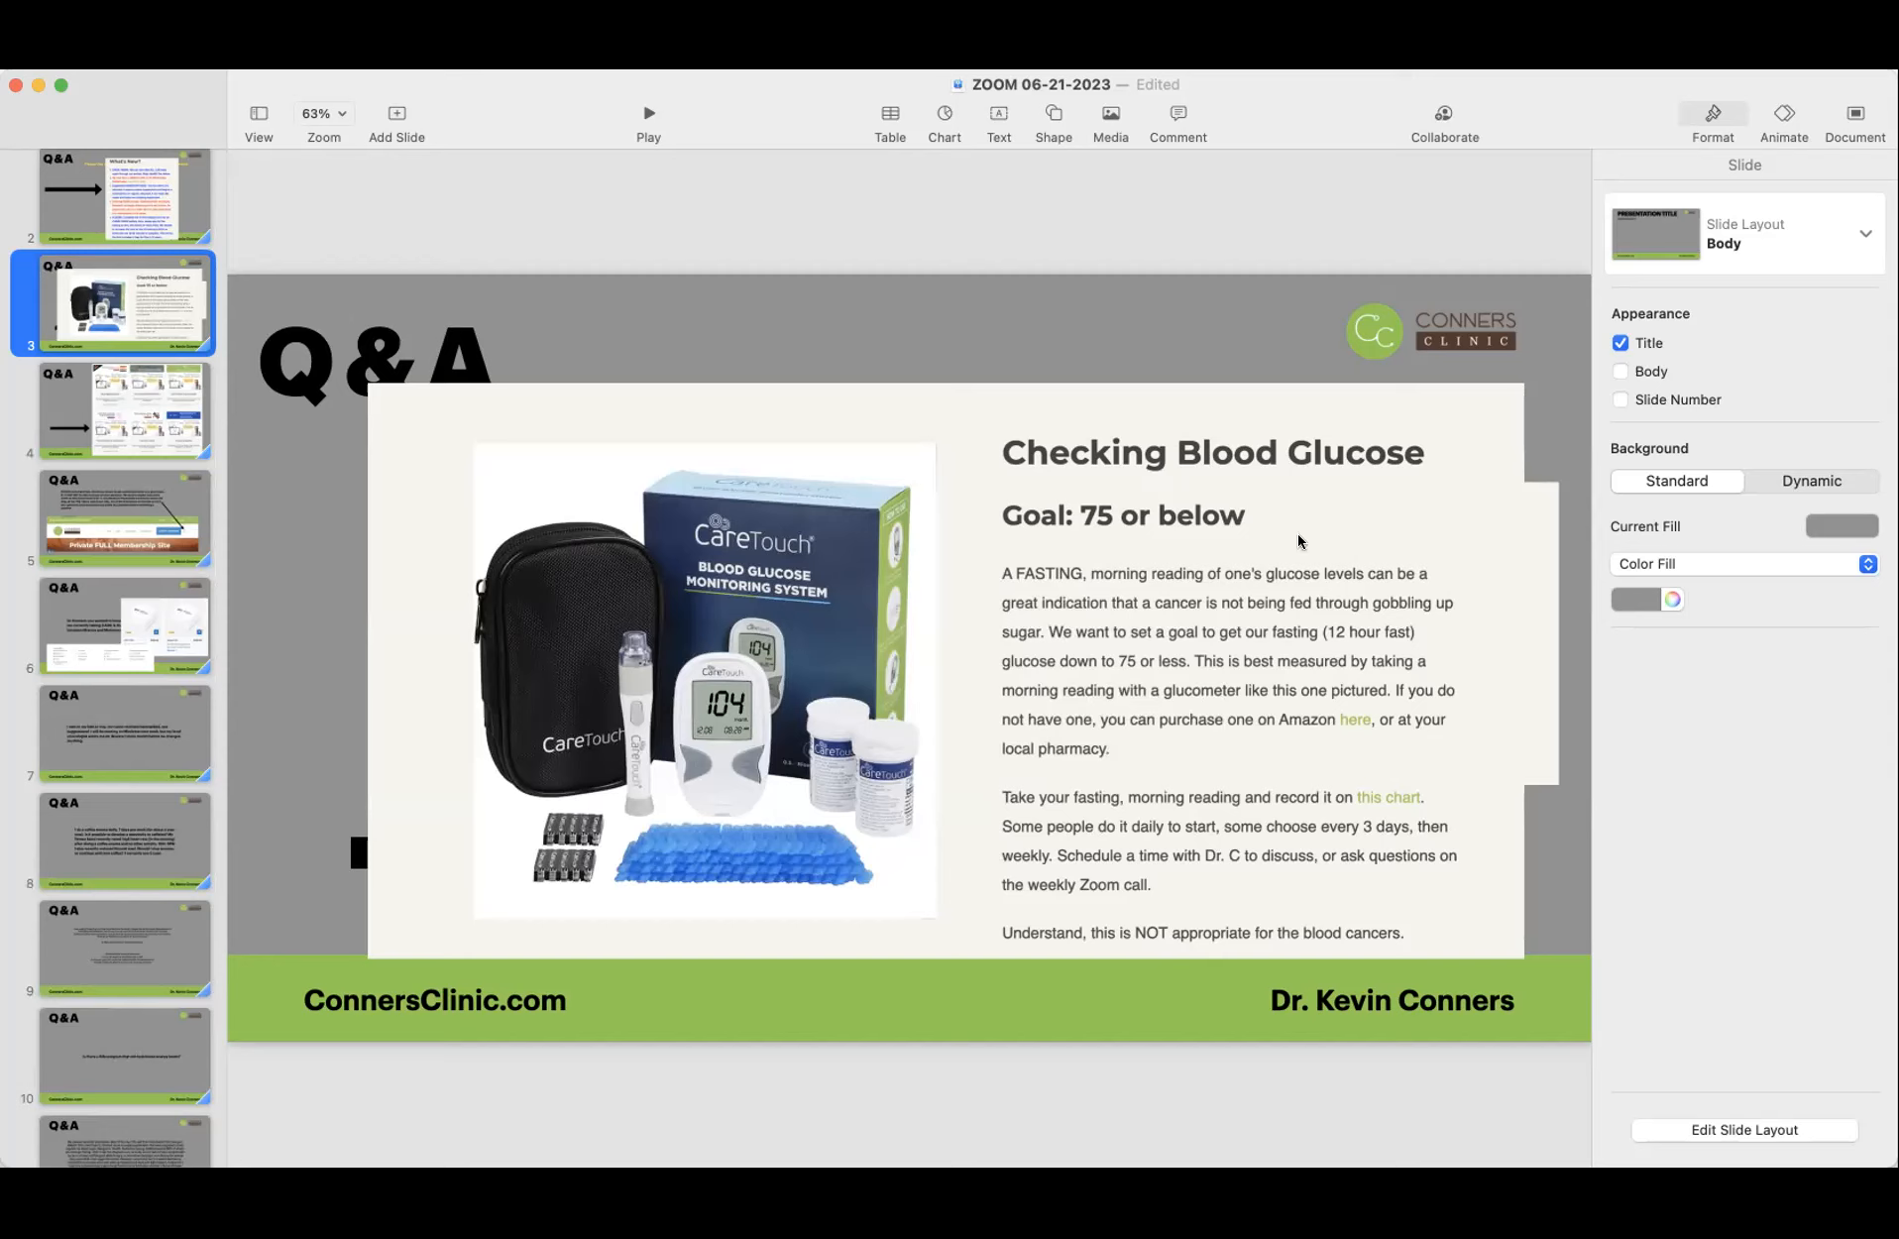
pyautogui.moveTo(931, 716)
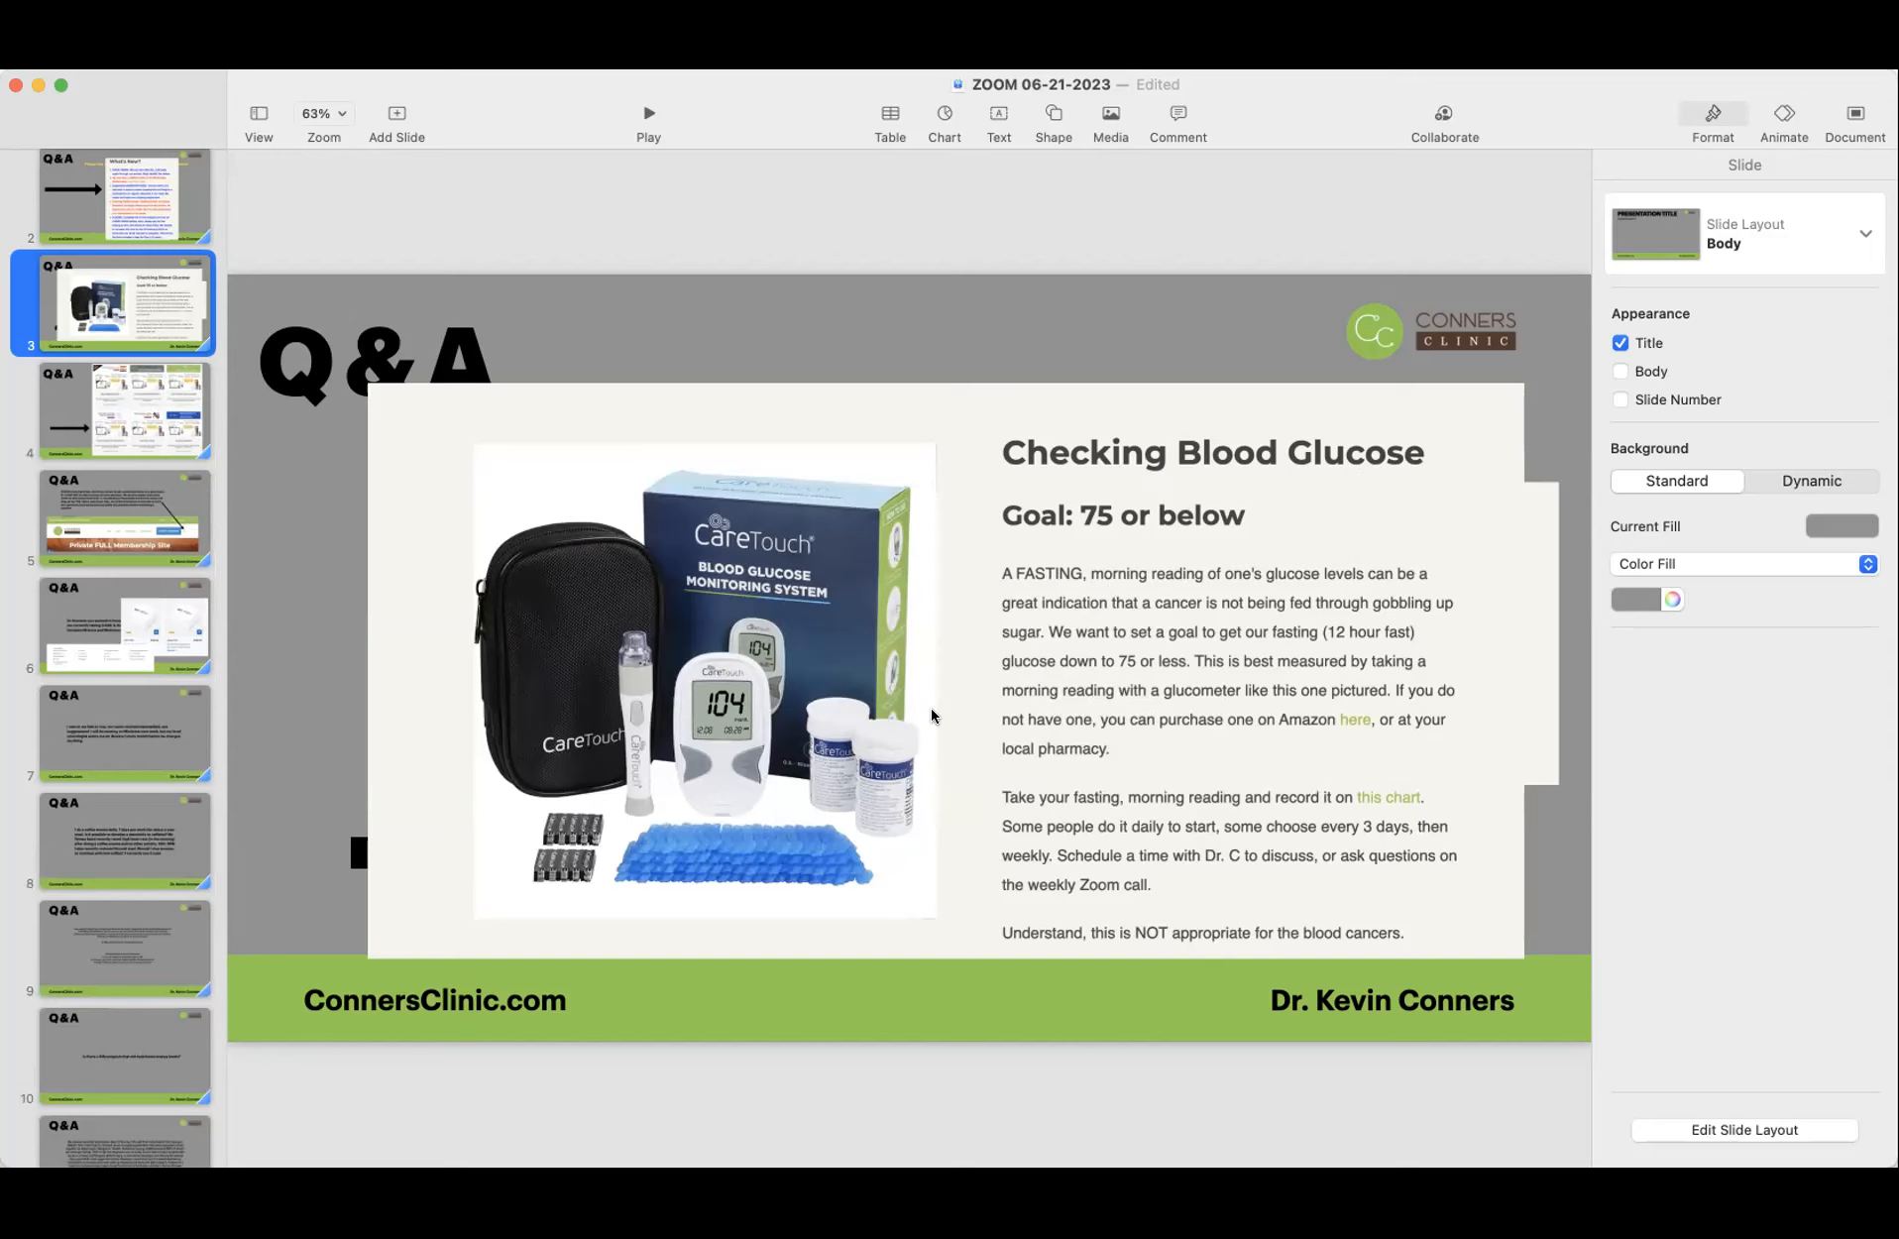
pyautogui.moveTo(922, 713)
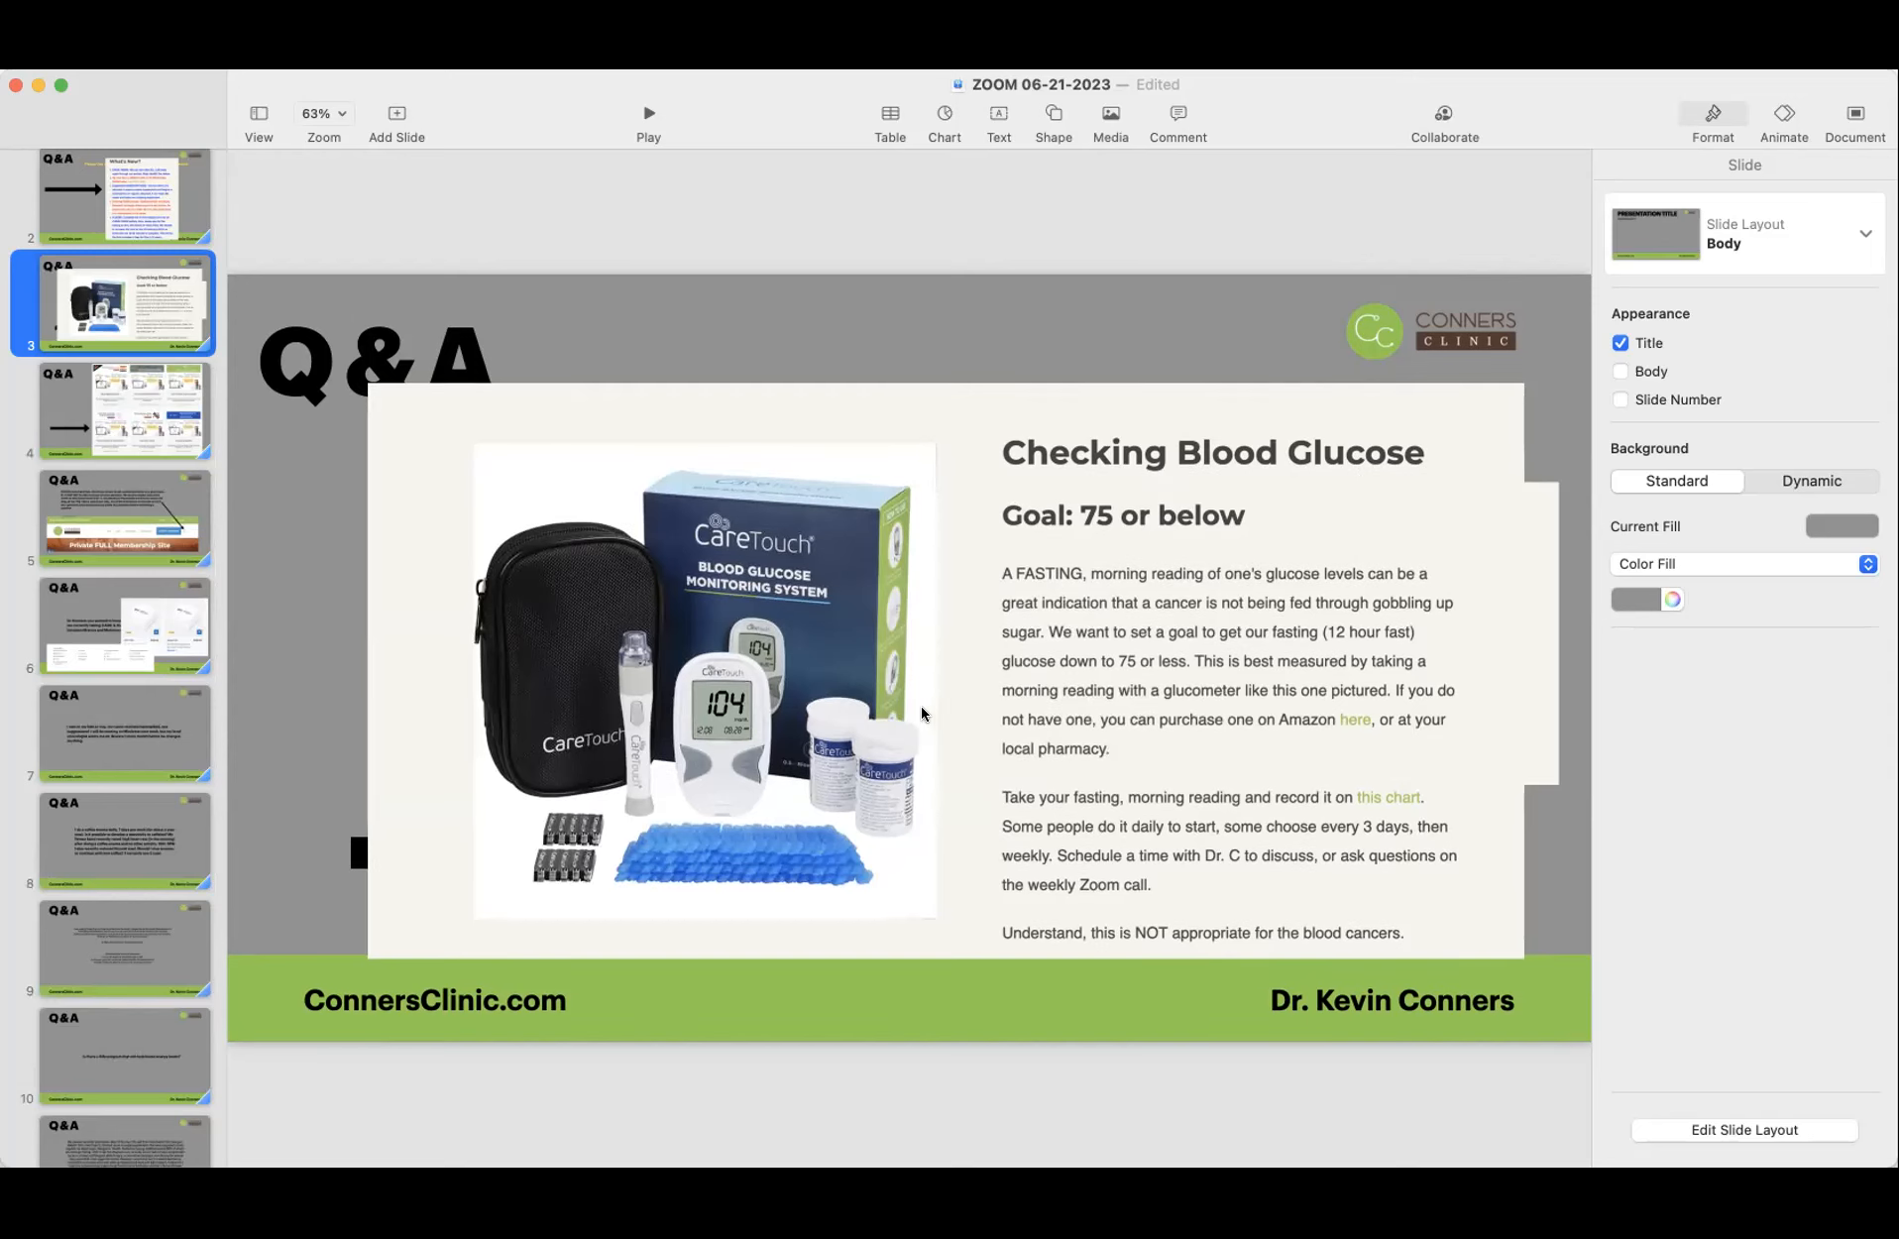
pyautogui.moveTo(1054, 616)
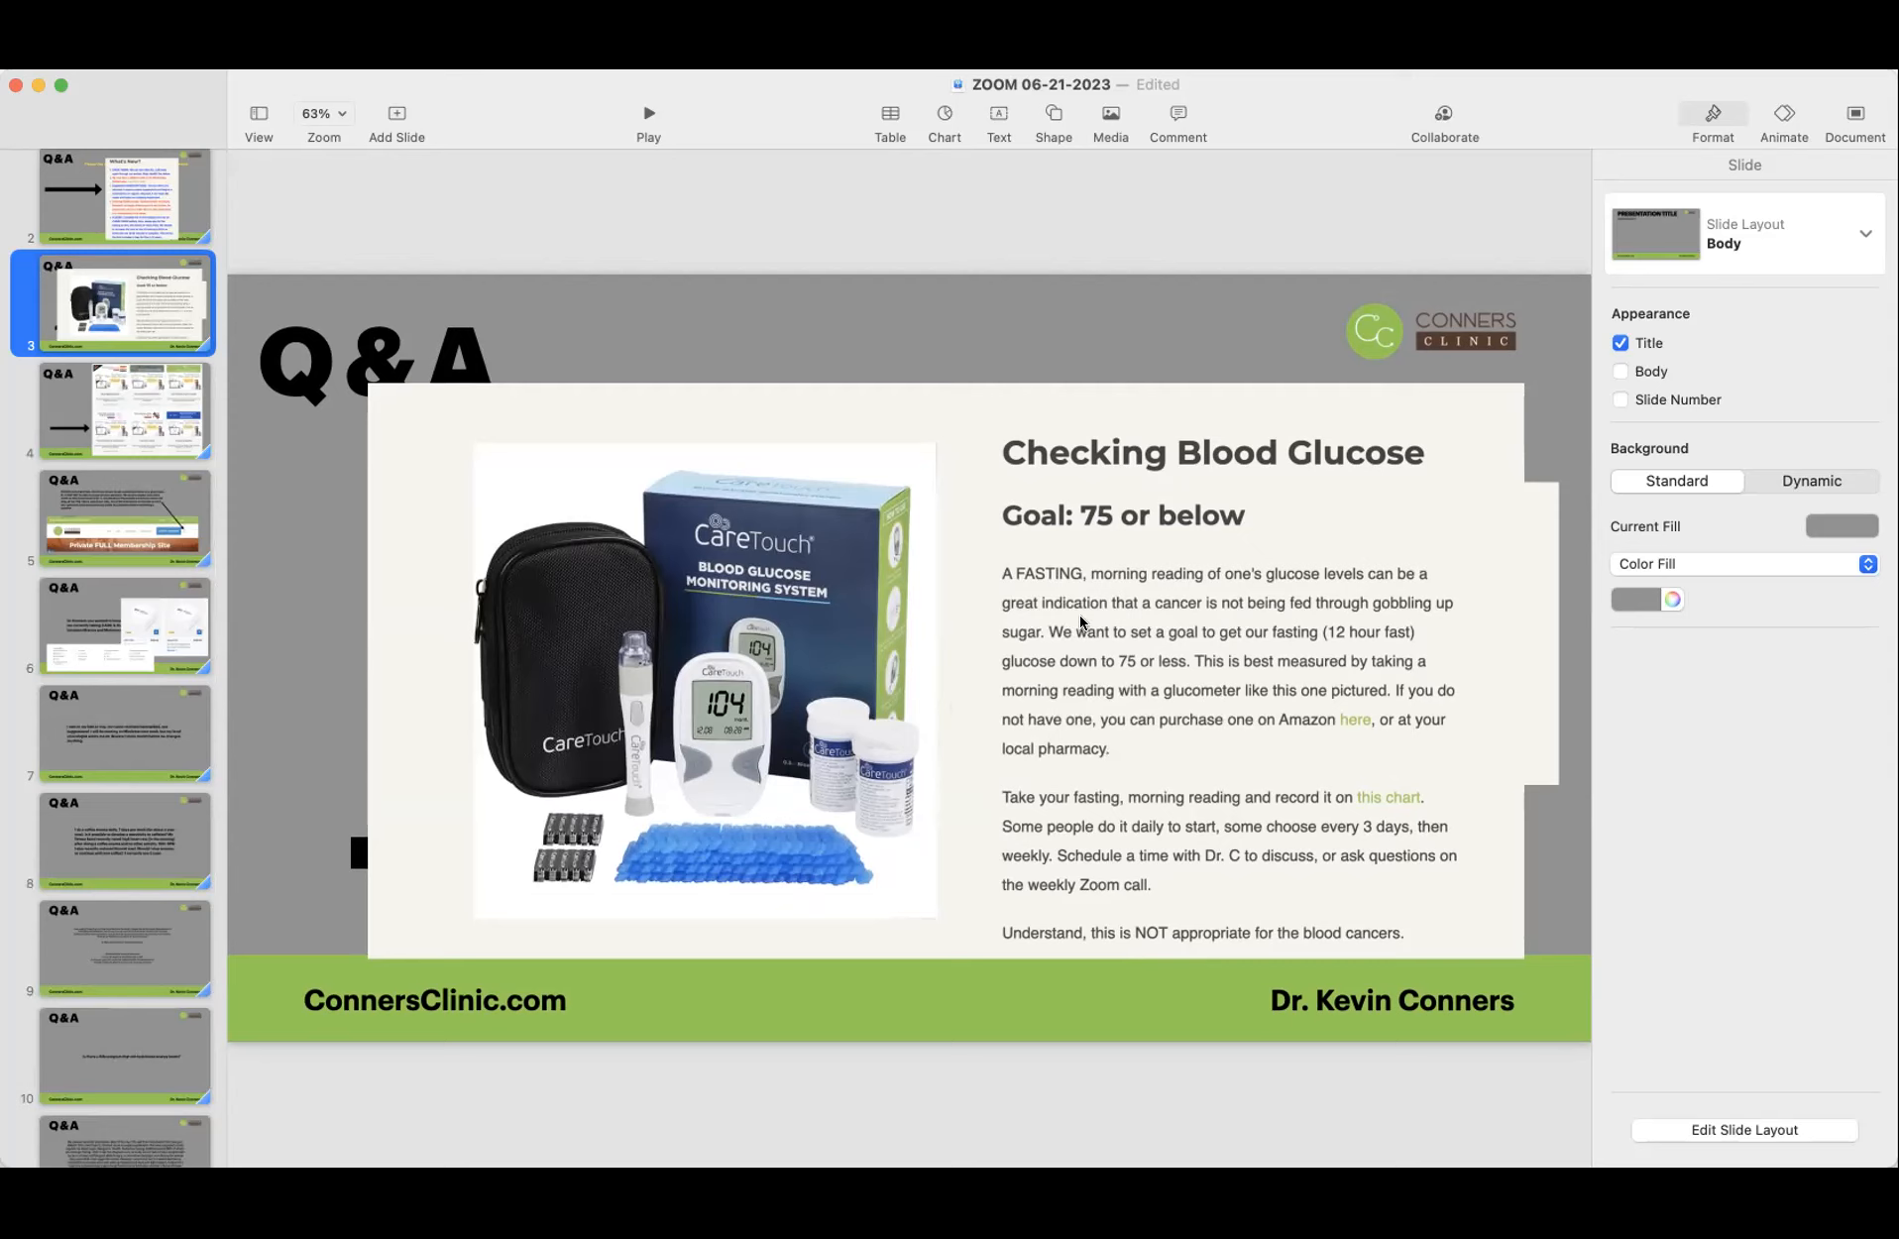
pyautogui.moveTo(1066, 651)
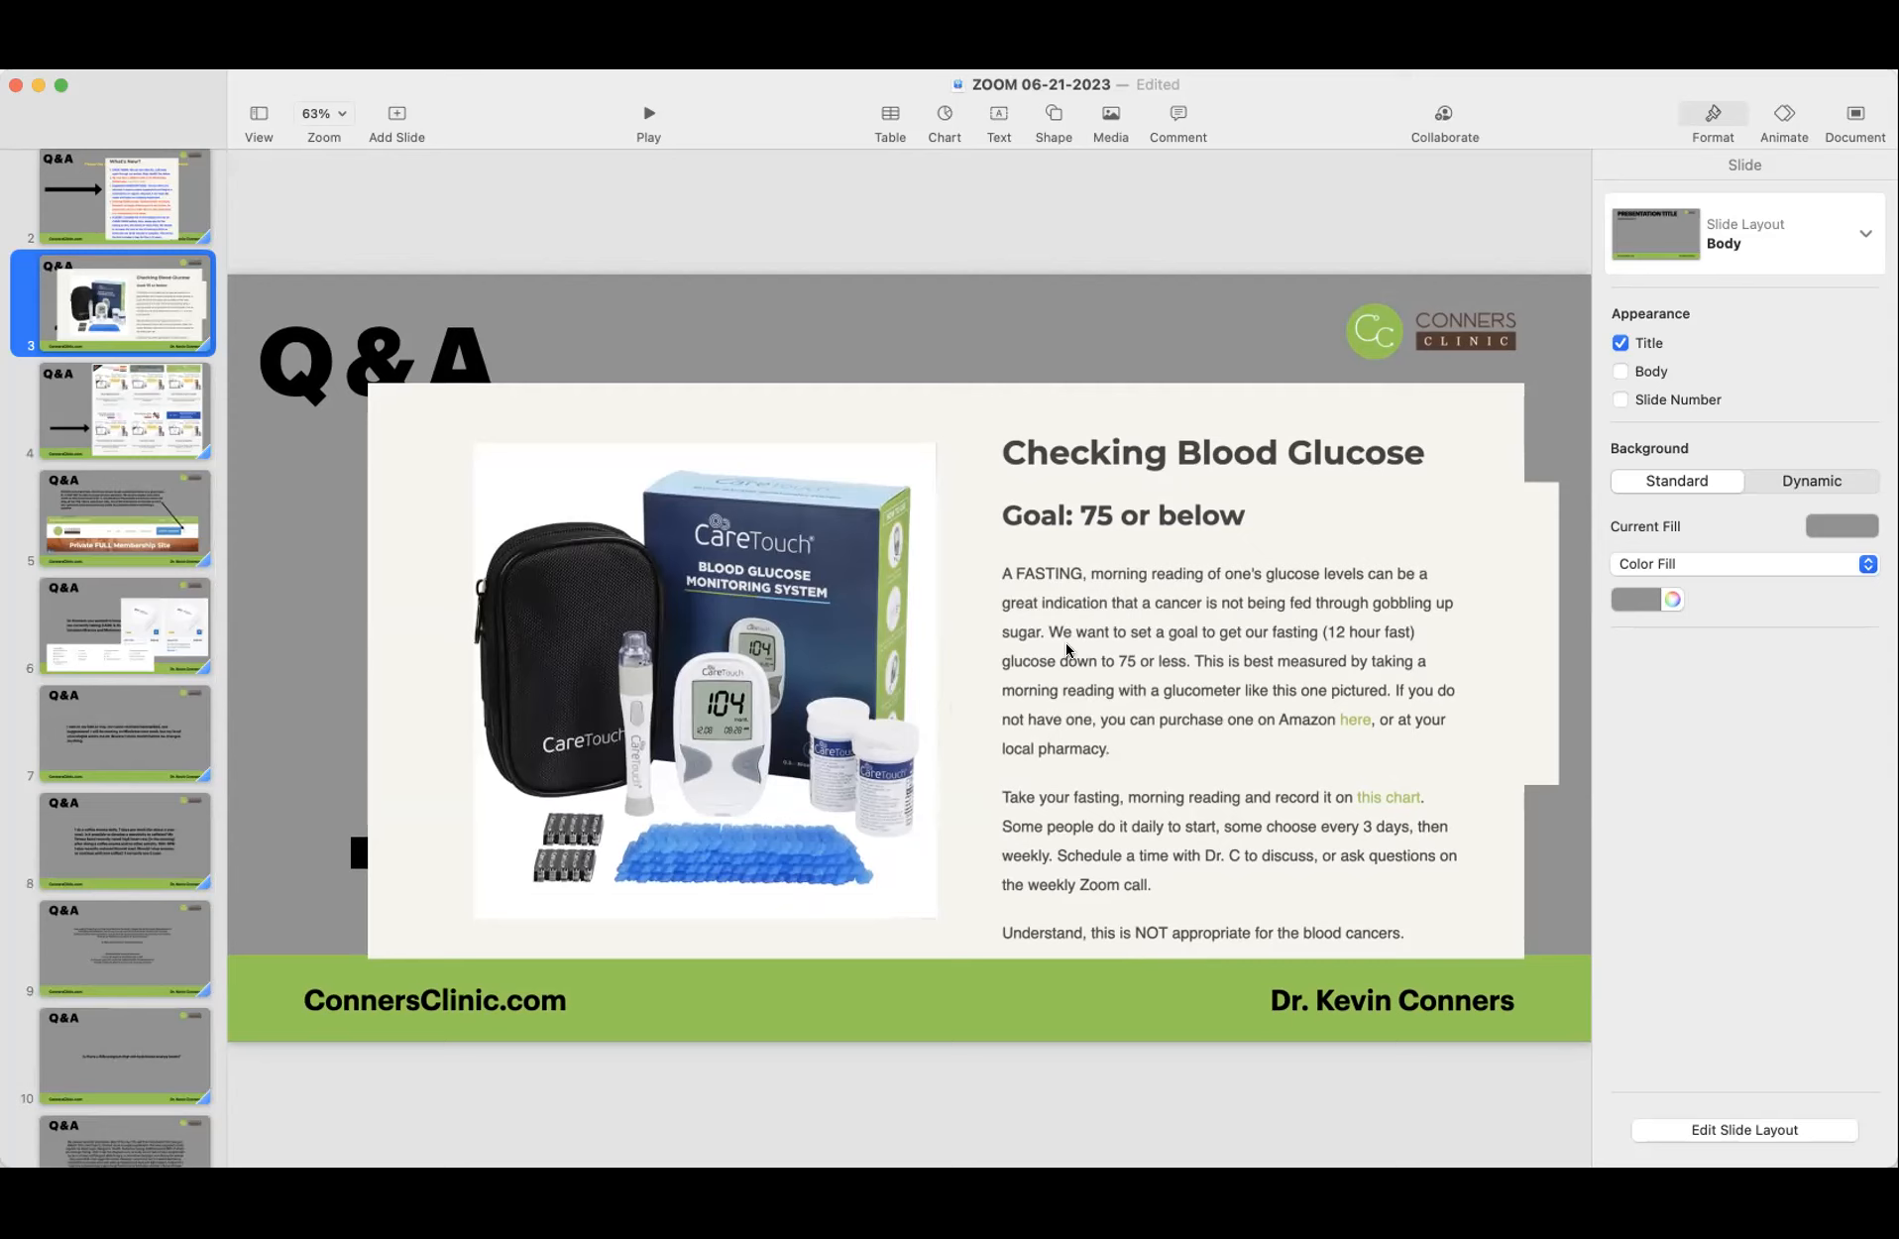
pyautogui.moveTo(1166, 644)
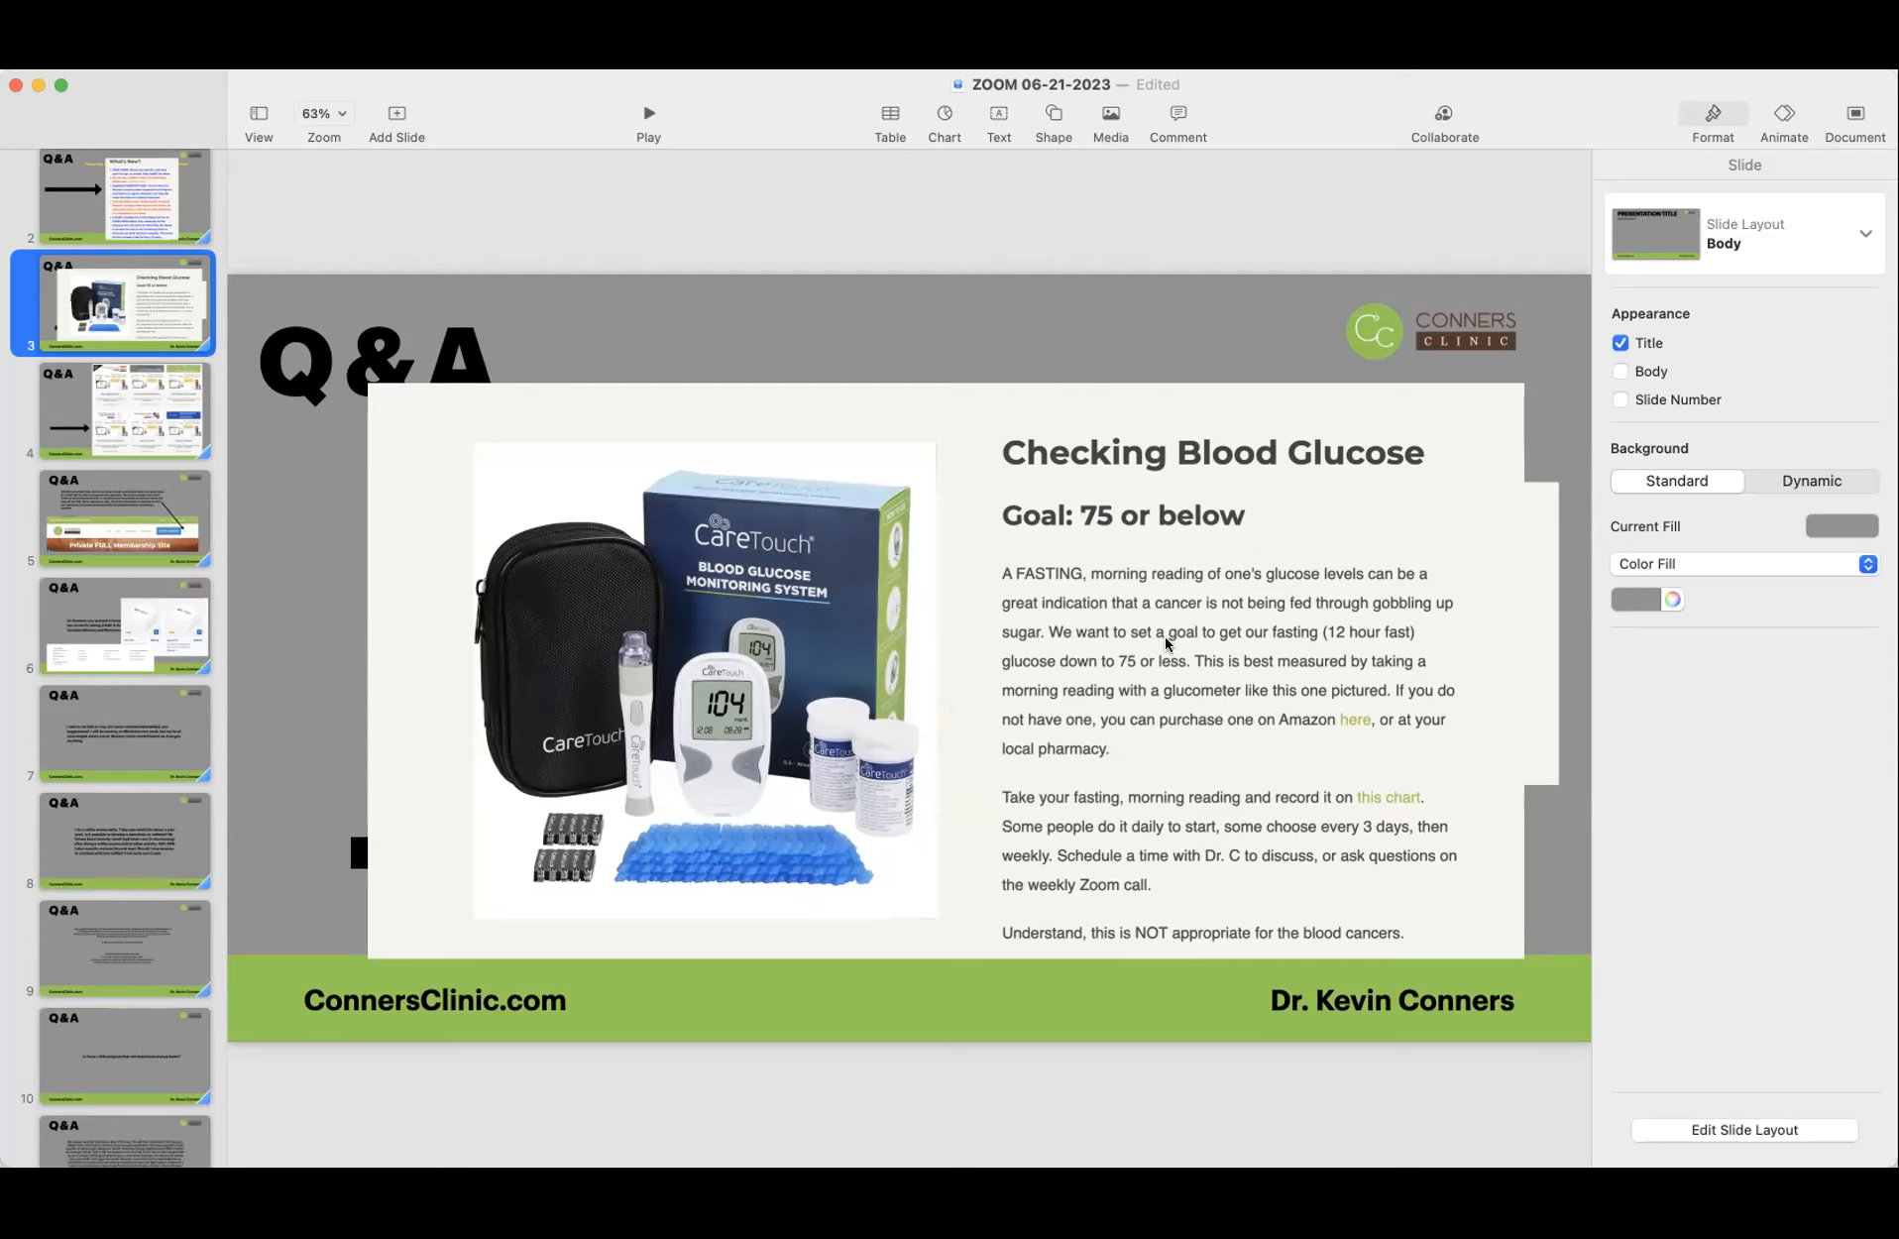
pyautogui.moveTo(1344, 655)
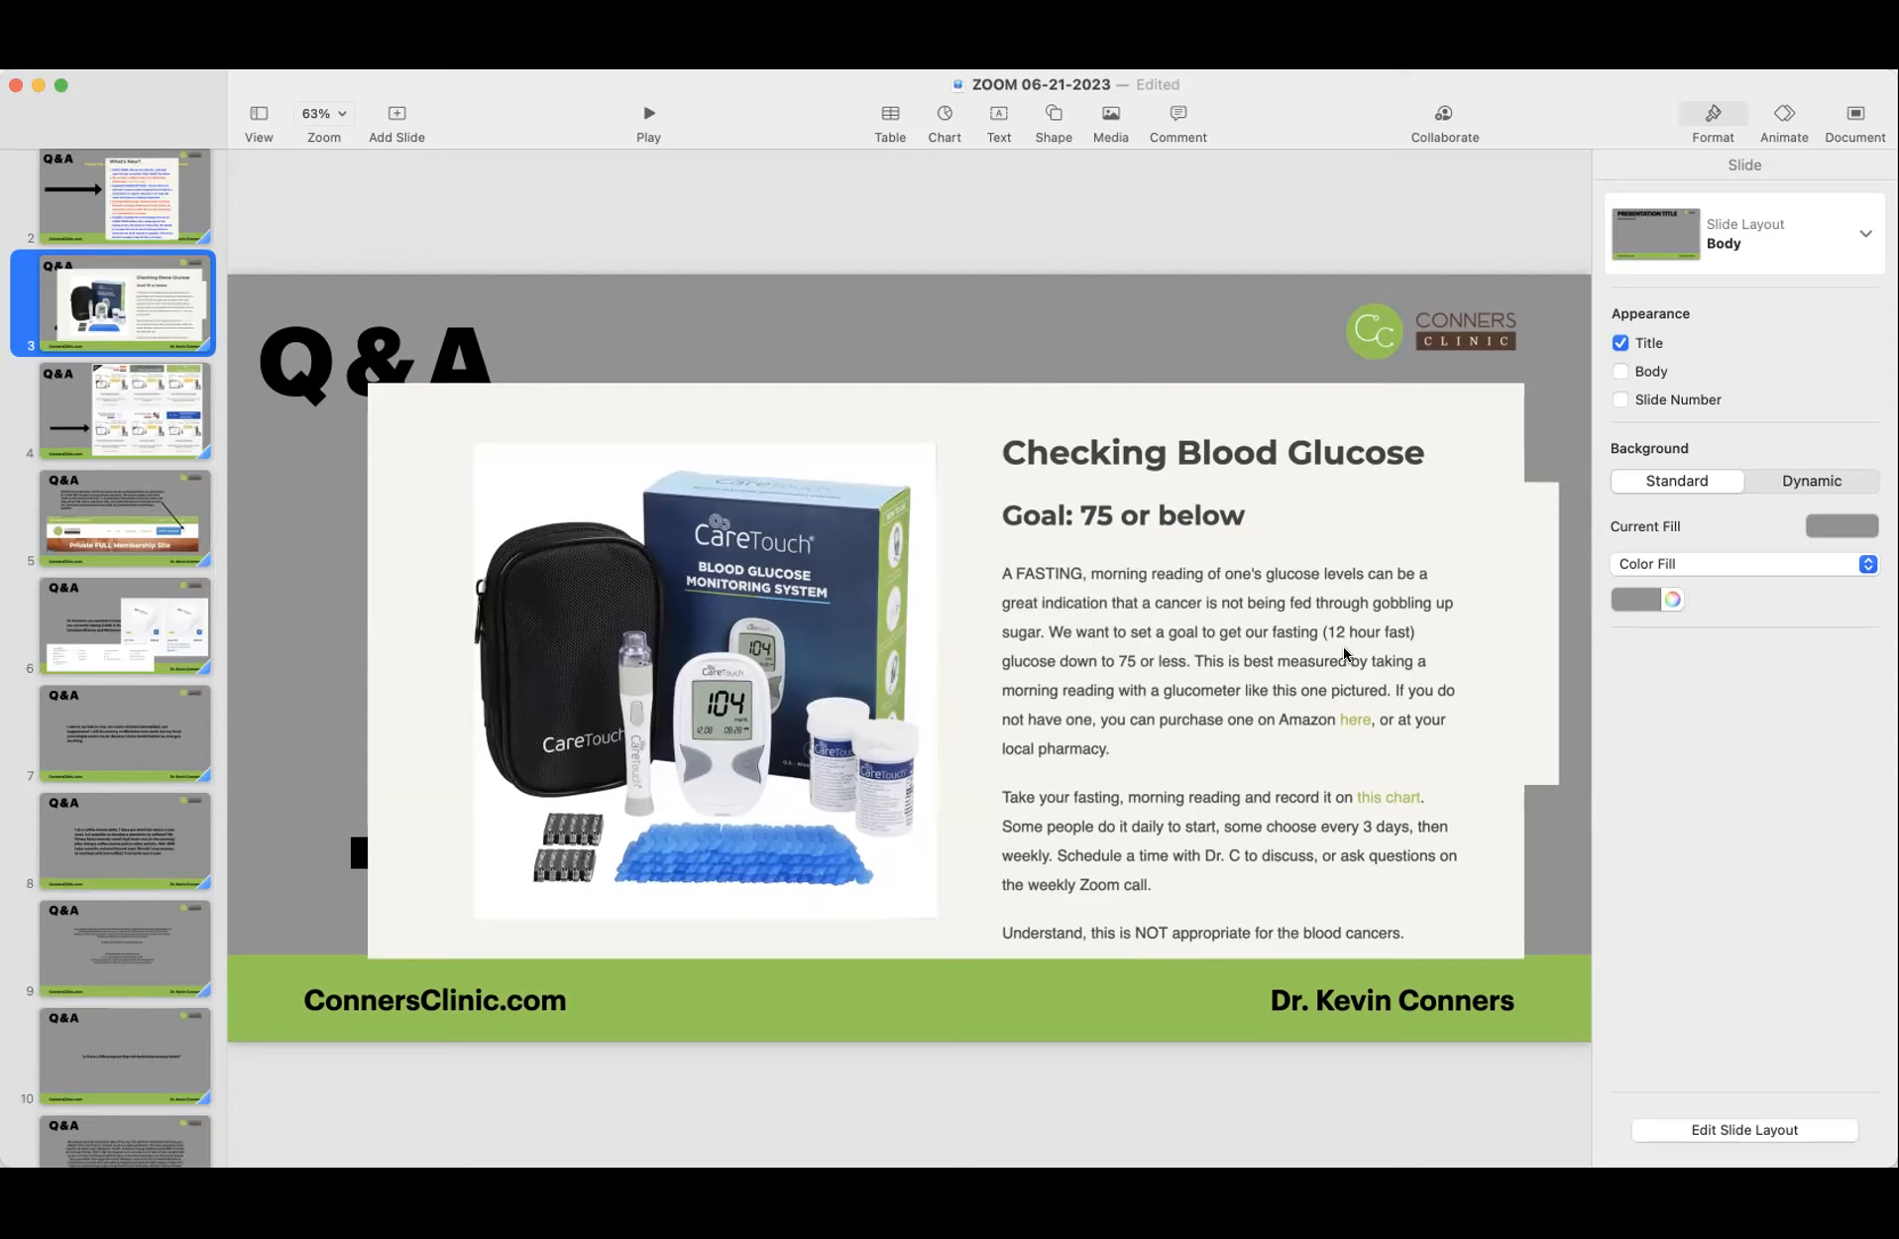
pyautogui.moveTo(1181, 630)
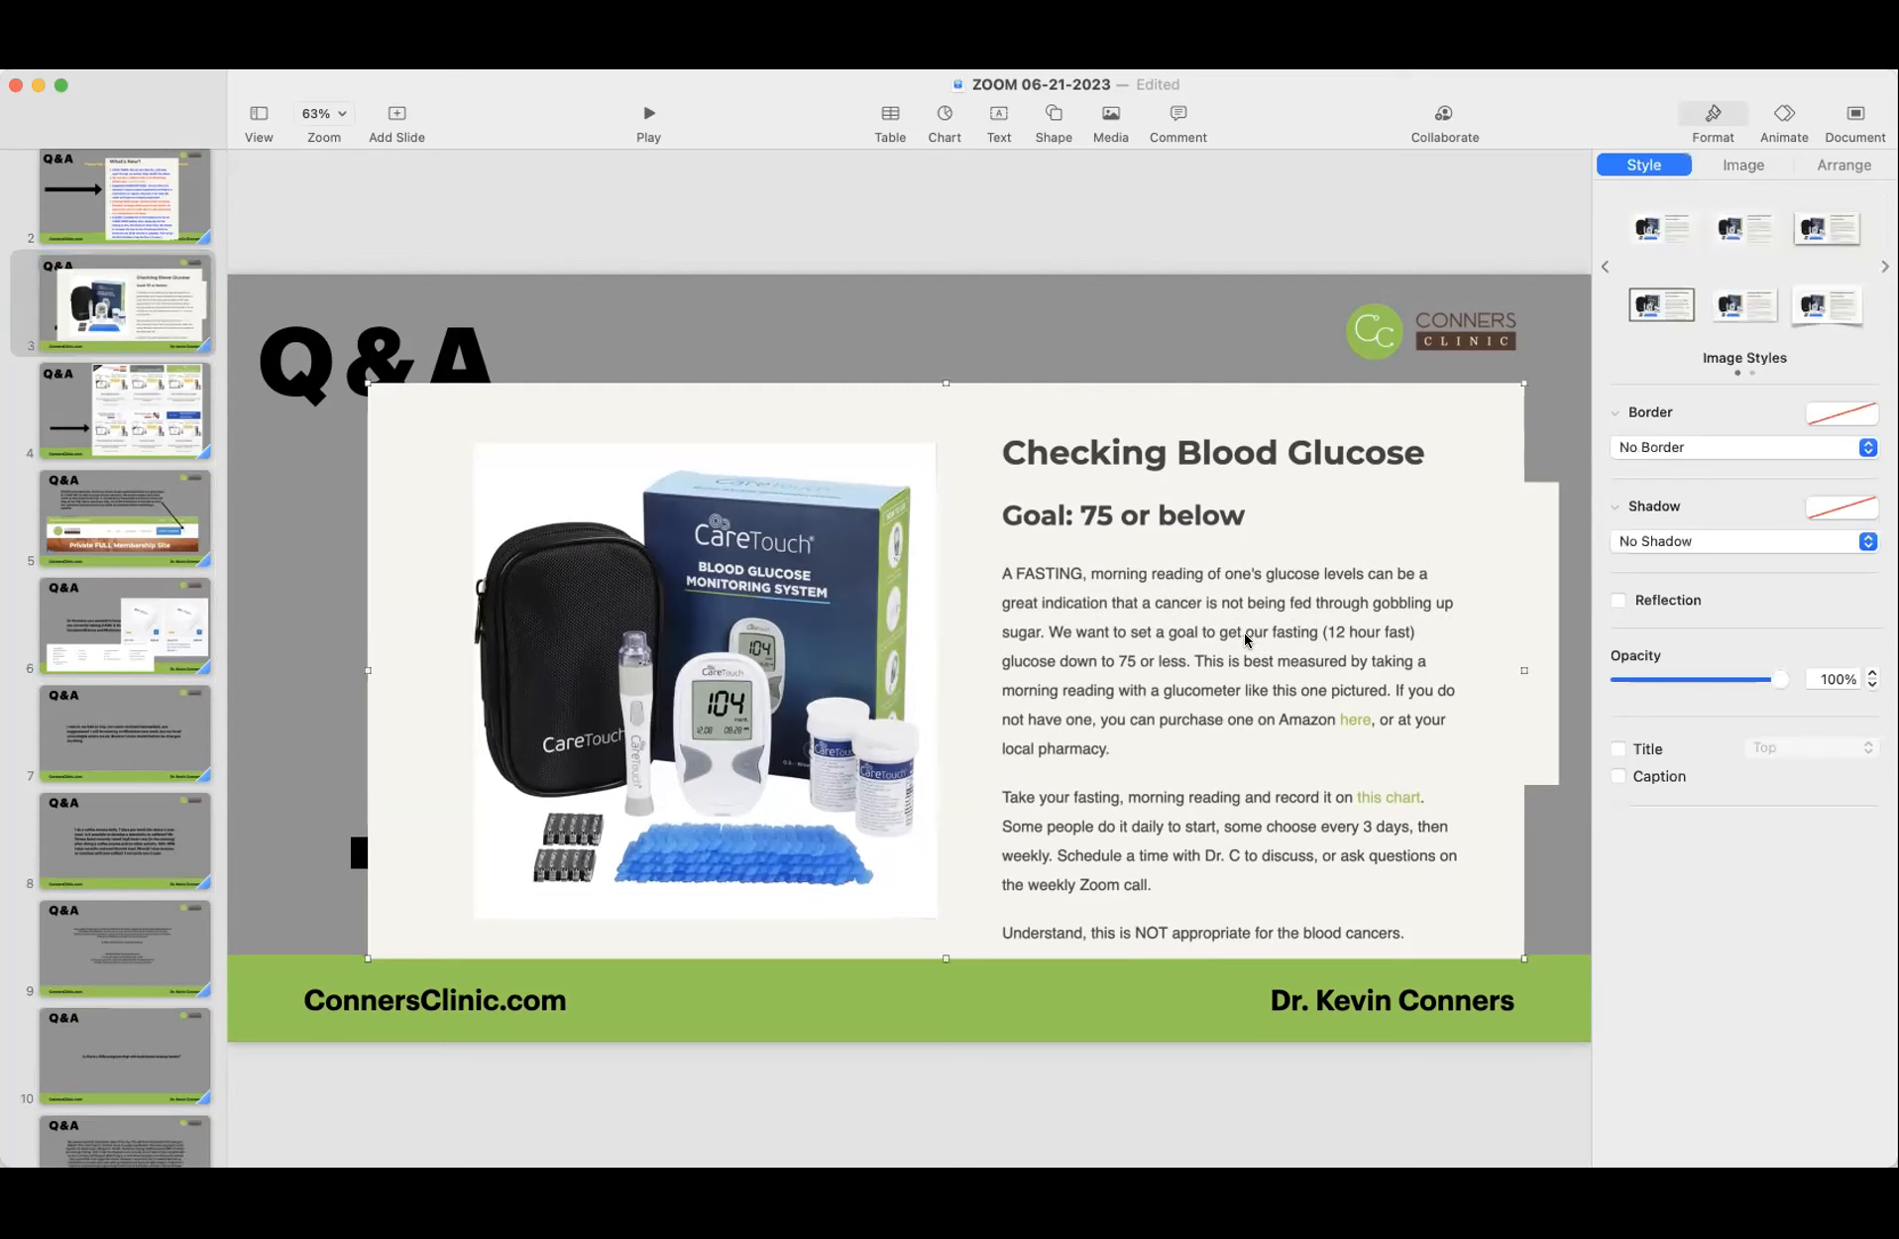
pyautogui.moveTo(1157, 678)
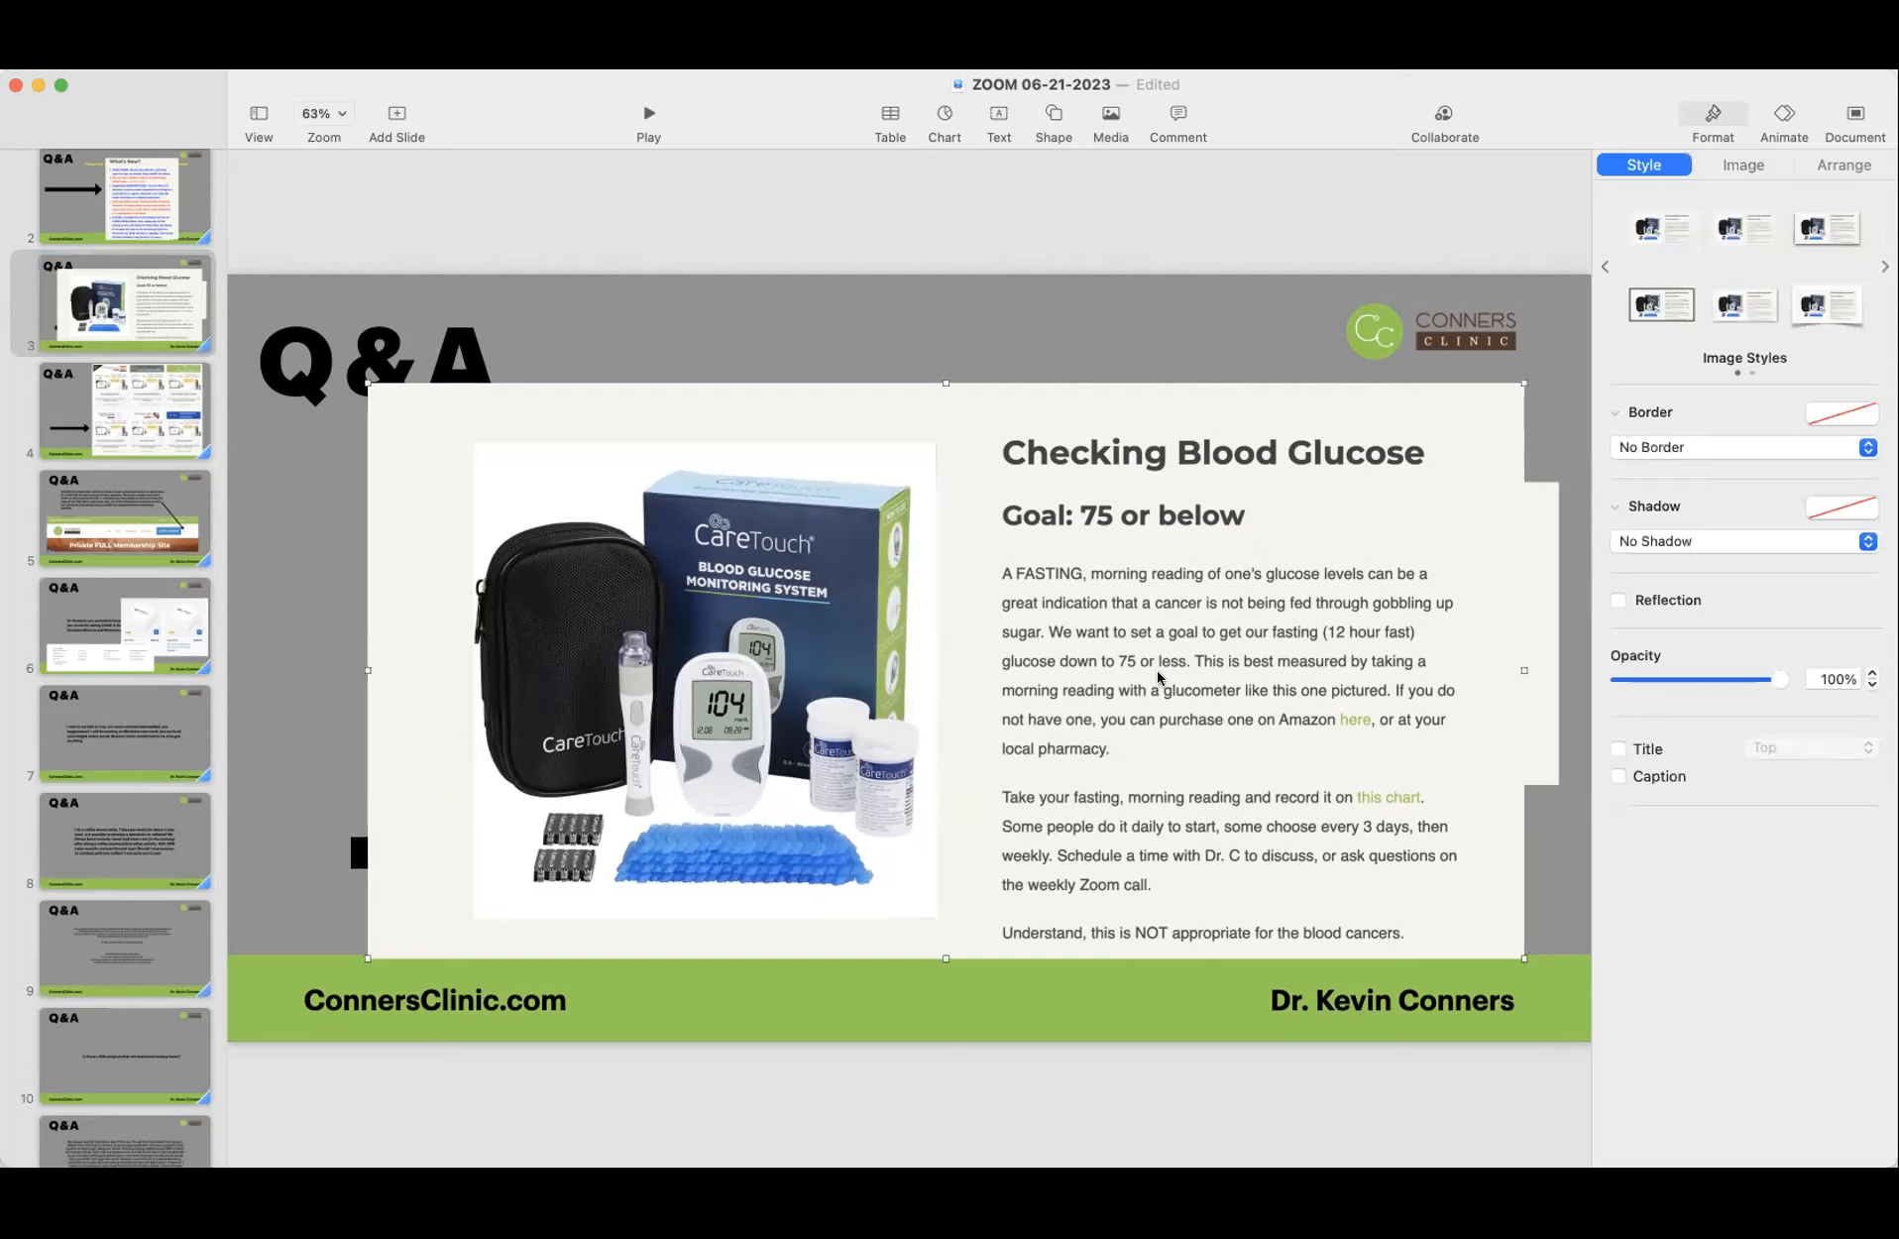
pyautogui.moveTo(1130, 660)
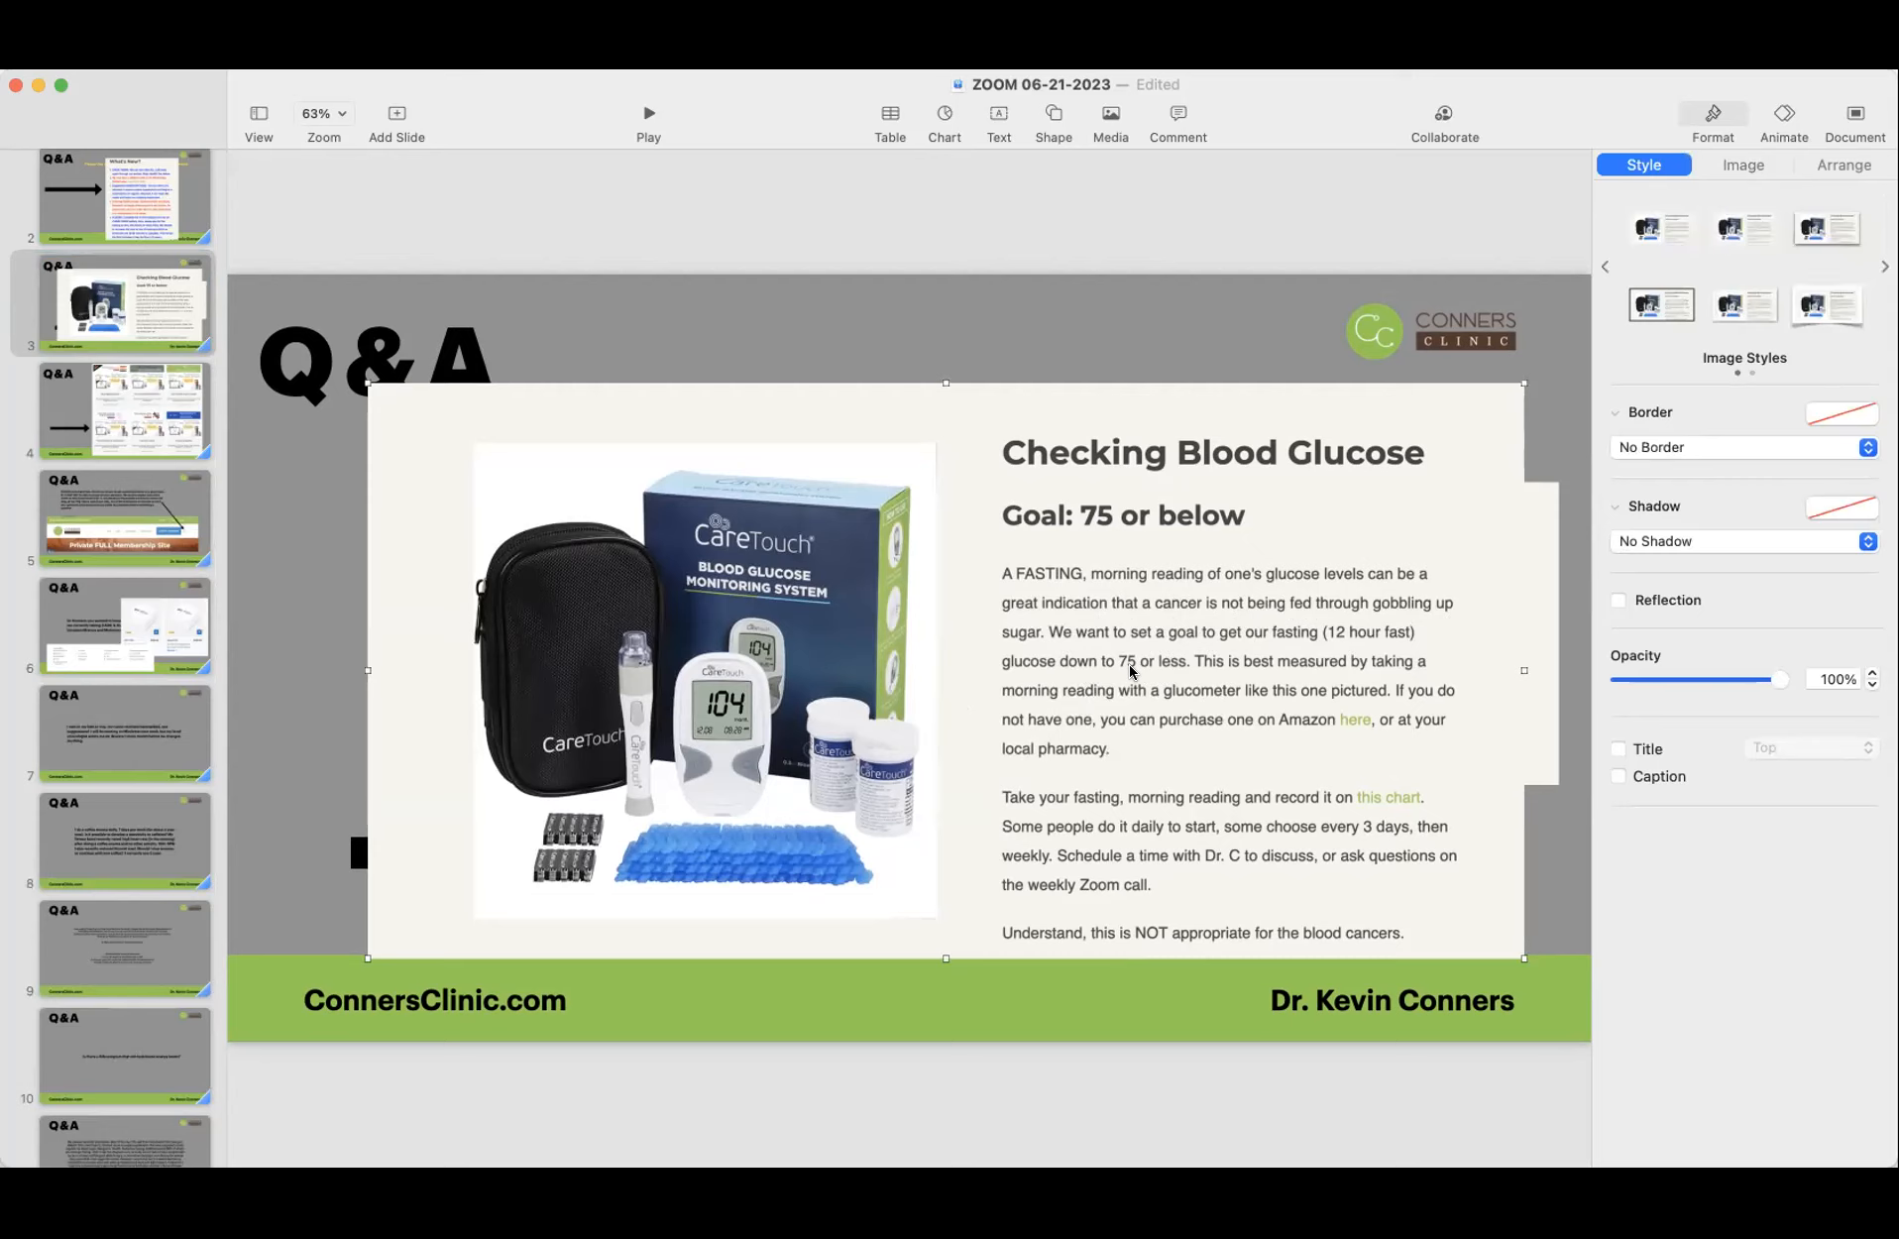
pyautogui.moveTo(1132, 672)
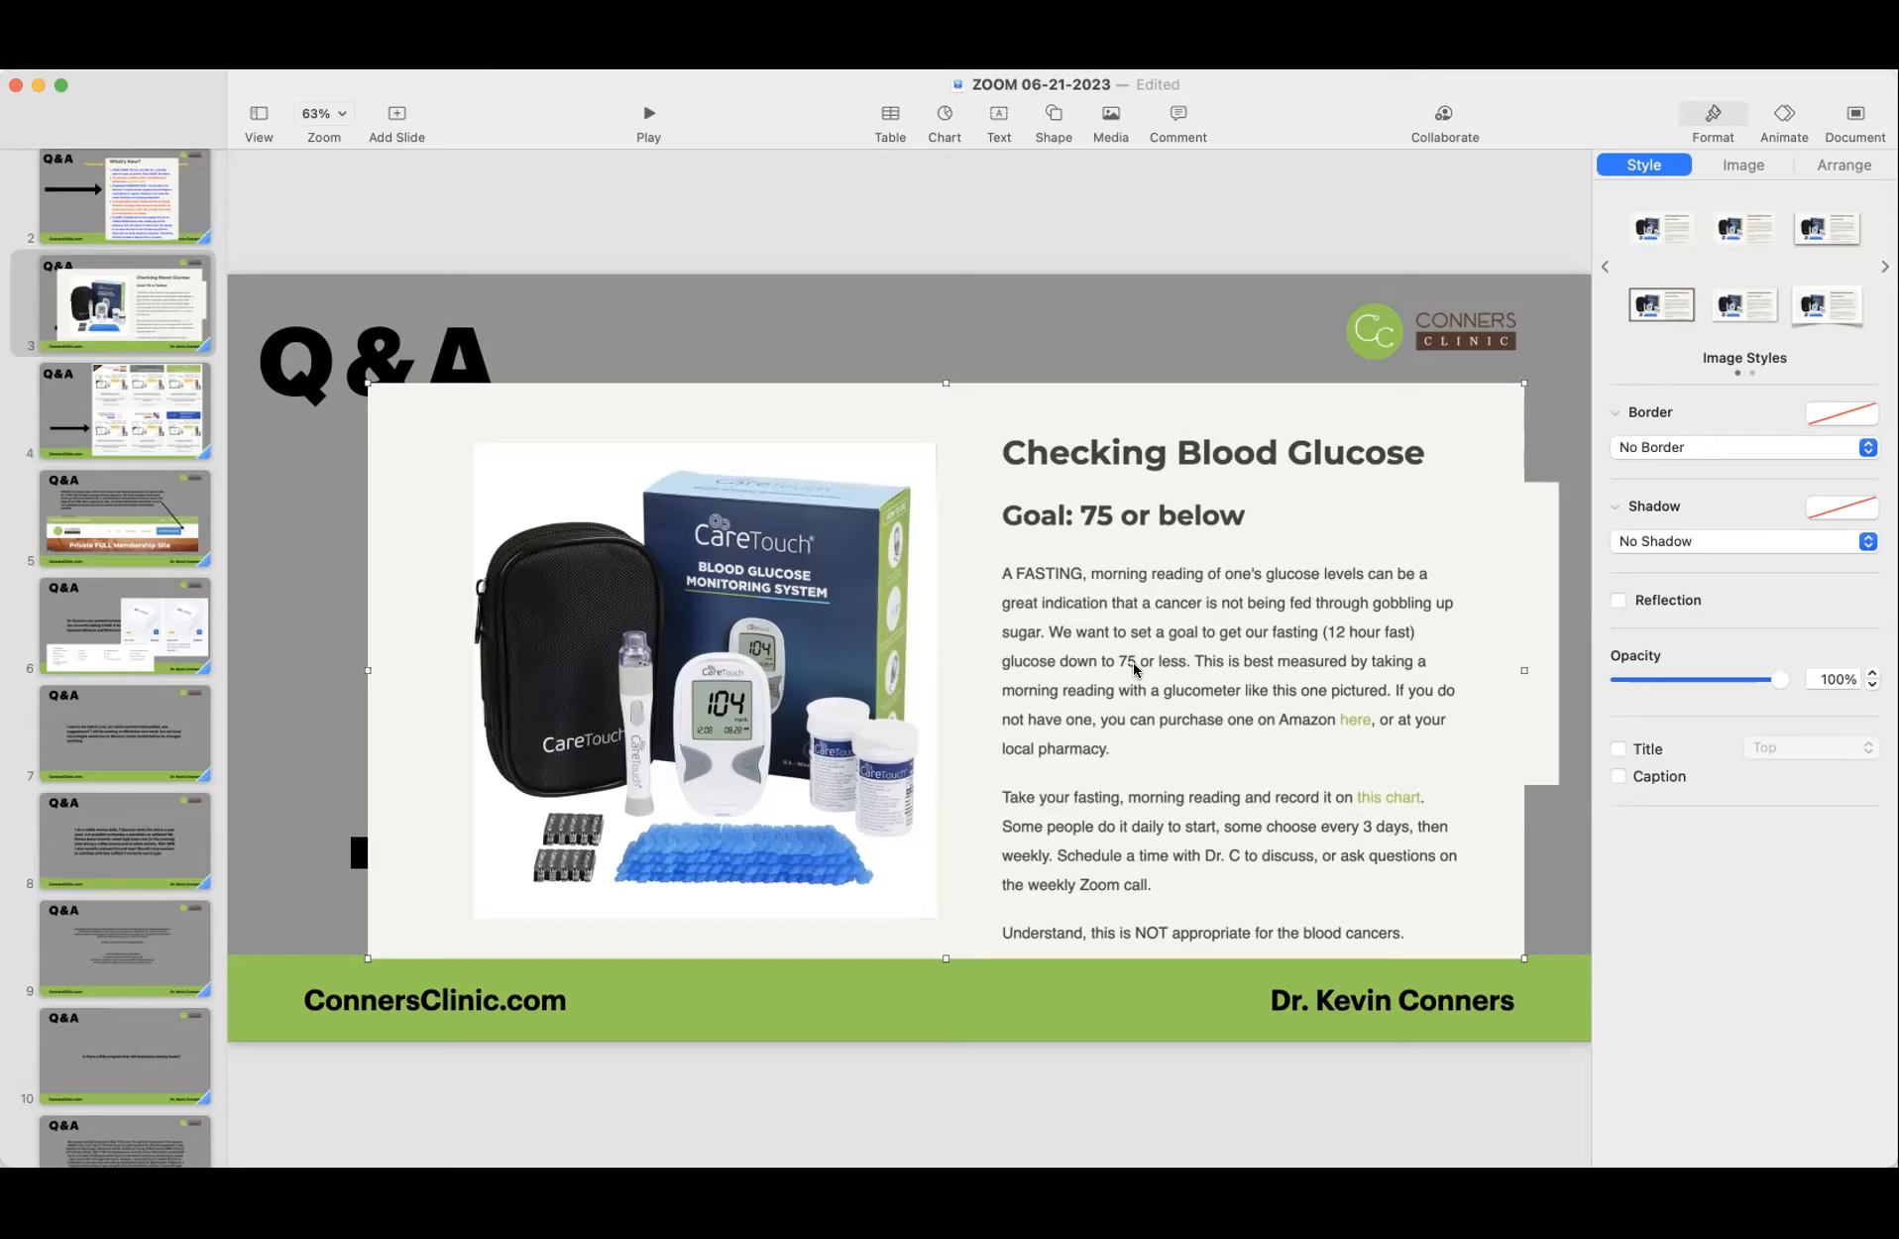
pyautogui.moveTo(1130, 687)
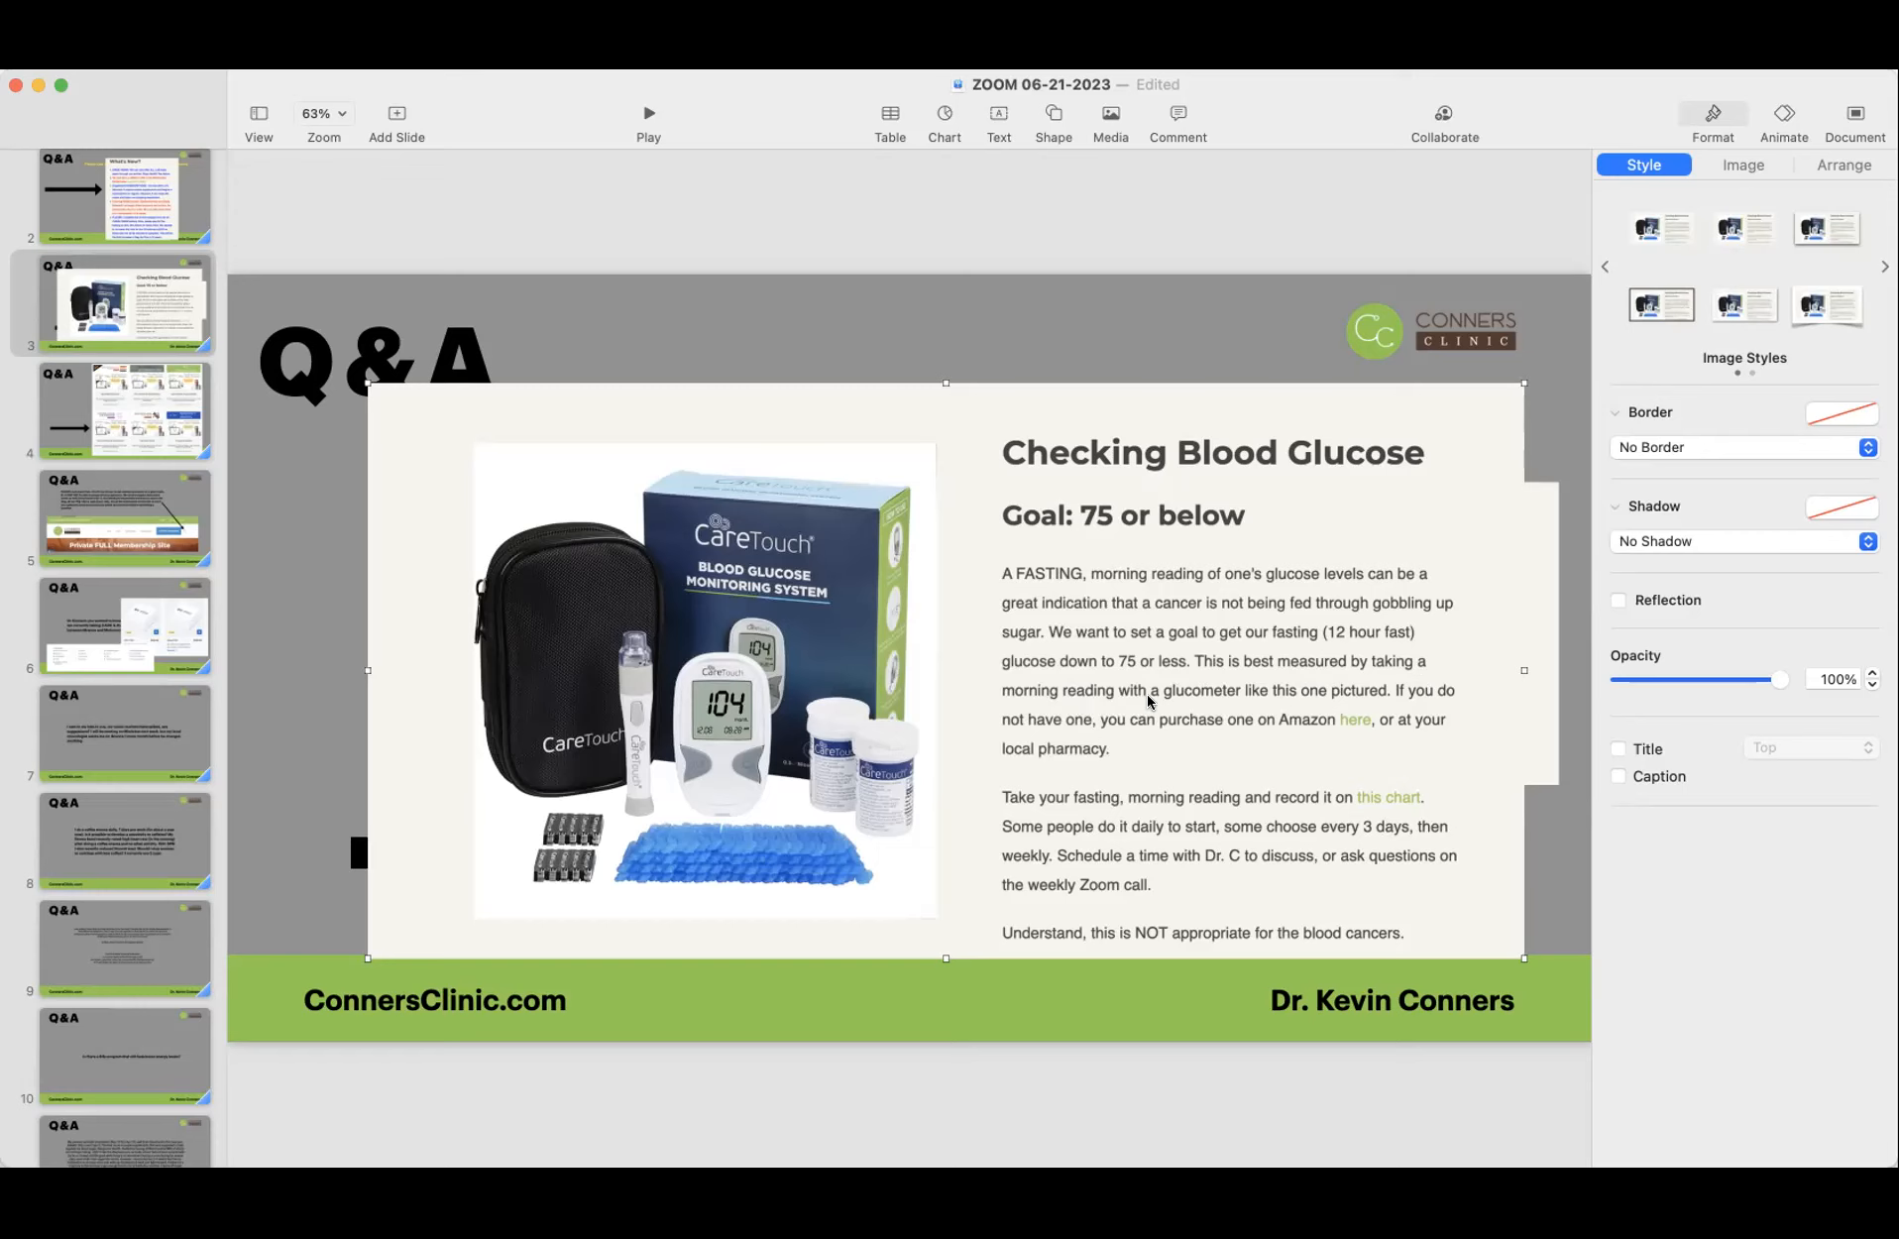
pyautogui.moveTo(1188, 717)
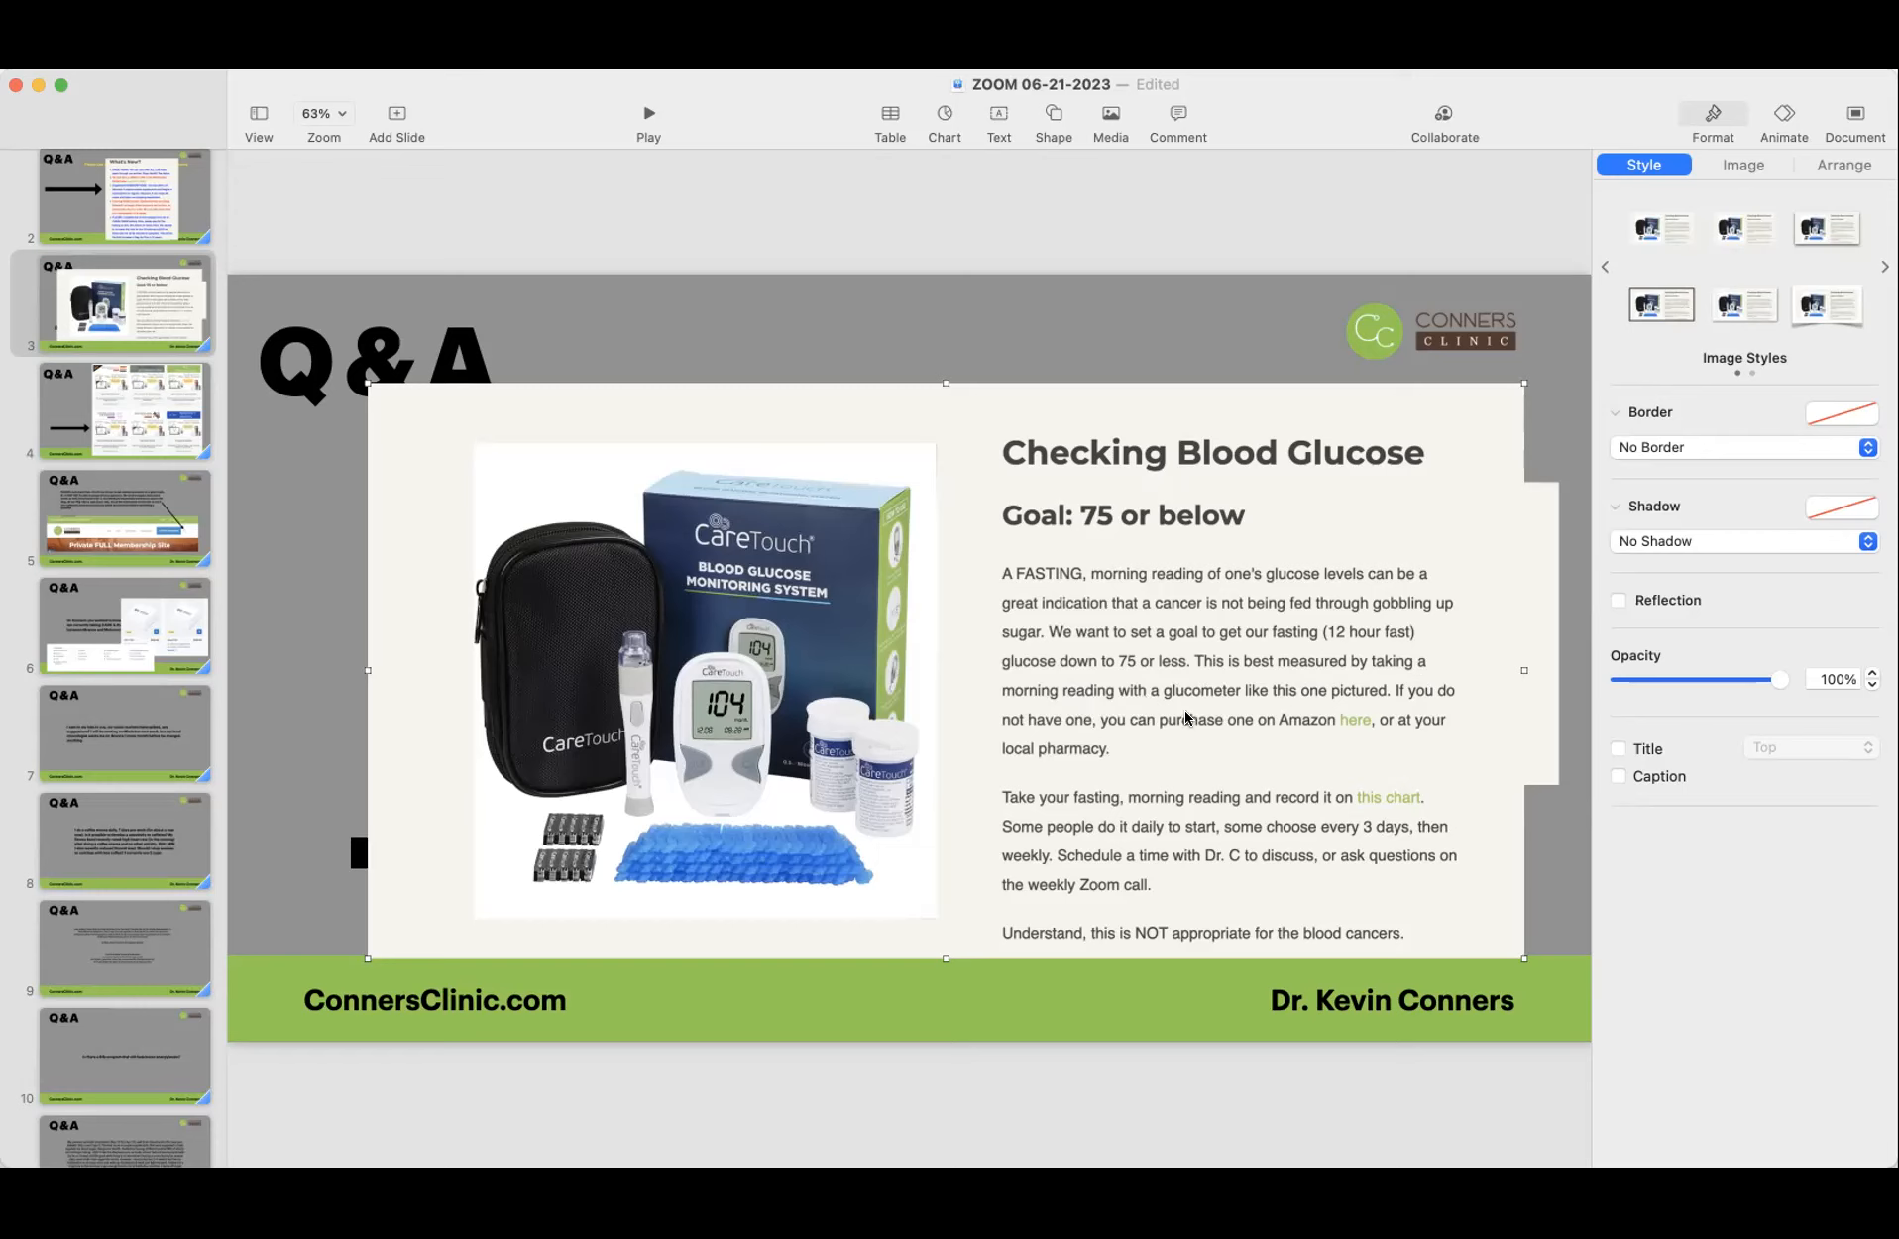
pyautogui.moveTo(1328, 703)
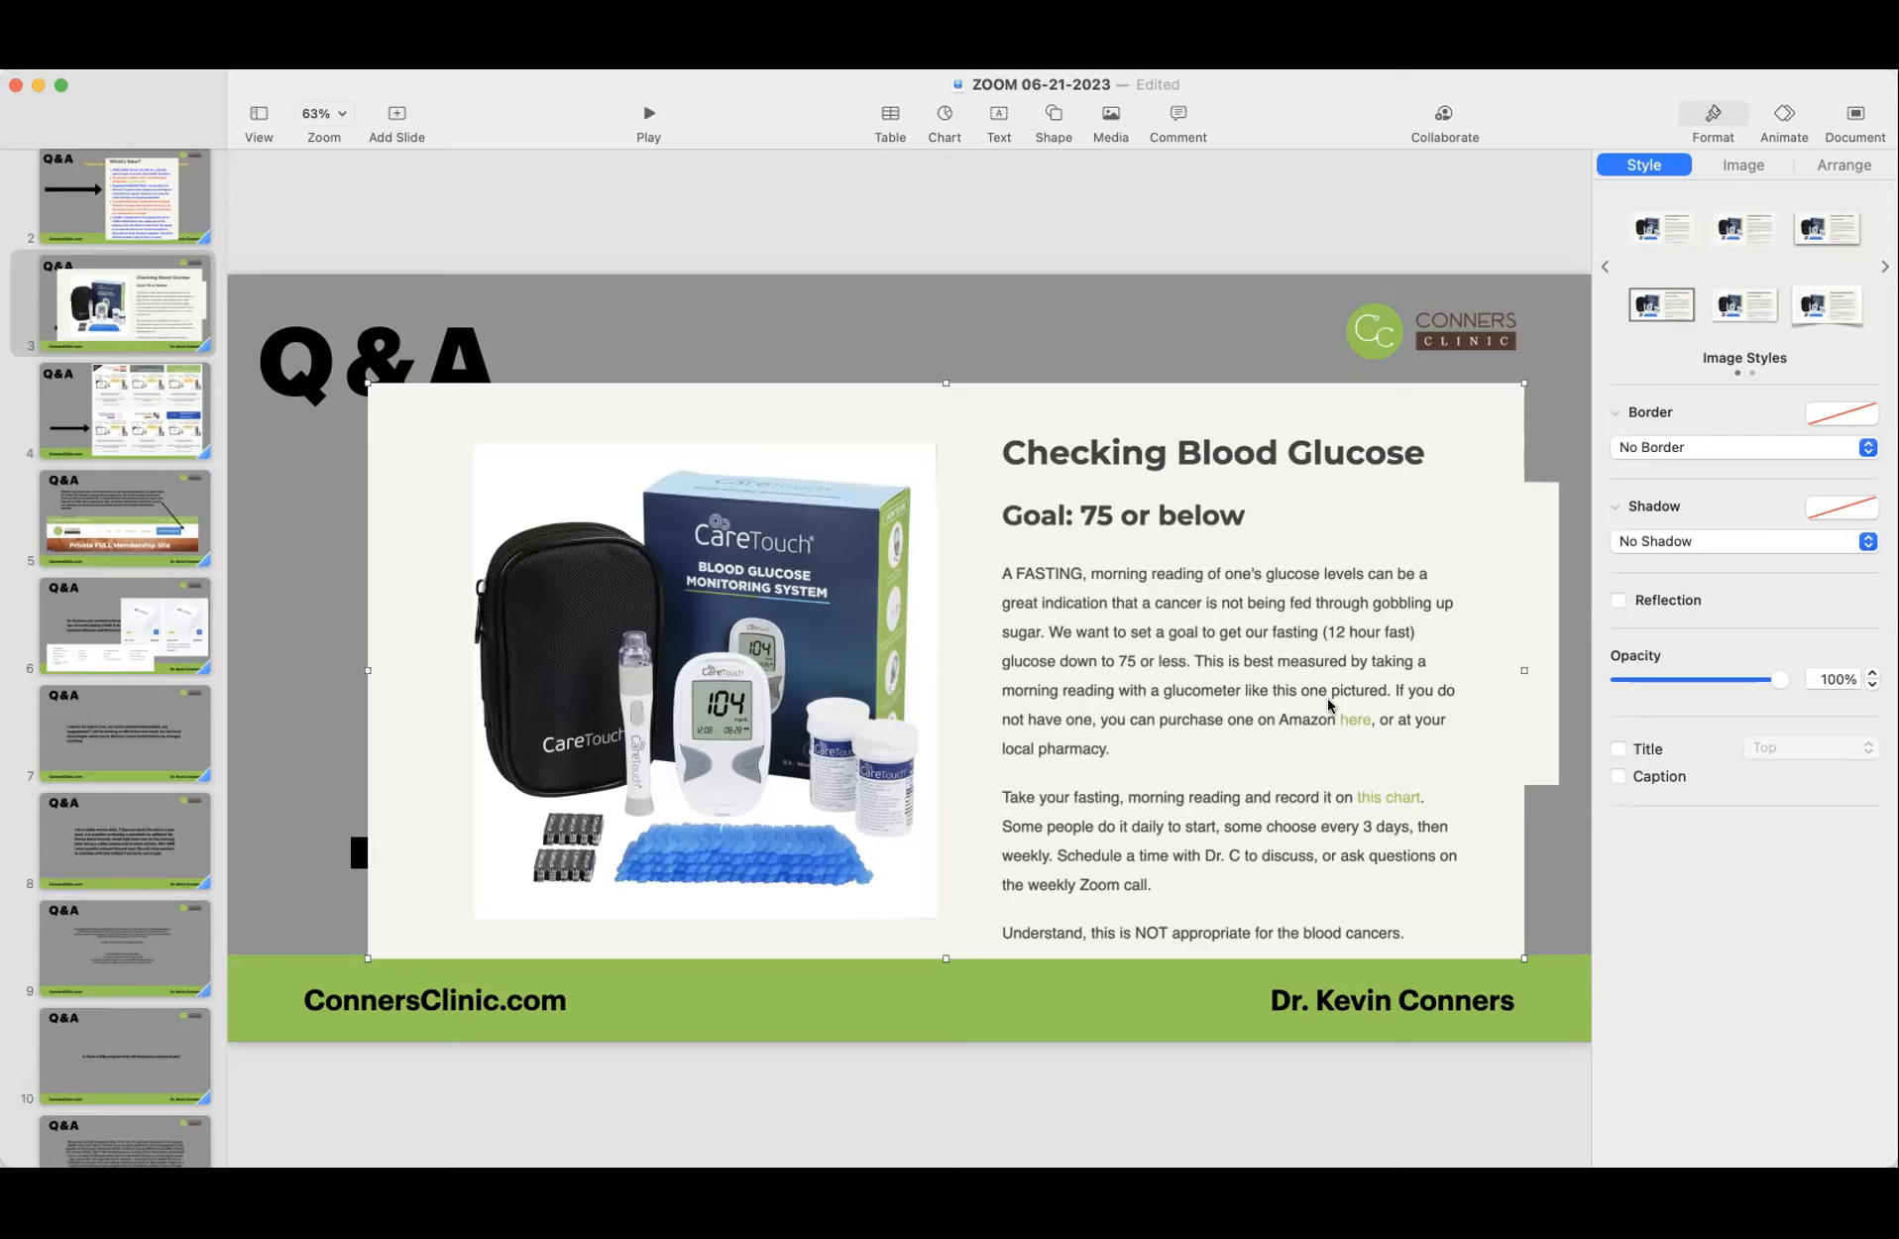
pyautogui.moveTo(765, 739)
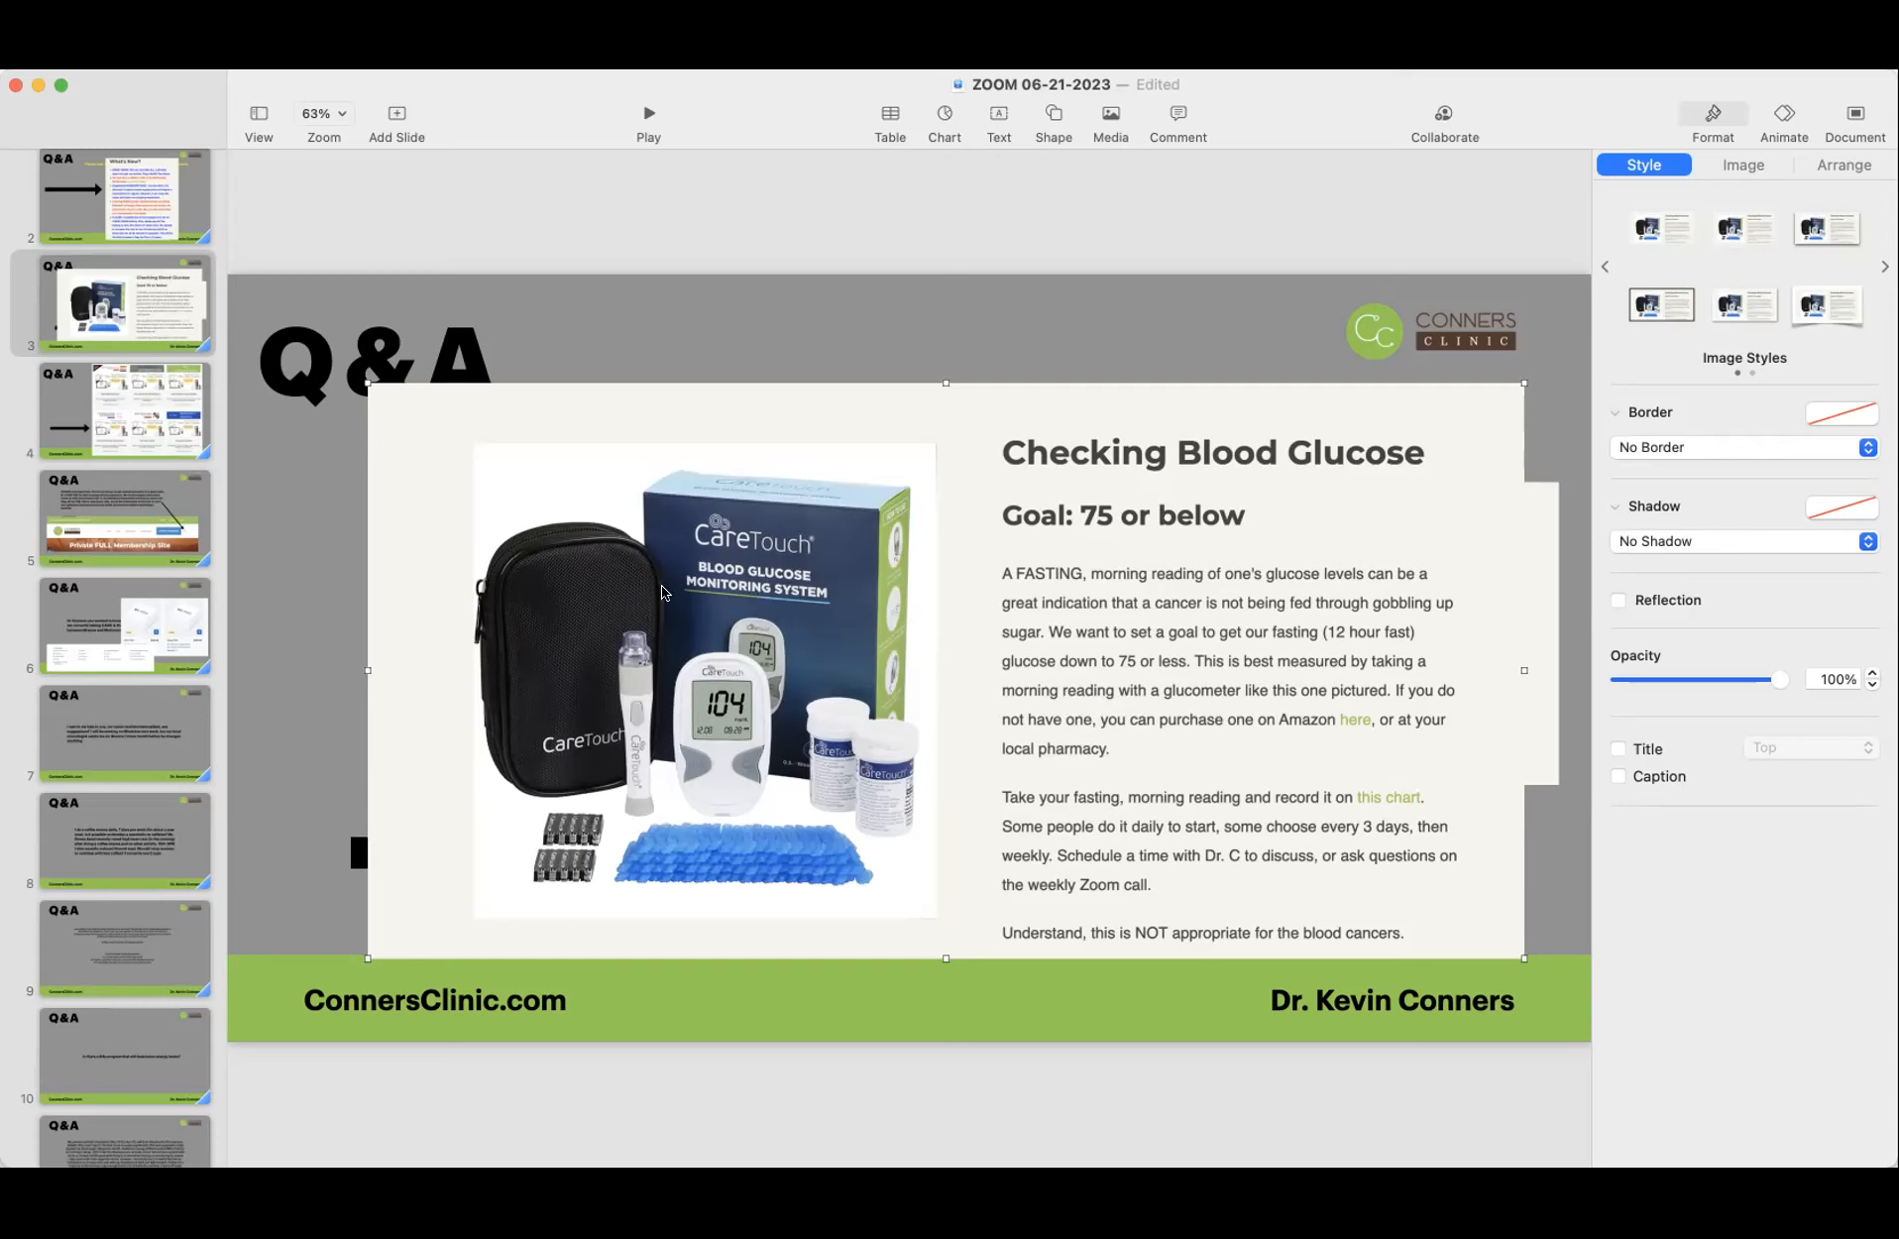
pyautogui.moveTo(726, 794)
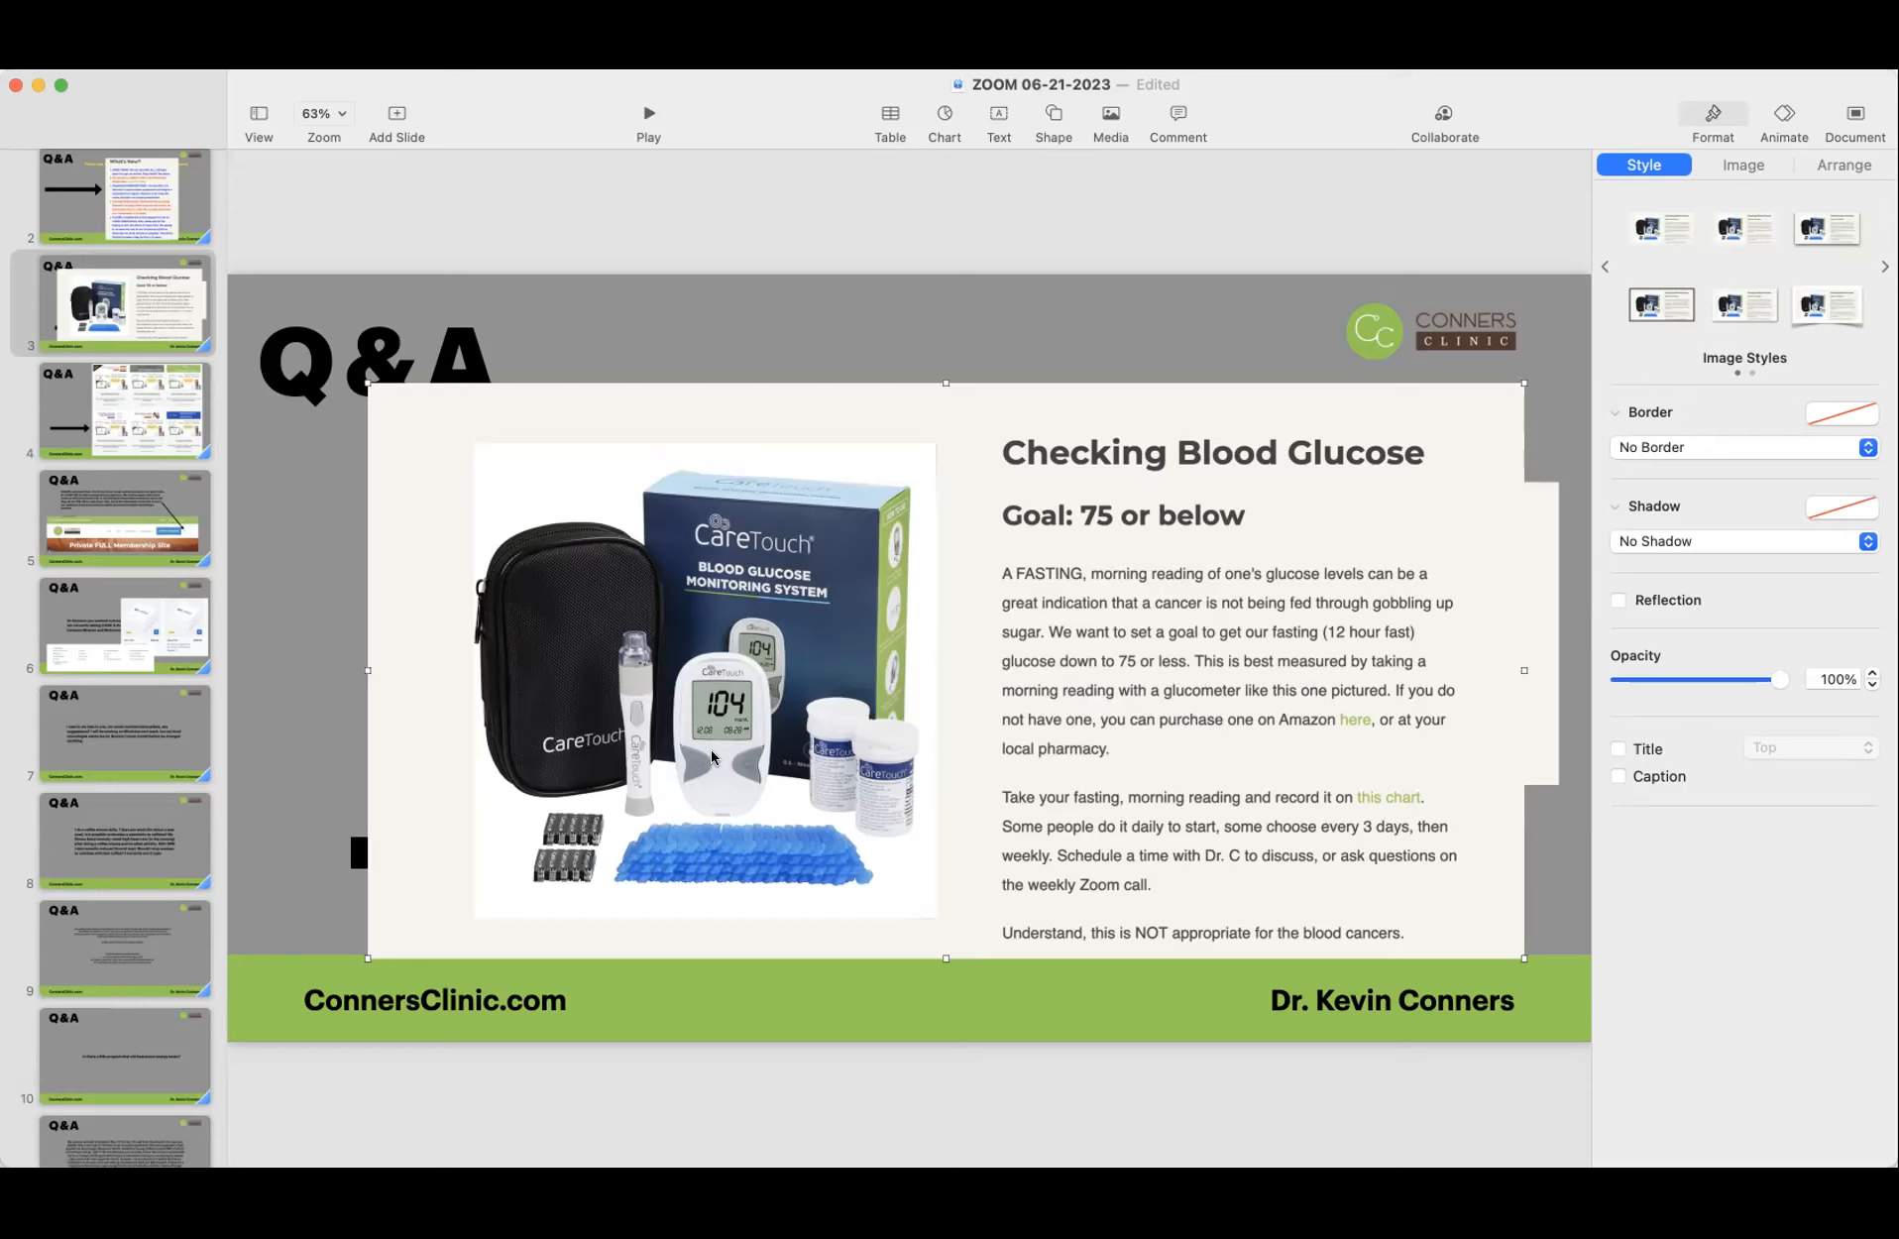
pyautogui.moveTo(1356, 720)
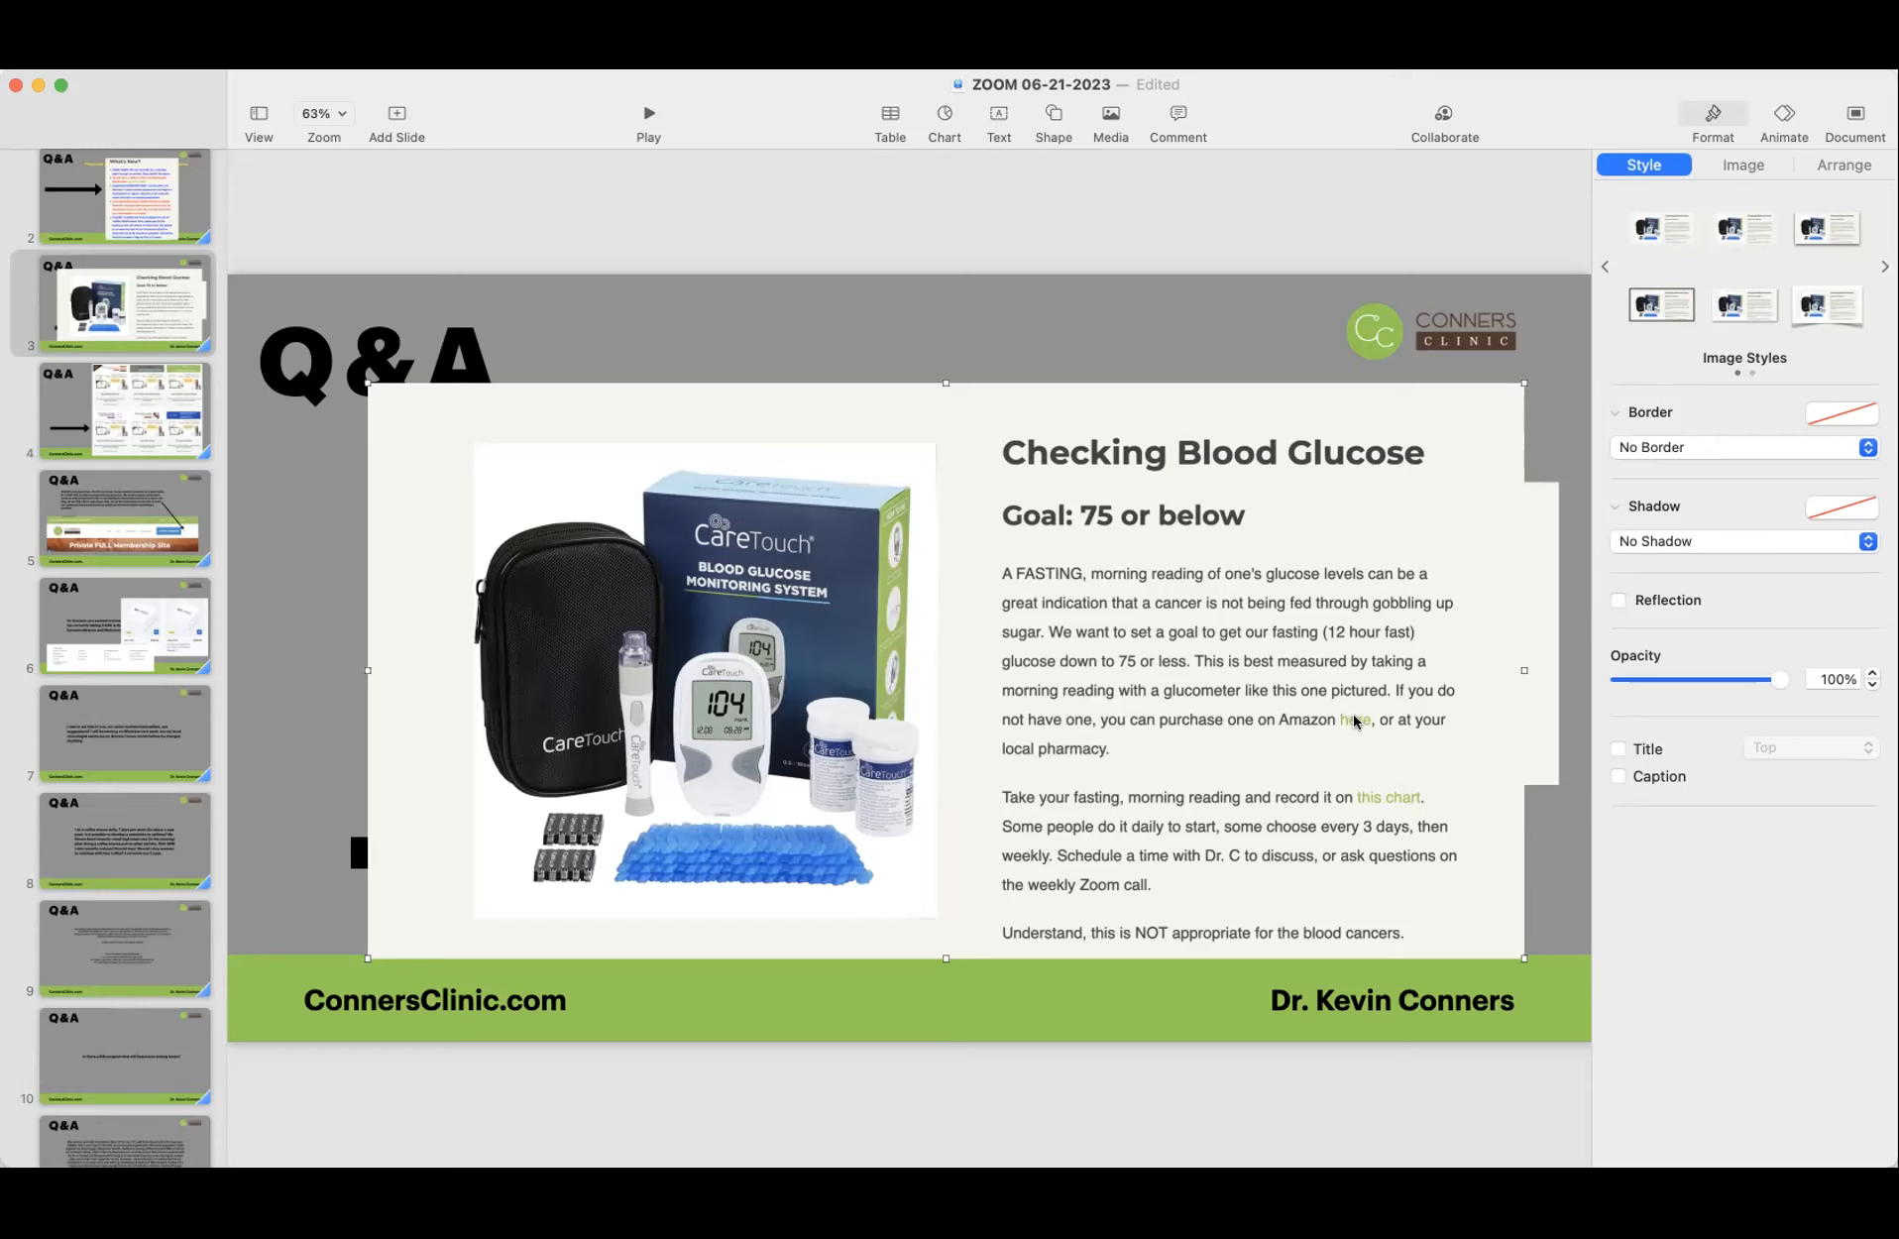
pyautogui.moveTo(567, 866)
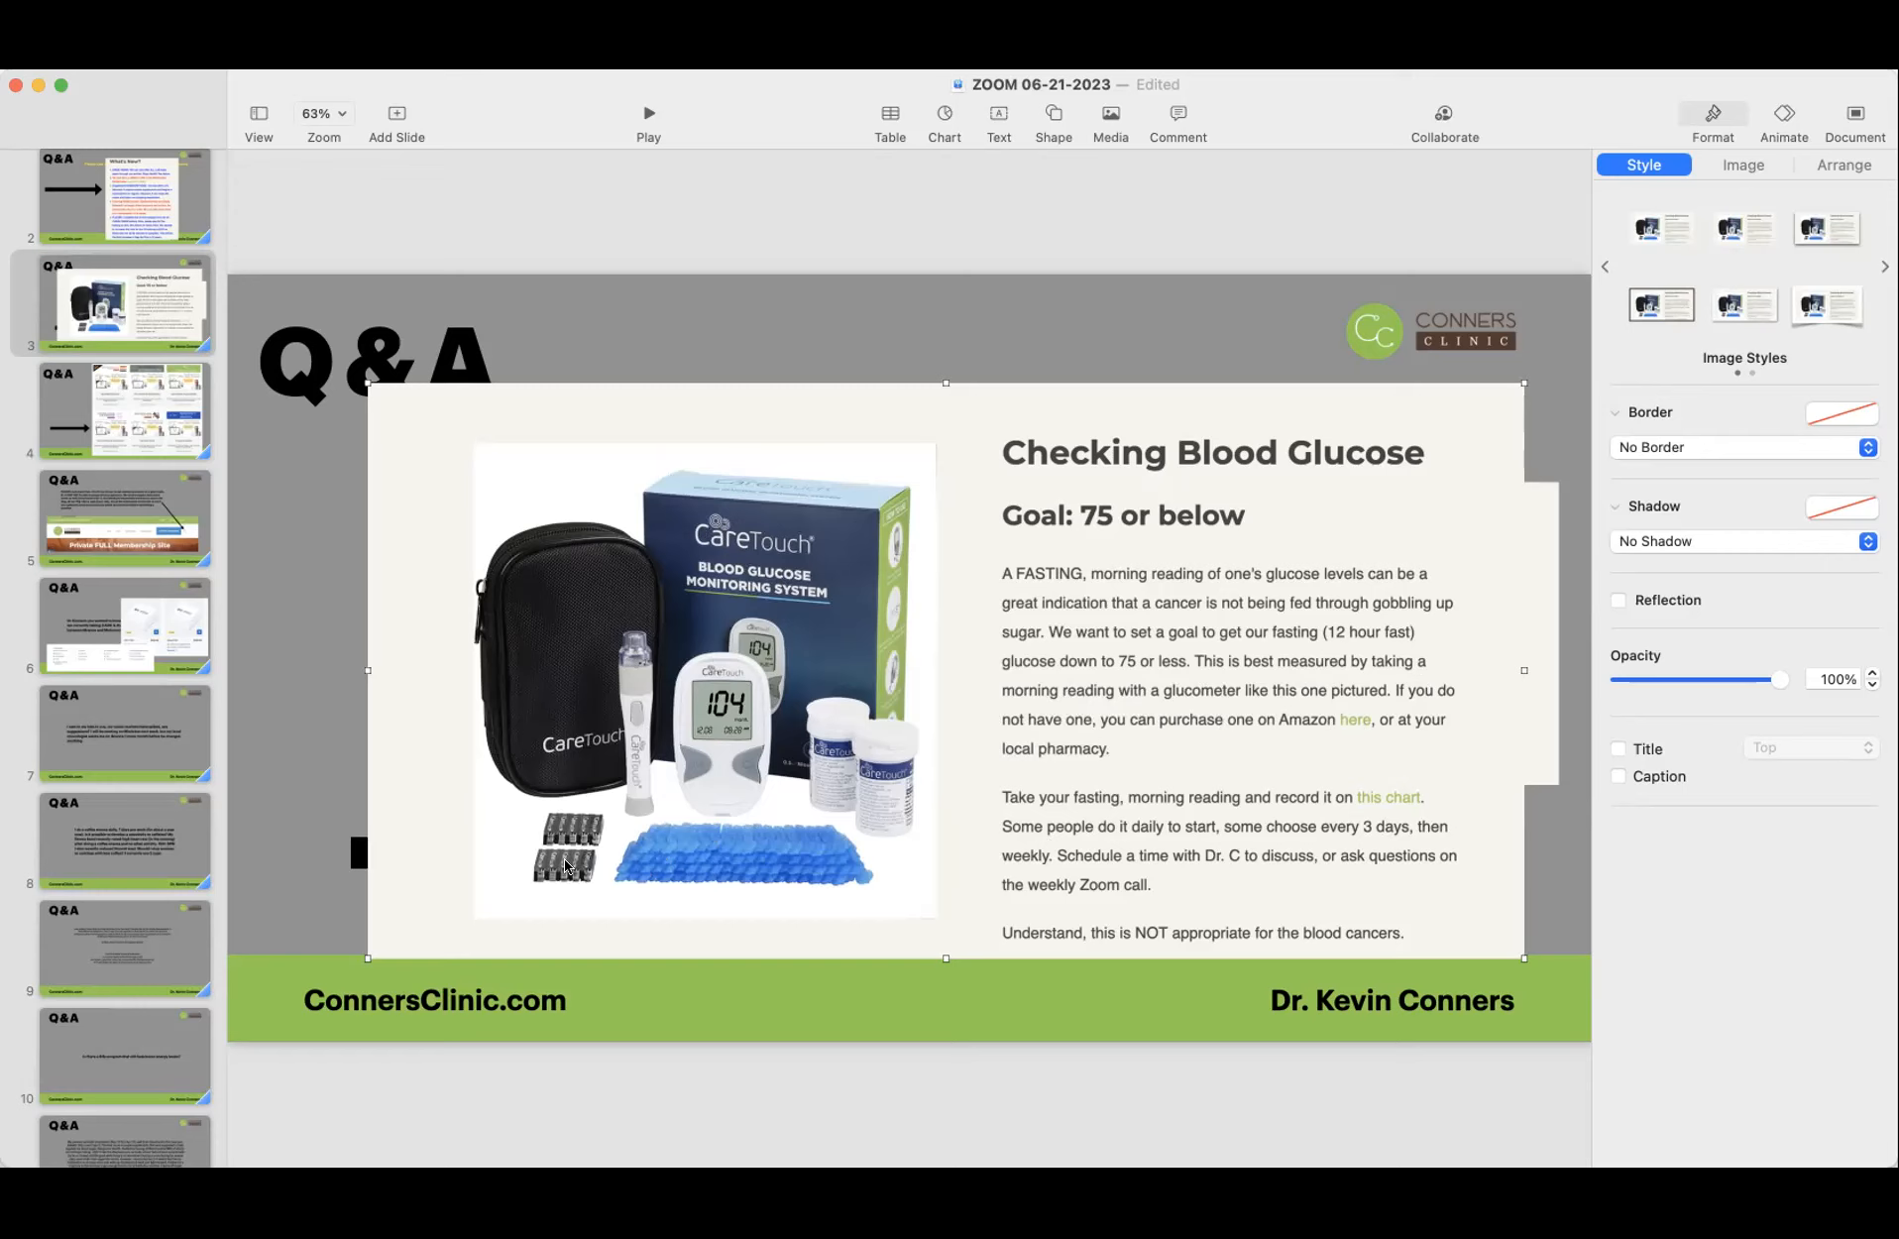
pyautogui.moveTo(985, 789)
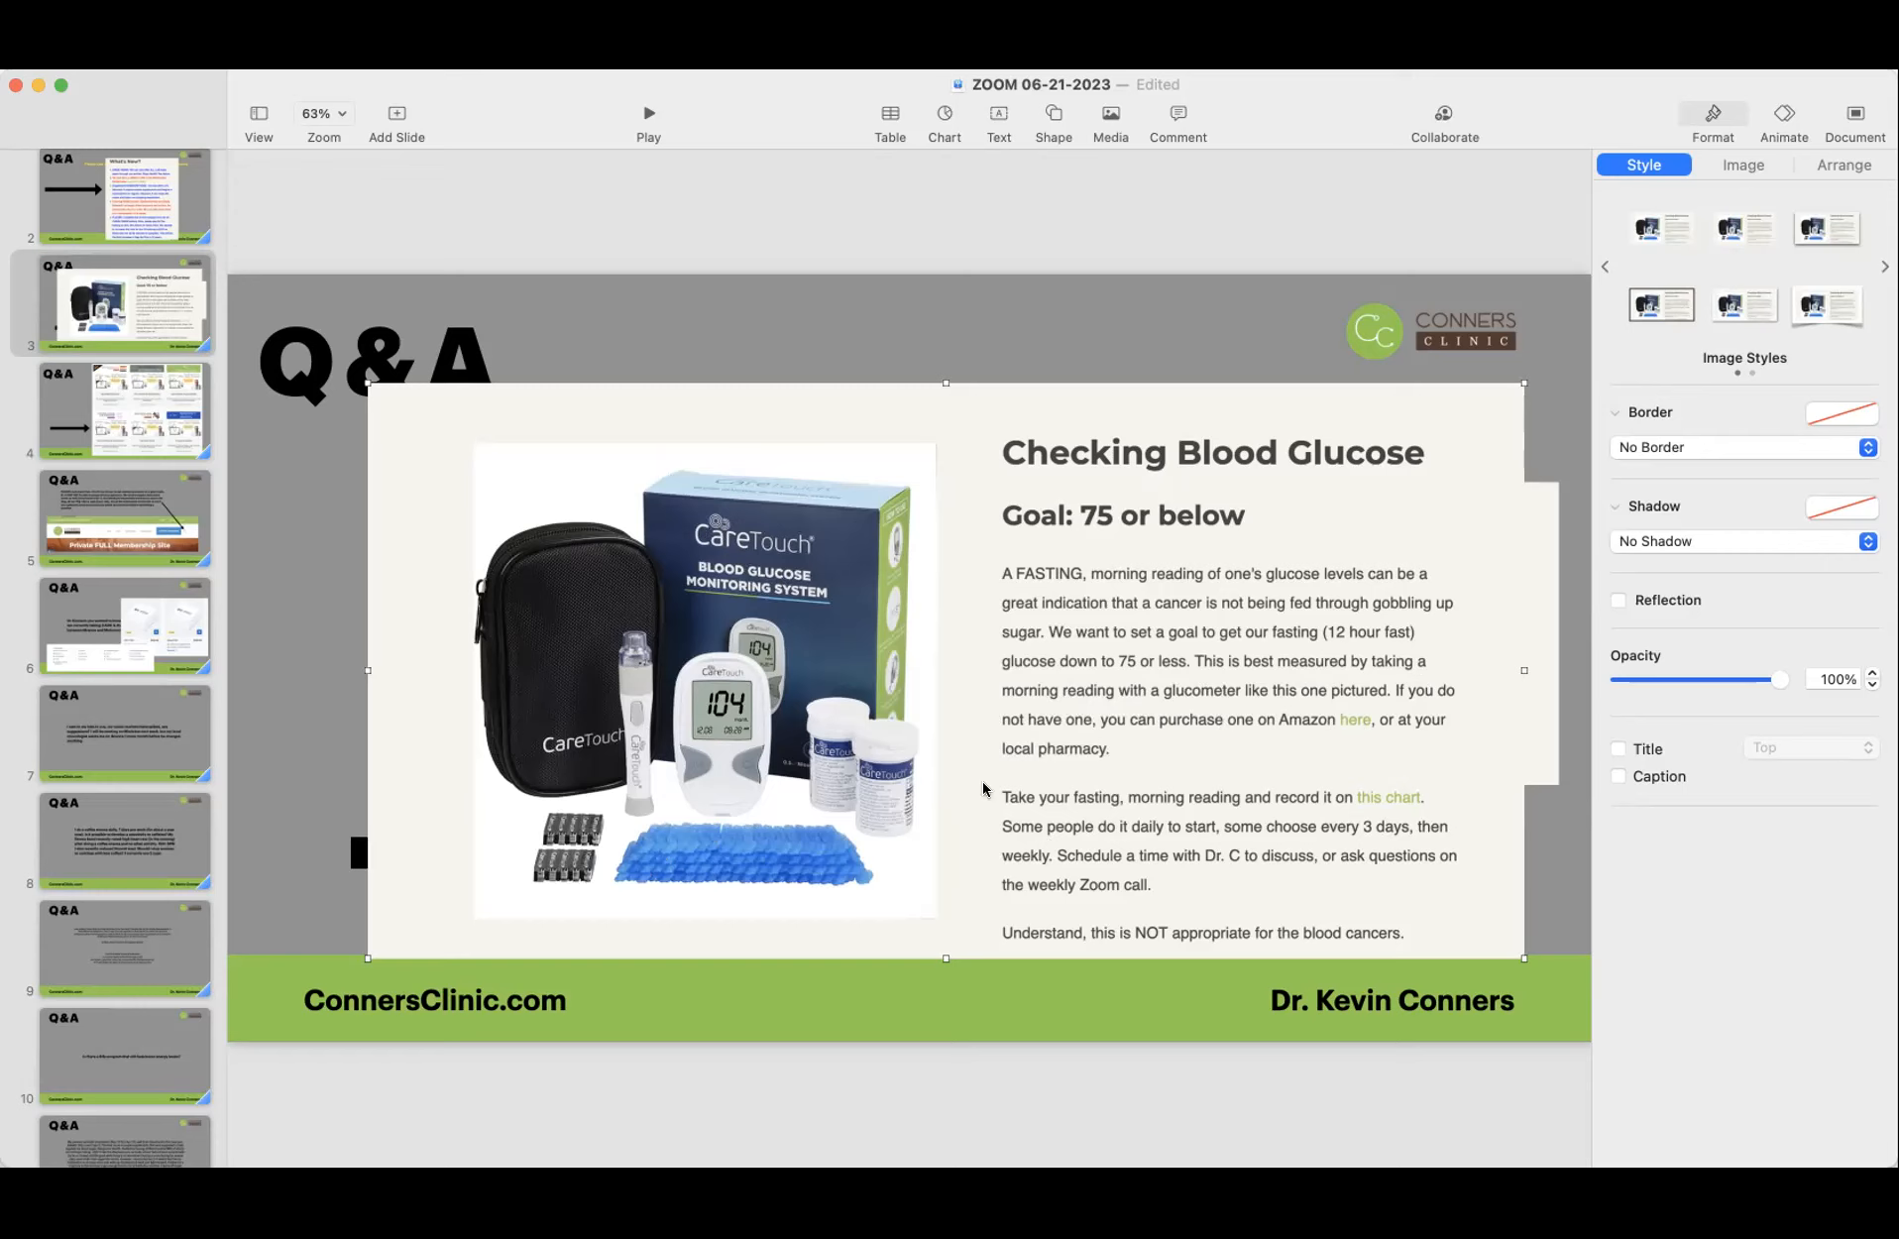
pyautogui.moveTo(1118, 813)
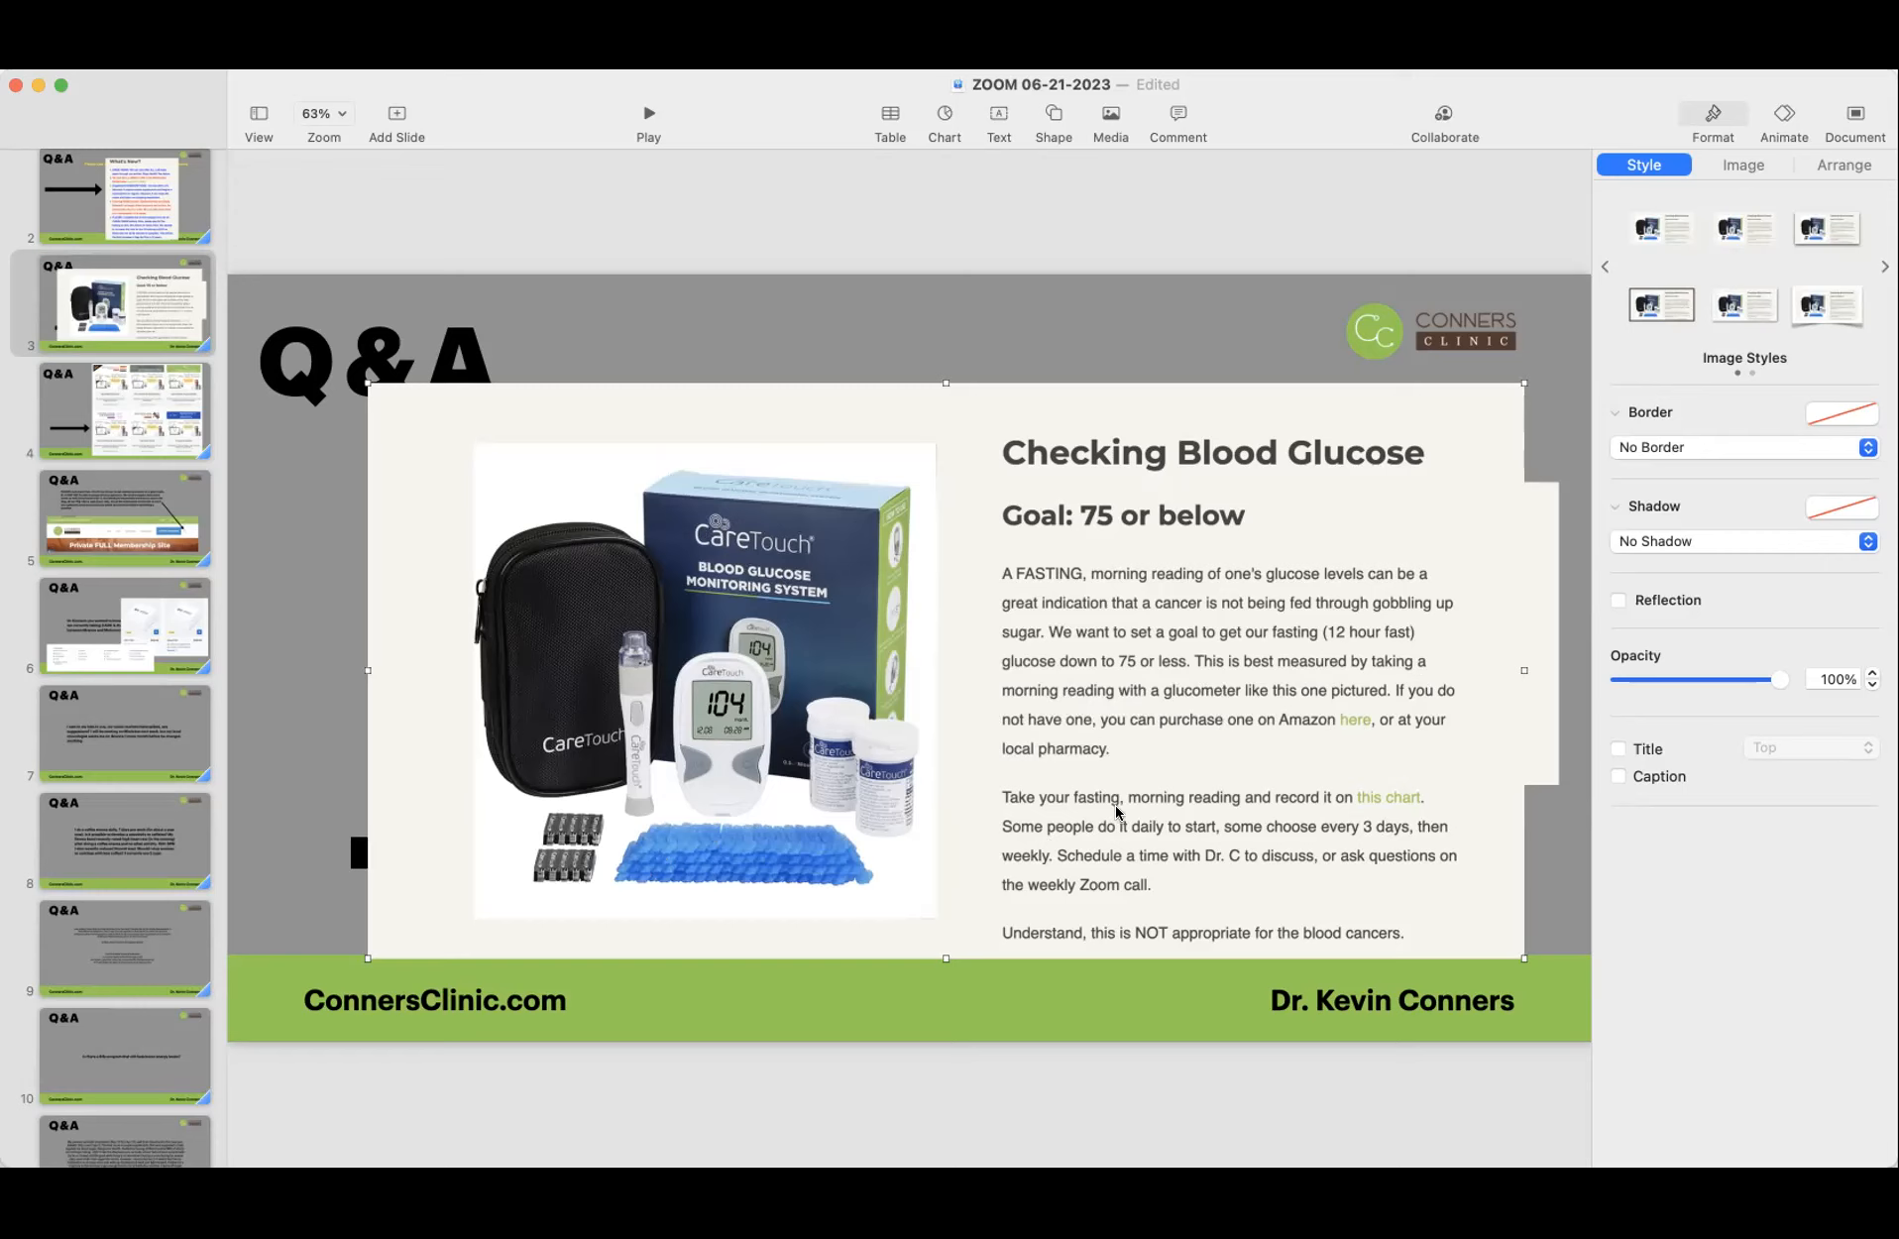
pyautogui.moveTo(1368, 805)
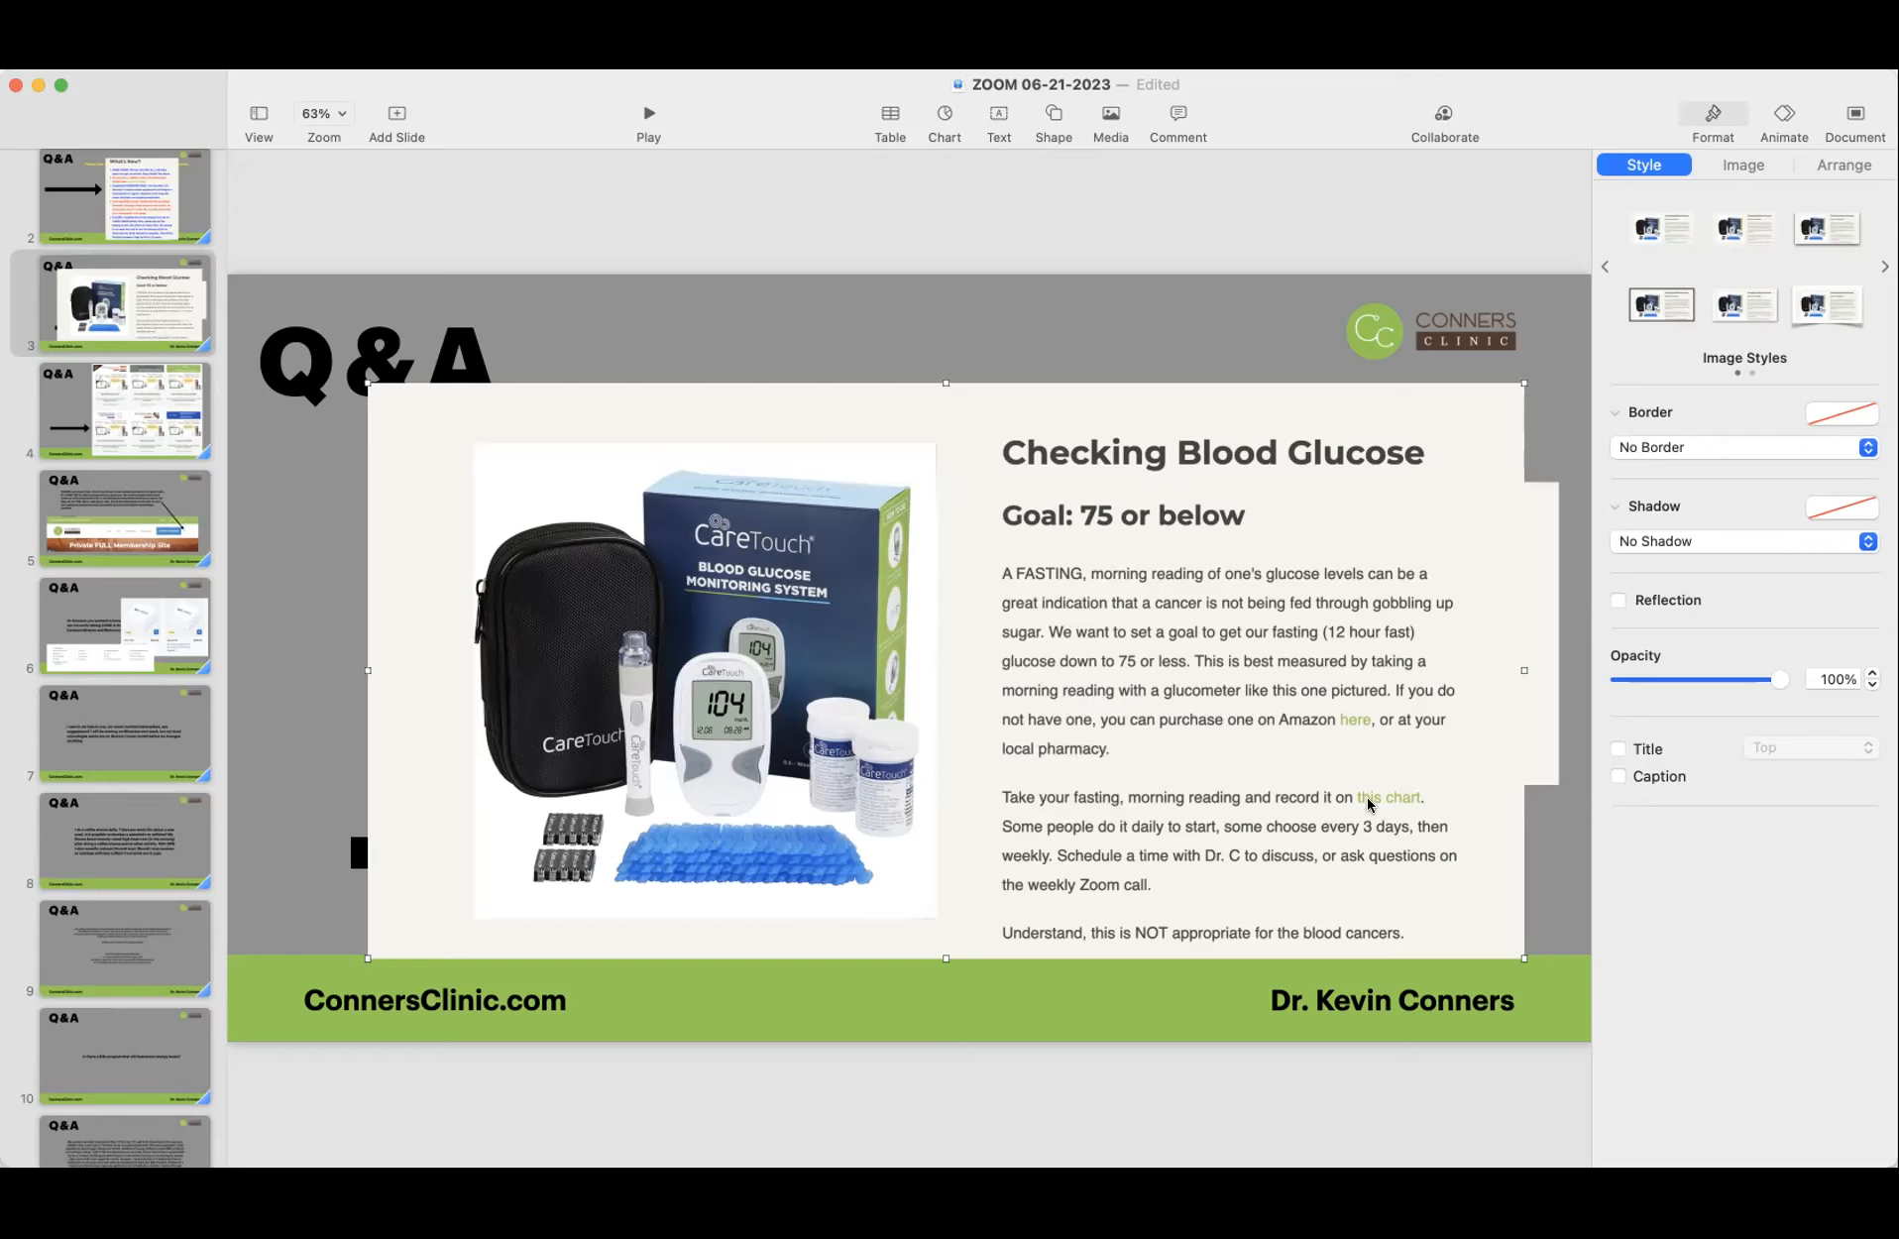
pyautogui.moveTo(1027, 847)
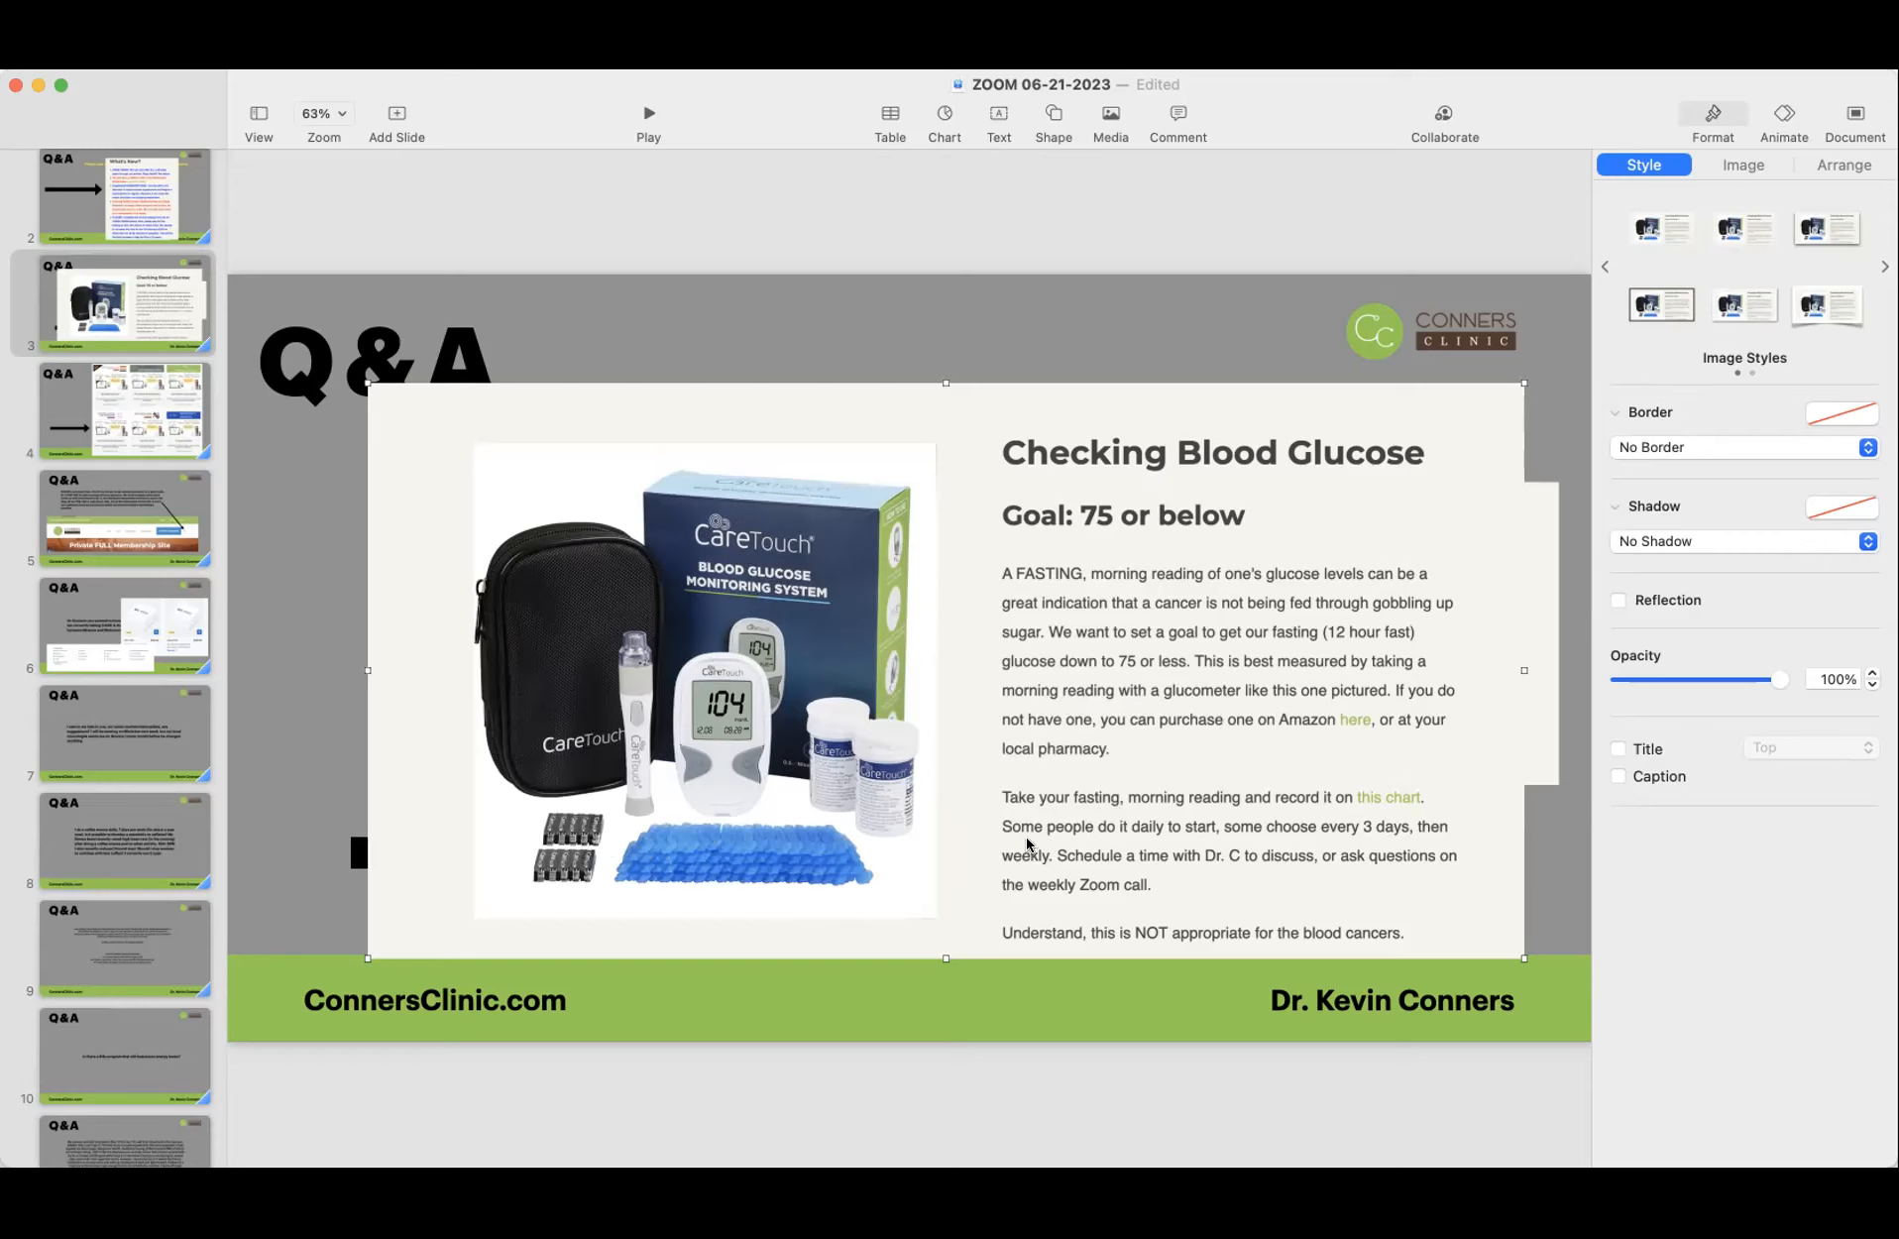
pyautogui.moveTo(1082, 839)
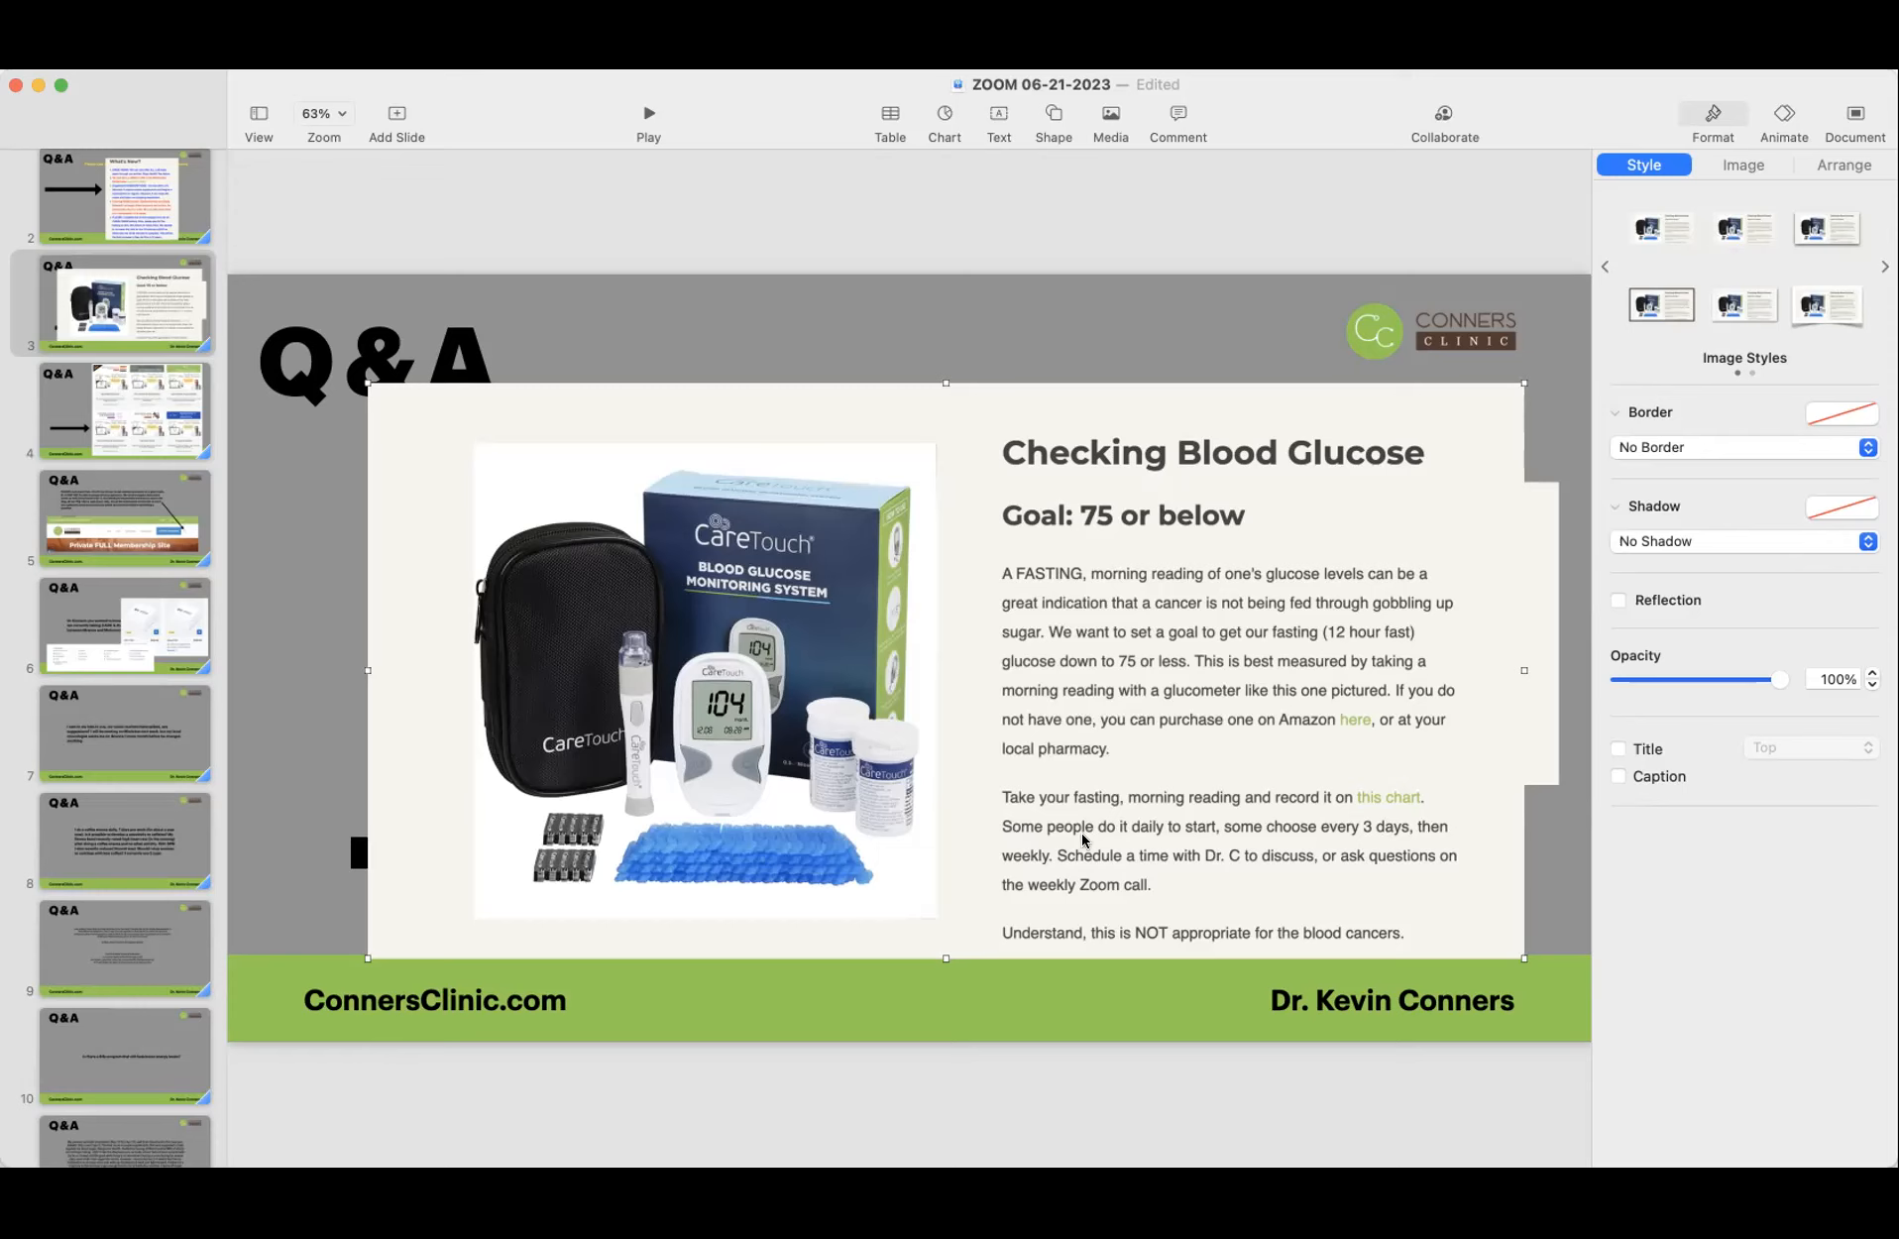
pyautogui.moveTo(1253, 841)
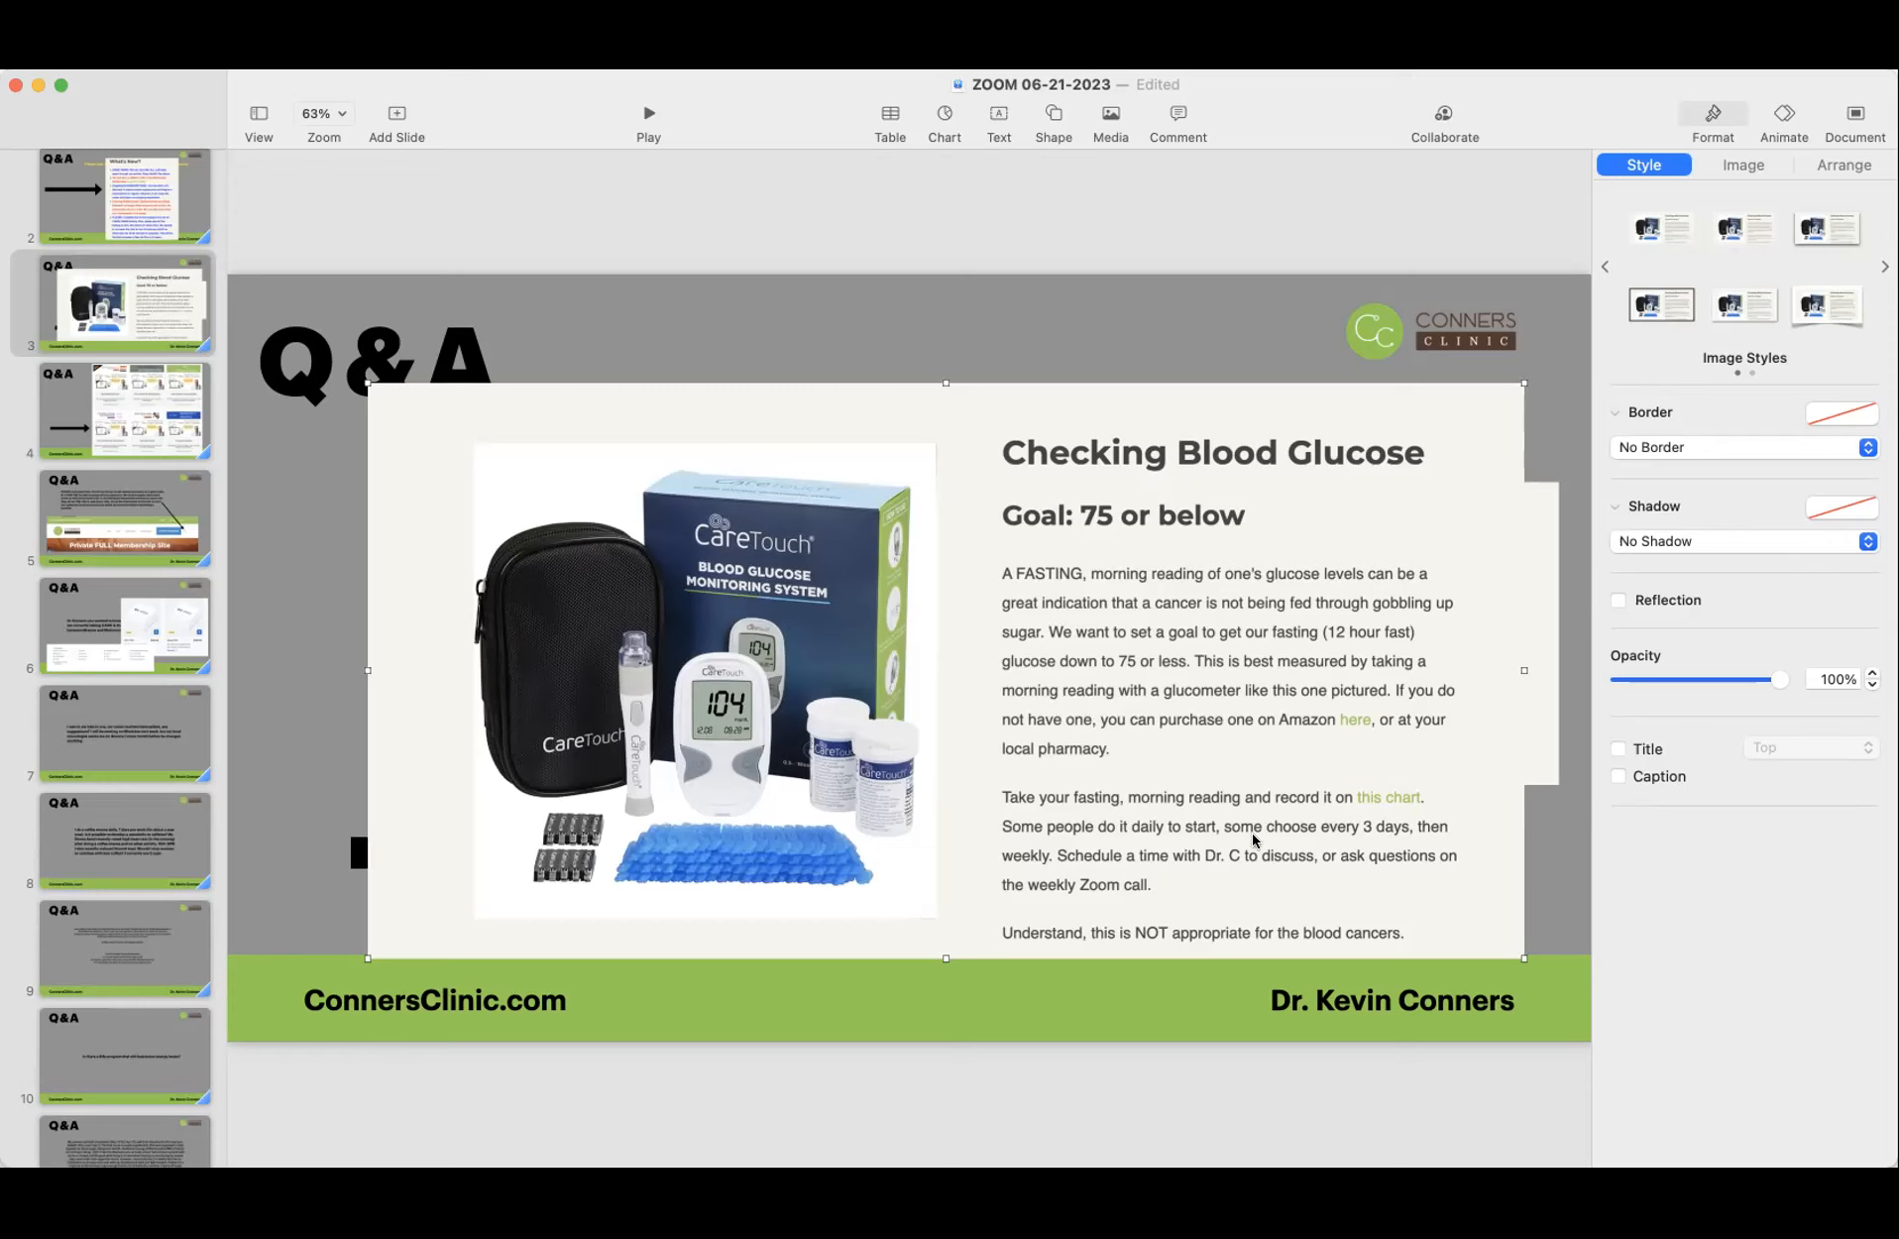
pyautogui.moveTo(1110, 539)
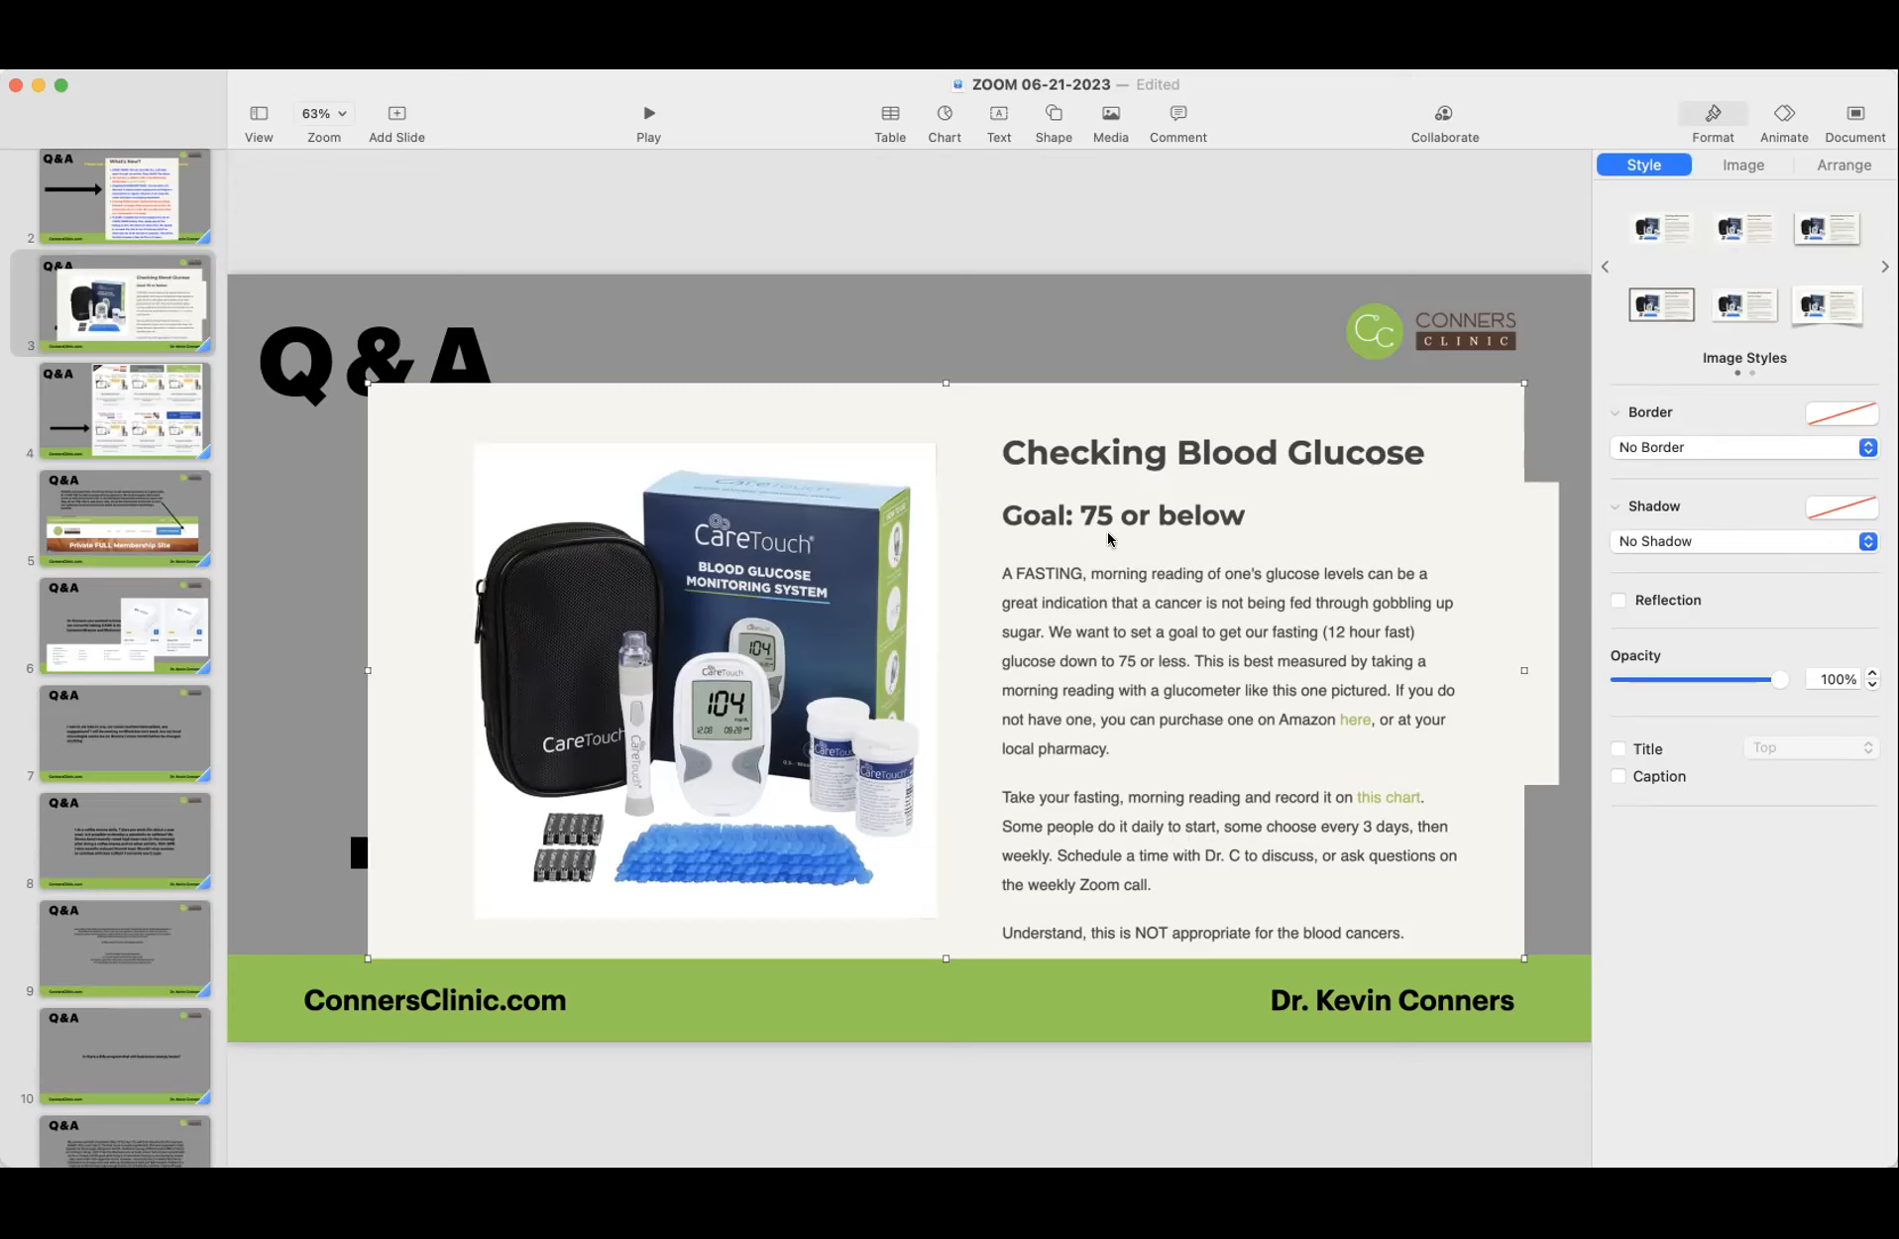
pyautogui.moveTo(1094, 840)
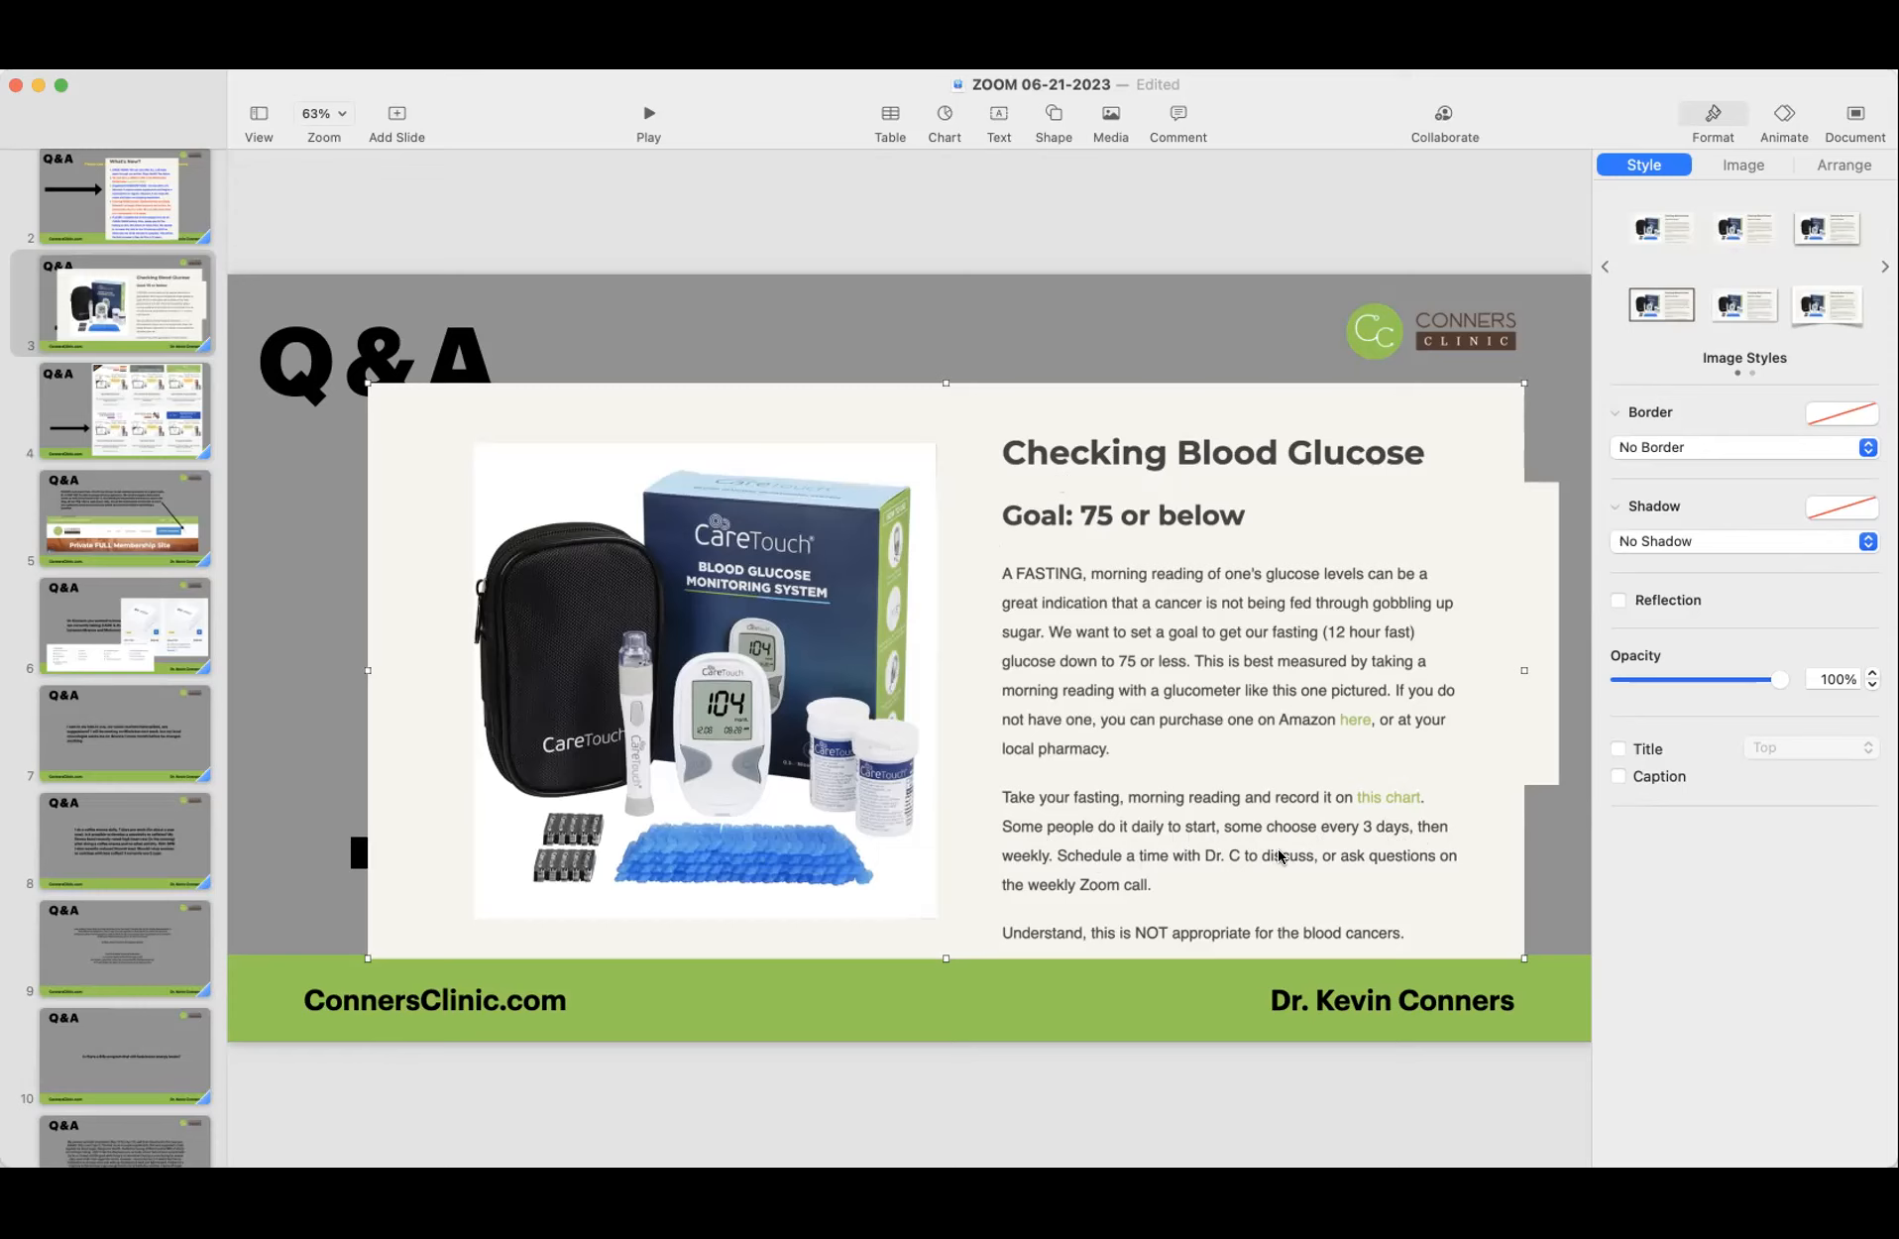
pyautogui.moveTo(1078, 876)
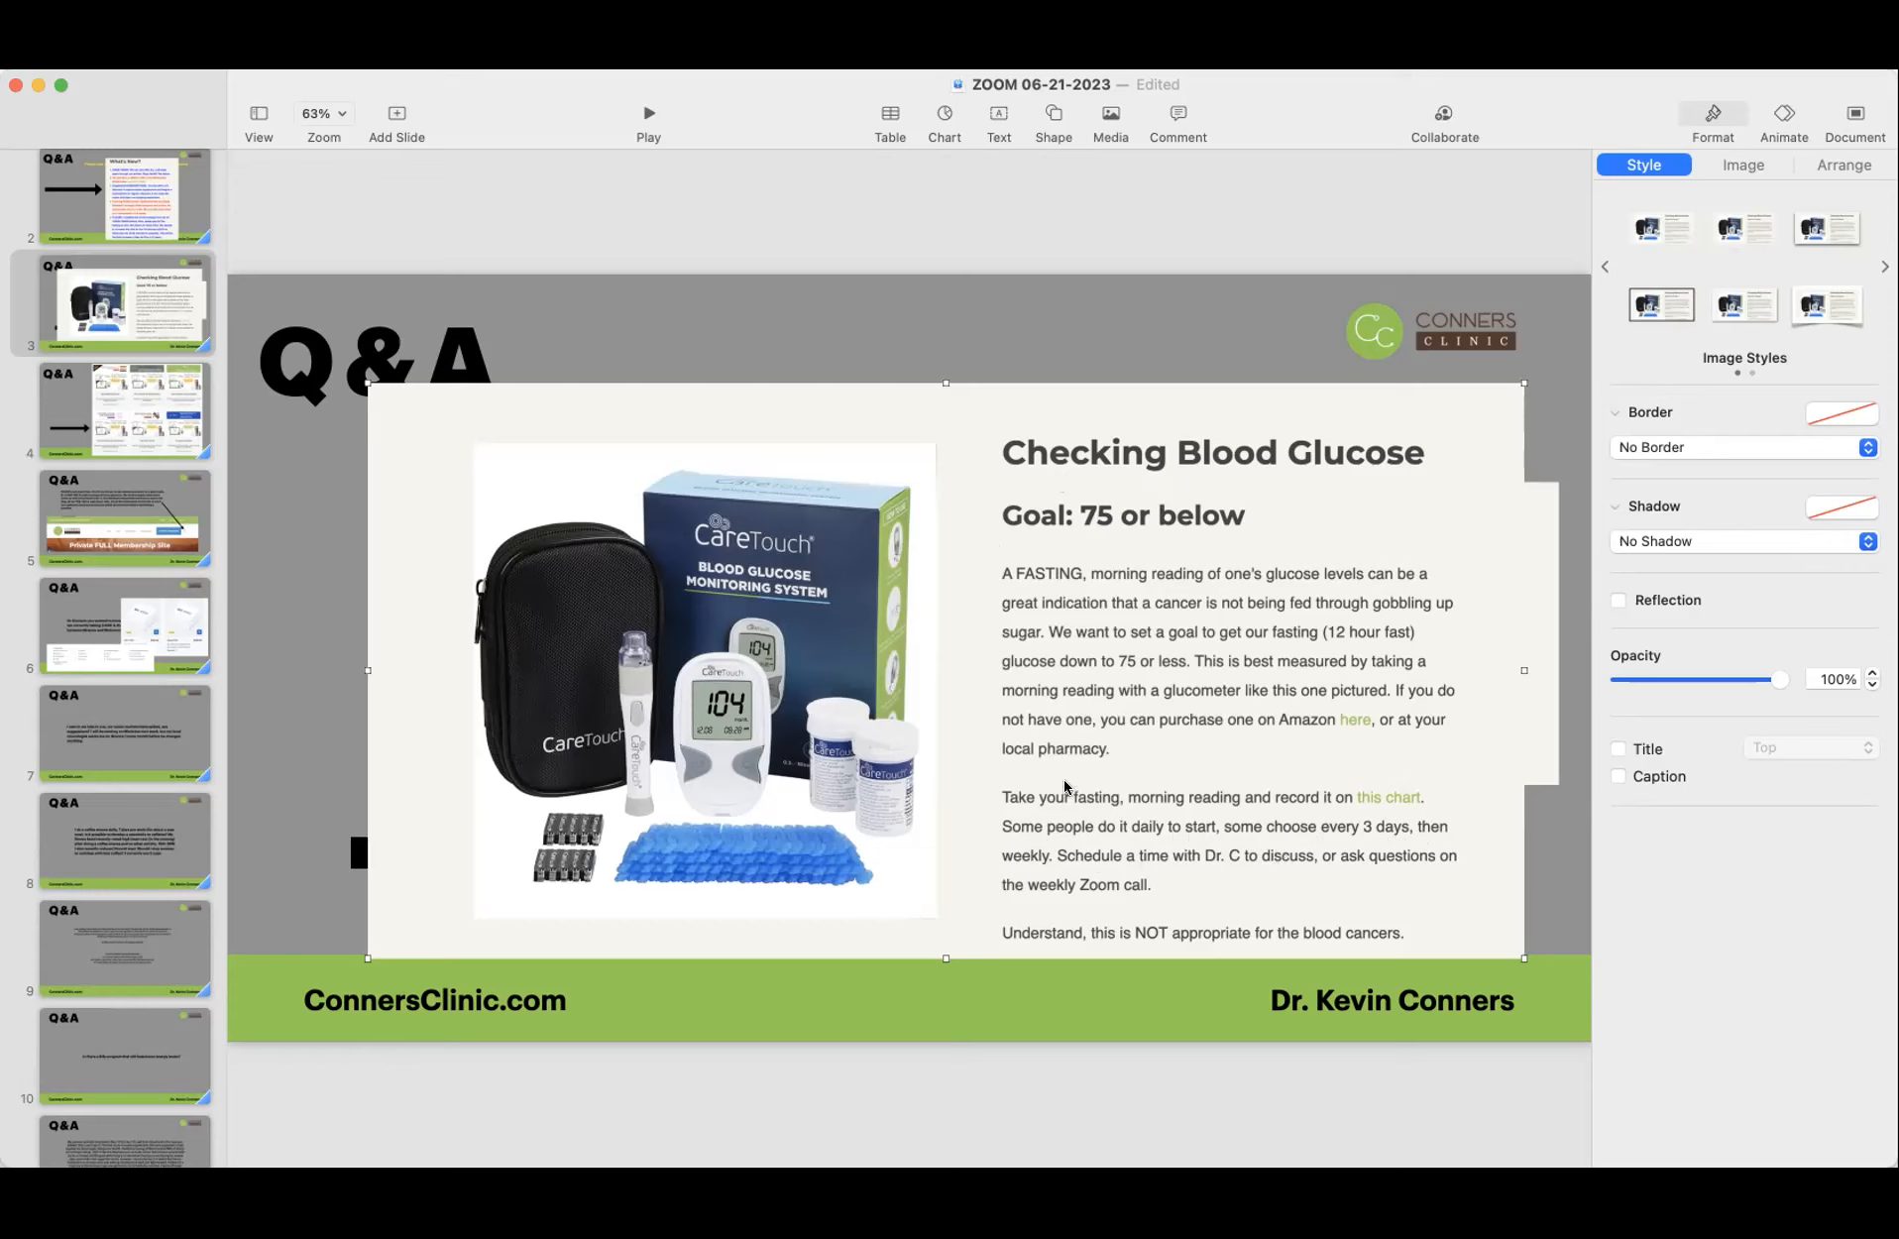
pyautogui.moveTo(1066, 789)
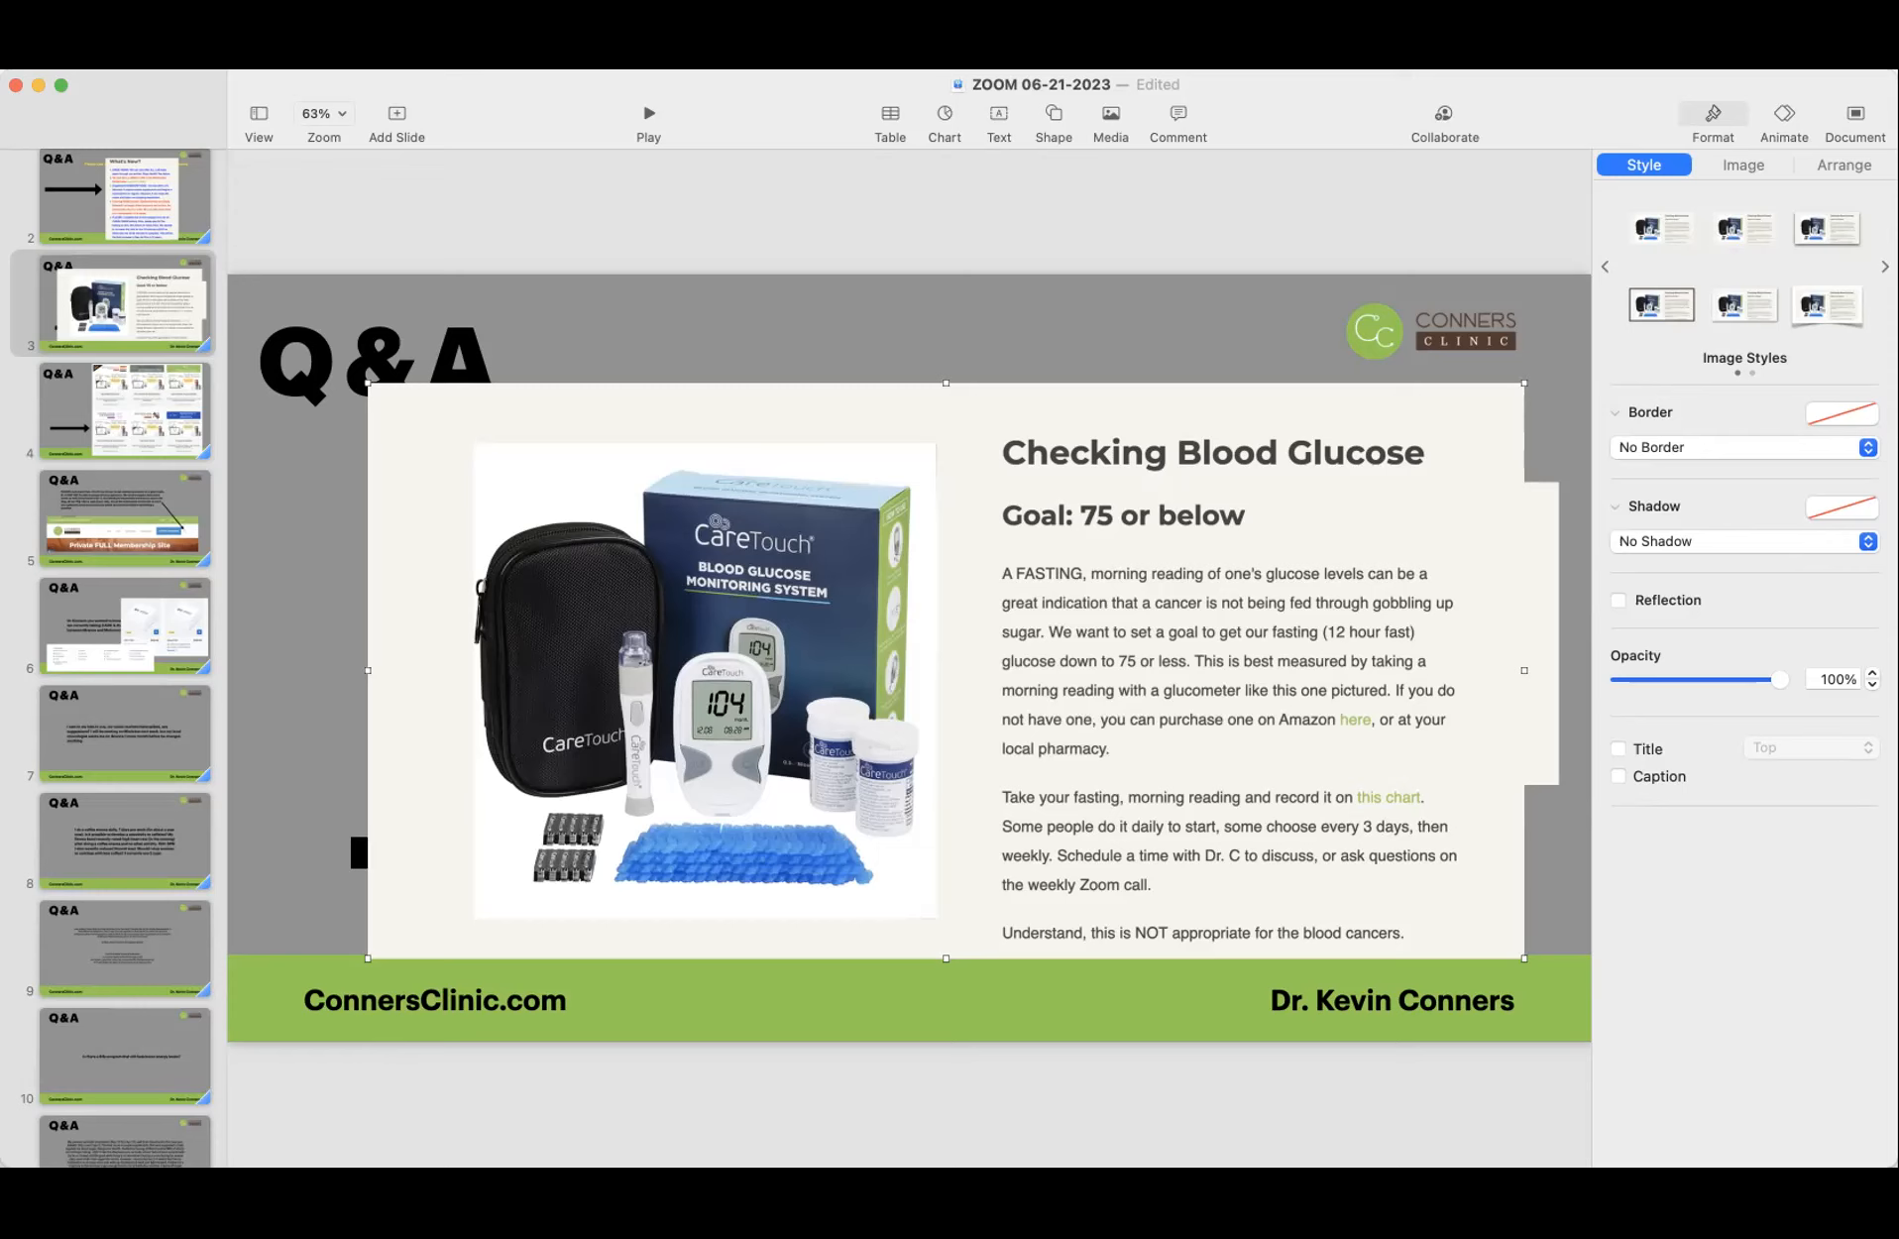
pyautogui.moveTo(1441, 1003)
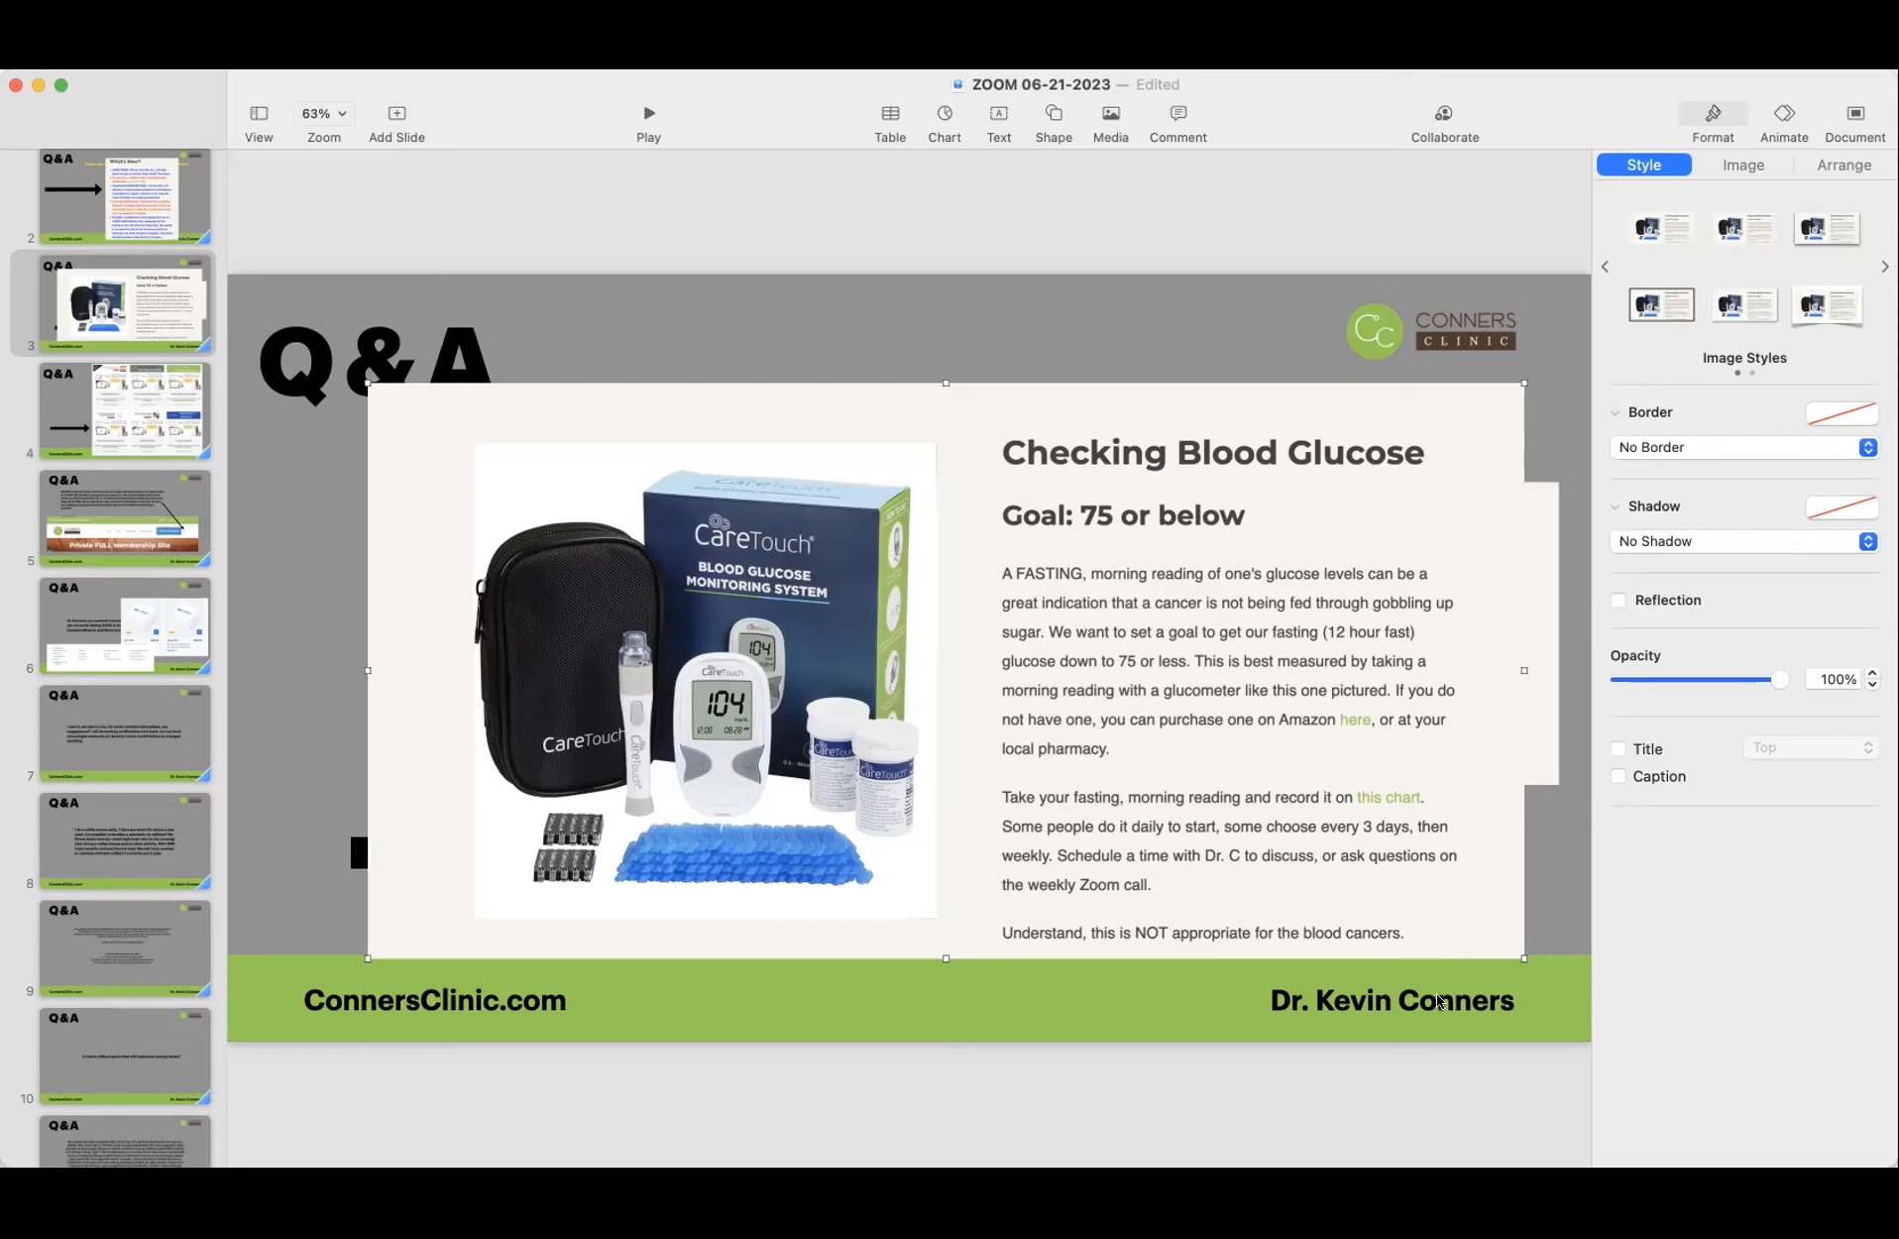
pyautogui.moveTo(1516, 1009)
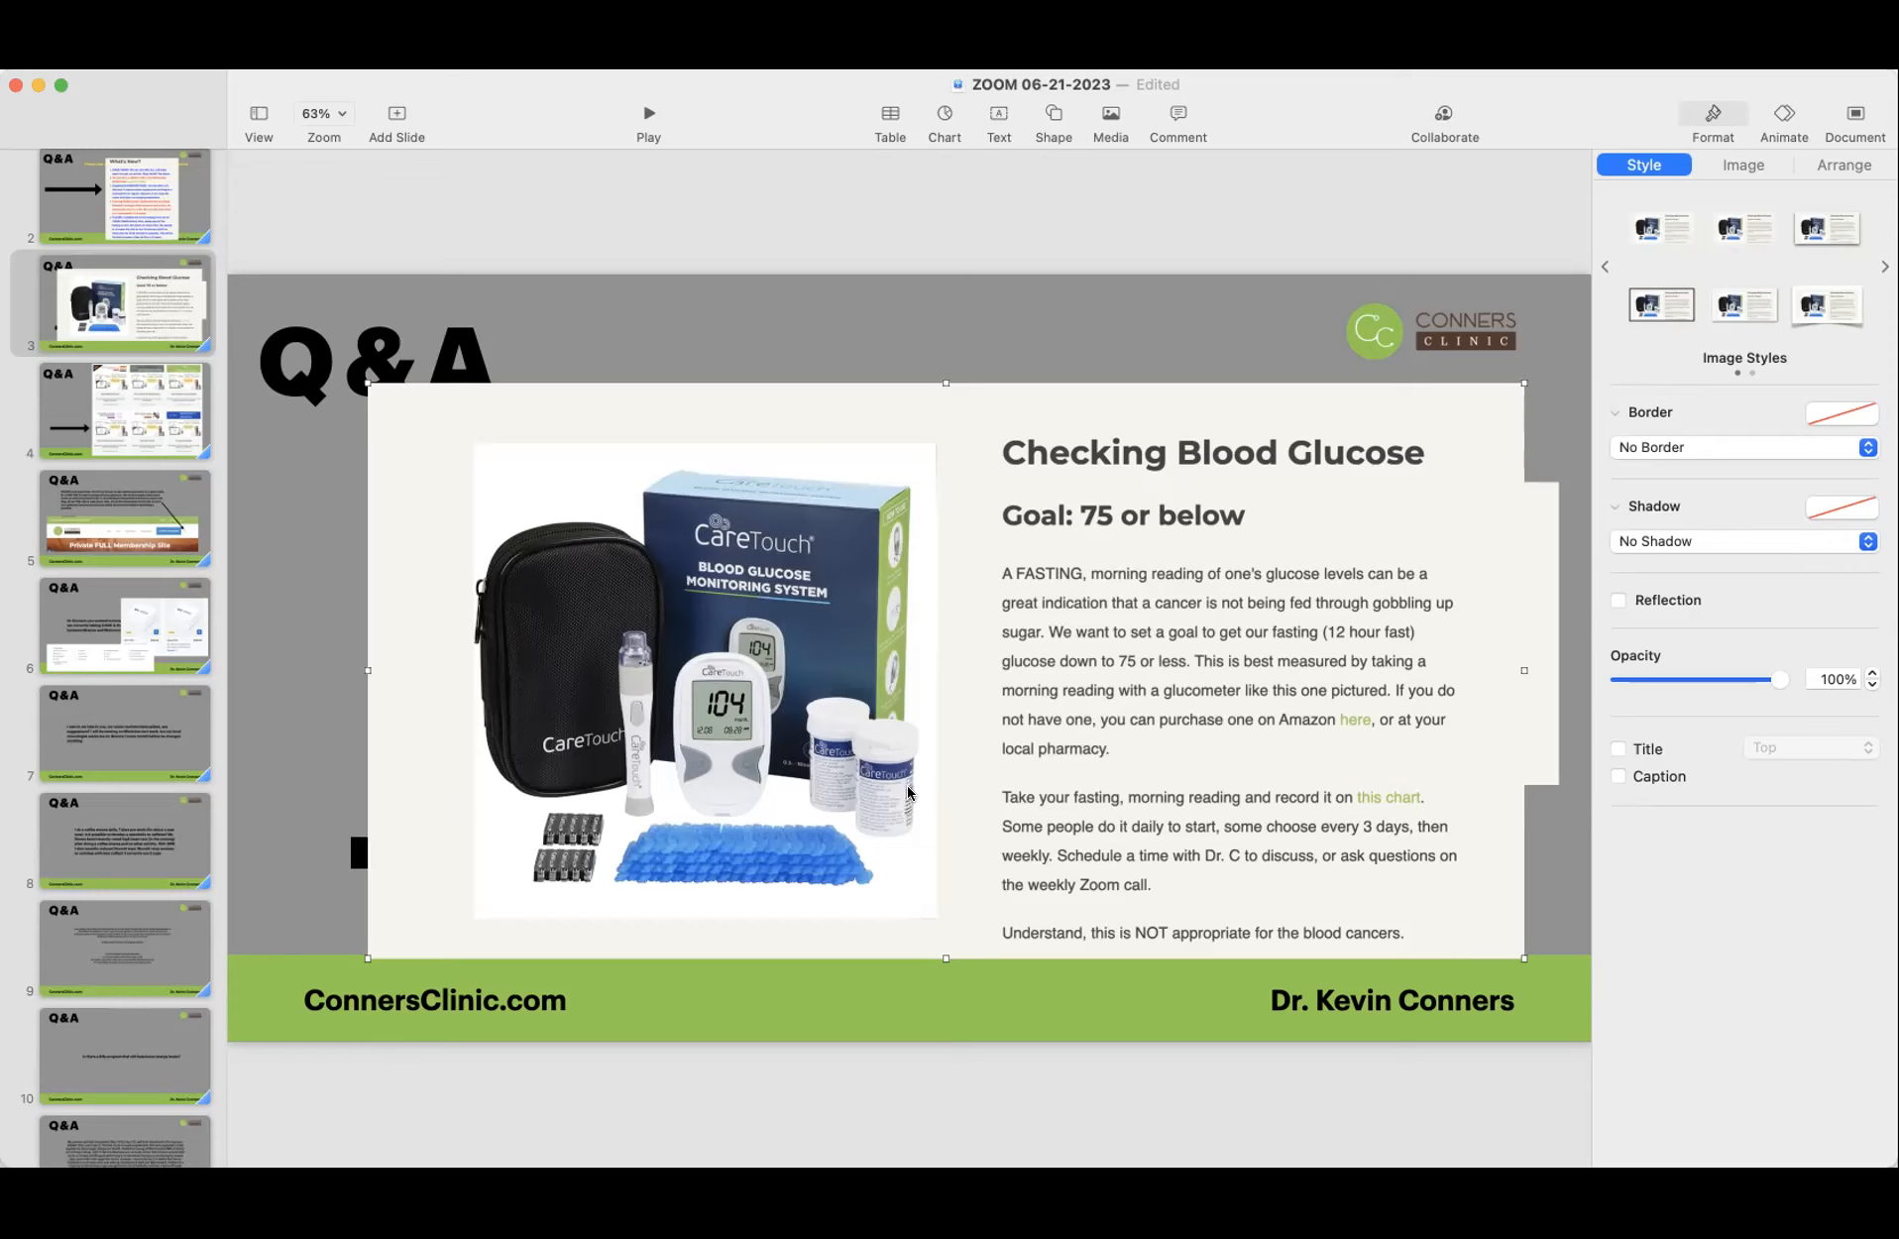
pyautogui.moveTo(109, 537)
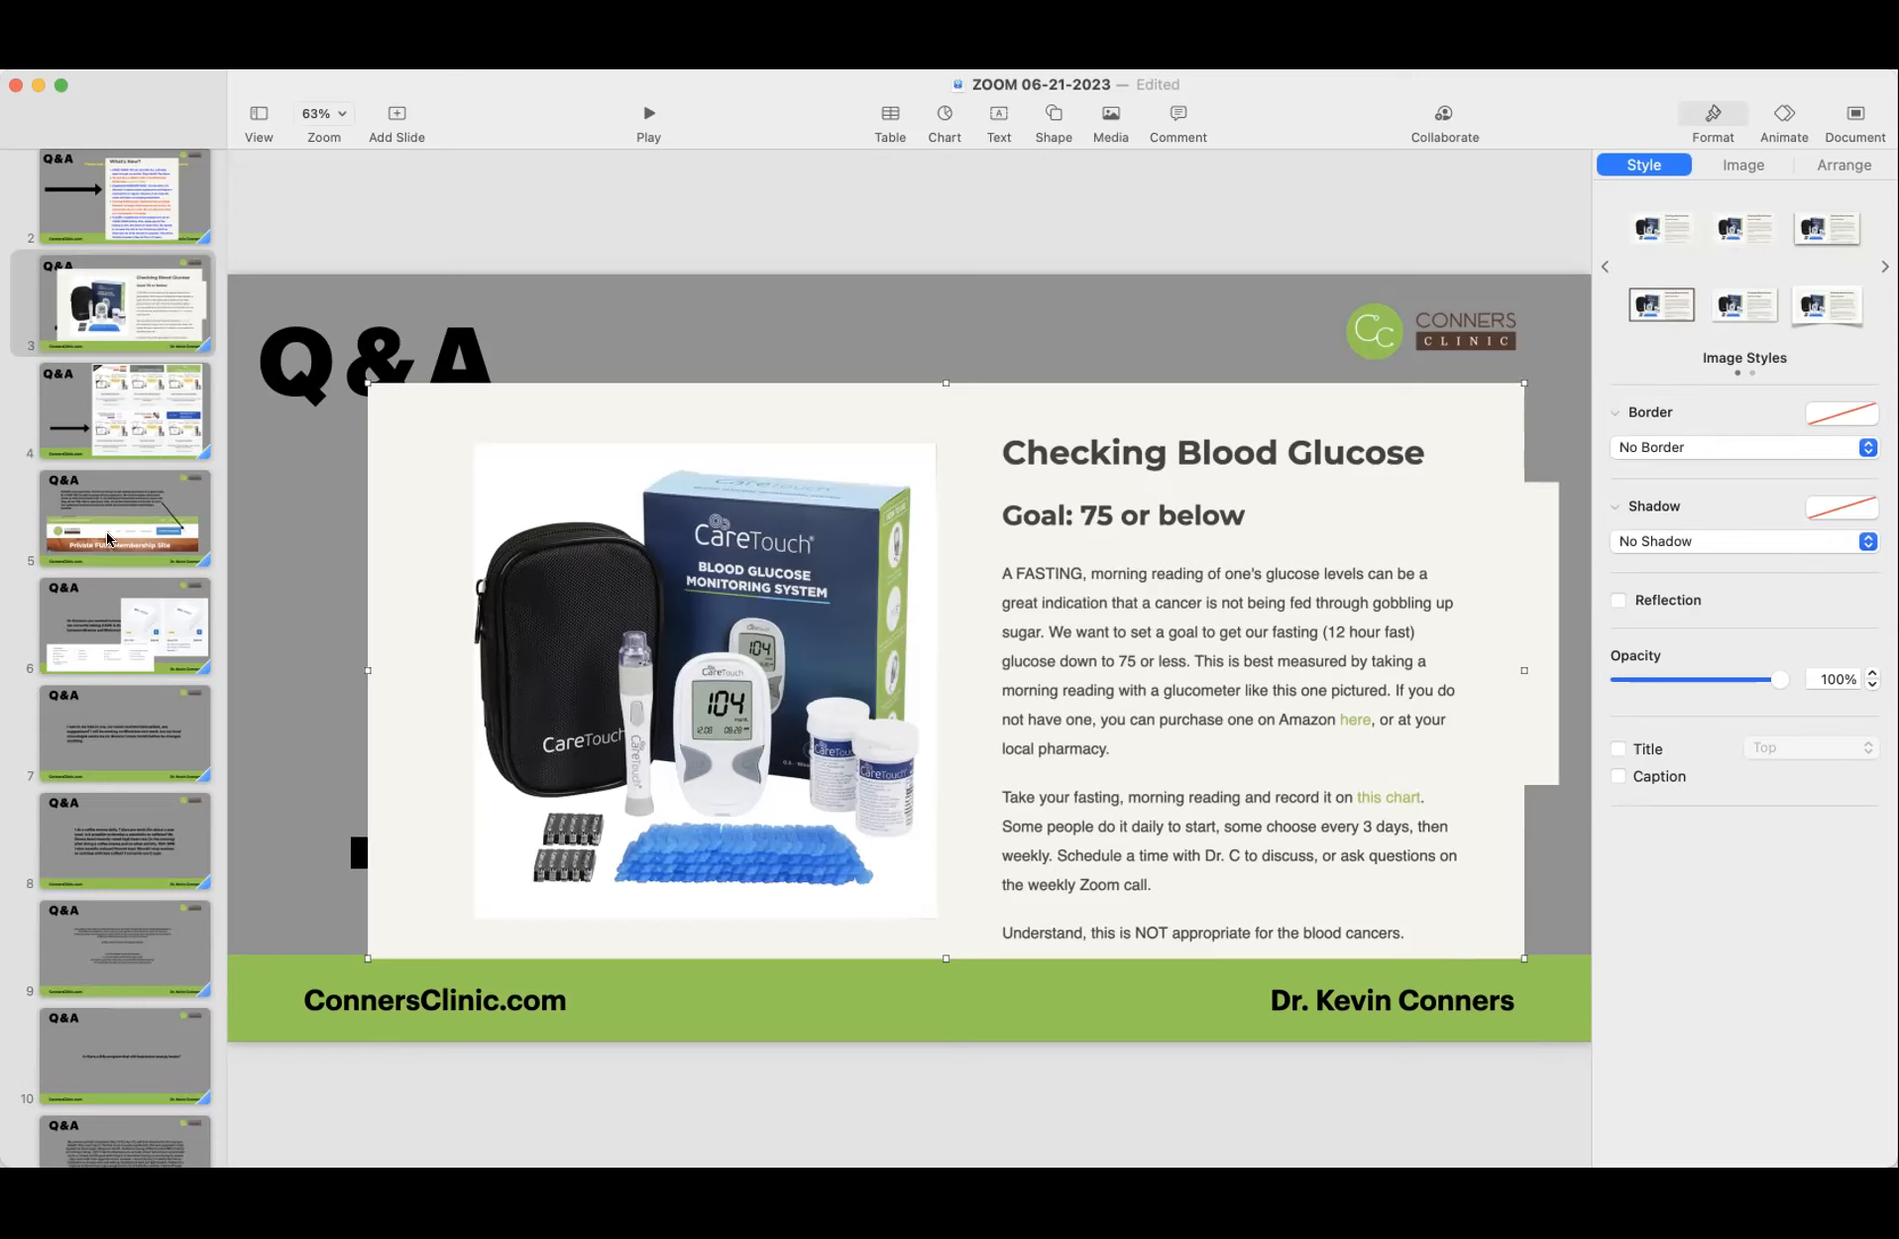
pyautogui.moveTo(163, 454)
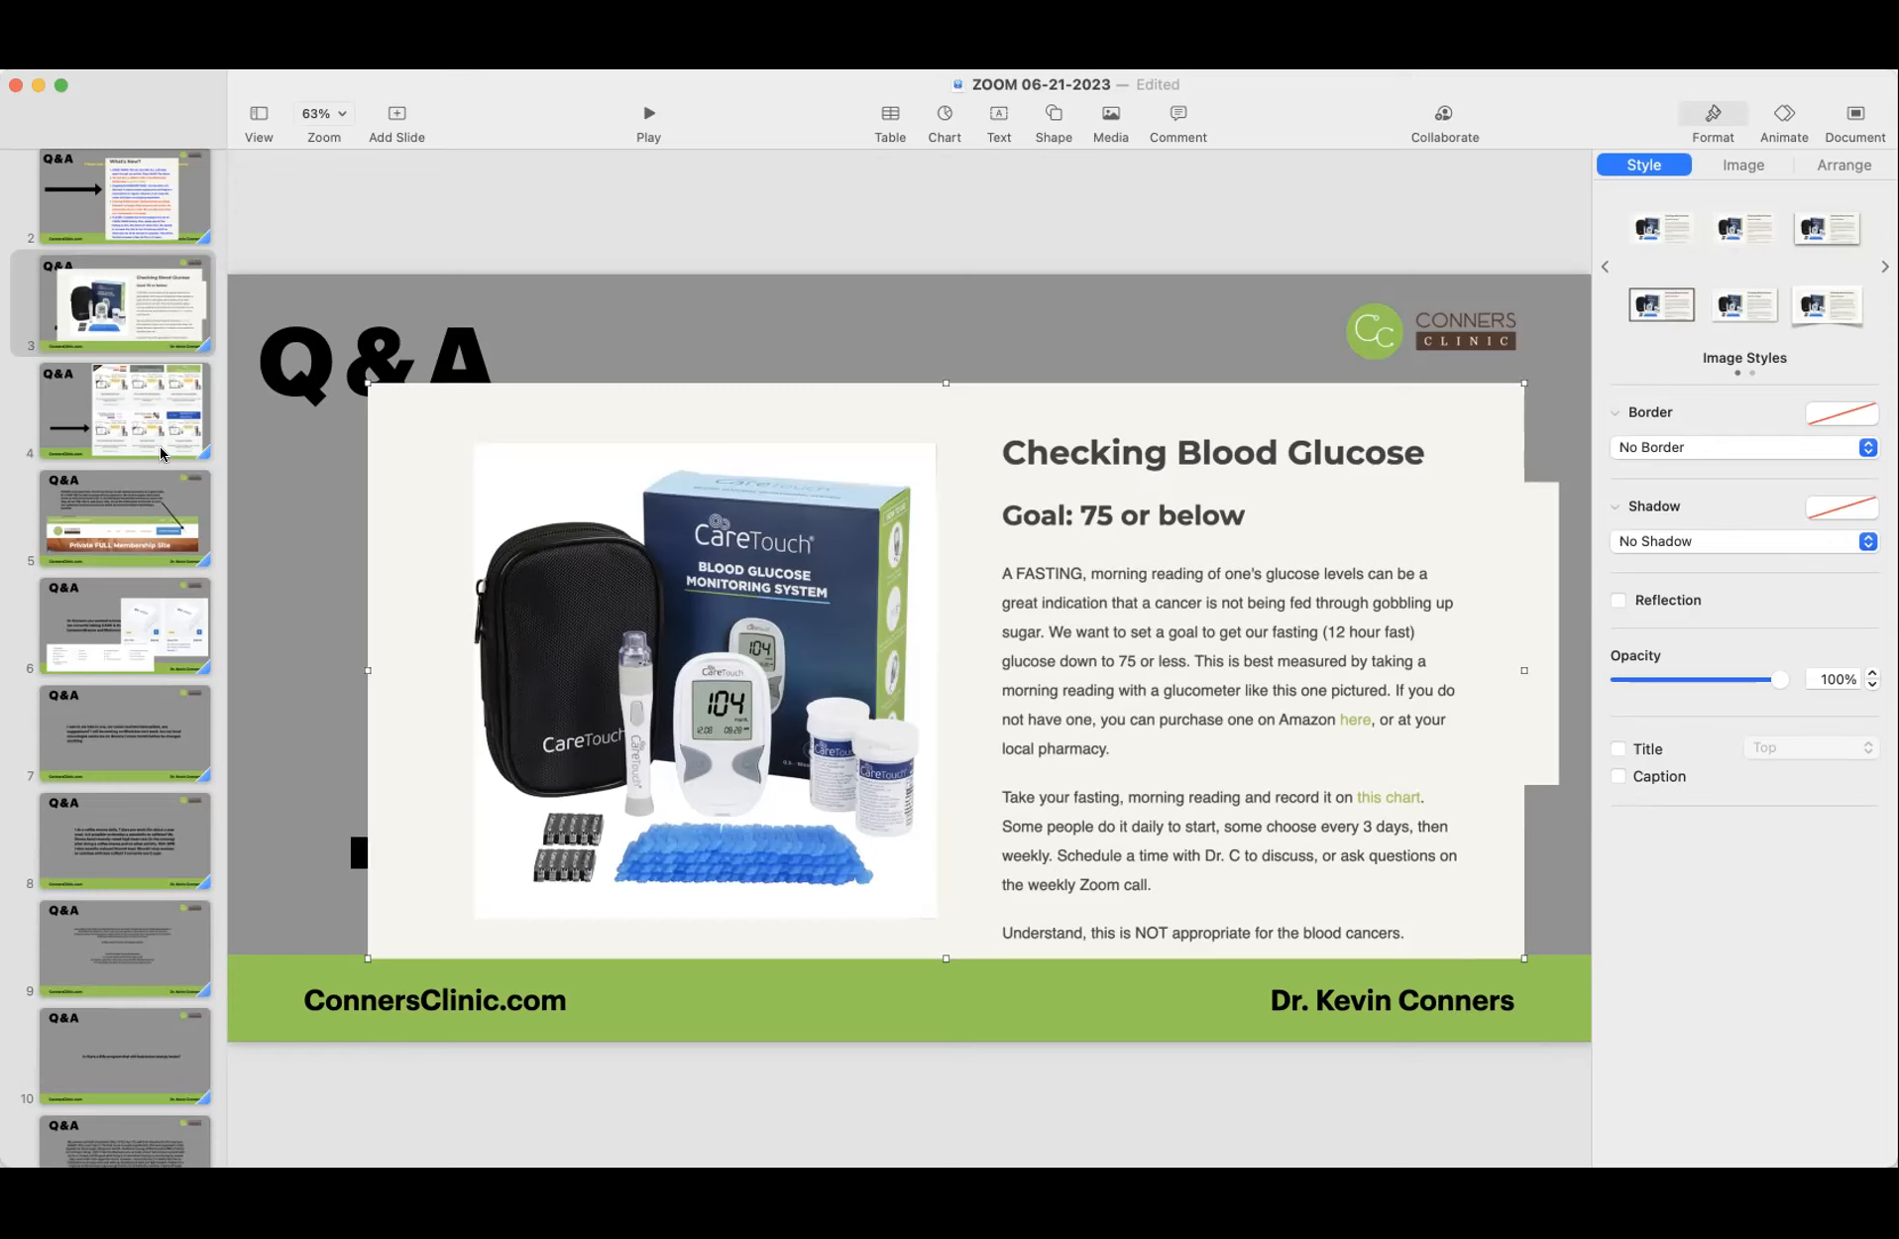
# Step: Show slide 5, the reminder to search the Private FULL Membership Site first
pyautogui.click(123, 517)
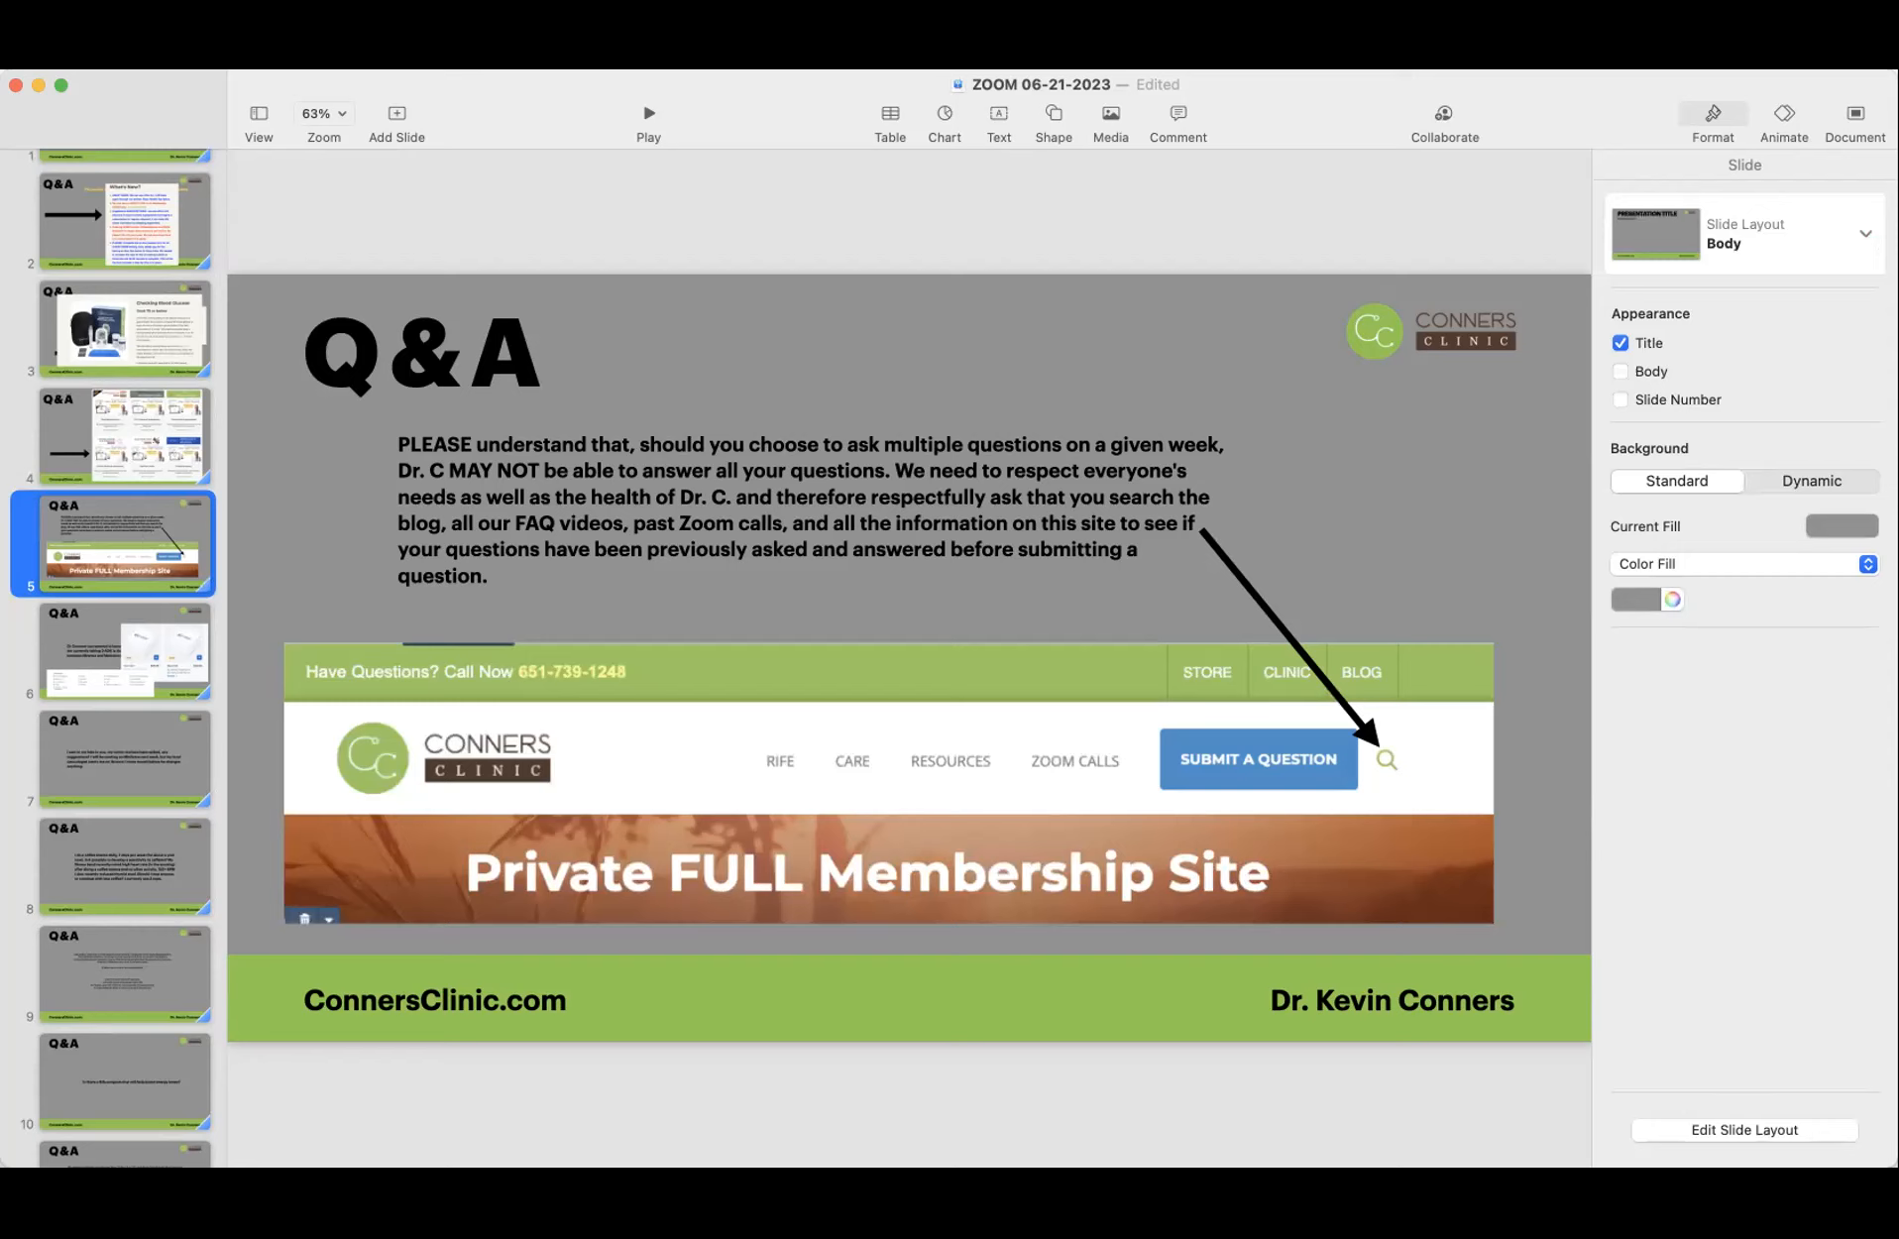
pyautogui.moveTo(1509, 295)
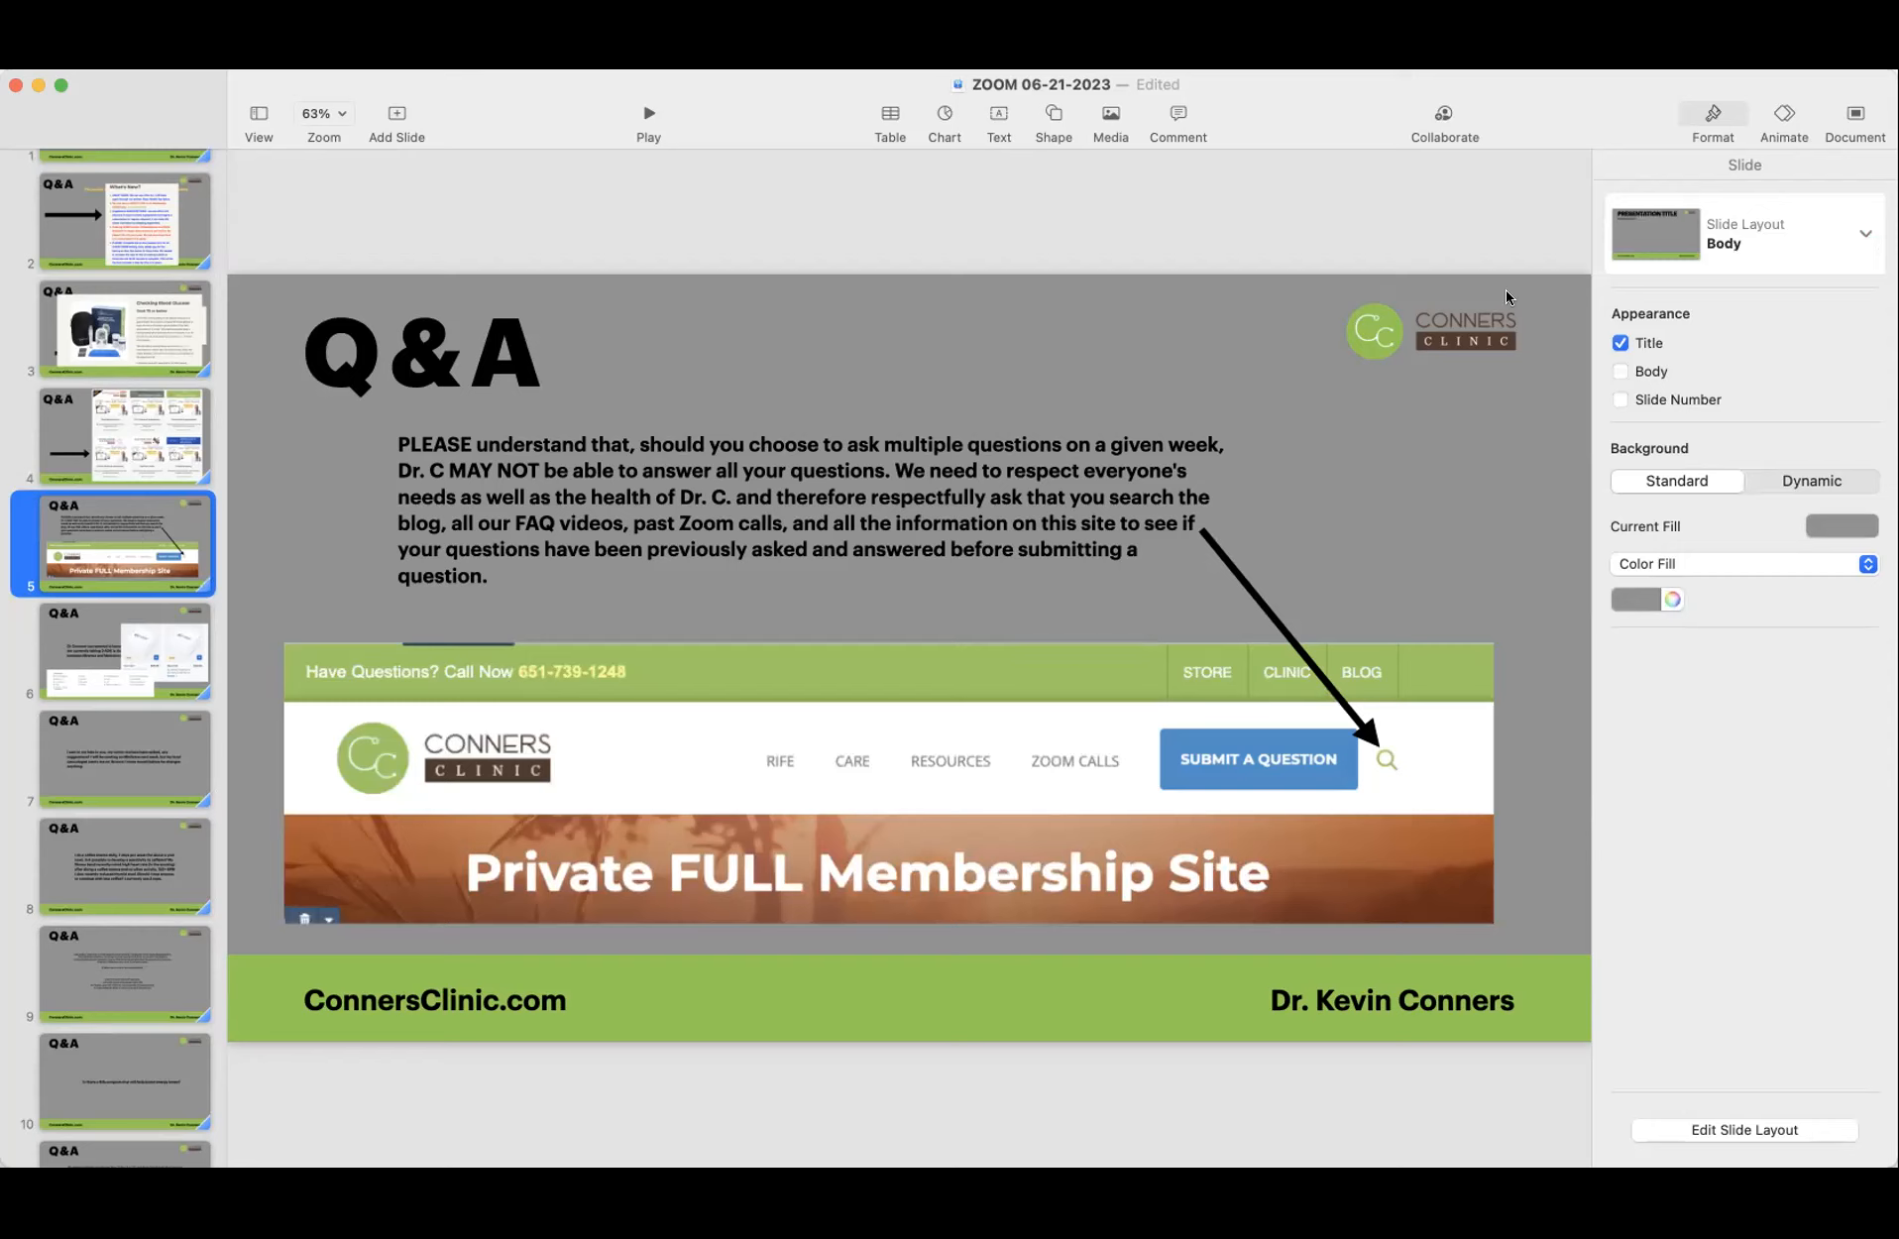
pyautogui.moveTo(753, 127)
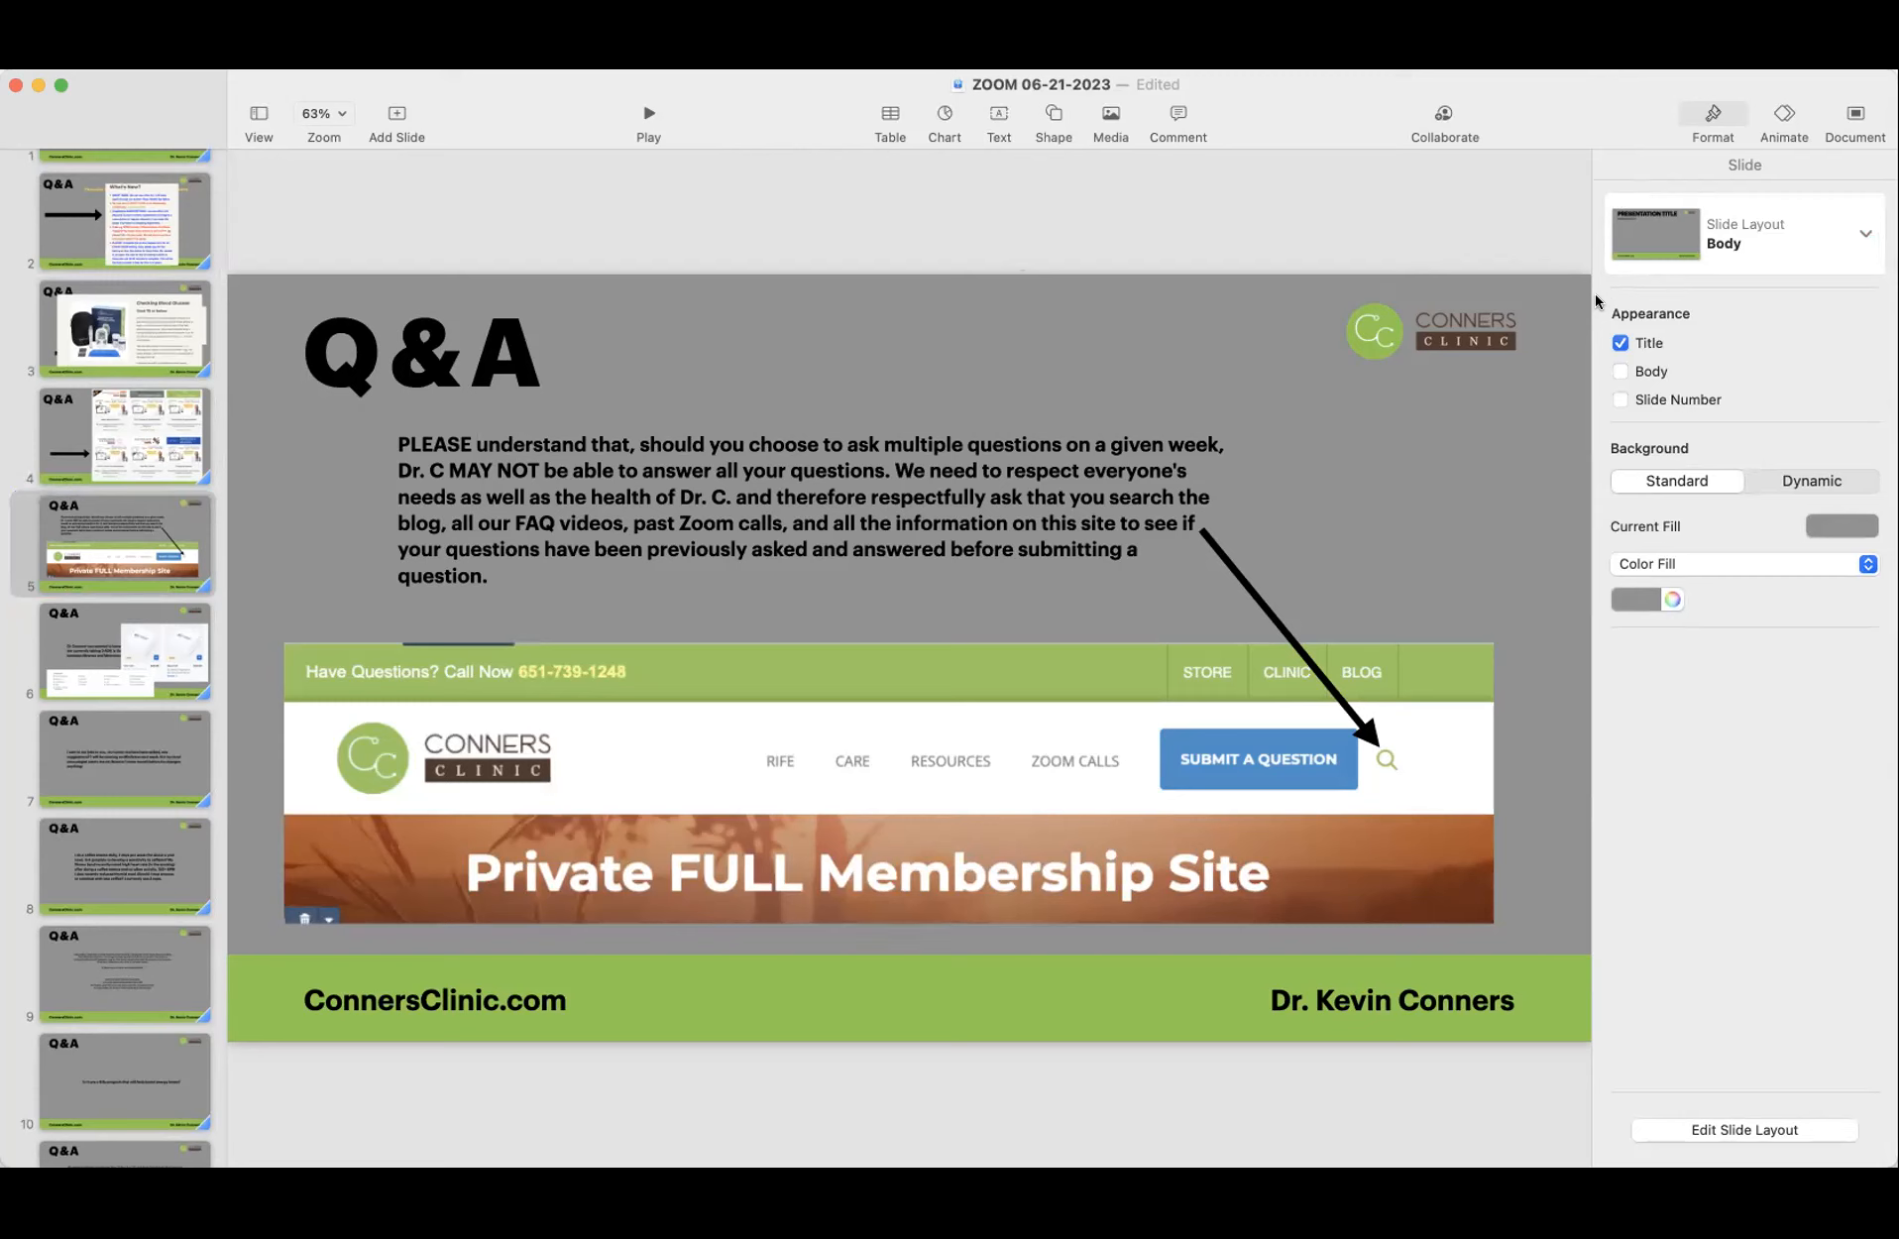
pyautogui.moveTo(1588, 299)
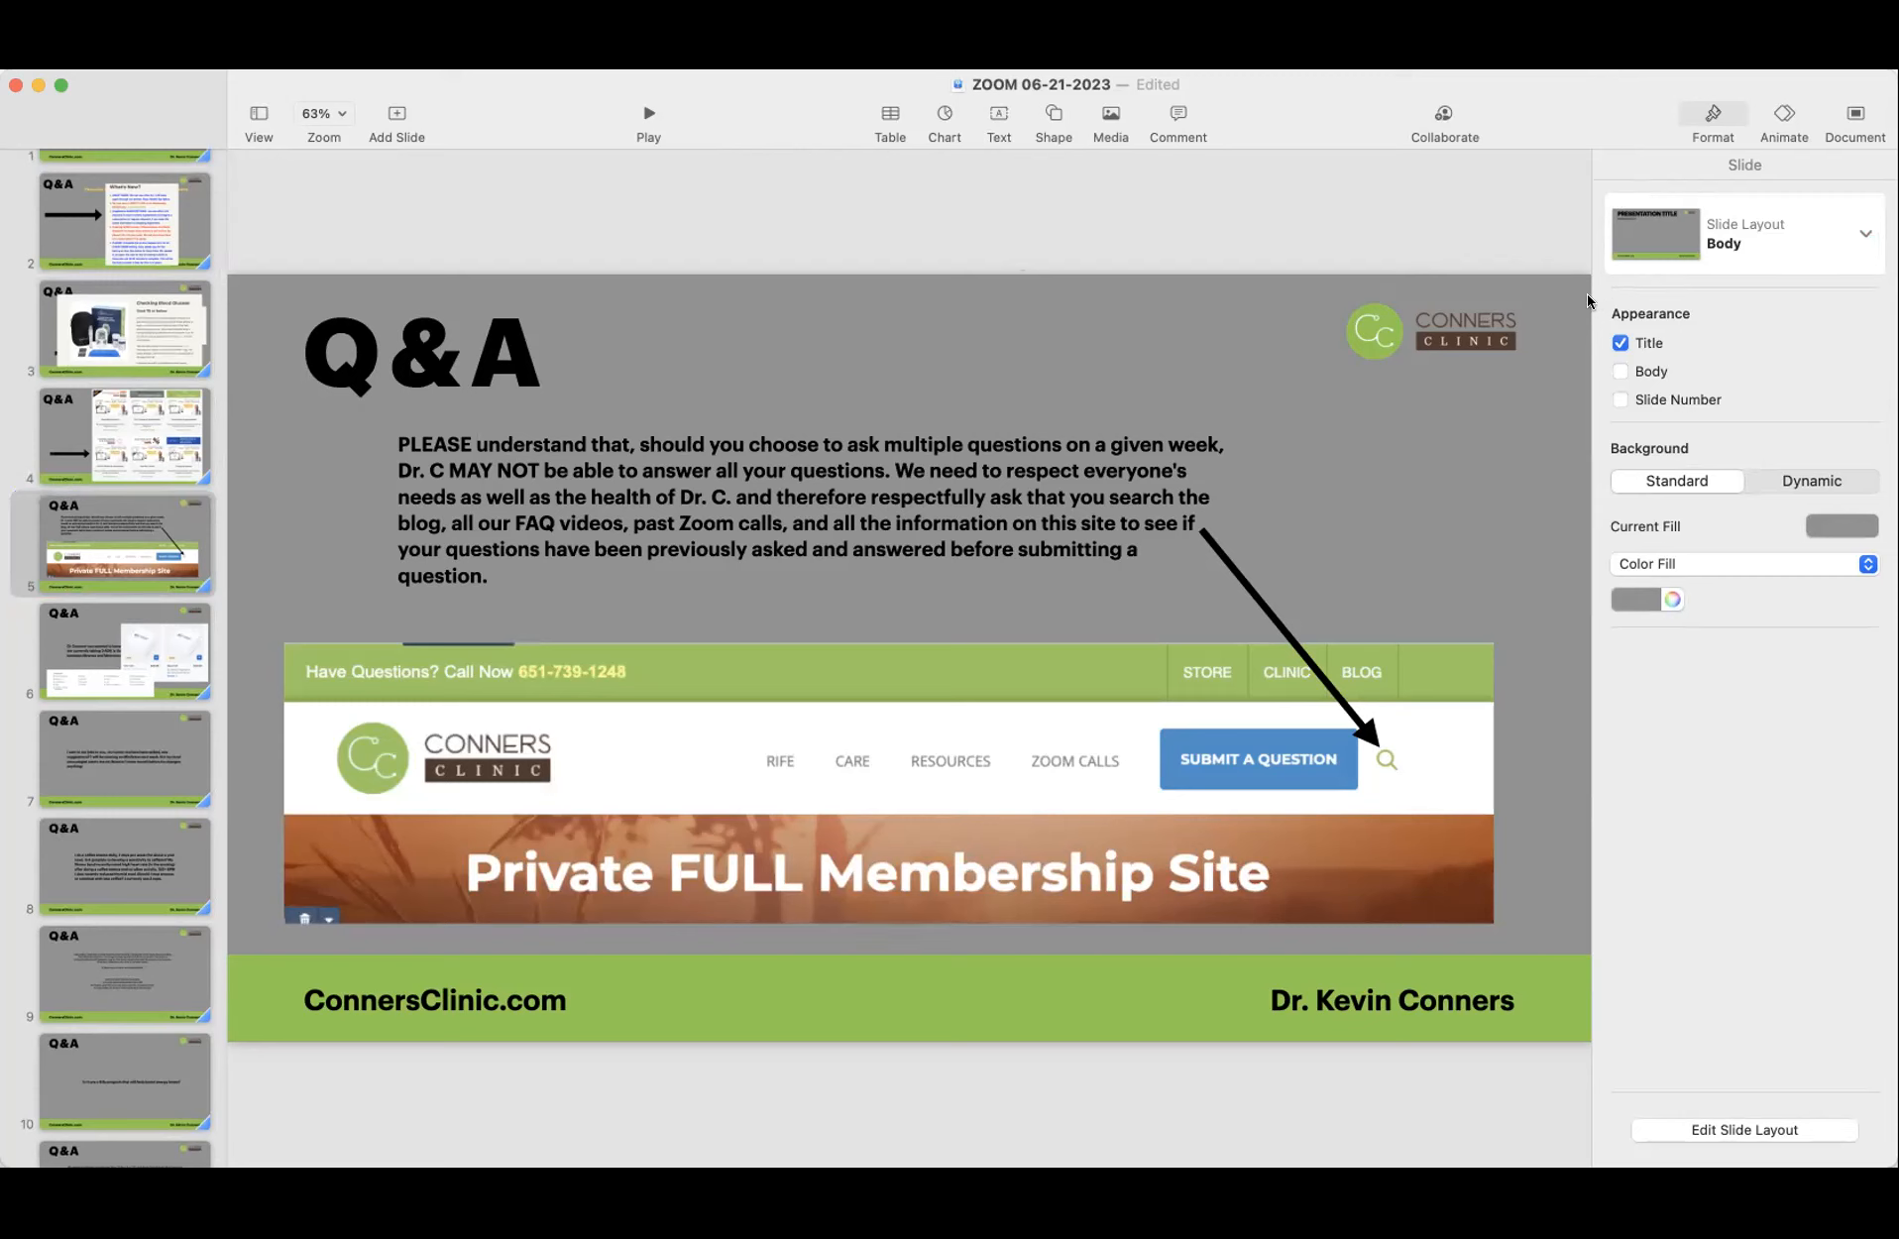
pyautogui.moveTo(1619, 301)
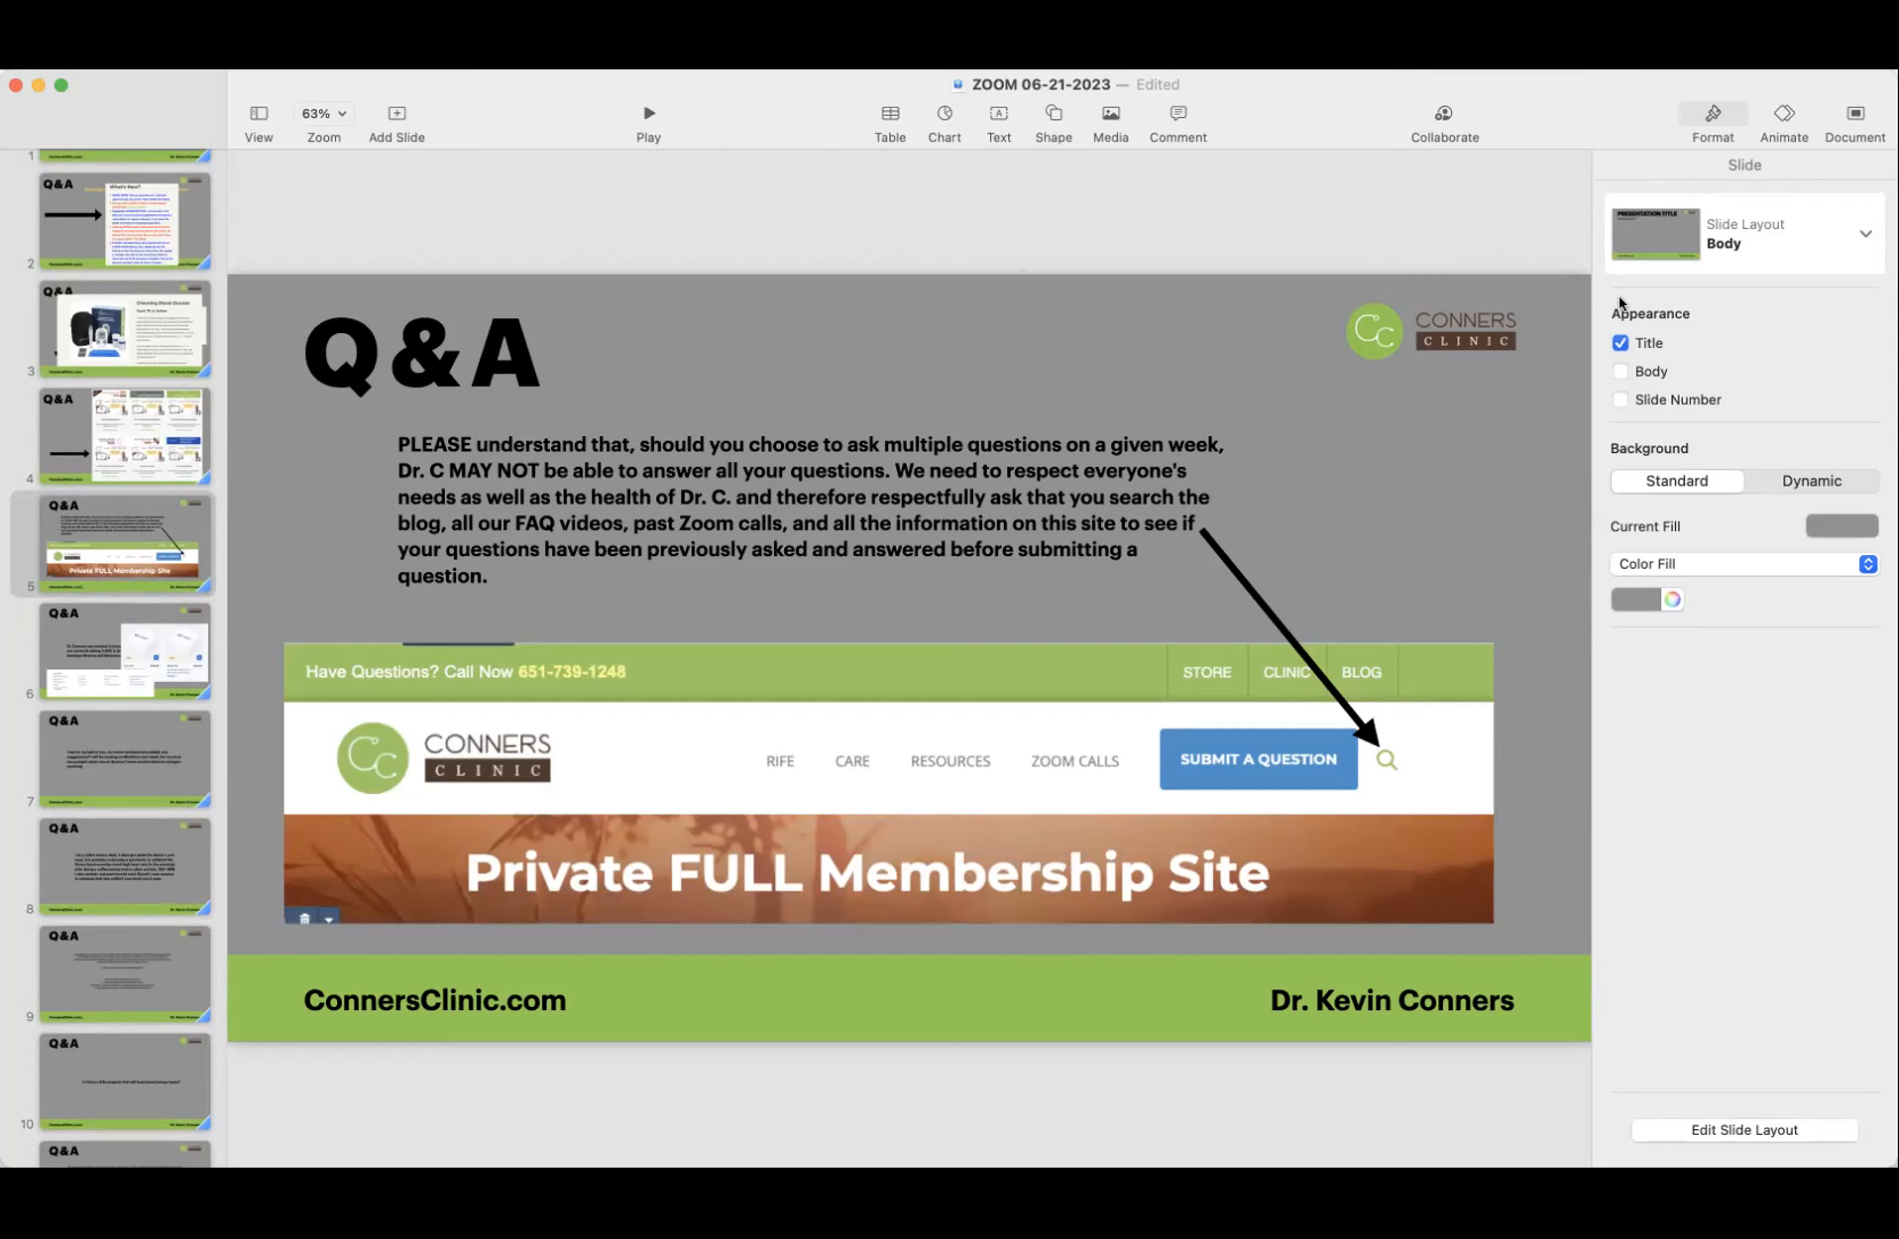
pyautogui.moveTo(1659, 306)
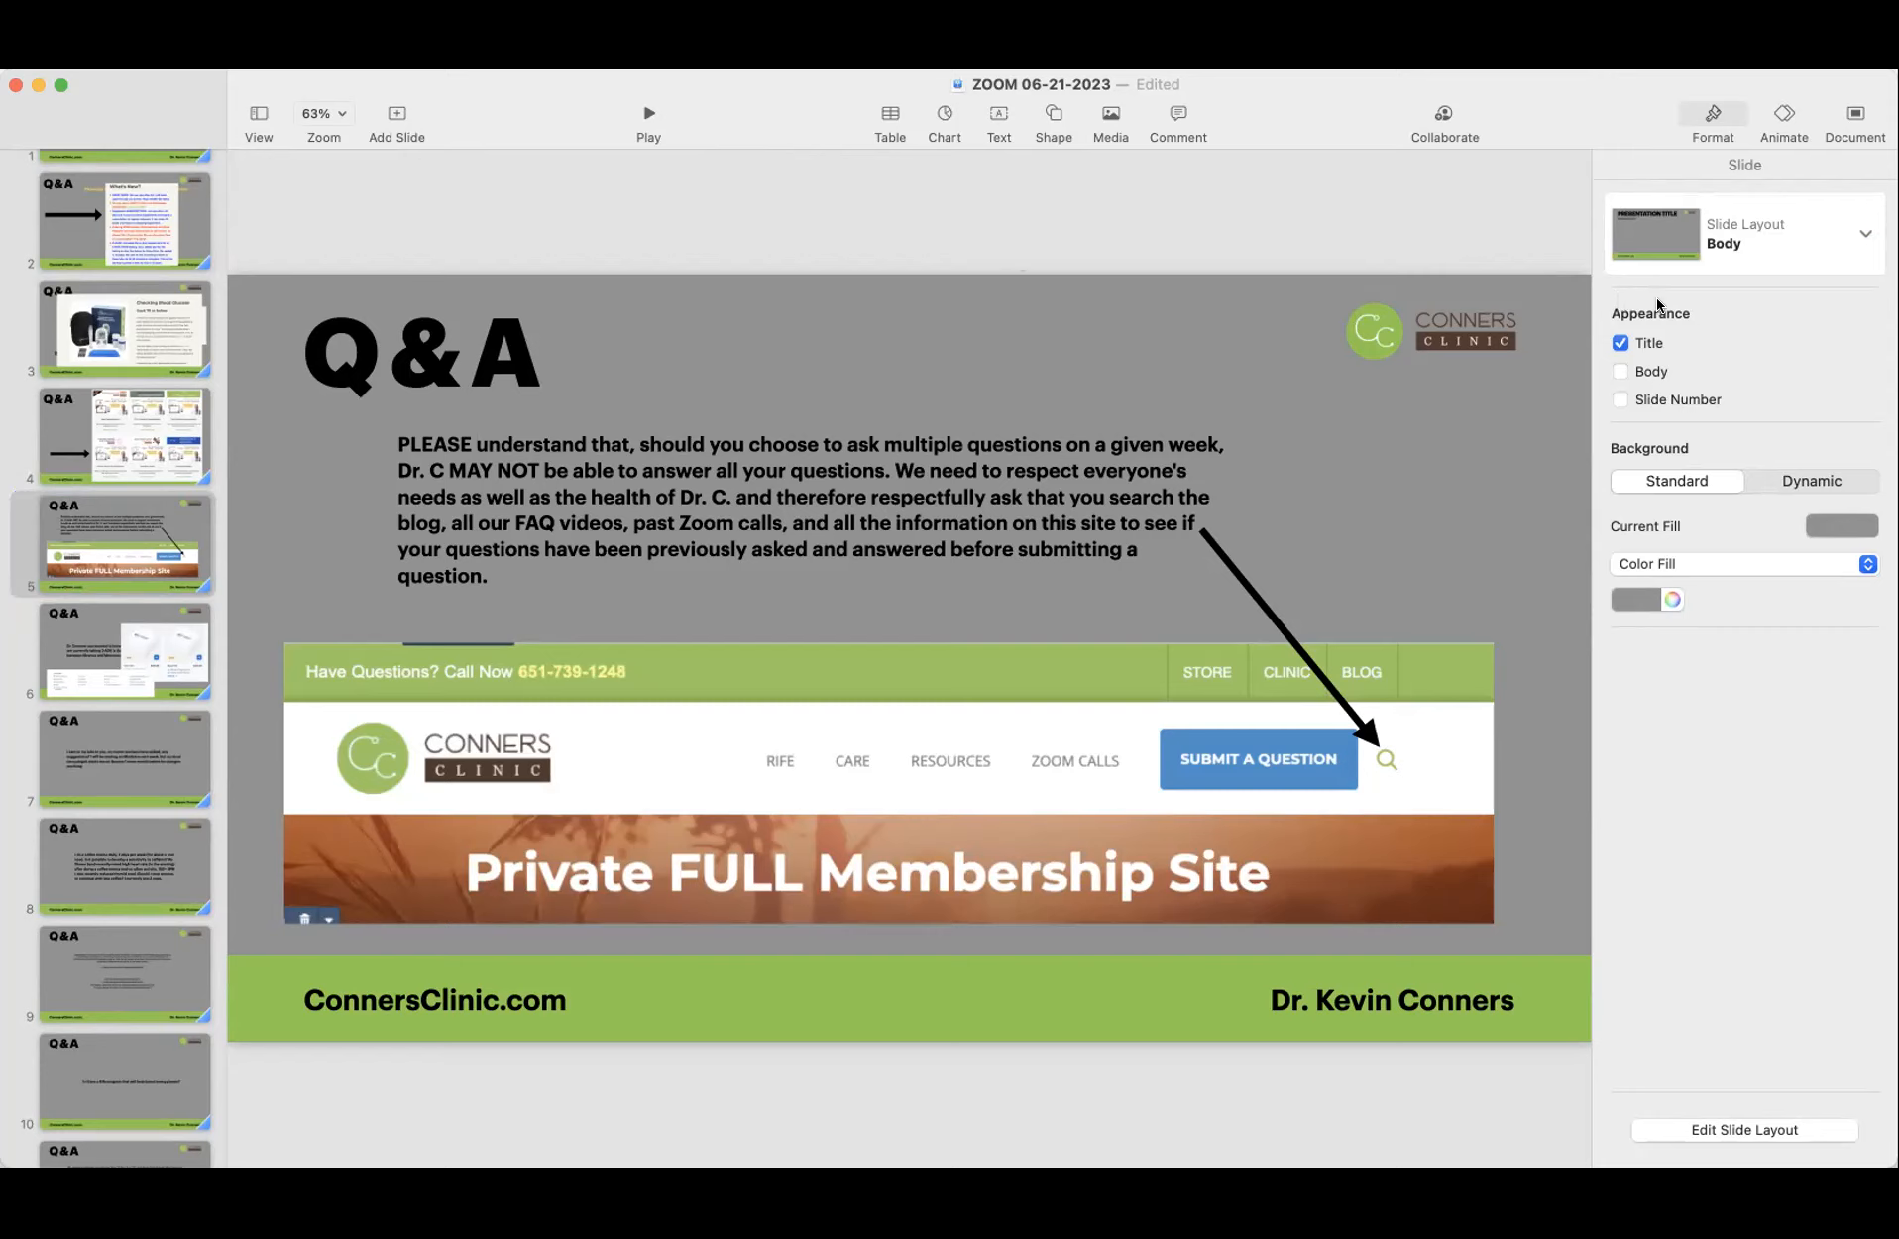